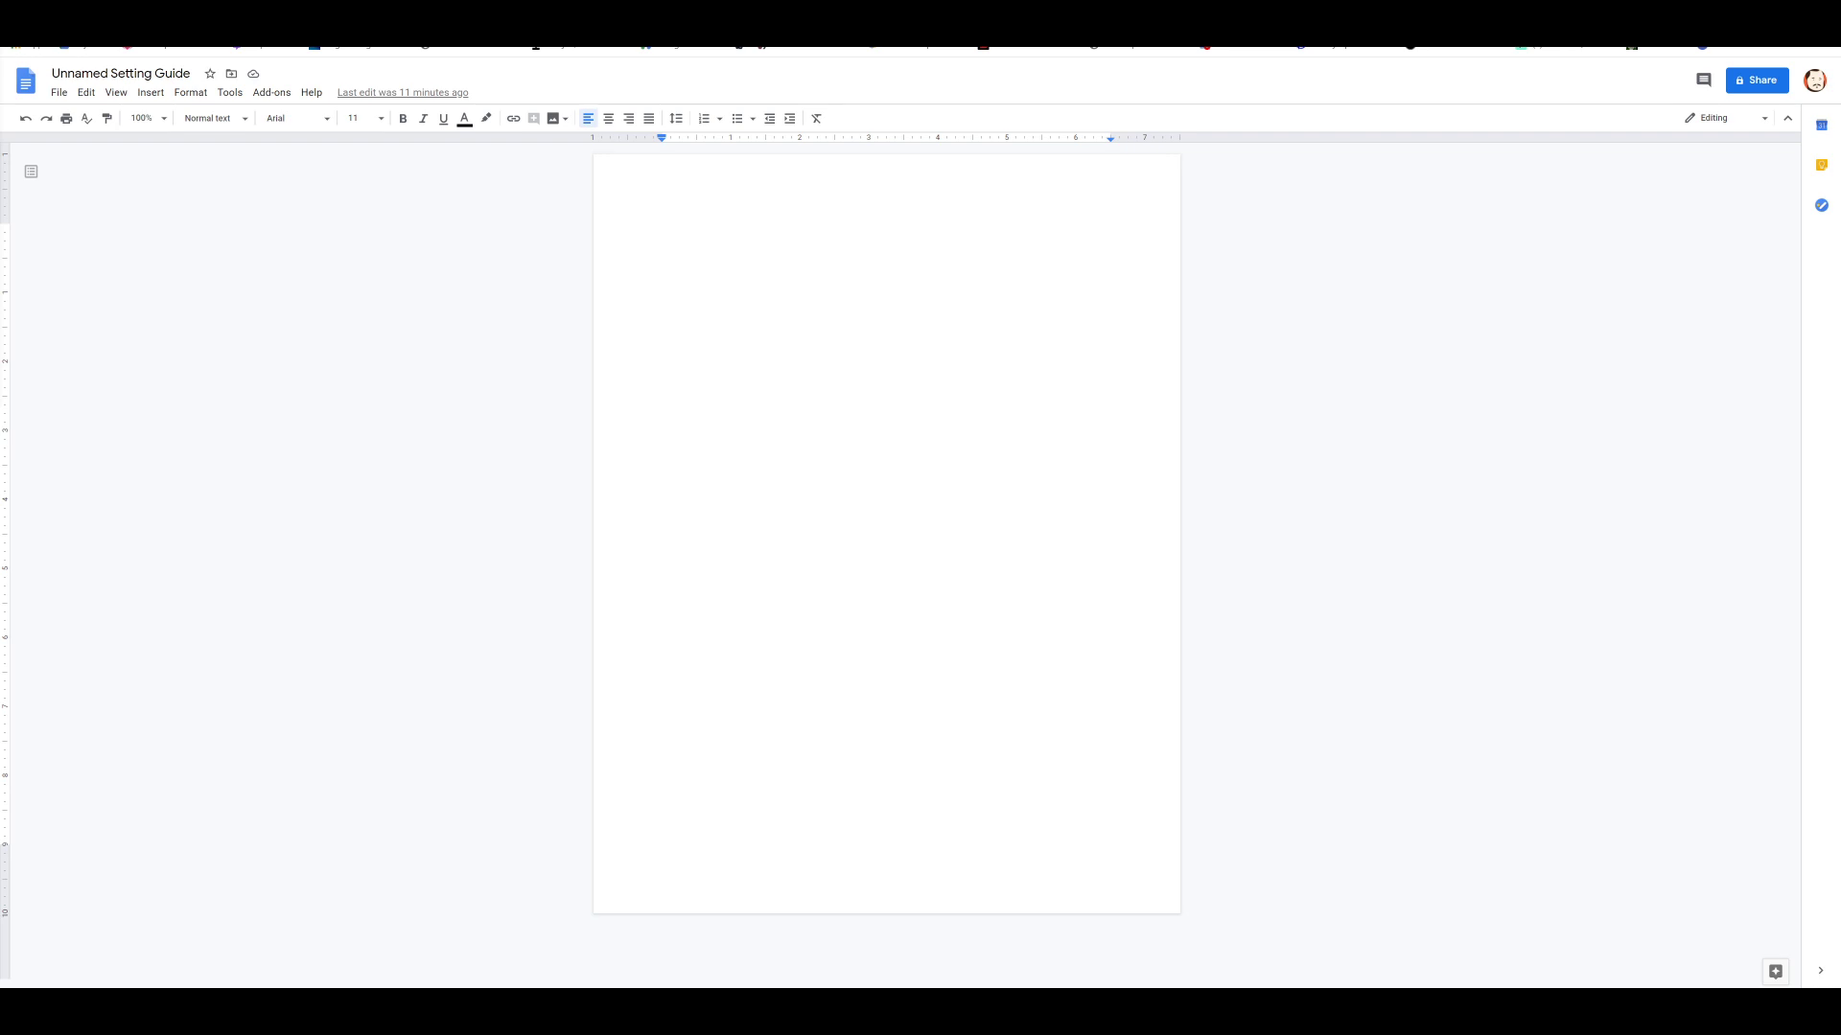
mouse_move(1020, 116)
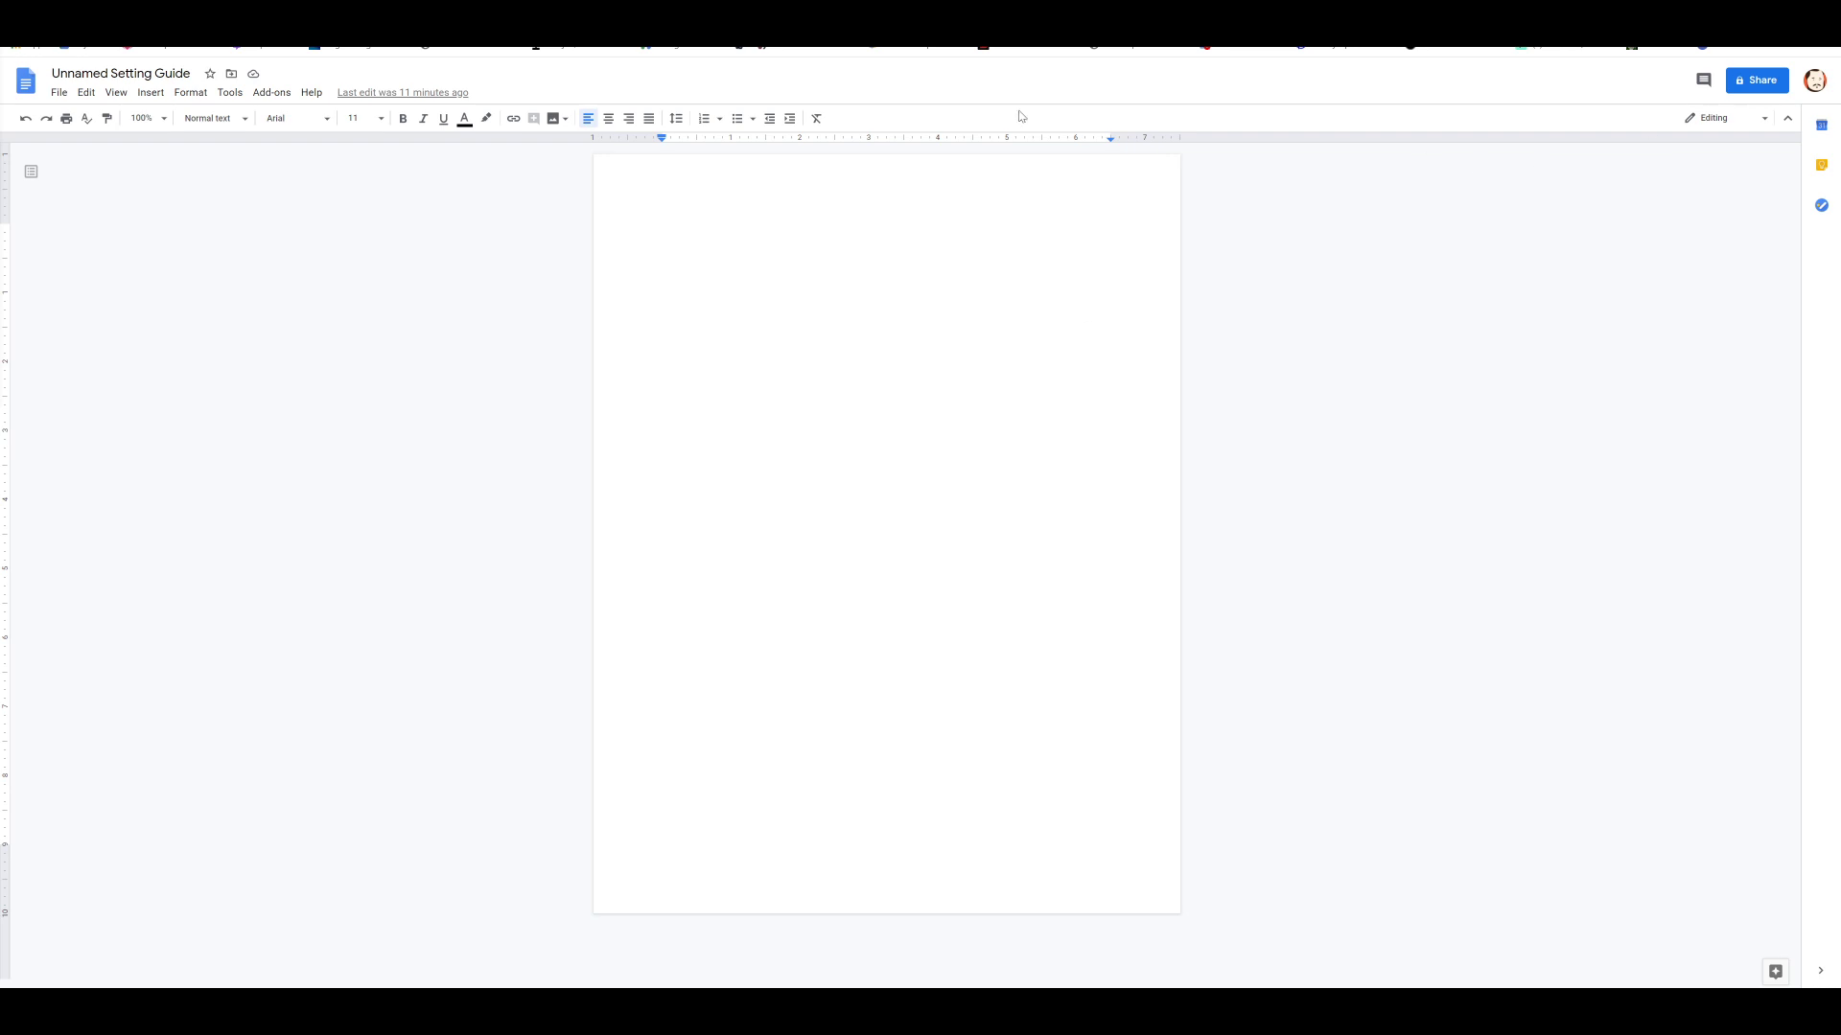
mouse_move(511, 555)
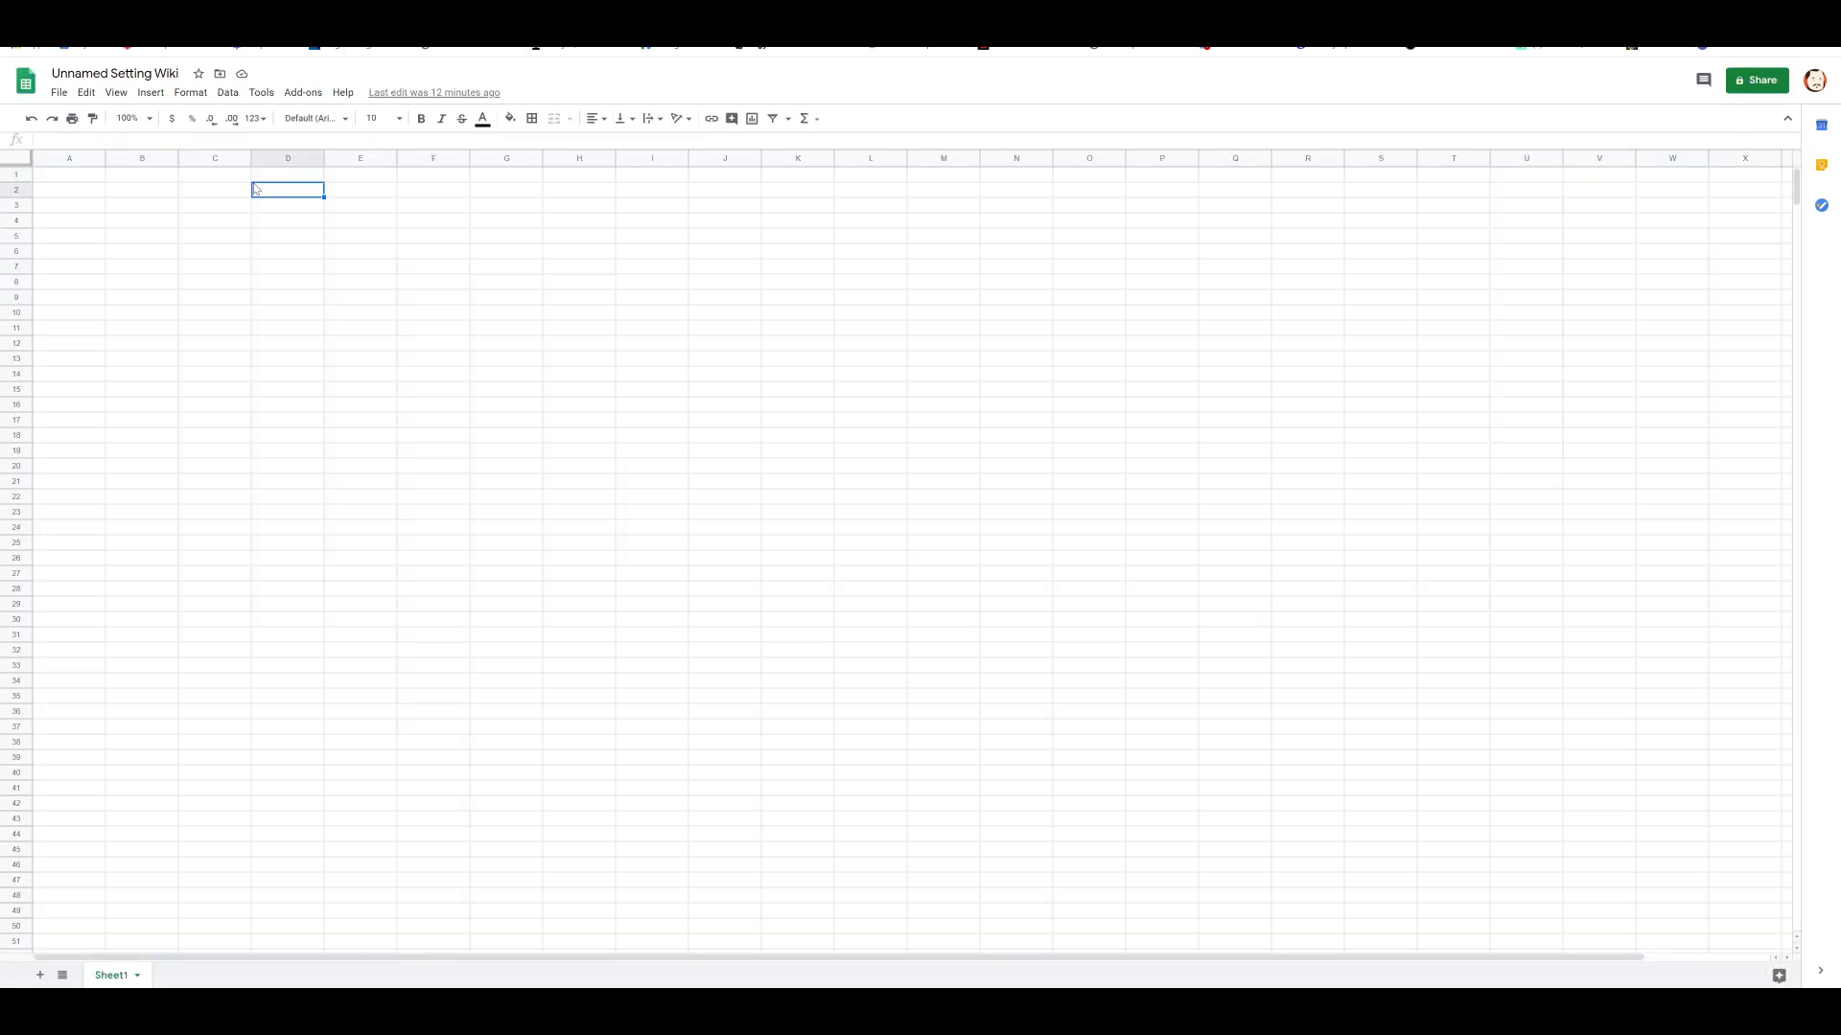
Step: Type 'Ages', then First Age - Literally nothing, Second Age - Tyrantine Age, Third Age - Age of Race
type("Ages")
left_click(288, 205)
type("1")
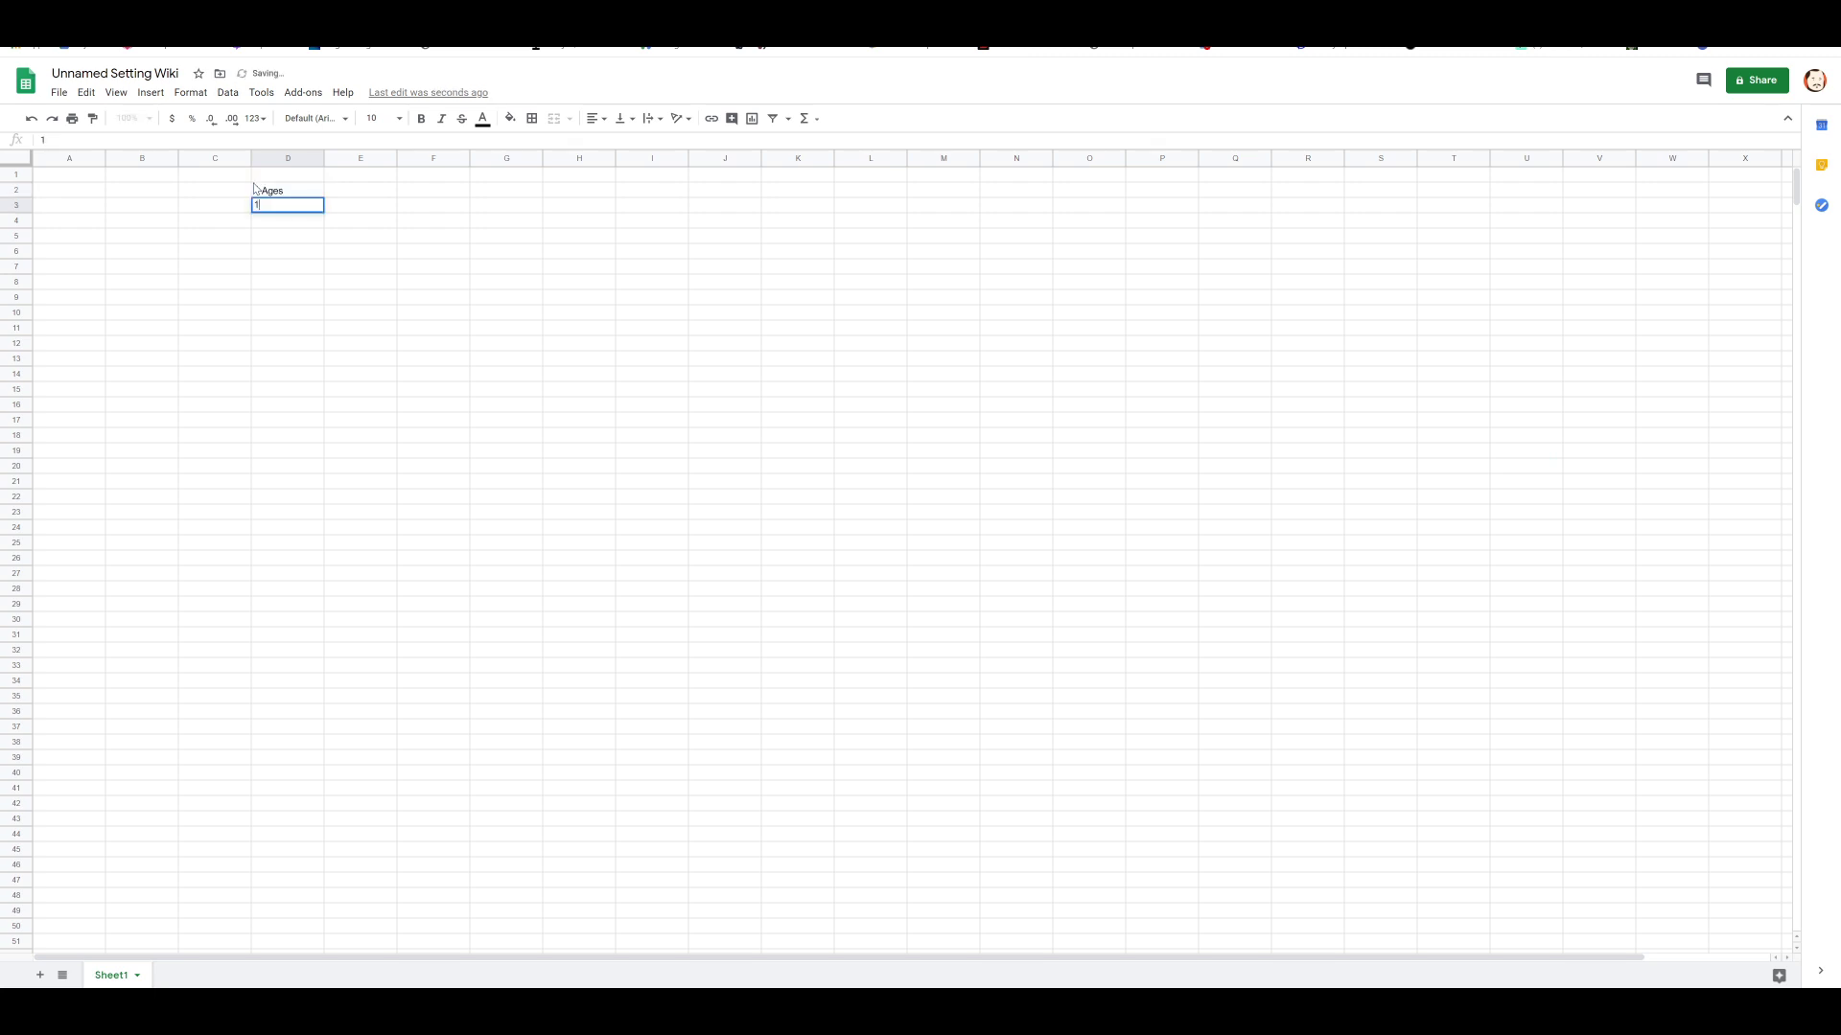
type("First Age -0")
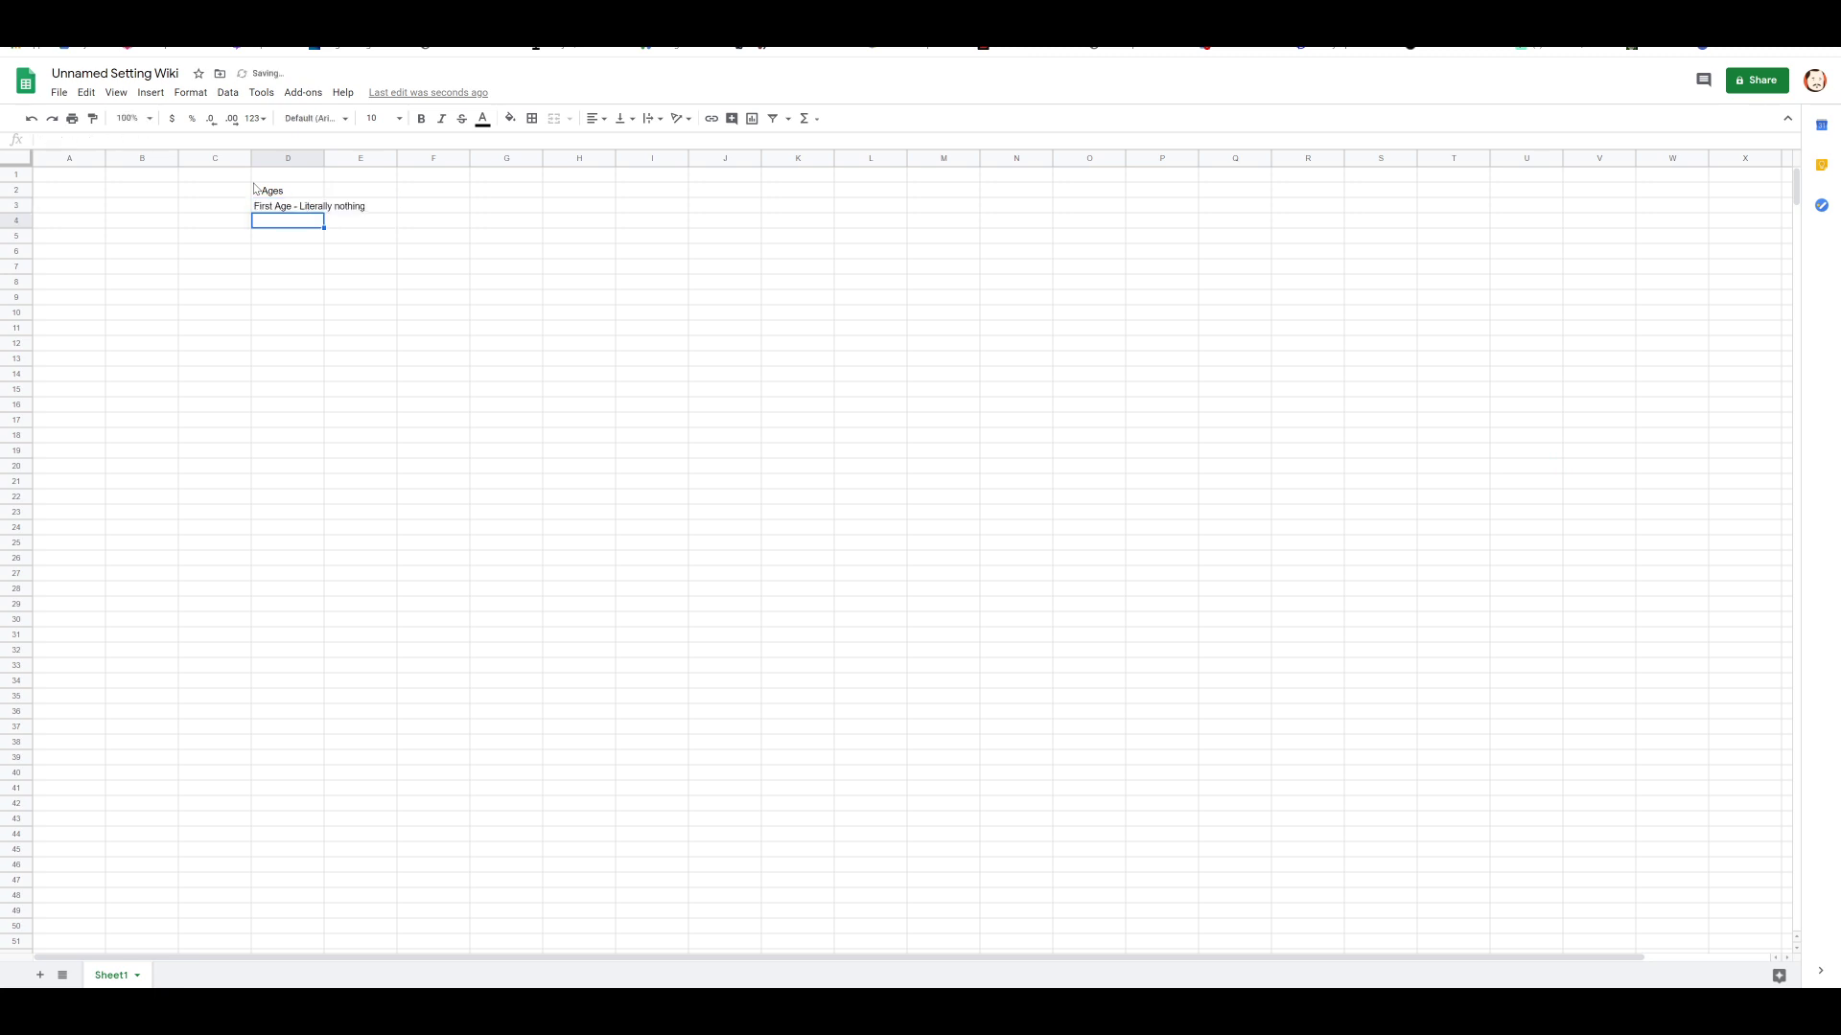
type("Sed")
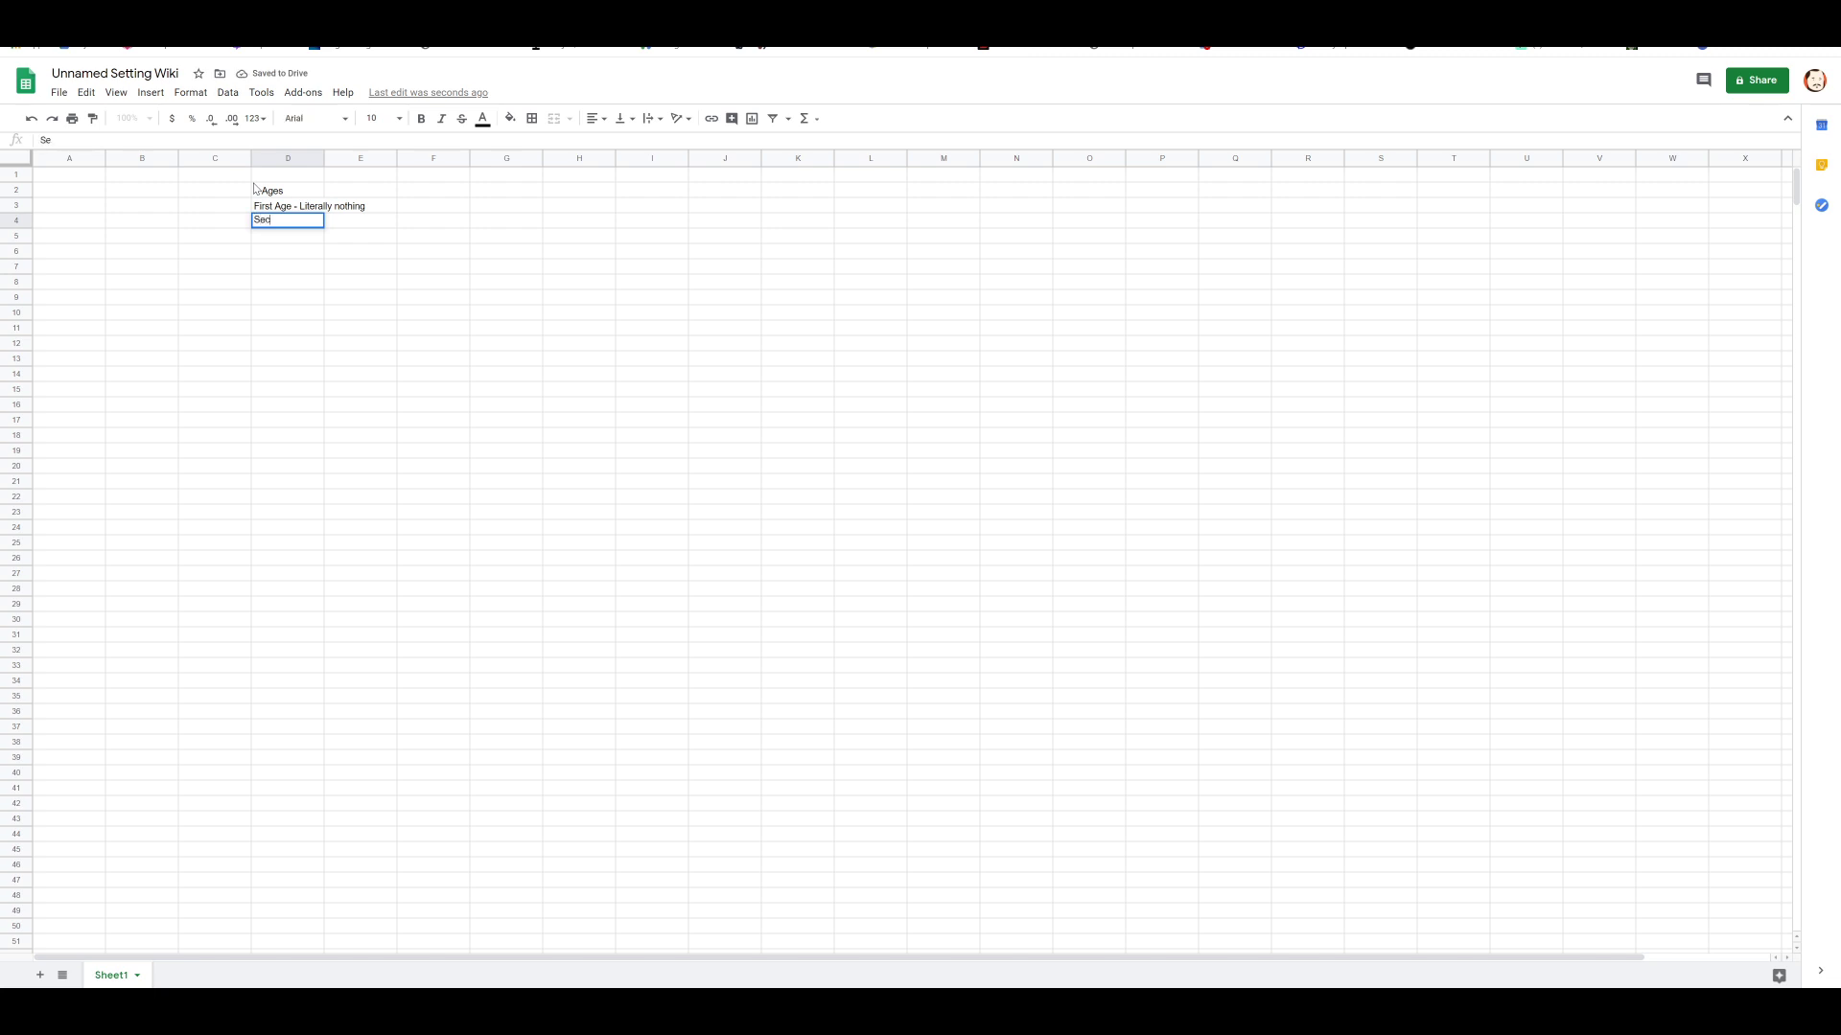
type("Second Age -")
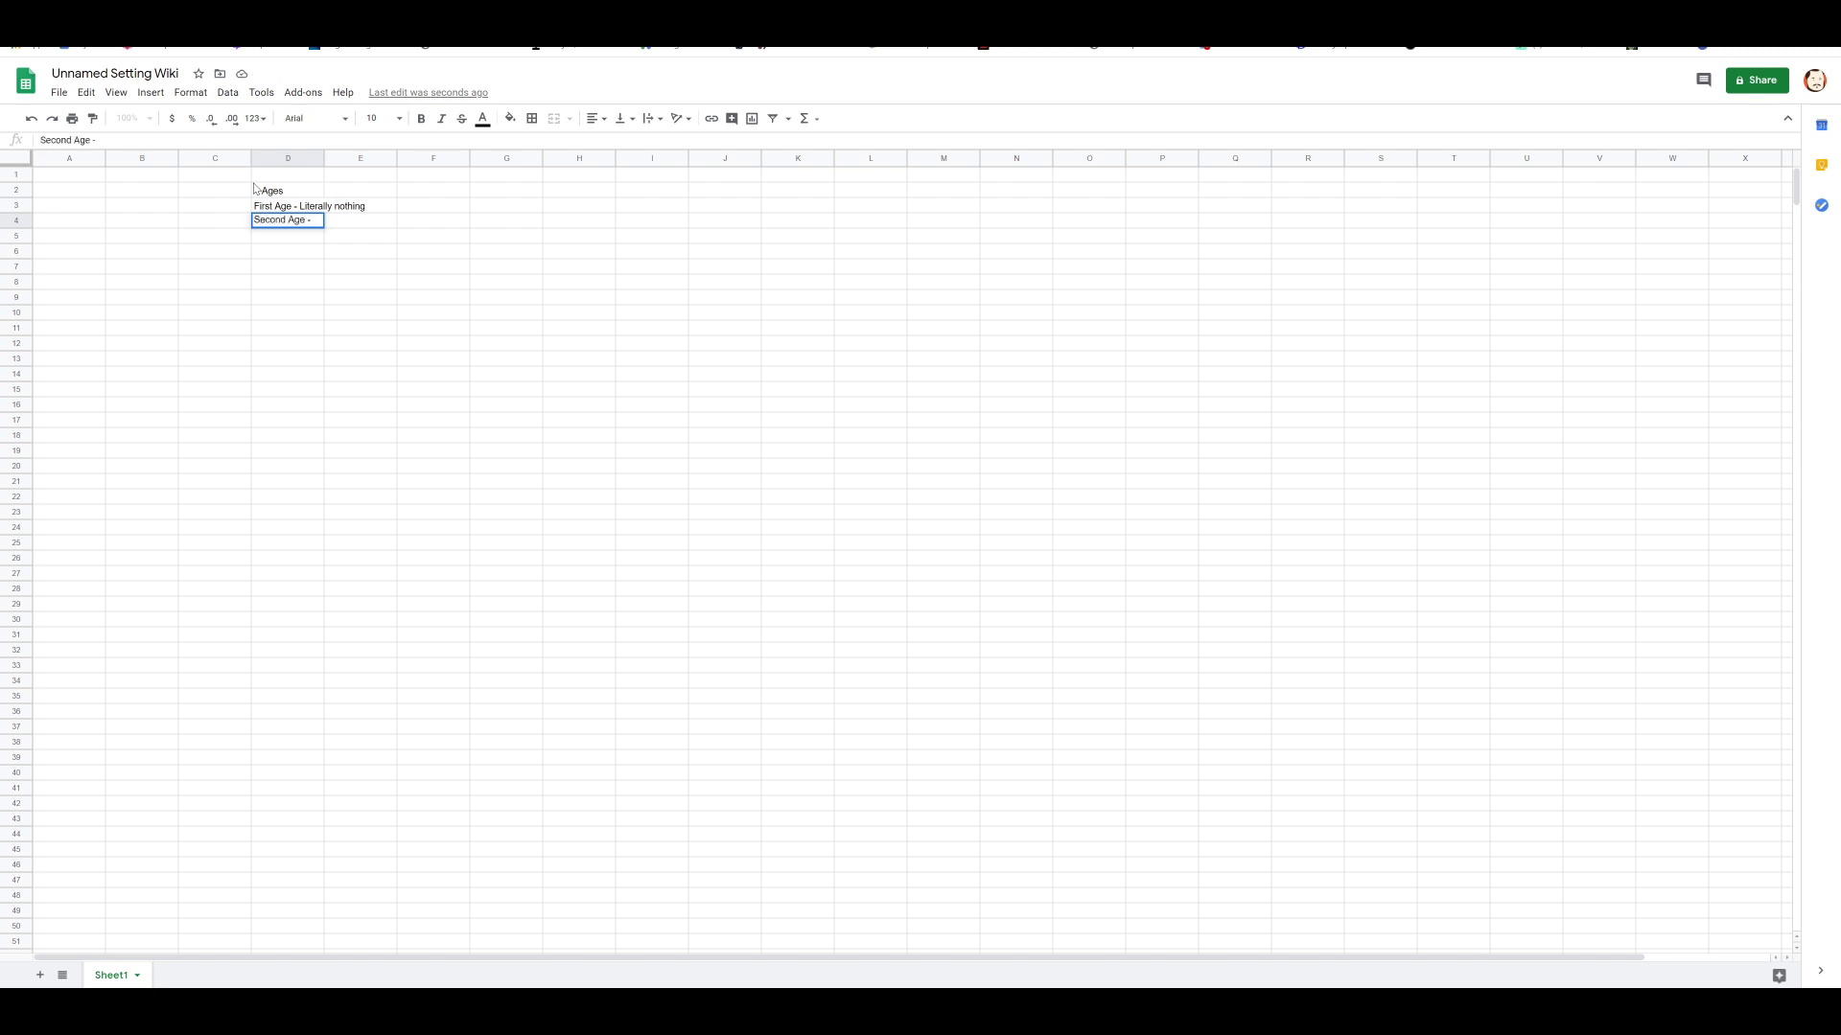
type("Tyrantine Age")
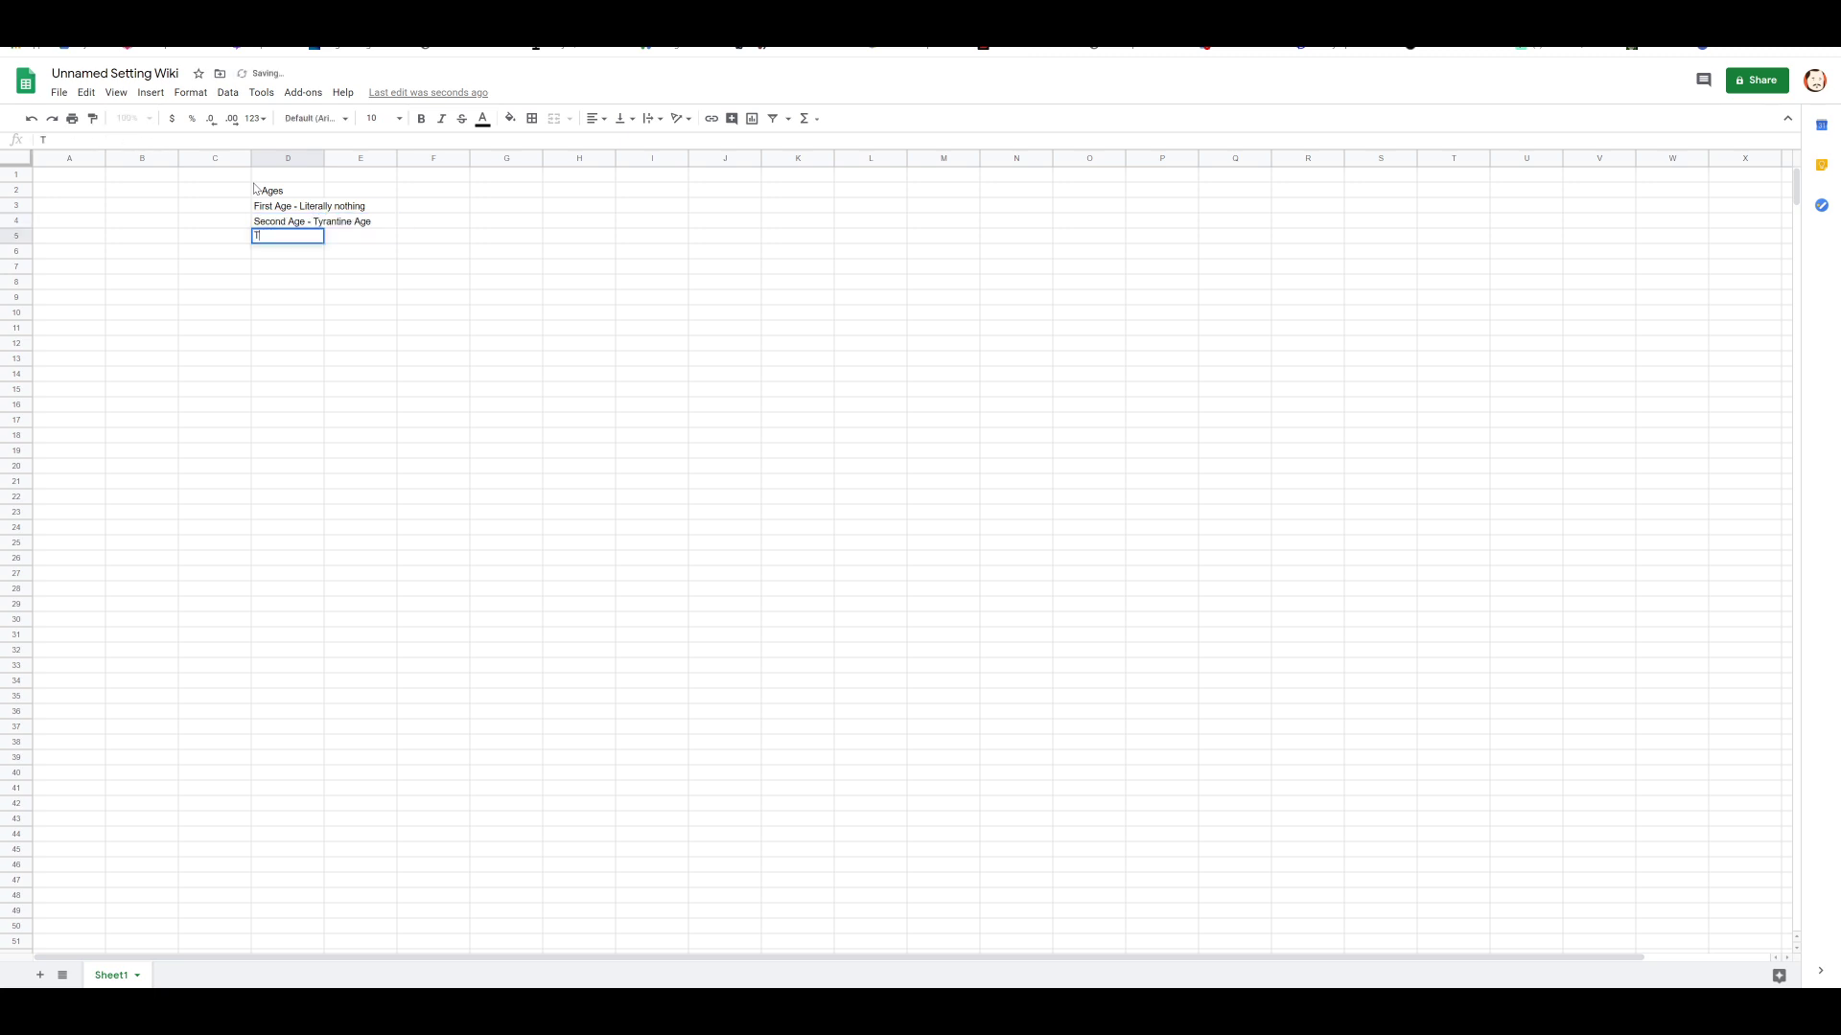
type("Third Age - Age of Race")
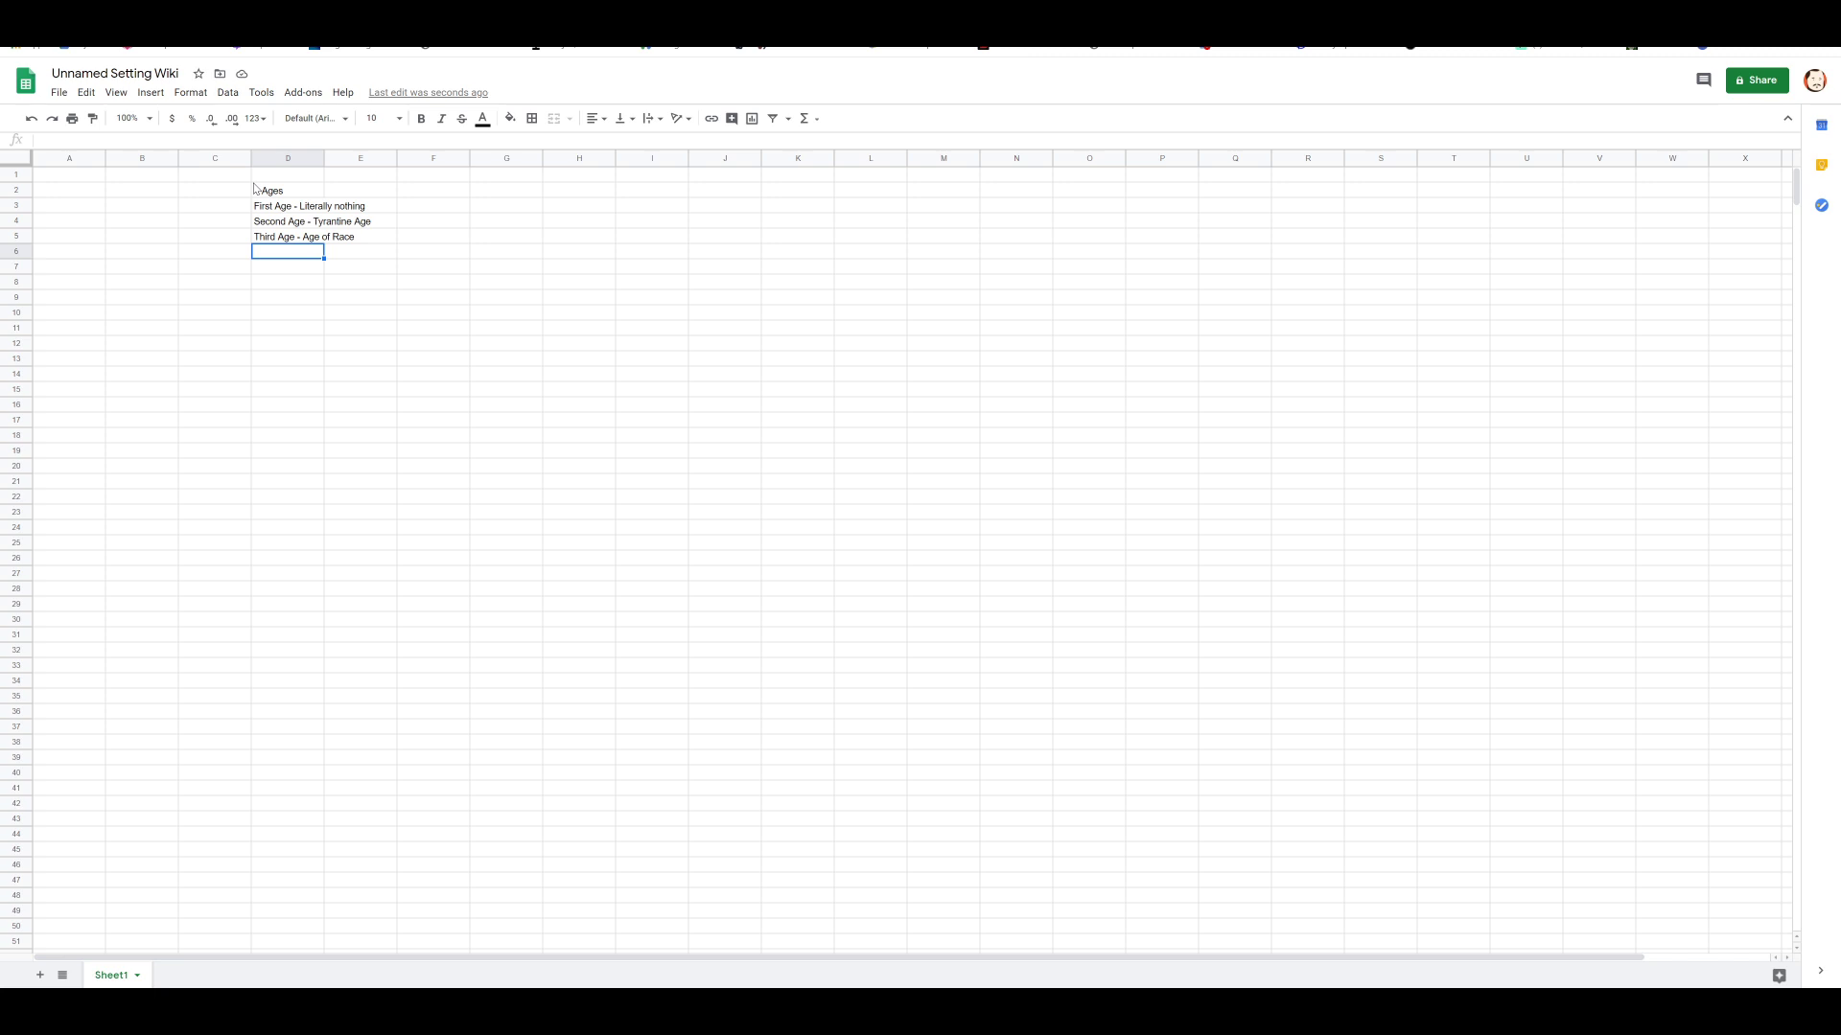
Step: Begin the Fourth Age entry, then return to the Unnamed Setting Guide document
type("Fourth Age -")
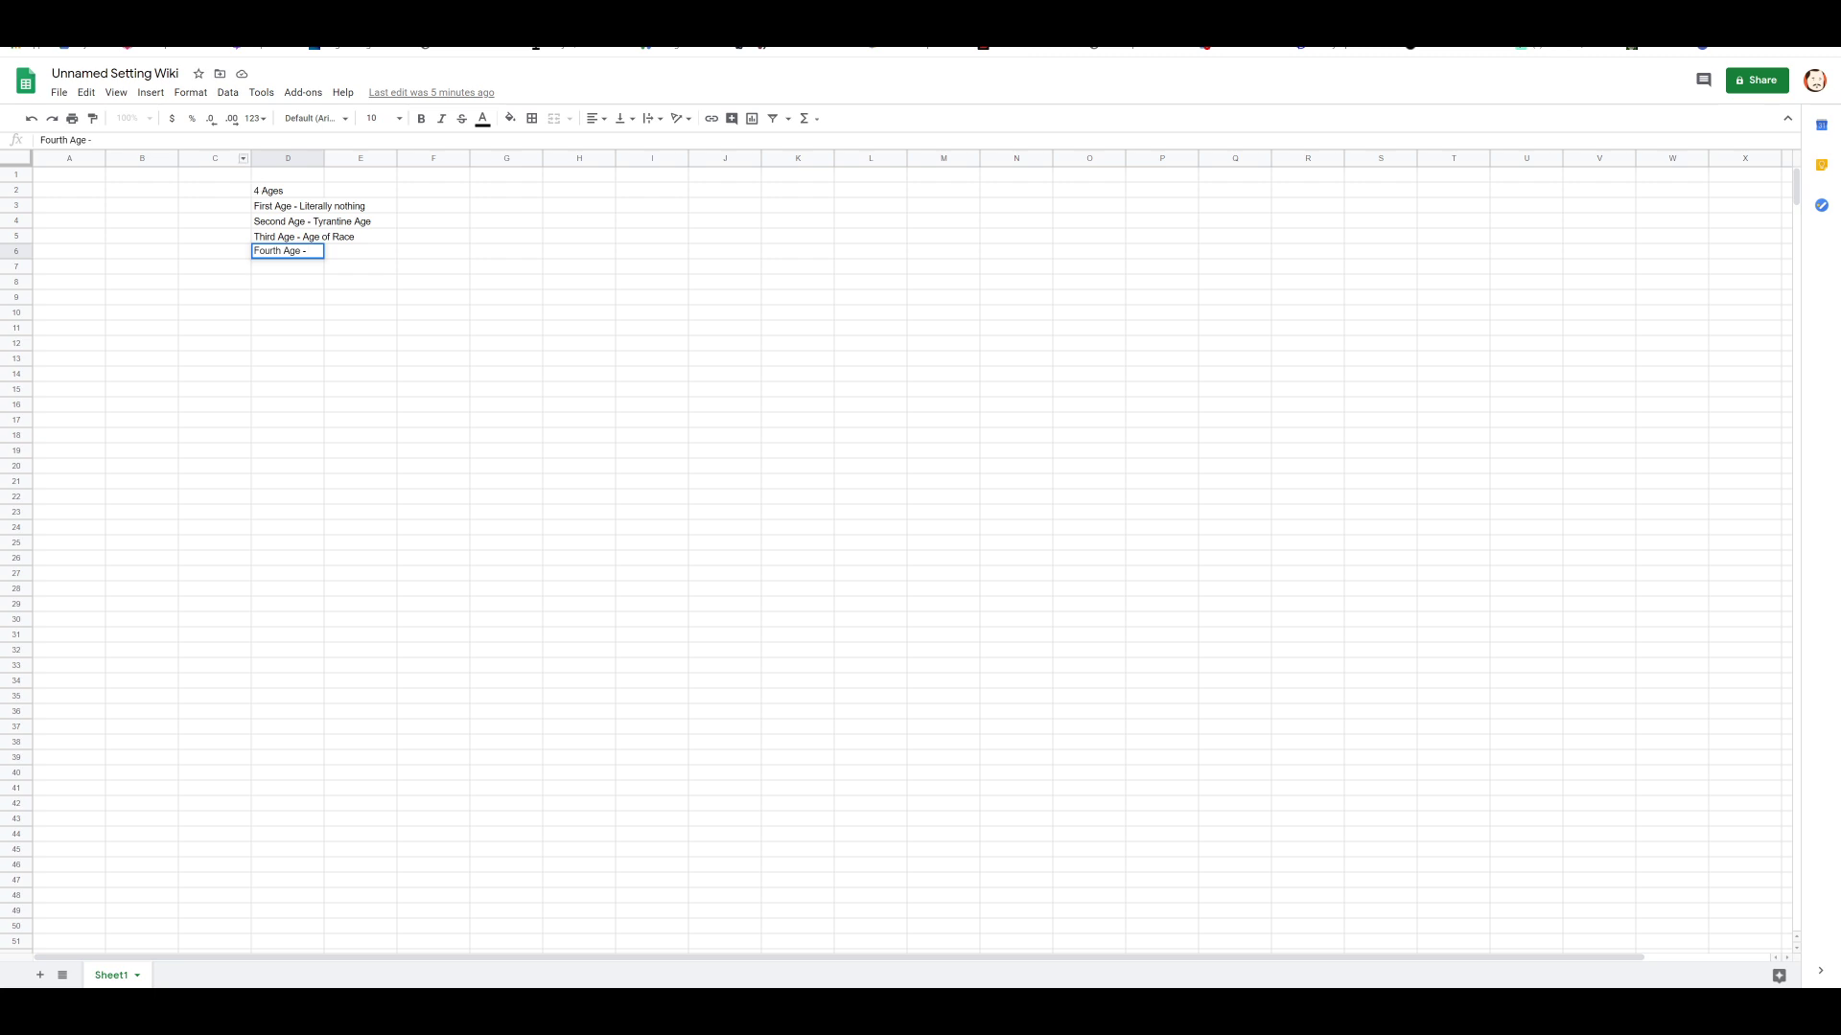
mouse_move(653, 492)
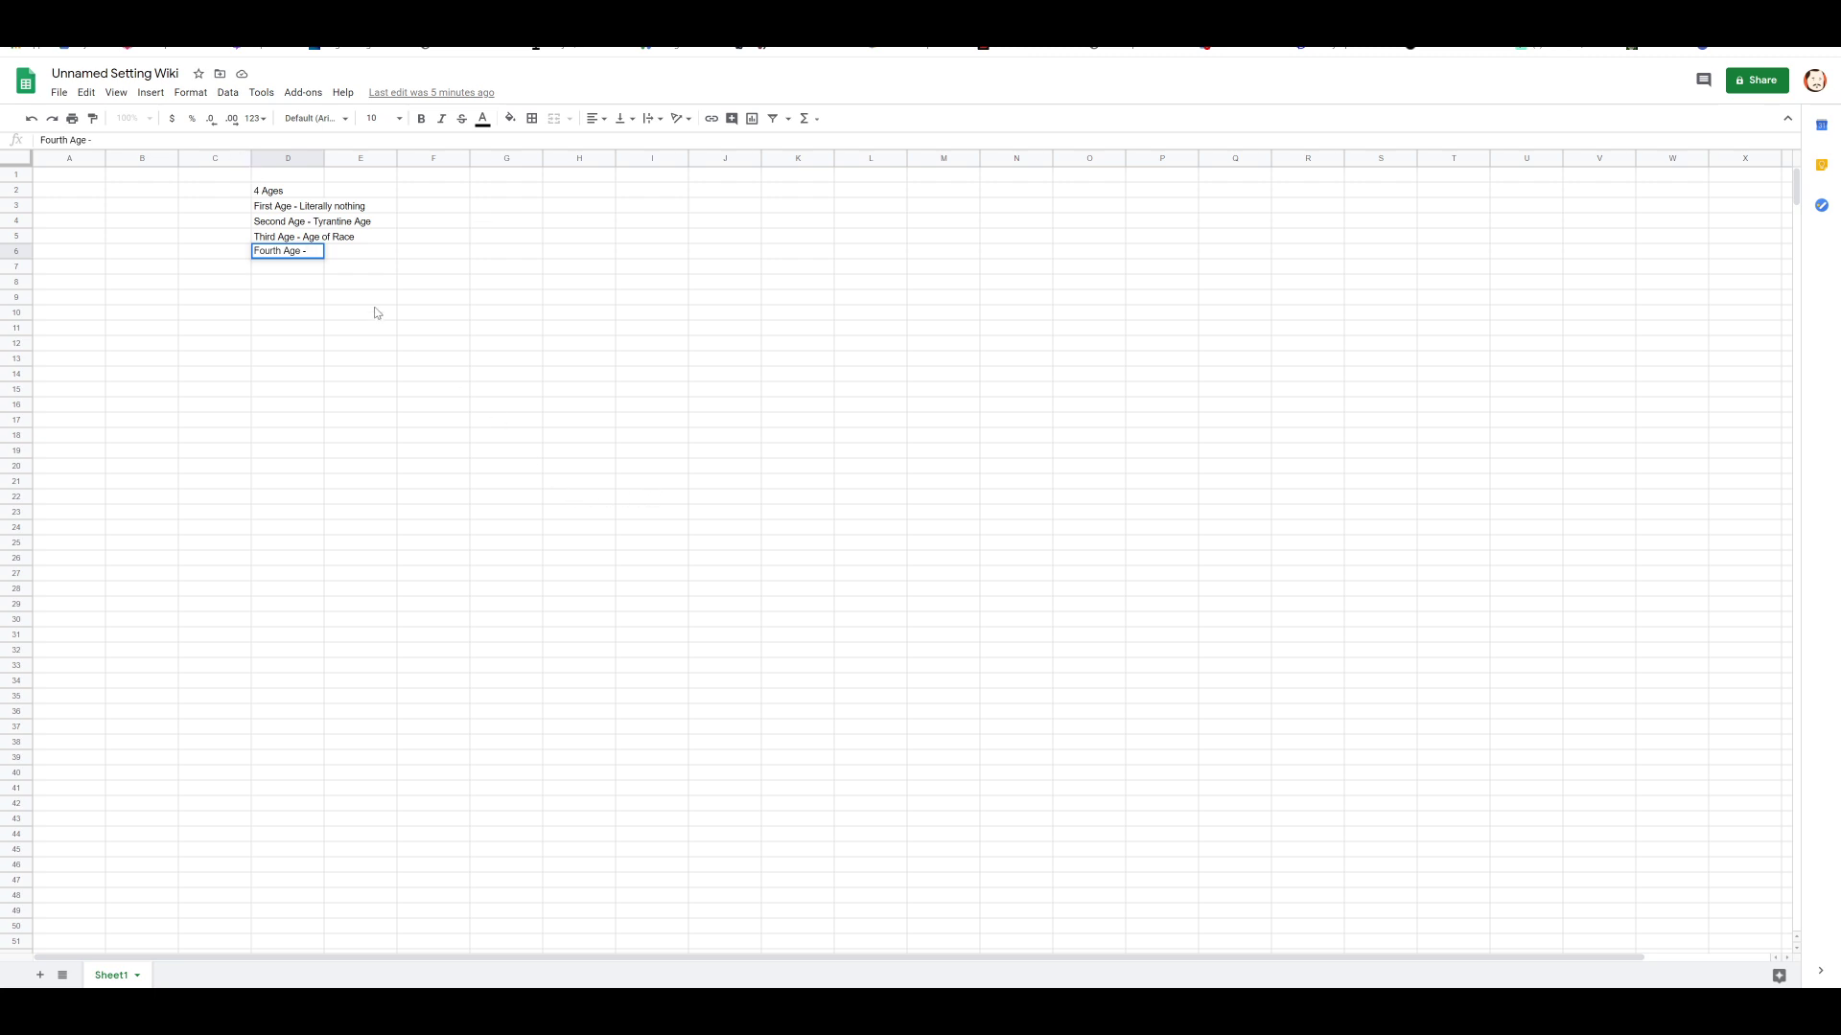
left_click(361, 313)
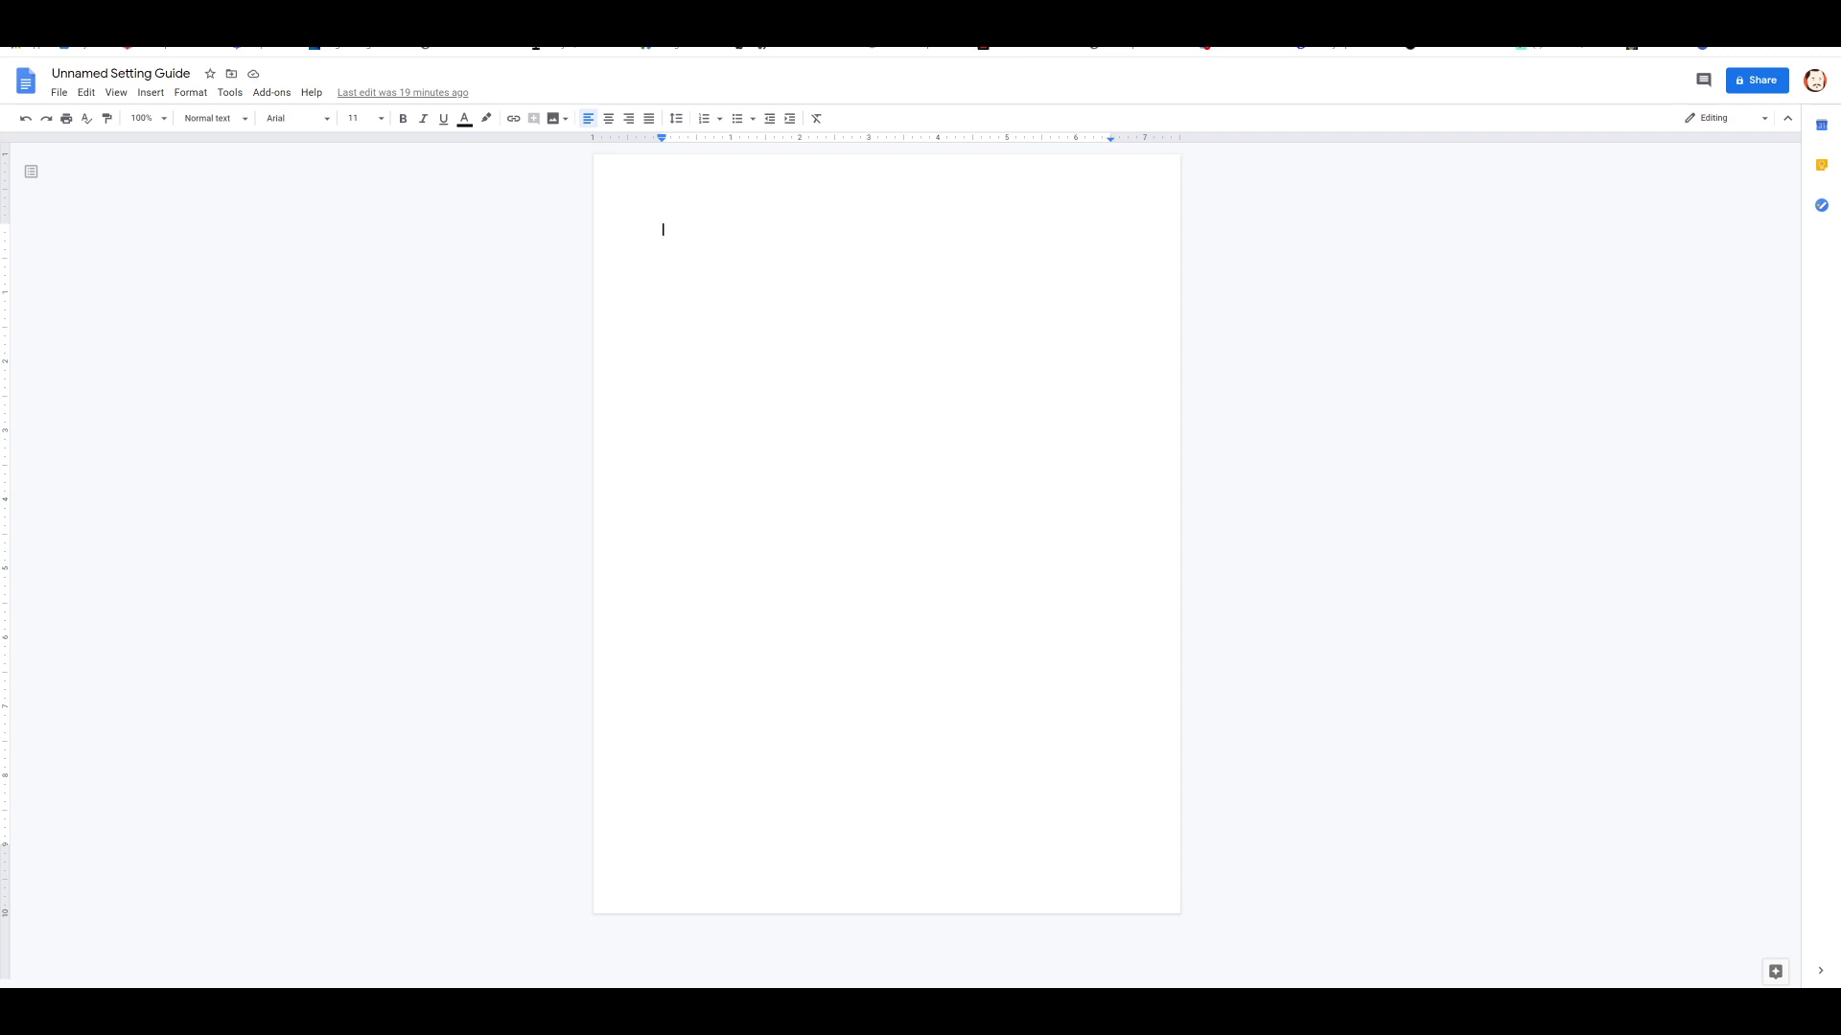
Step: Write 'First, there was nothing. This lasted Forever and Always, and also Never.'
type("First, the")
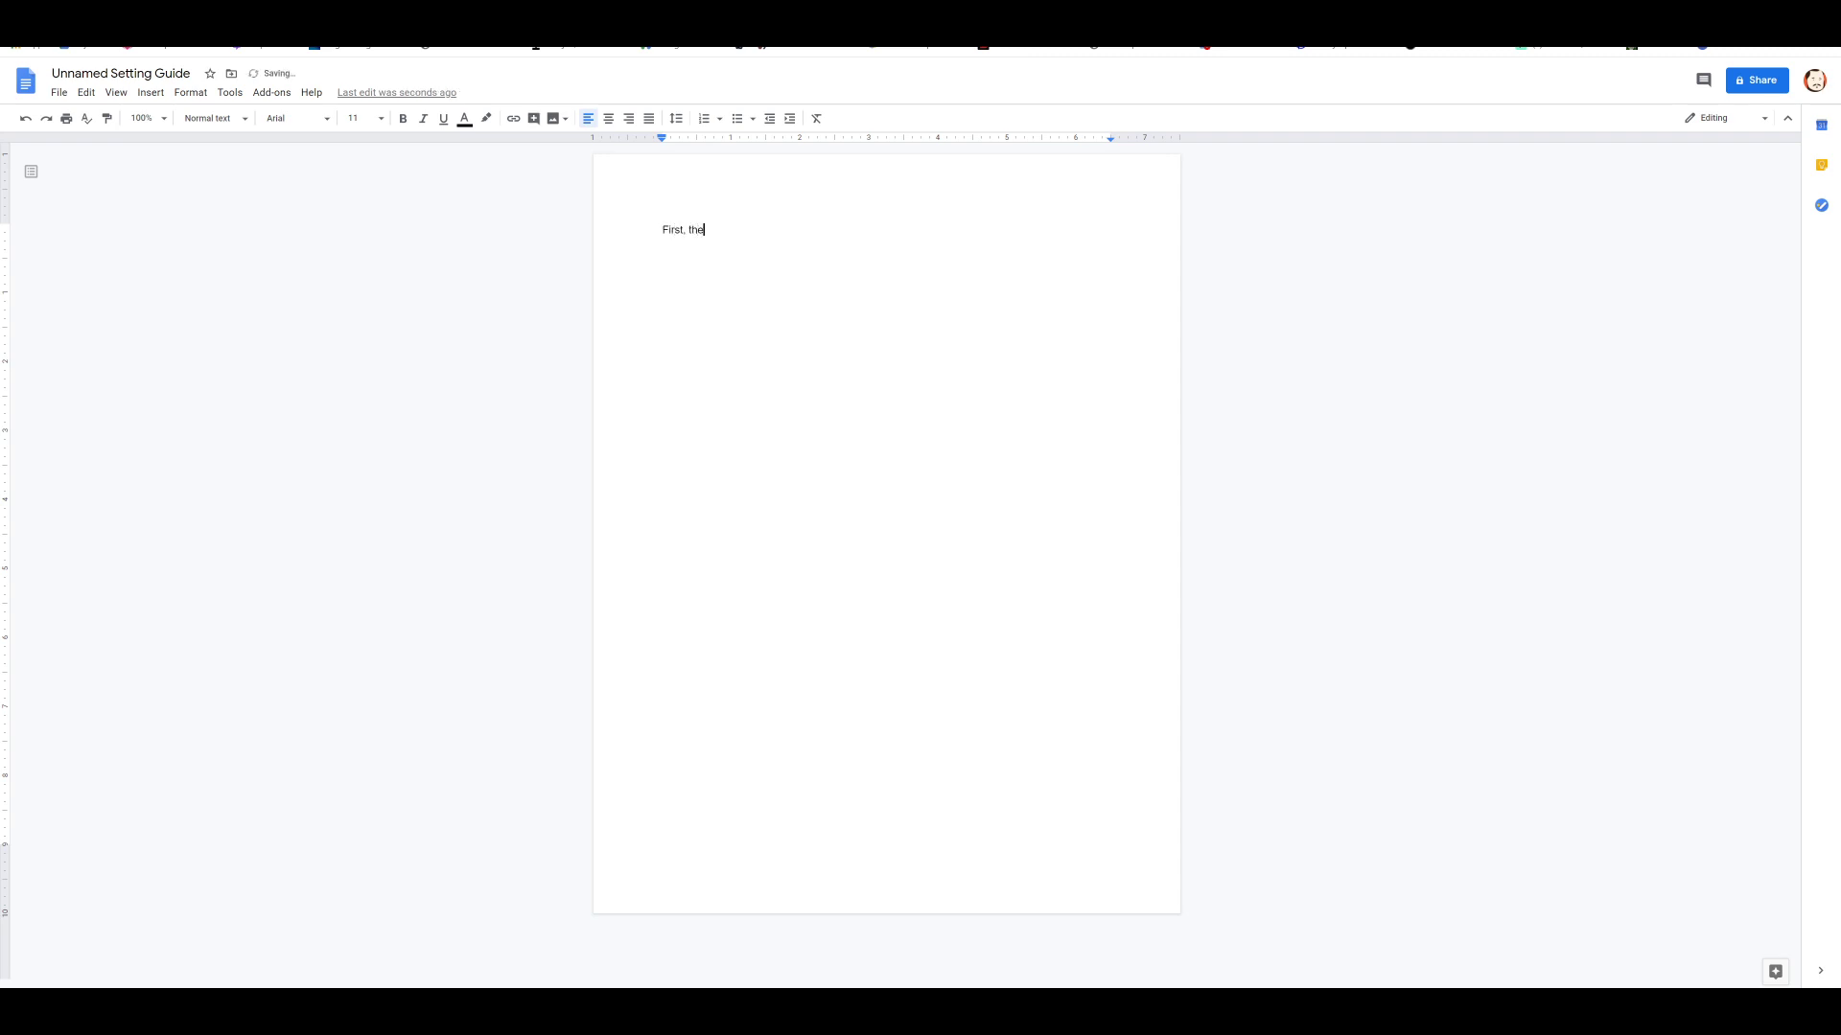
type("re was nothing.")
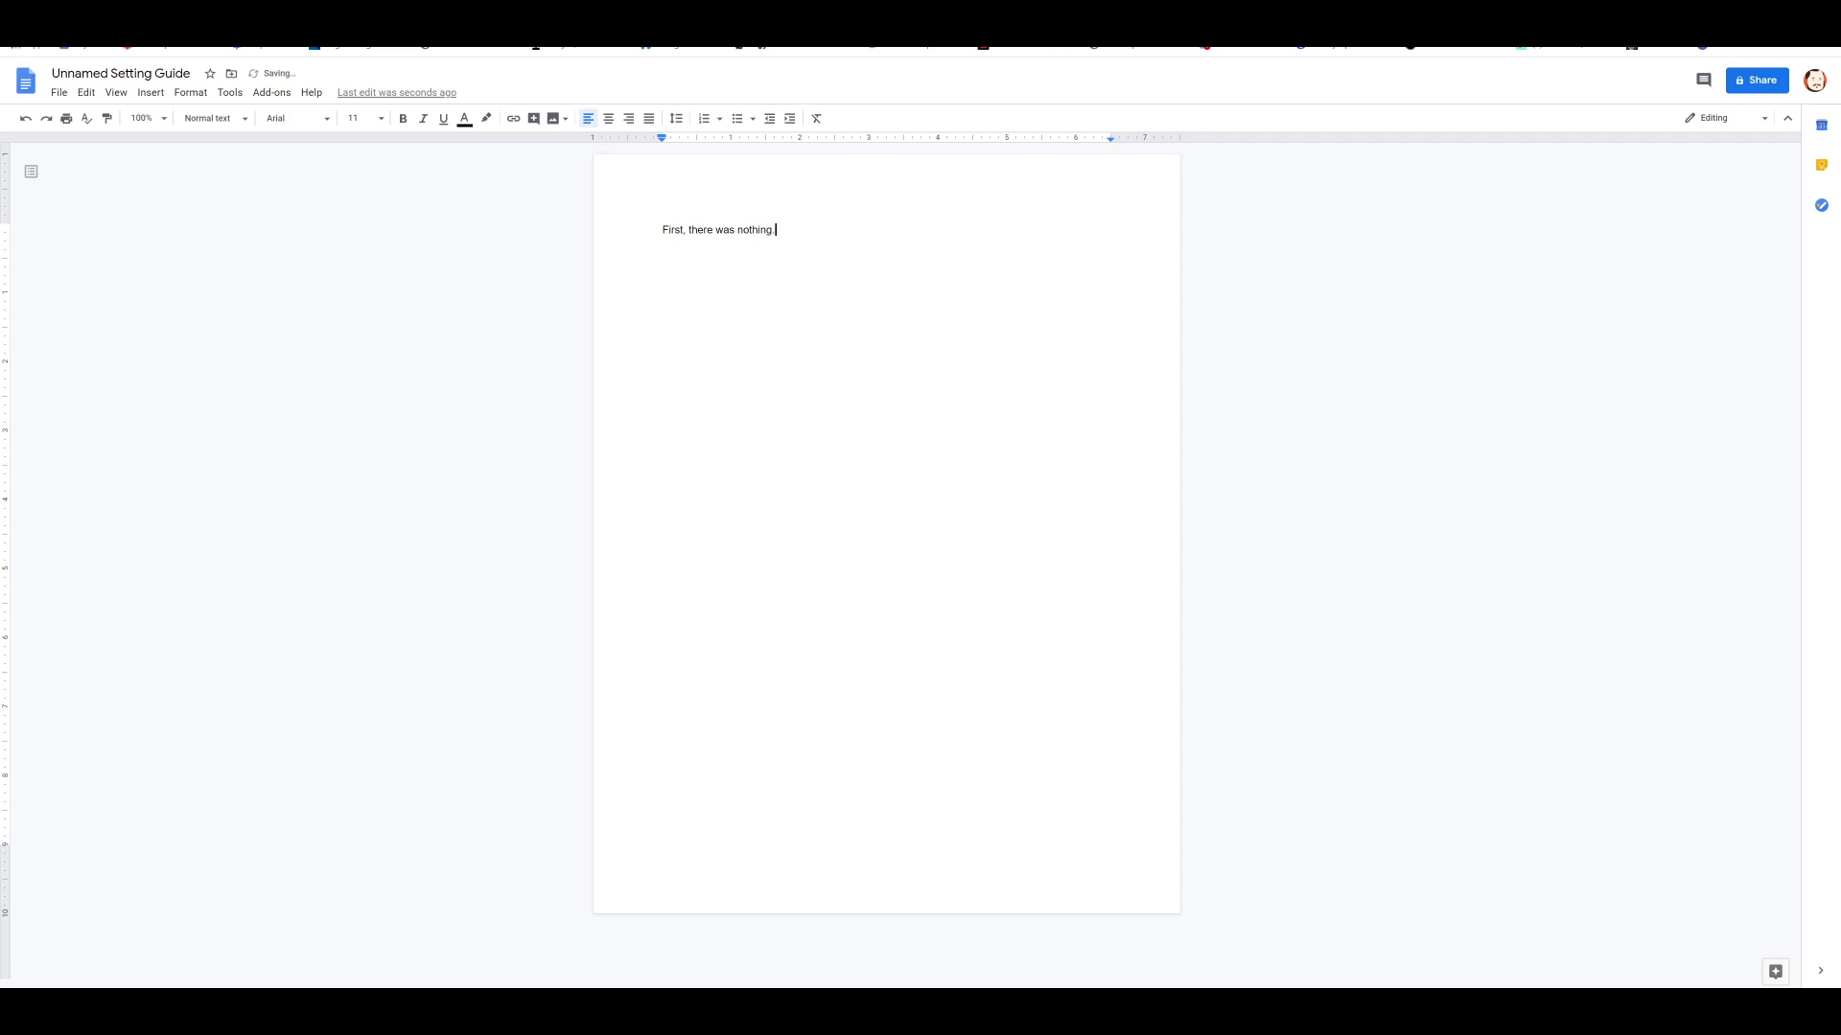
type("This lasted F")
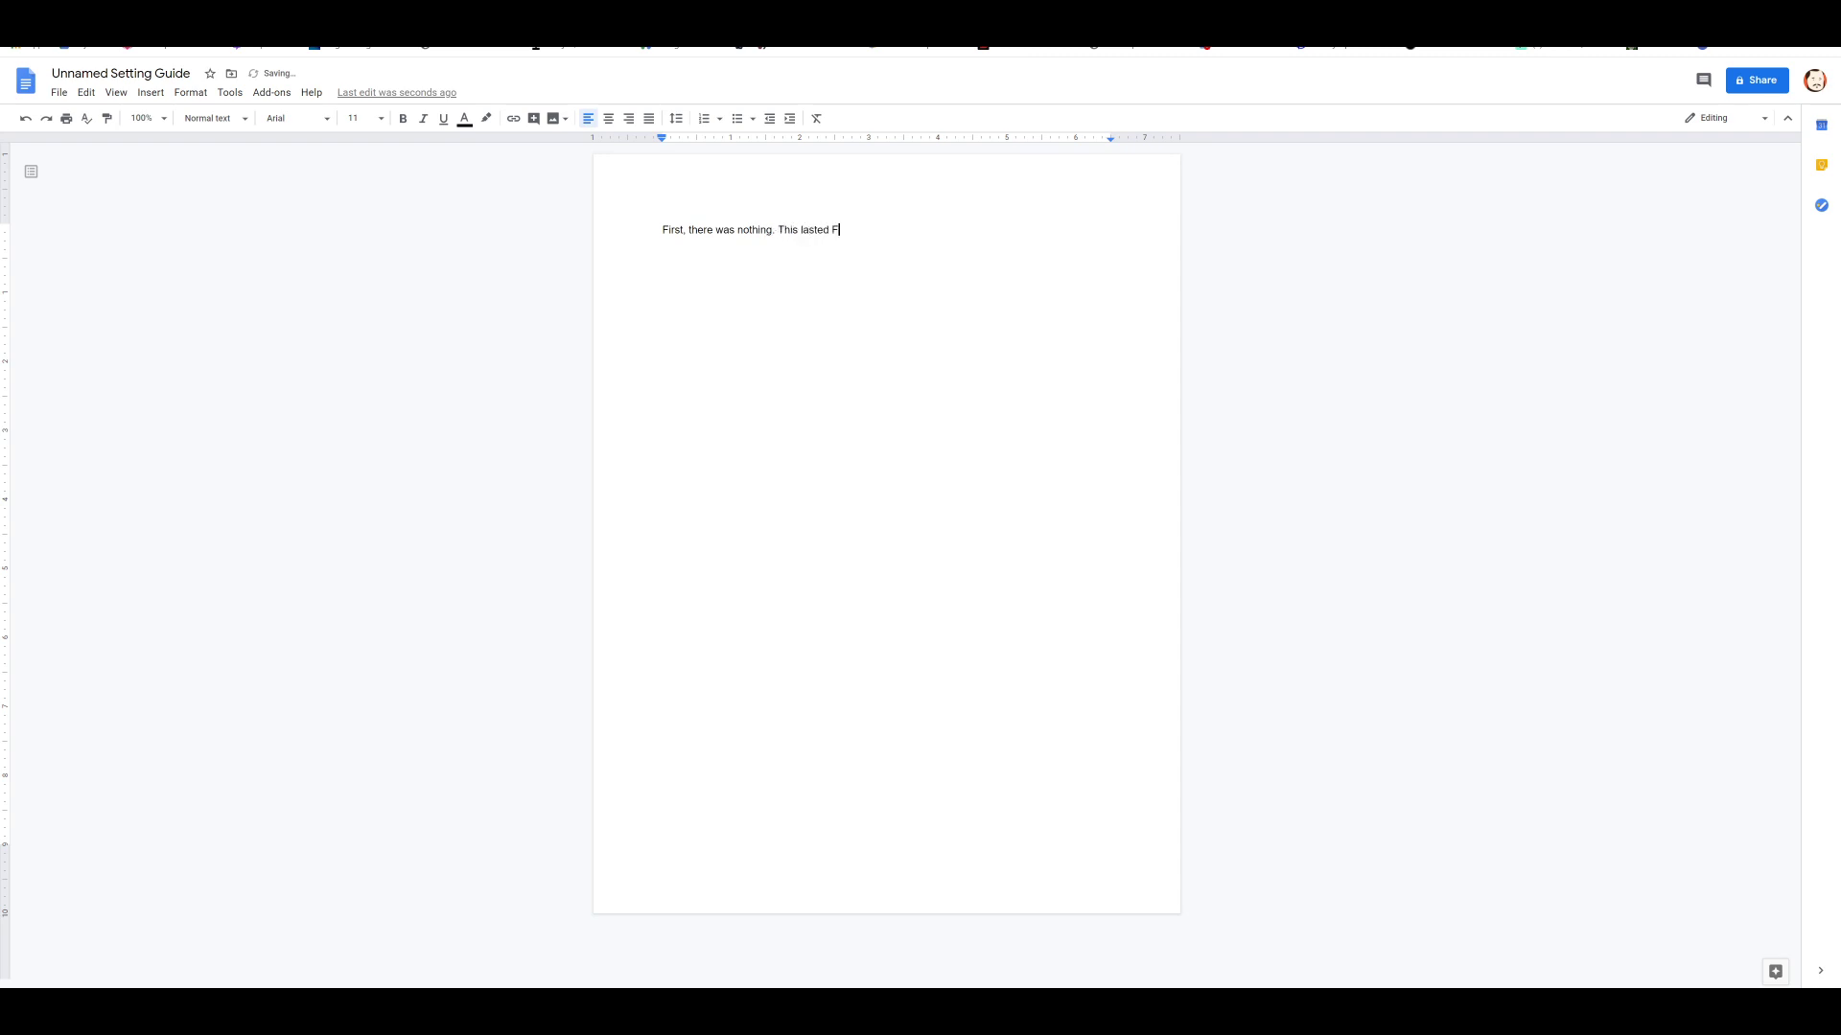
type("orever and Alwa")
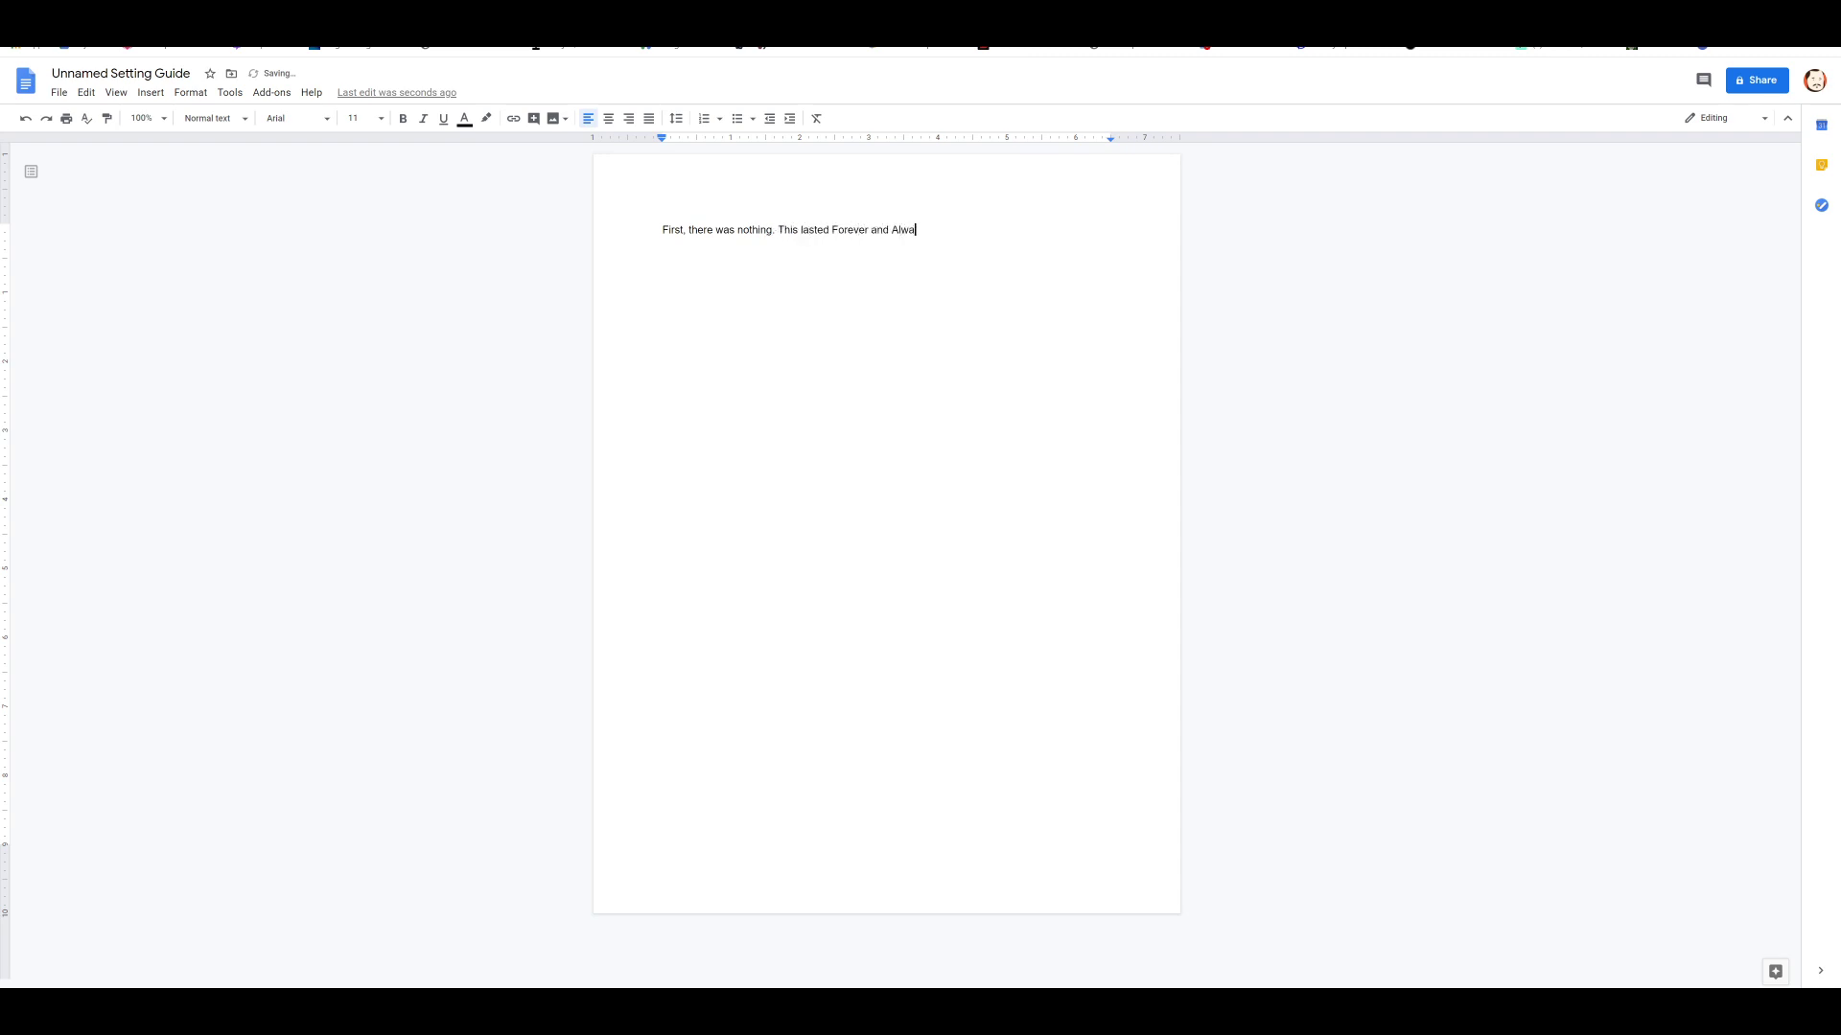
type("ys")
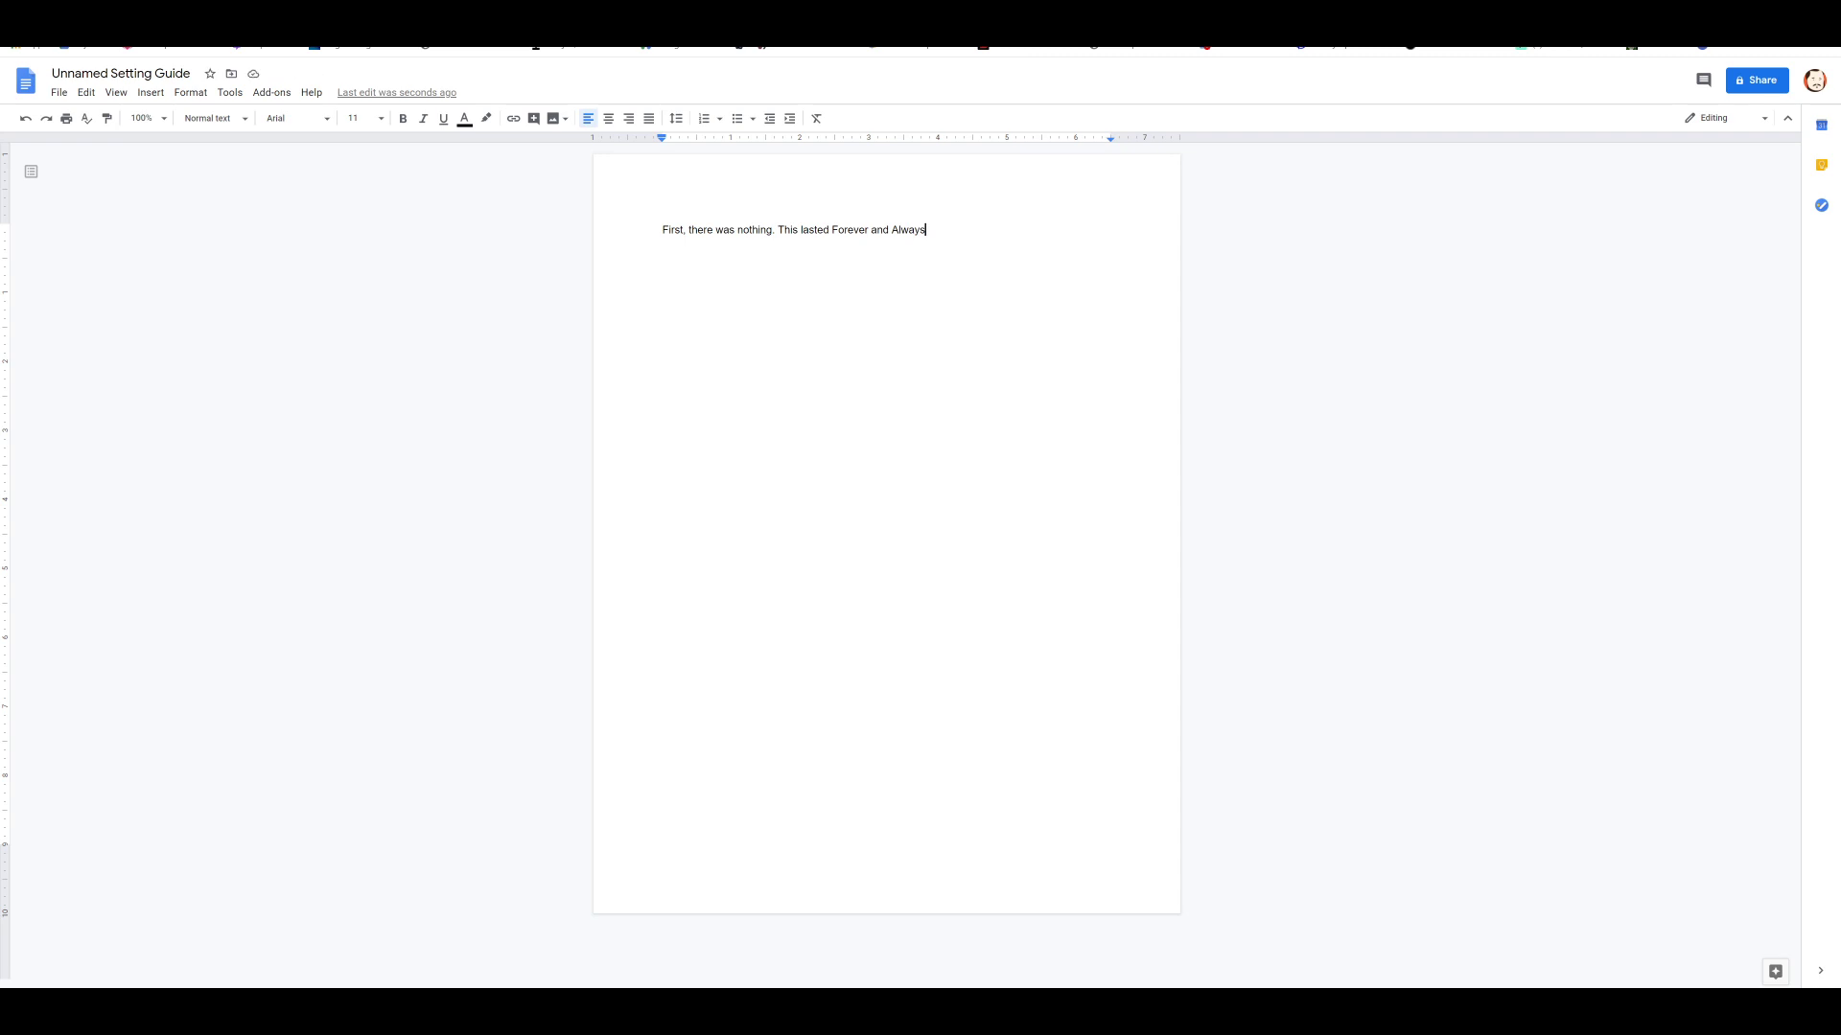
type(", and also Never")
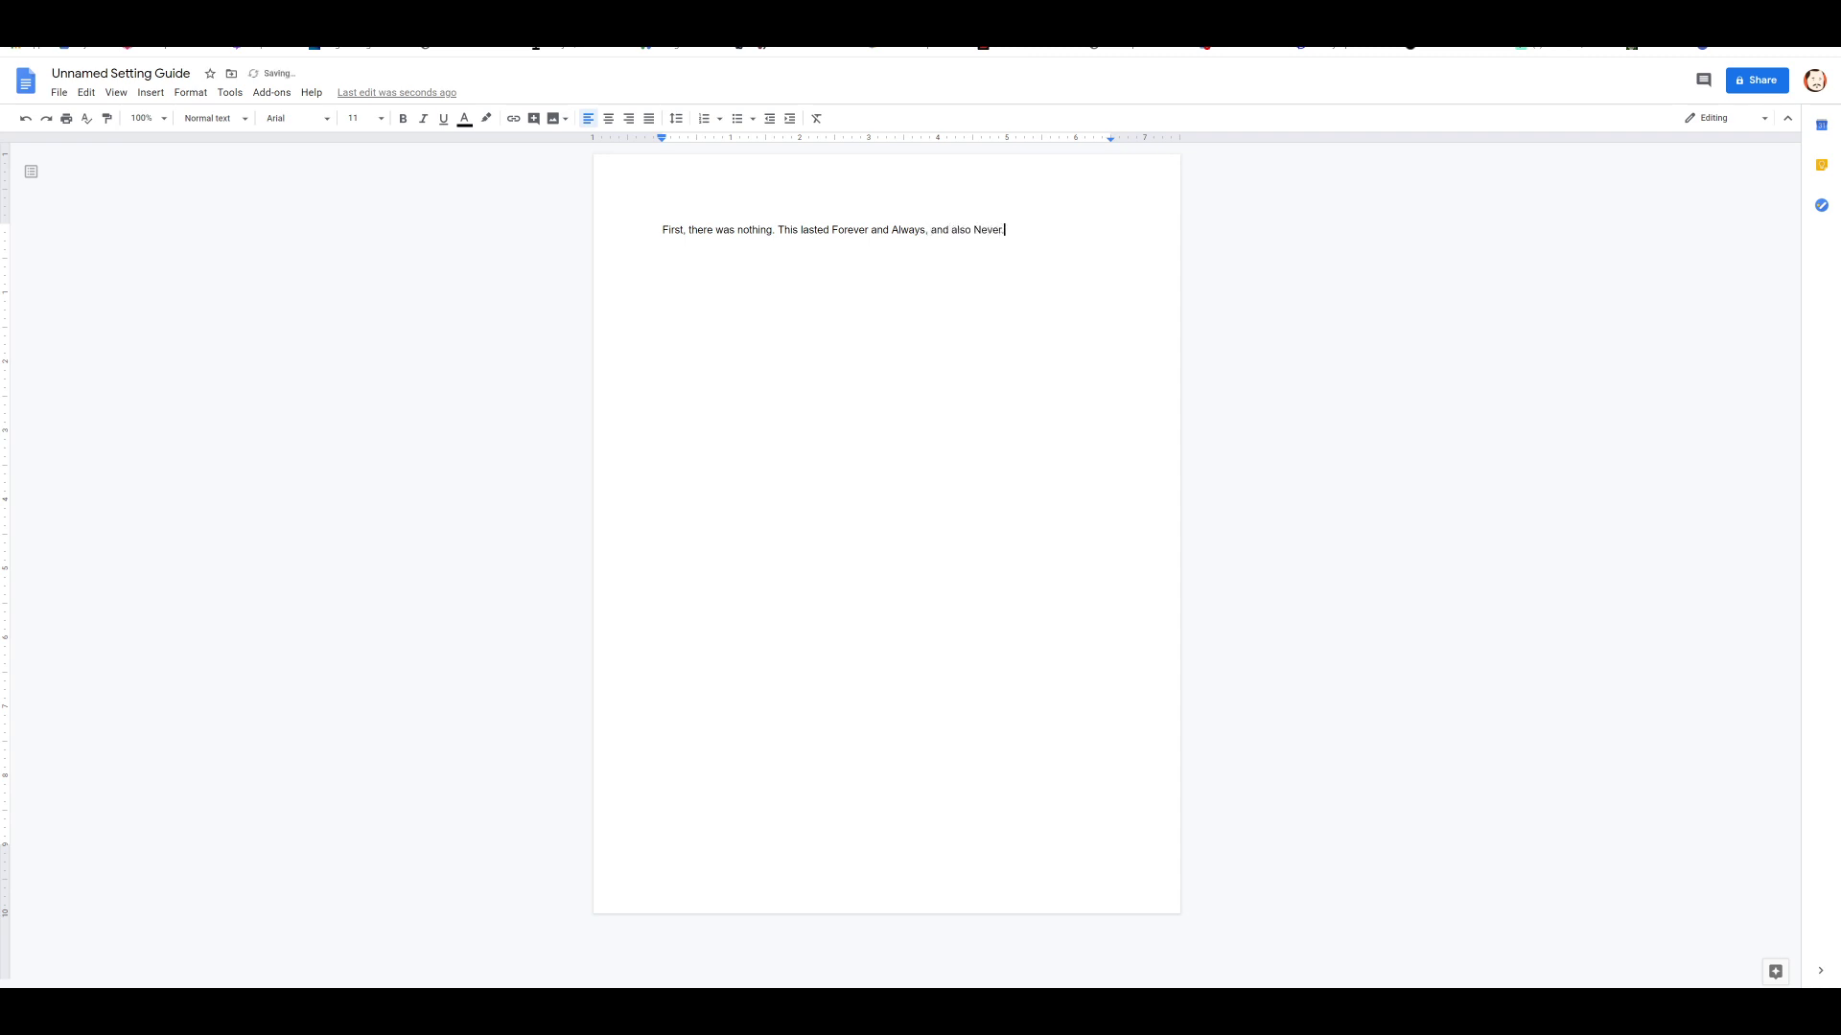
type(".")
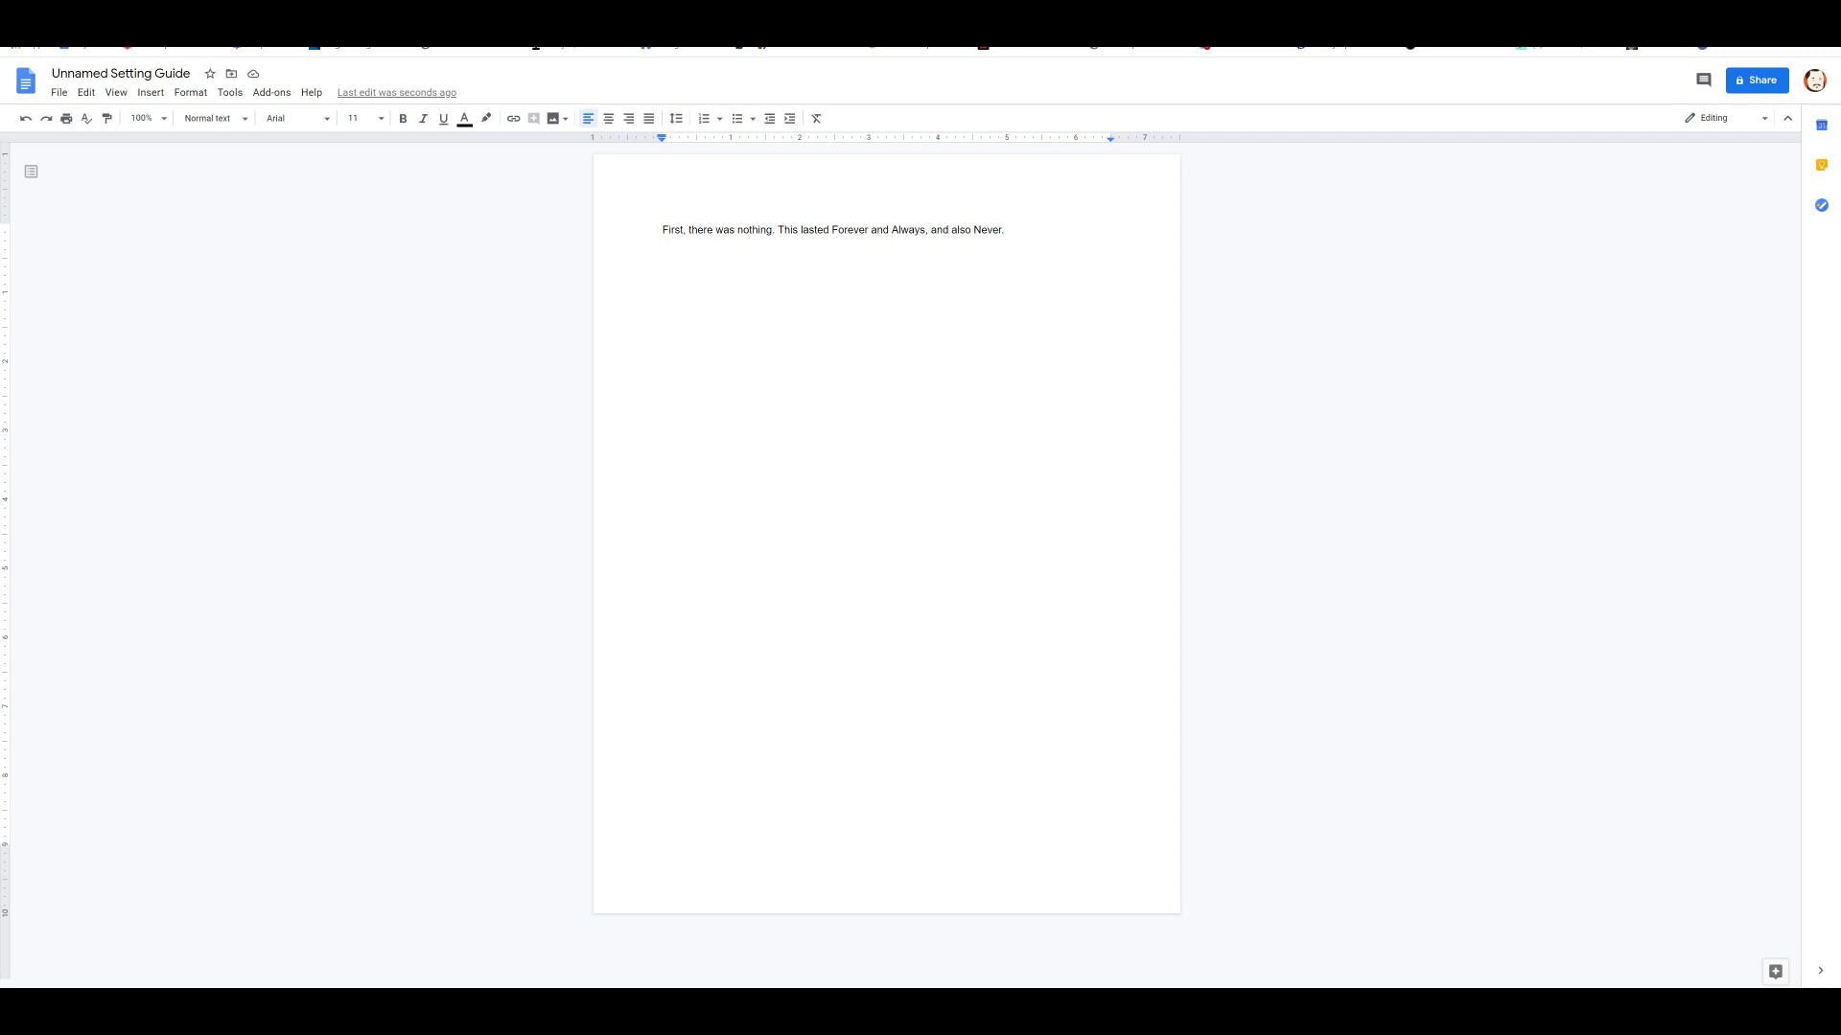
Step: Start a new passage with the opening line, then write that the Dragons came, bursting forth
left_click(663, 475)
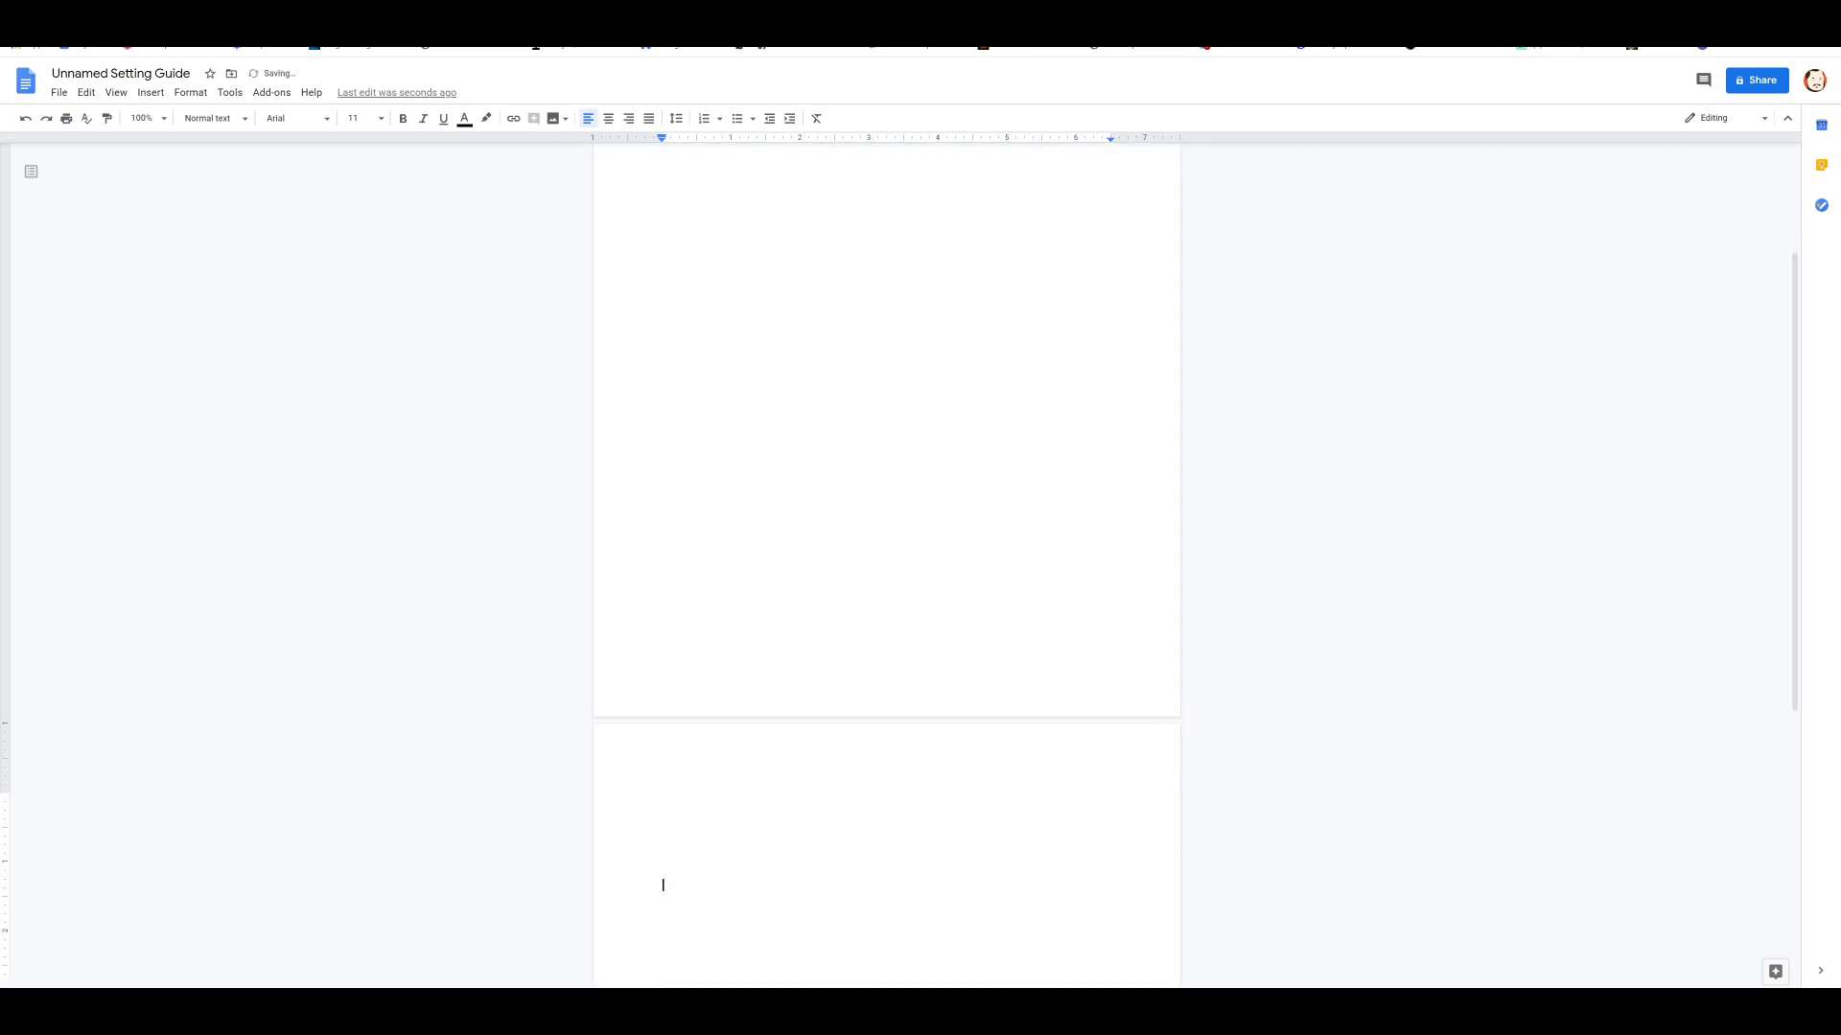
type("First, there was nothing. This lasted Forever and Always, and also Never.")
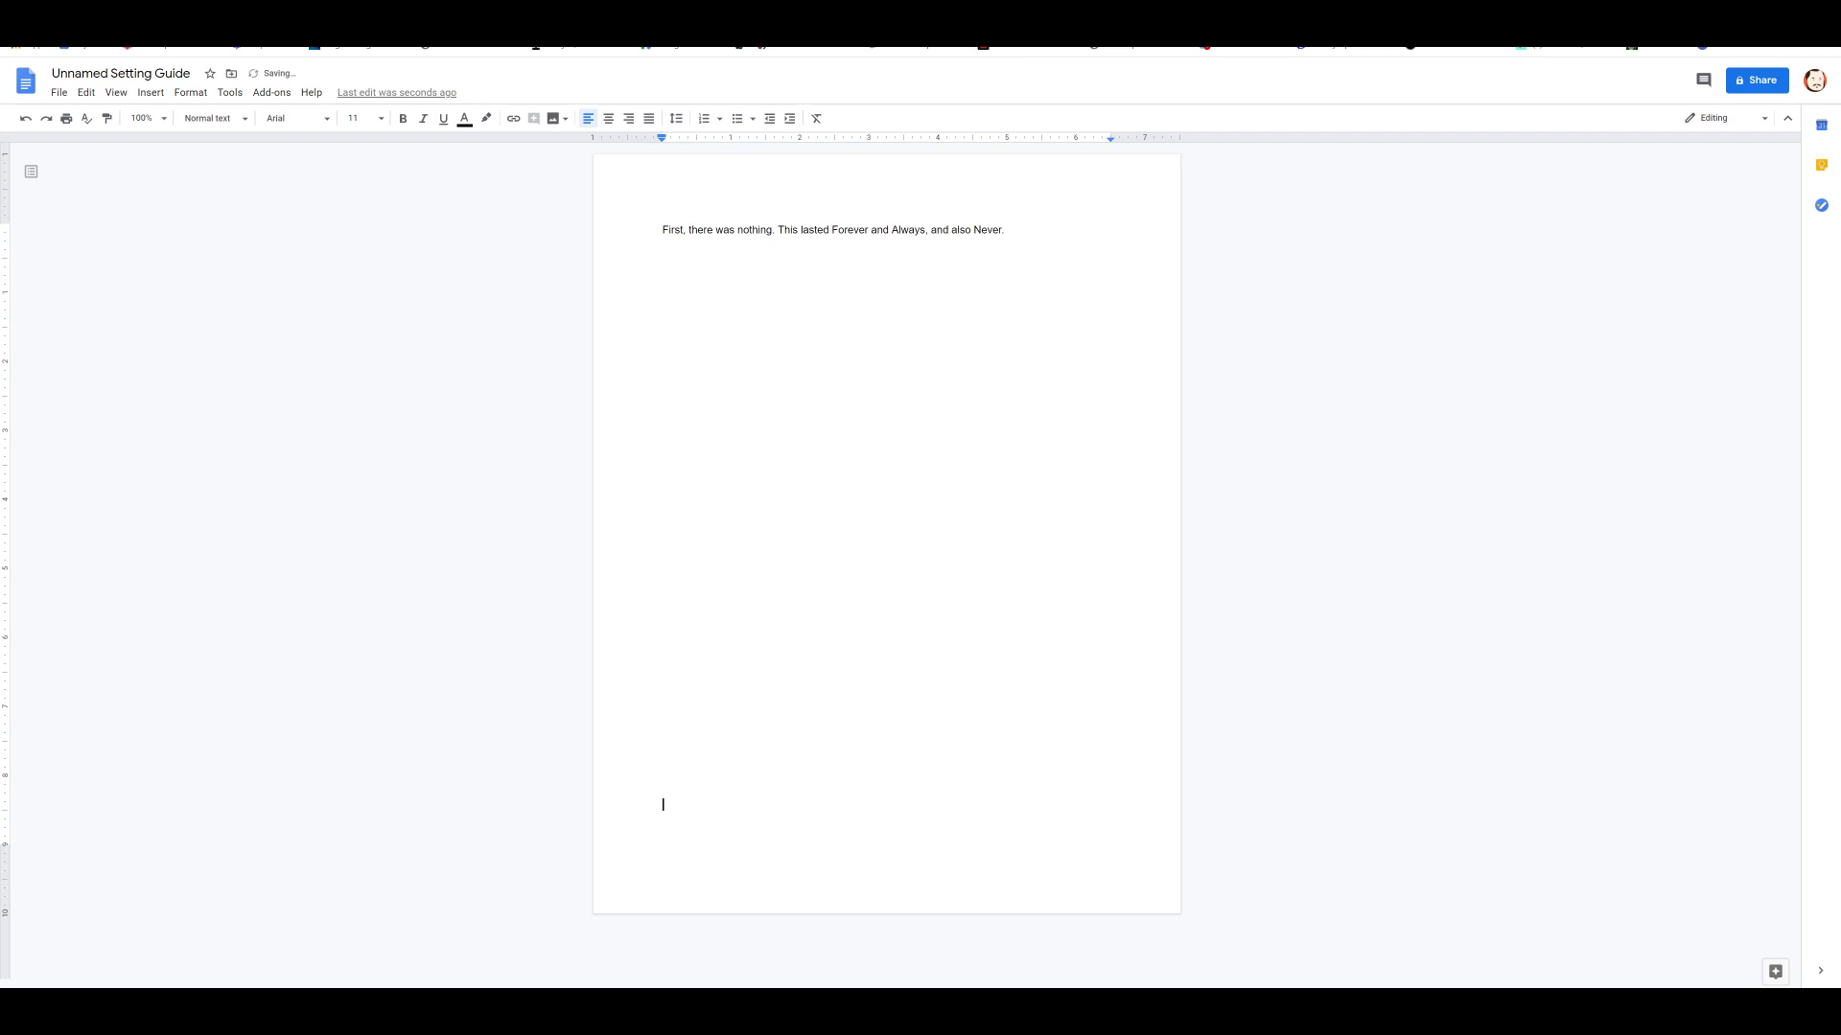
scroll("down", 3)
type("Then")
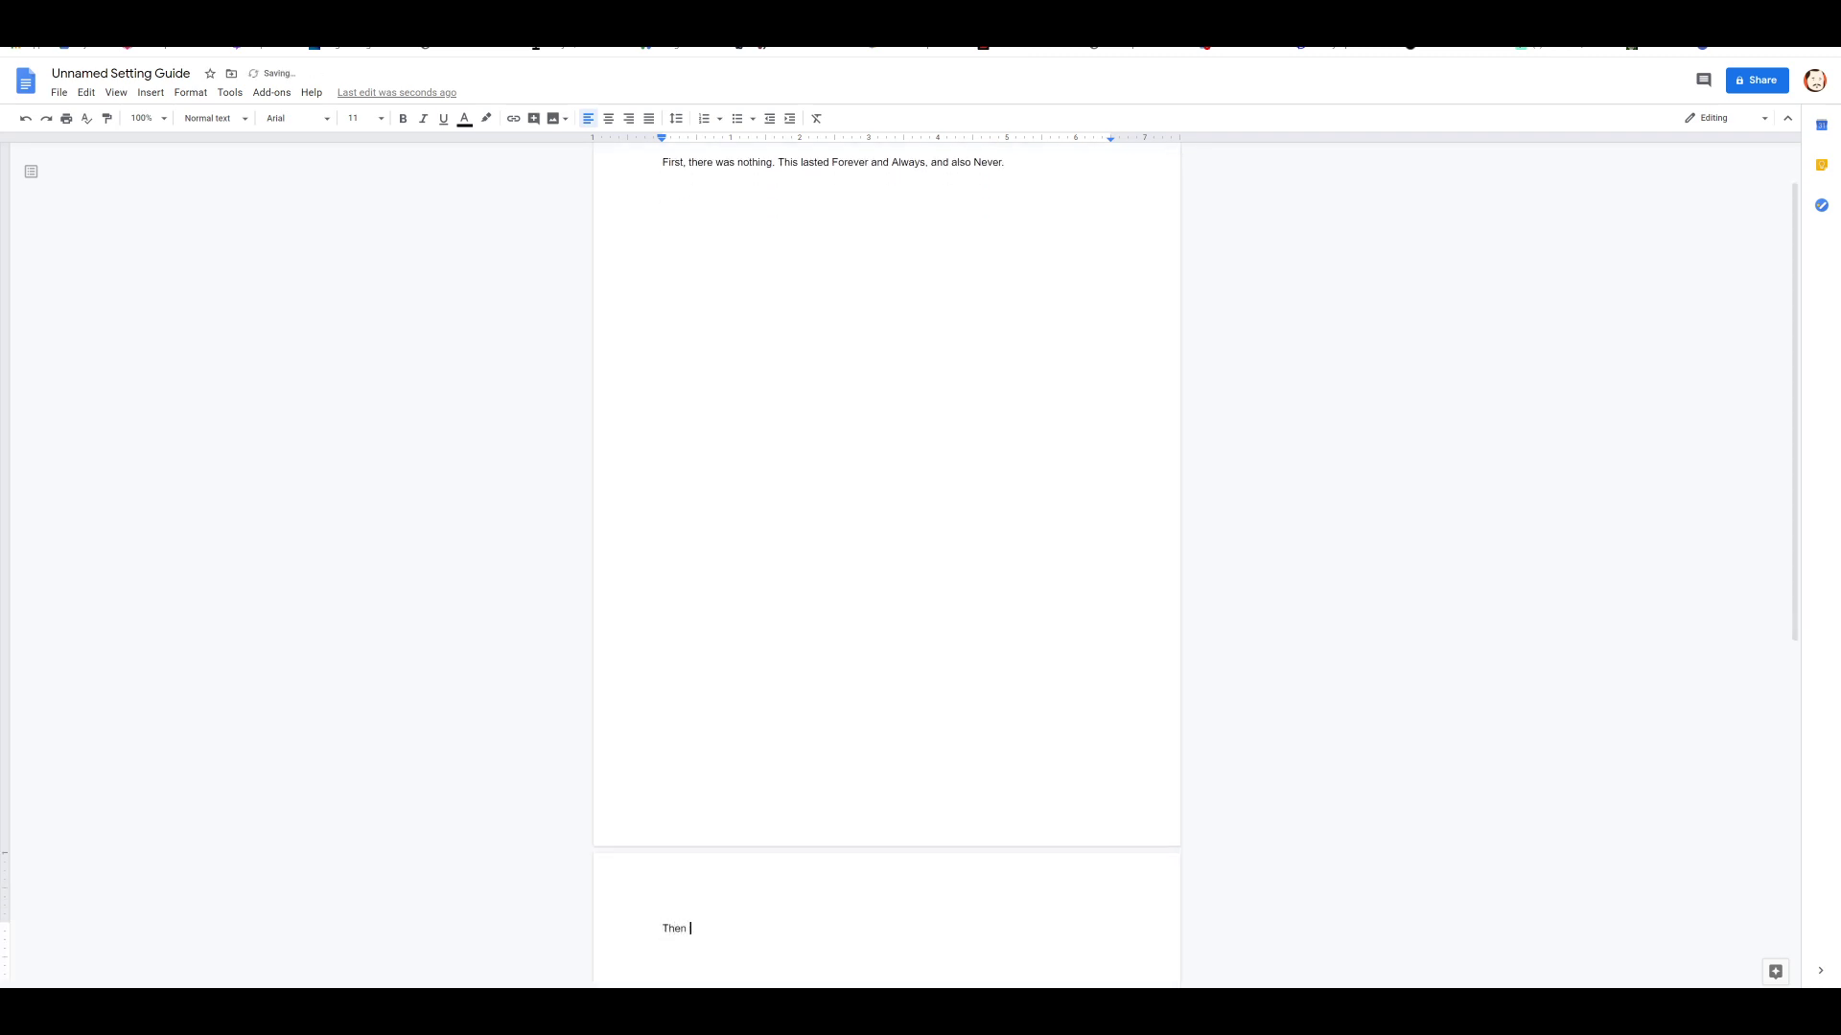
type("came the")
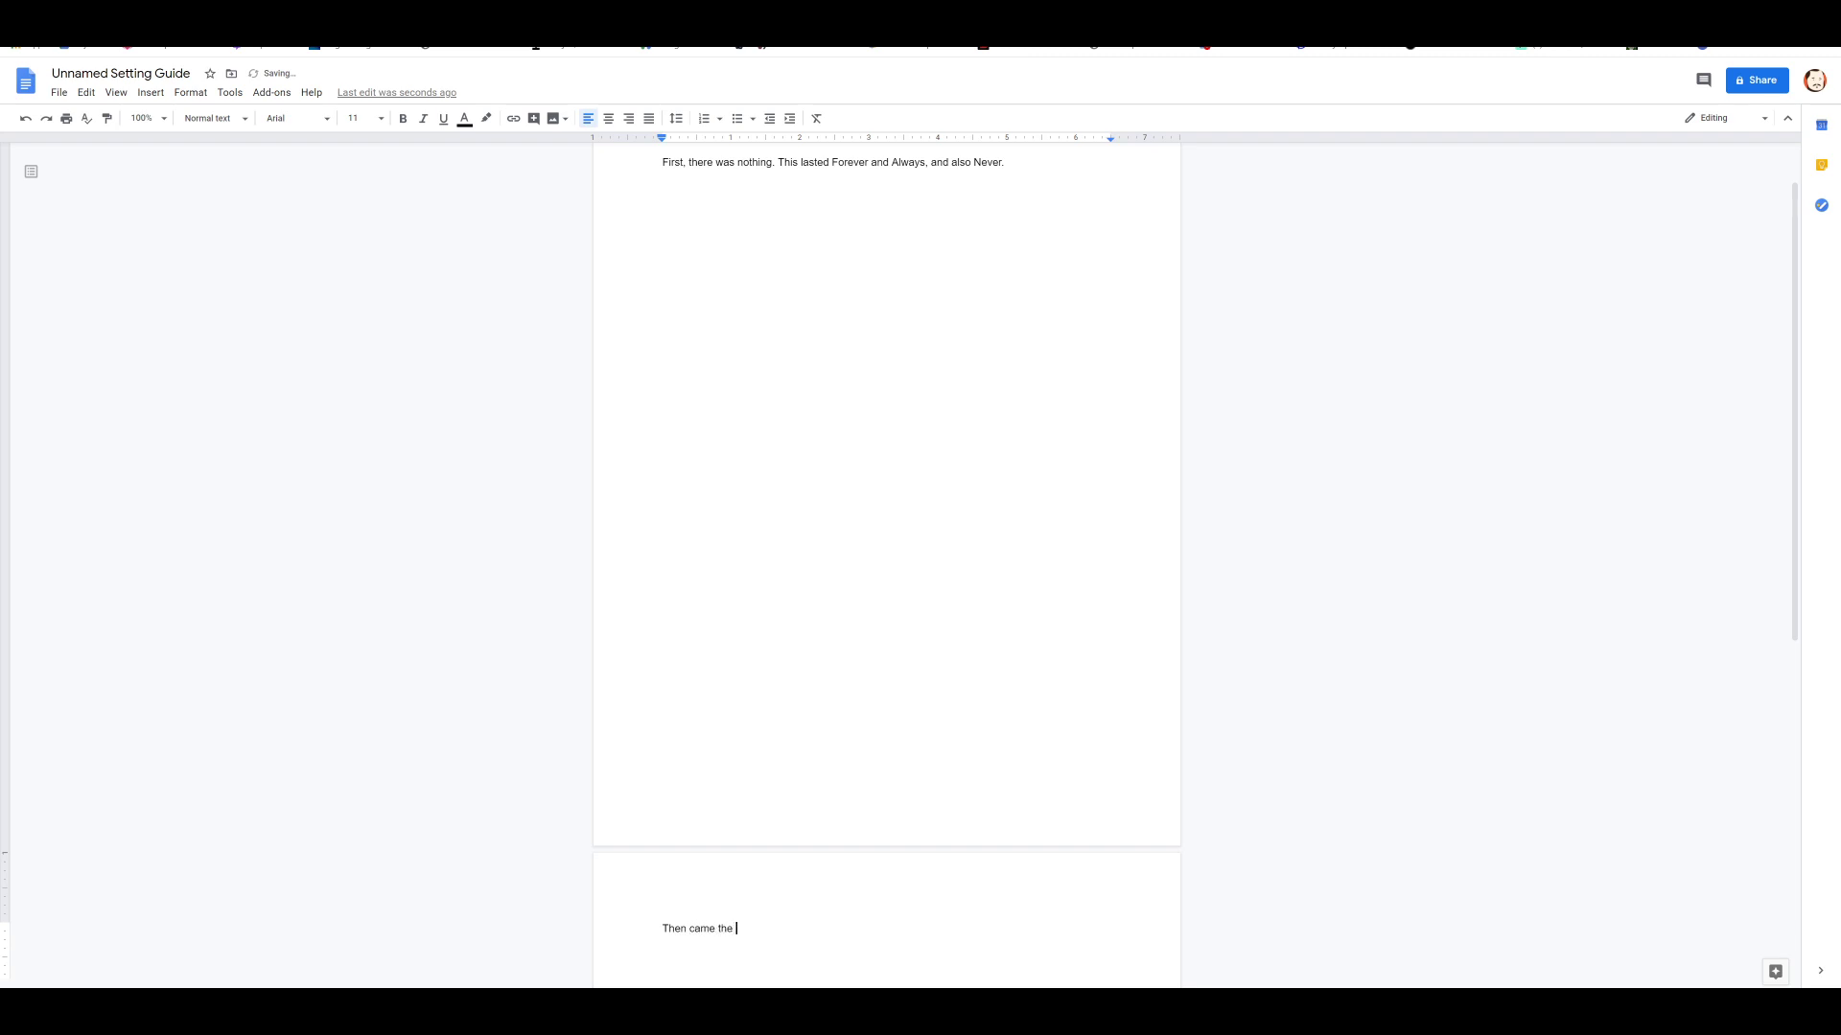
type("Dragons.")
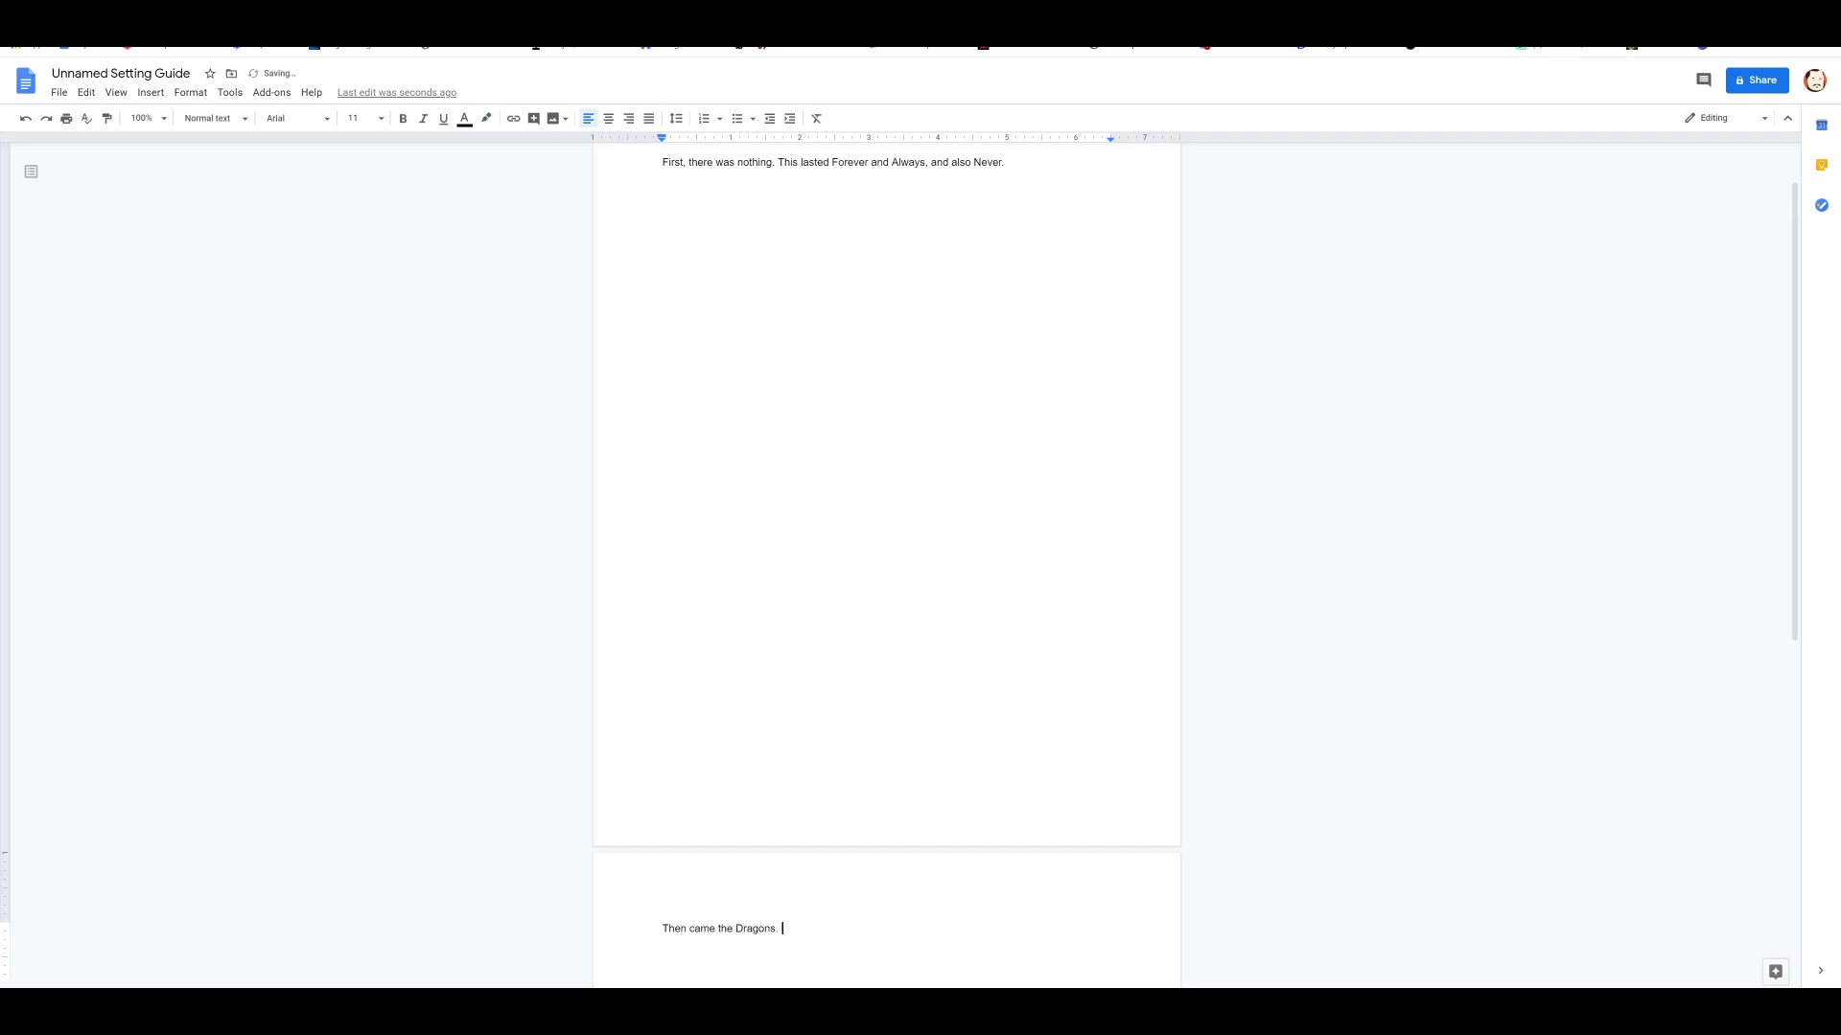
type("Bursting into existence")
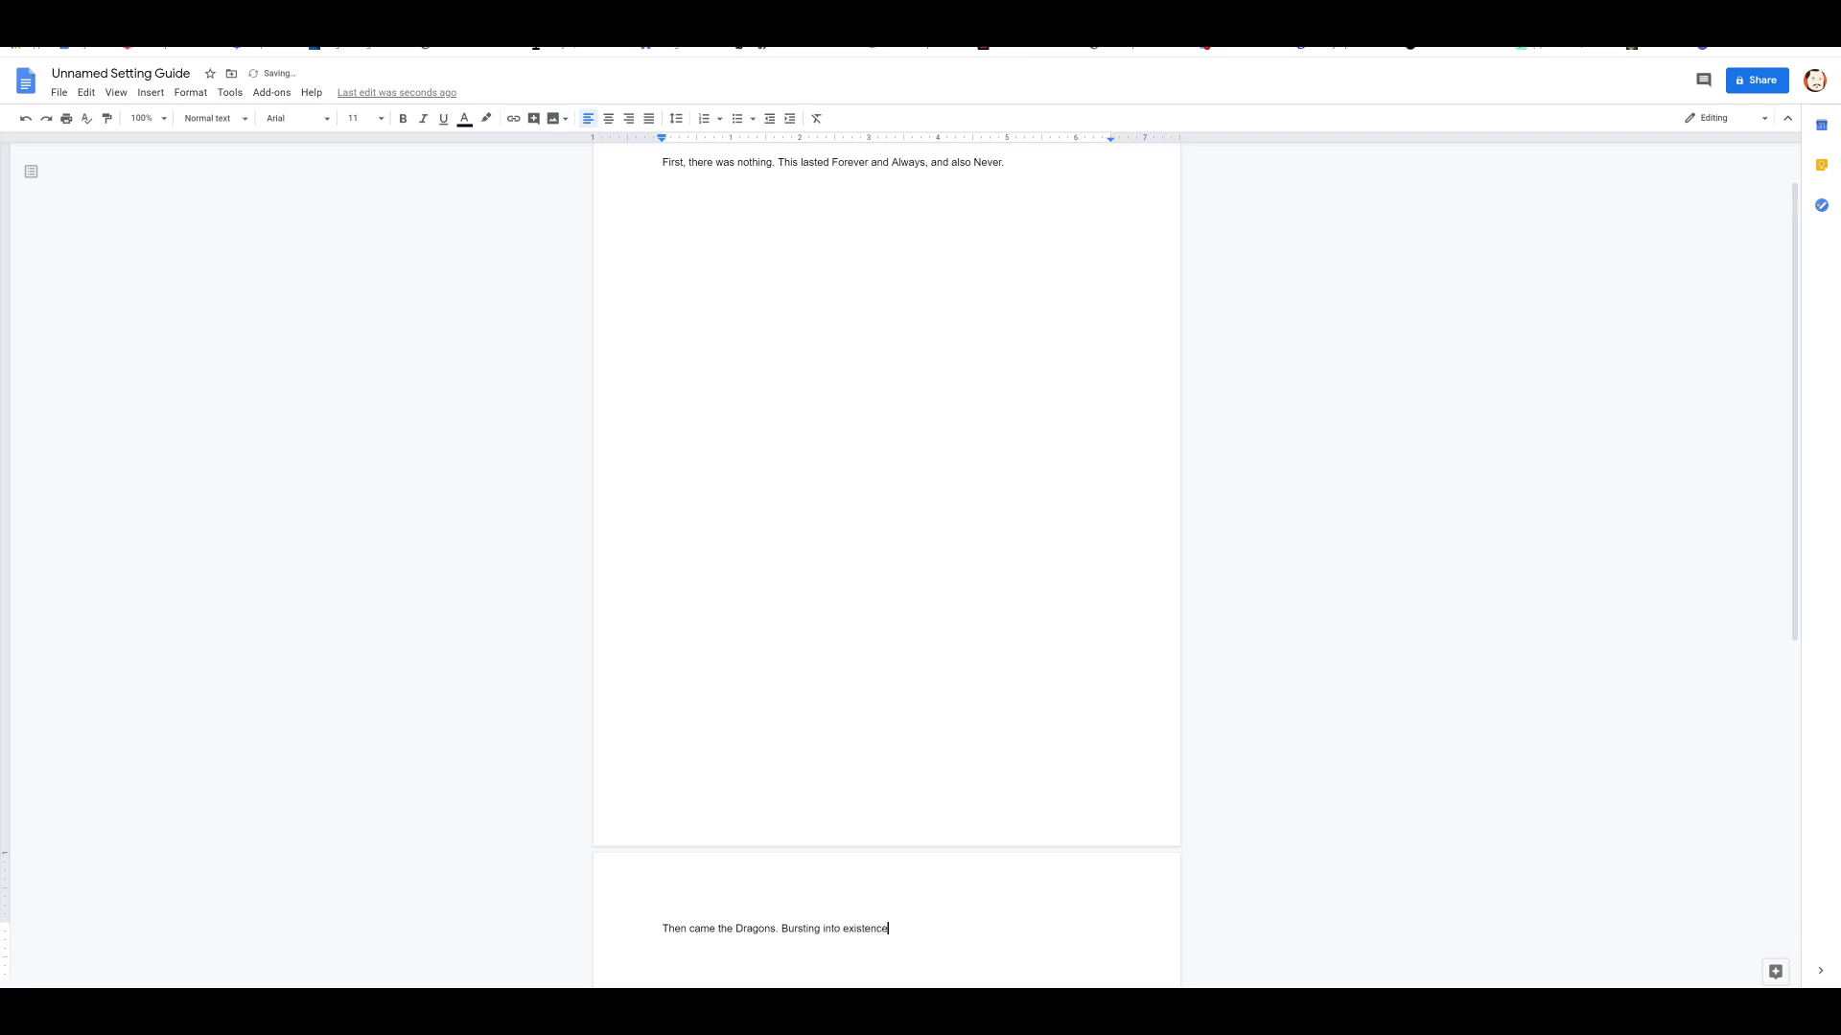
type(", they bro")
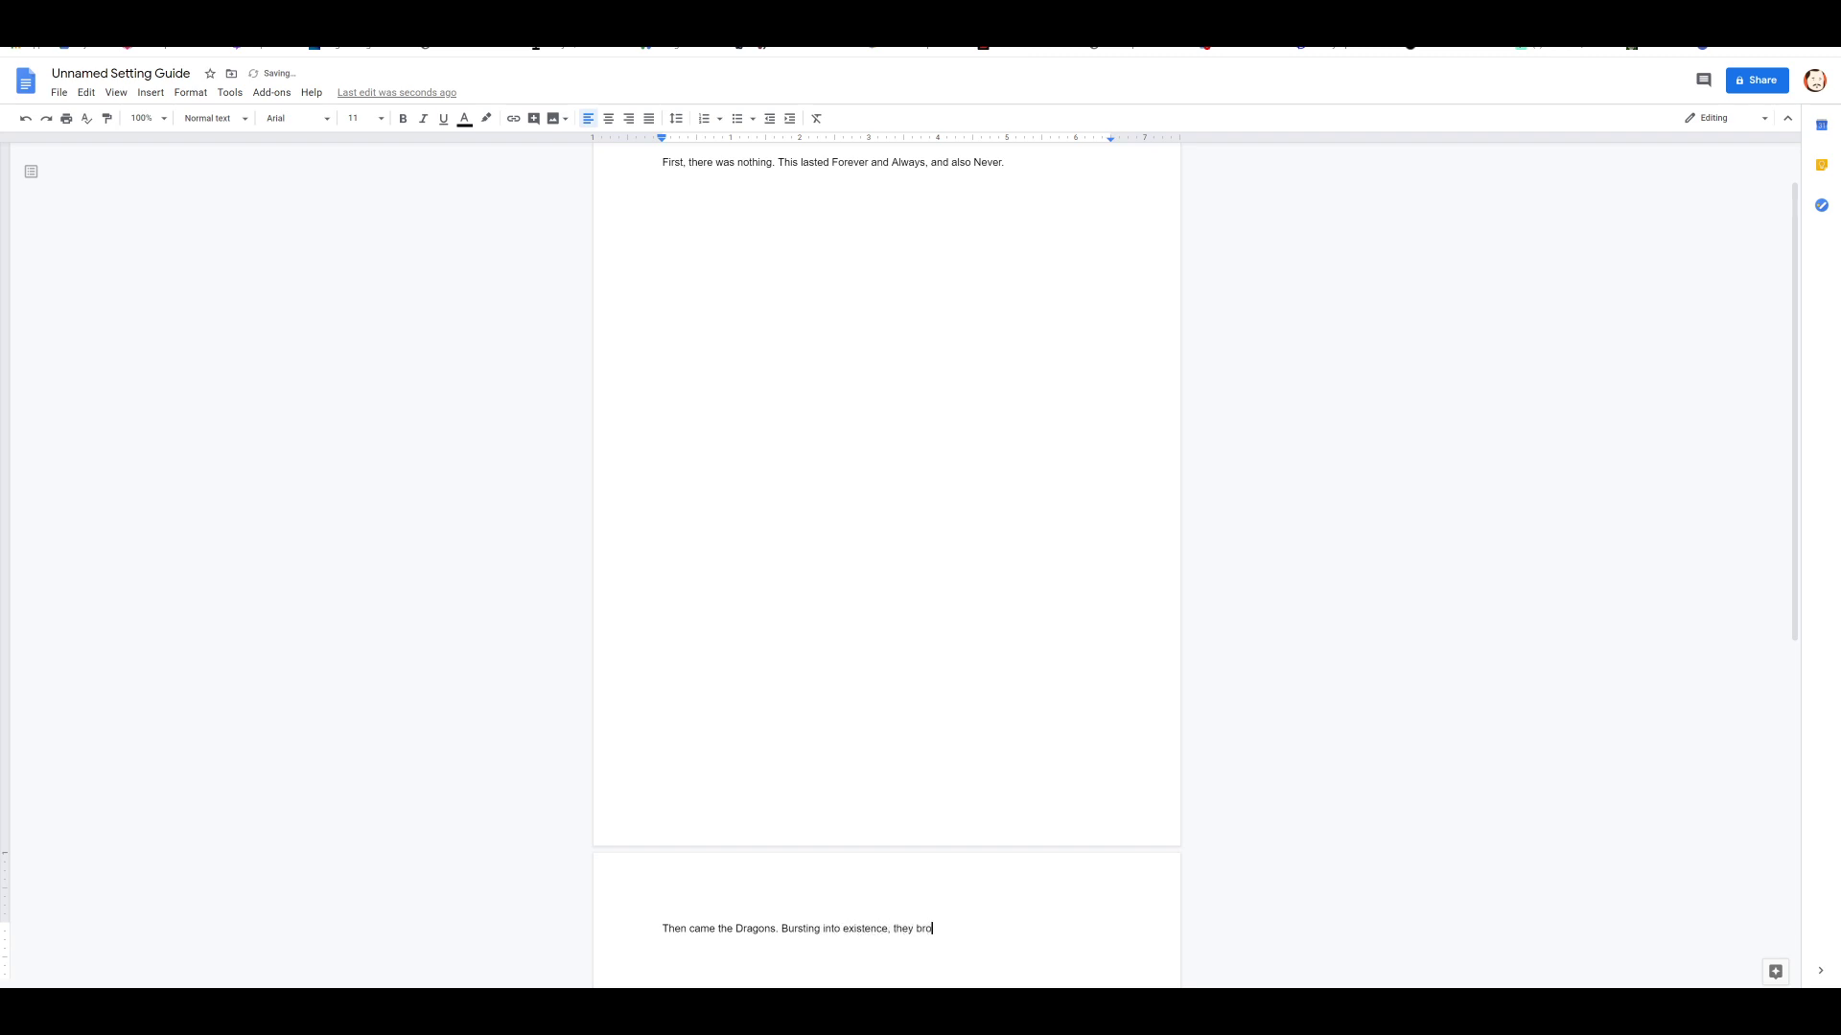
type("ught witht hem")
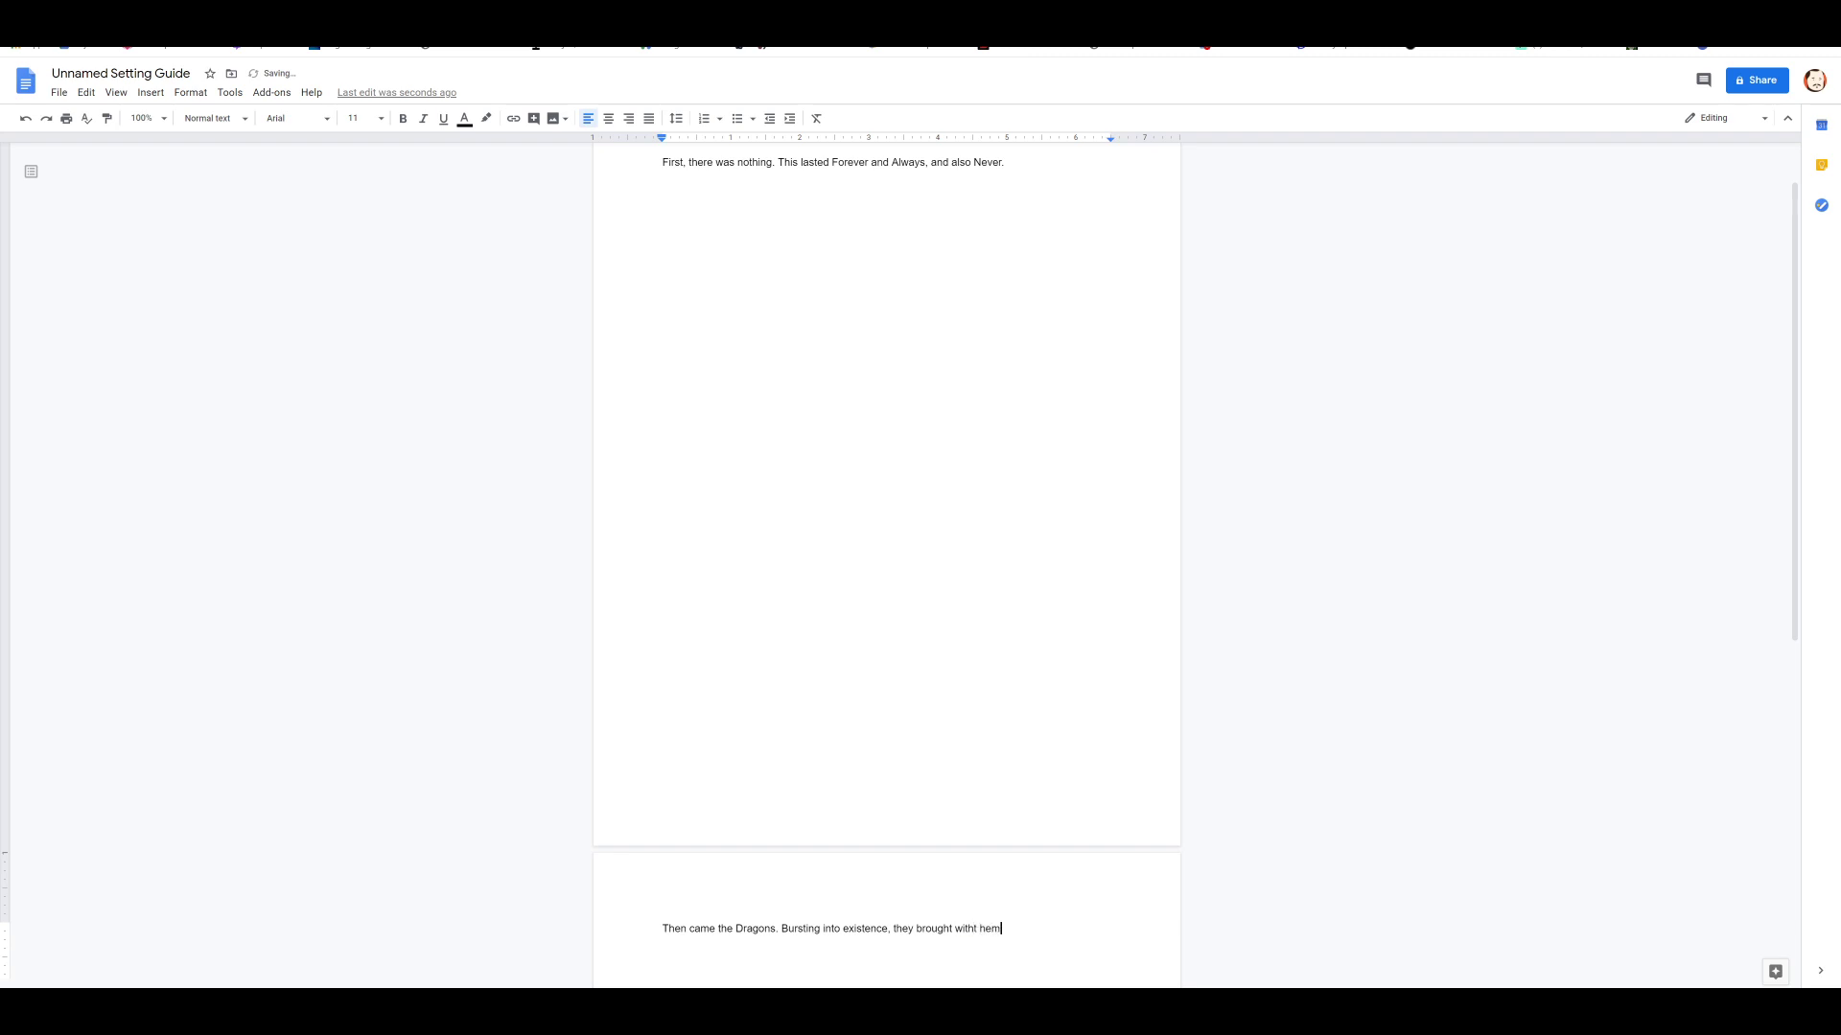
type("and")
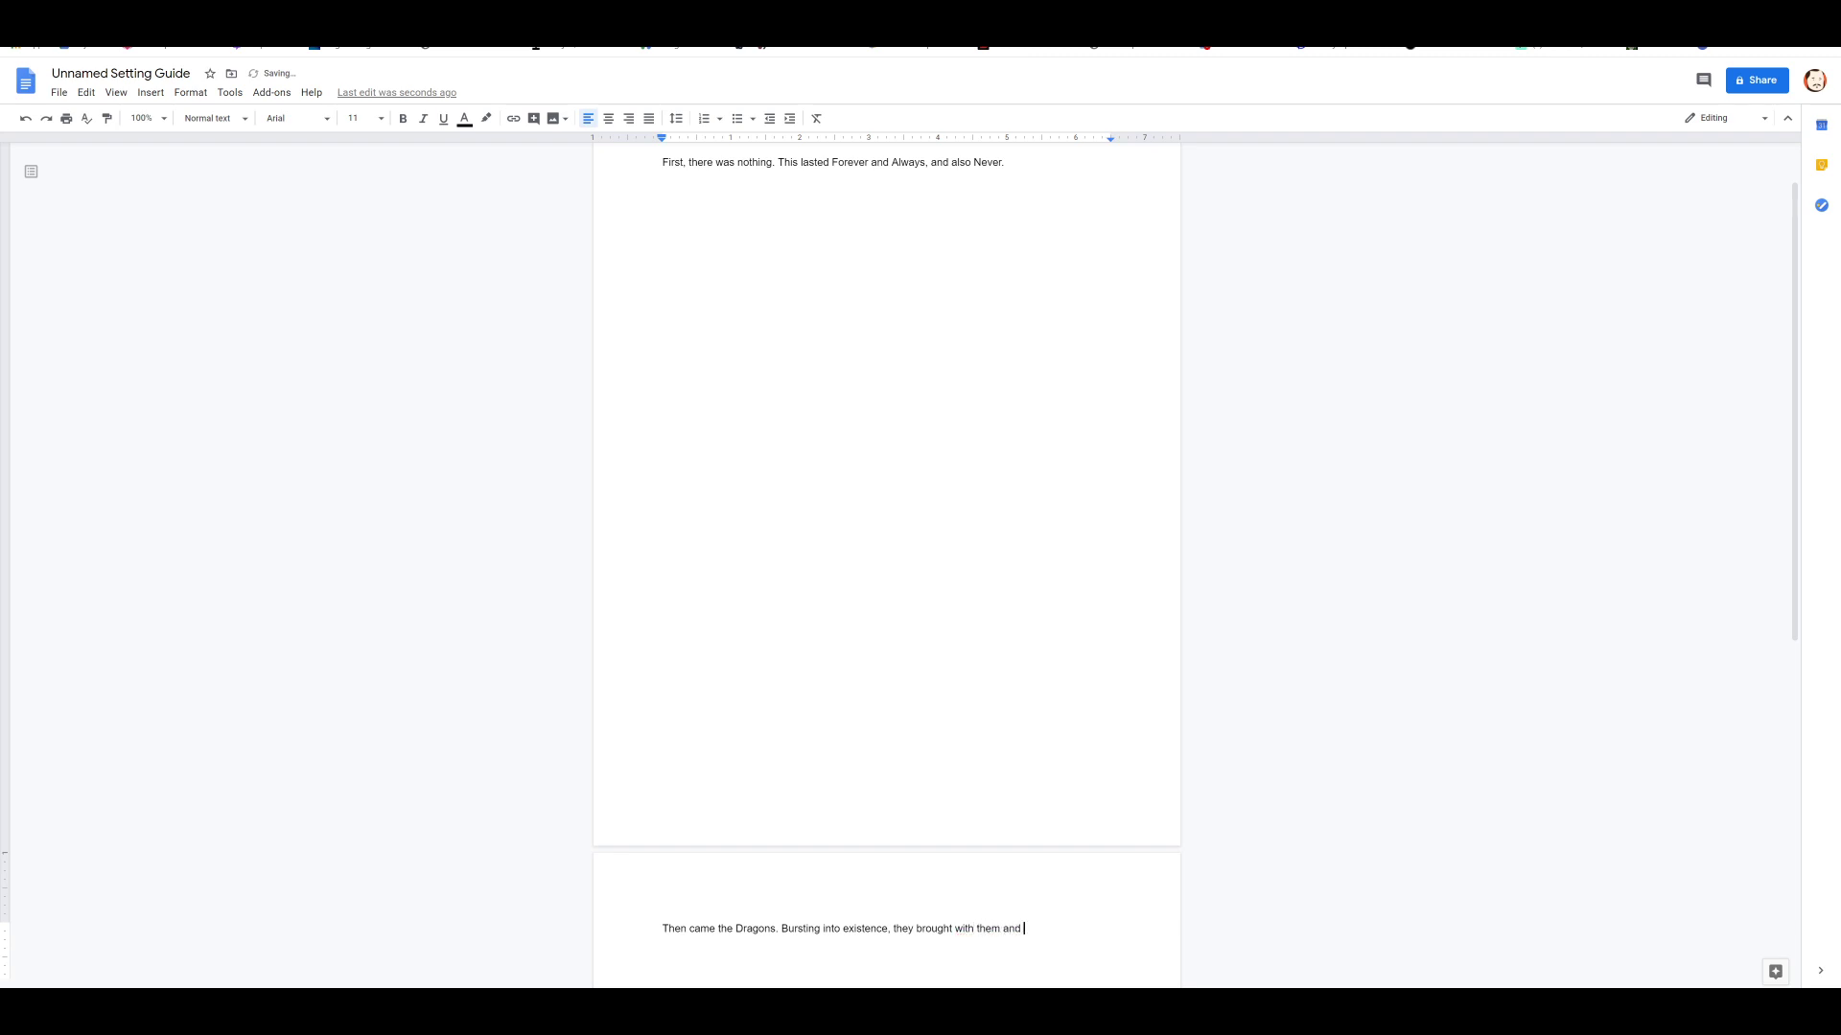
Step: Write that the Dragons created the Greater Planes of Existence and populated <The World: Unnamed>
type("were made up of magic.")
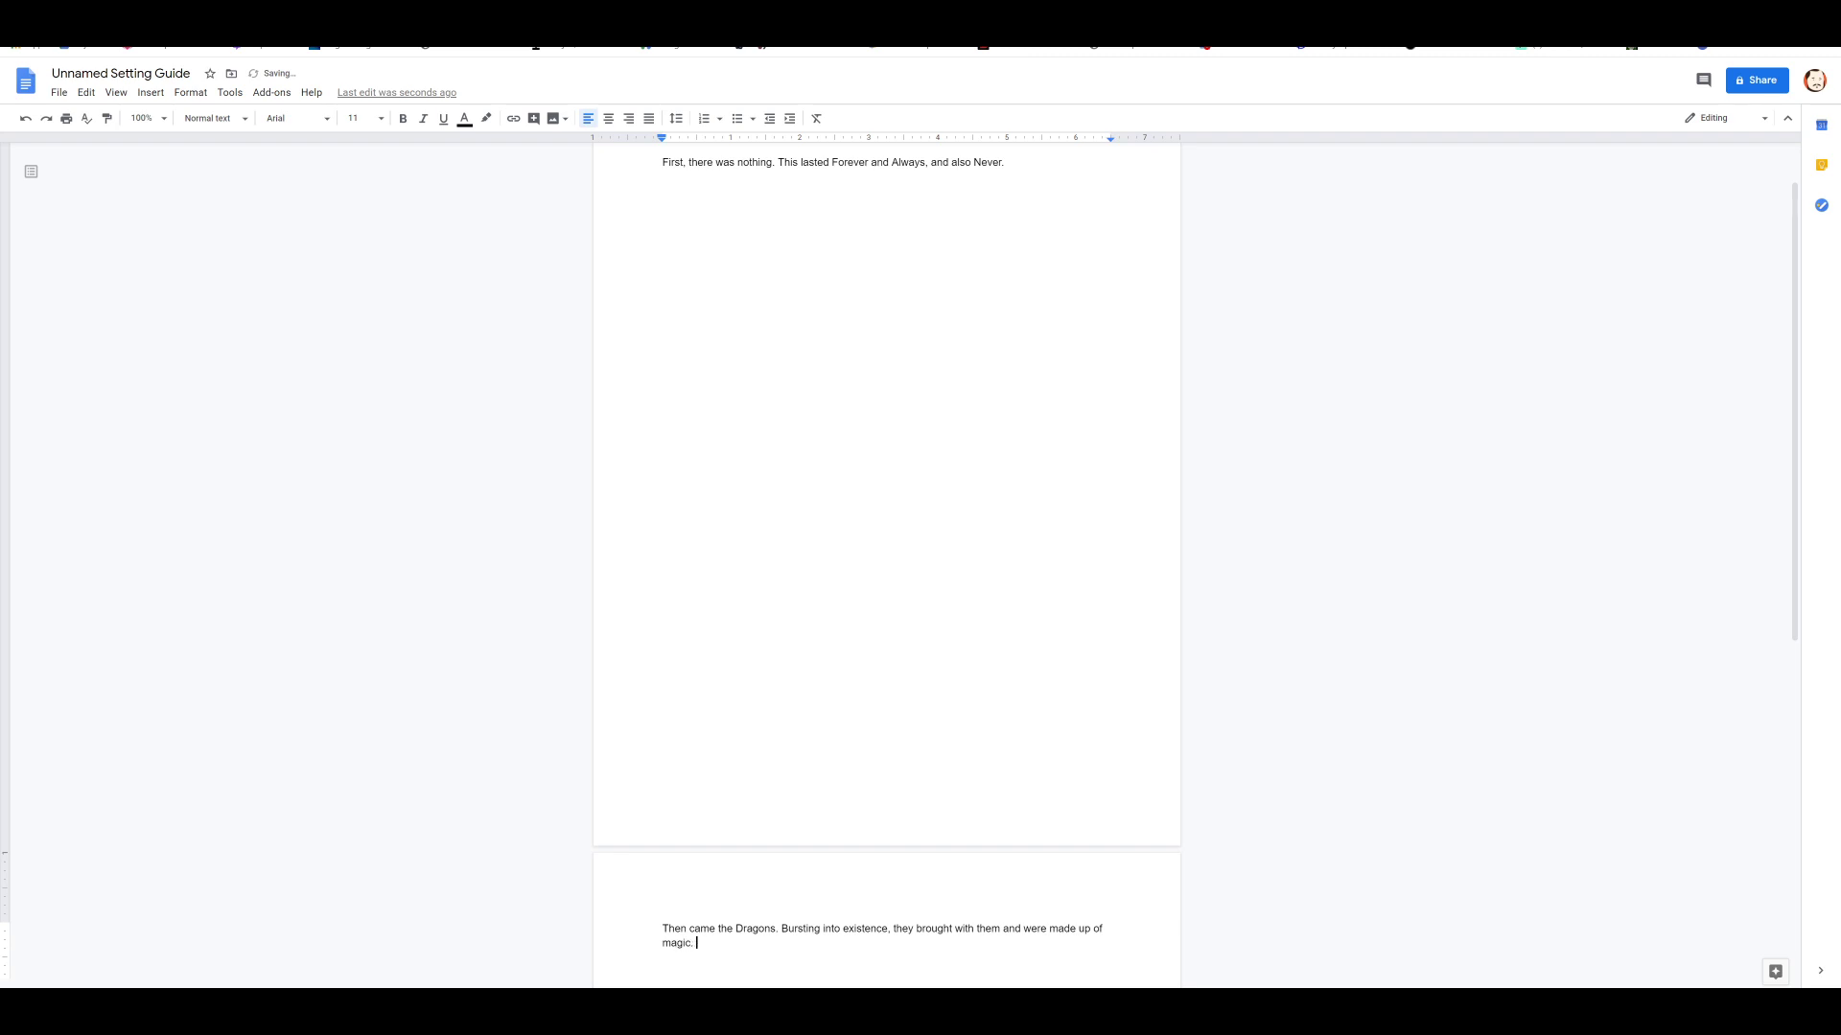
type("They c")
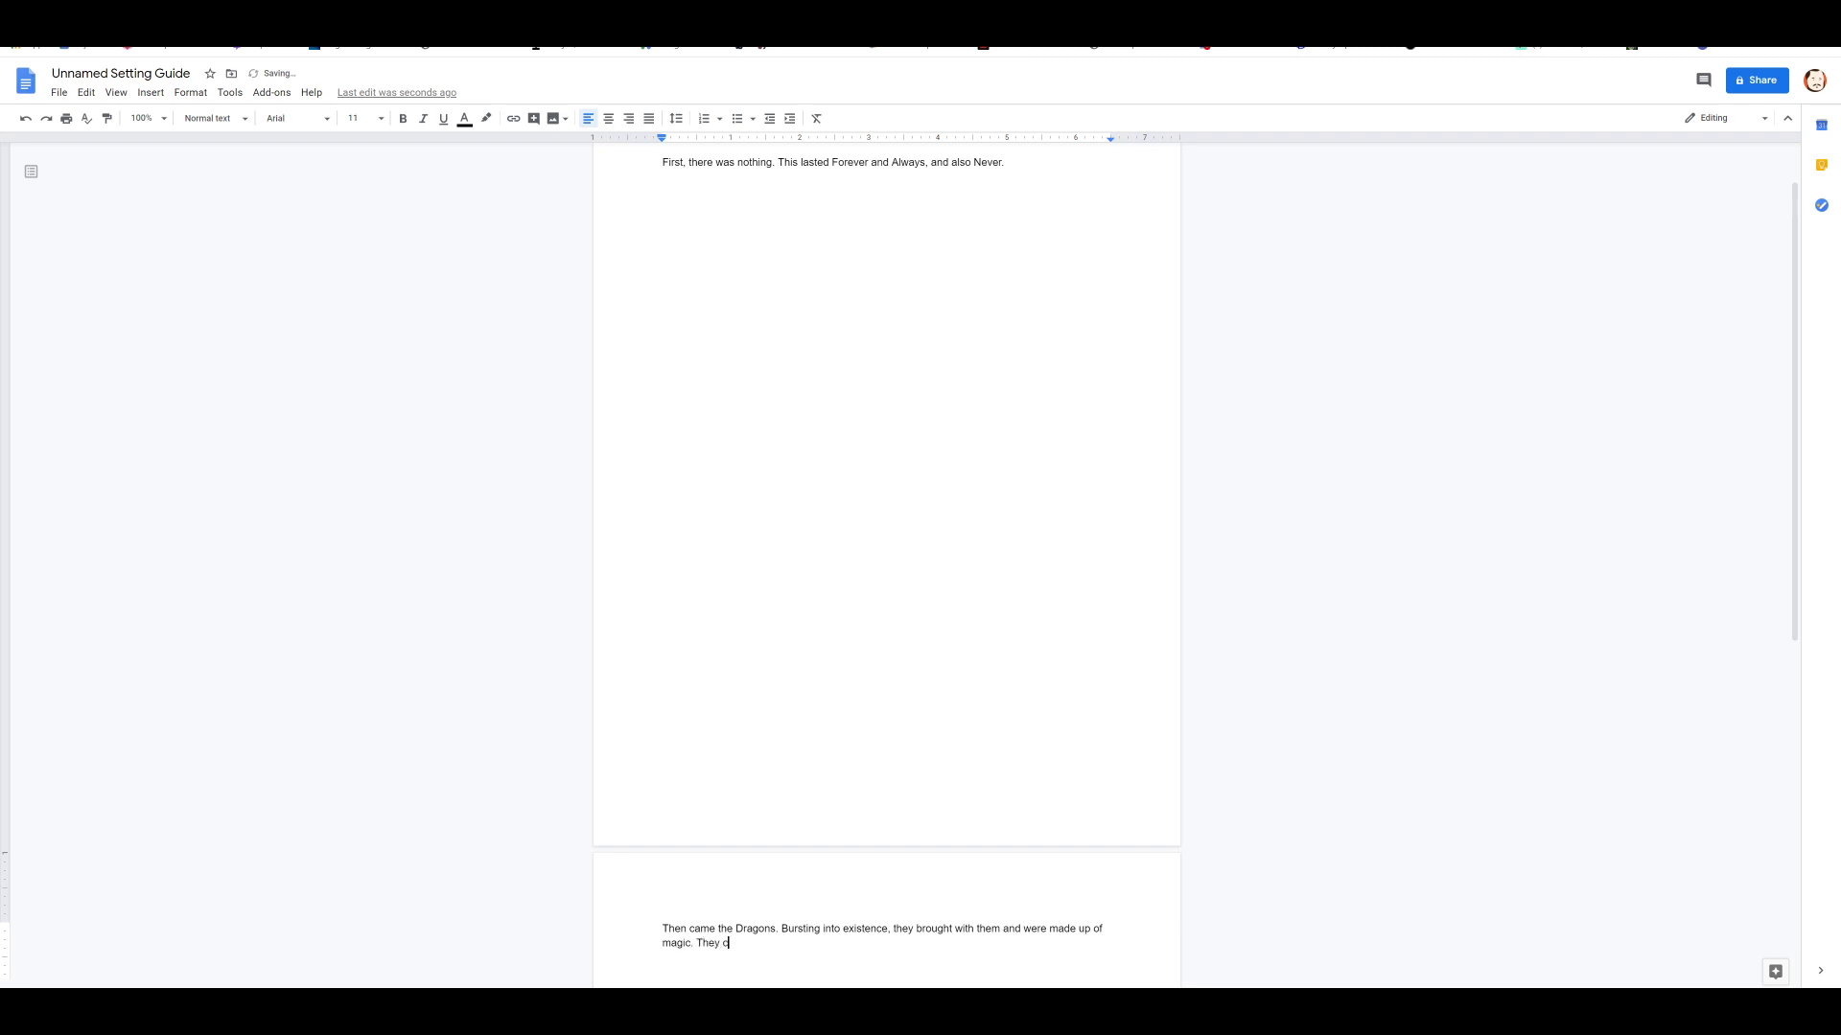
type("reated t")
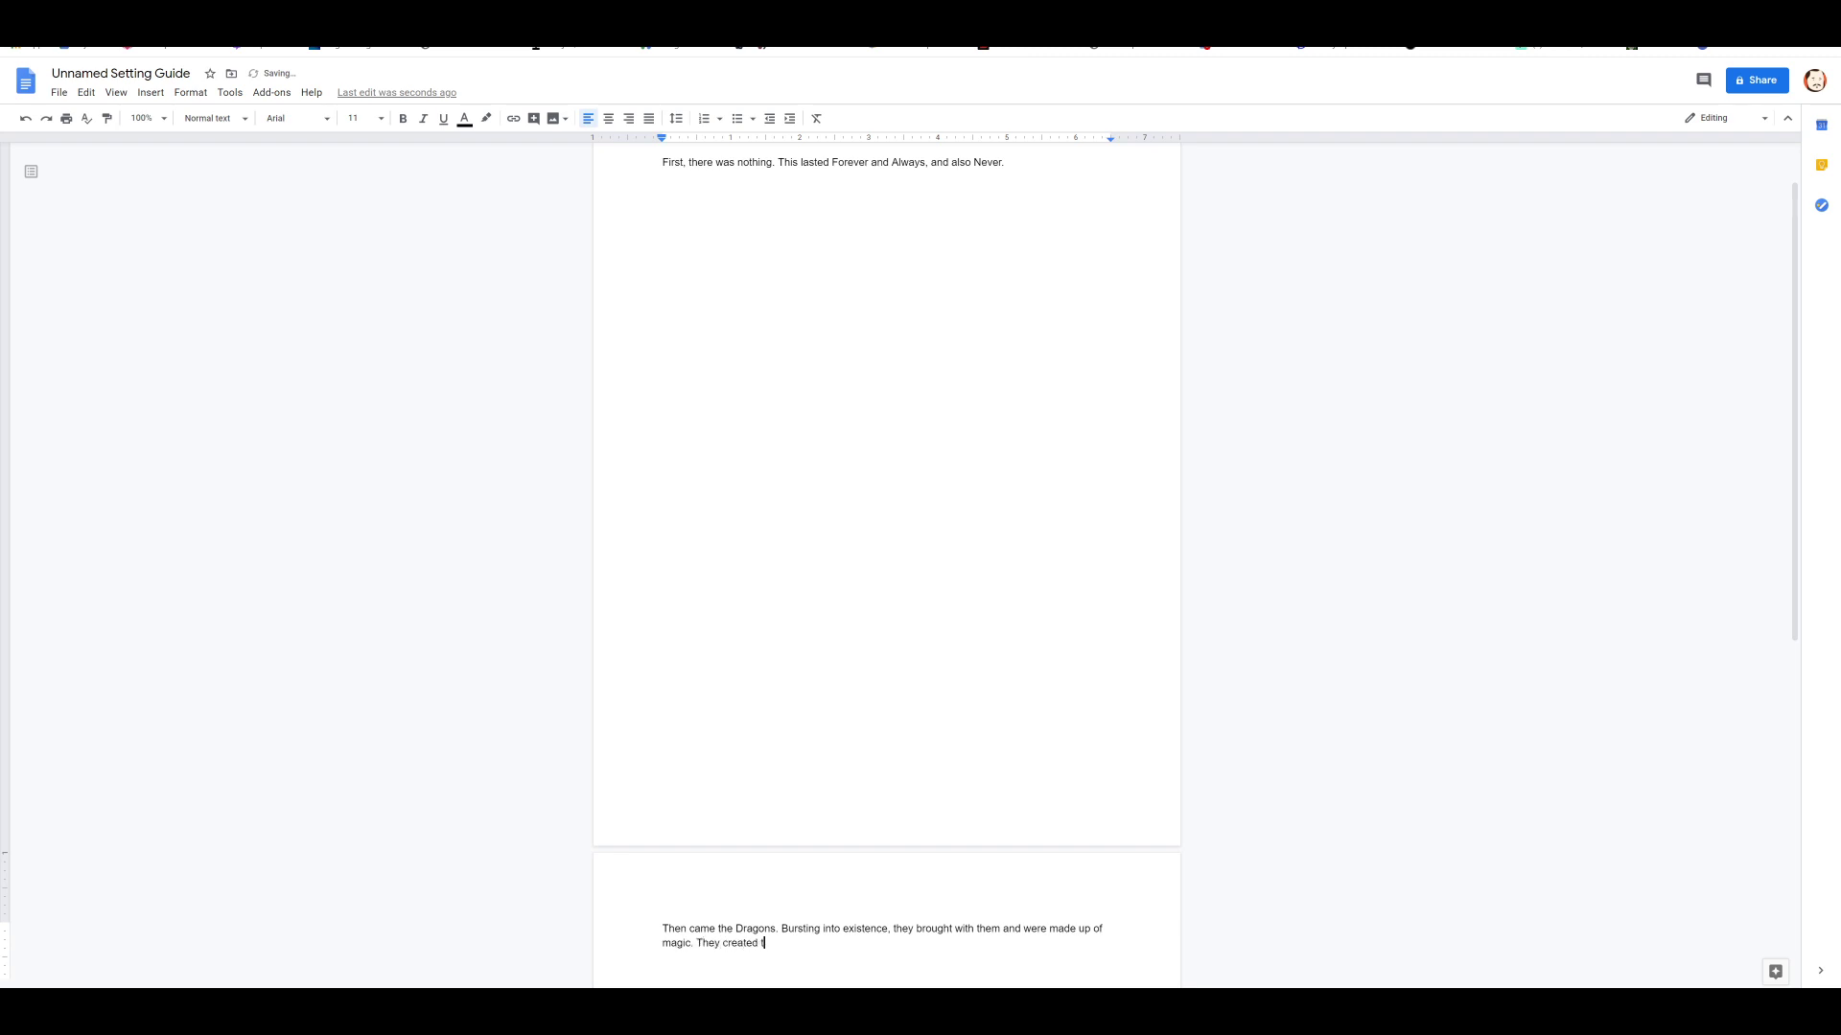
type("he Greater")
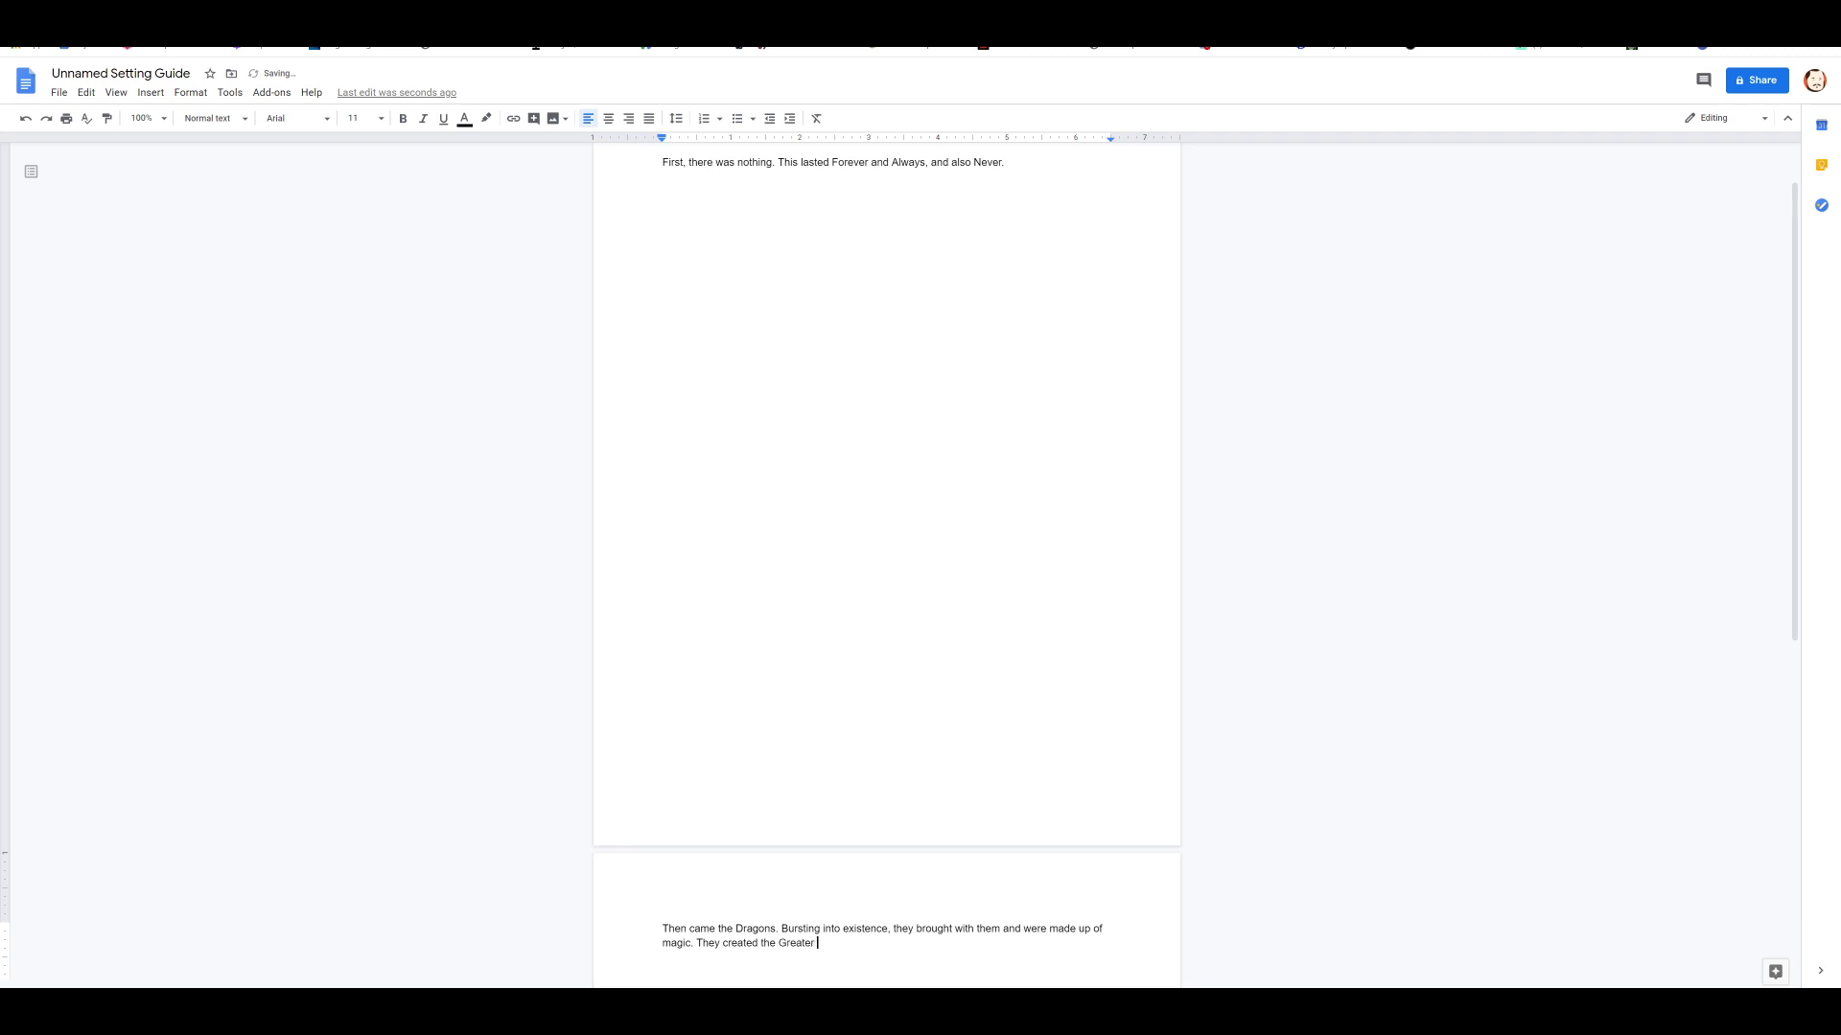
type("Planes of Exis")
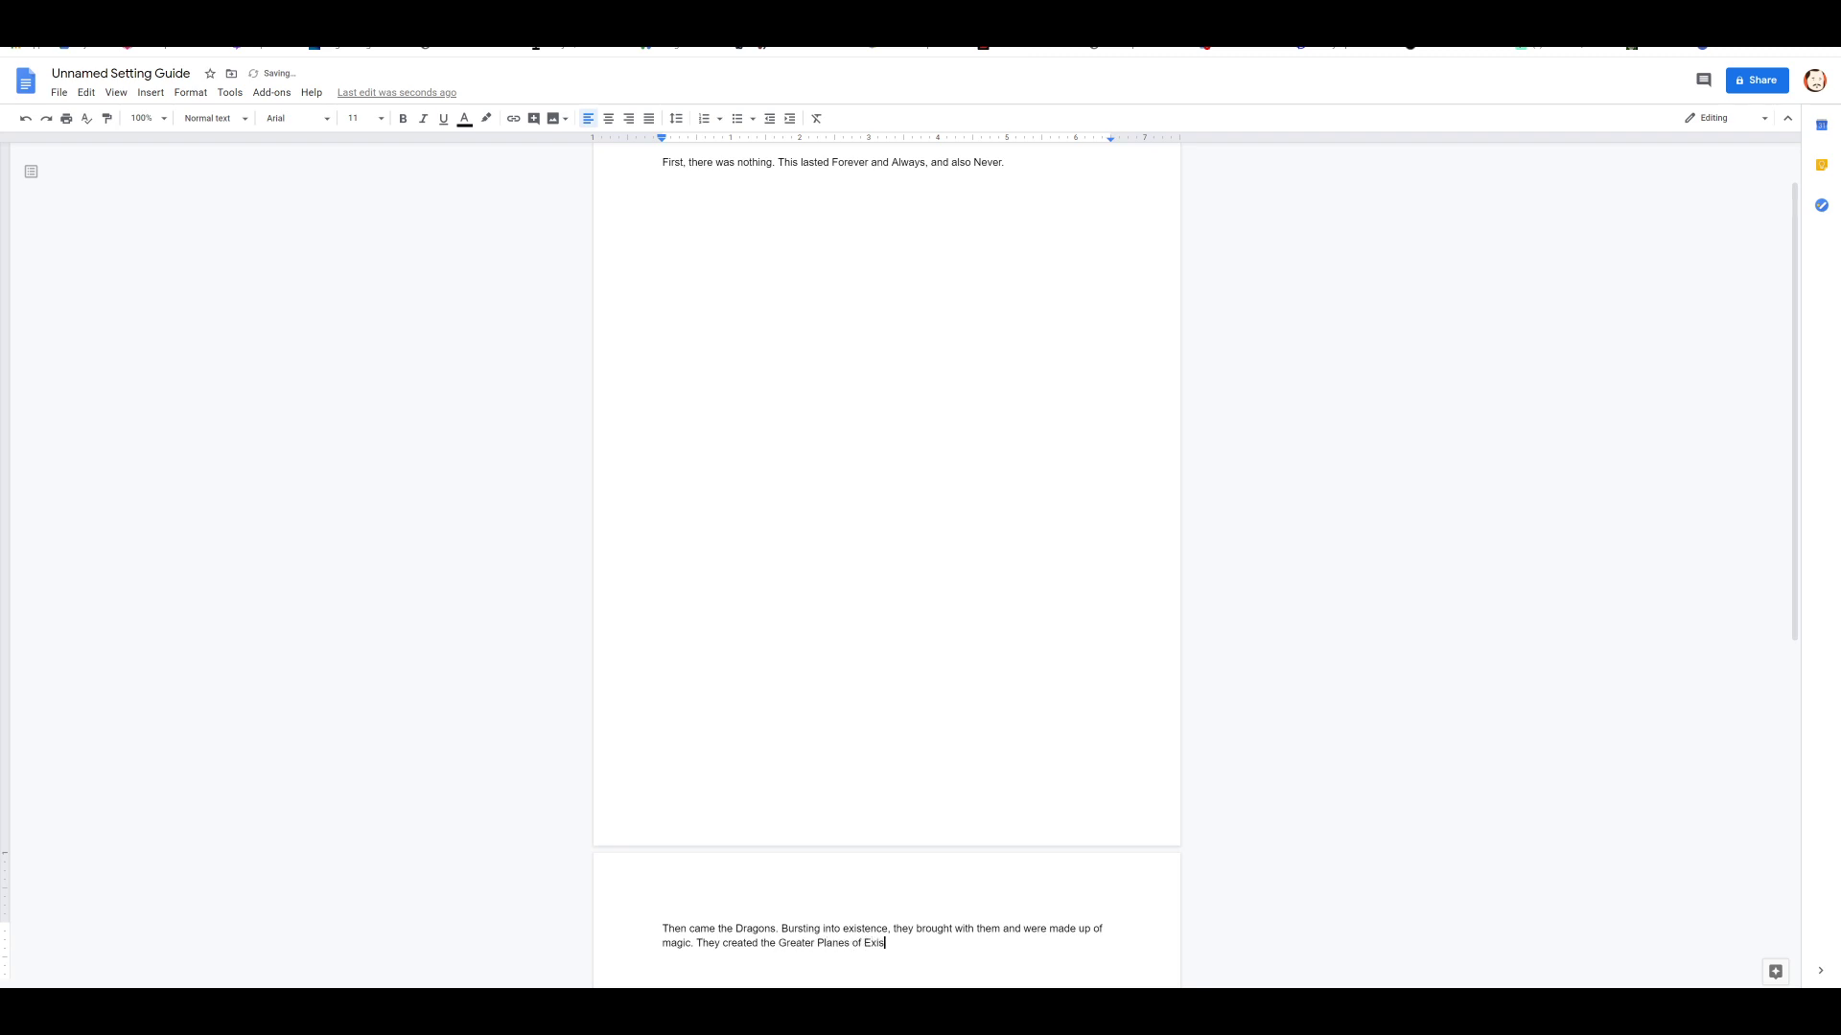
type("tence, and brought about life. They cre")
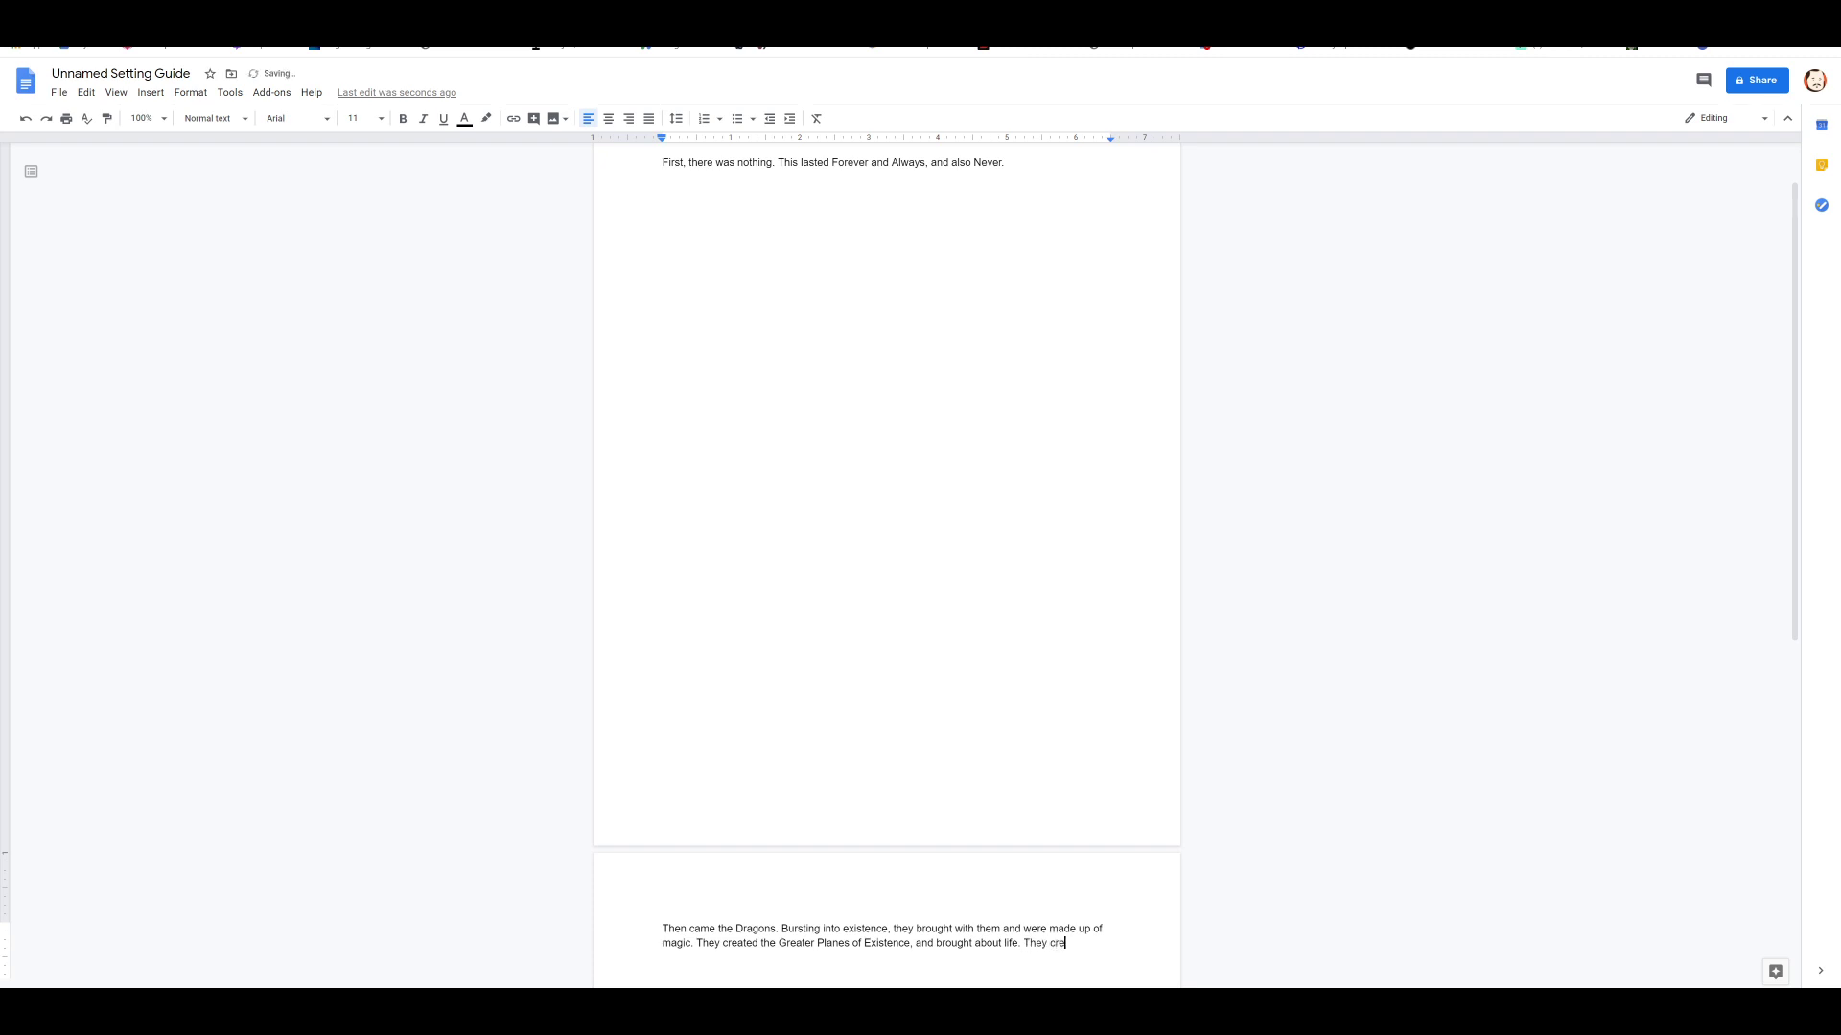
type("<Th")
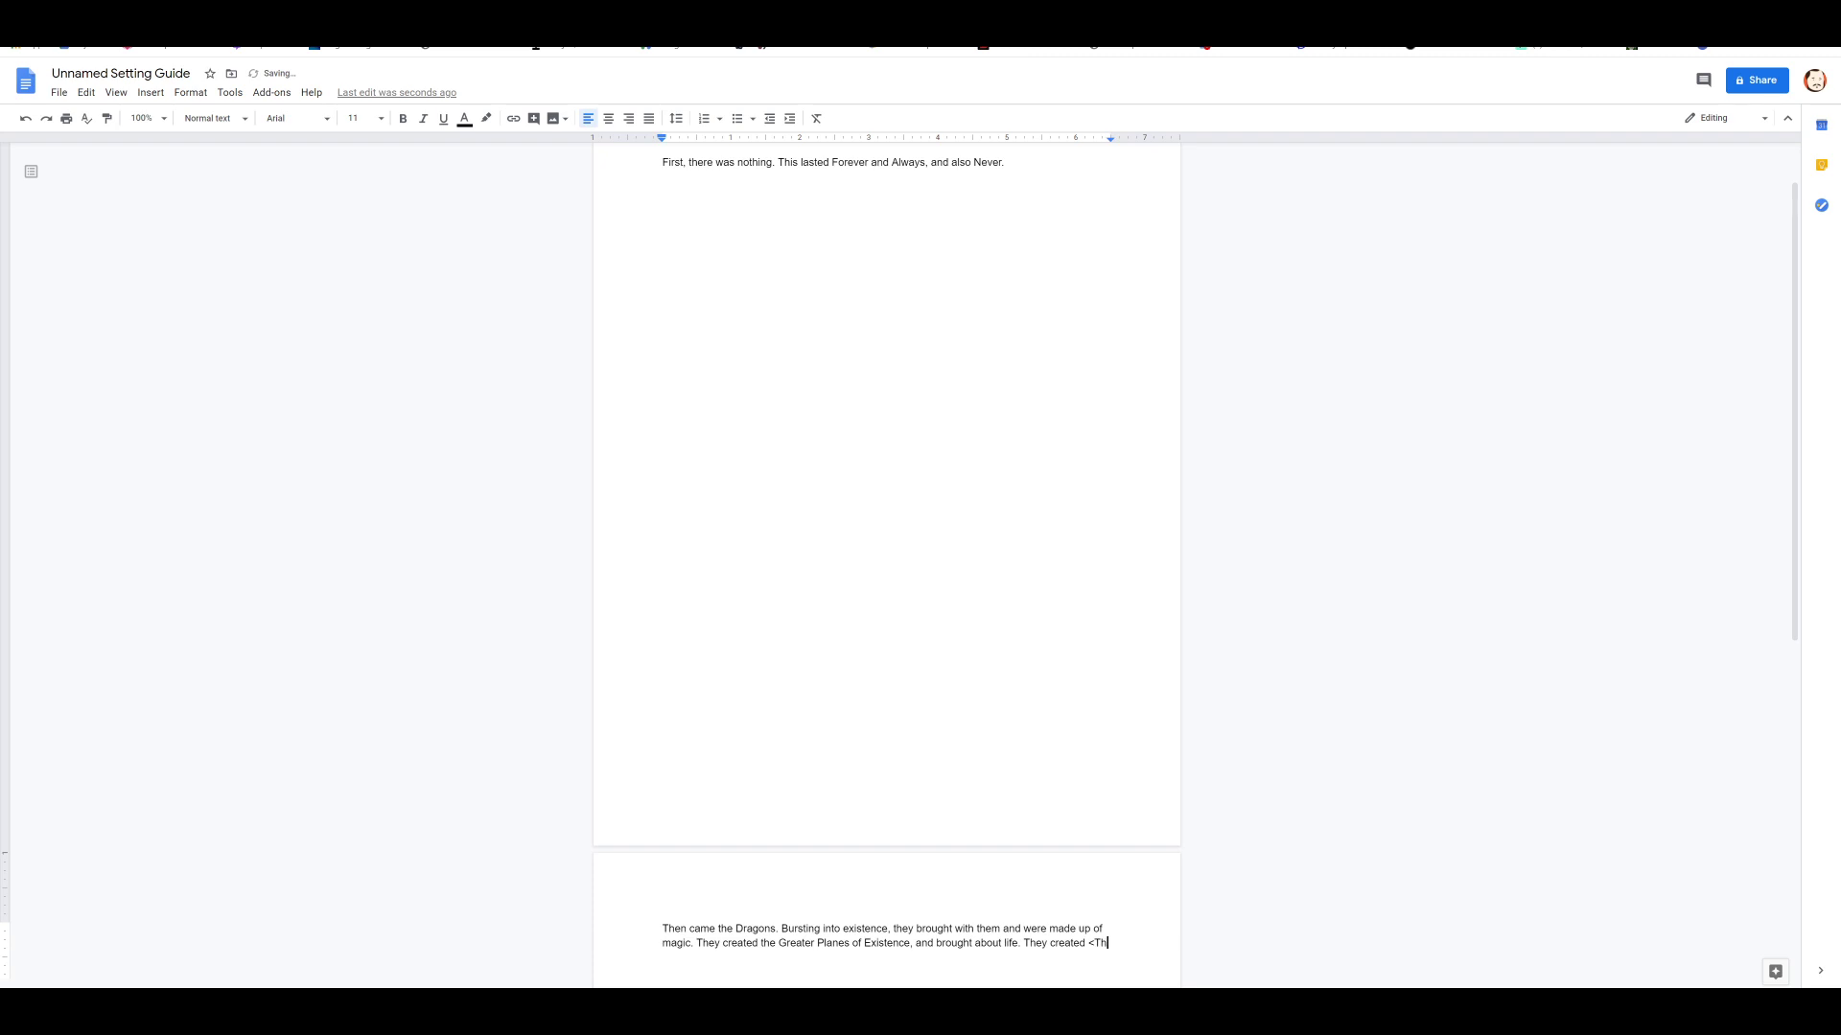
type("e World")
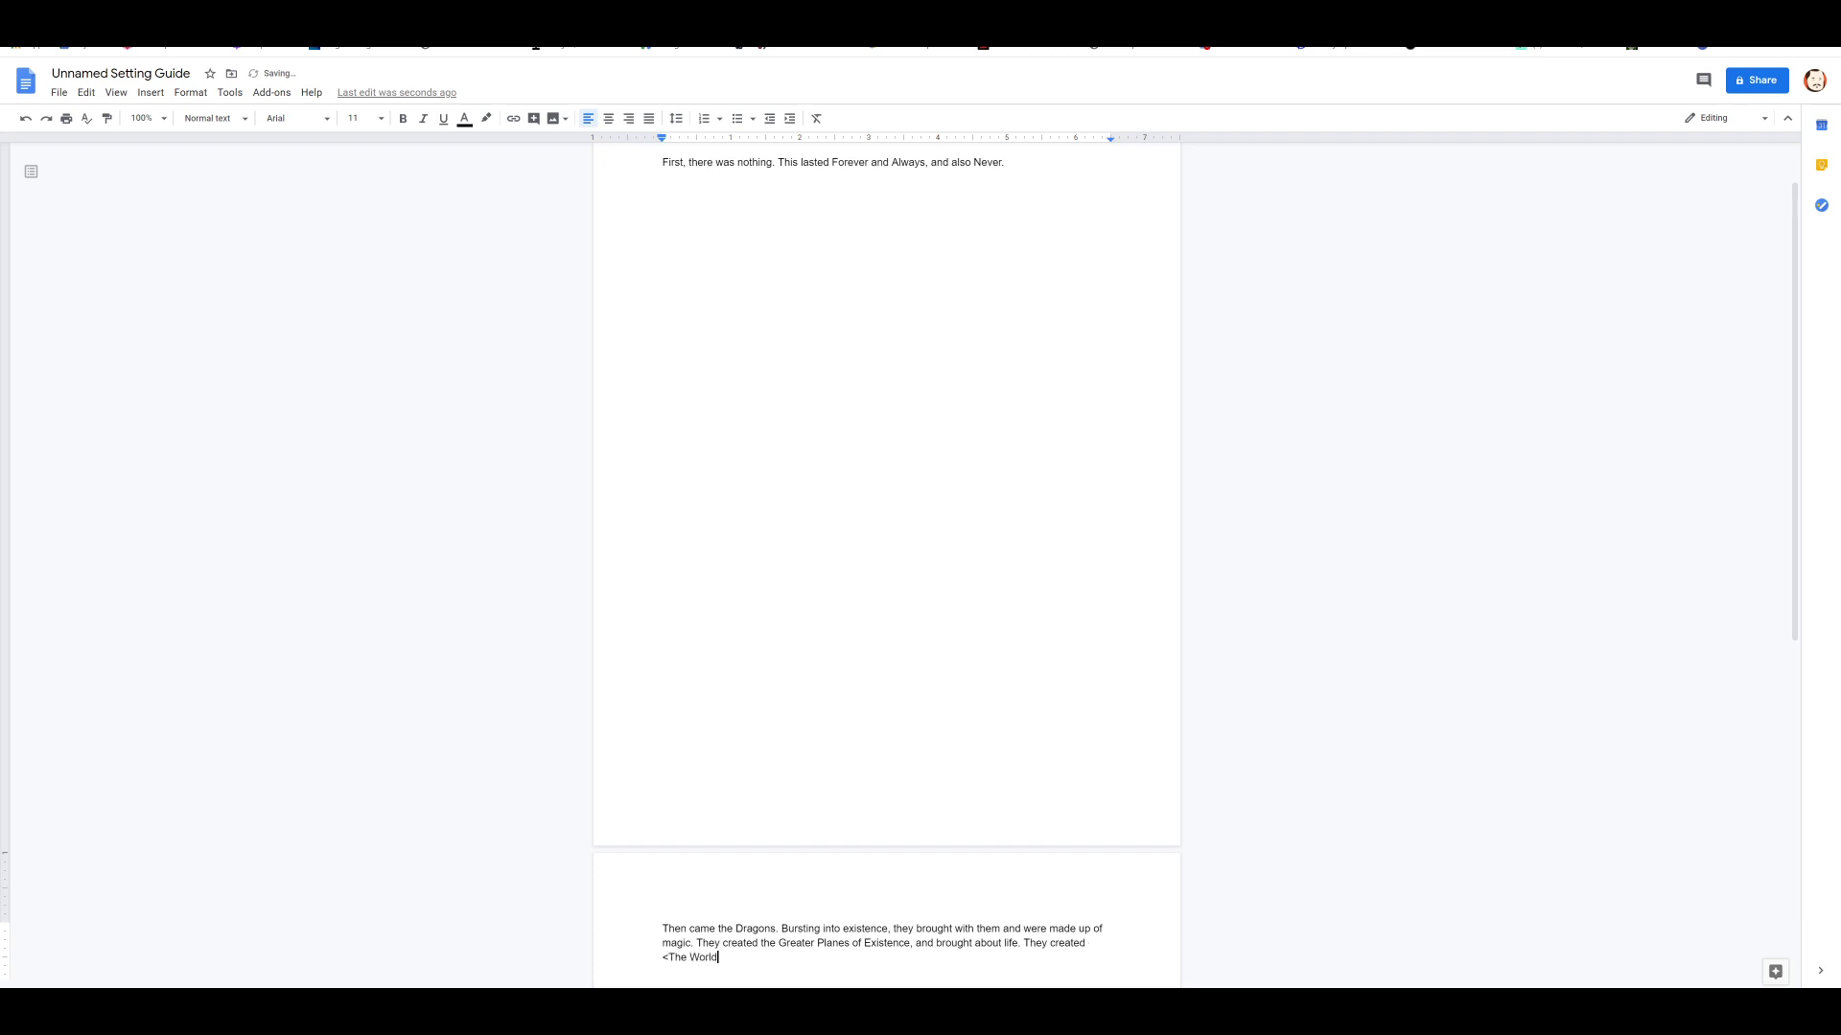
type(": Unnamed")
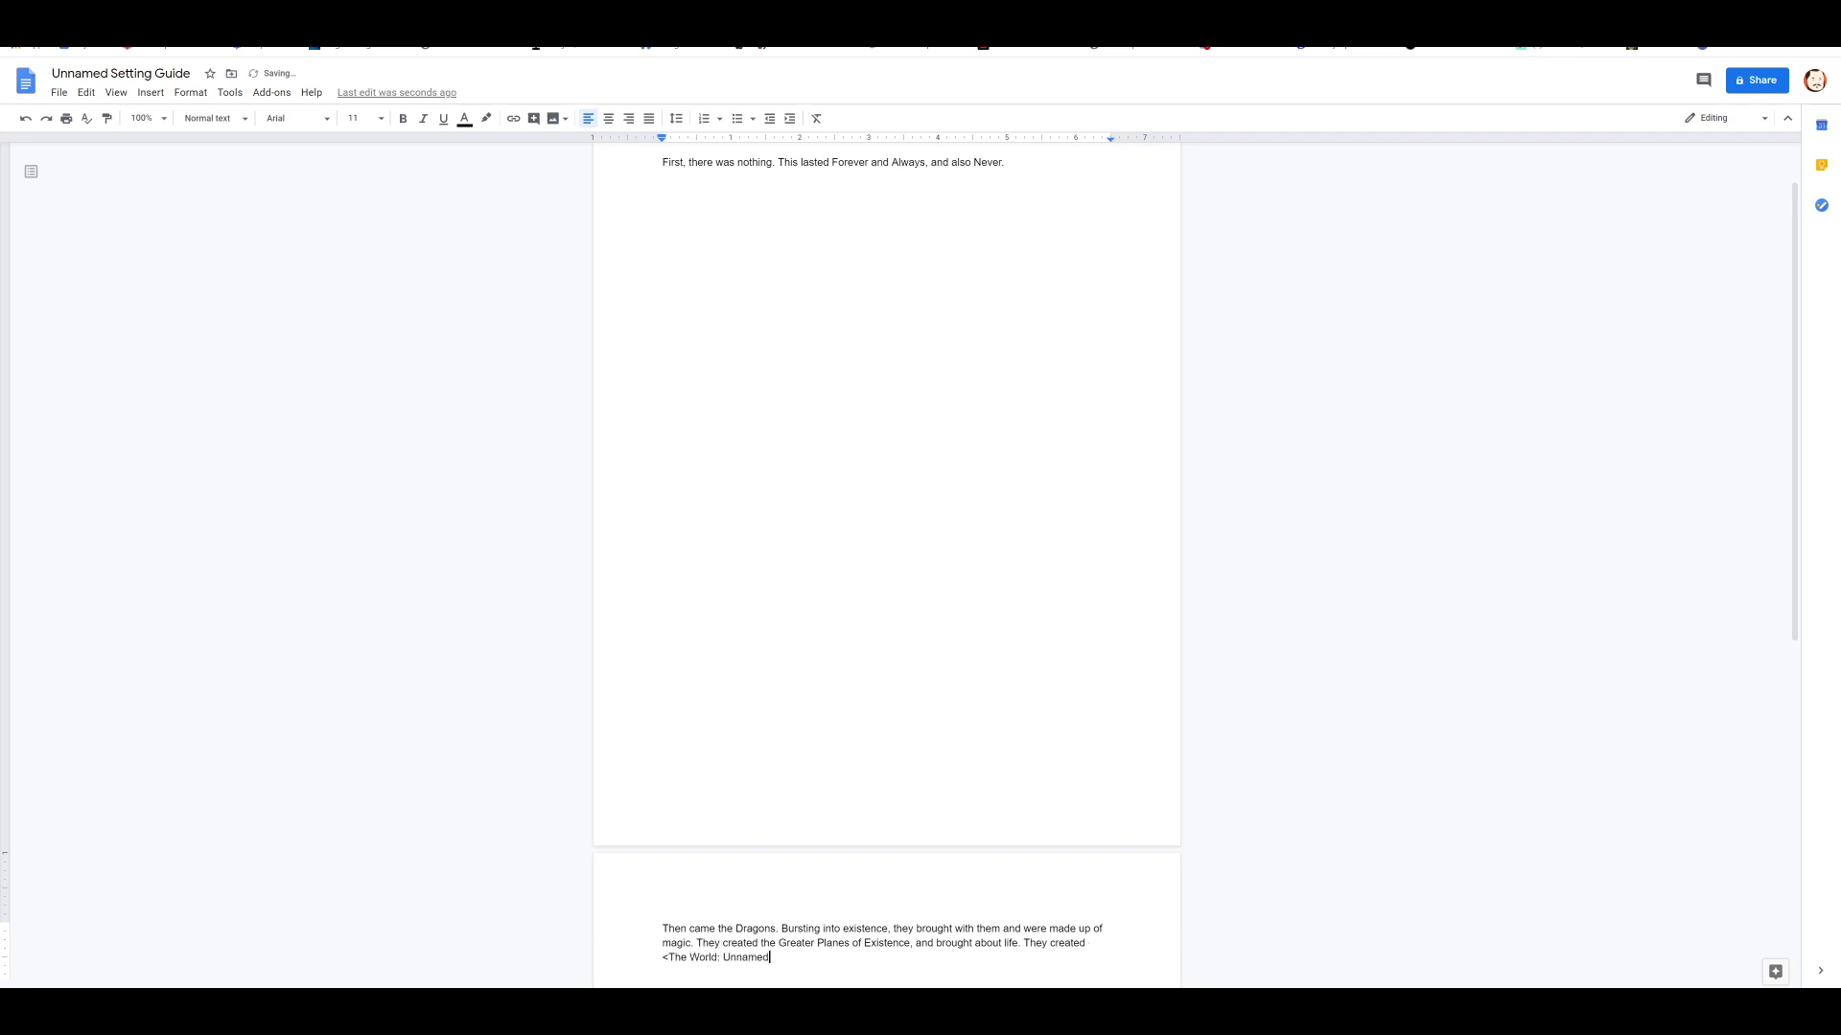
type(">")
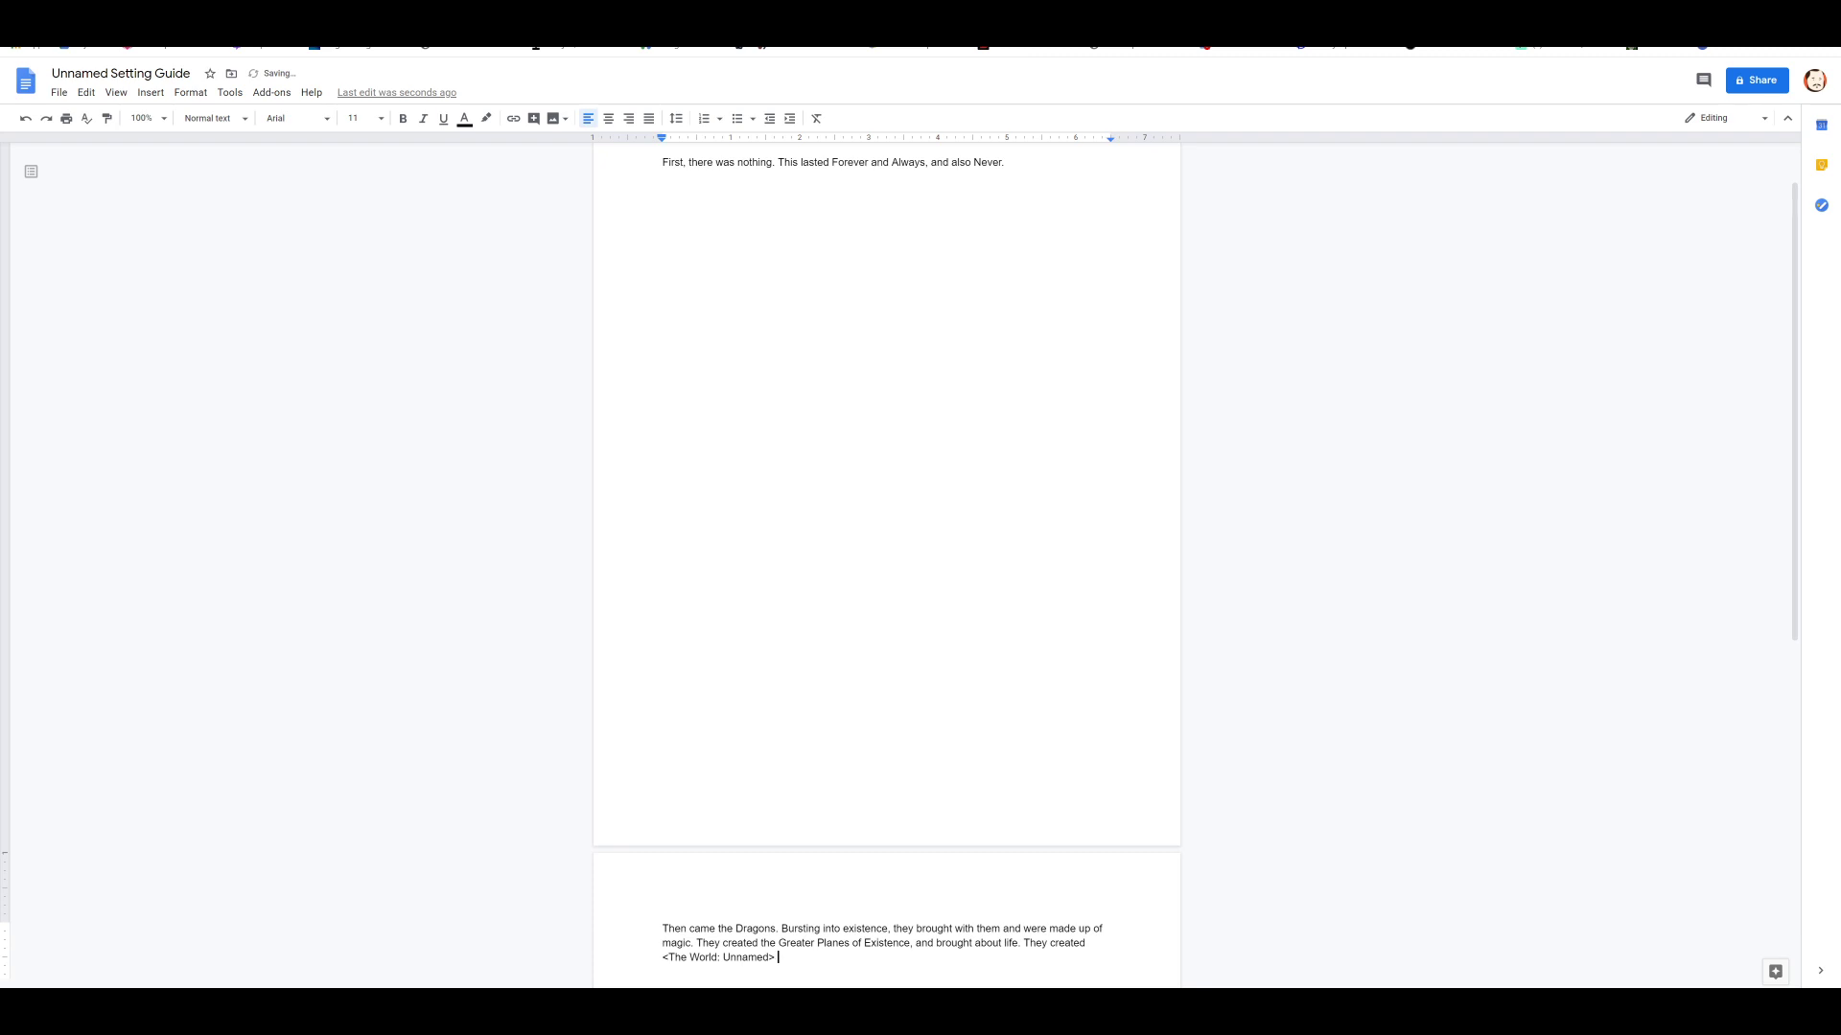
type("and popula")
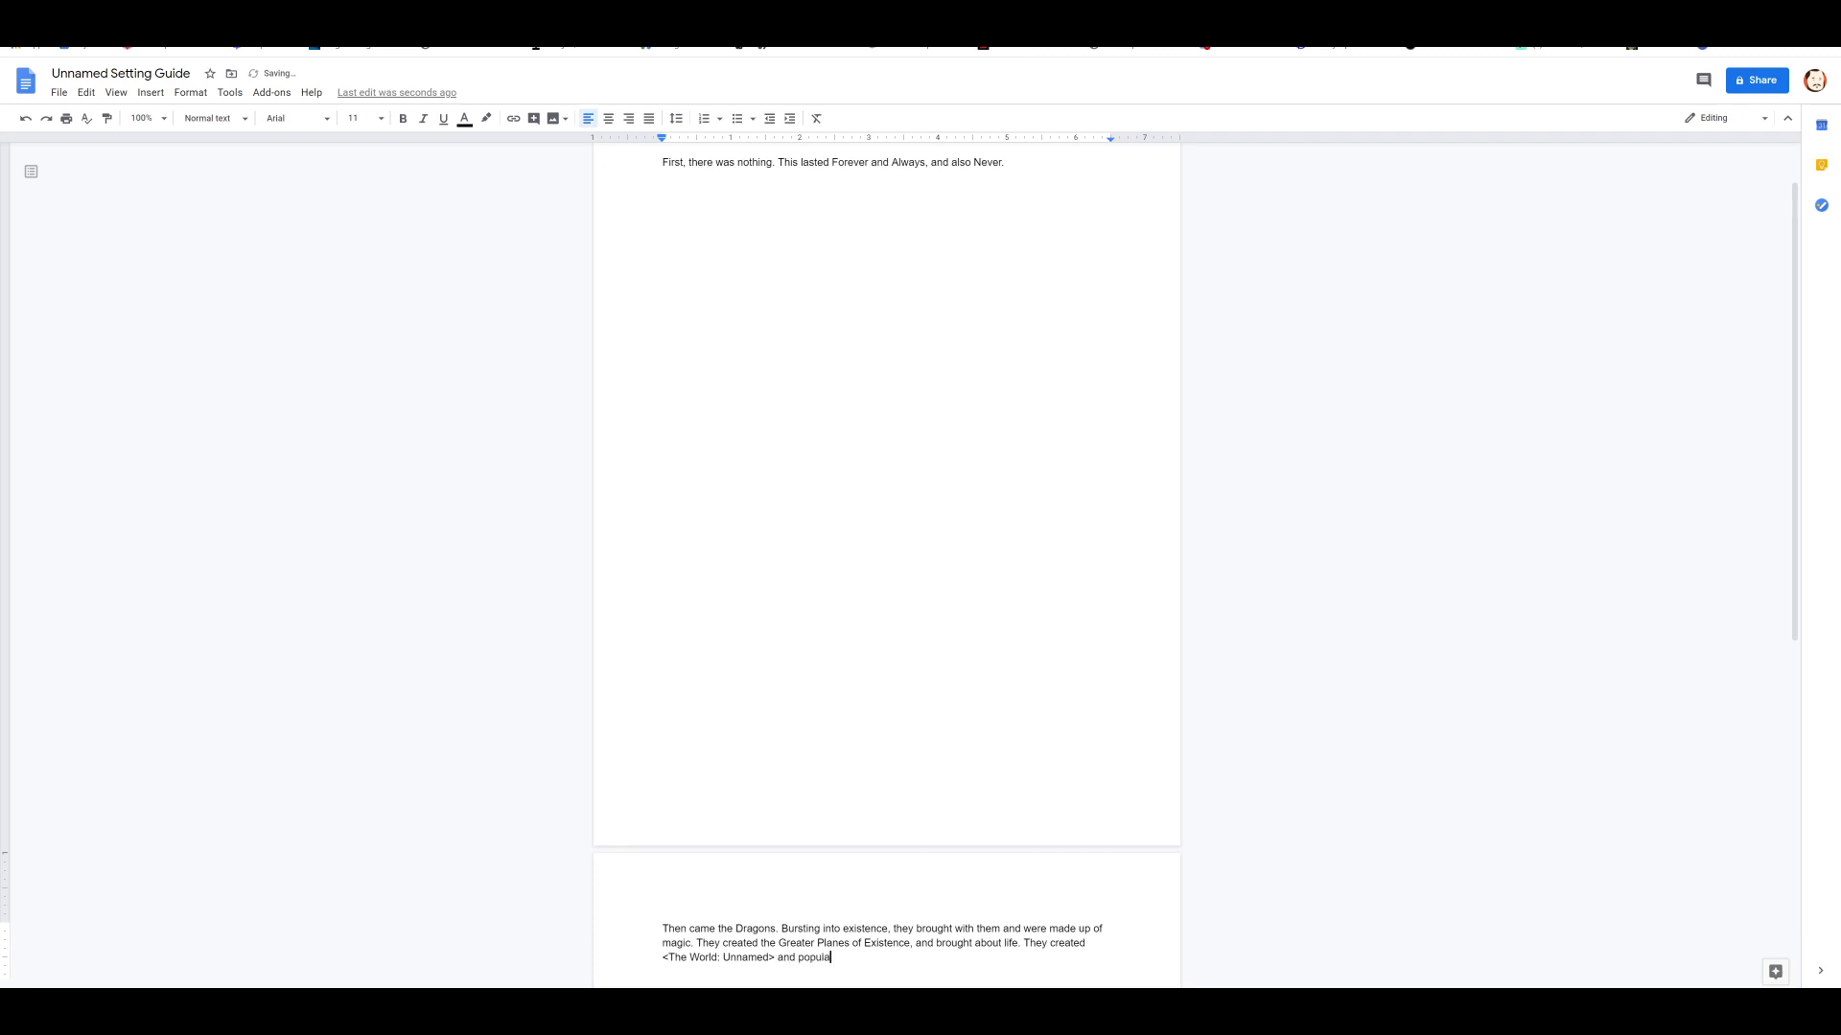
type("ed it.")
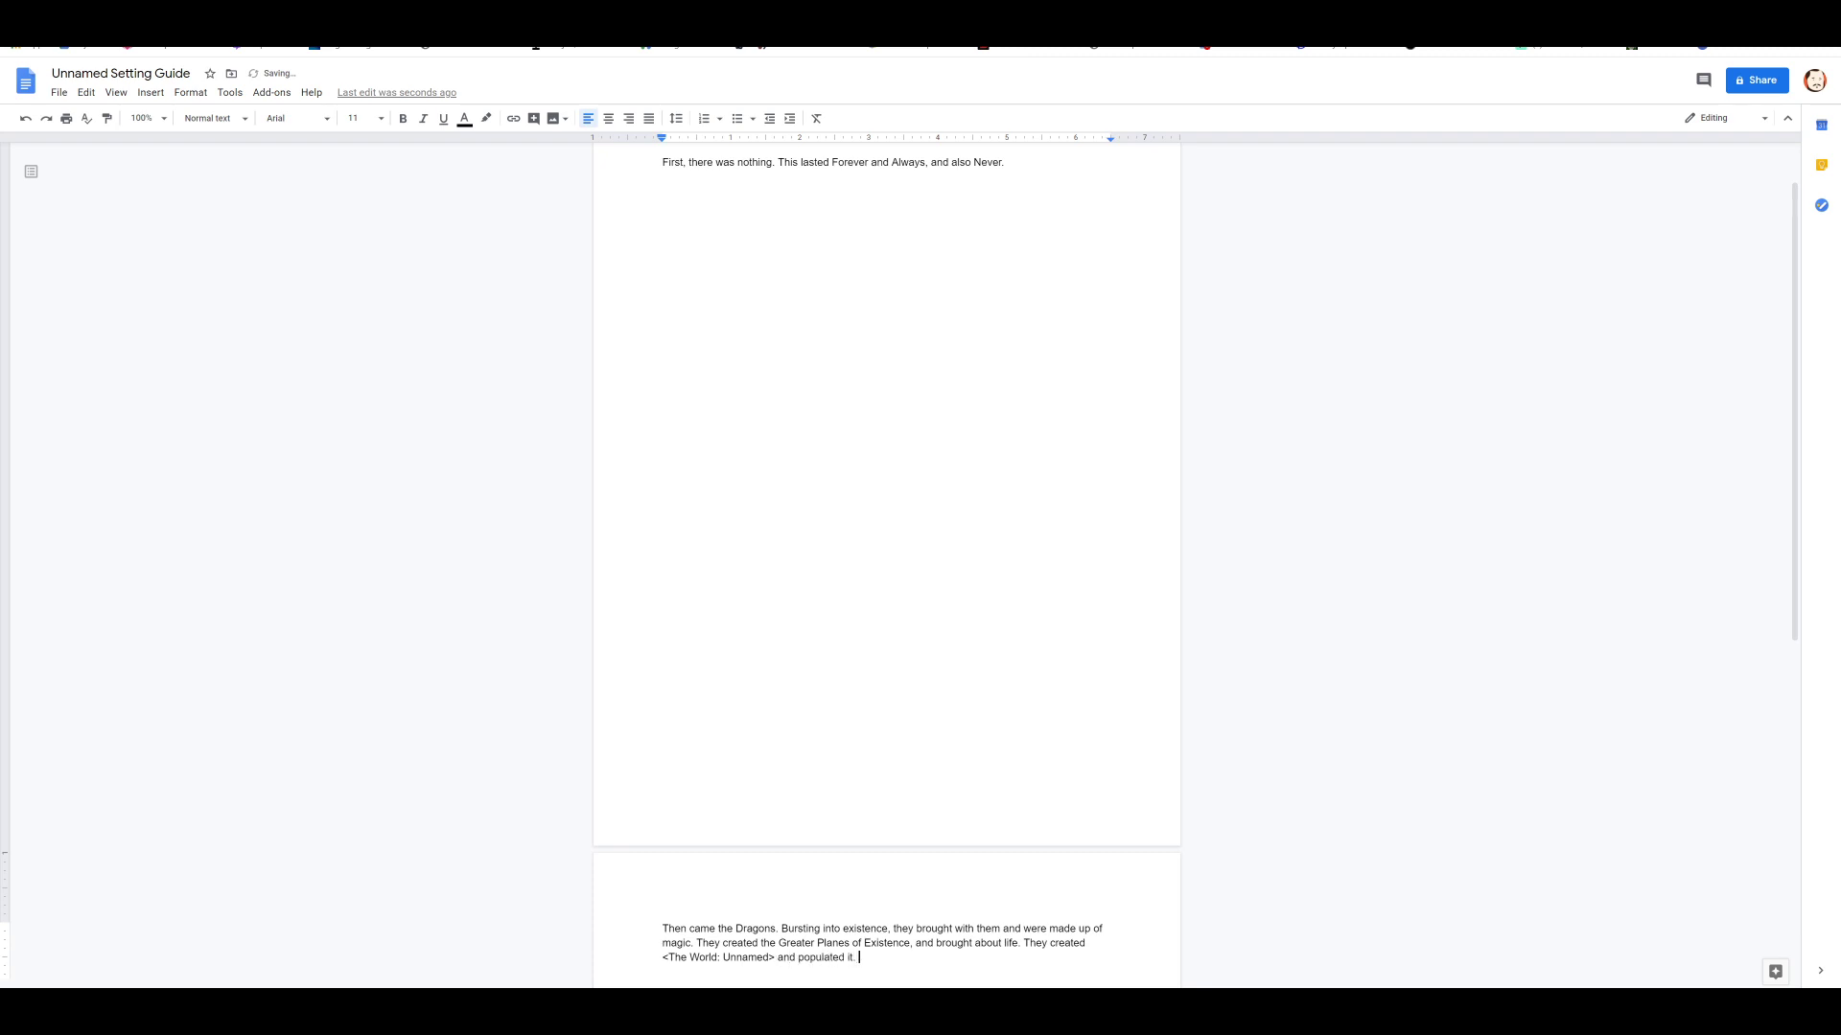
Step: Add that they brought various peoples from the planes and even created new ones
type("Bringing")
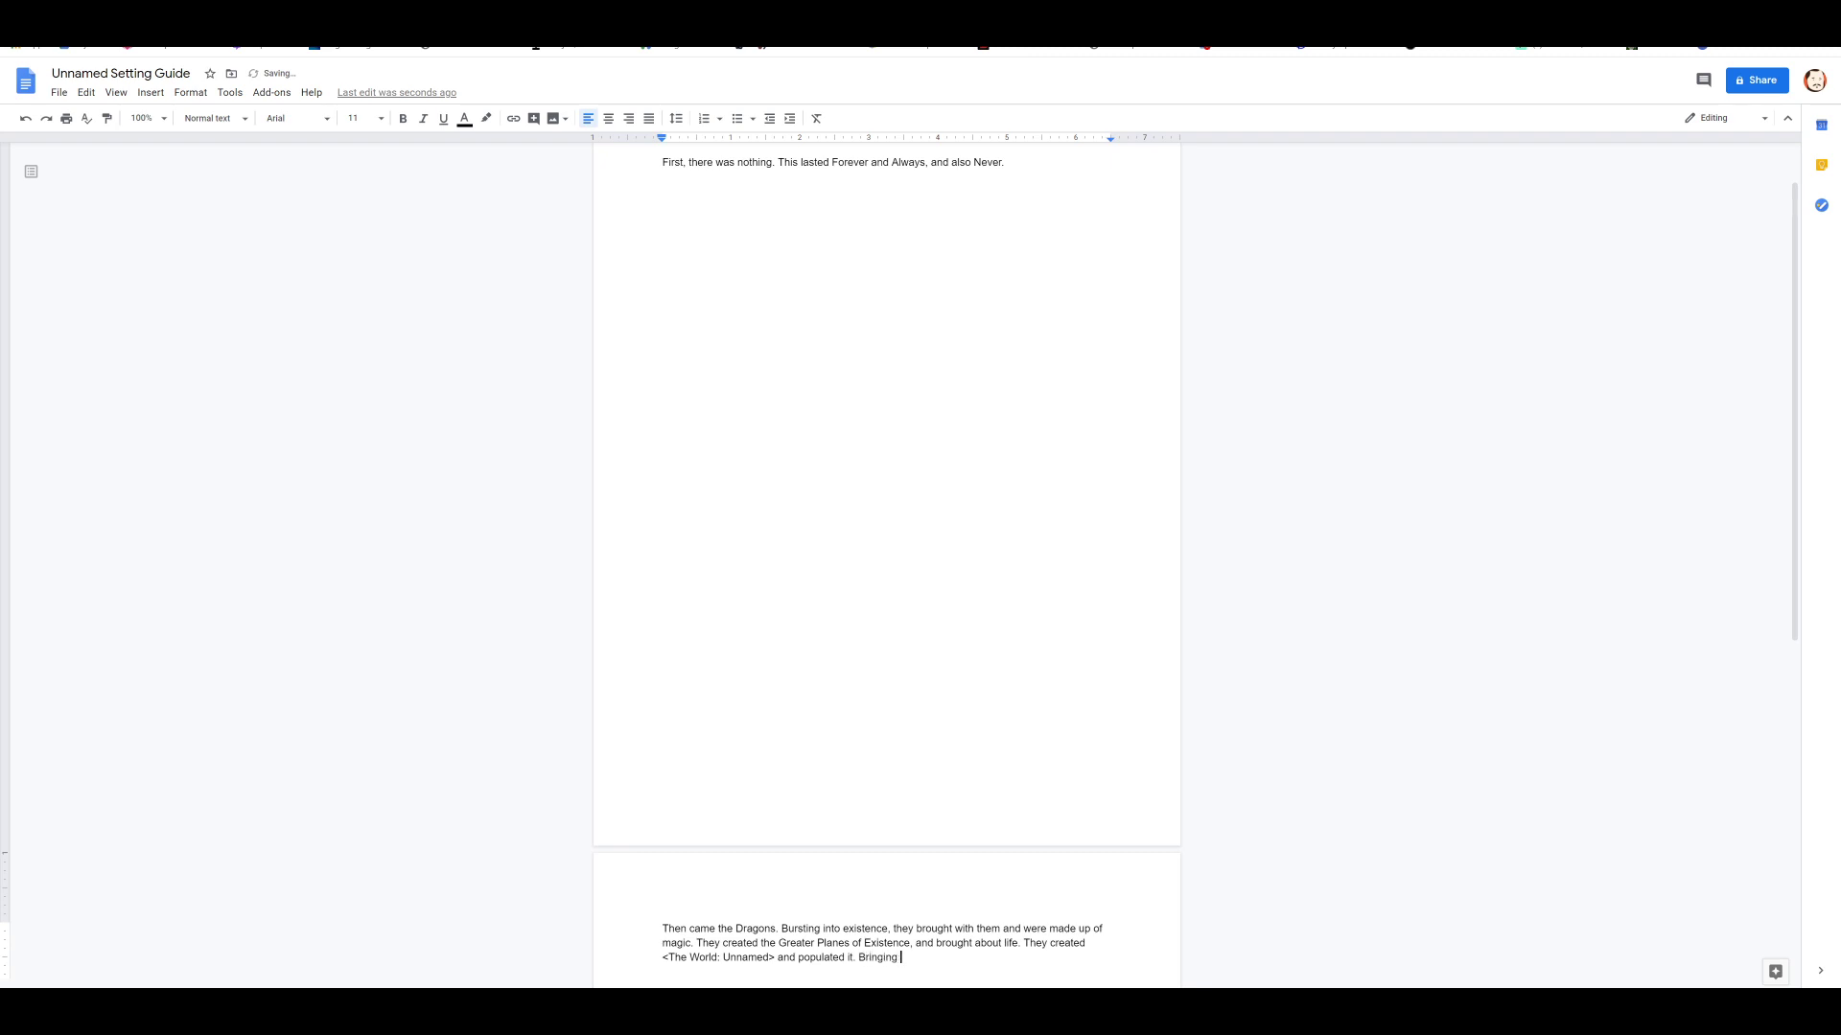
type("with them var")
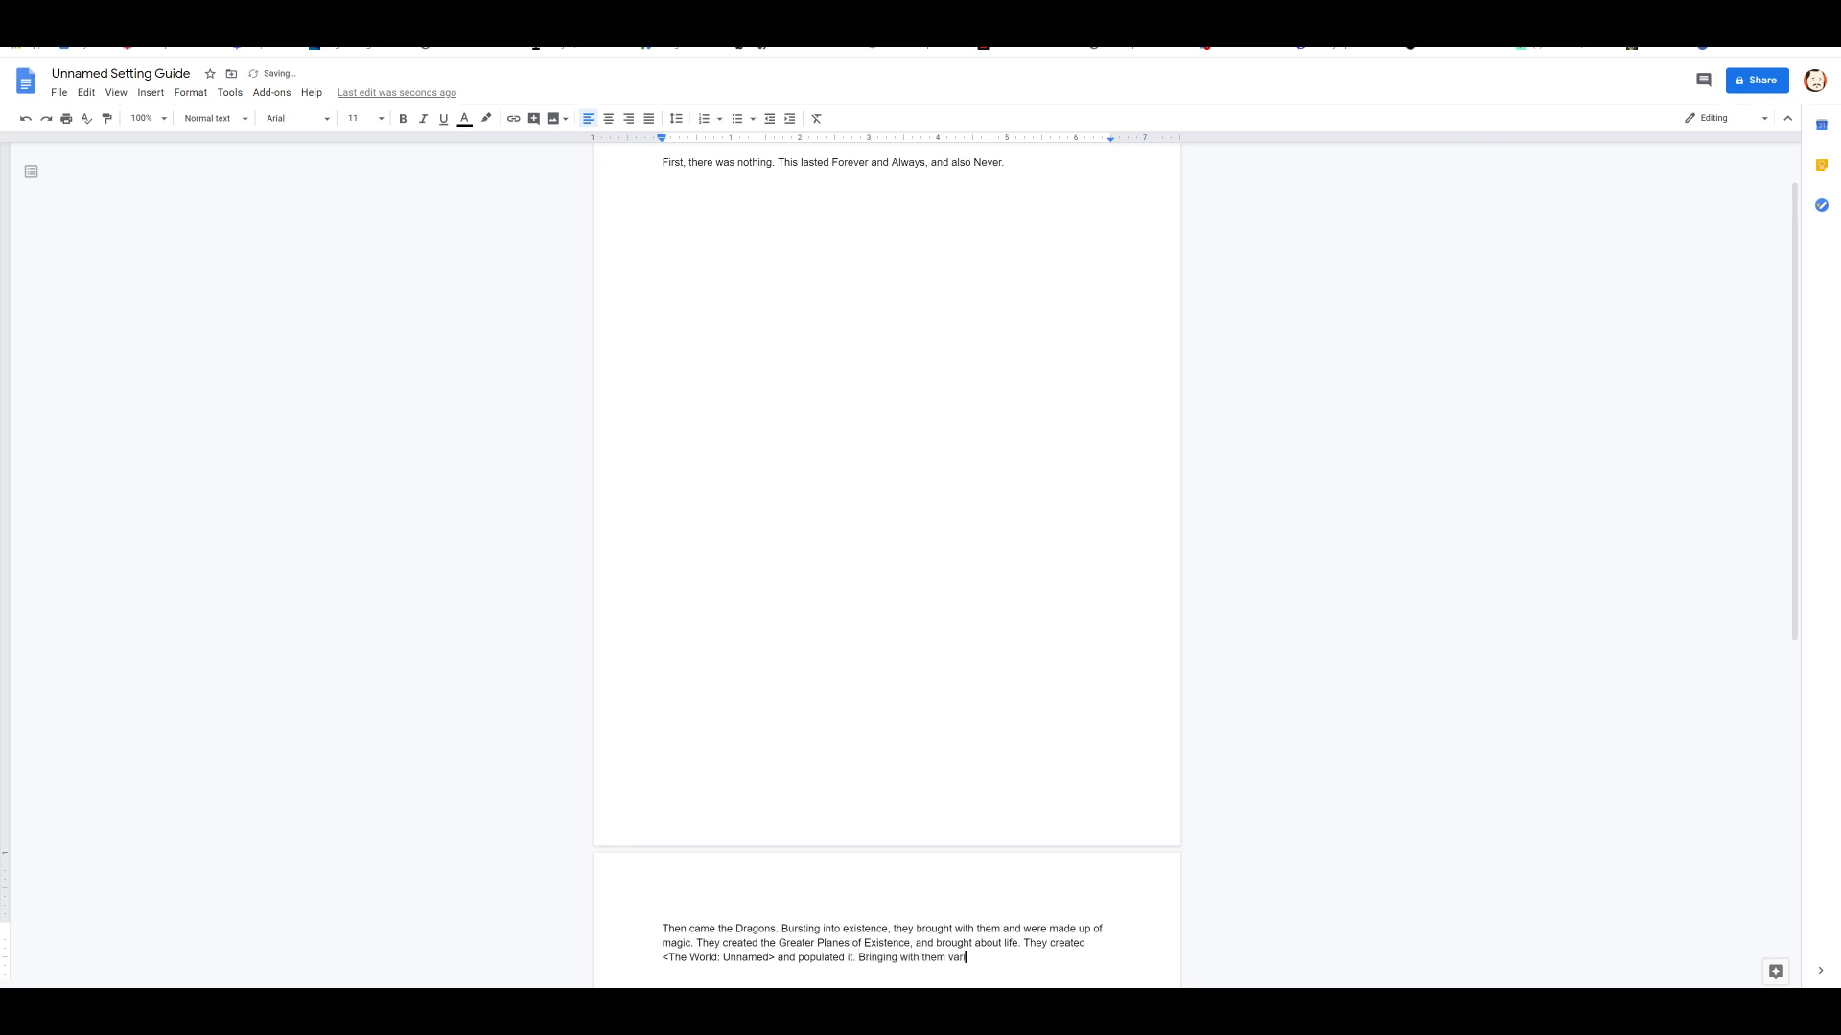
type("ious peoples from")
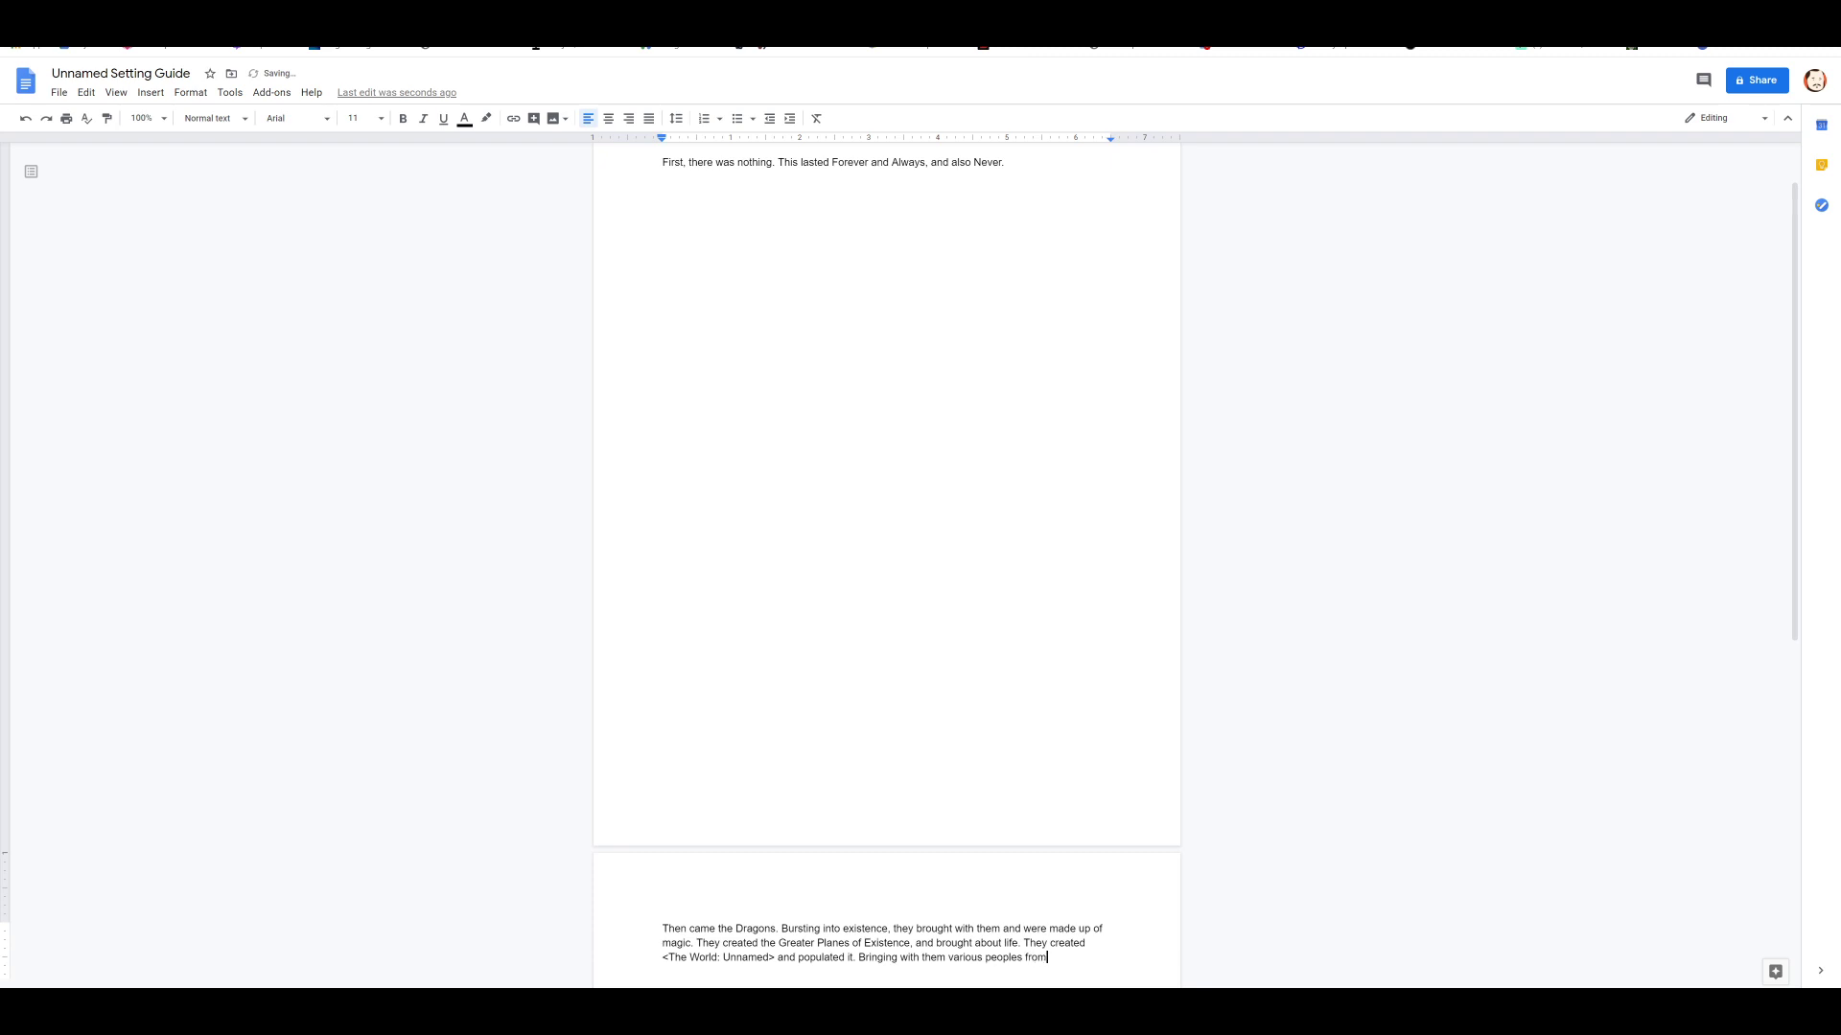
type("the planes")
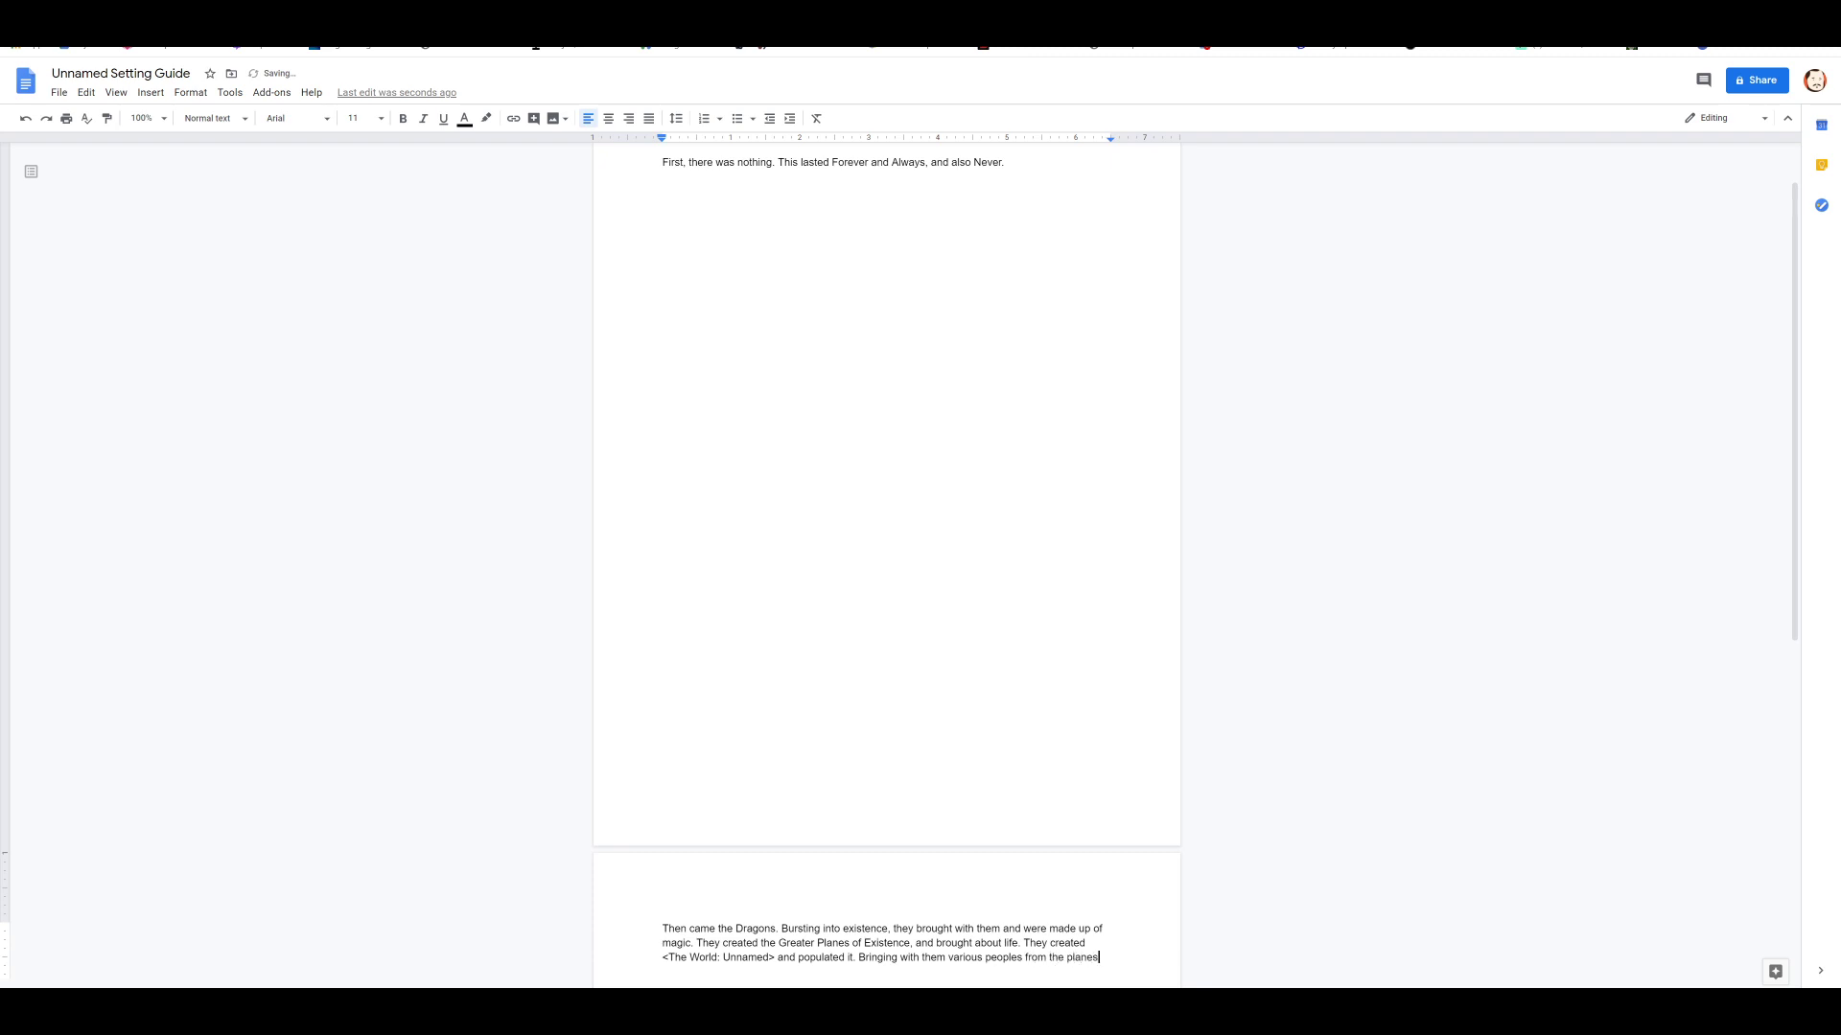
type("and")
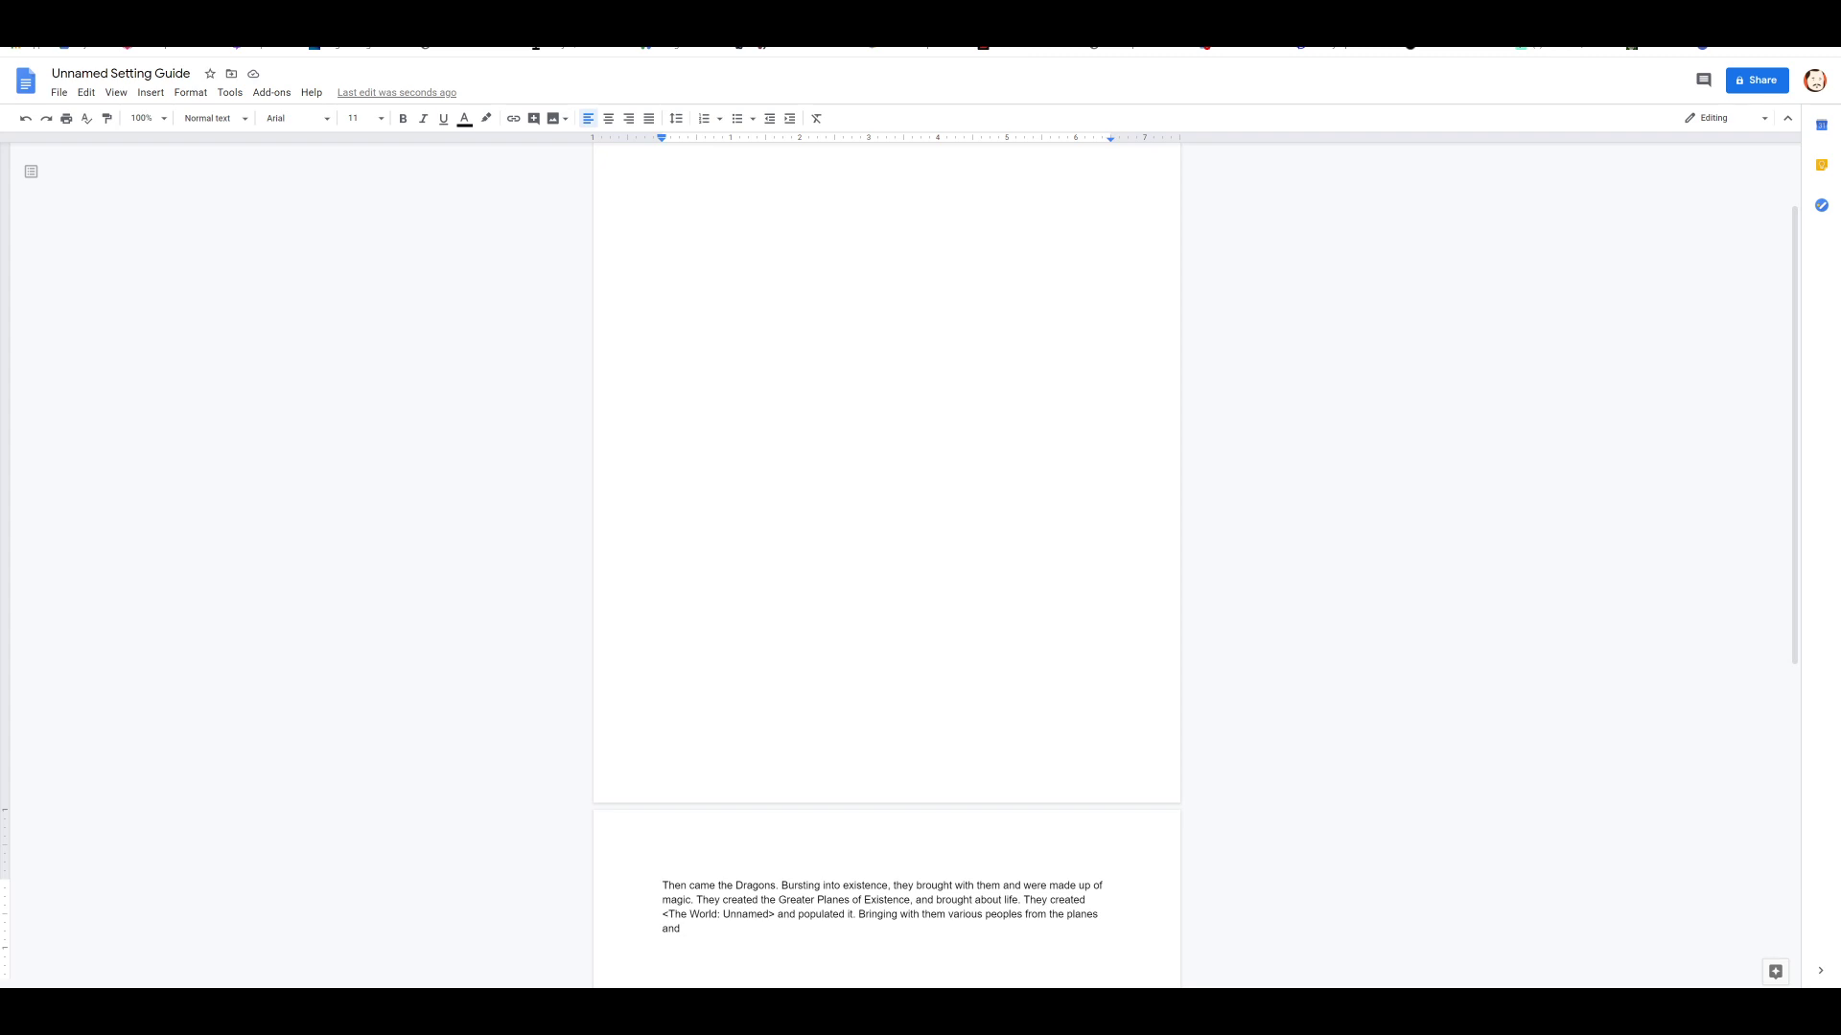
type("even creat")
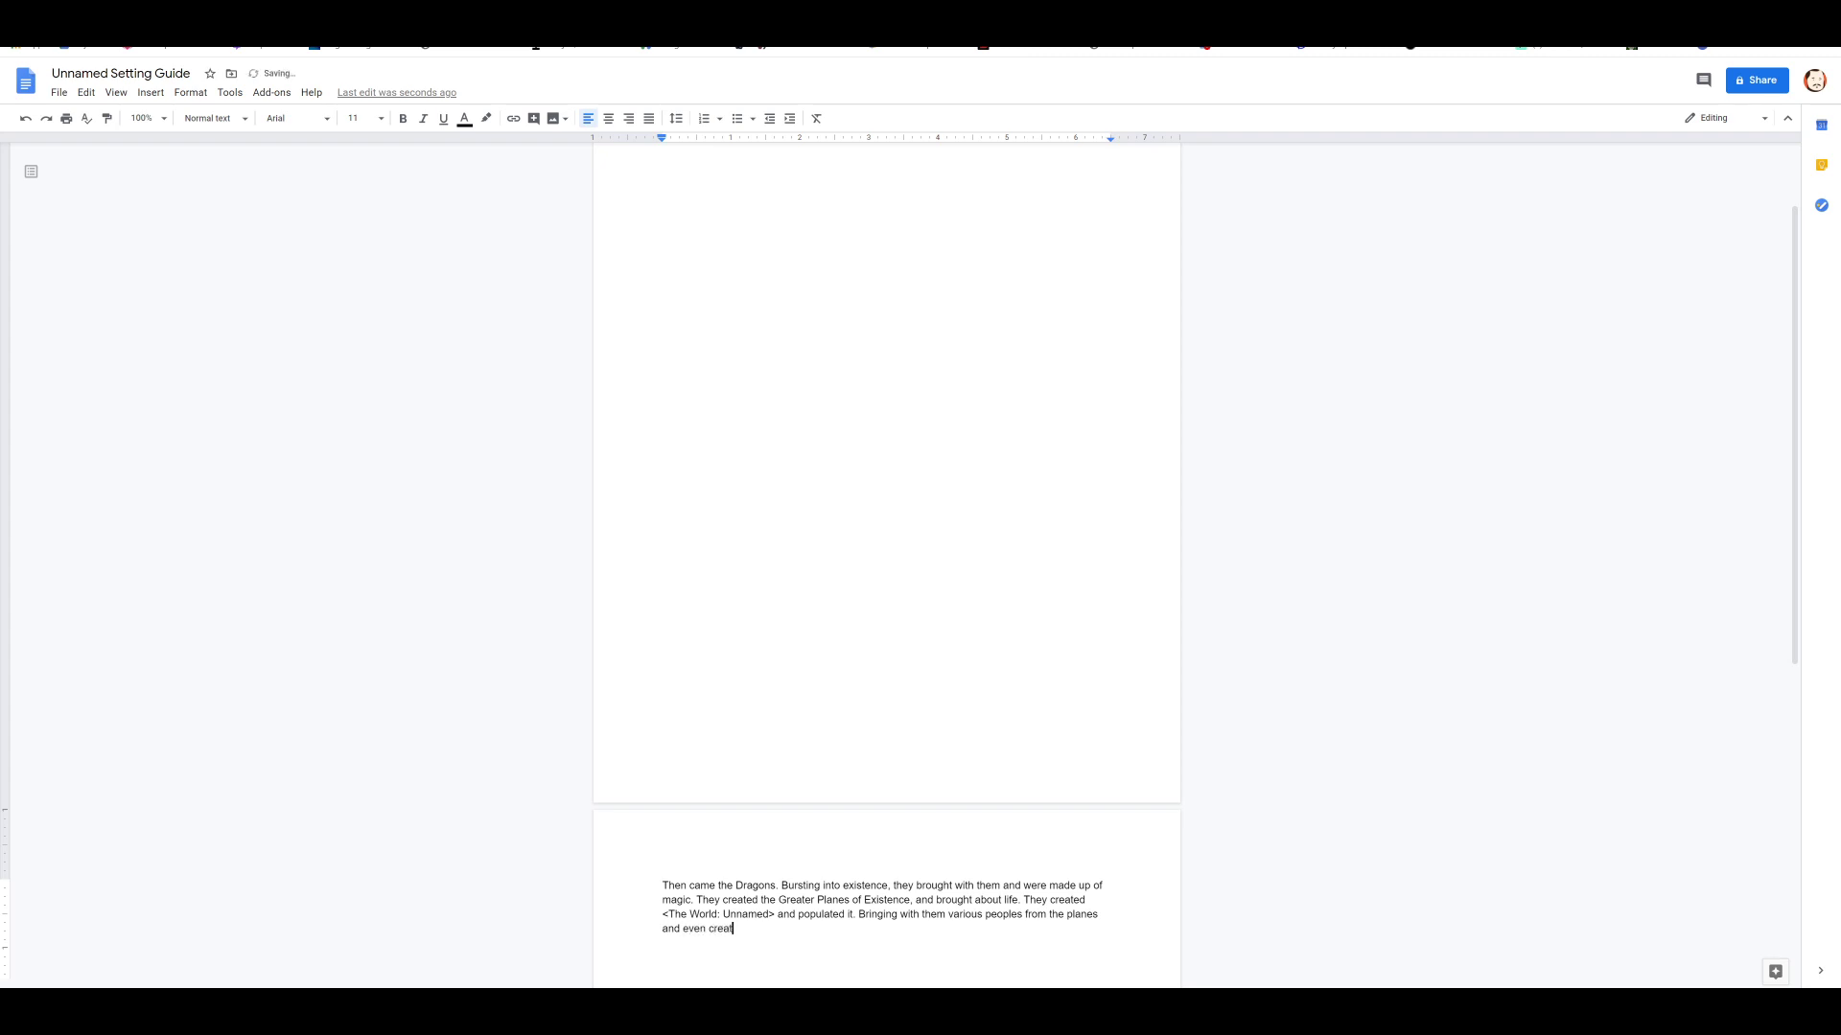
type("ed new ones.")
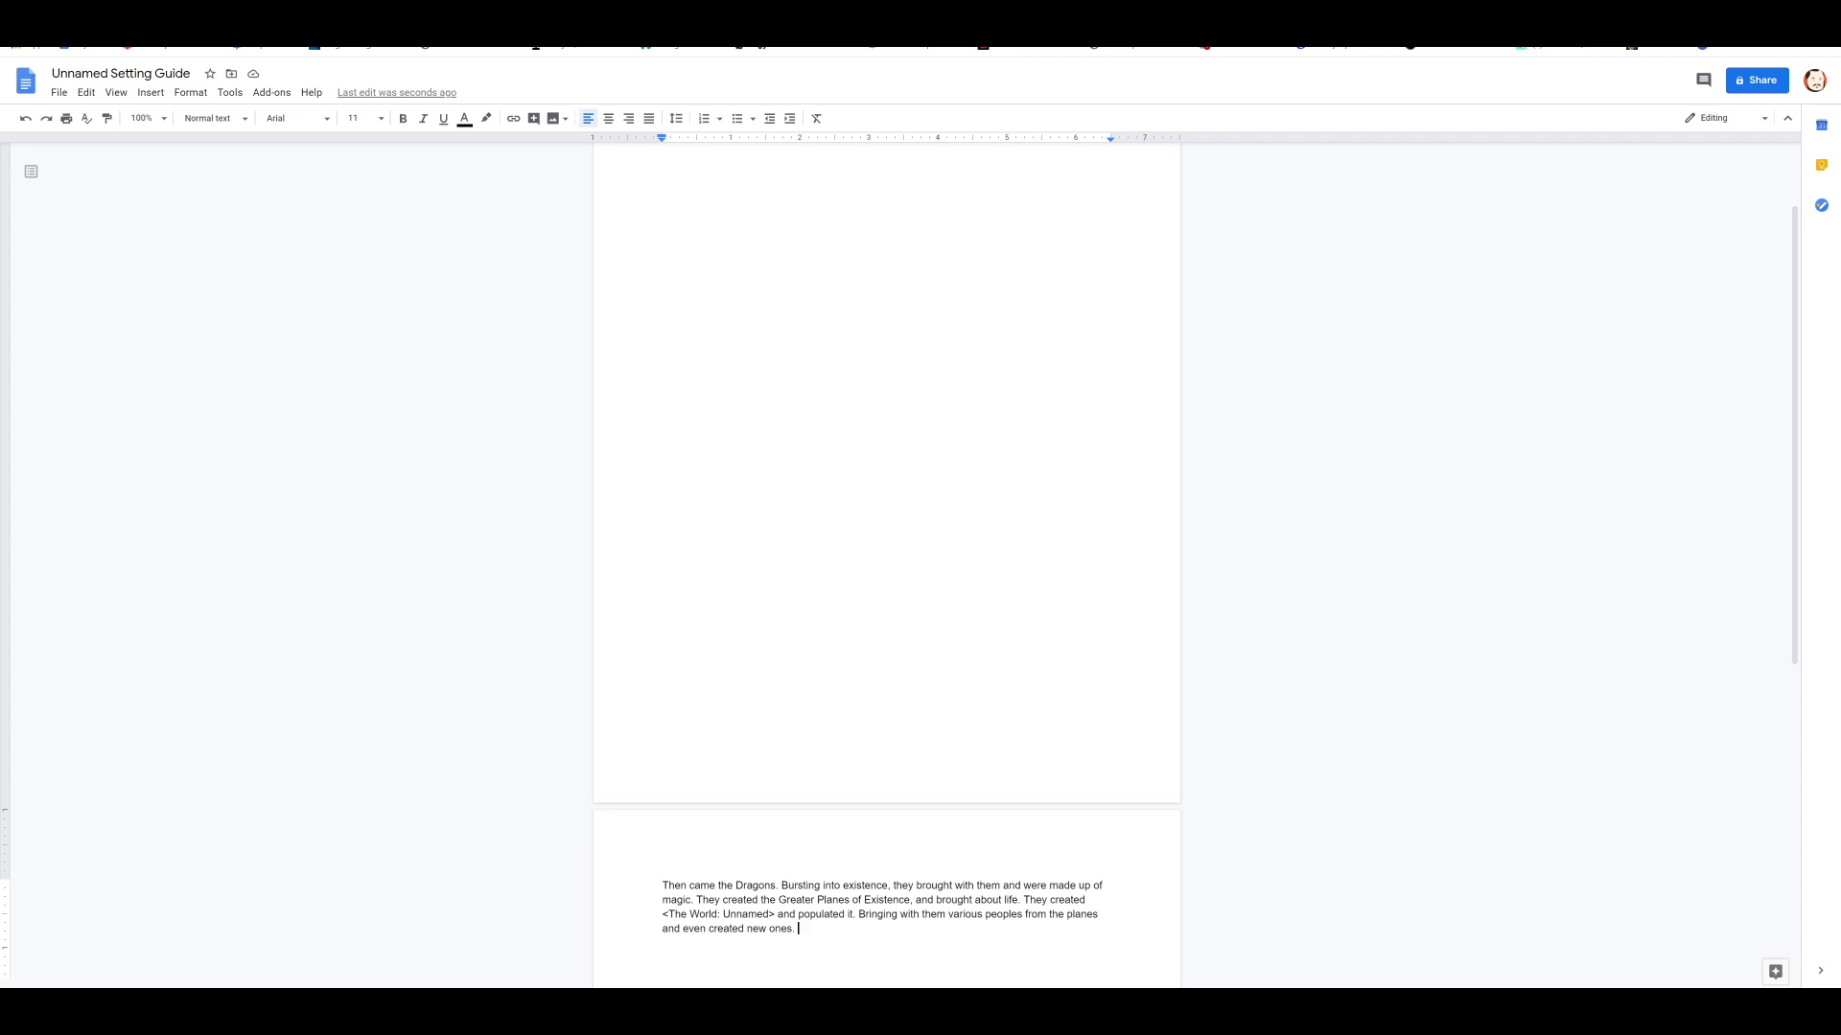
Step: Write that the strongest, first dragon is The Tyrant, recognized by all other dragons
type("T")
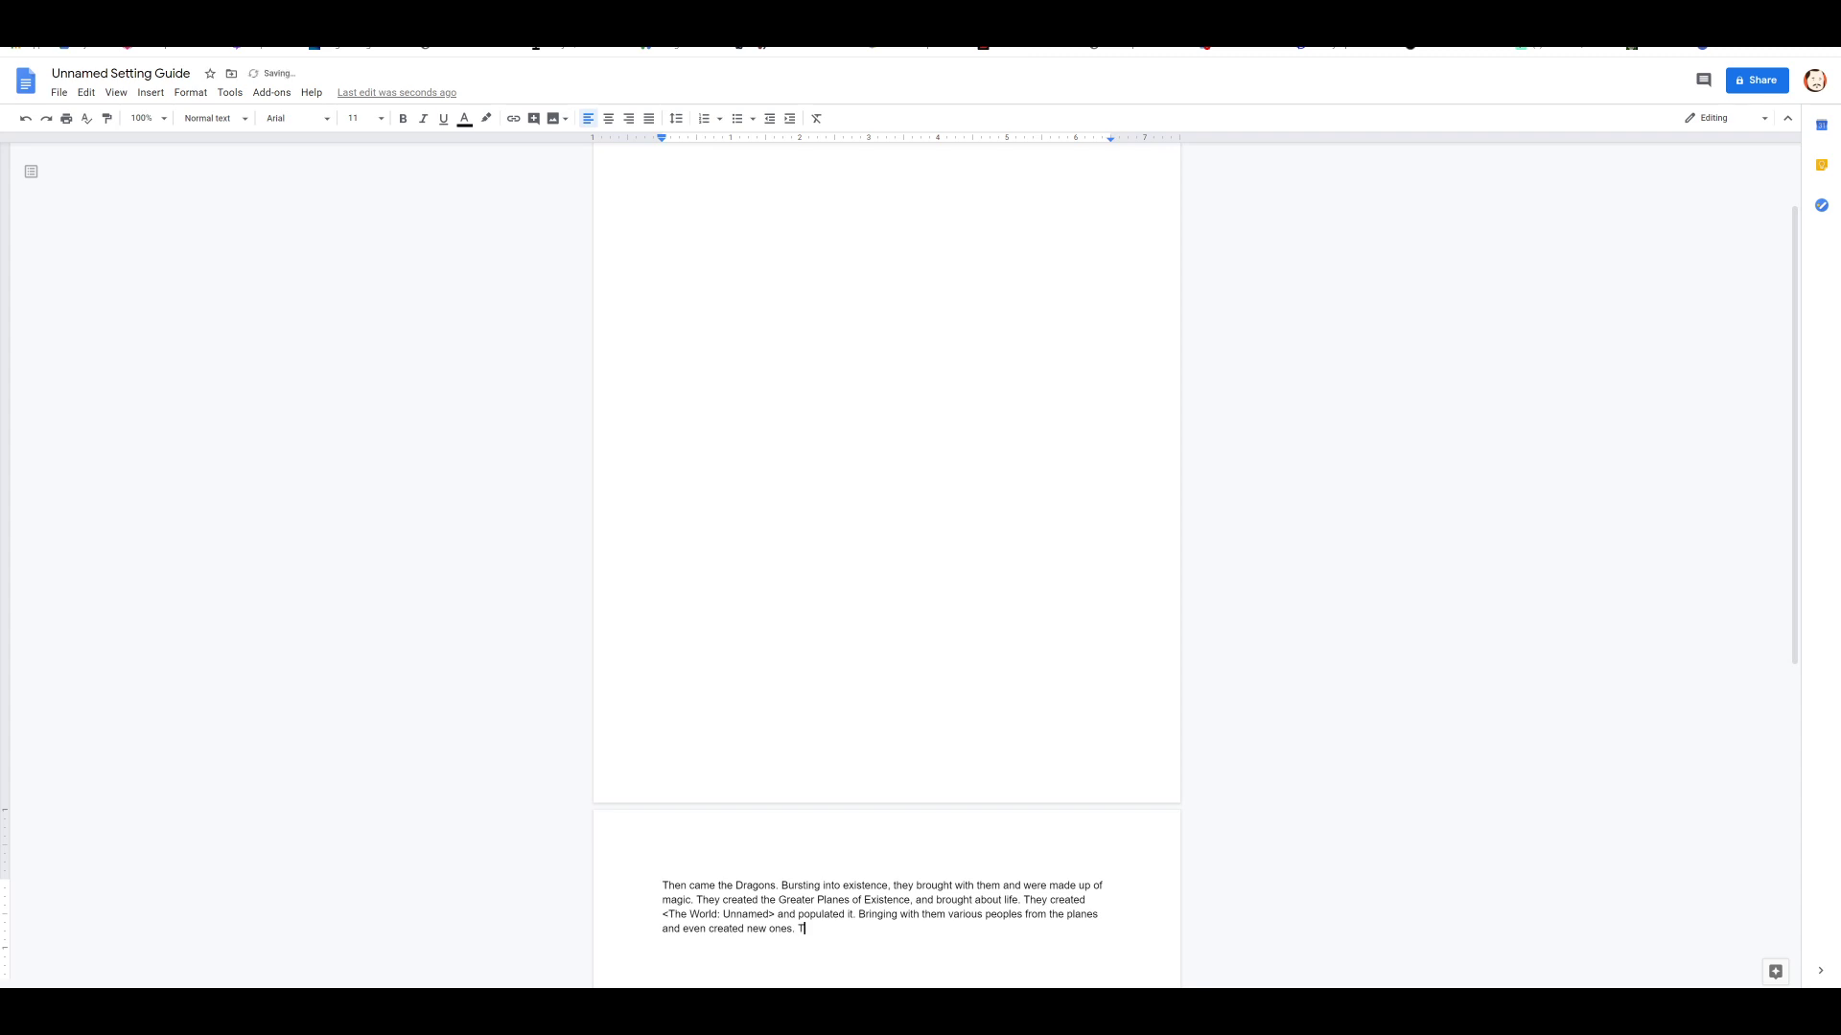
type("he strongest dra")
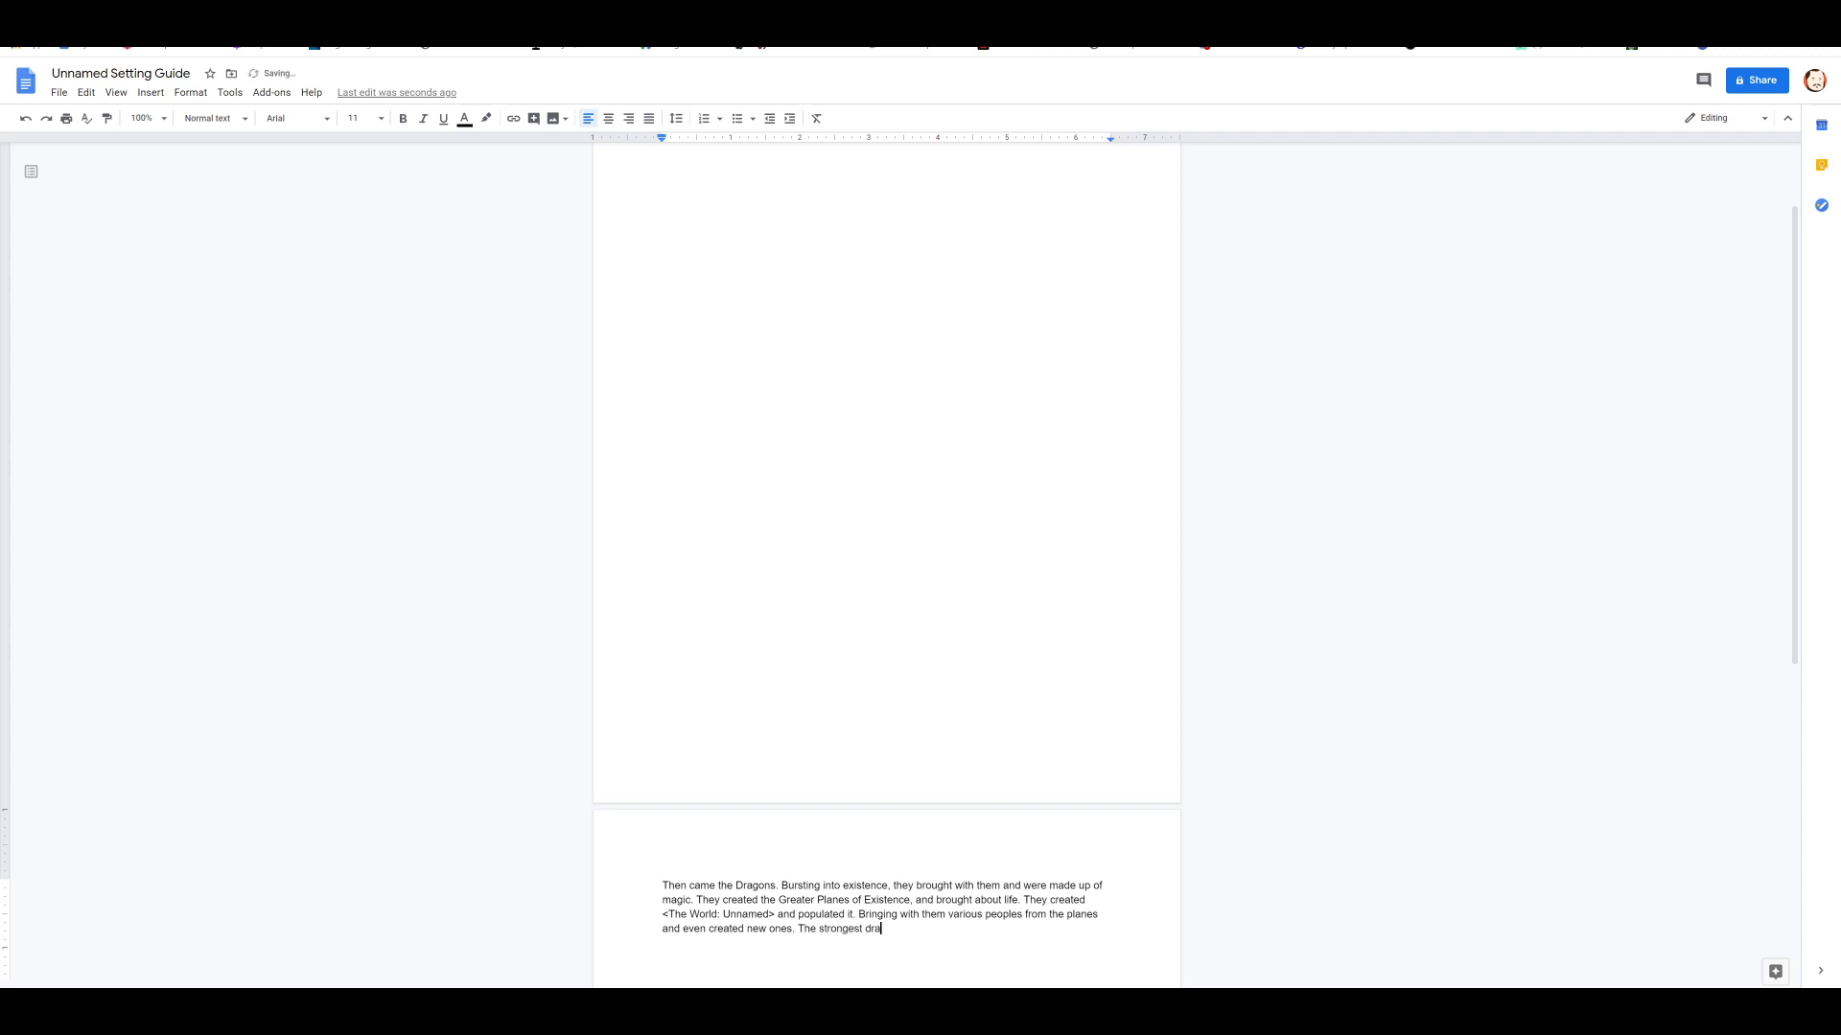
type("gon, the first")
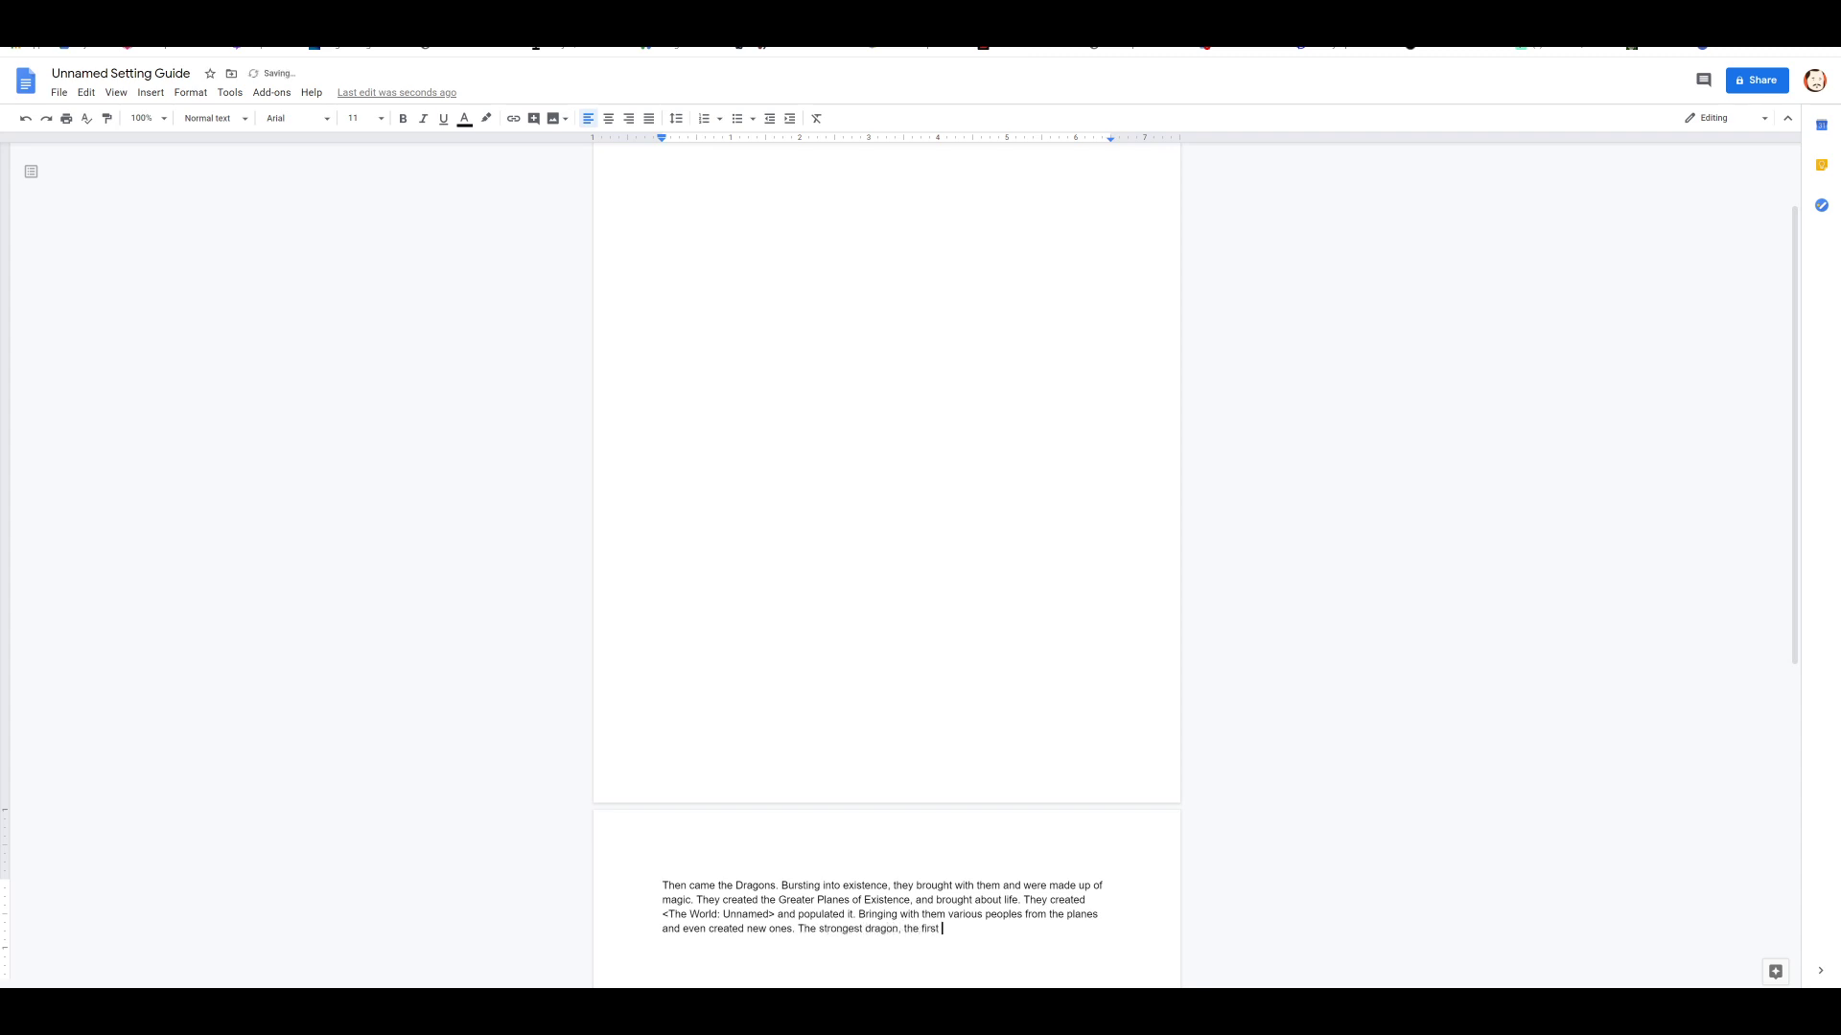
type("dragon, set the tradition of all dra")
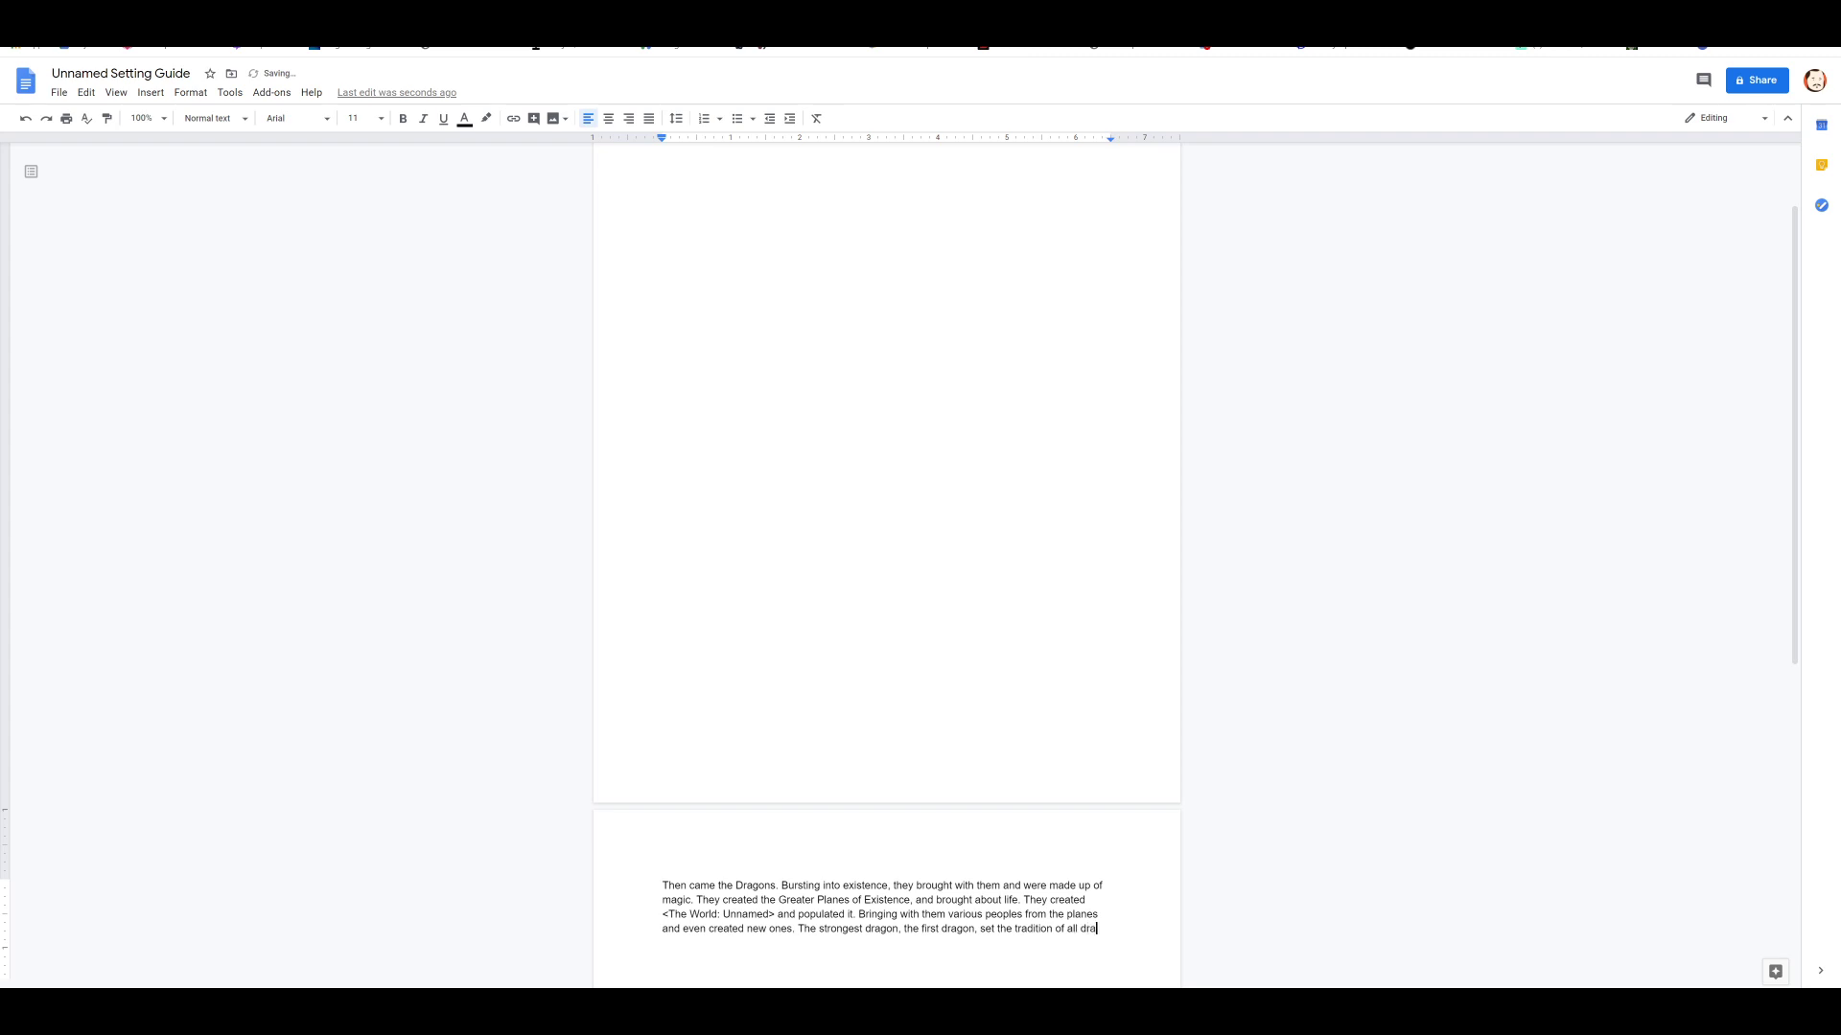
type("gons known as the Tyrant.")
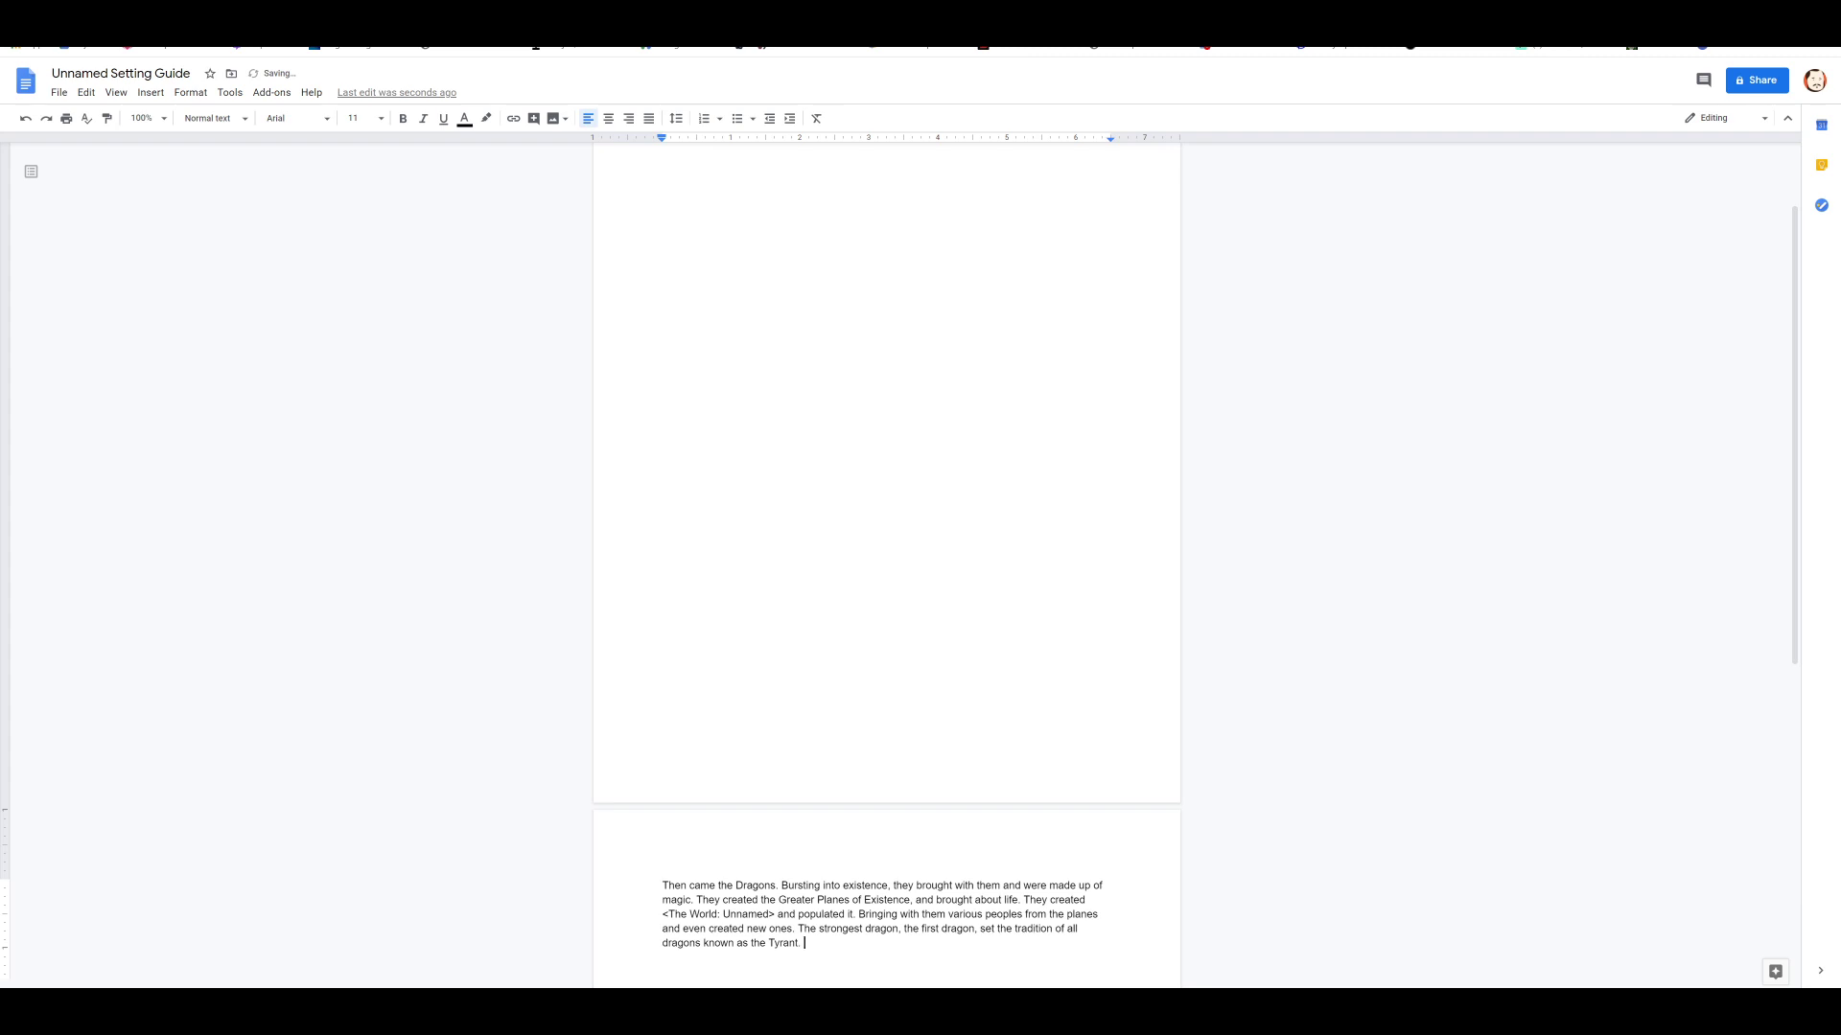
type("The Tyrant is a dra")
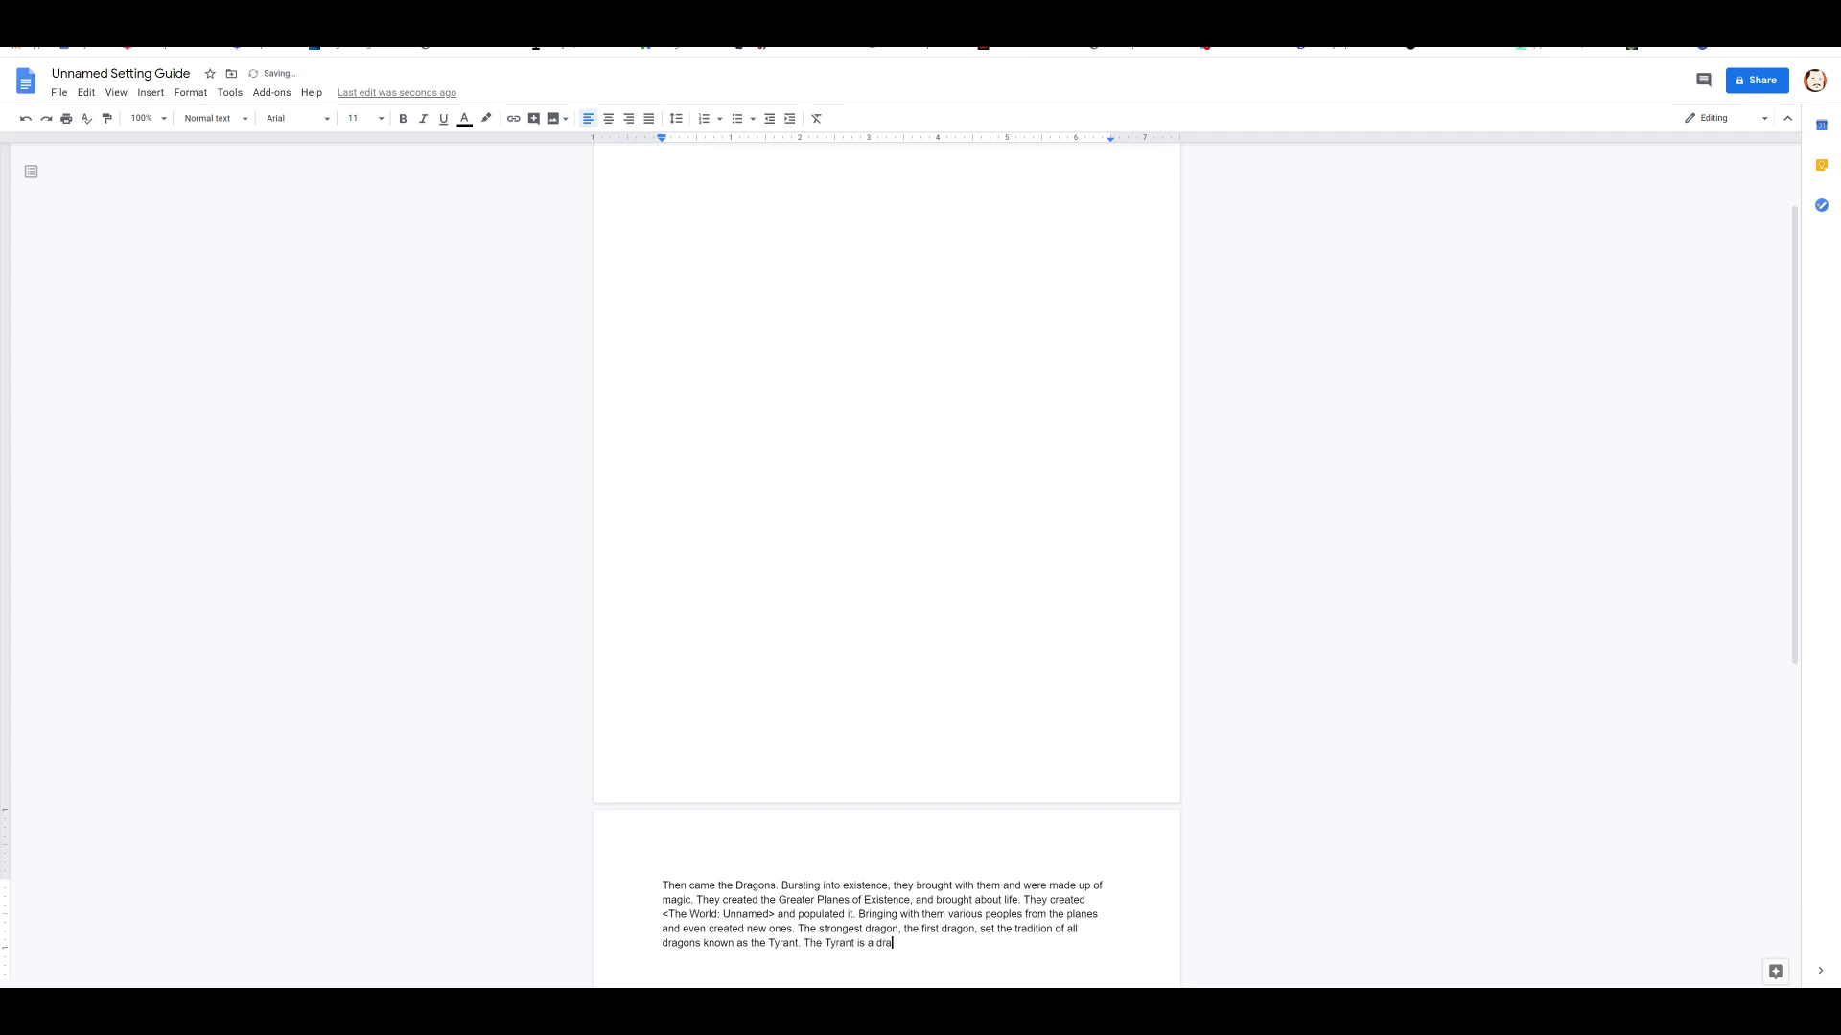
type("gon so strong all other dragon")
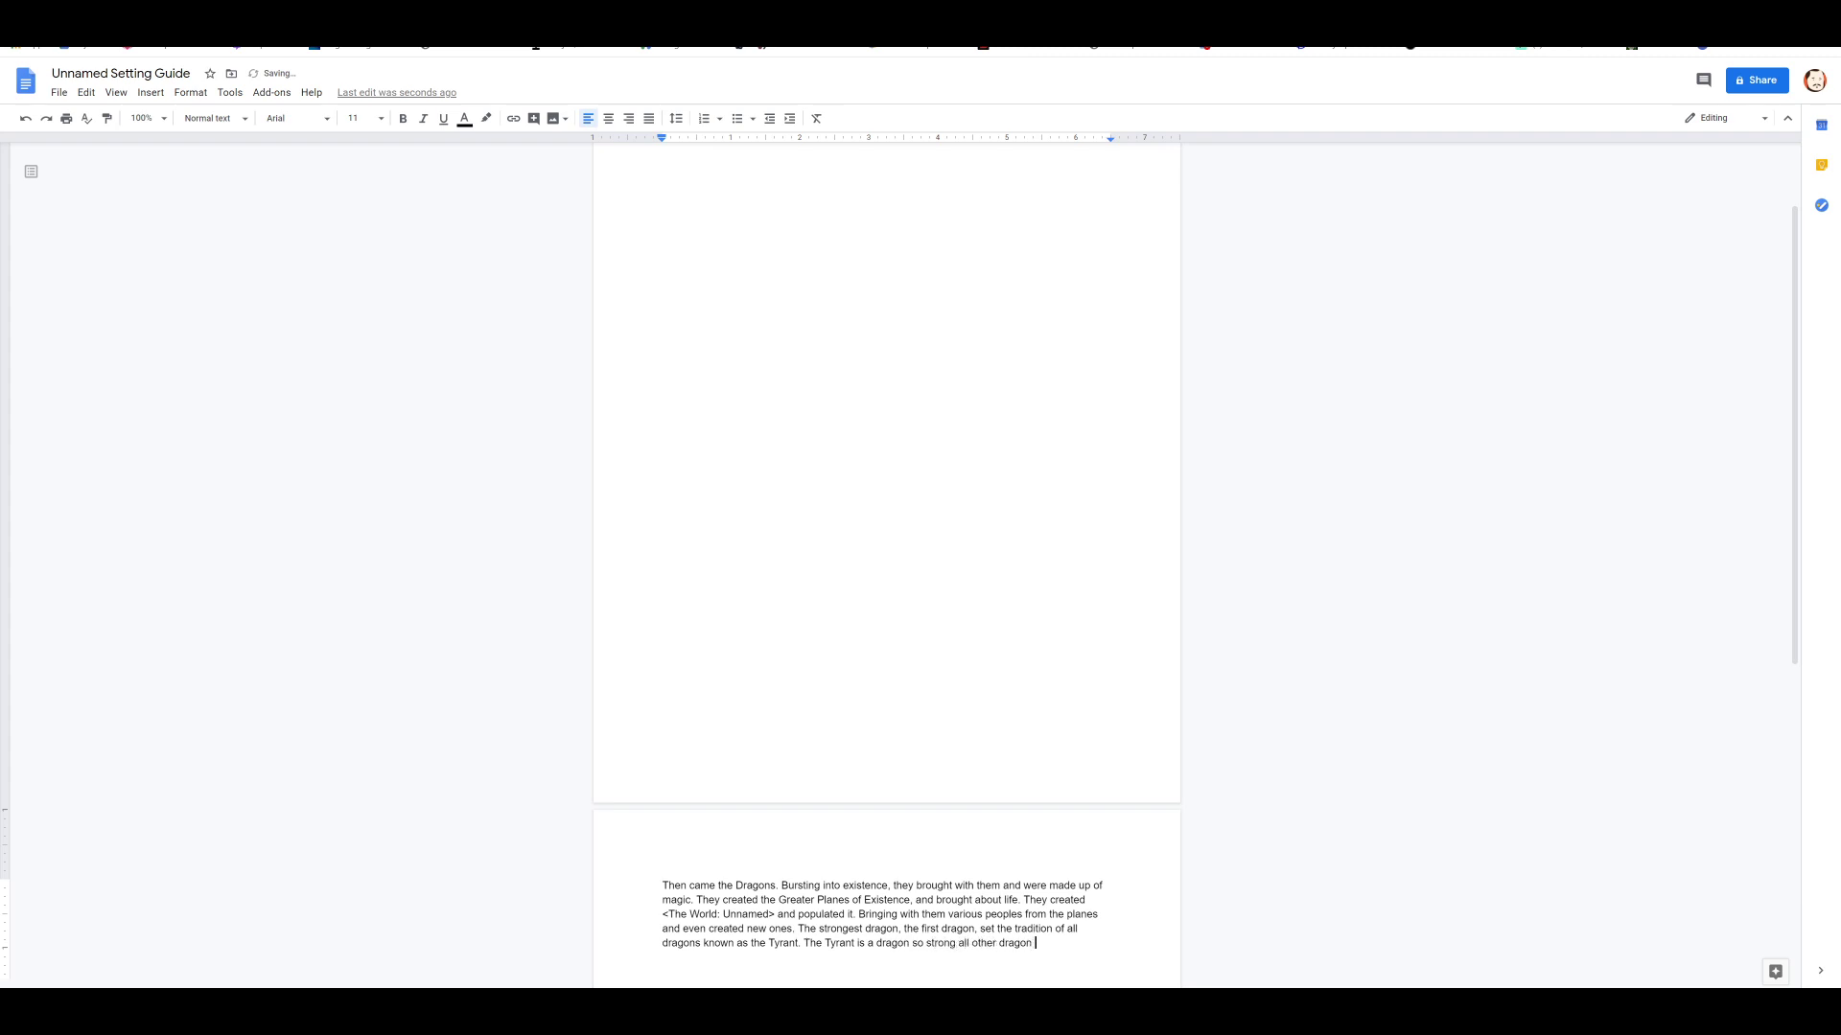
type("recognize")
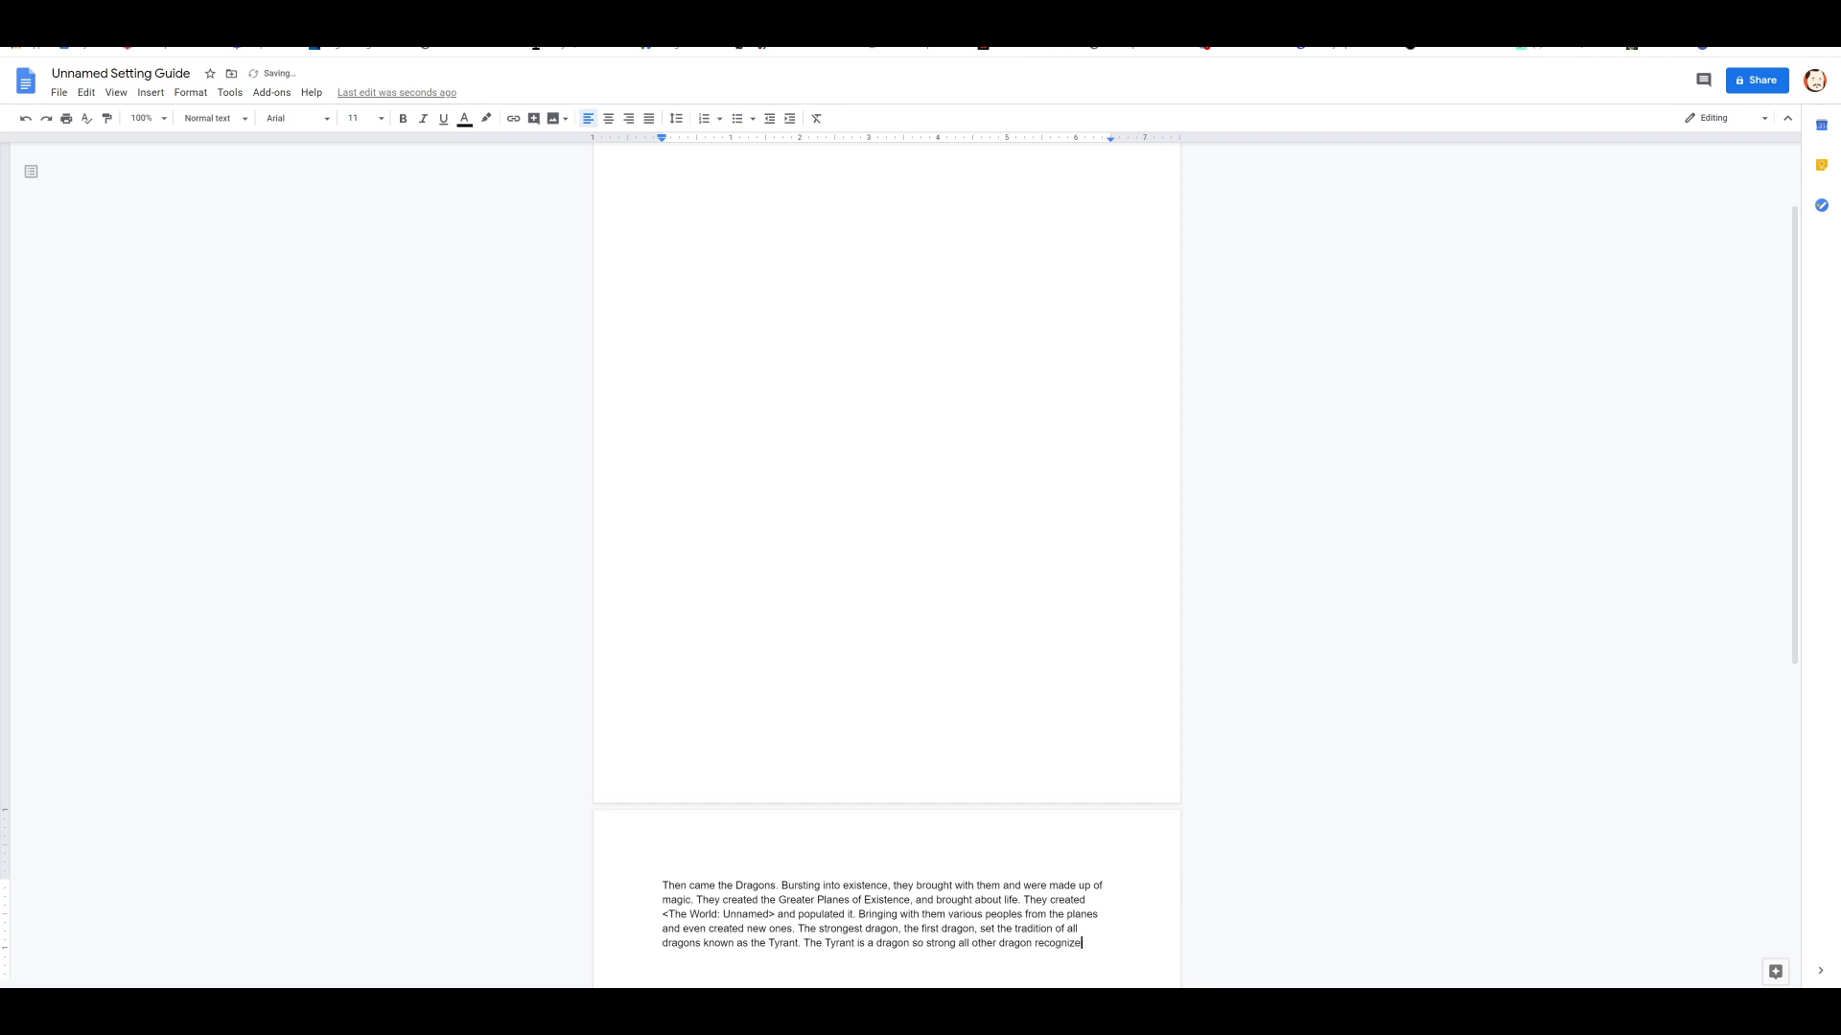
type("it. Even")
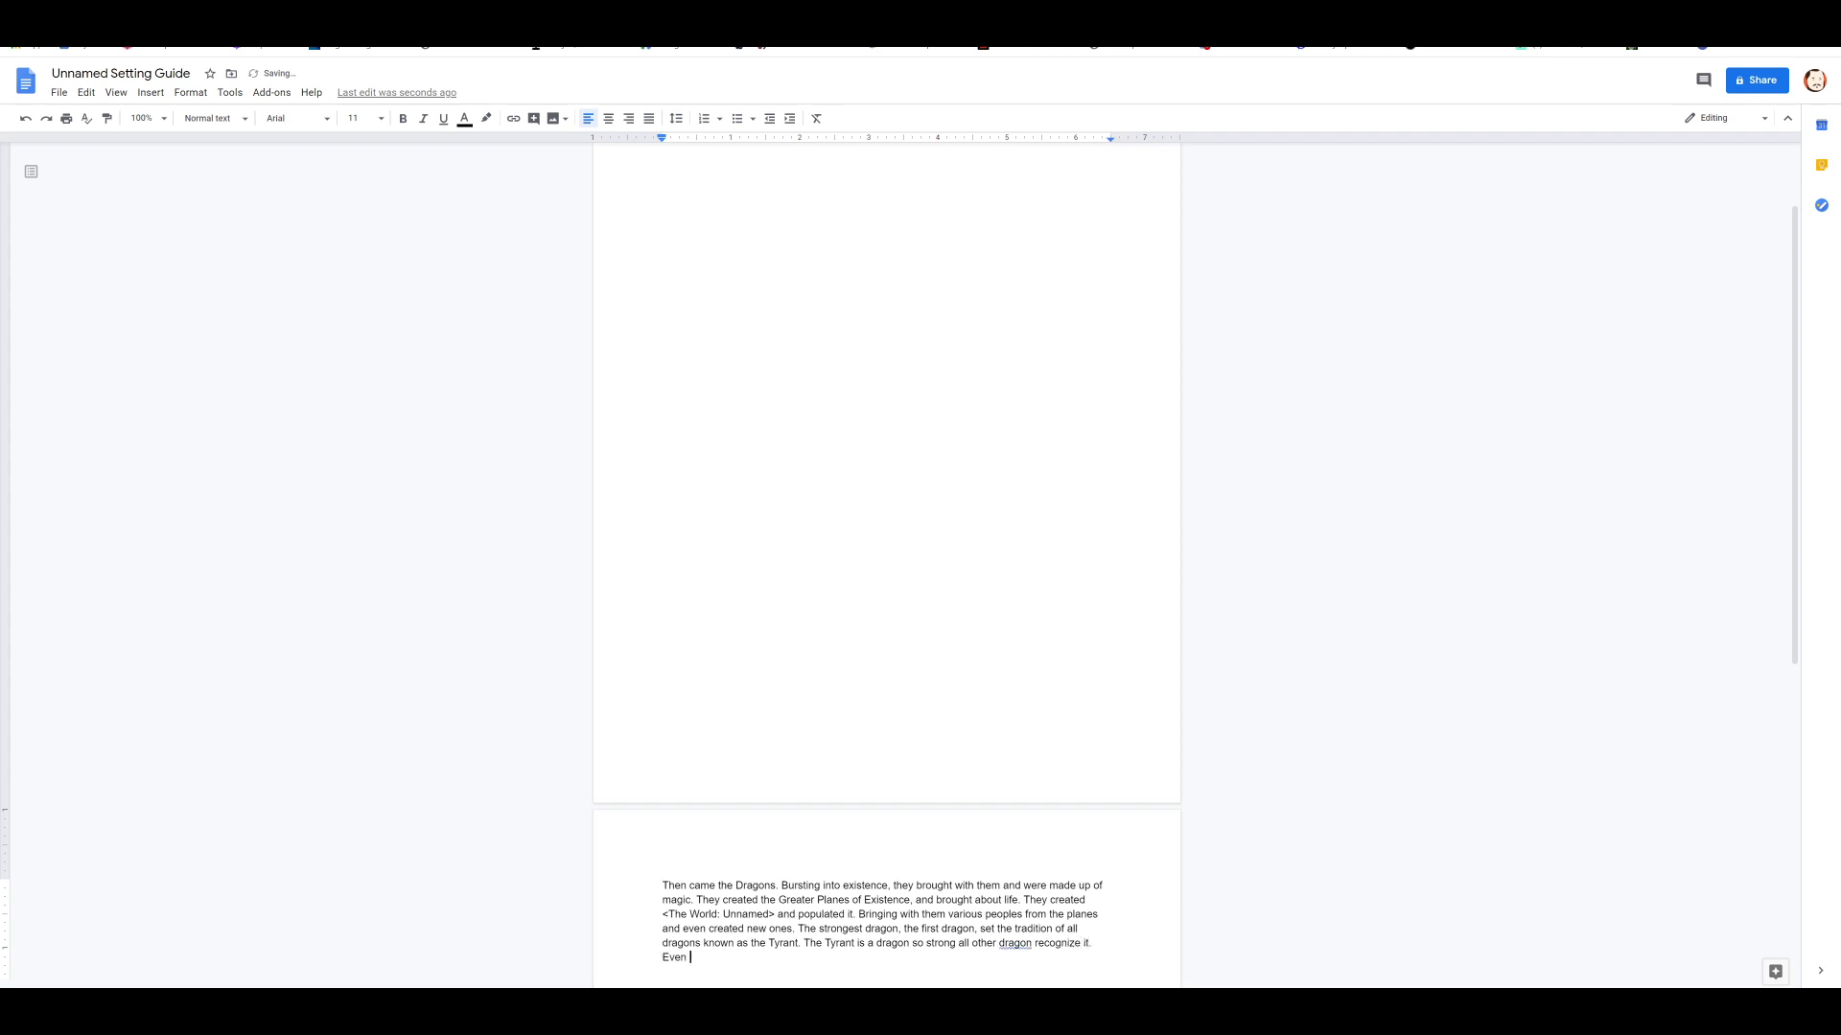
type("if they do not bow")
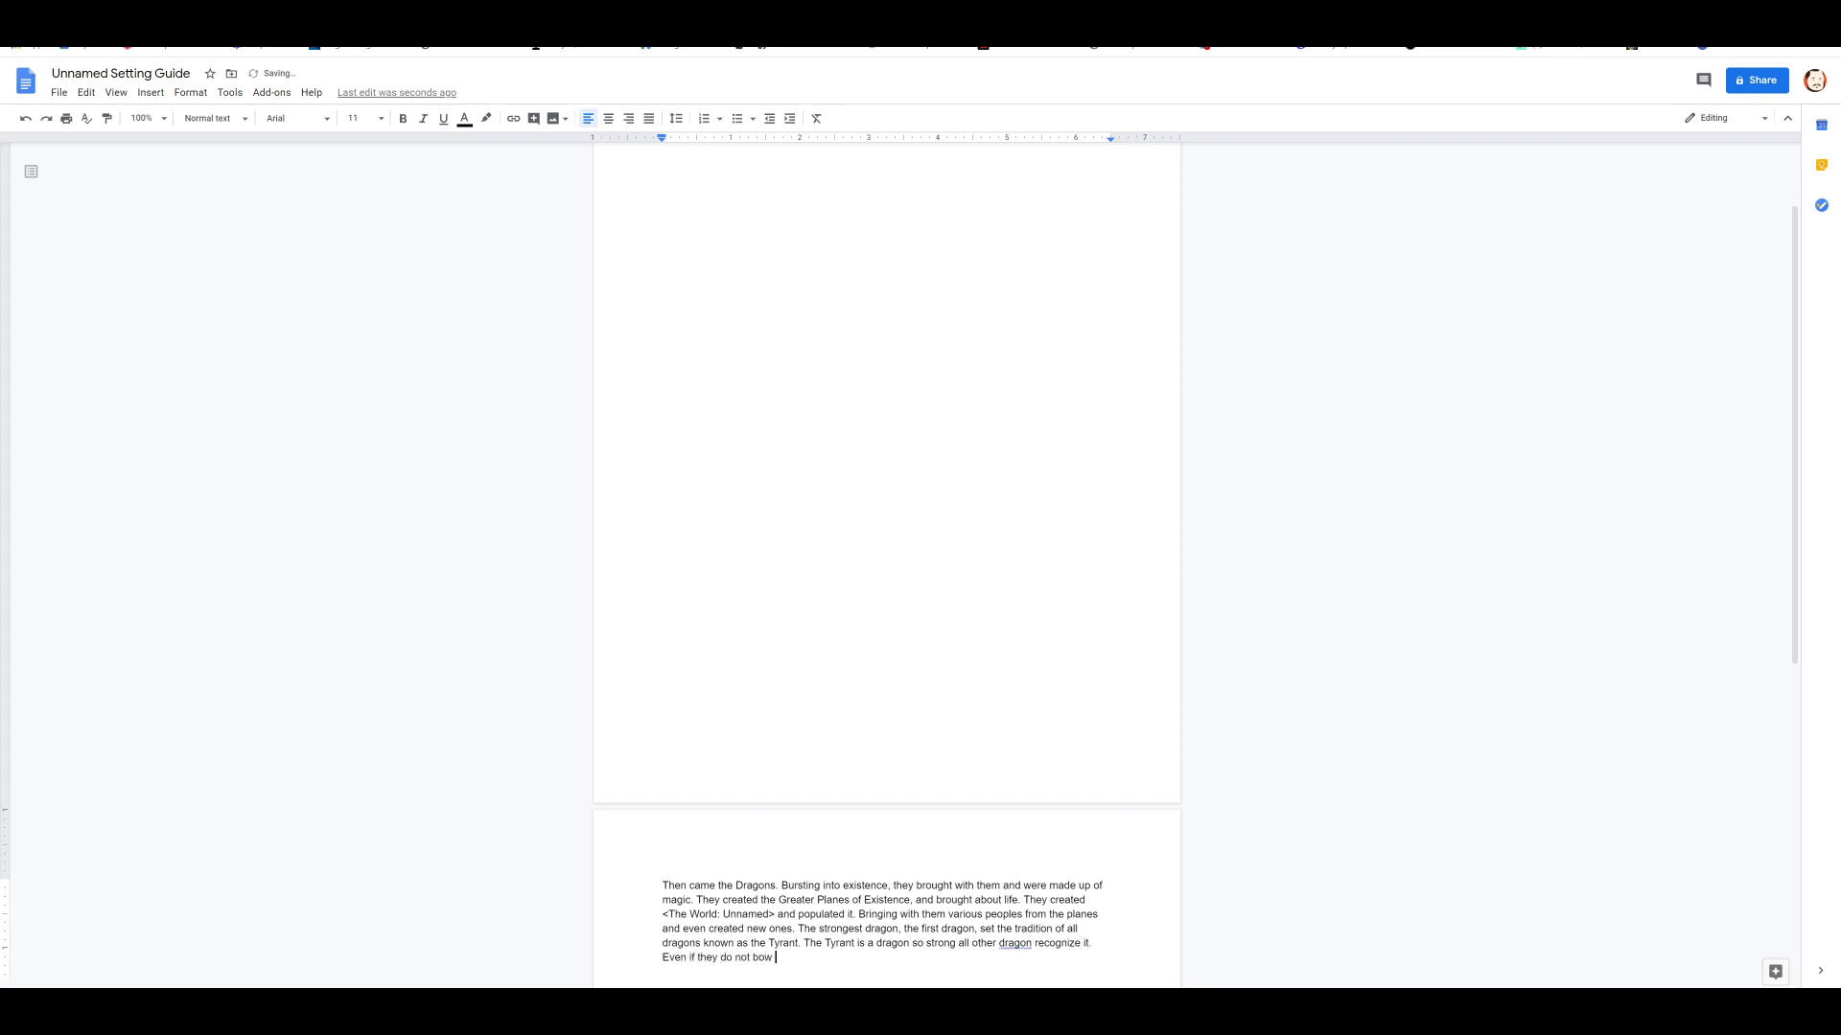
type("before it, they")
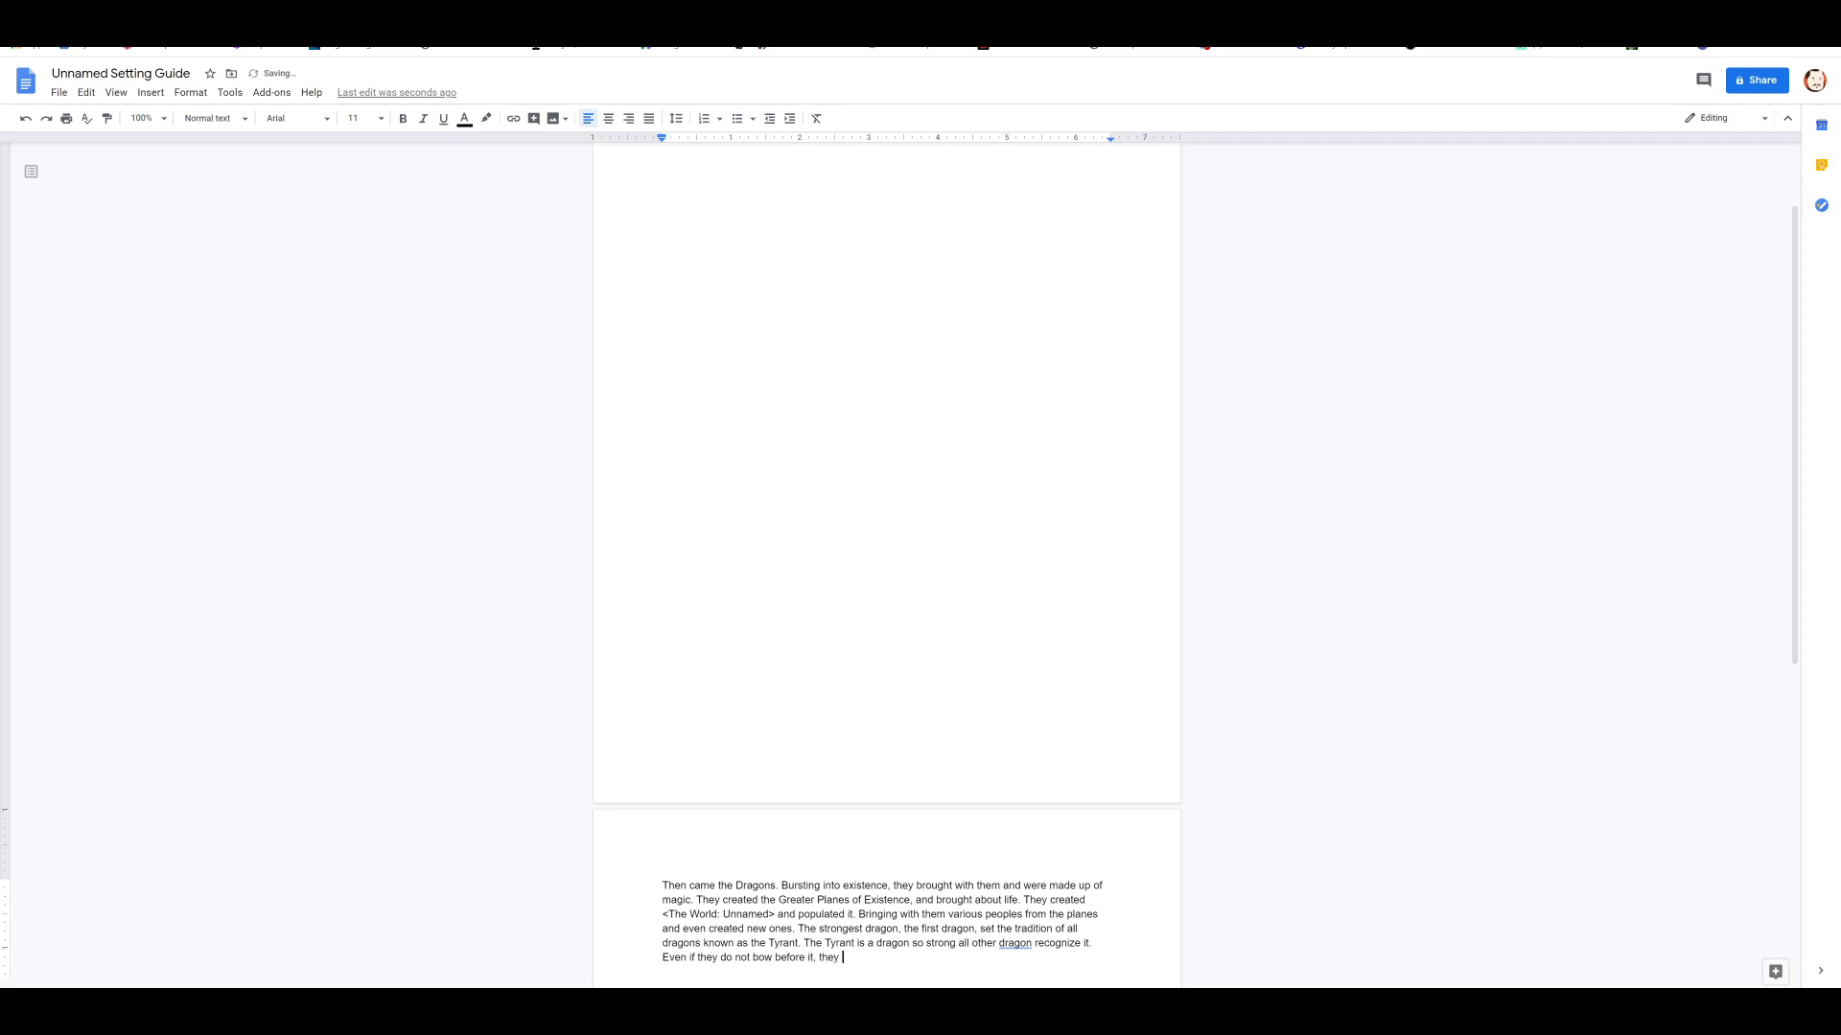
Step: Finish the Tyrant sentence with 'fear it.'
type("fear it.")
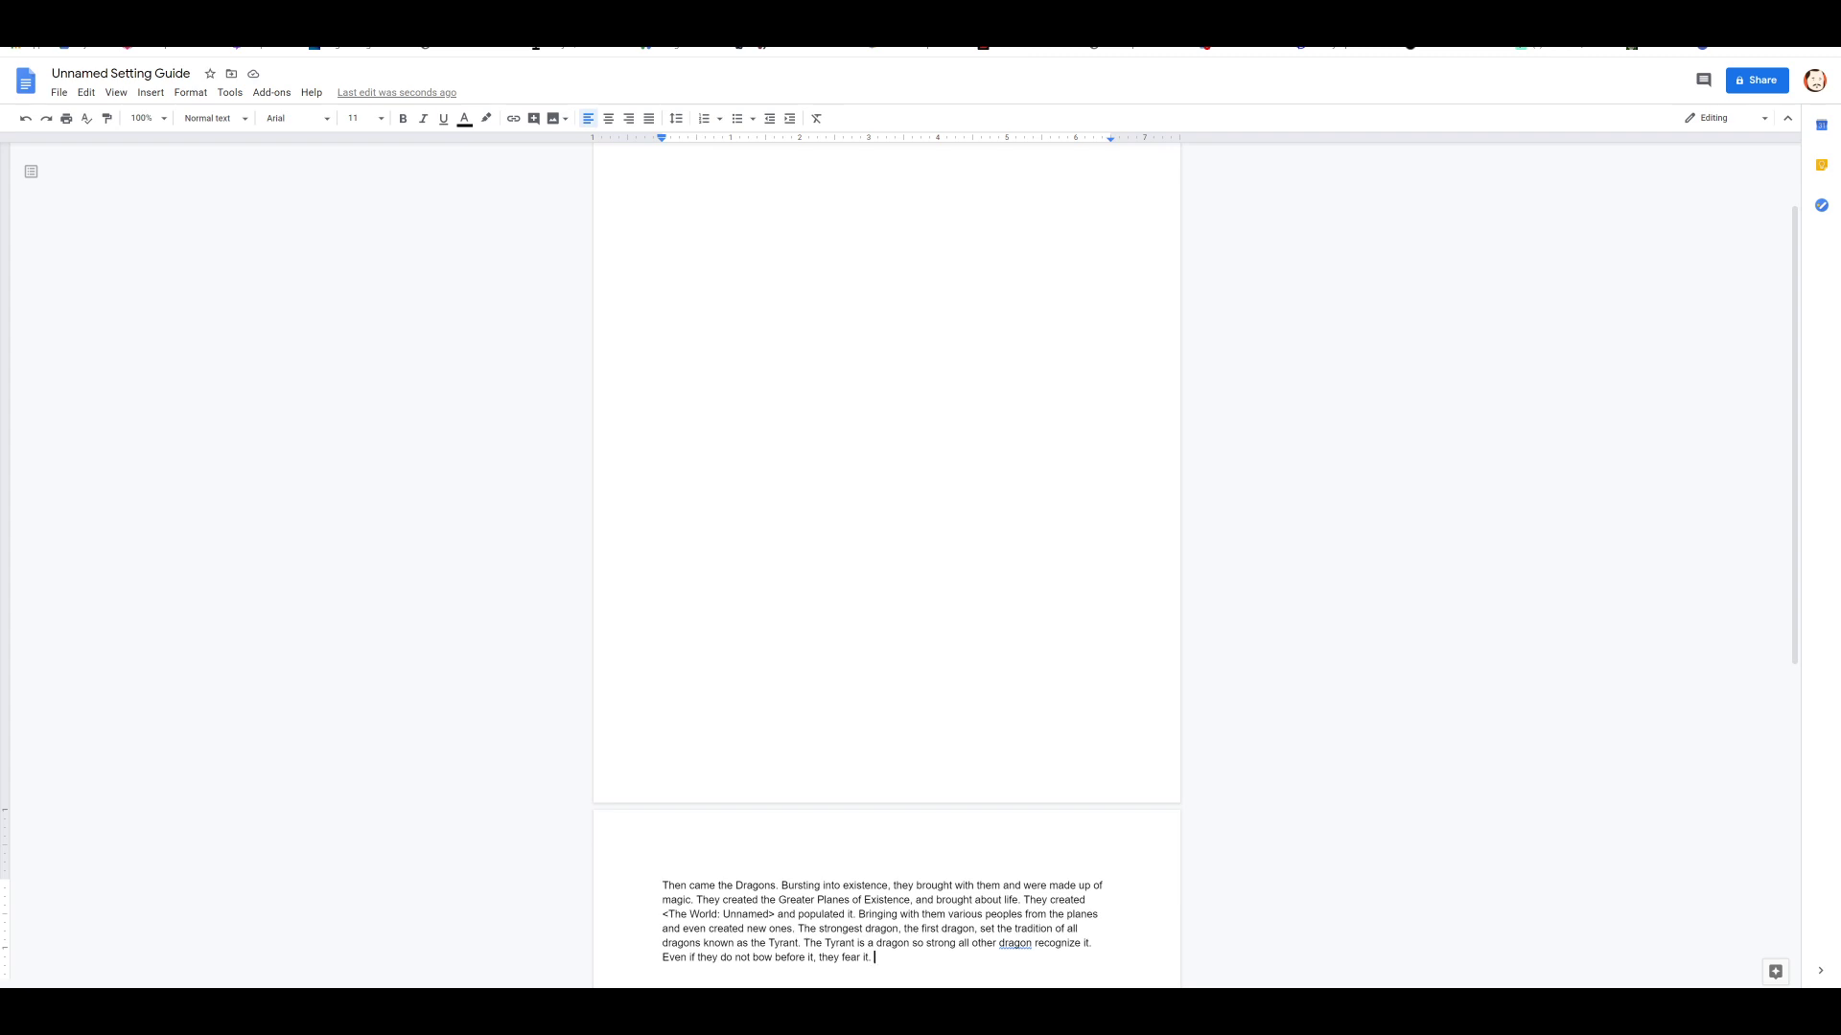
Step: Write that the First Tyrant, <Unnamed Tyrant>, a powerful black dragon, united all dragons
type("The")
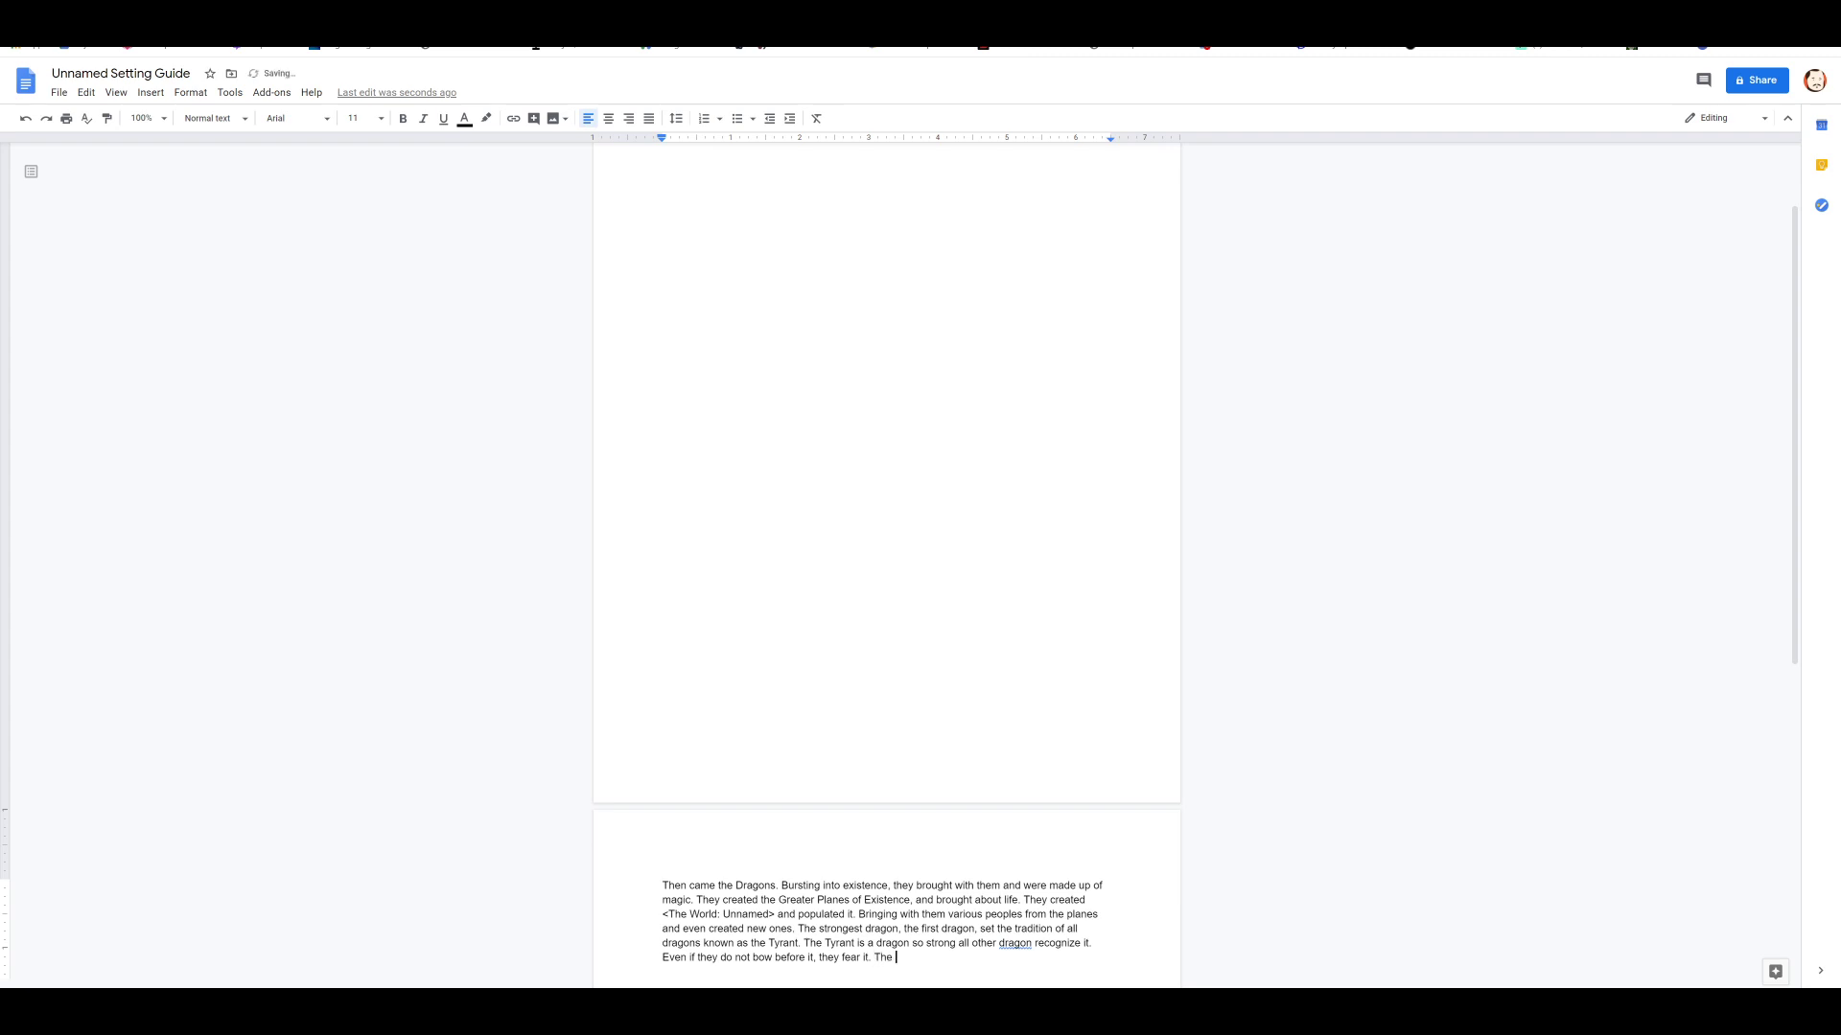
type("First Tyra")
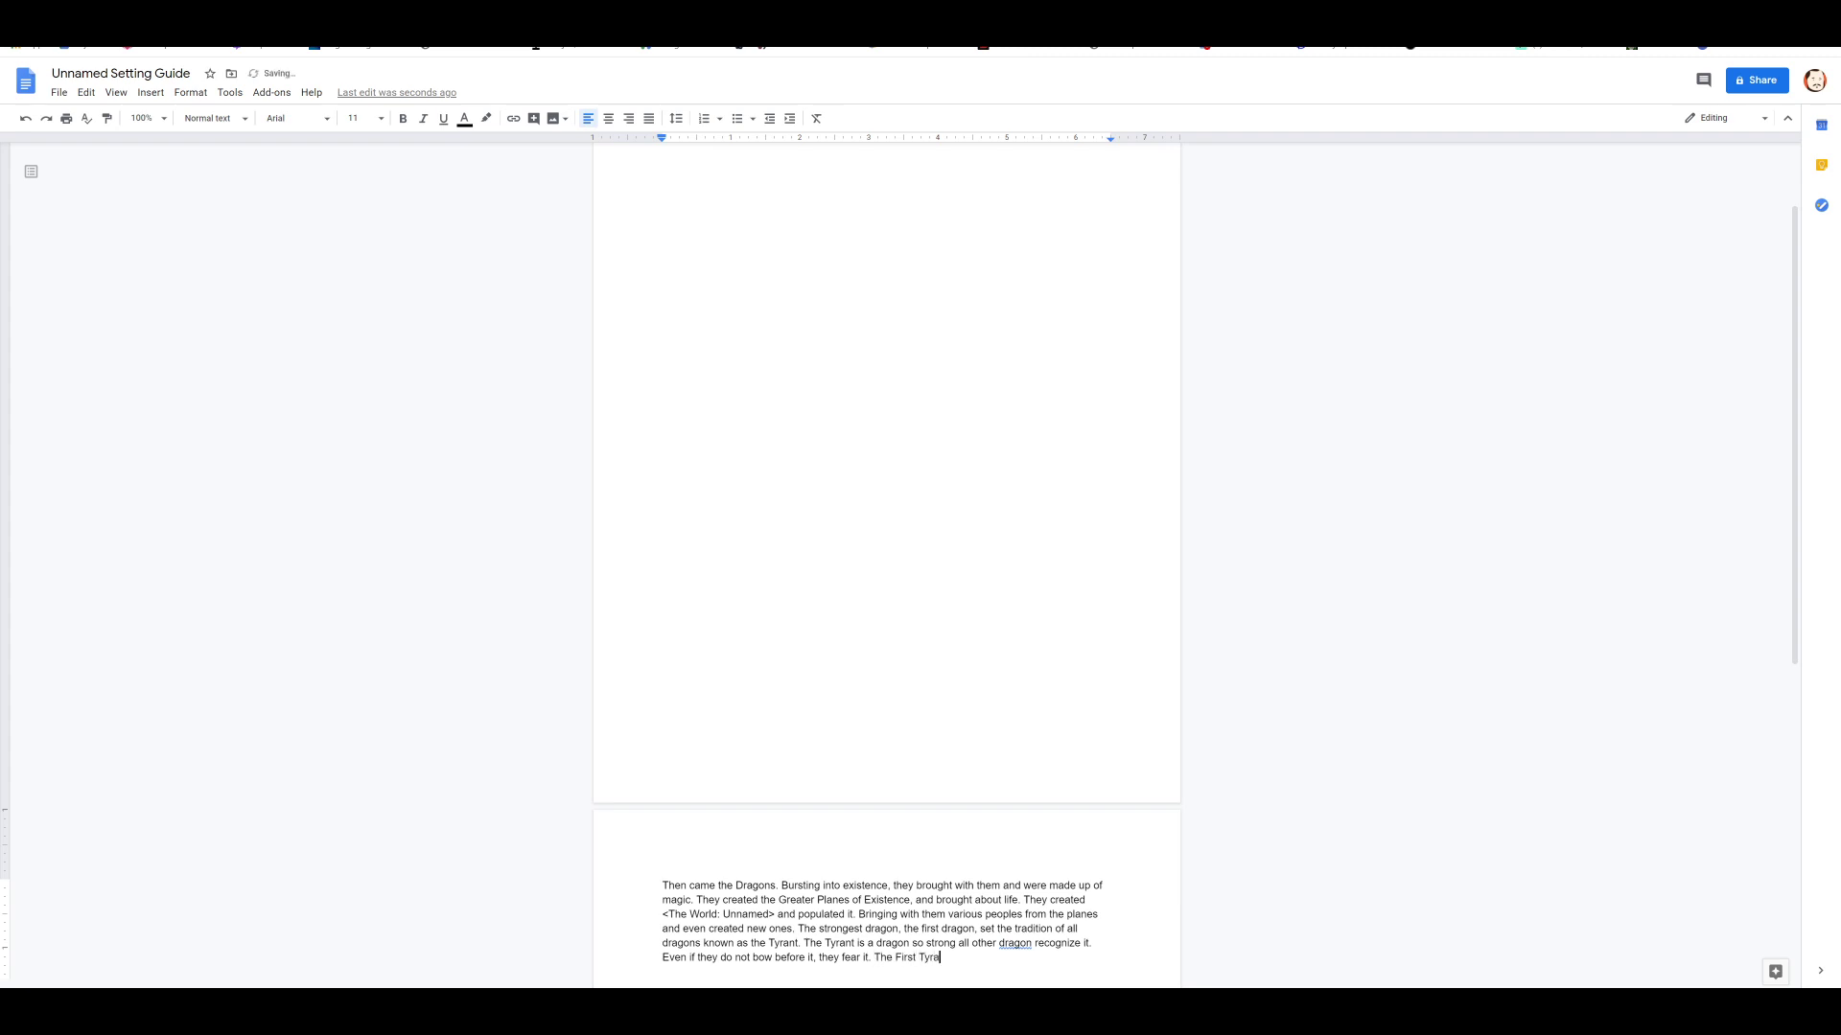
type("nt,")
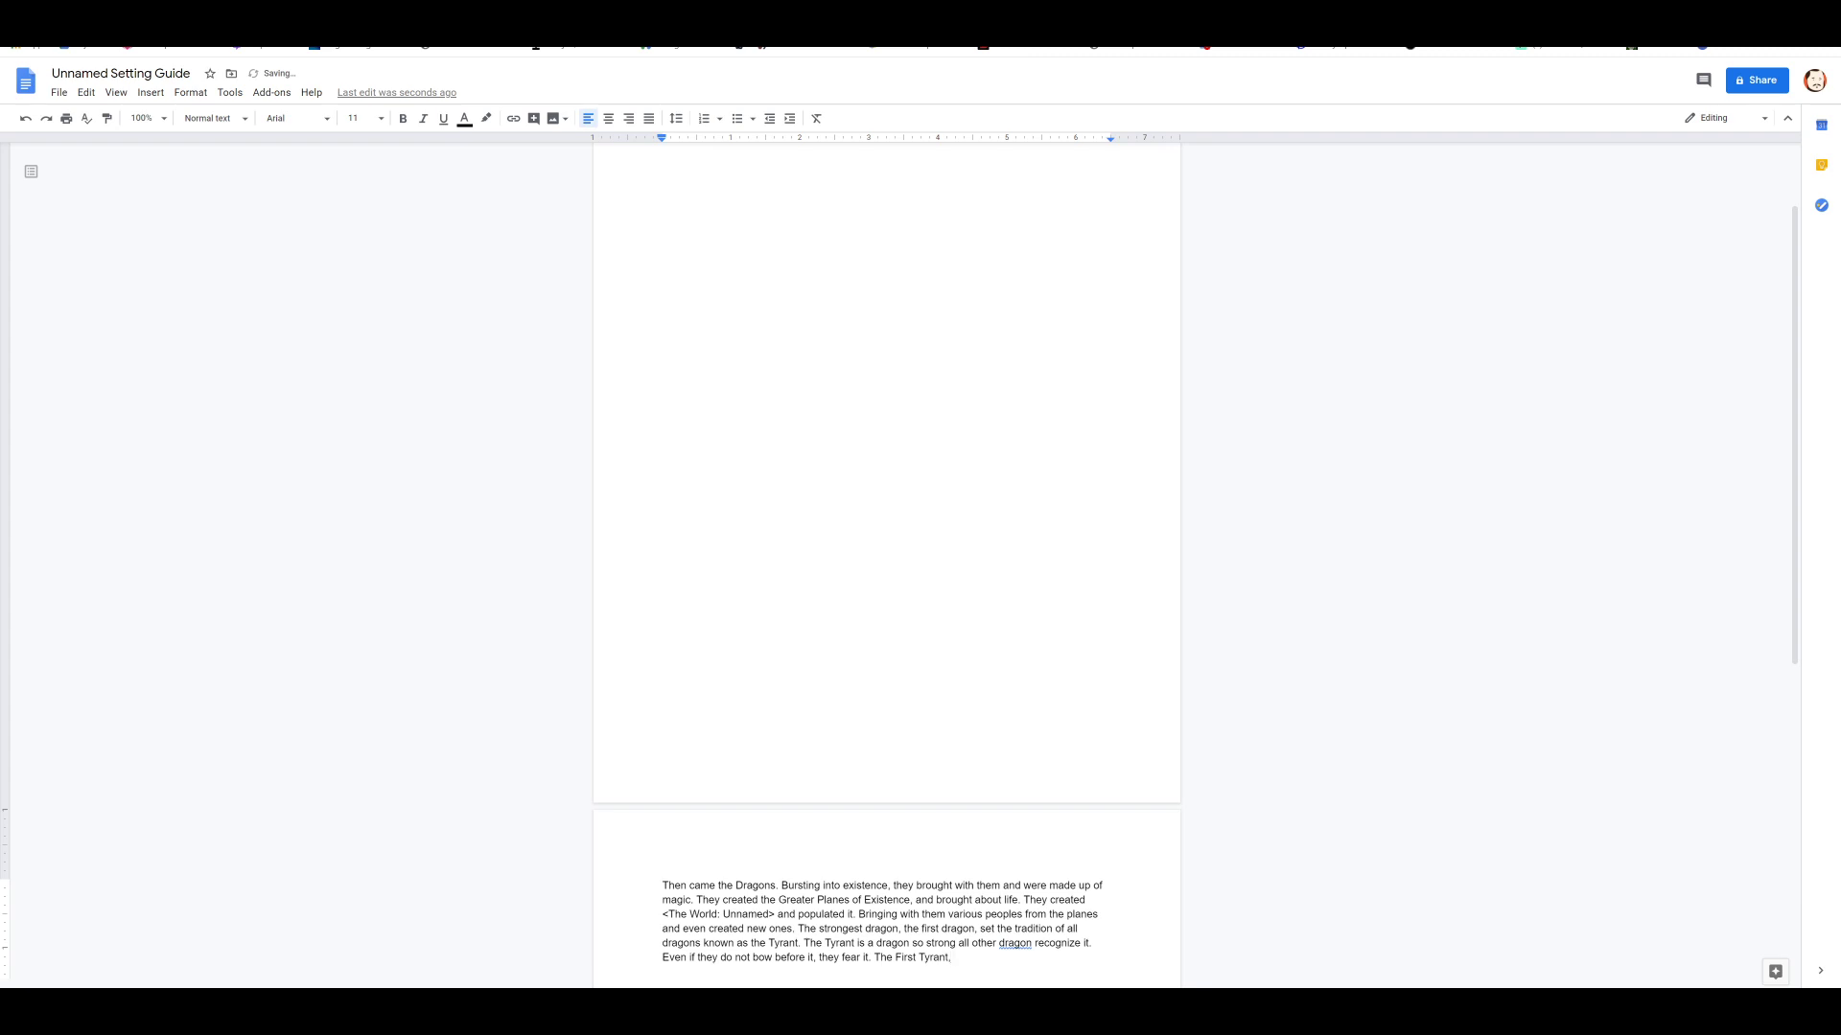
type("<Unnamed")
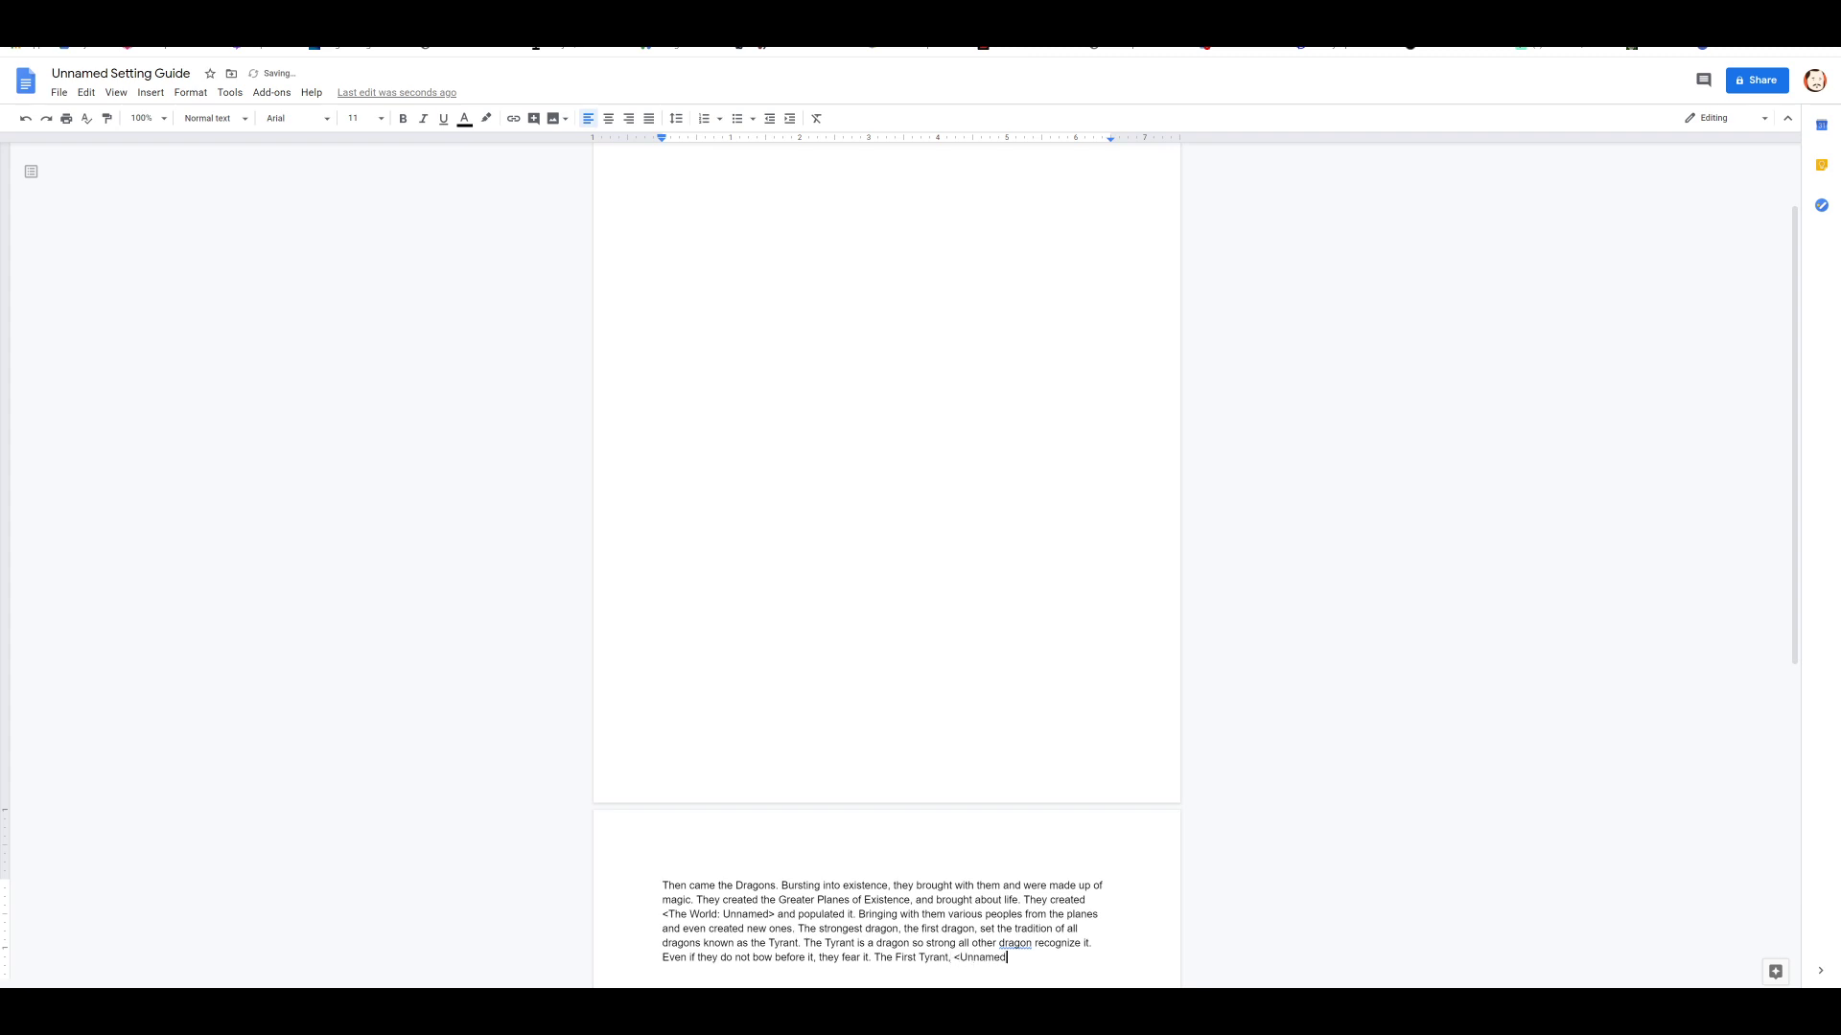
type("Tyrant>")
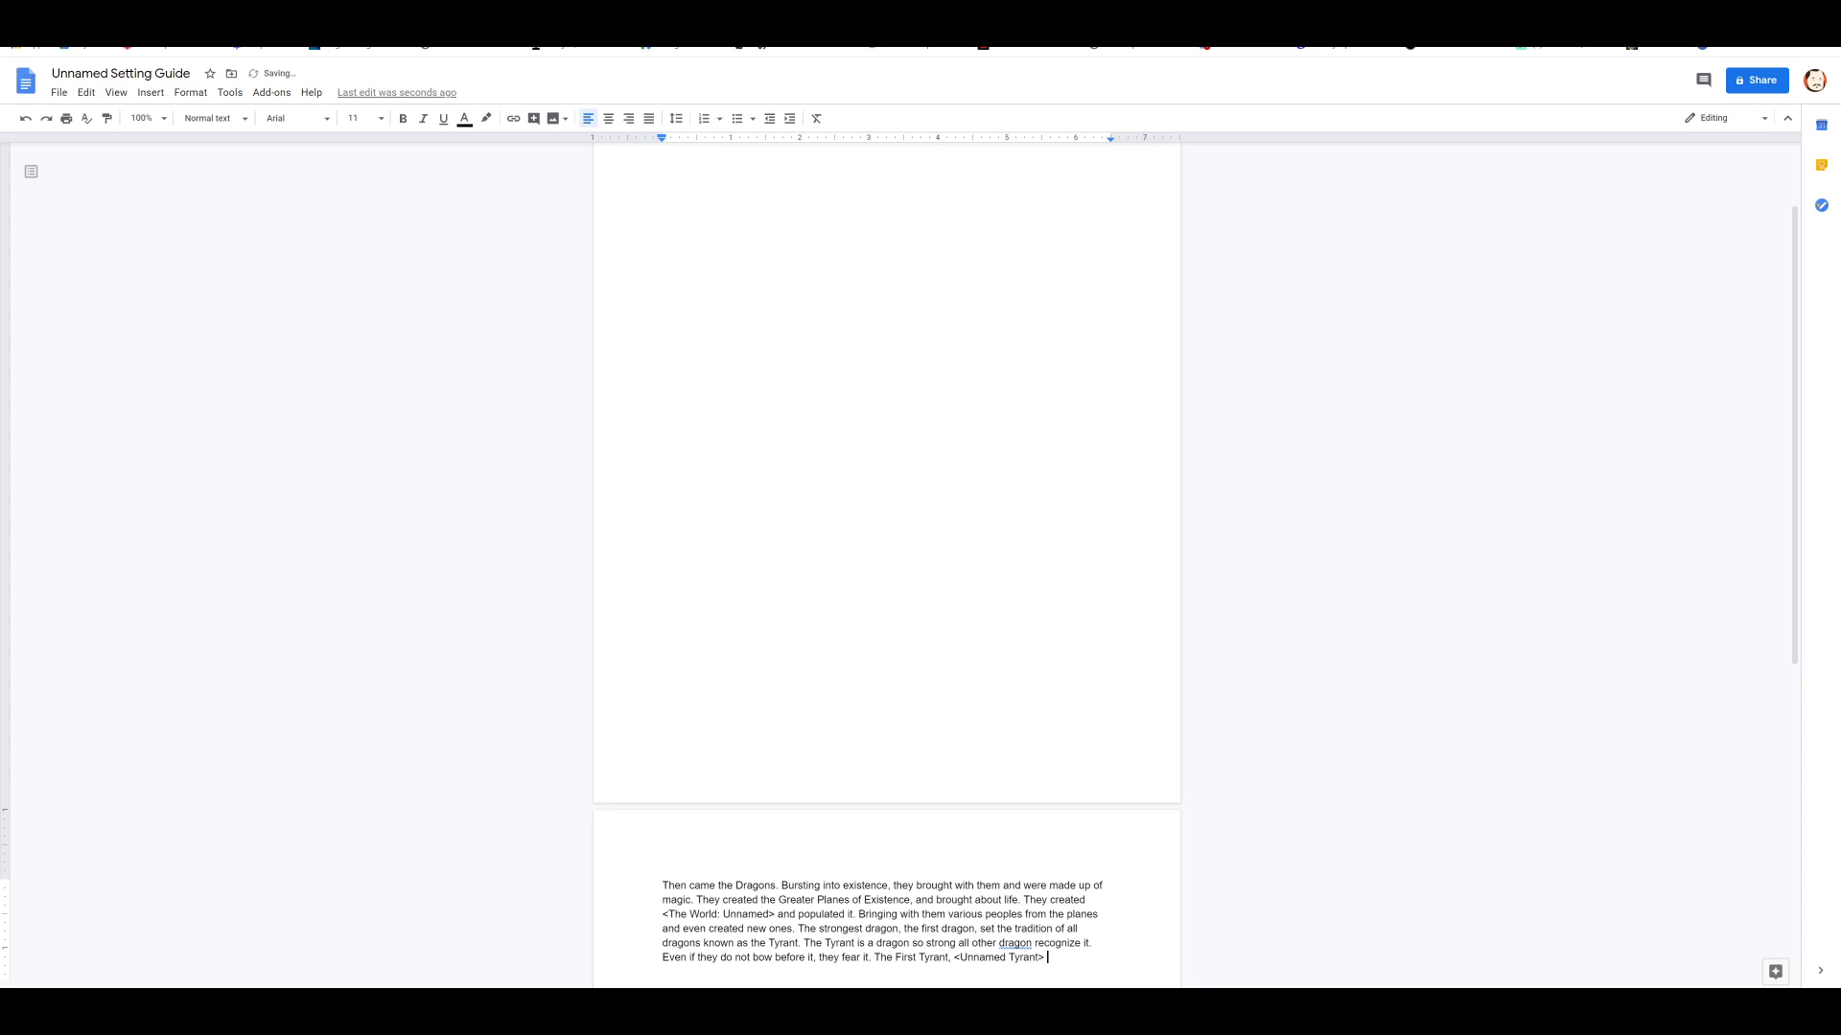
type(", was a black g")
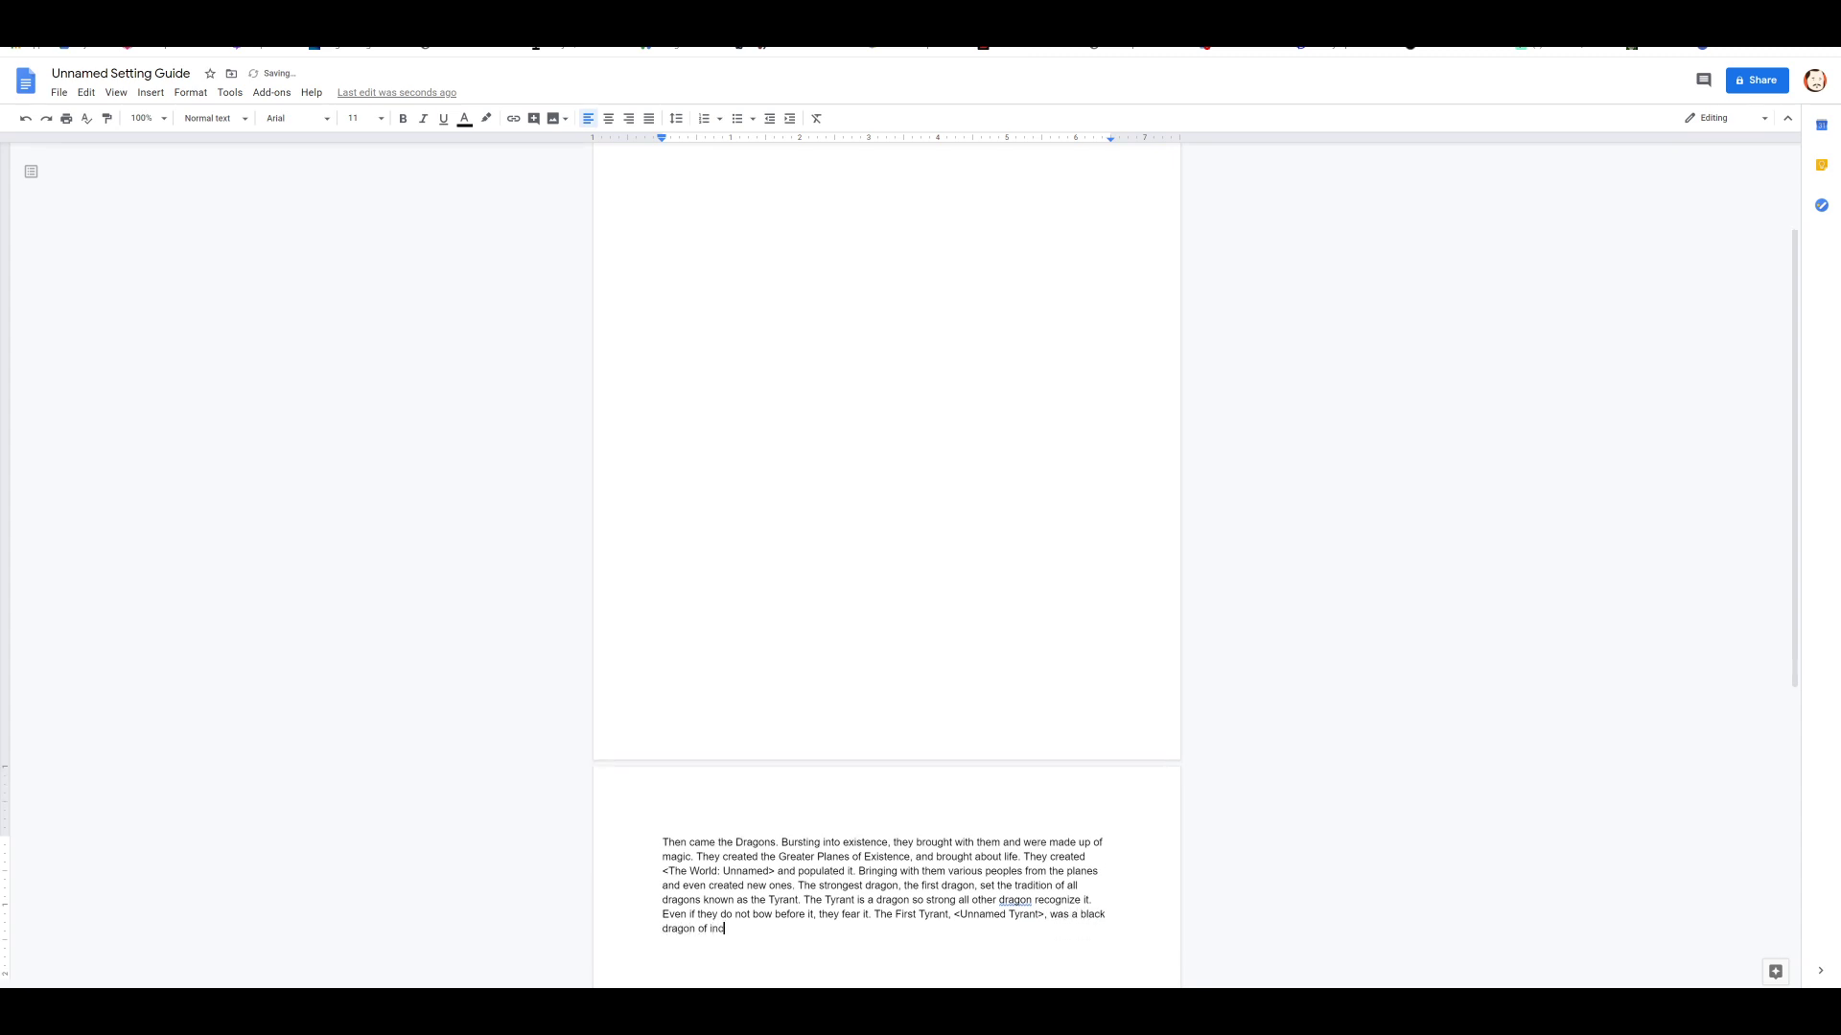
type("redible power")
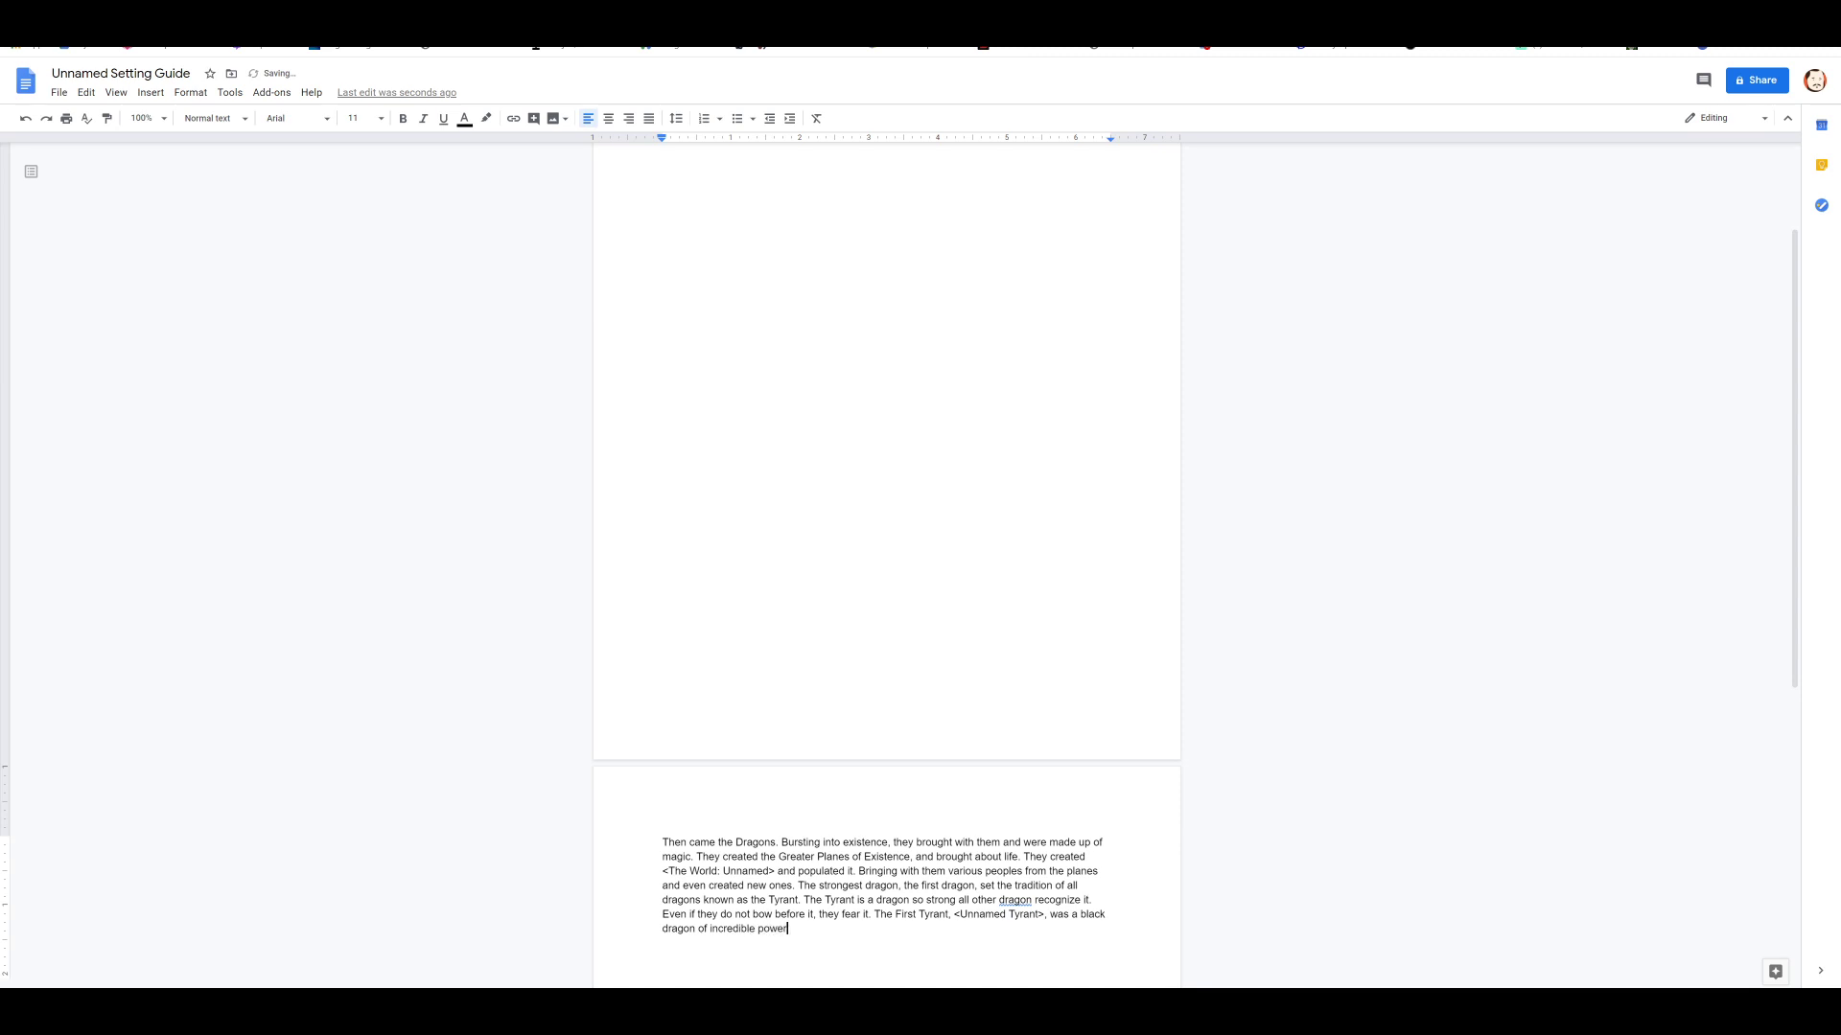
type("who united")
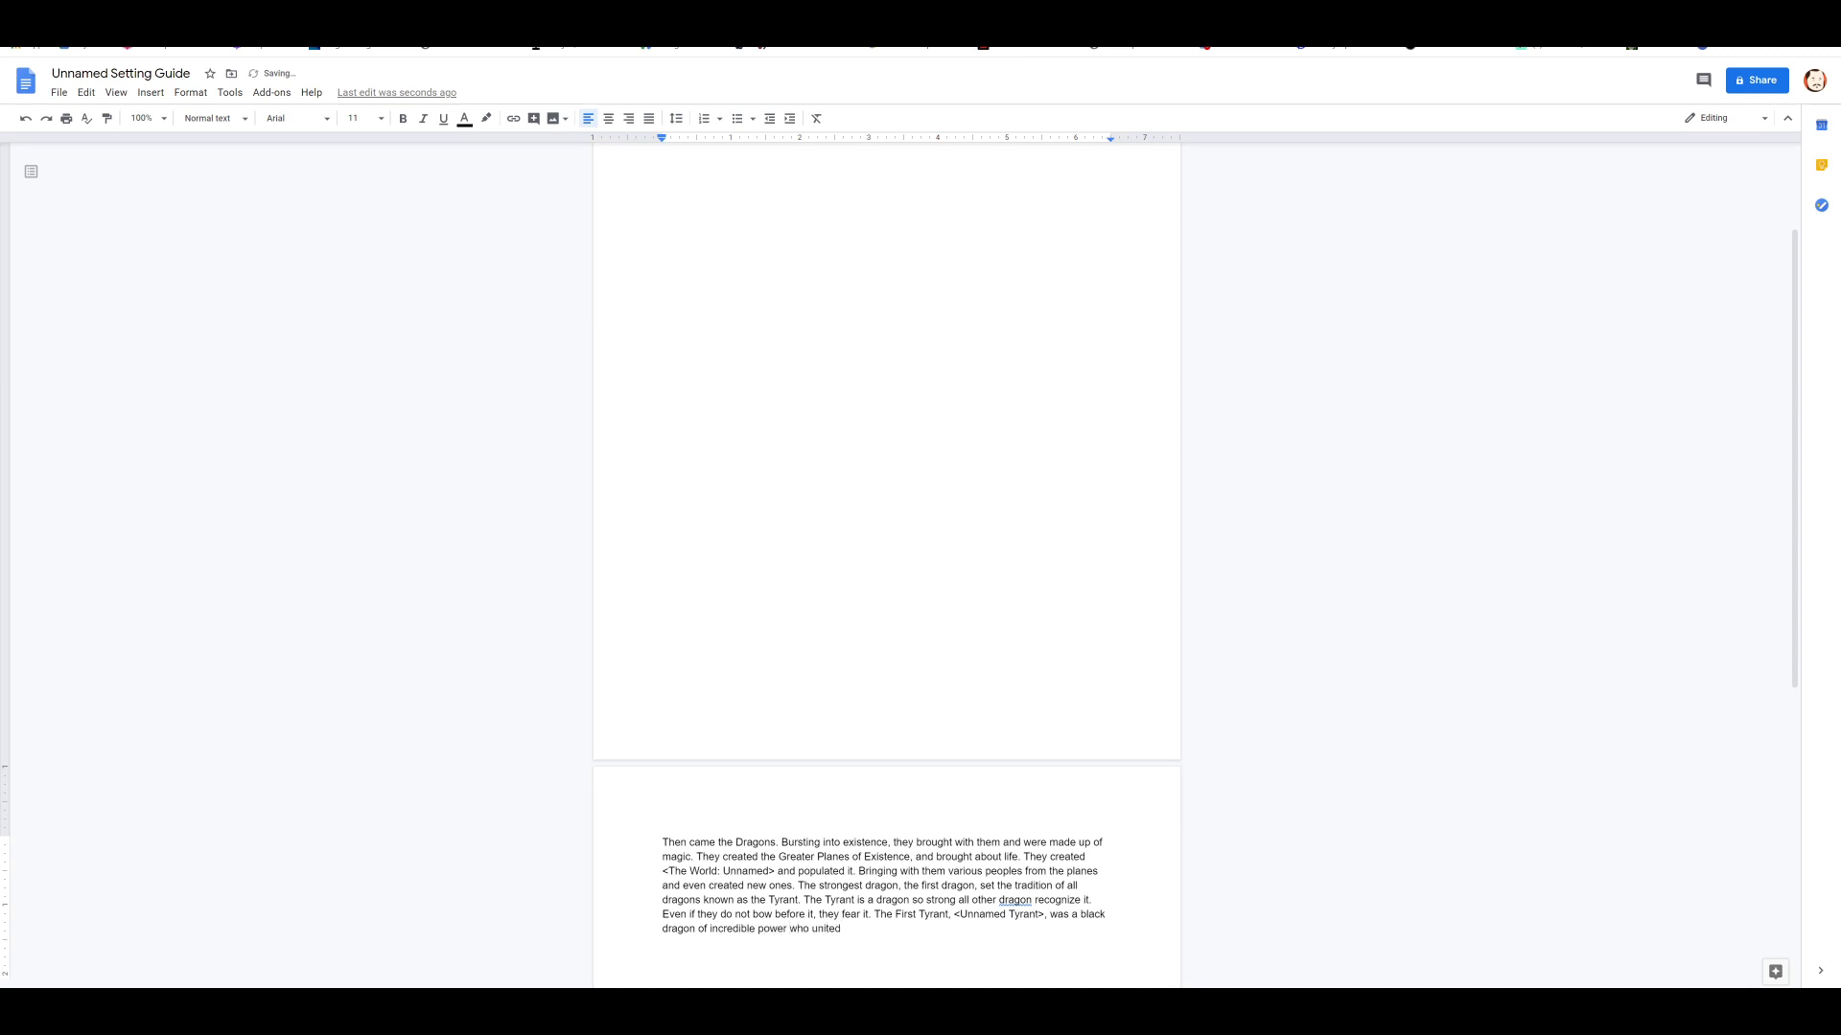
type("all dragons u")
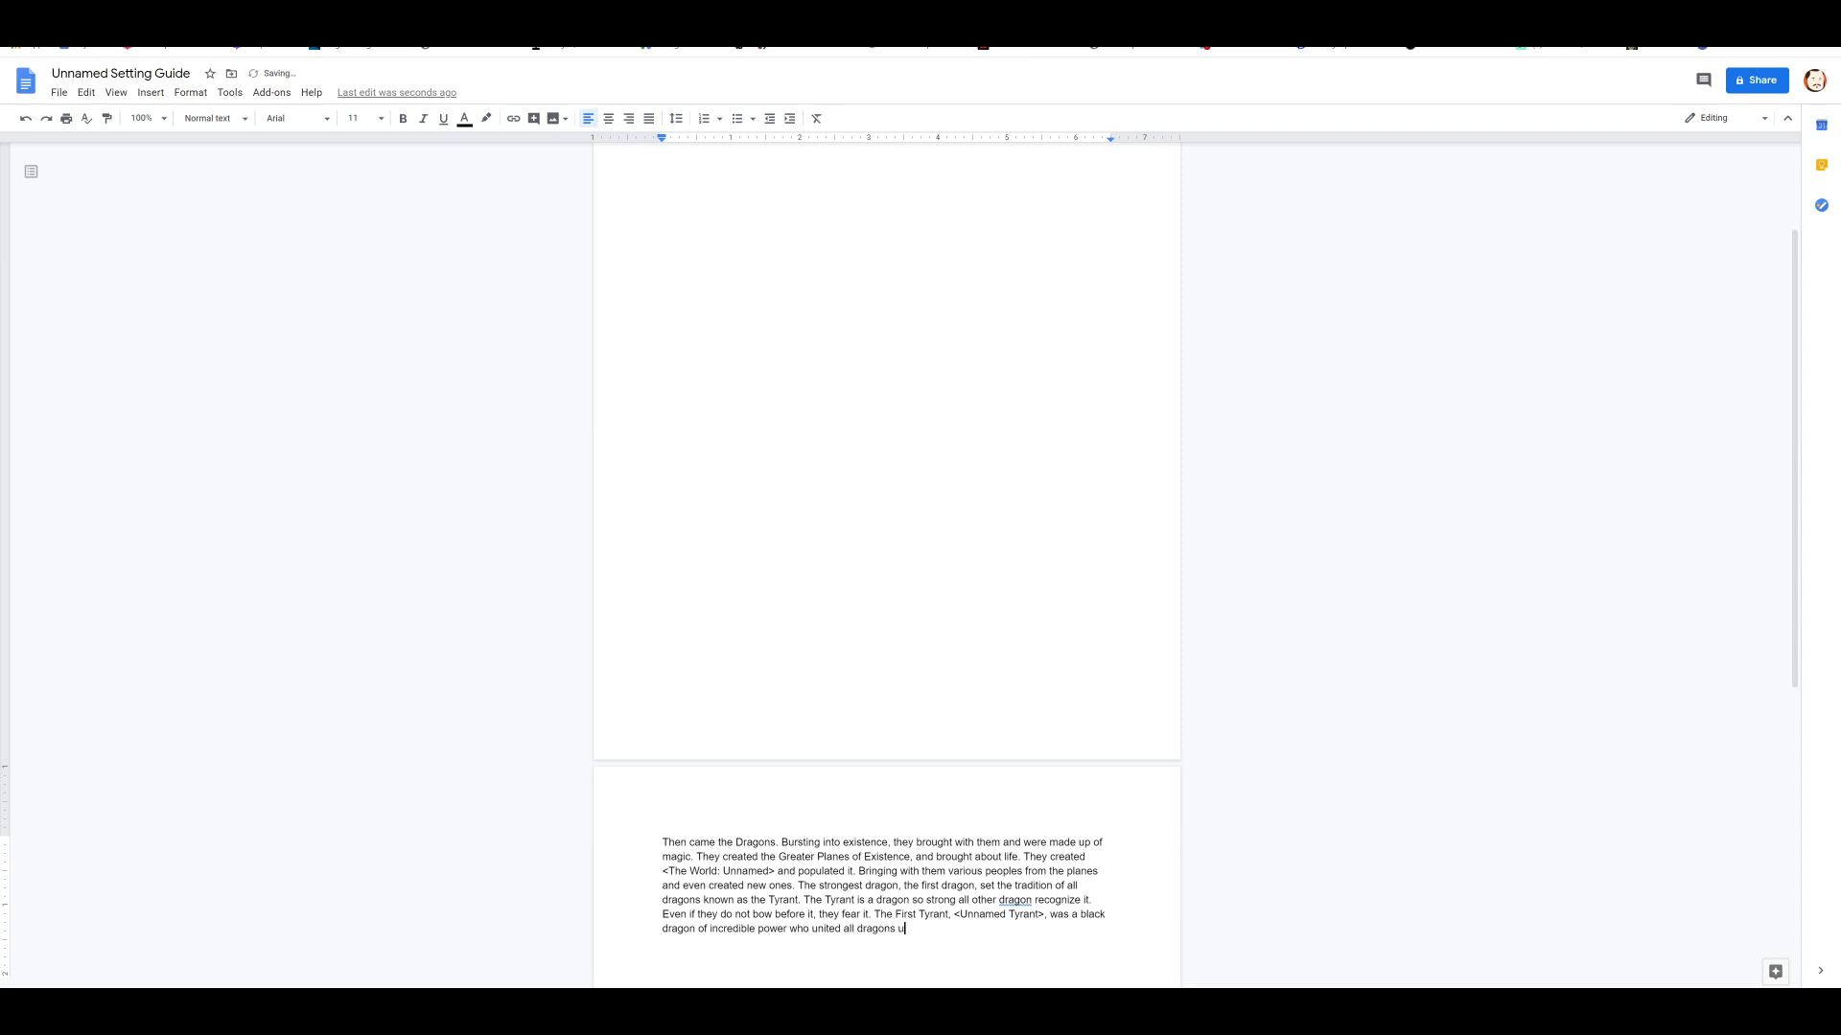
type("nderneath their fierce ba")
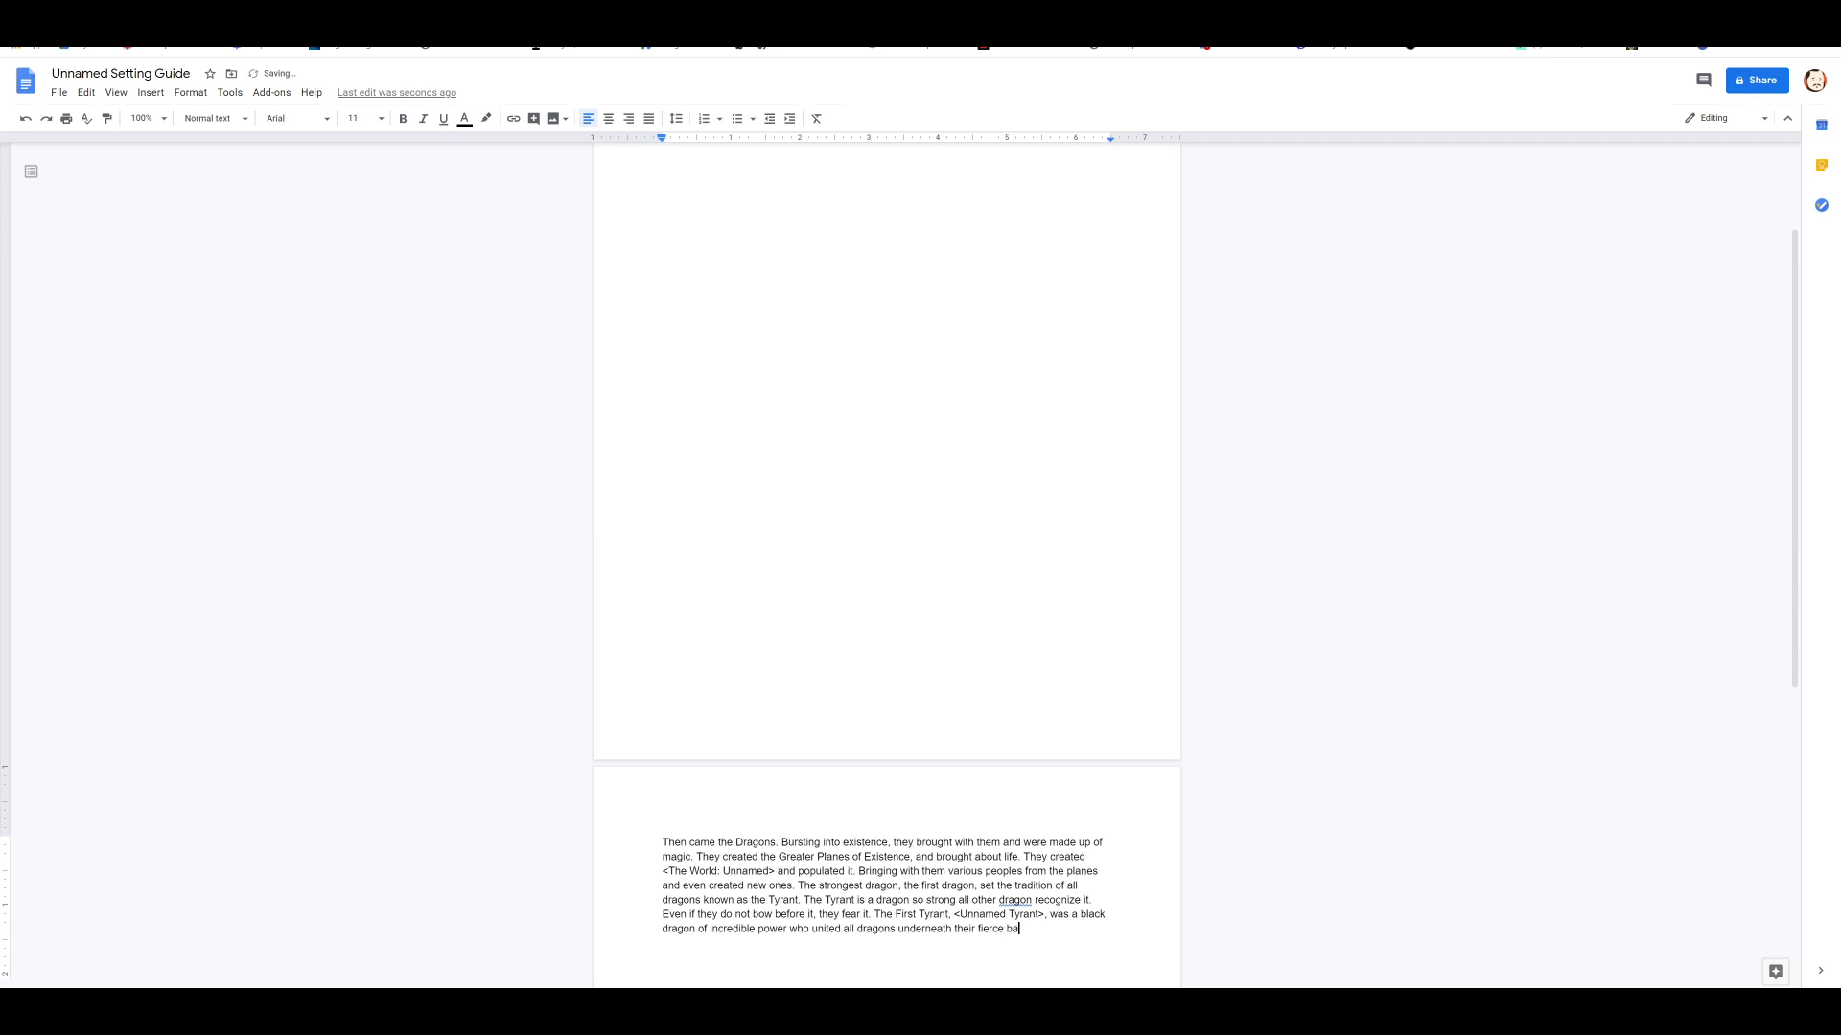
Step: Add that the dragons came together under its banner to create the Material Plane
type("nner. They")
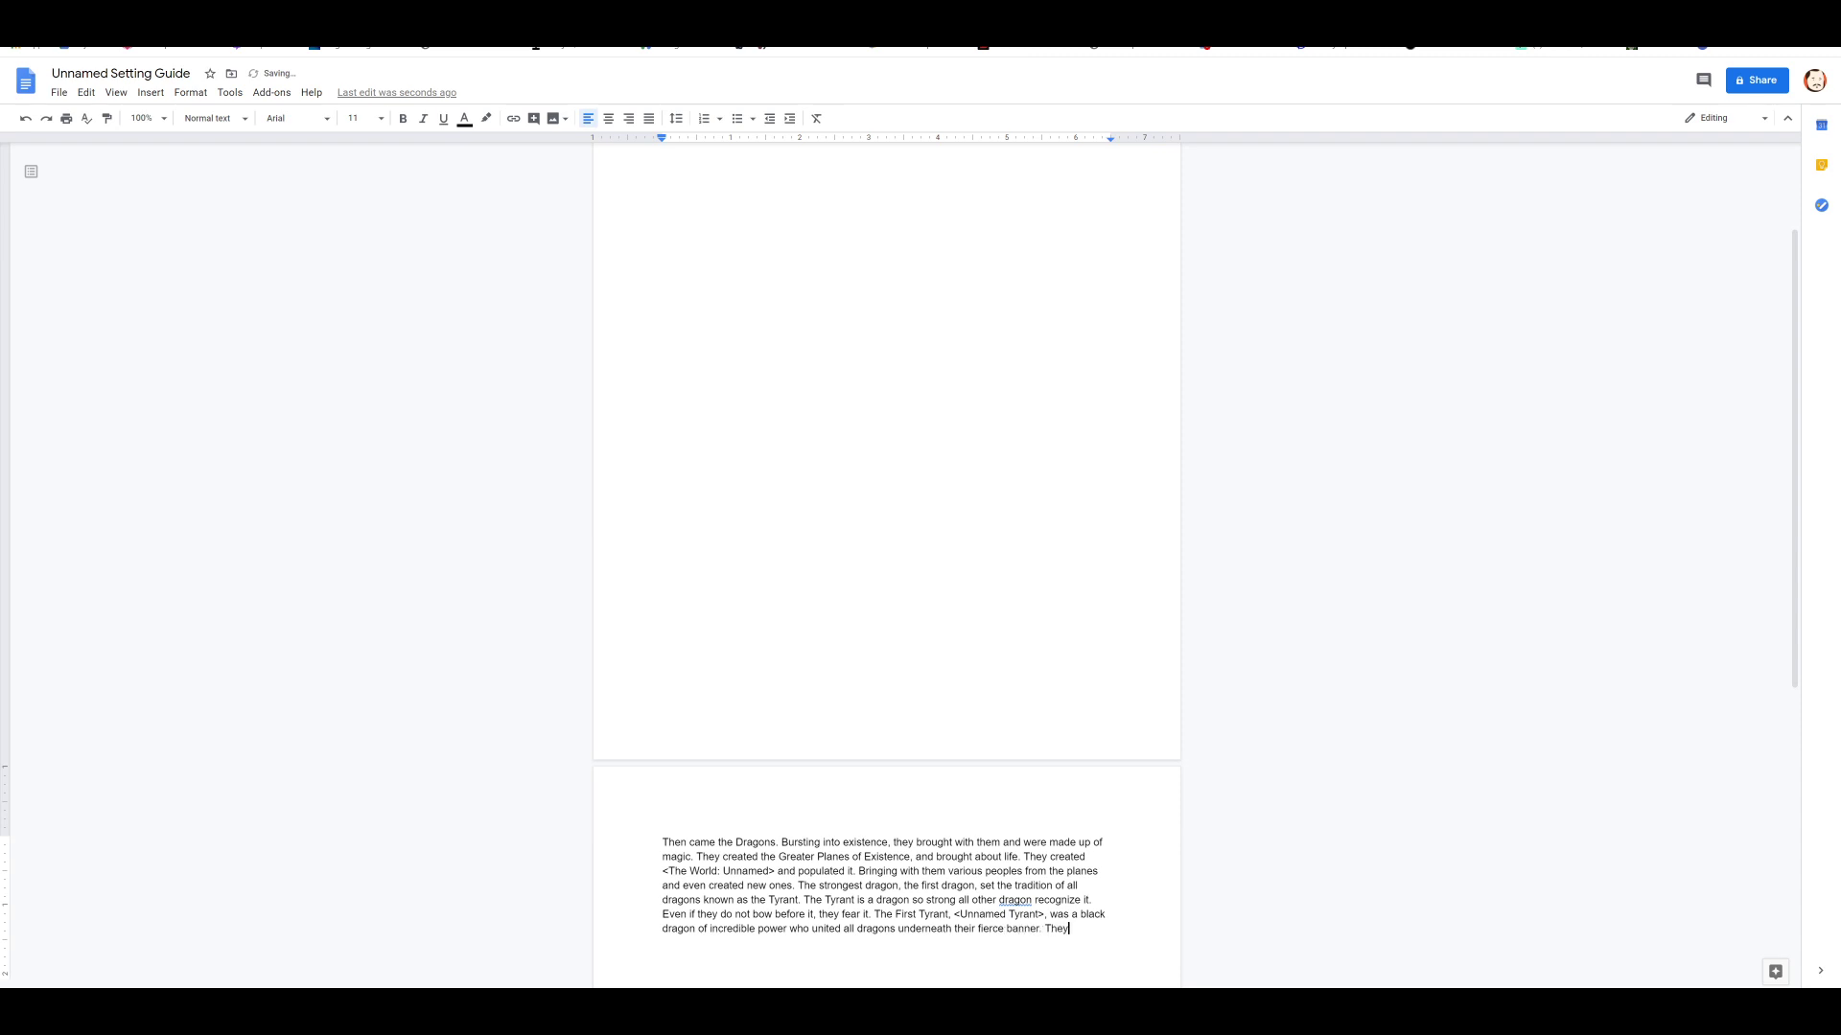
type("came")
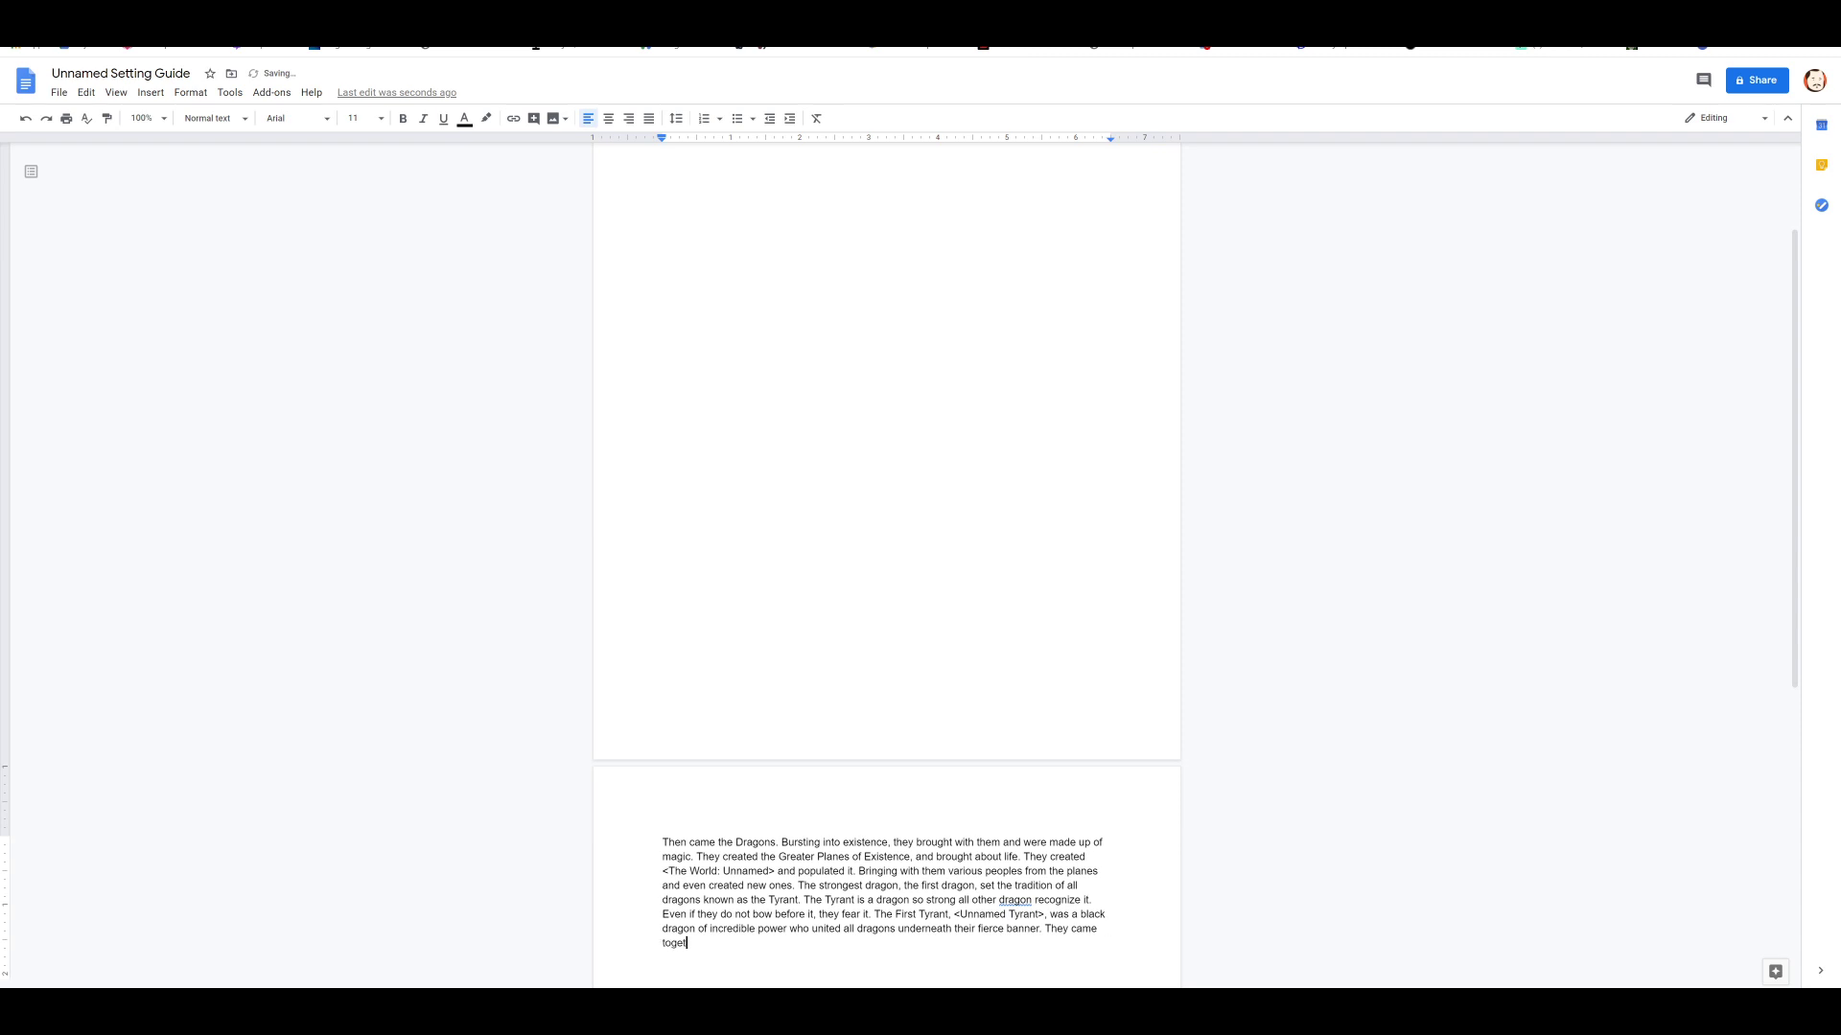
type("her to create")
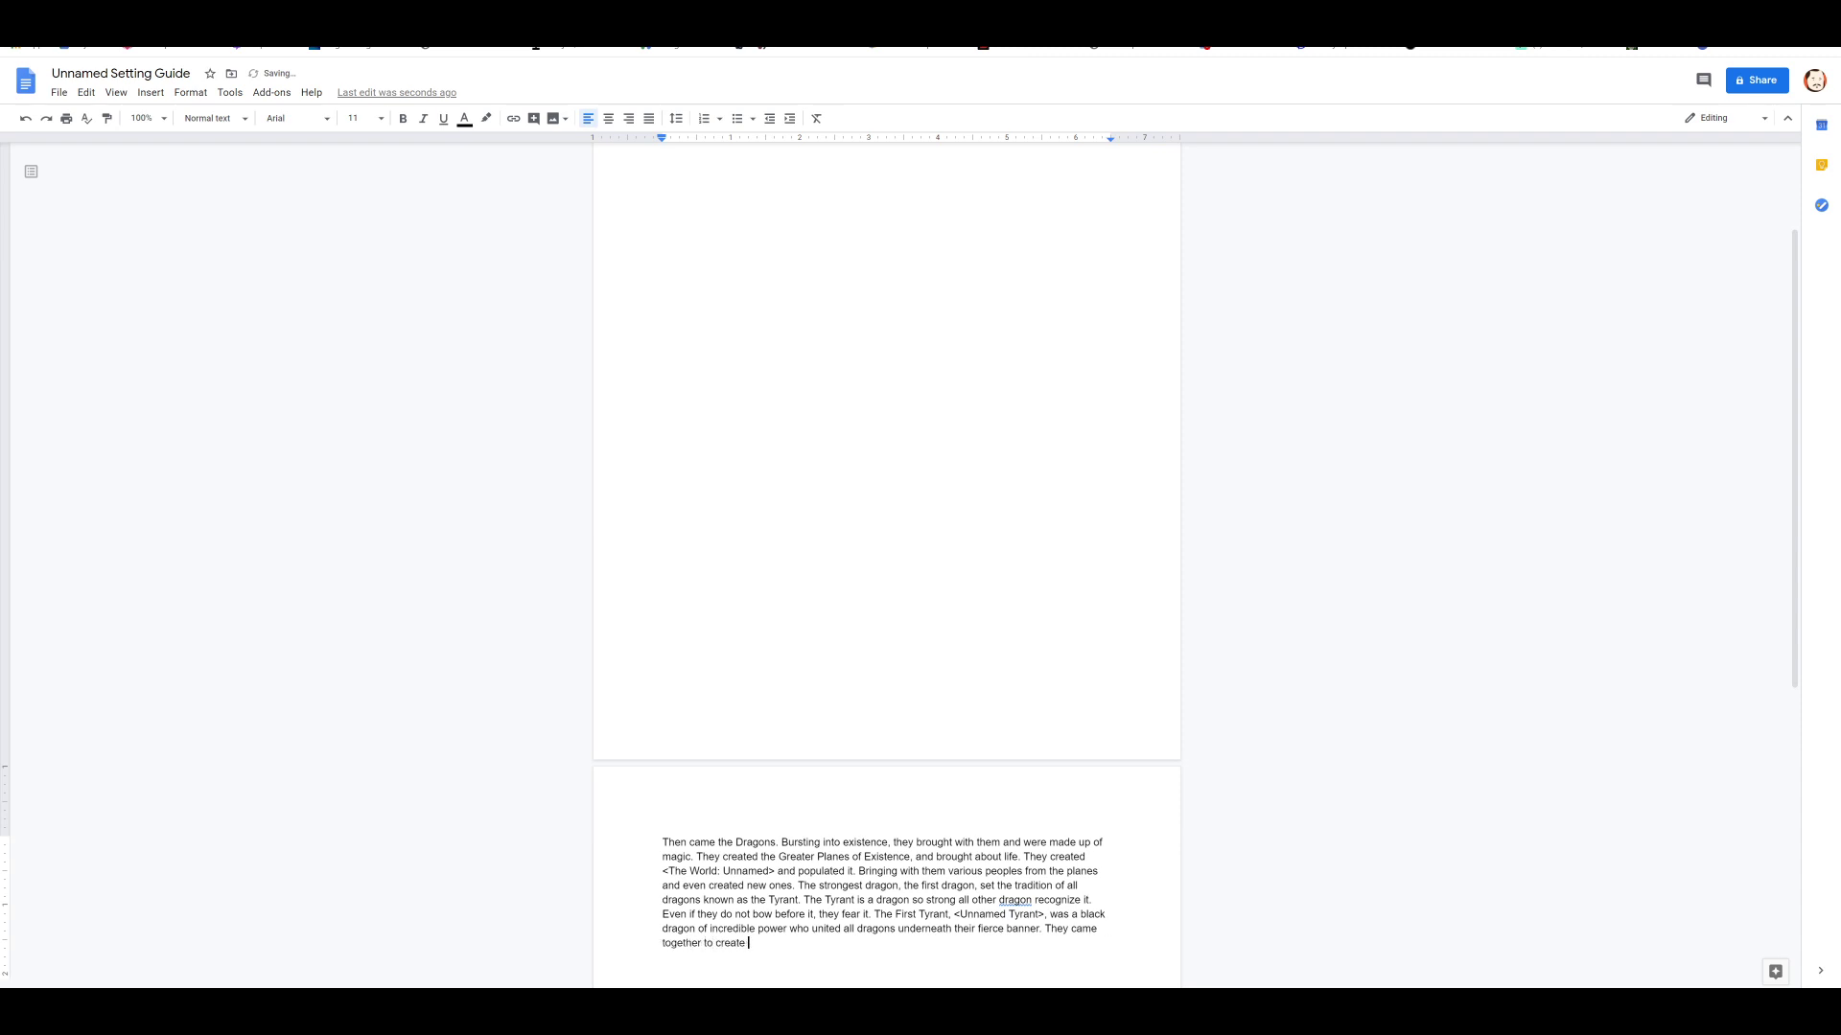
type("the")
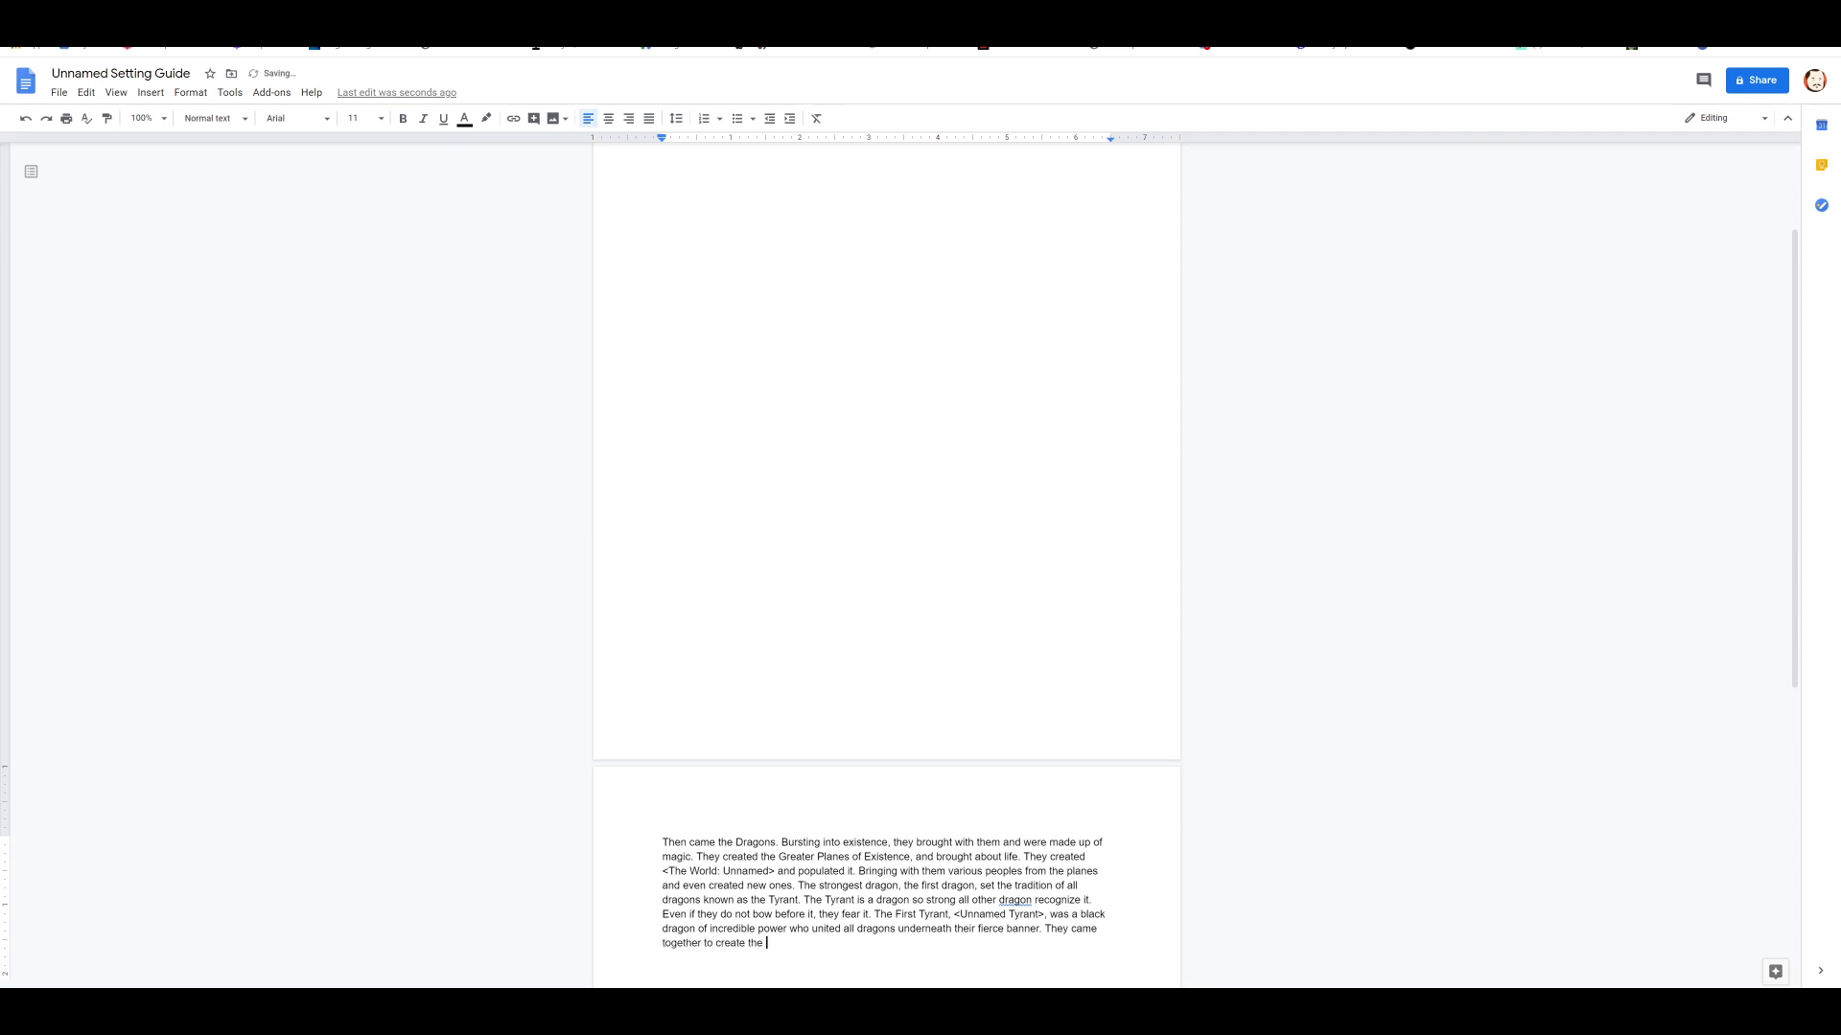
type("Material")
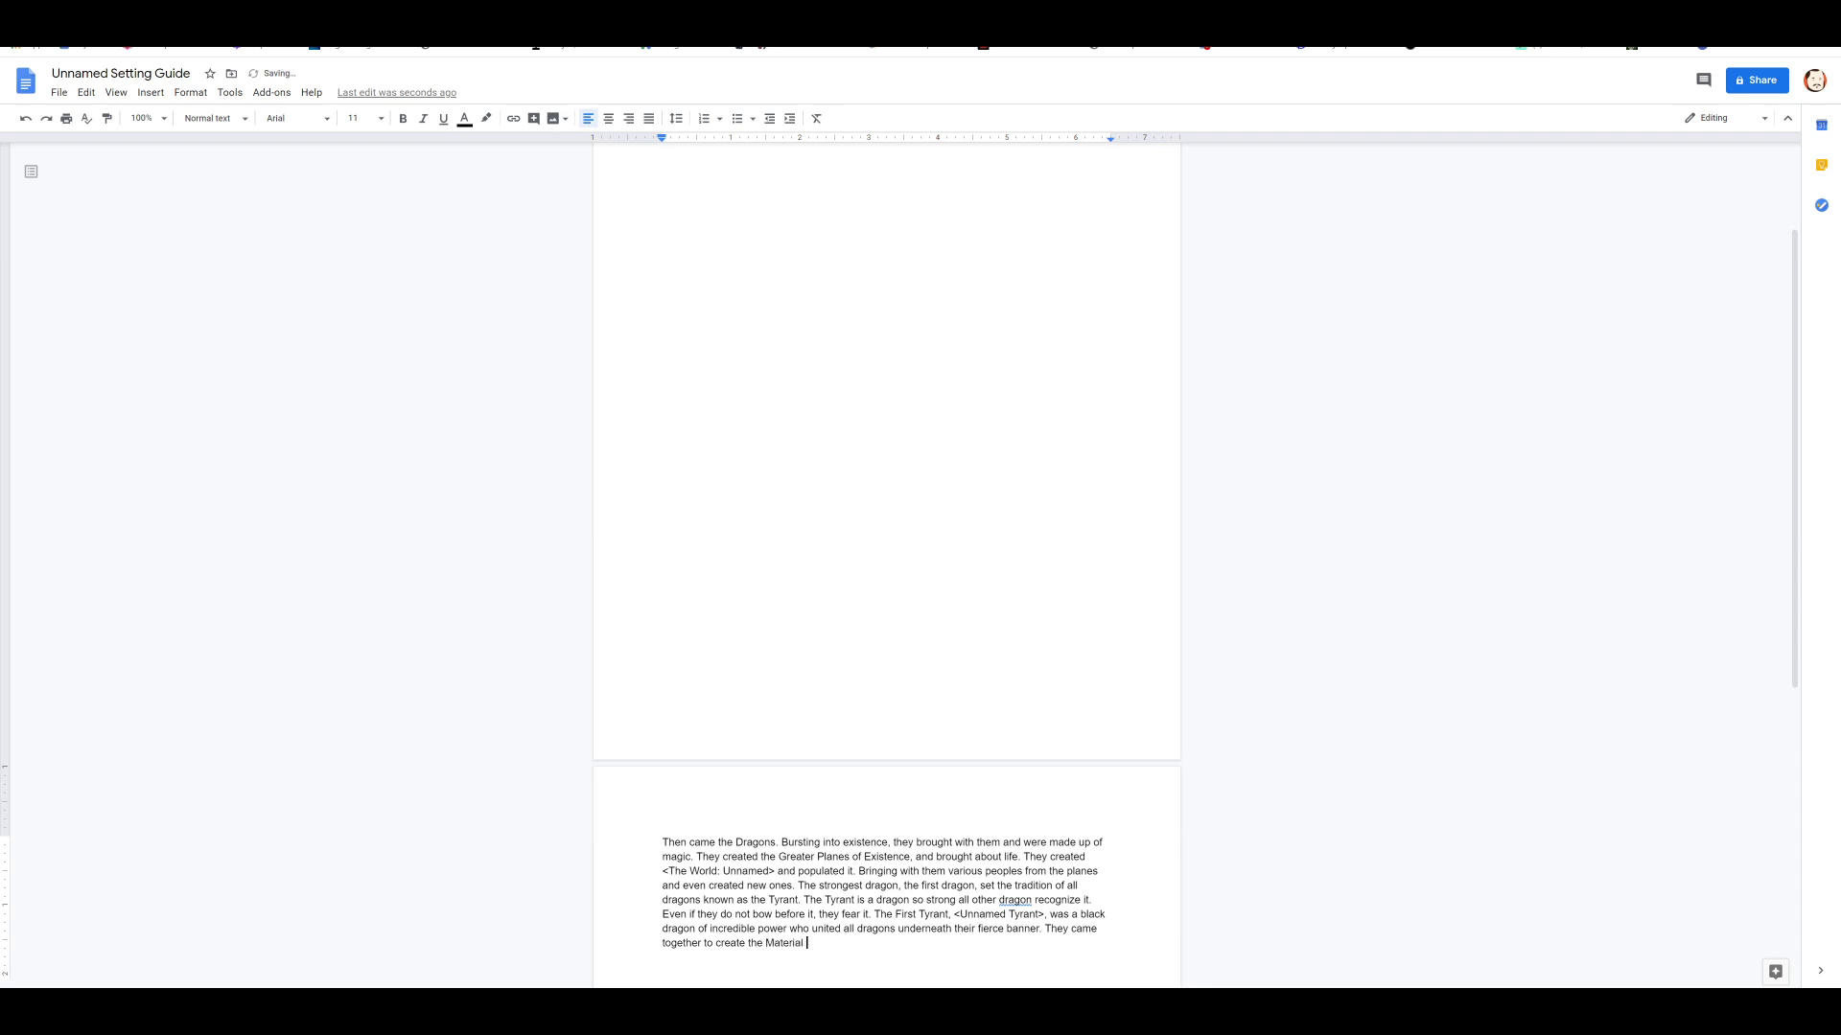
type("Plane")
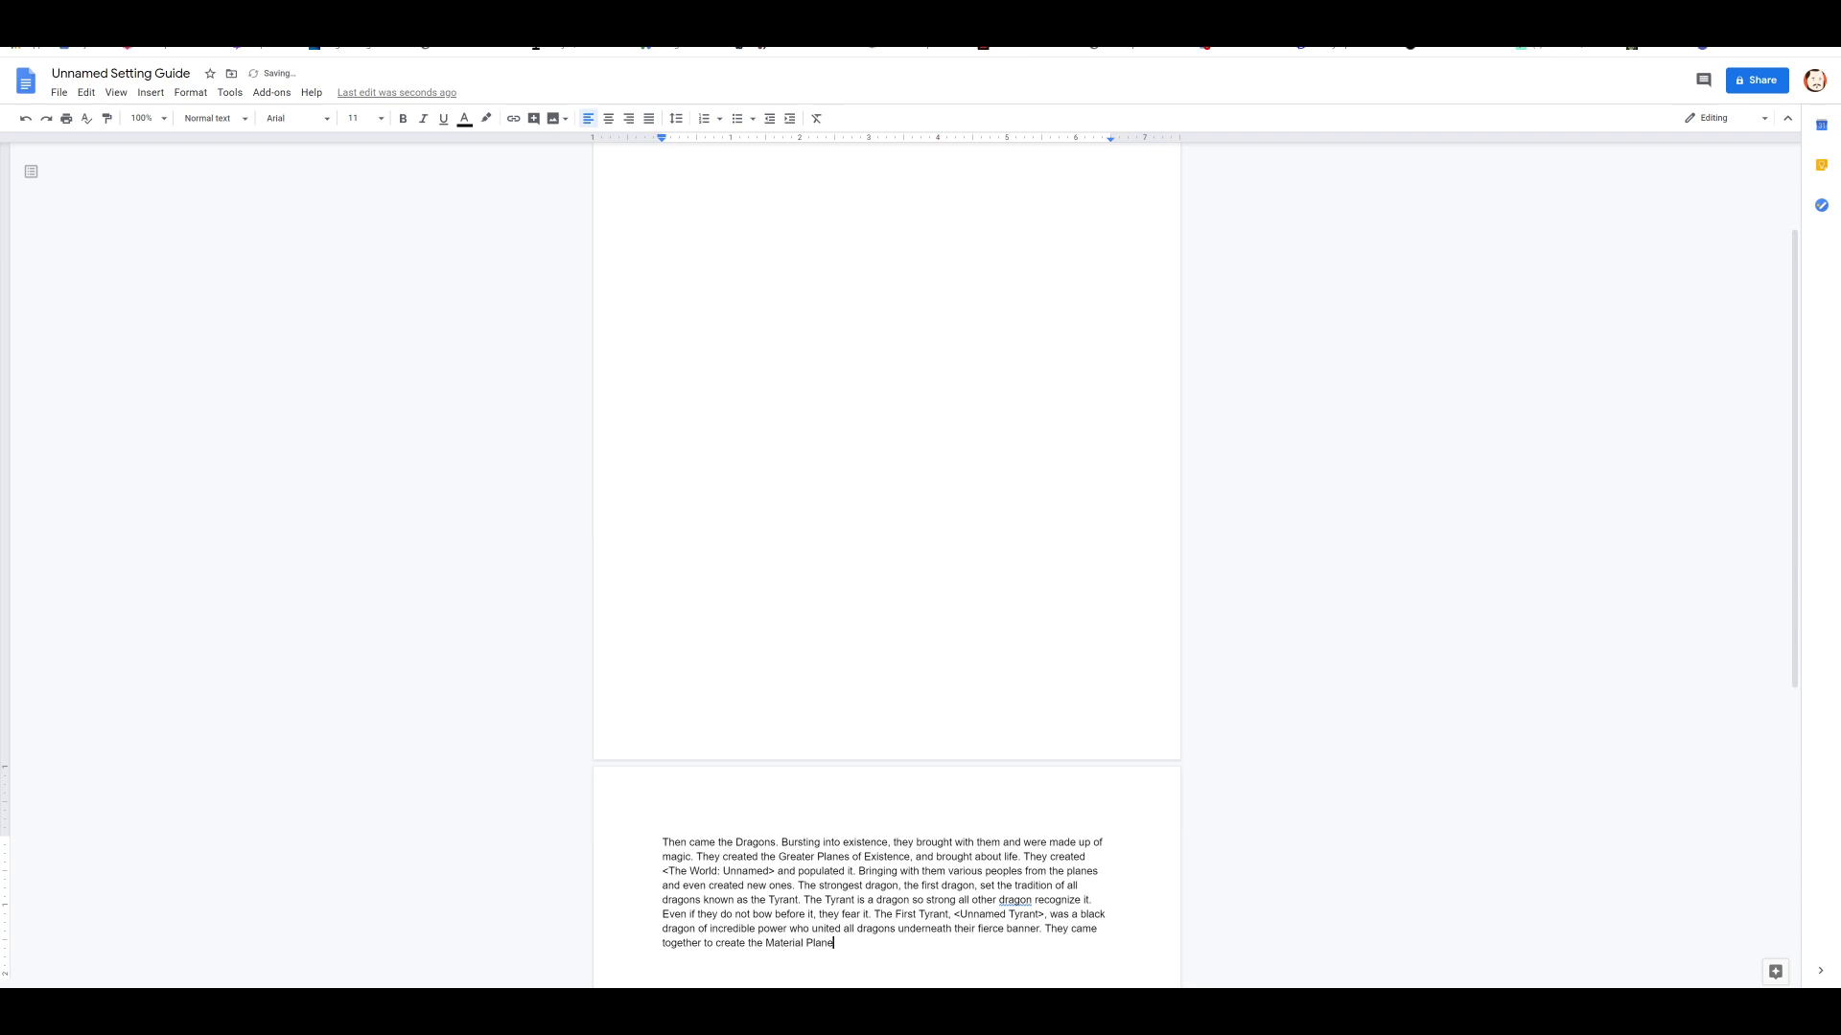
type("with it.")
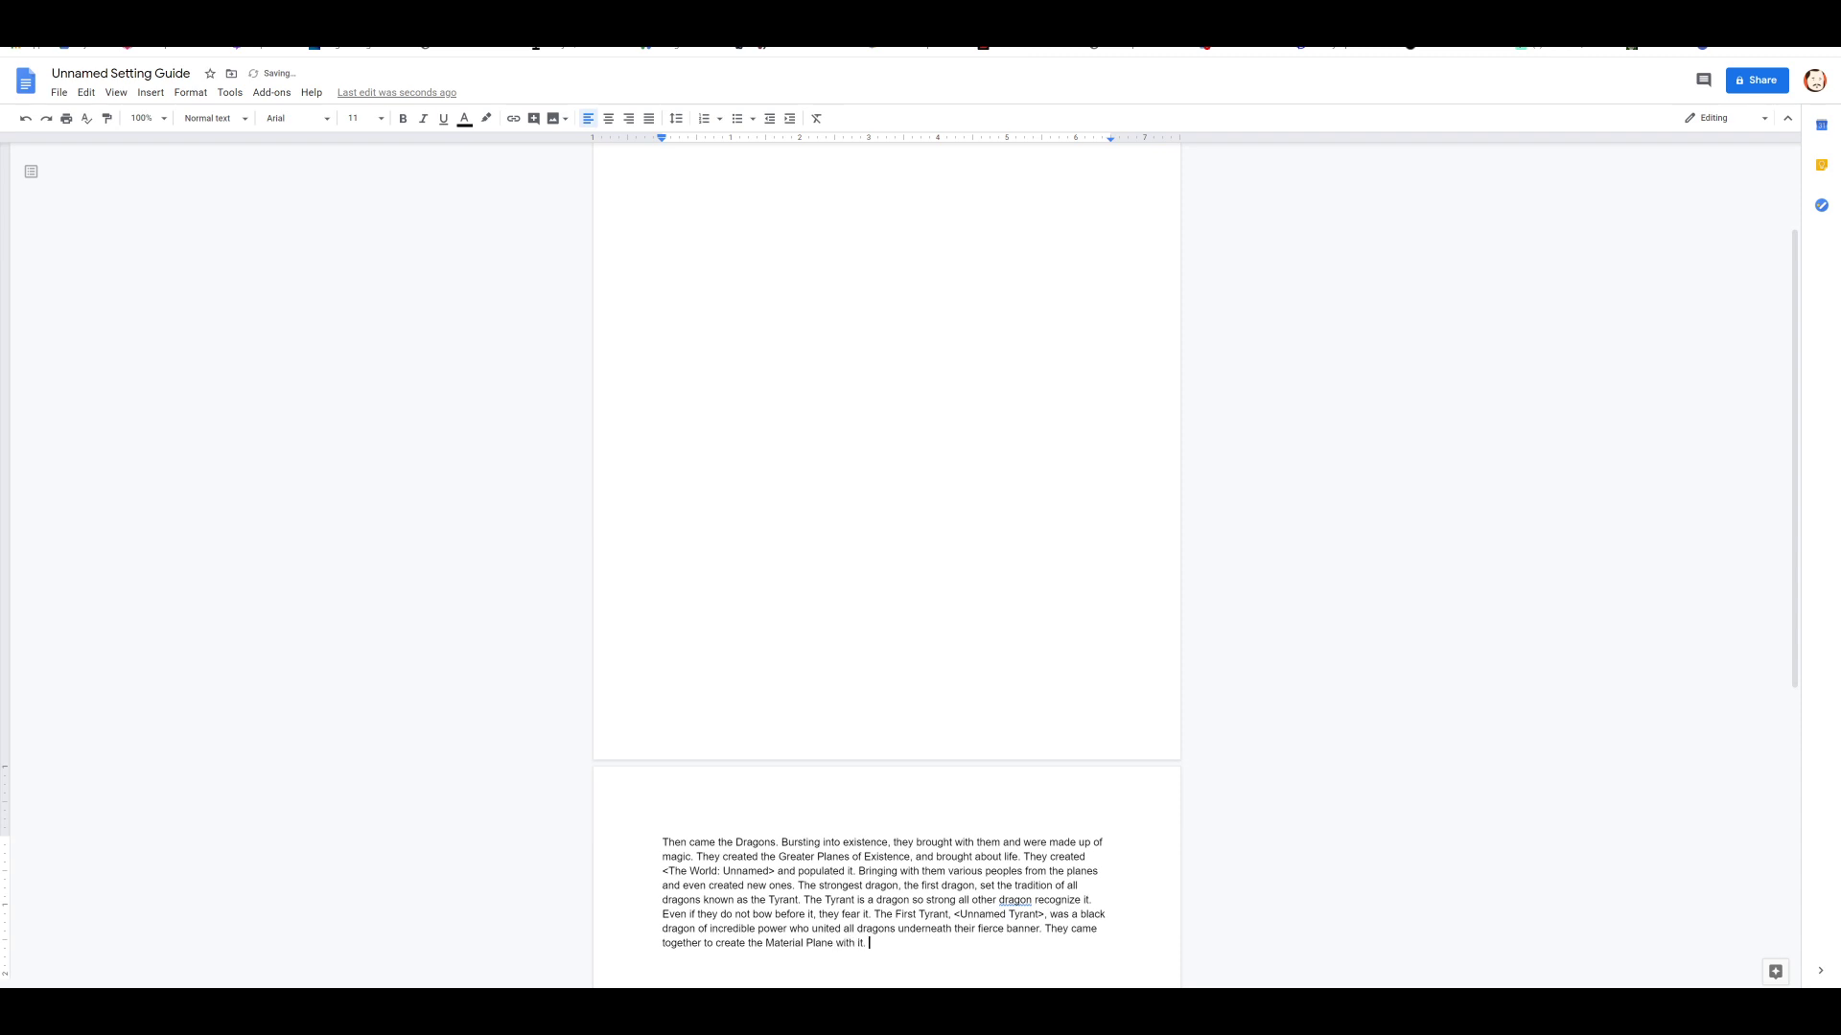
Step: Describe the Early Second Age, when knowledge was lost and races served dragon overlords
type("This was the Ear")
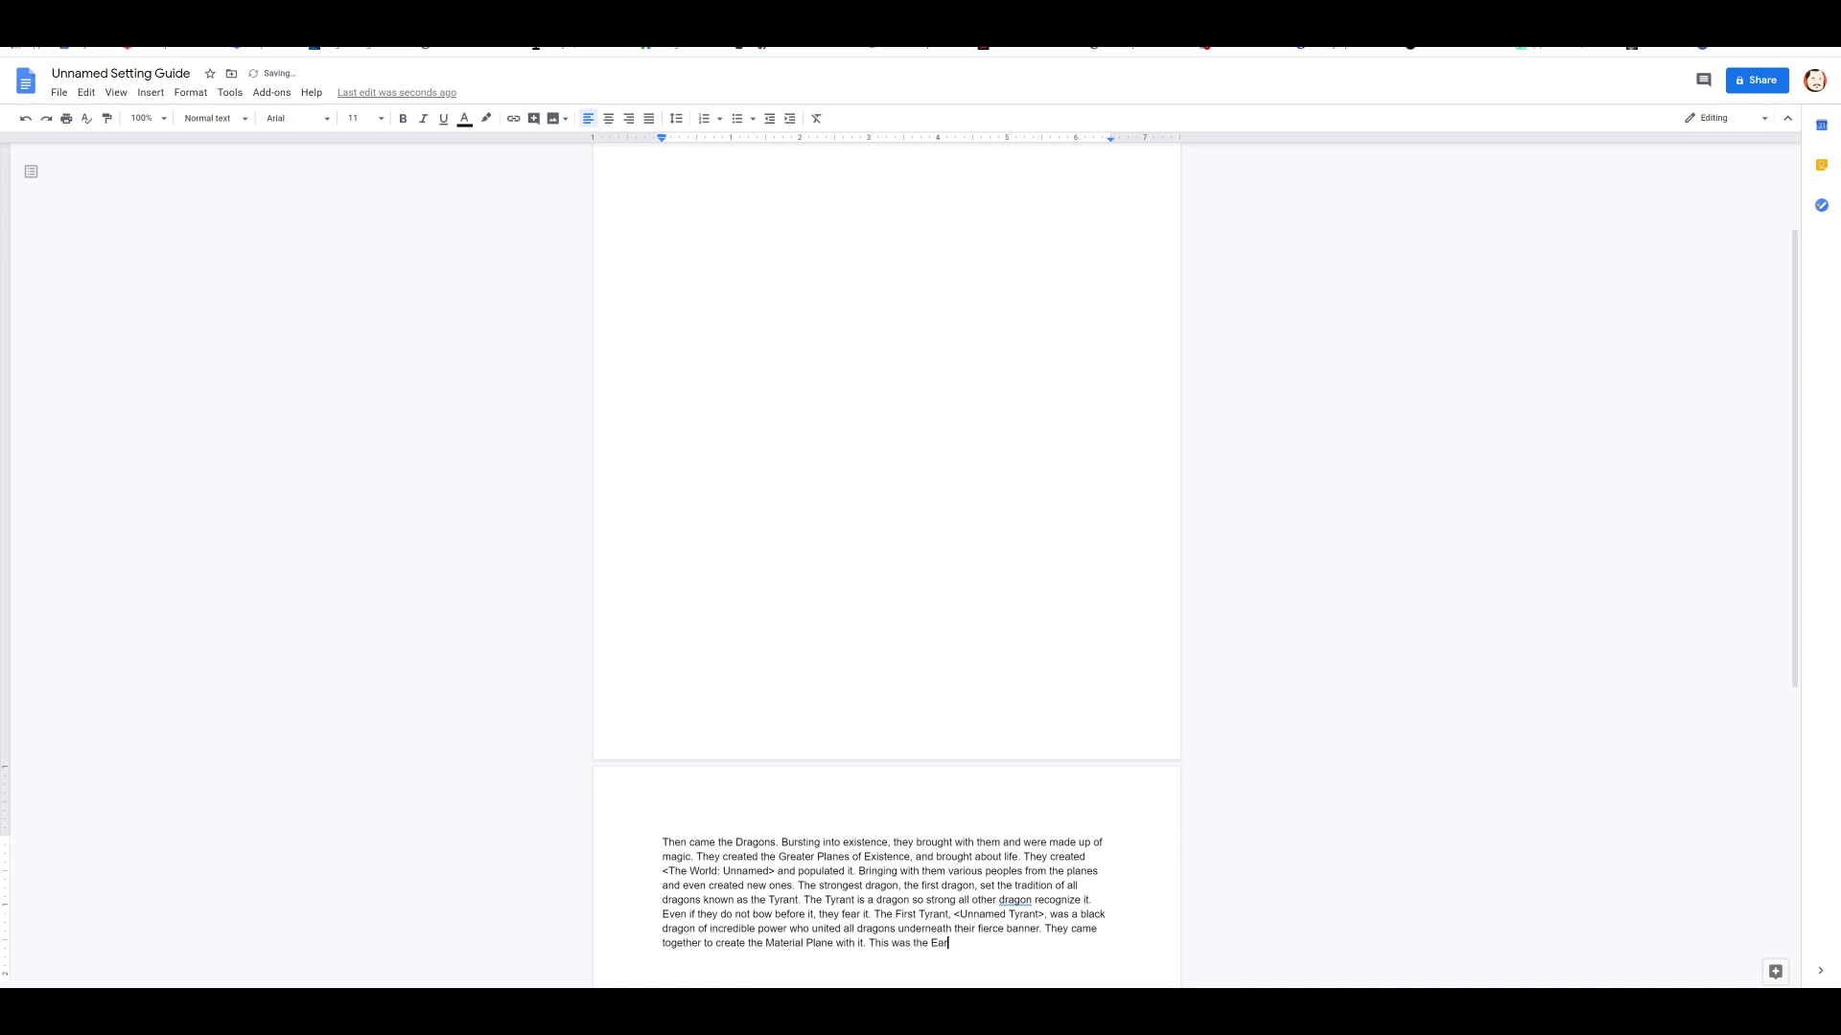
type("ly Second Age")
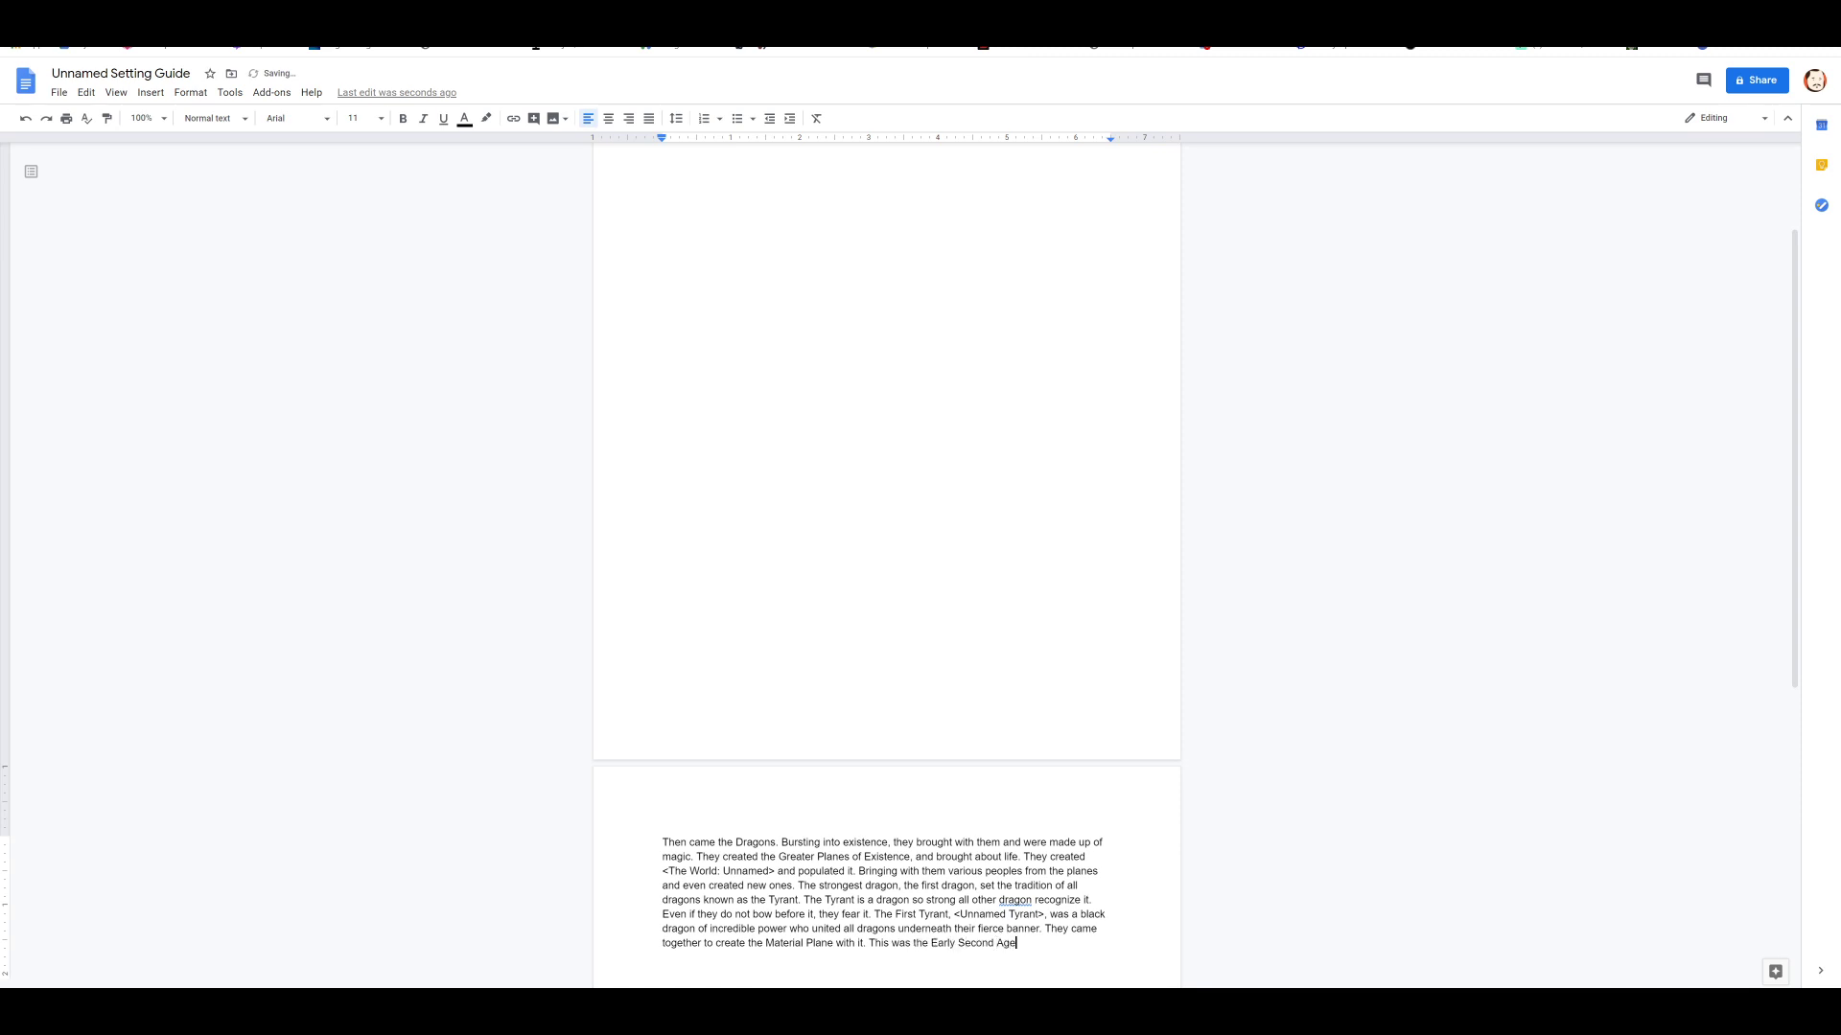
type("Much knowledge")
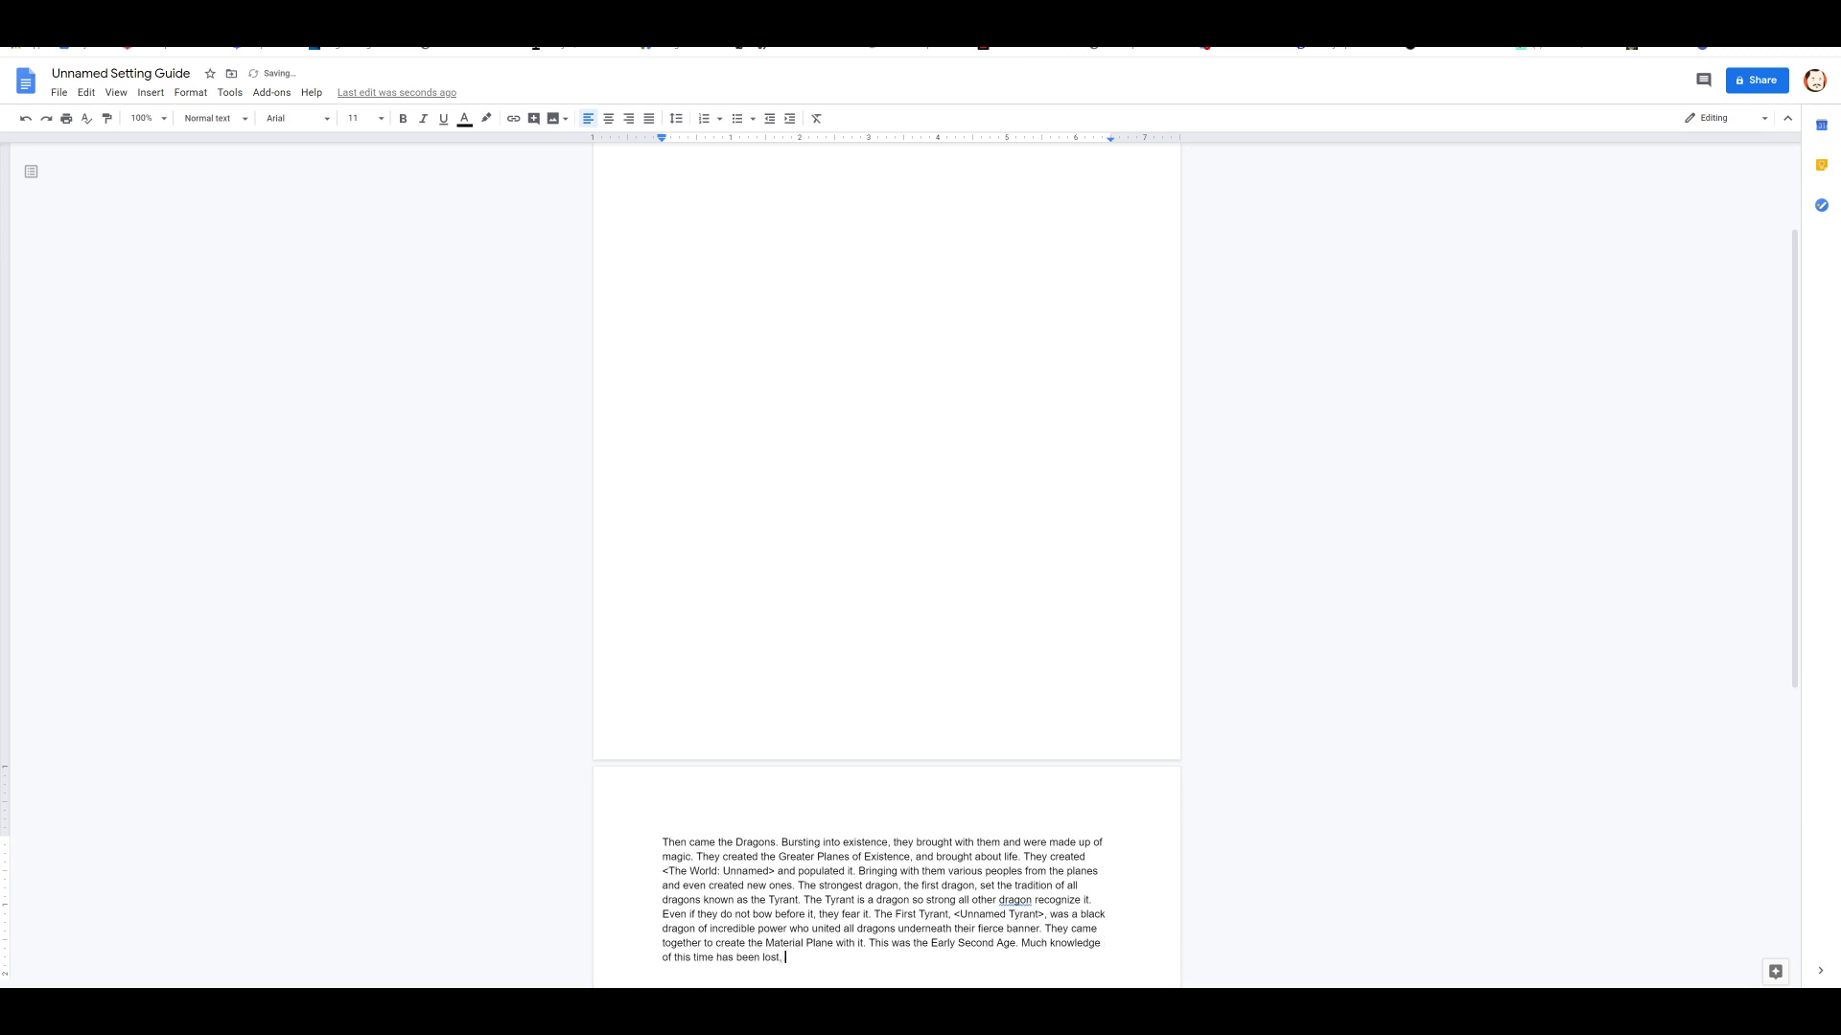
type("as the dragon suppressed")
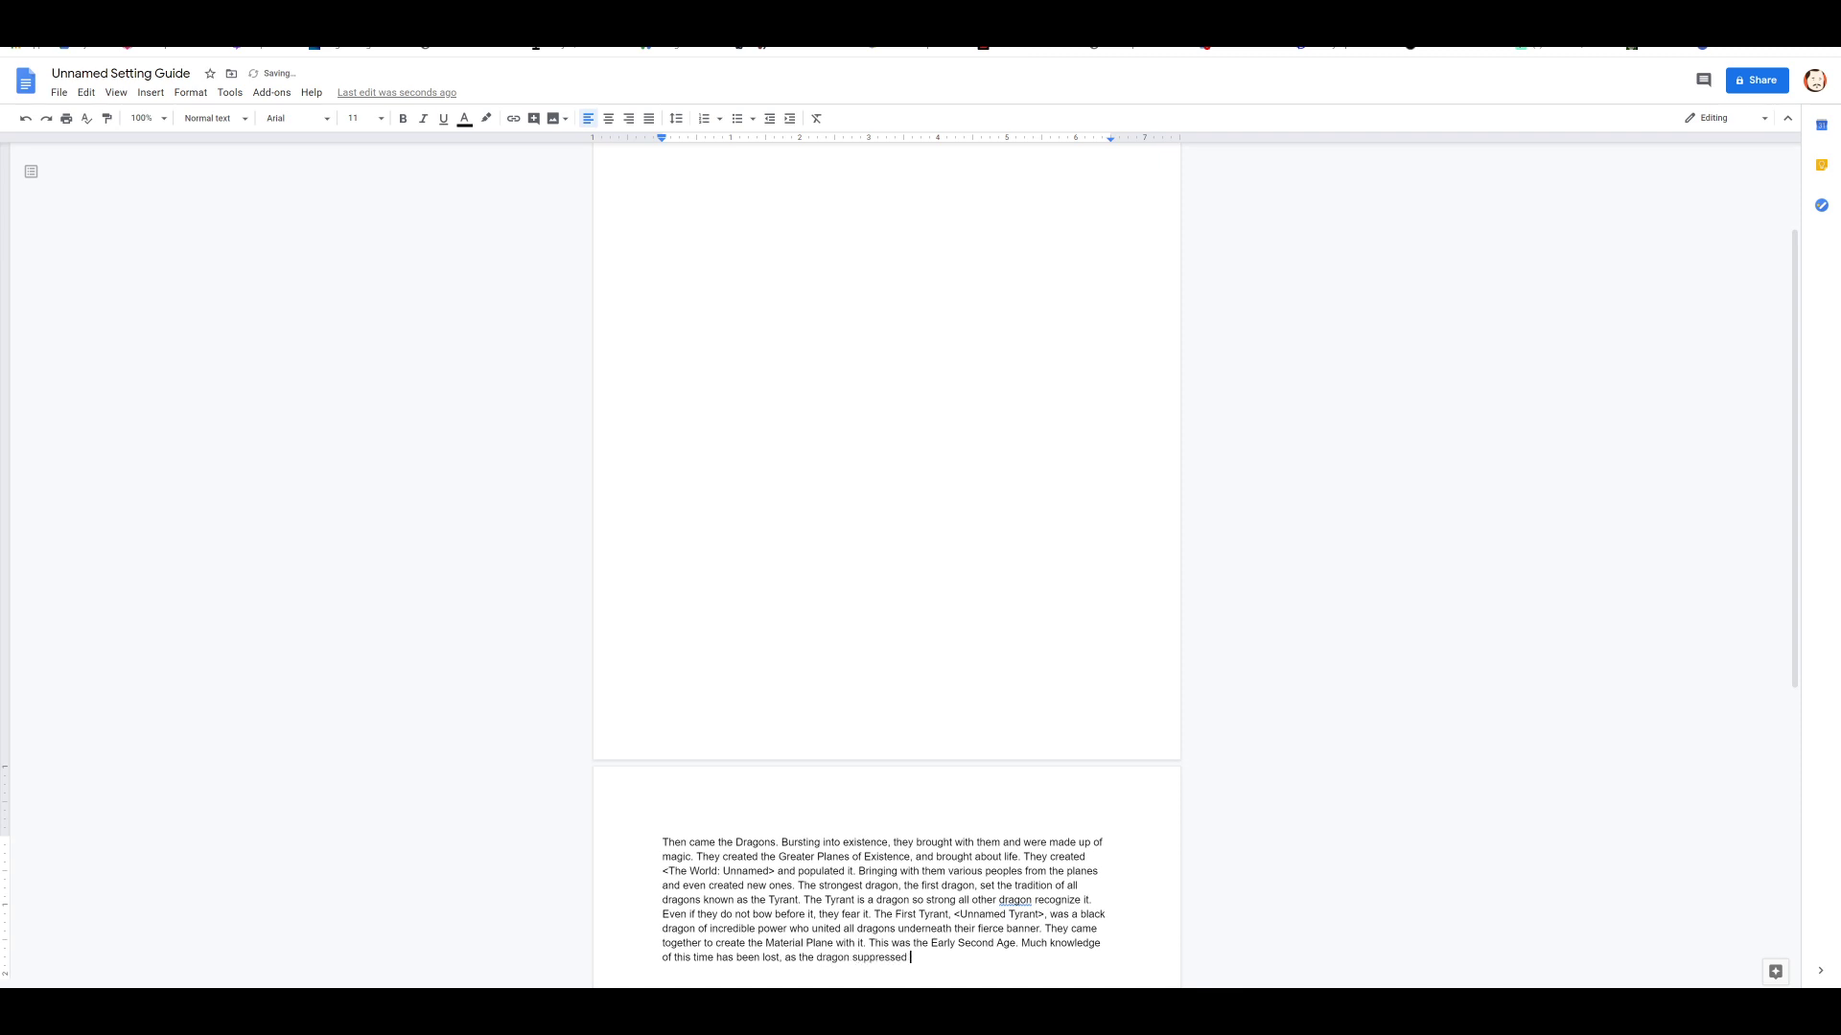
type("learning. The")
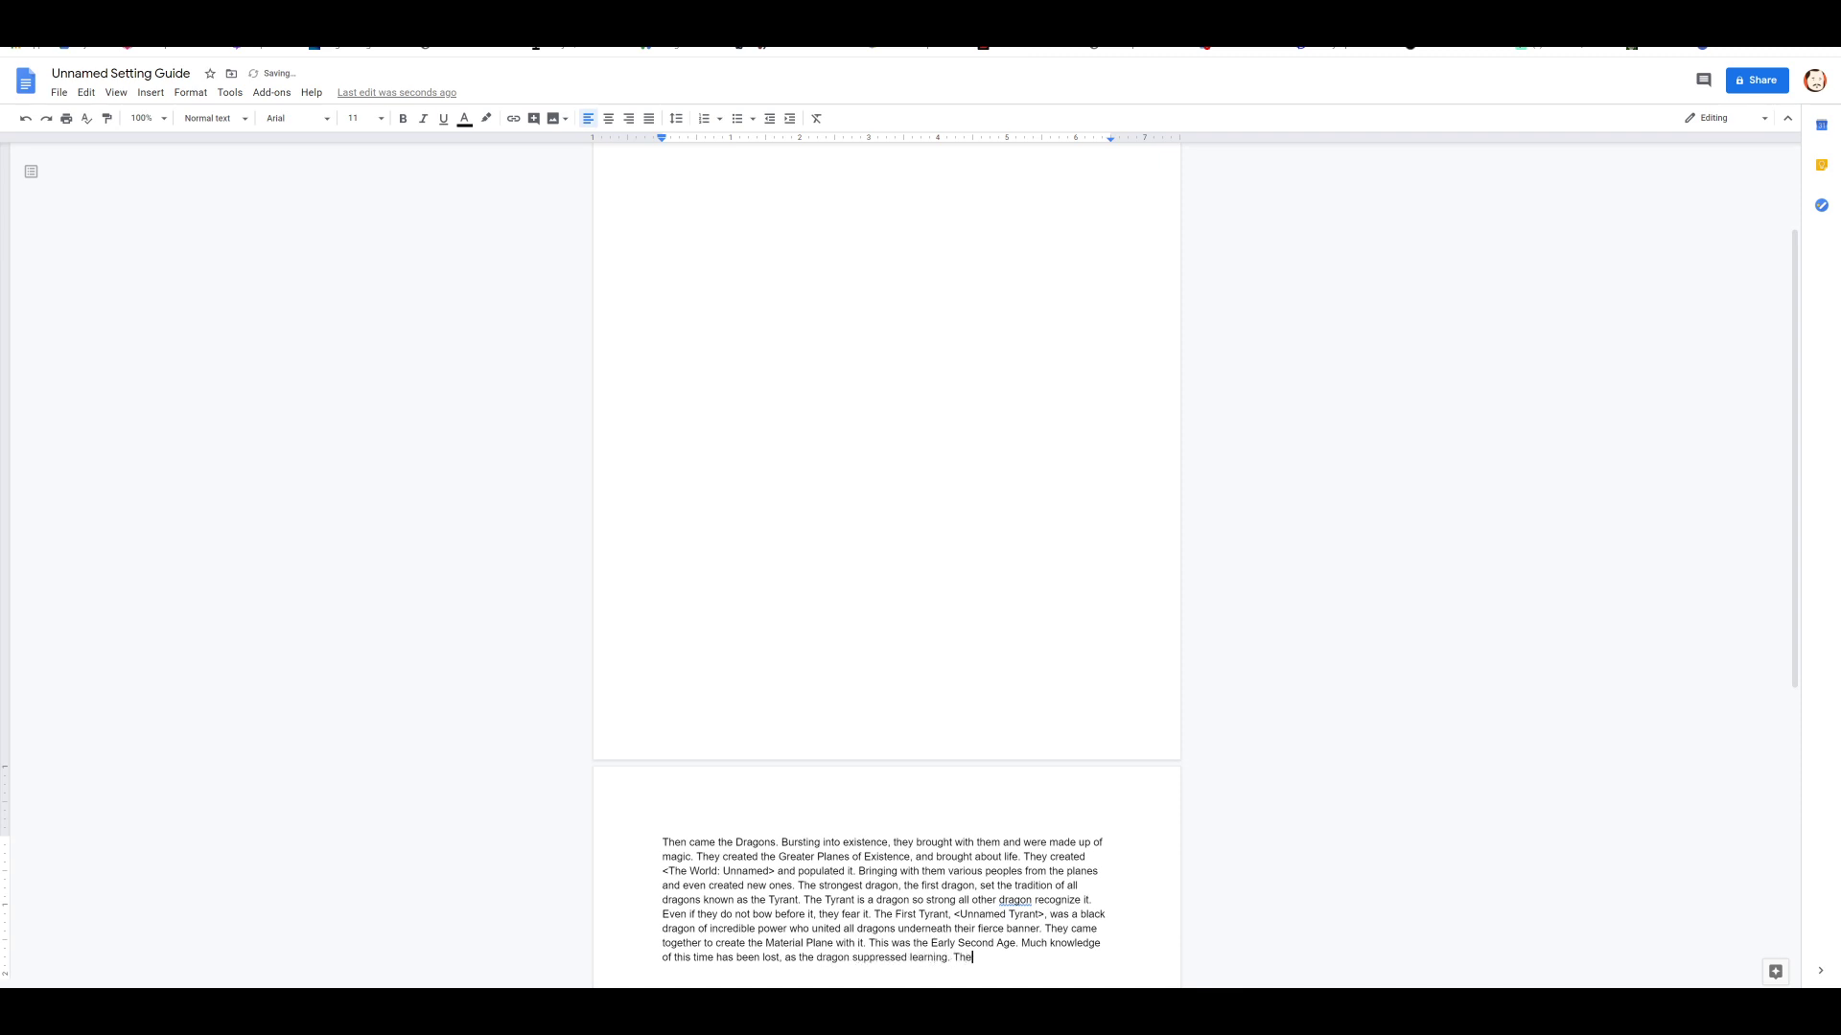
type("races")
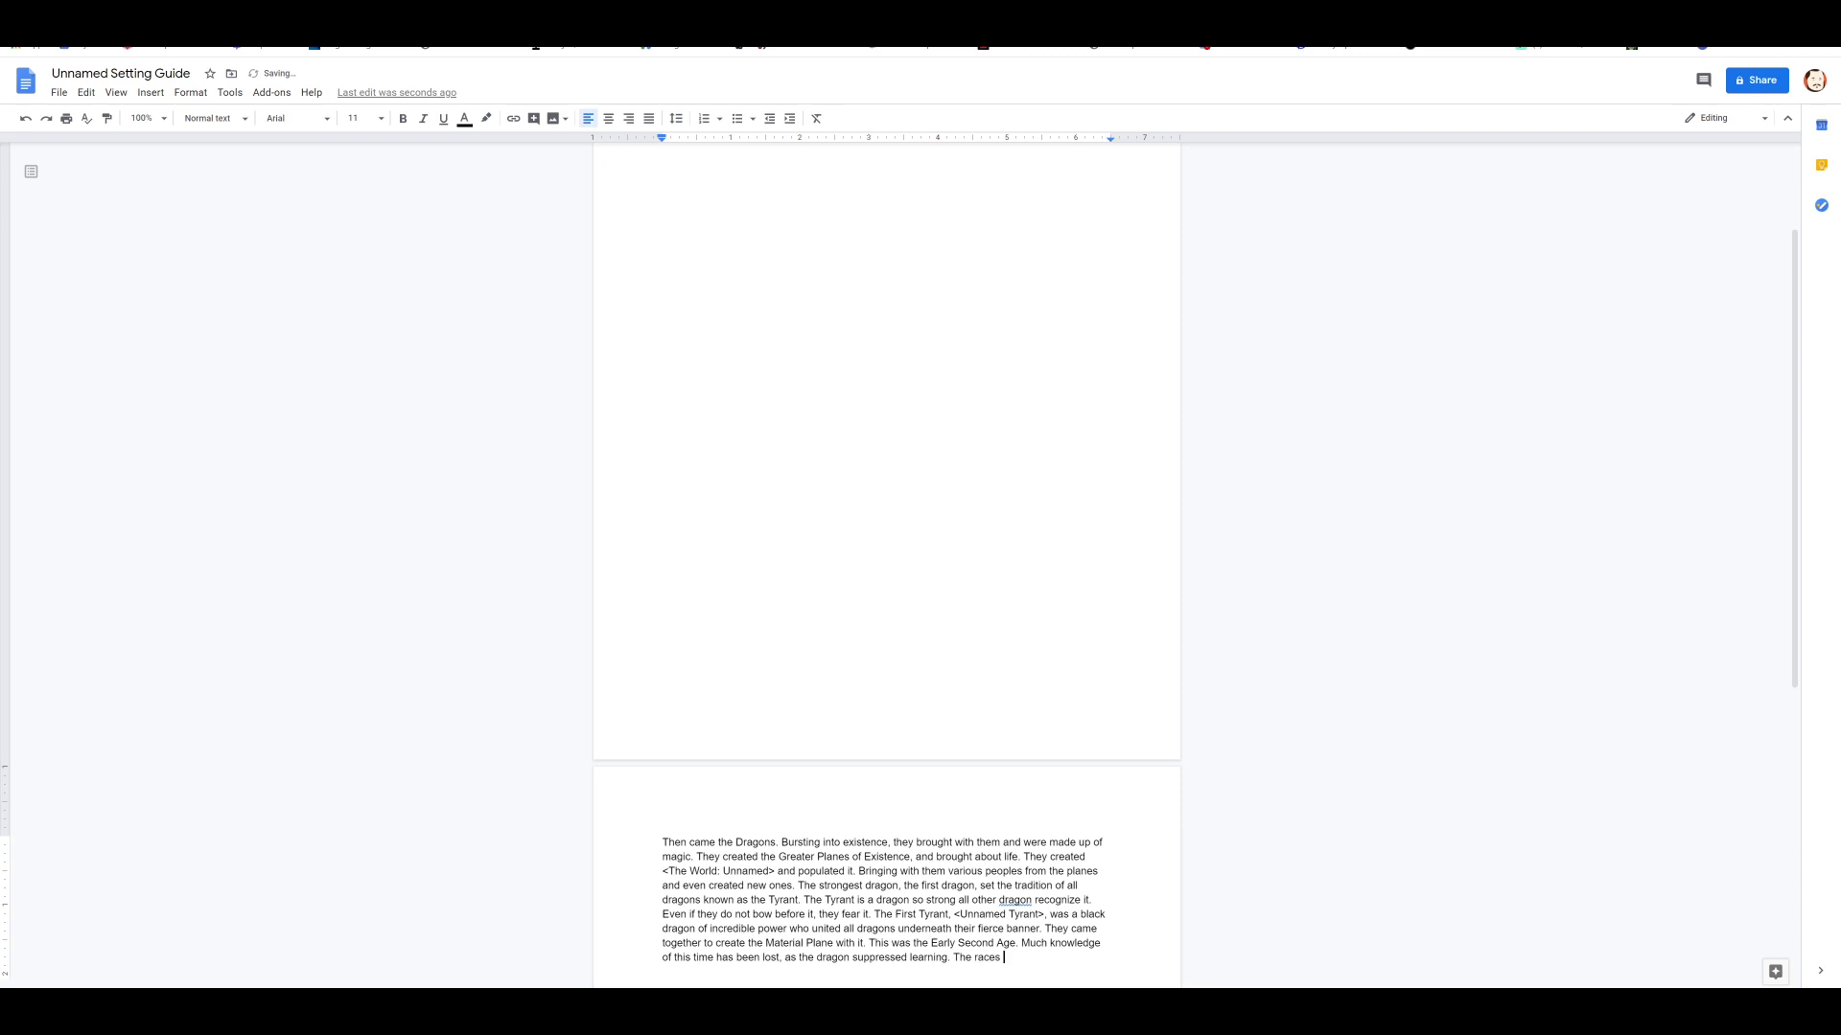
type("x")
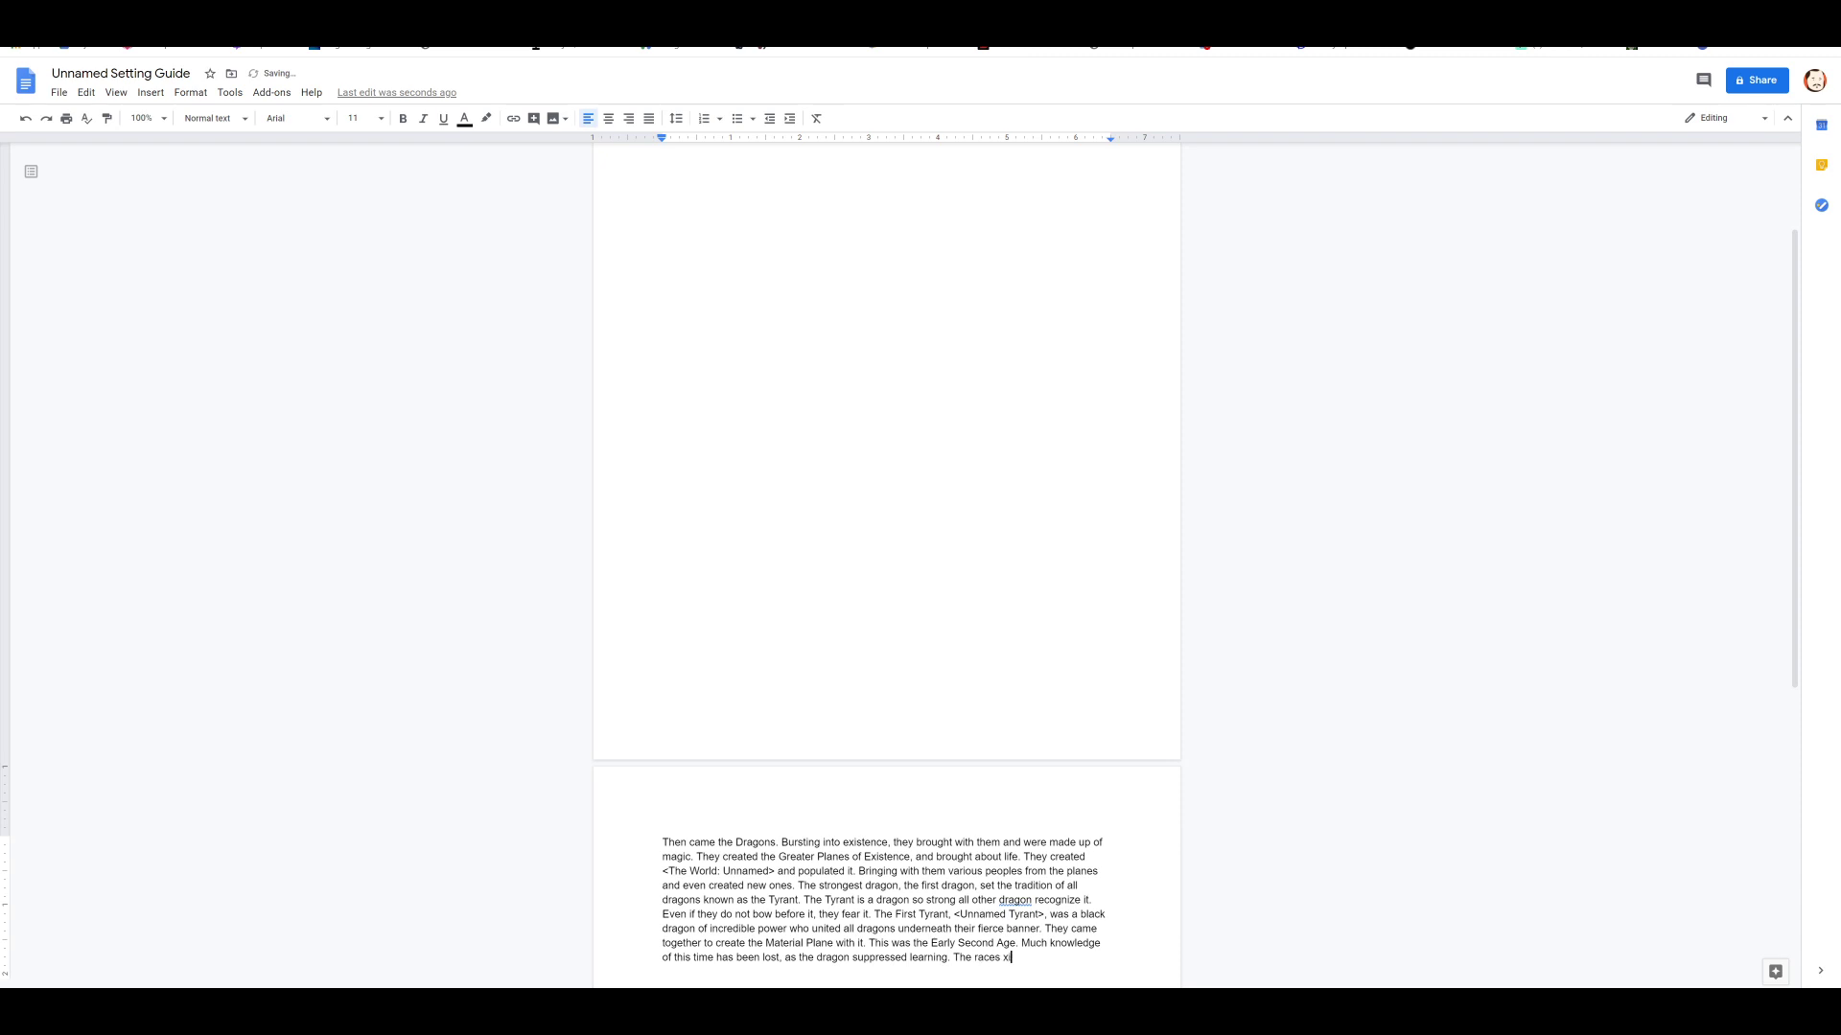
type("existed only to suppor")
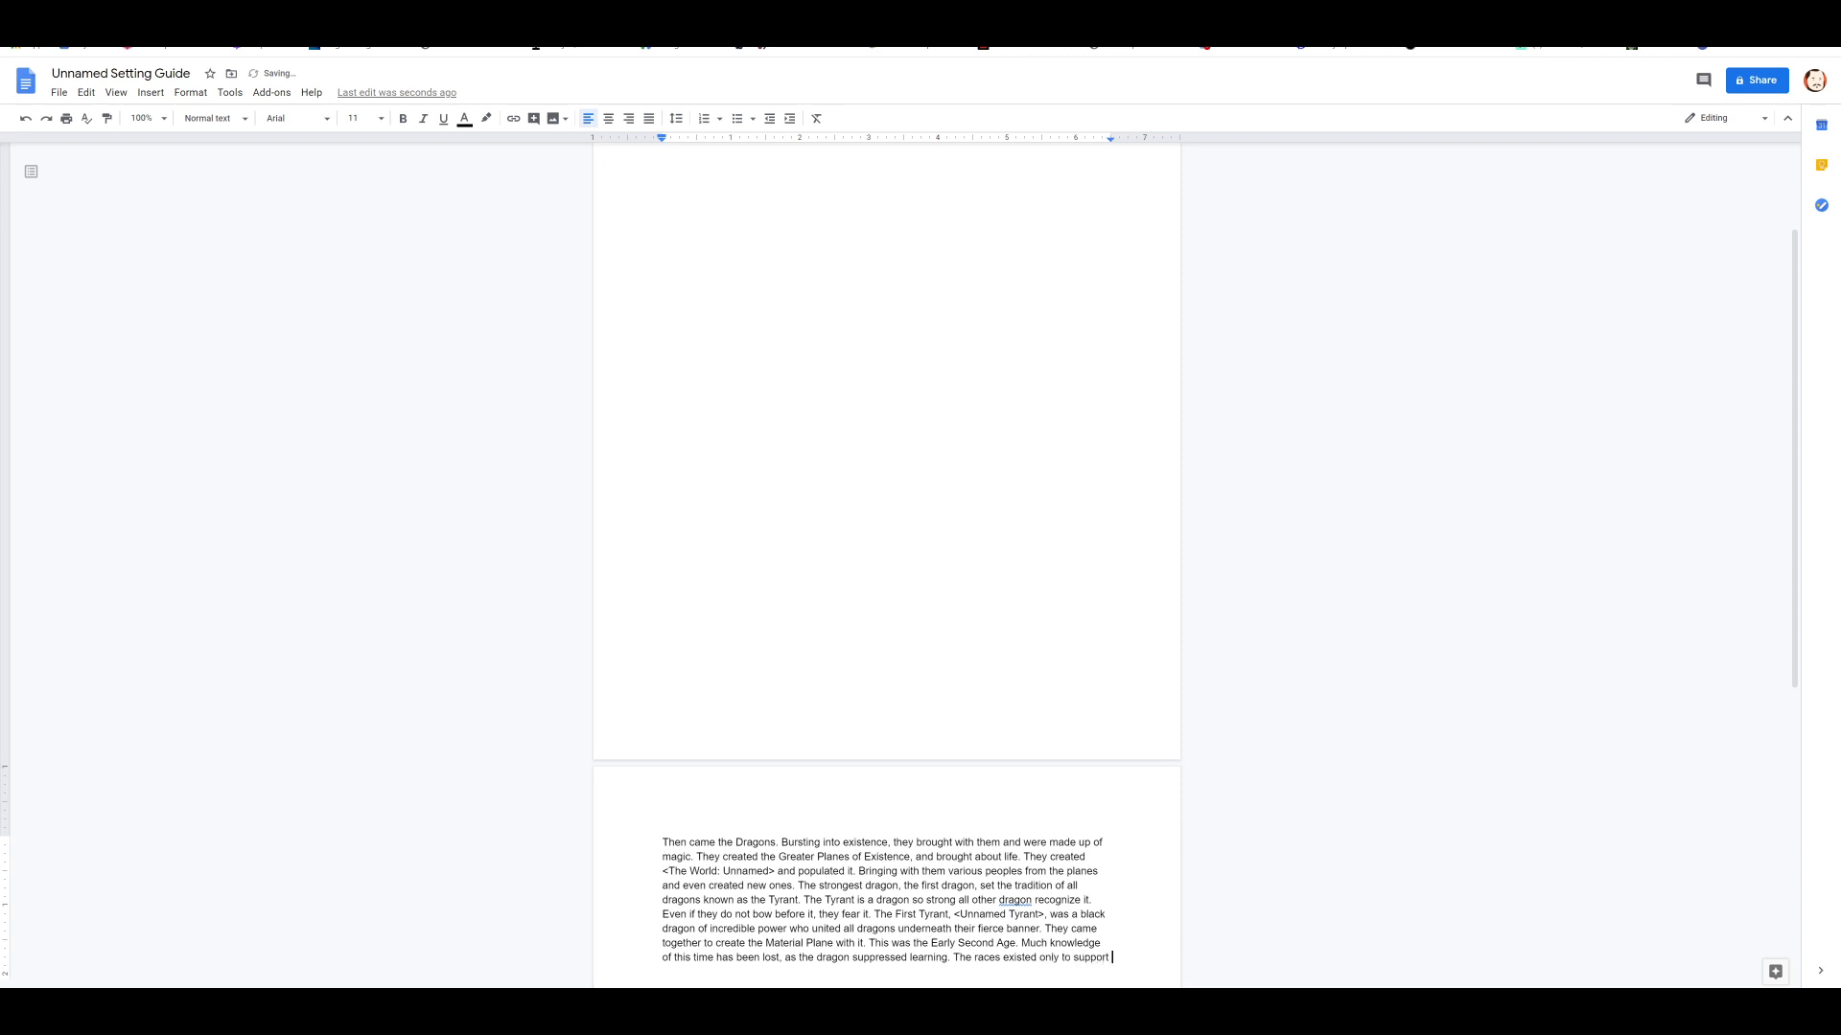
type("their dragon ove")
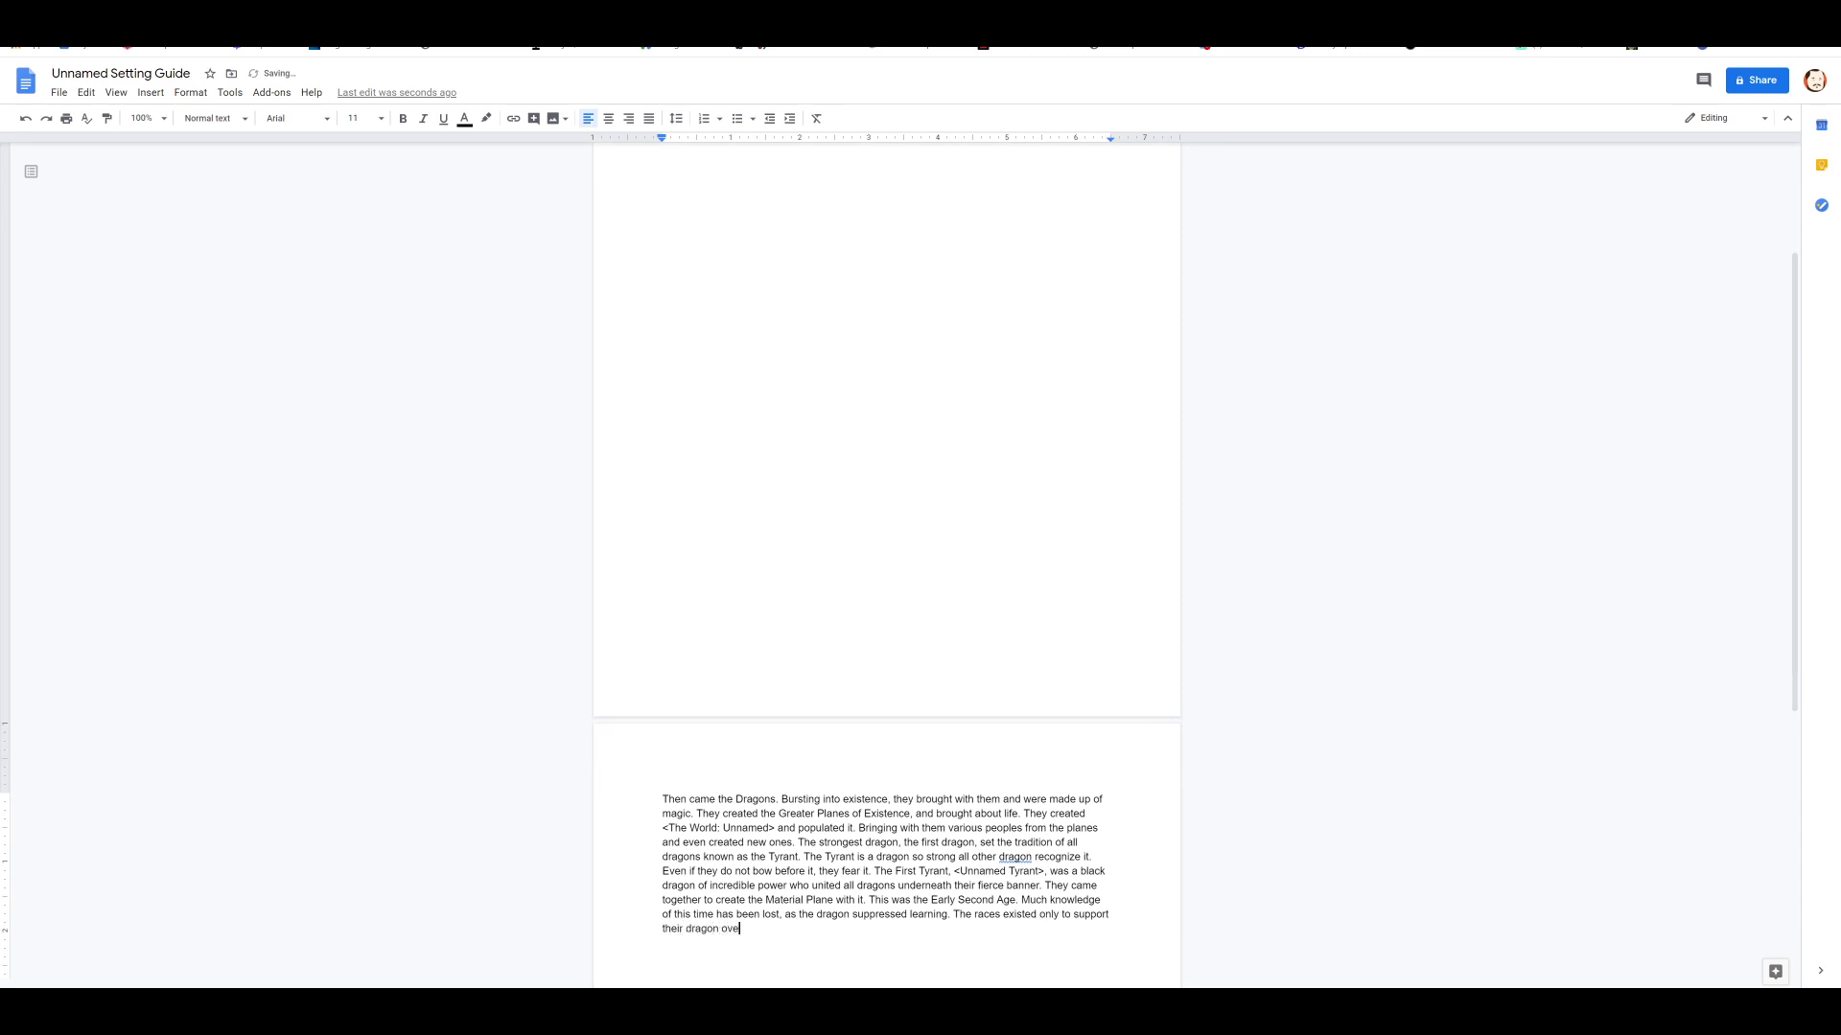
type("rlords, and each")
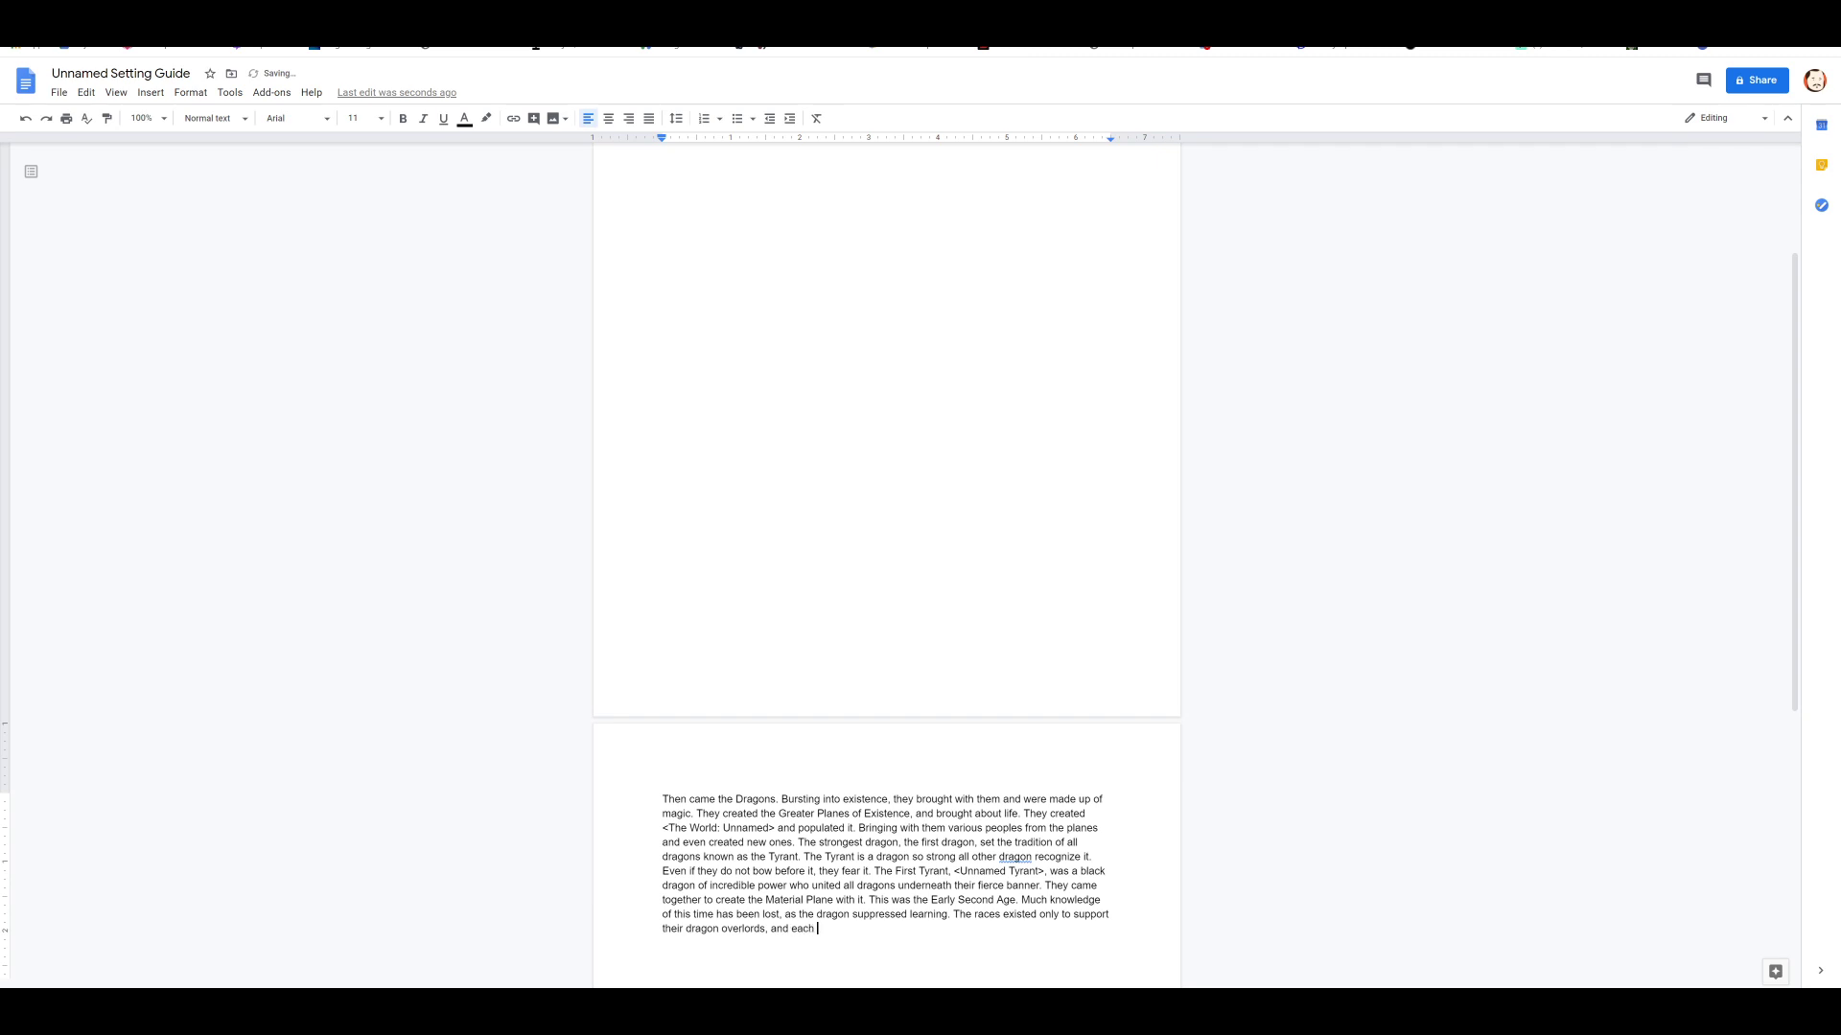
type("dragon took what it wanted.")
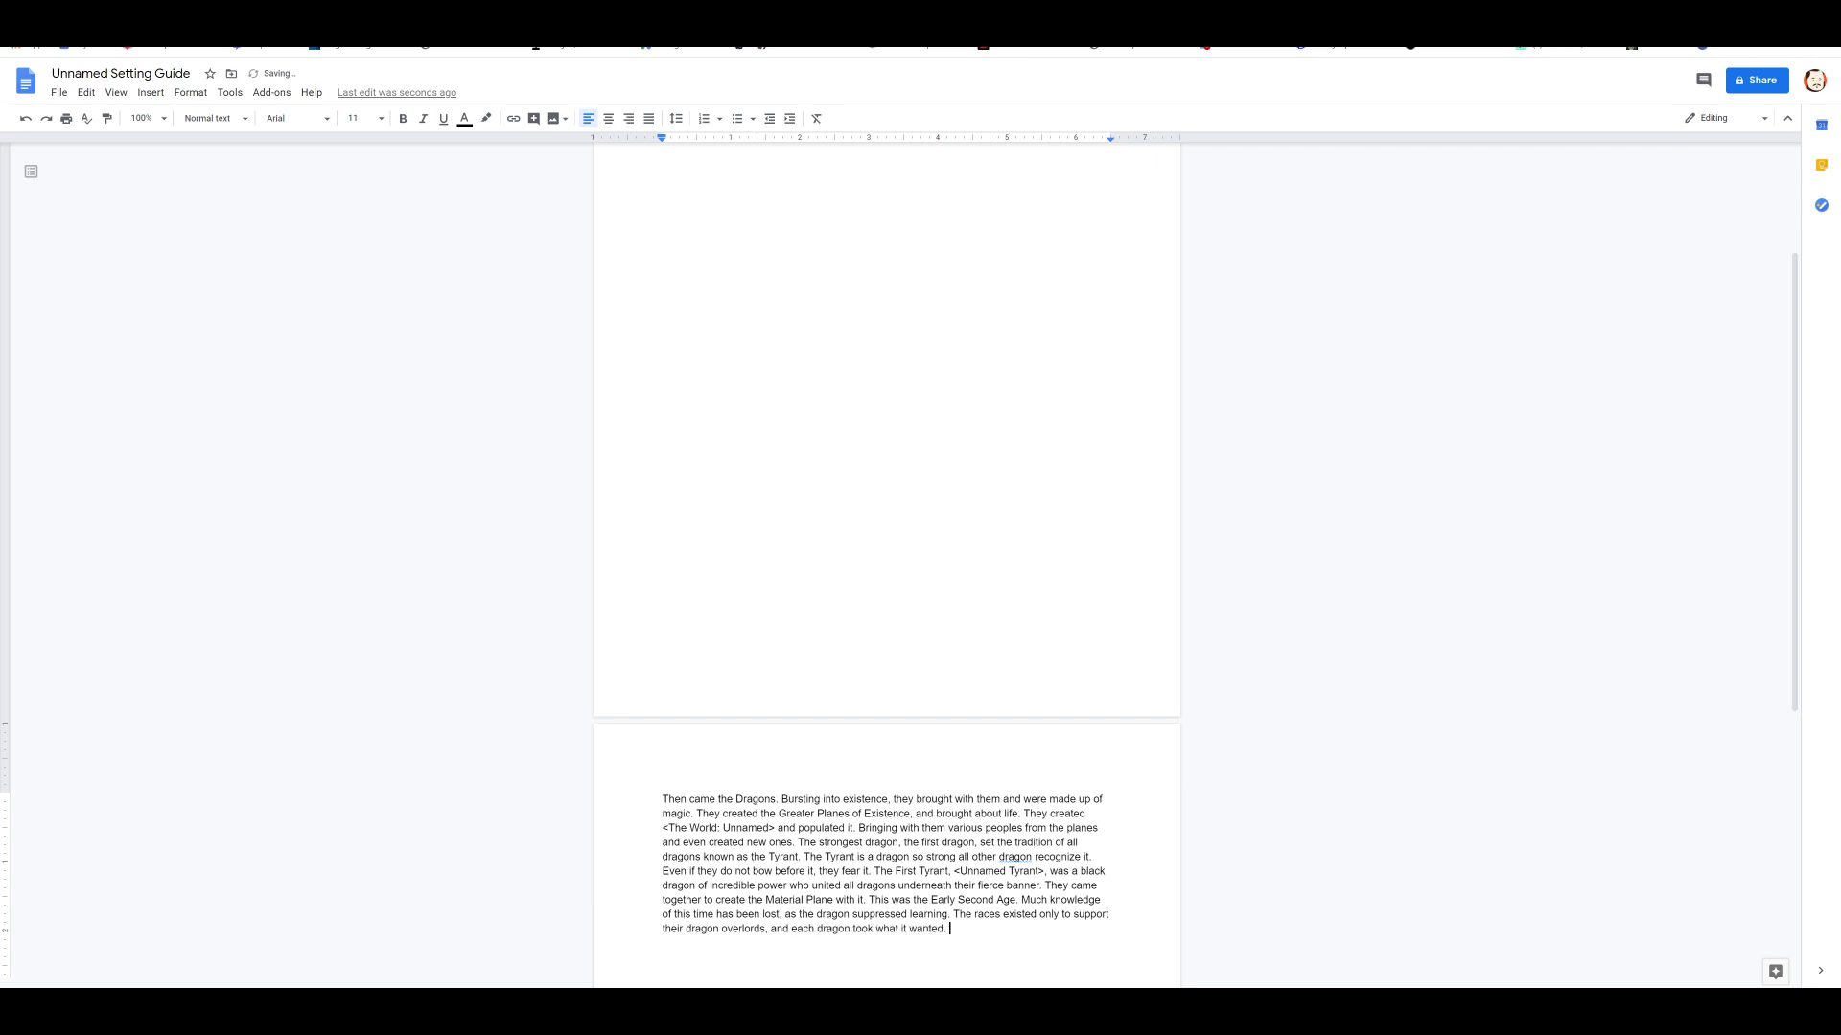
Step: Write that language and writing were outlawed and destroyed, yet dragons required intelligent servants
type("Language,")
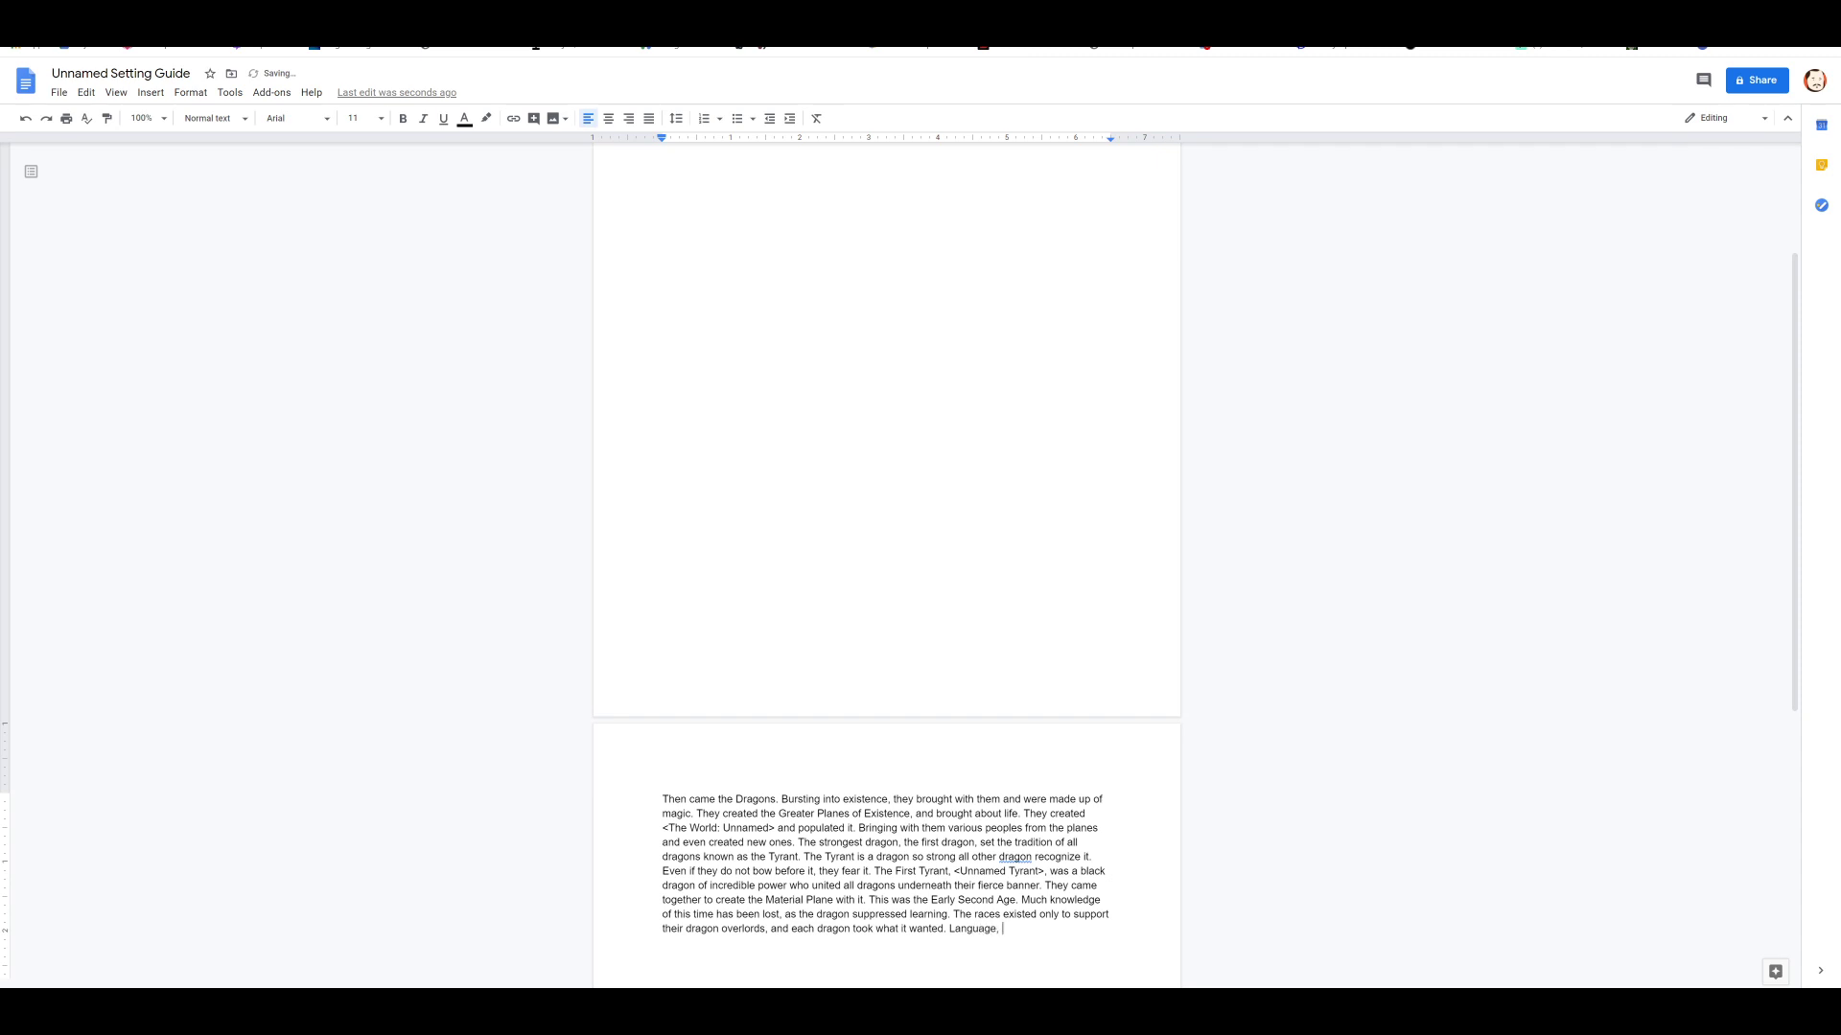
type("writing, these th")
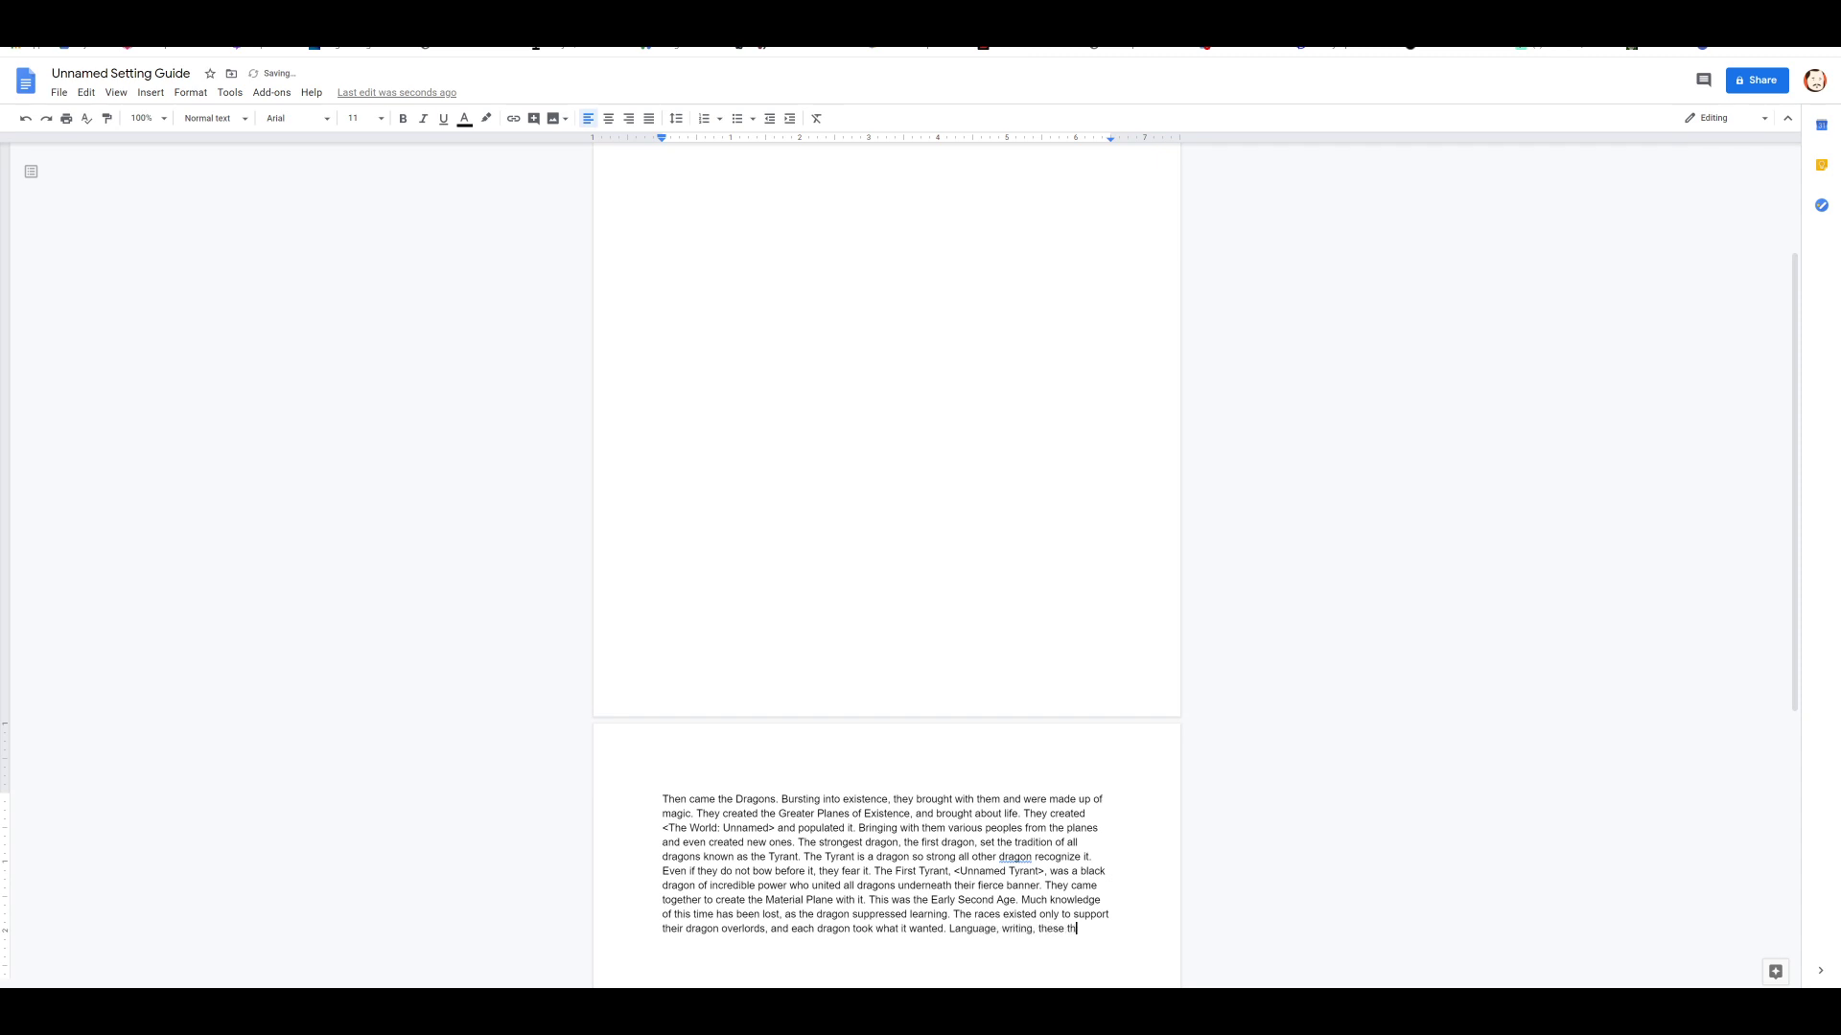
type("ings were")
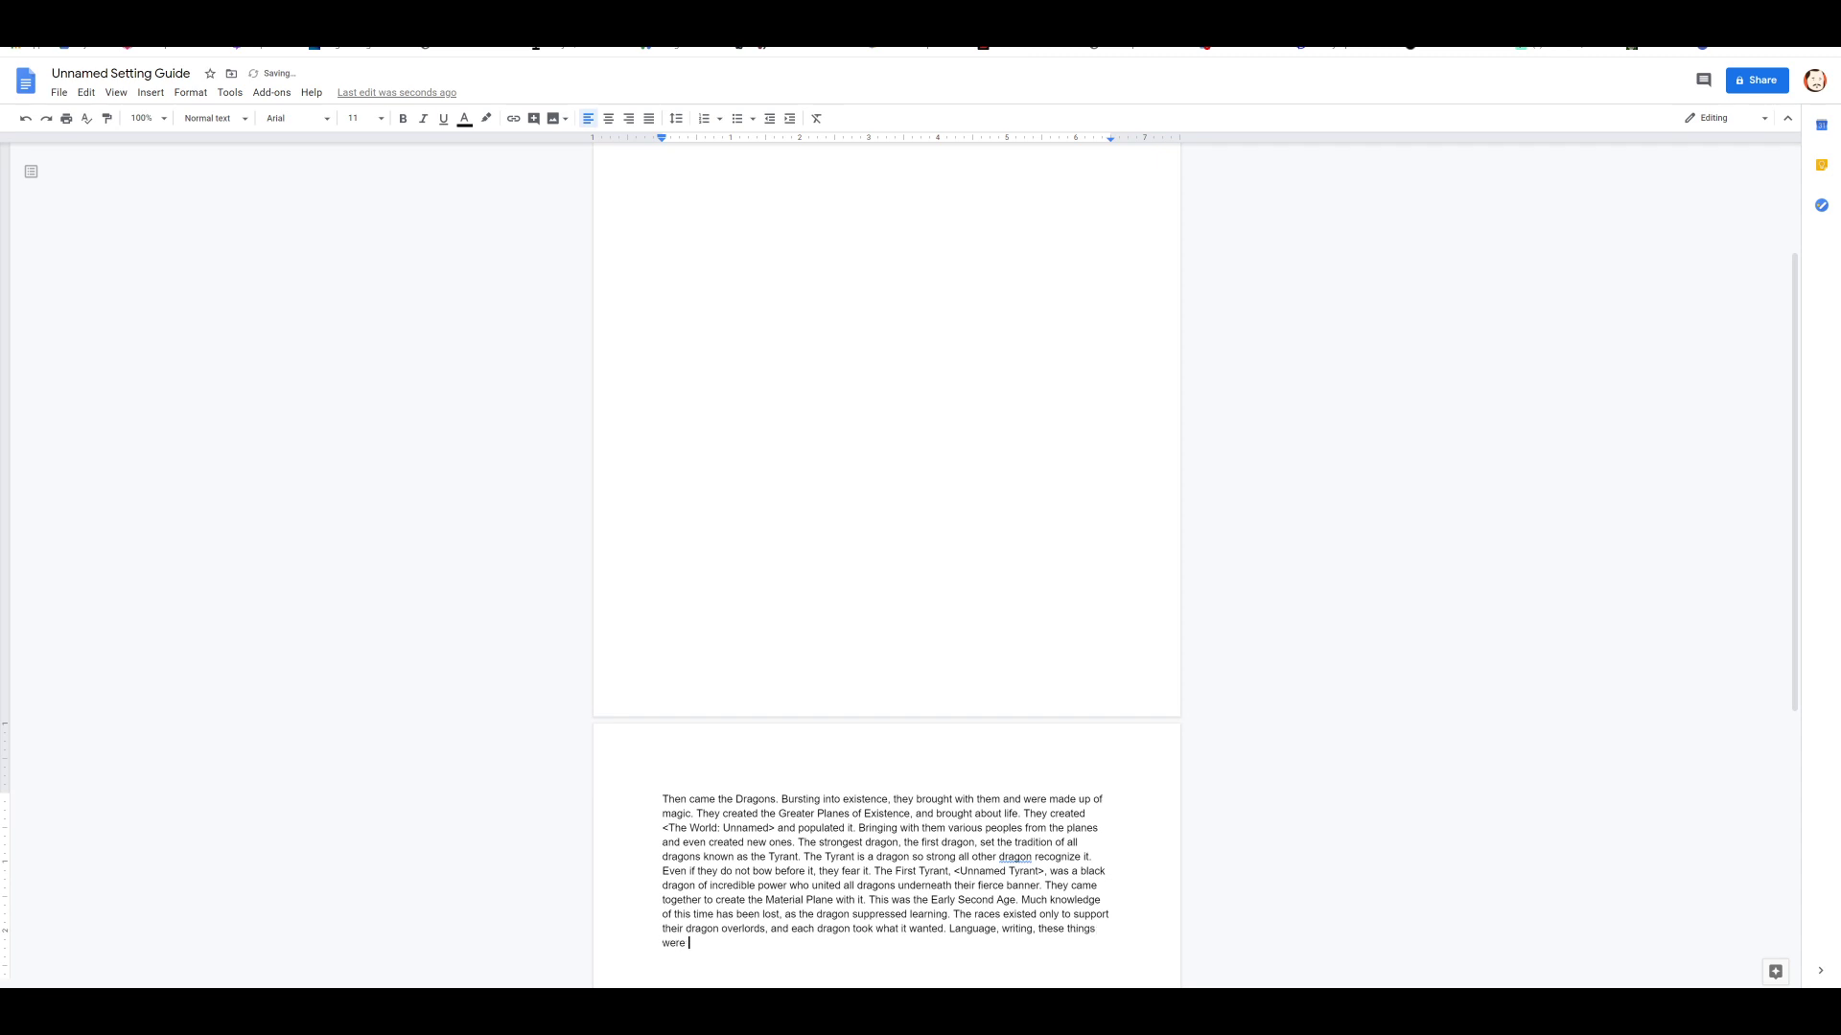
type("outlawed and")
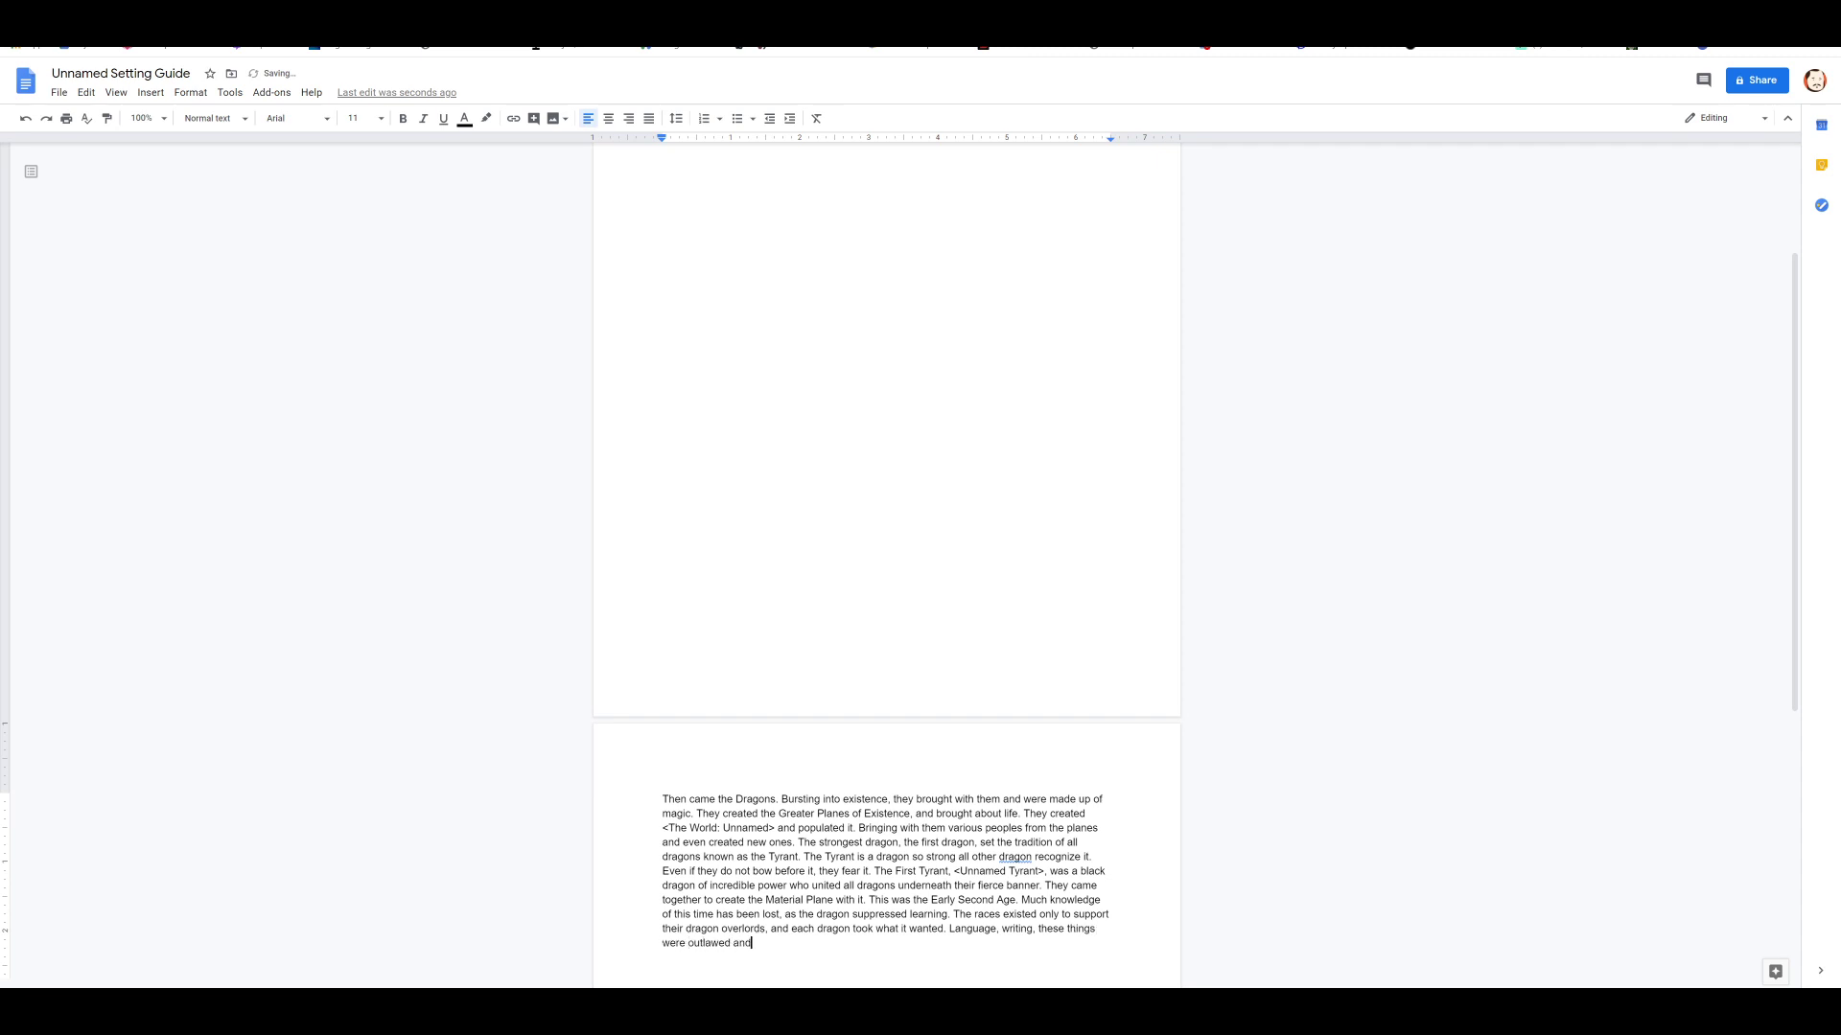
type("destroy")
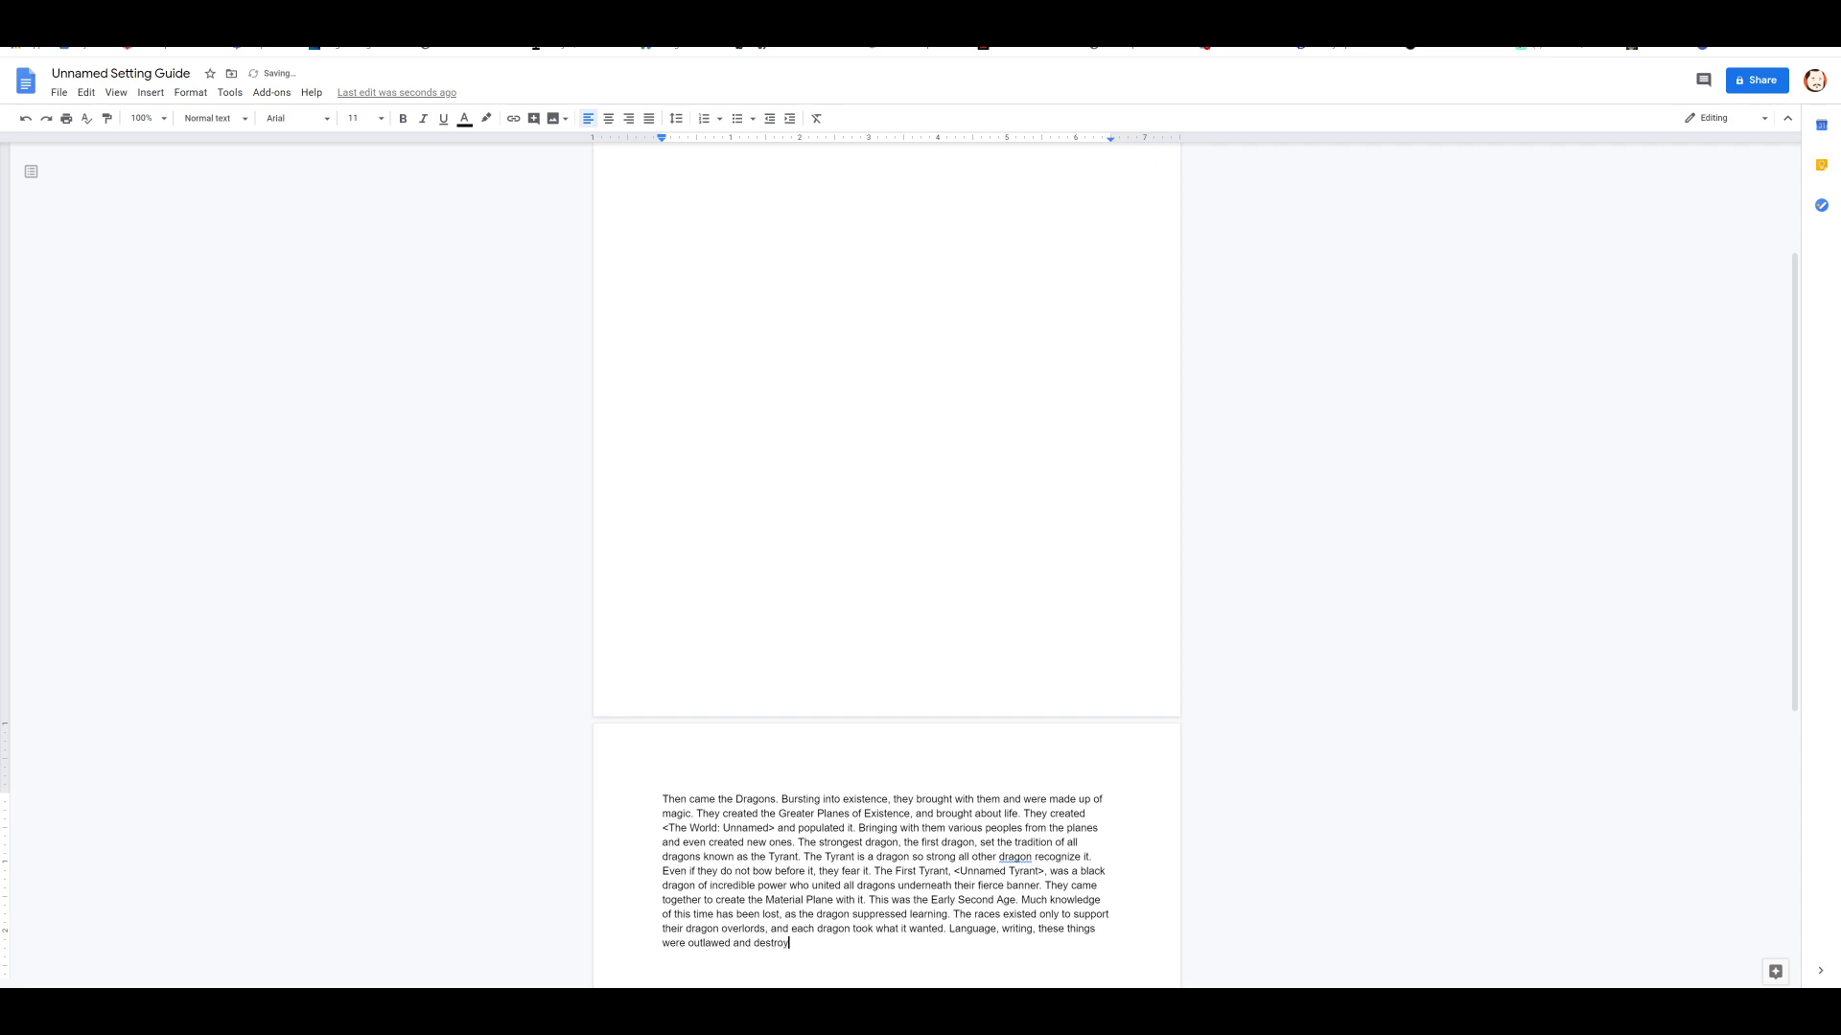
type("by the harshest measures.")
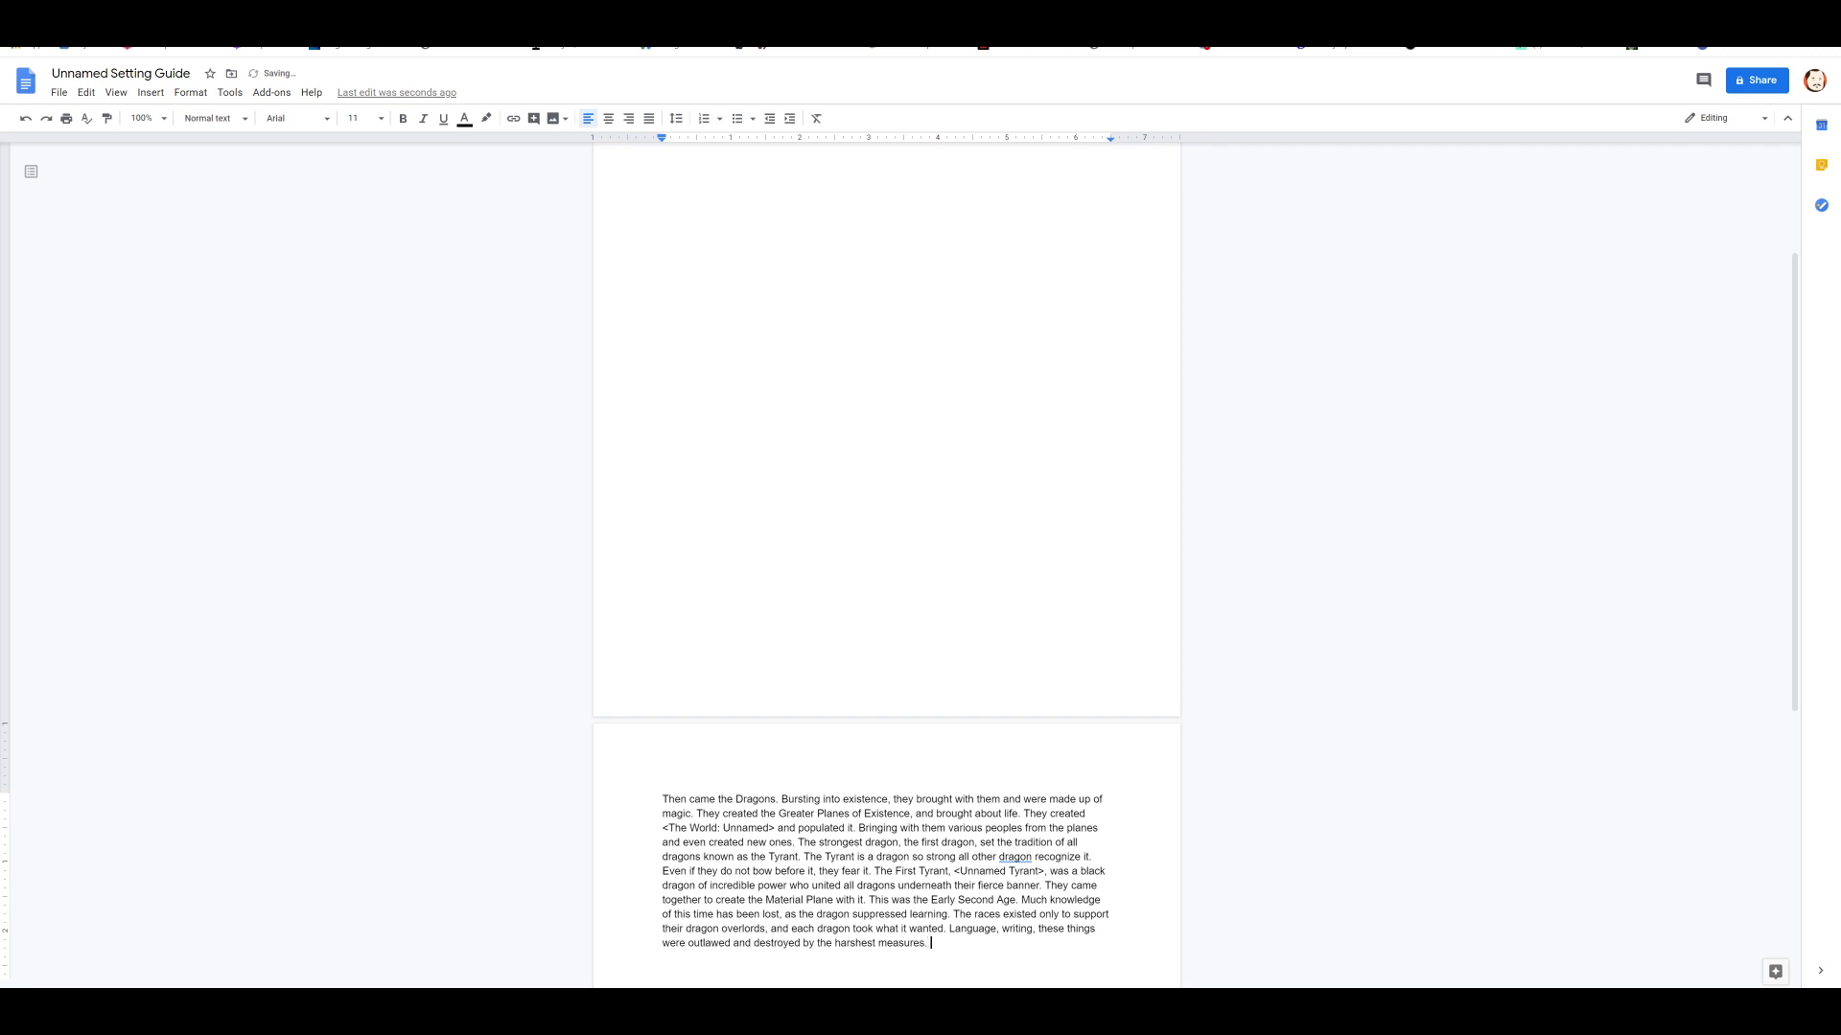
type("Even so, the dr")
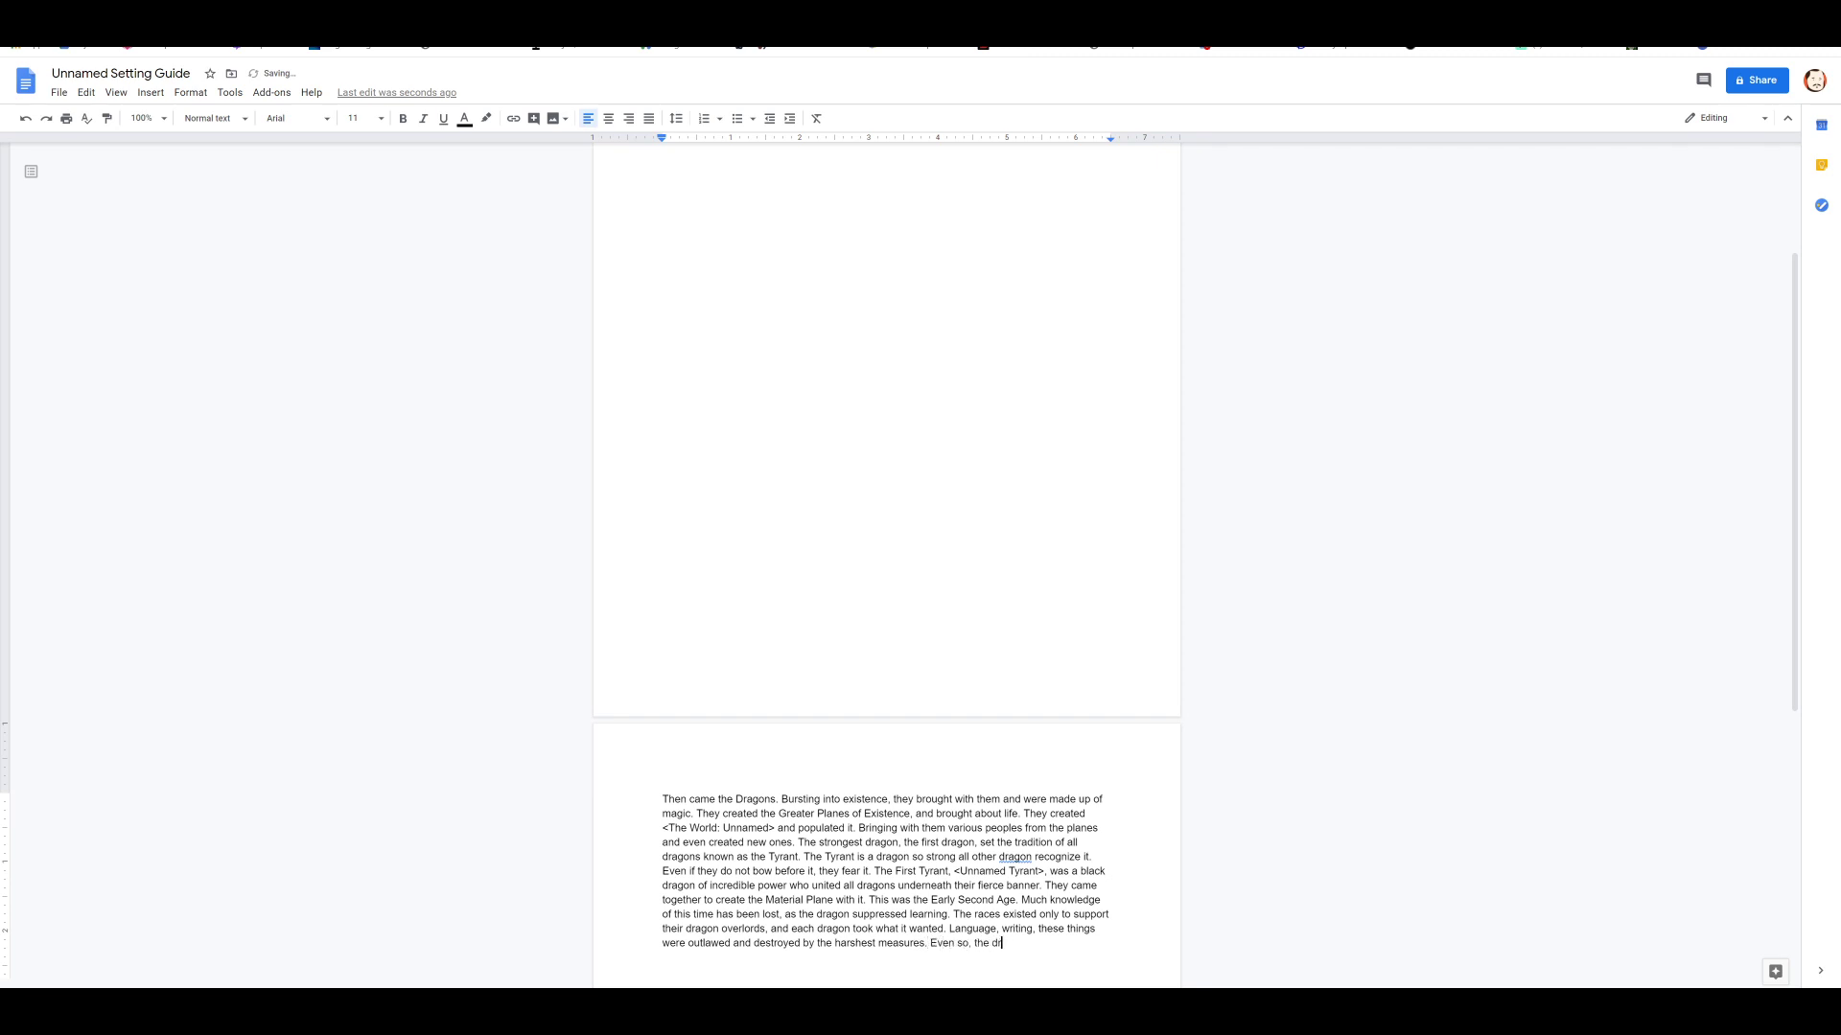
type("agons required")
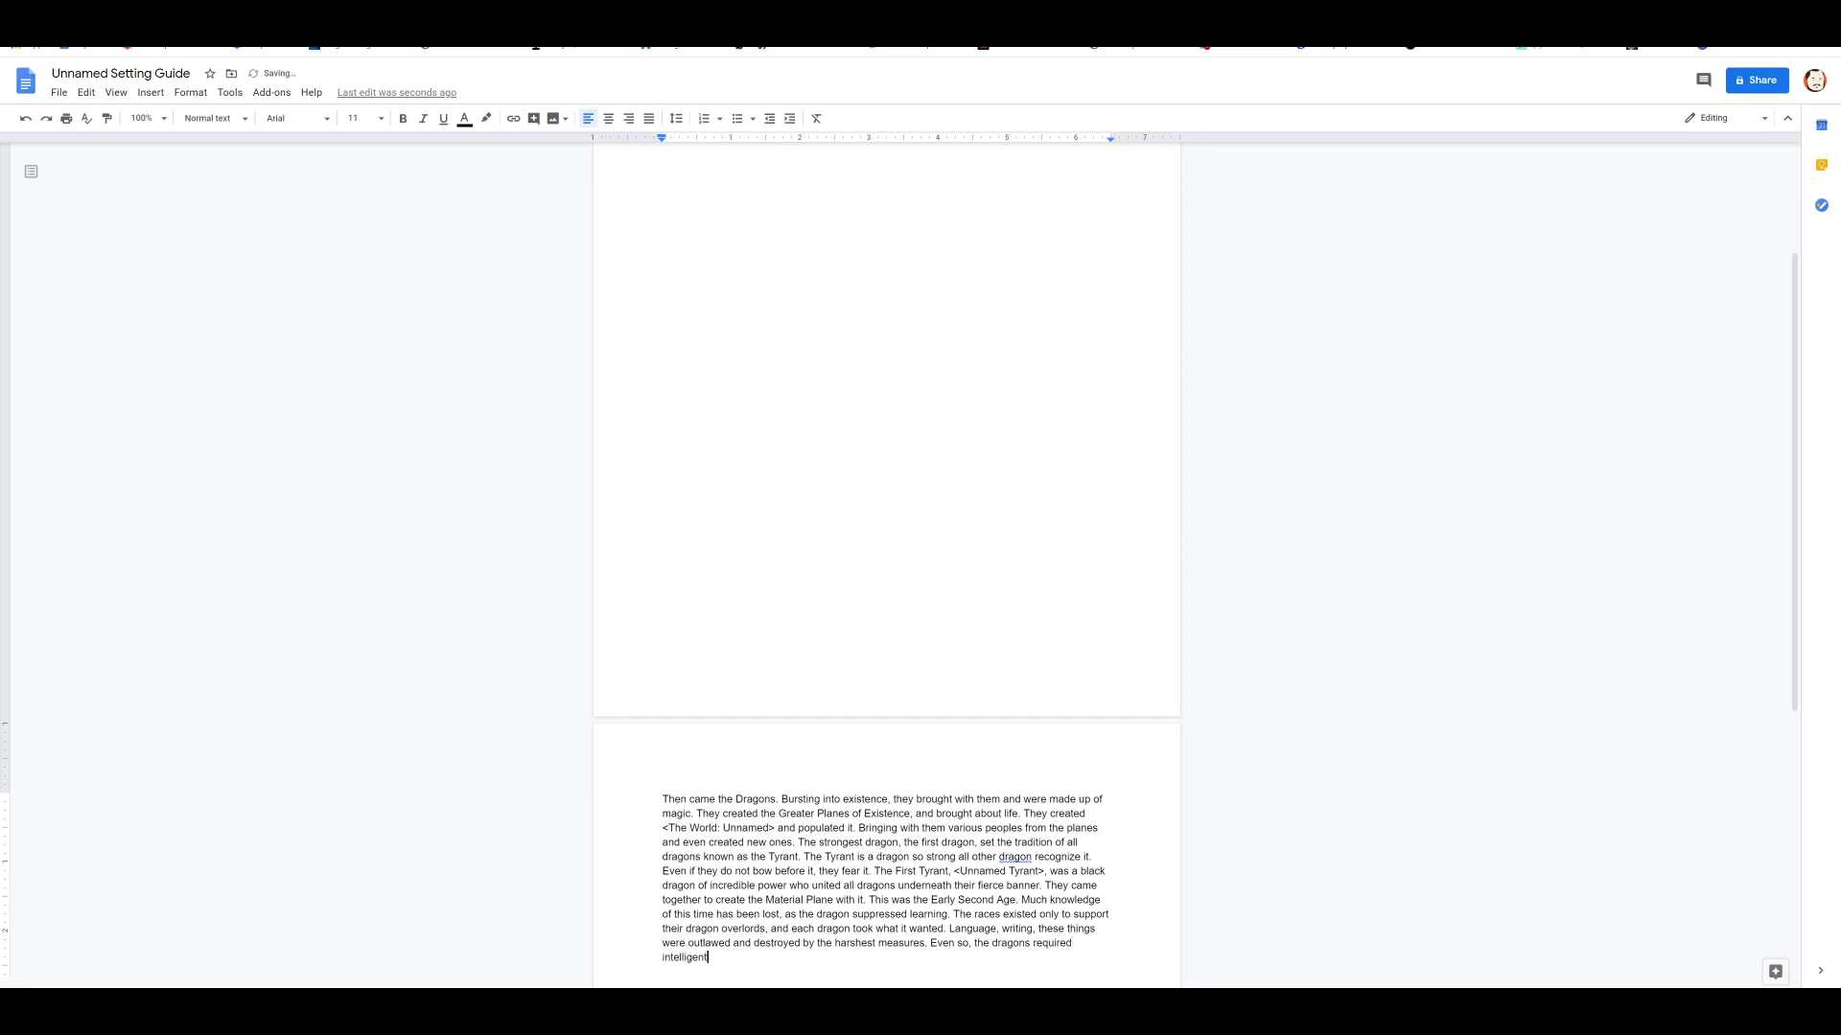
type("servants.")
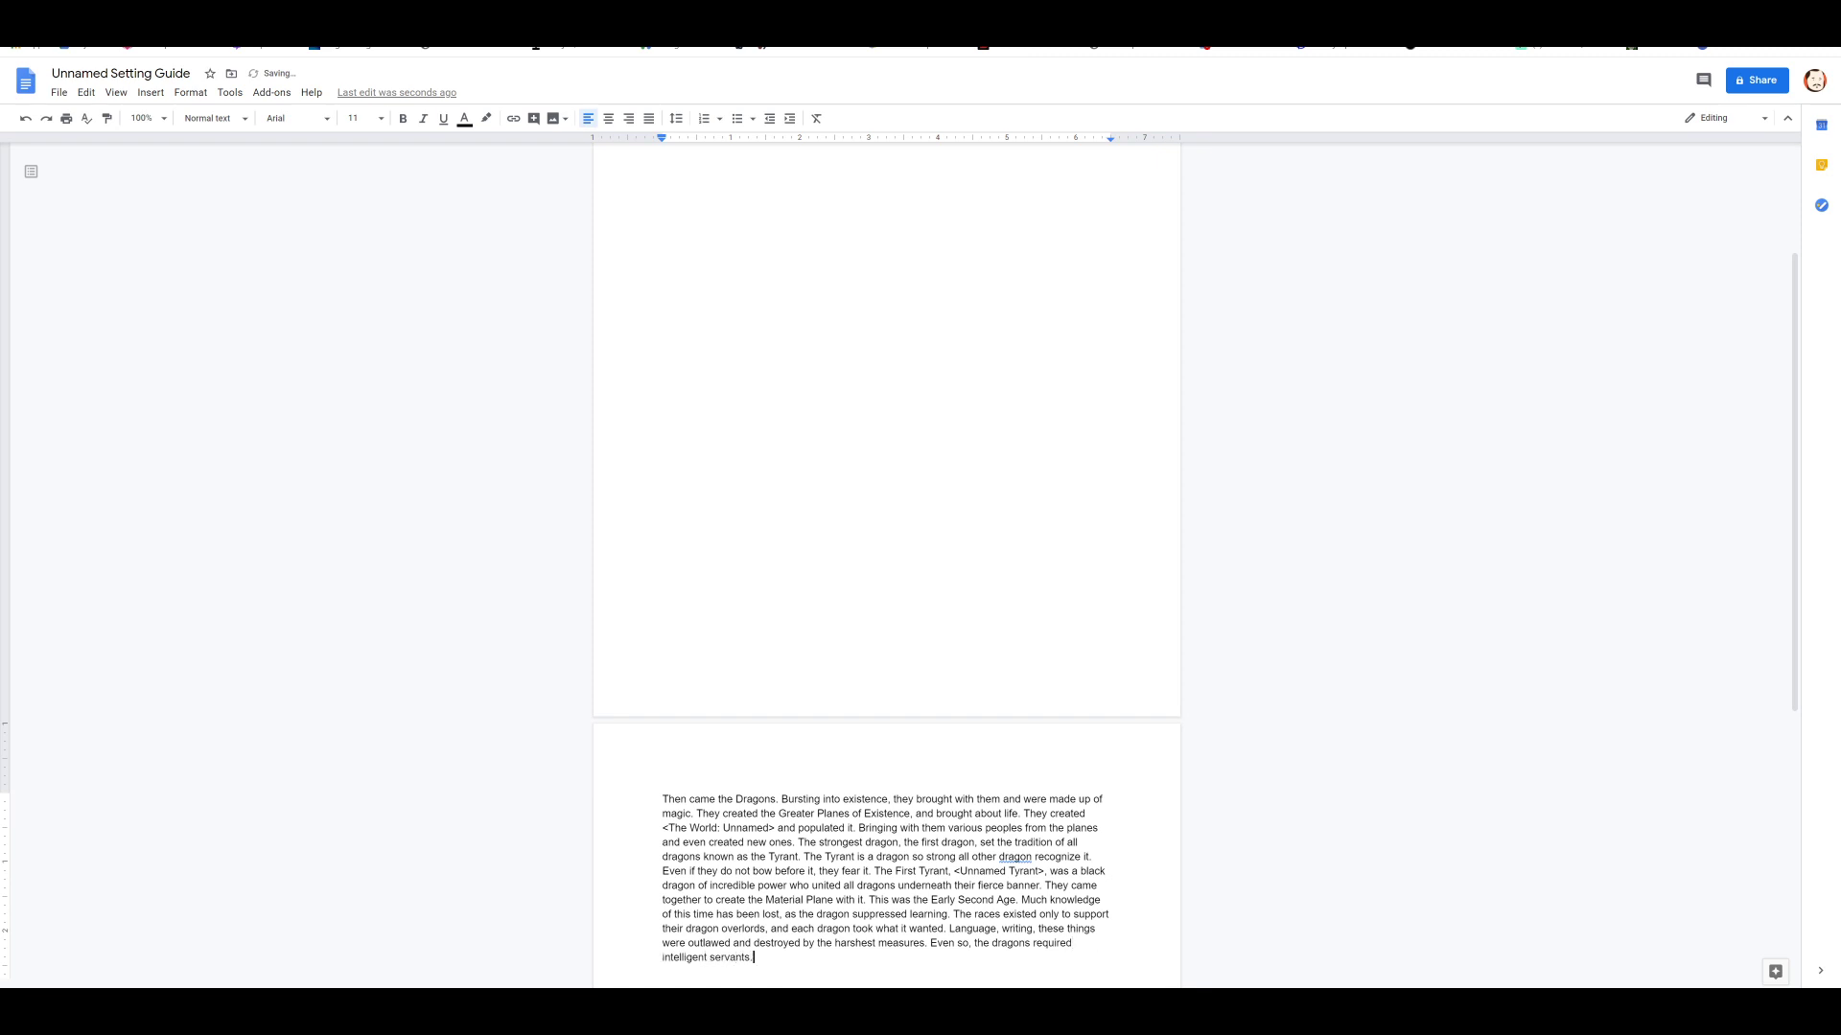
key("enter")
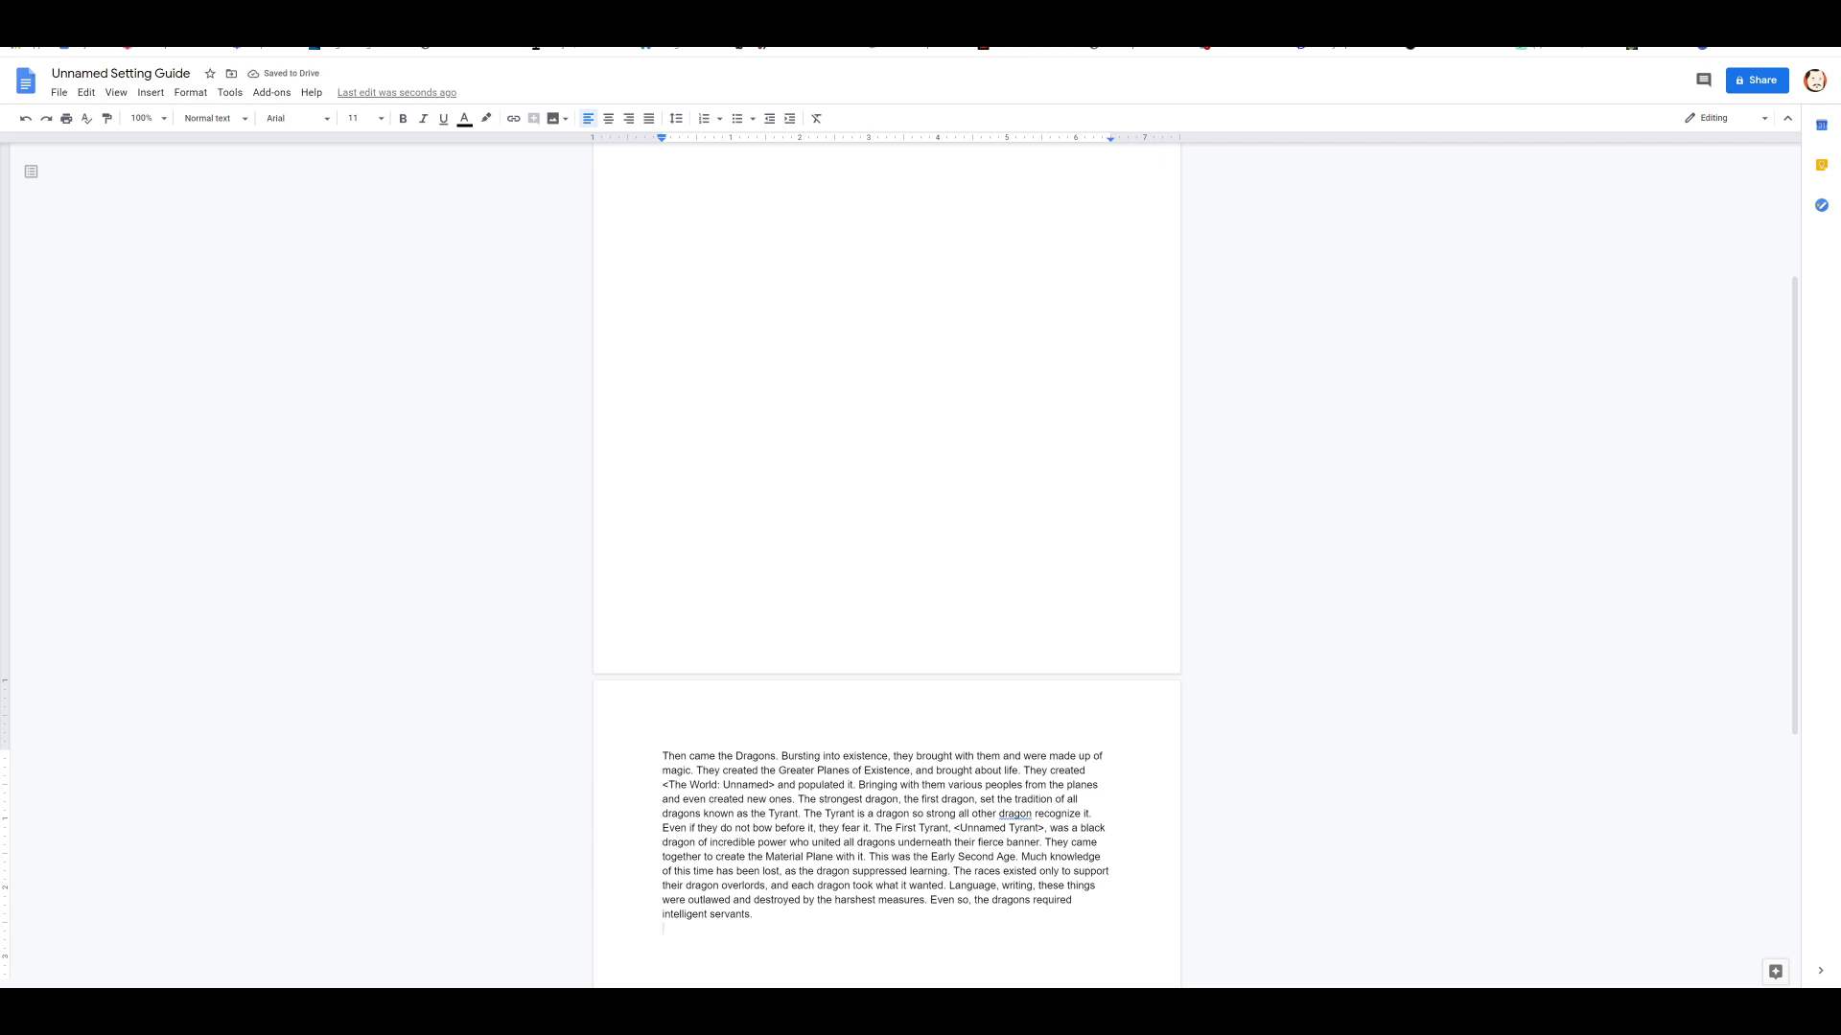
Step: Write 'At this time, they had among them several peoples.' on a new line
type("At this time, they had among them sev")
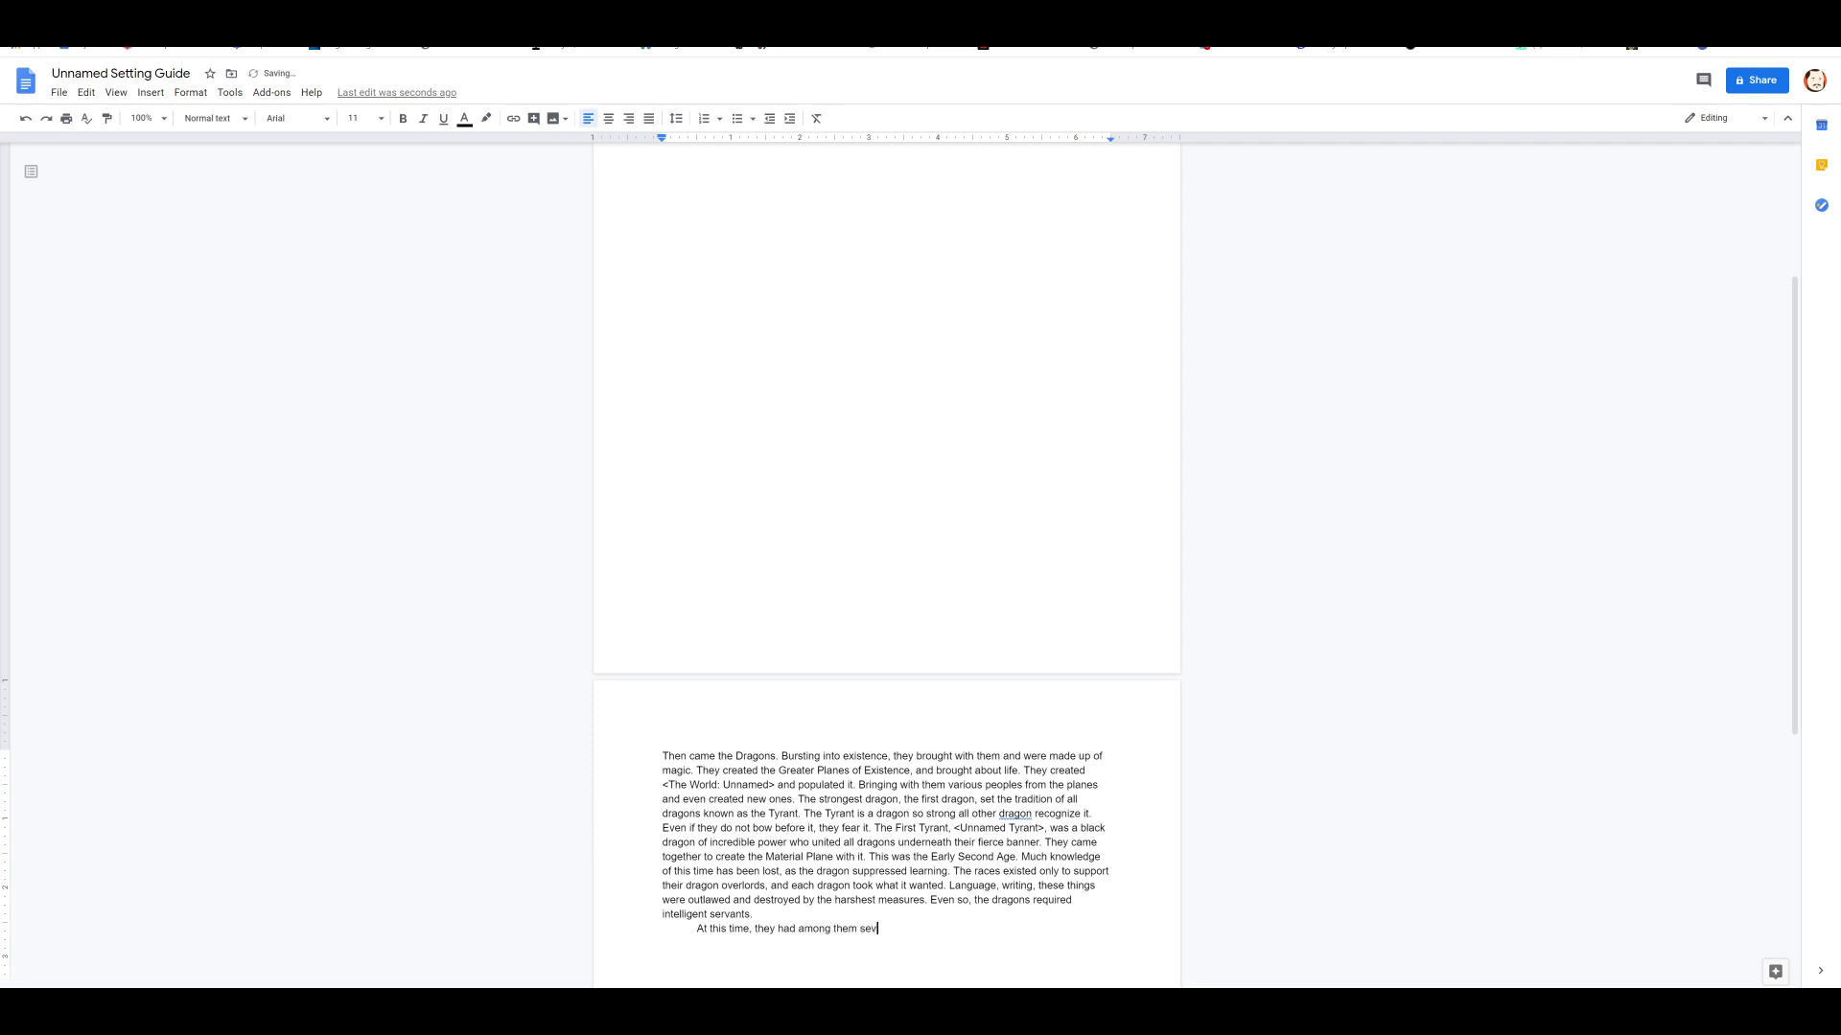
type("eral peoples.")
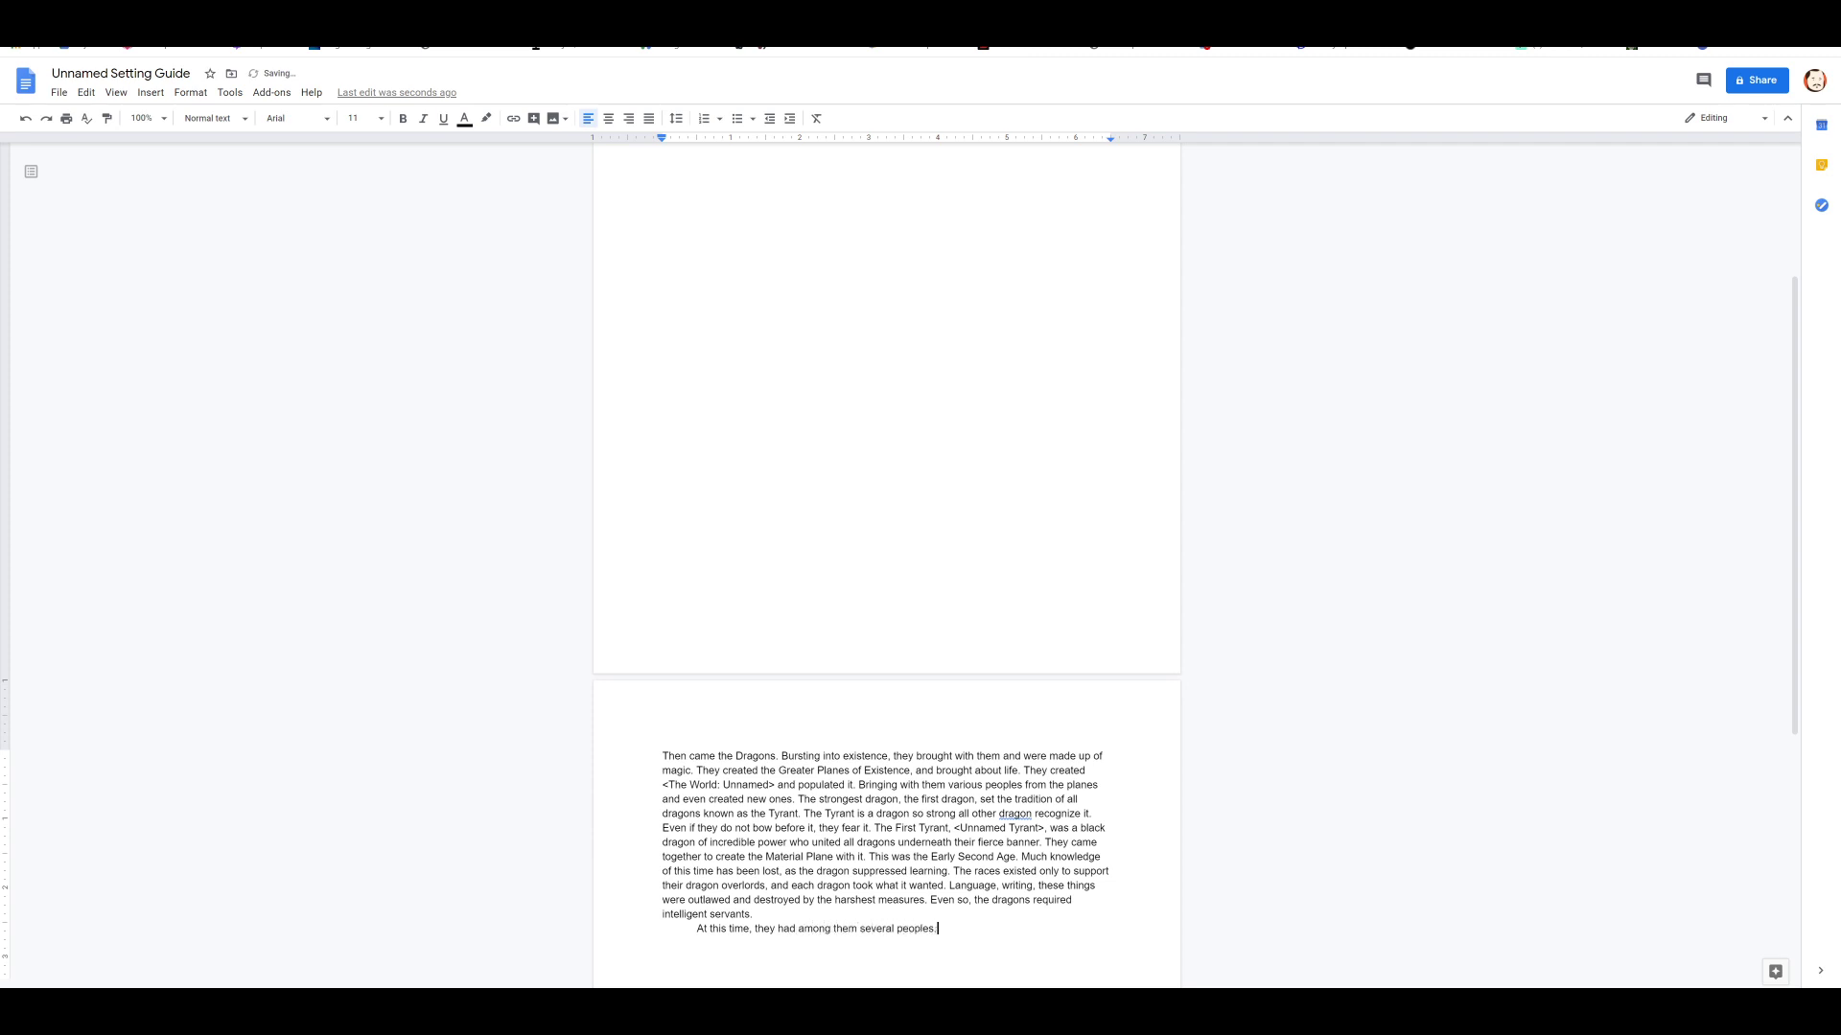
key("enter")
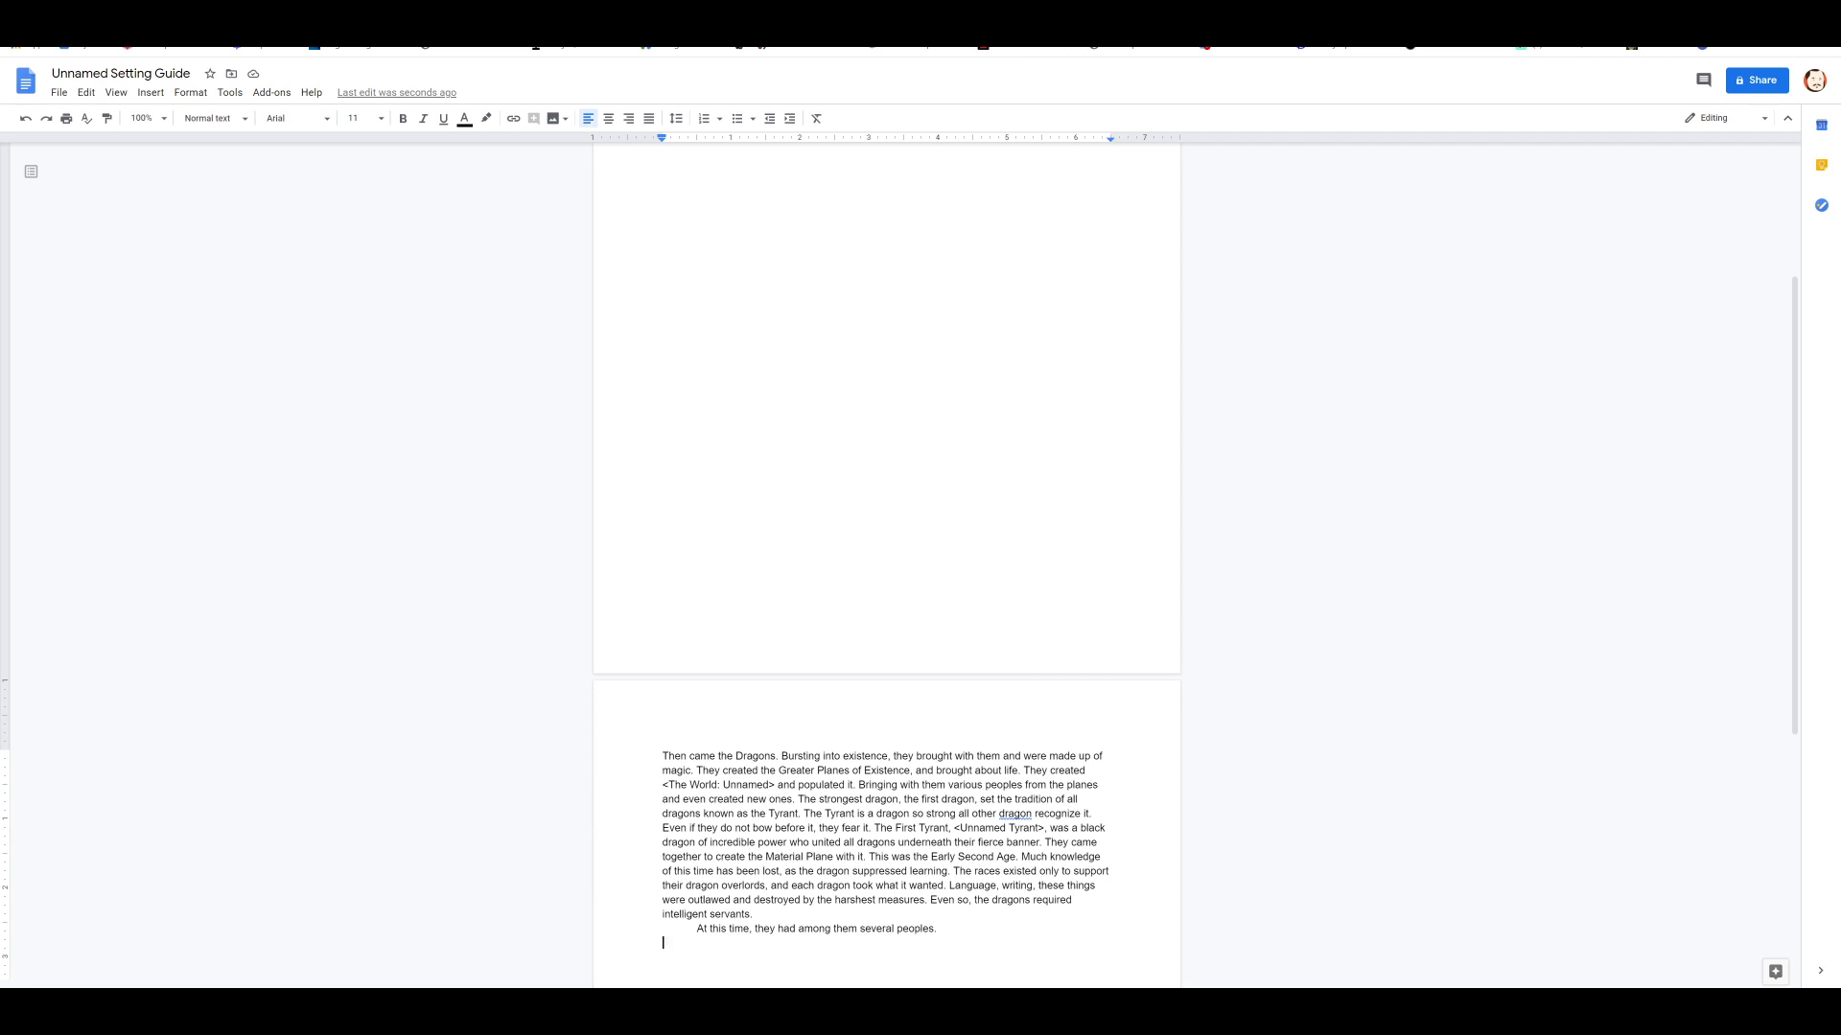
Step: List Aasimar, Firbolg, Goliath, Kenku, Lizardfolk, Triton and Tabaxi, removing the stray extra entry
type("Aasimar")
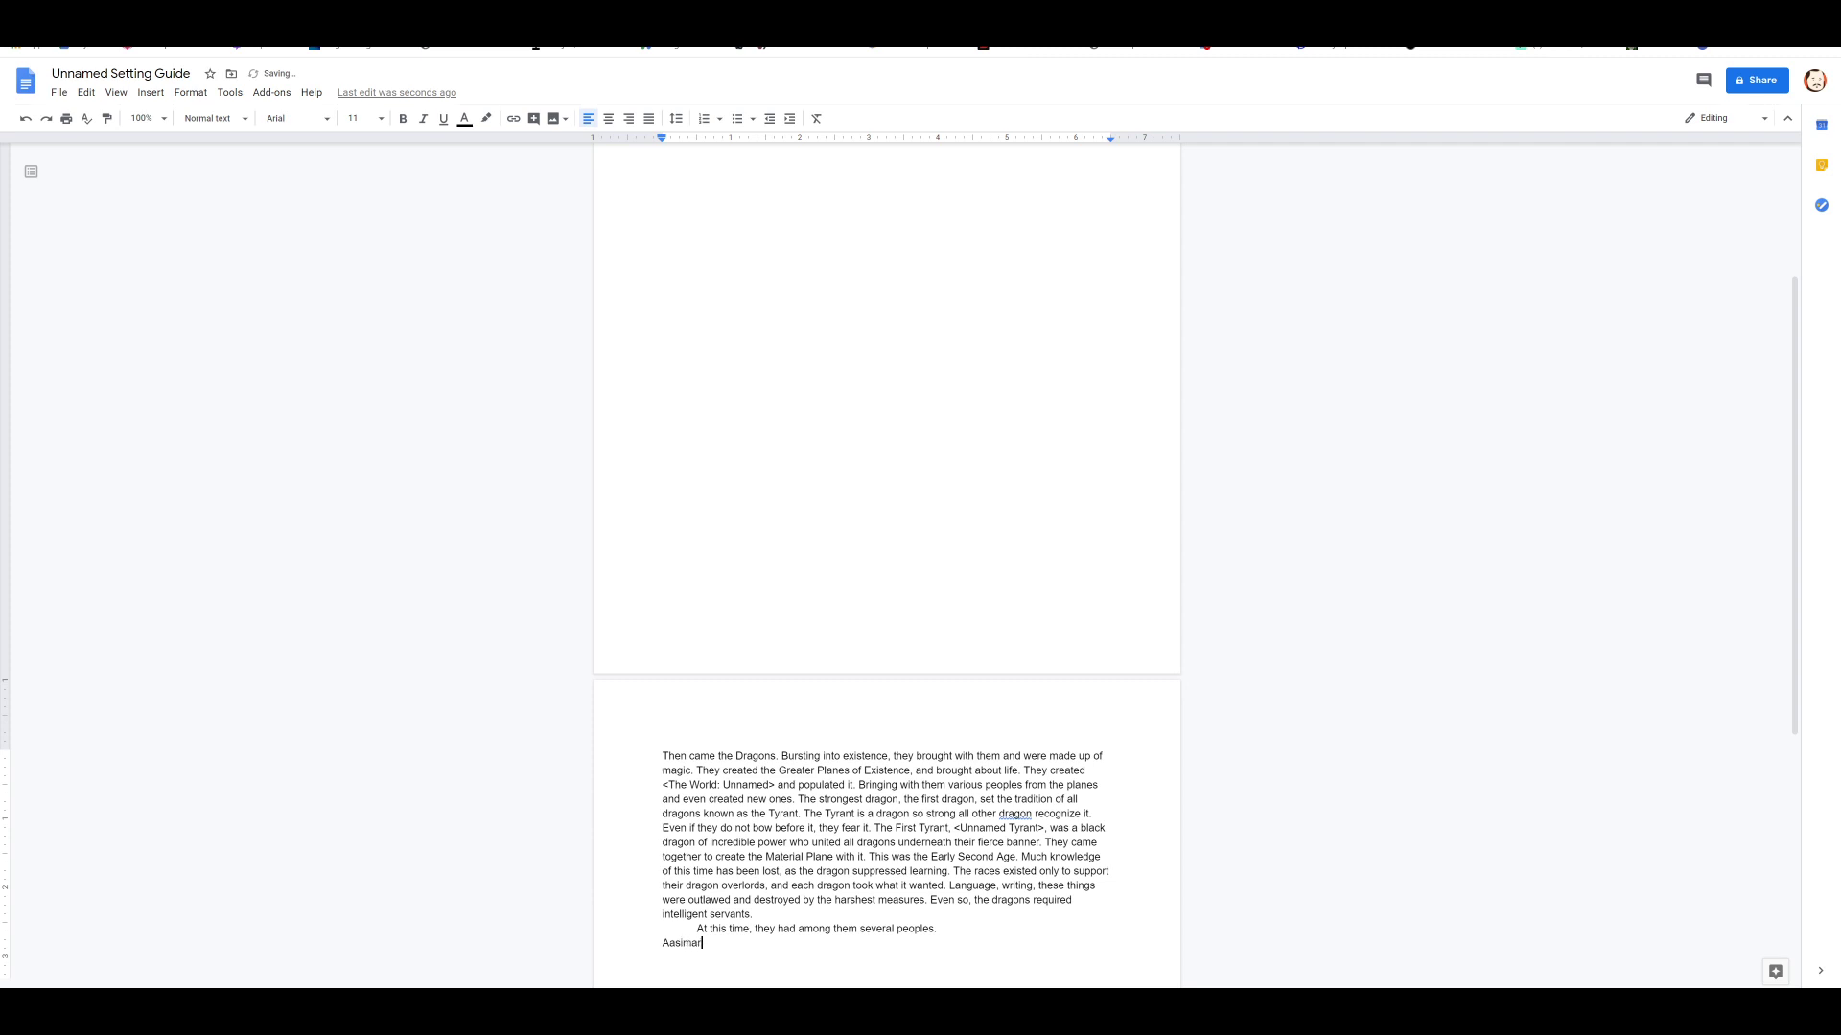
type("Firbolg")
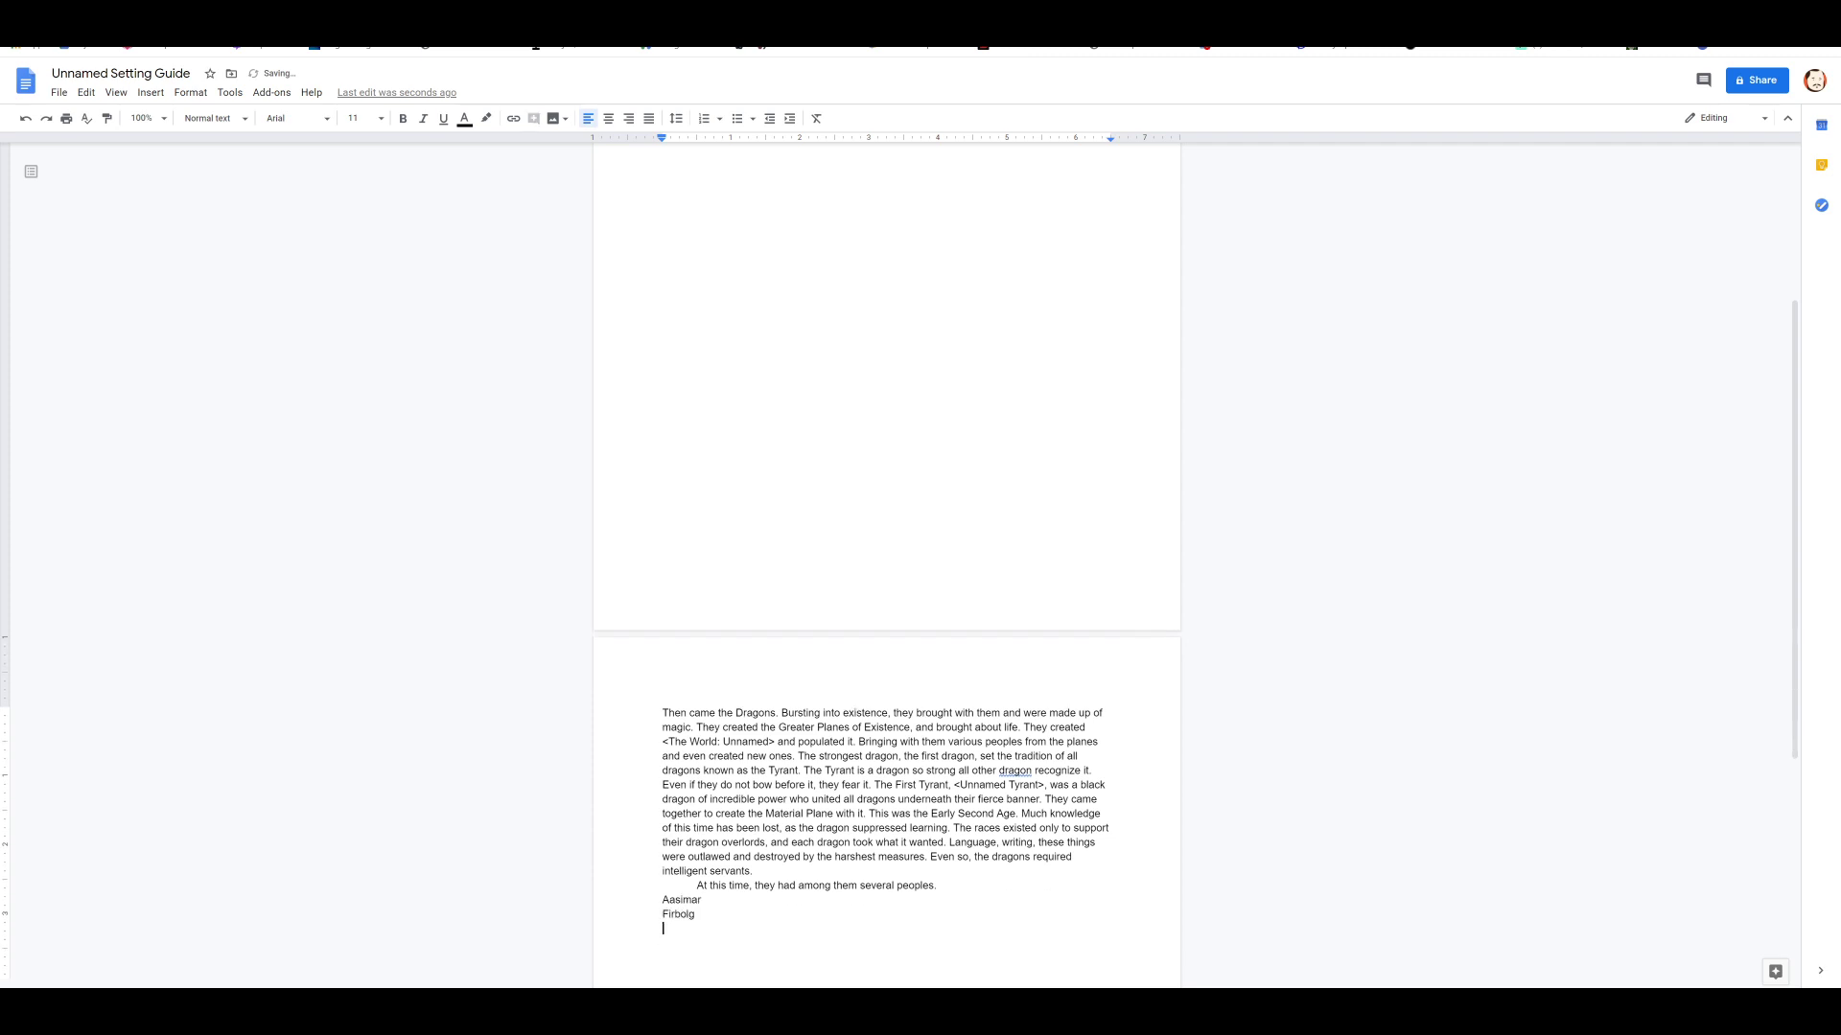
type("Goliath")
type("Kenku")
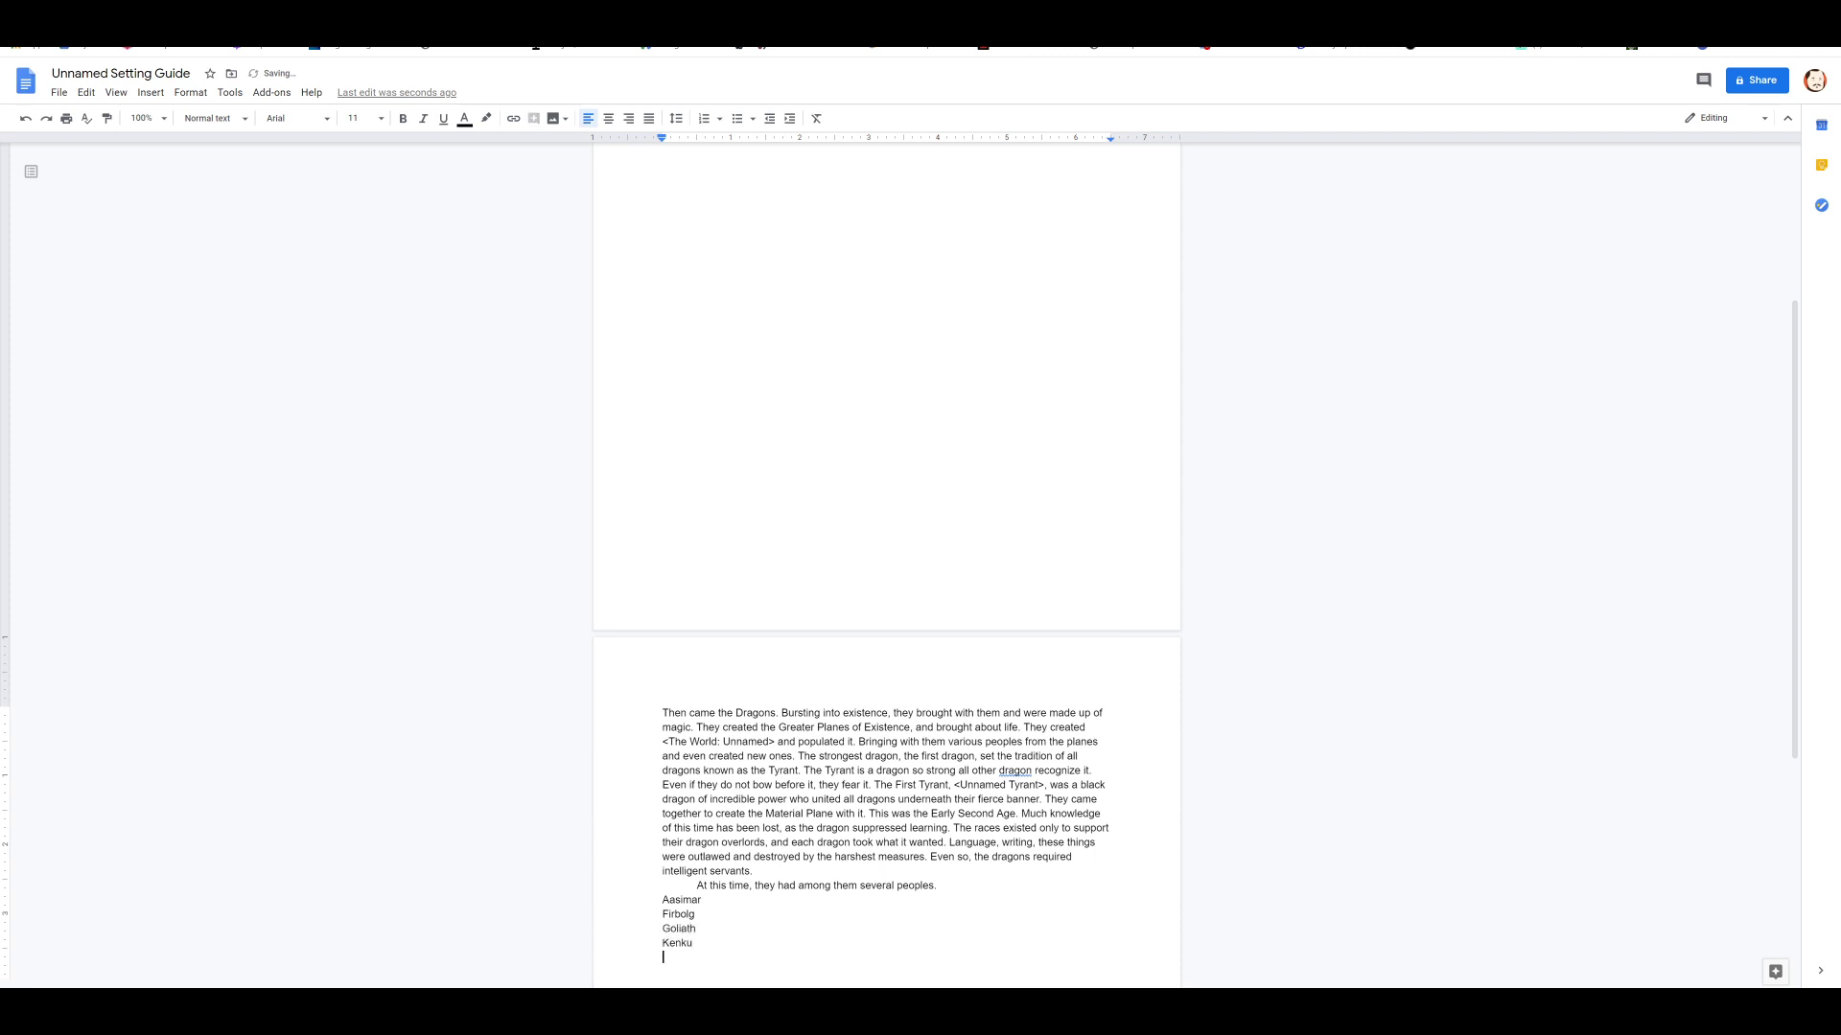
type("Lizard")
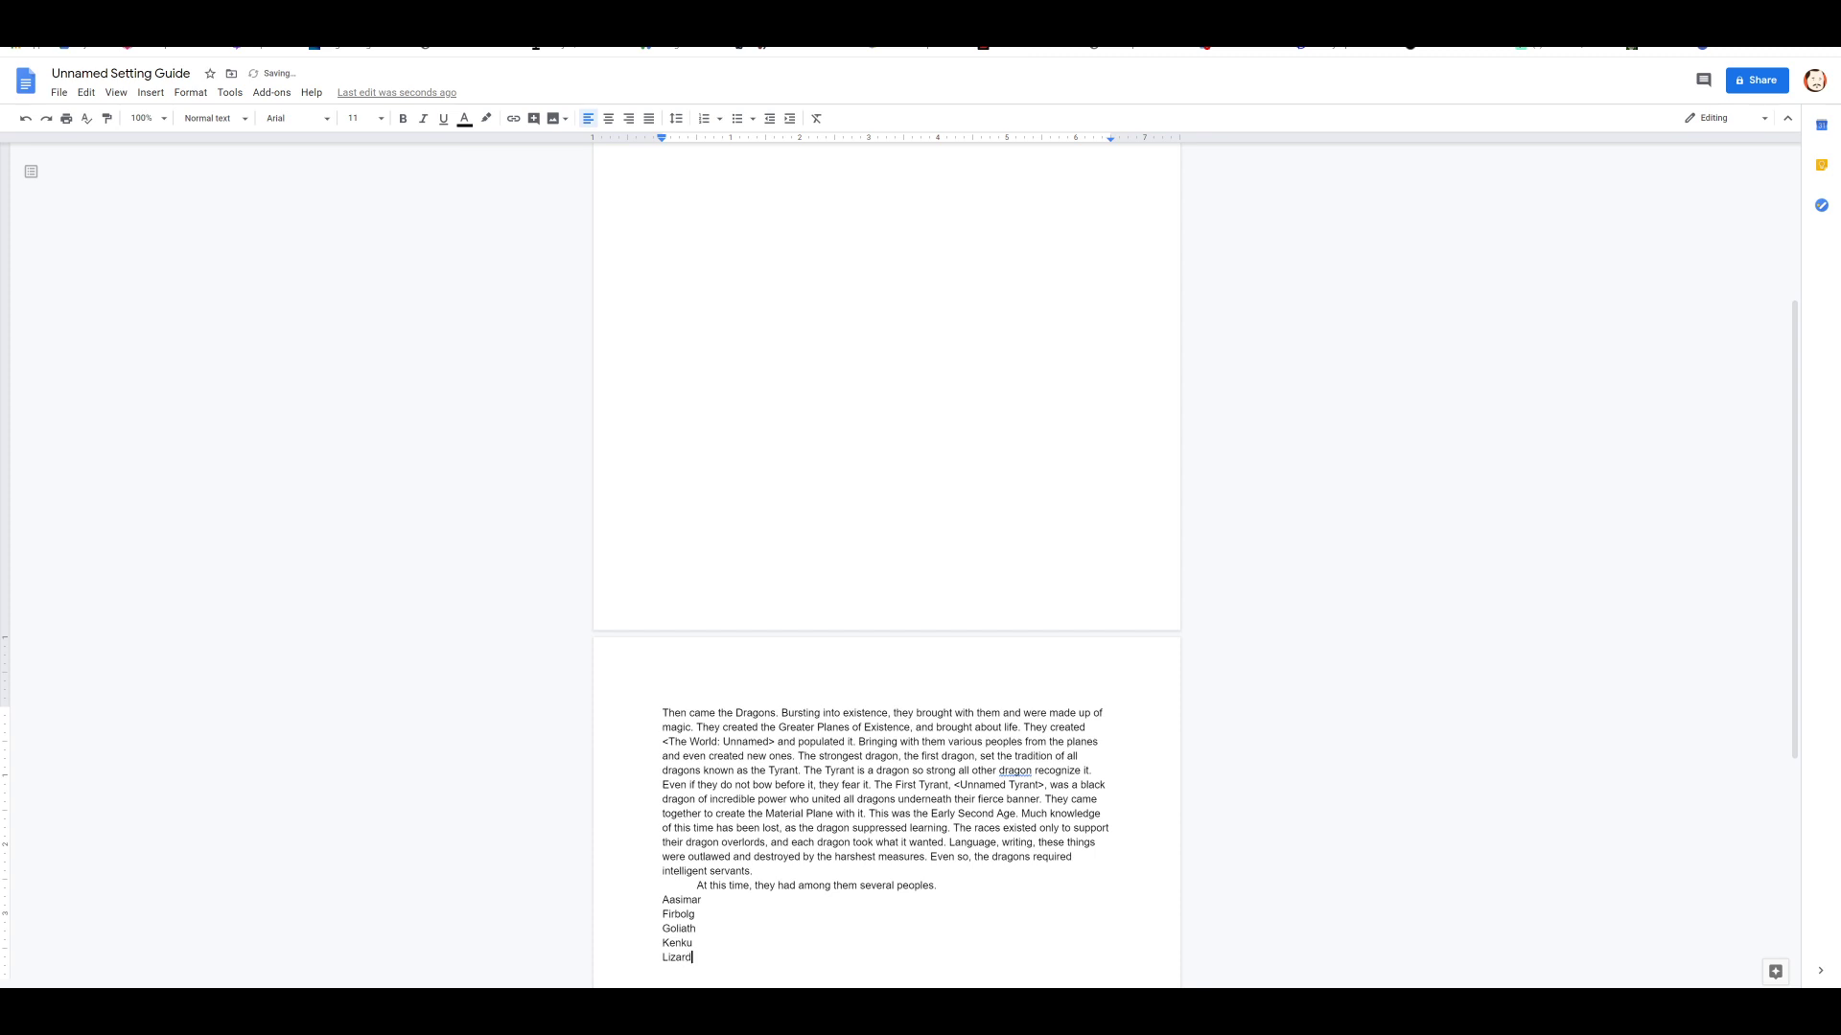
type("folk")
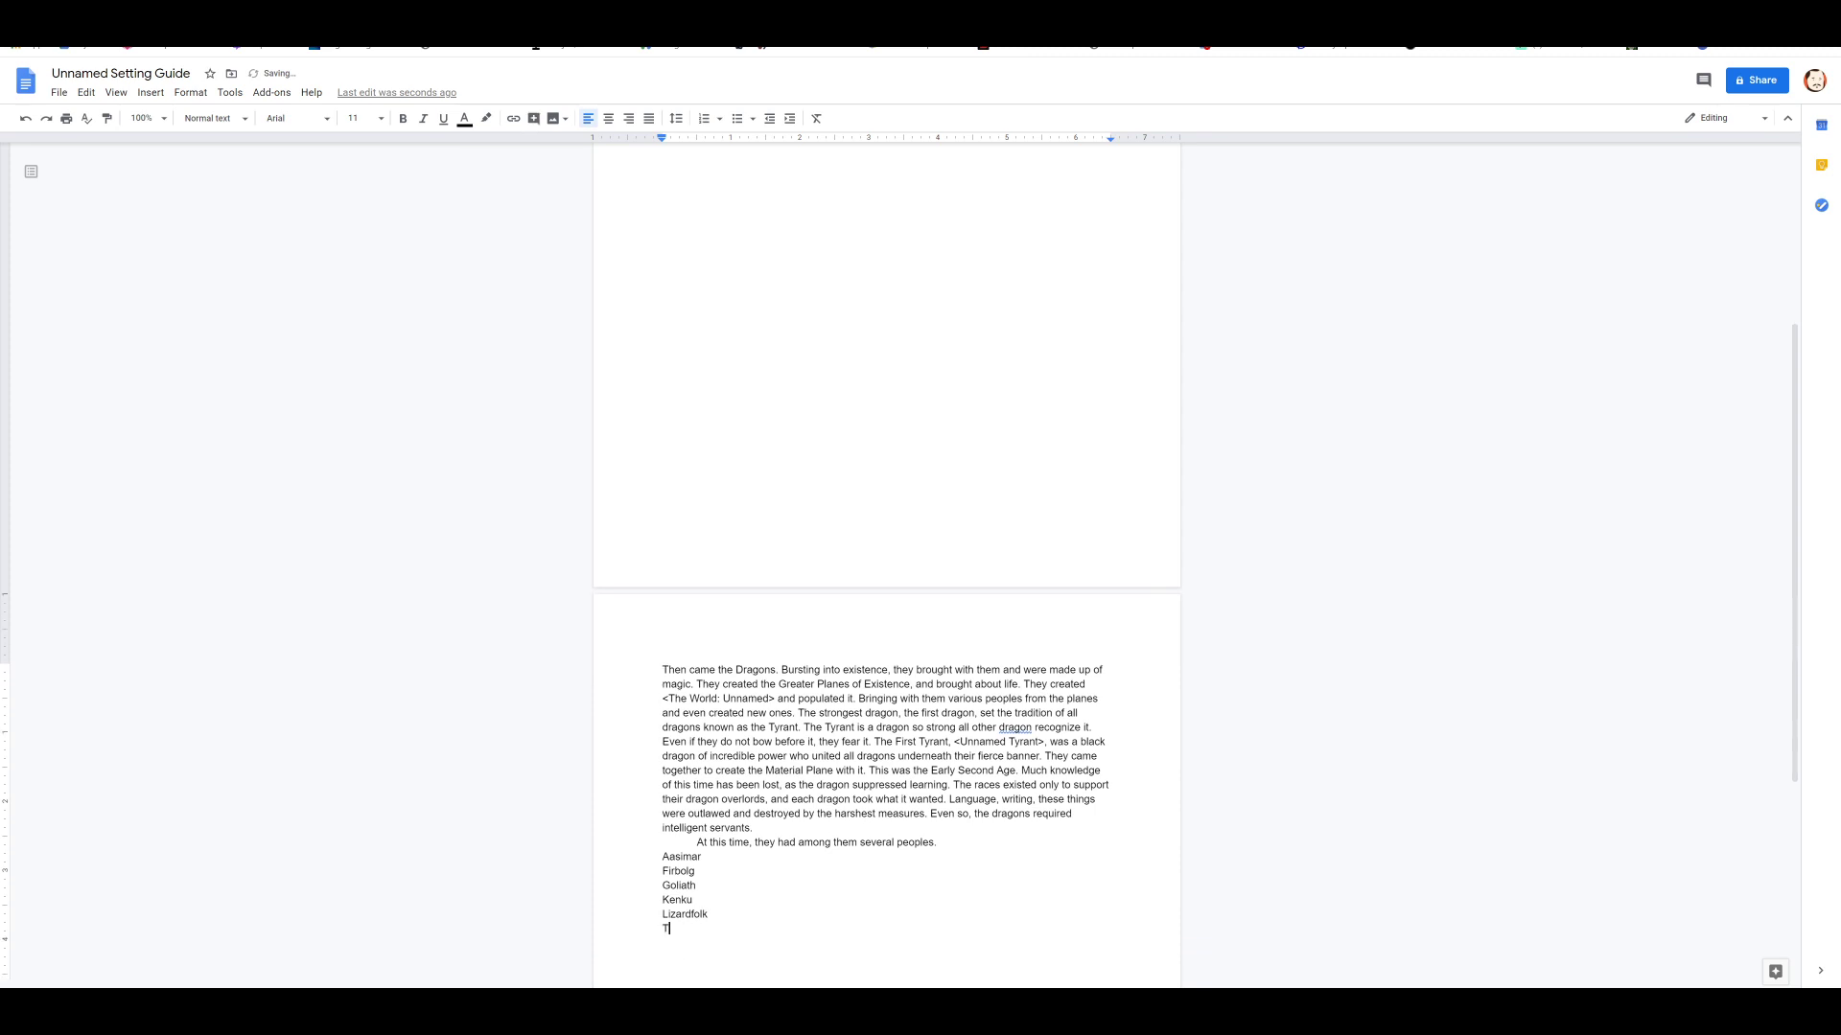
type("riton")
type("Ta")
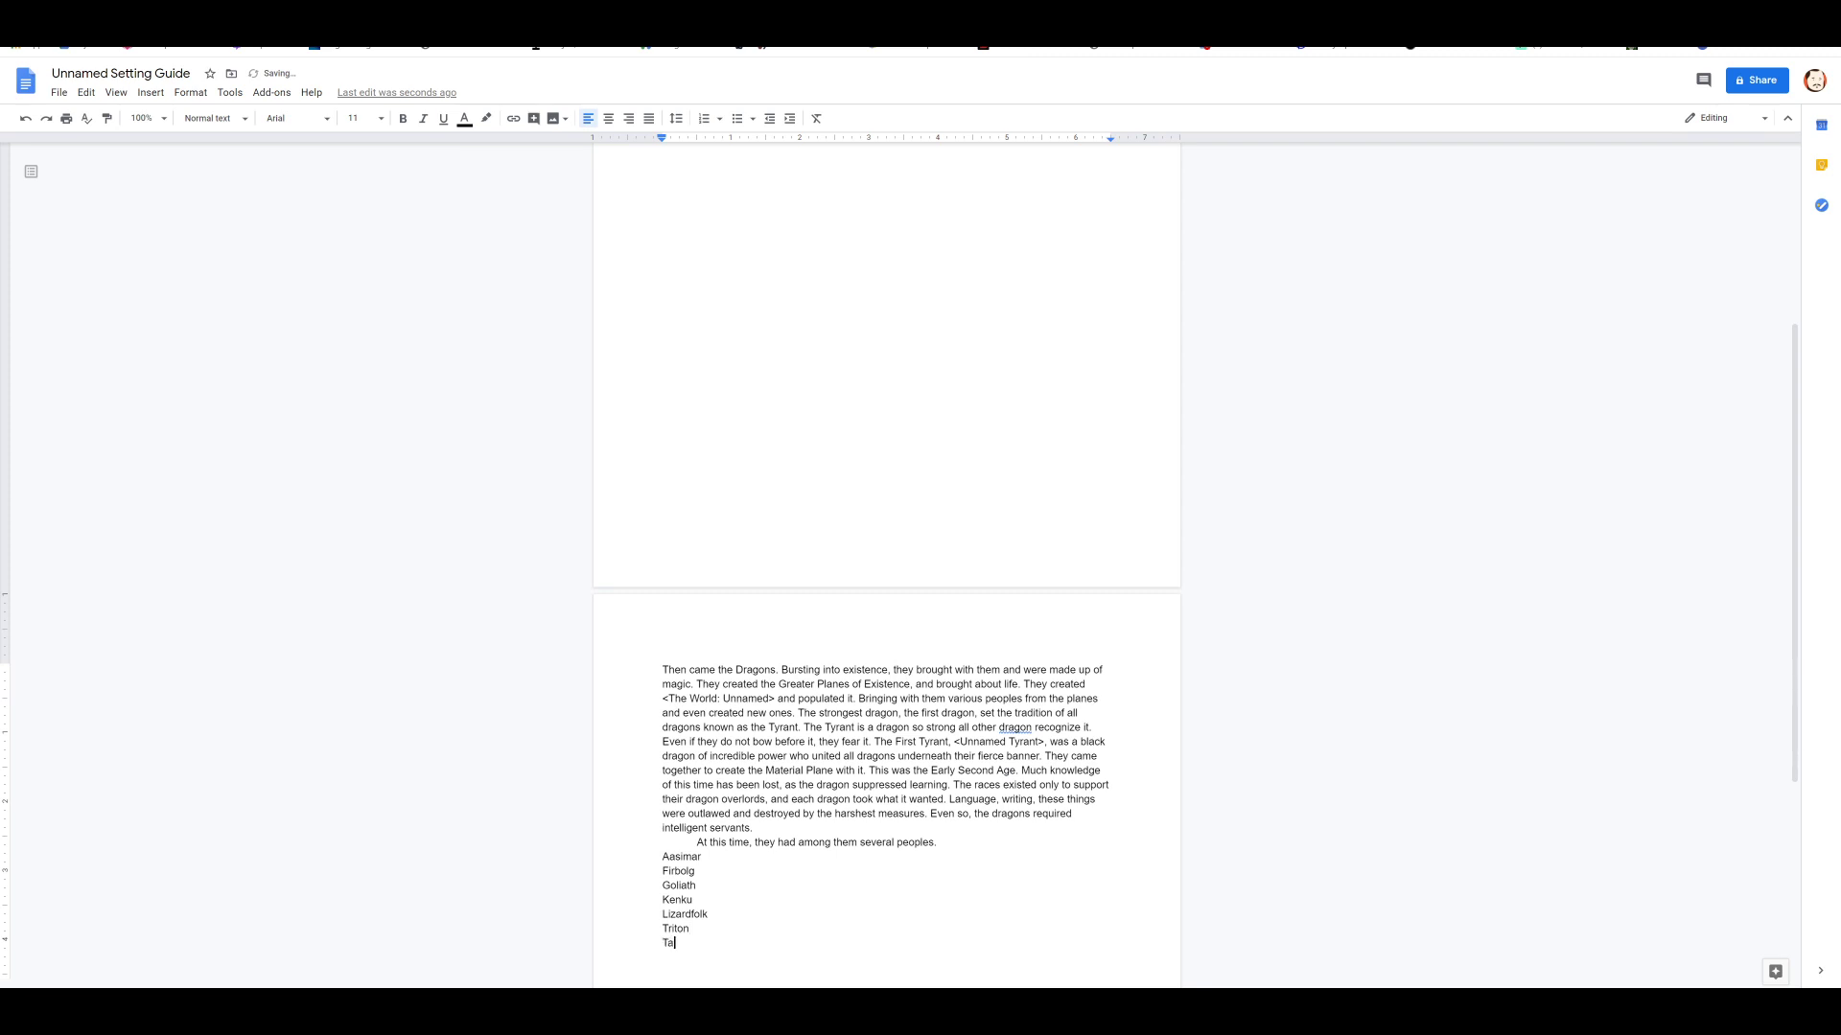
type("baxi")
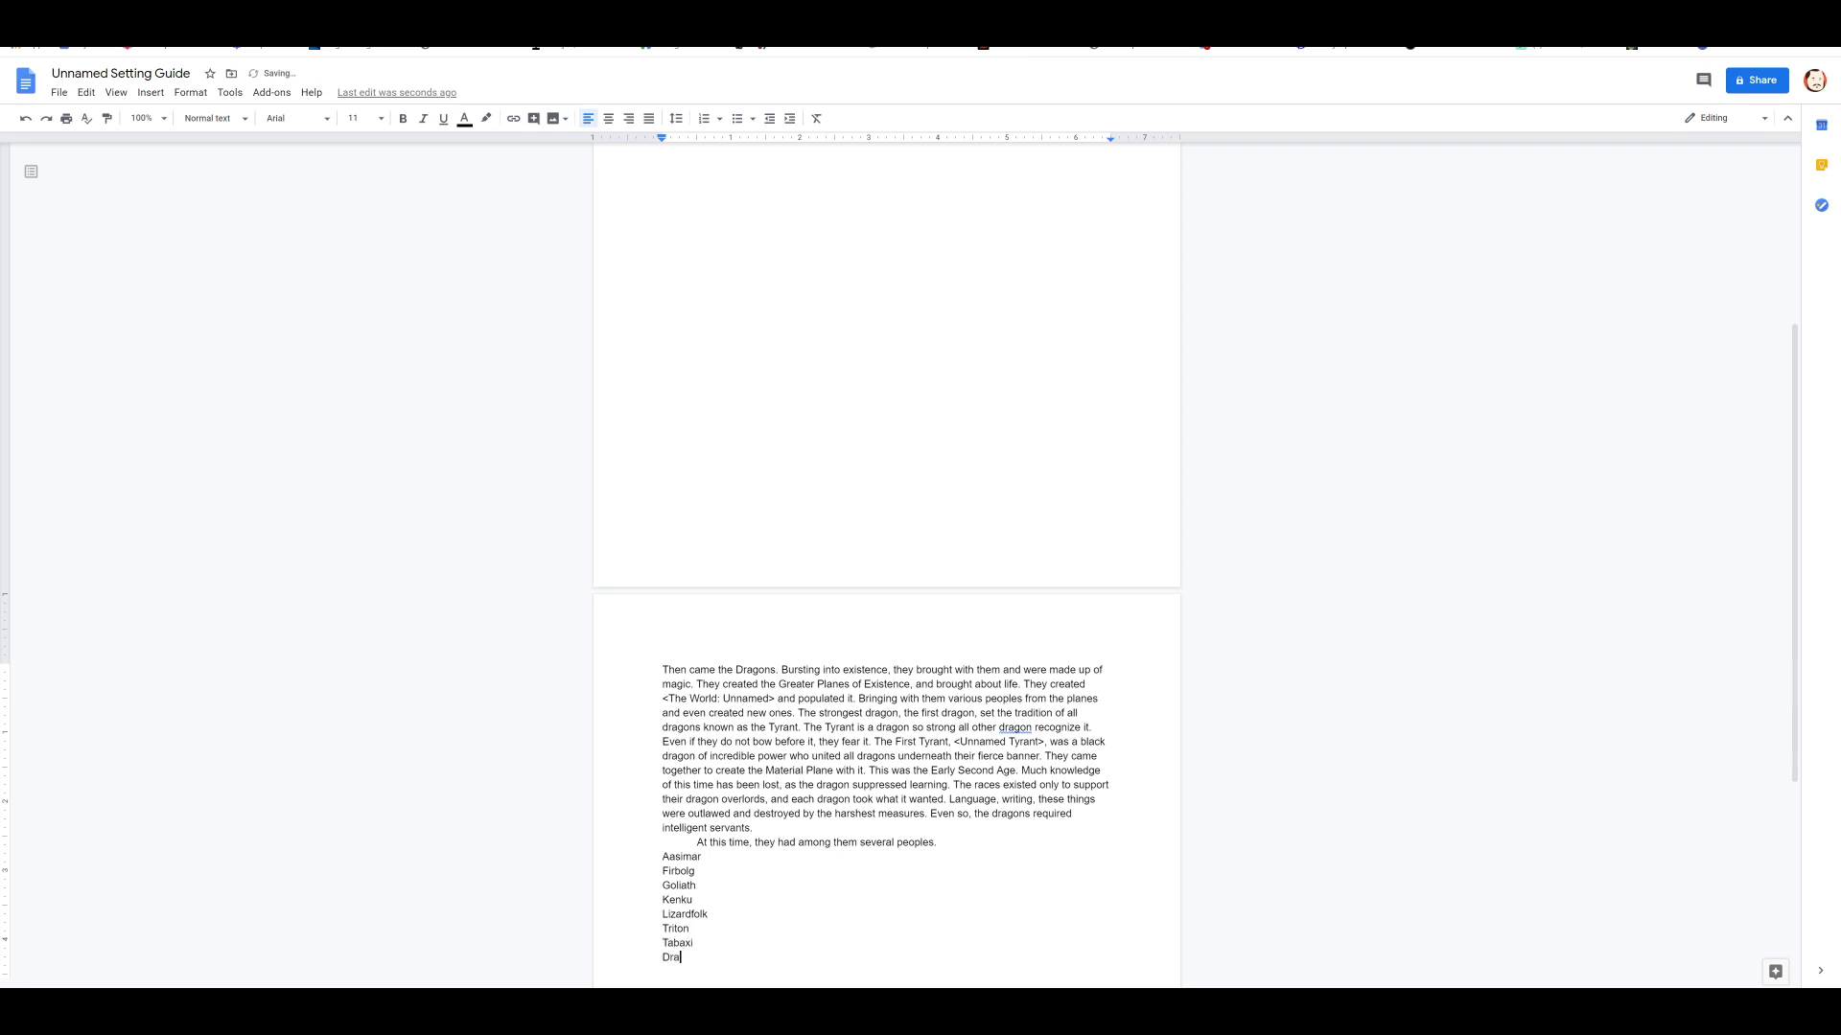
key("backspace")
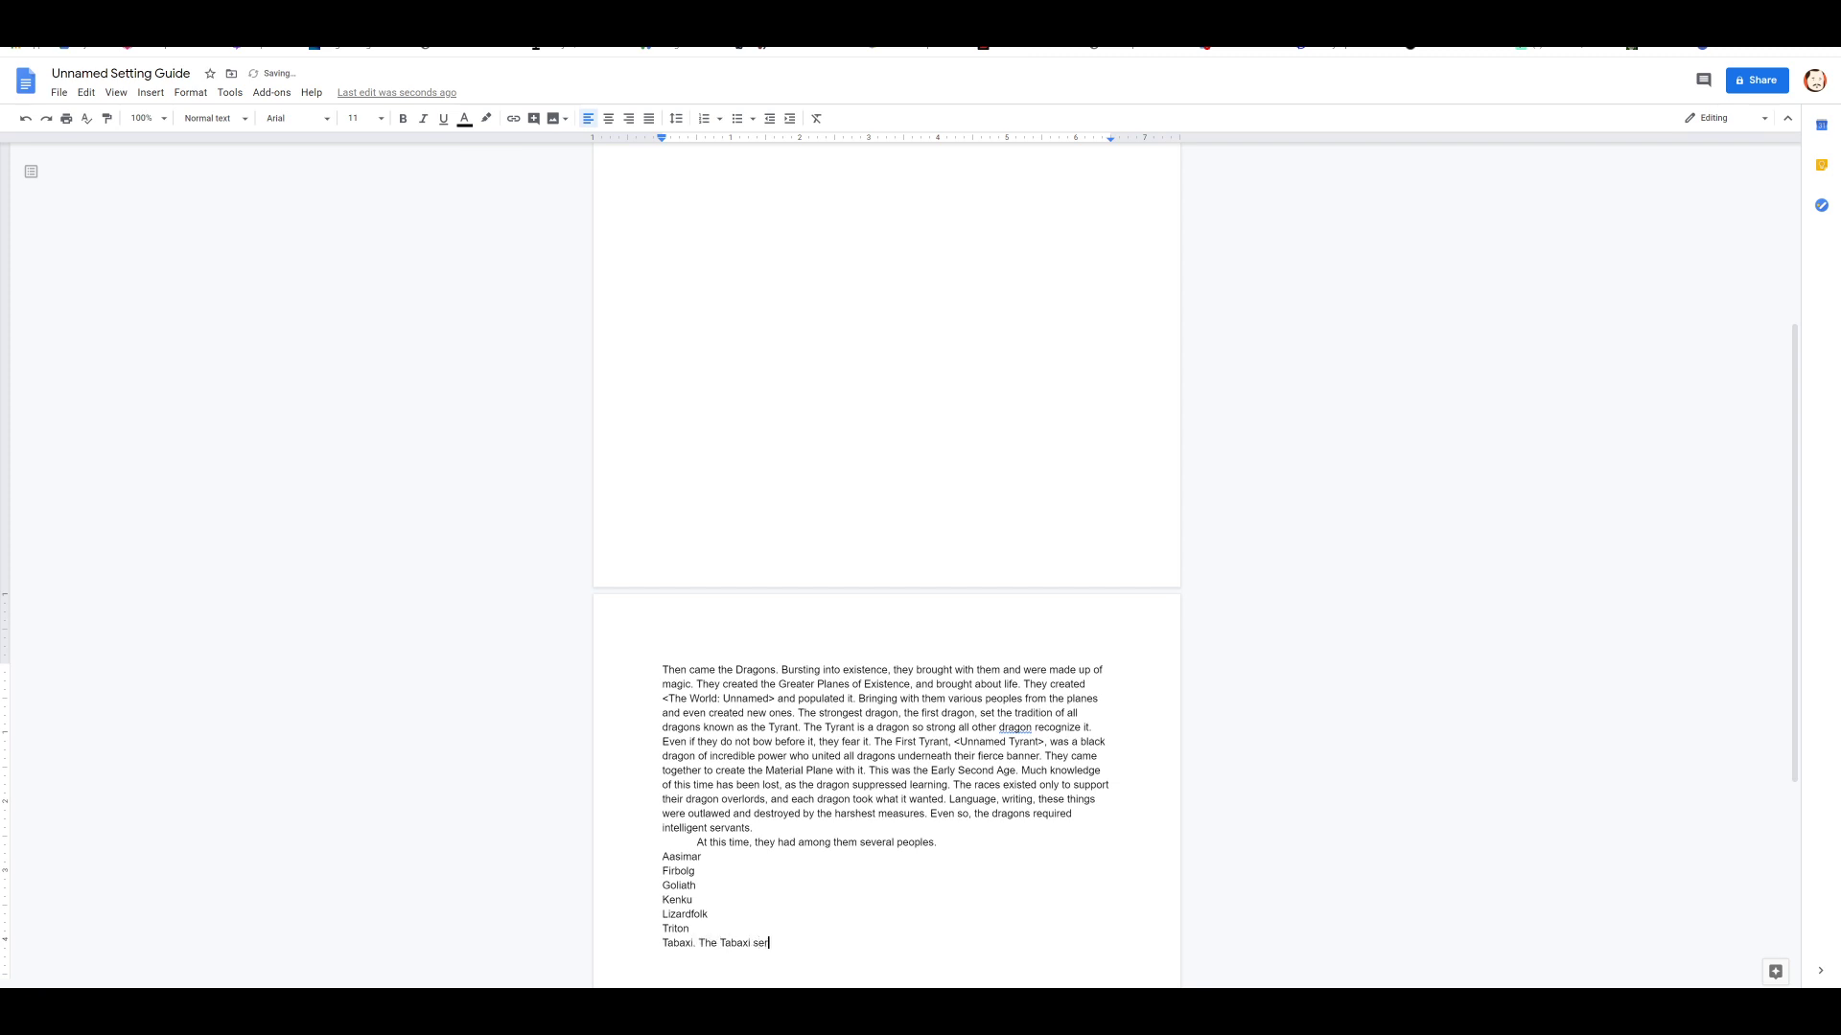
Step: Describe the Tabaxi as clever pets of the greatest dragons, most favored of servant races
type("ved as pets of")
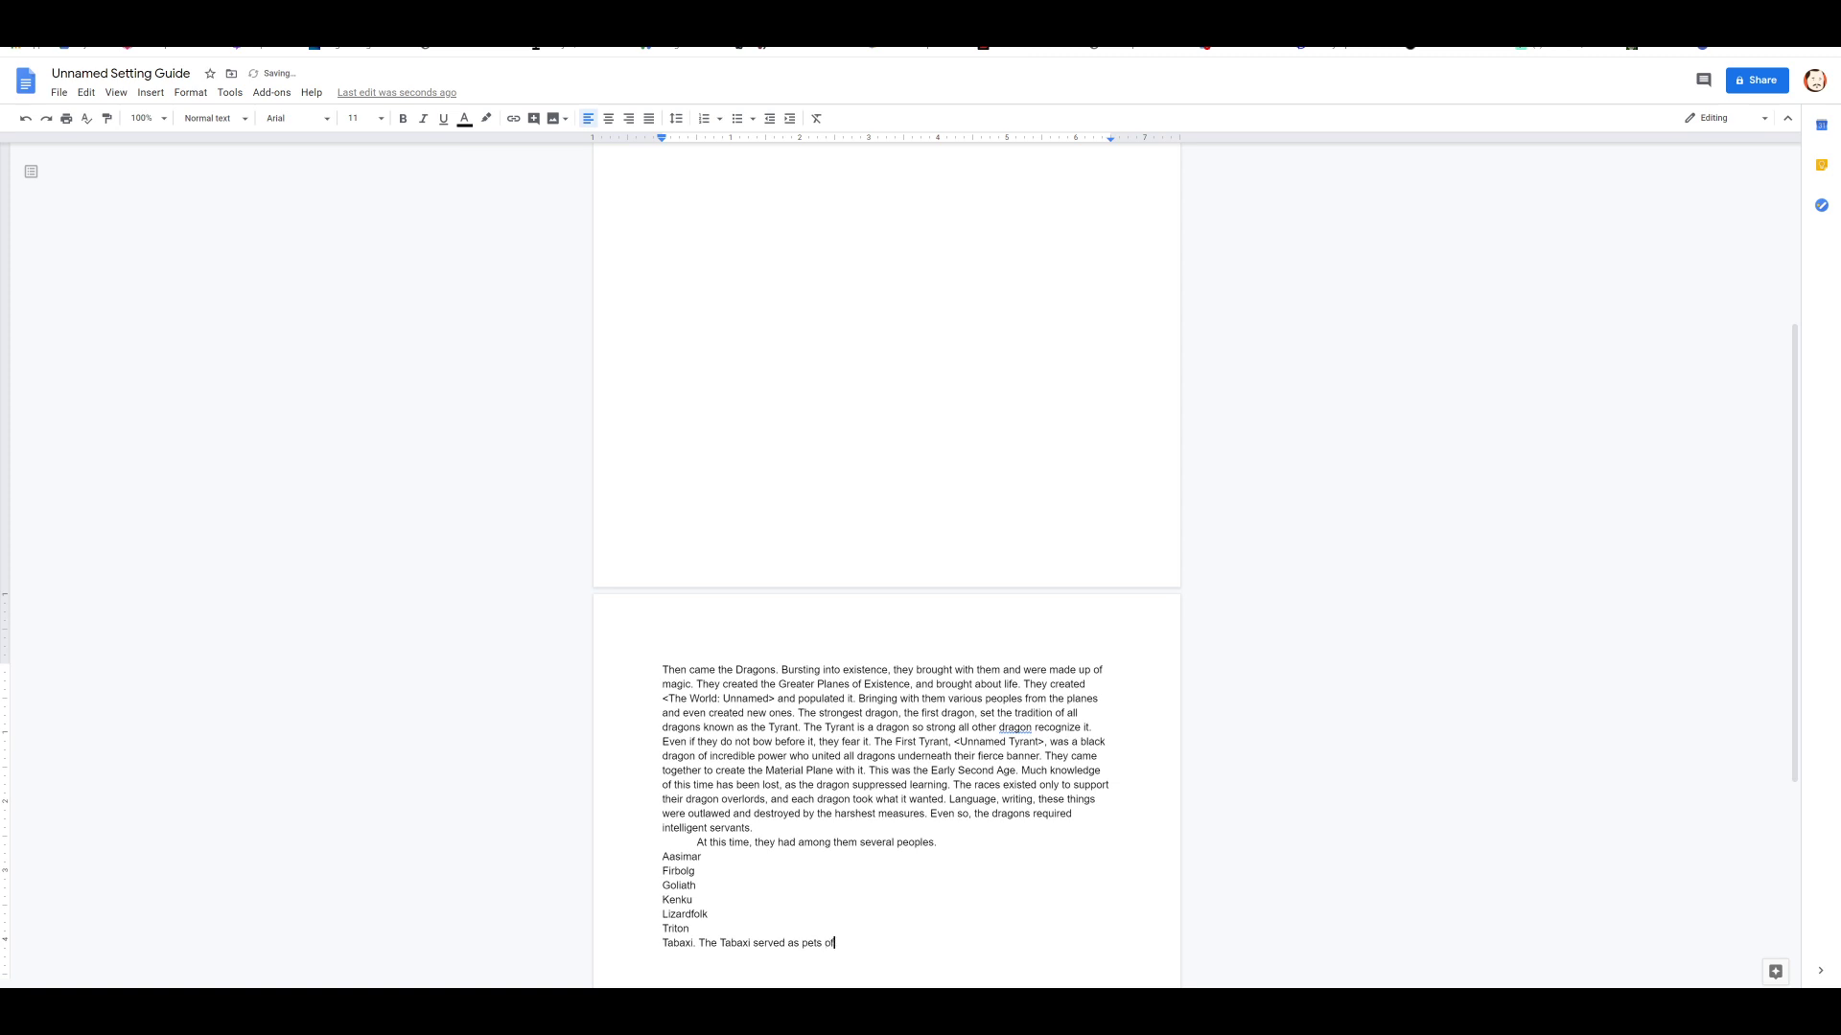
type("the greatest")
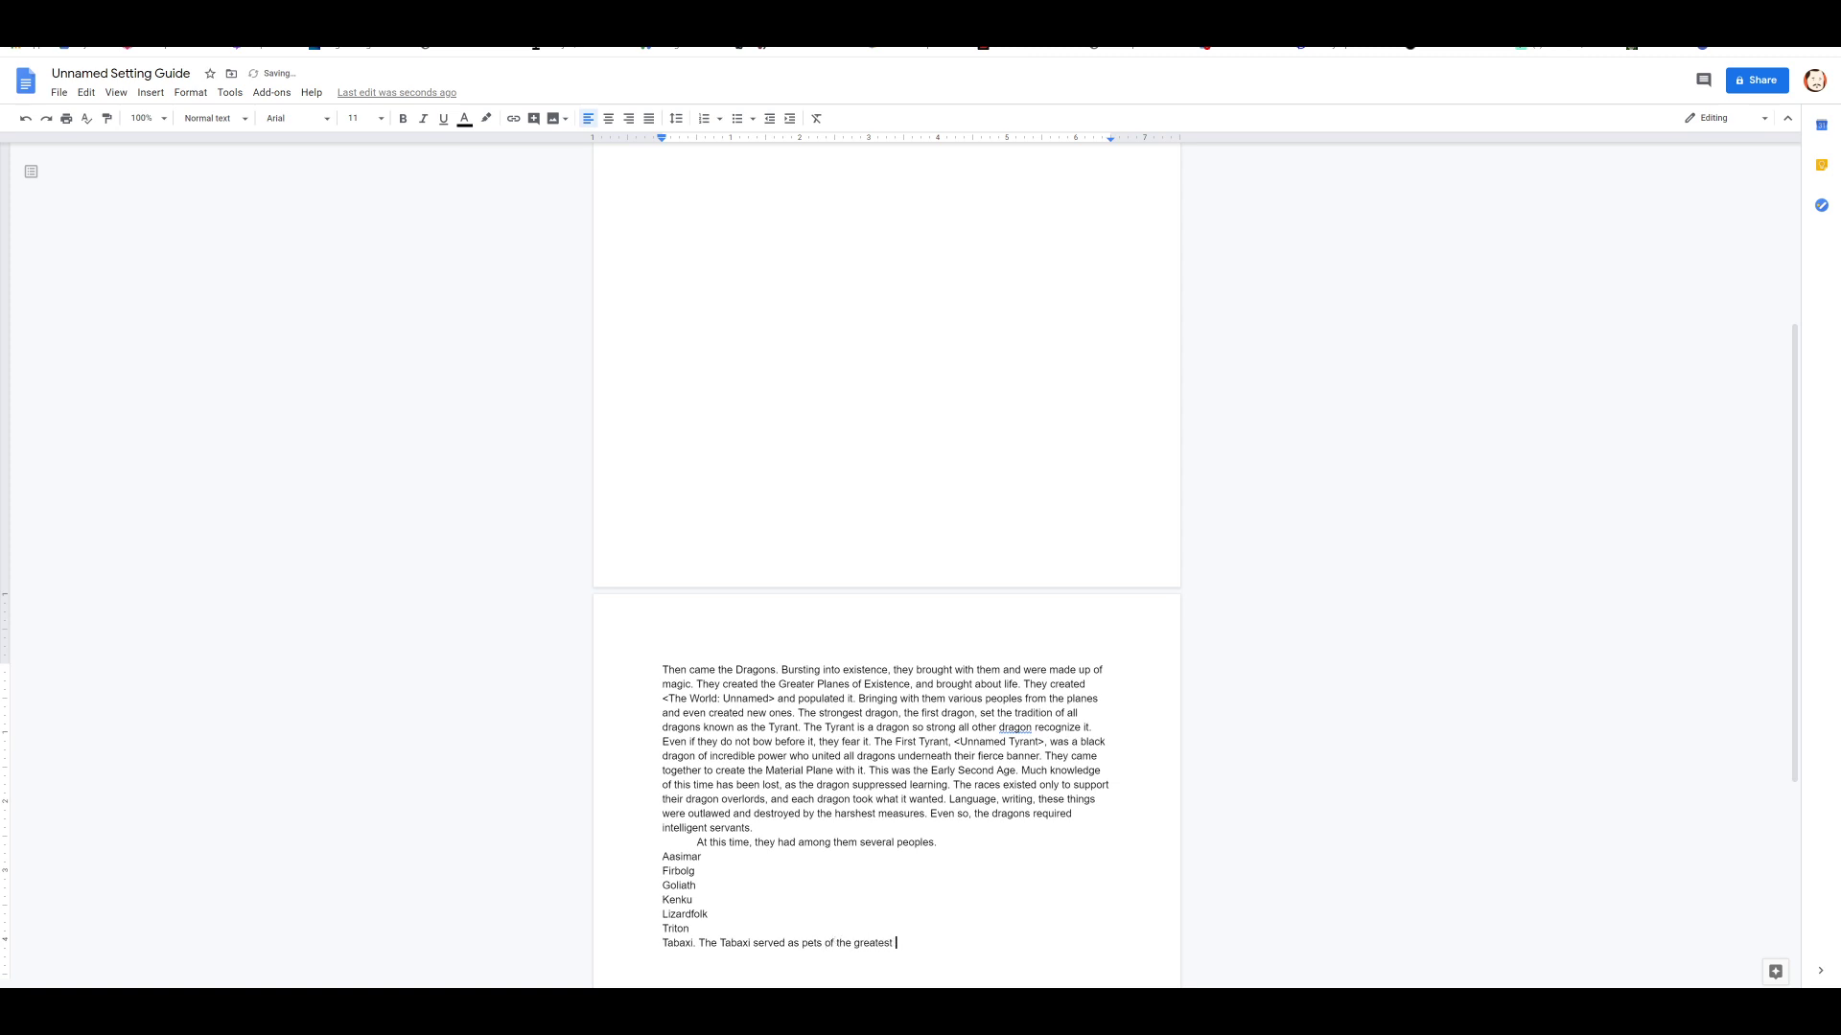
type("dragons. Their")
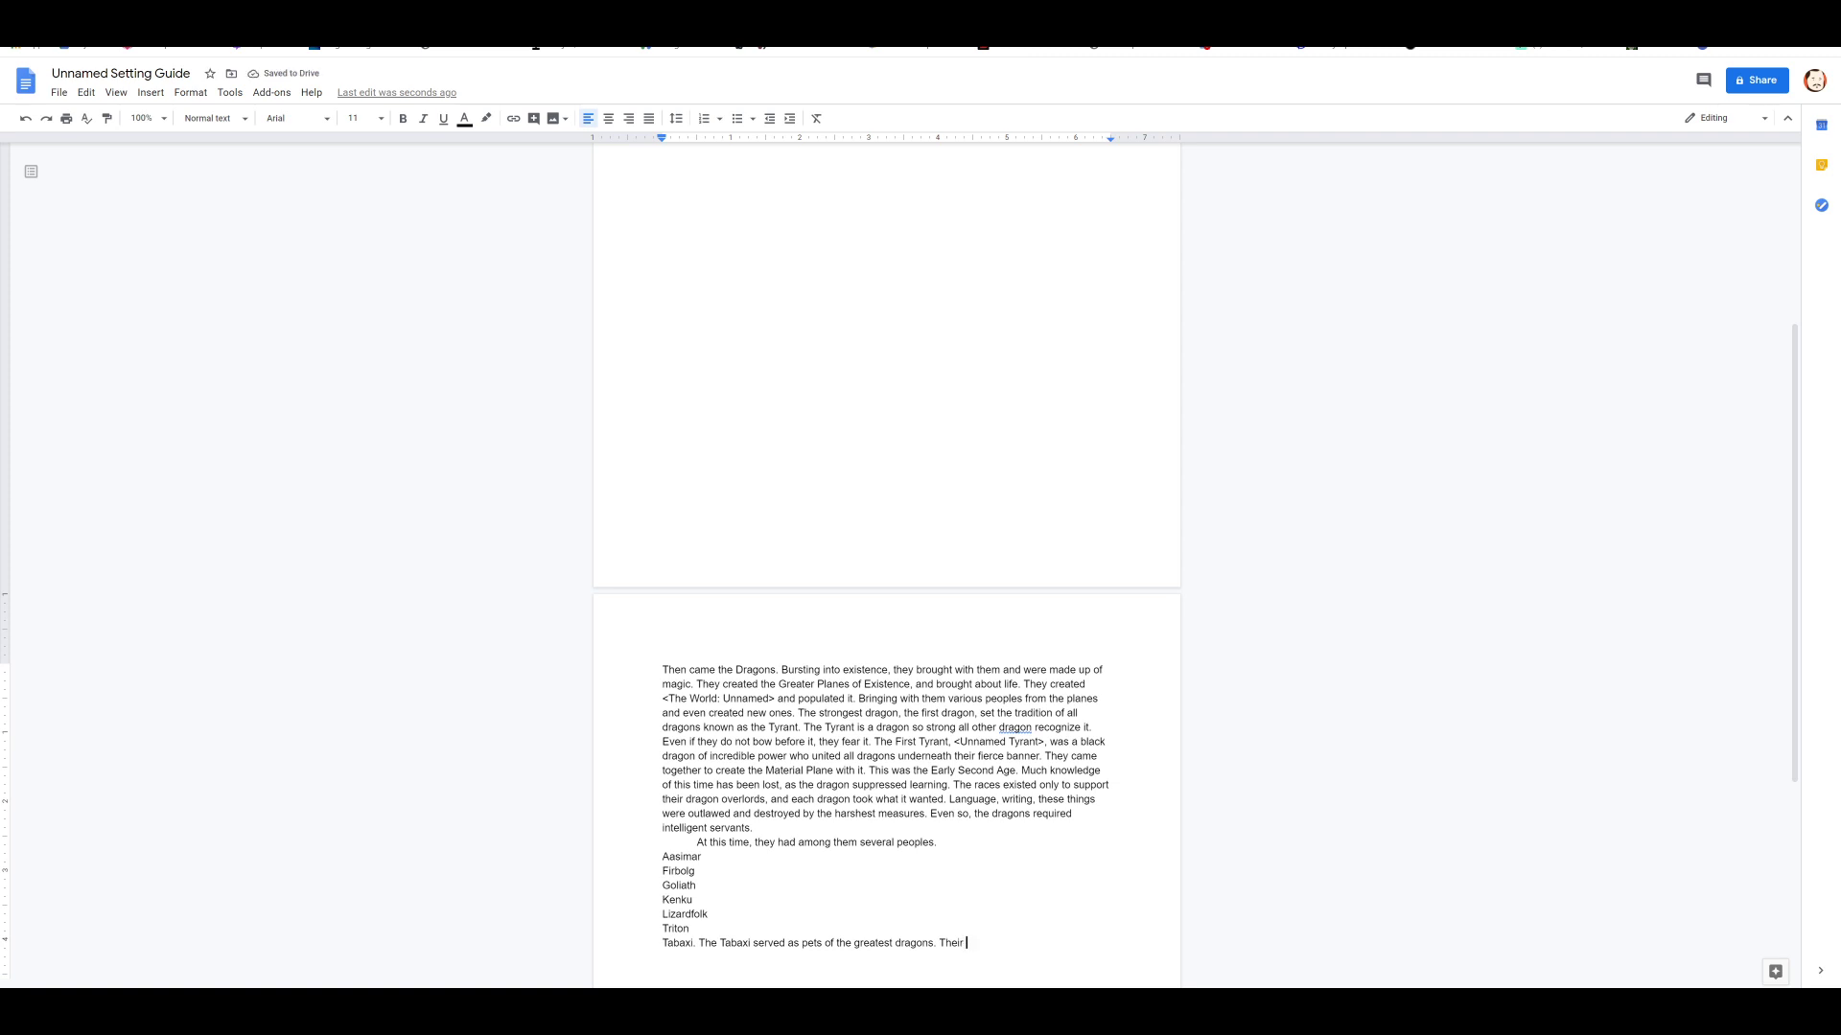
type("quick minds and")
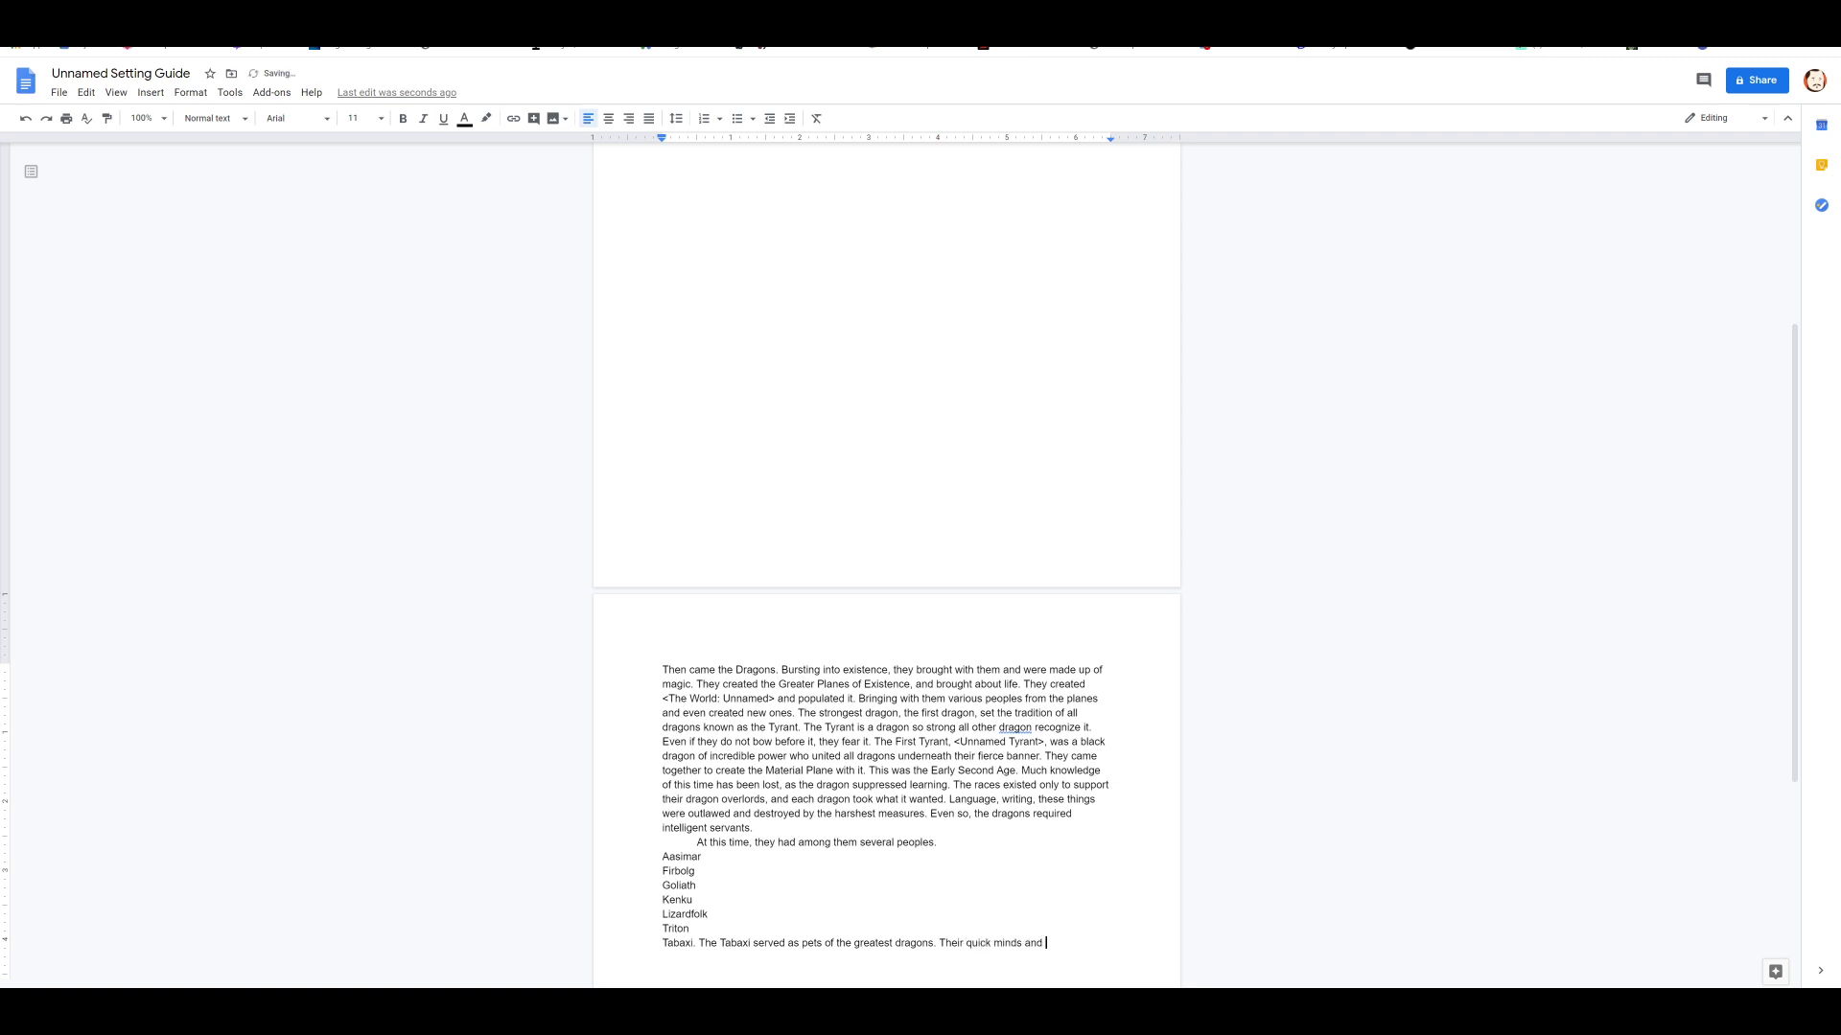
type("cleverness.")
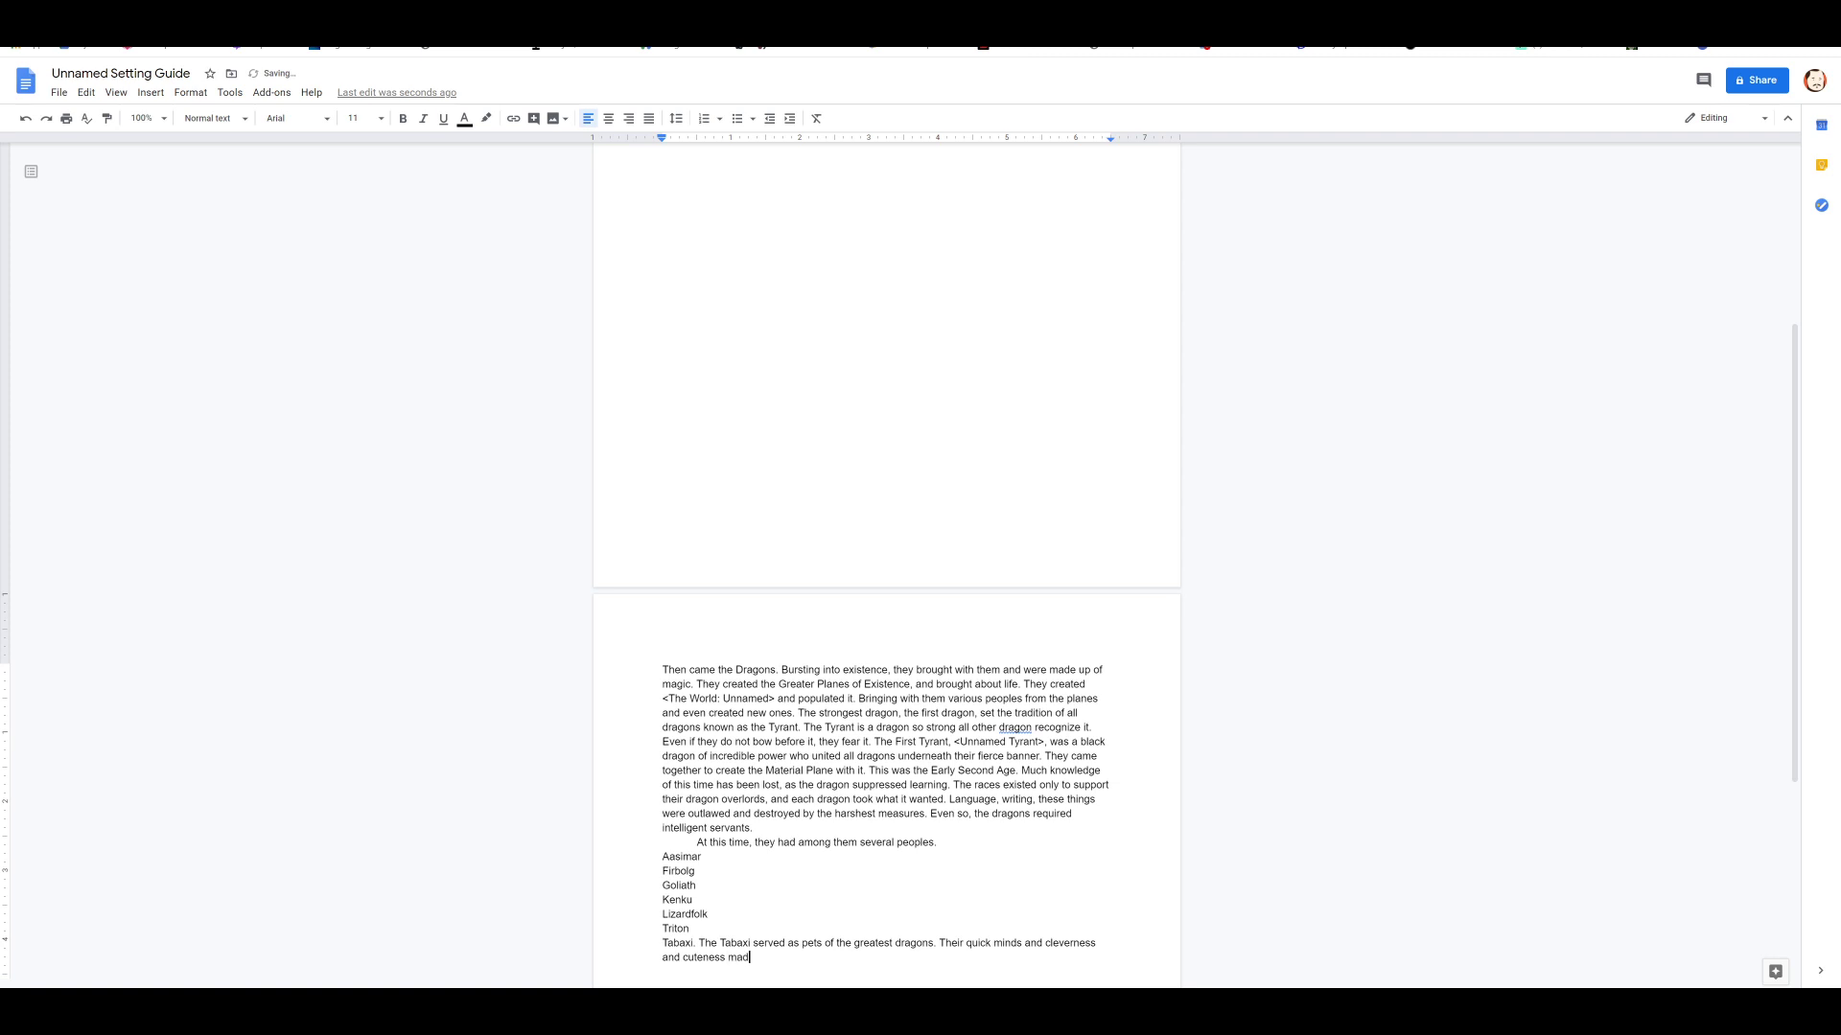
type("e them most favored among all")
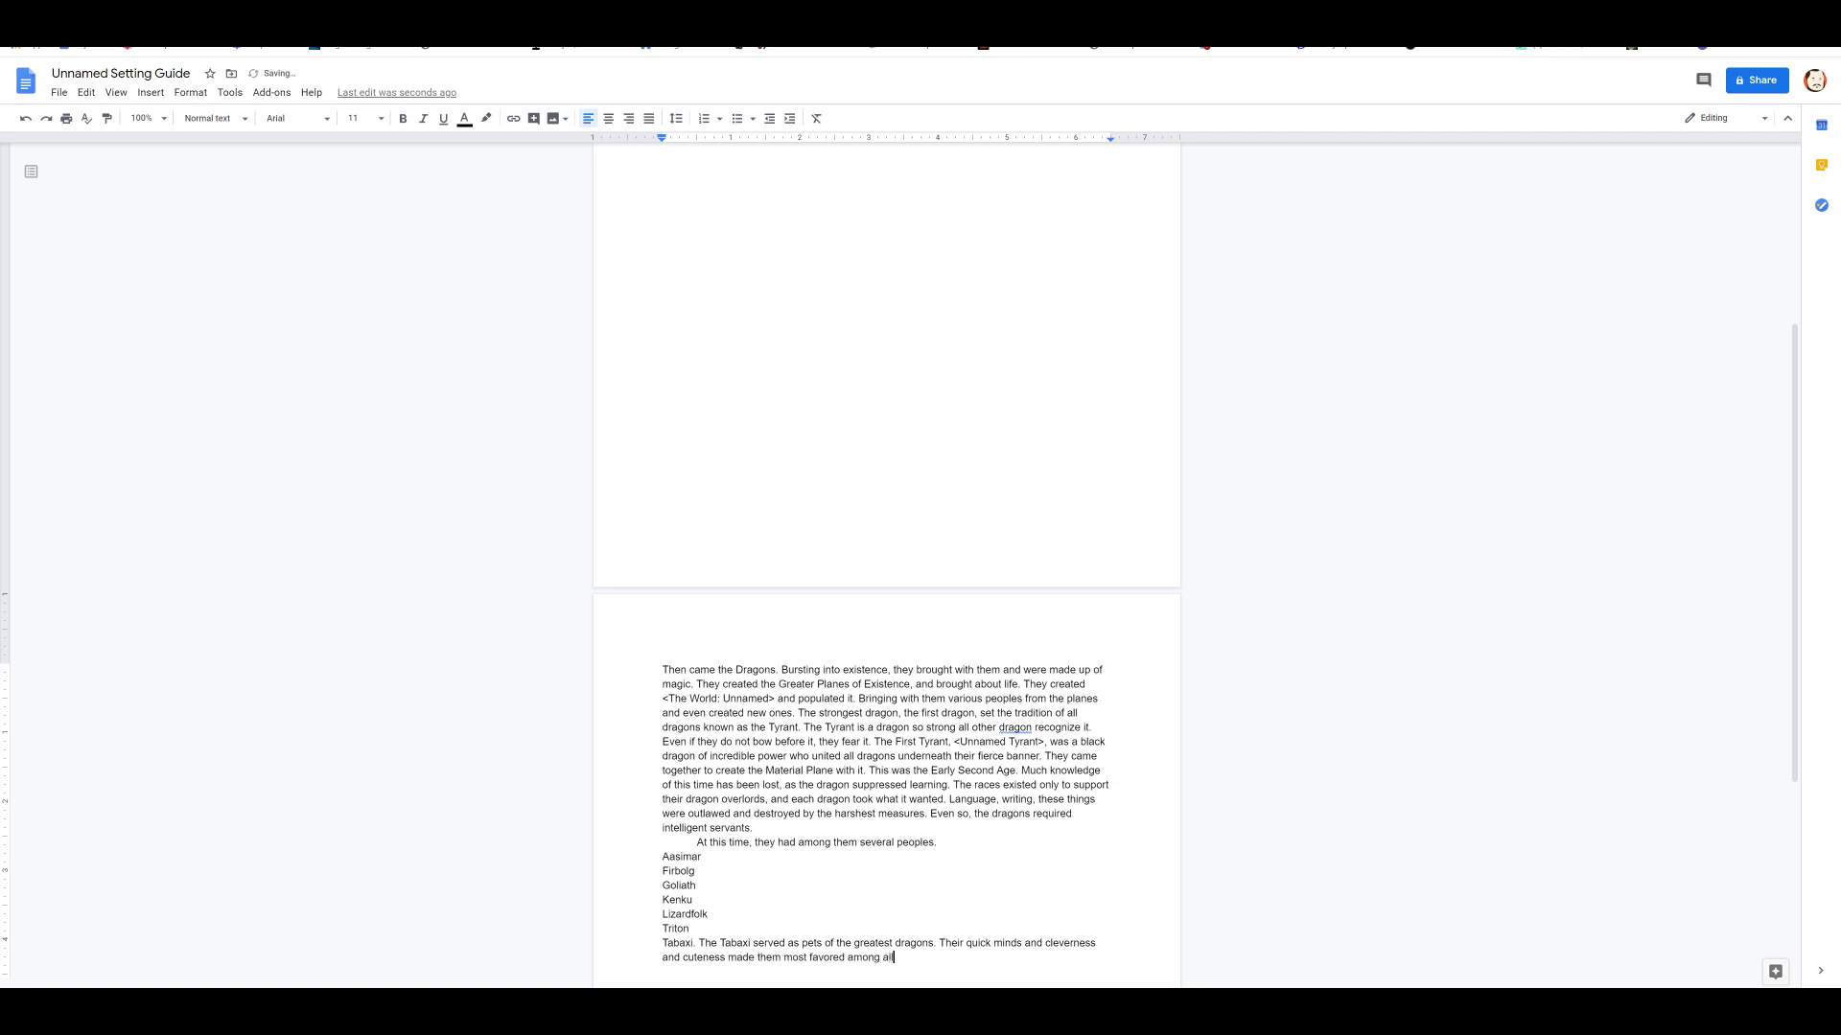
type("the servant races.")
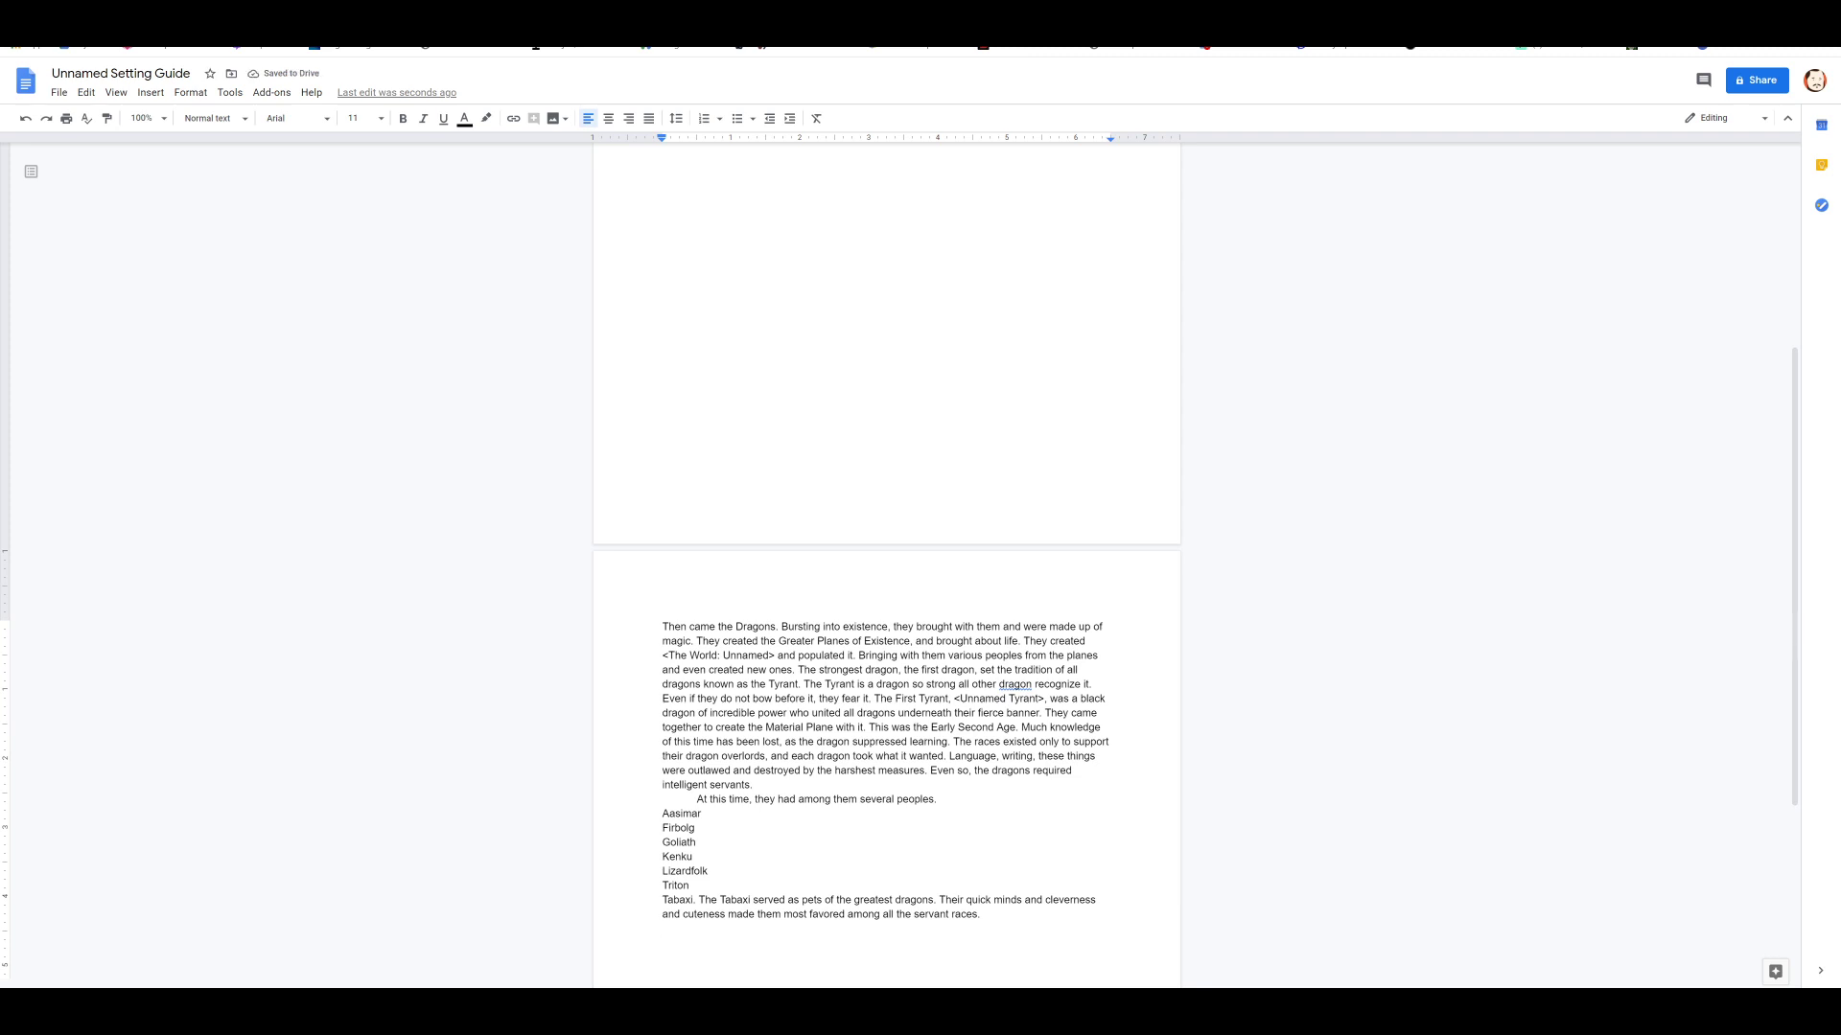
Step: Select the race list and Tabaxi text, then place the cursor after the Tabaxi description
left_click_drag(661, 814, 982, 915)
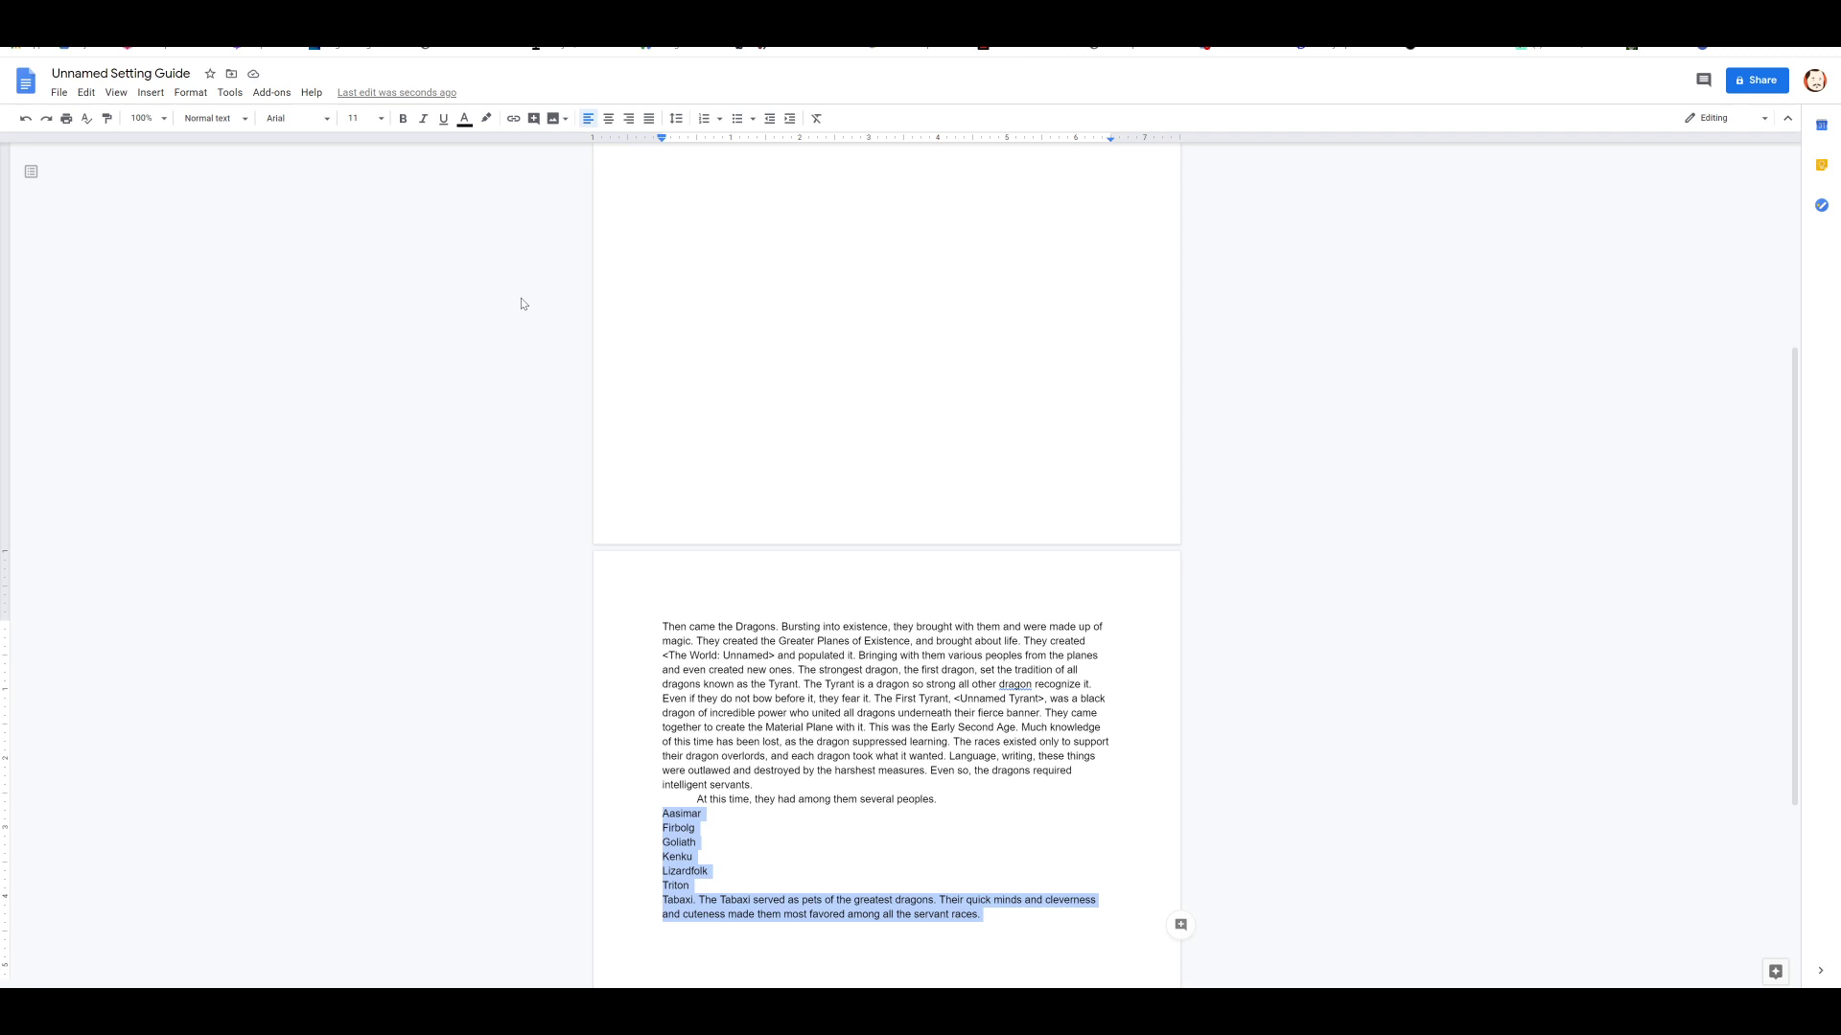
mouse_move(1457, 639)
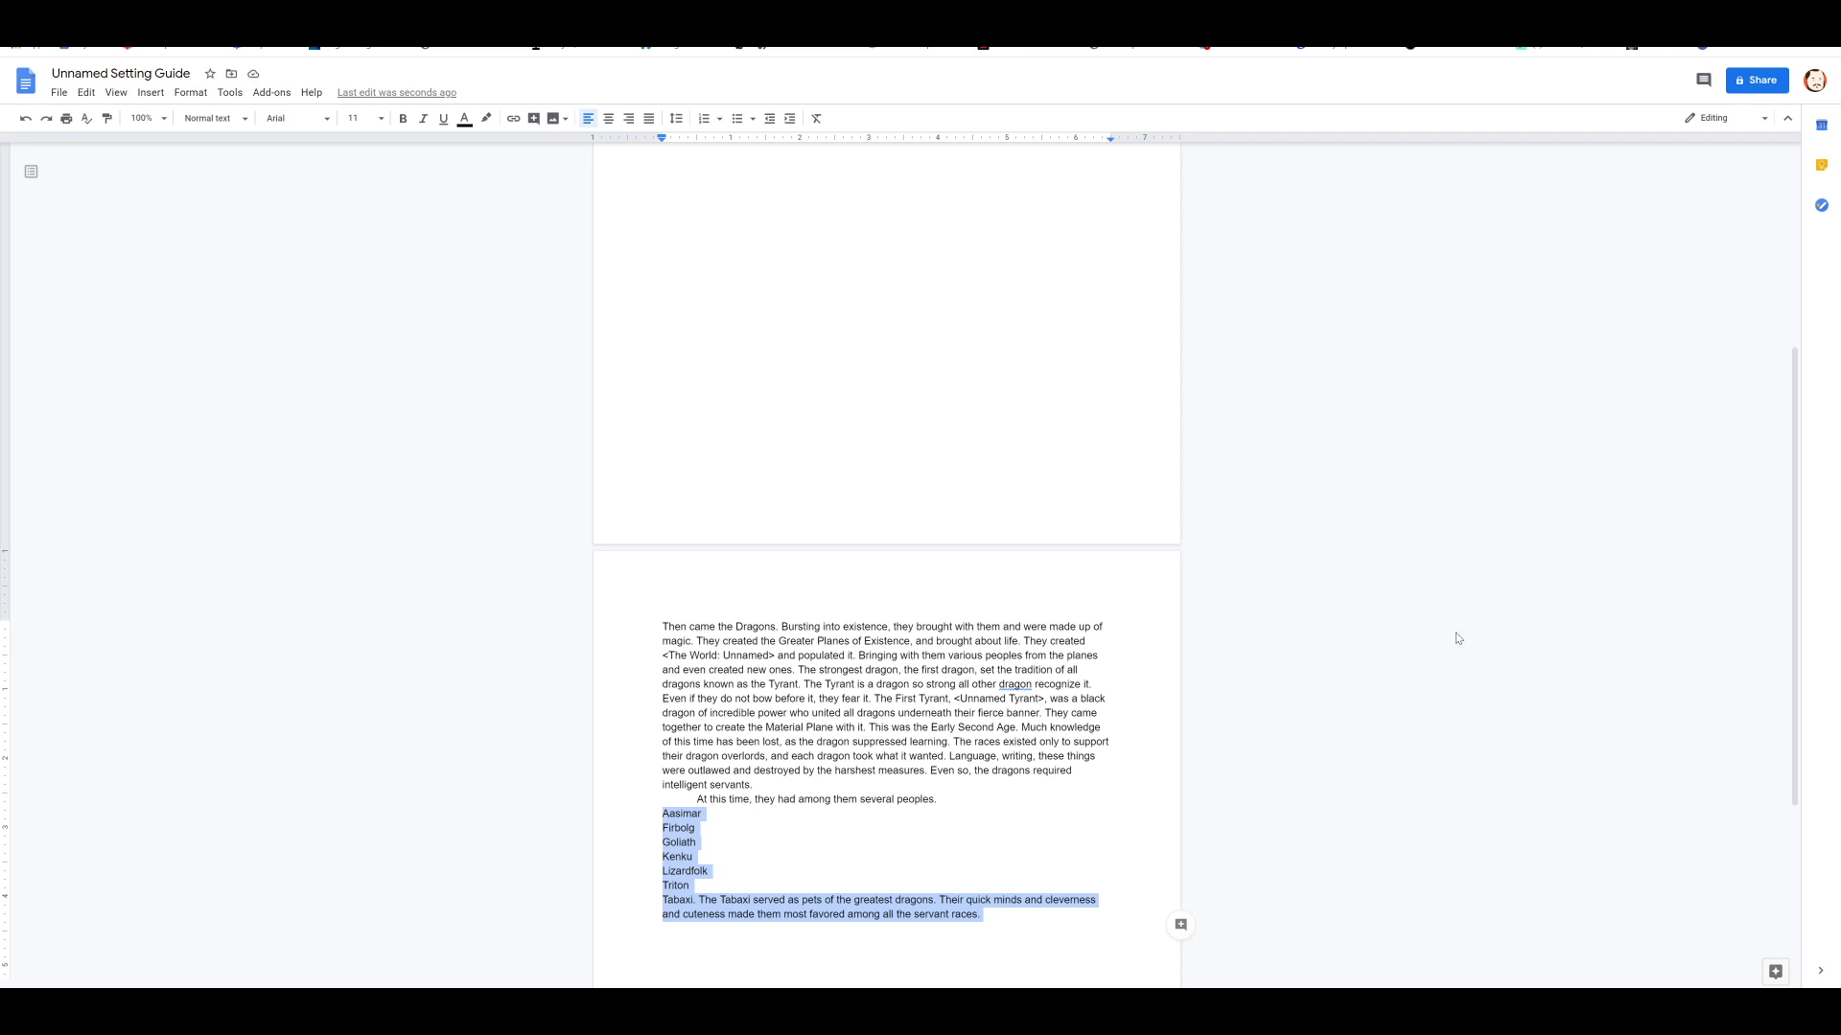
left_click(1455, 638)
type("The dragons require")
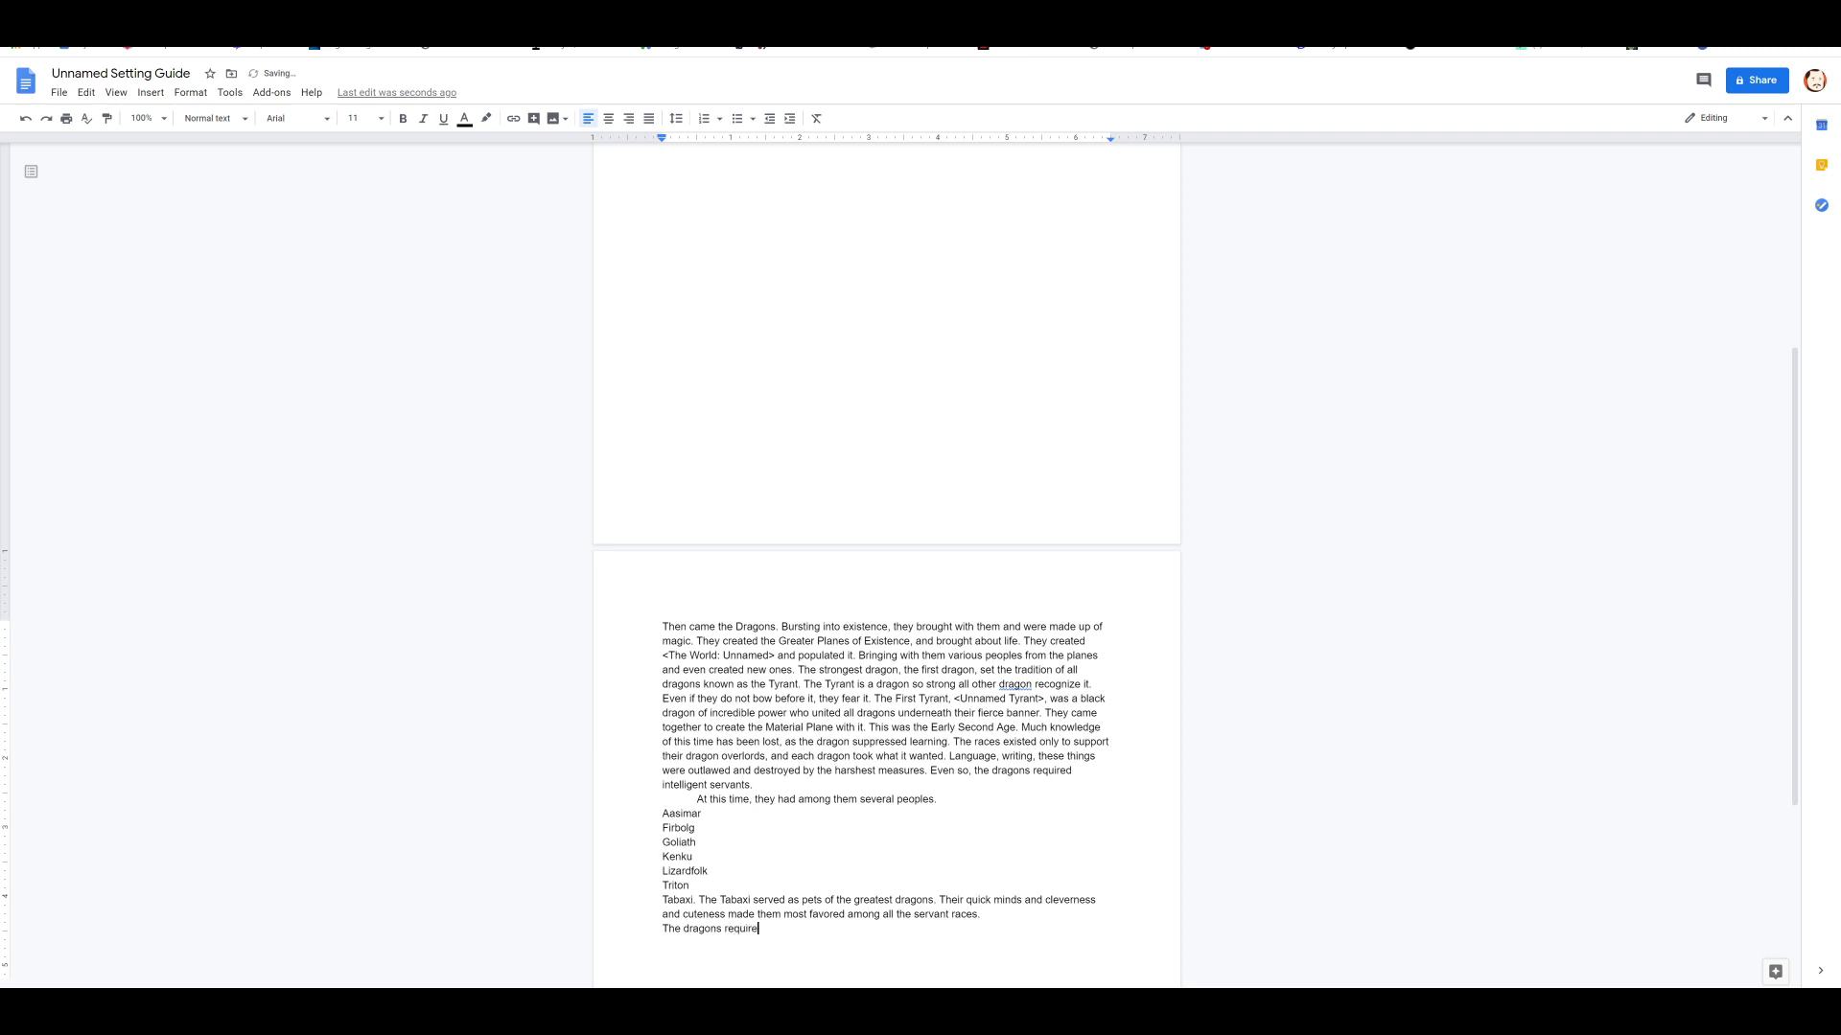
Step: Type 'The dragons required intelligence, and so they crafted in their image the Dragon Born.'
type("intelligence, and so they crafted in their image the Dragon Born.")
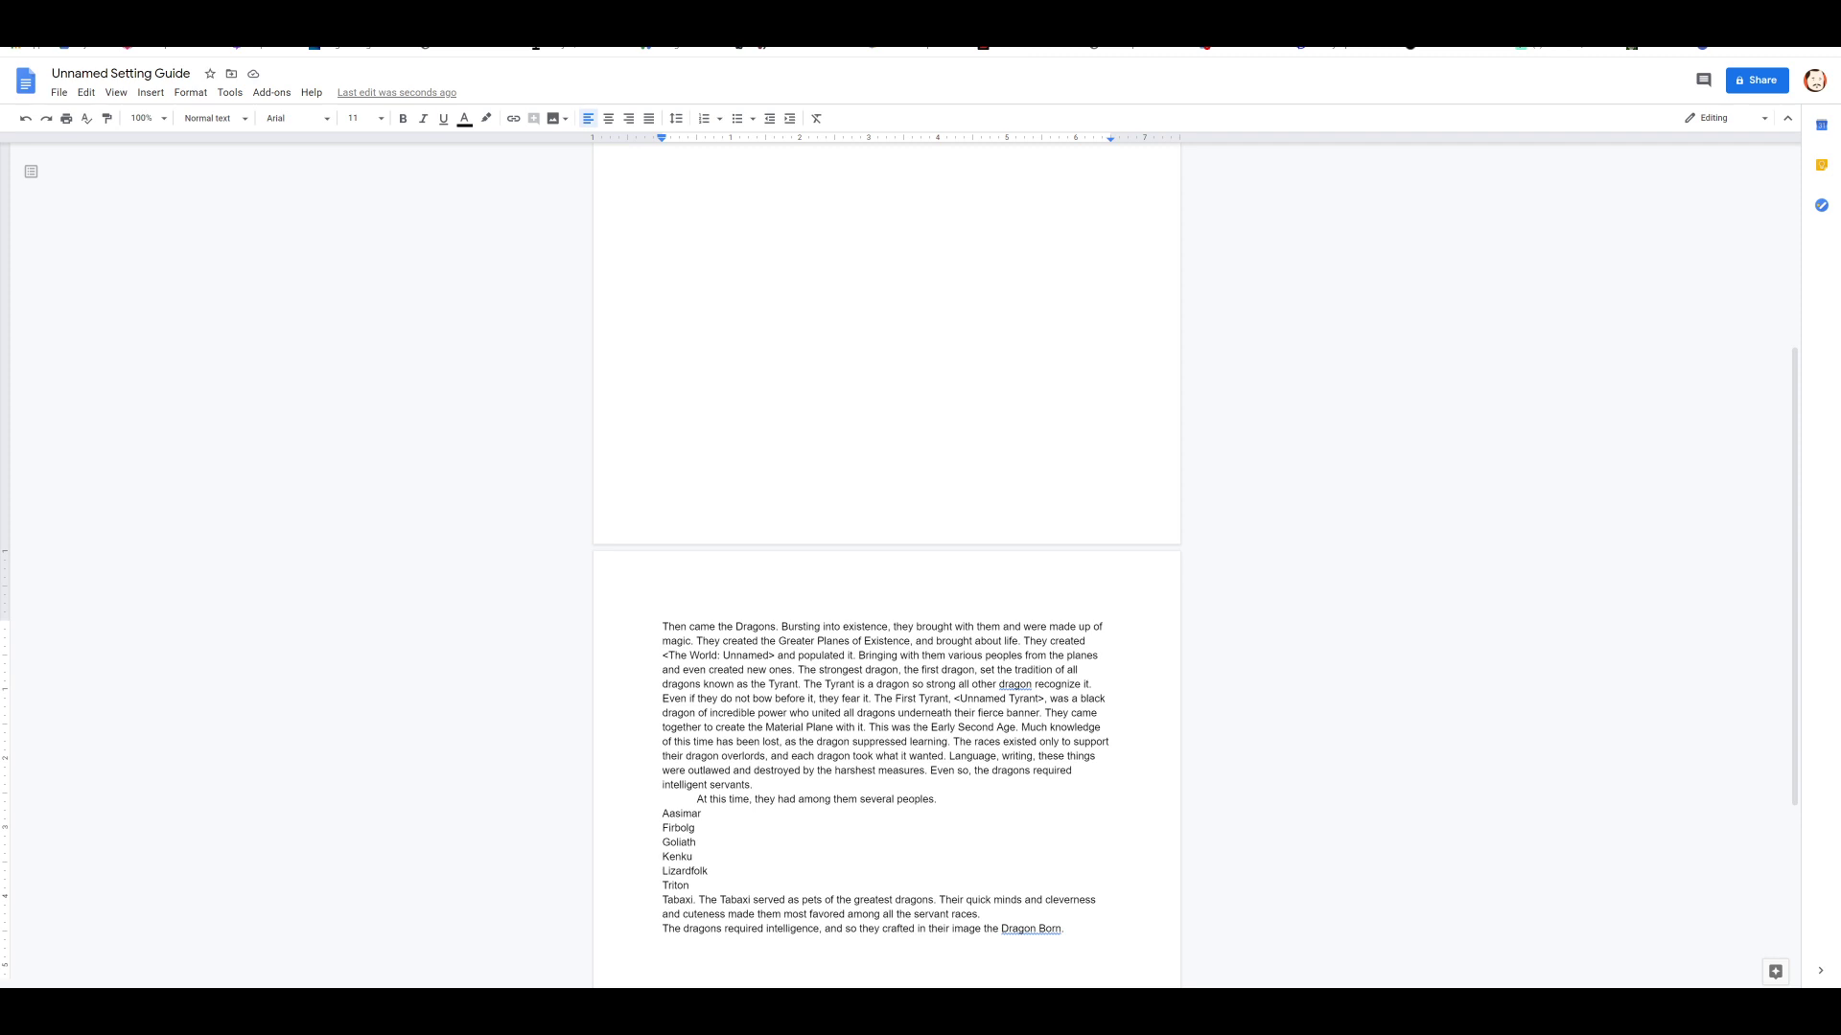
Step: Add Bugbear, Hobgoblin, Kobold and Orc to the race list and select Bugbear through Orc
left_click(690, 885)
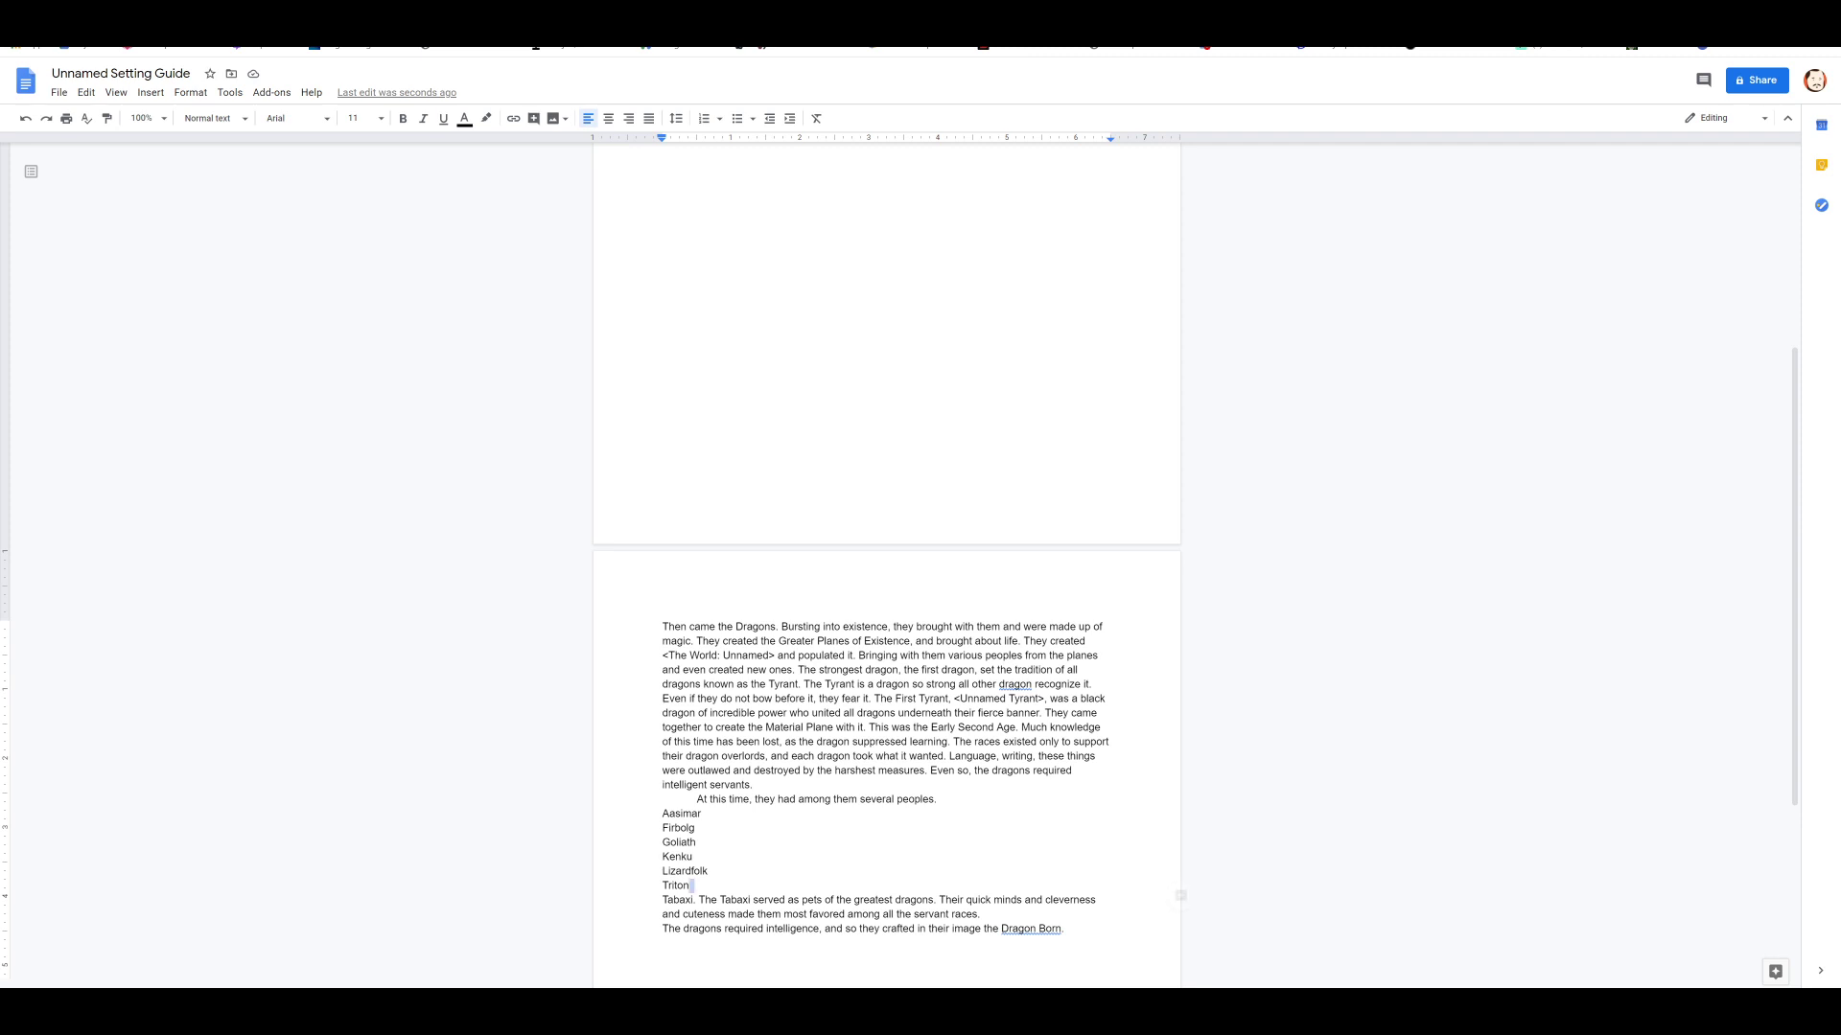
type("Bugbear")
type("Ho")
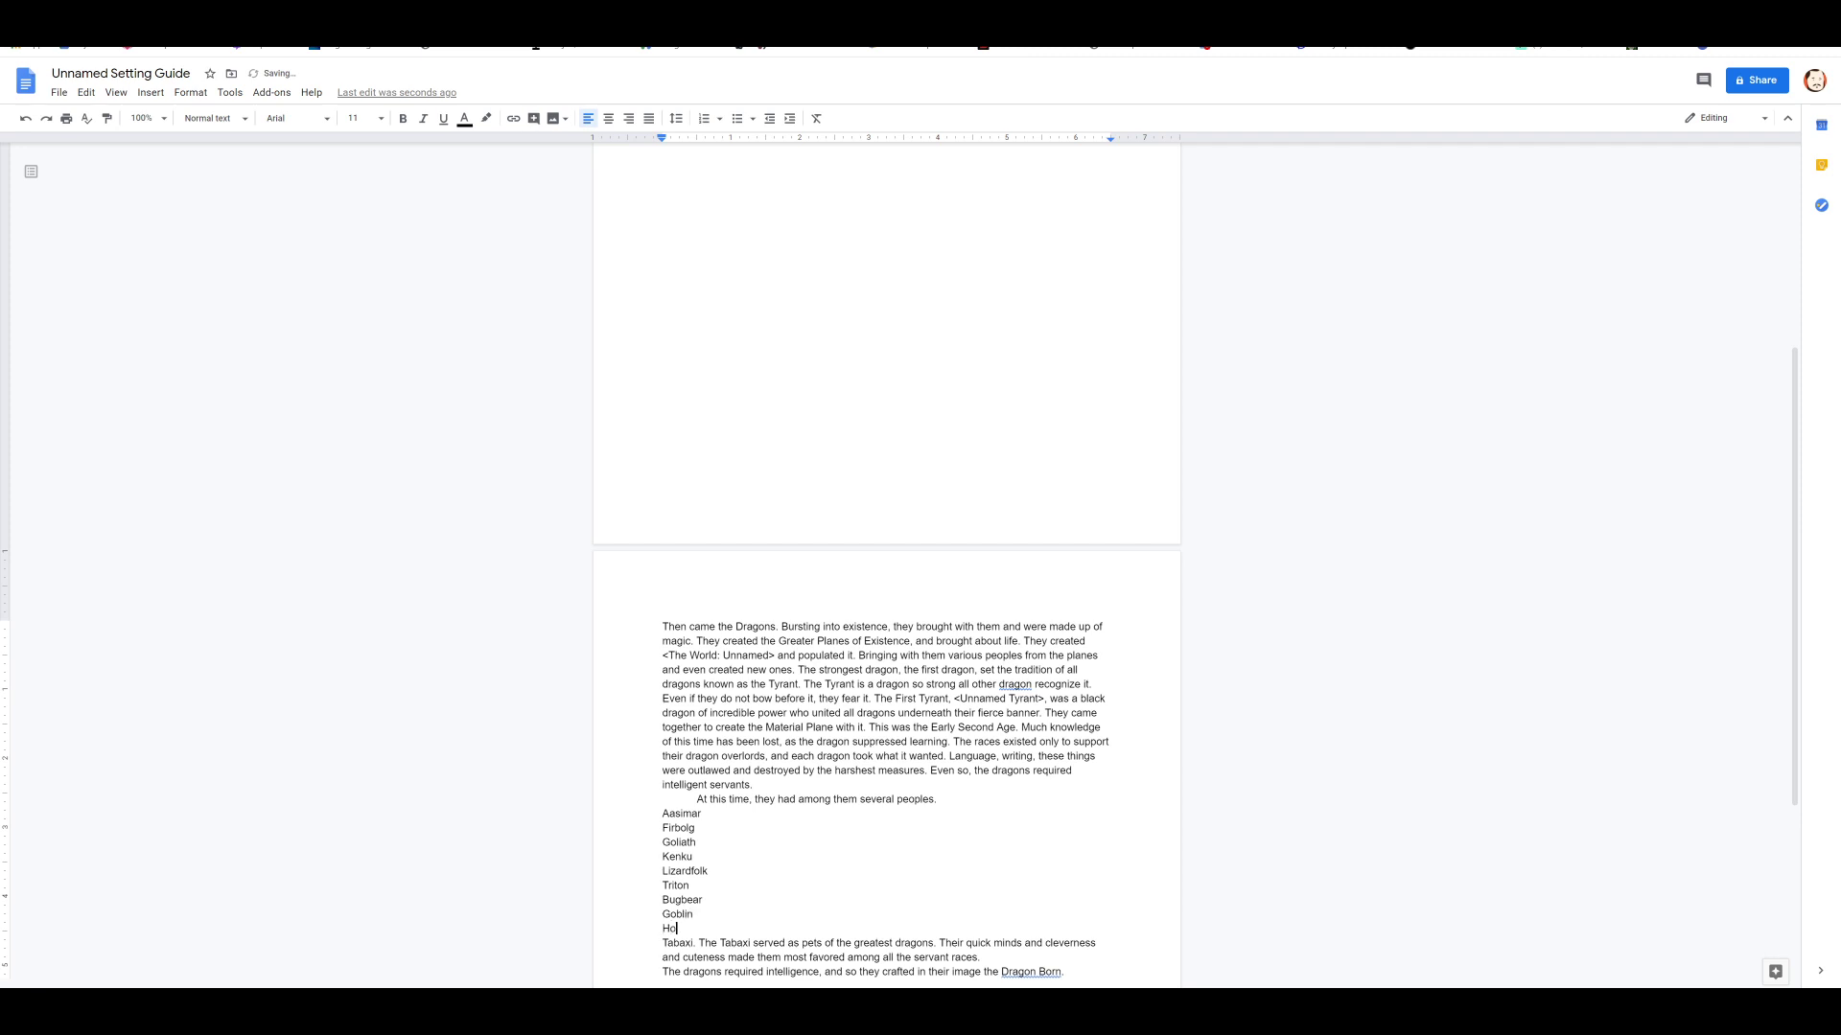
type("bgoblin")
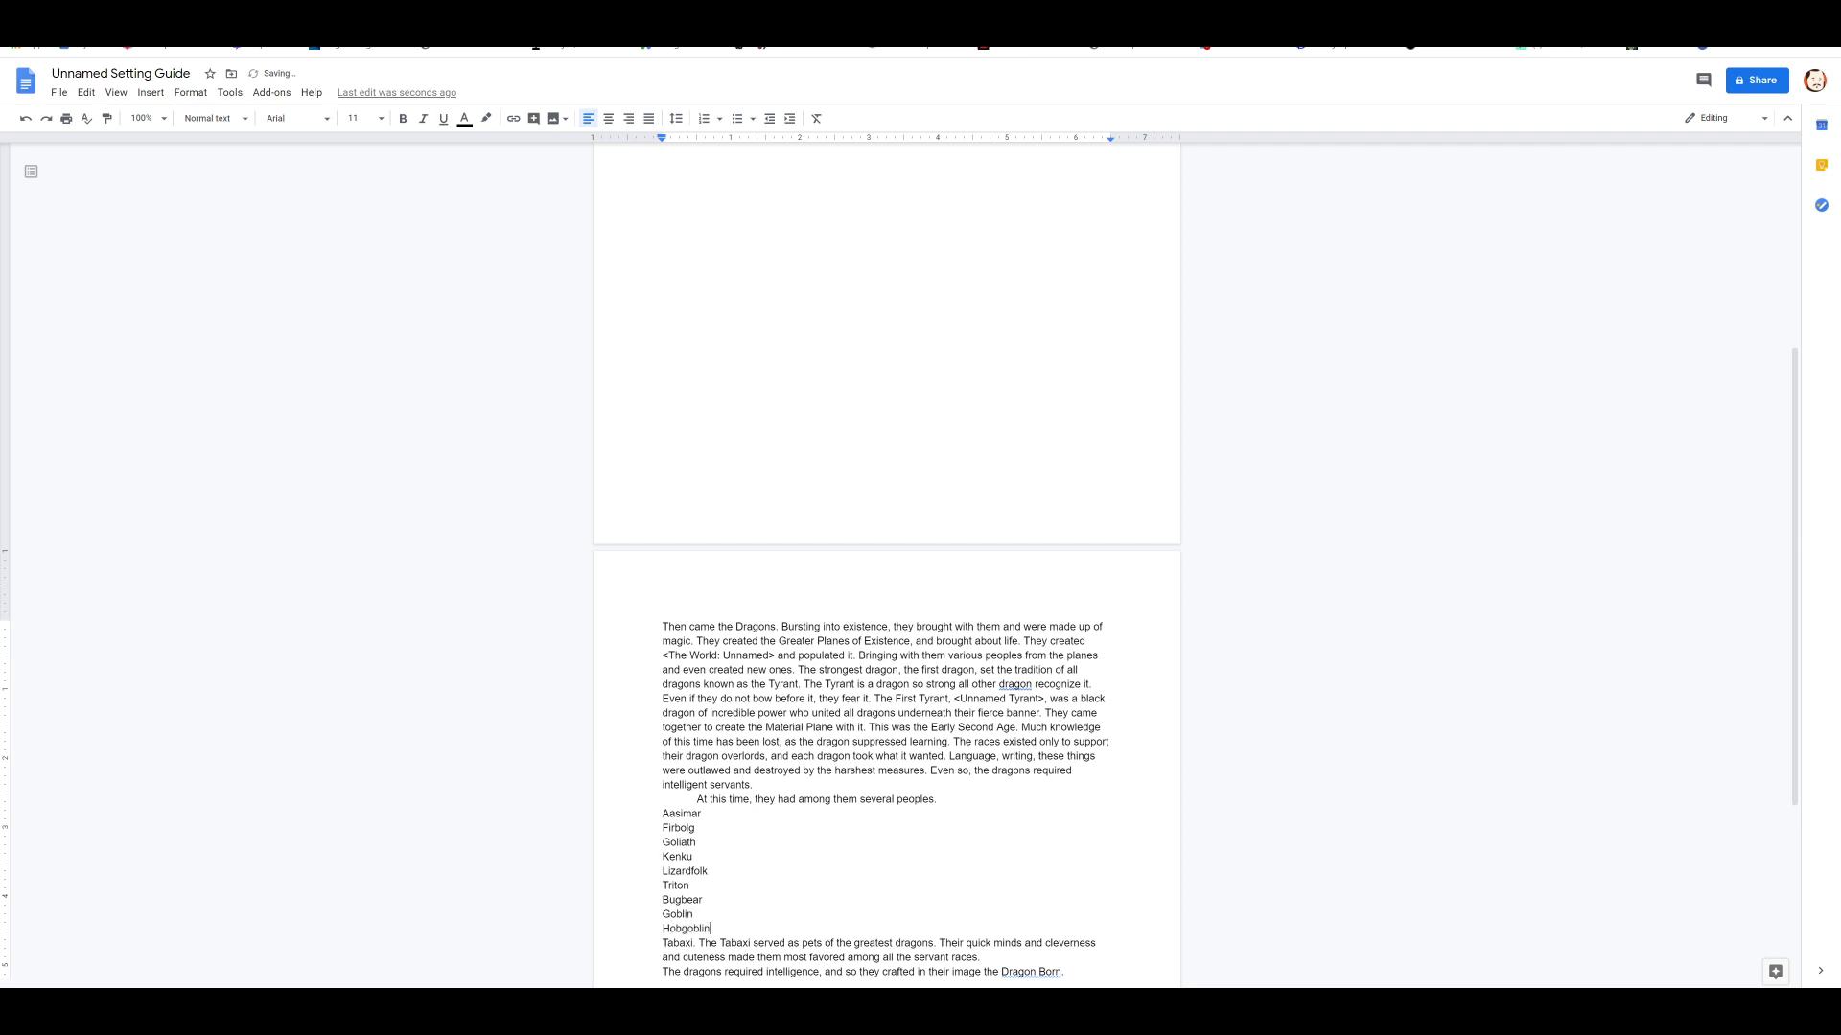
type("Kobold")
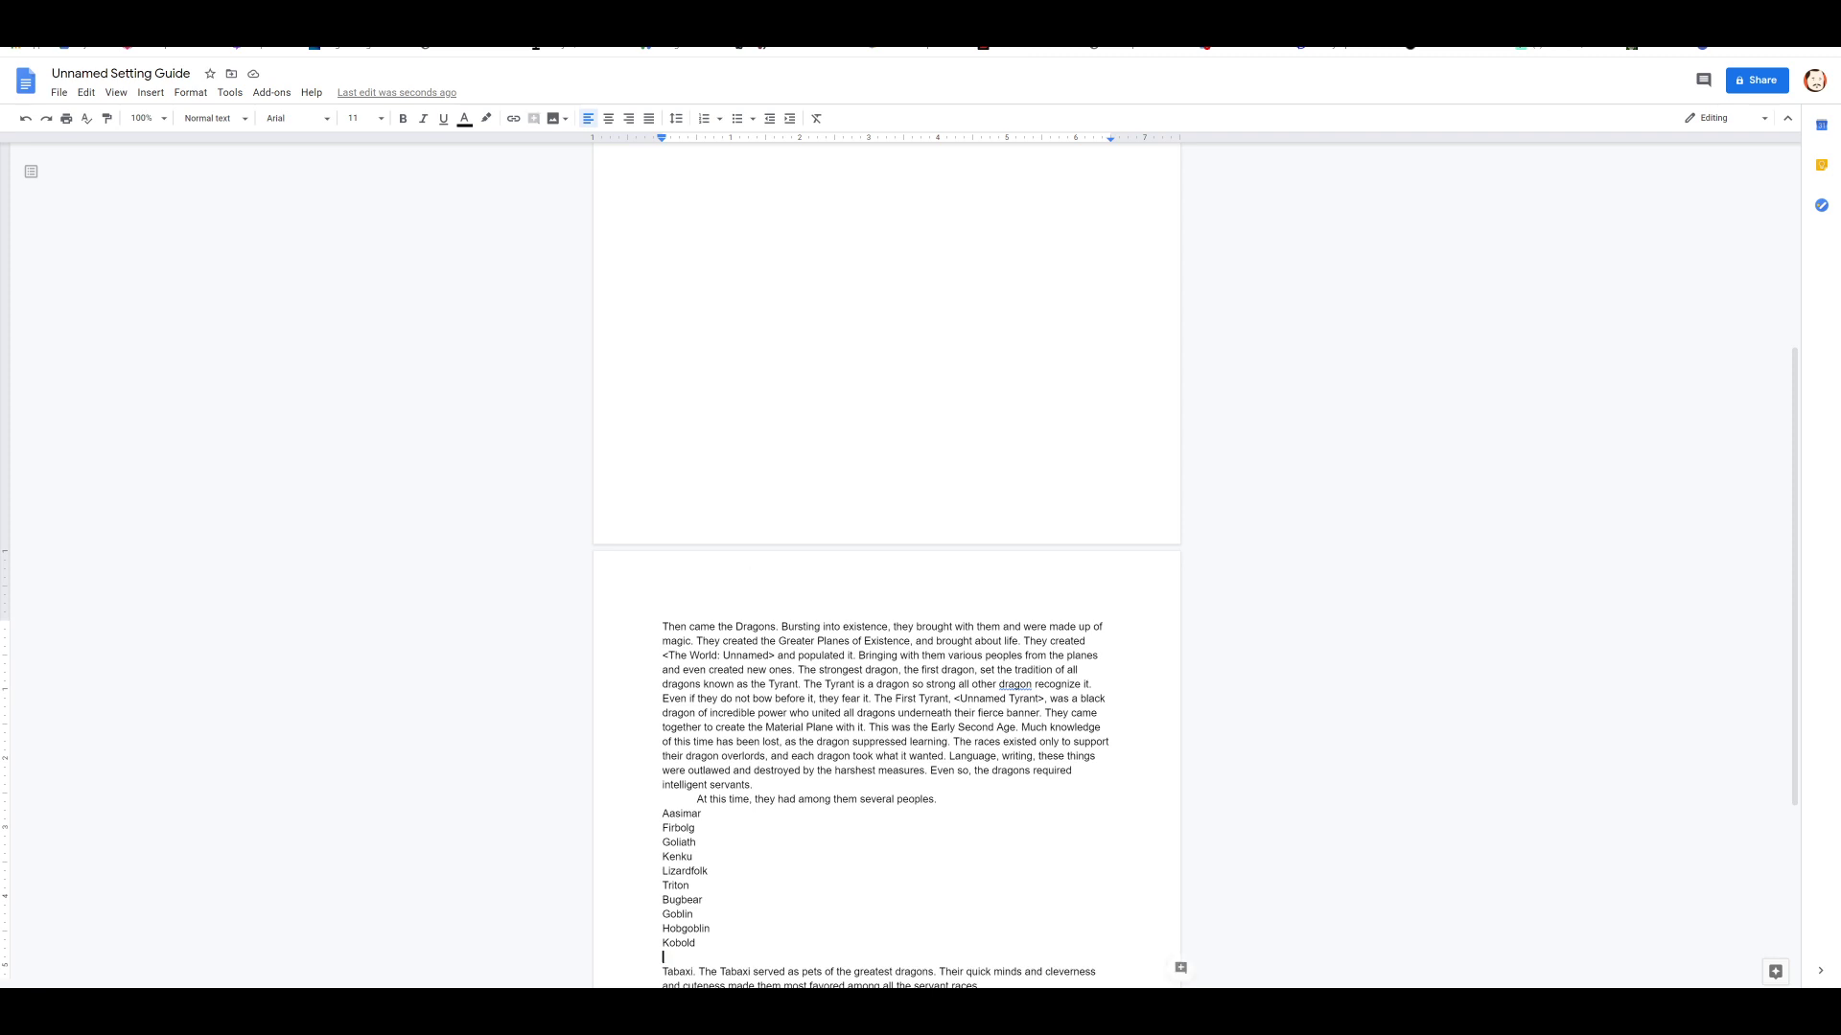
type("Orc")
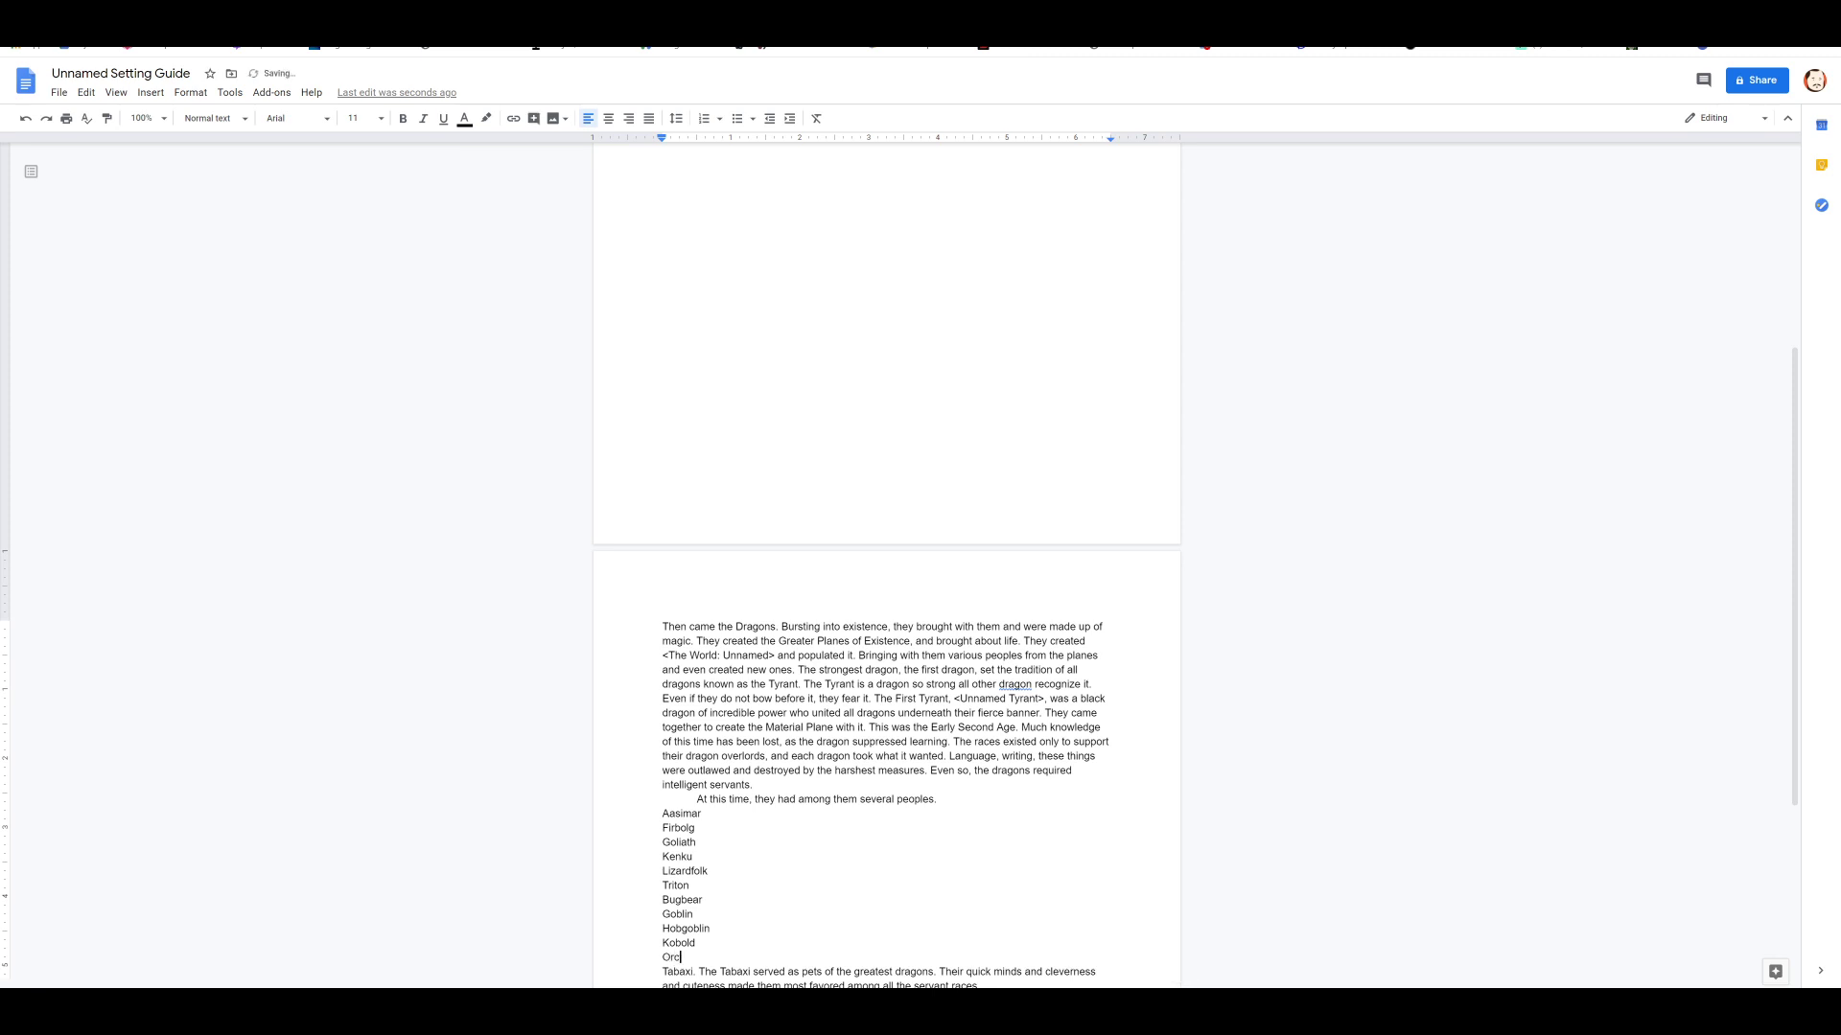
left_click_drag(664, 914, 682, 958)
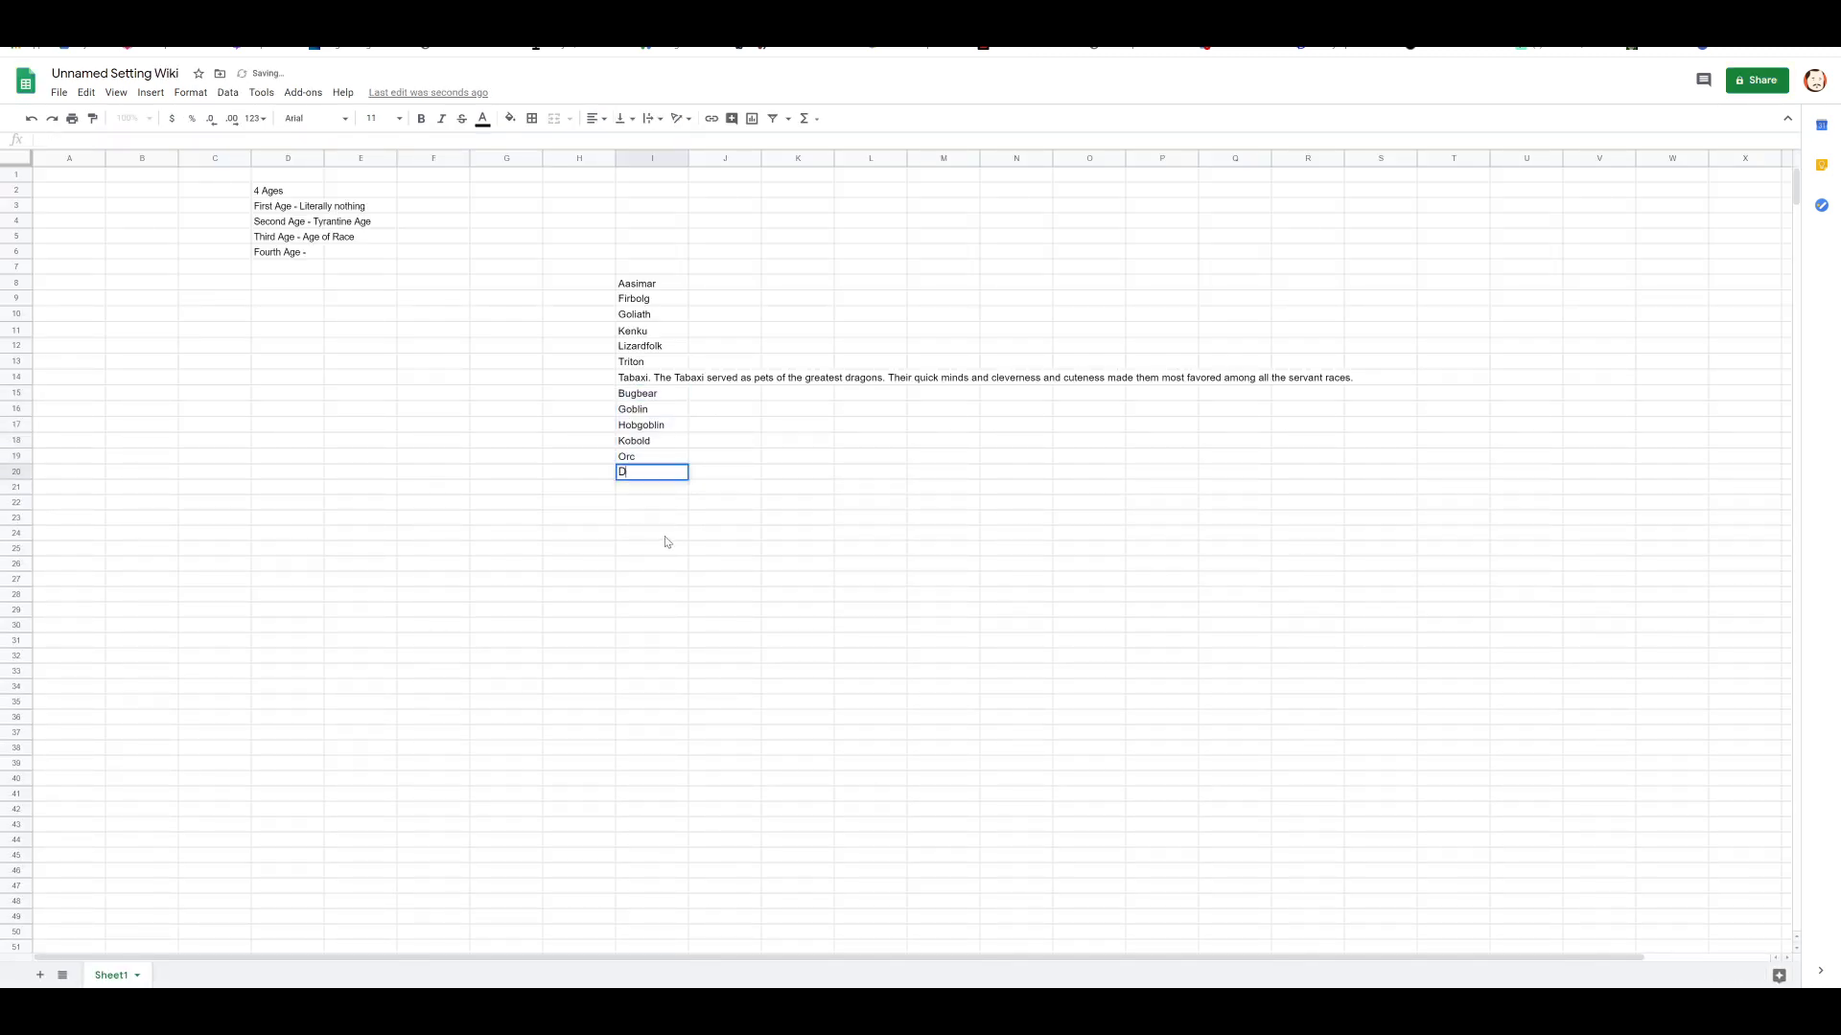
type("Dragonborn")
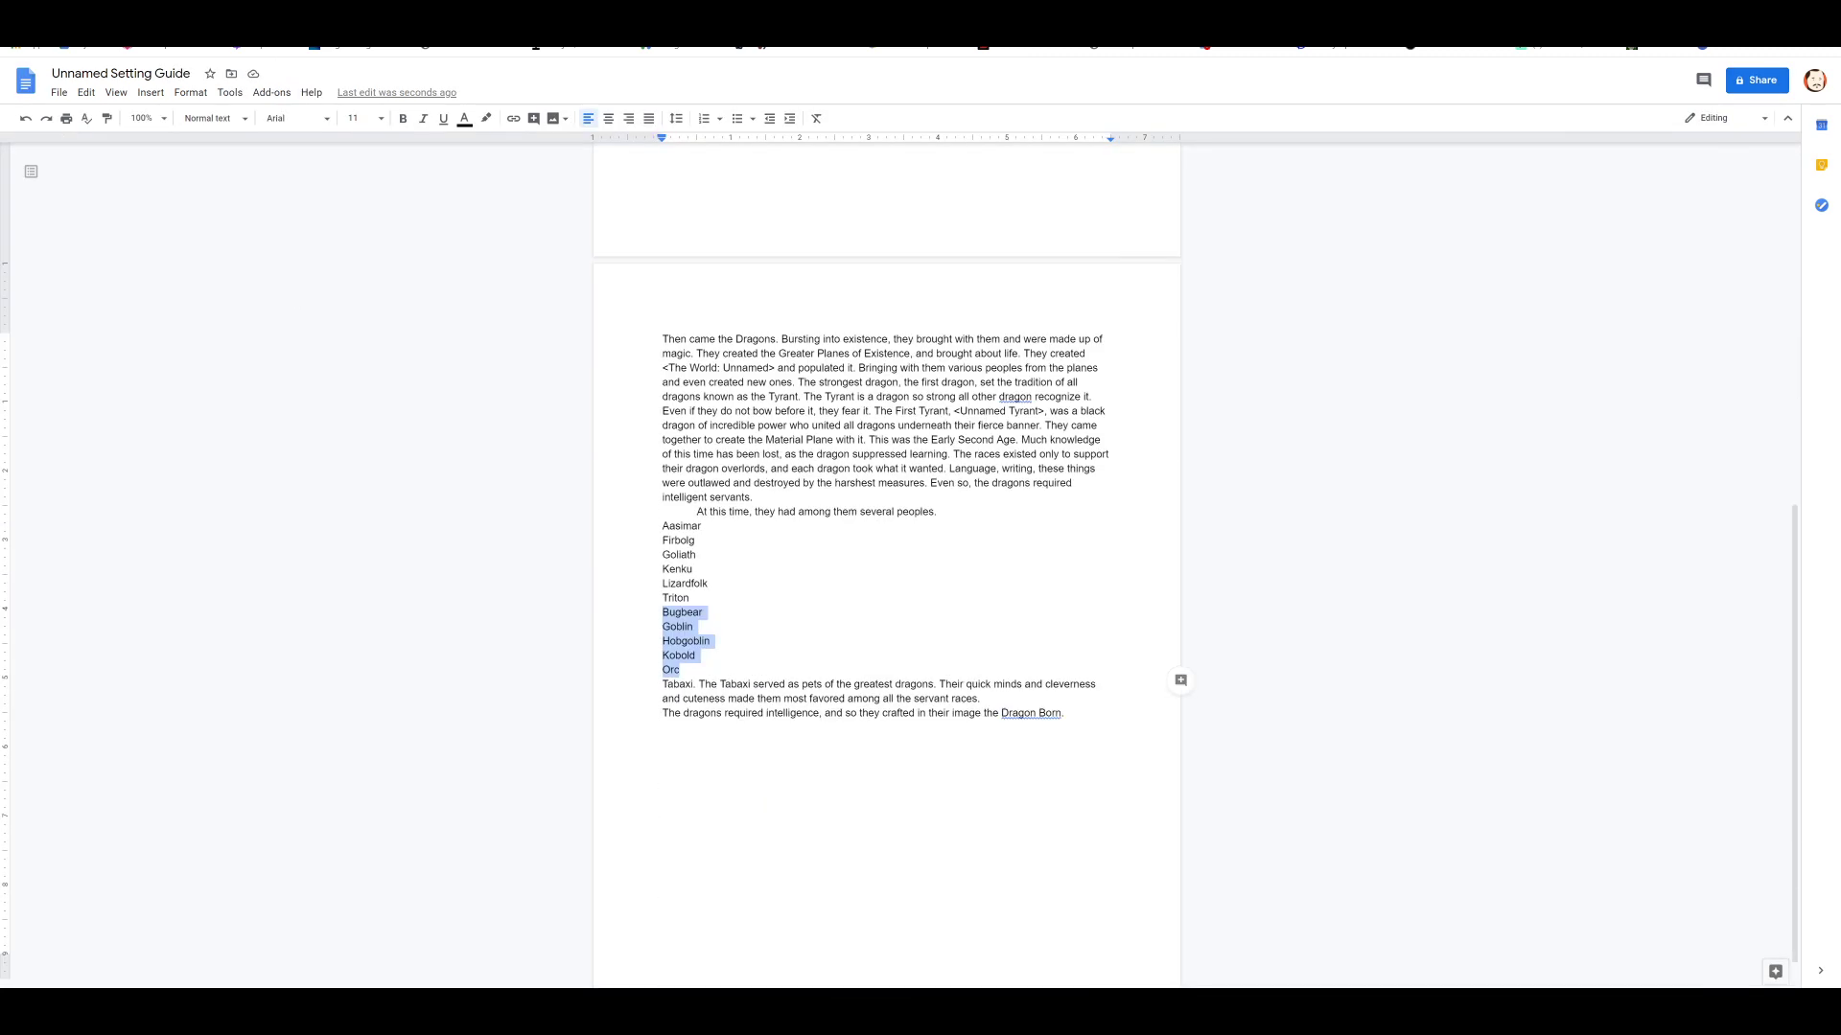
Step: Place the cursor on the linked 'Dragon Born' to change it to 'Dragonborn'
left_click(1066, 712)
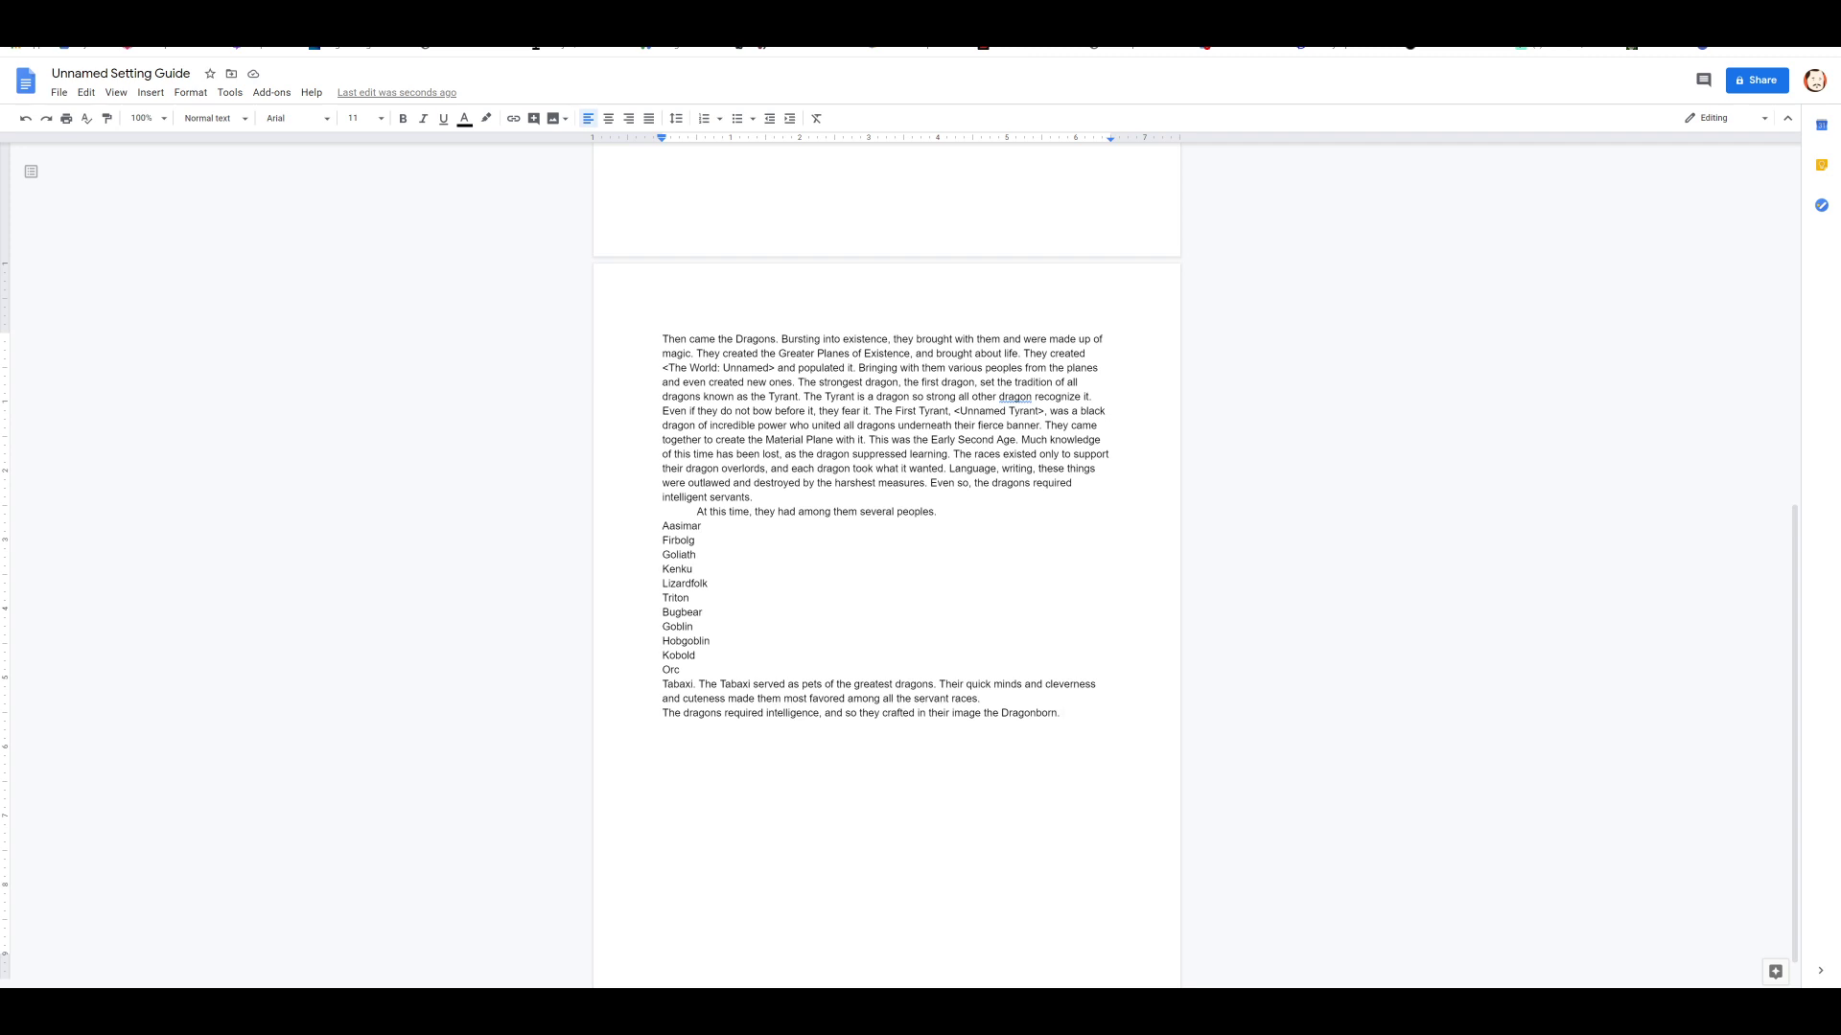
Step: Write that Dragonborn are like dogs, capable of being trained to speak and do minor tricks
type("The")
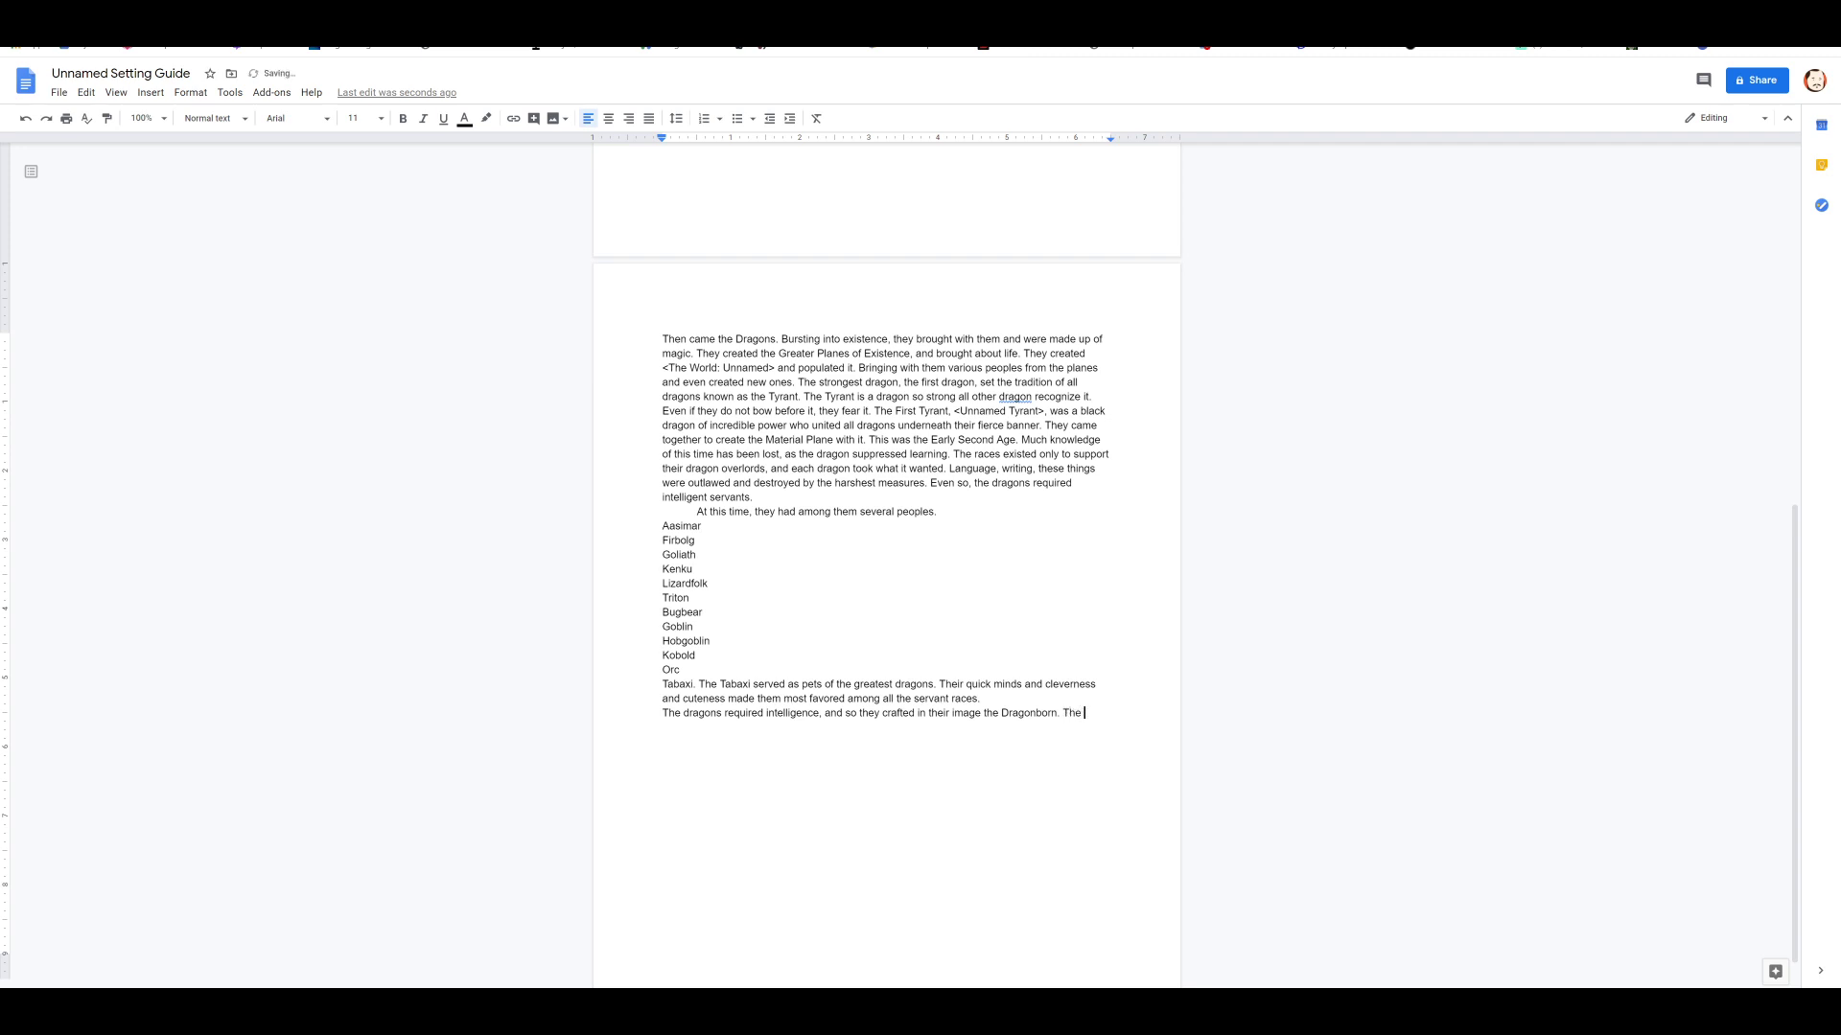
type("dragonborn are considere")
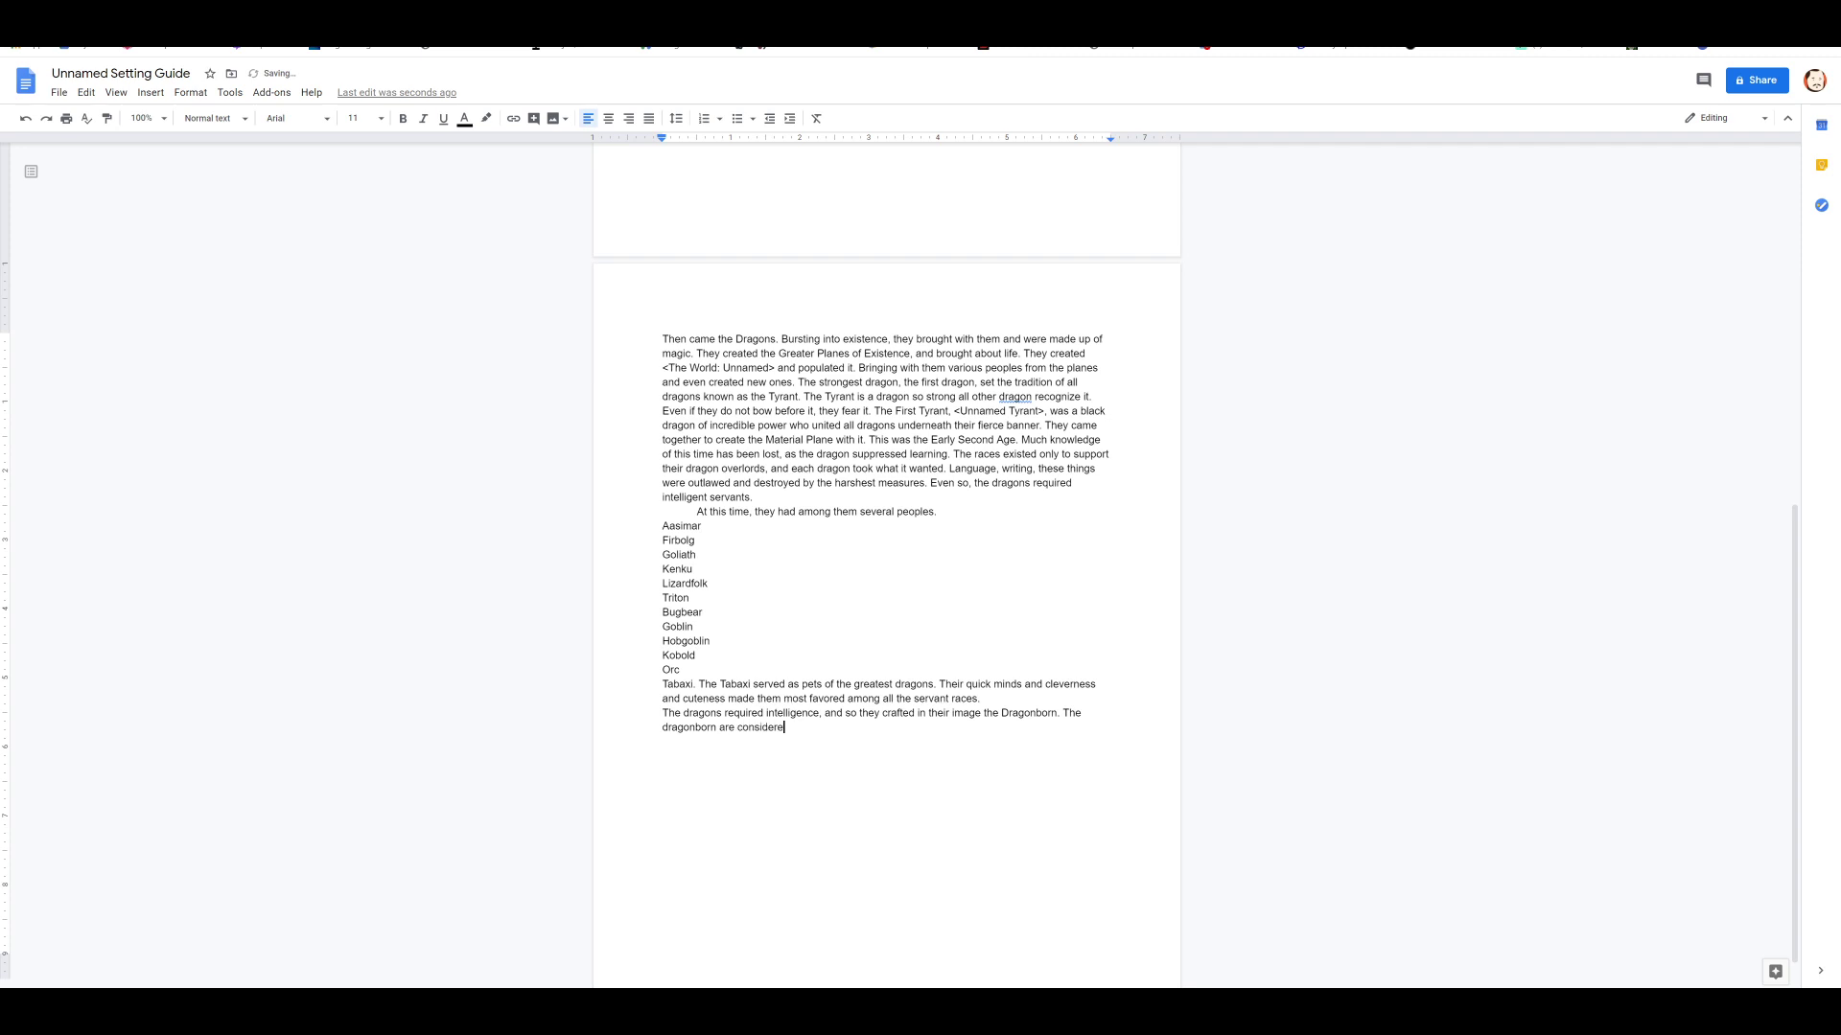
type("\" \"")
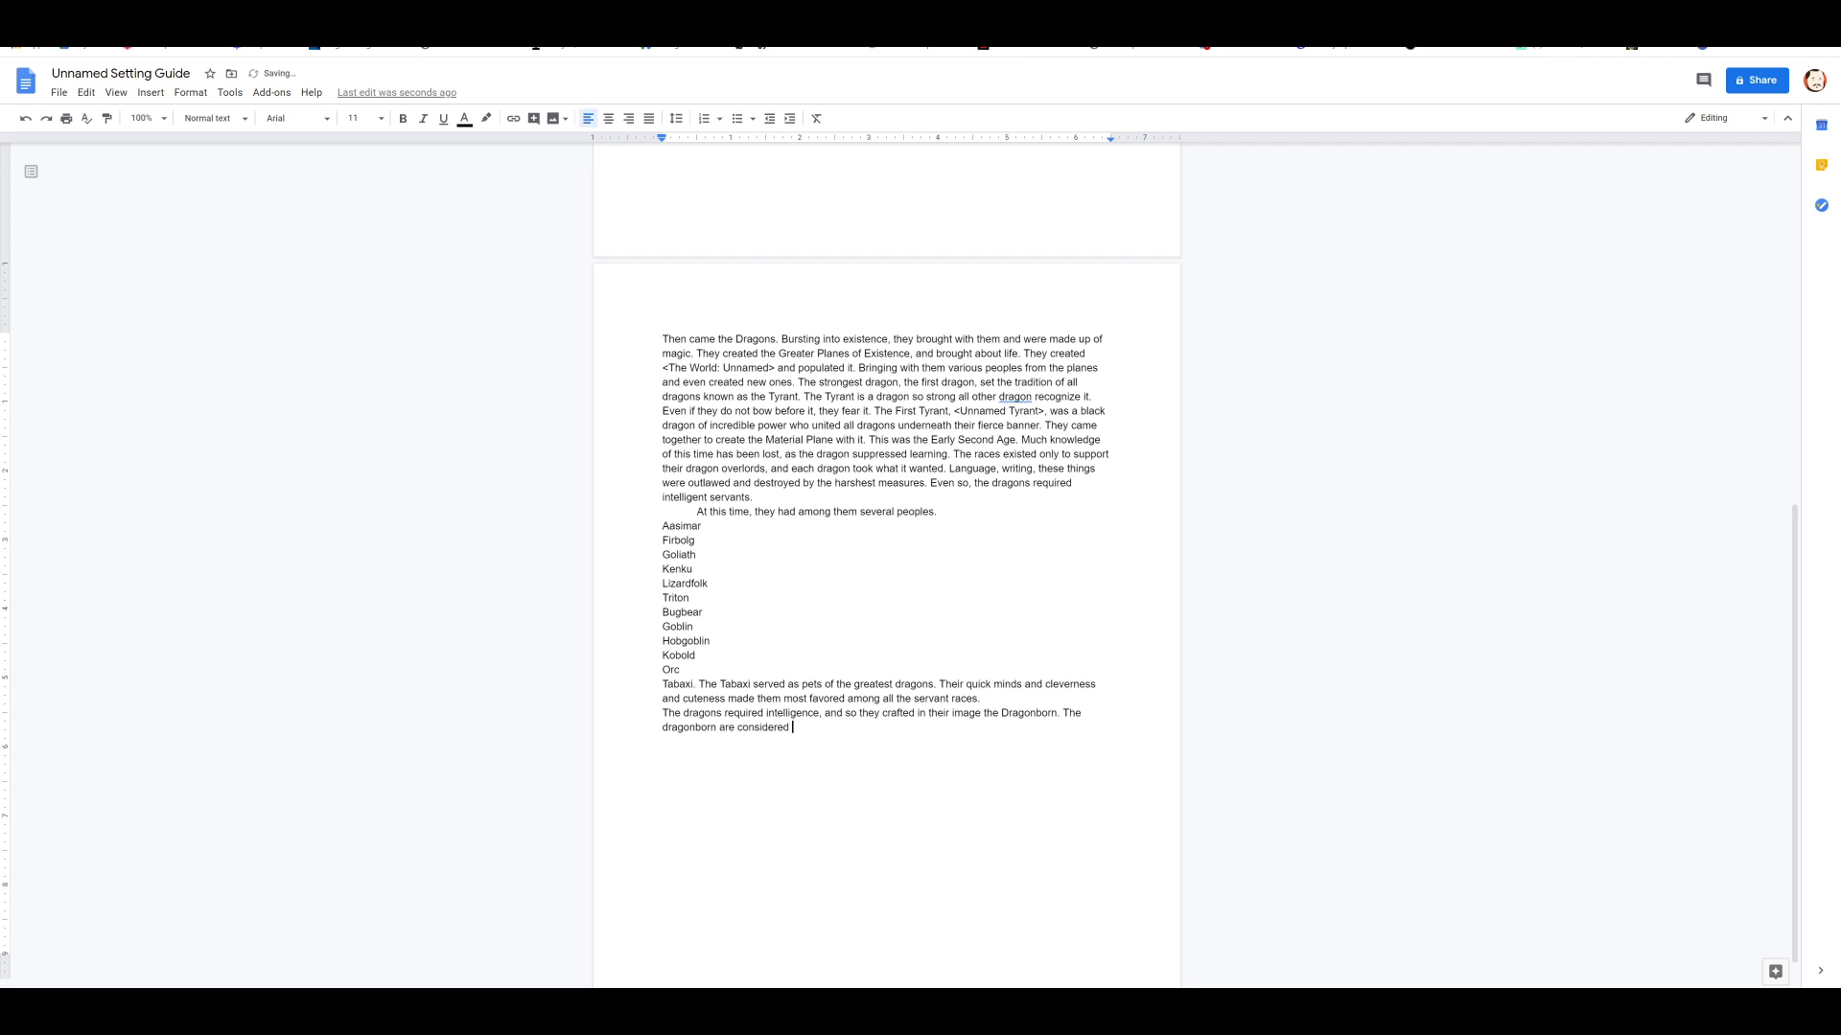
type("what we might see as talking do")
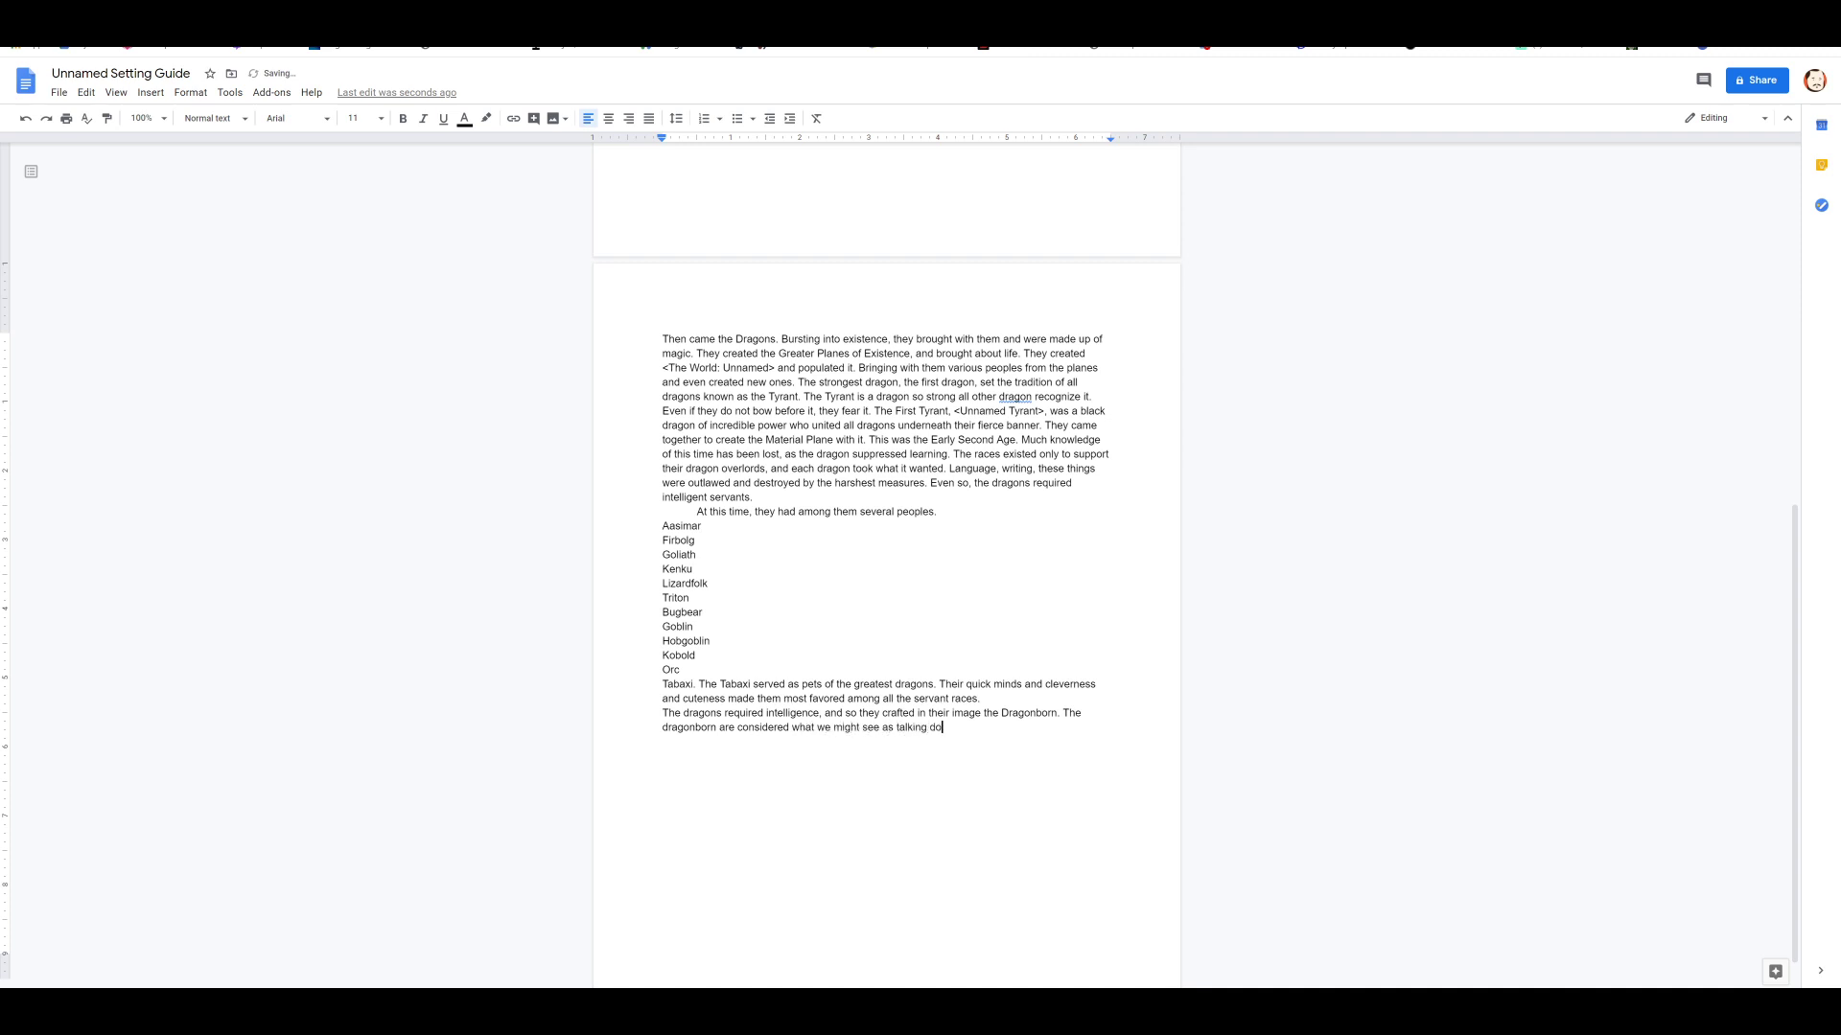
type("gs, capable of bei")
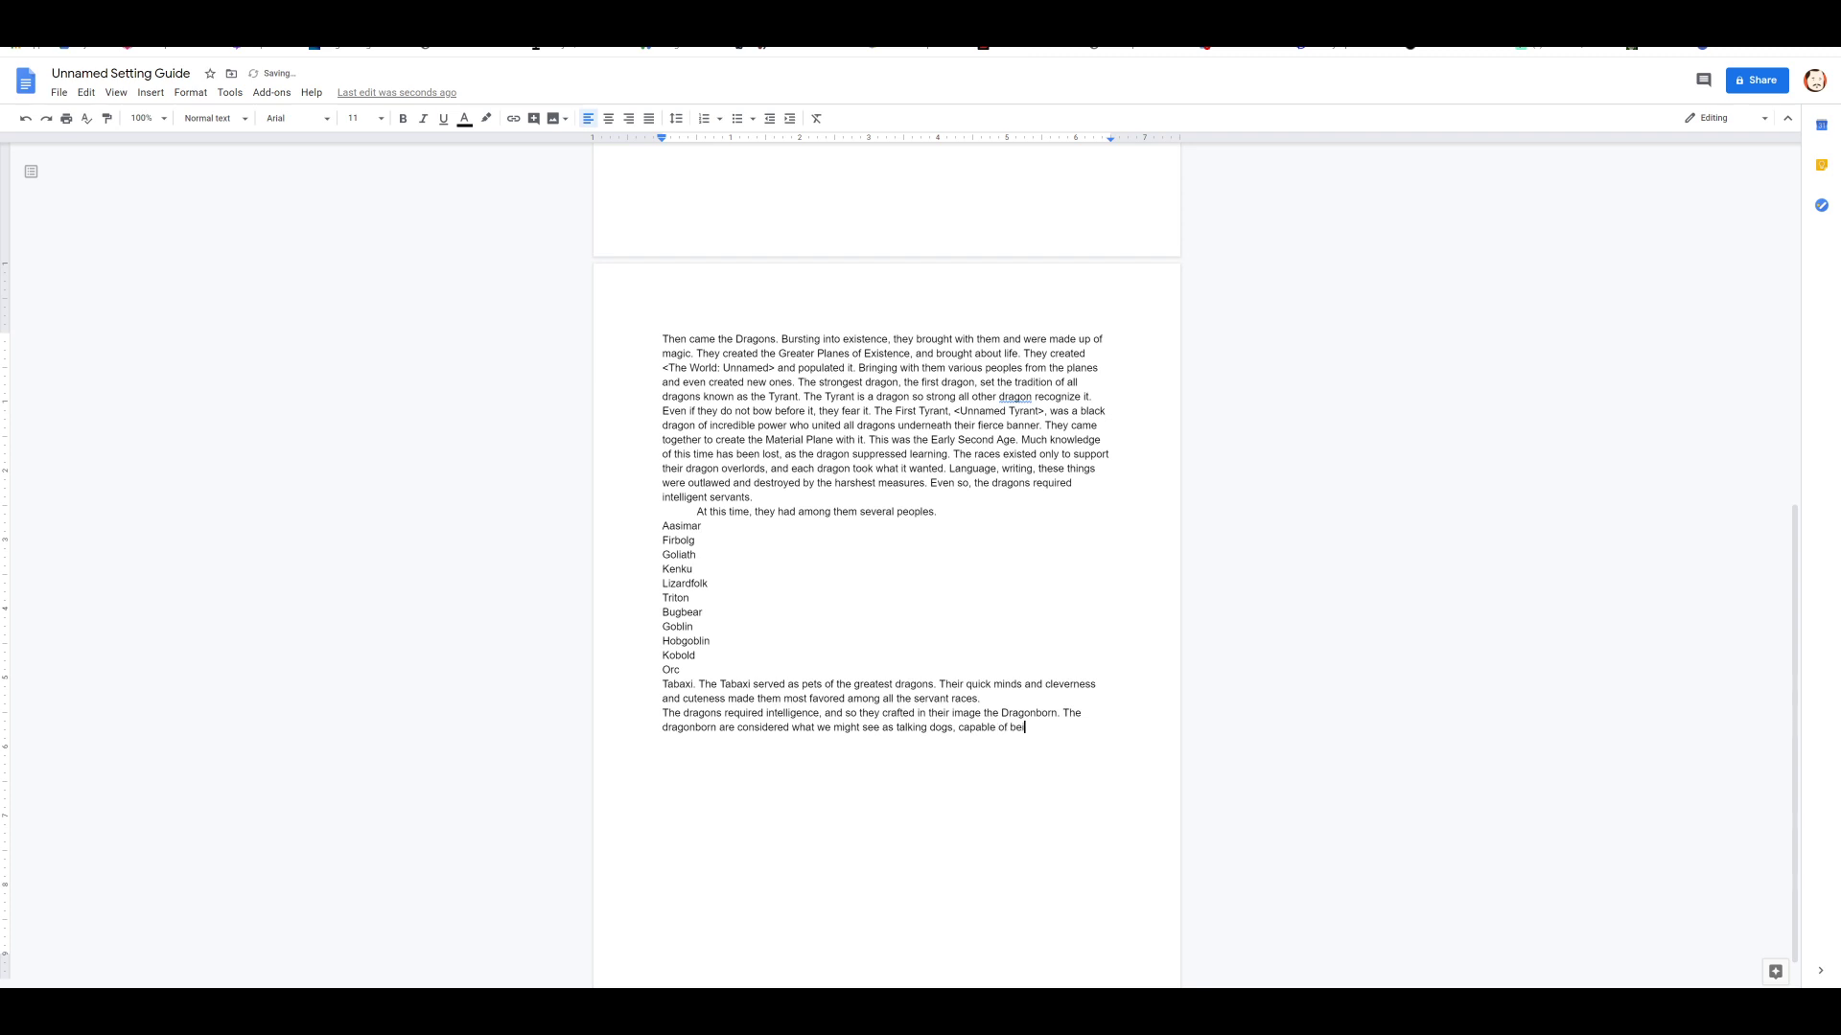
type("ng trained")
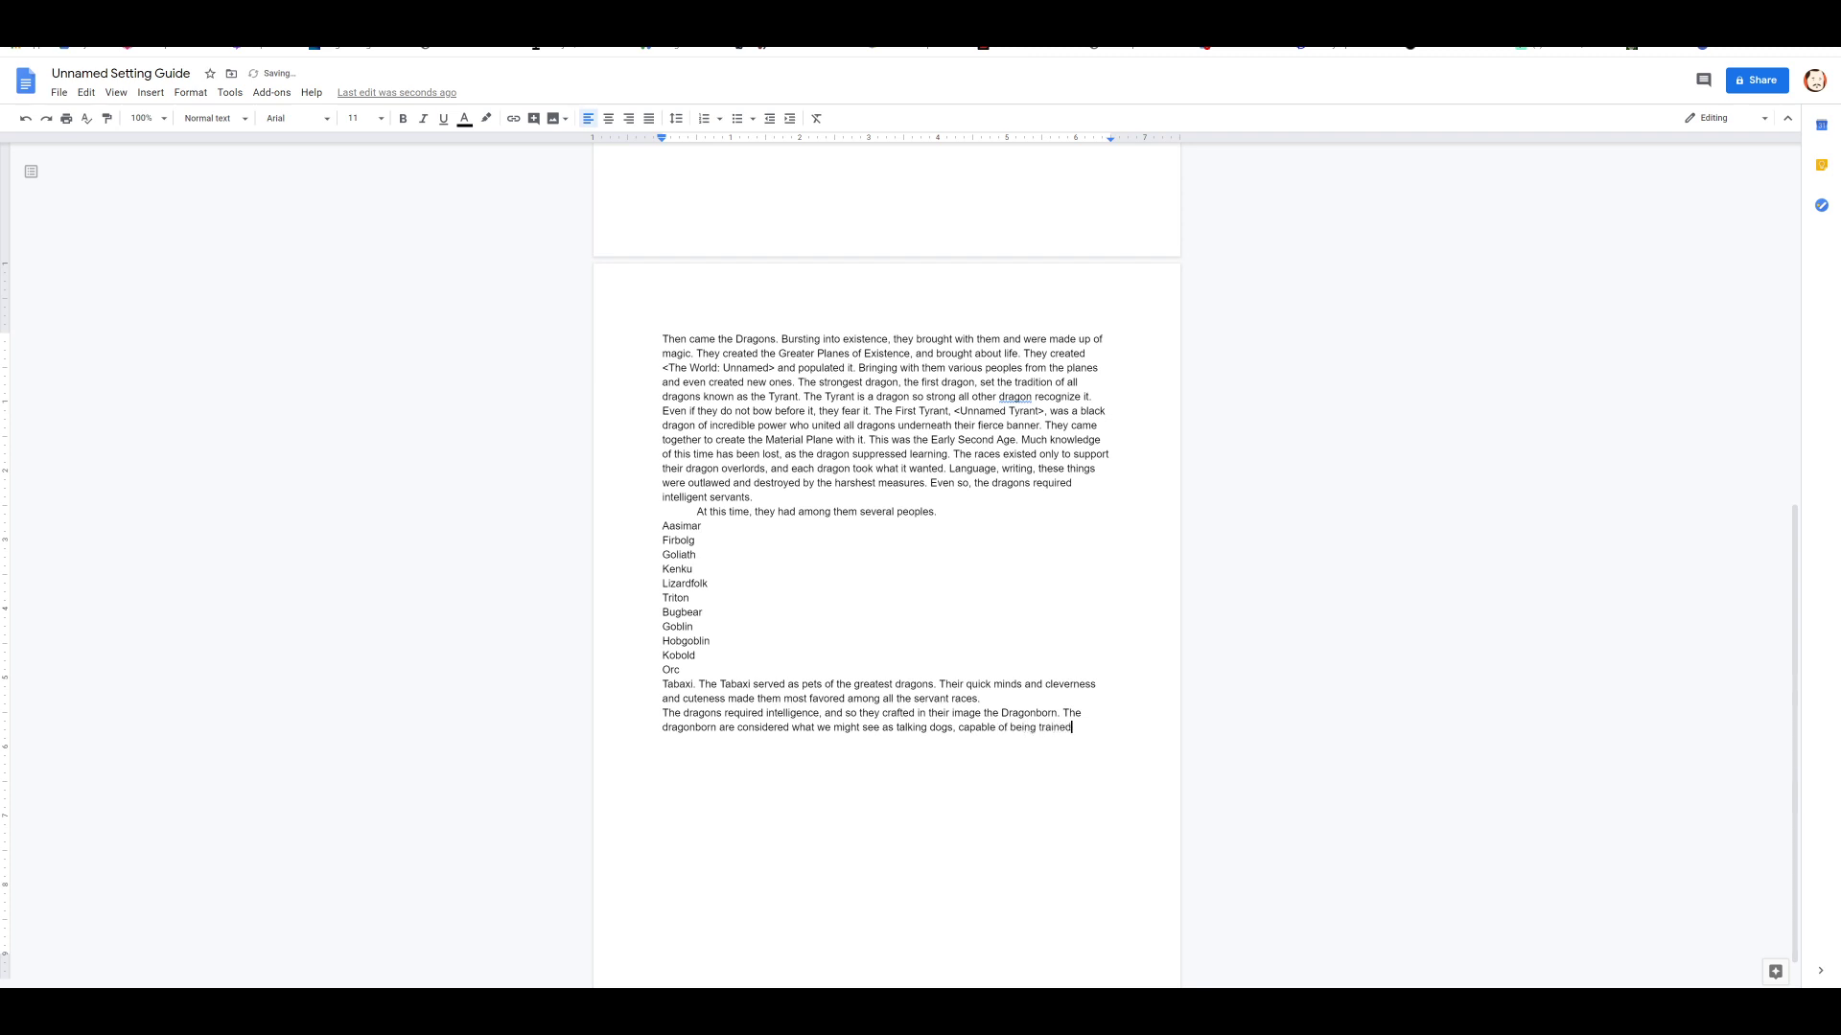
type("to speak and do min")
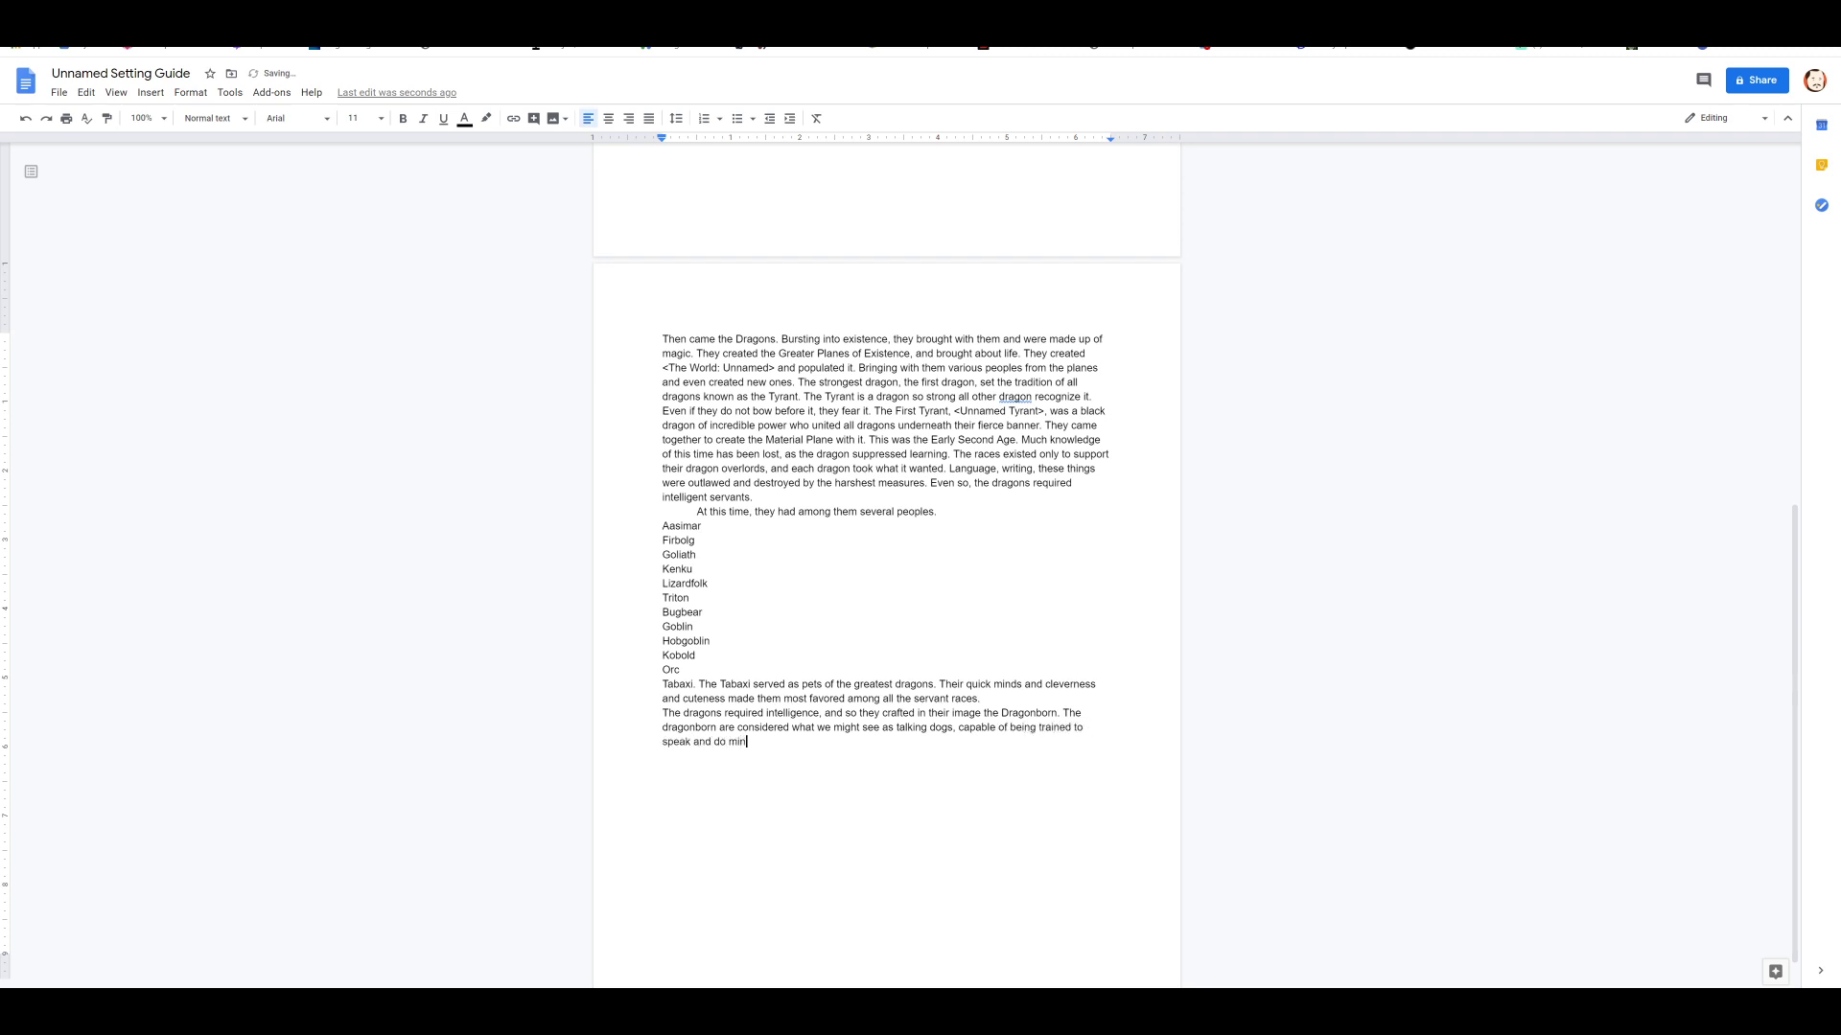
type("or tricks.")
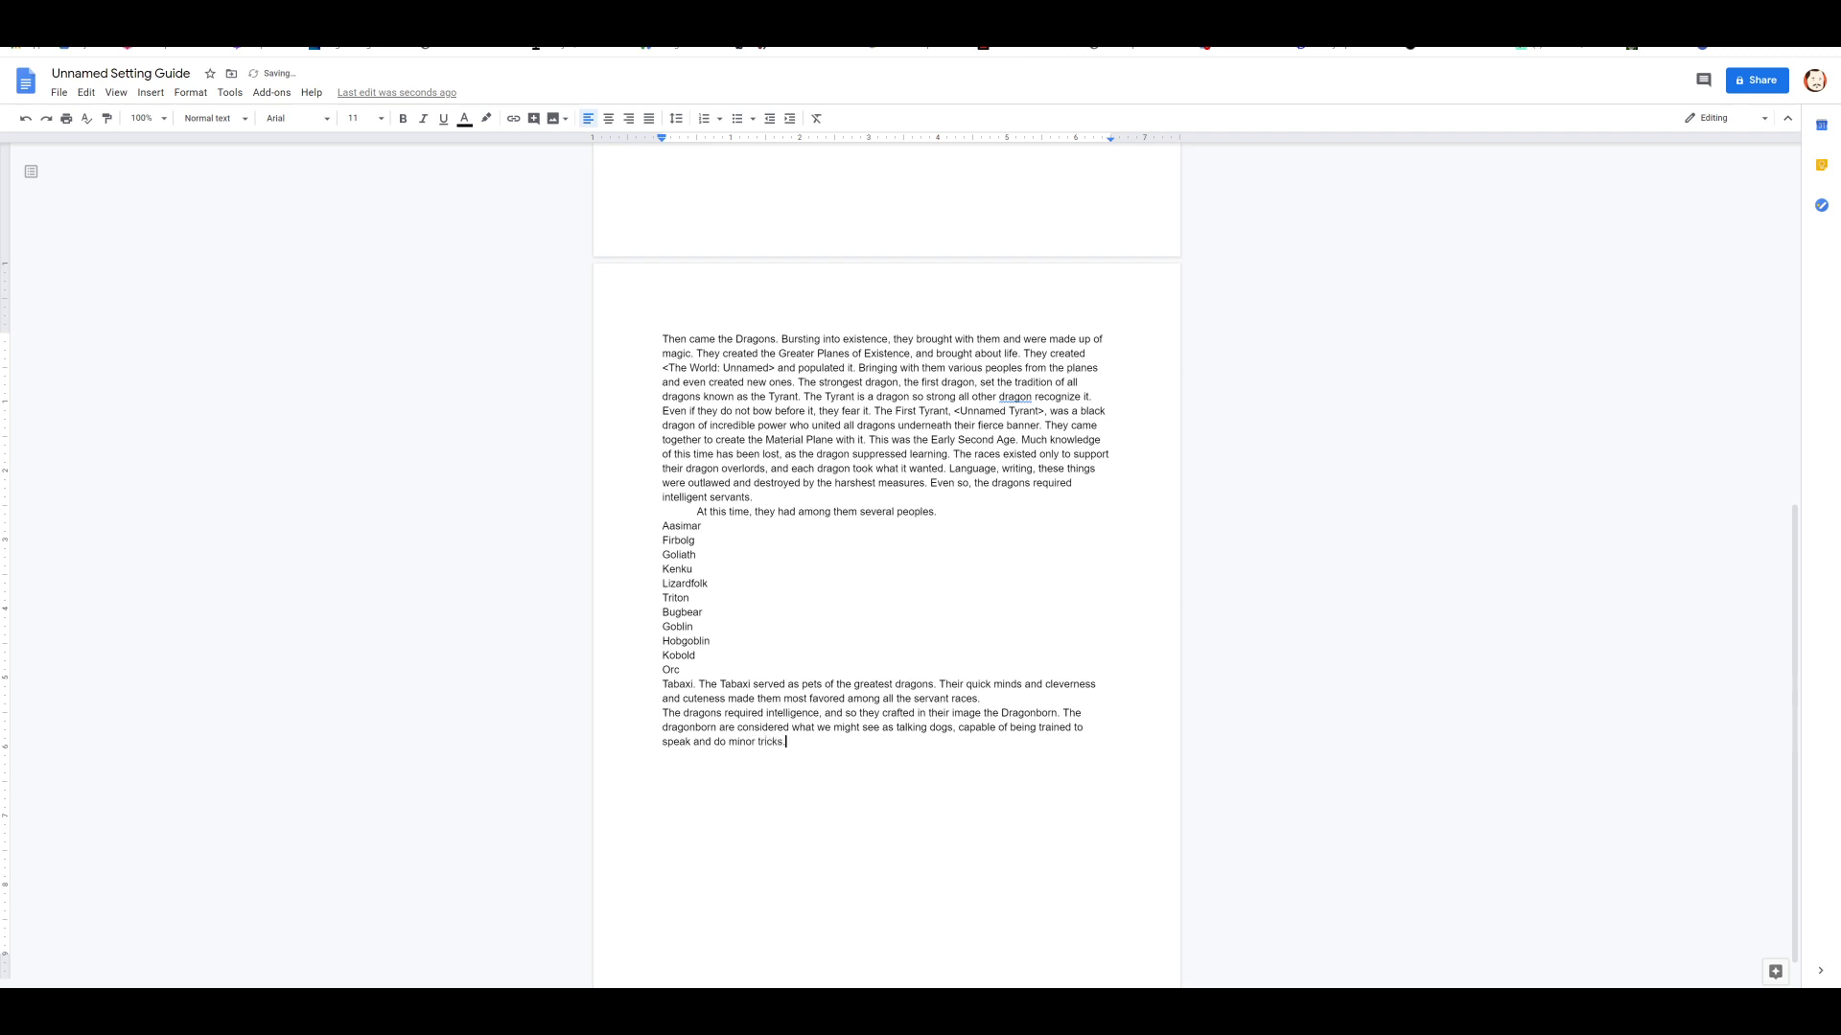
Step: Add that they are set to lead the growing servant-race population, and begin the next sentence
type("They are")
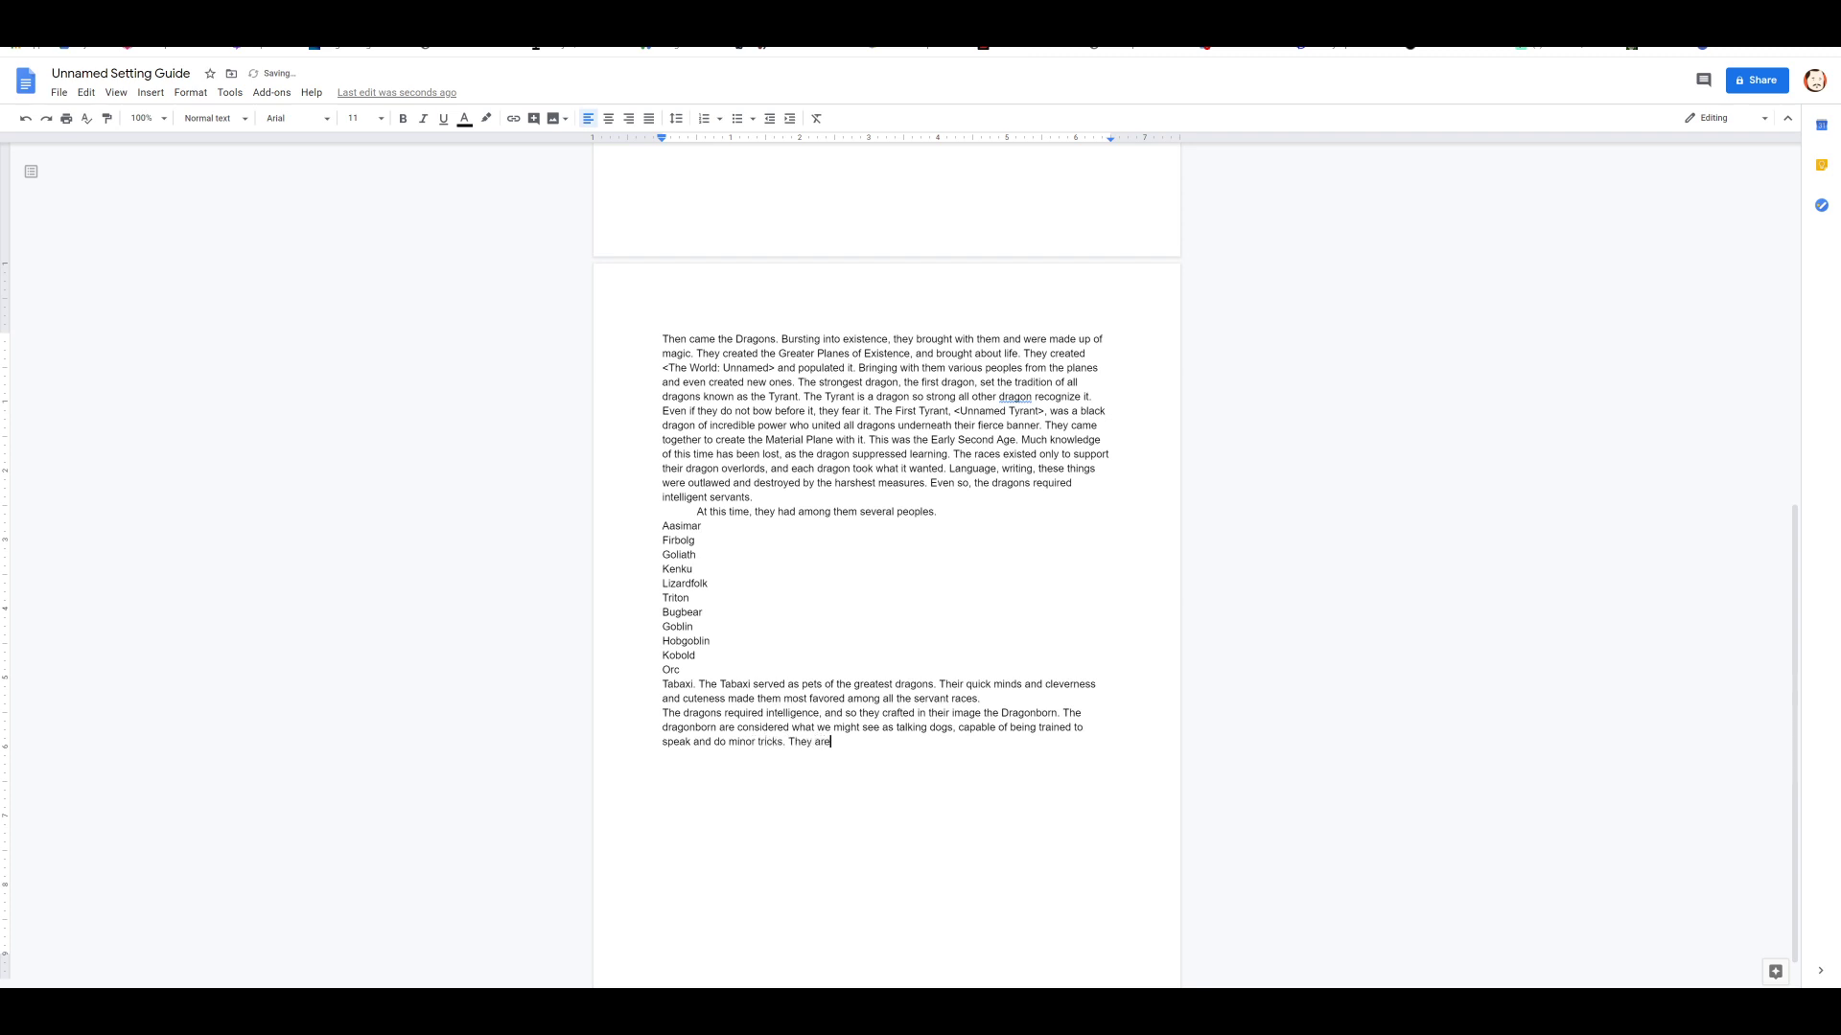
type("set to lead the")
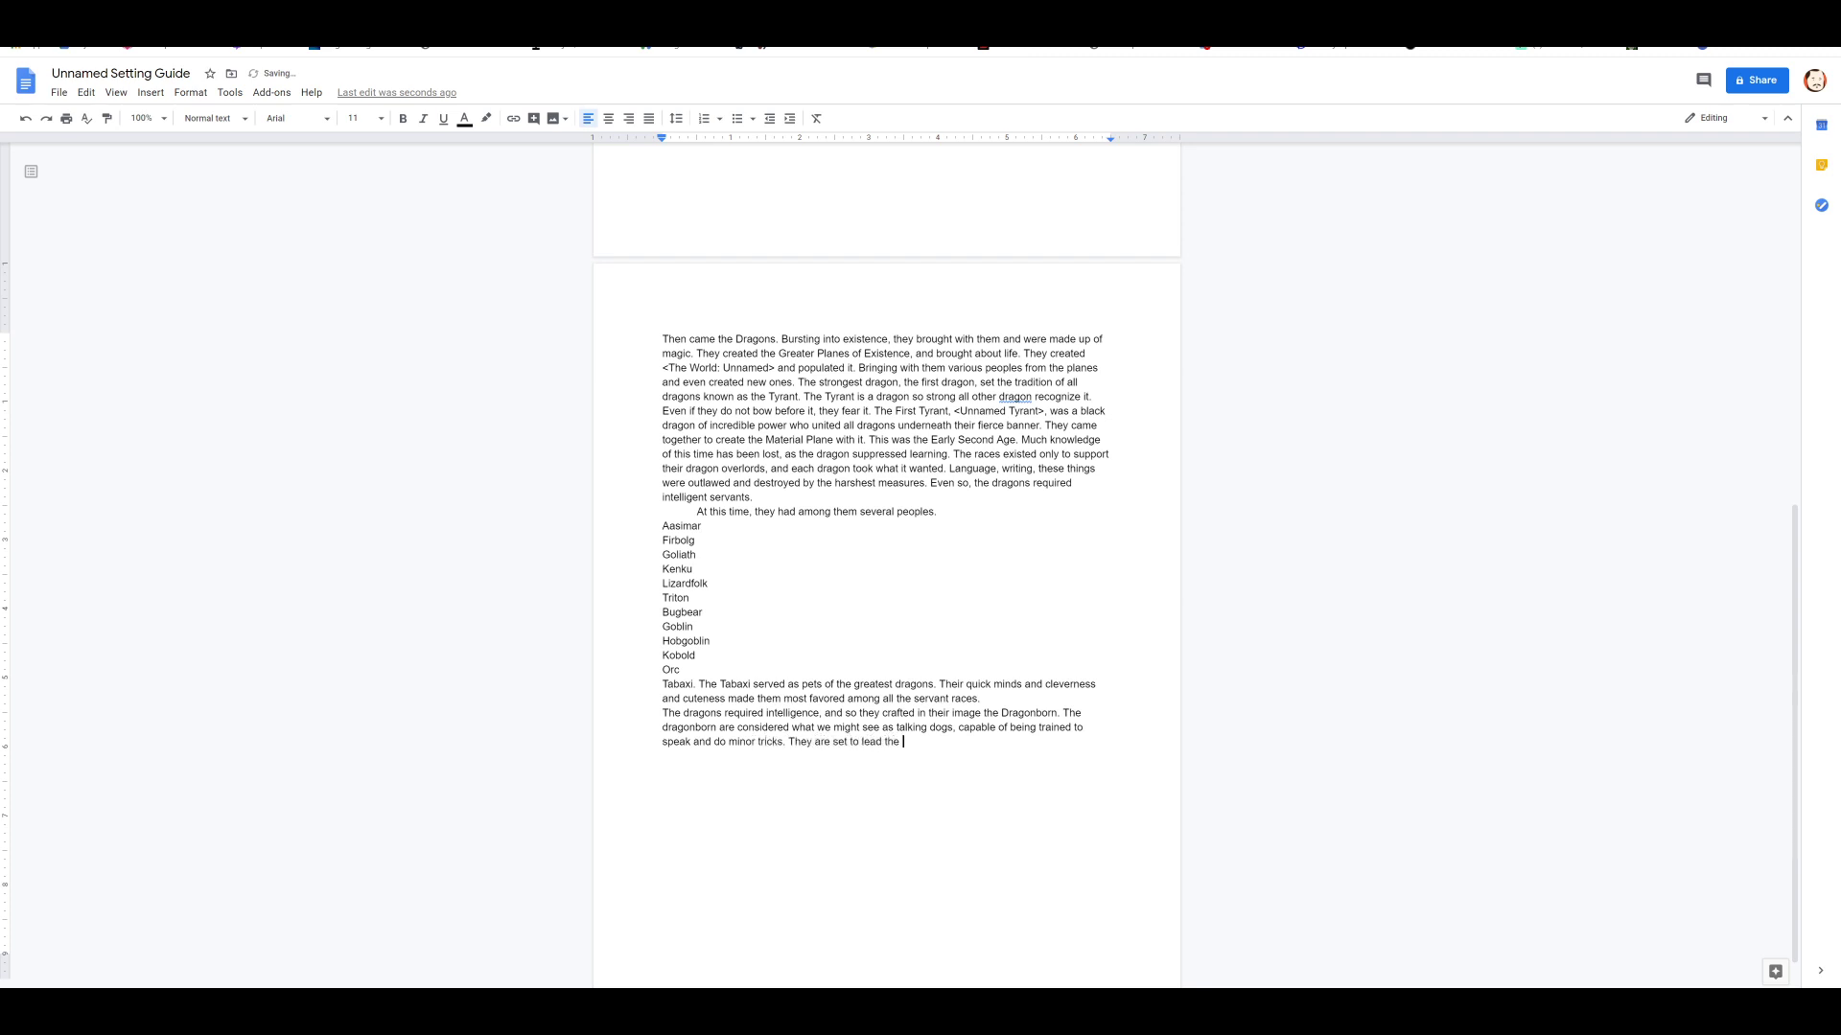
type("increasingly lar")
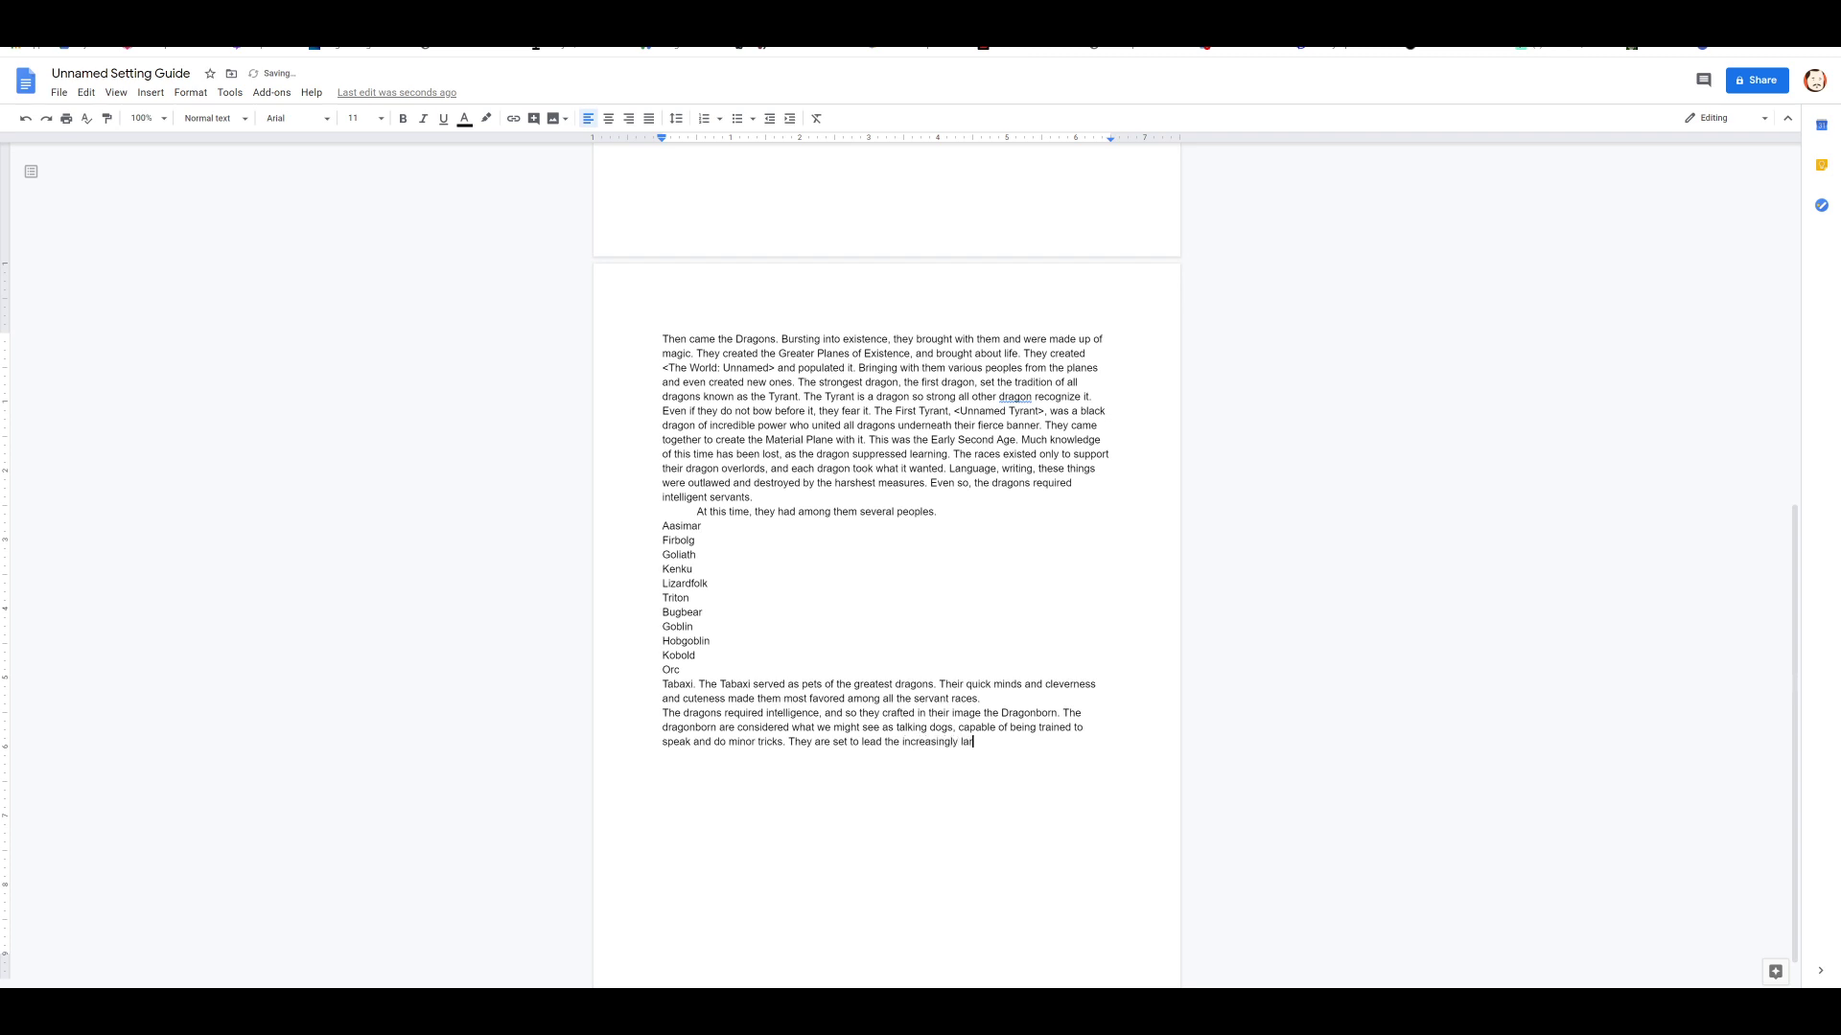
type("ge population")
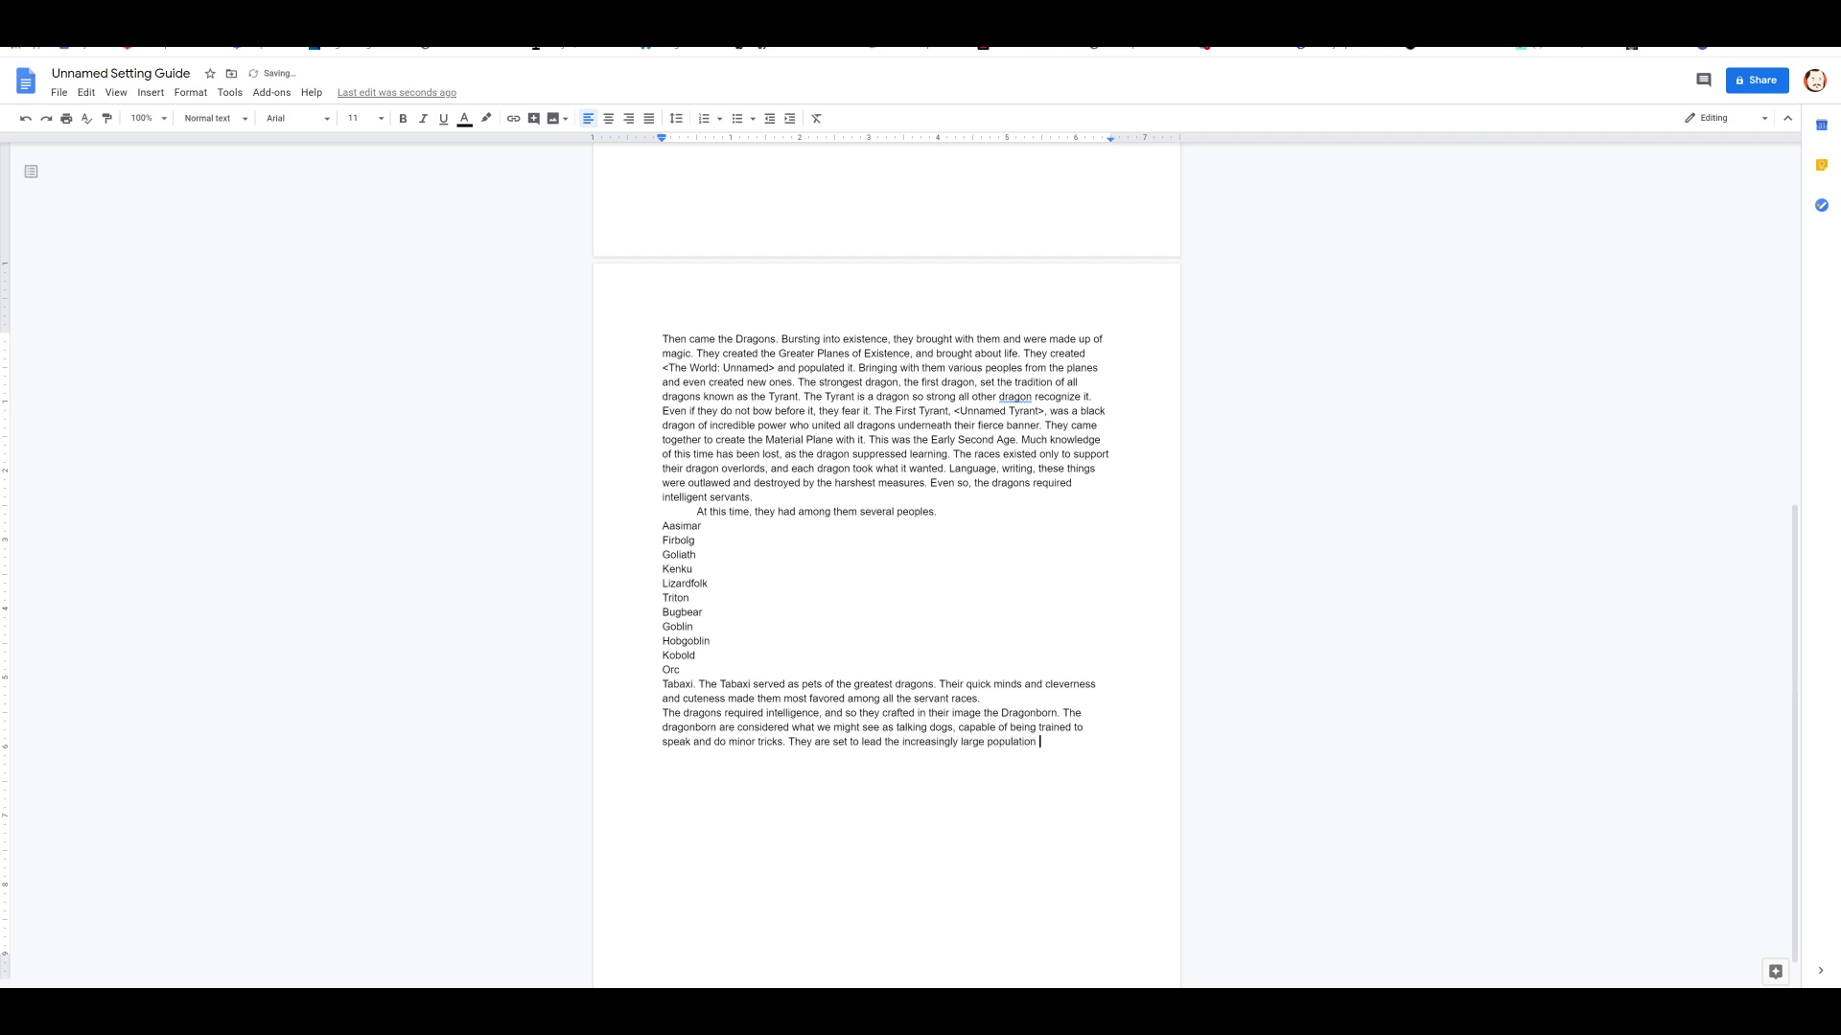
type("of servant races.")
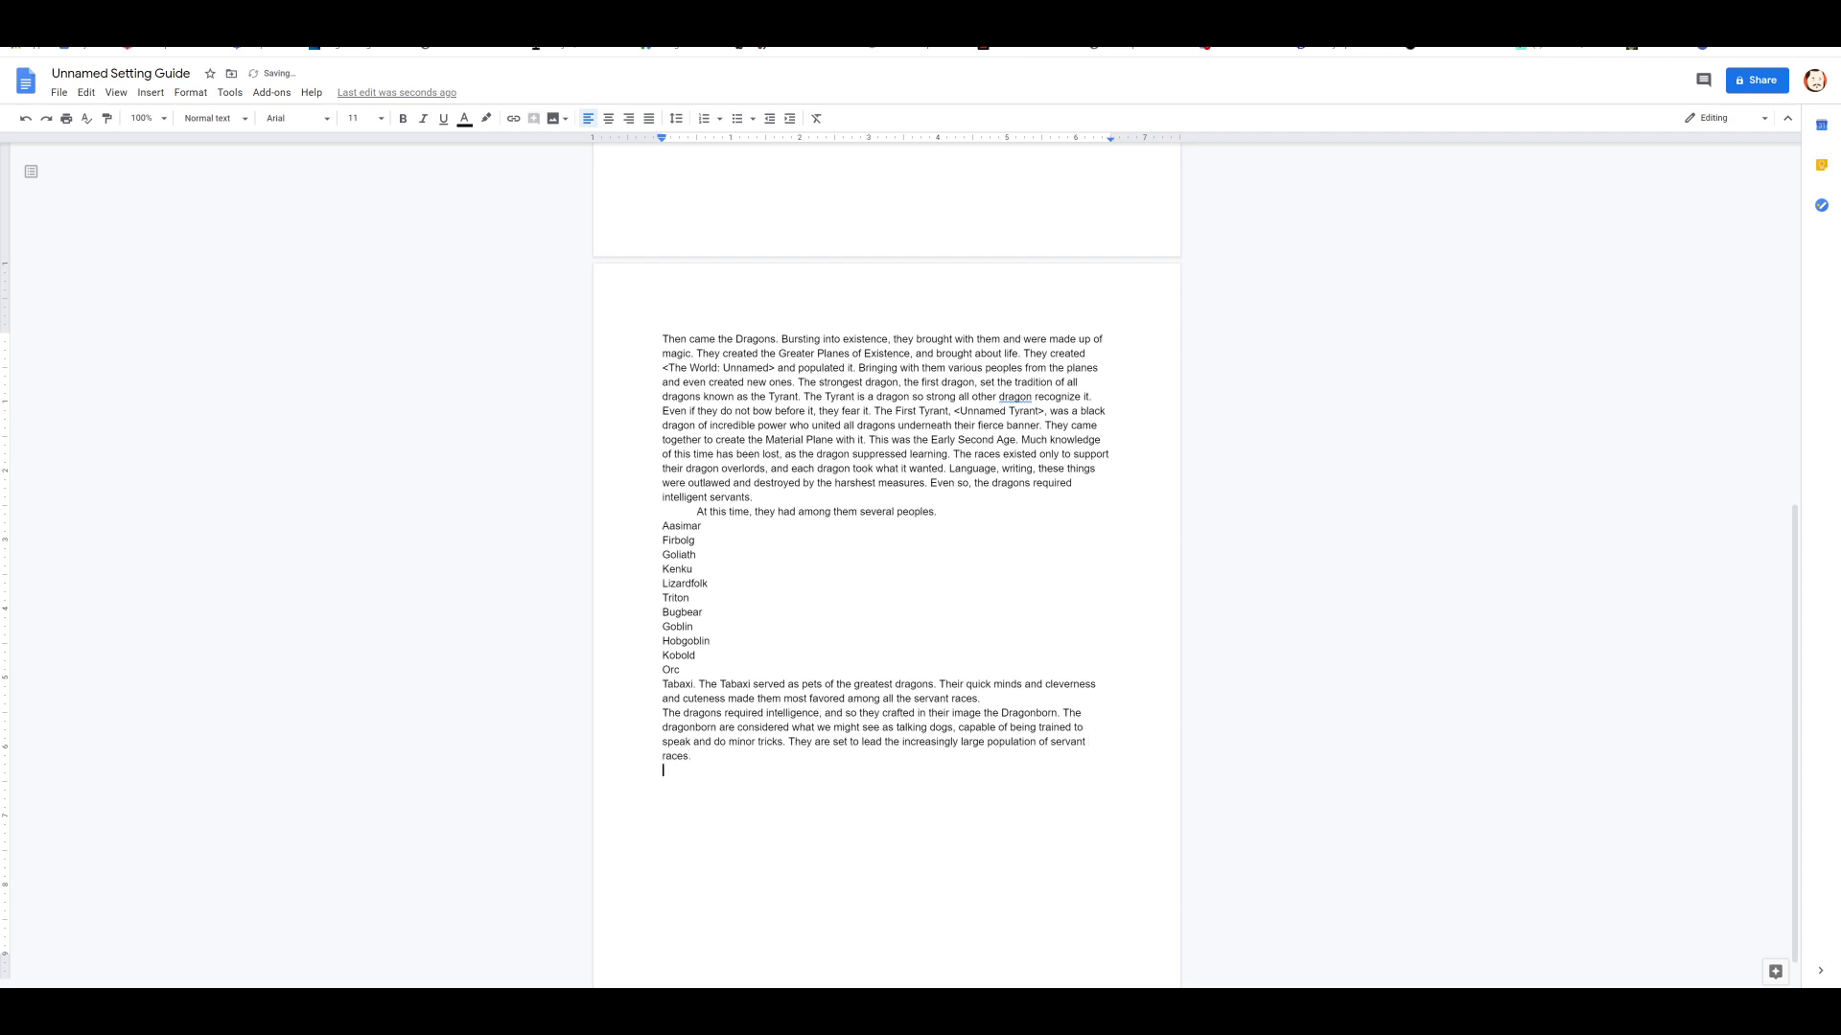
type("This becomes an")
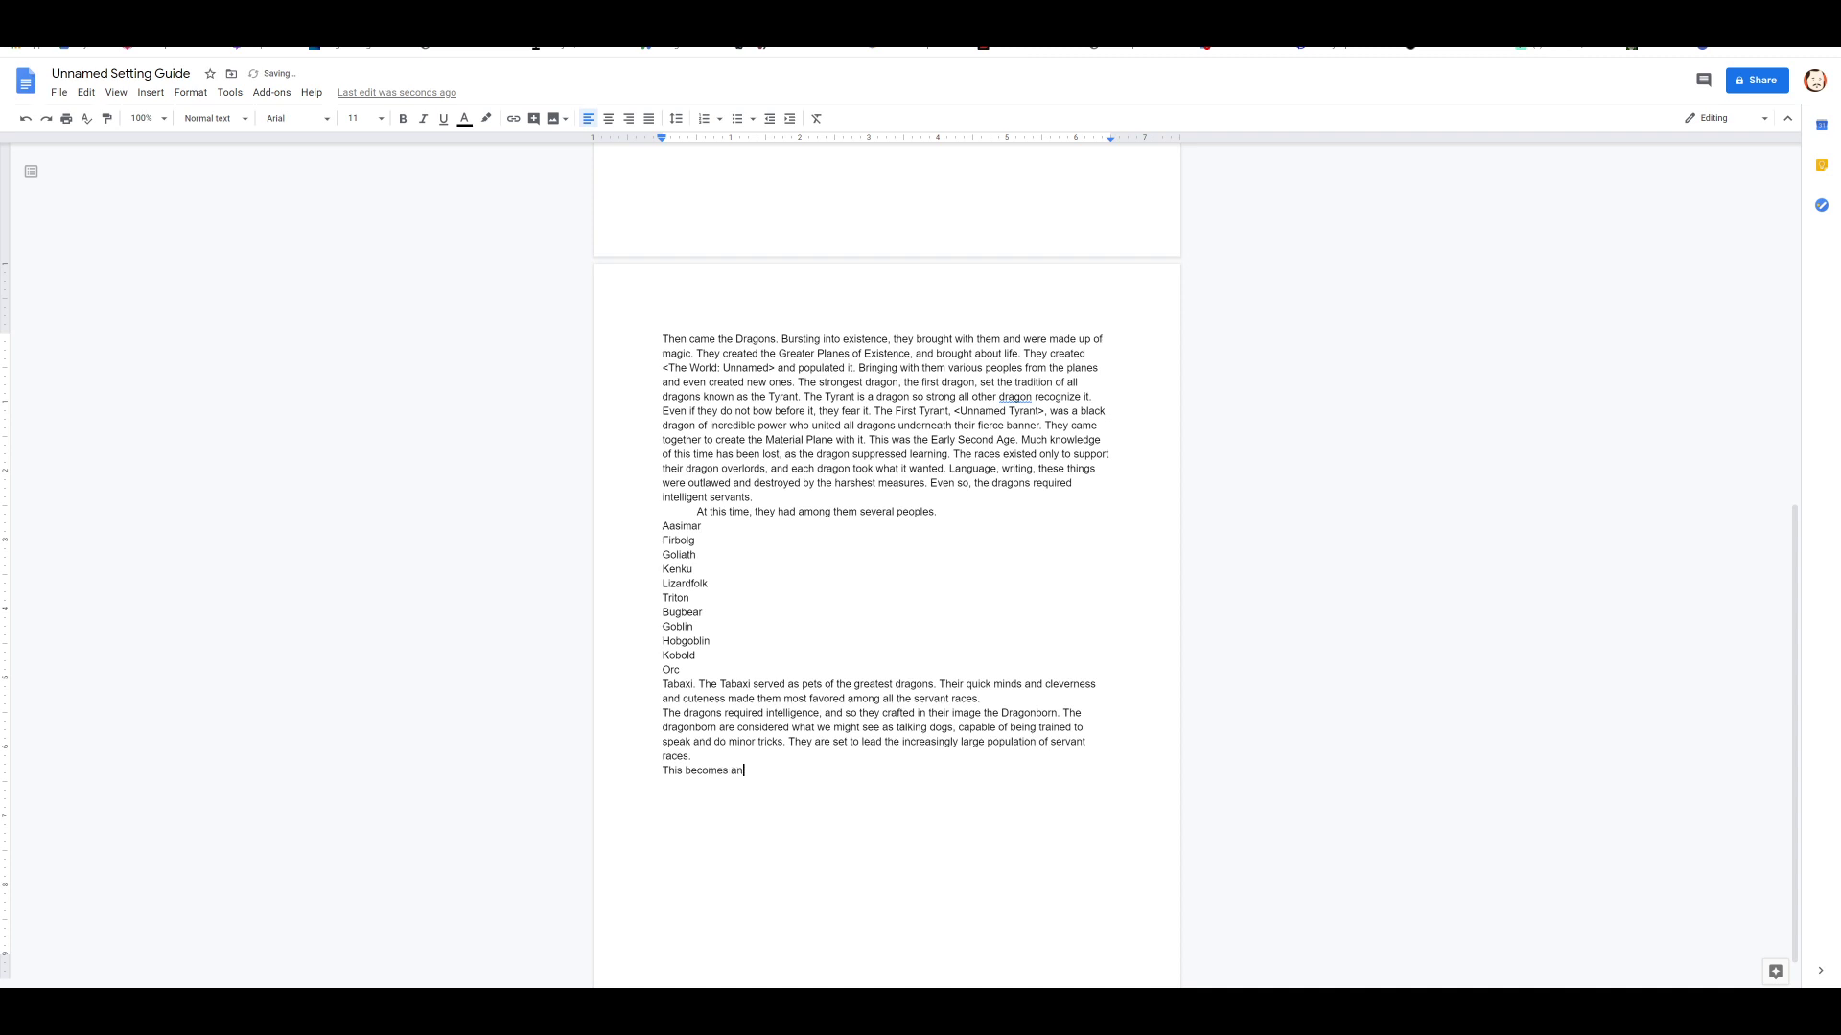
Step: Write that dragons speak Draconic, which mortals cannot comprehend
type("issue of language.")
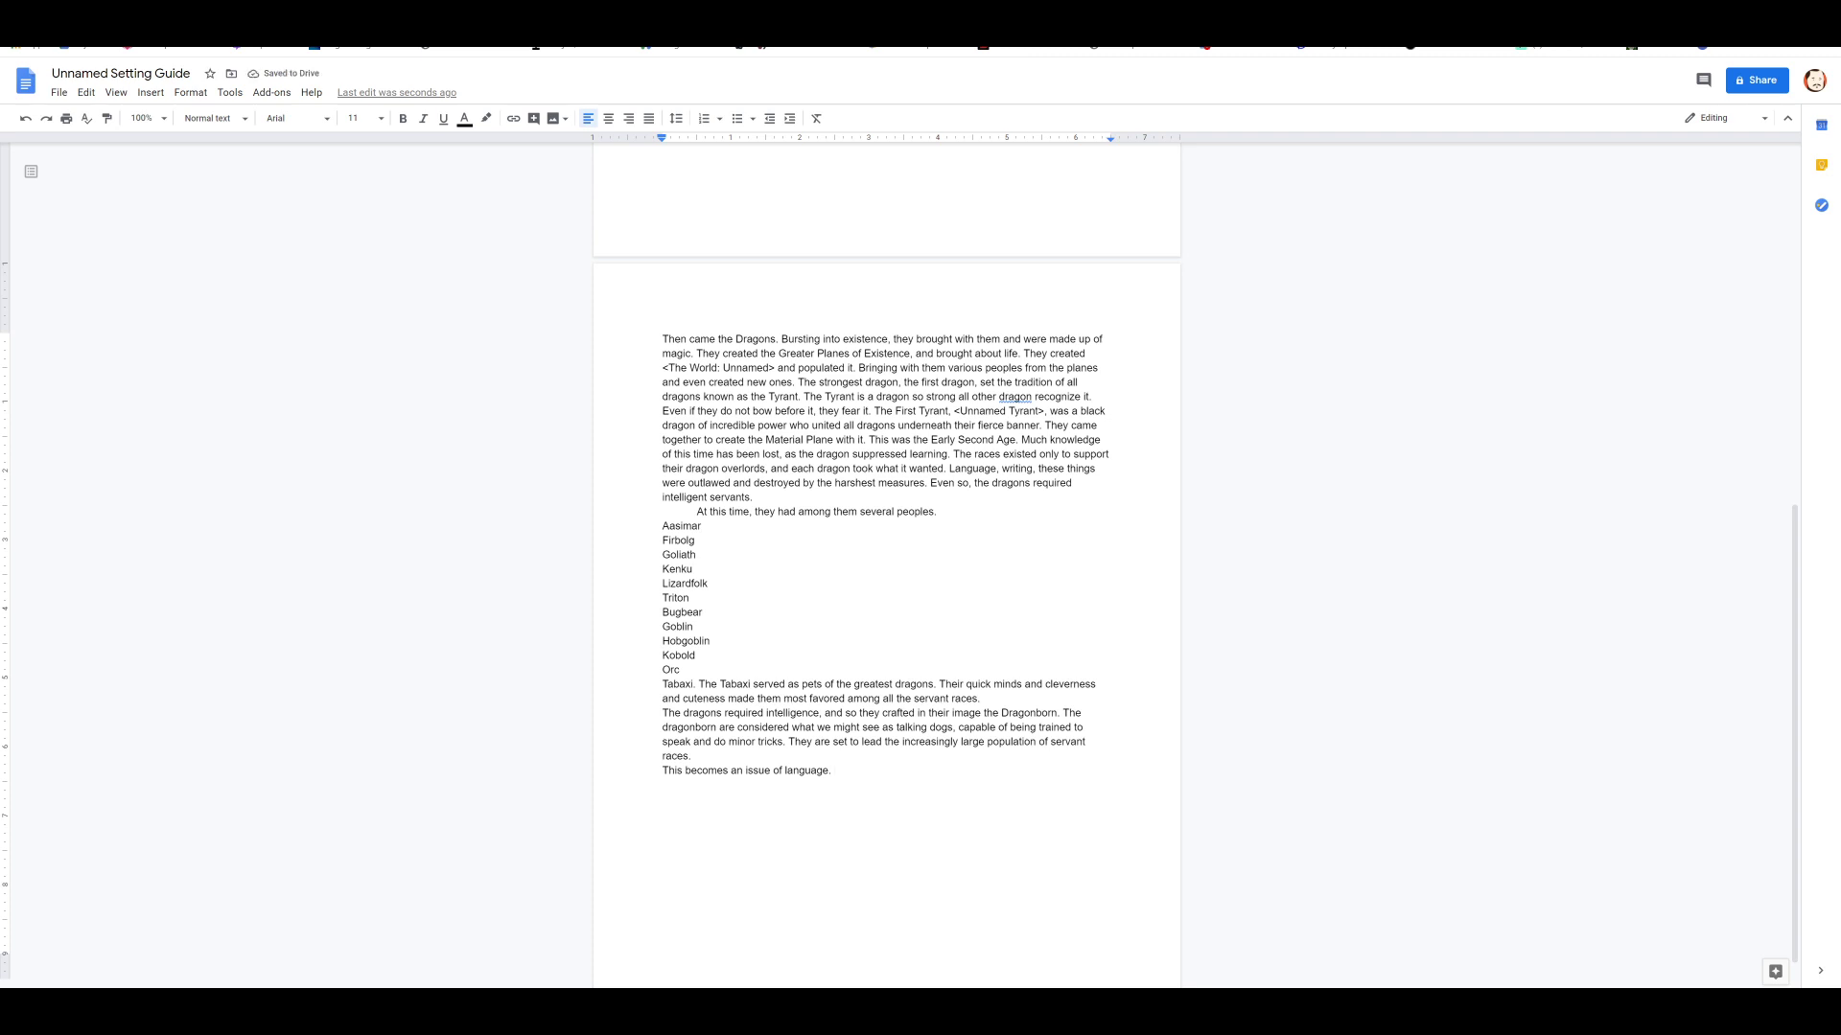
type("Drago")
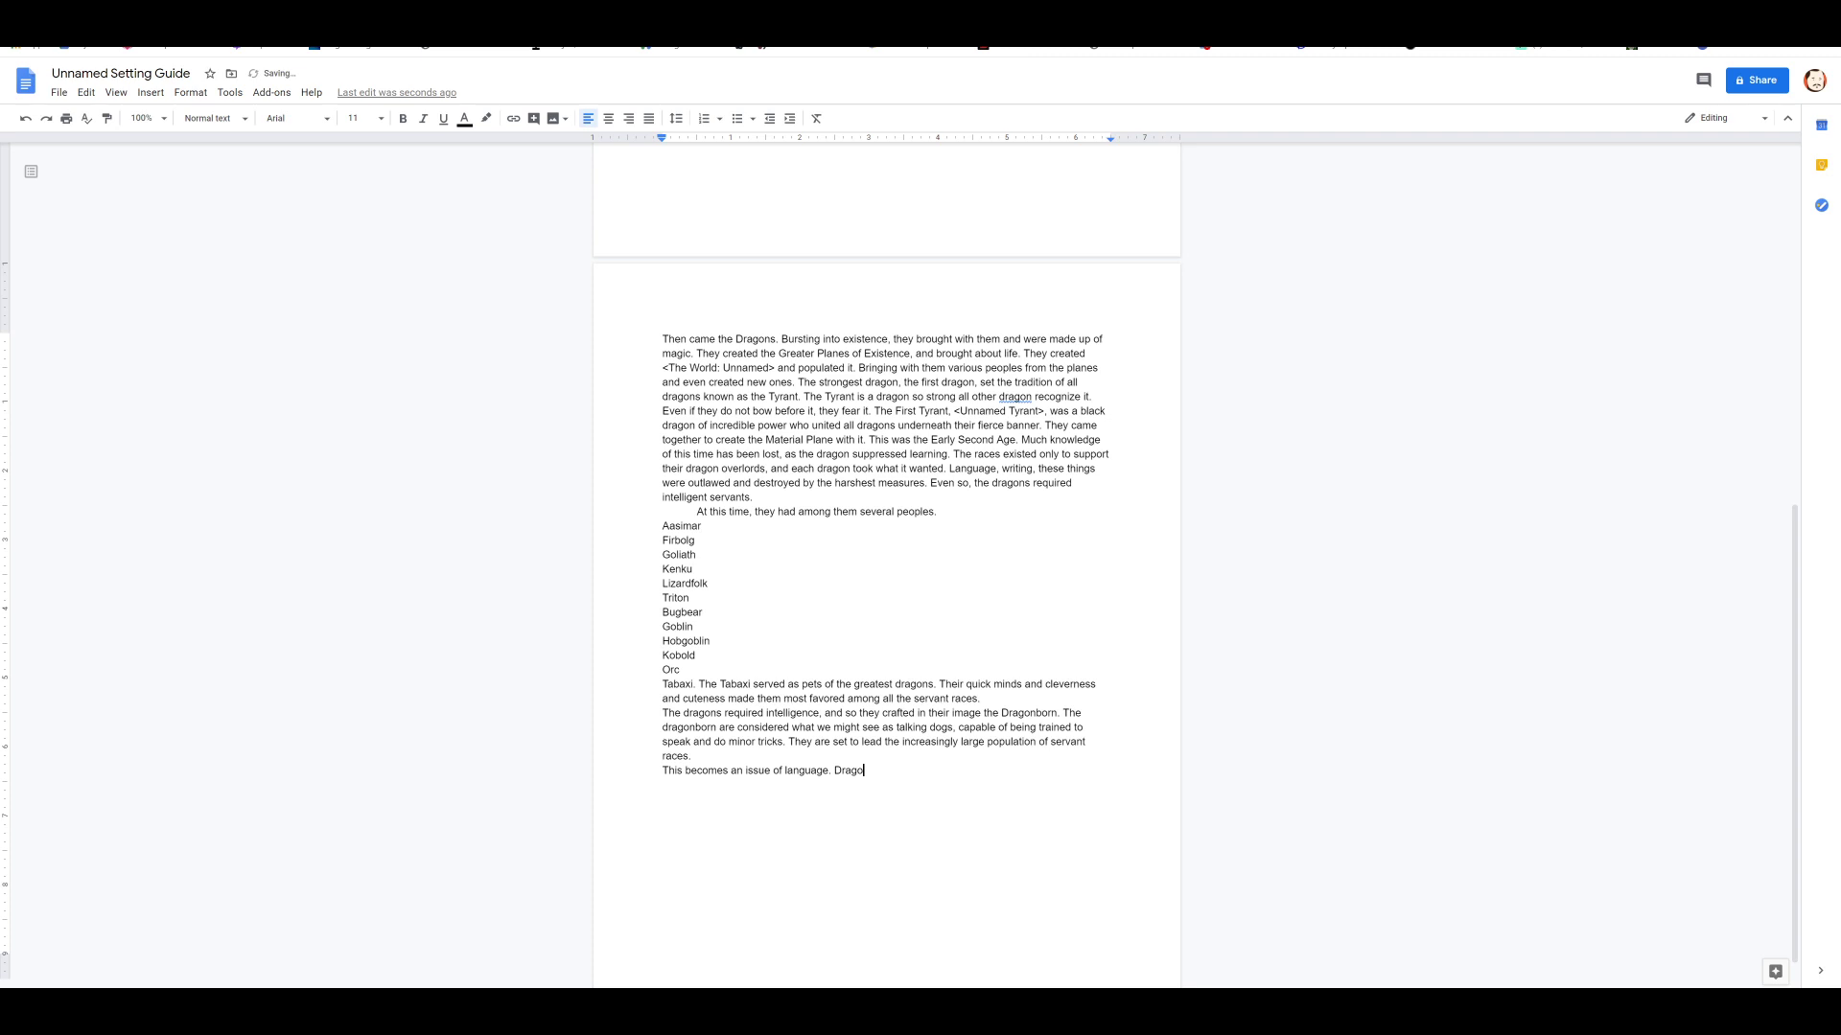
type("ns speak dr")
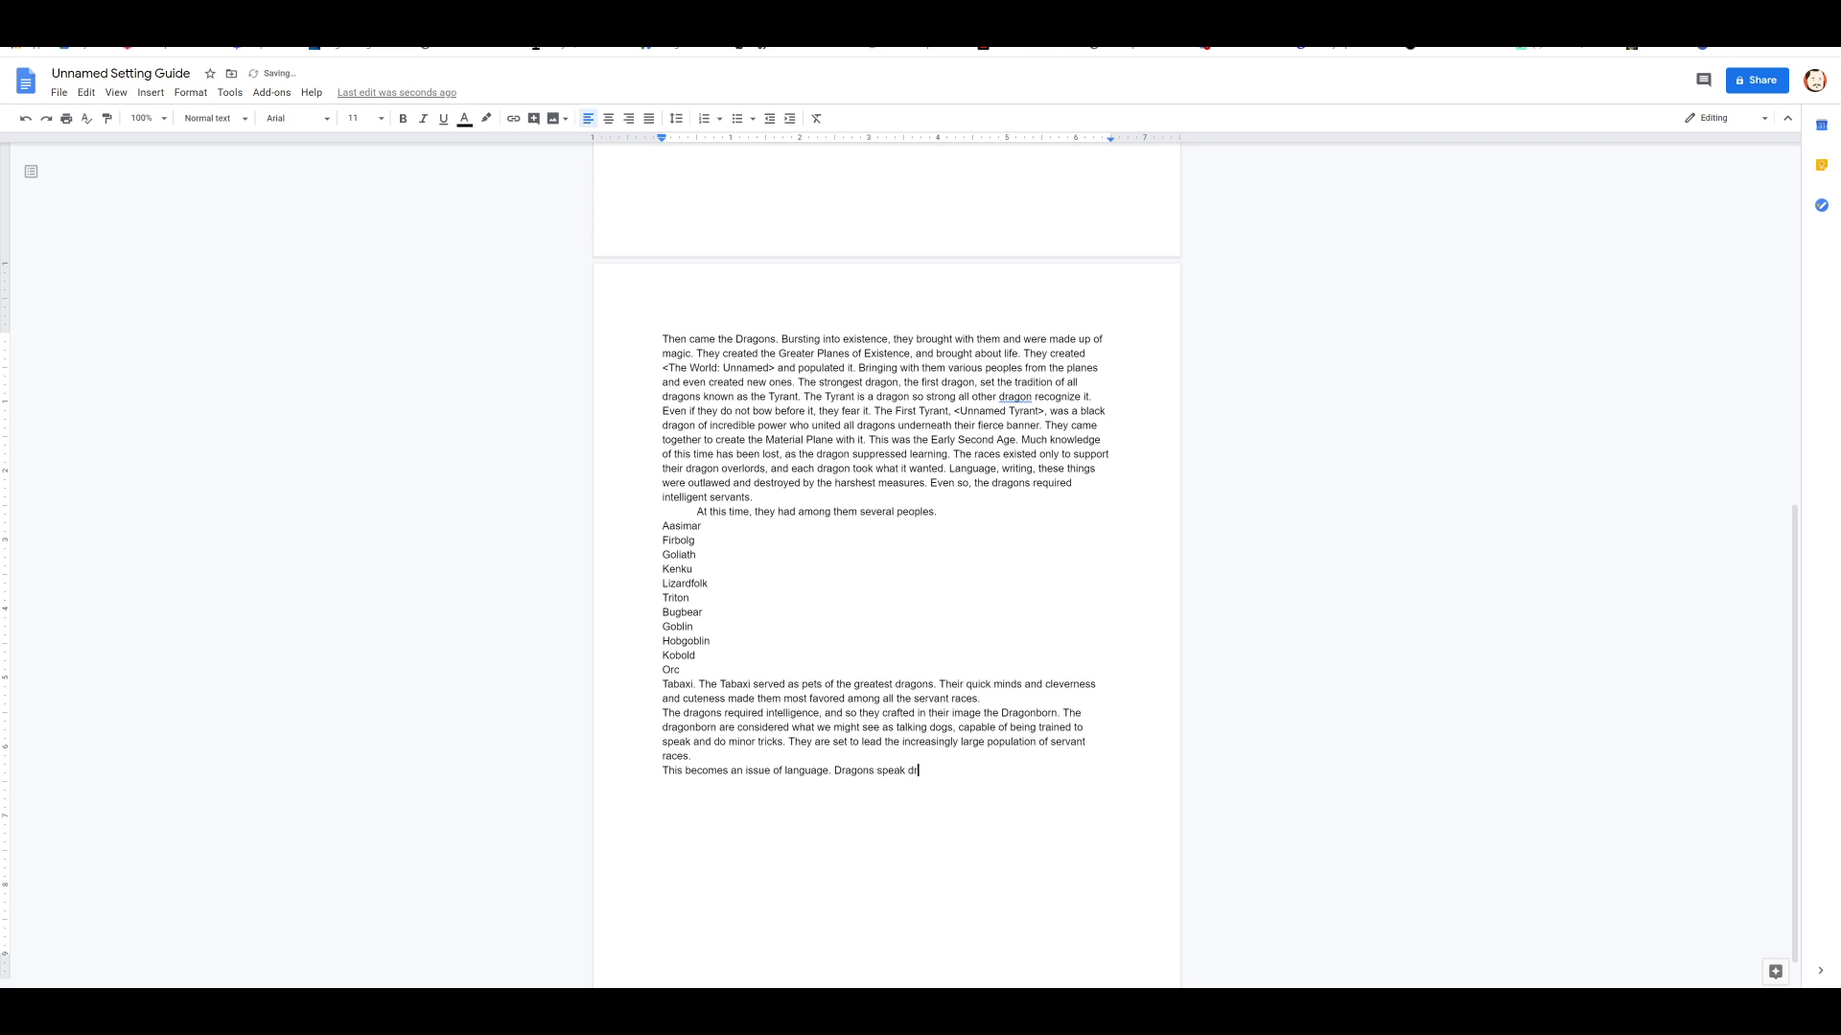
type("aconic in aw")
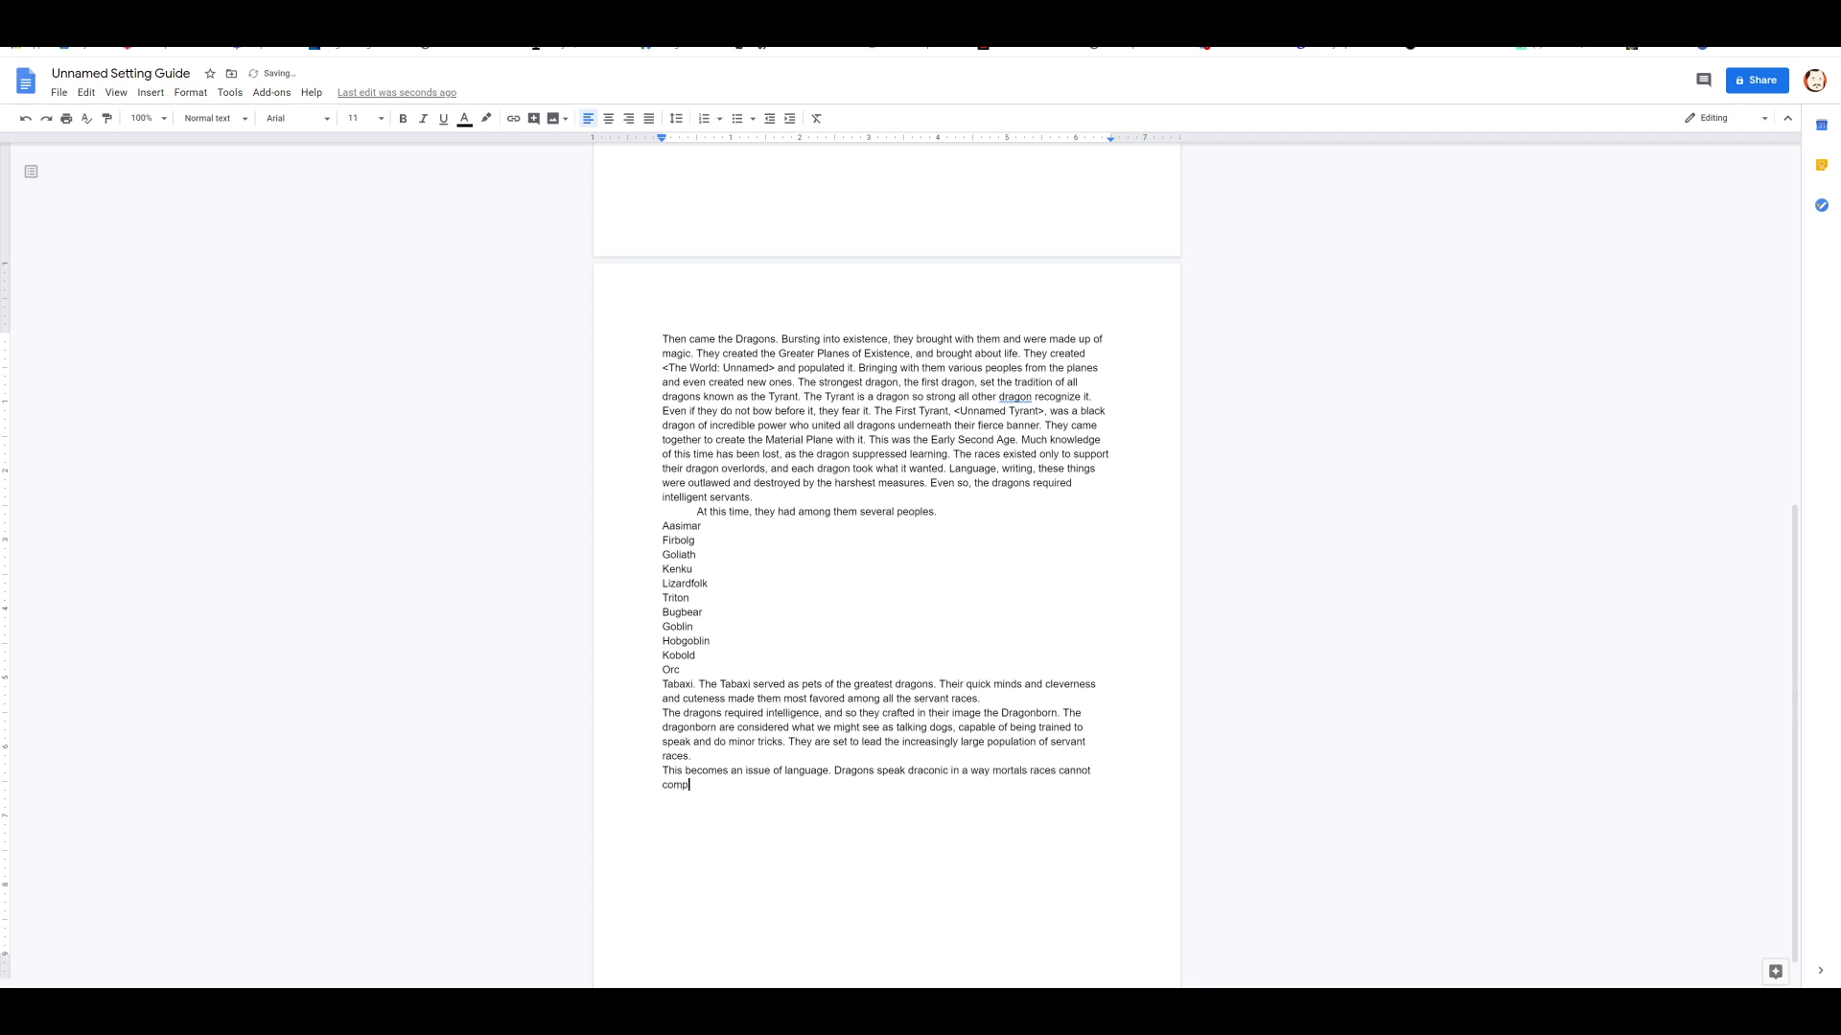
type("rehend - what we call")
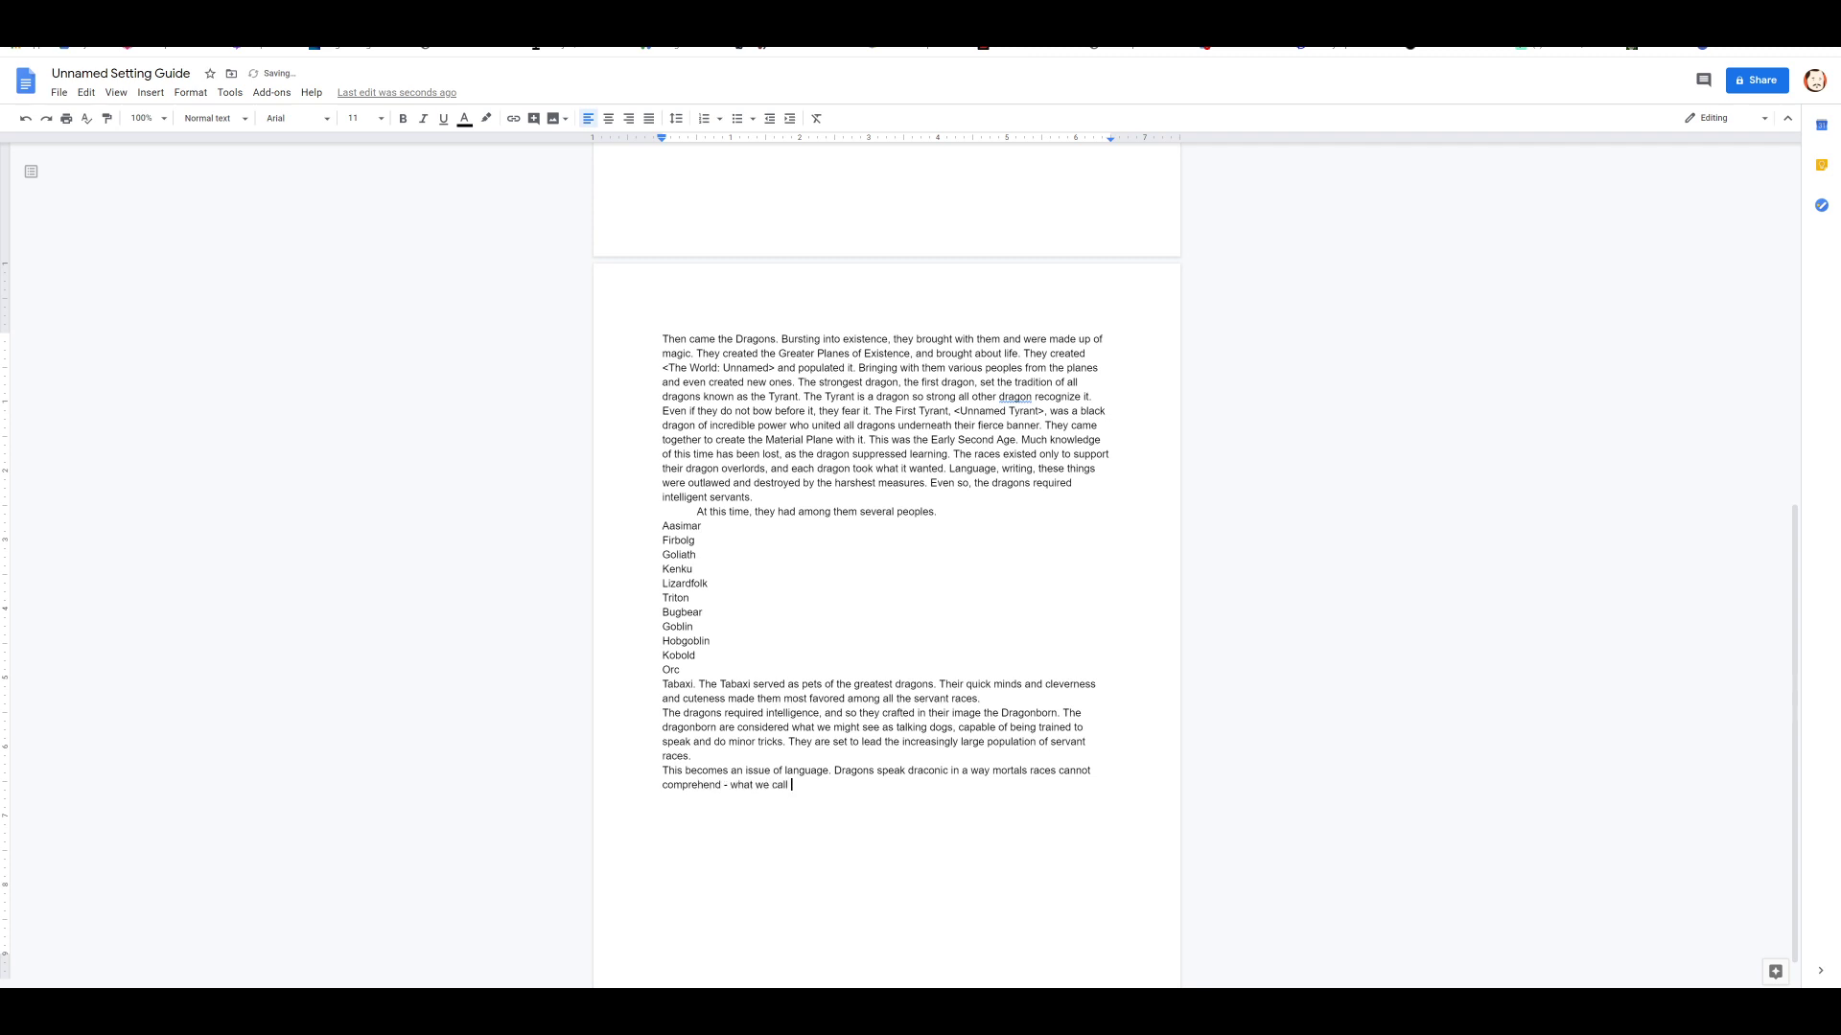
Step: Add that imitated Draconic makes the correct noises but lacks smell, body language and magic
type("Draconic")
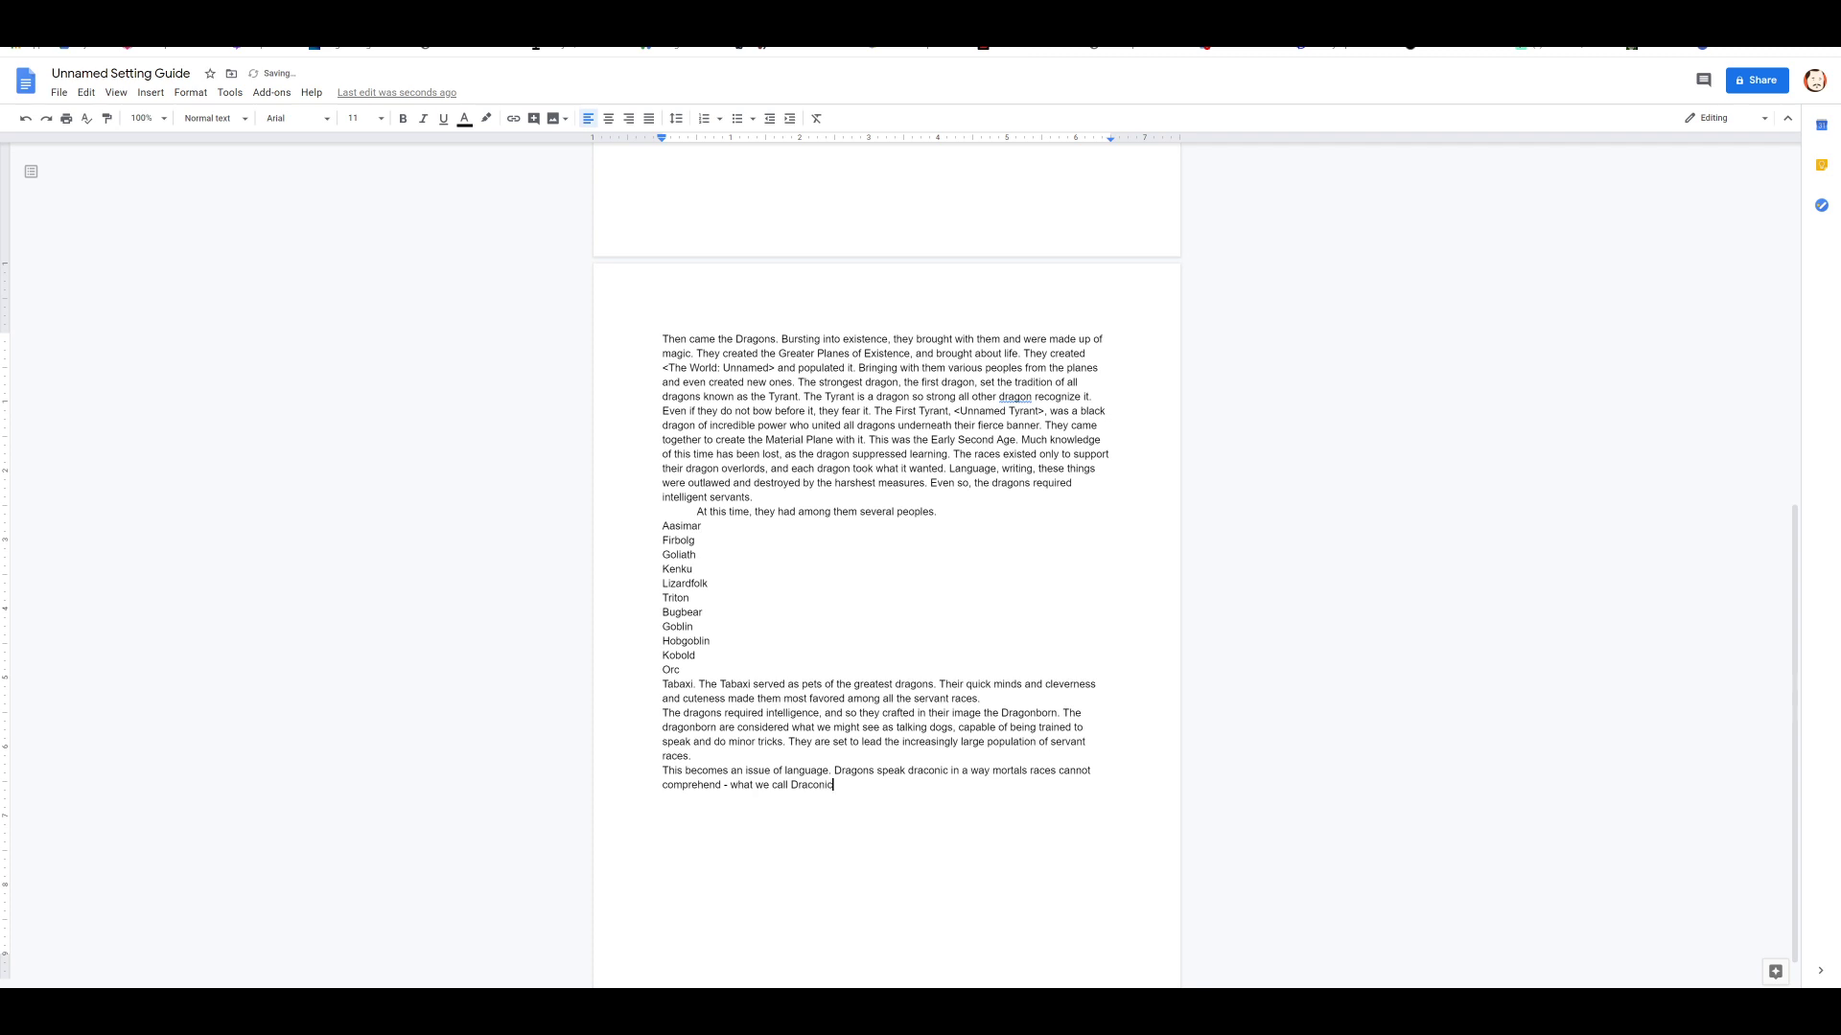
type("makes the")
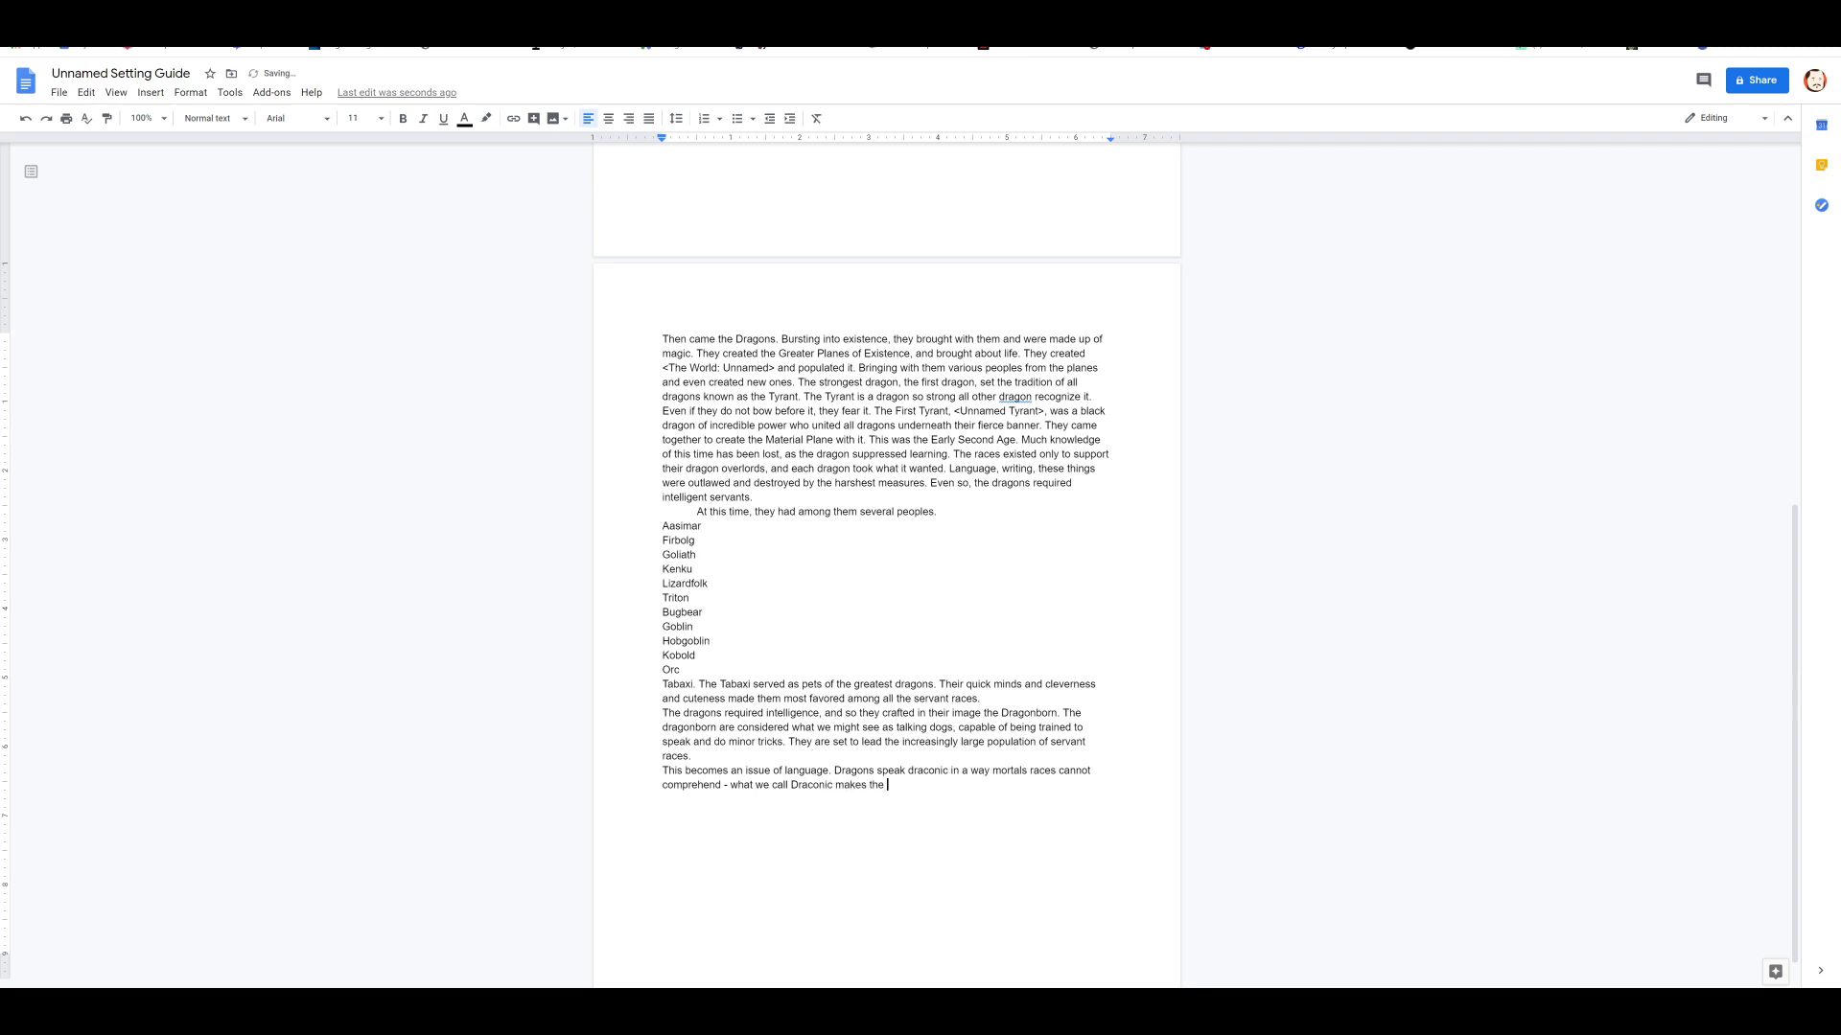
type("correc")
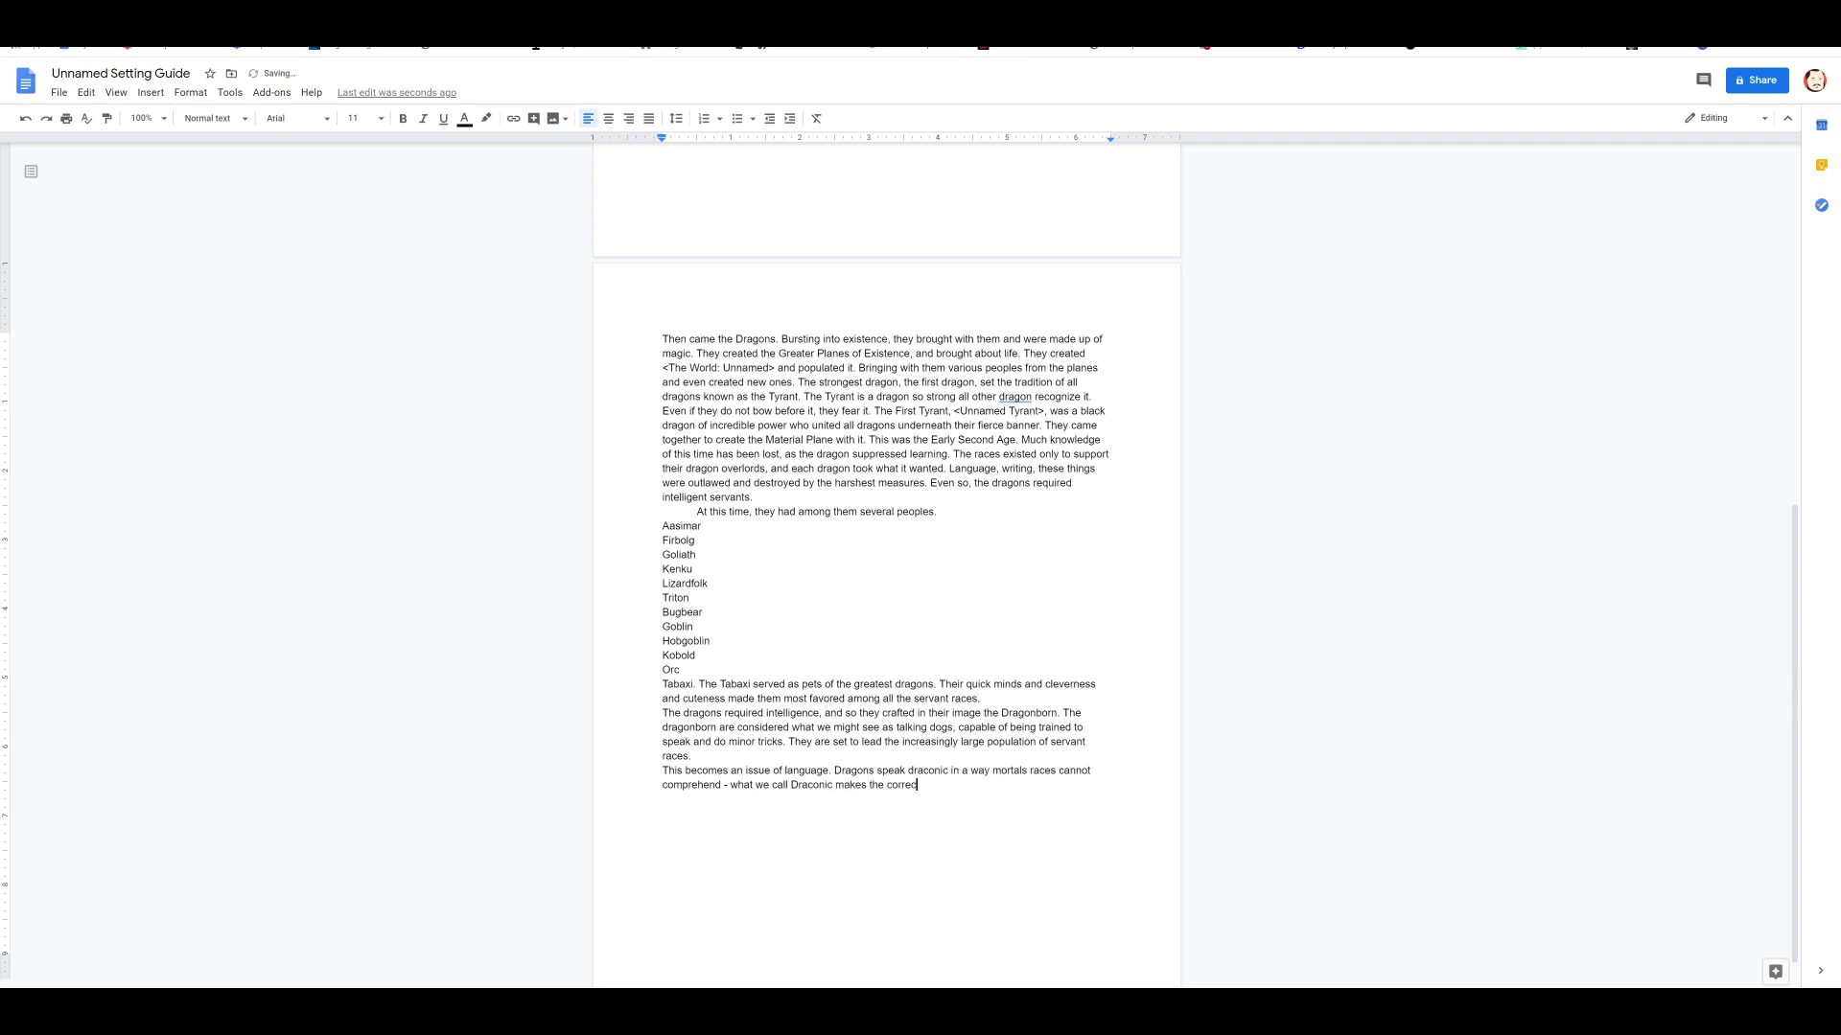
type("noises, but i")
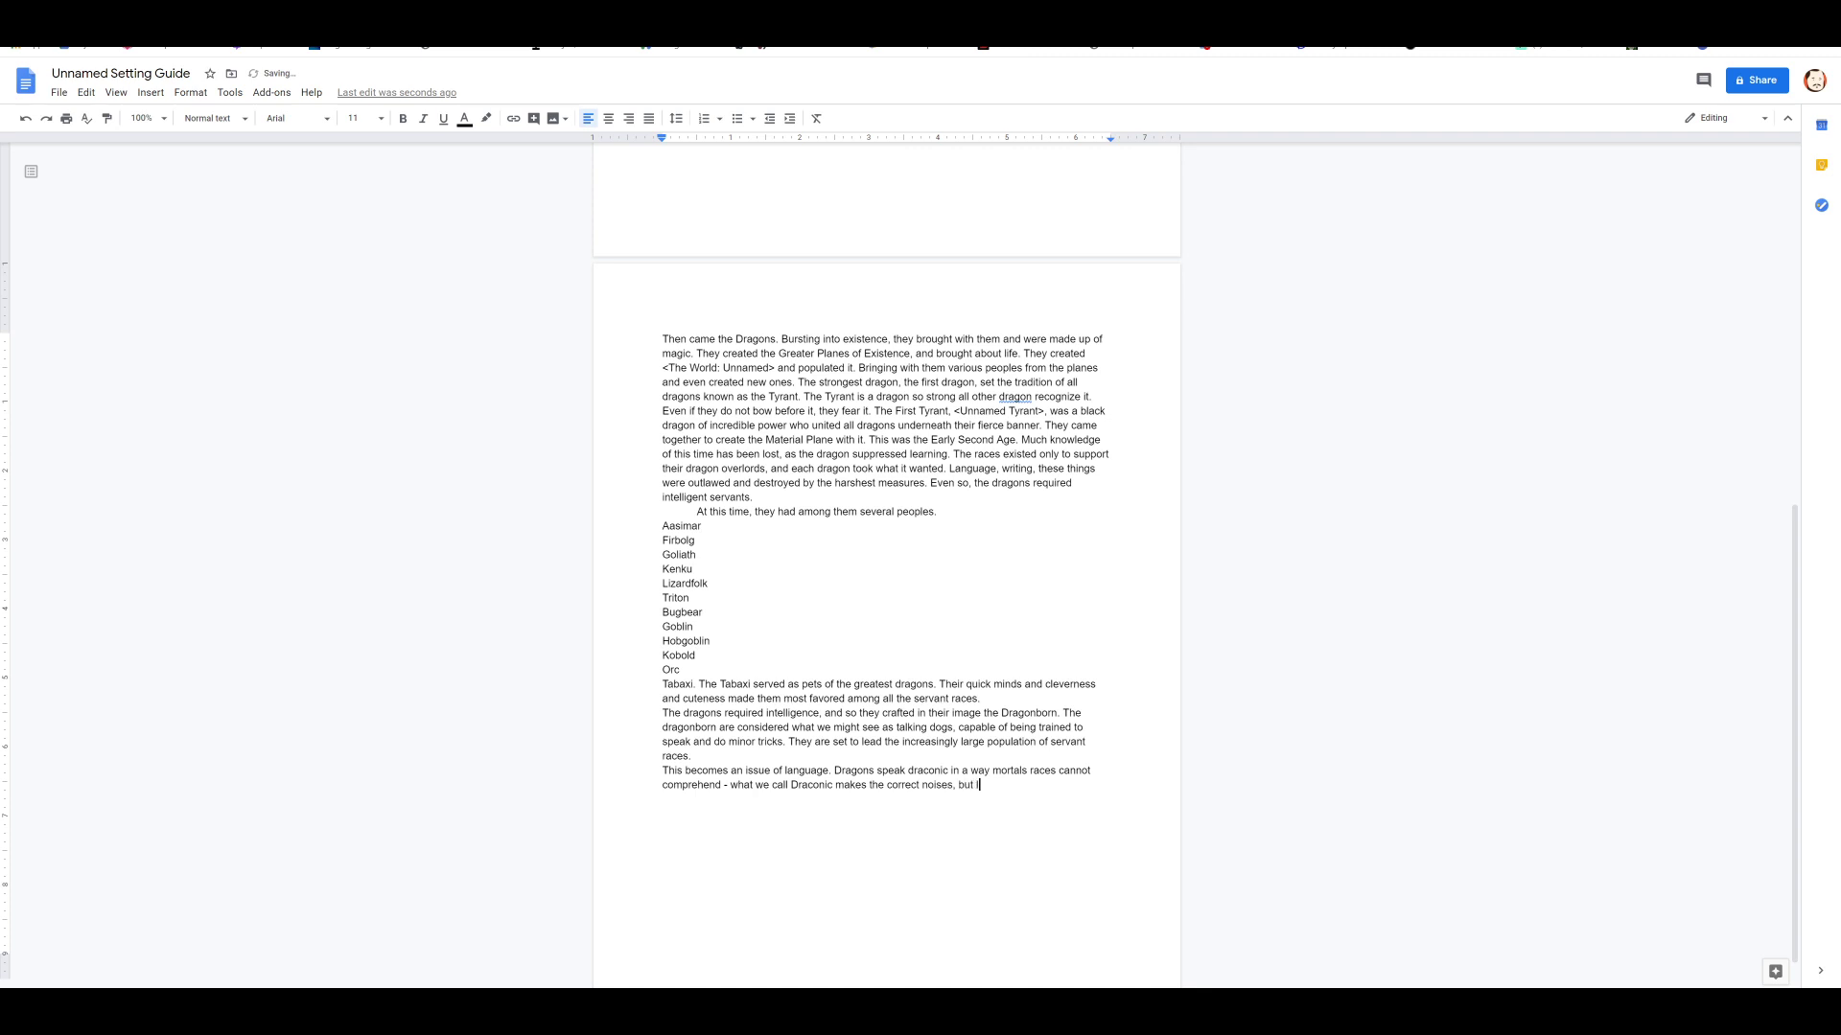
type("acks the smell,")
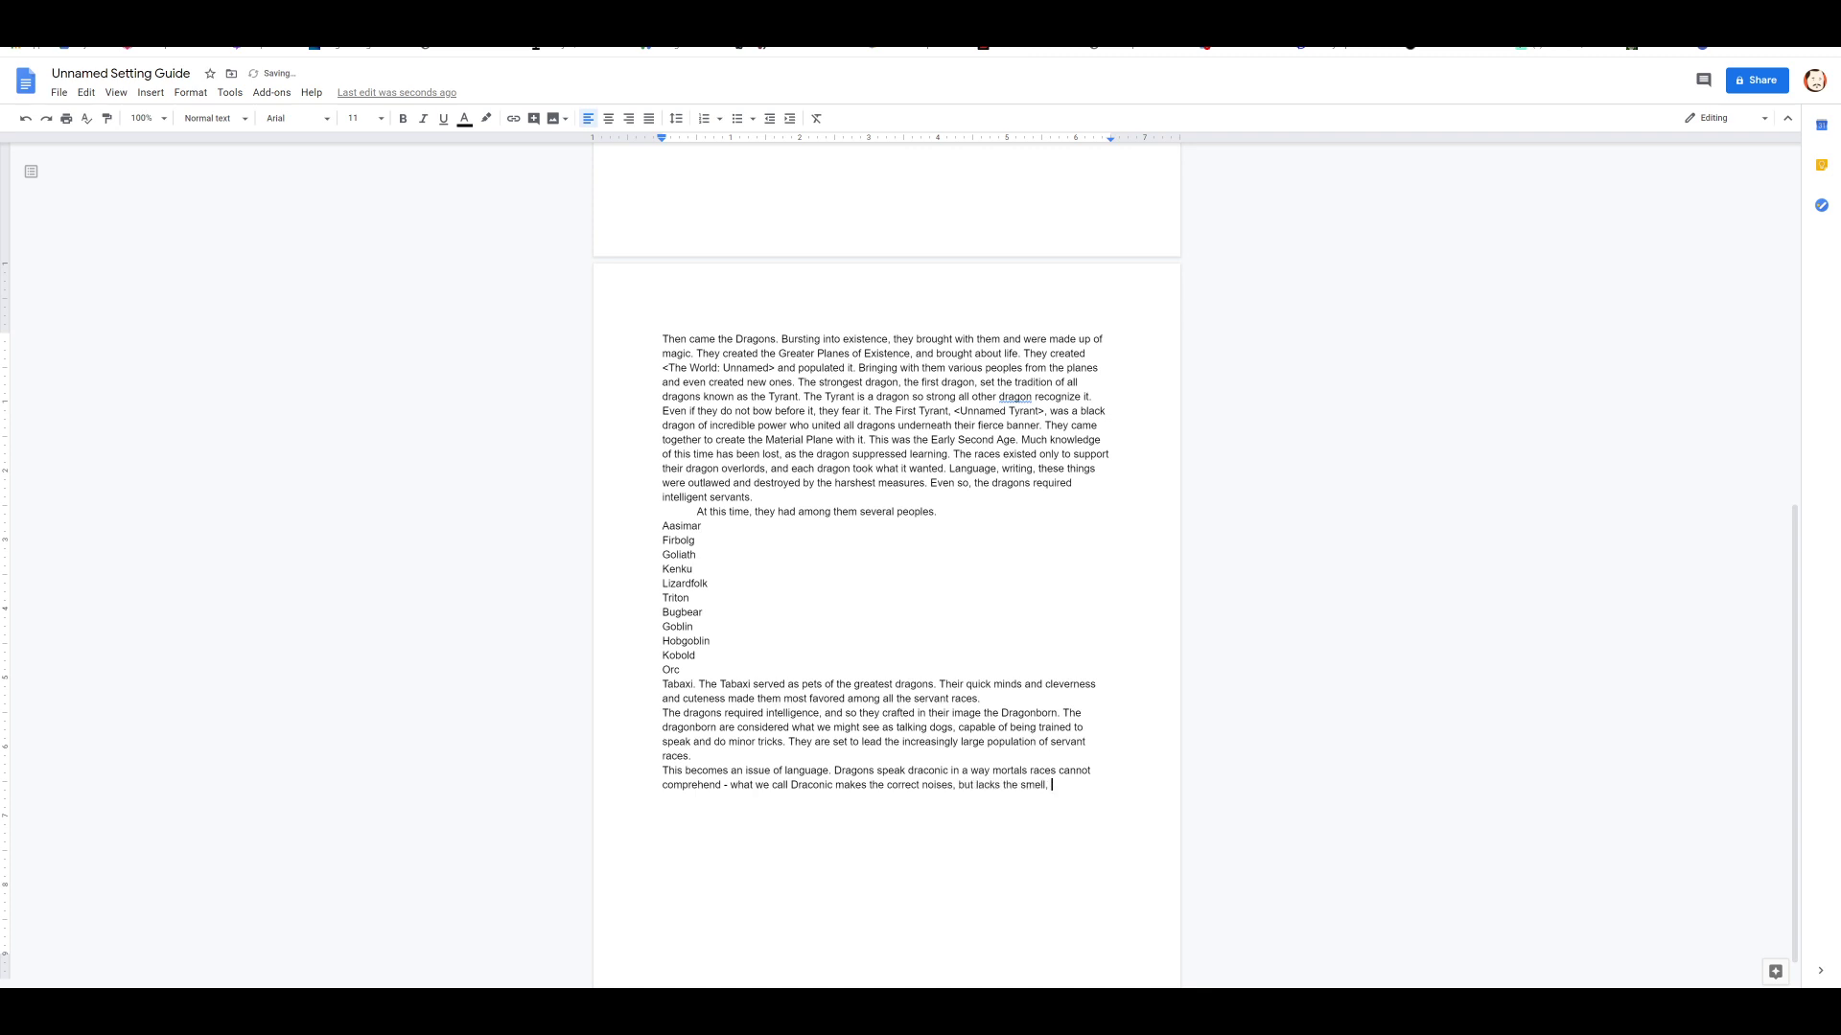
type("body language,")
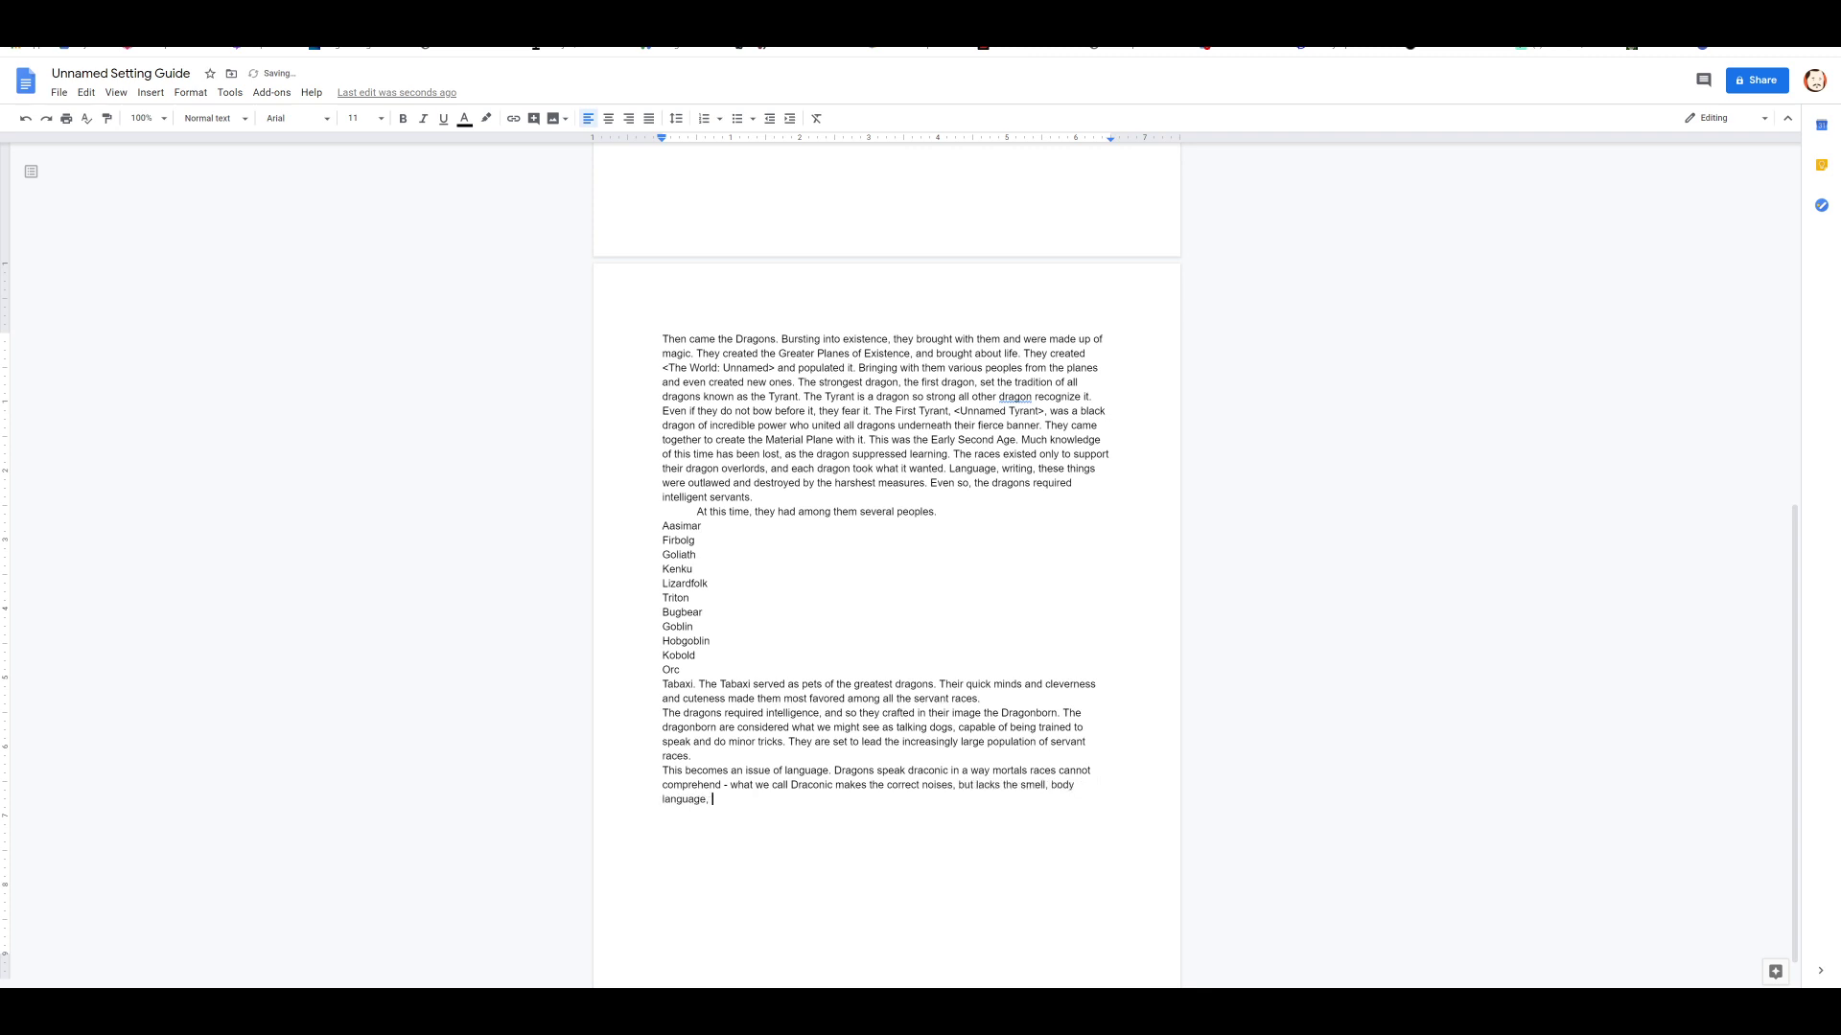
type("and magic")
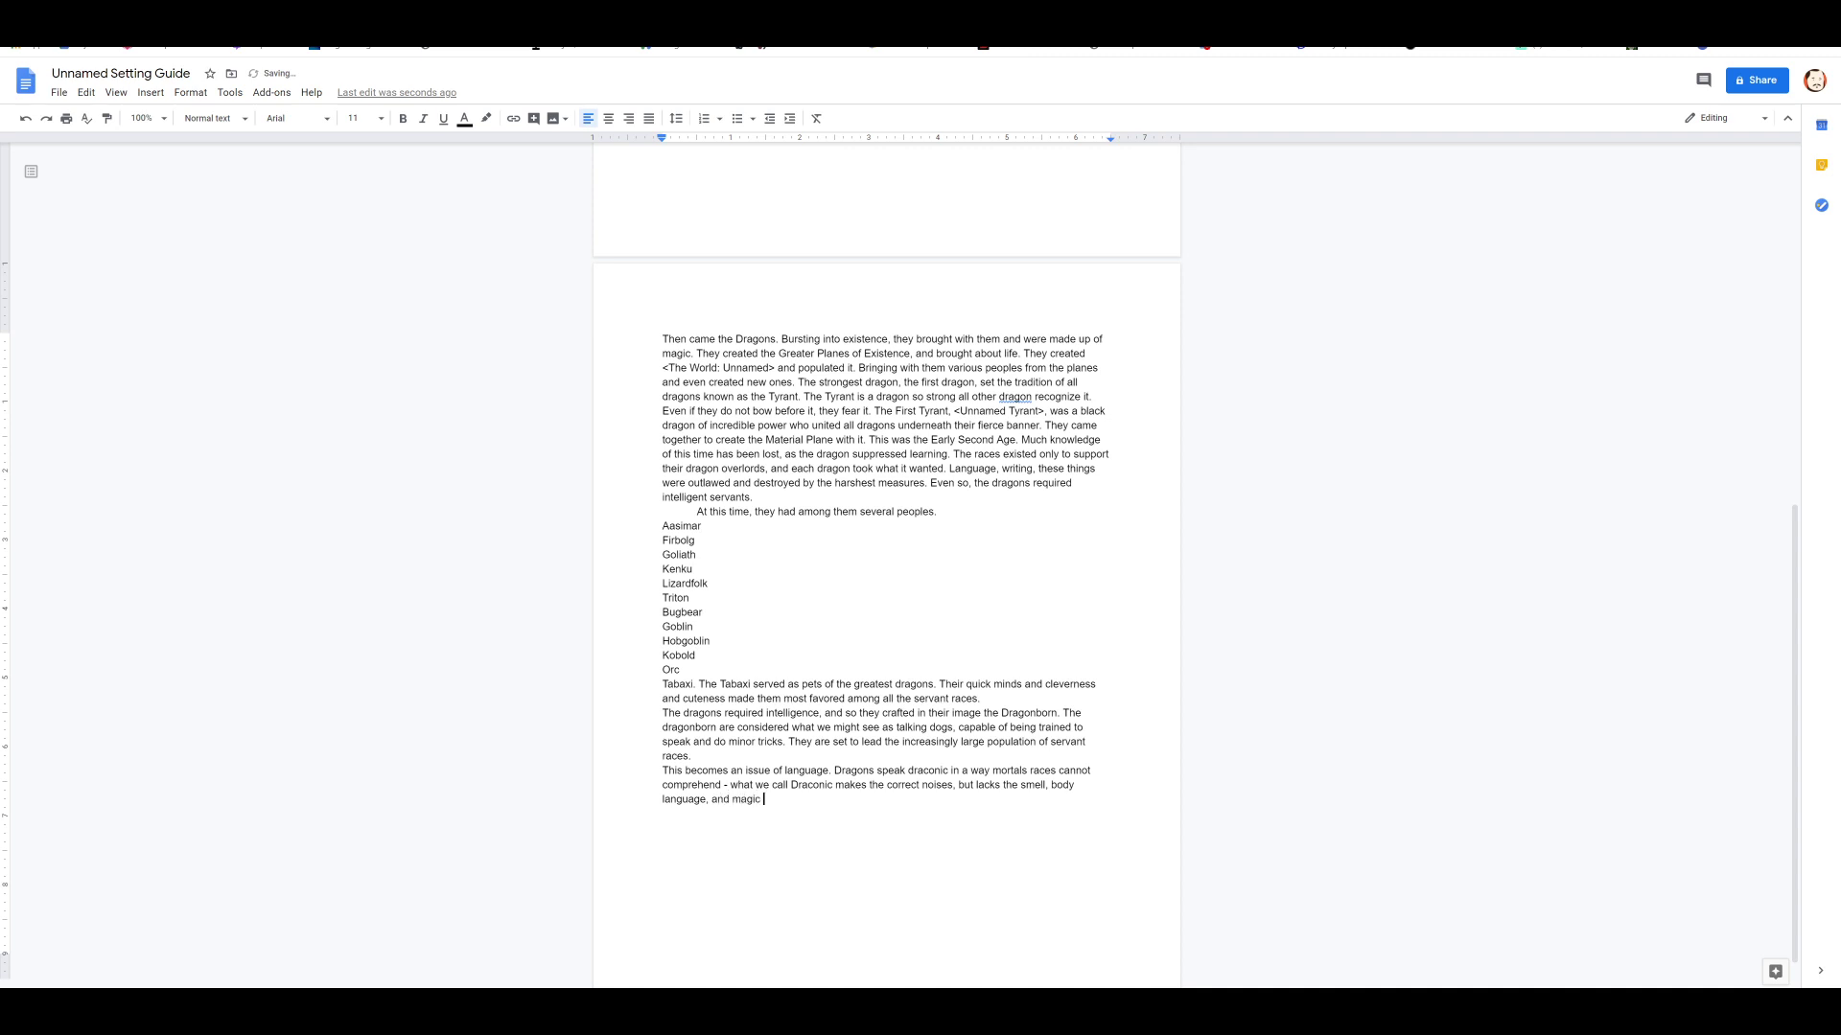
type("embedded in the tongue.")
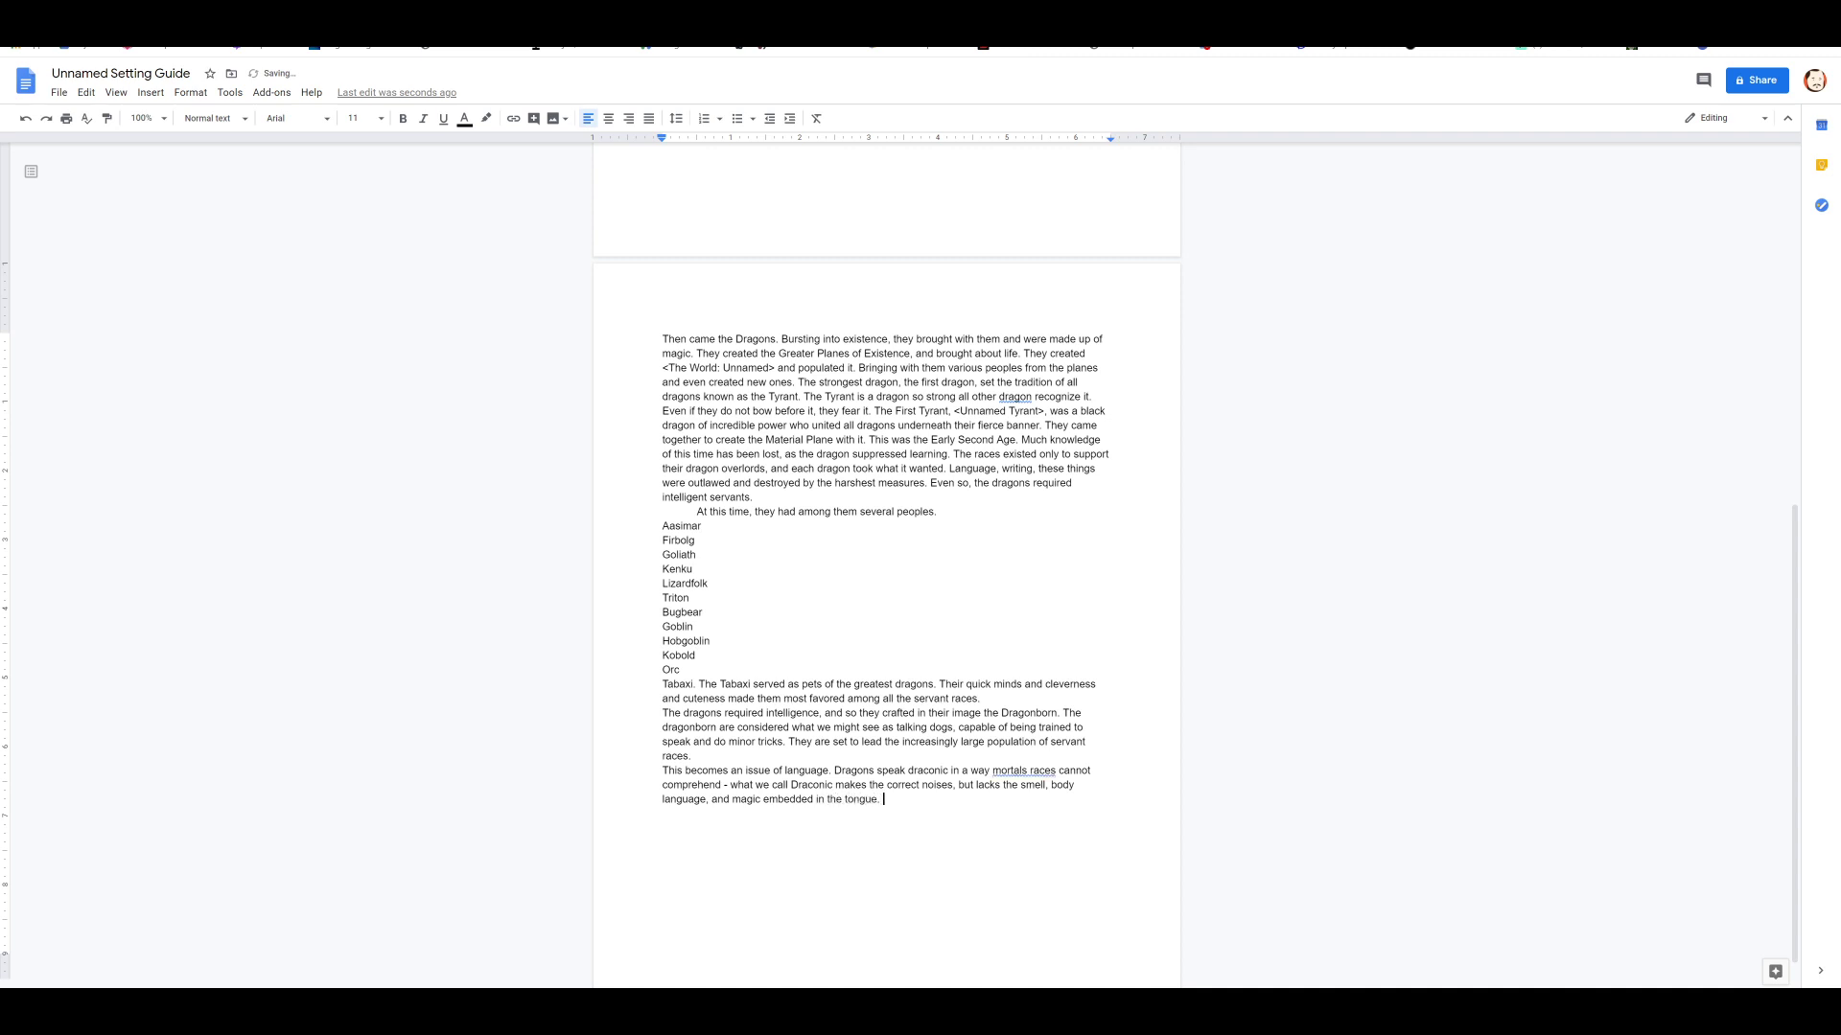
Step: Add that dragons understand such speech but find it aggravating, replacing 'low voice' with 'annoyance'
type("While")
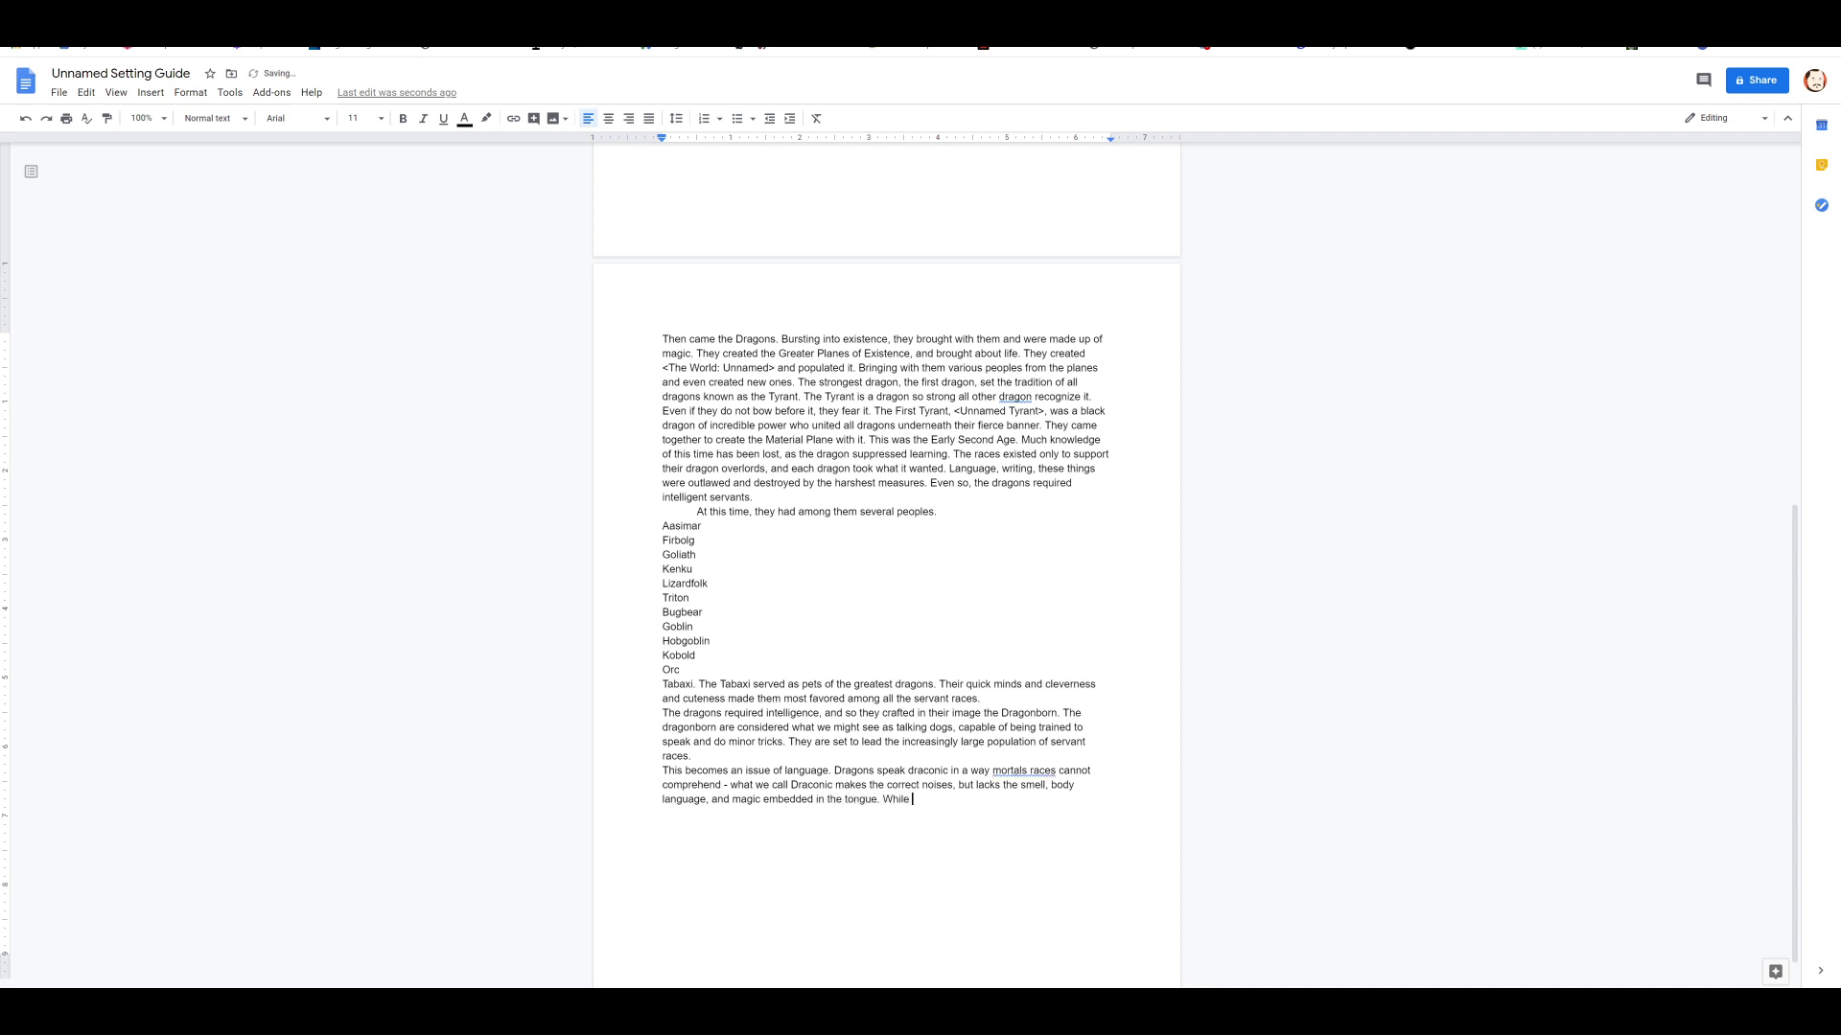
type("dragons can understand such speech i")
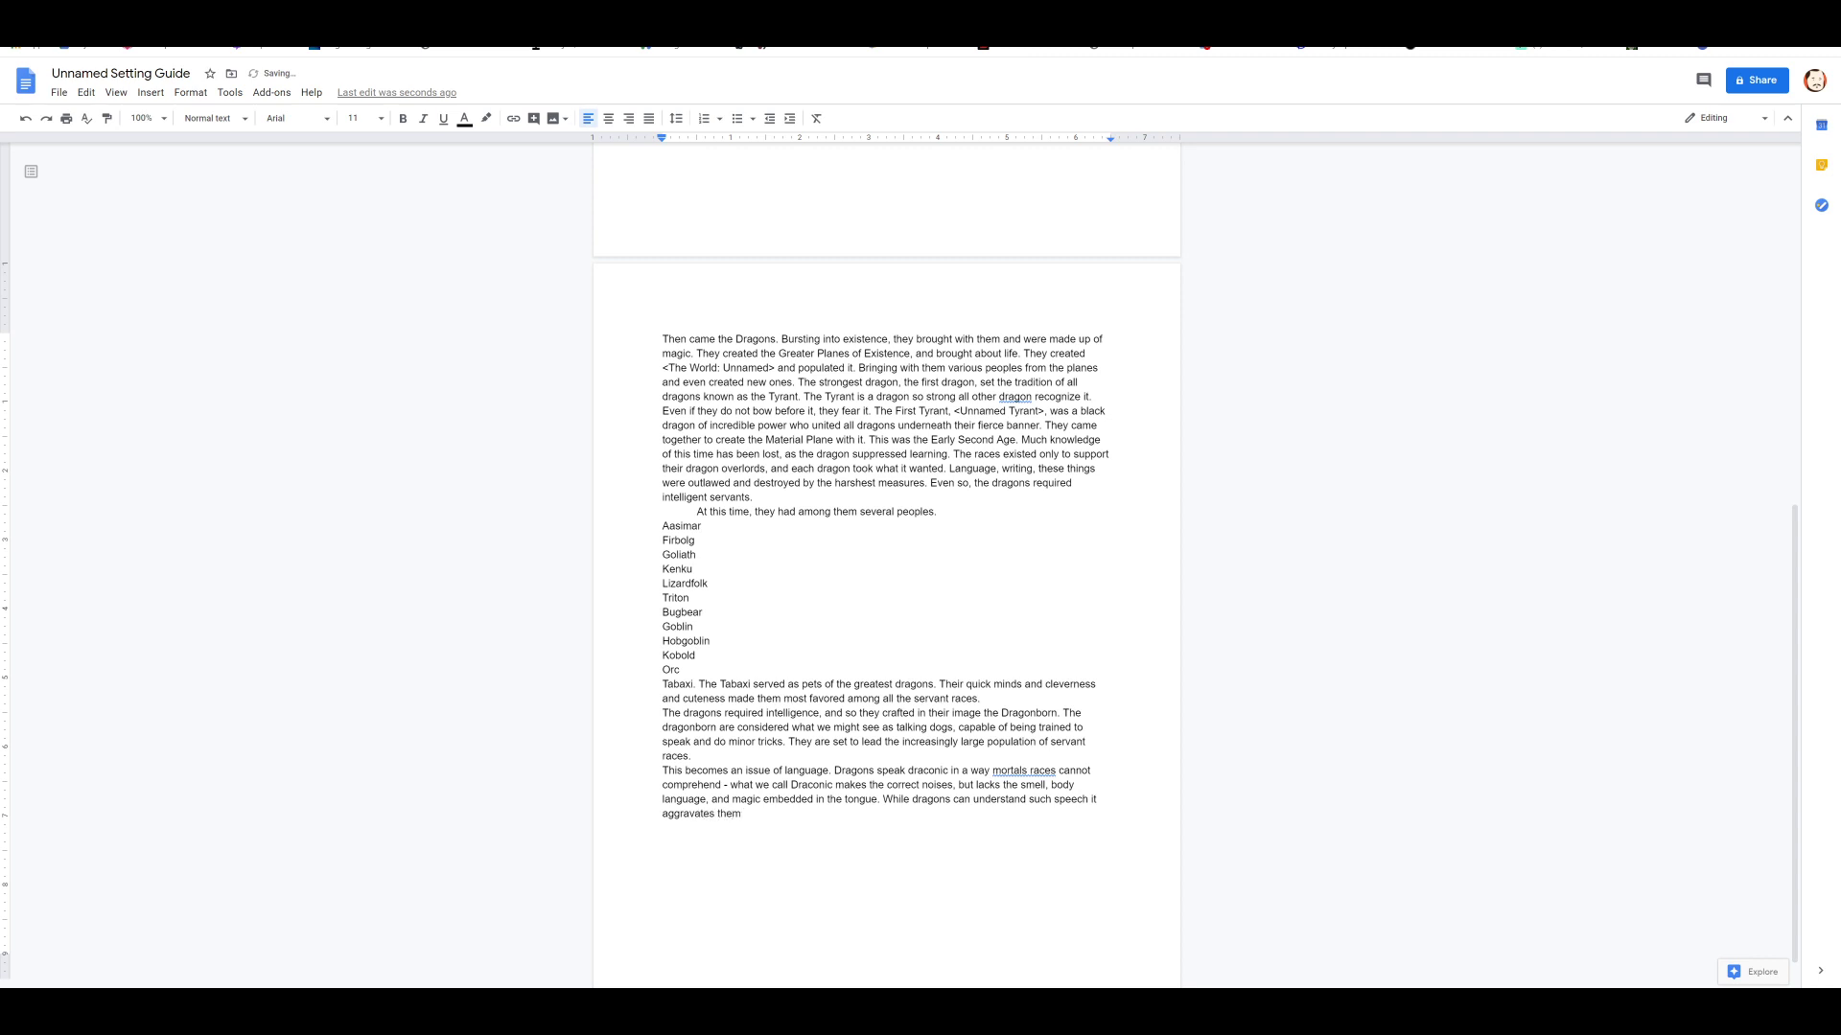
type("to hear such")
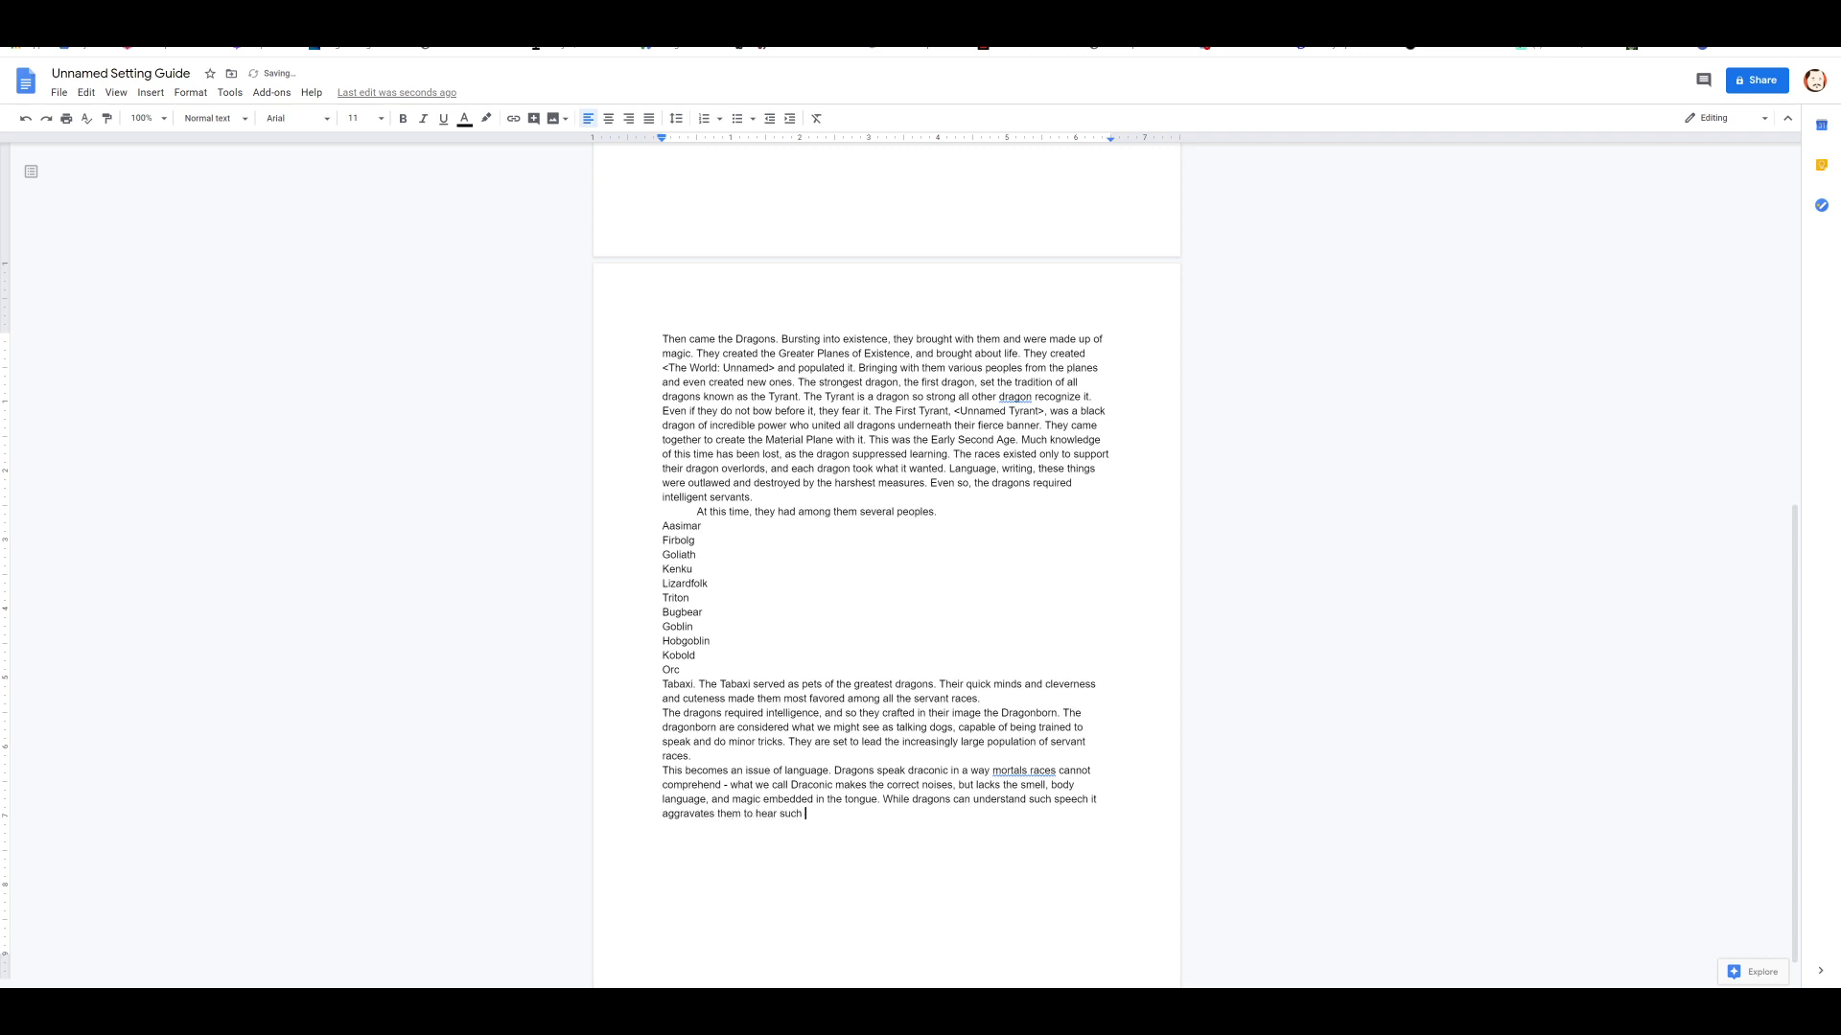
type("low voice.")
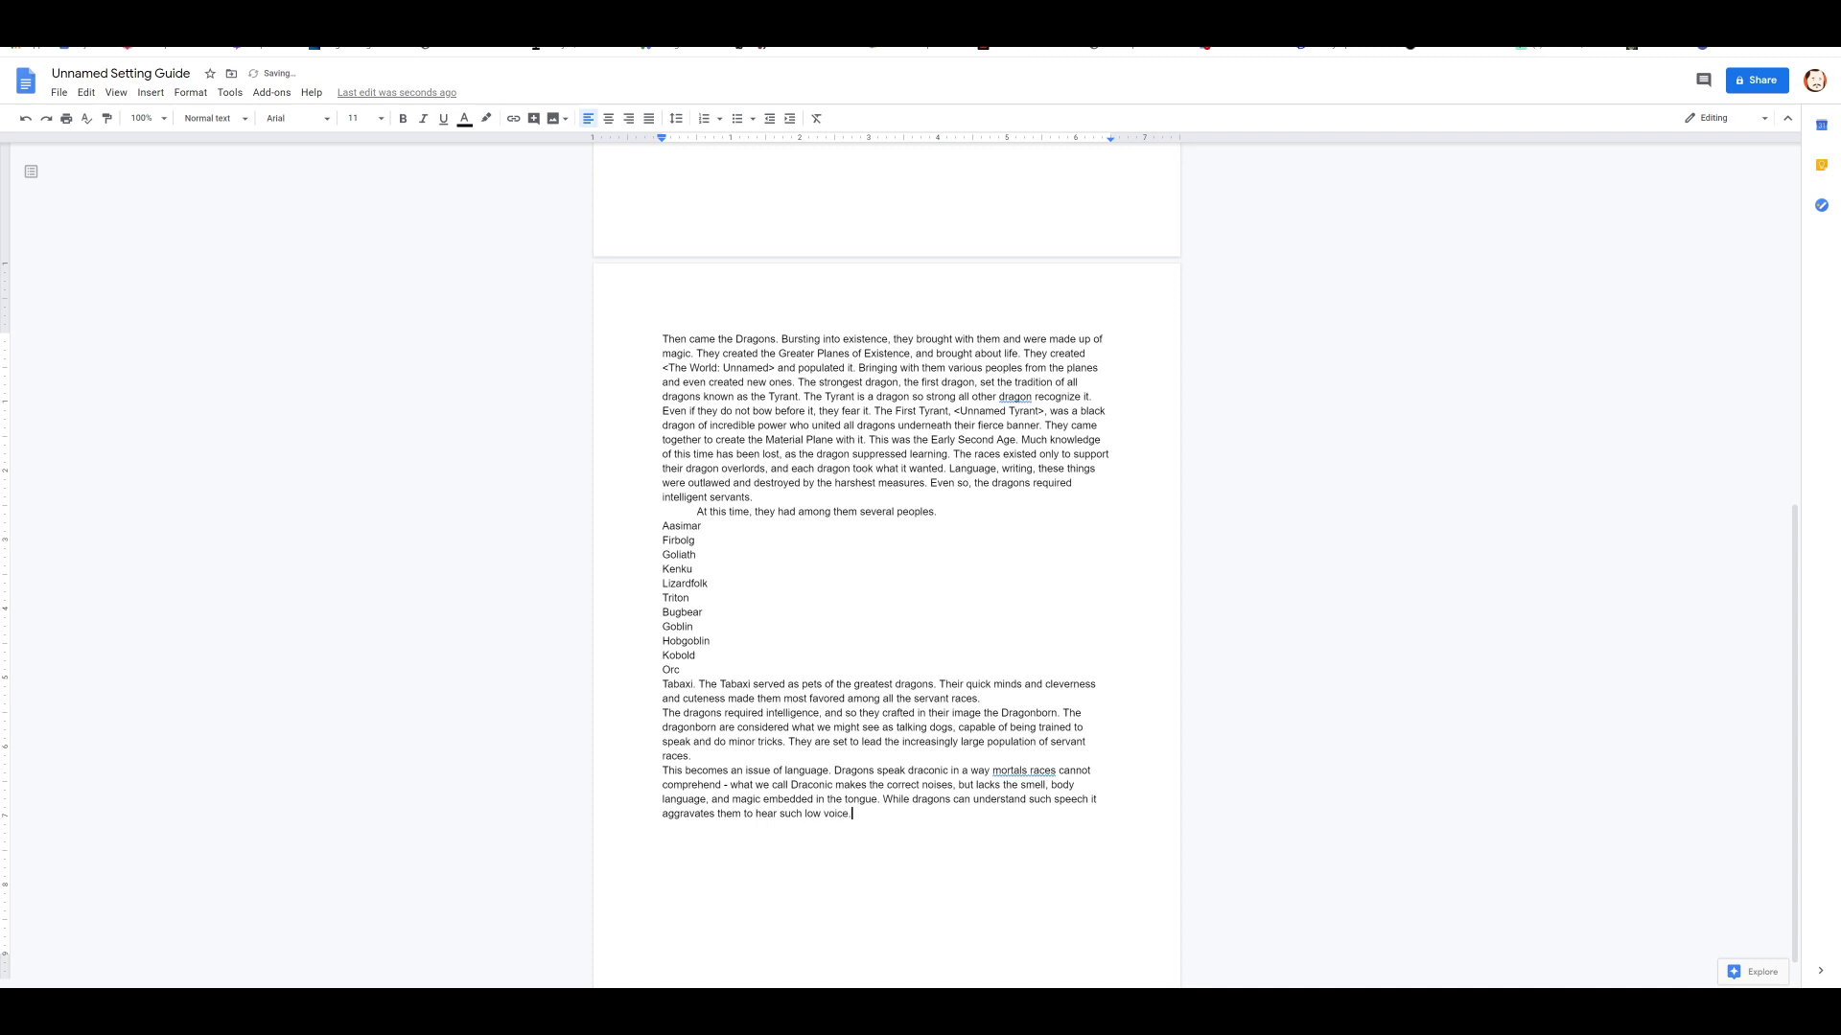
key("Backspace")
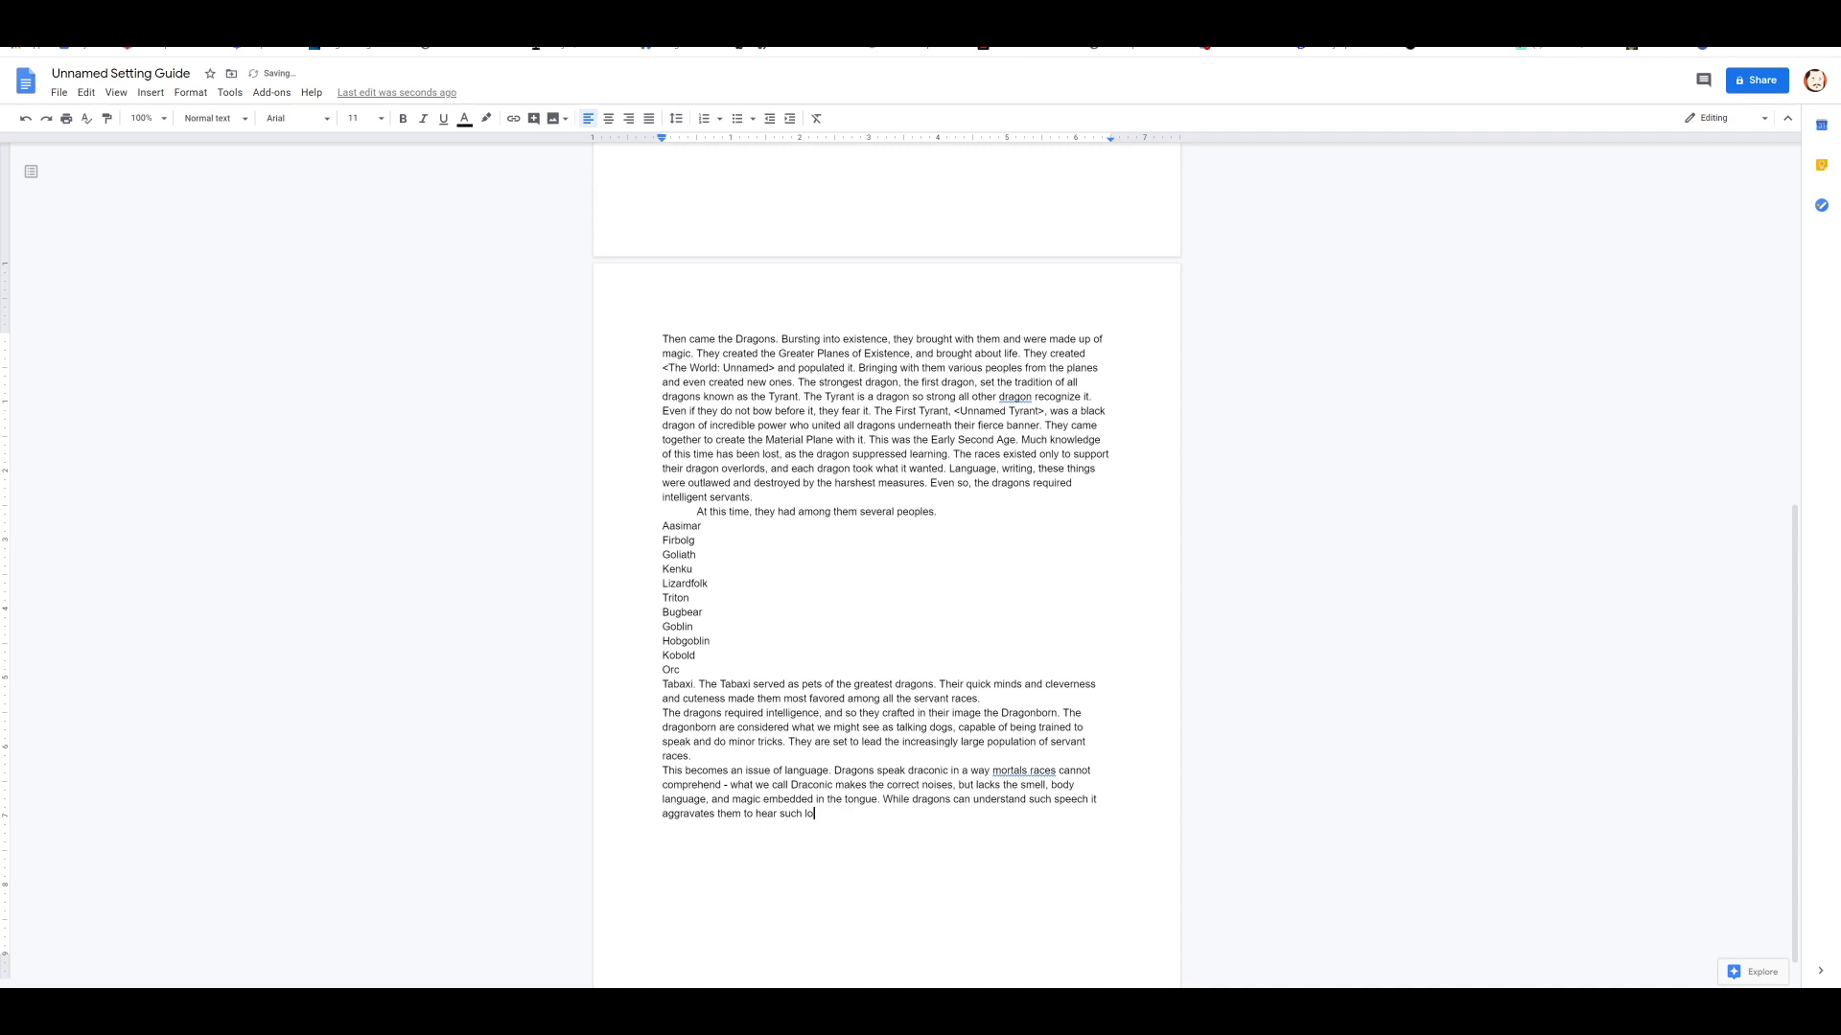
type("anno")
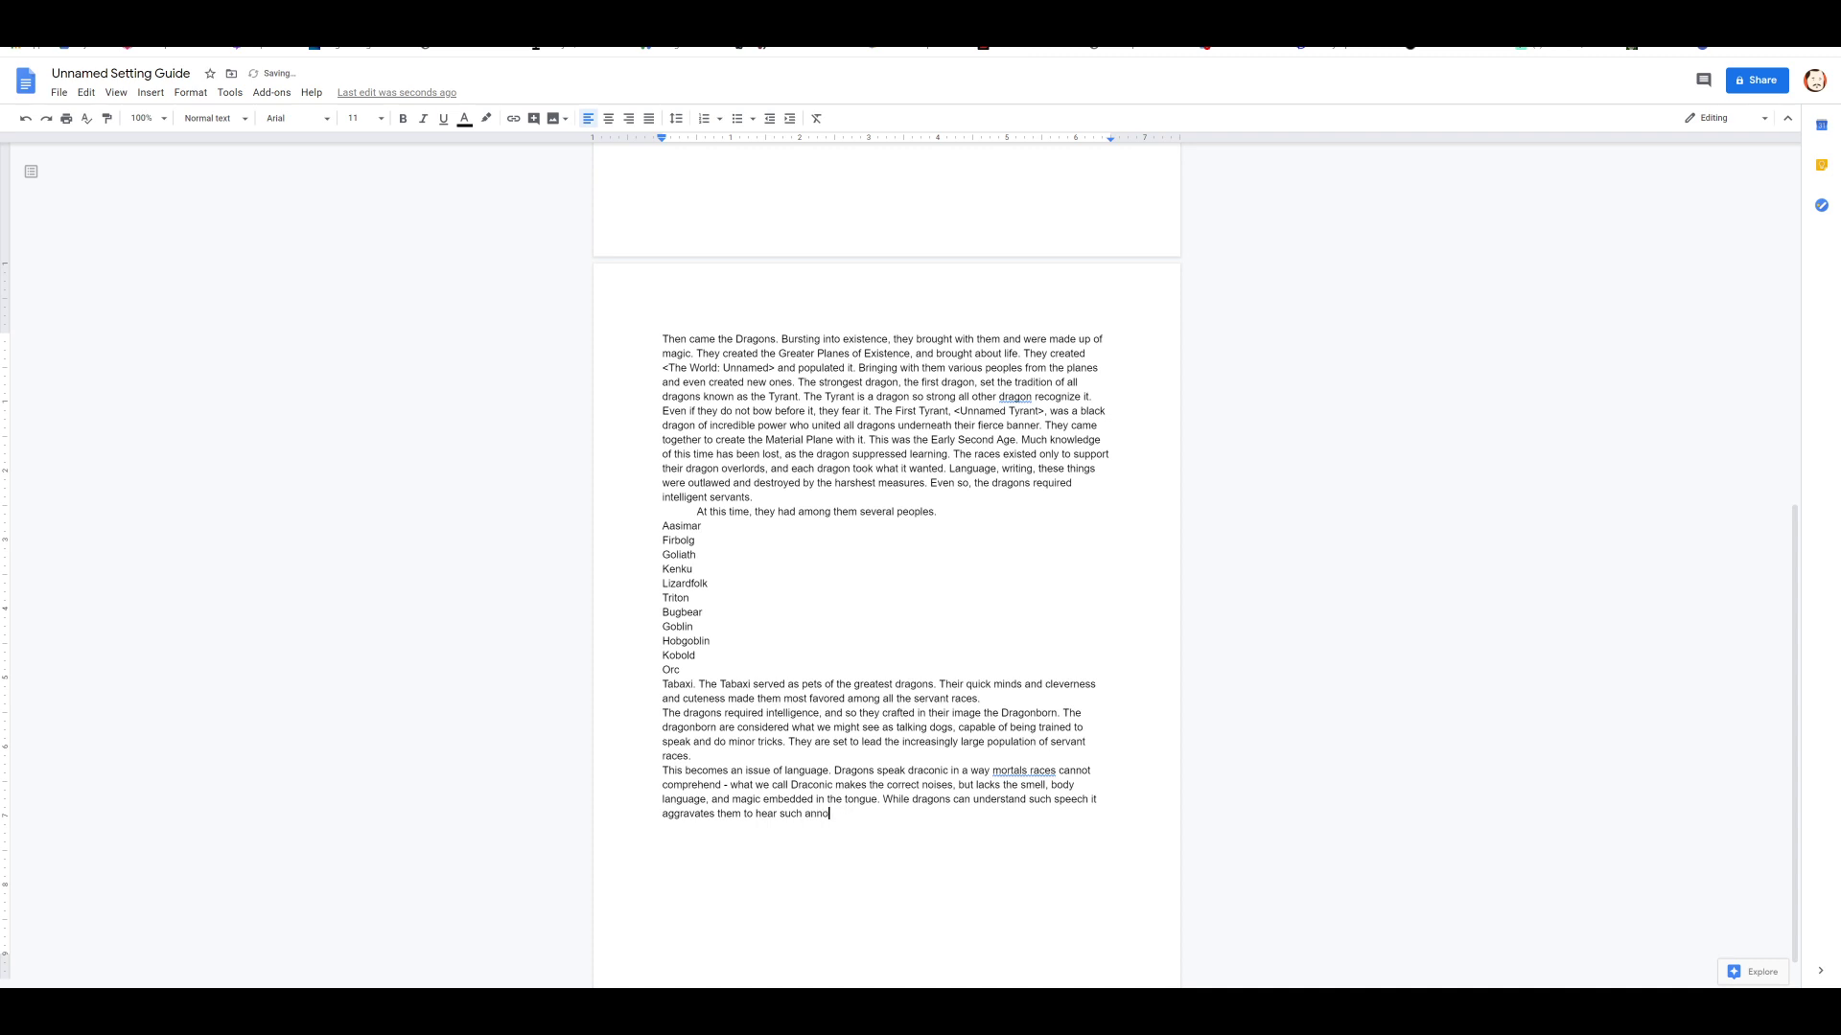
type("yance.")
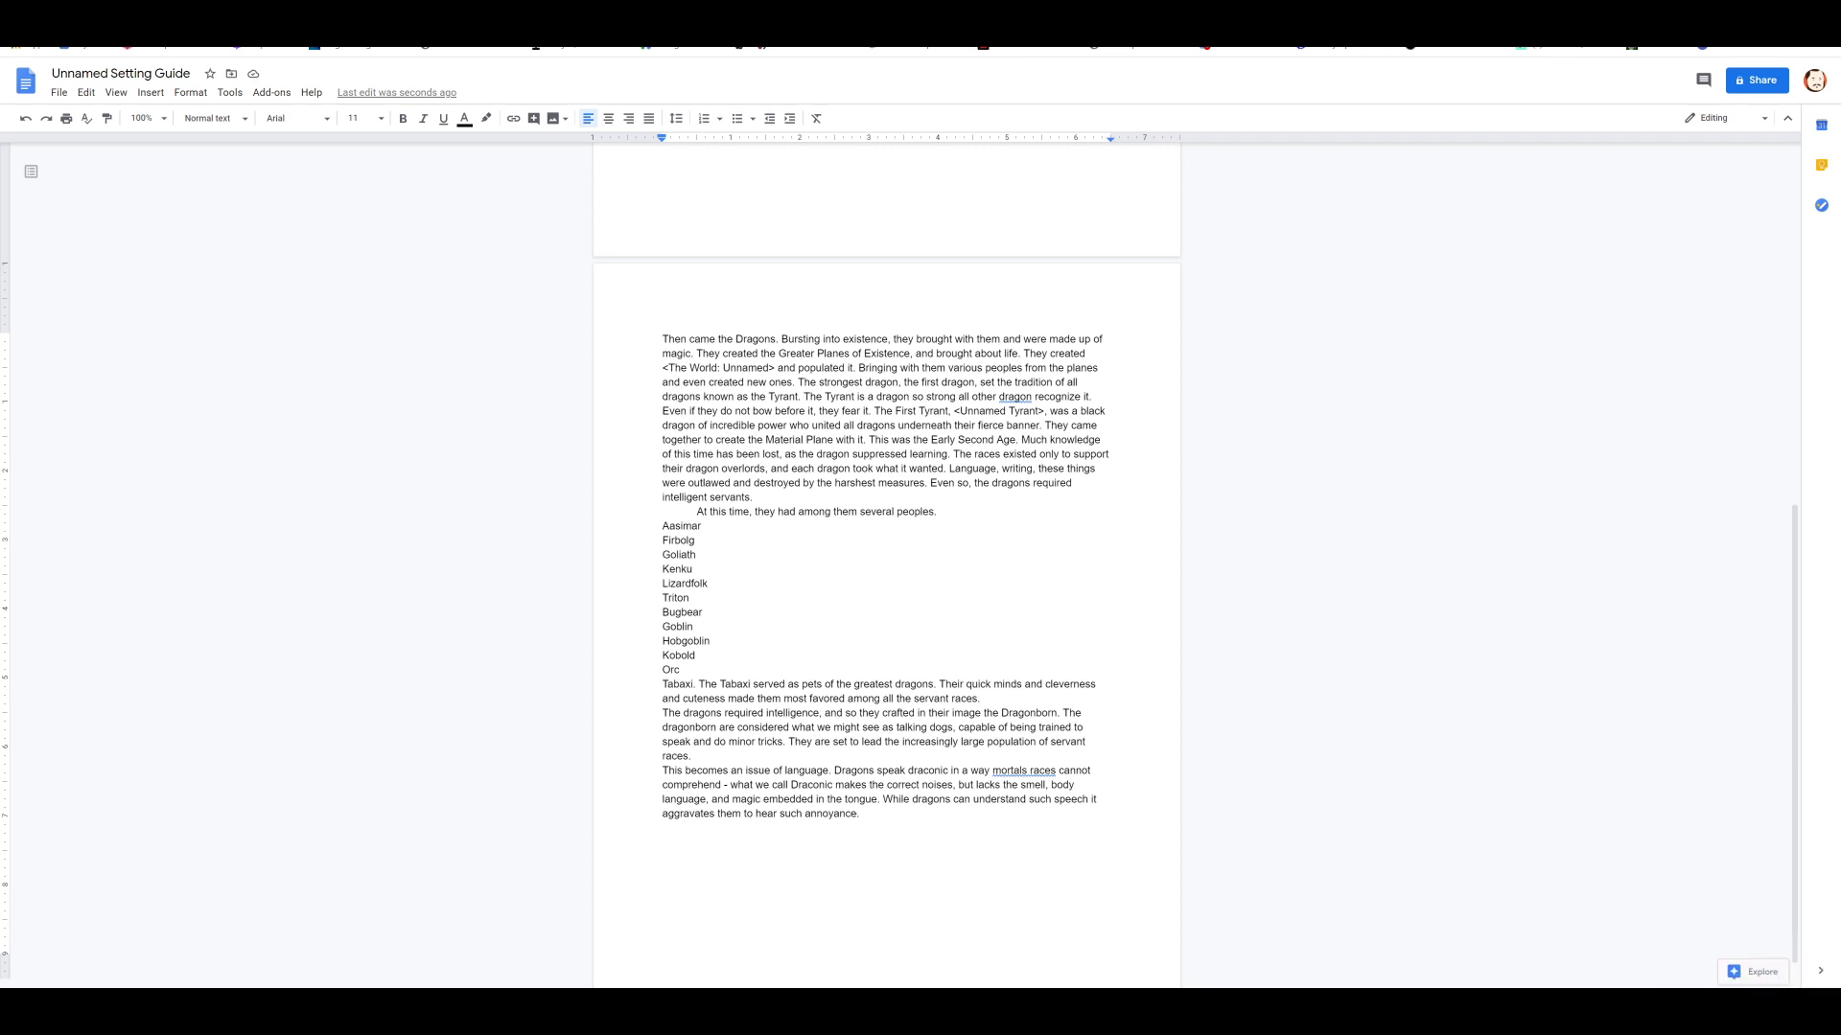
Step: Write that the Dragonborn create Common, a language of pure speech all races can say
type("The drago")
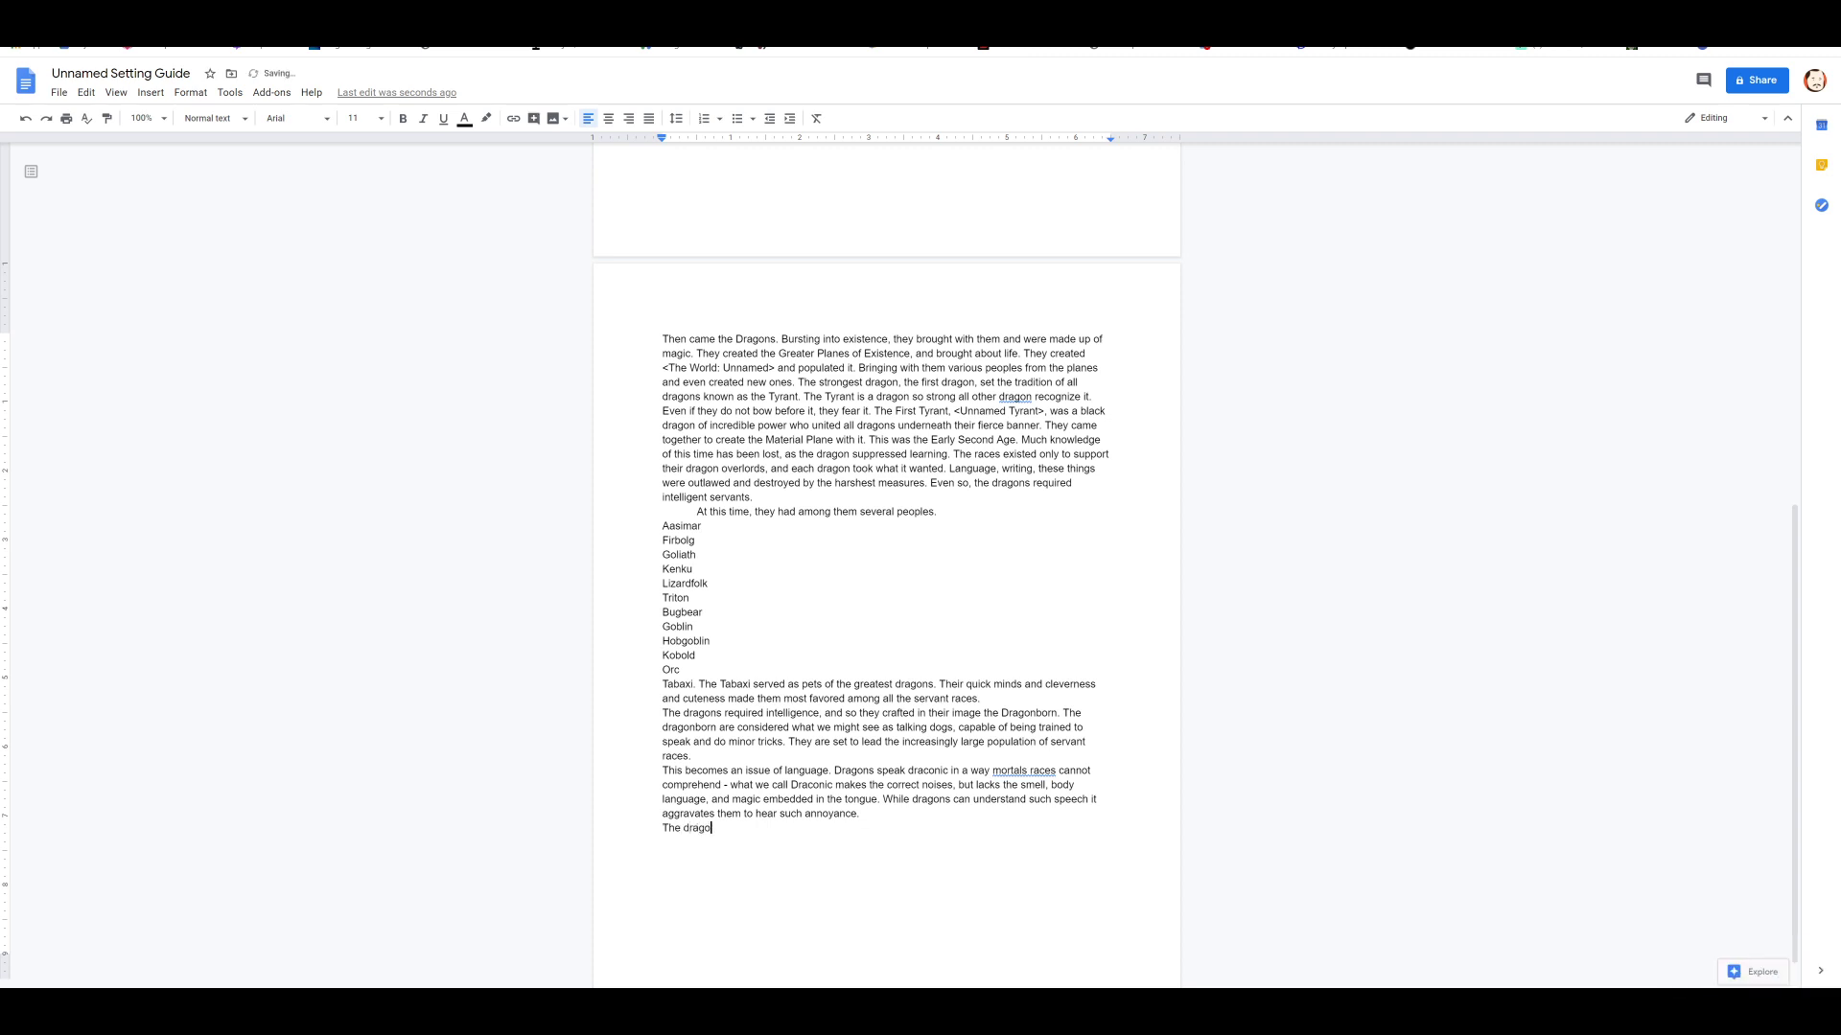
type("nborn create C")
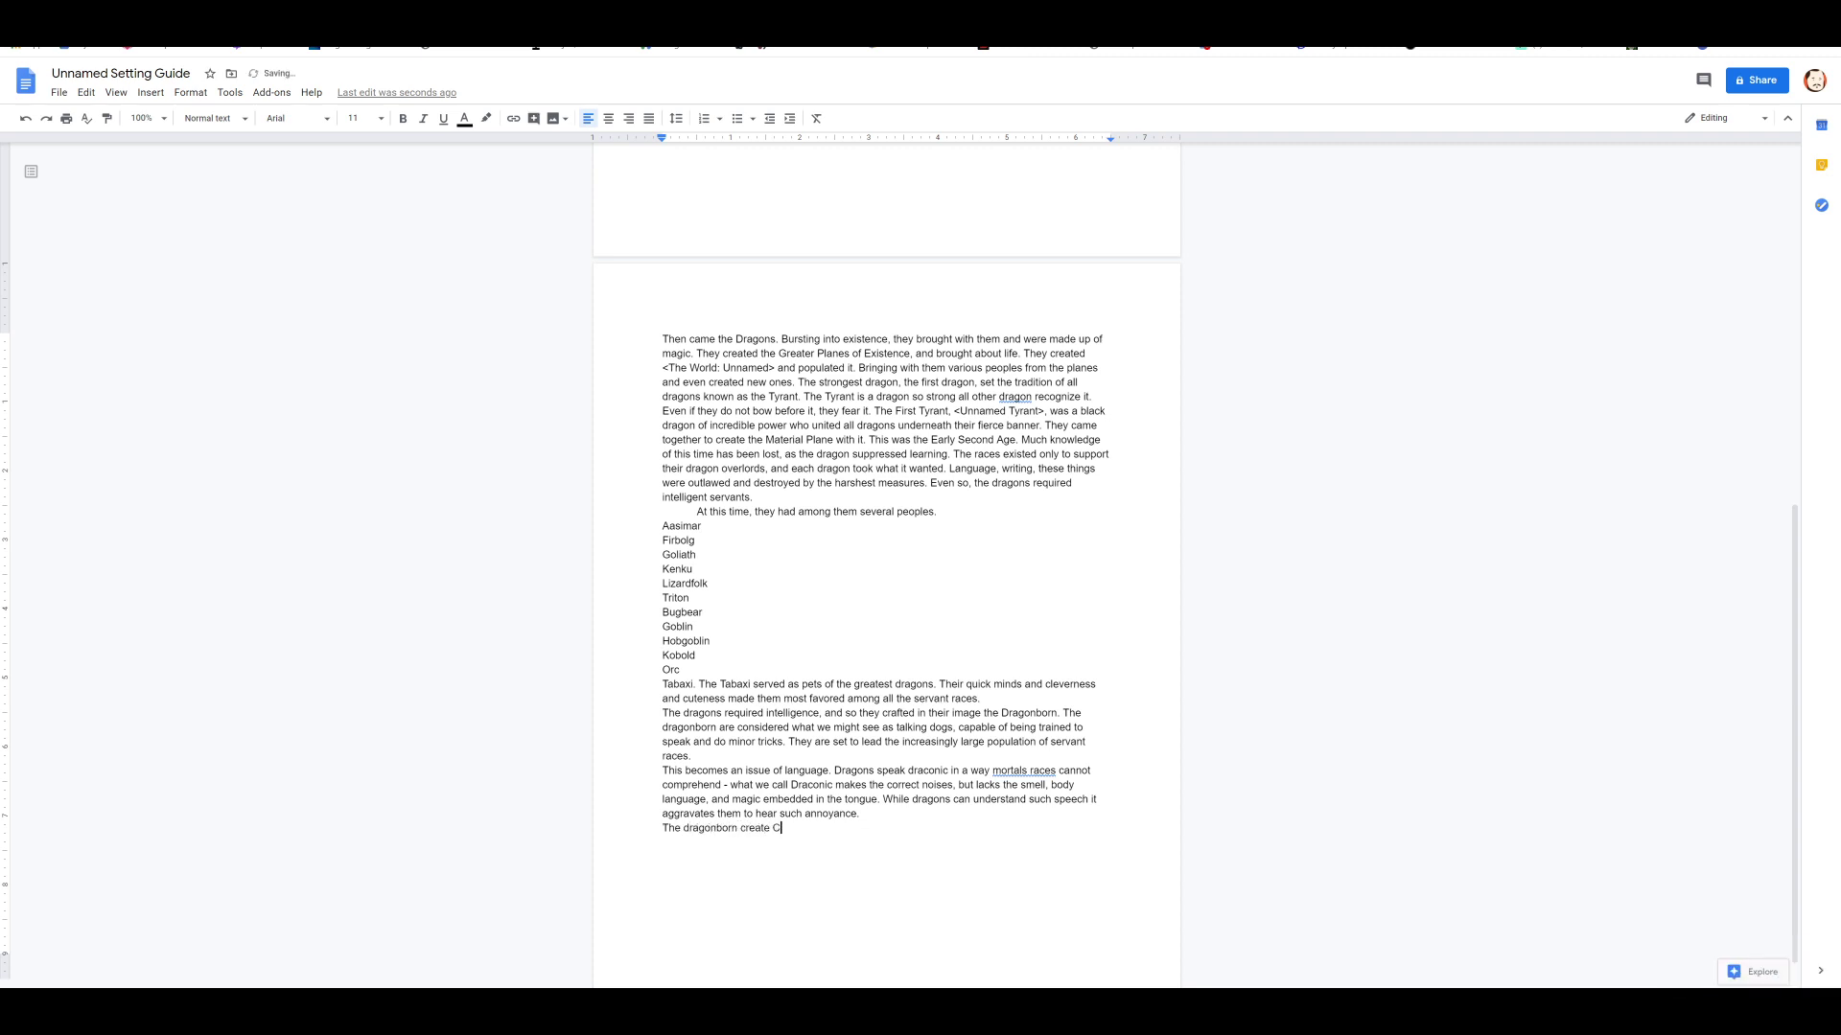
type("omm")
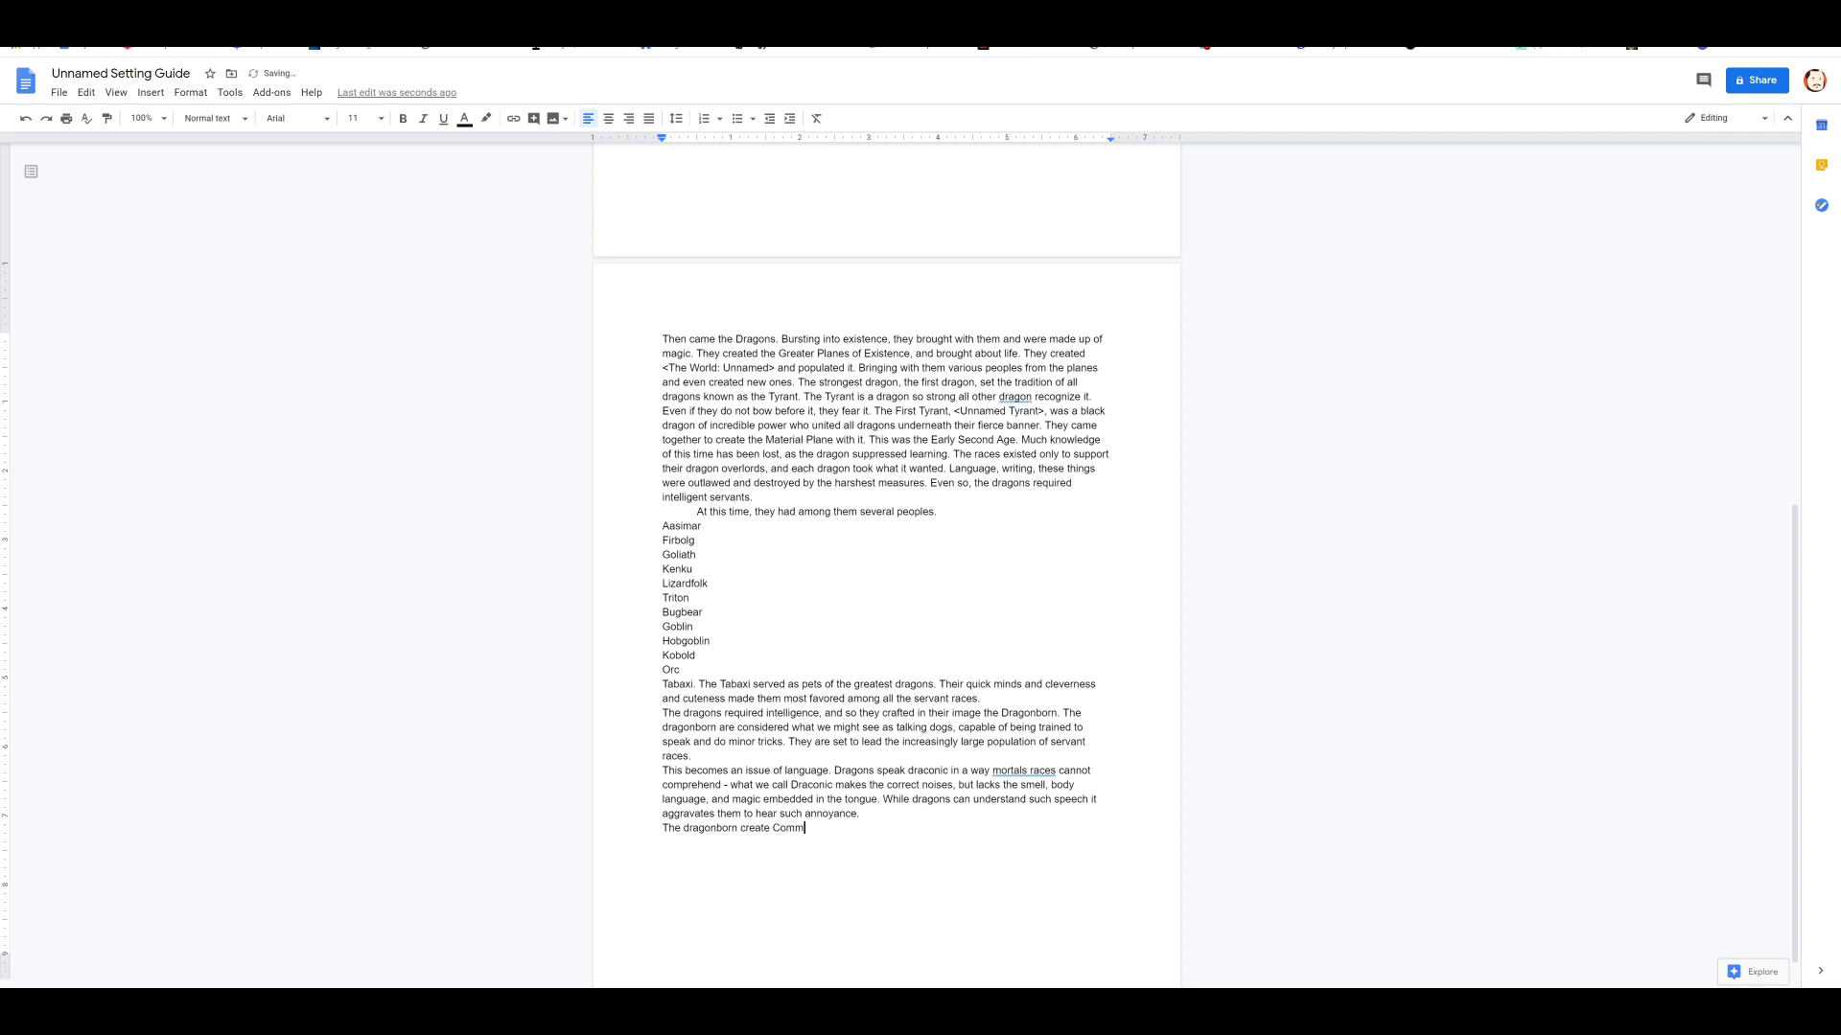
type("on, a language")
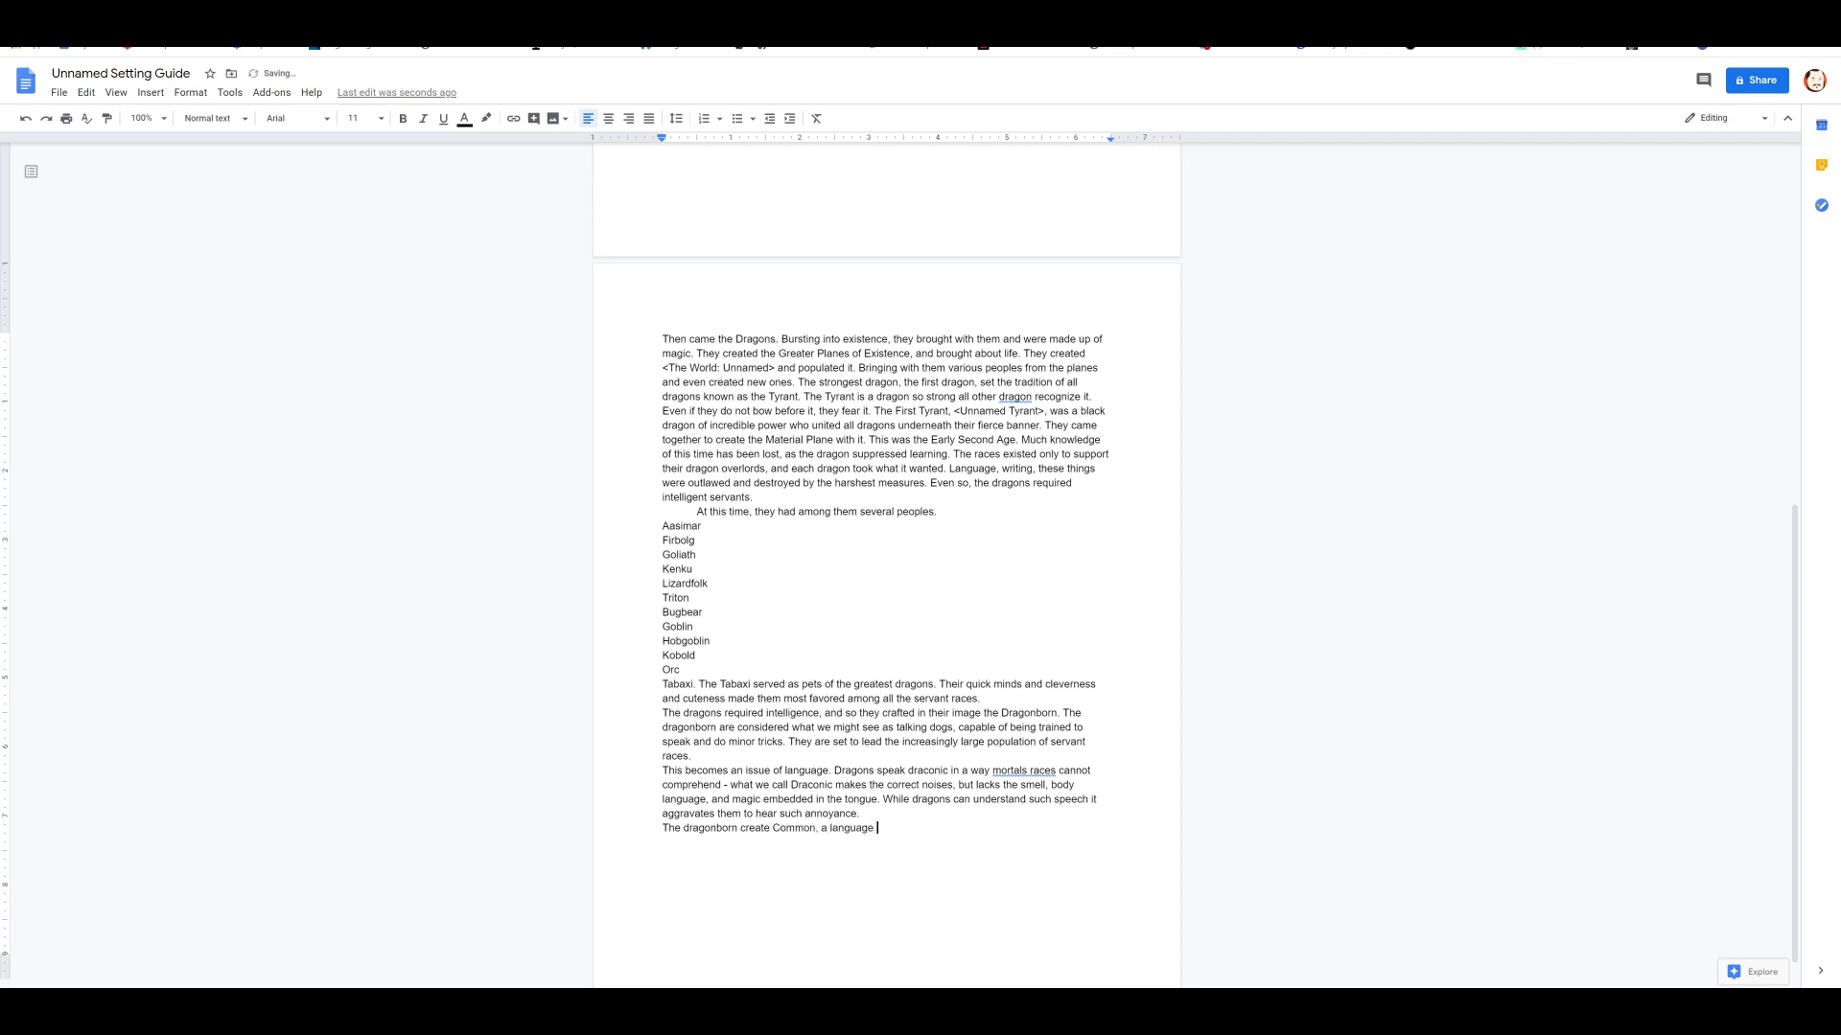
type("of pure speech that")
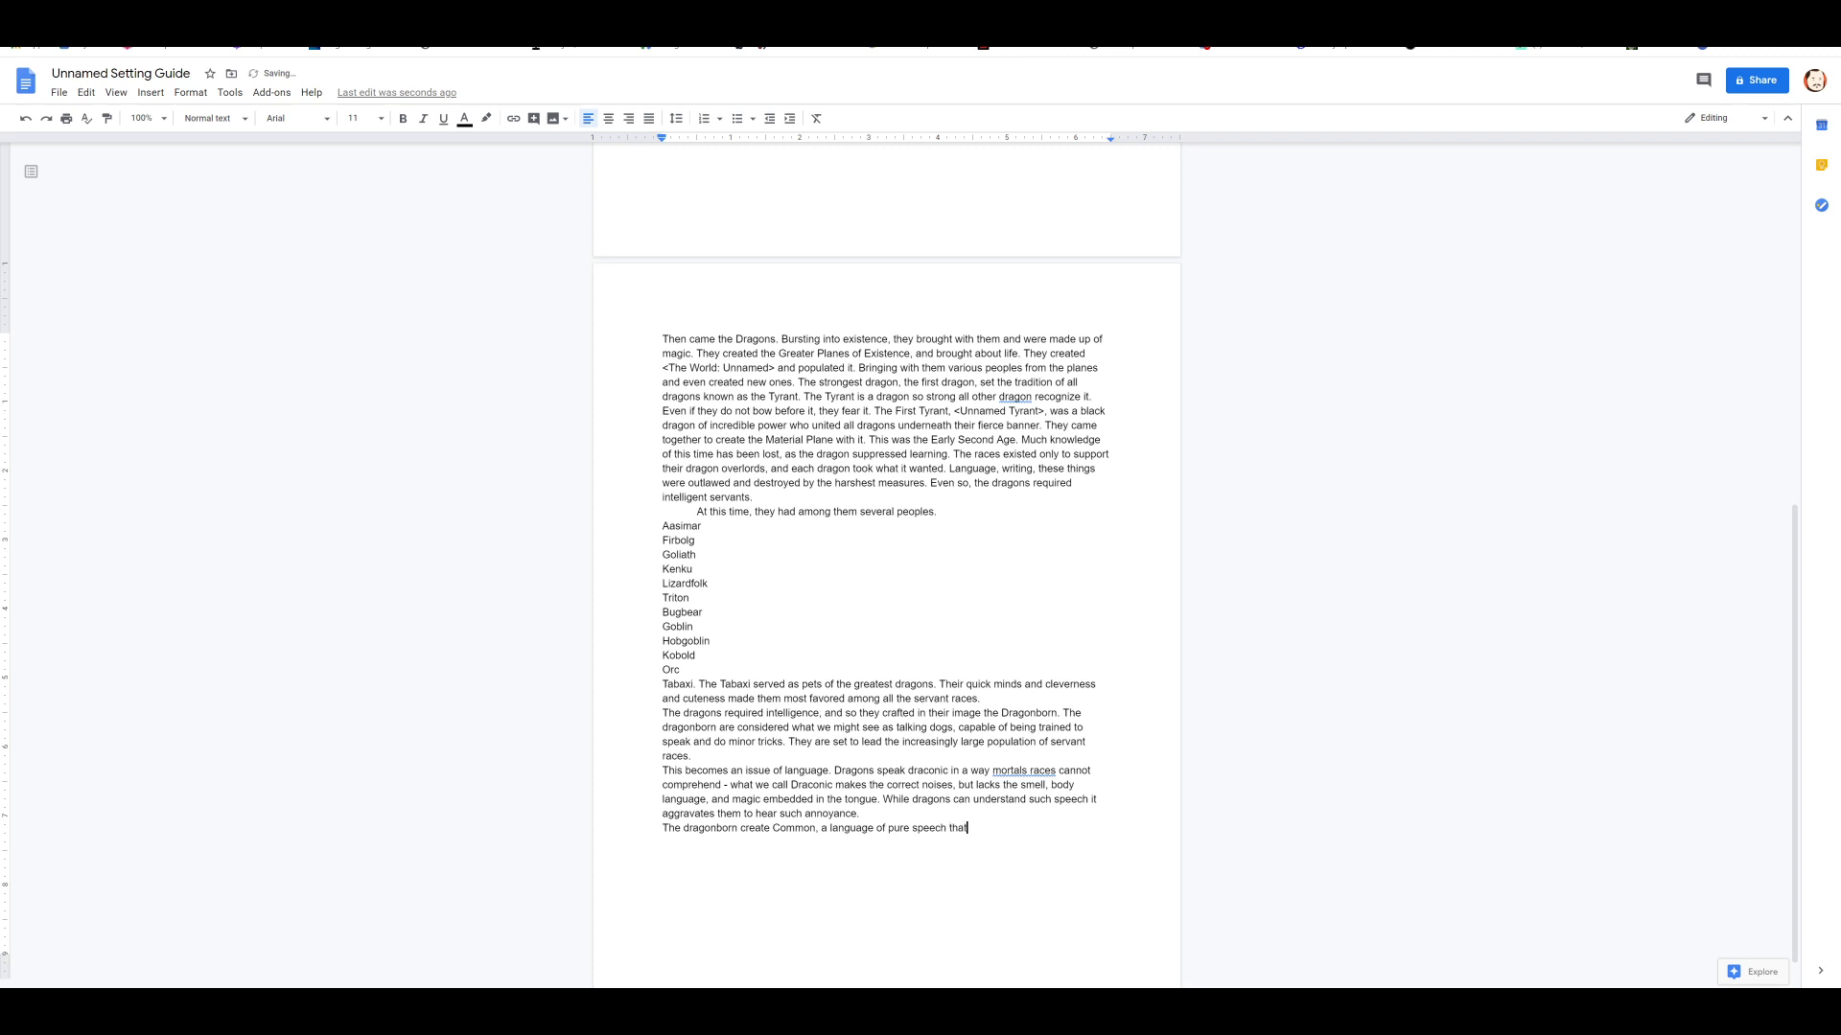
type("all races are")
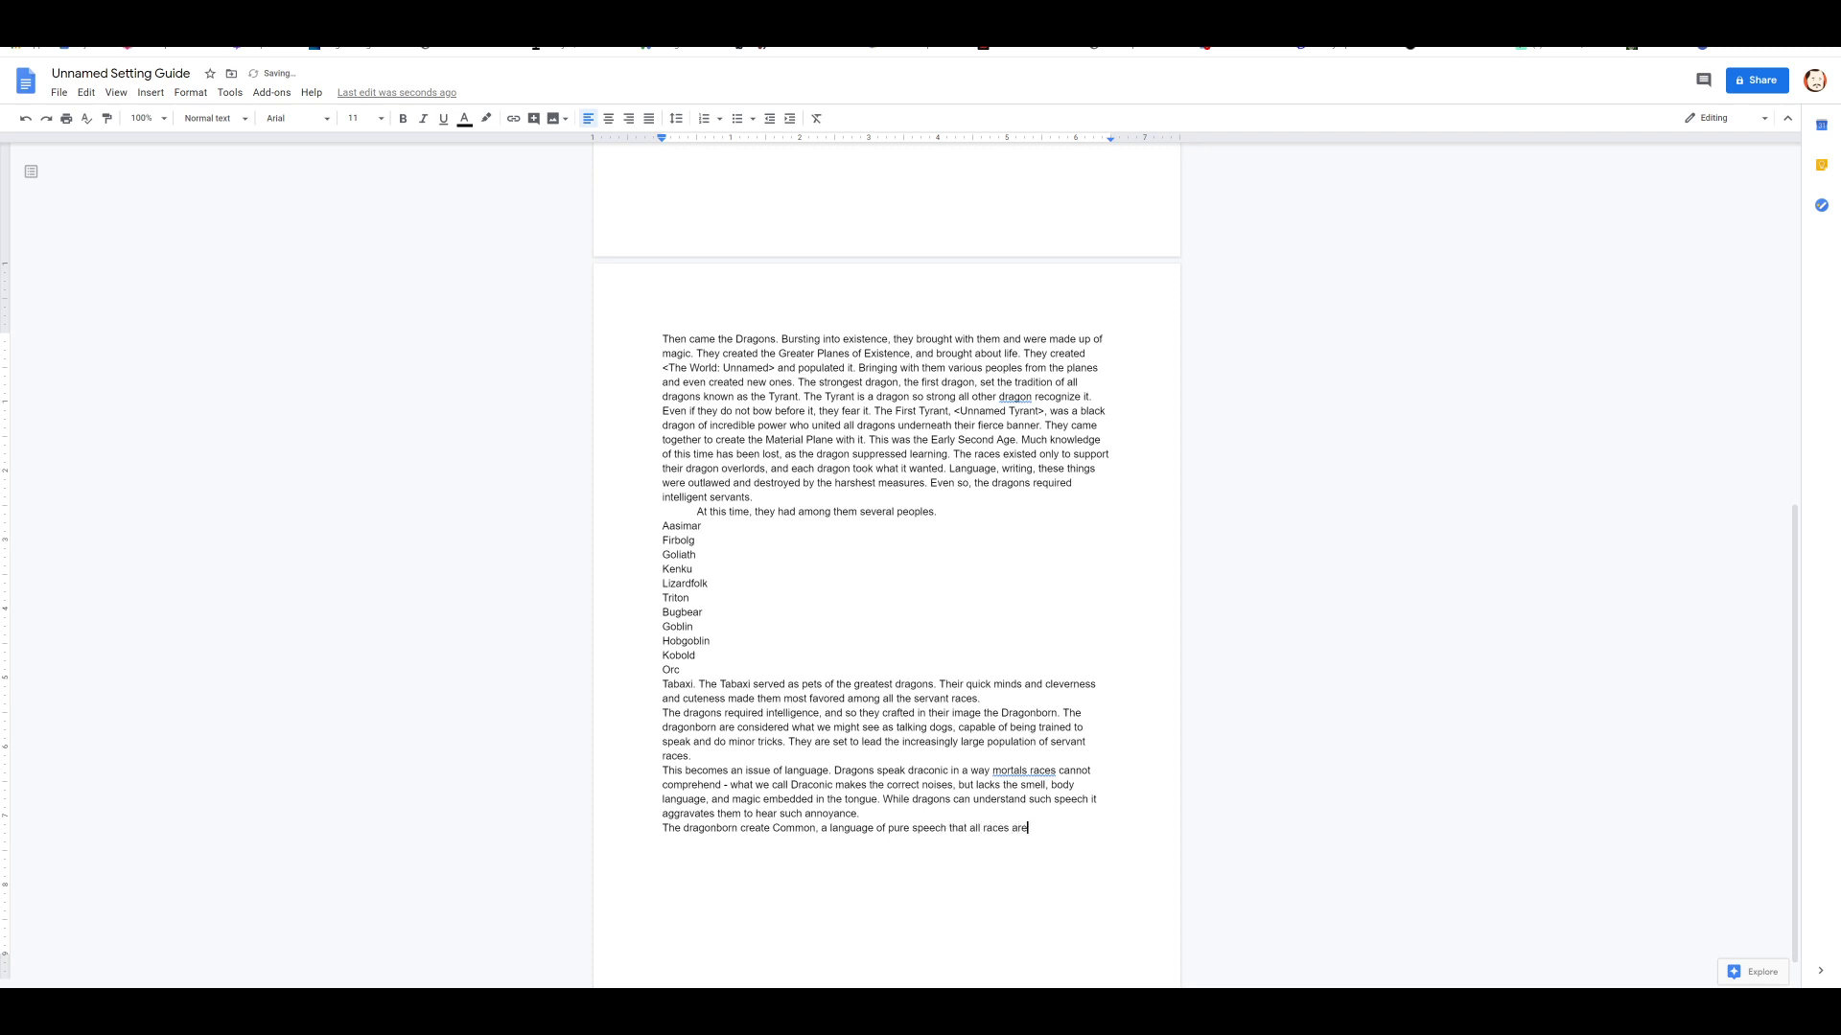
type("capable of saying using")
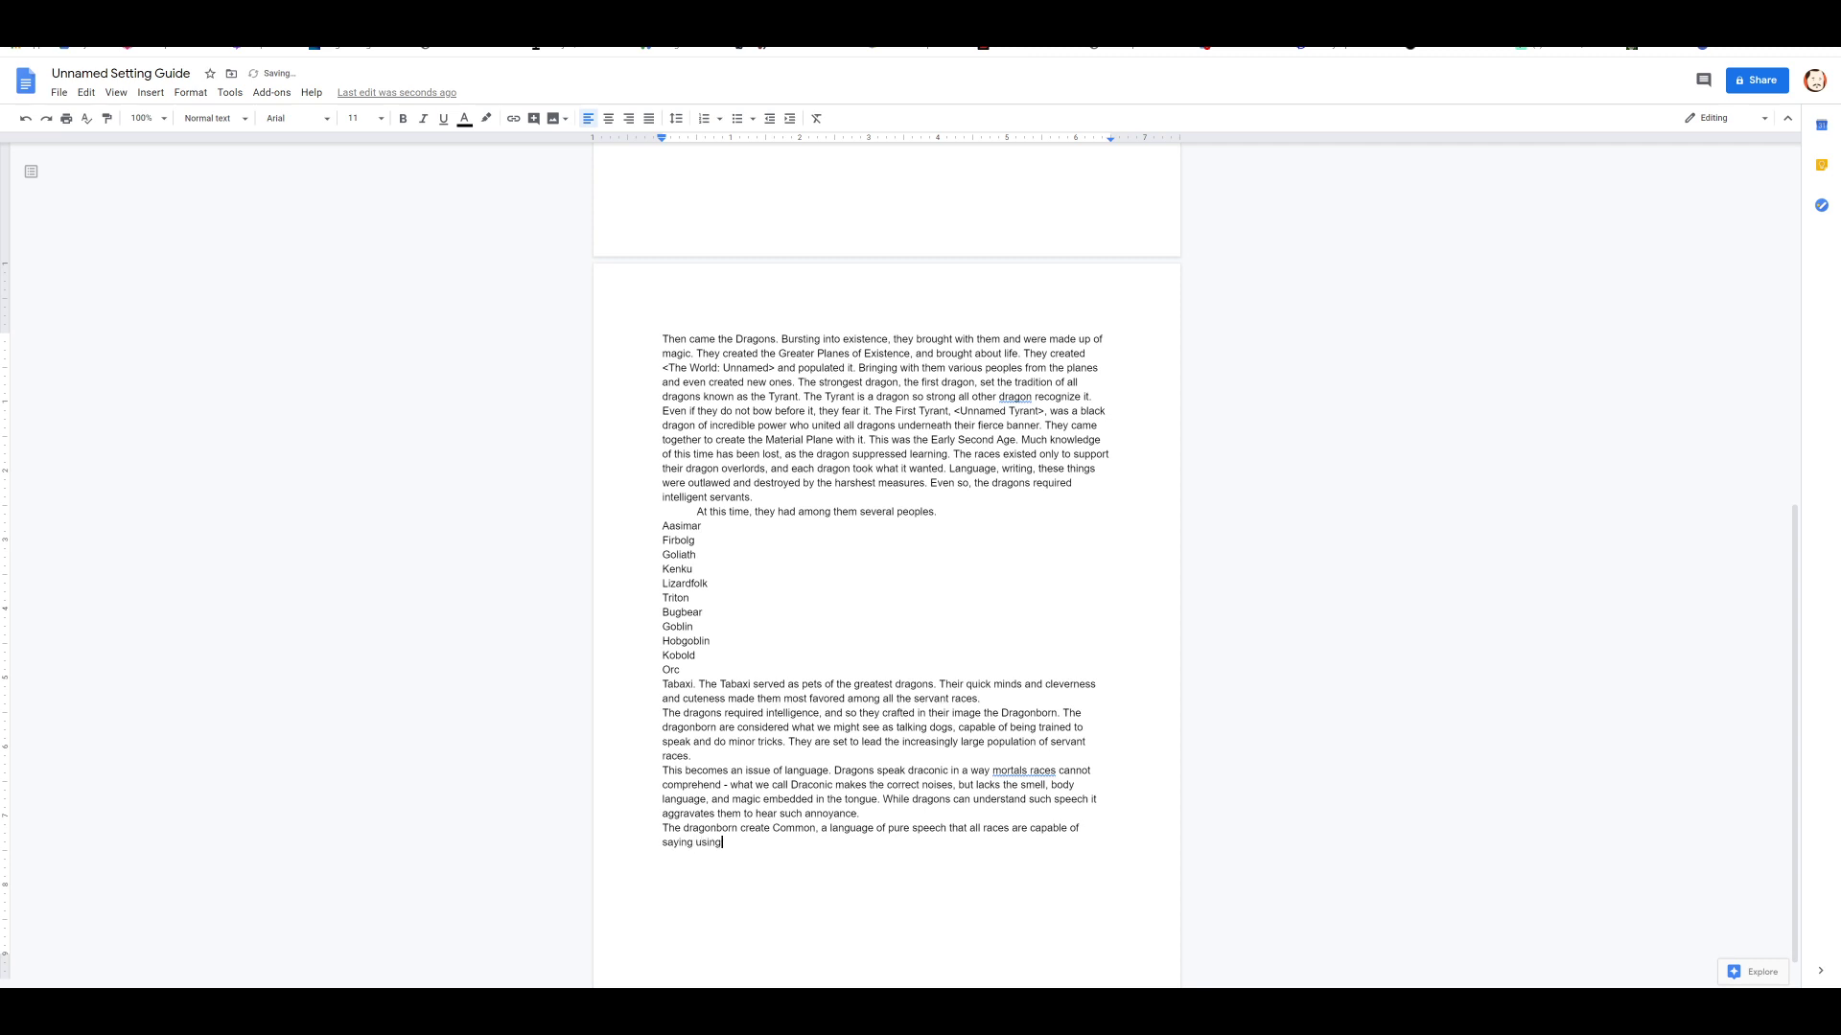
type("their mouths.")
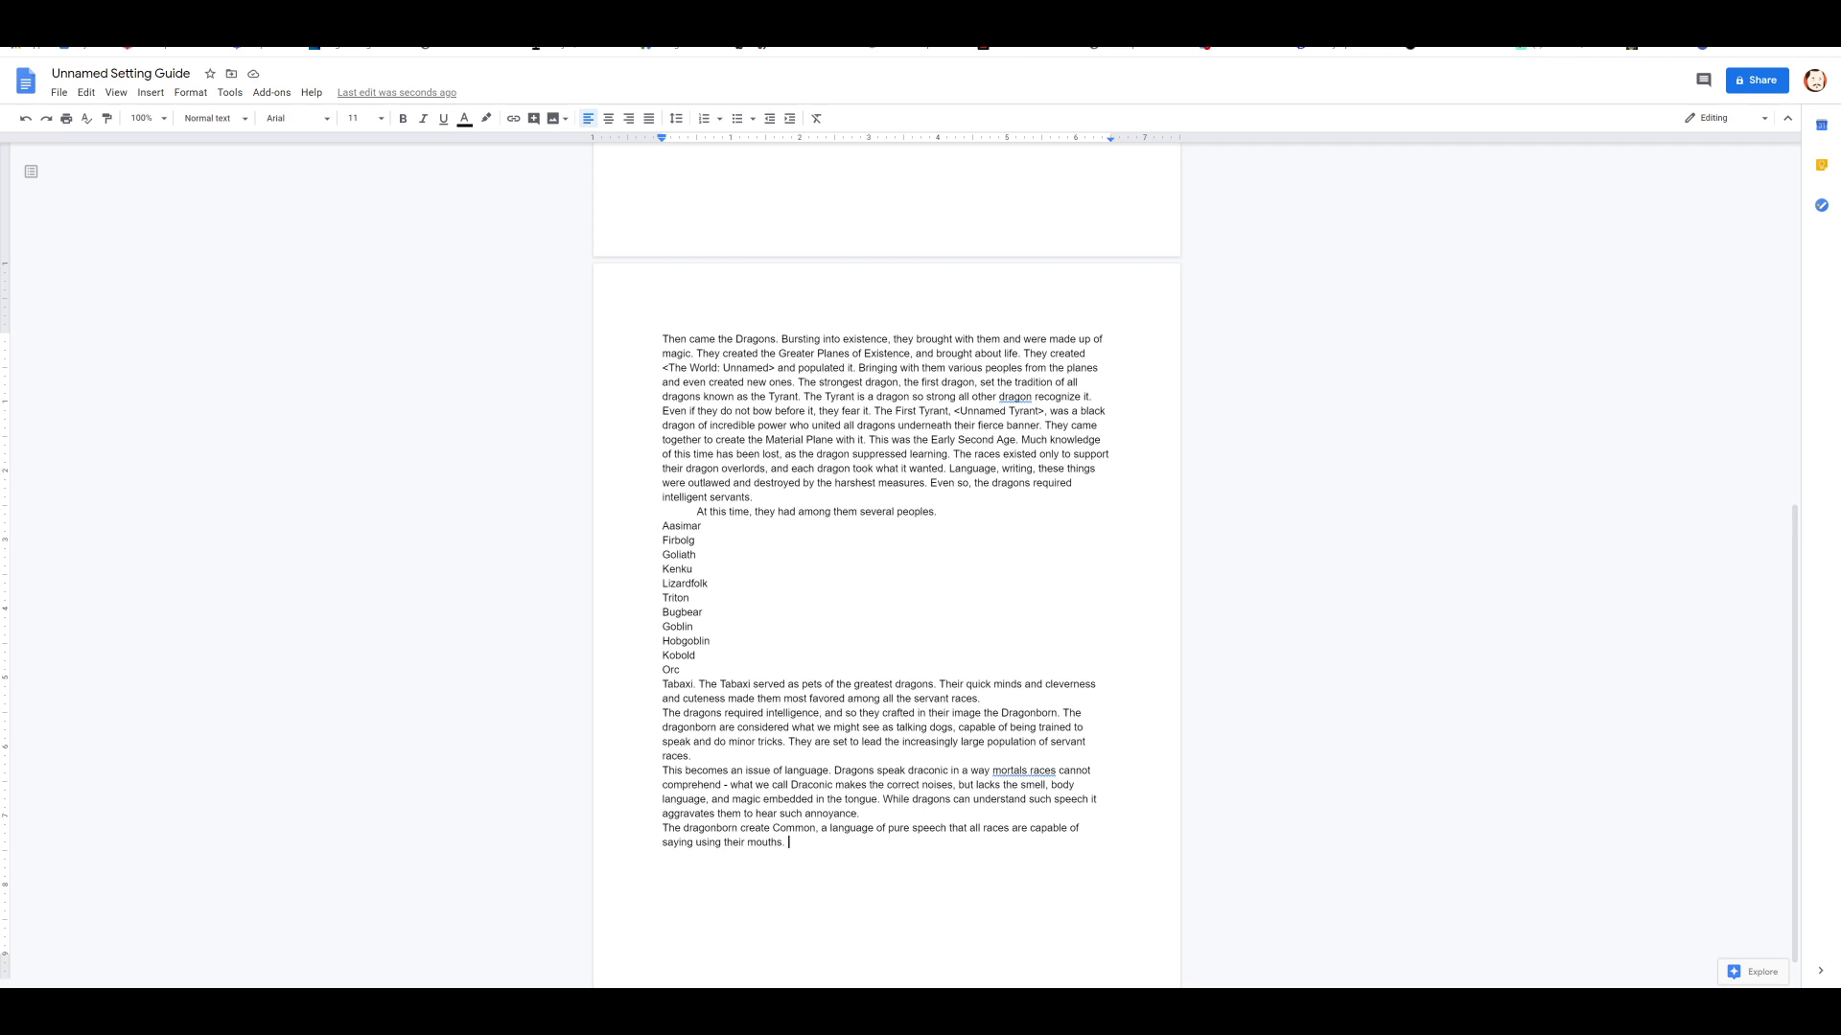
Step: Add that Common spreads among the people as literacy and writing take hold
type("It spreads amo")
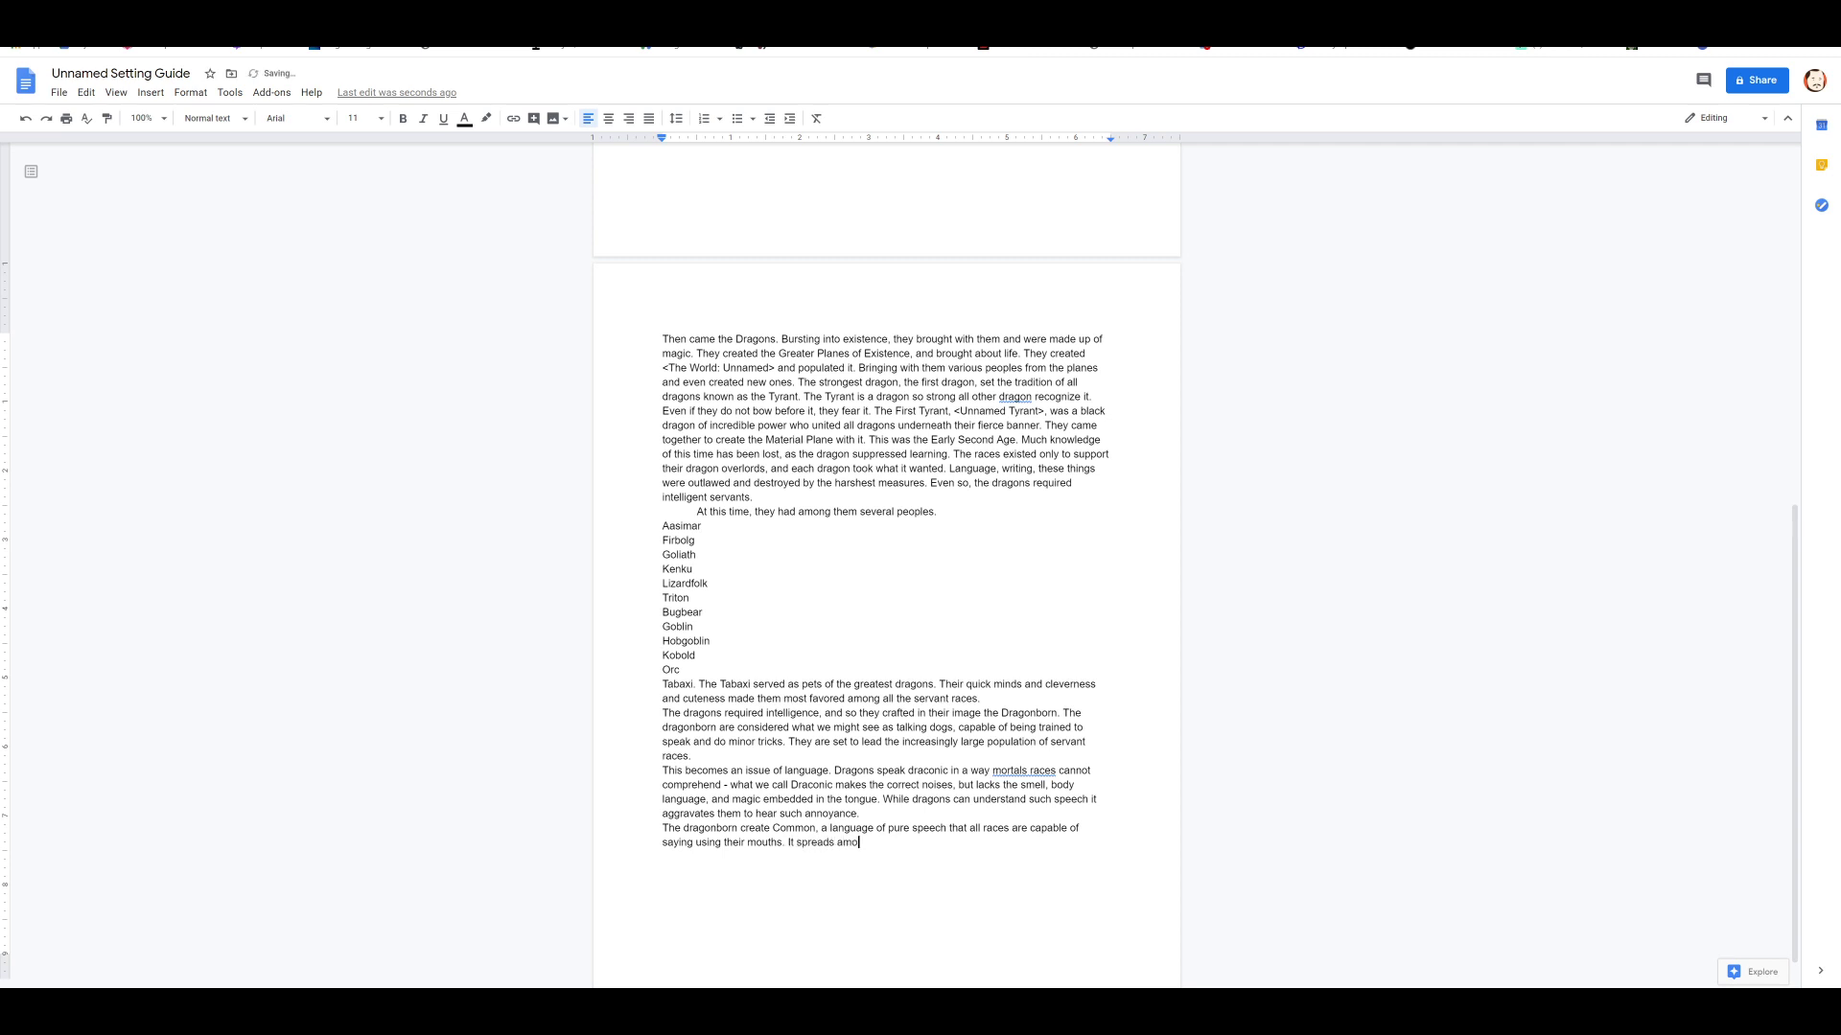
type("ng the people, and")
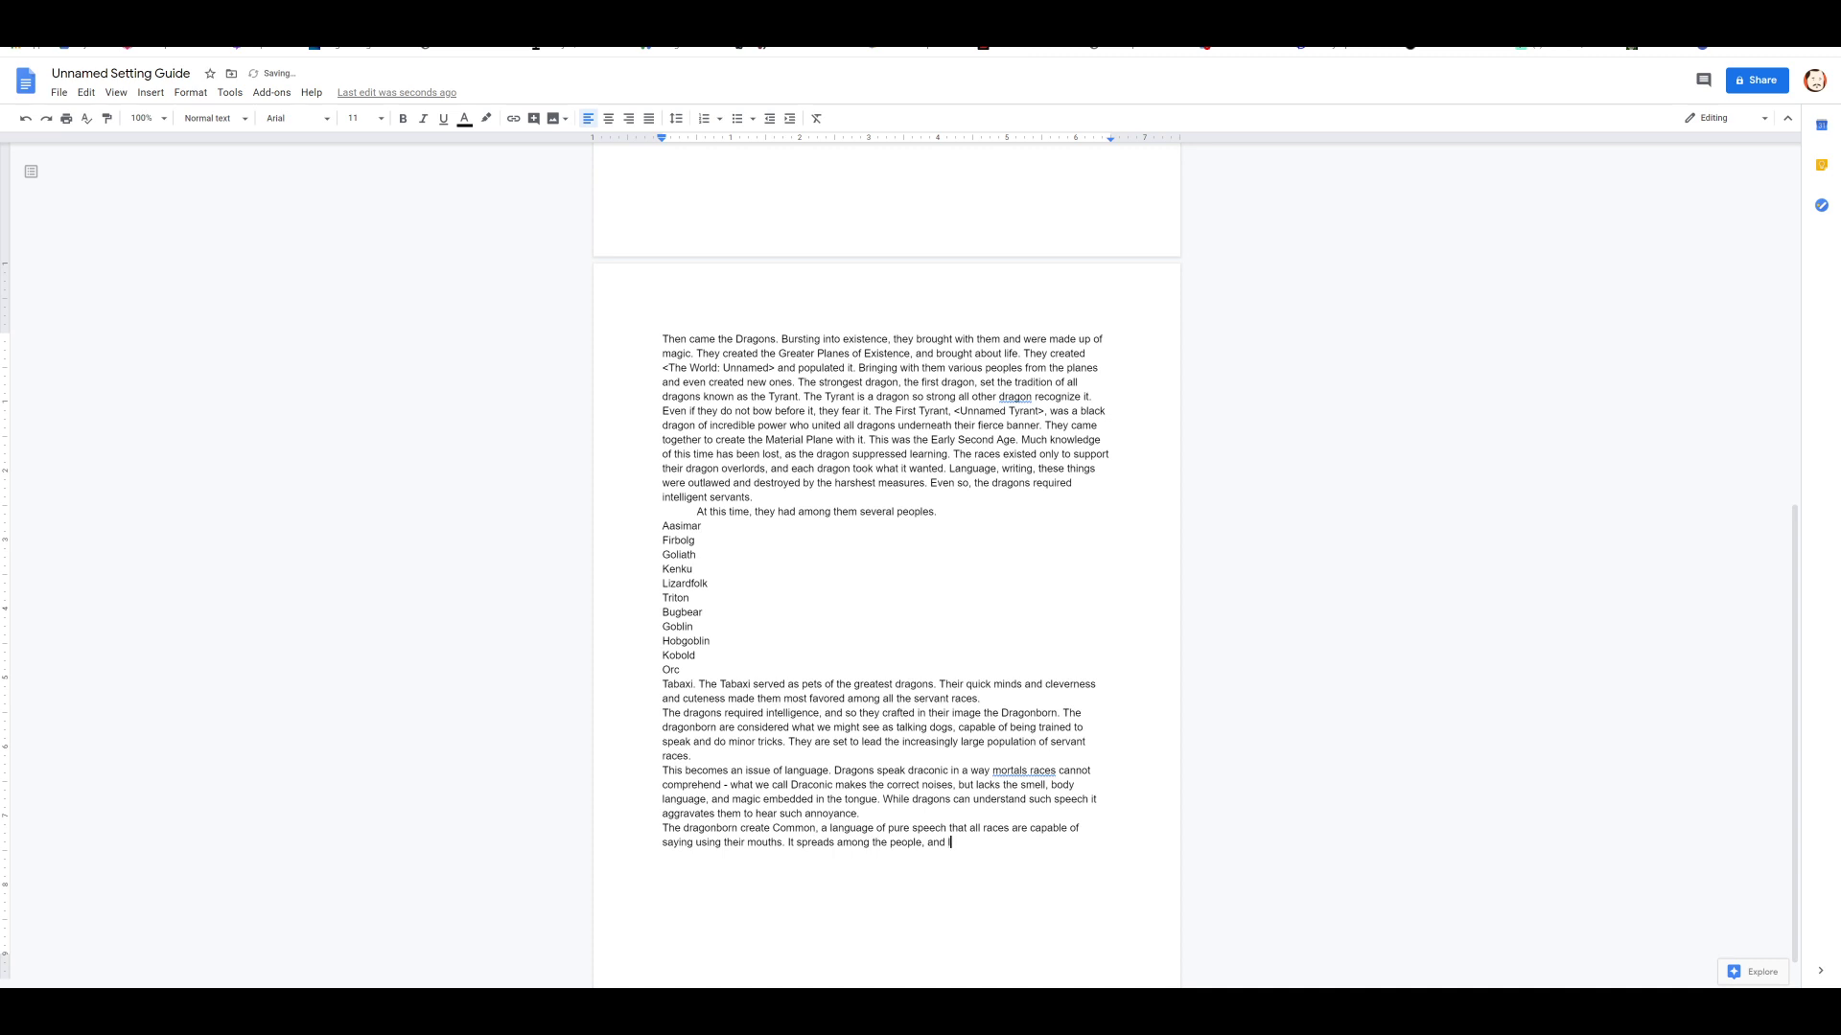
type("literacy and writing begin to ta")
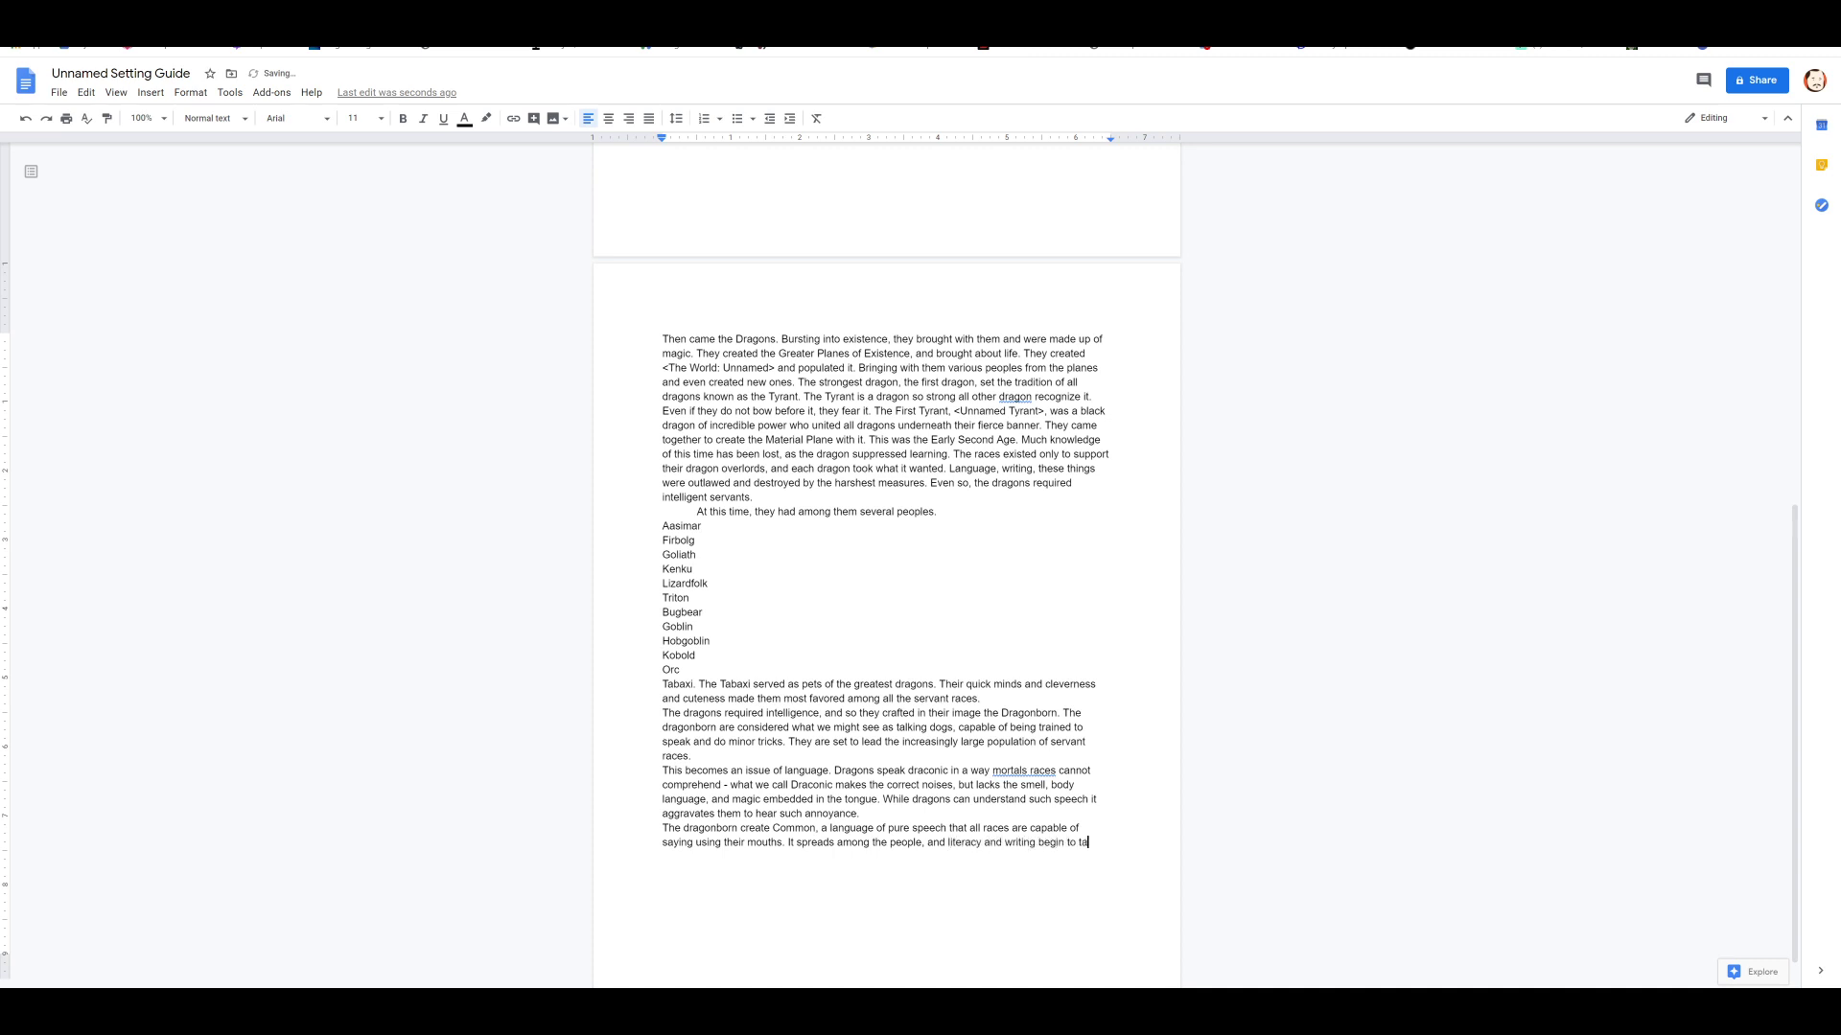
type("ke hold")
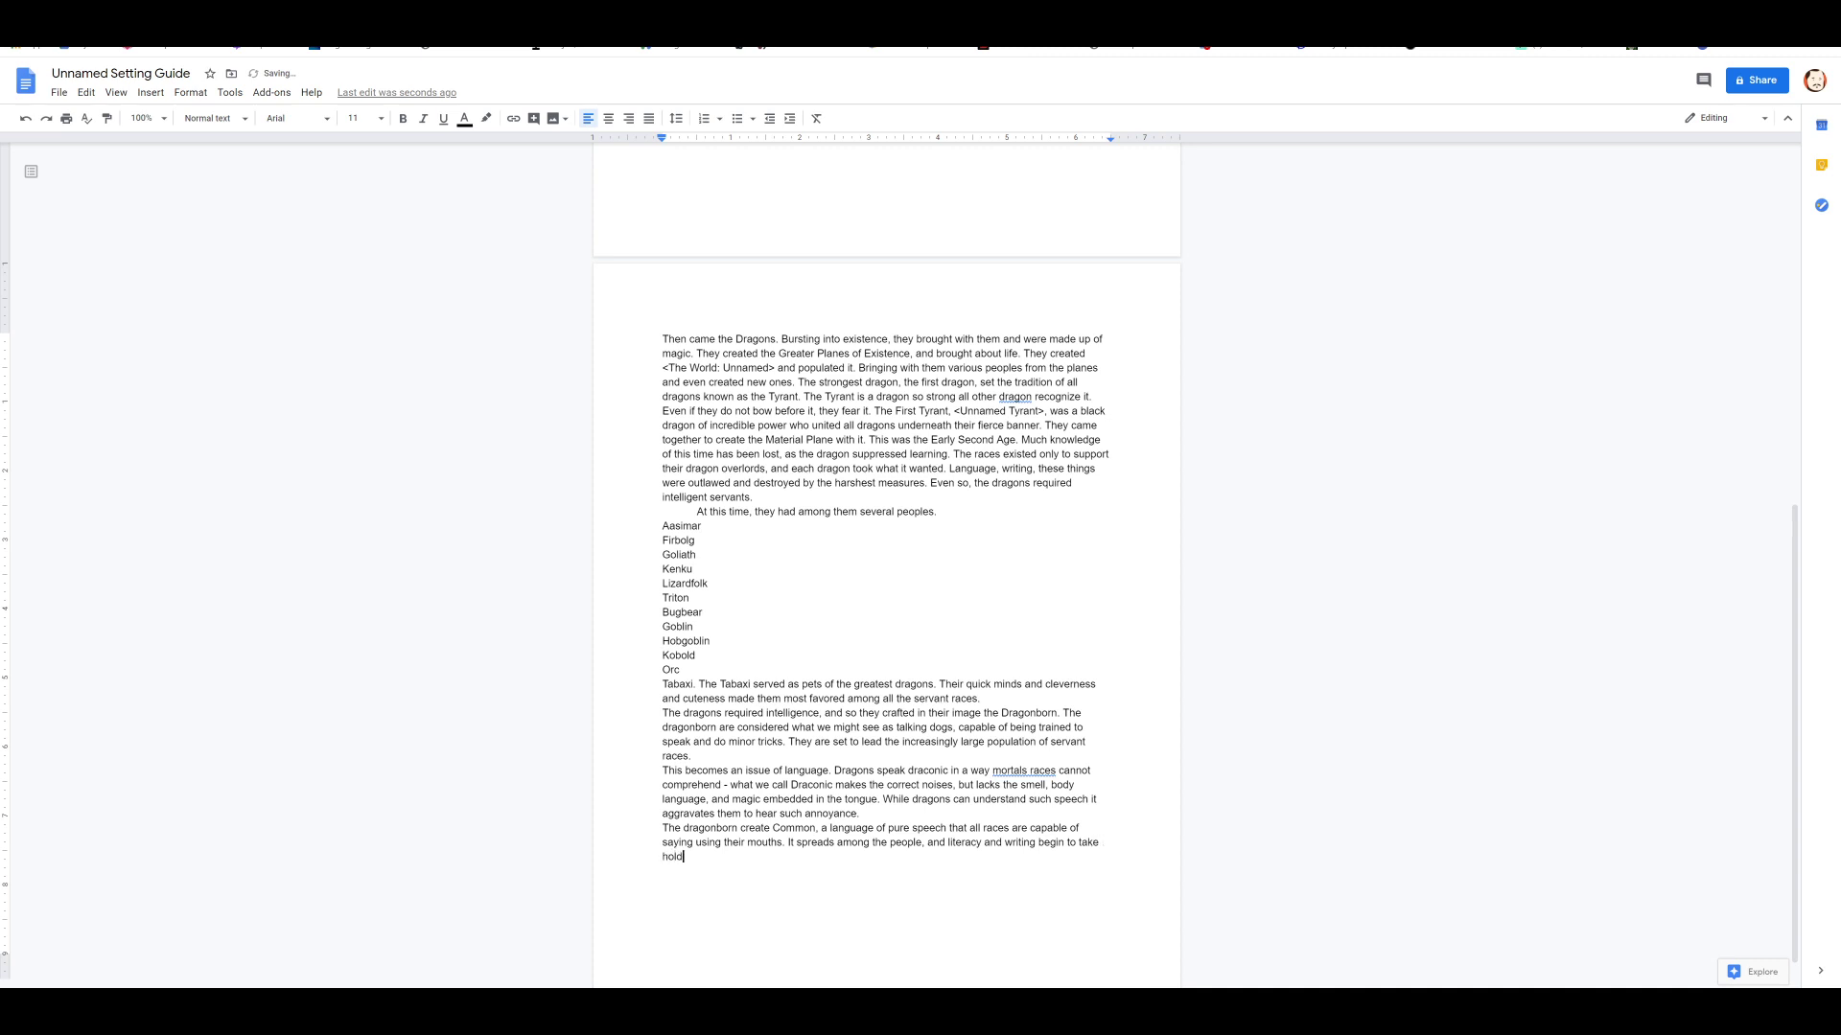
type("This is commo")
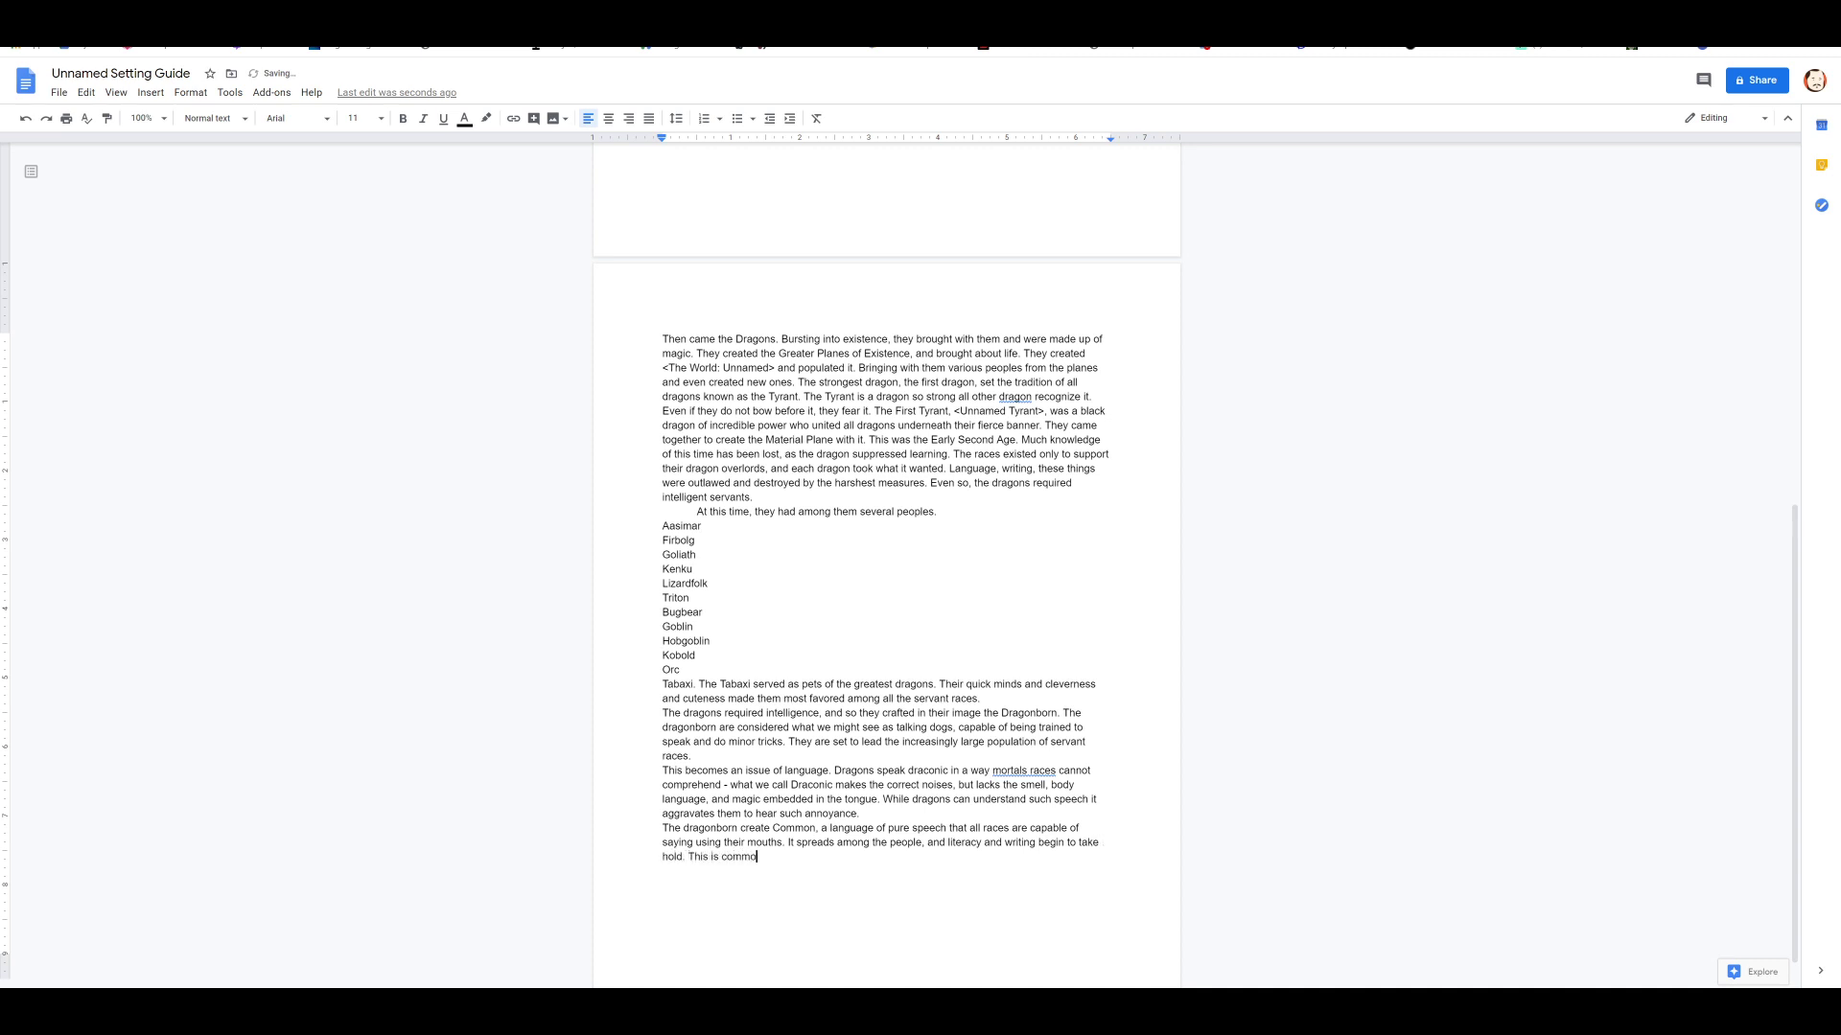
type("nly thought to be the first folly of the Dr")
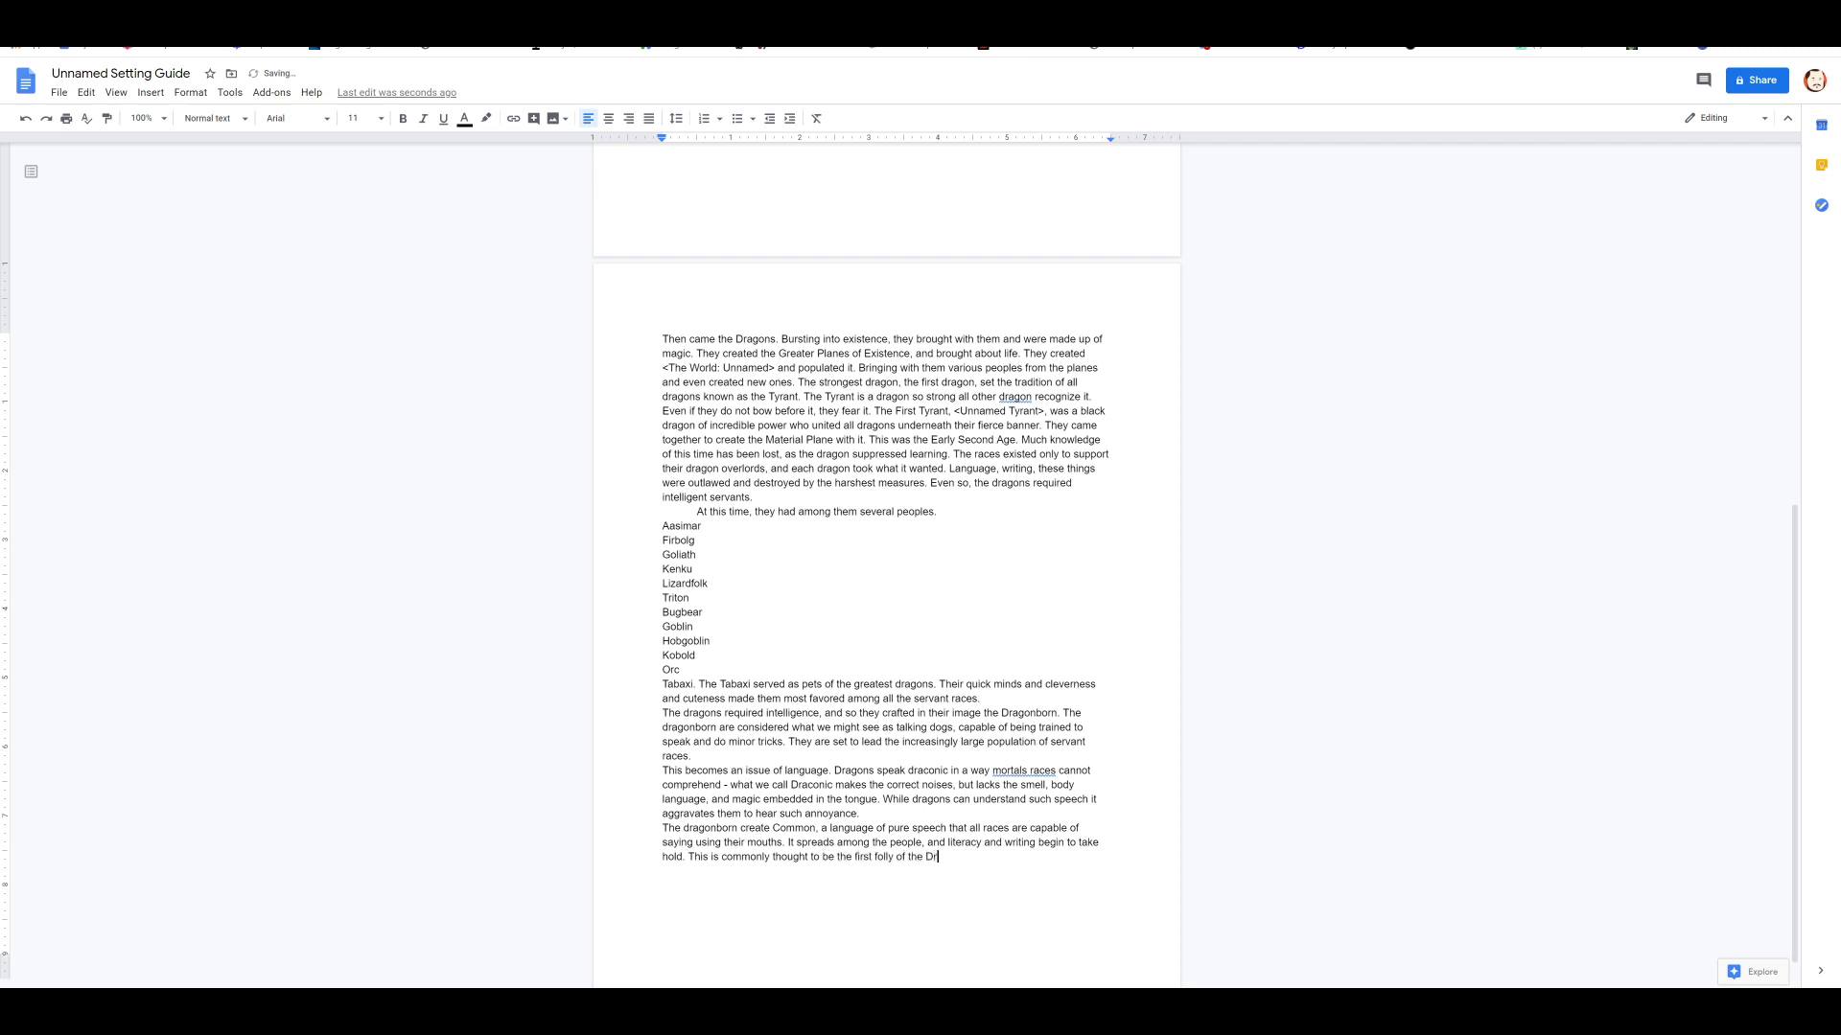
type("agons.")
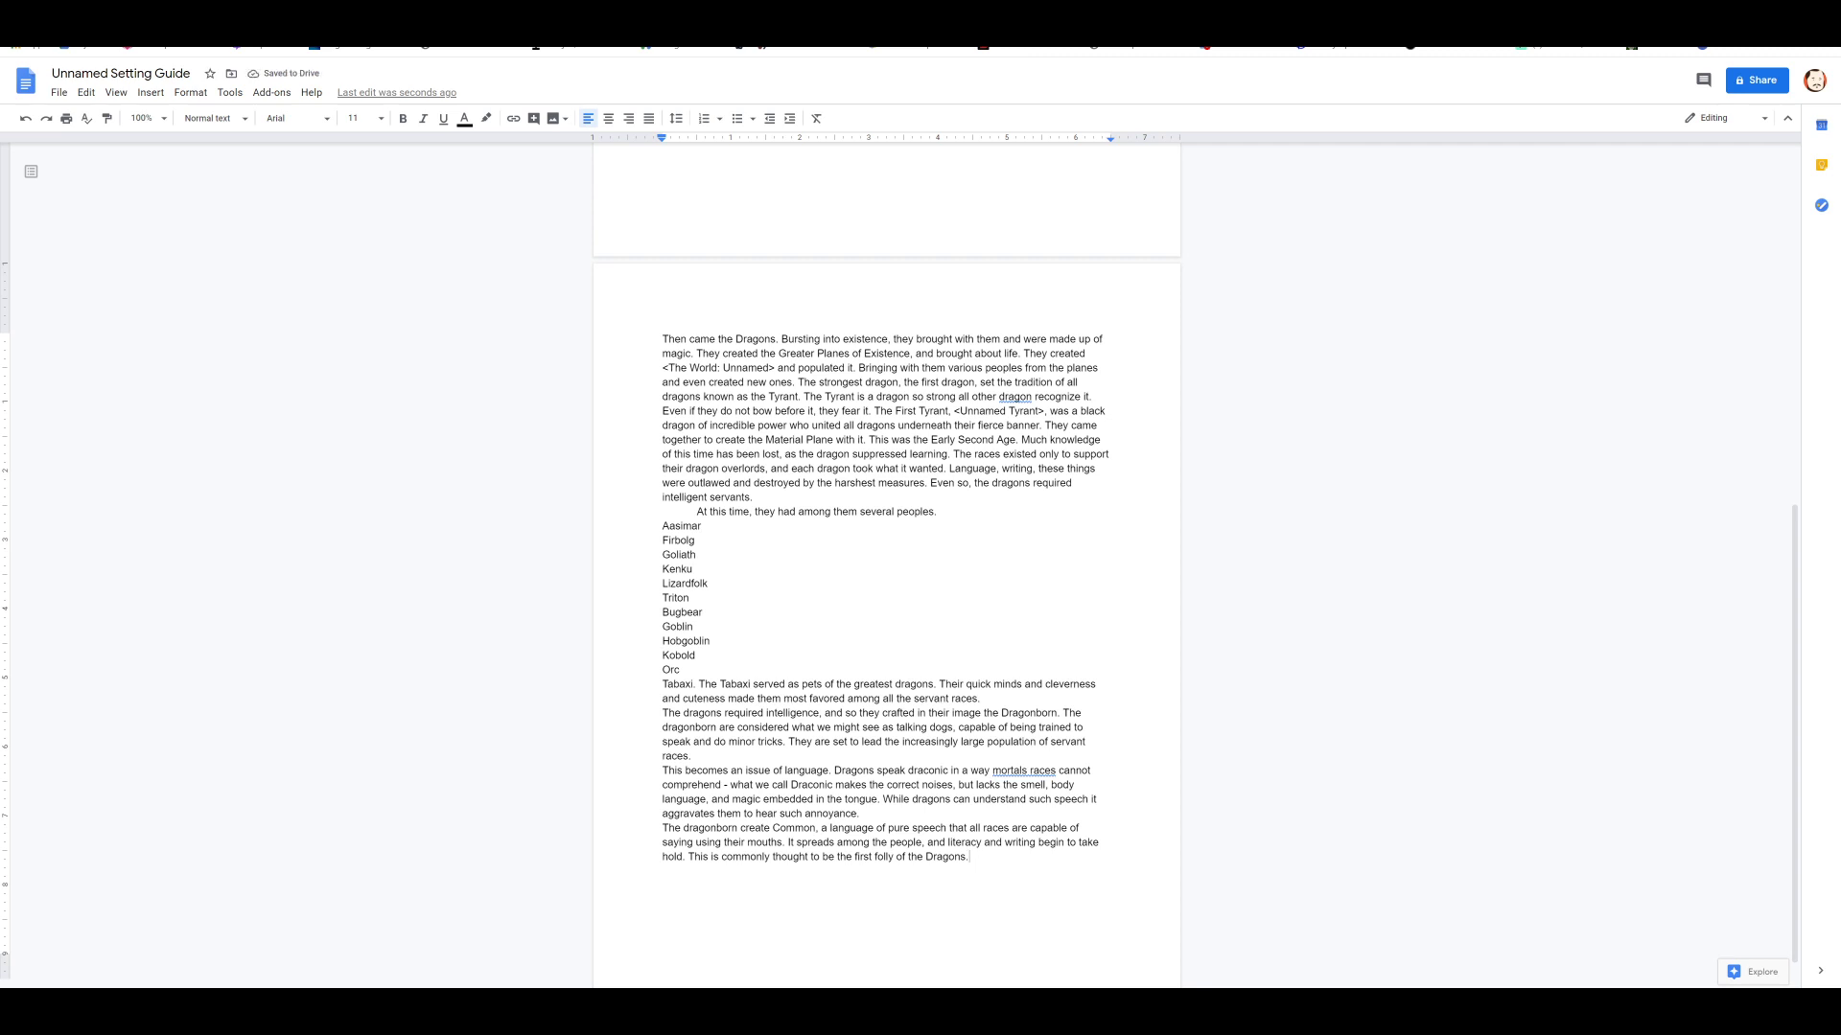
Step: Add that races become more educated and capable of resisting draconic influence
type("As the servan")
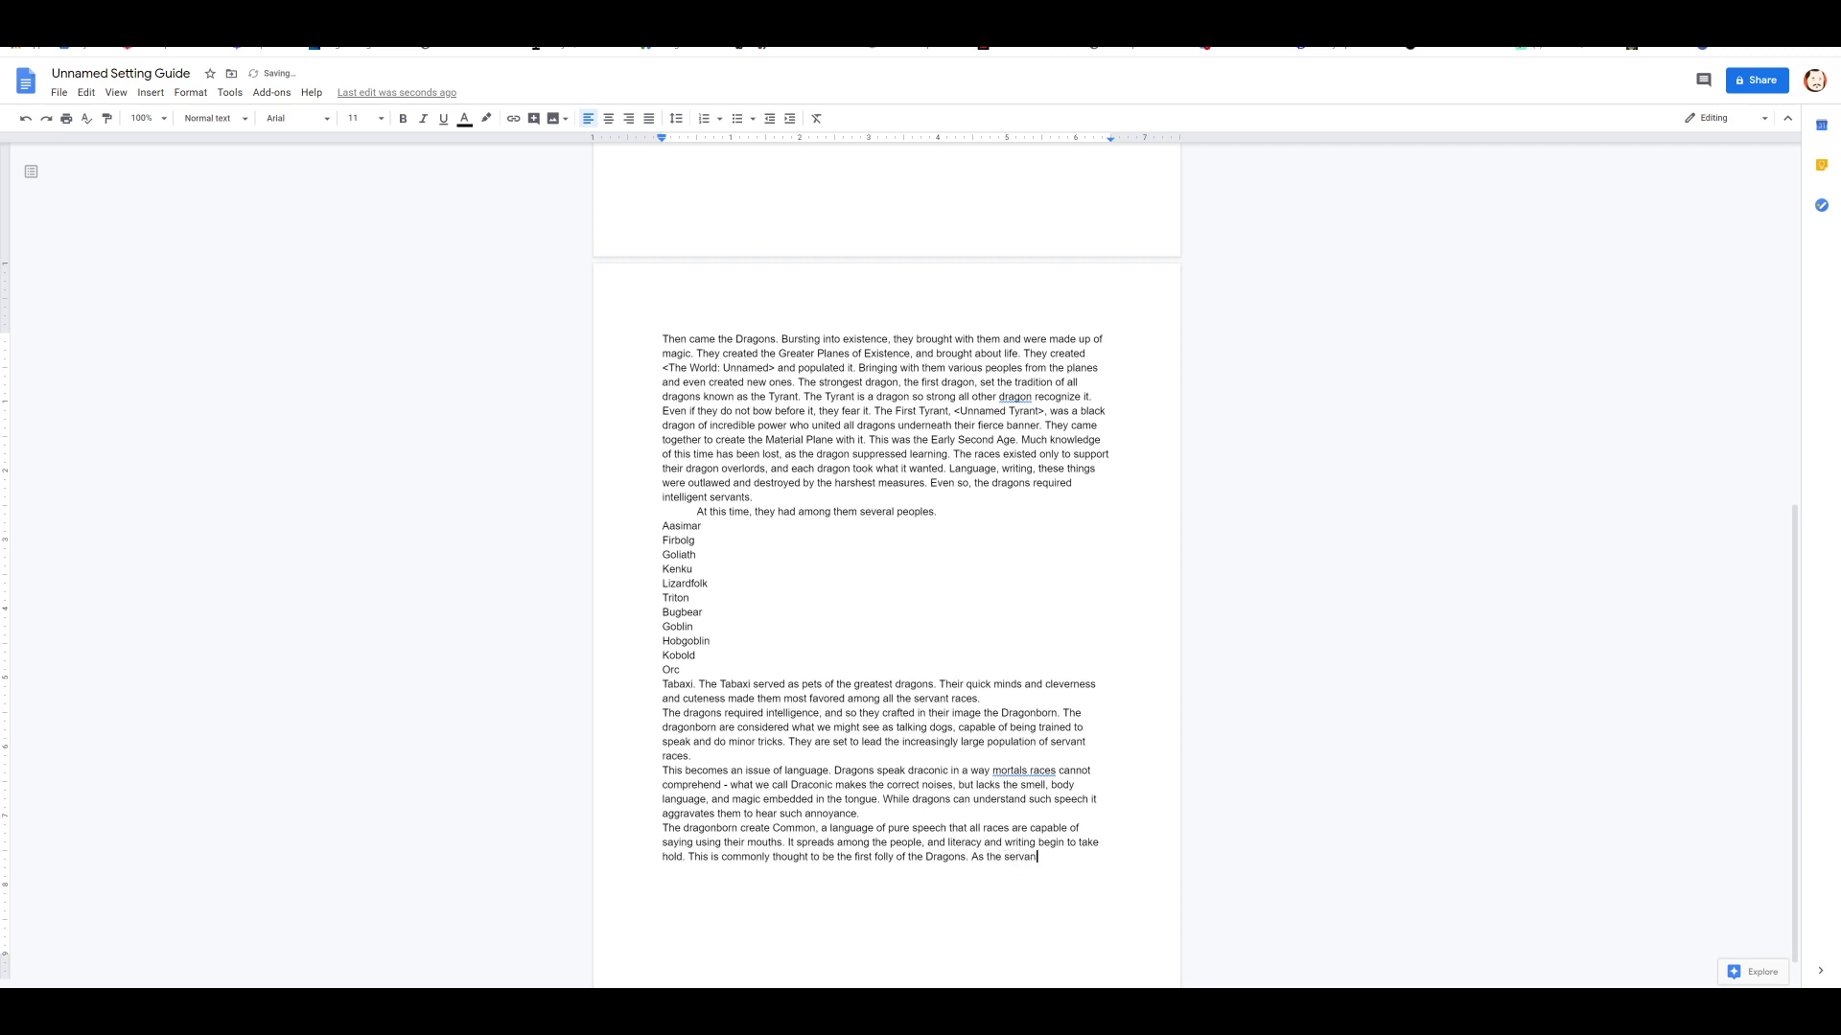
type("races")
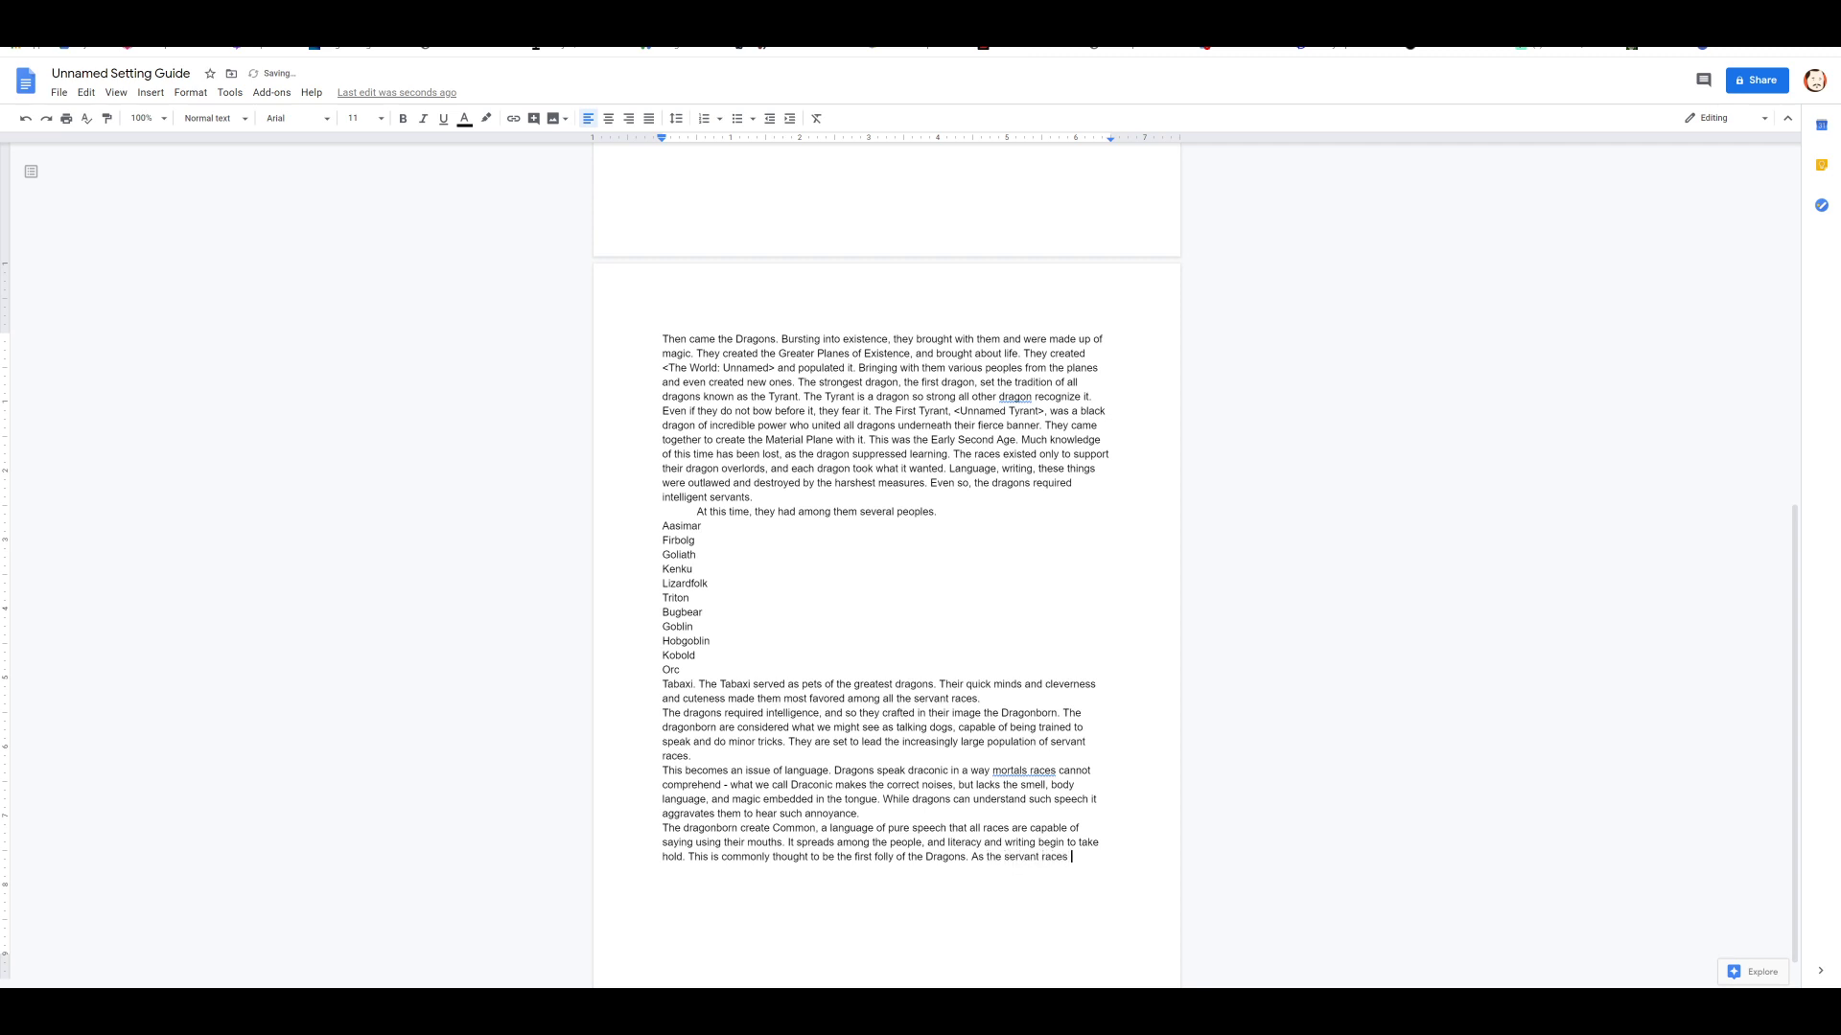
type("begging to")
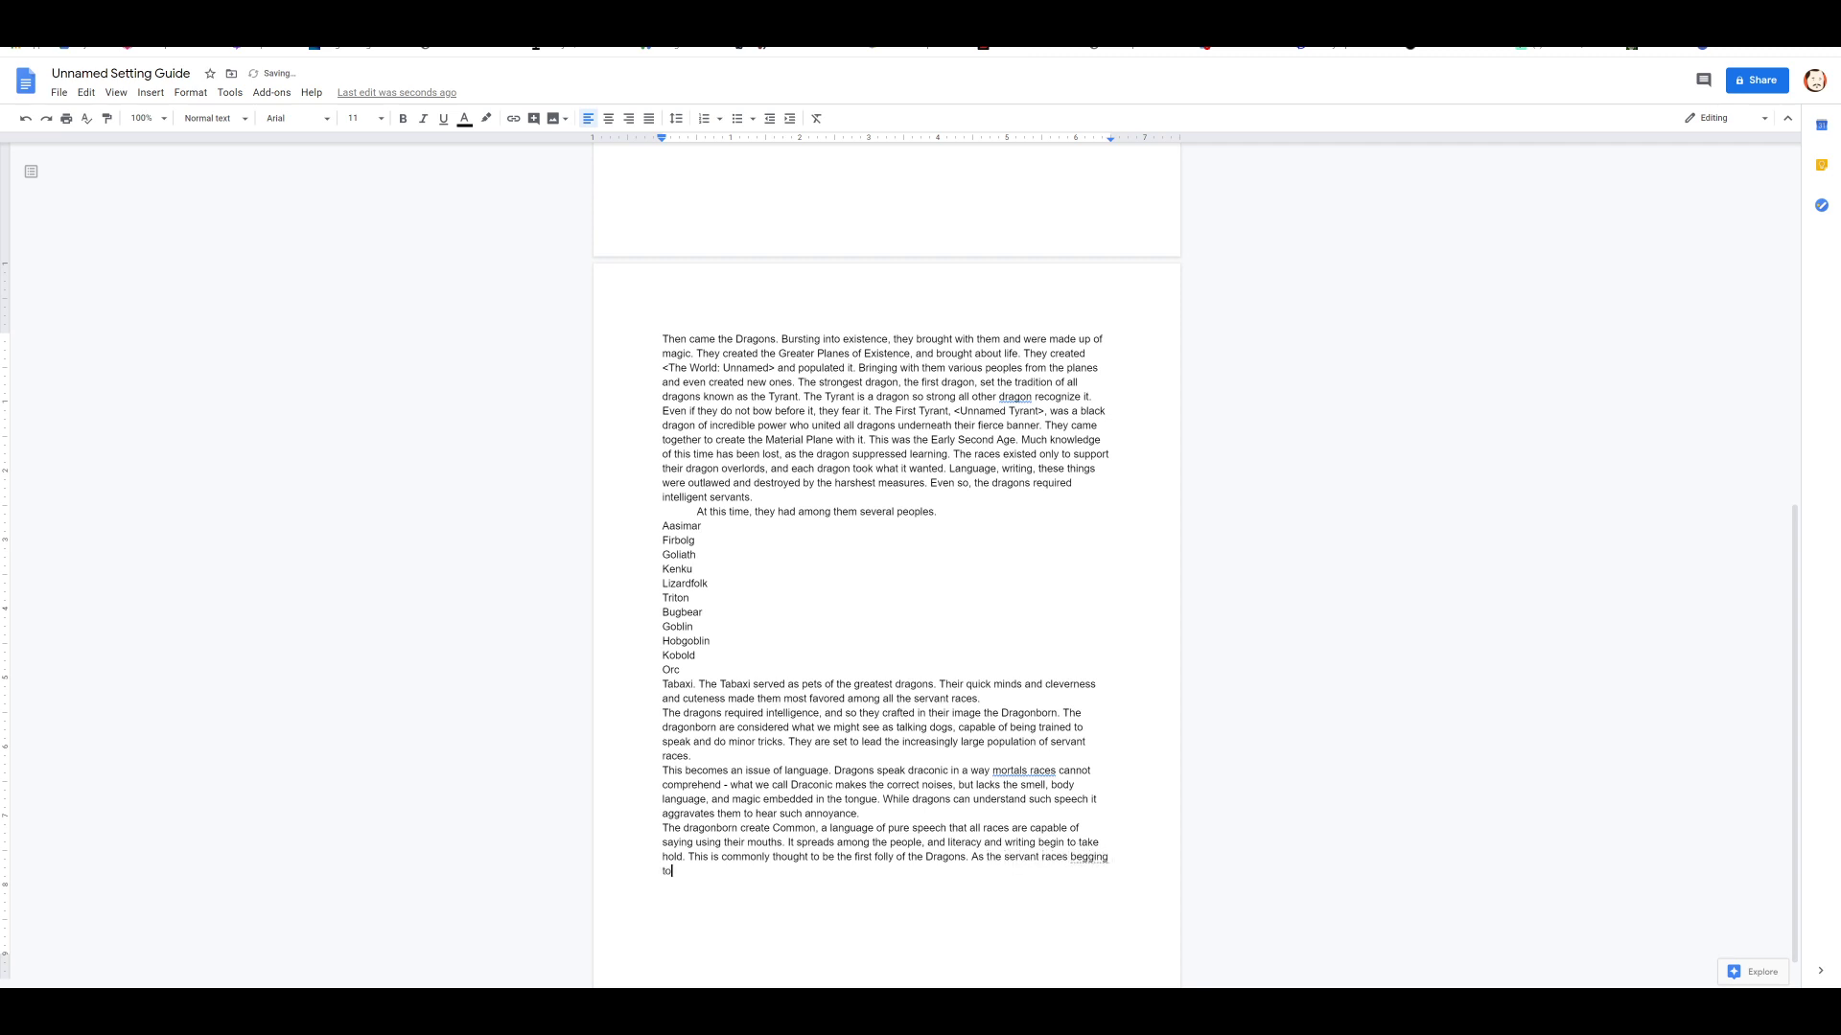
type("begin to")
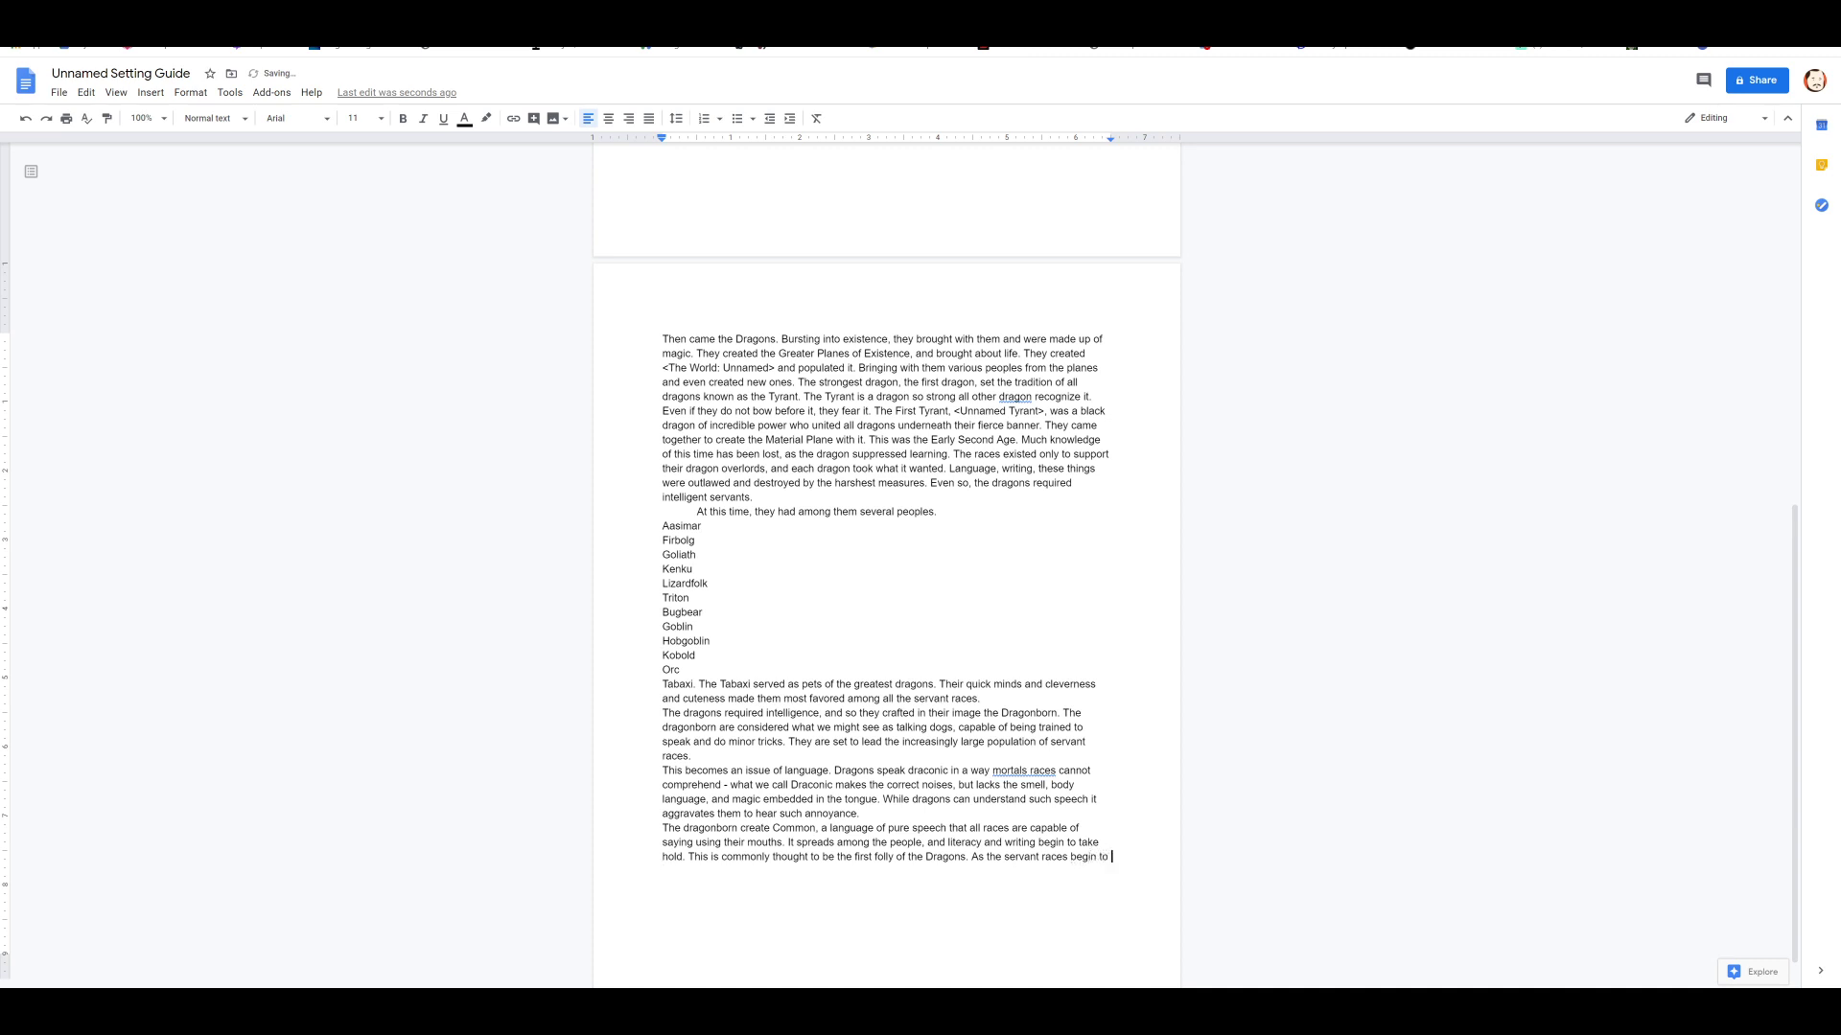
type("become more")
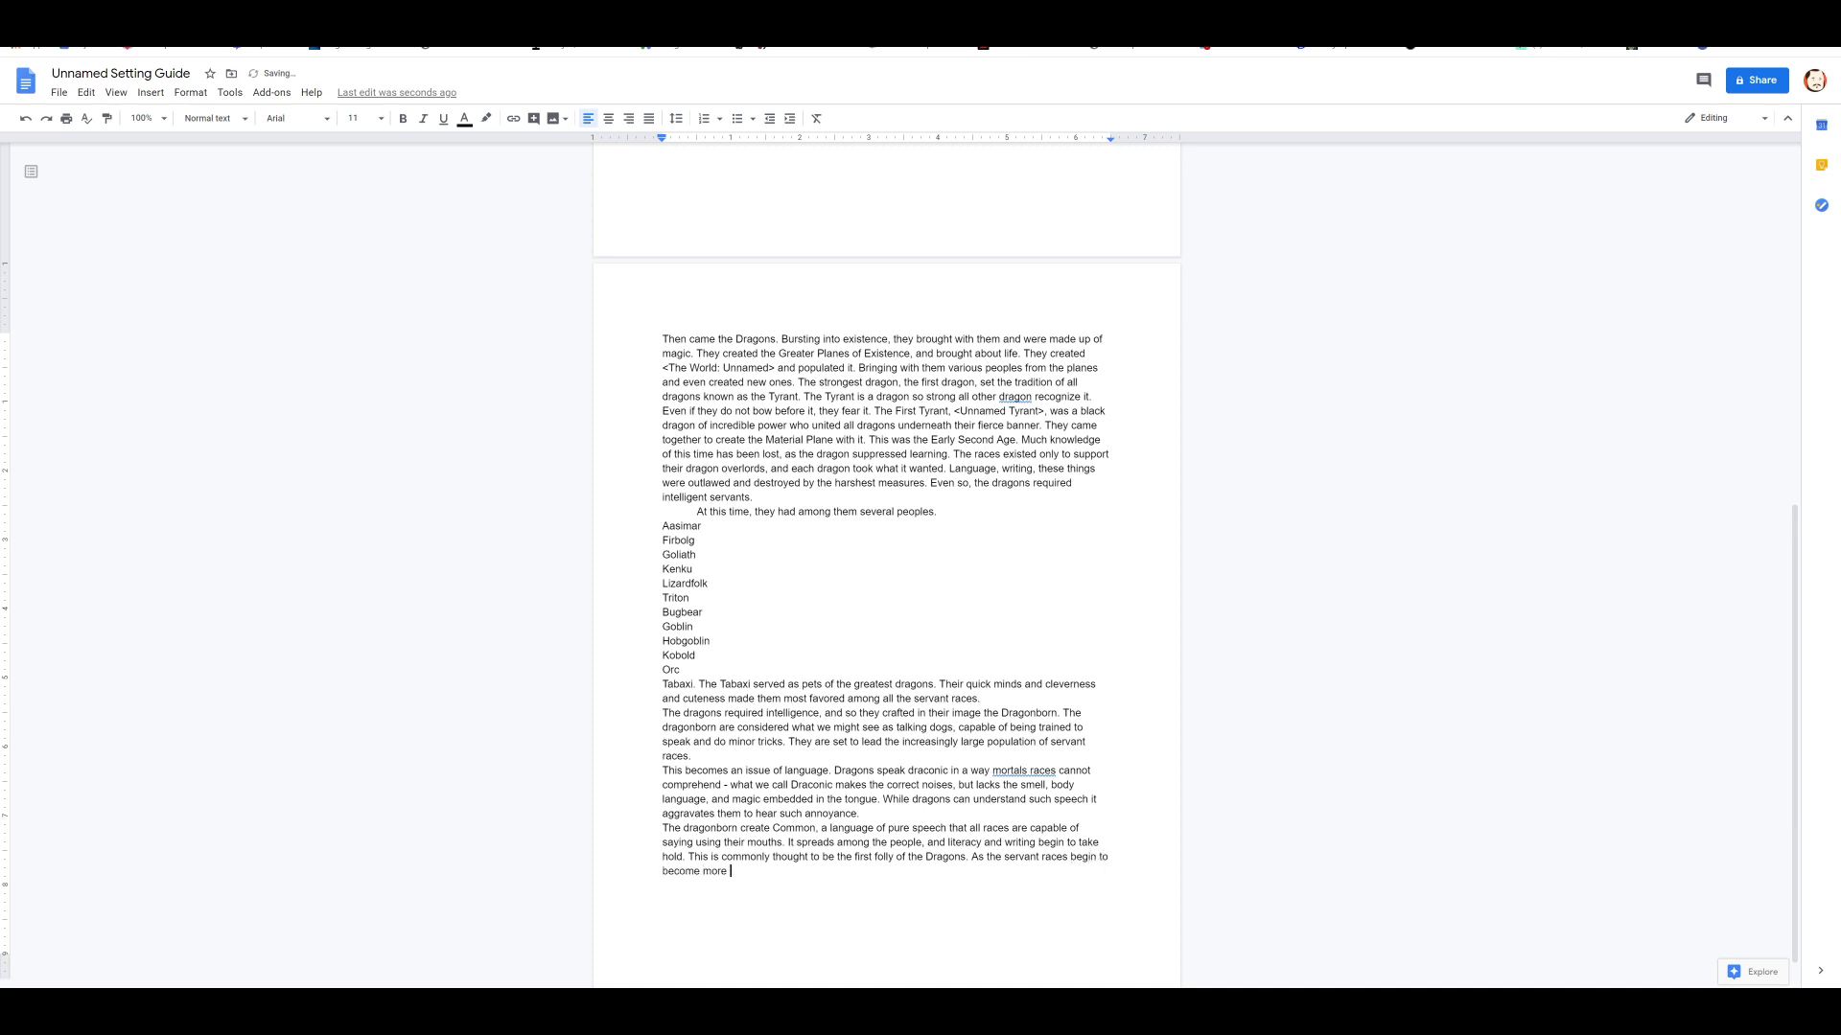
type("educated and e")
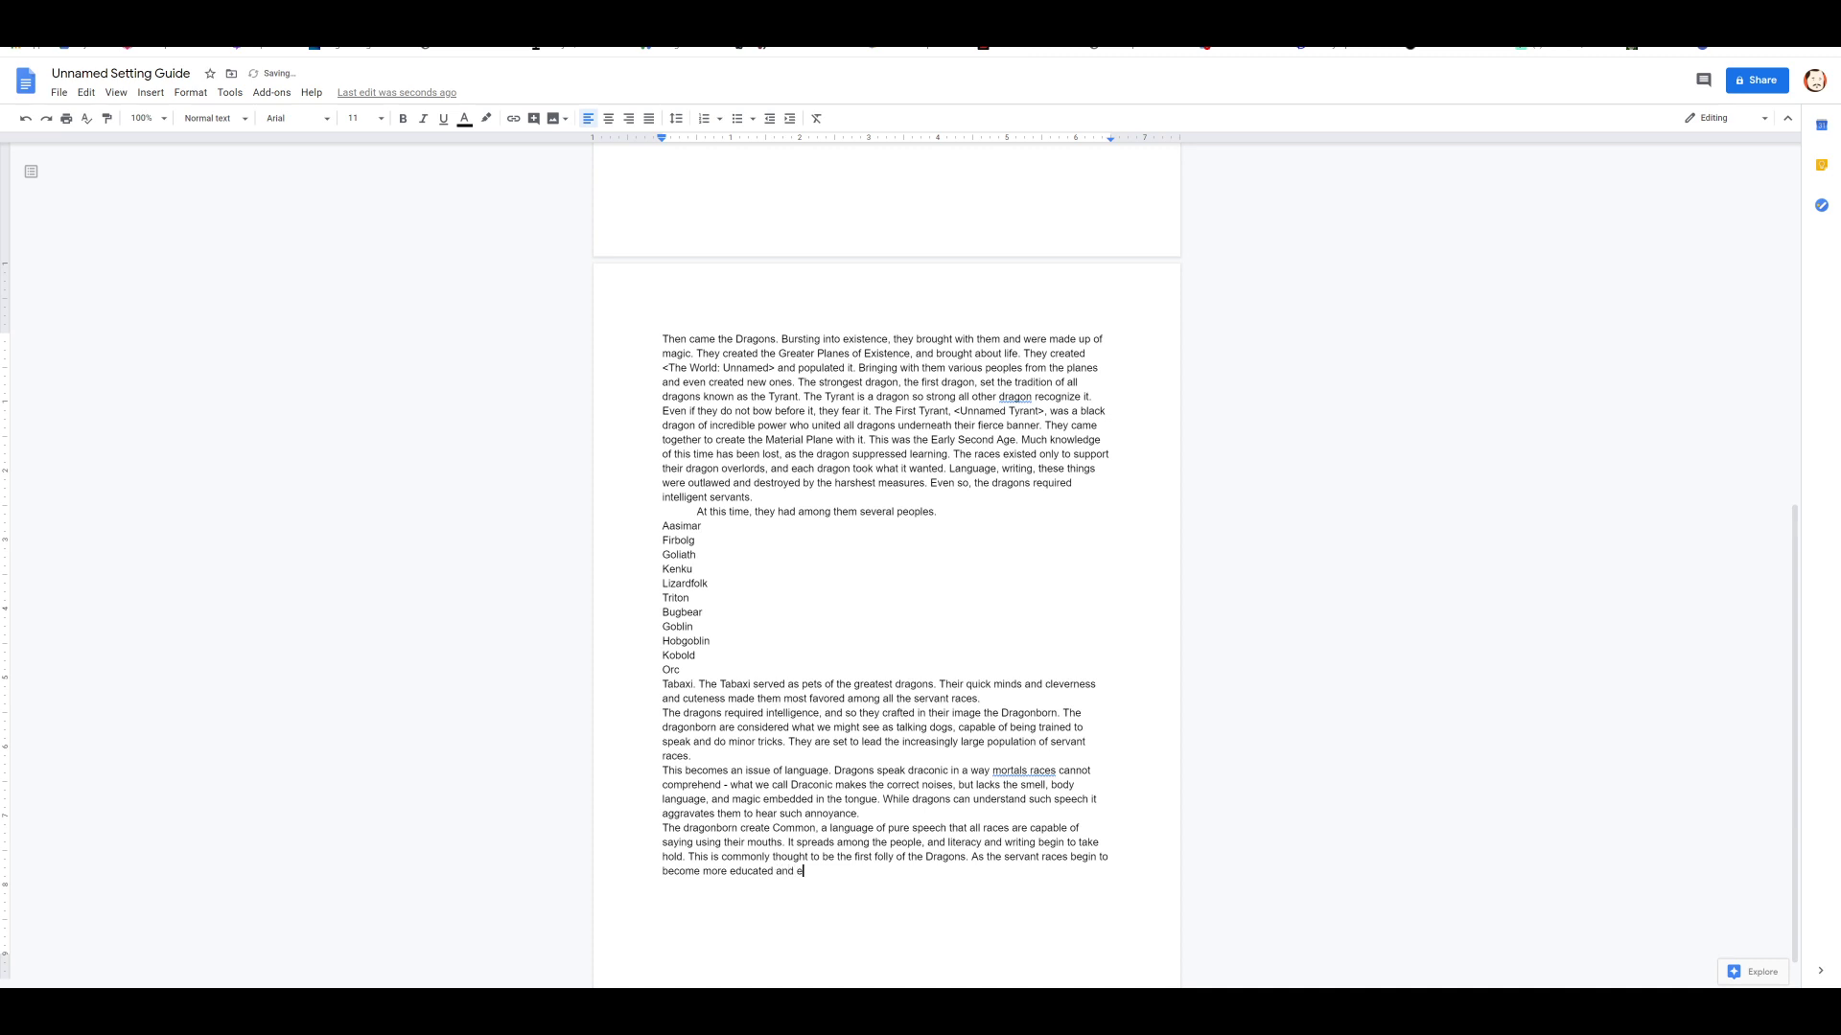
type("fficient, they become m")
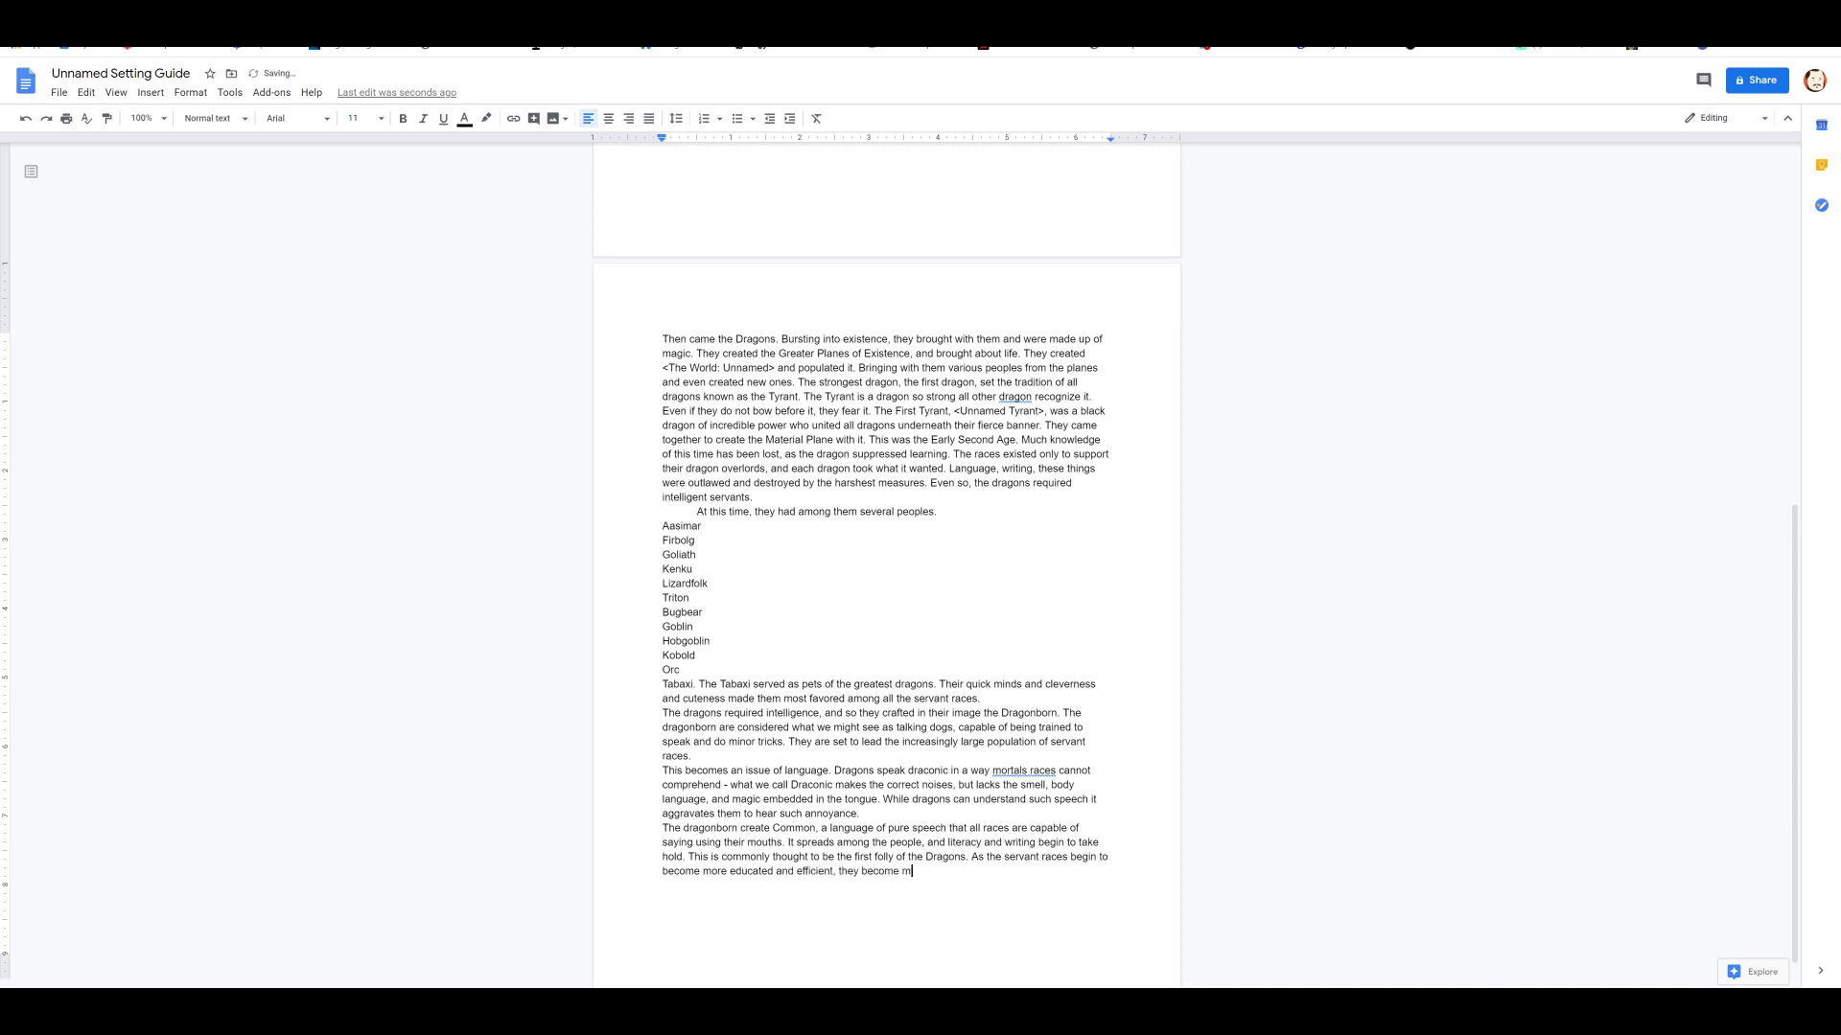
type("ore capable of")
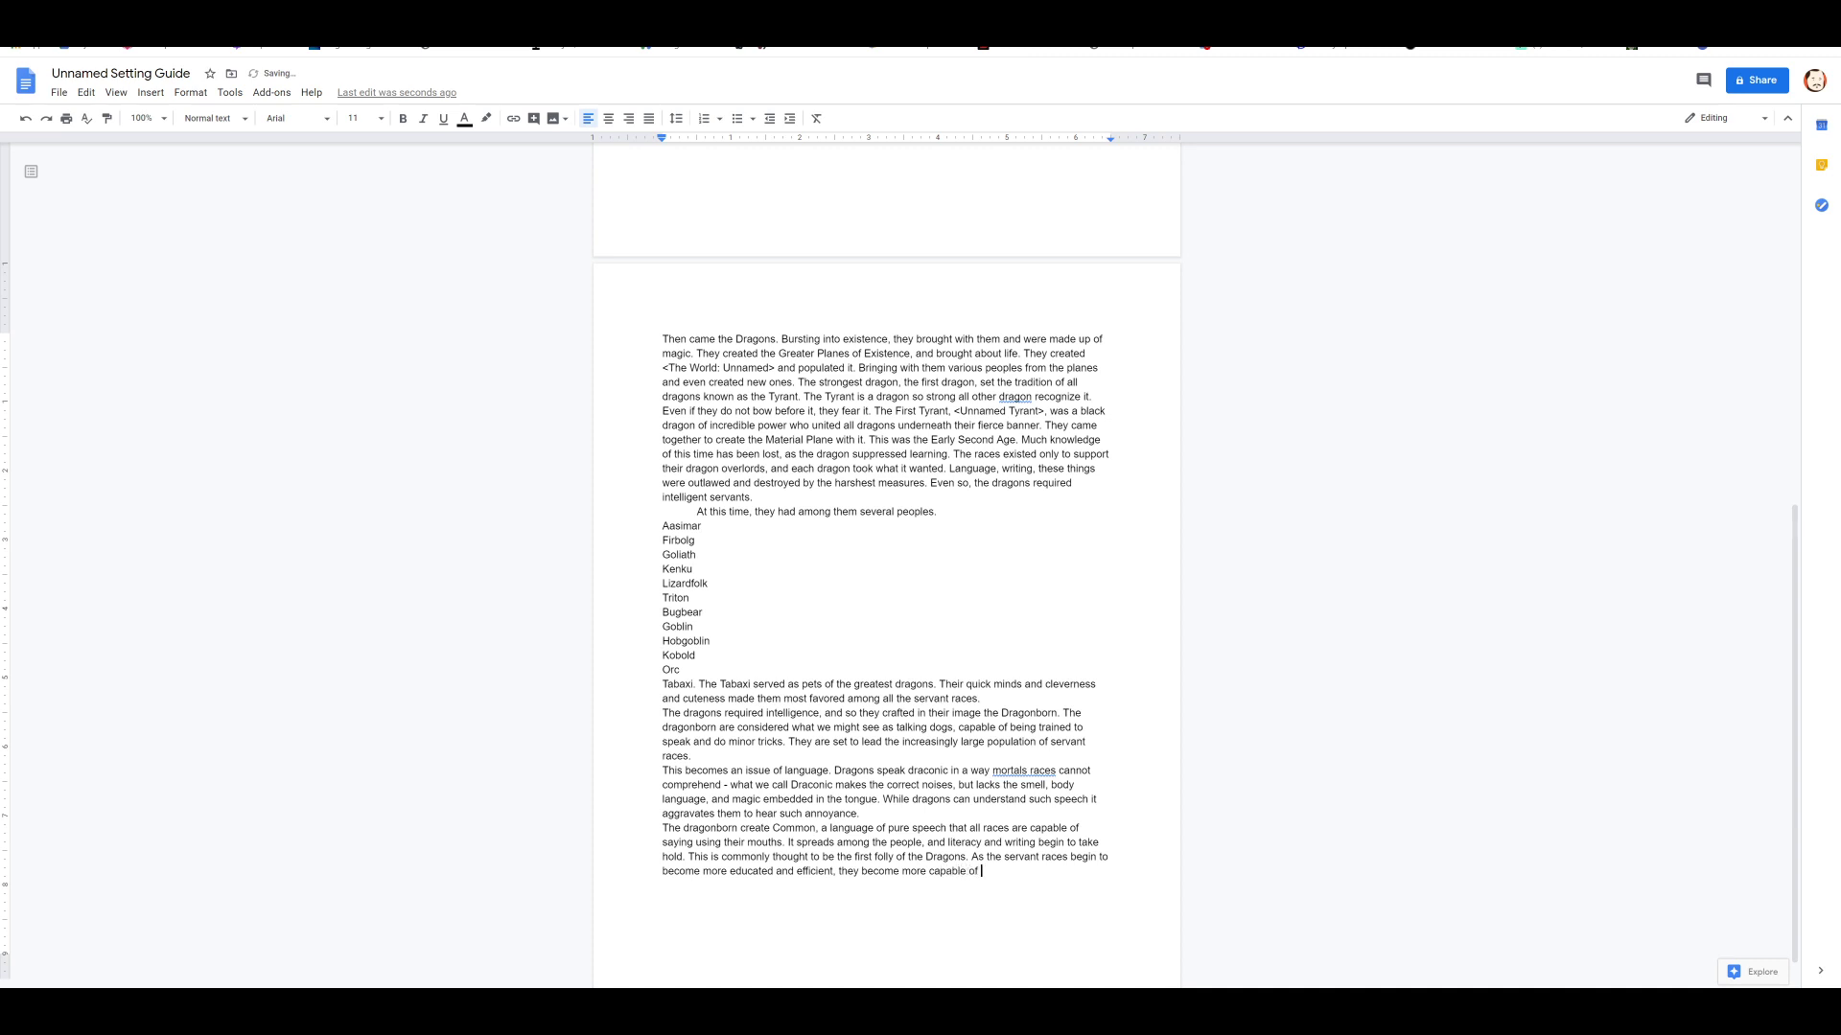
type("resisting")
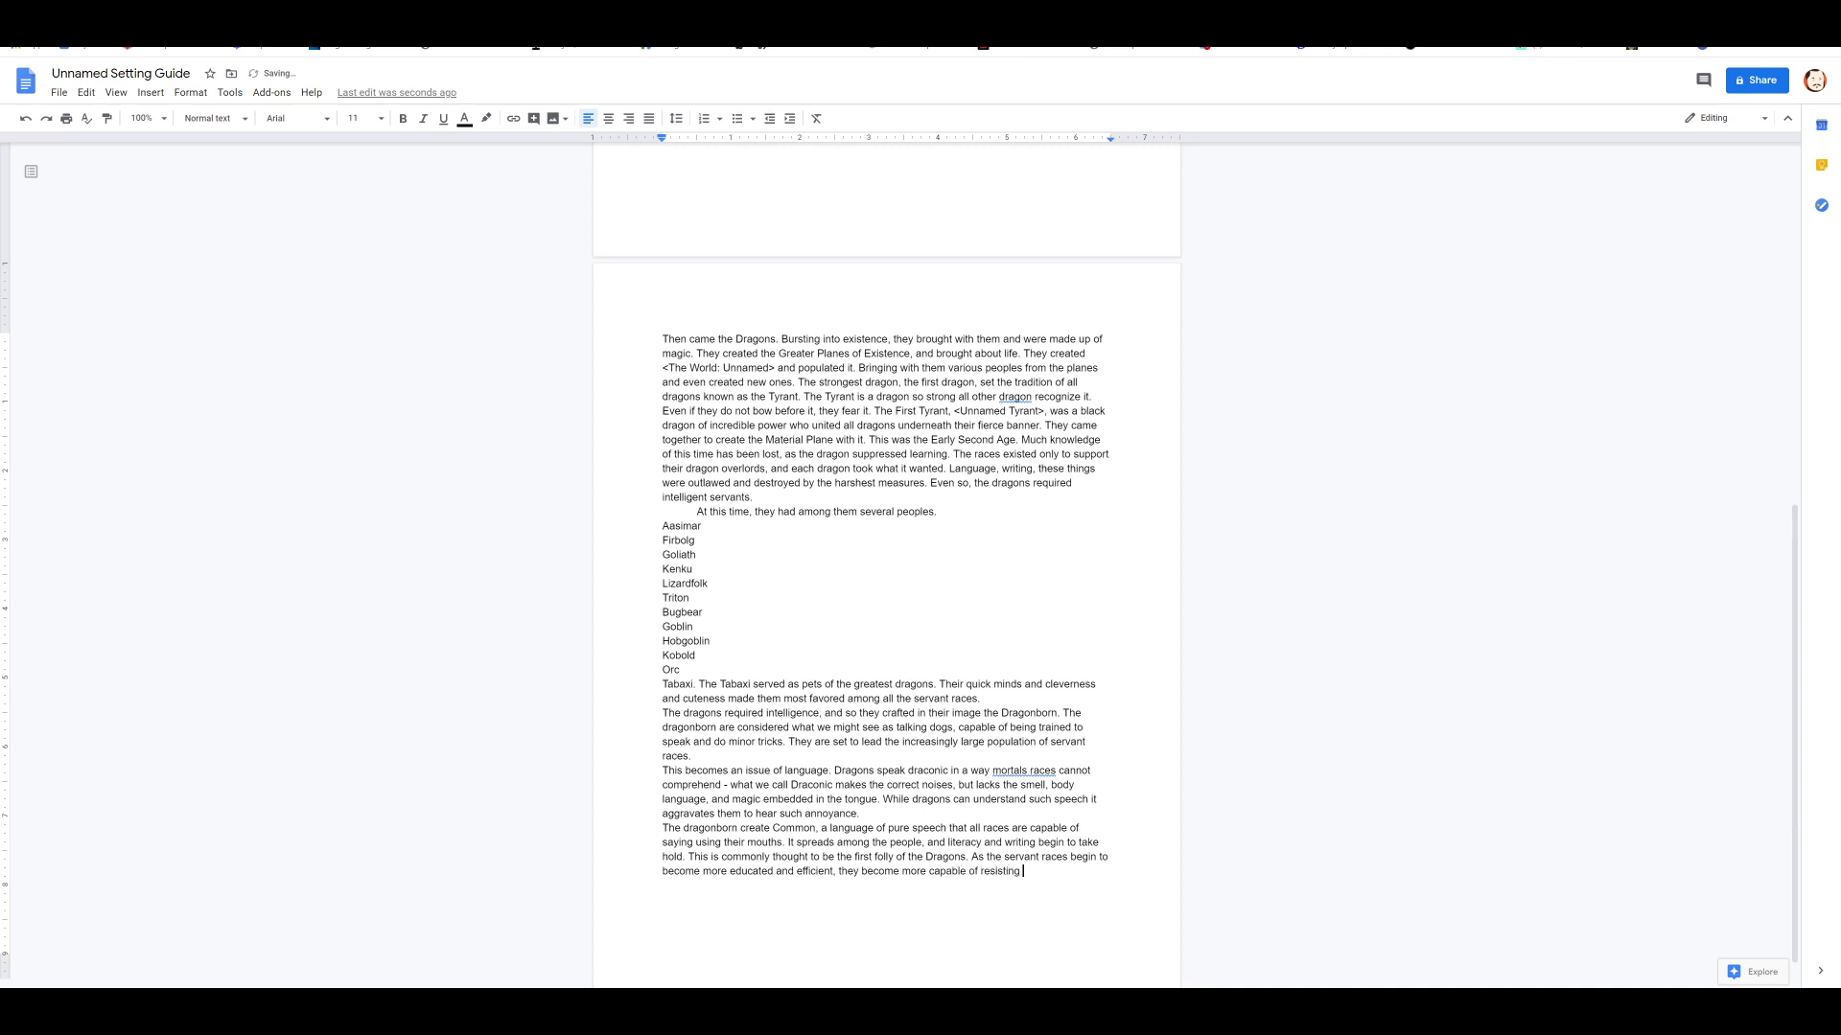
type("draconic influence.")
type("The")
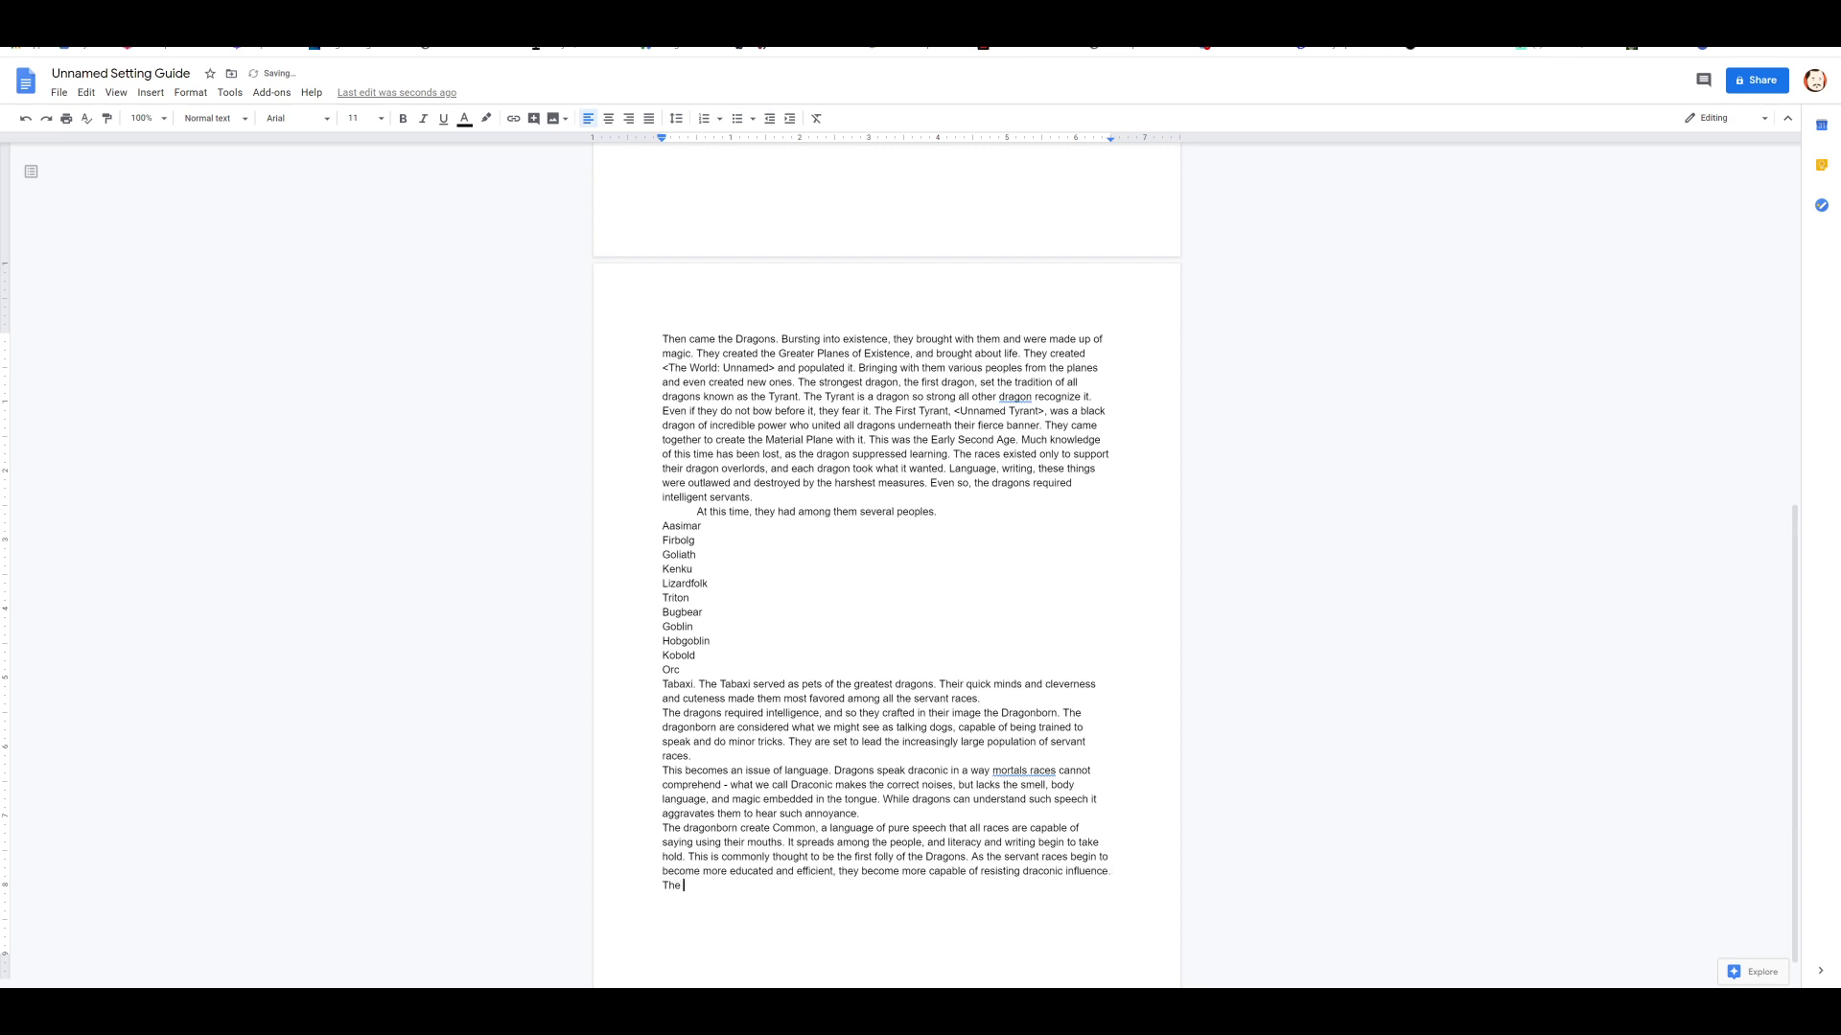
Step: Add that the cleverest turn Dragonborn against the cruellest Dragons, turning Dragonkind against them
type("most clever among them turn the Dragonborn a")
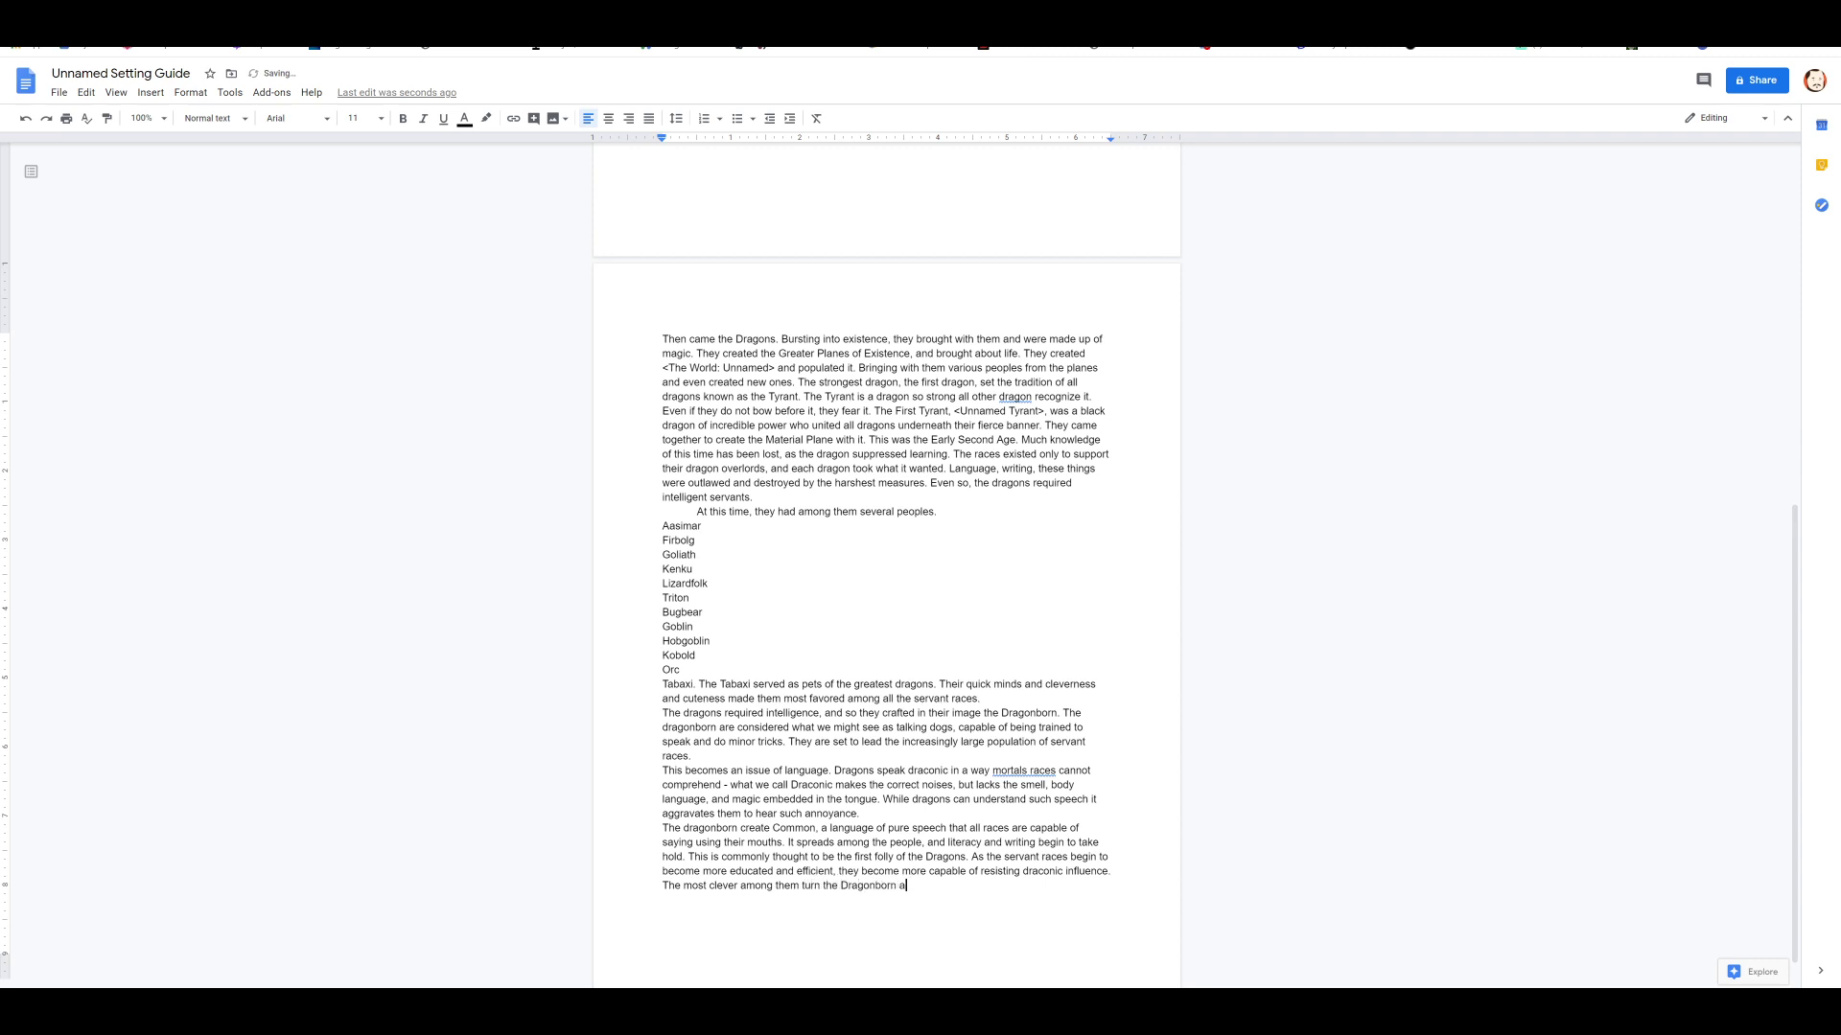
type("gainst the most cr")
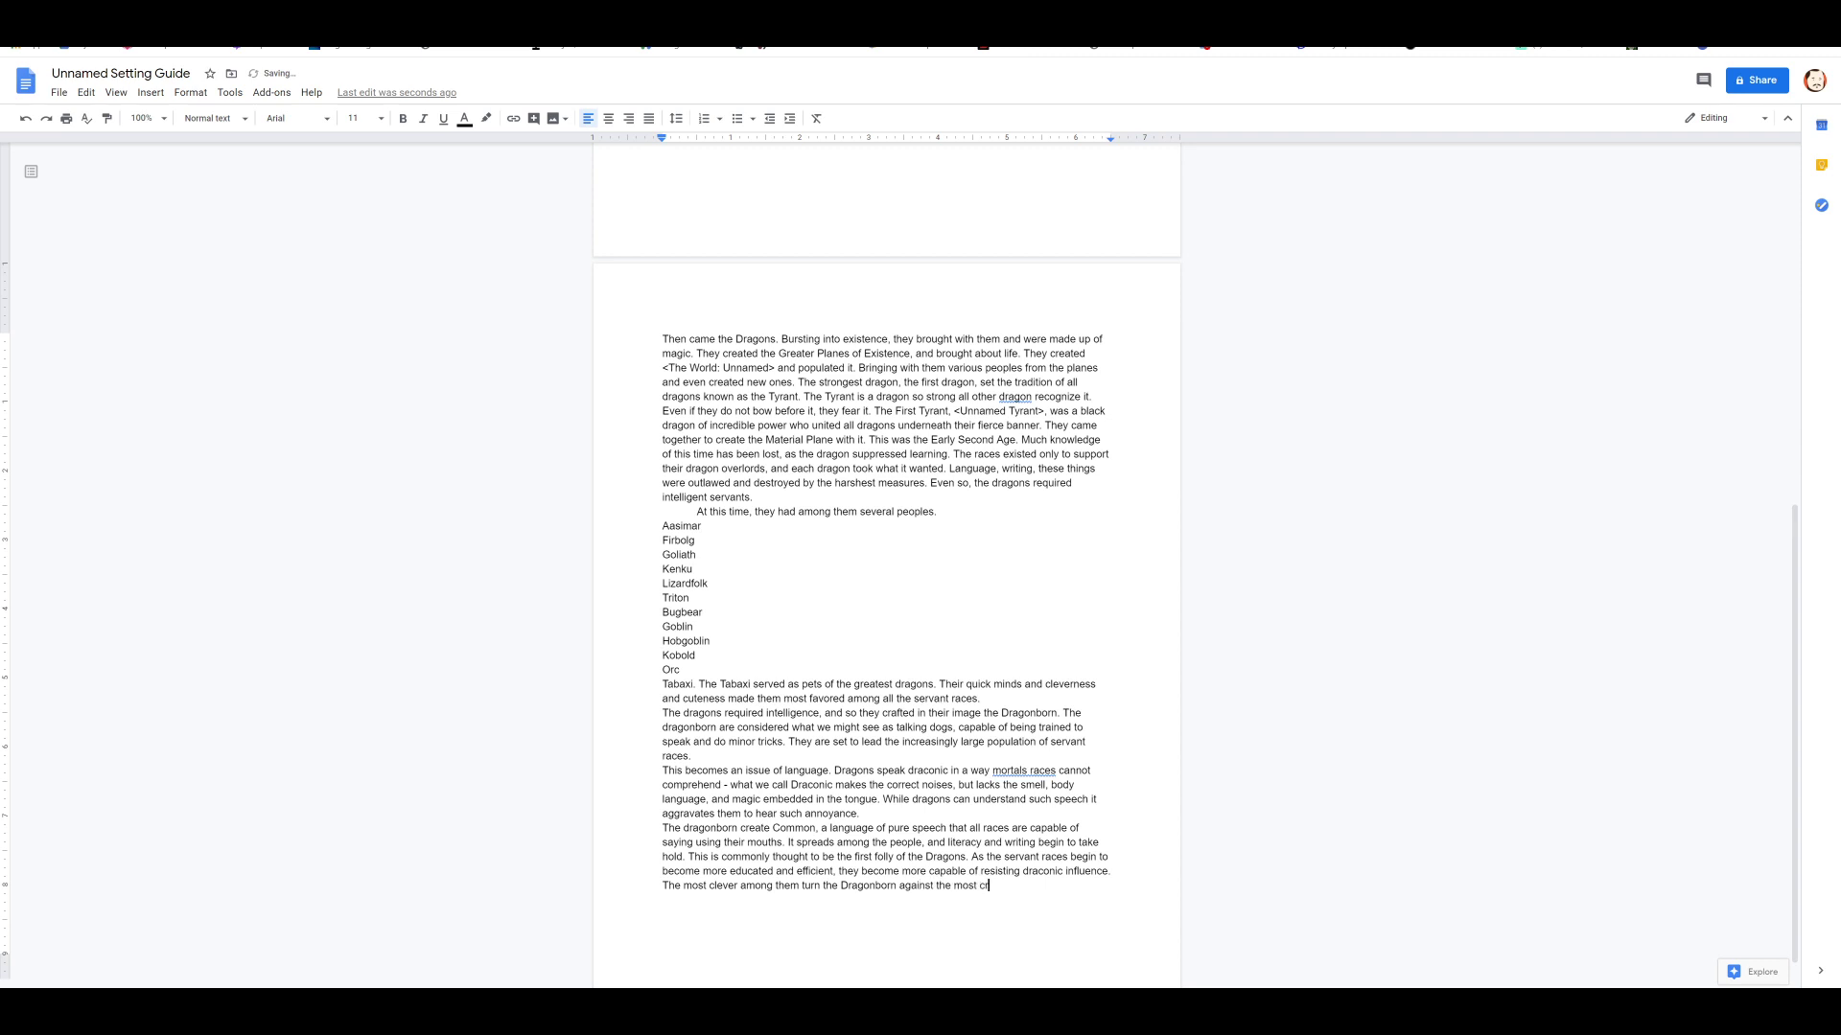
type("uel Dragons, and c")
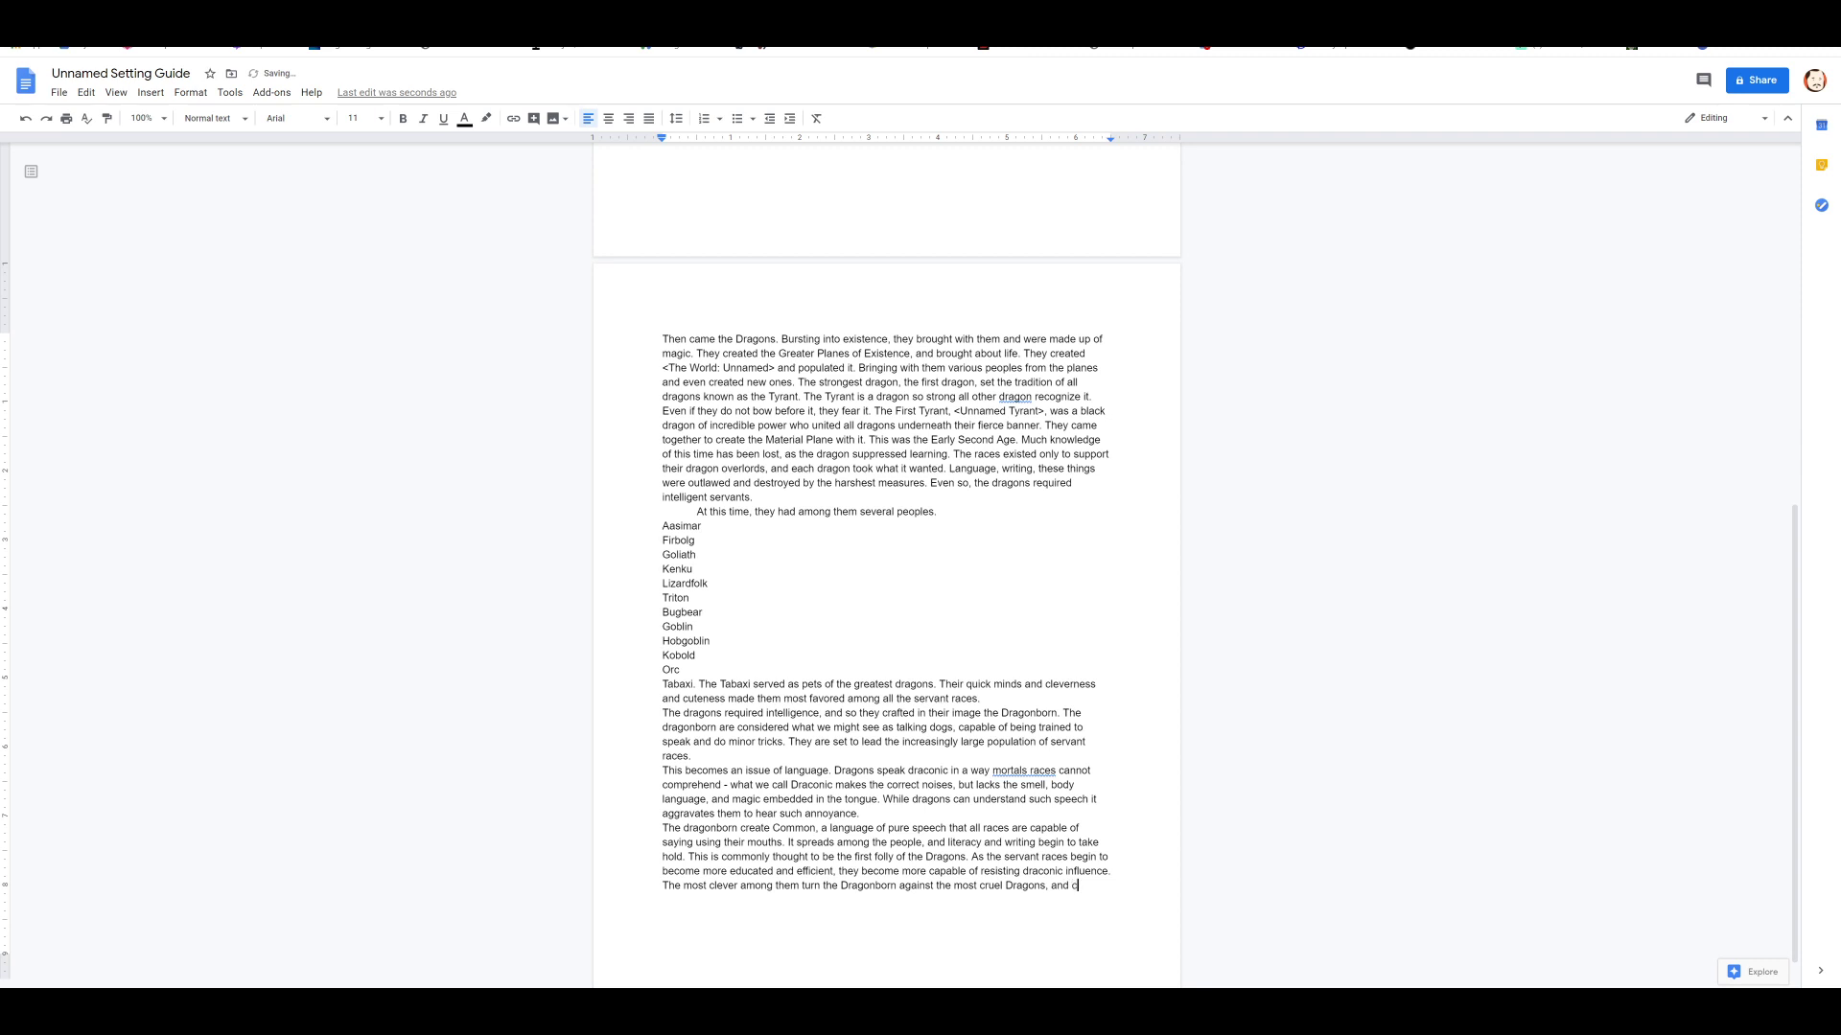
type("reate situatio")
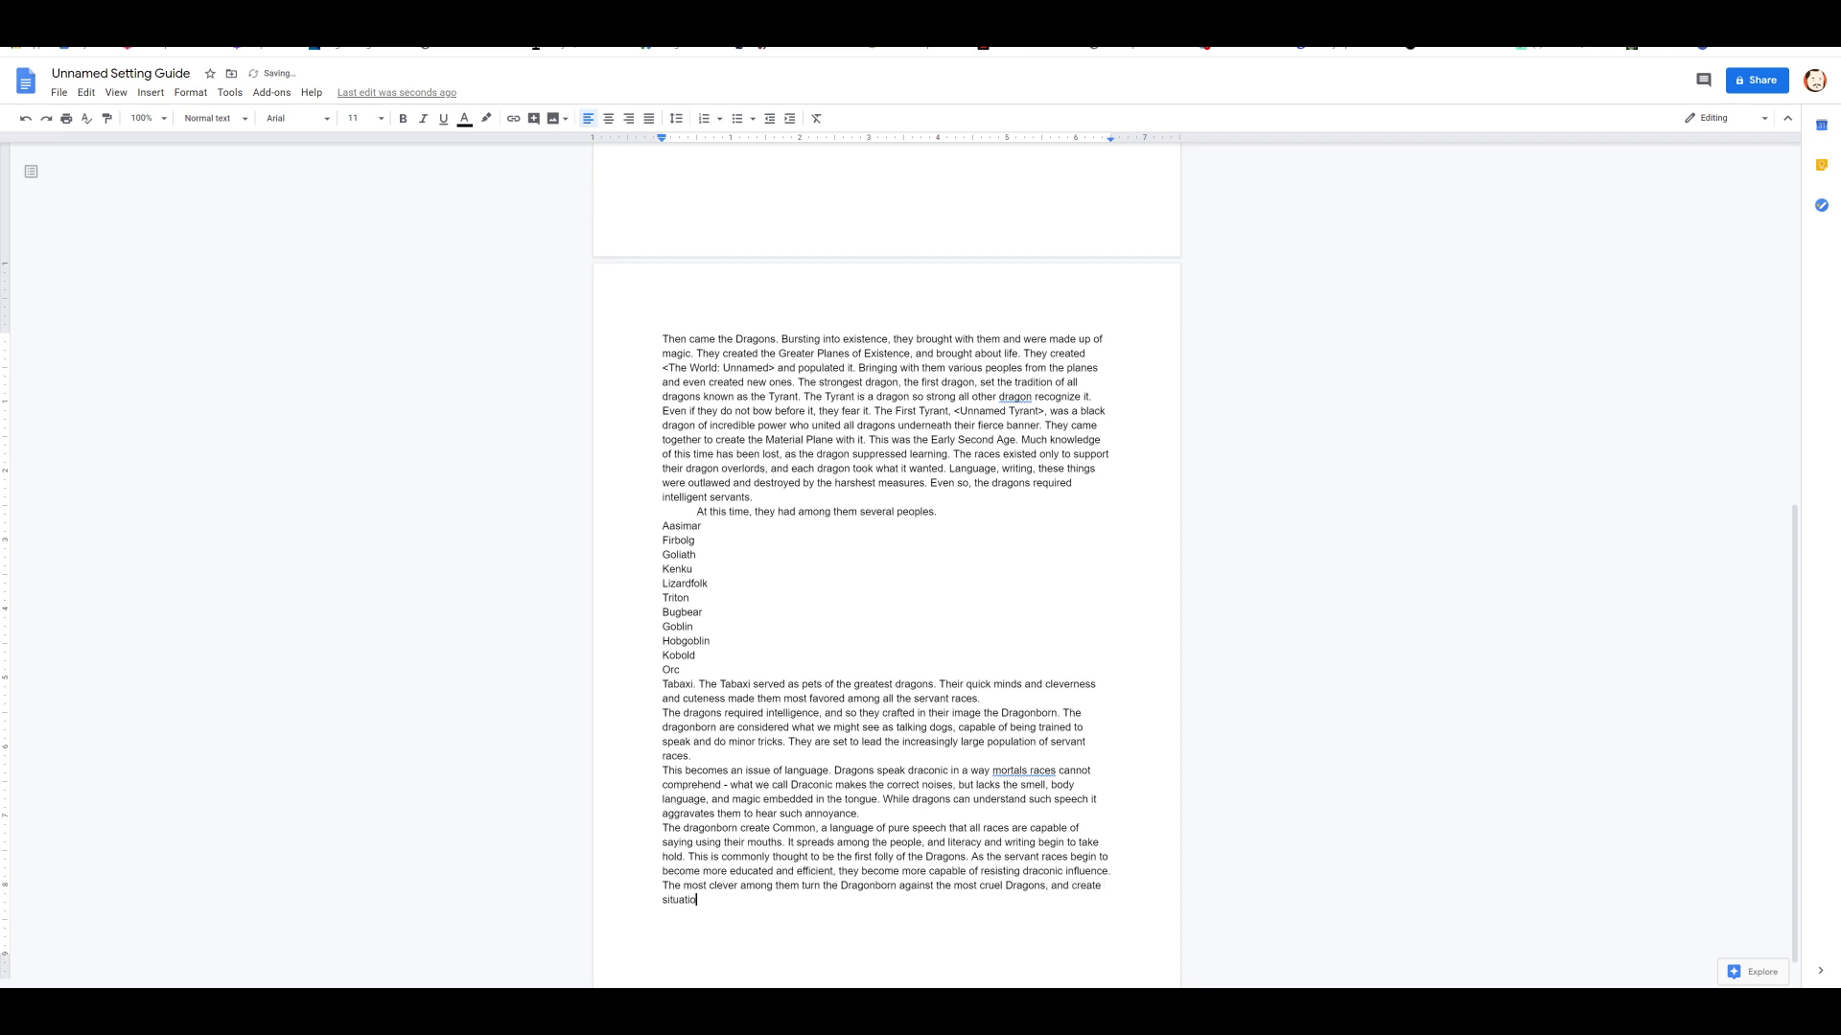
type("ns where")
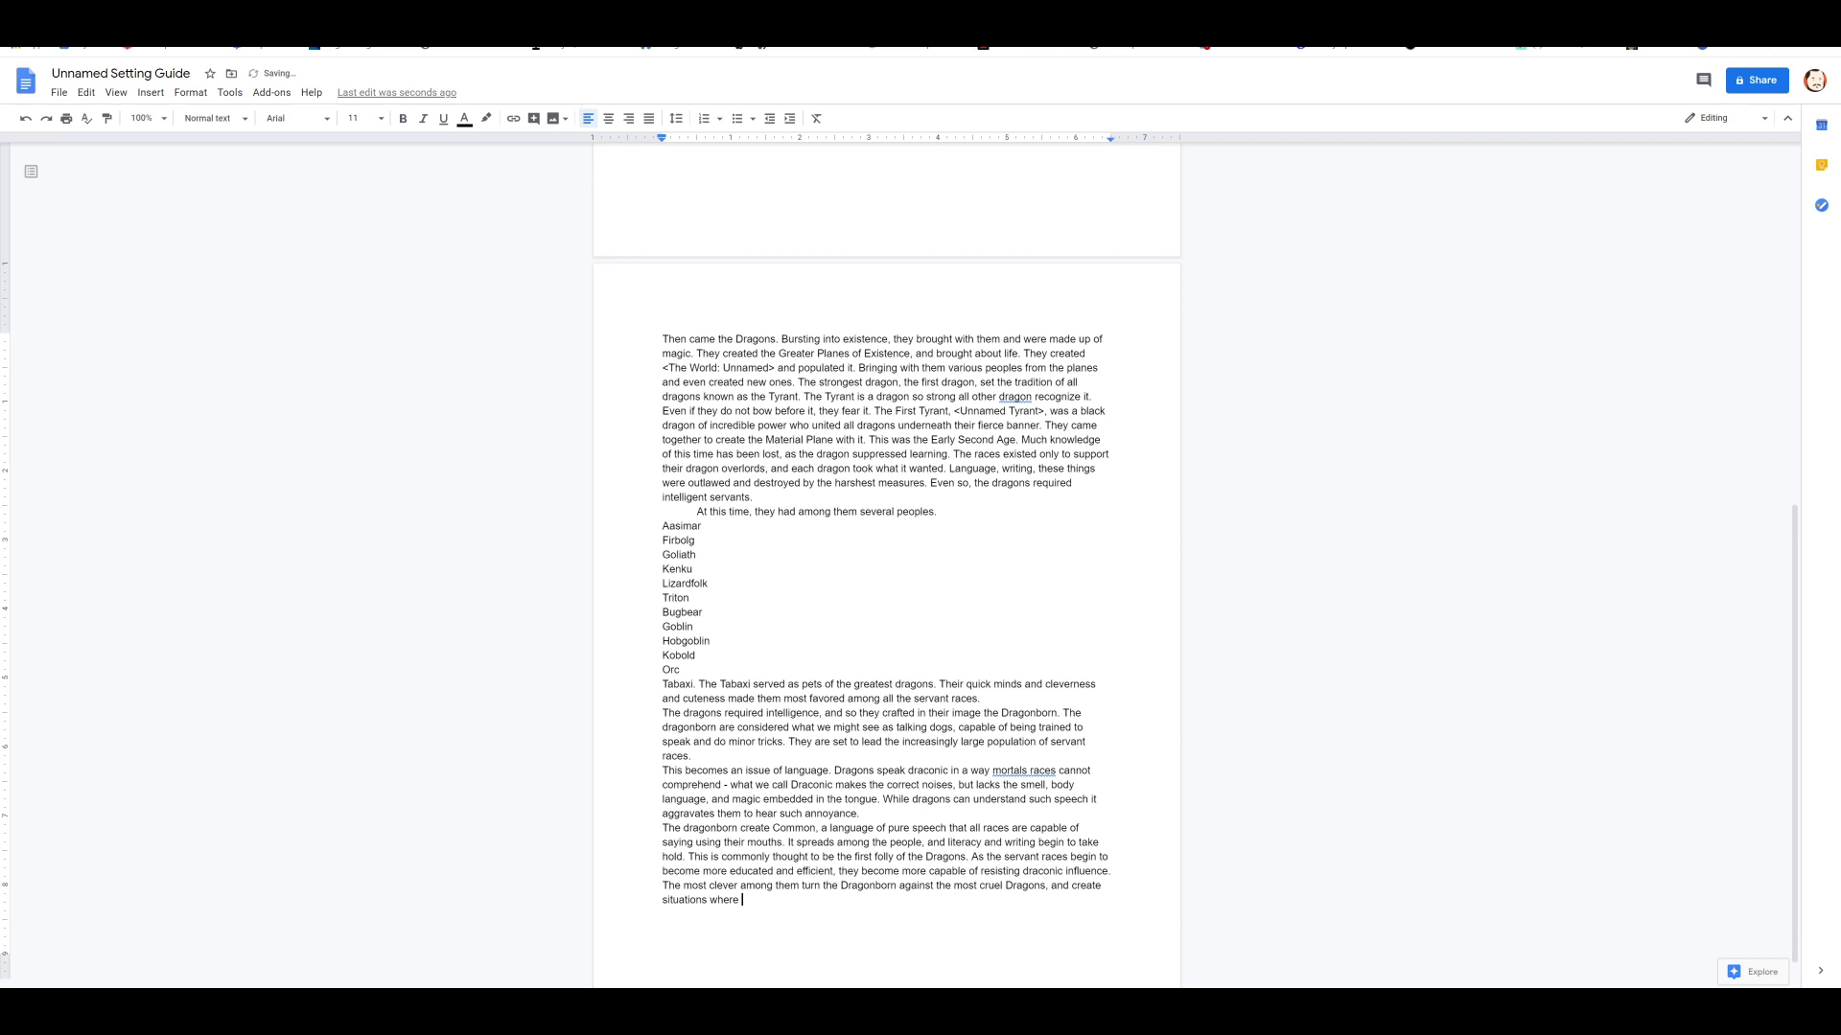
type("with great sacr")
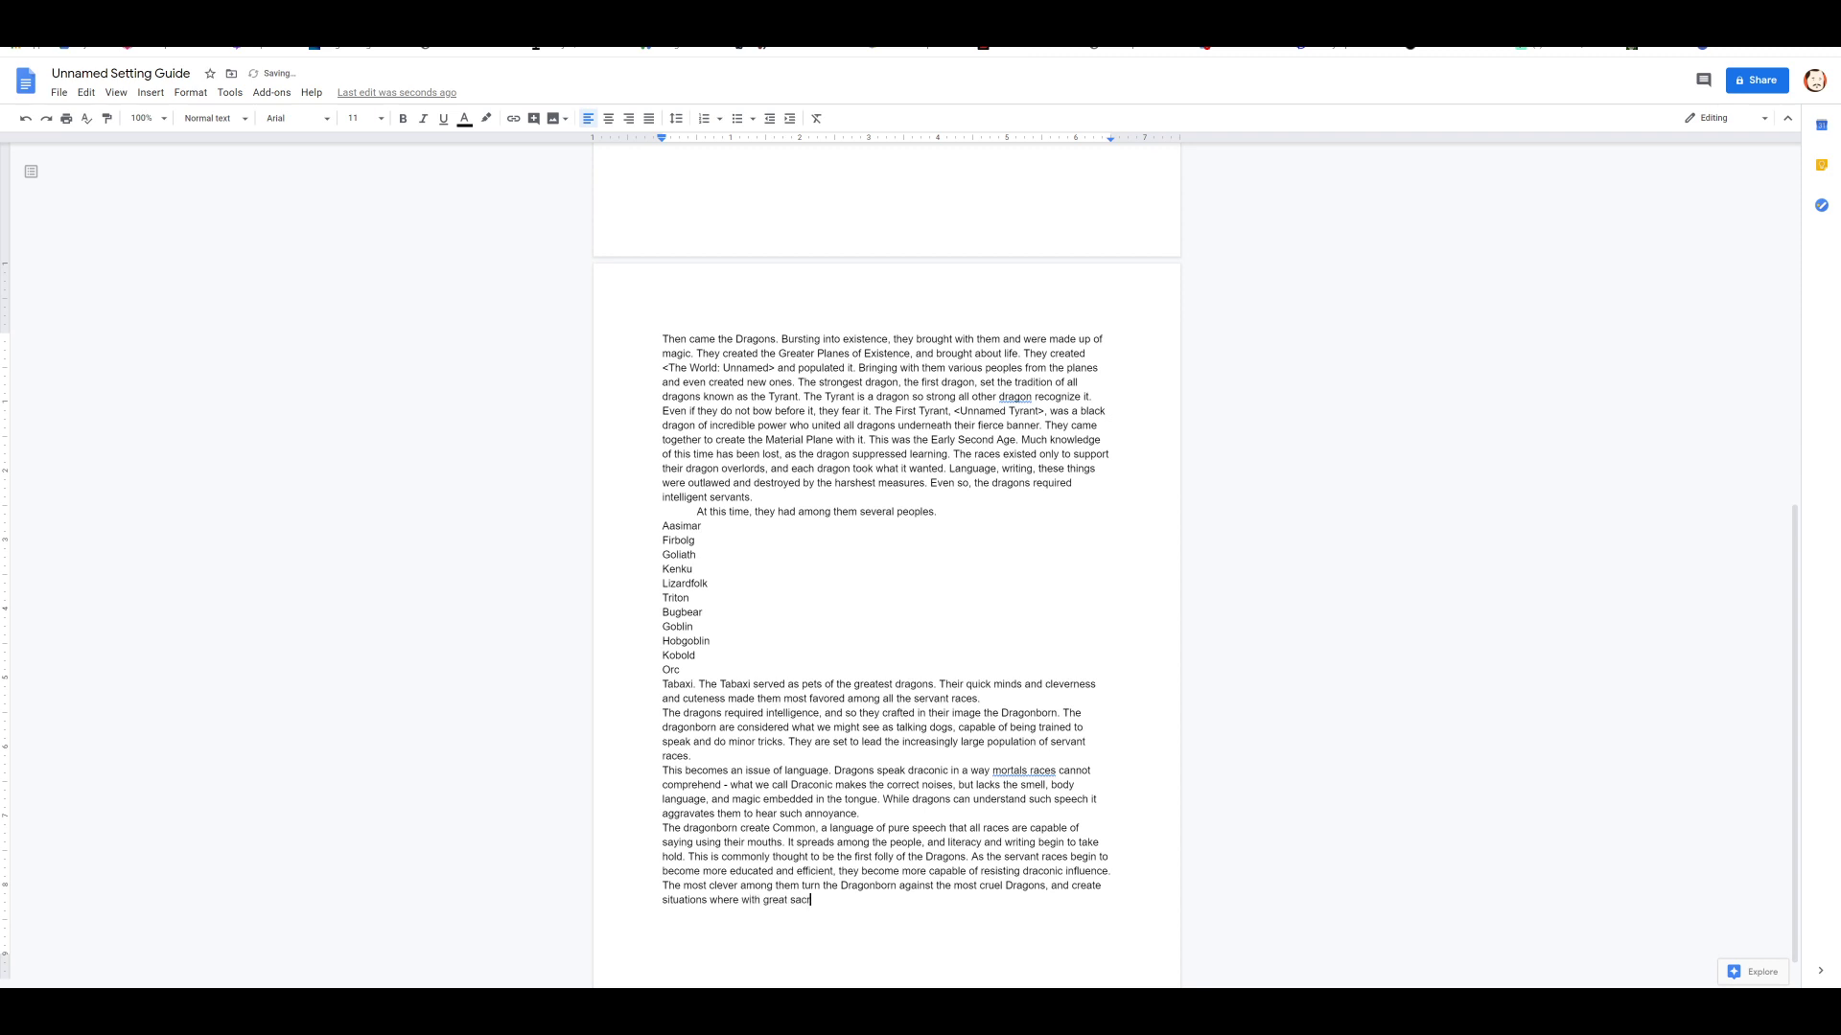
type("ifice, the rest")
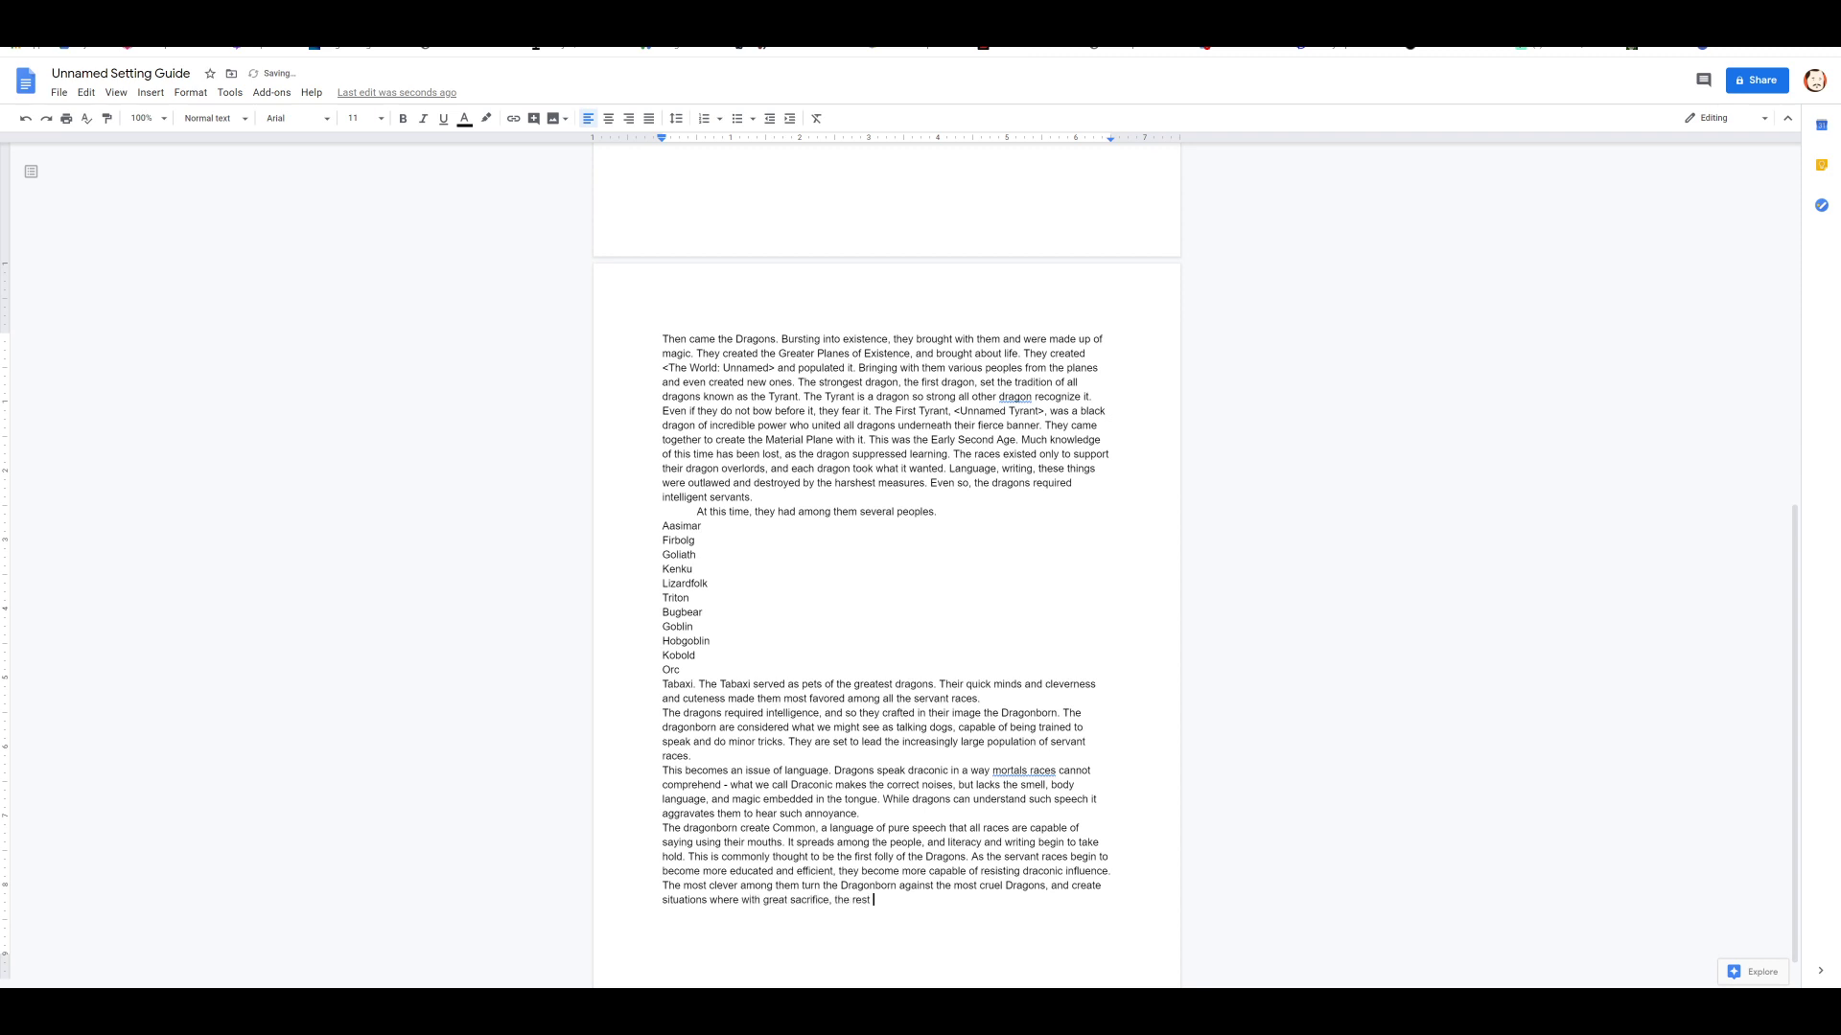
type("Dragonk")
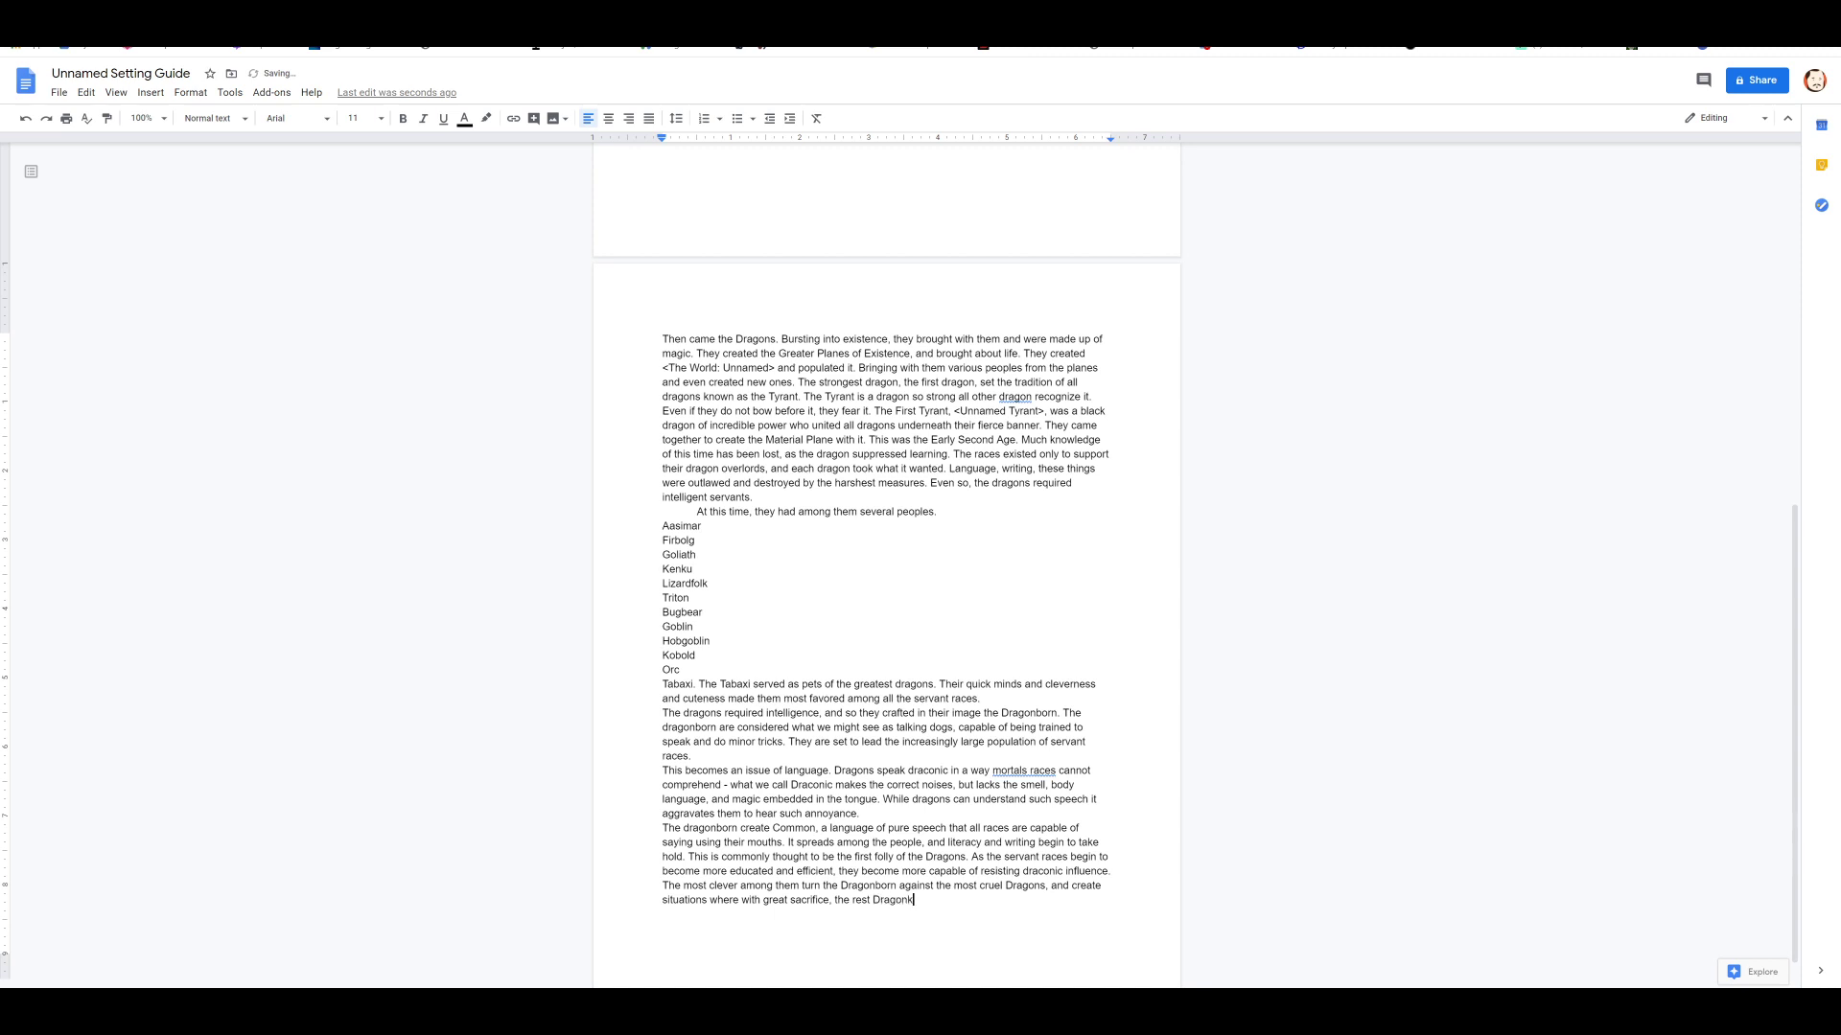
type("ind will turn")
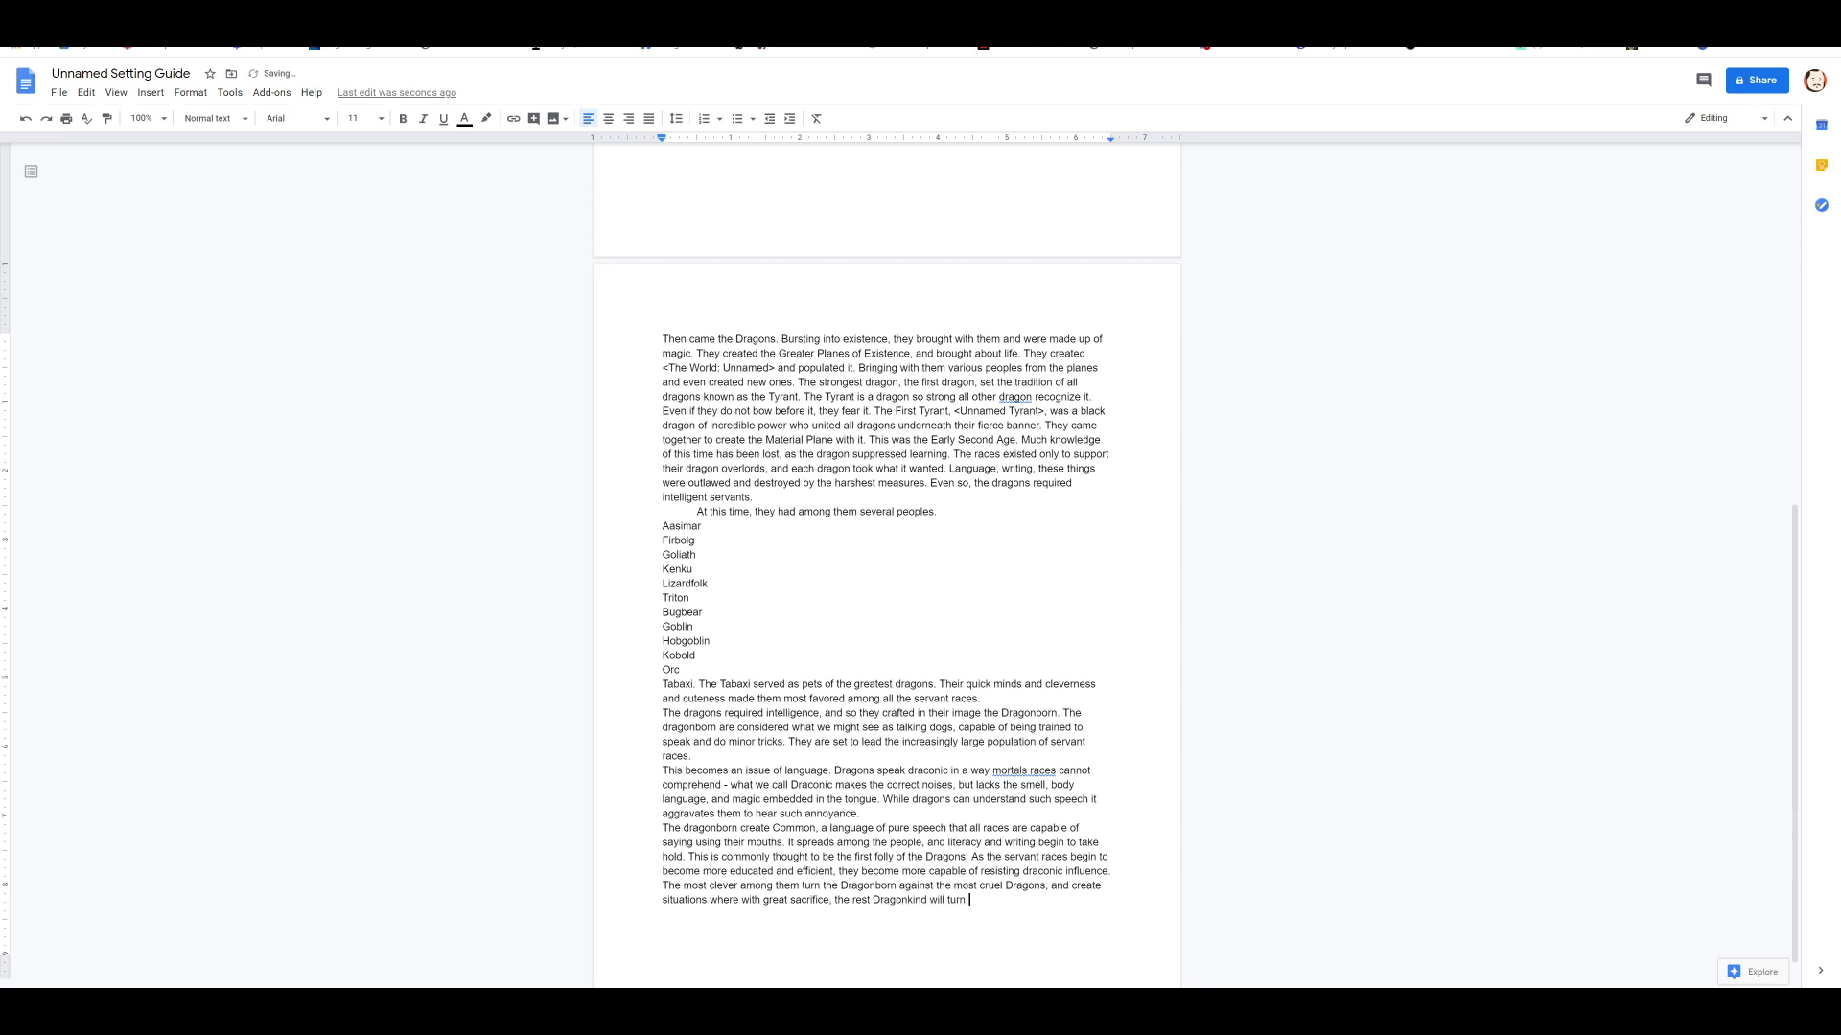
type("against those marked by the")
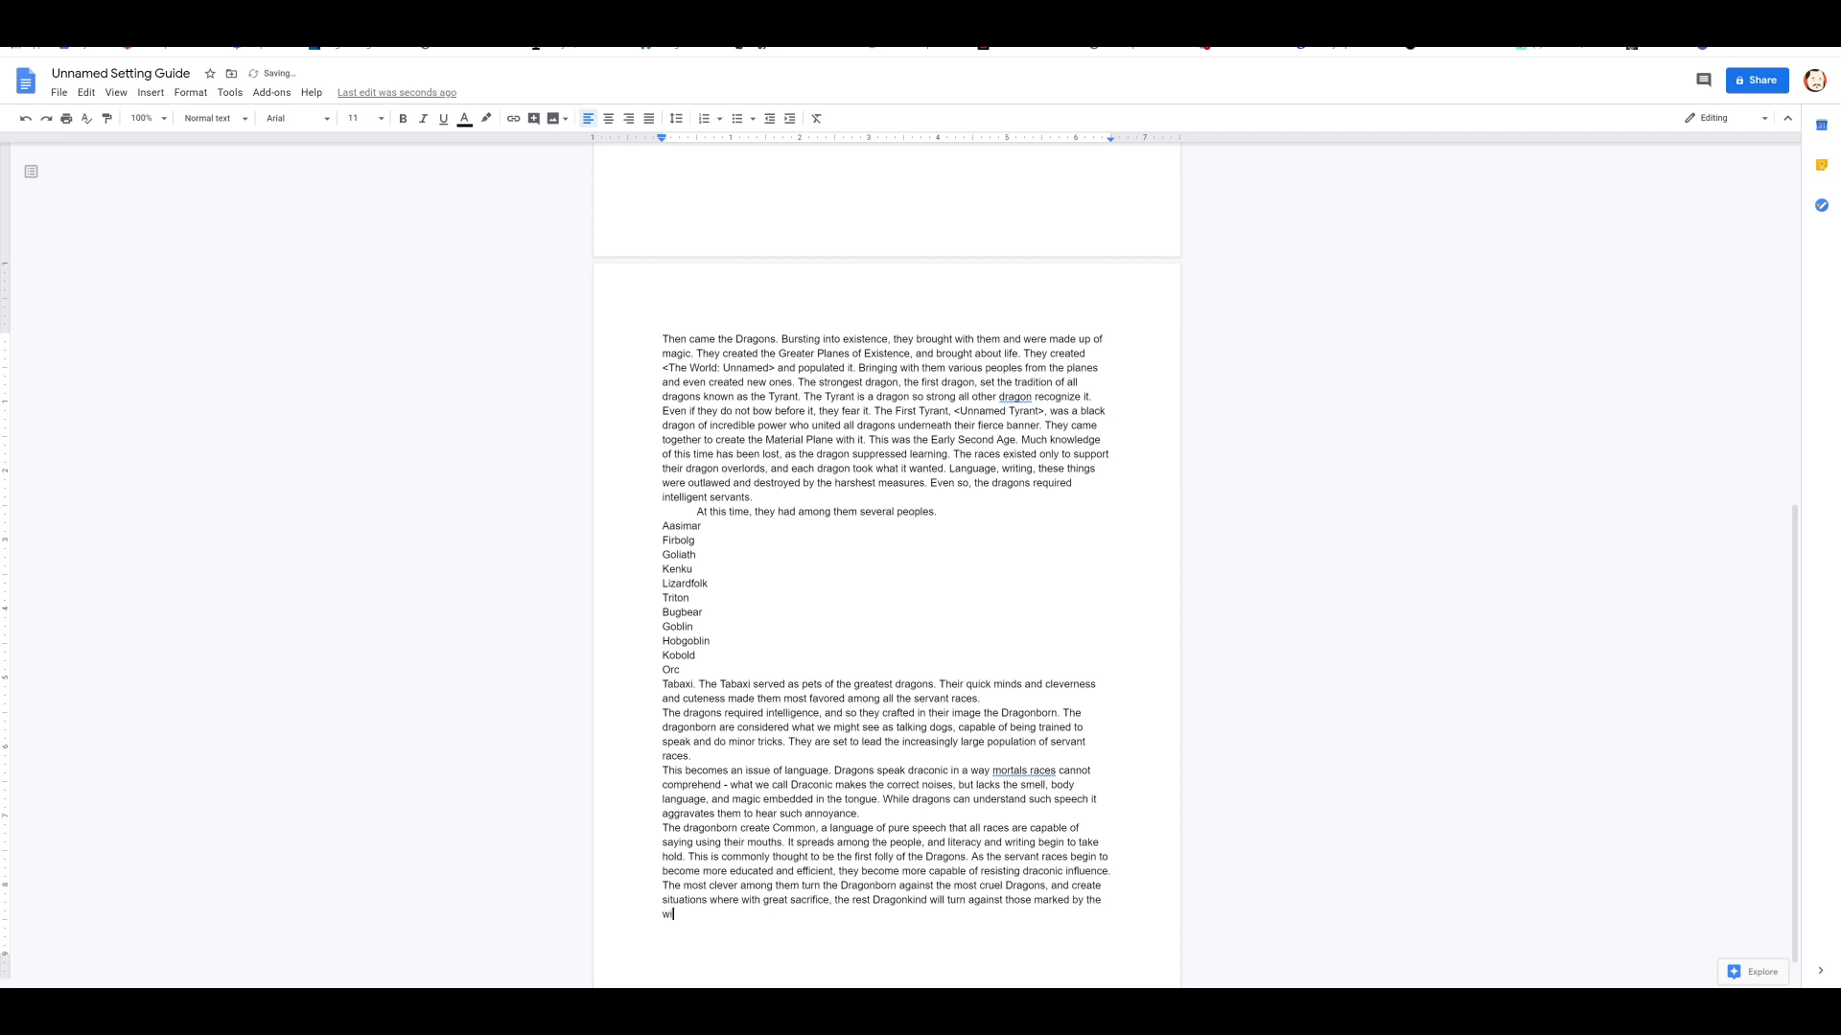
type("se.")
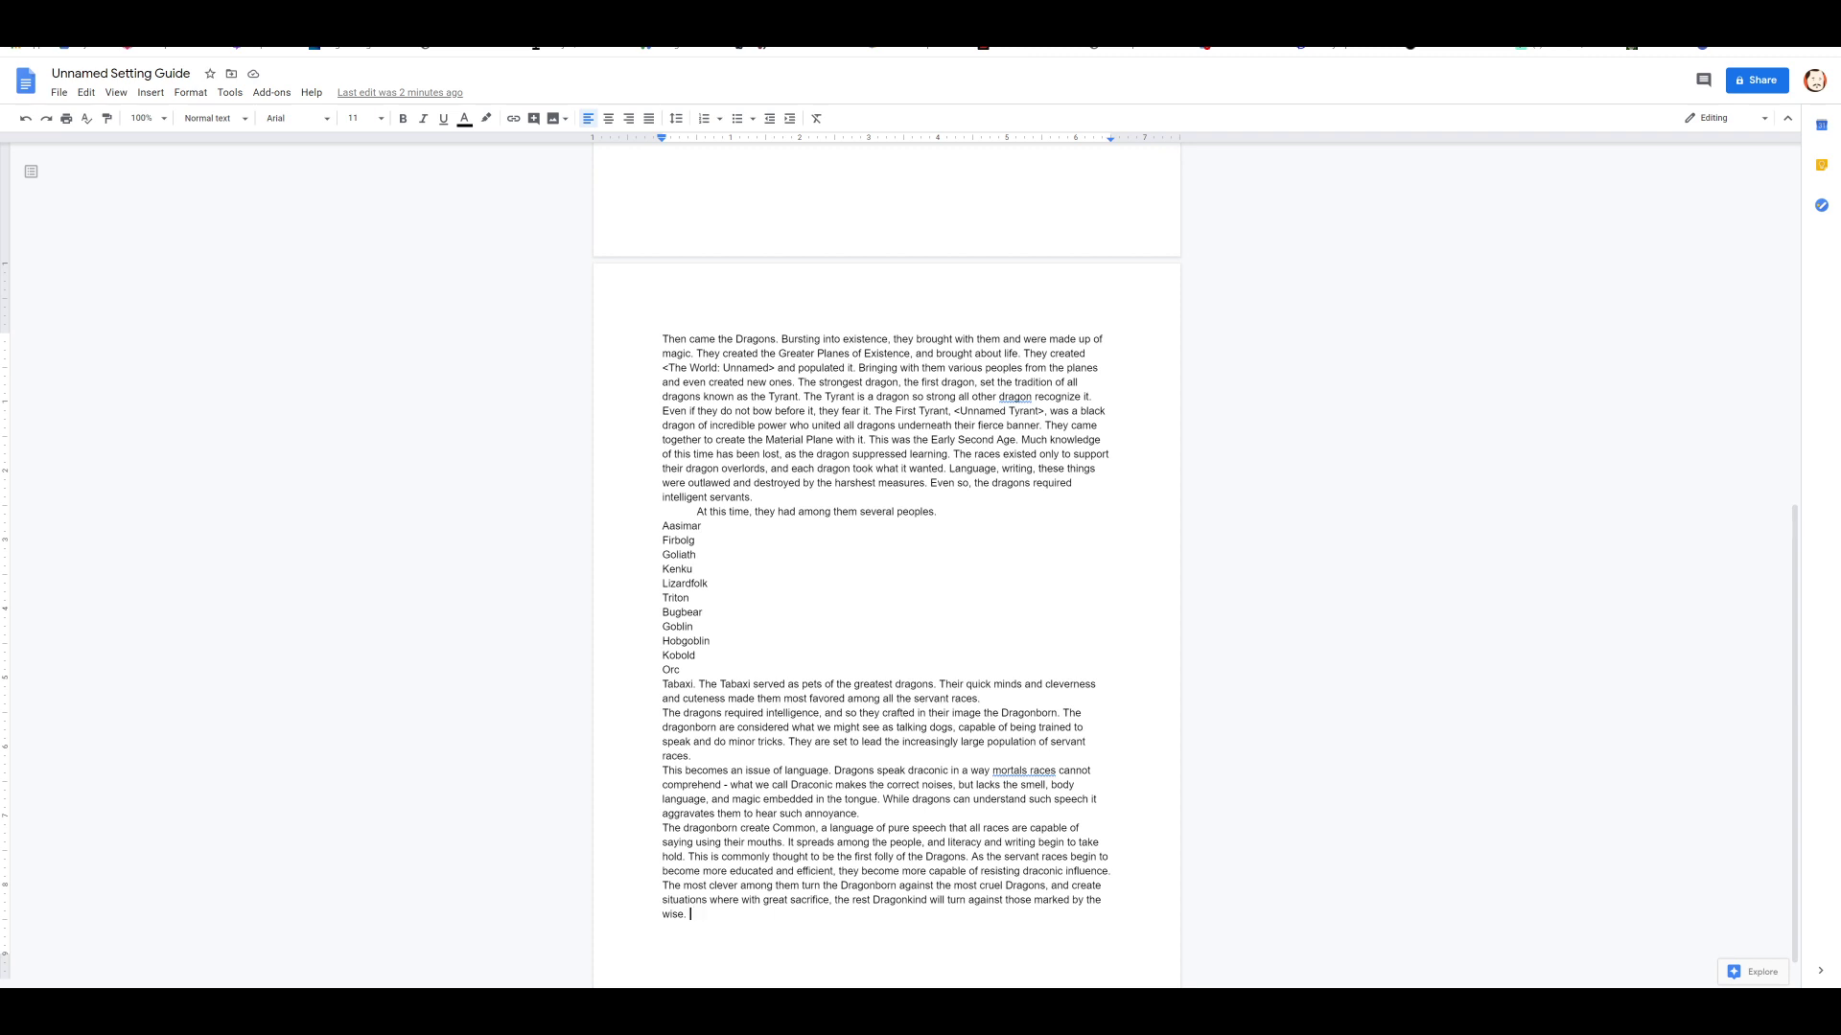
Step: Write the paragraph ending the Early Age of Dragons and introducing the Last Tyrant, the Gold Dragon
type("A")
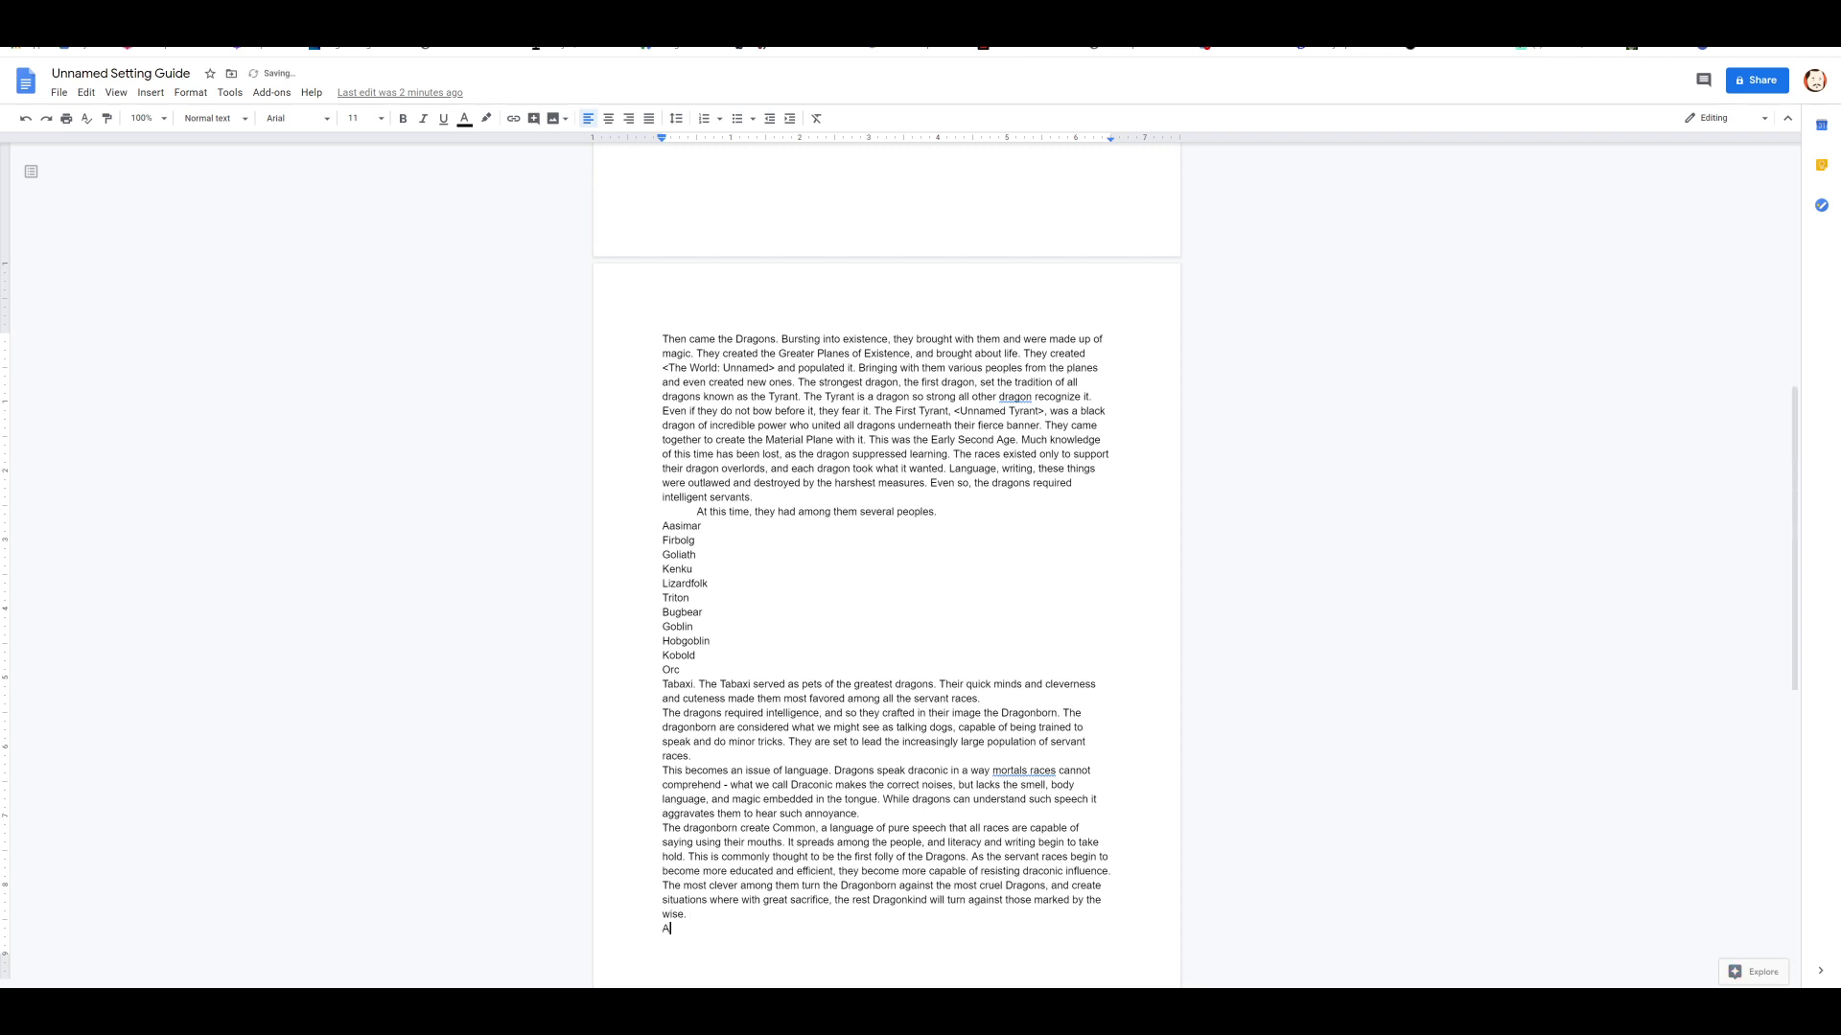
type("nd so we come to")
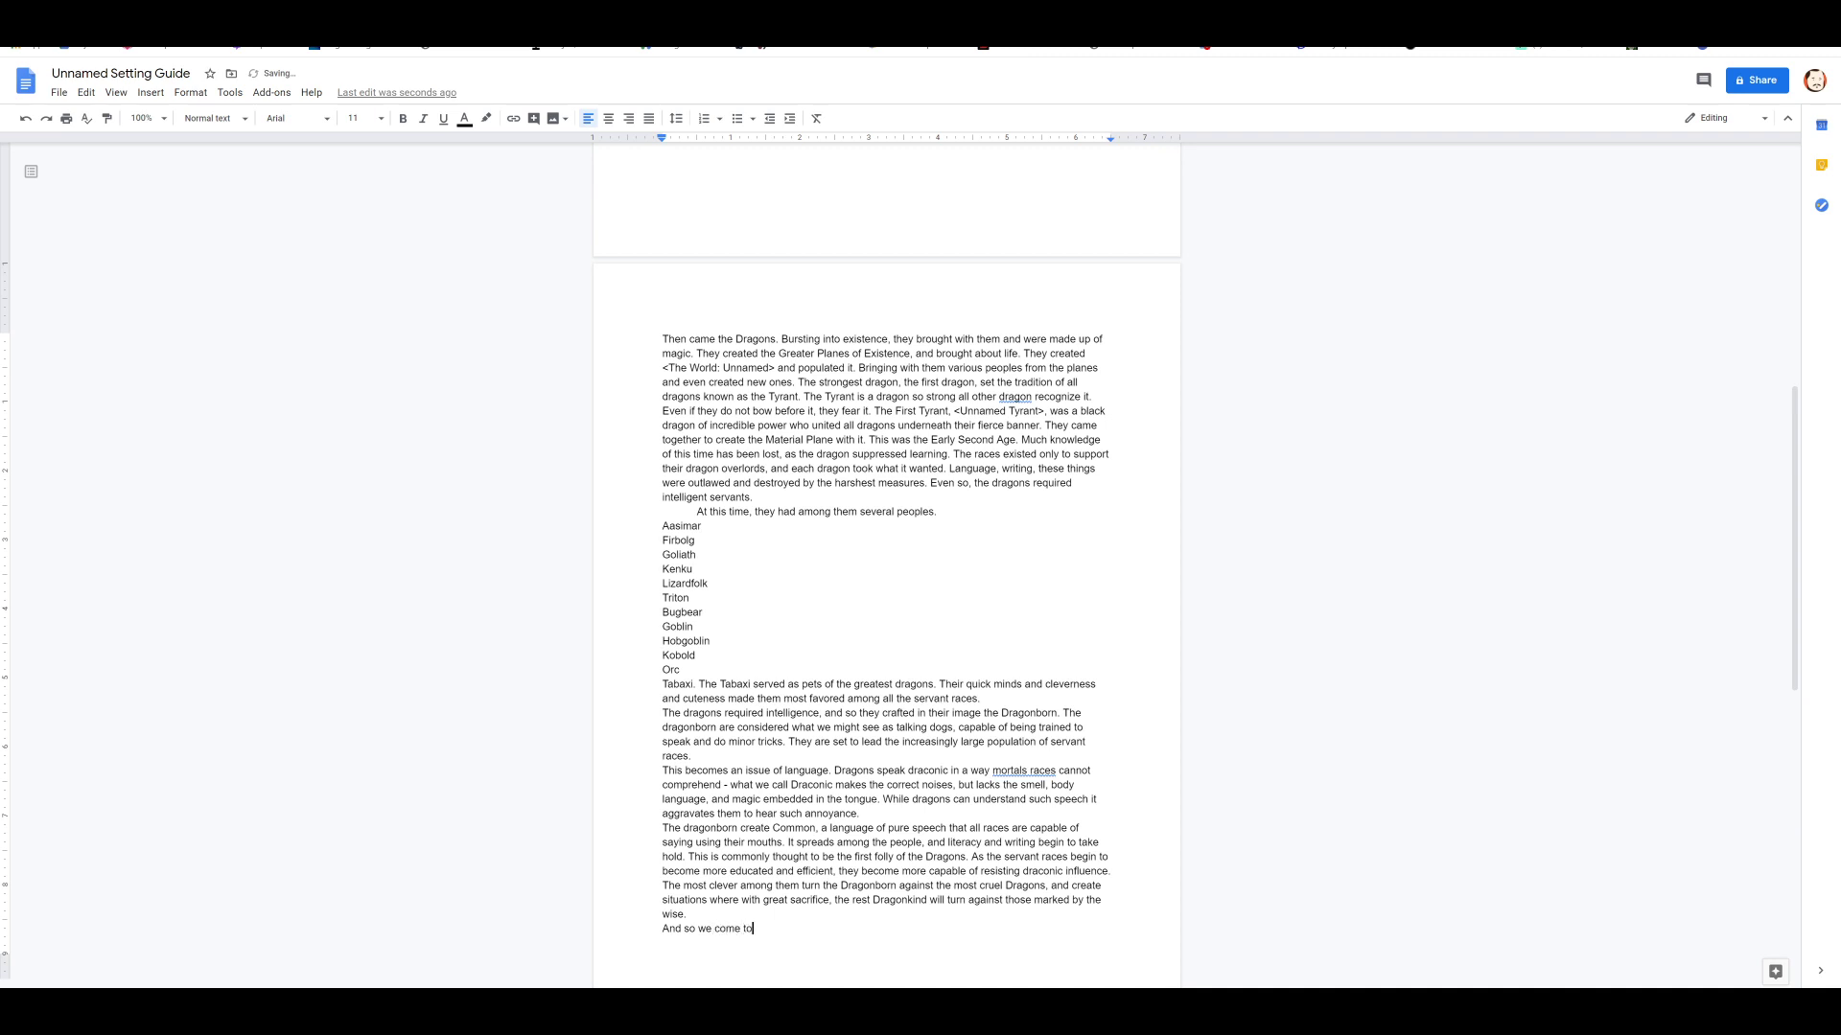
type("the end of")
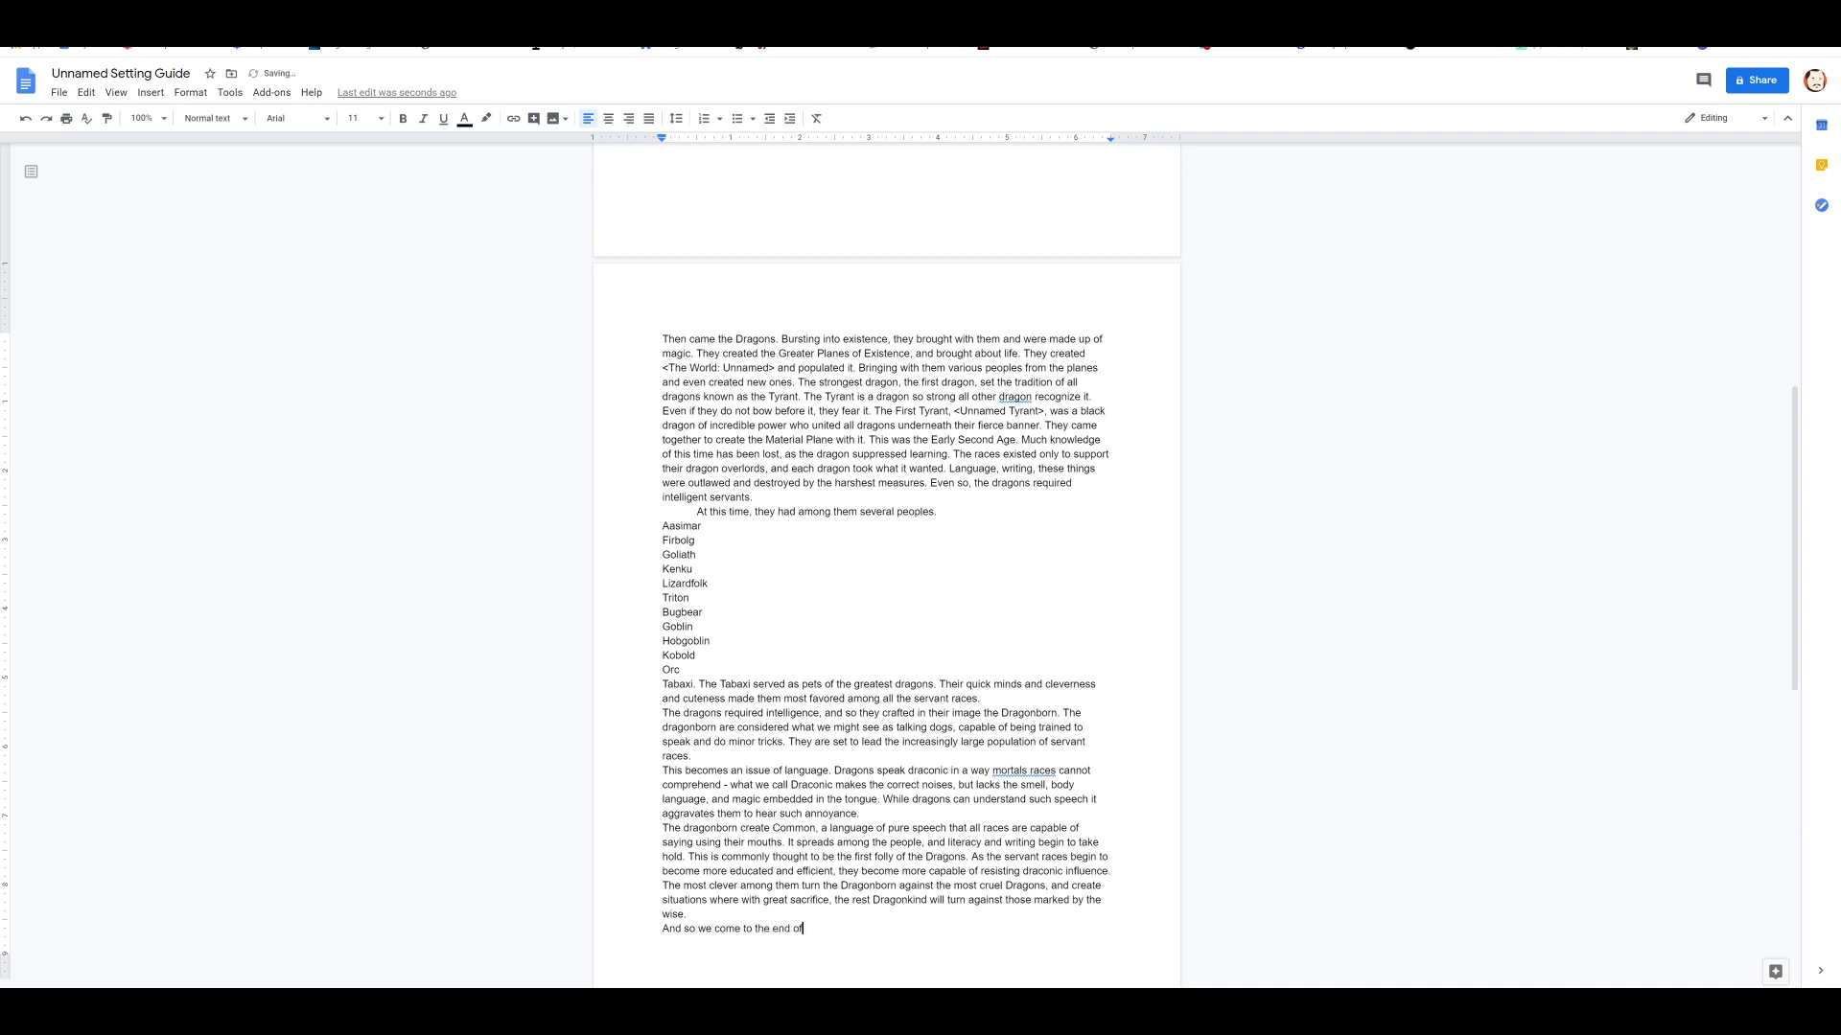
type("the Early Age of Dragons.")
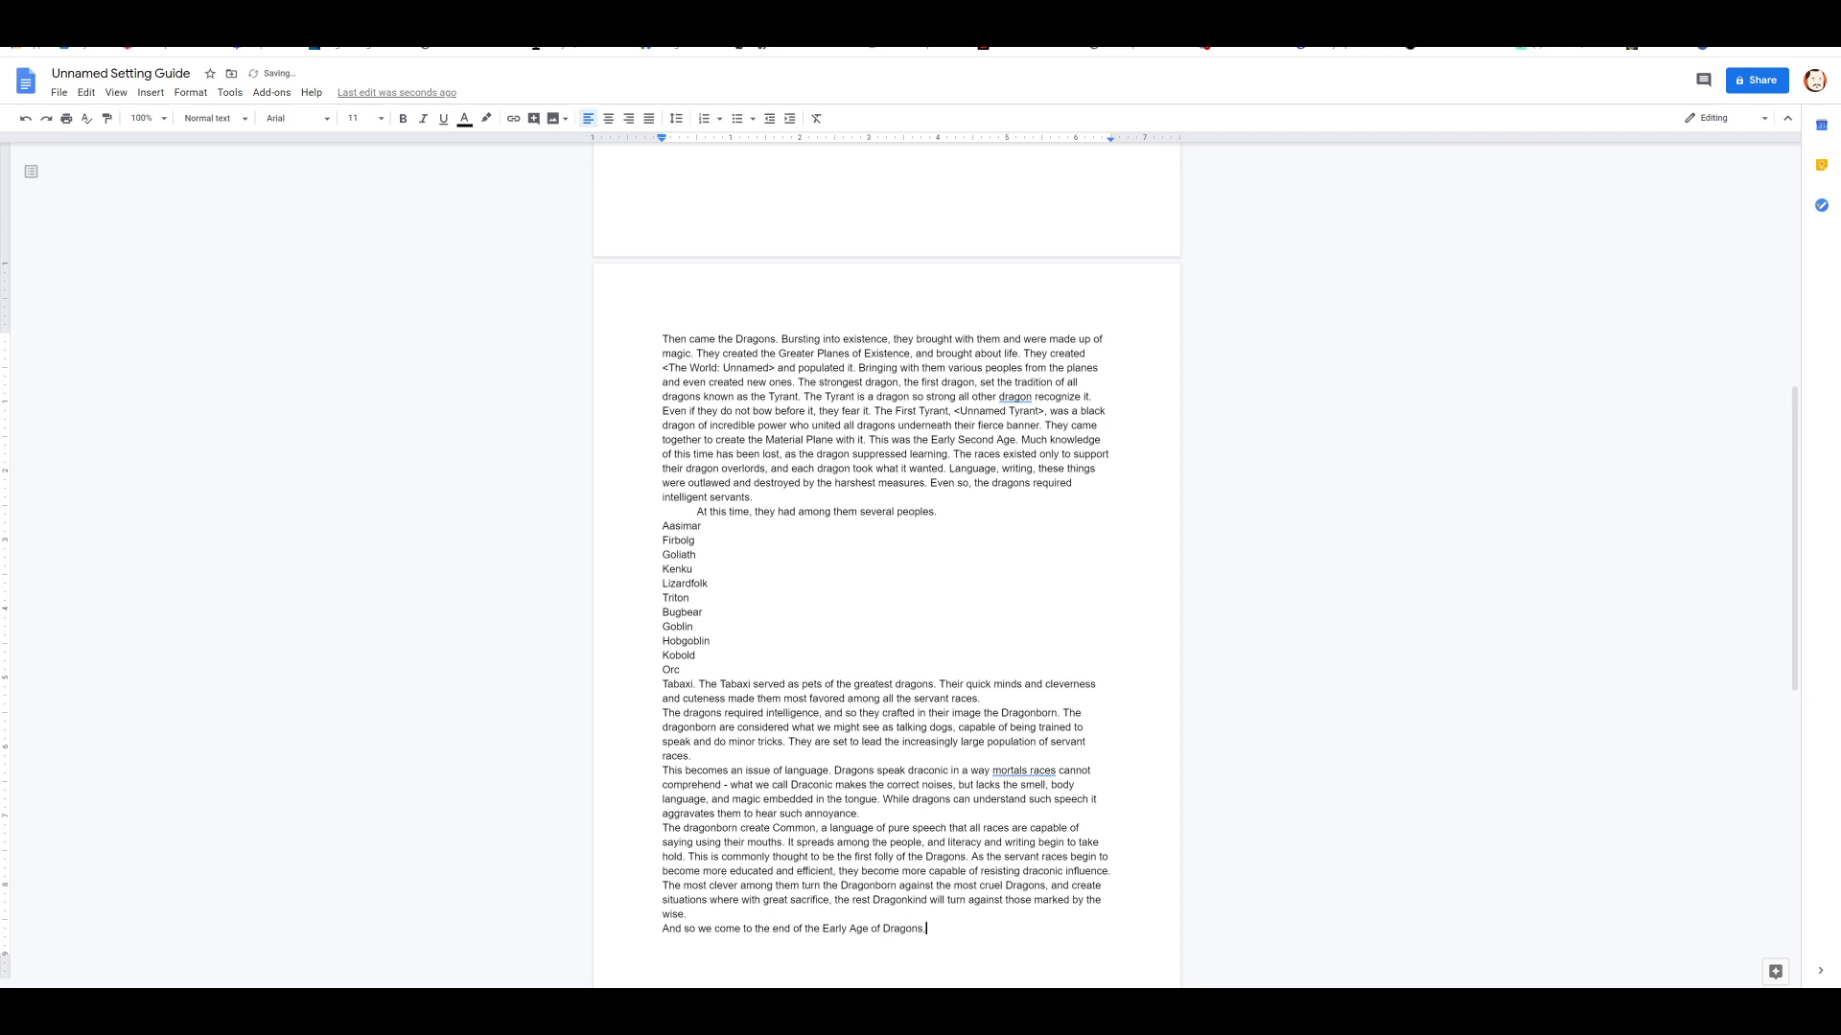
type("and be")
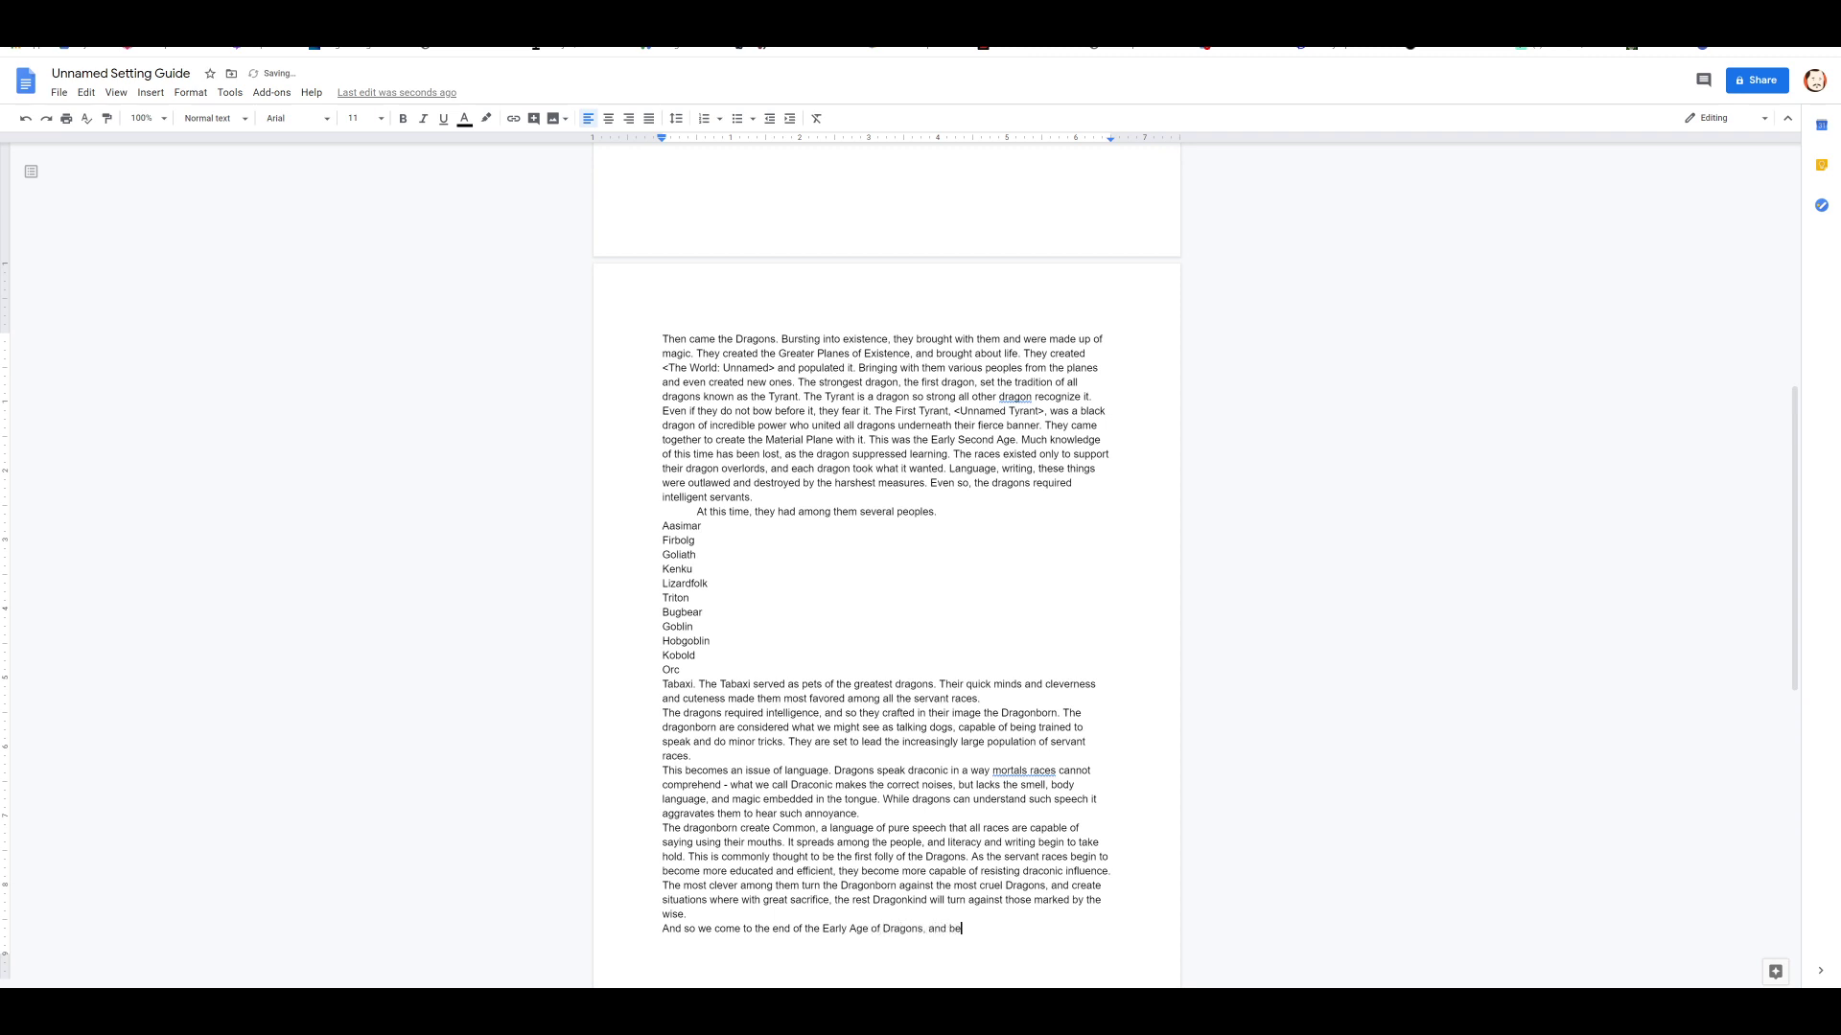
type("gin the descent into the Last Age of Drag")
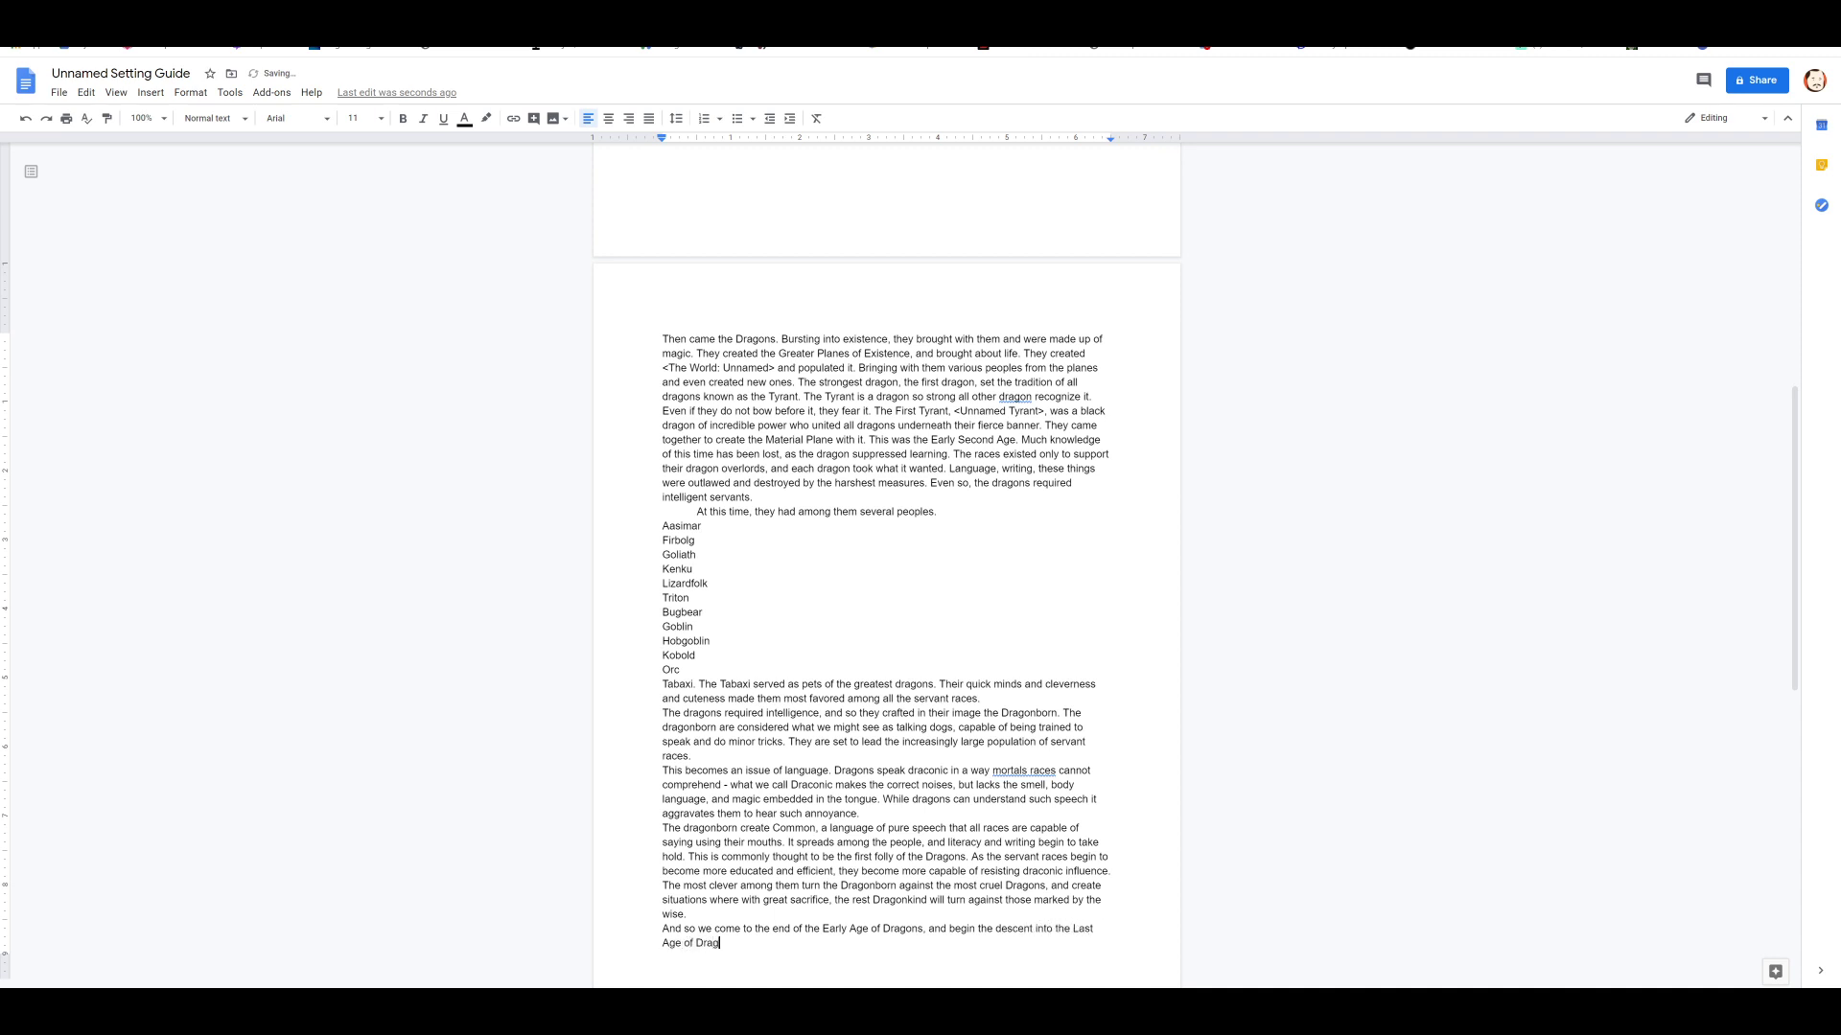
type("ons.")
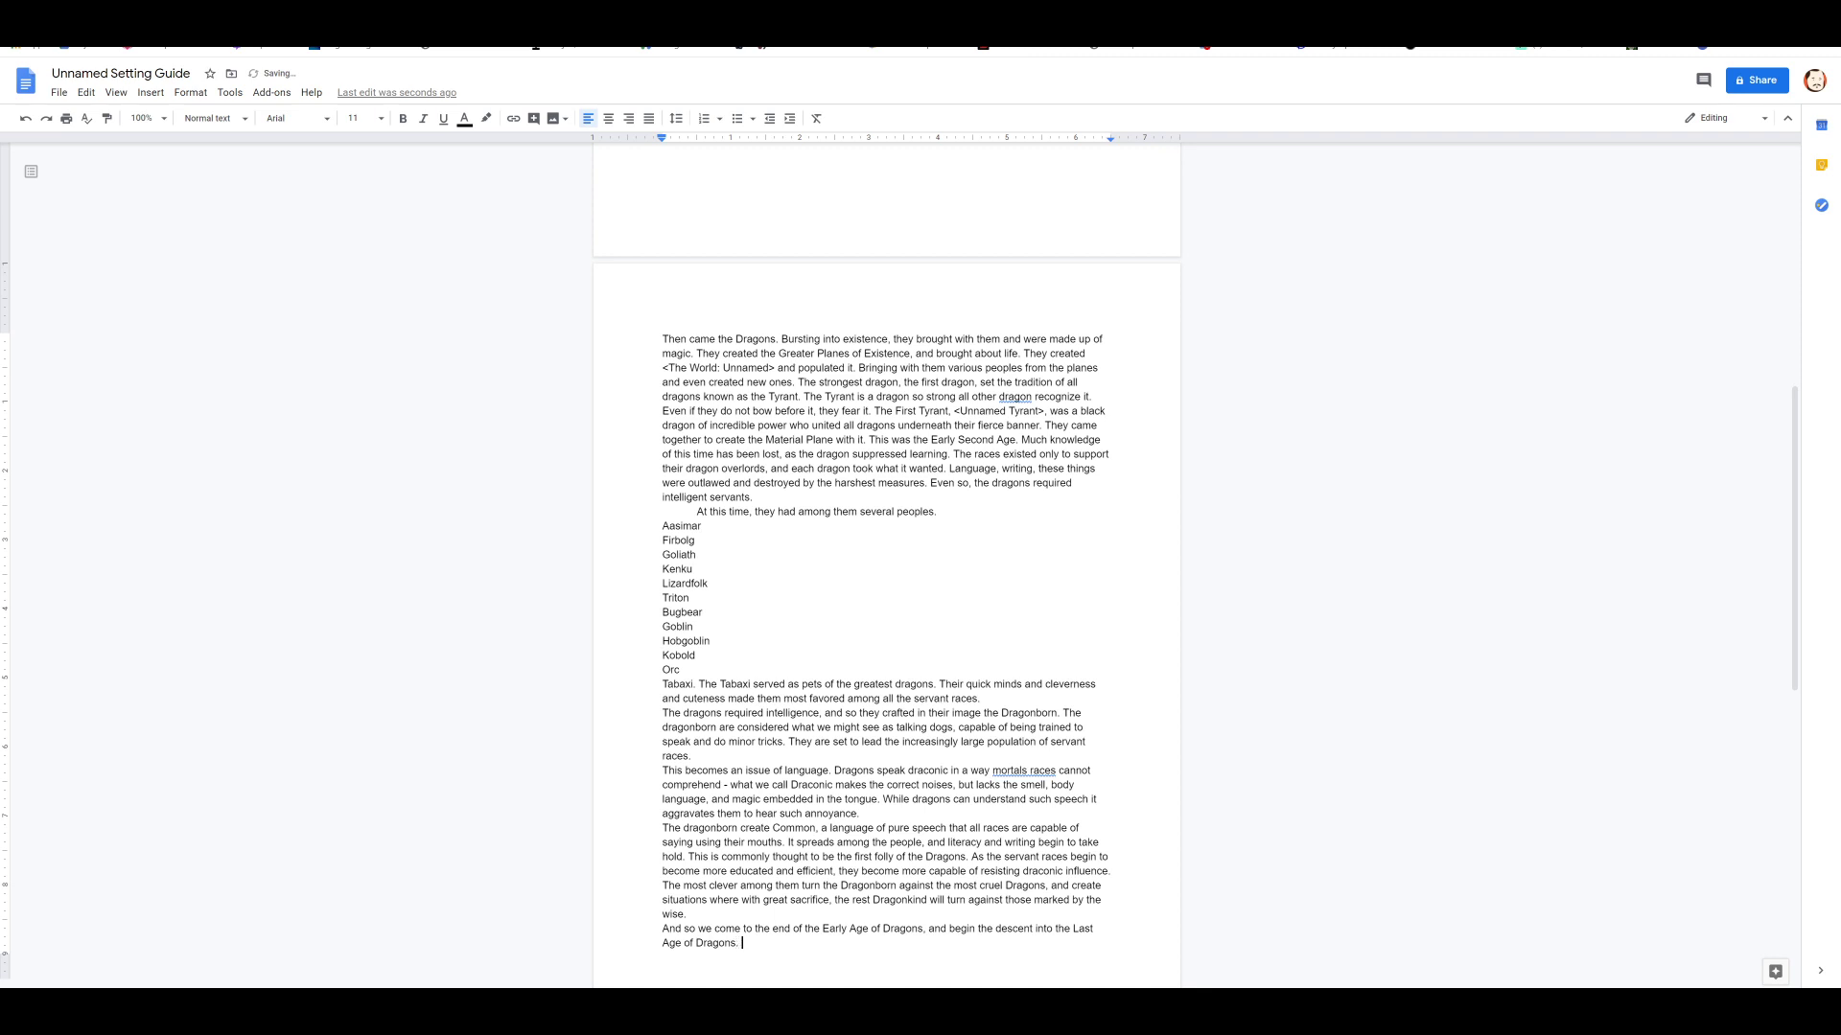
type("With it comes the rise of the")
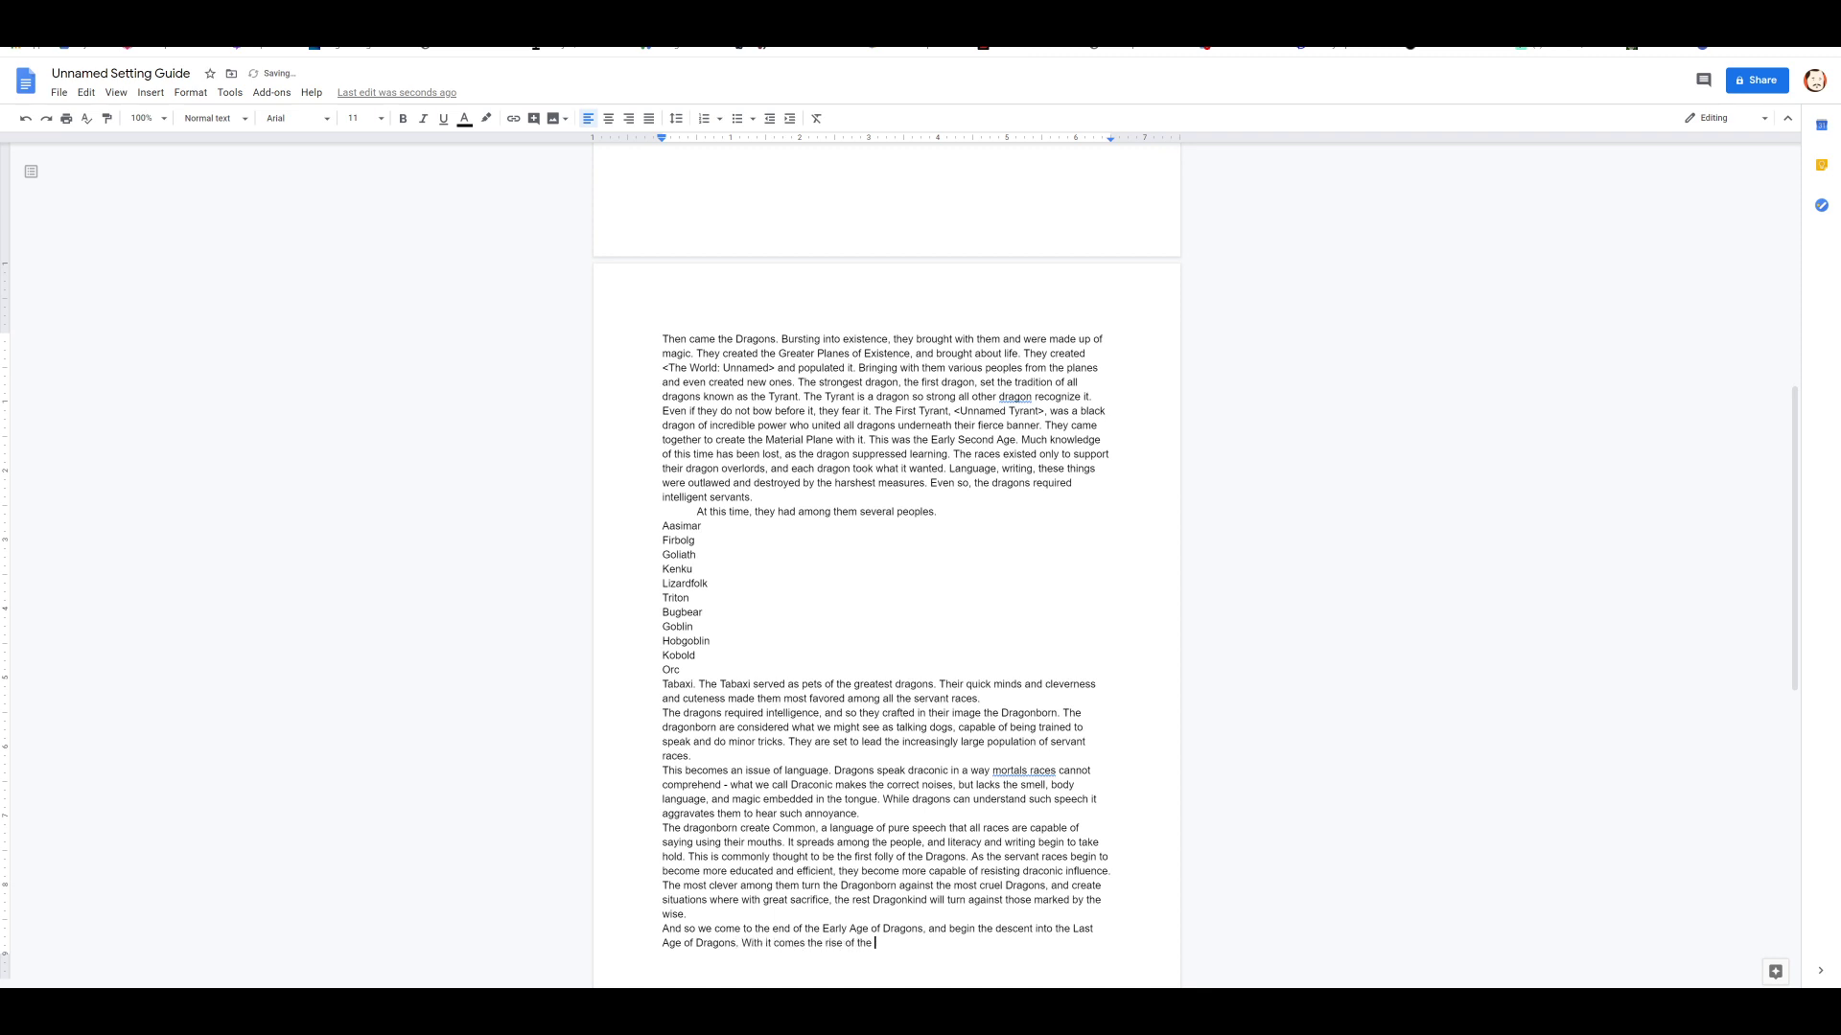
type("Last Tyrant, The Gold Dragon <U")
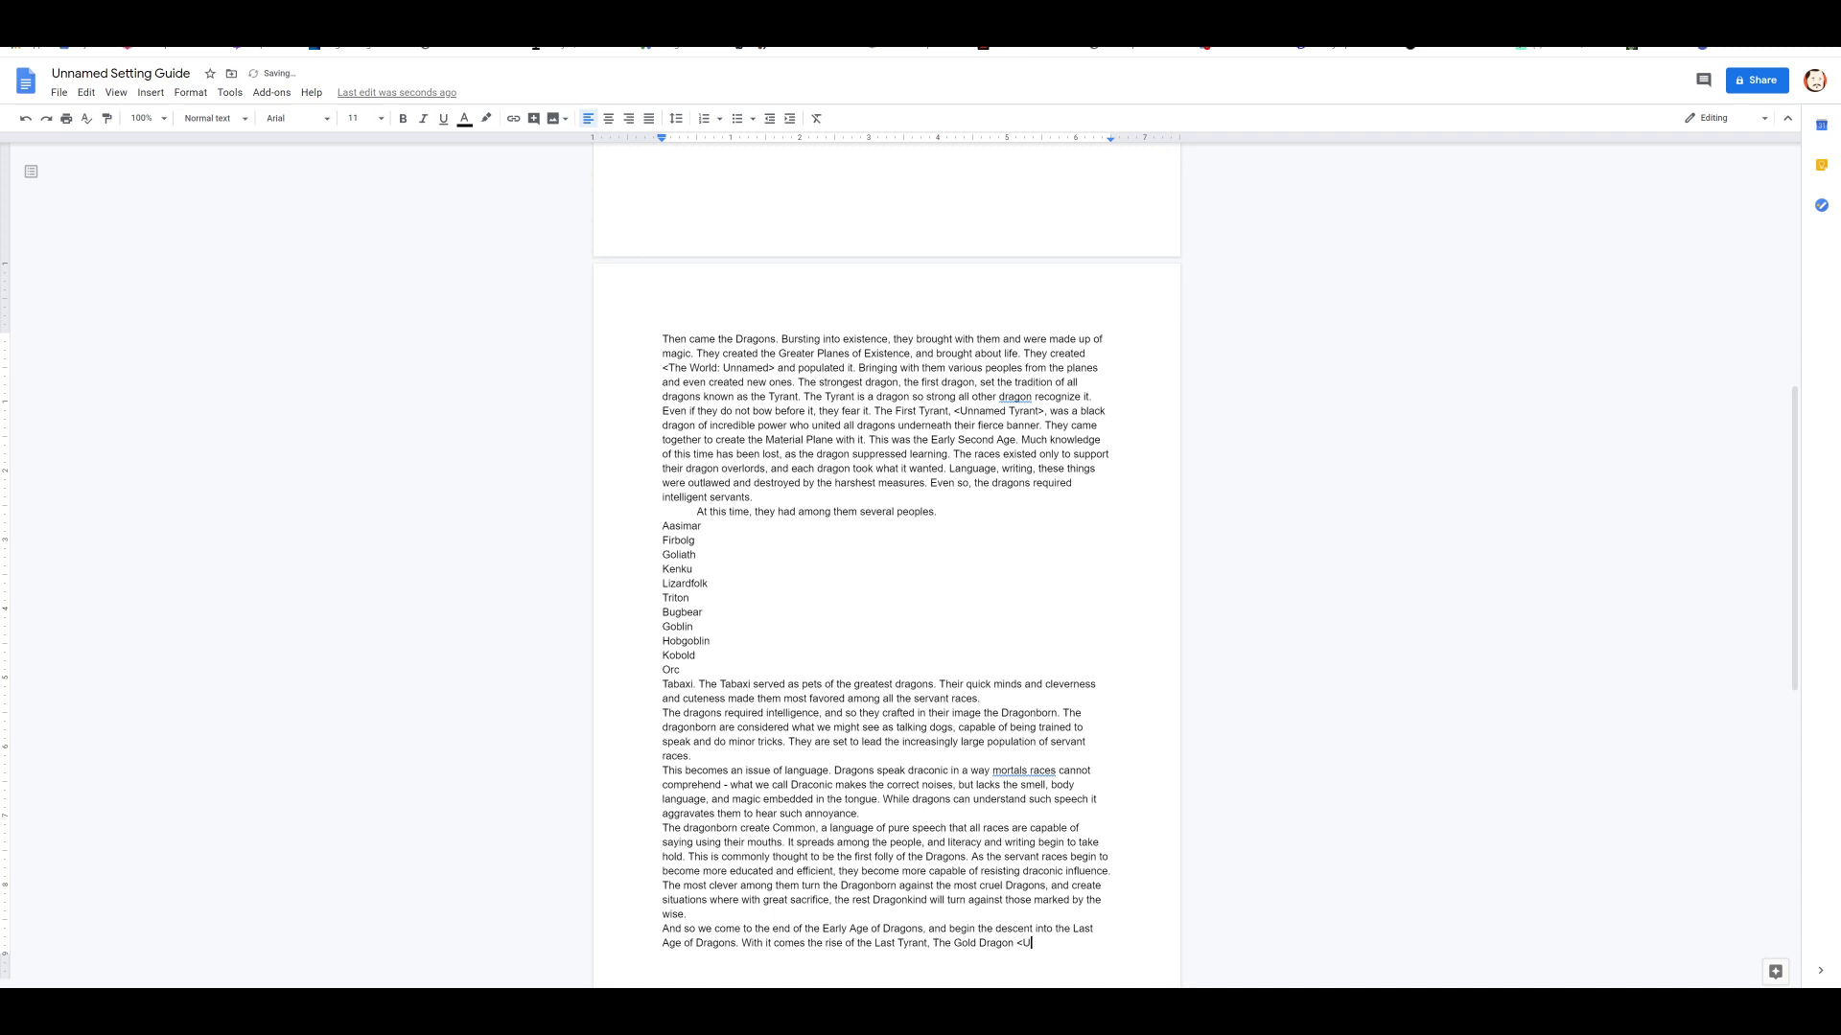
type("name")
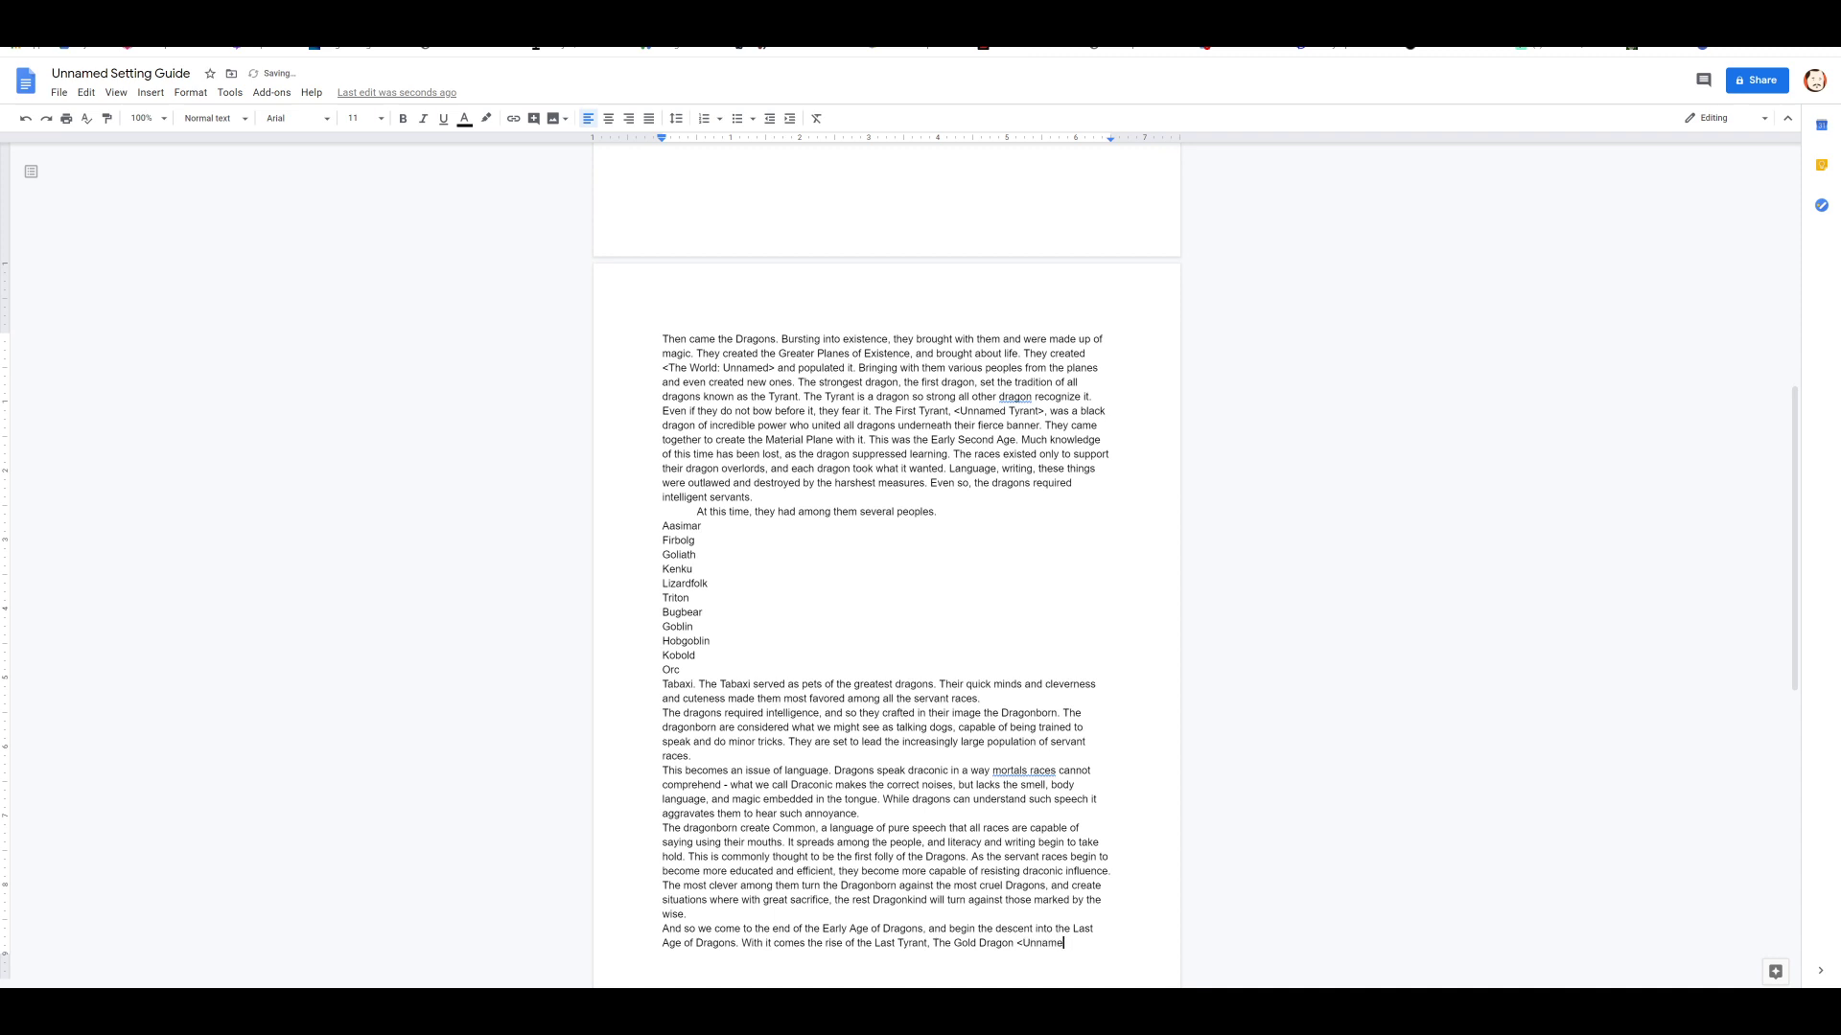
type("Dragon")
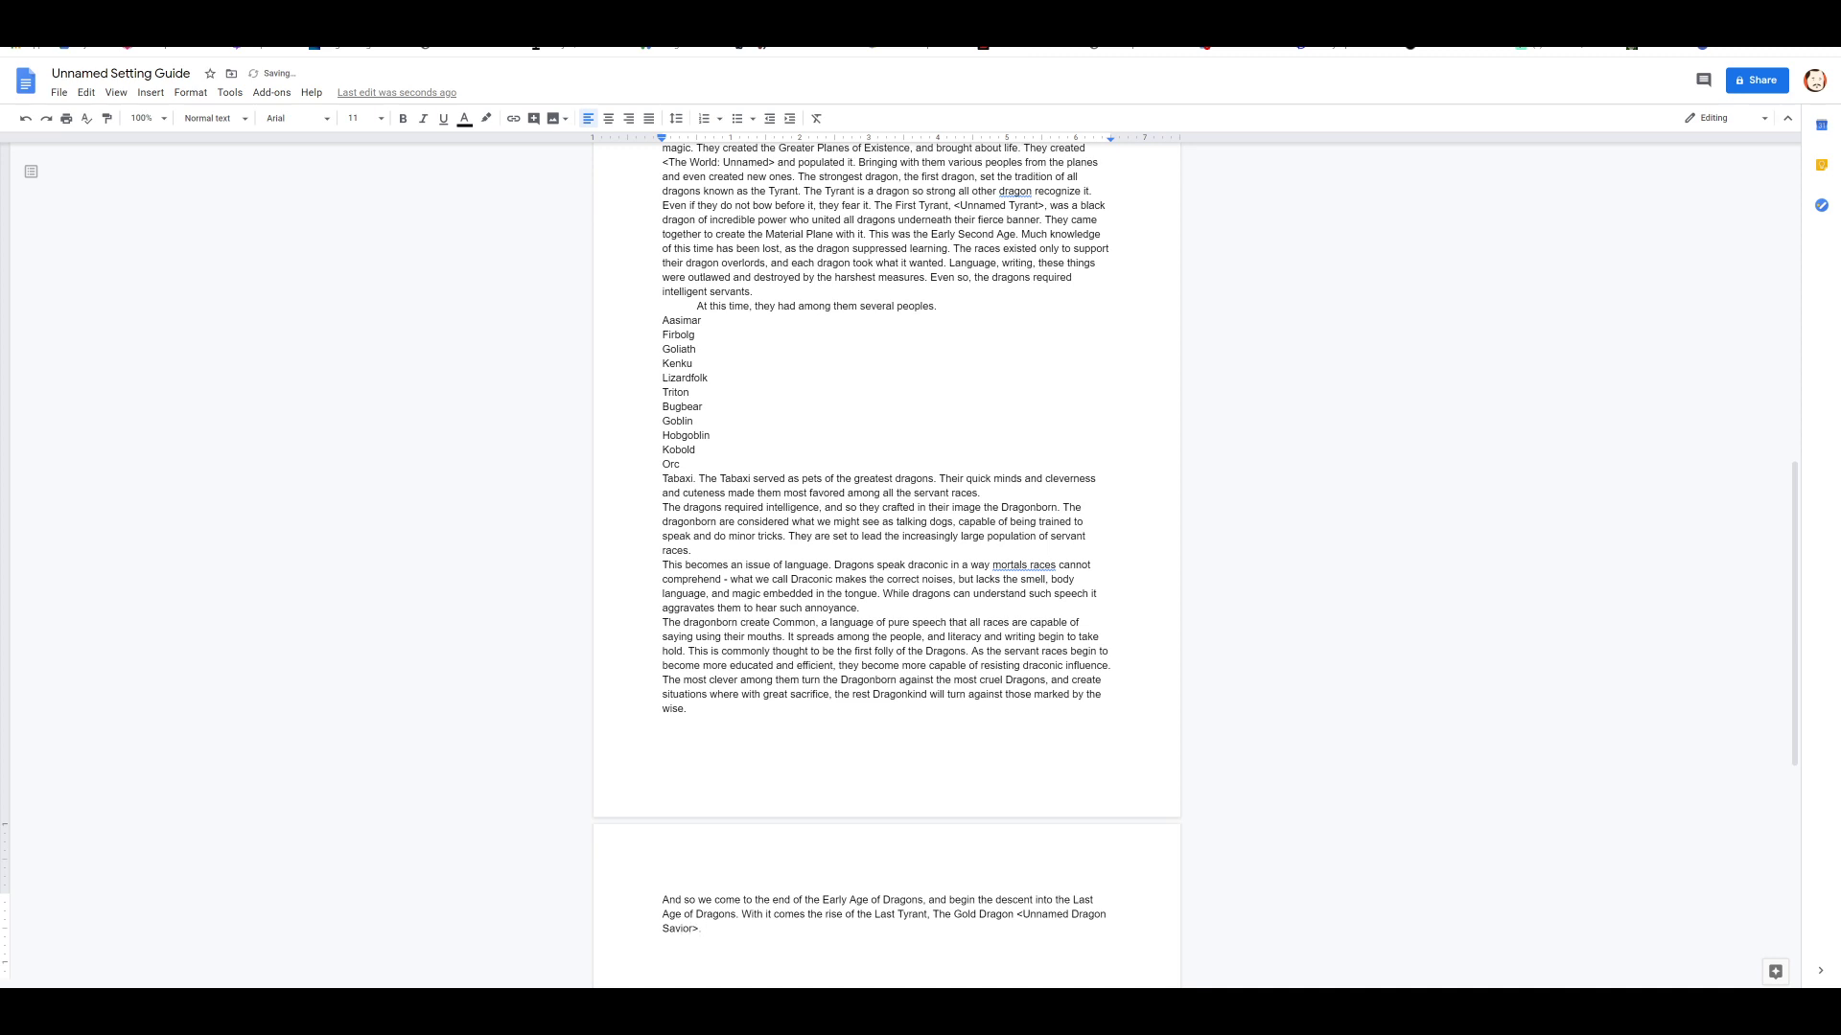
Step: Describe what fell from the sky to mark the Last Tyrant's coronation
type("At the rise of his rule, a great object")
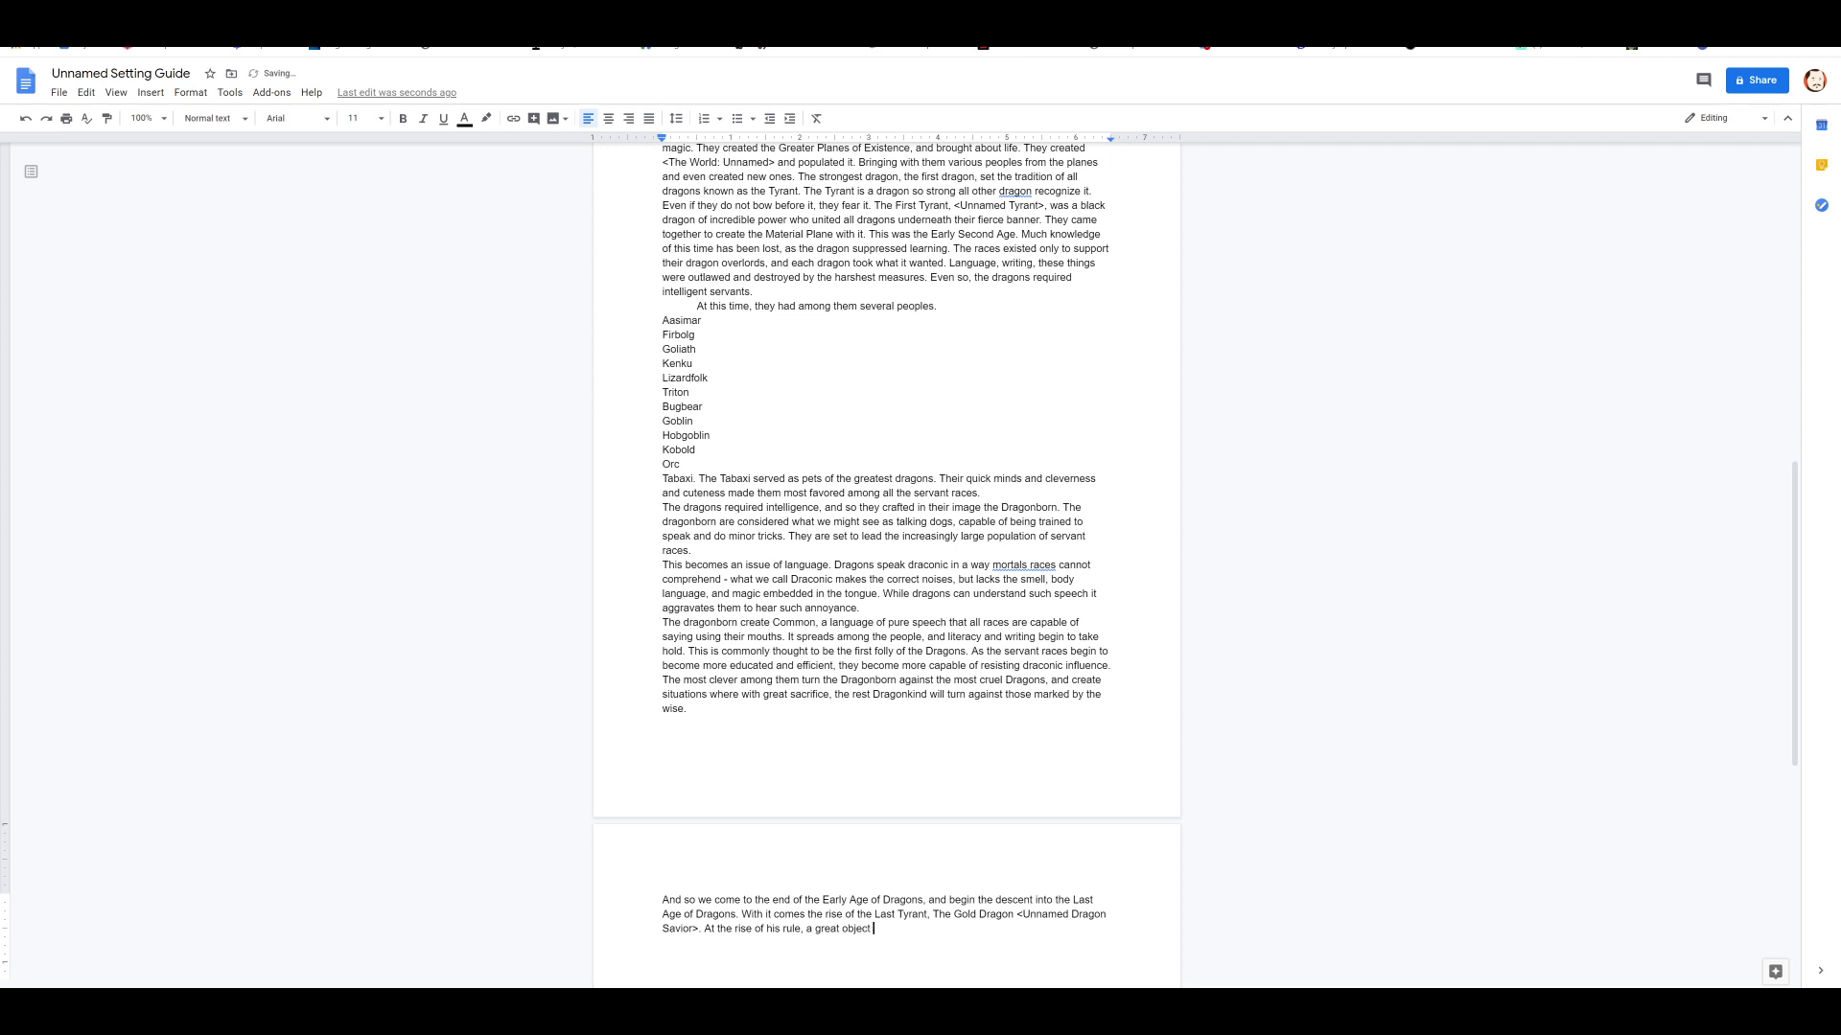
type("fell from the s")
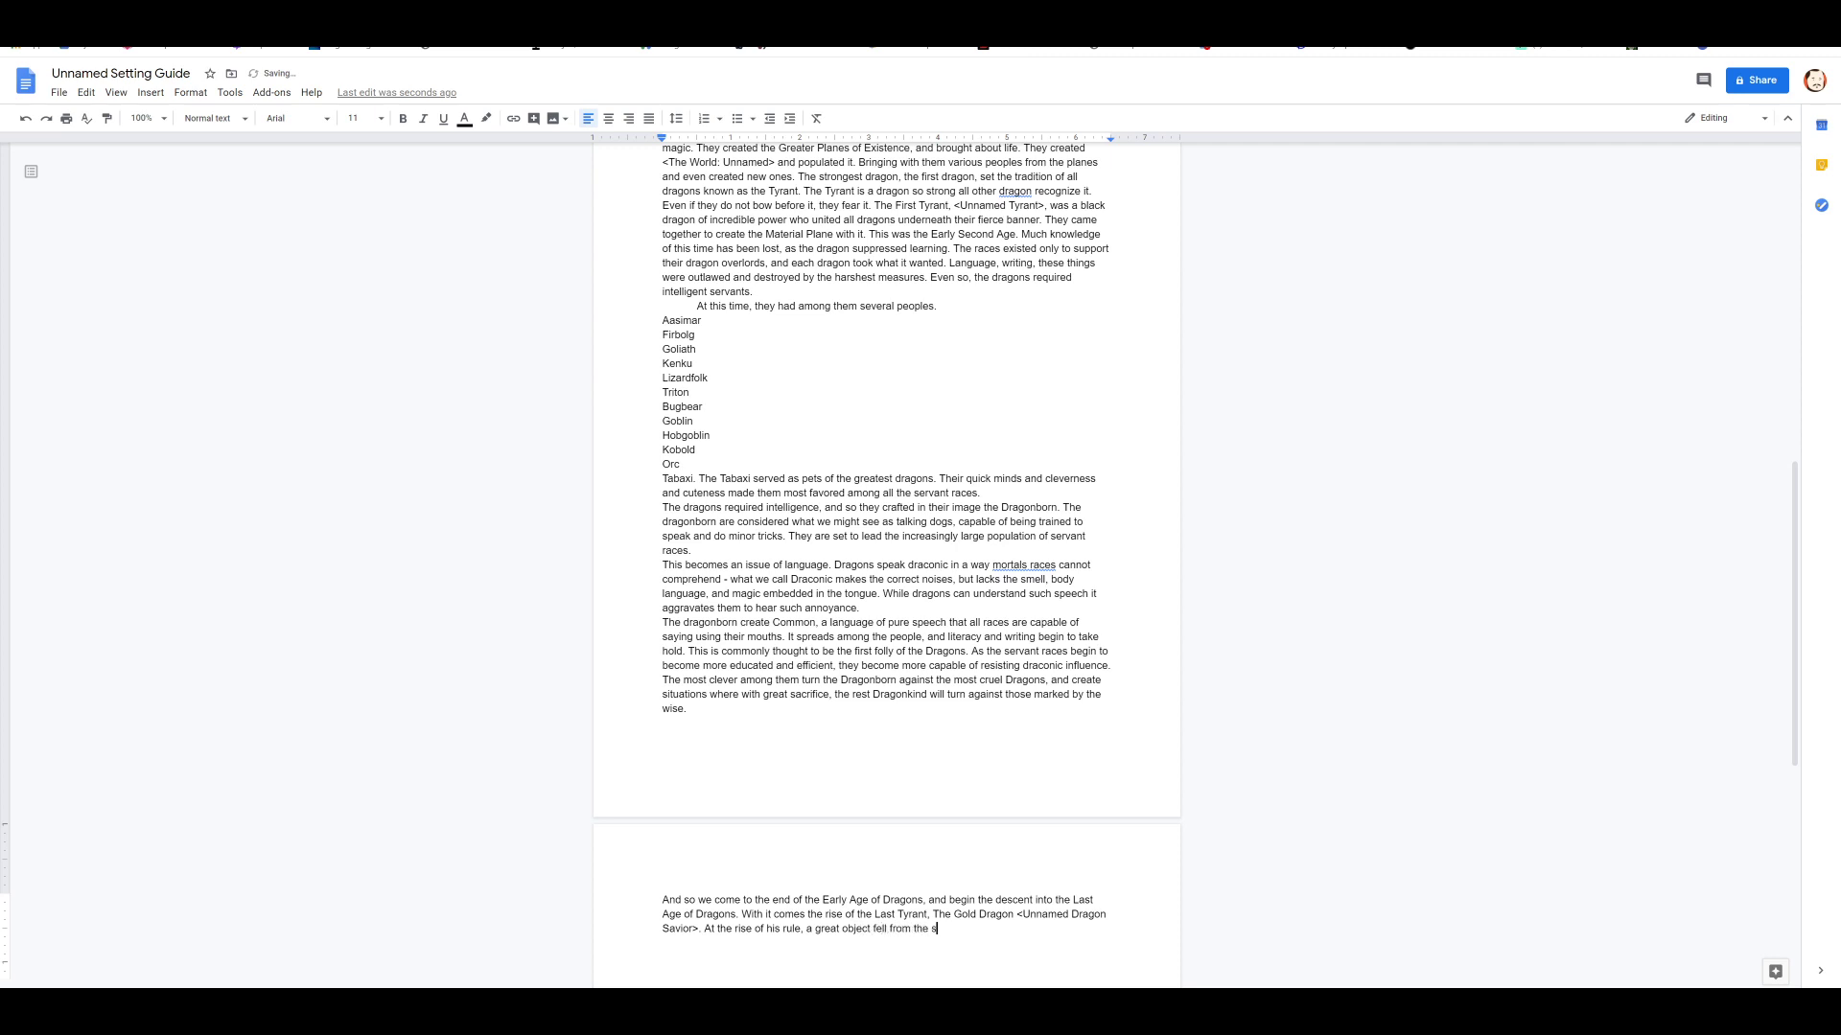
type("ky to mark")
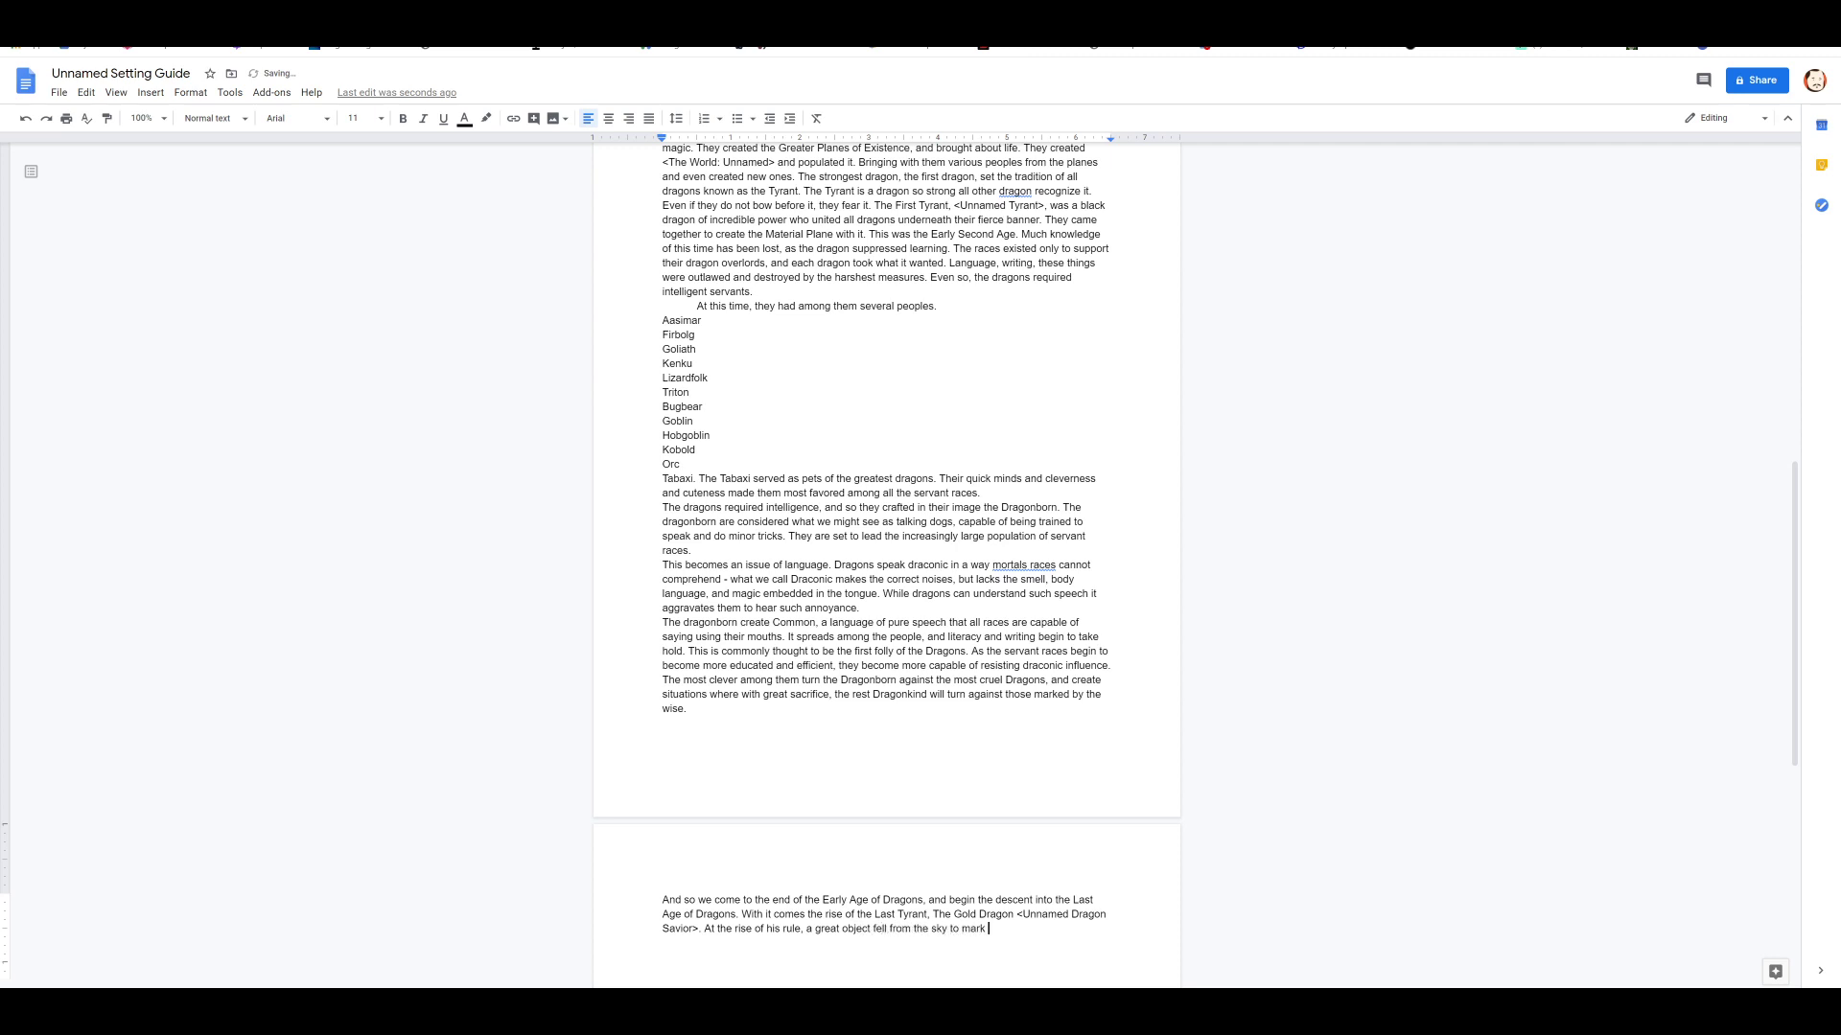
type("his coronatio")
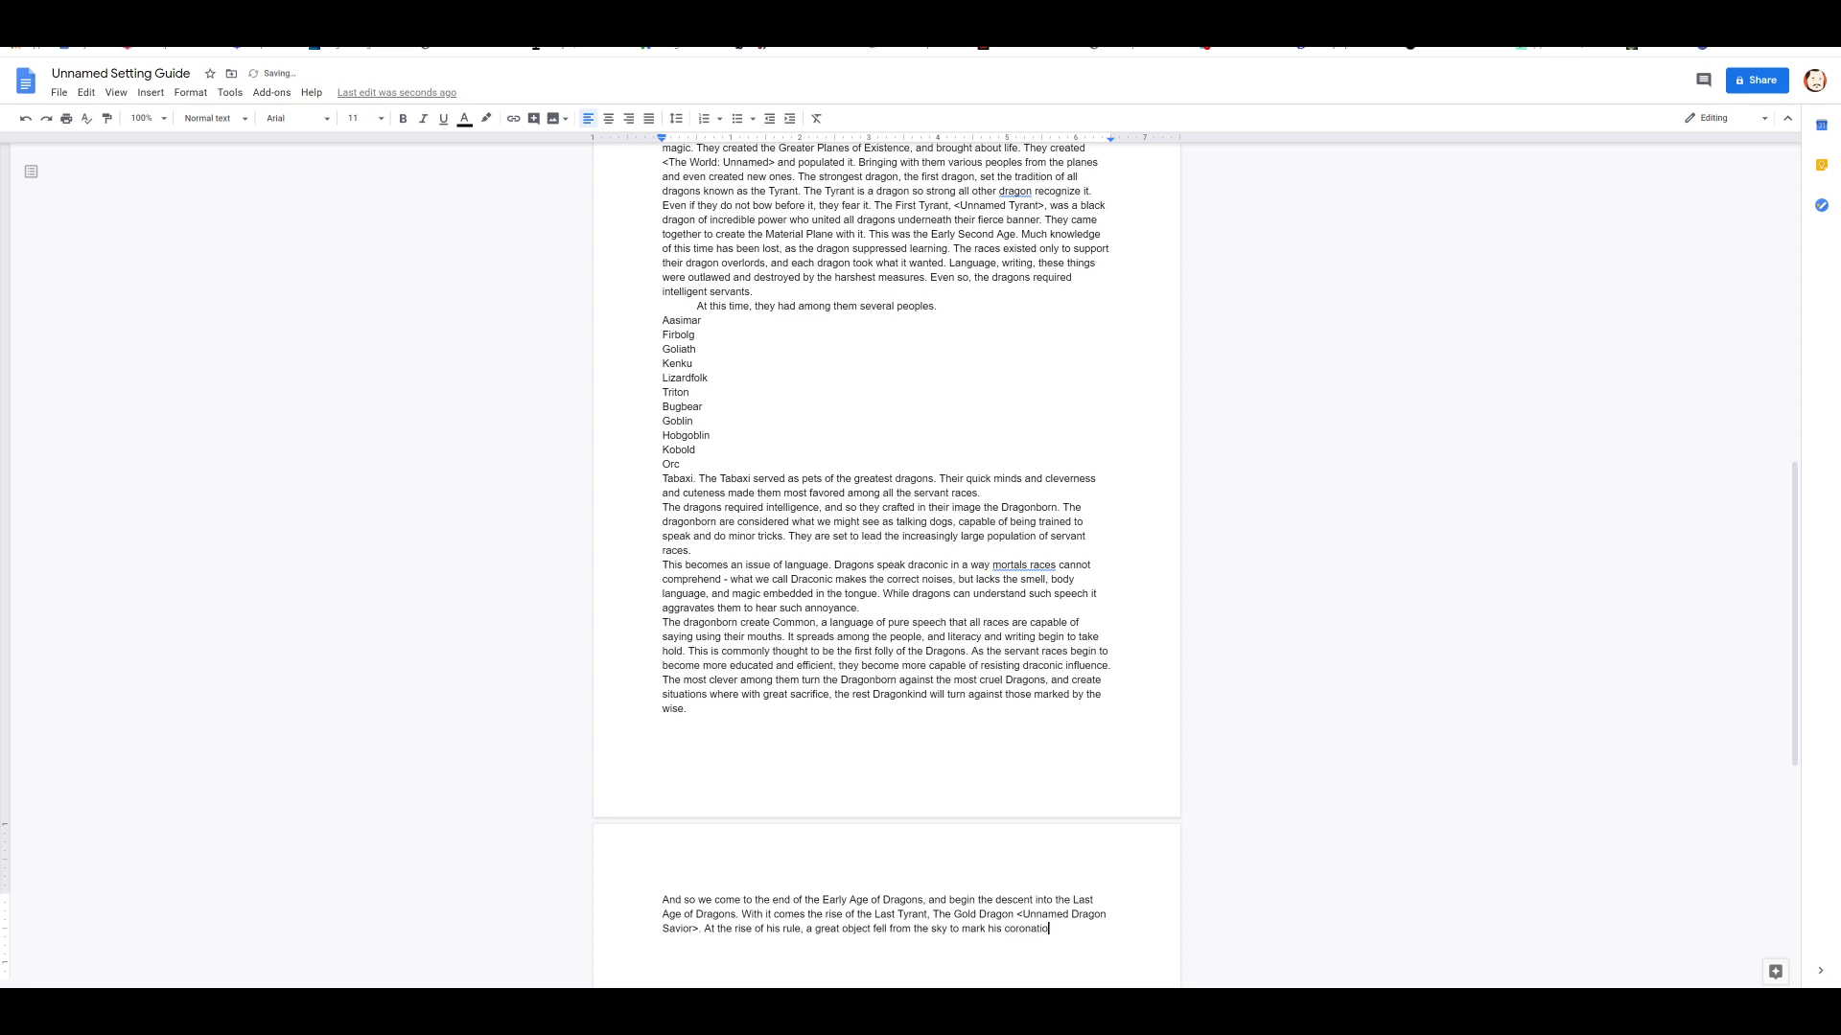
type(", smoting")
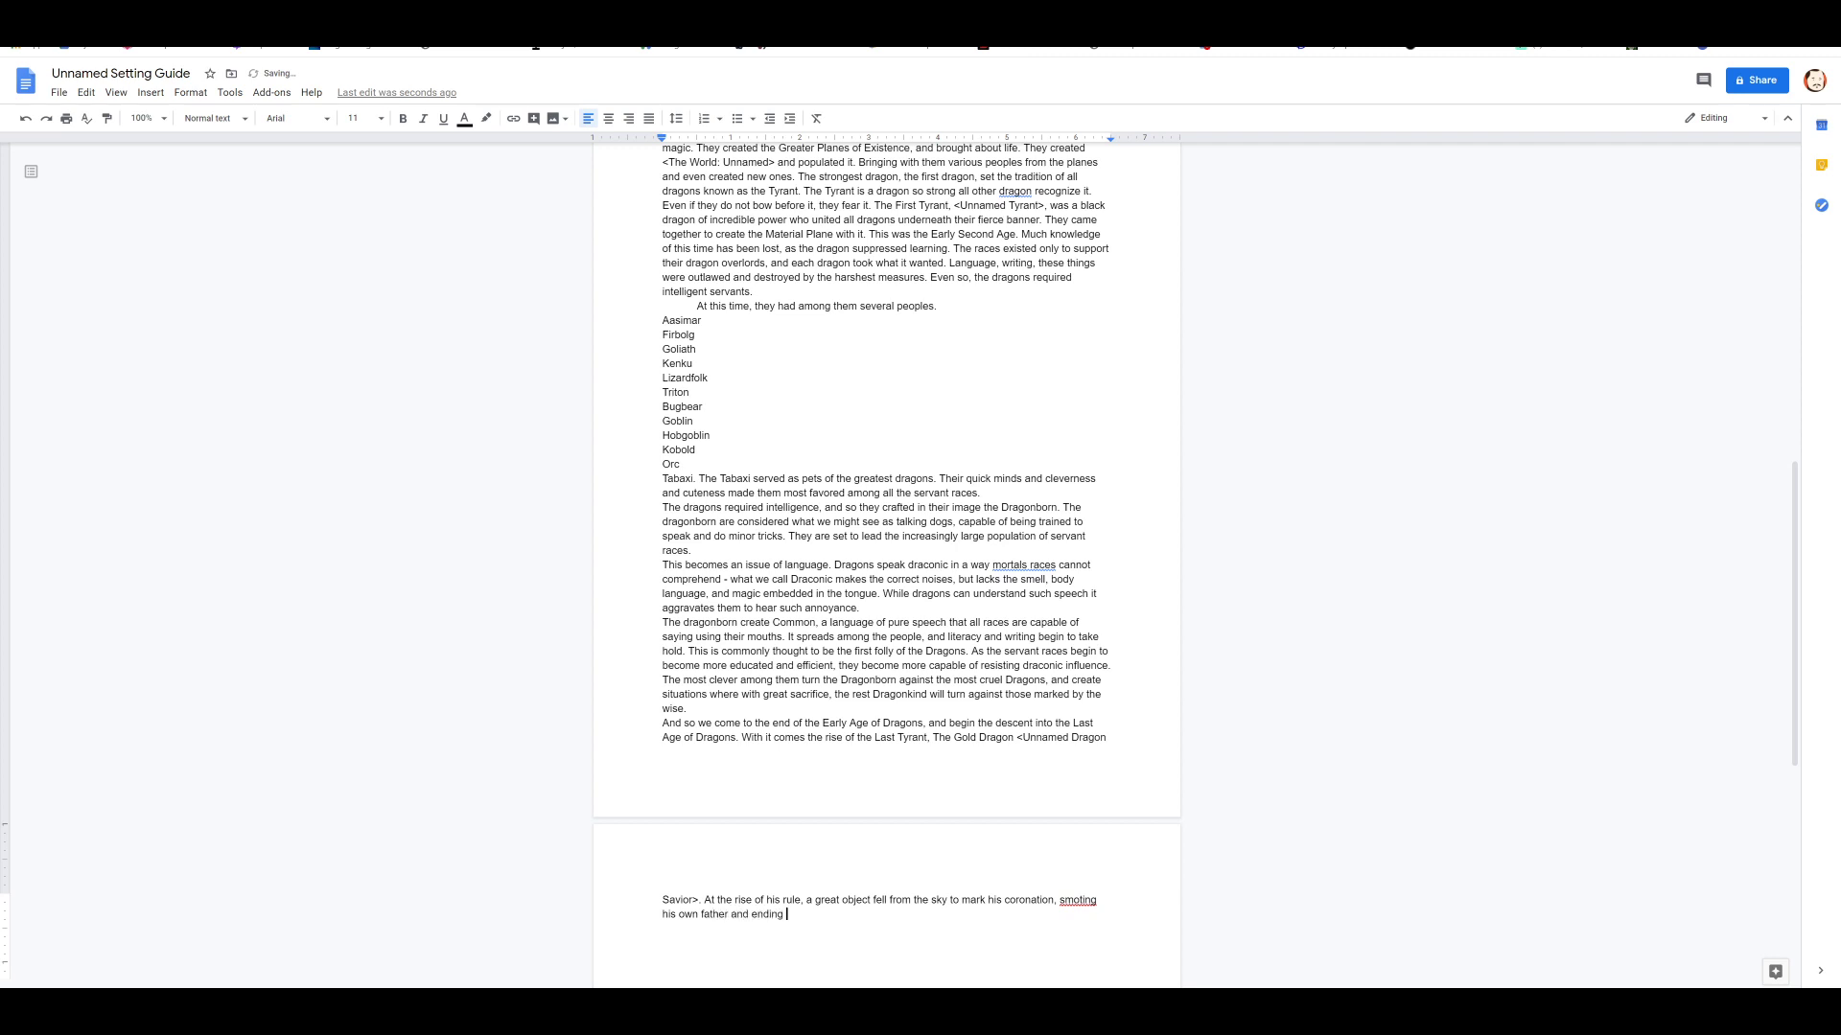
type("at")
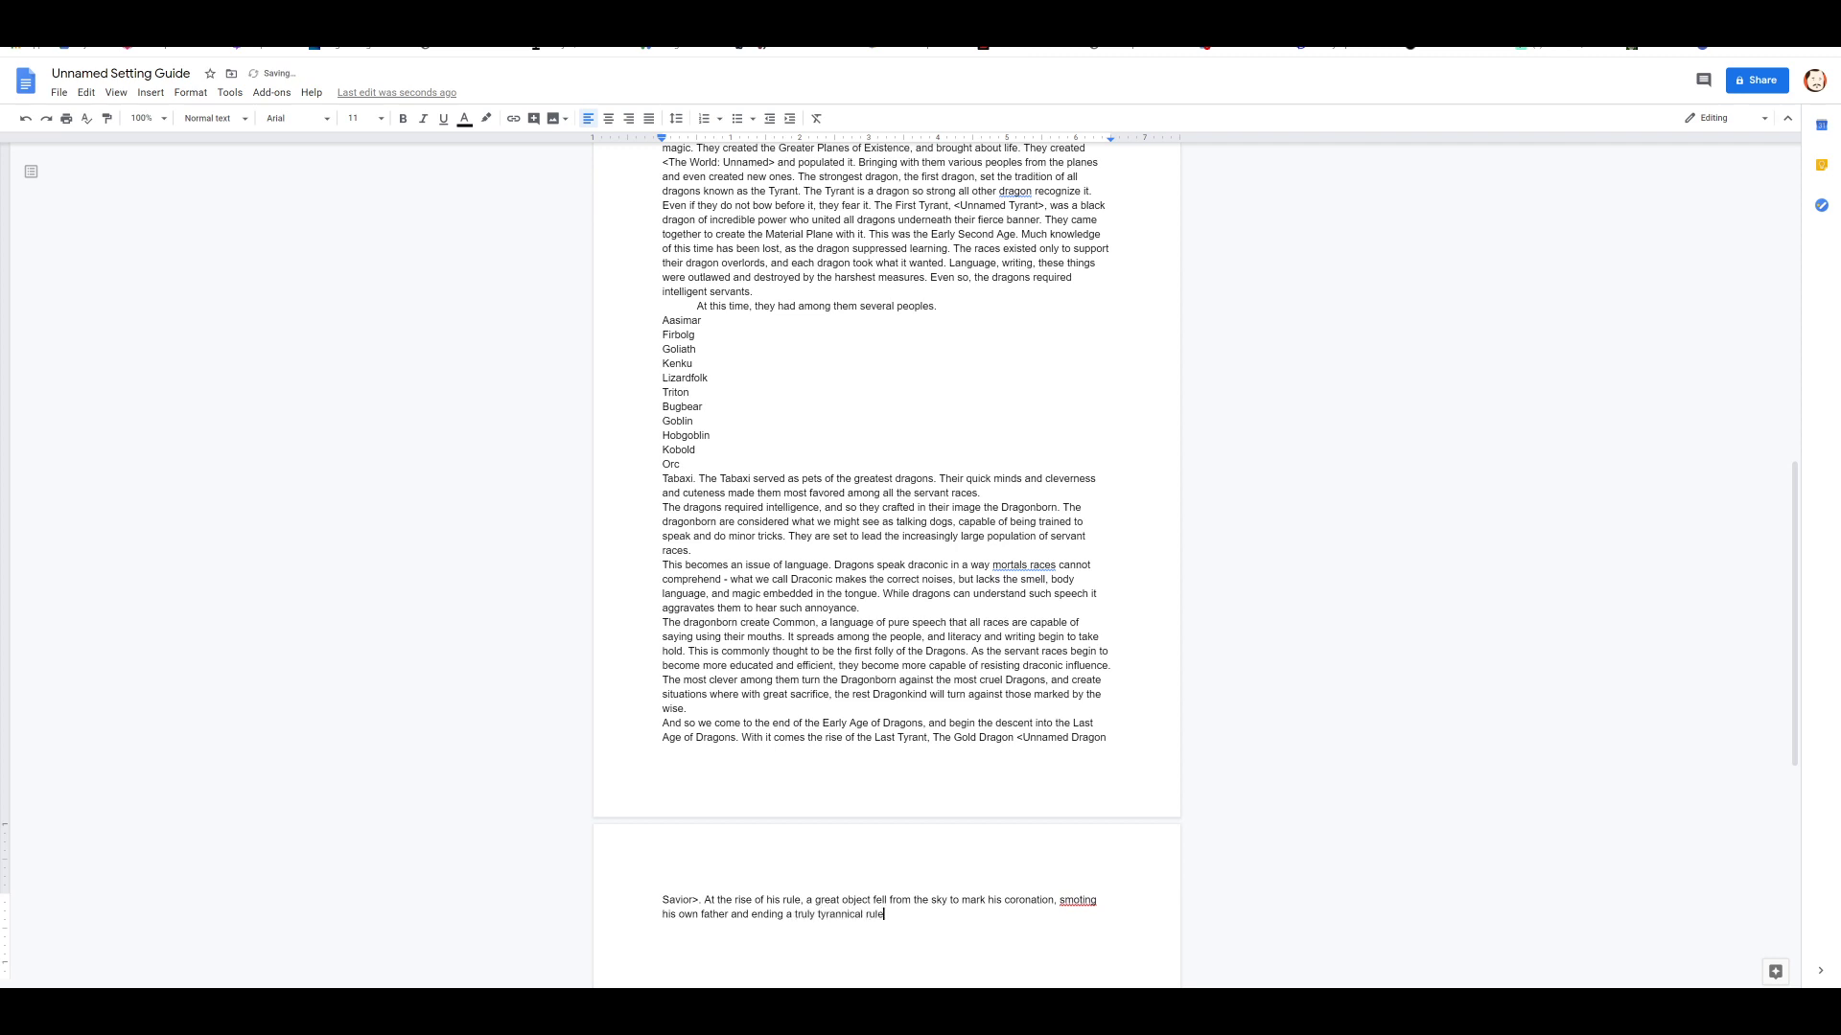
type(".")
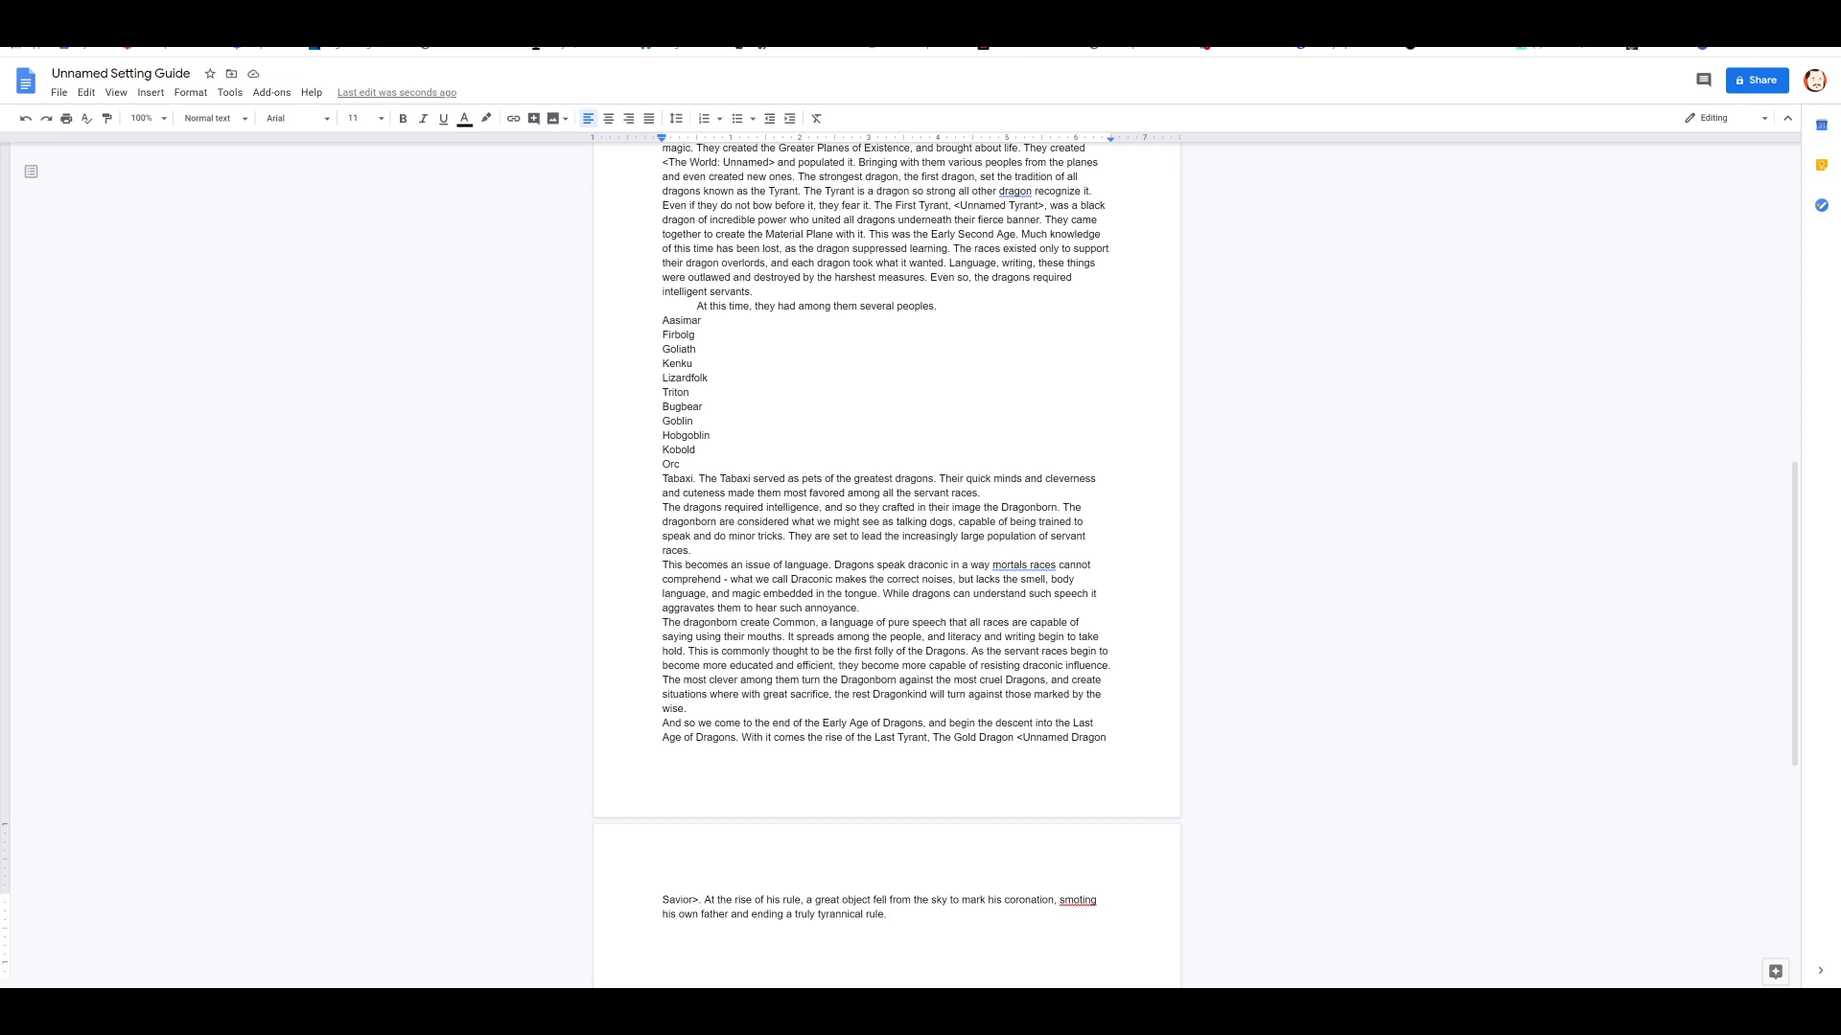
Step: Add that the Last Tyrant considered the matter for some time, as postulated in learned circles
type("The")
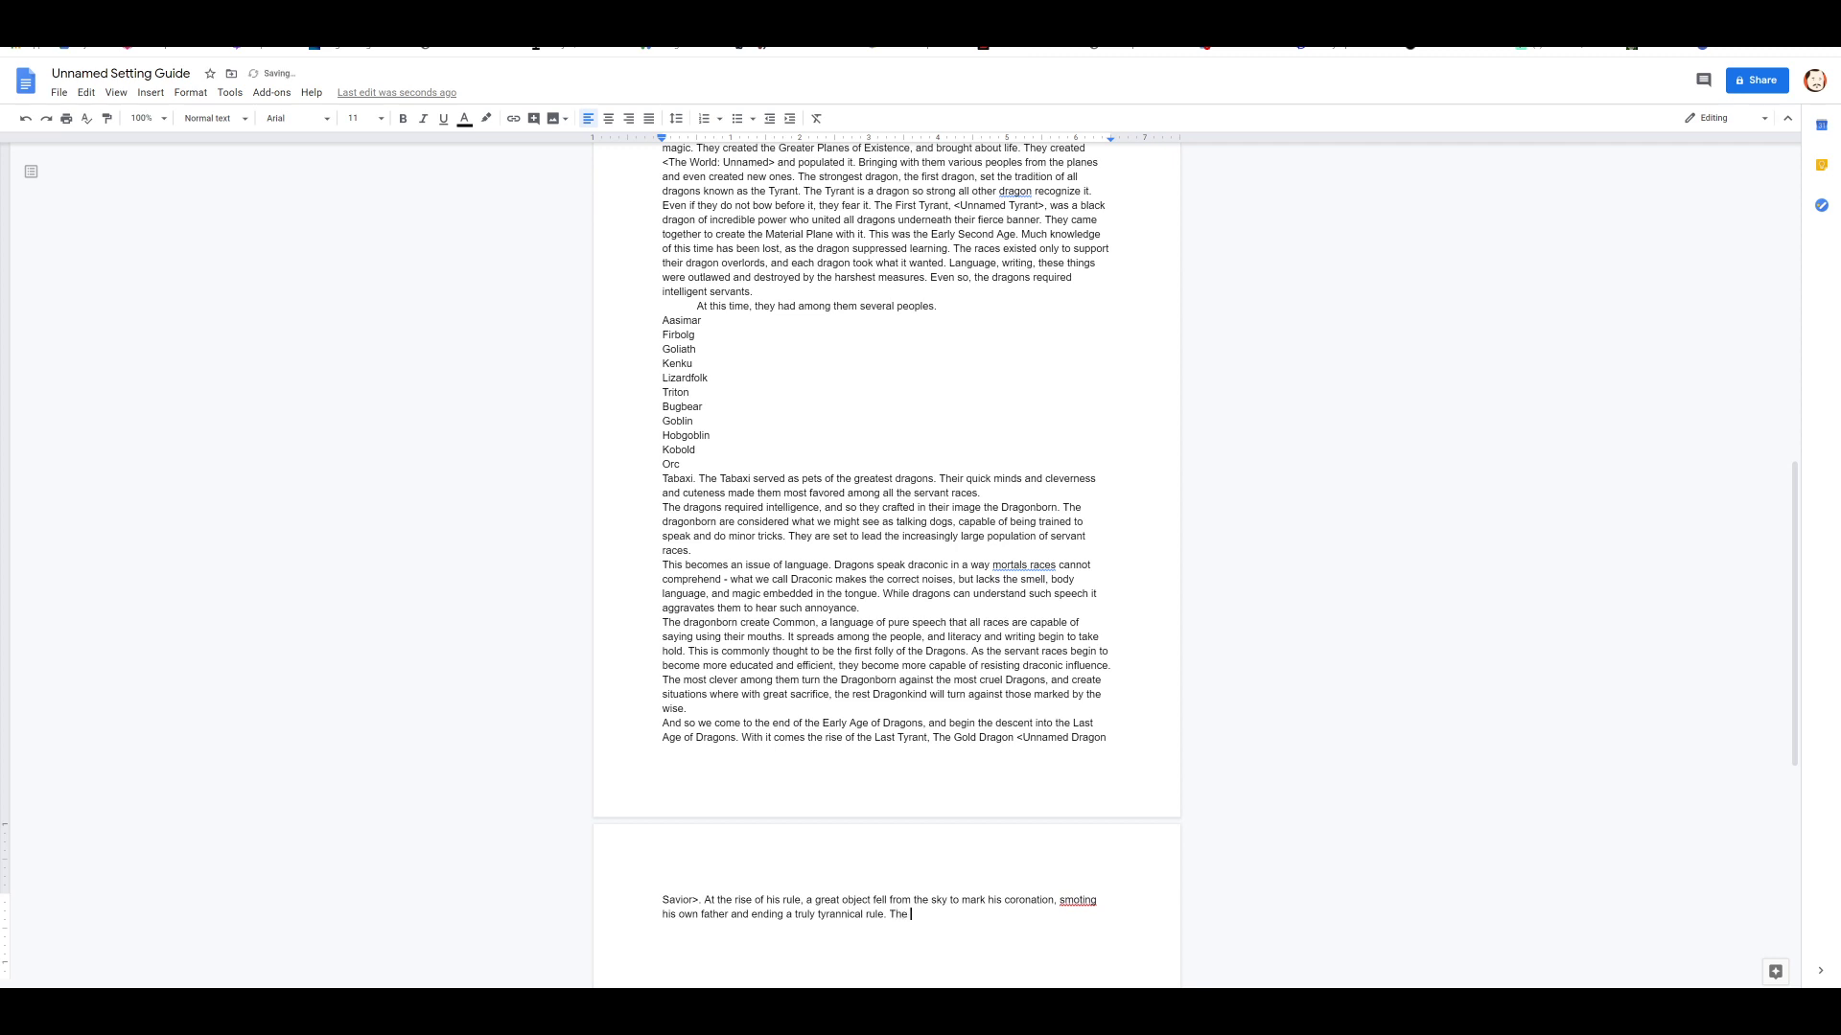
type("Last Ty")
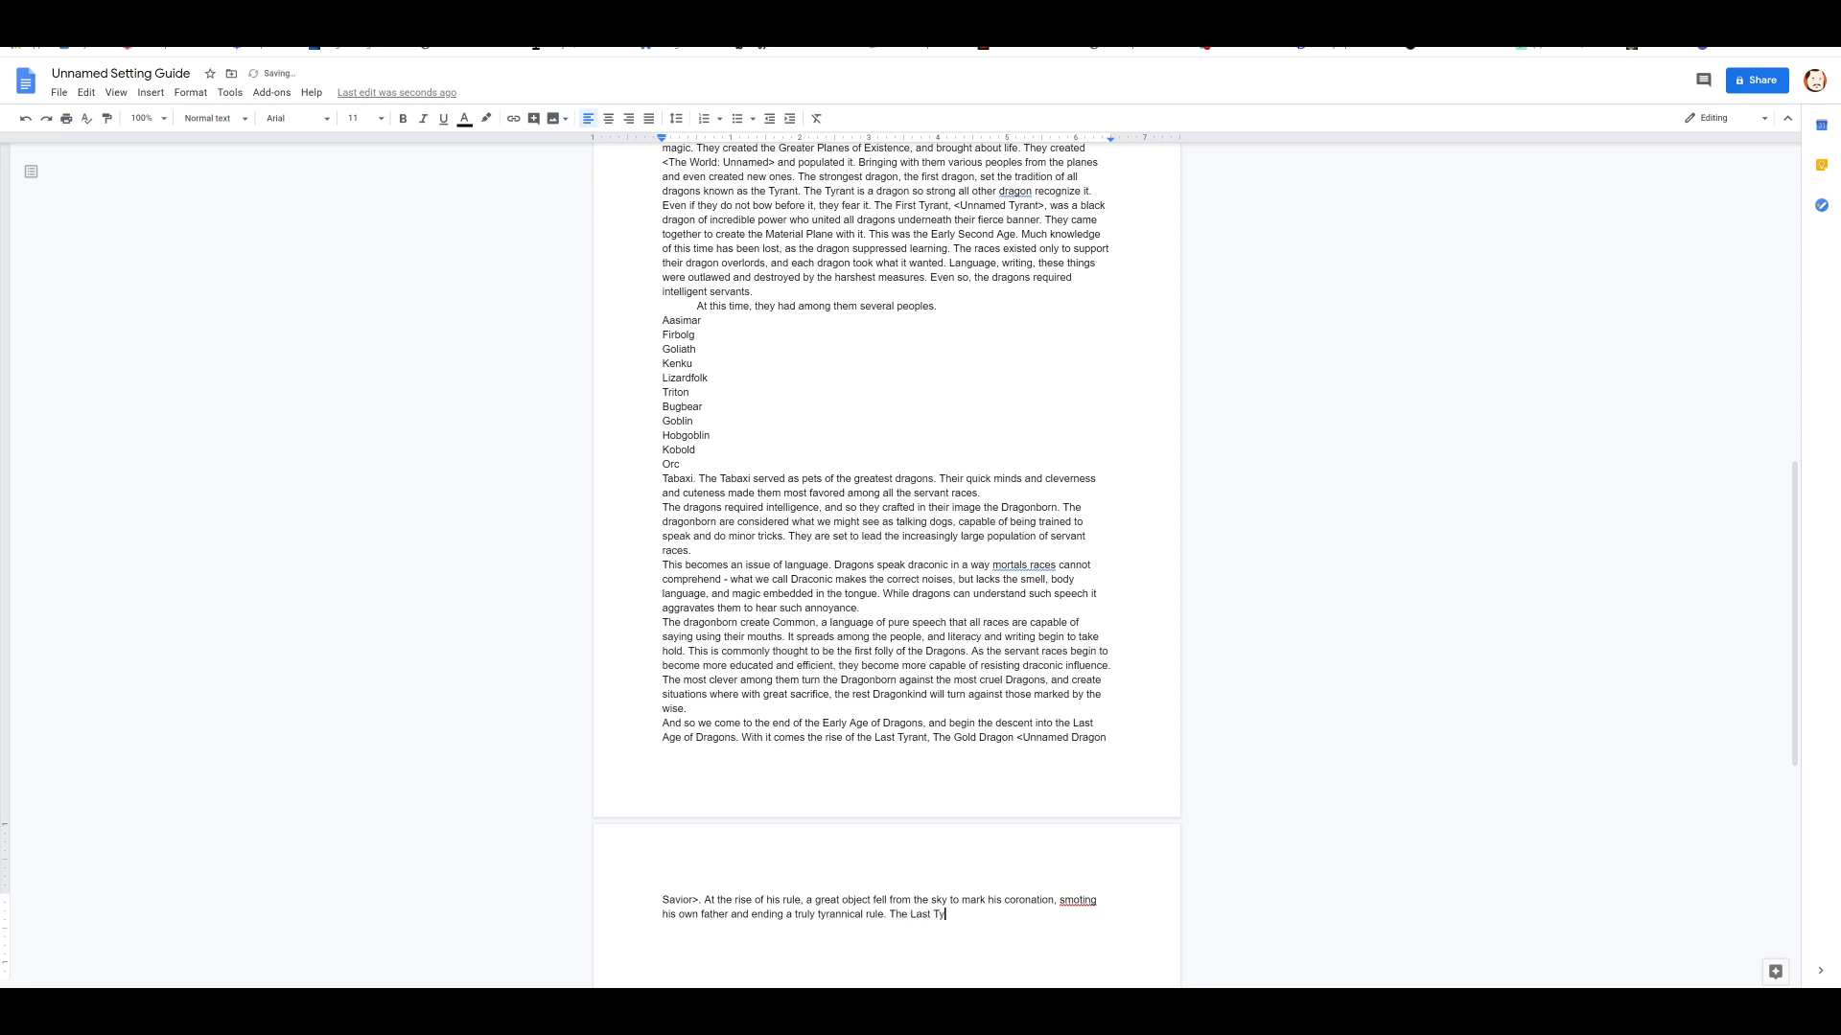
type("considered this ob")
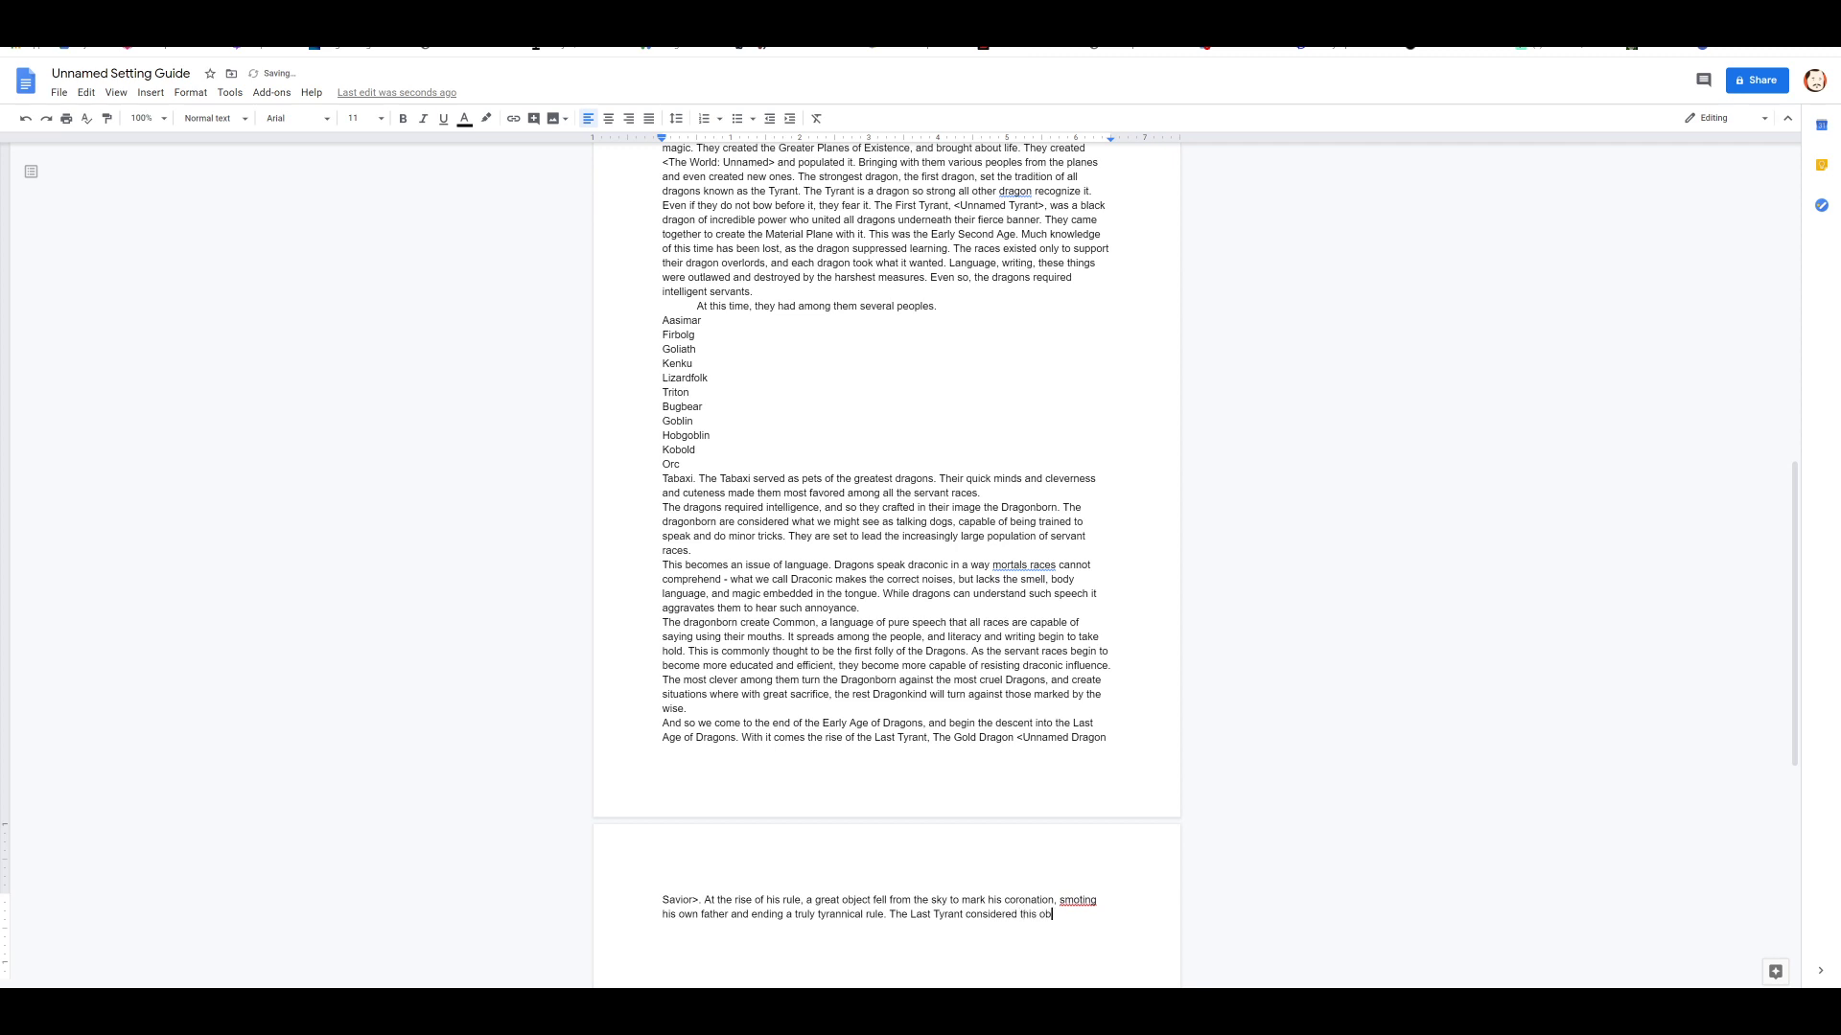
type("ject for som")
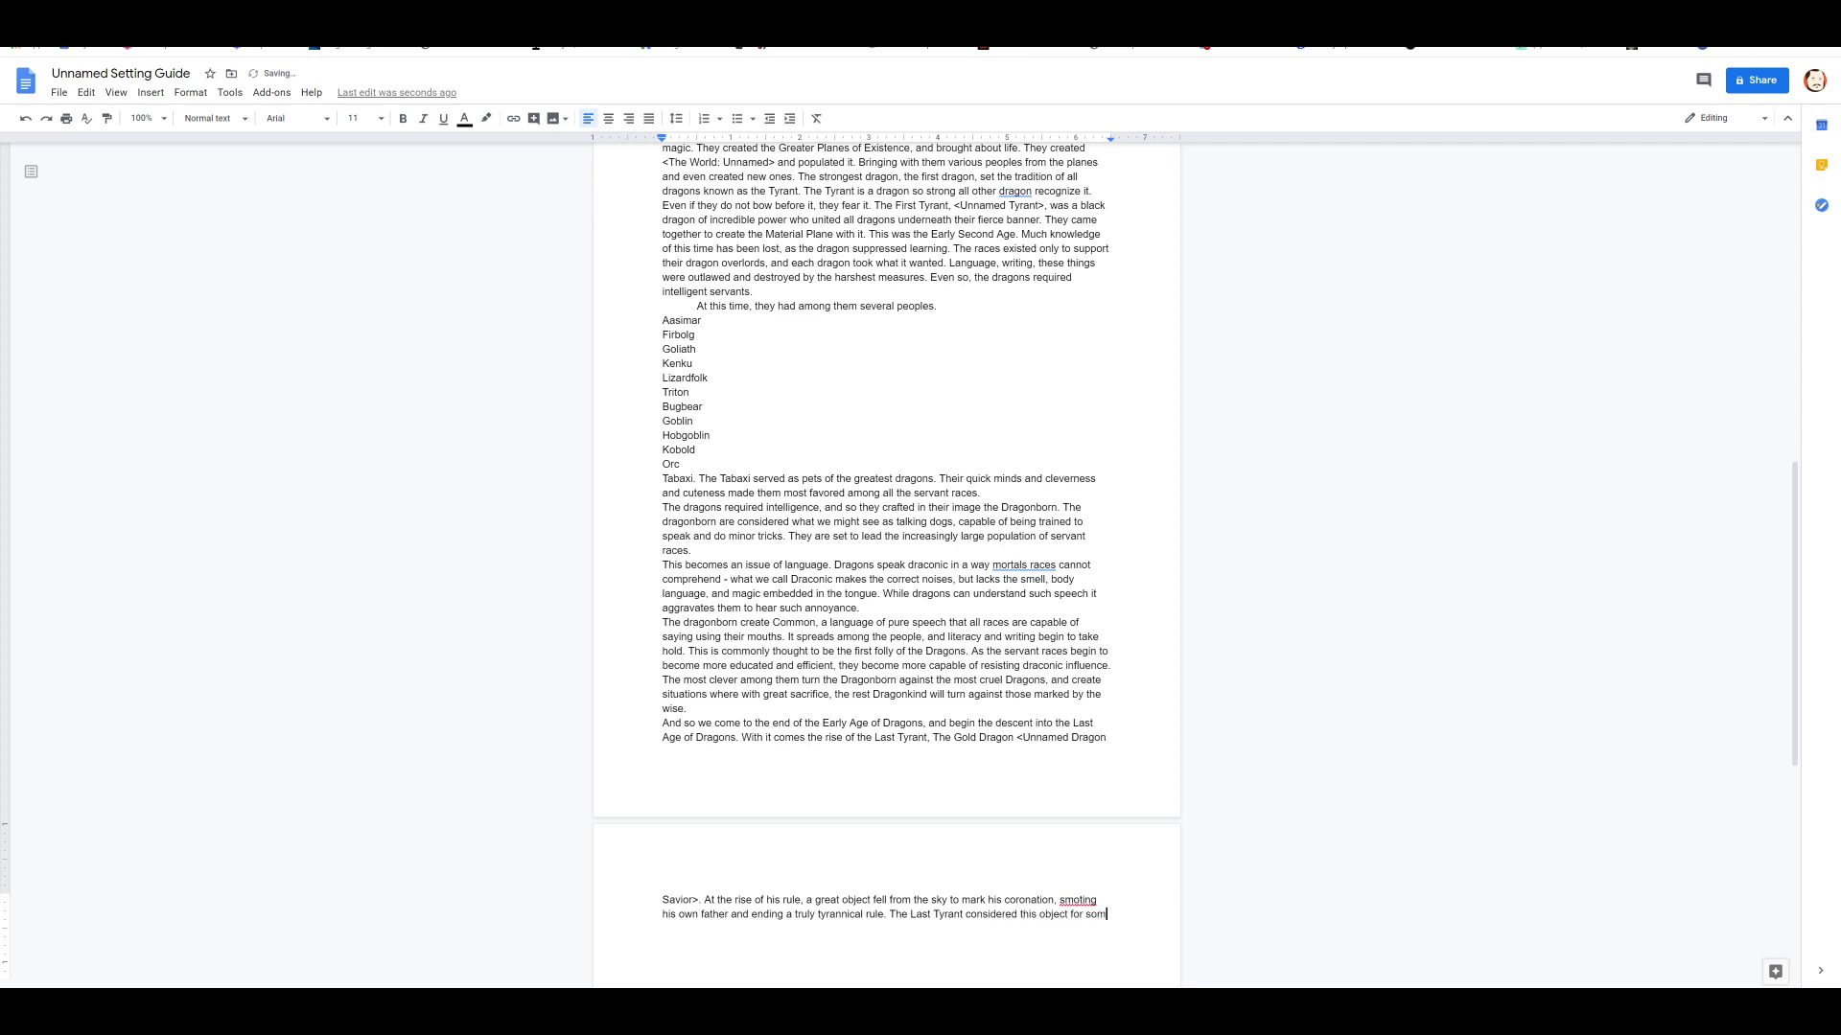
type("e time, n")
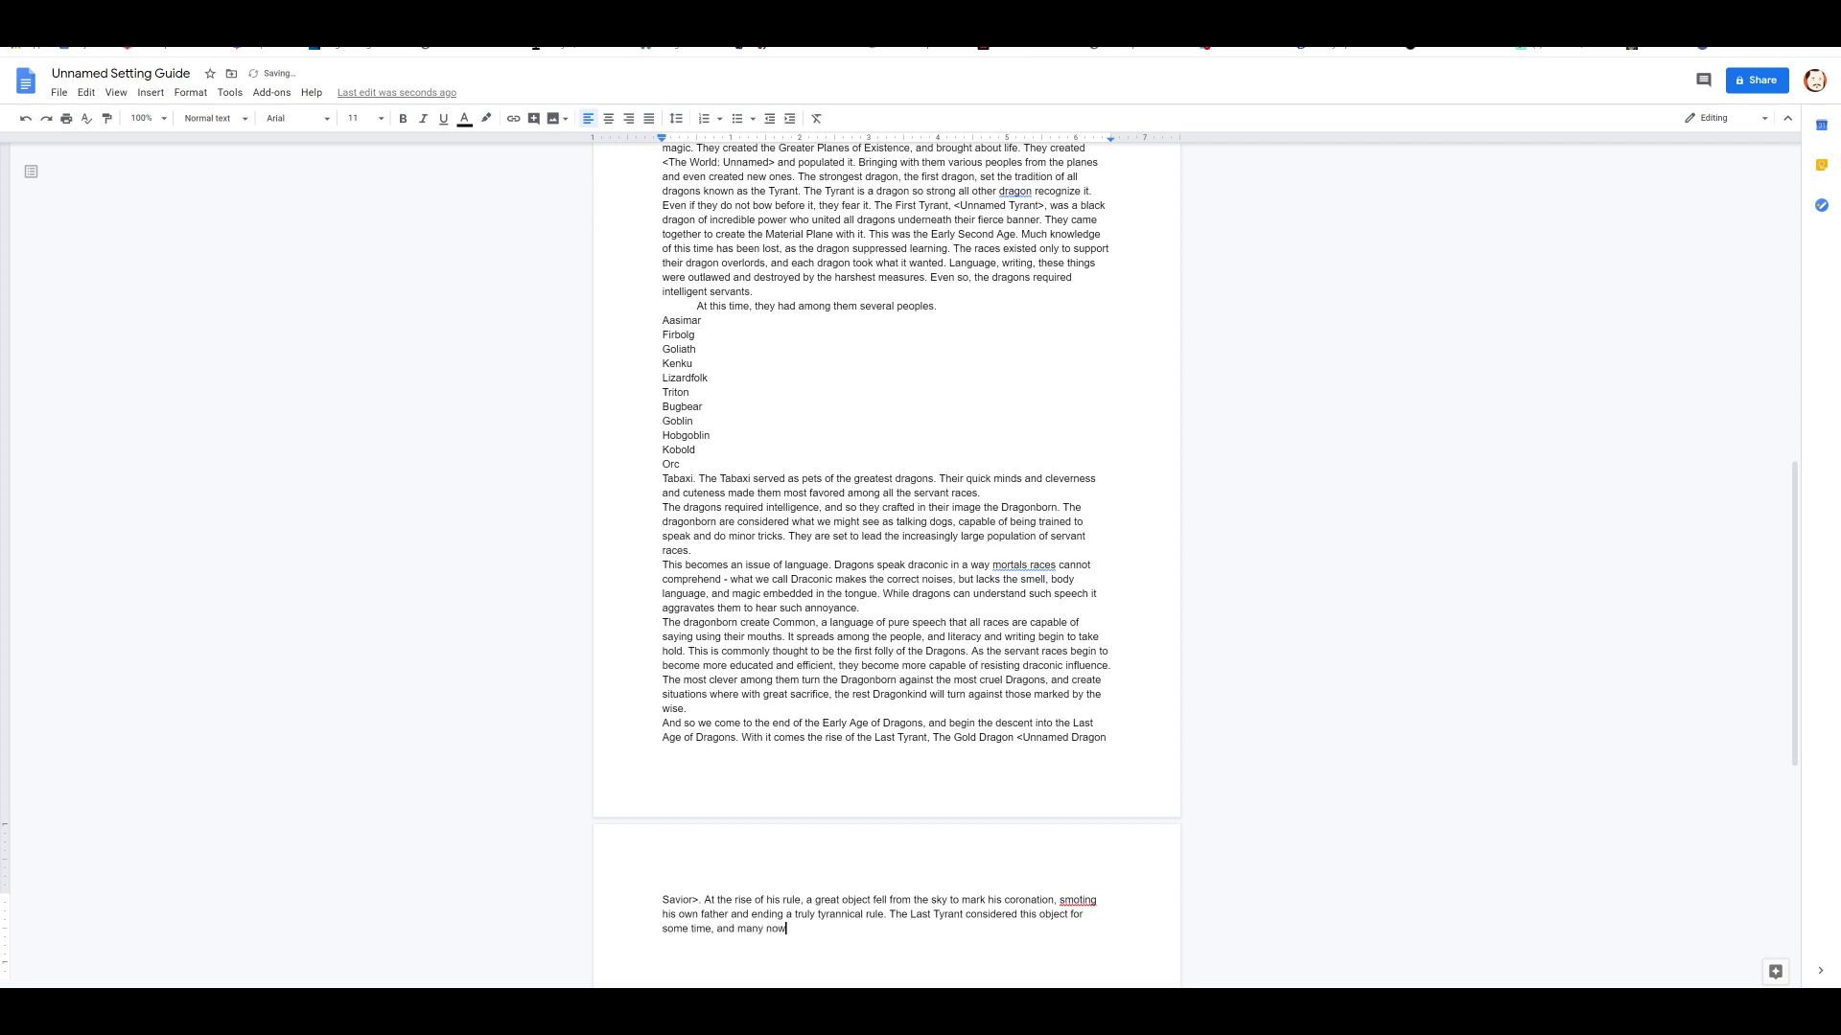
type("postulate among t")
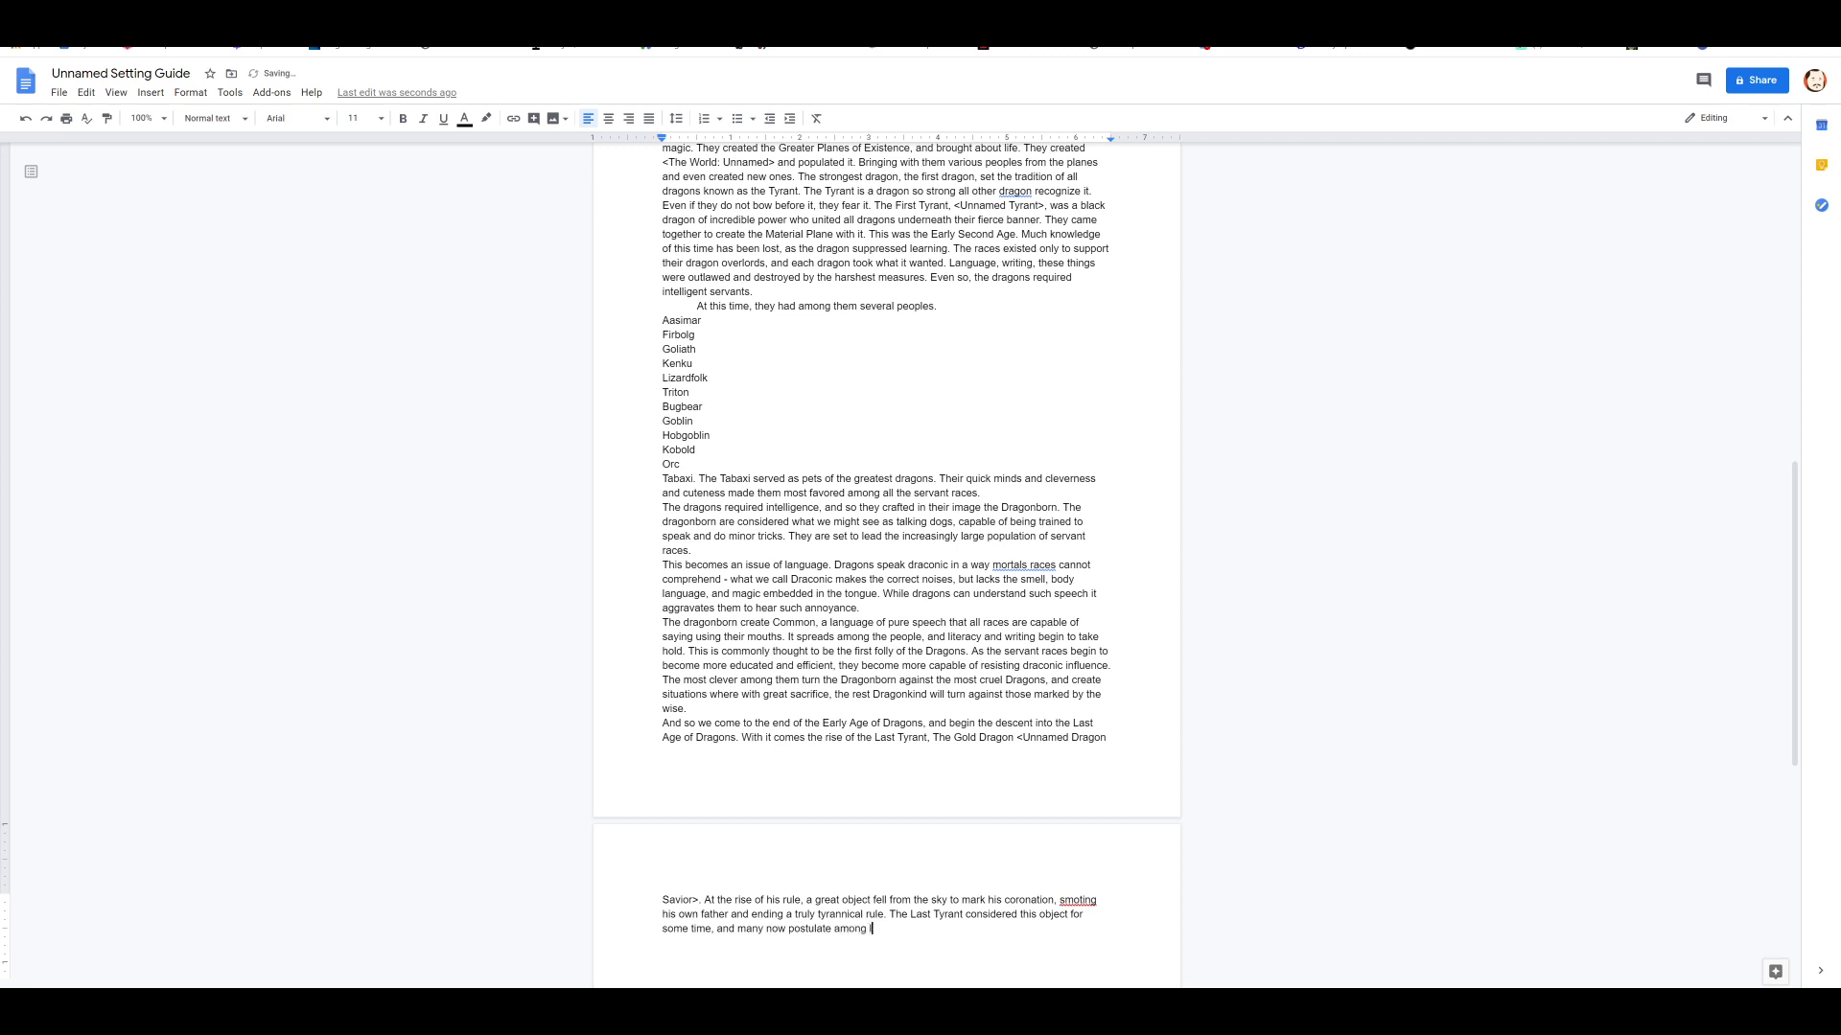
type("learned circles what exactly it w")
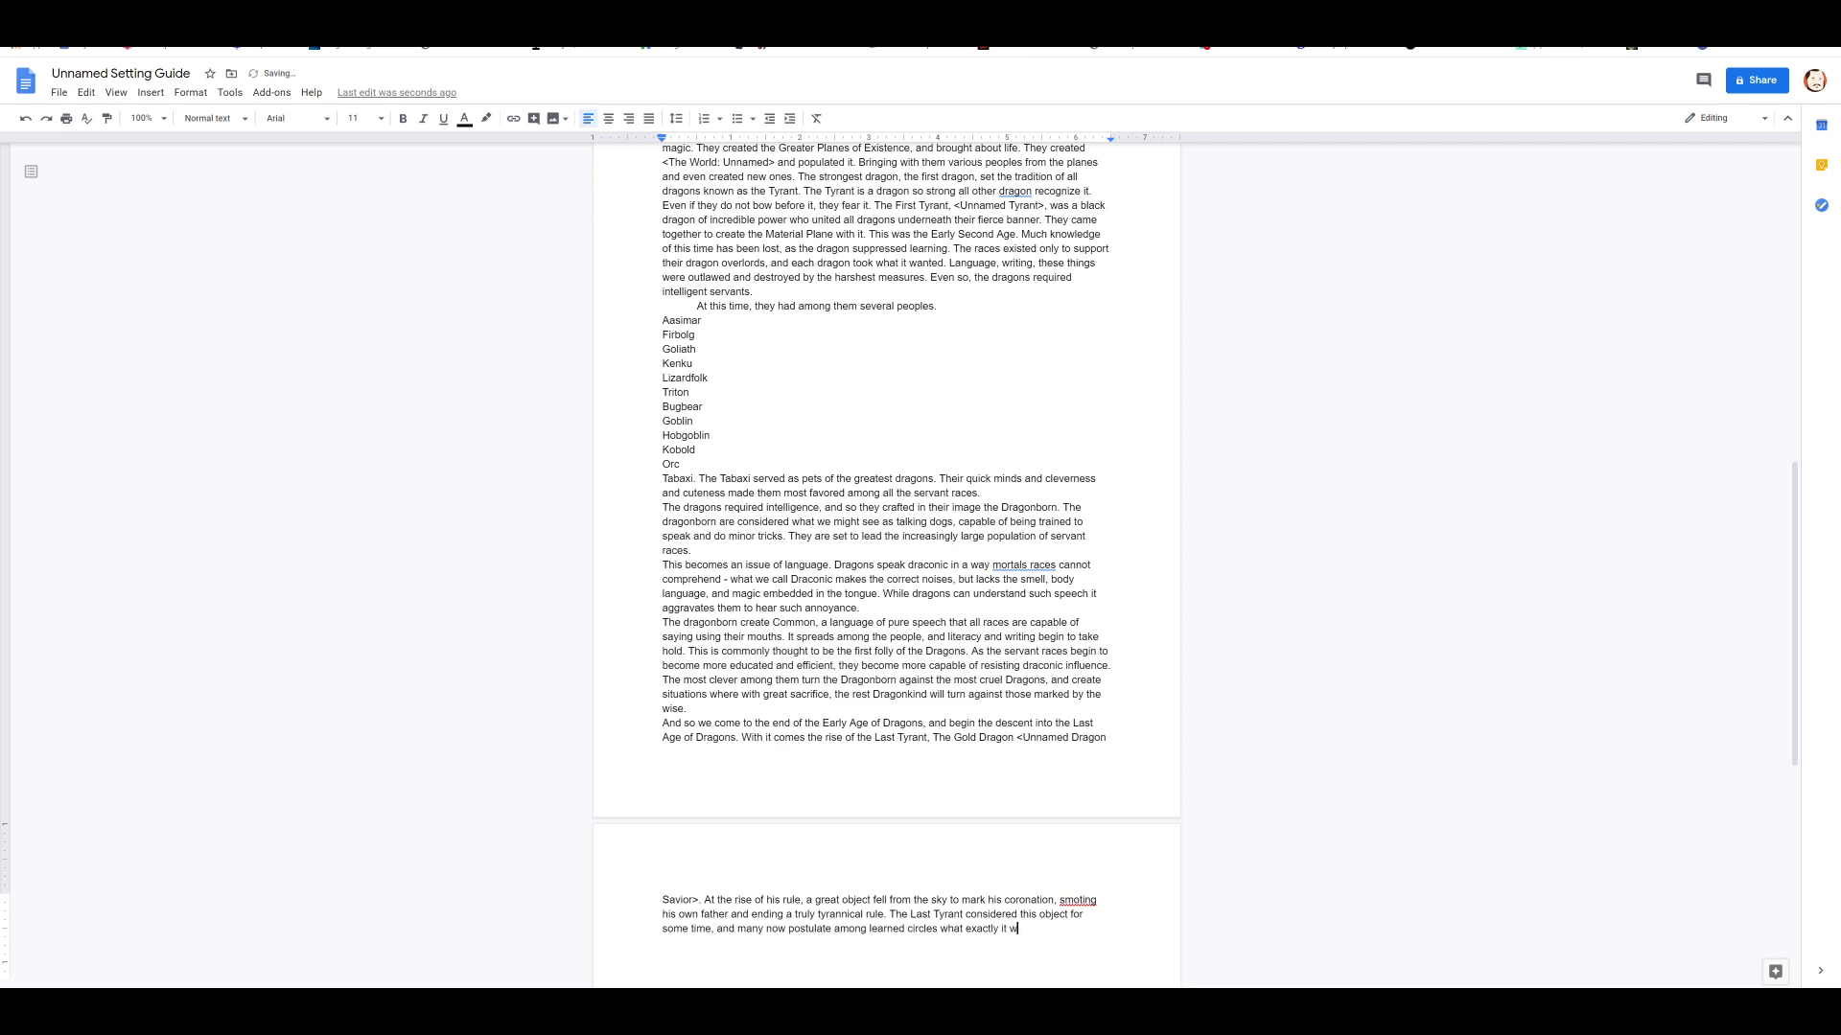
type("as that turned him")
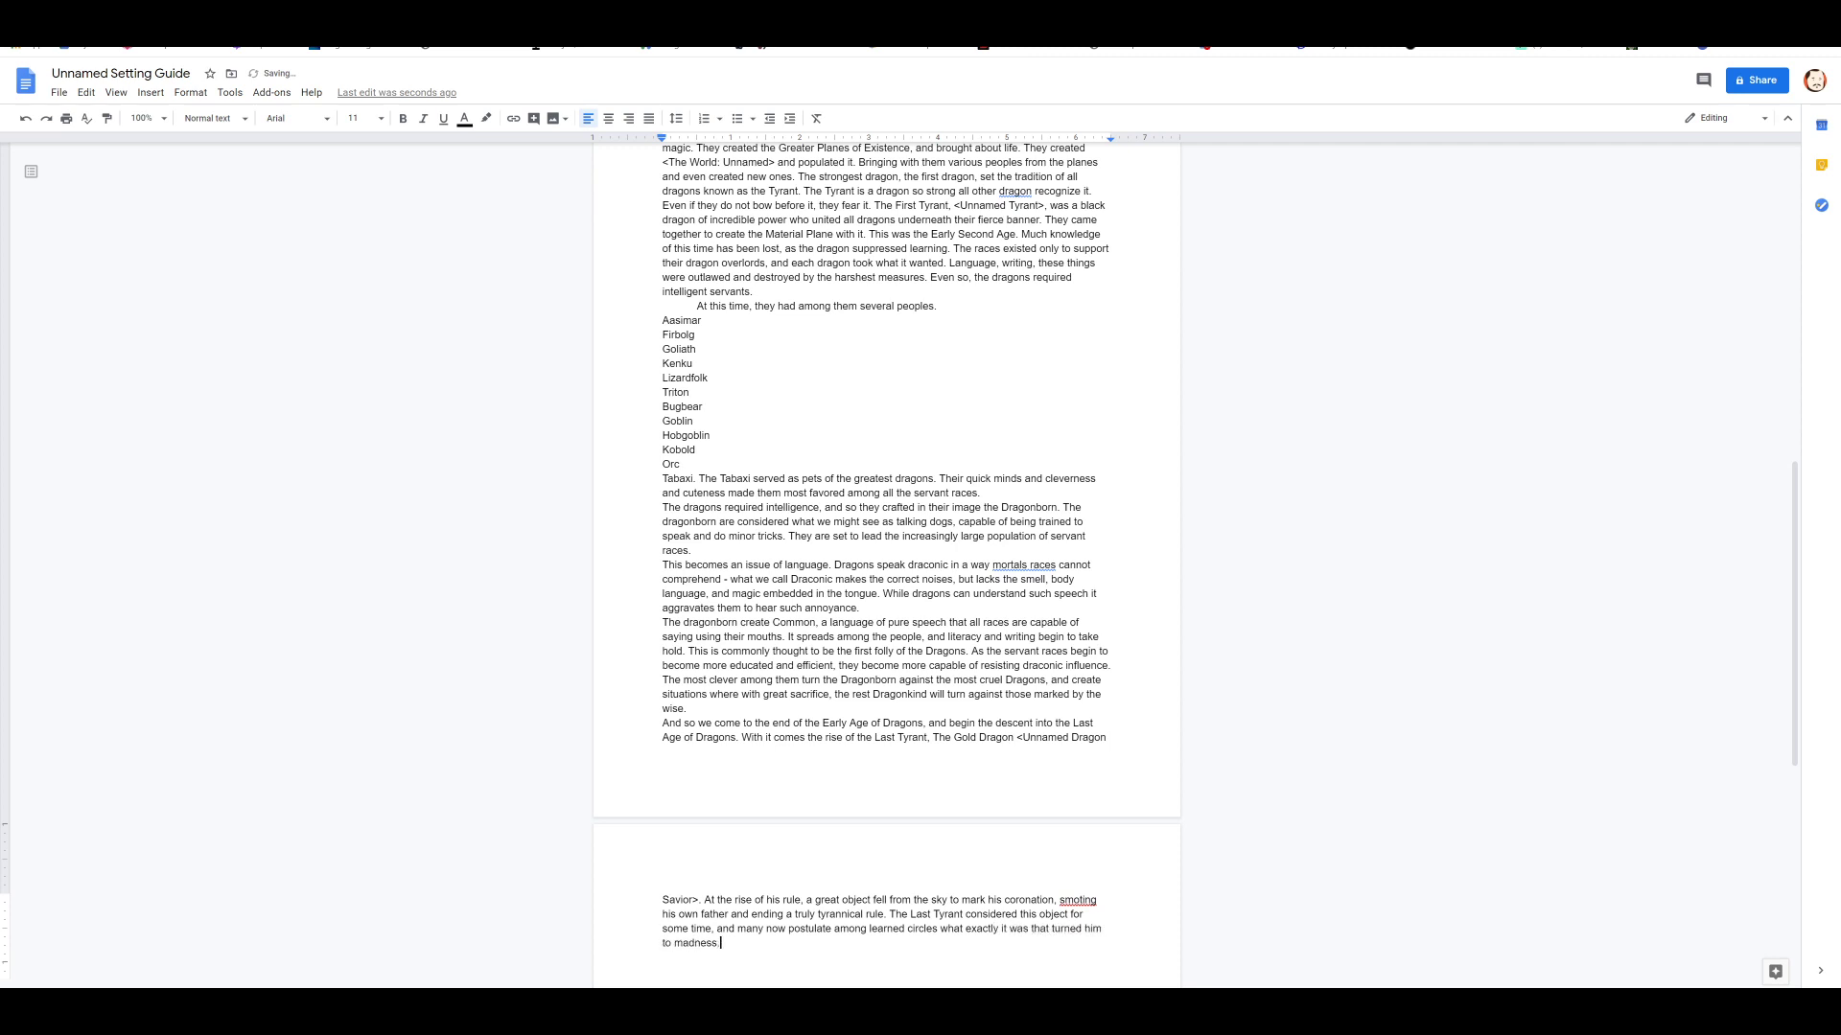
Step: Add that he turned dragons against the chromatics, who were a great threat to the world
type("But")
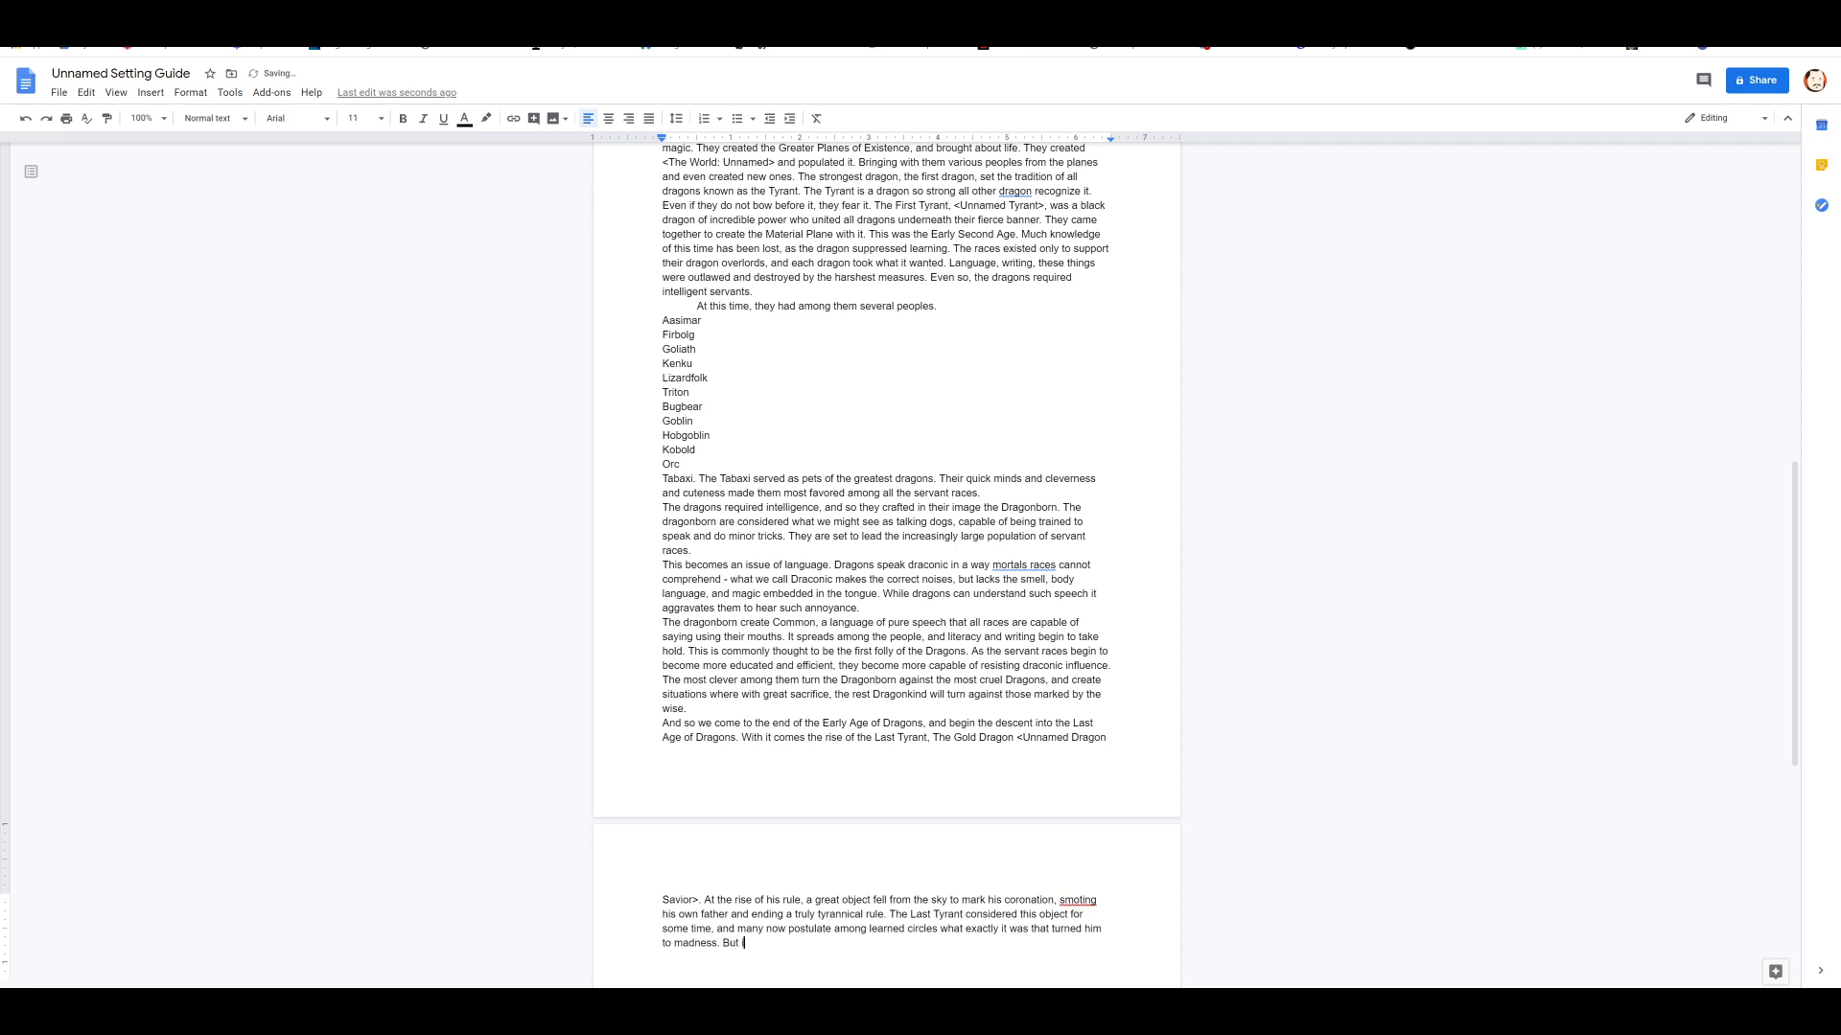
type("in time he began to turn d")
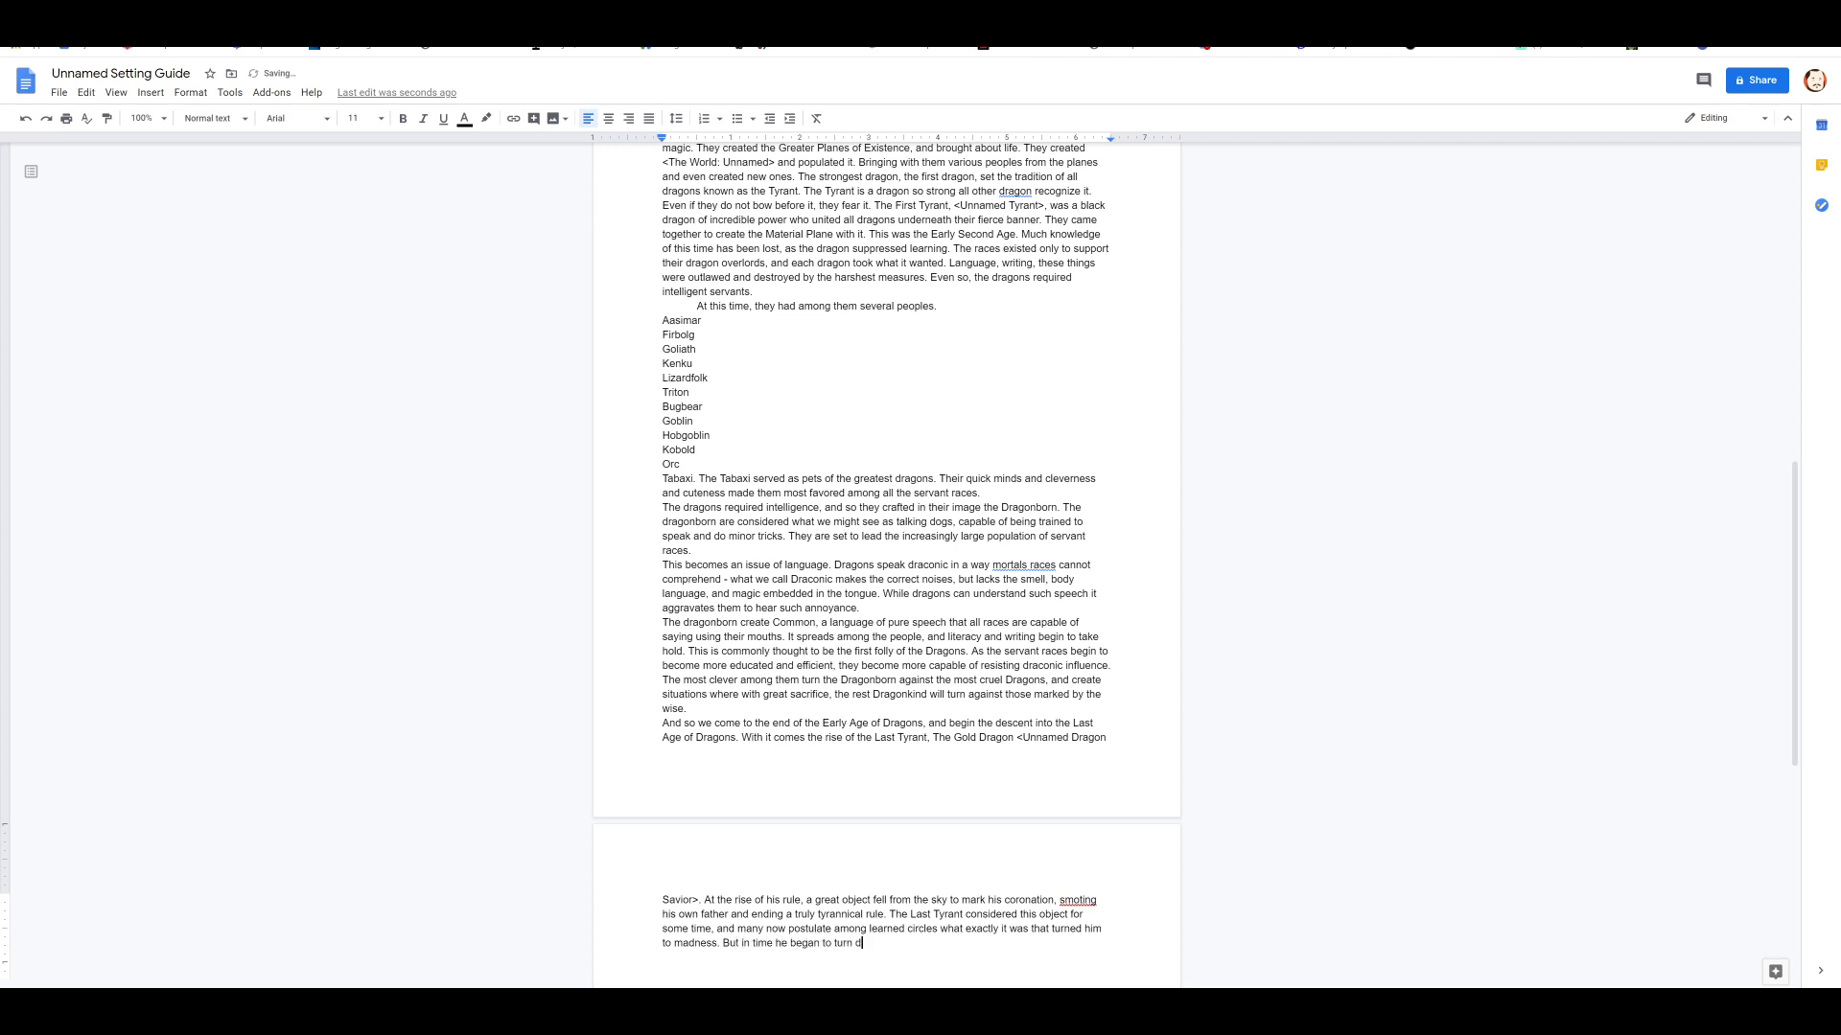
type("ragons")
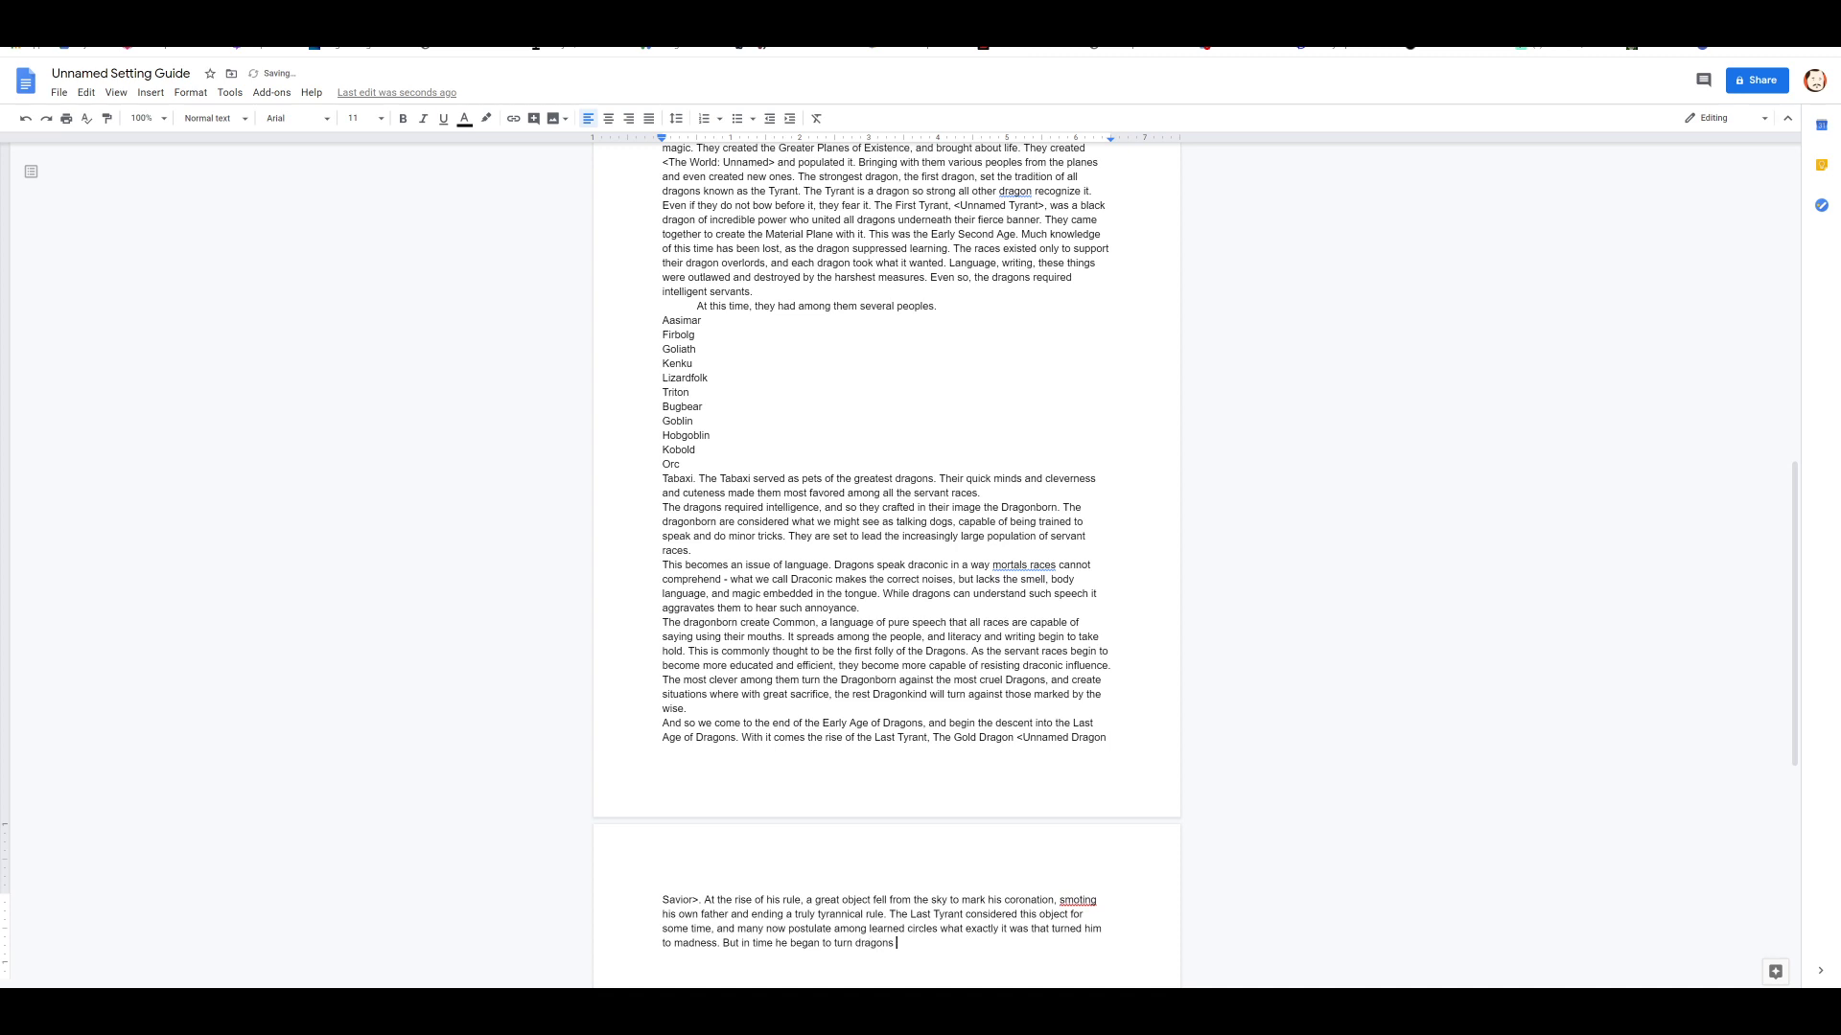
type("against one another, eliminating many")
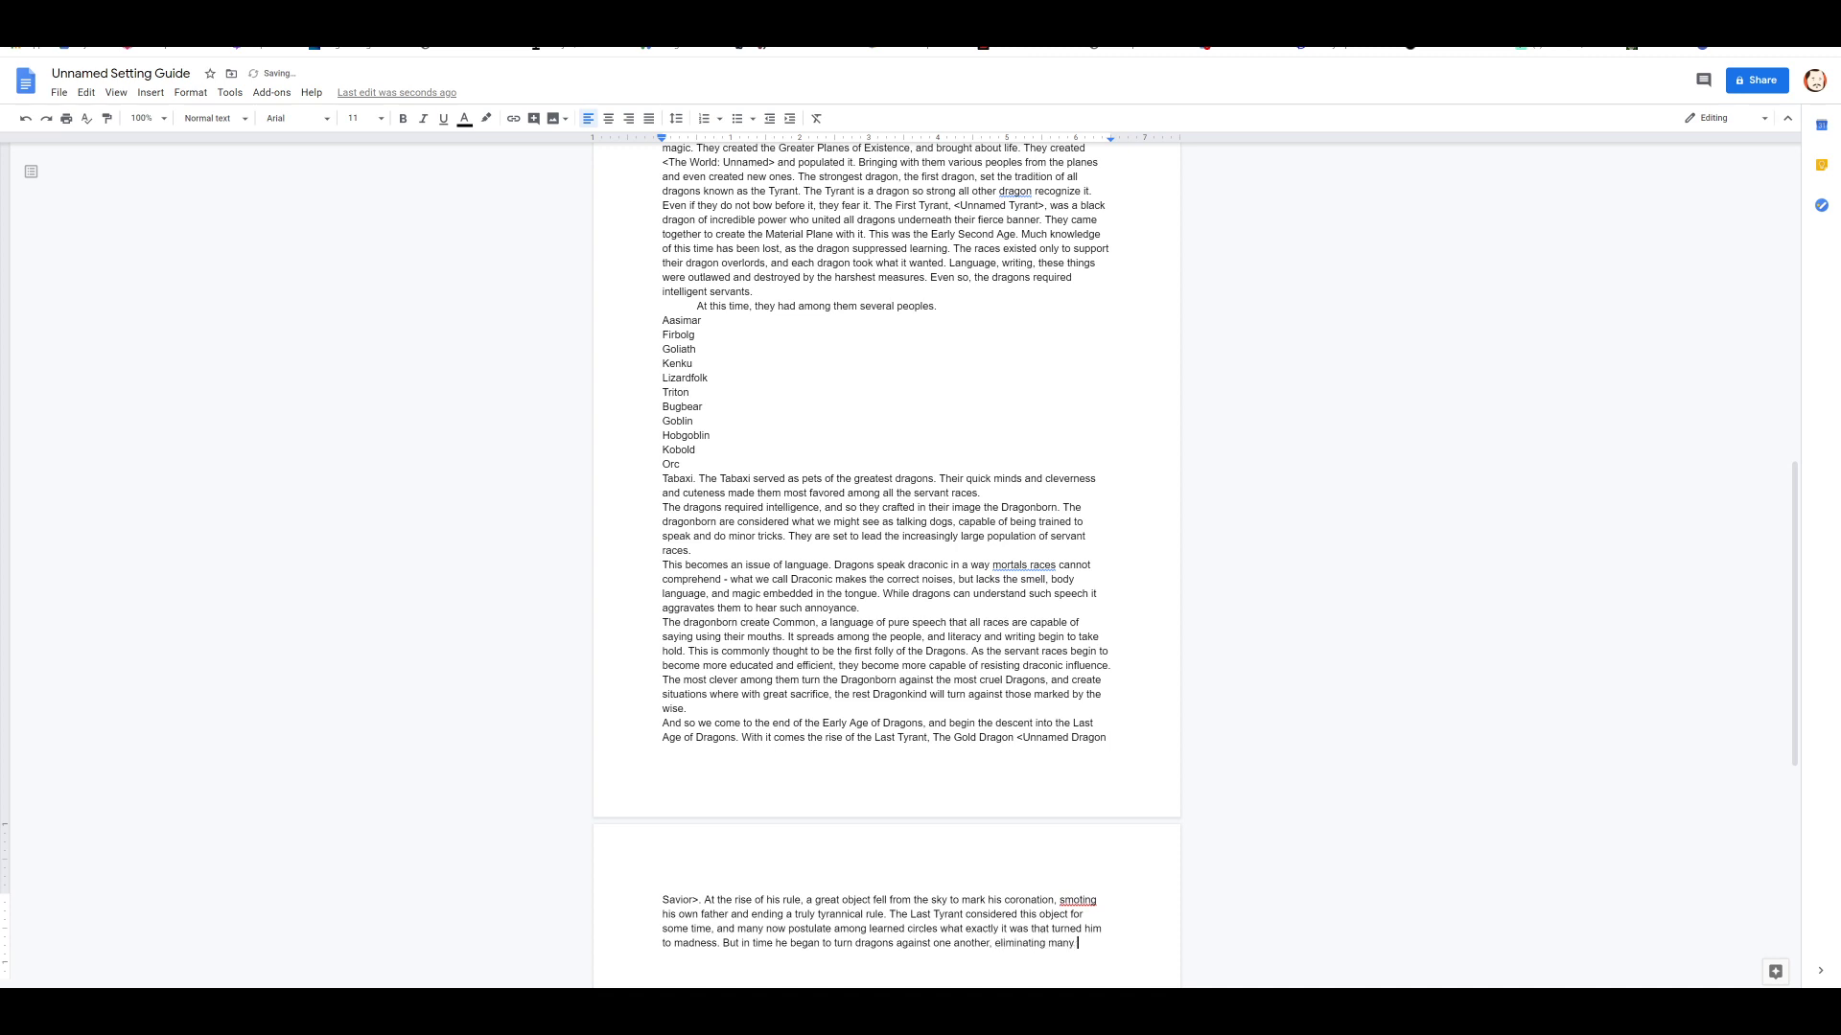
type("of the chromatics who")
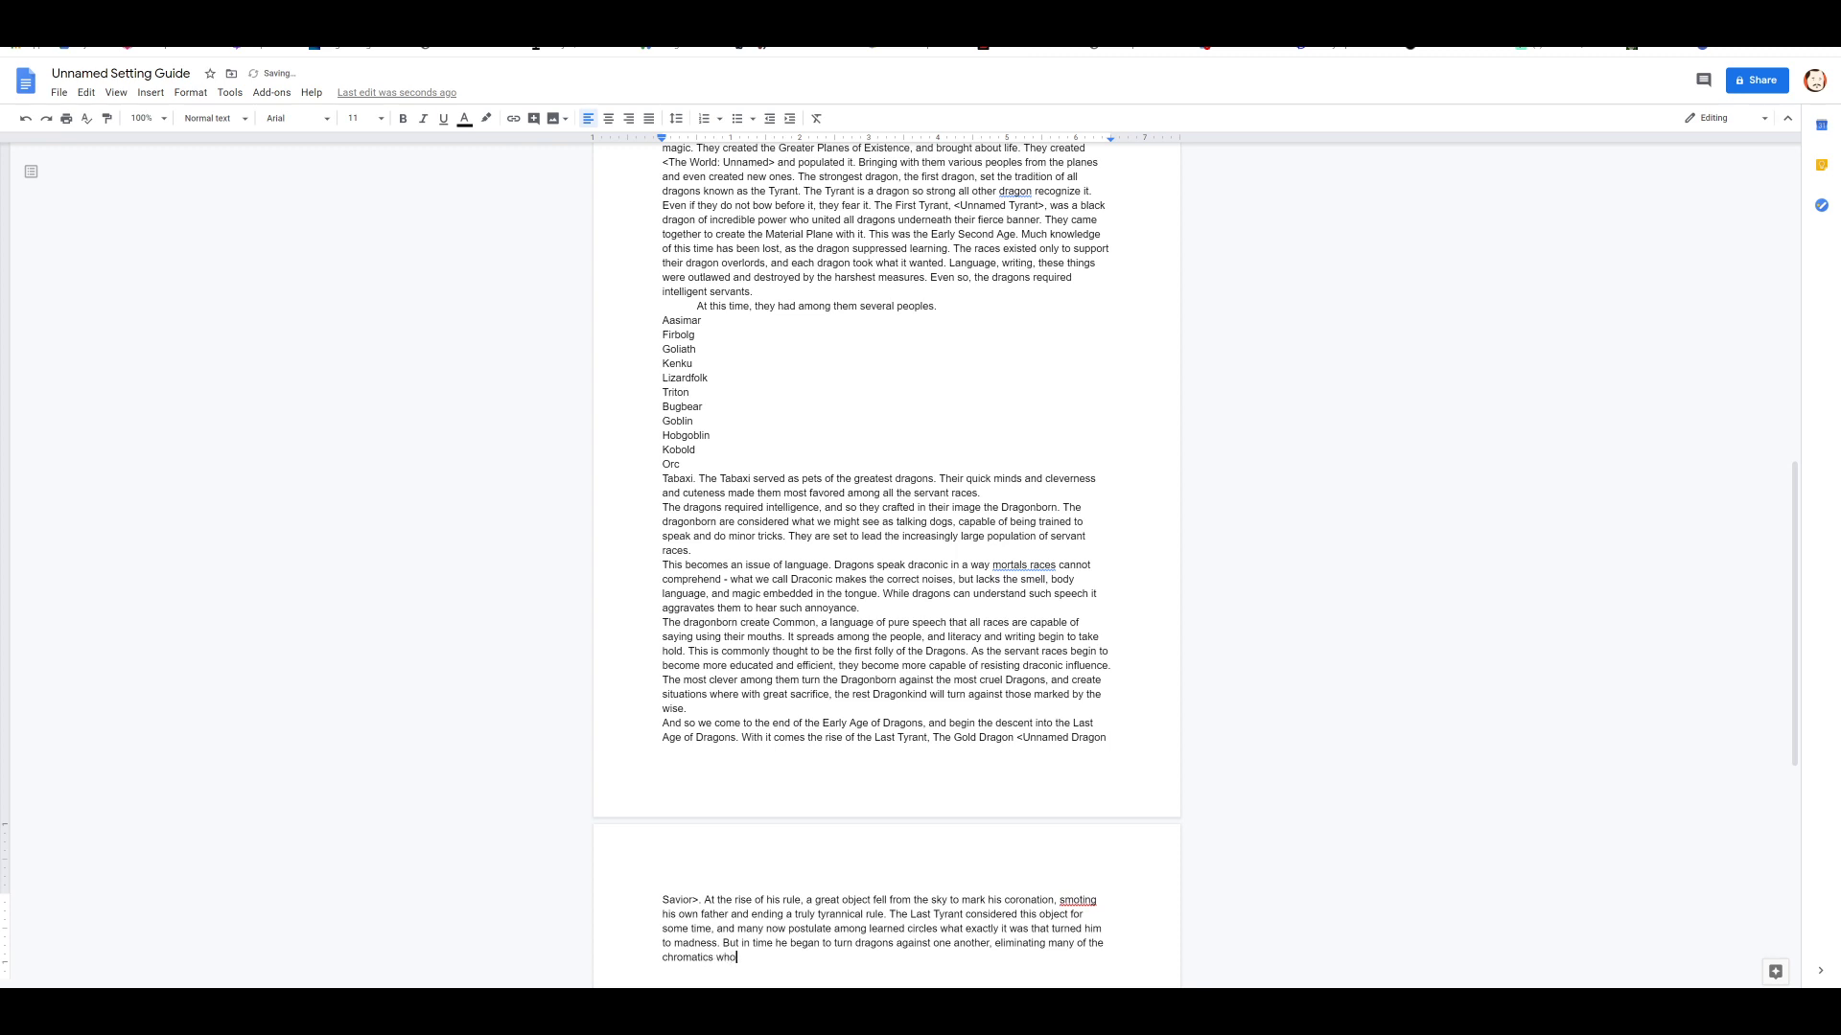
type("were a")
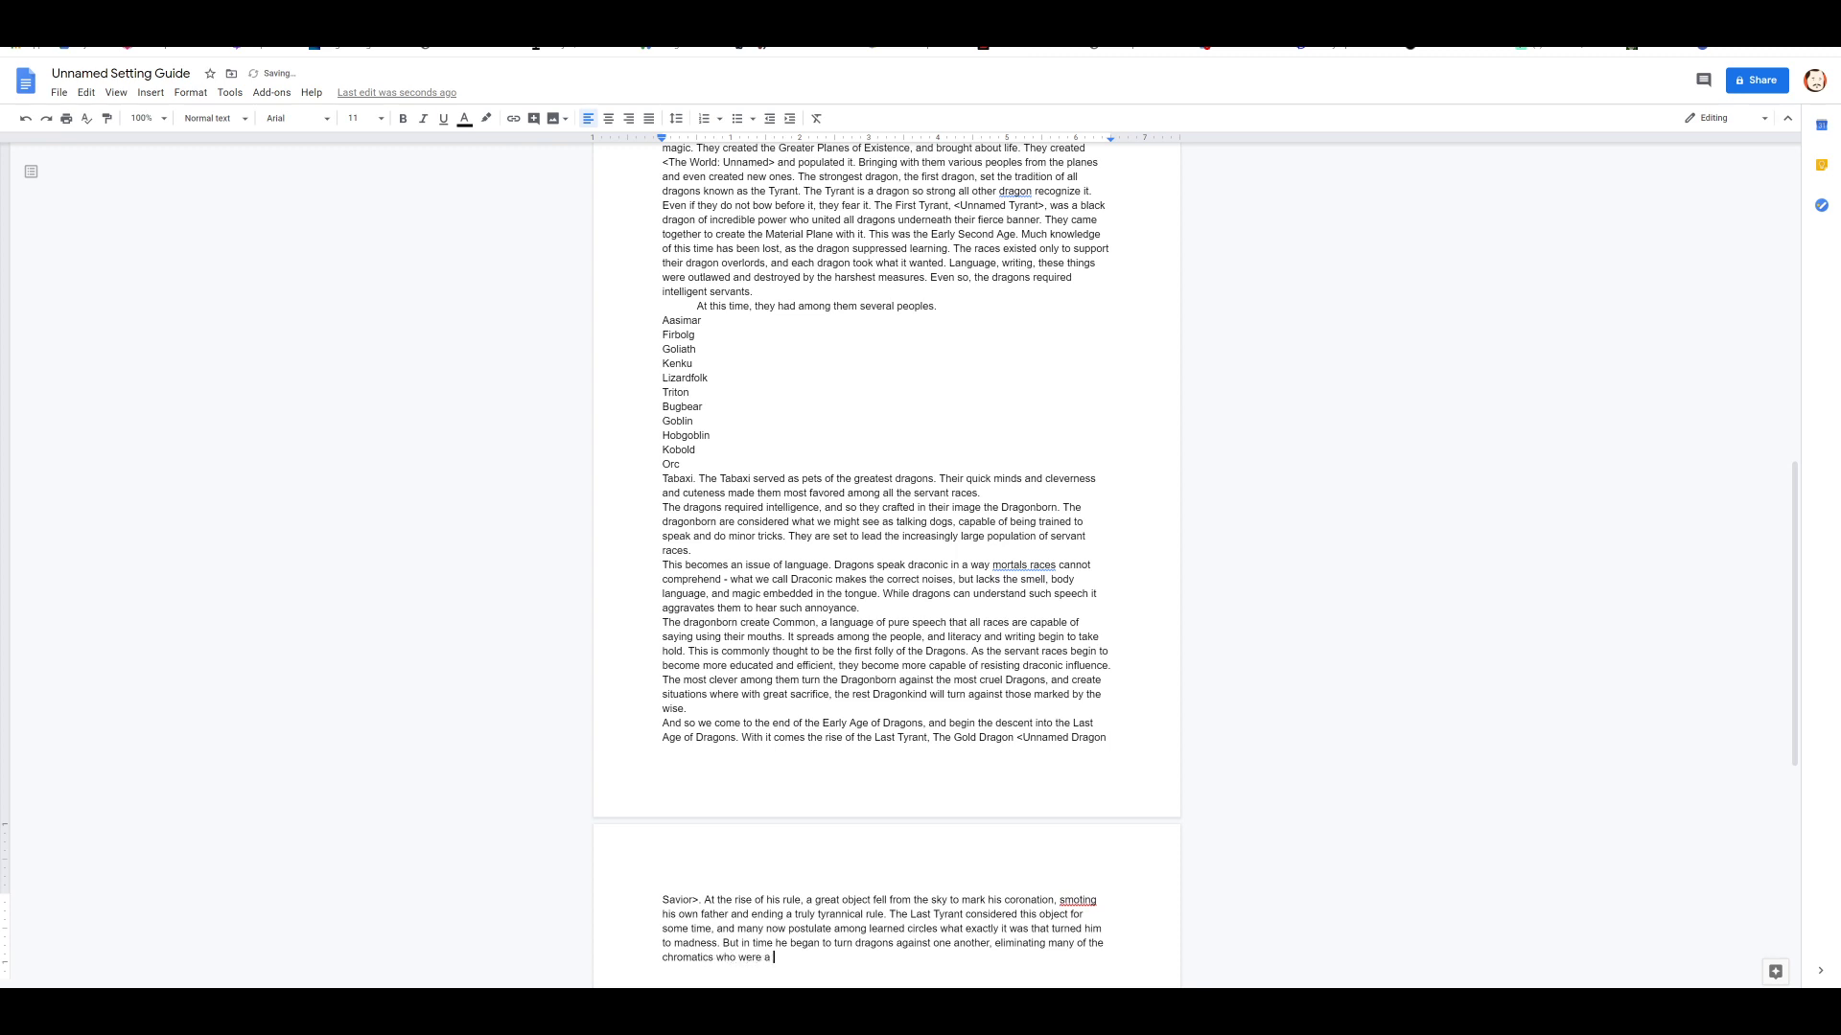
type("great threat")
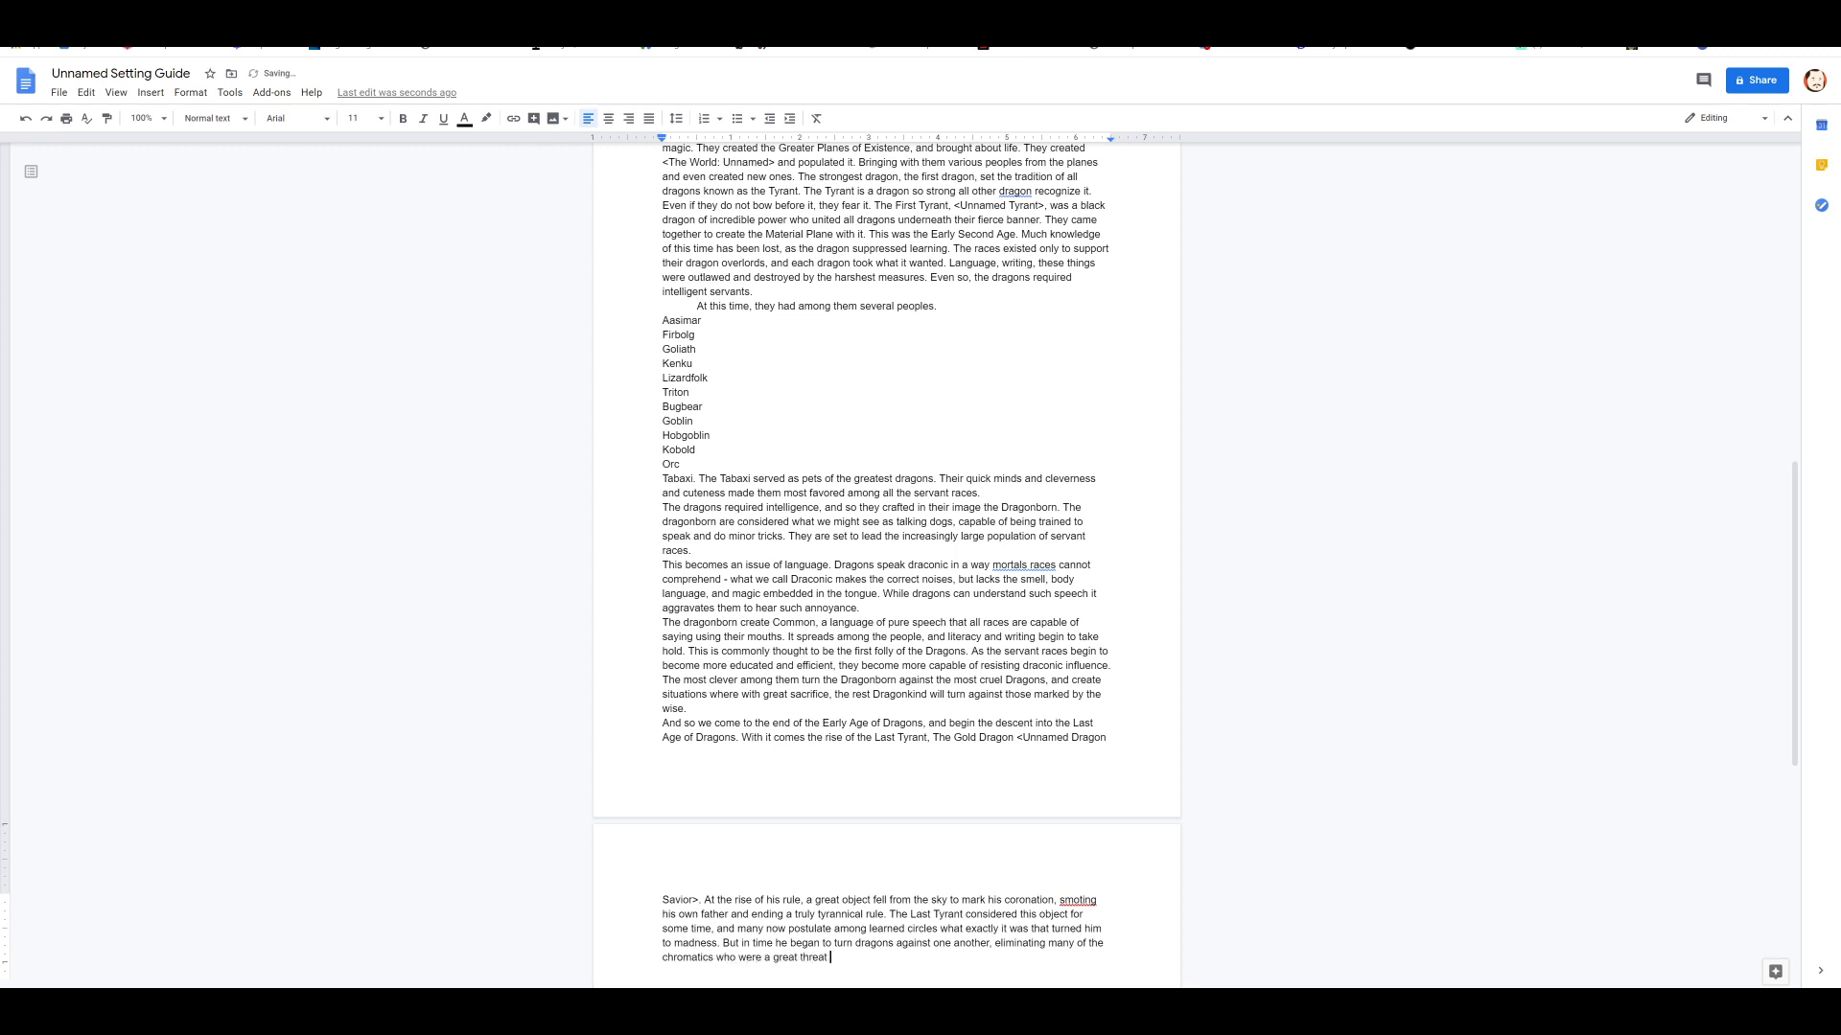
type("to the world.")
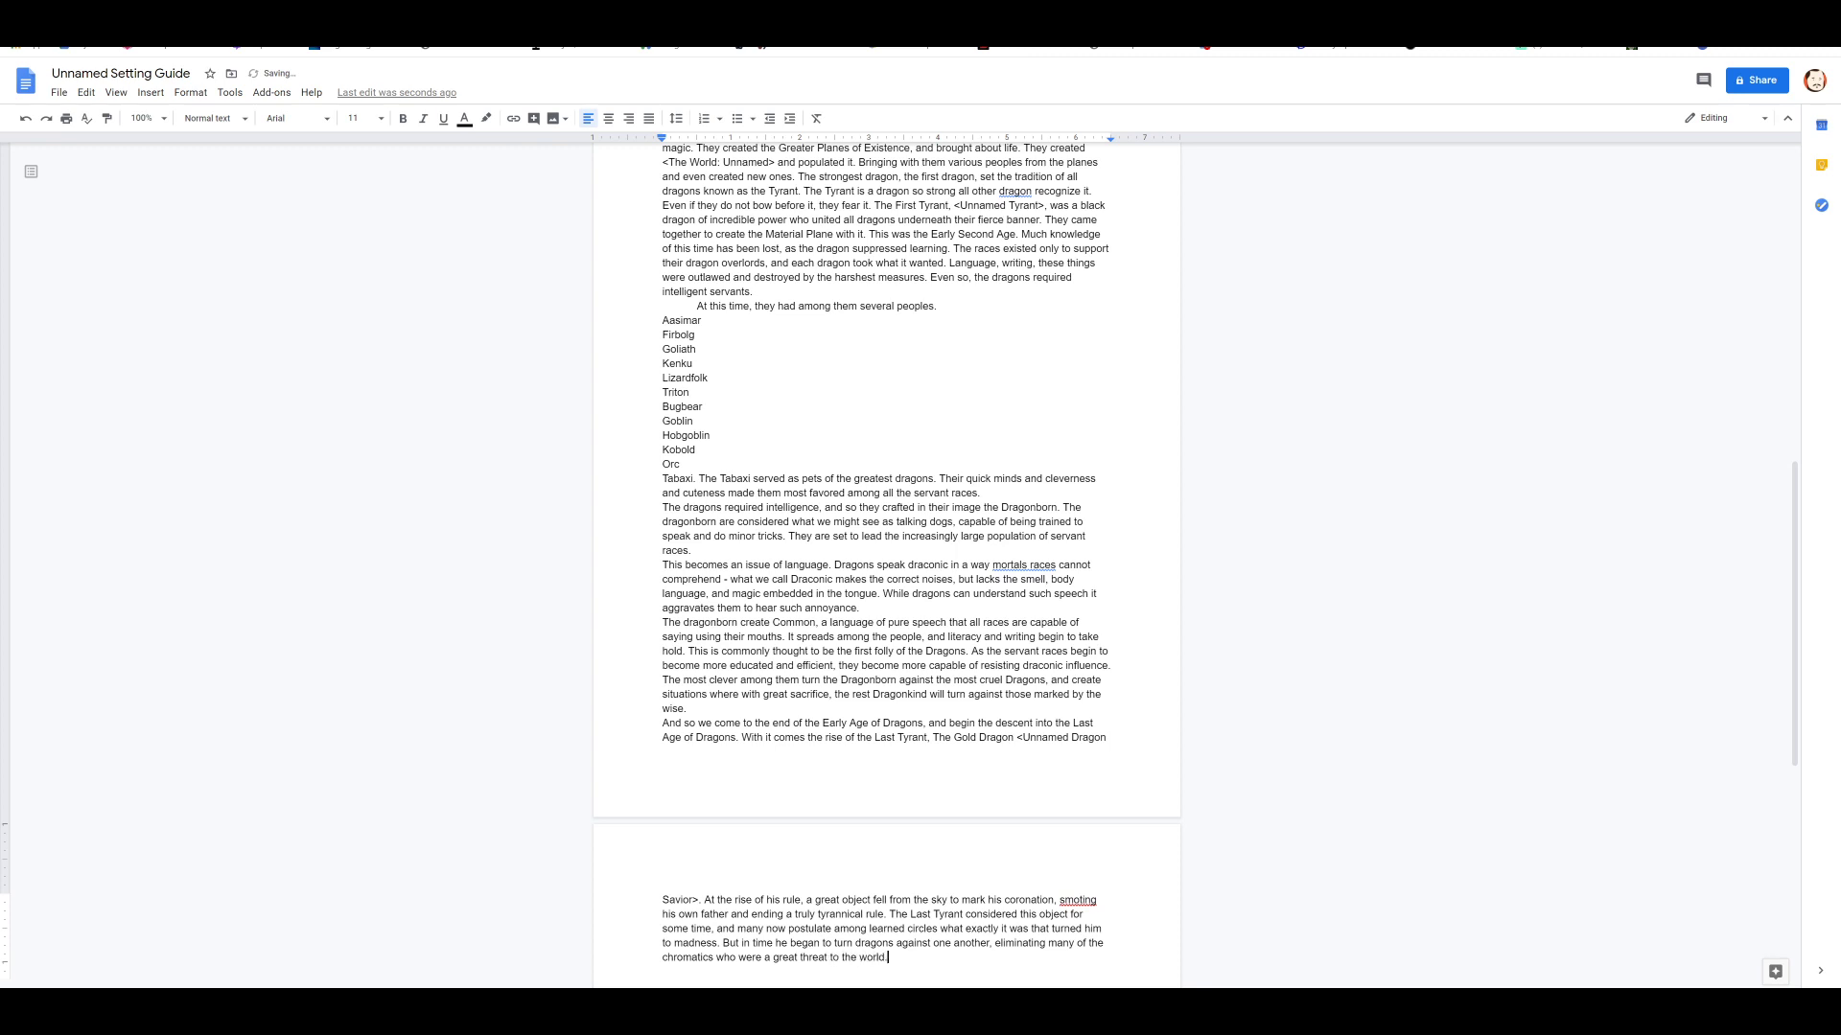
Step: Finish with the purge complete, dragons rising into the heavens and becoming the stars
type("Once")
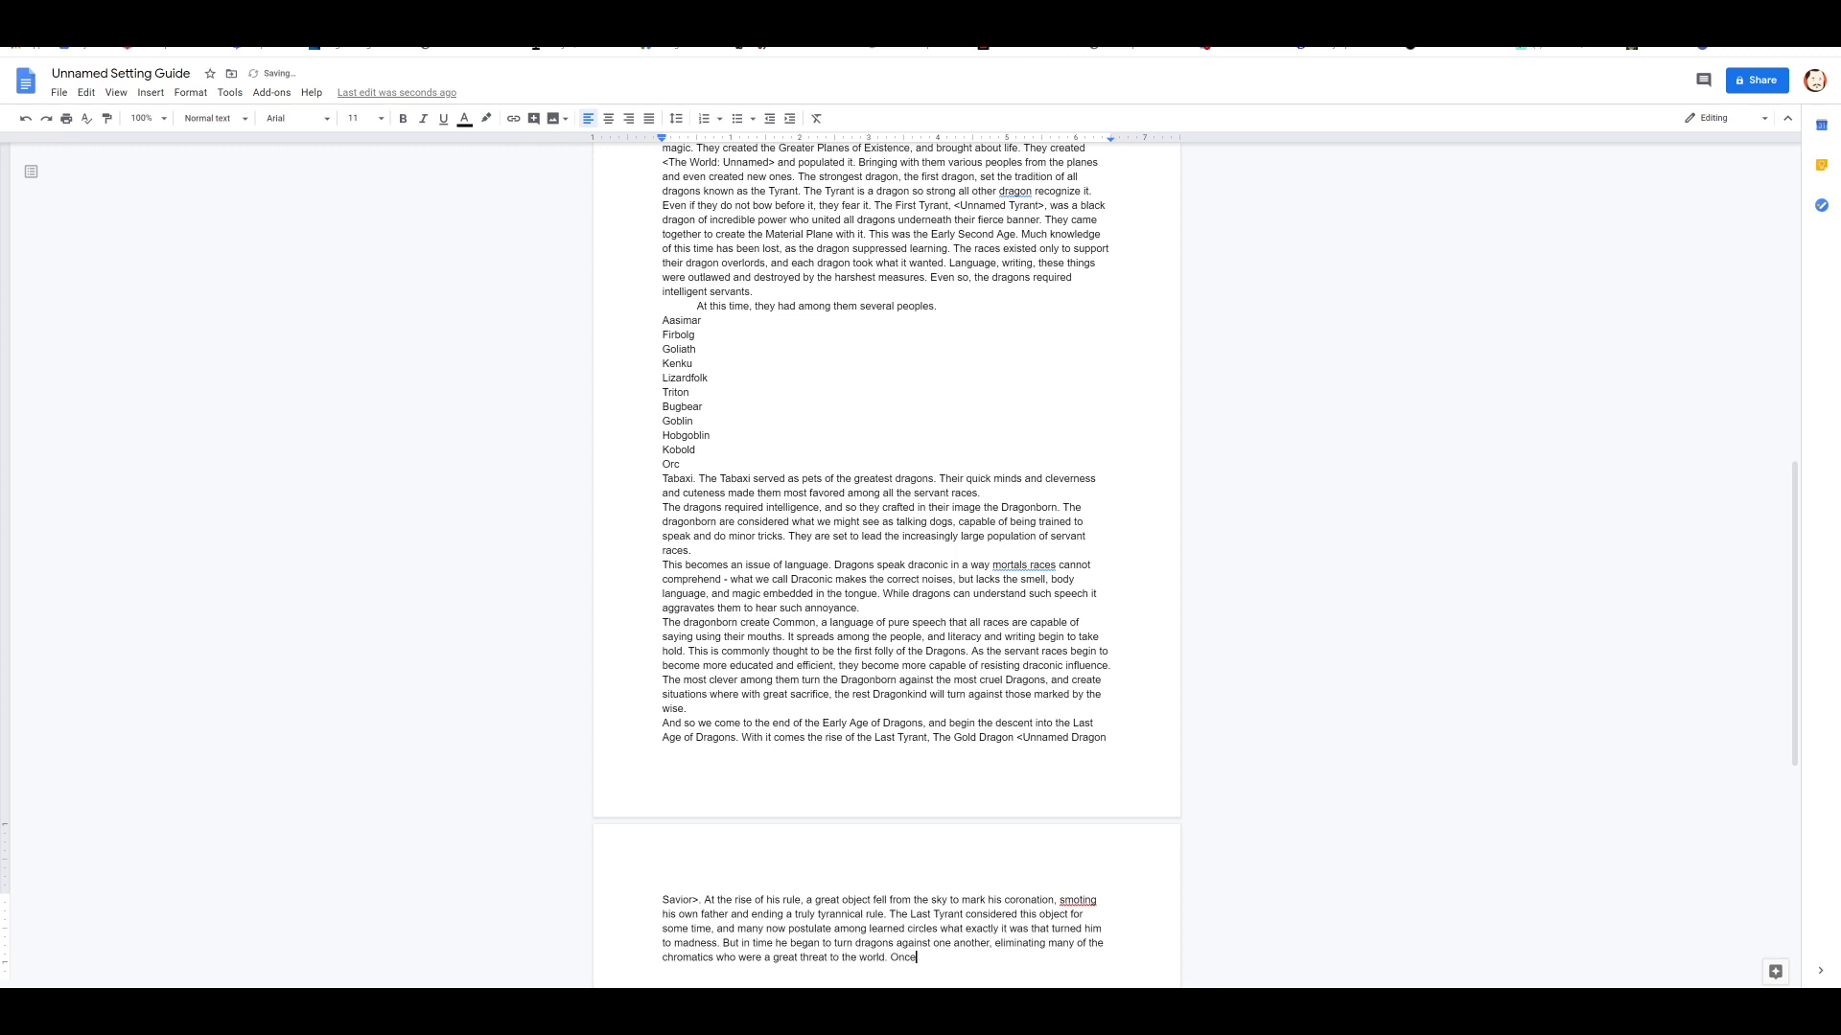
type("all those who could resist his call as")
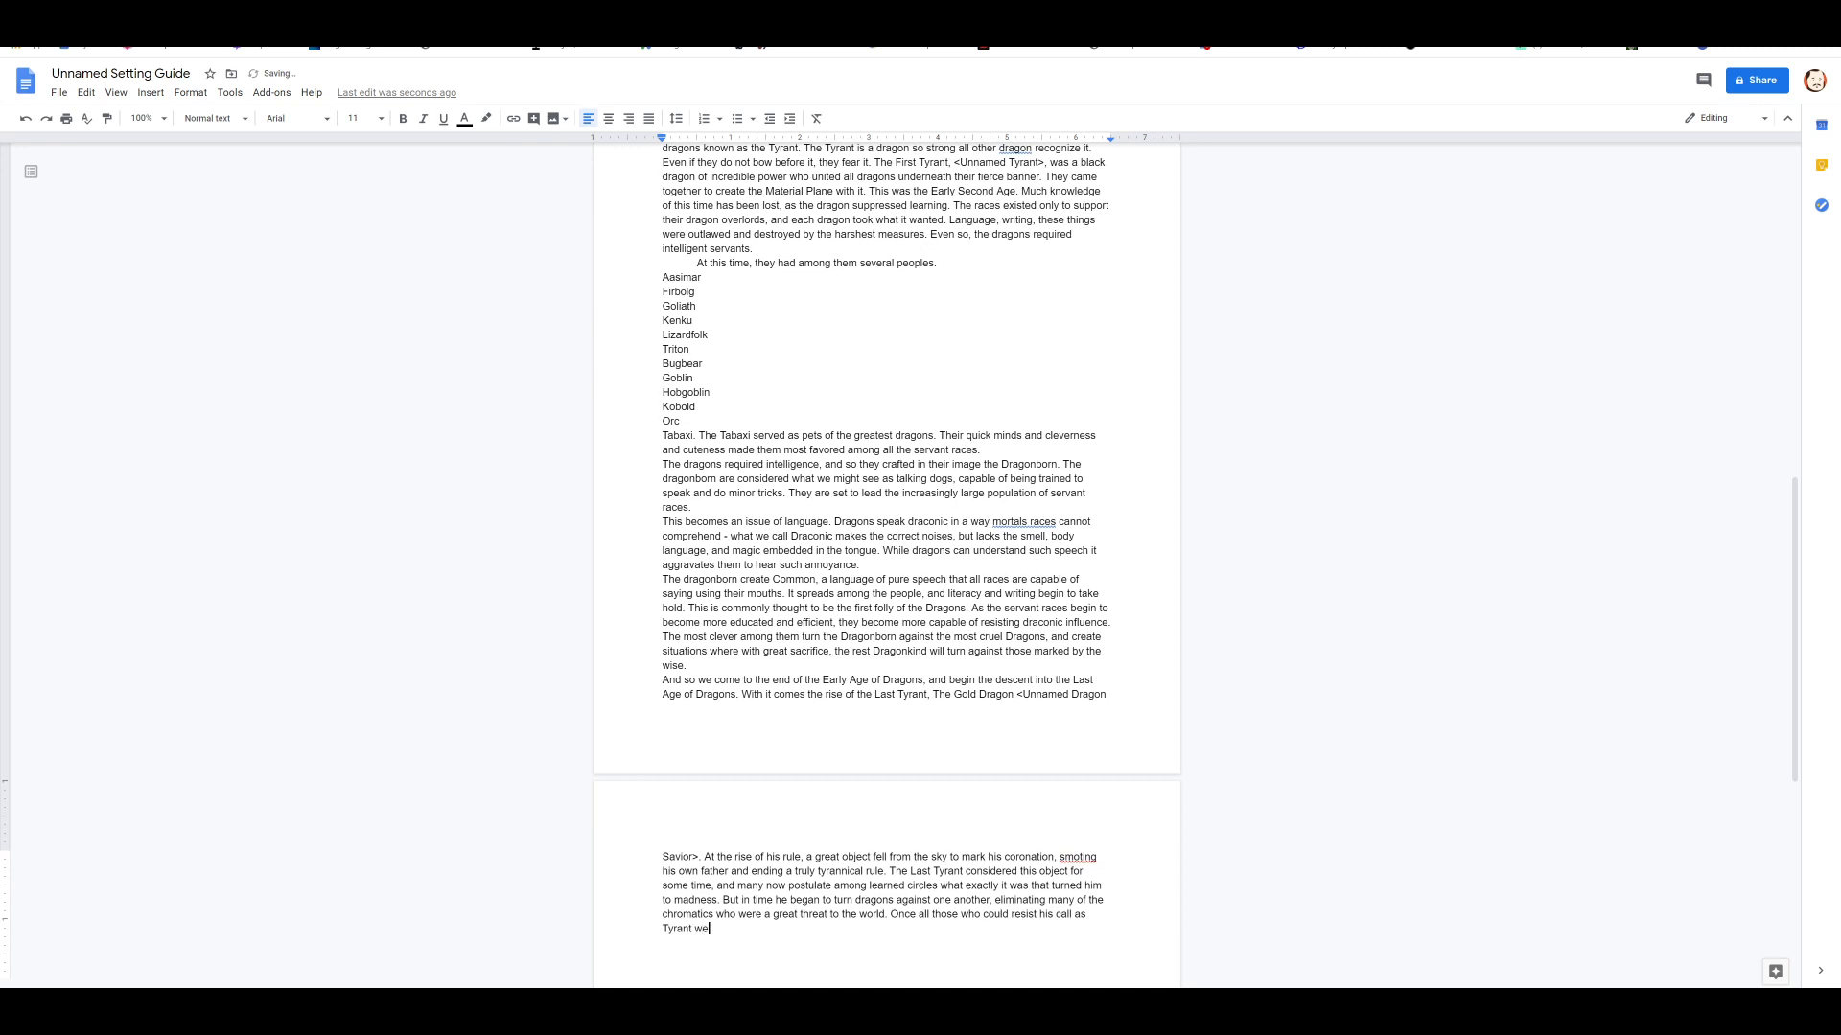
type("re eliminated.")
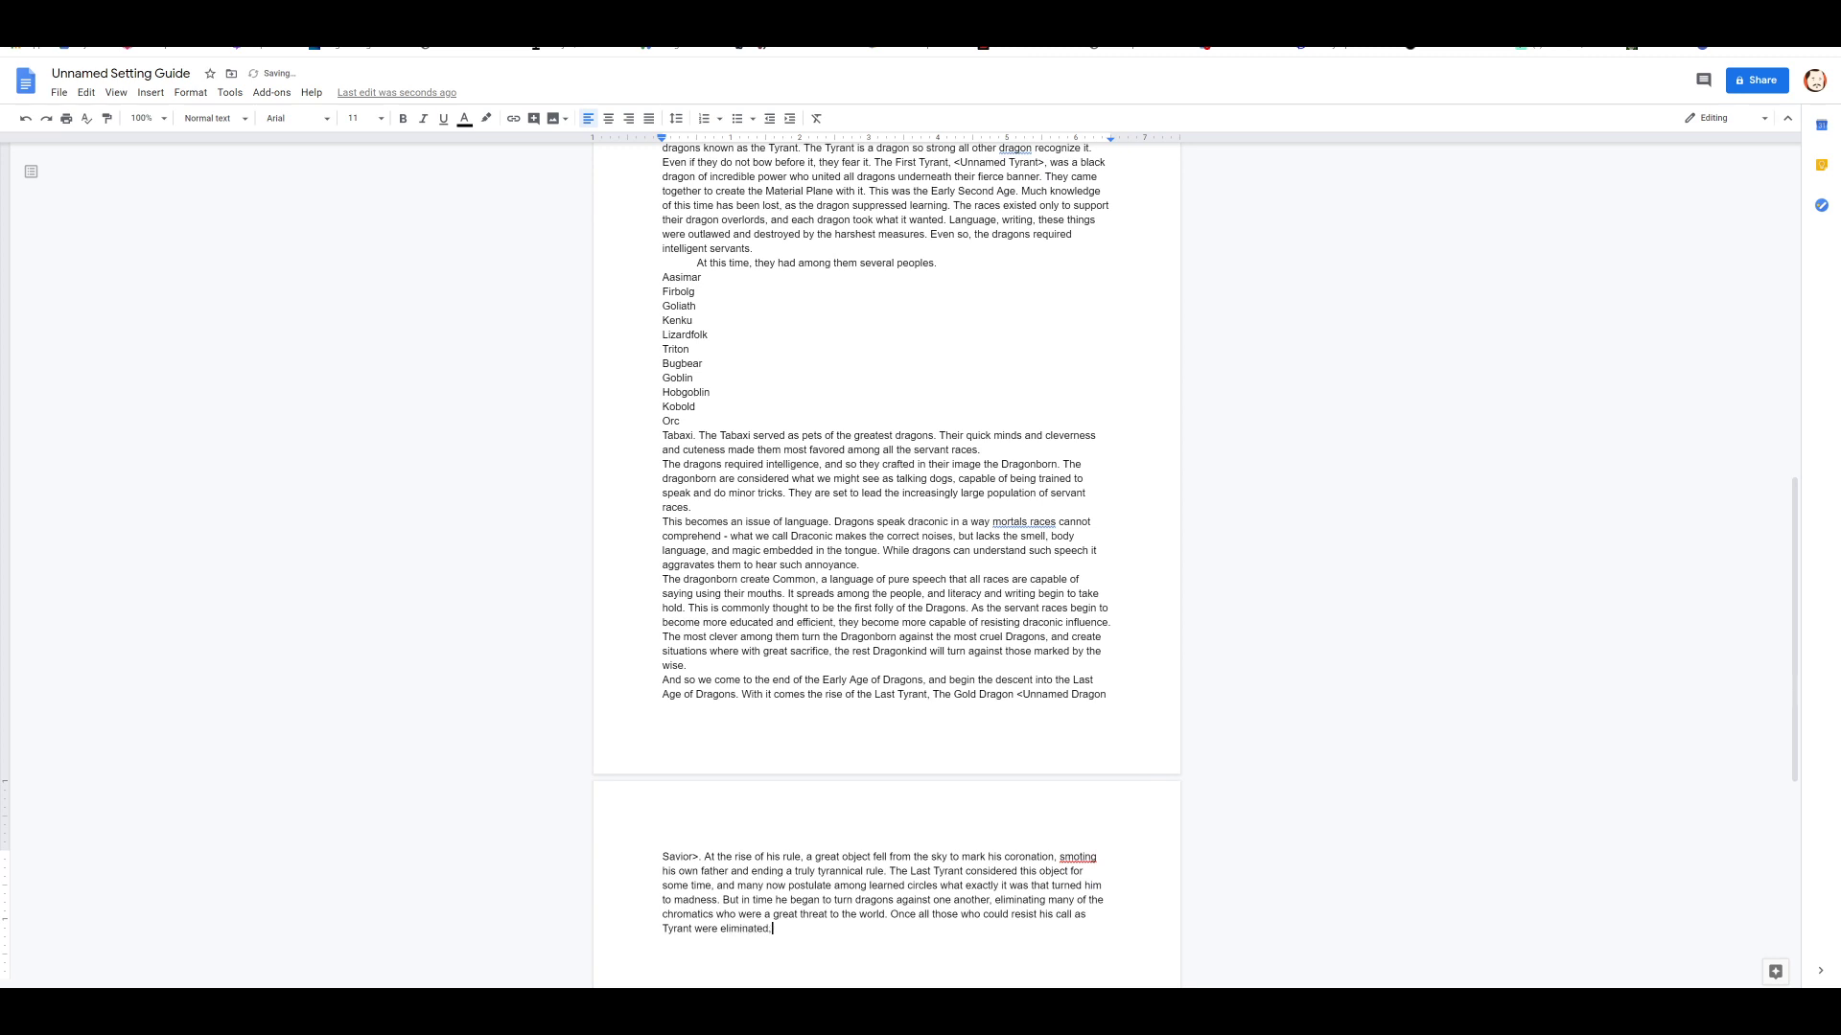
type("he rose up to the hea")
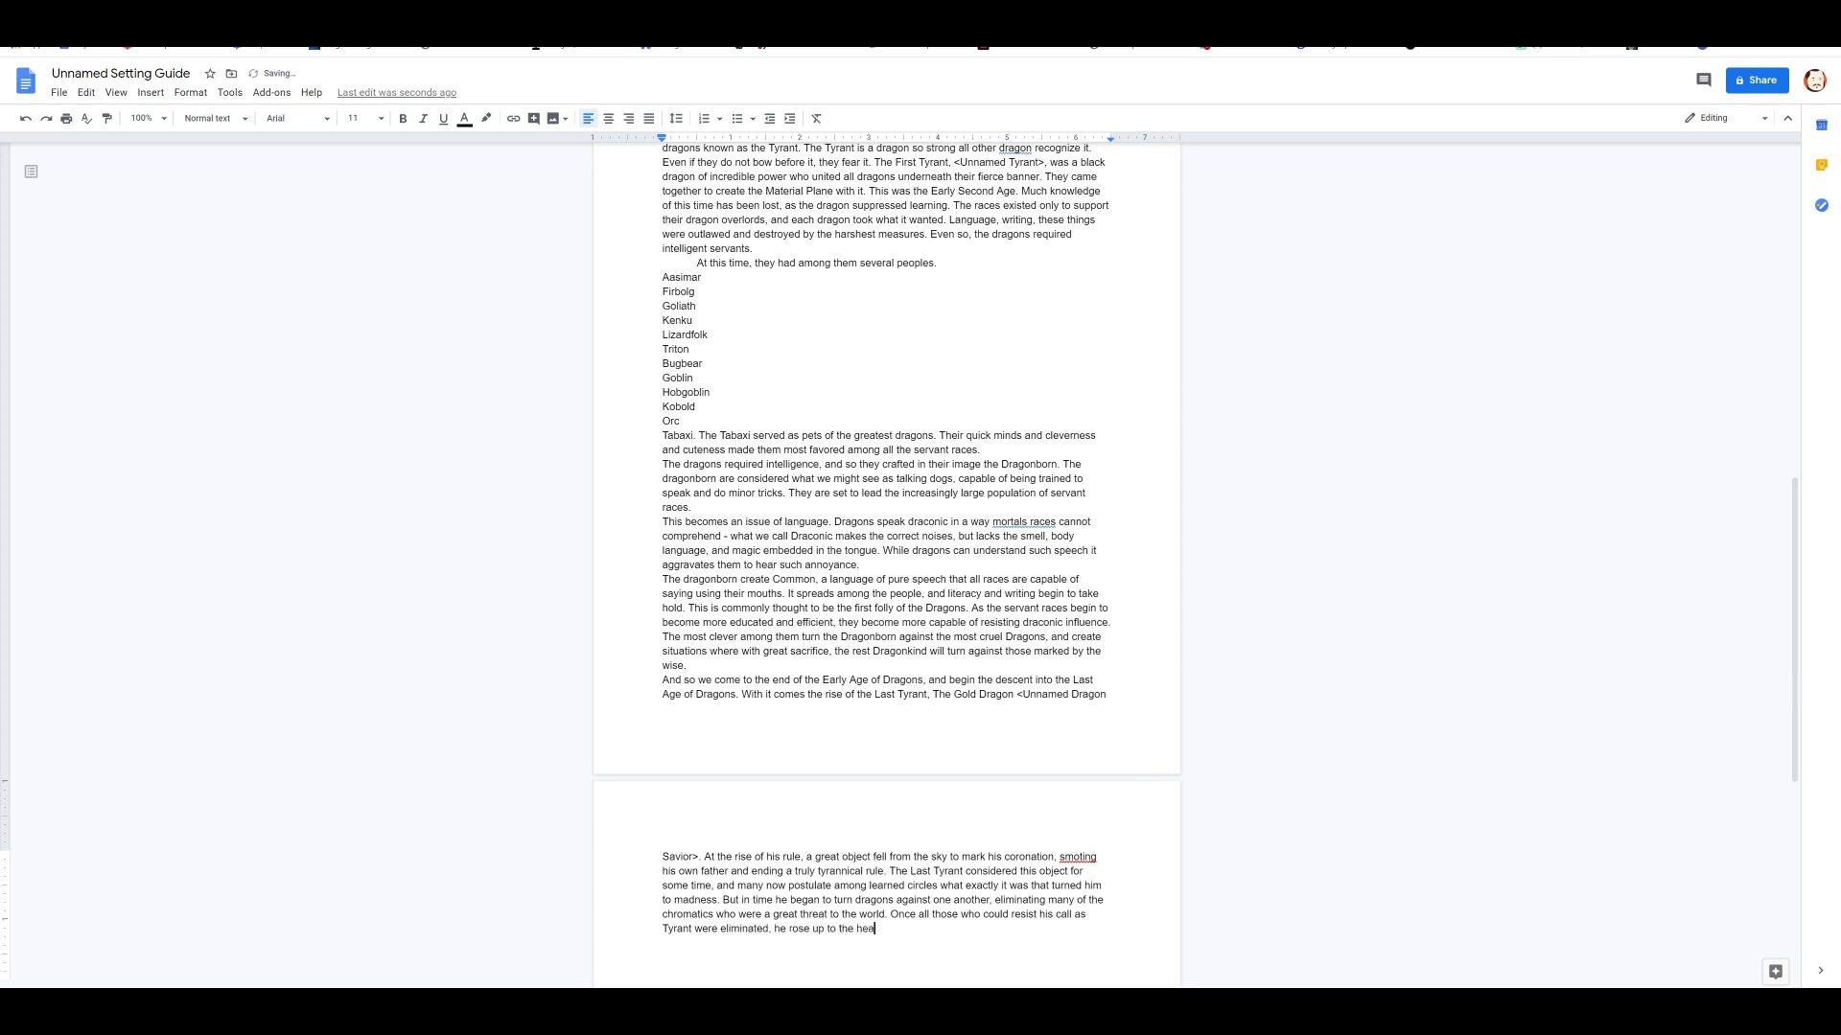
type("vens, the world above, and called all dragons forth")
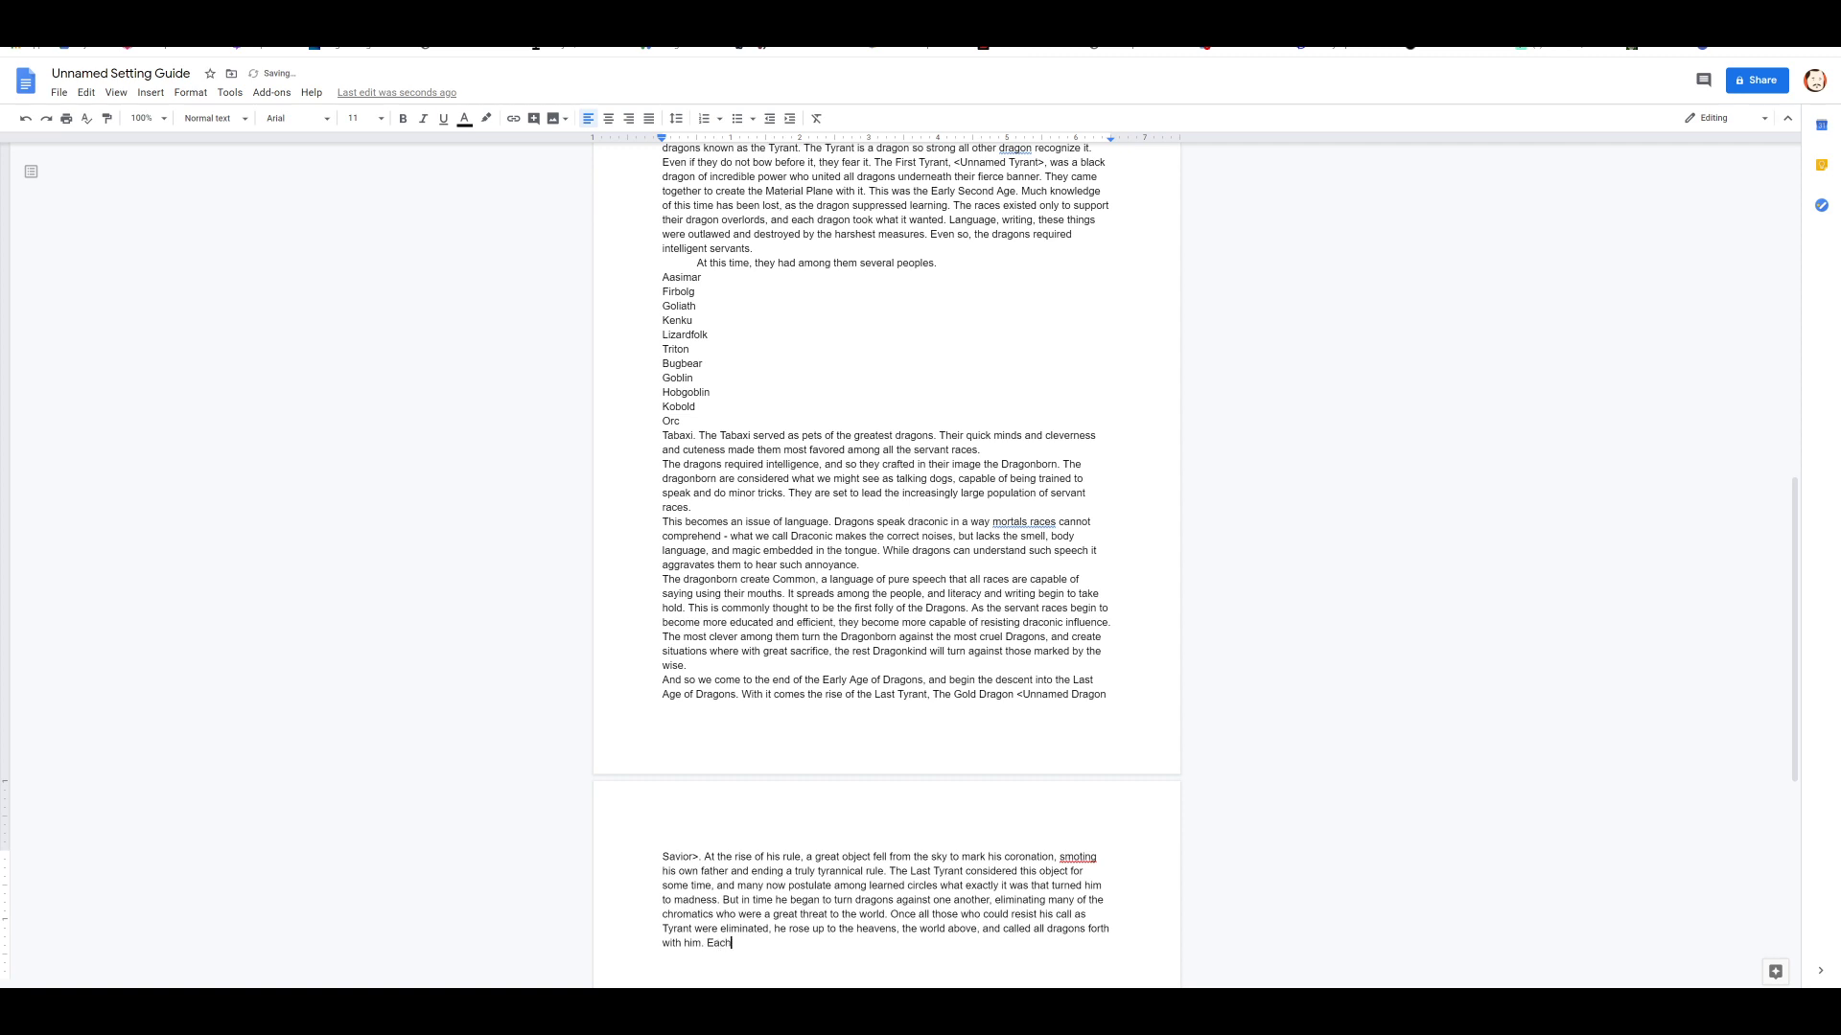
type("dragon rose")
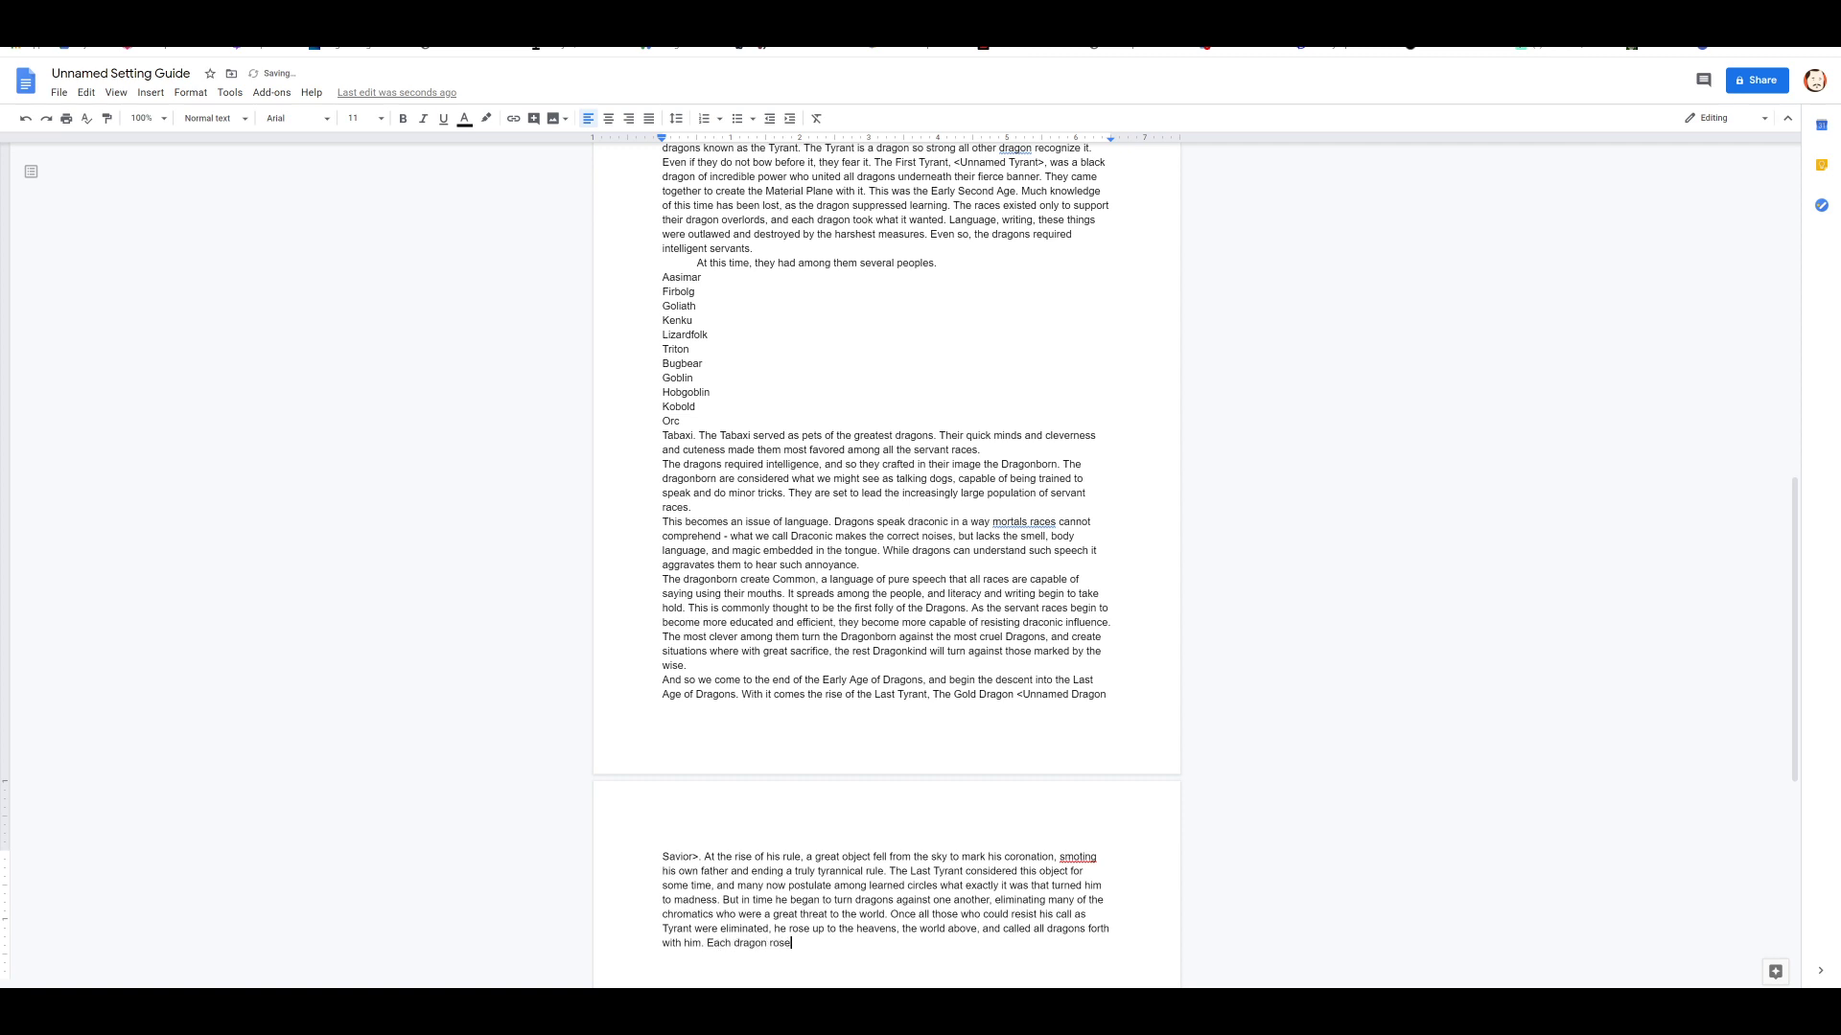
type("into the")
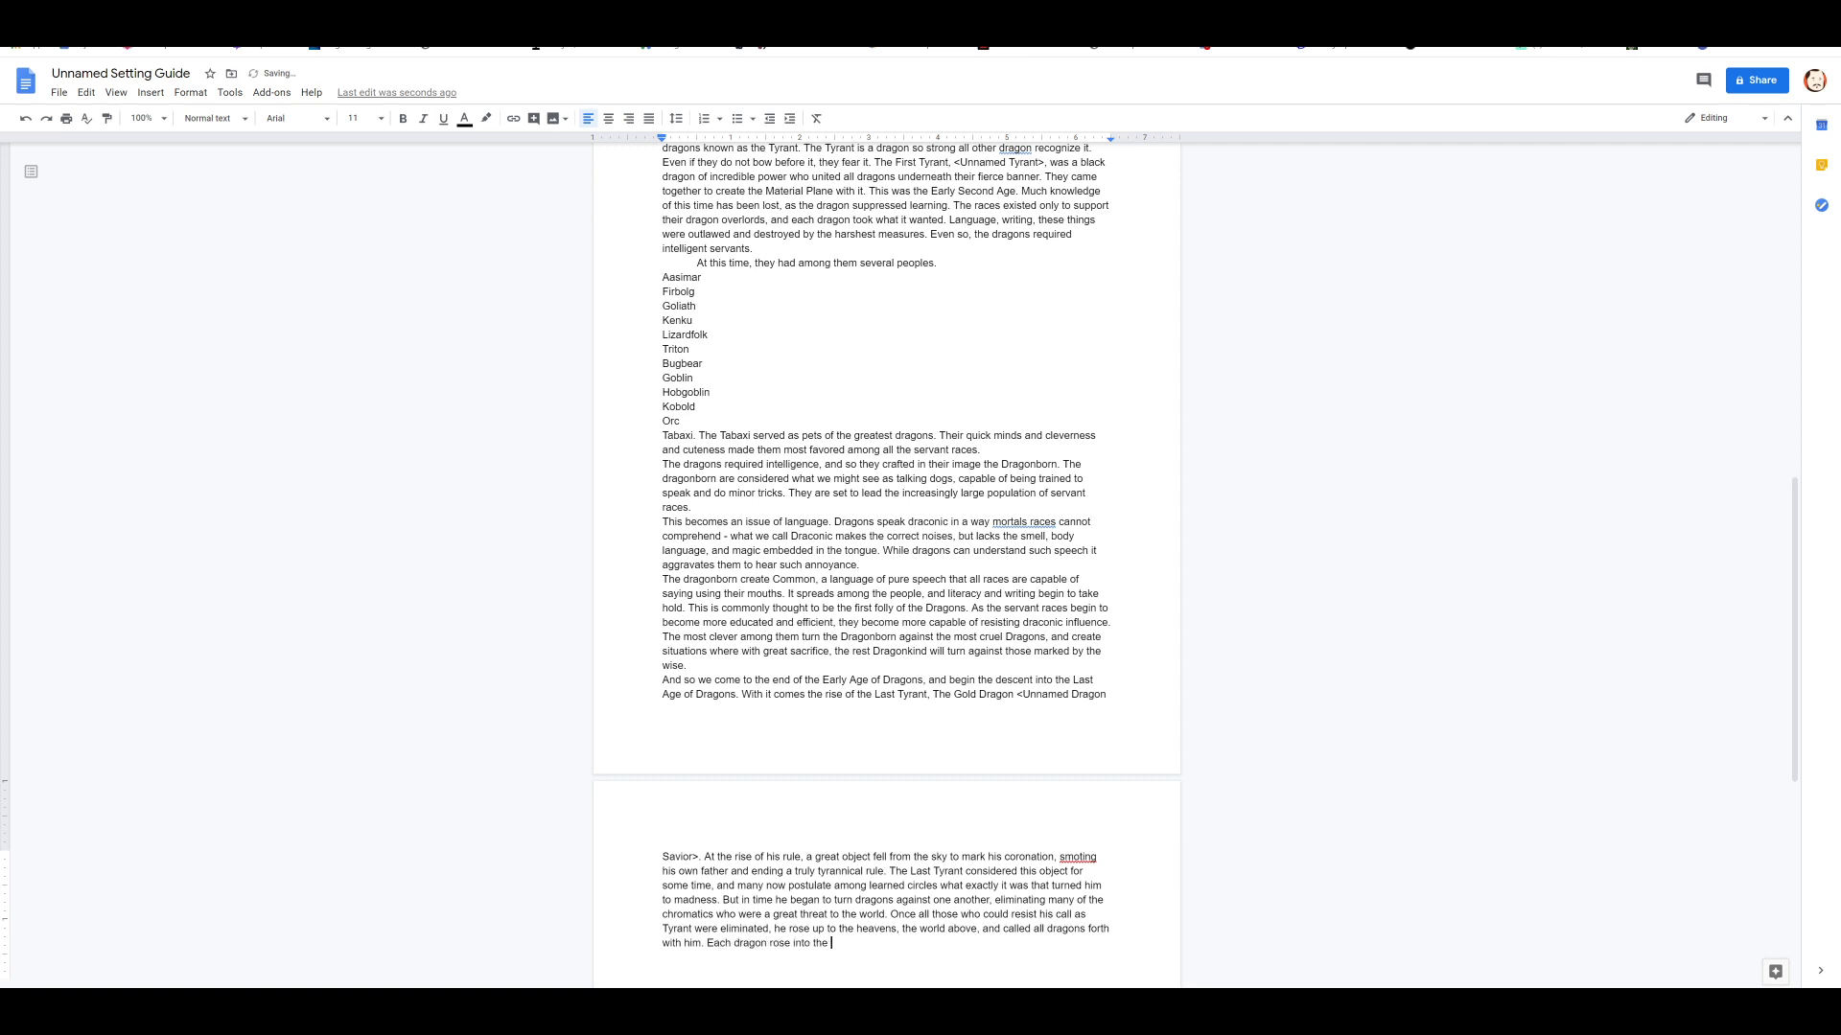
type("air, unable to resist, and be")
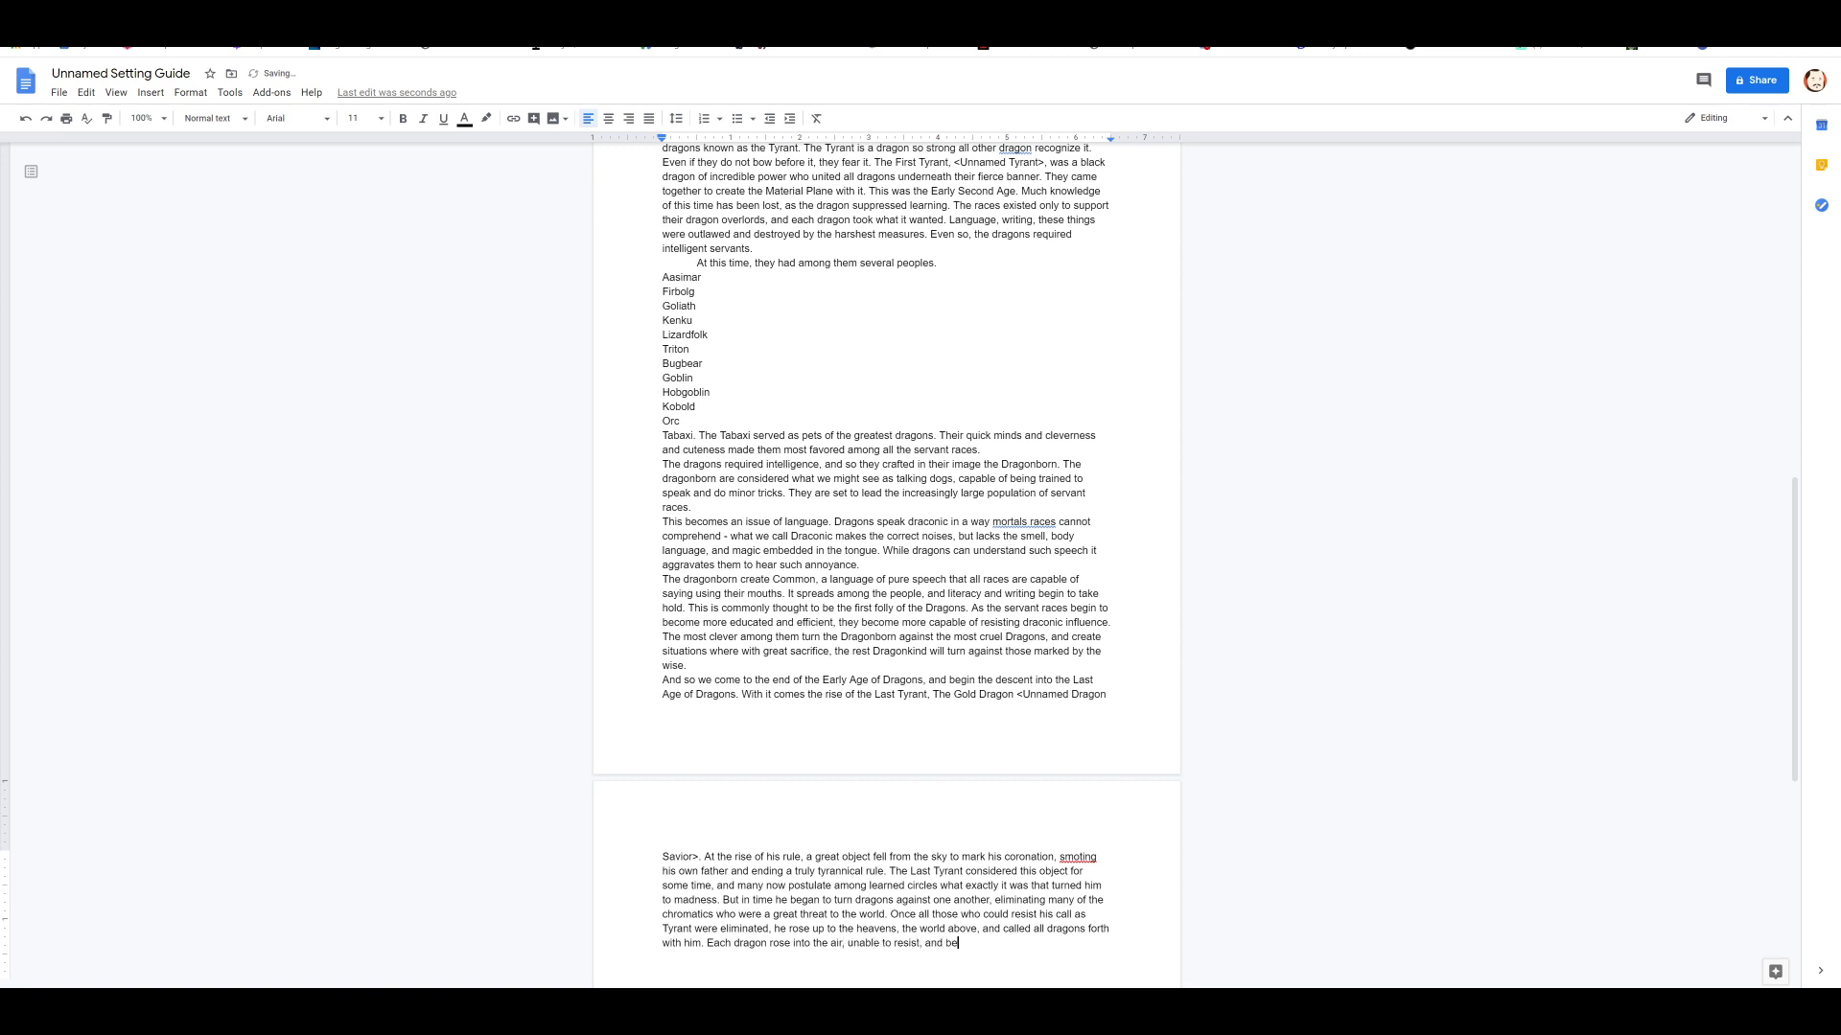
type("came the stars in our sky.")
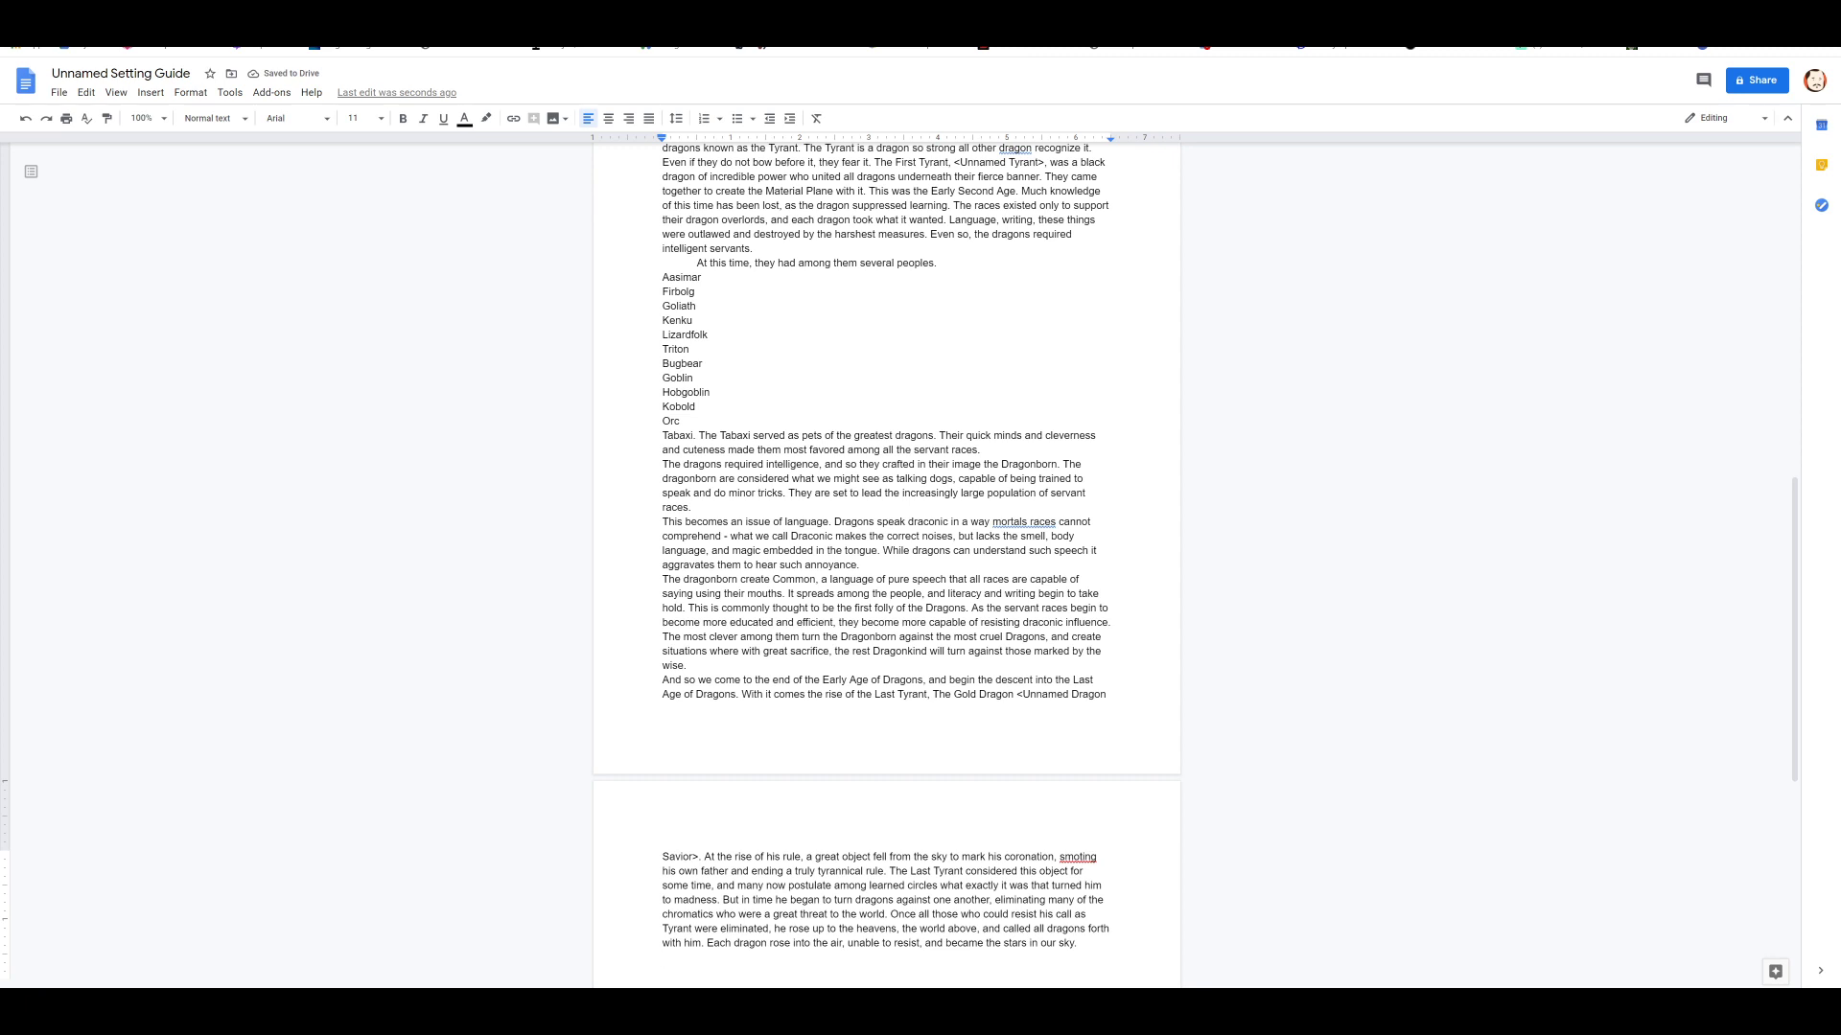
Step: Write that the only remaining dragons still lay in their eggs, survivors without lore or order
type("The only remaining d")
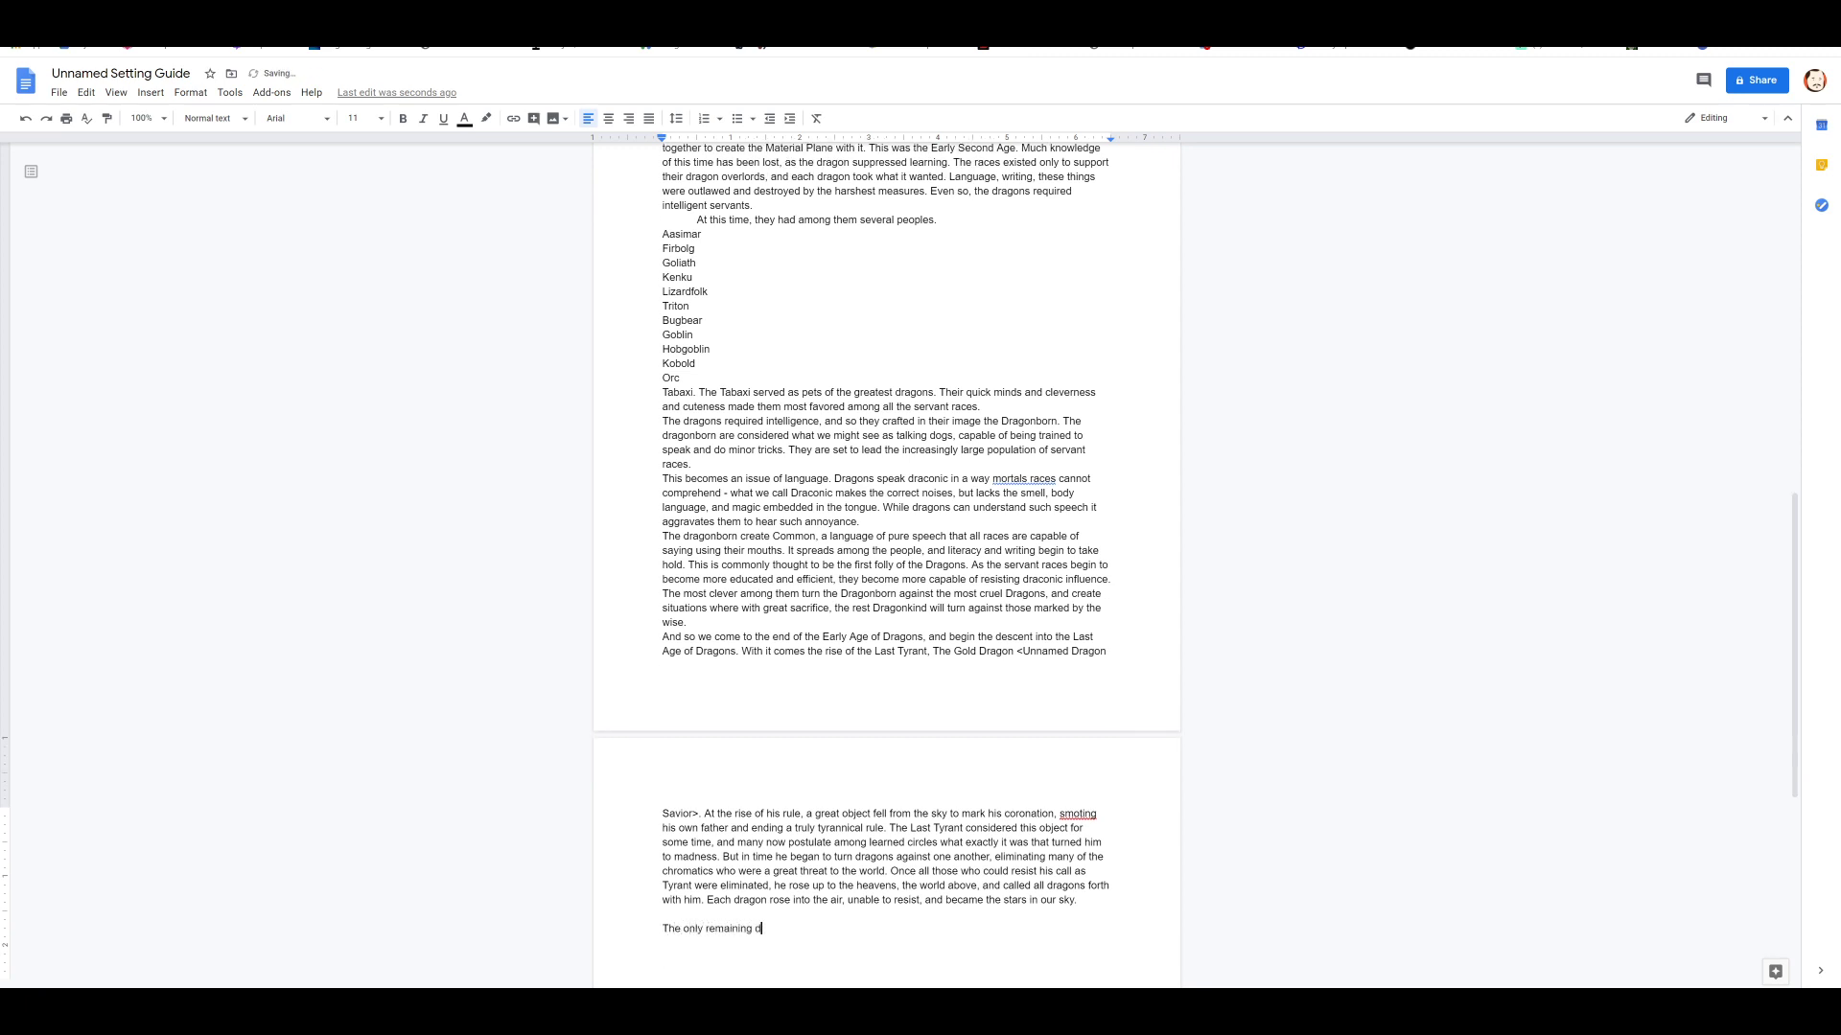
type("ragons, were t")
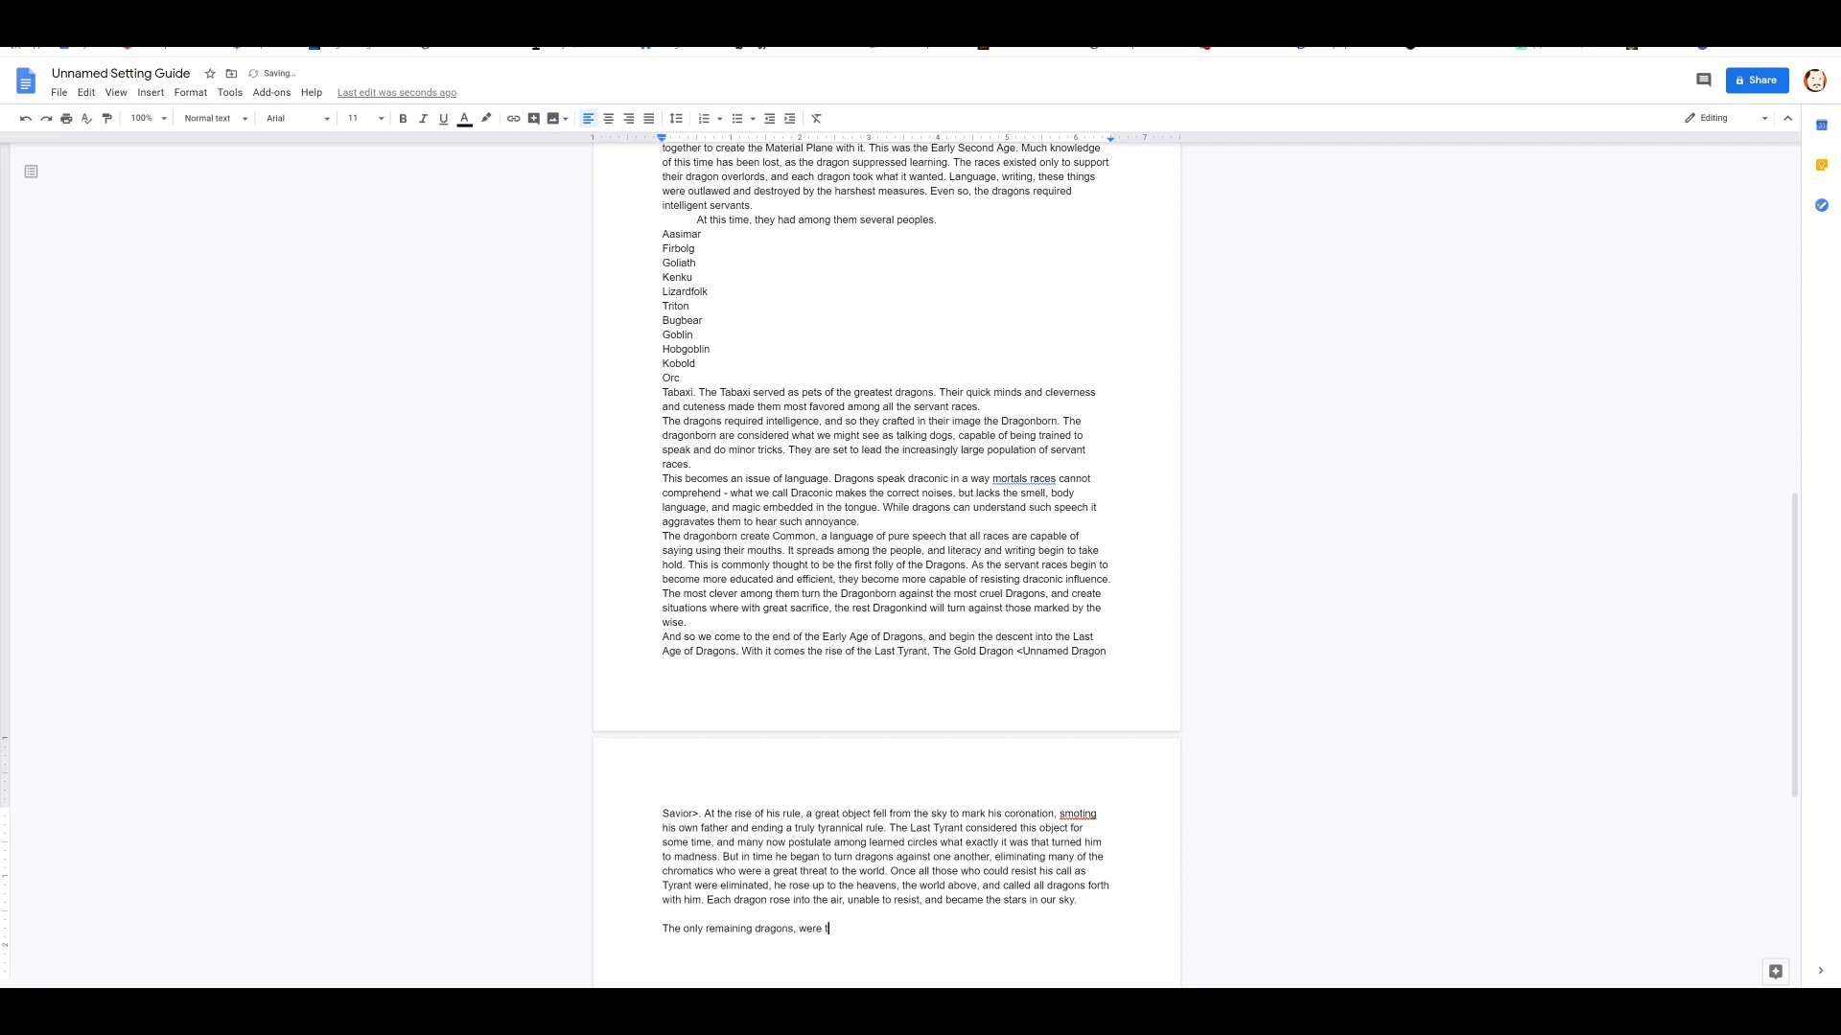
type("hose who")
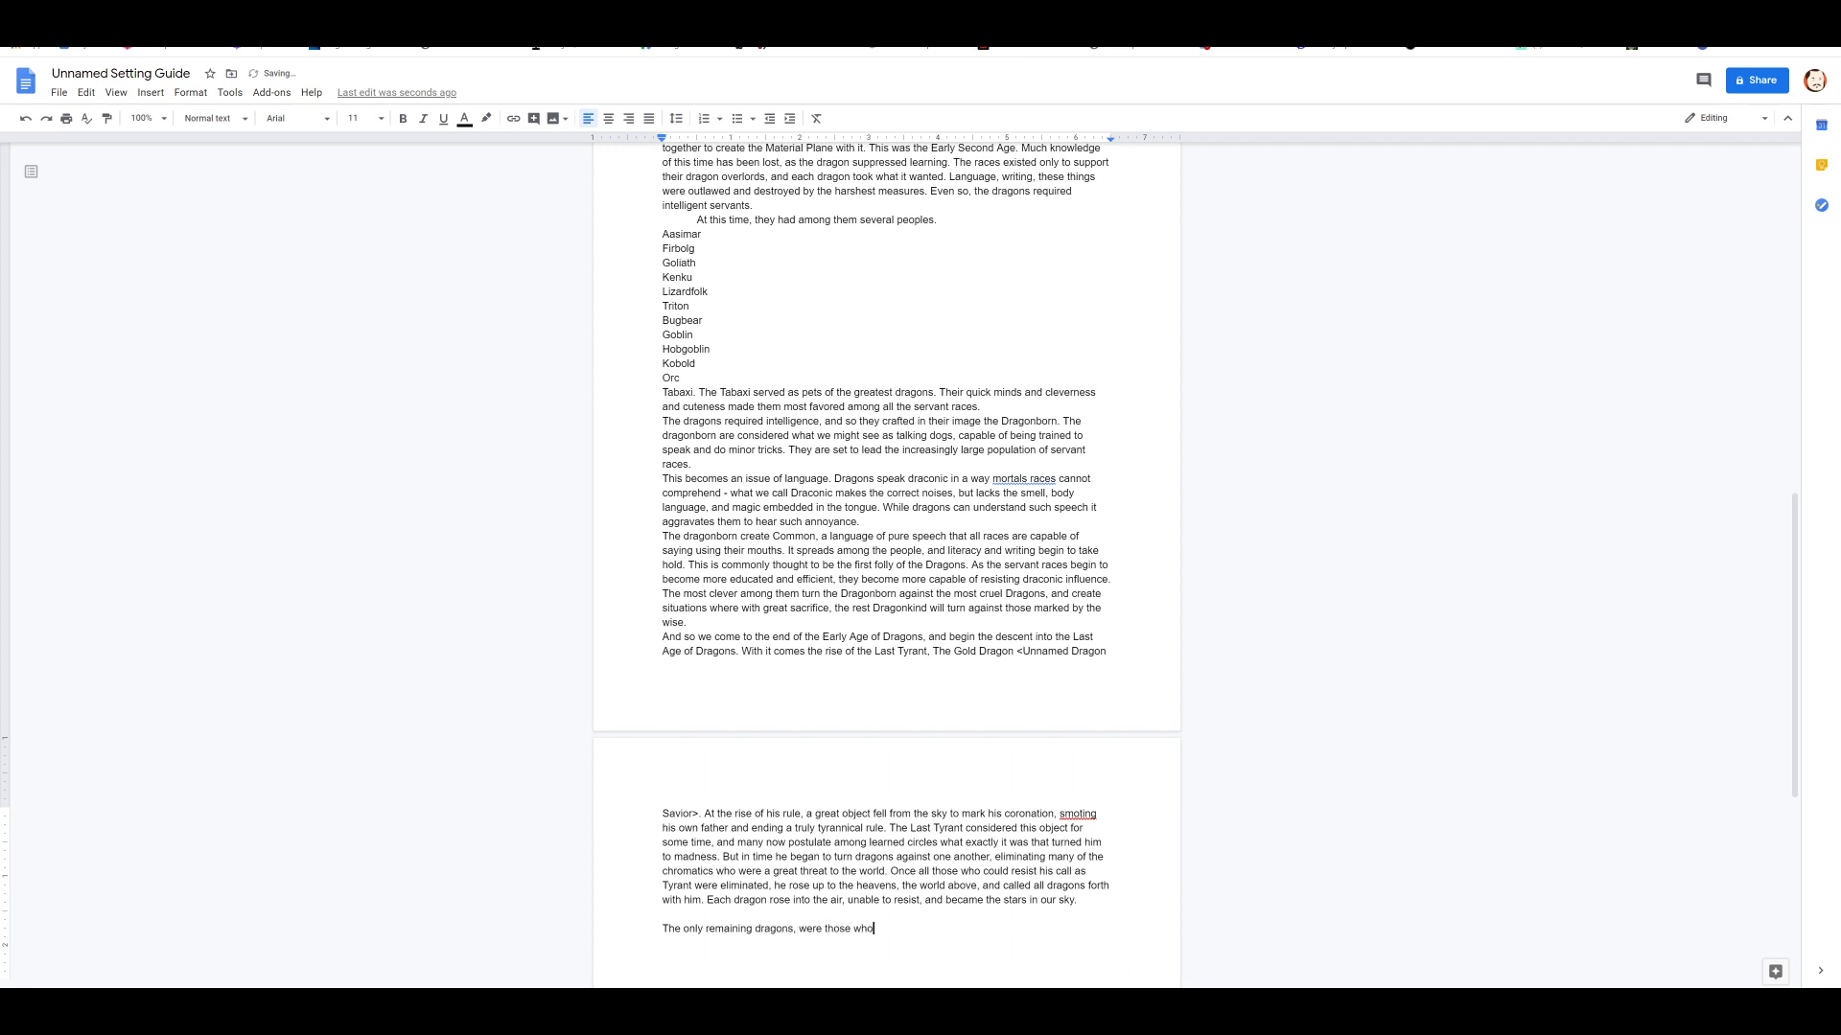
type("still lay in the")
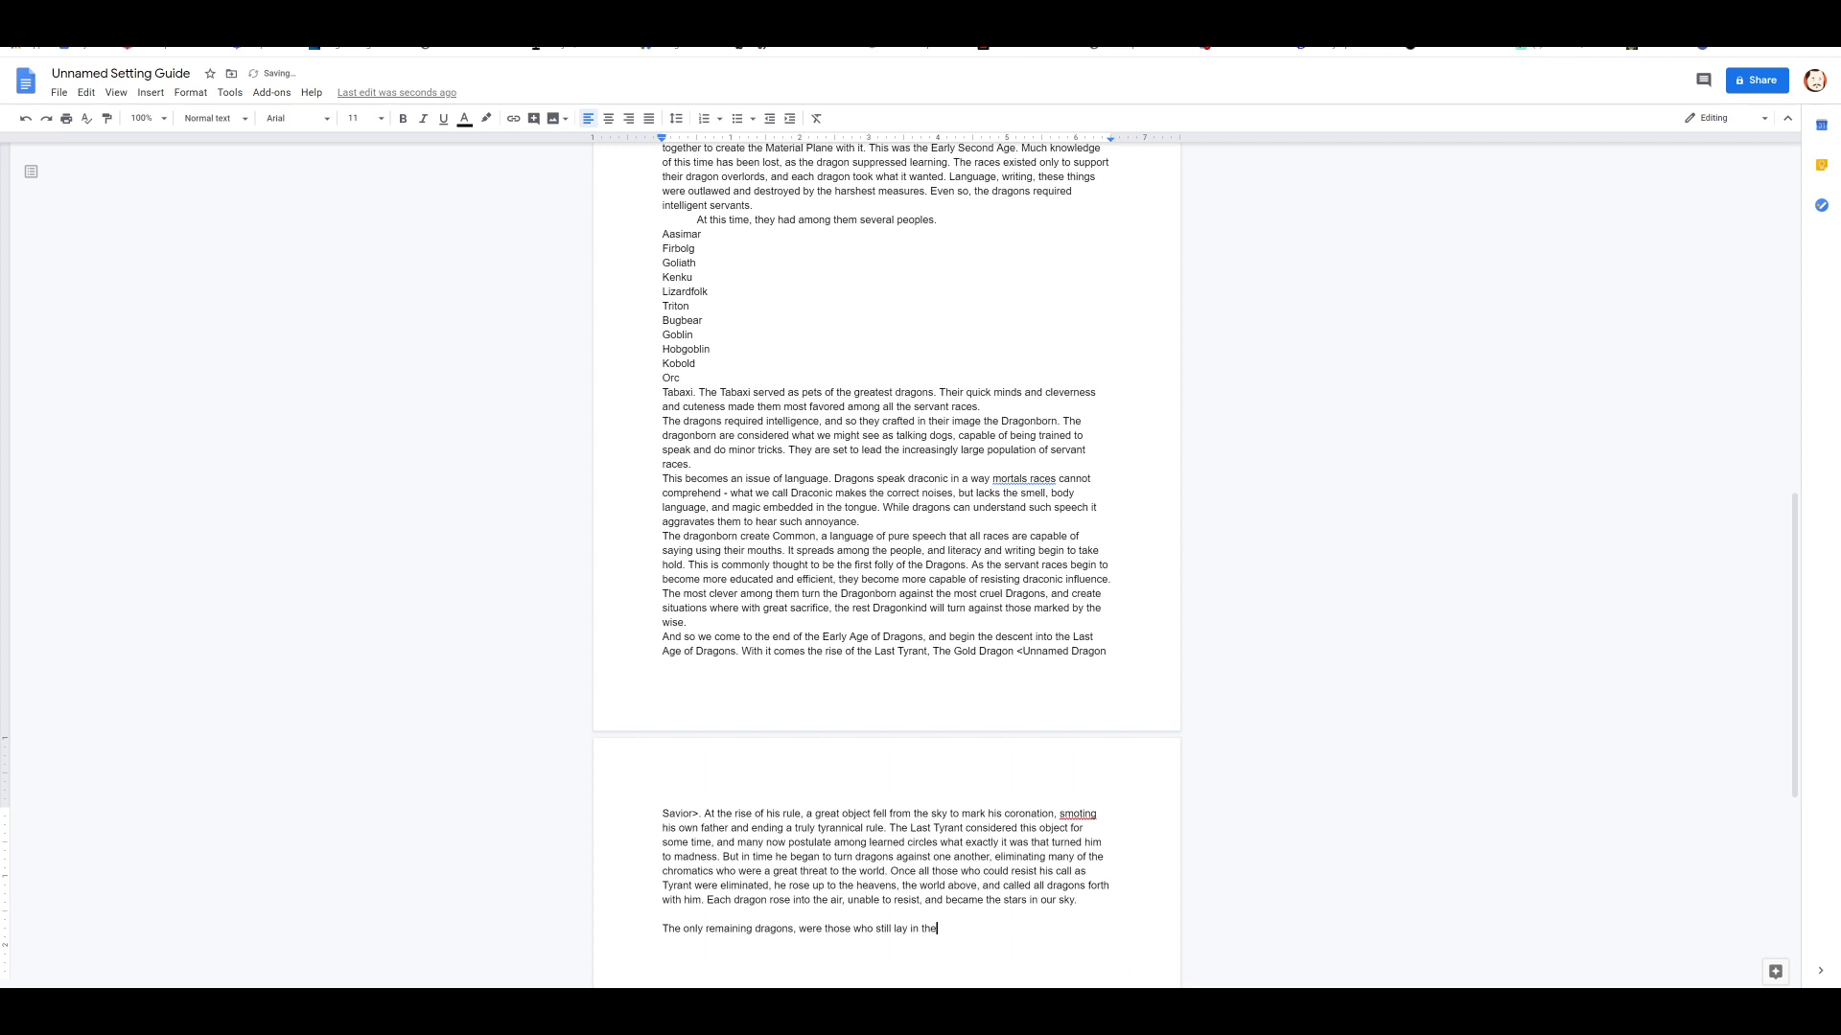
type("their eggs.")
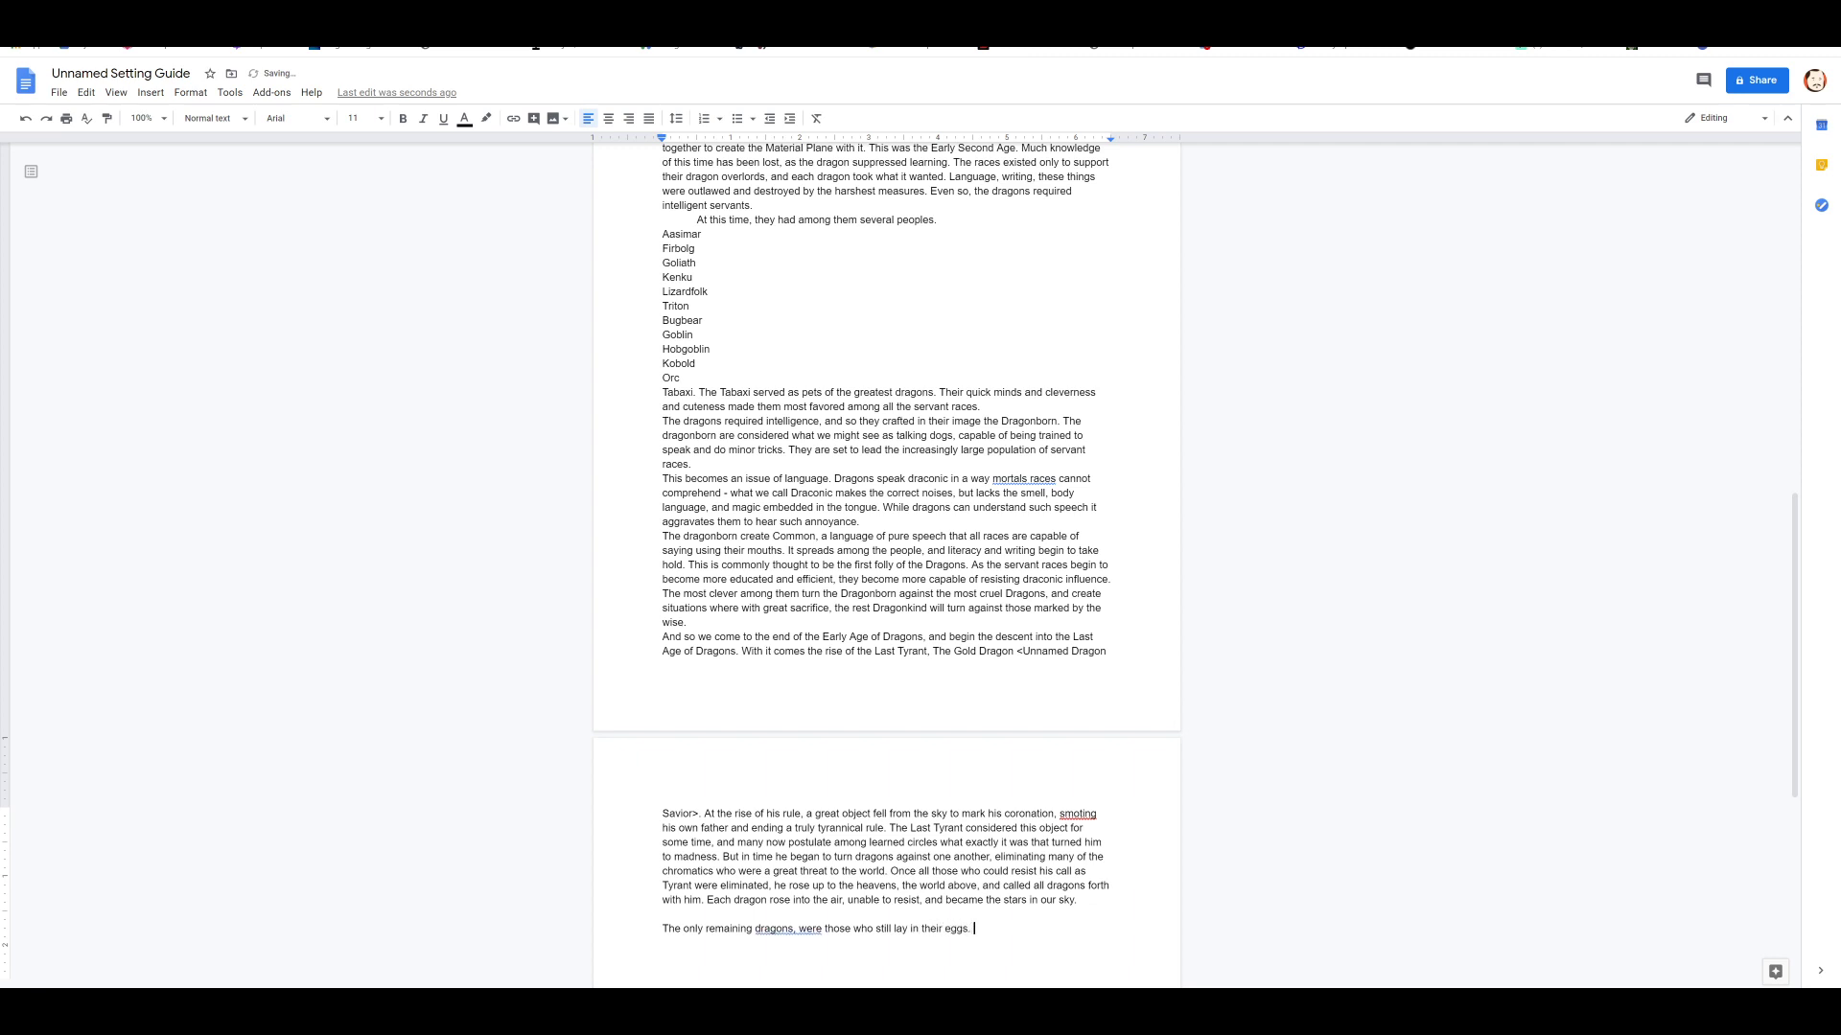
type("The survivors of those")
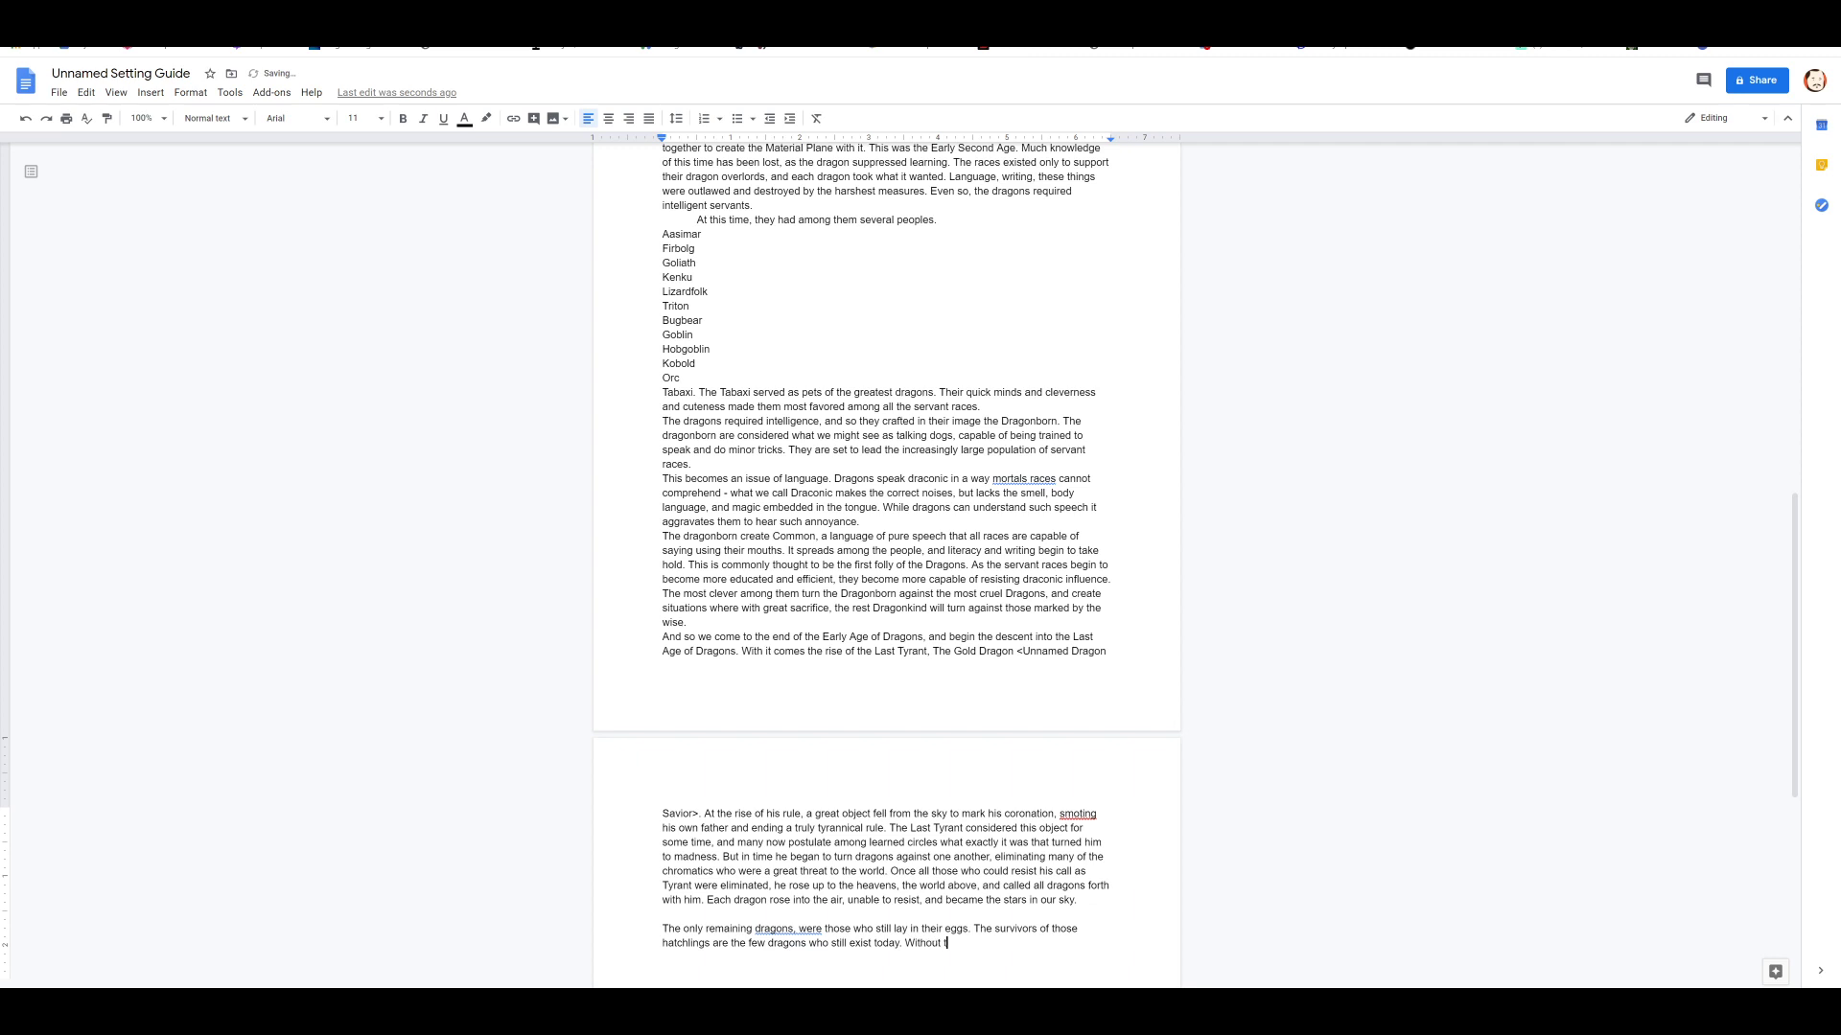
type("he lore and learnings of their")
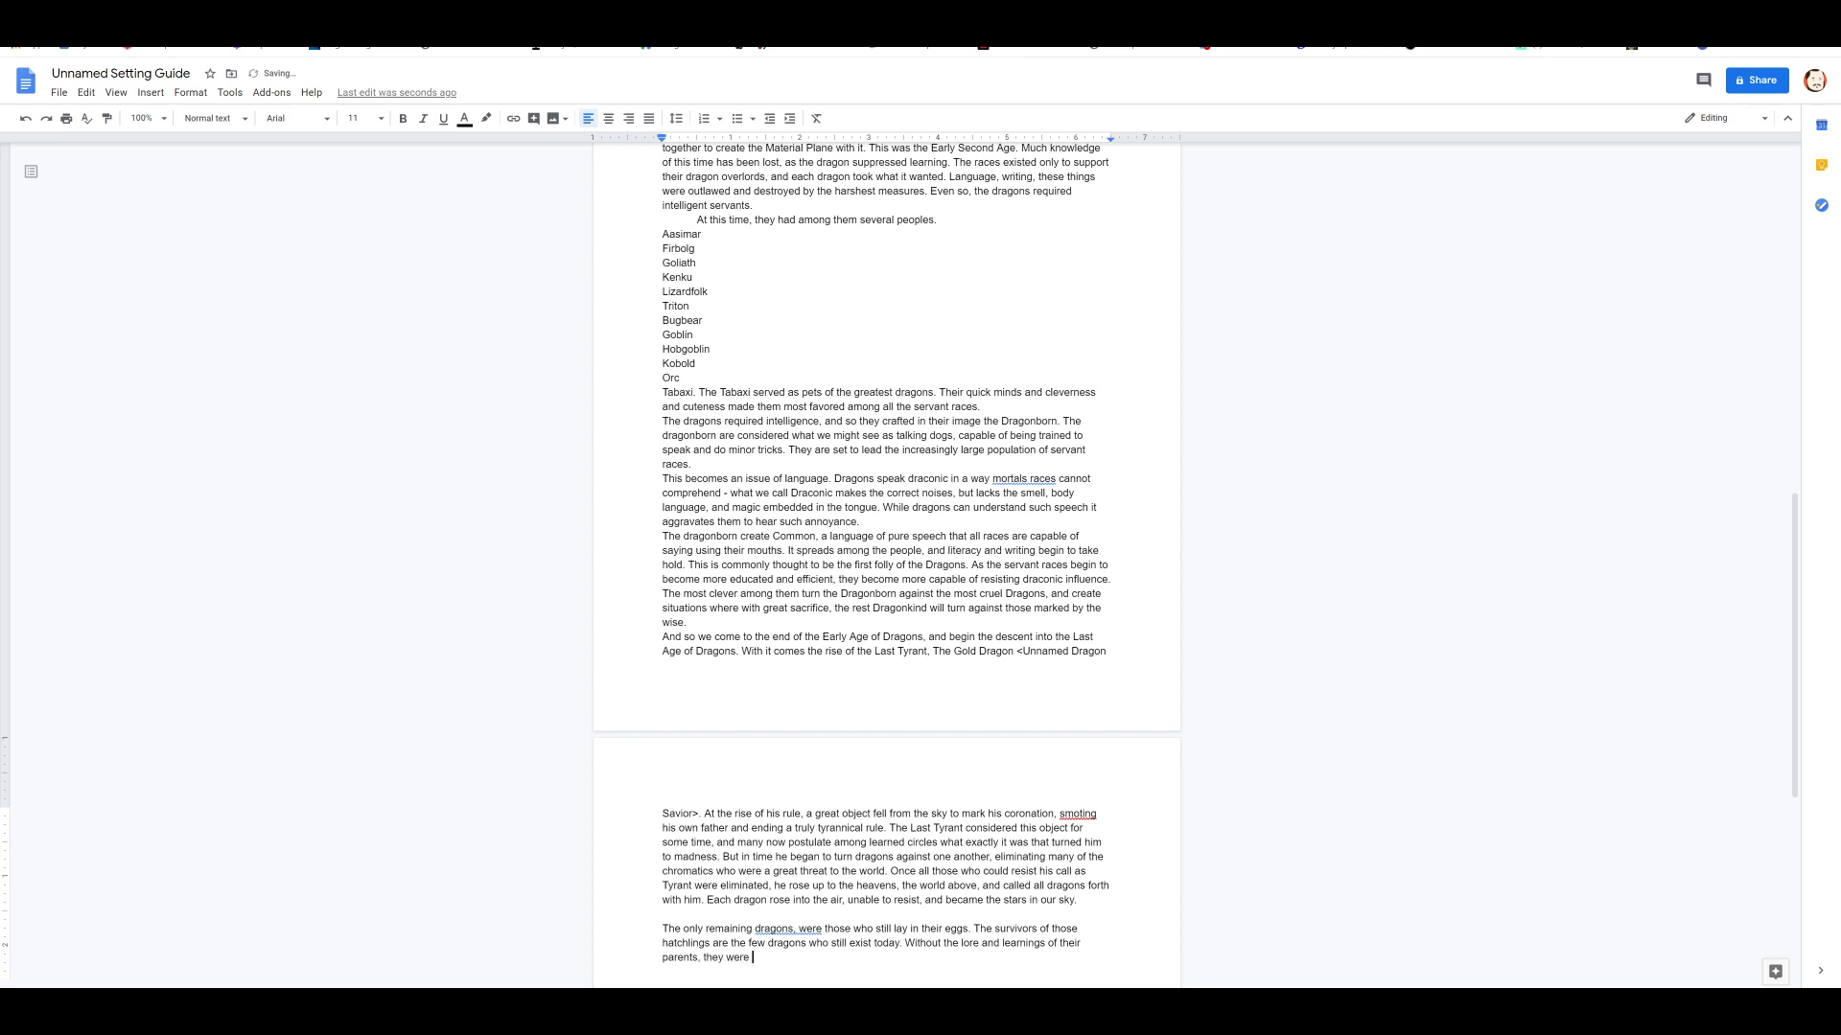
type("but babes in a")
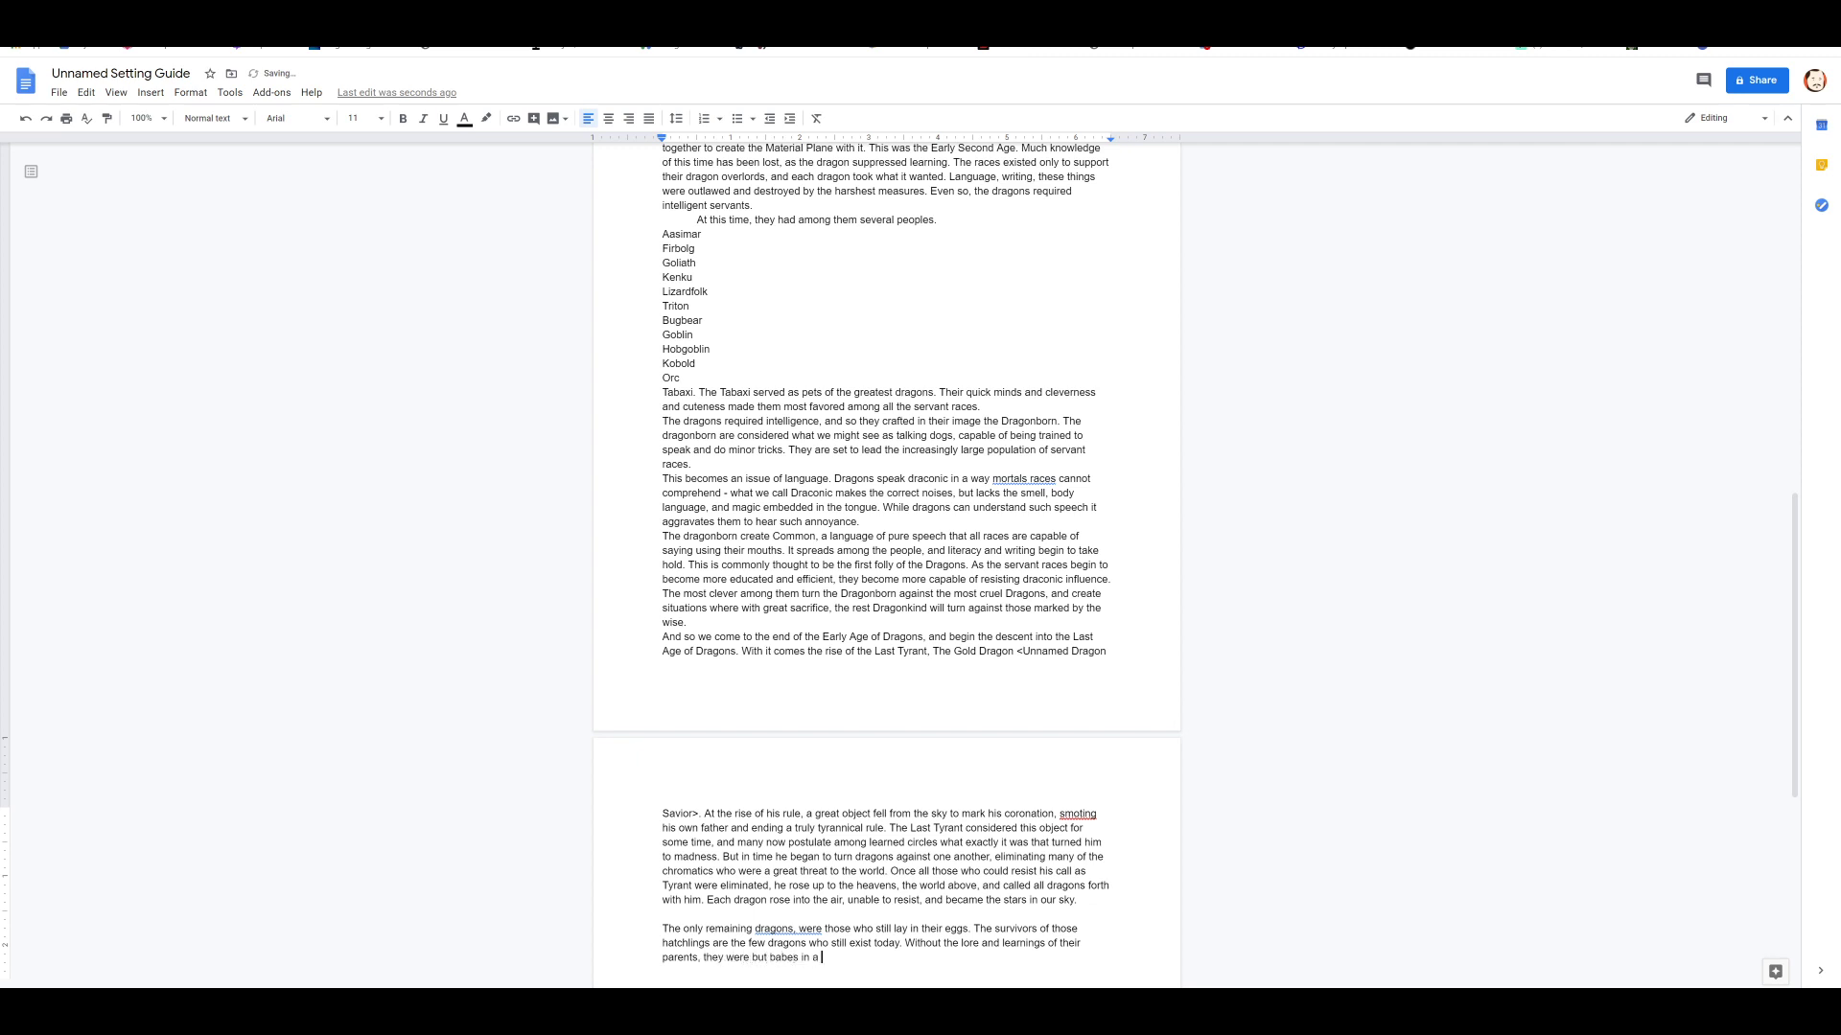
type("world without order now.")
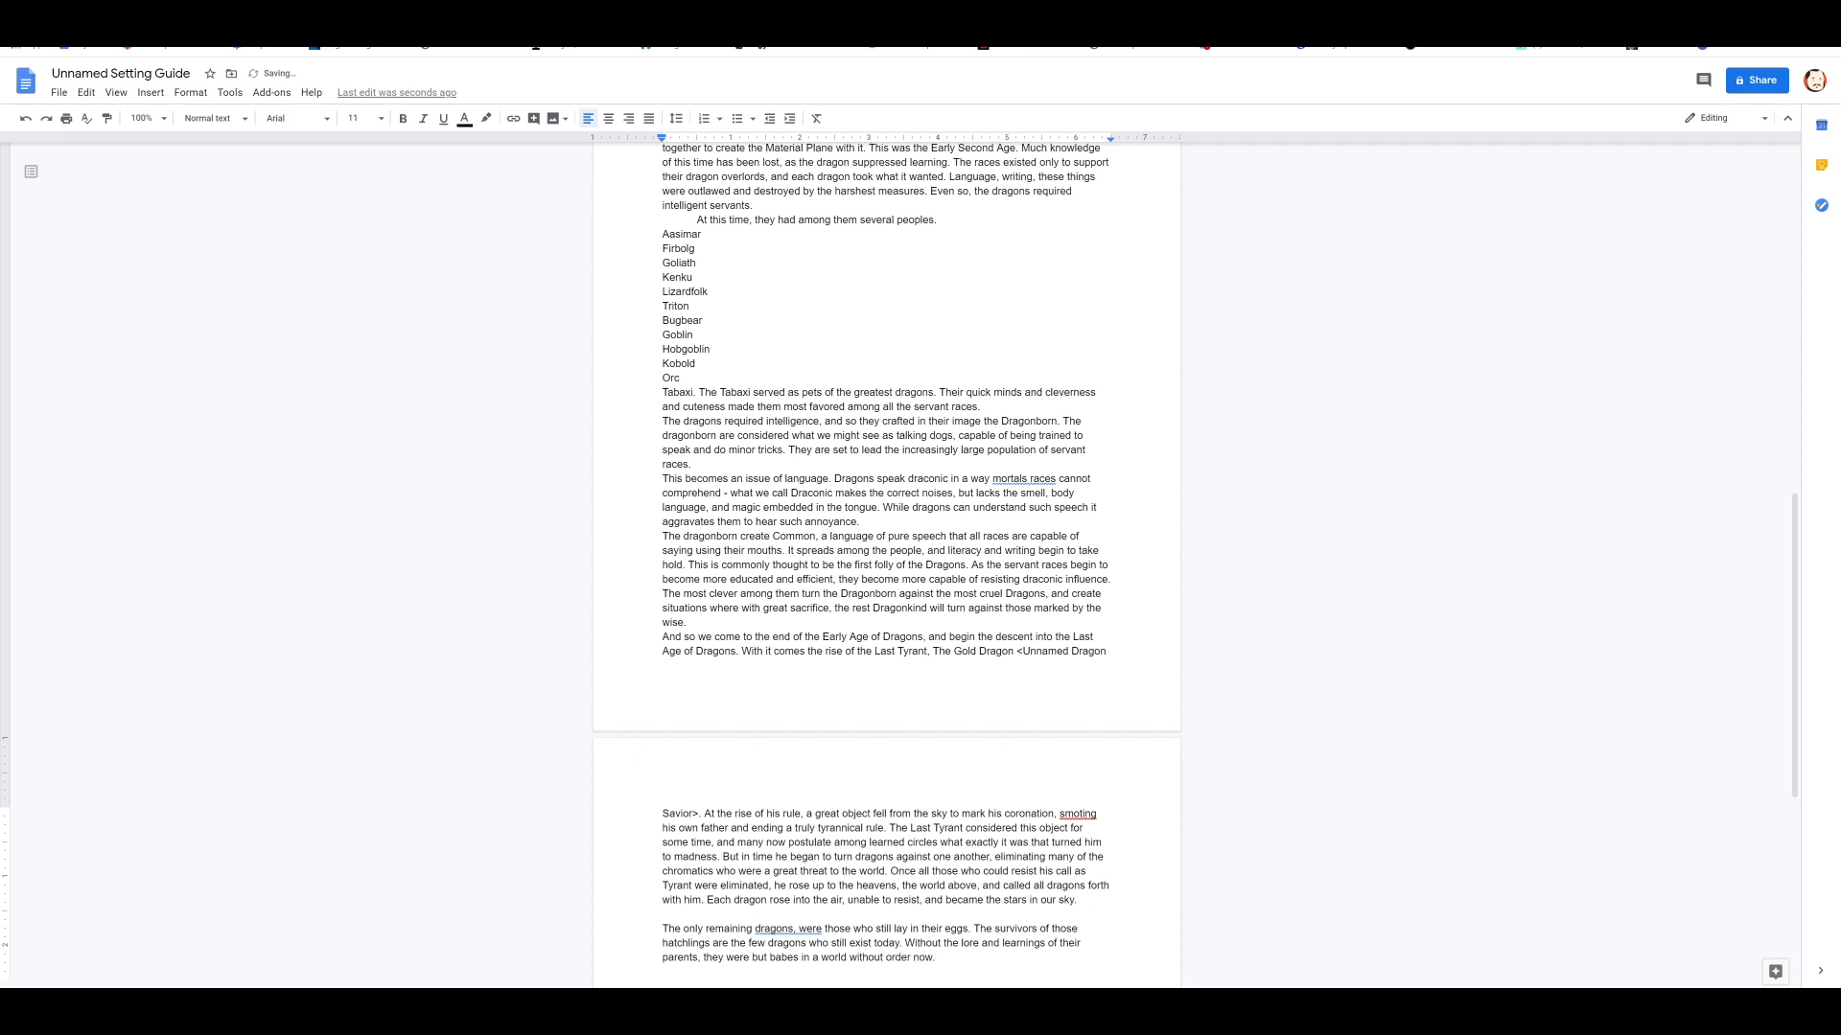
Step: Add sentences about many hatchlings and some people keeping protected eggs for their people
type("Many were culled by those who were")
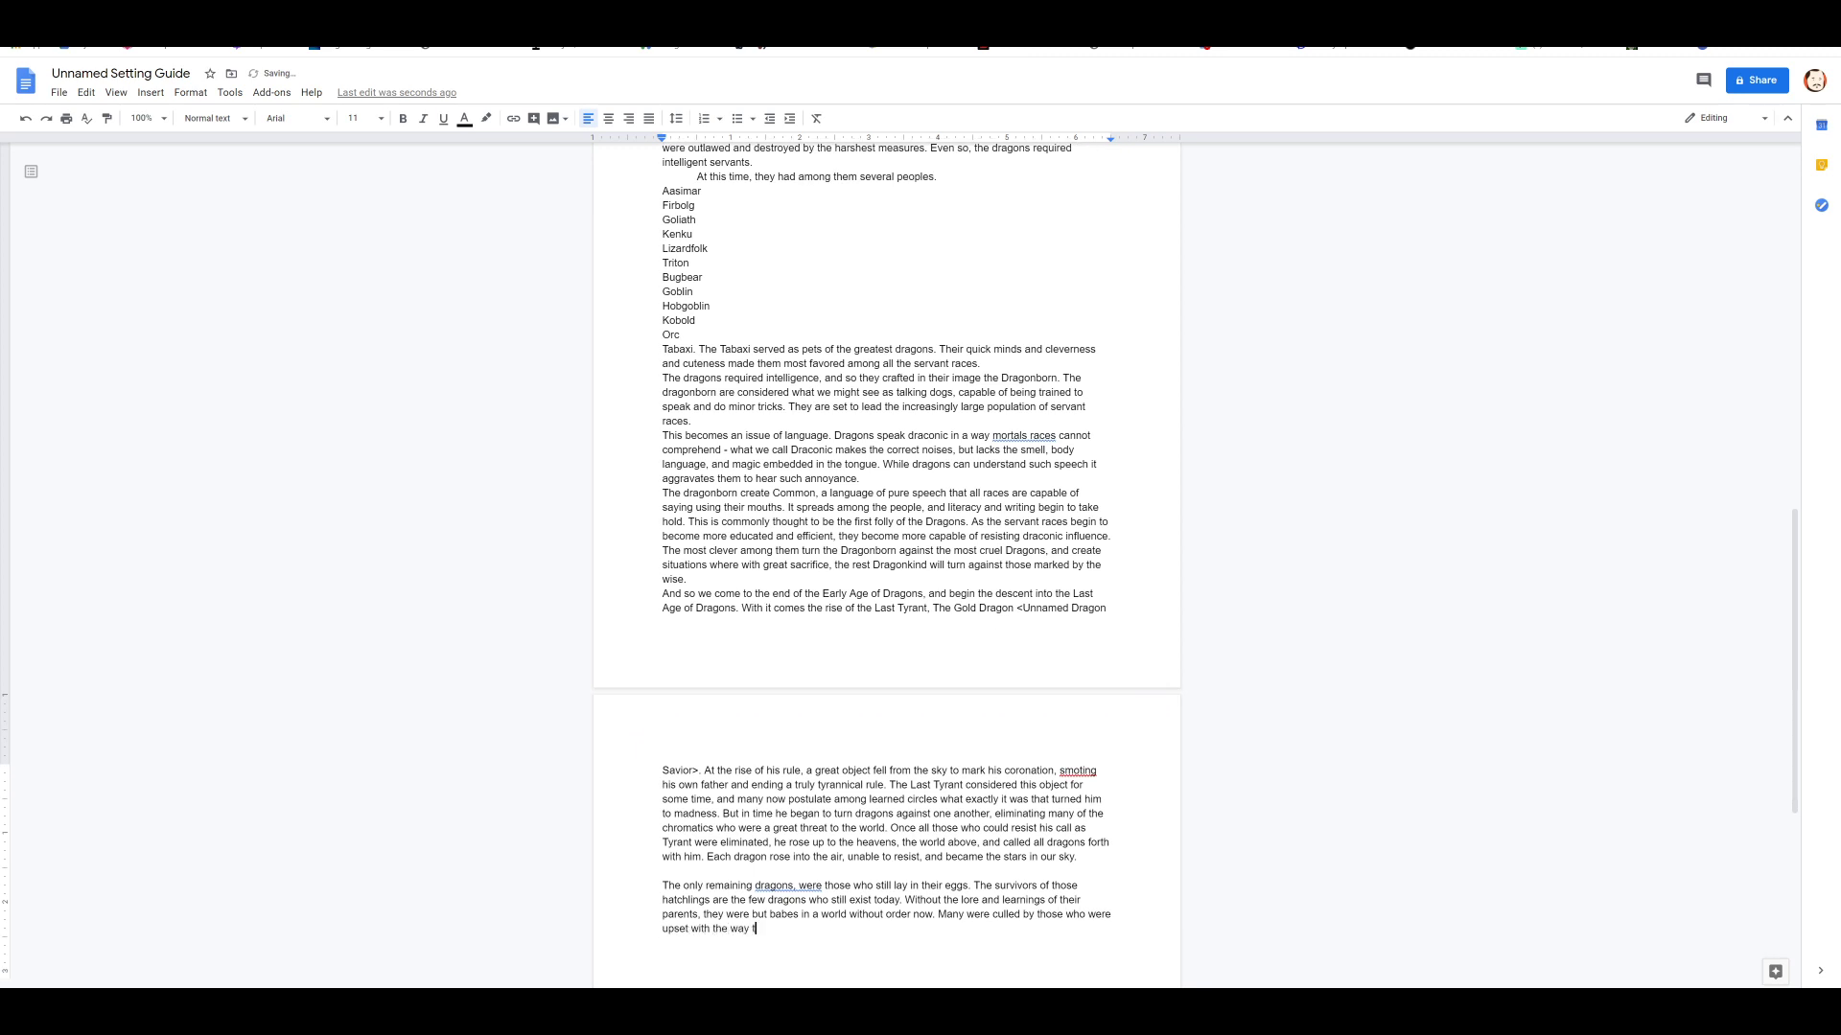
type("hings were")
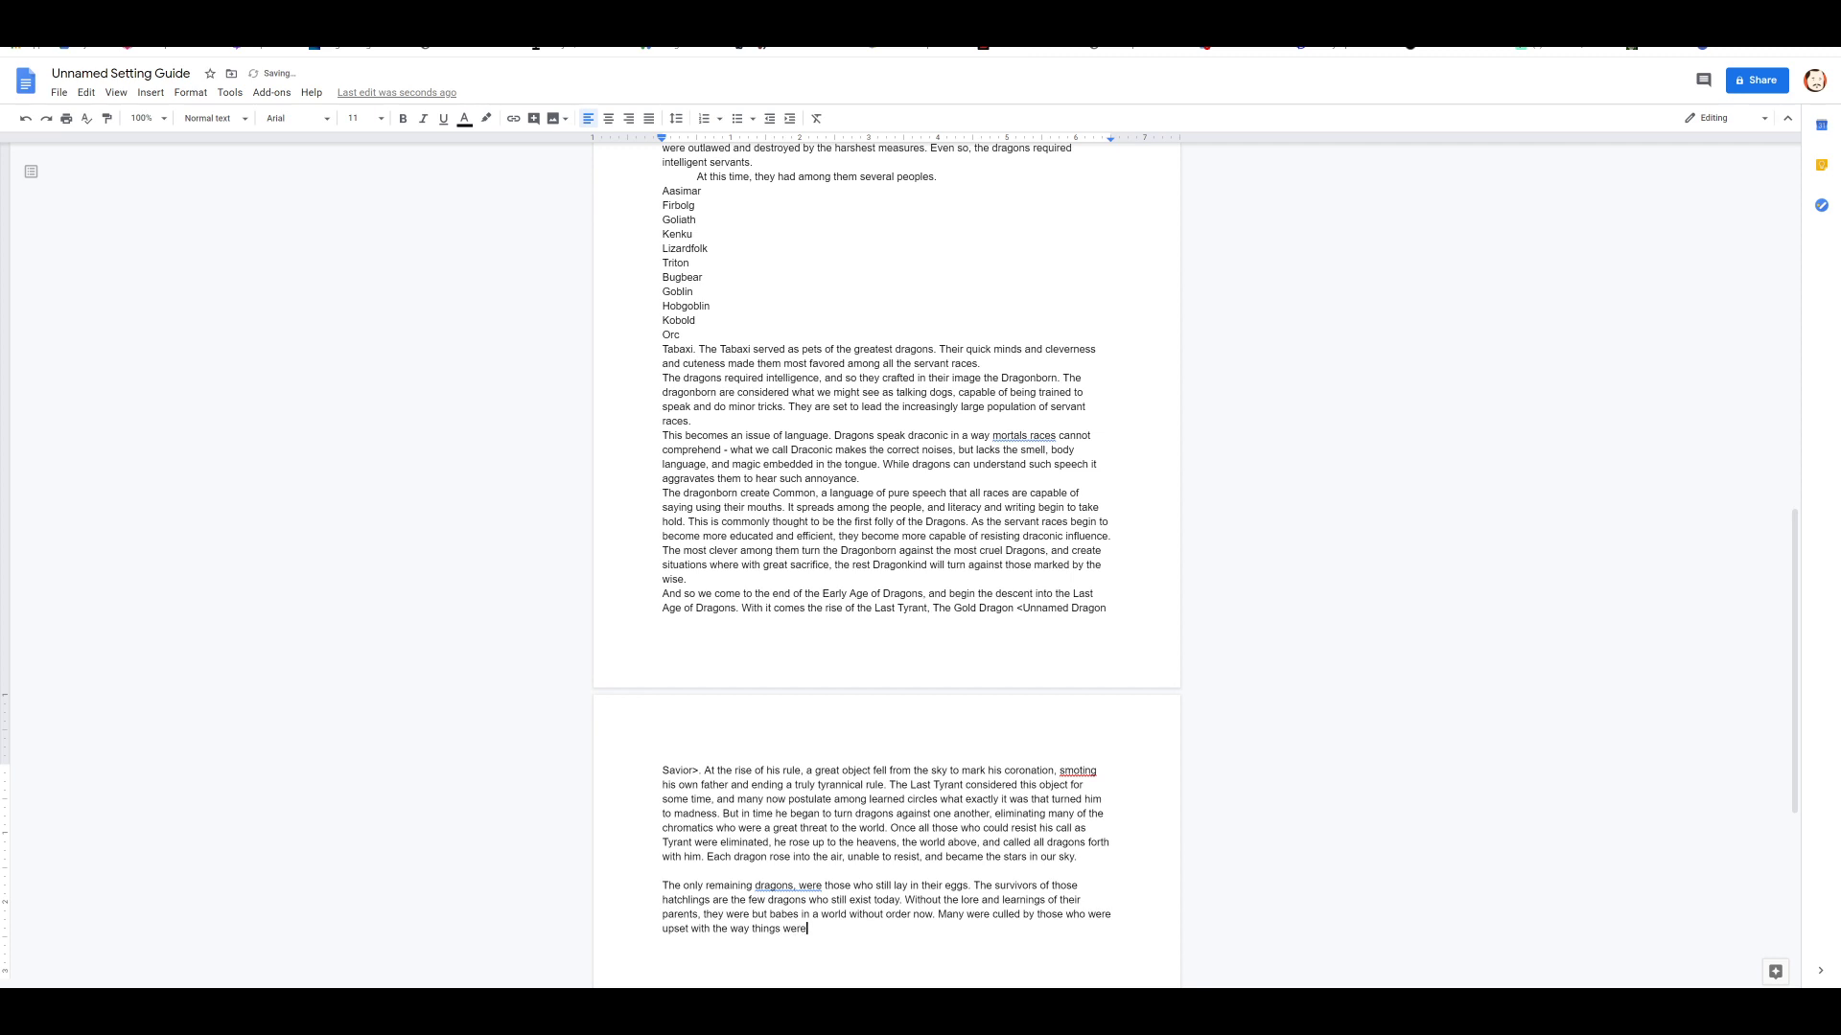
type("Still,")
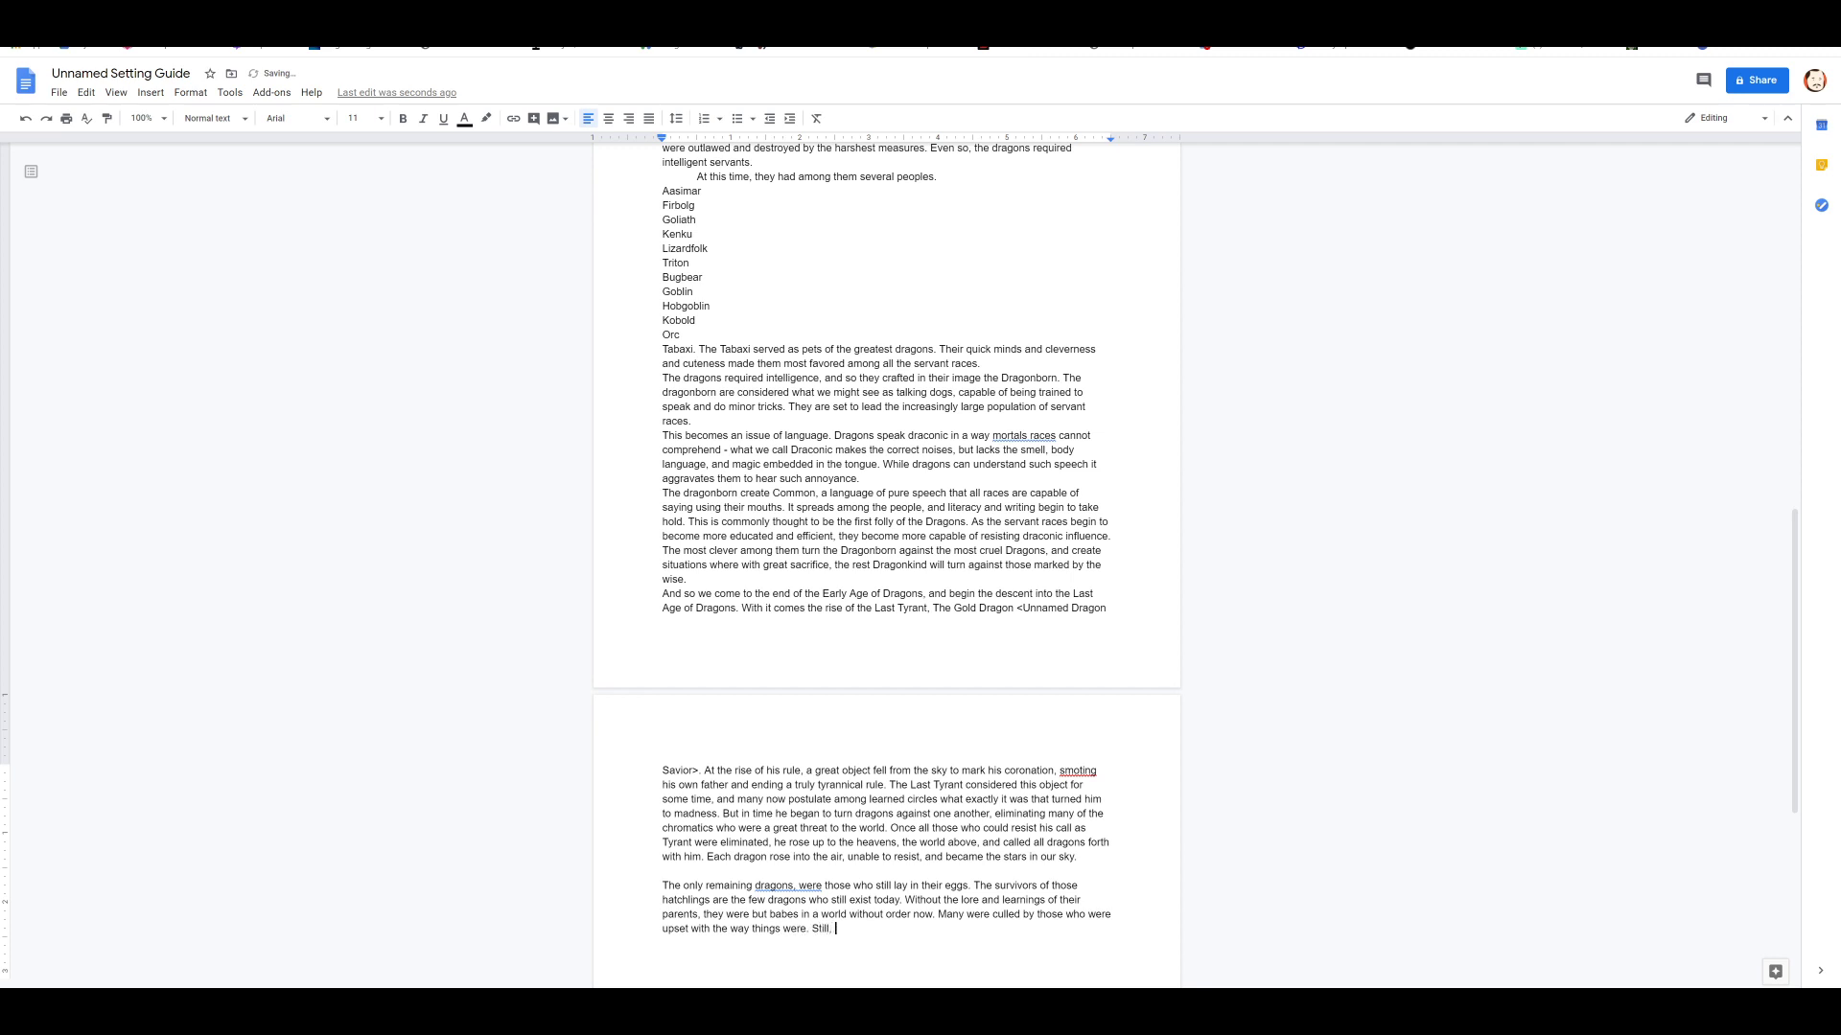
type("some people")
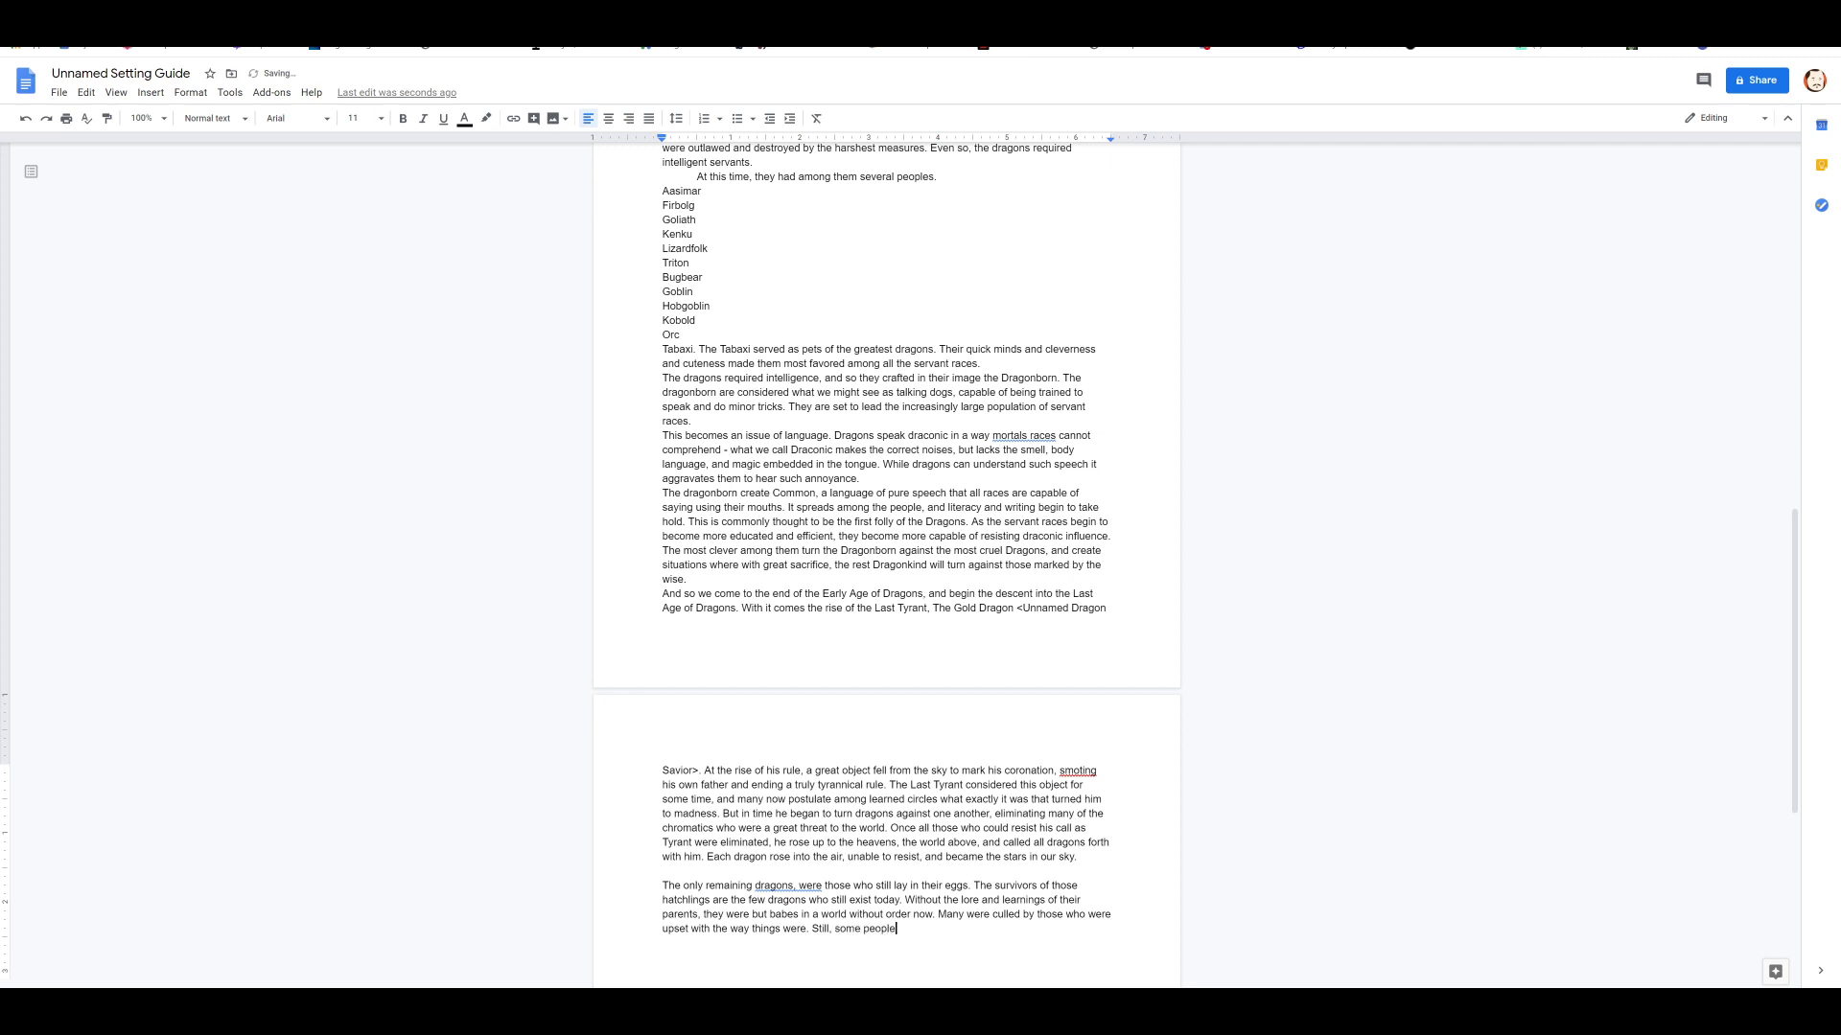
type("protected eggs with their strength, and")
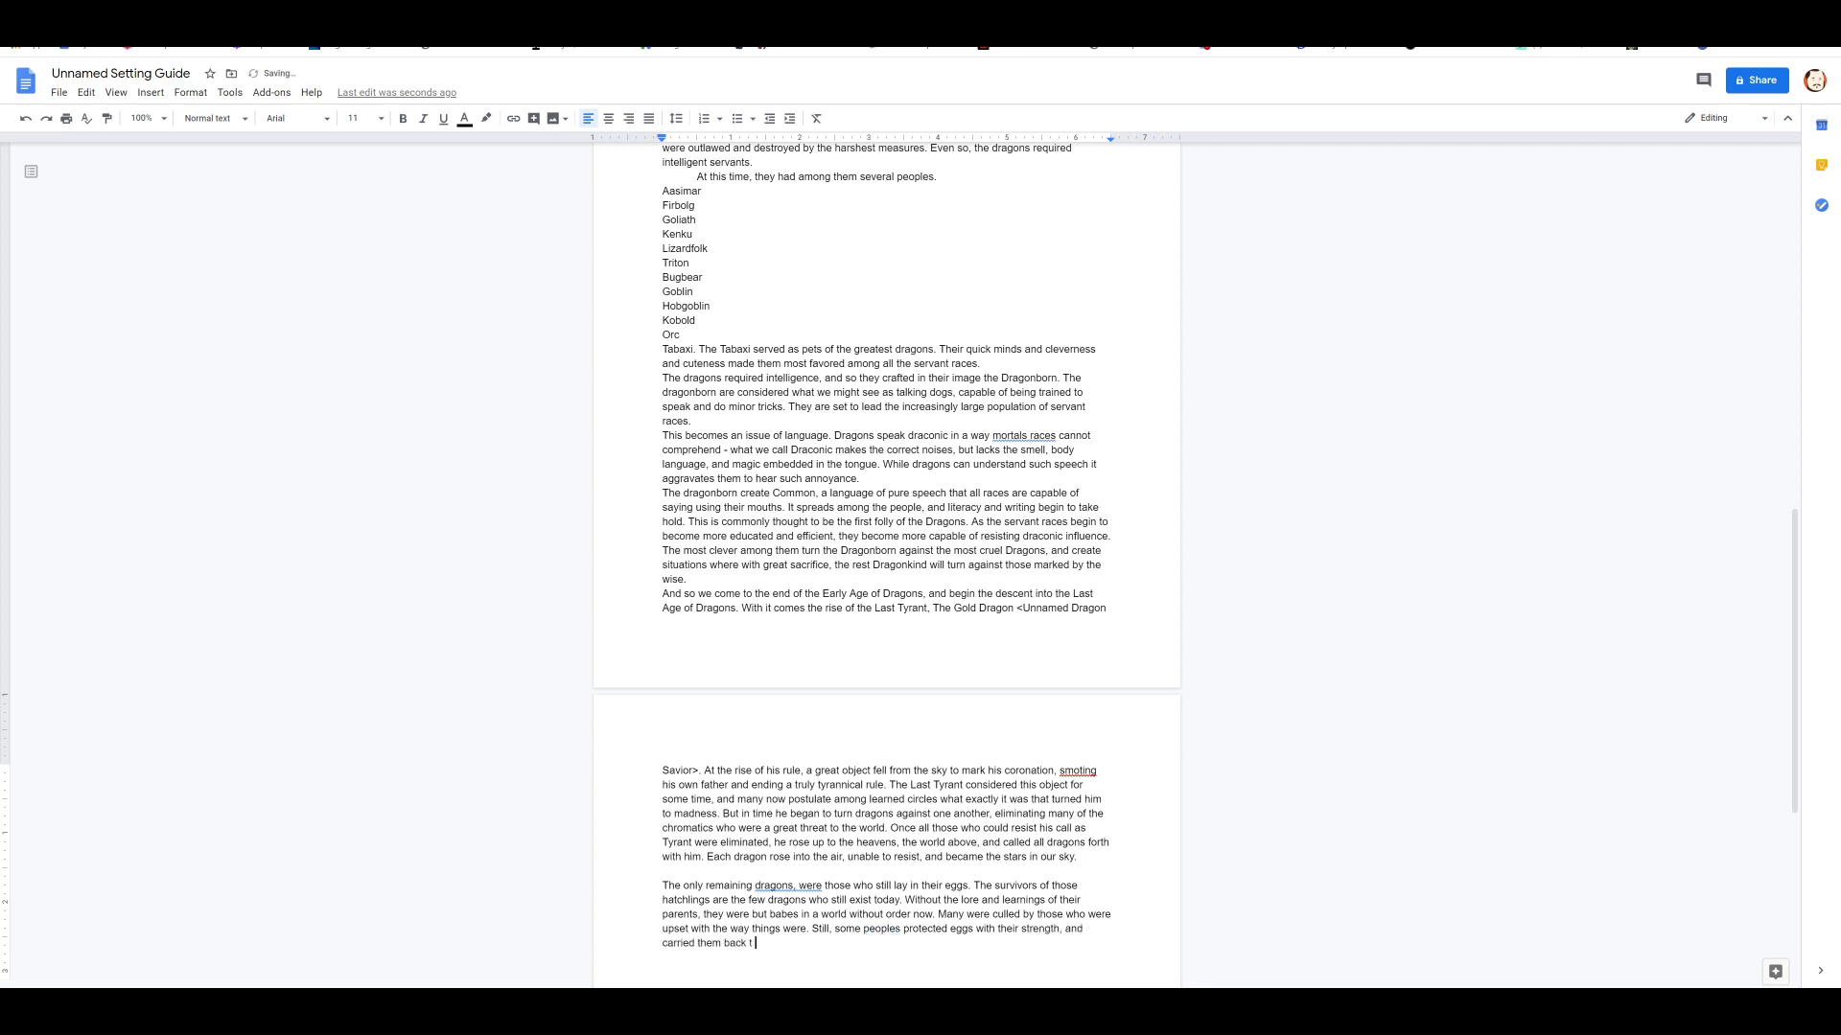
type("o their people. It is for these great")
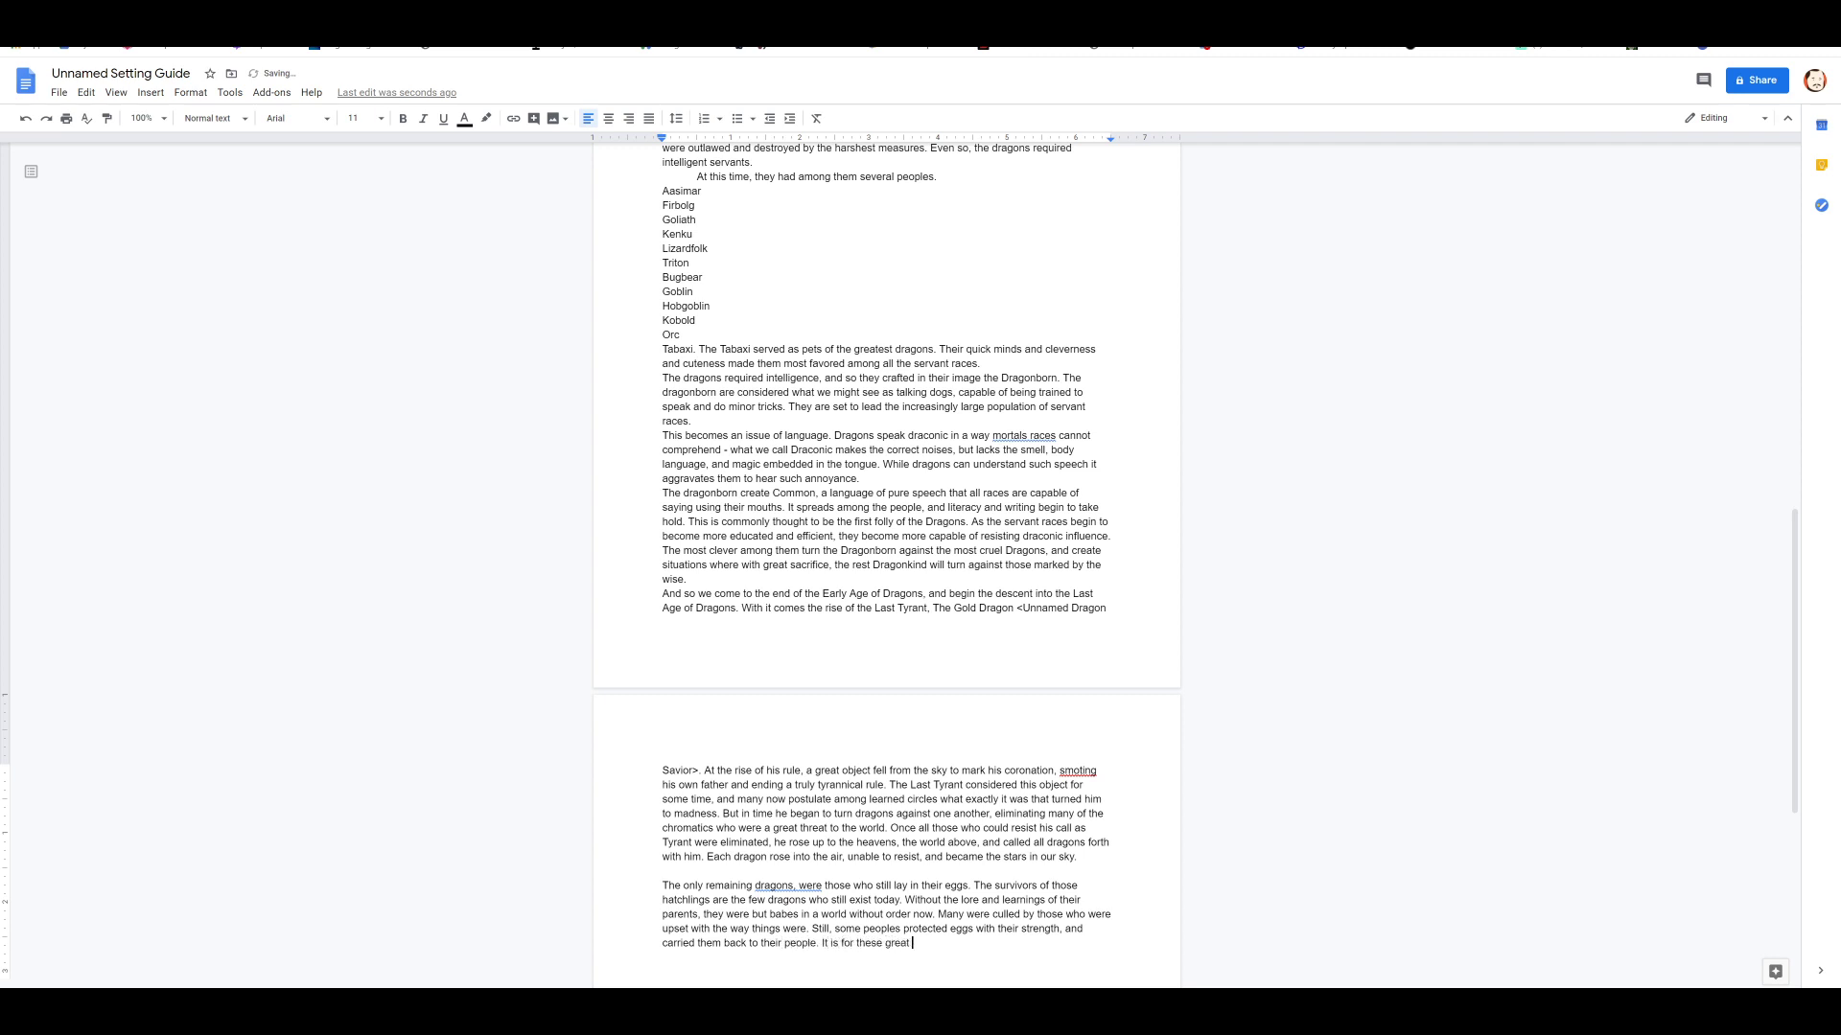
Step: Describe the sacrifices by which some cities bear the protection of a Sovereign Dragon
type("sacrifice")
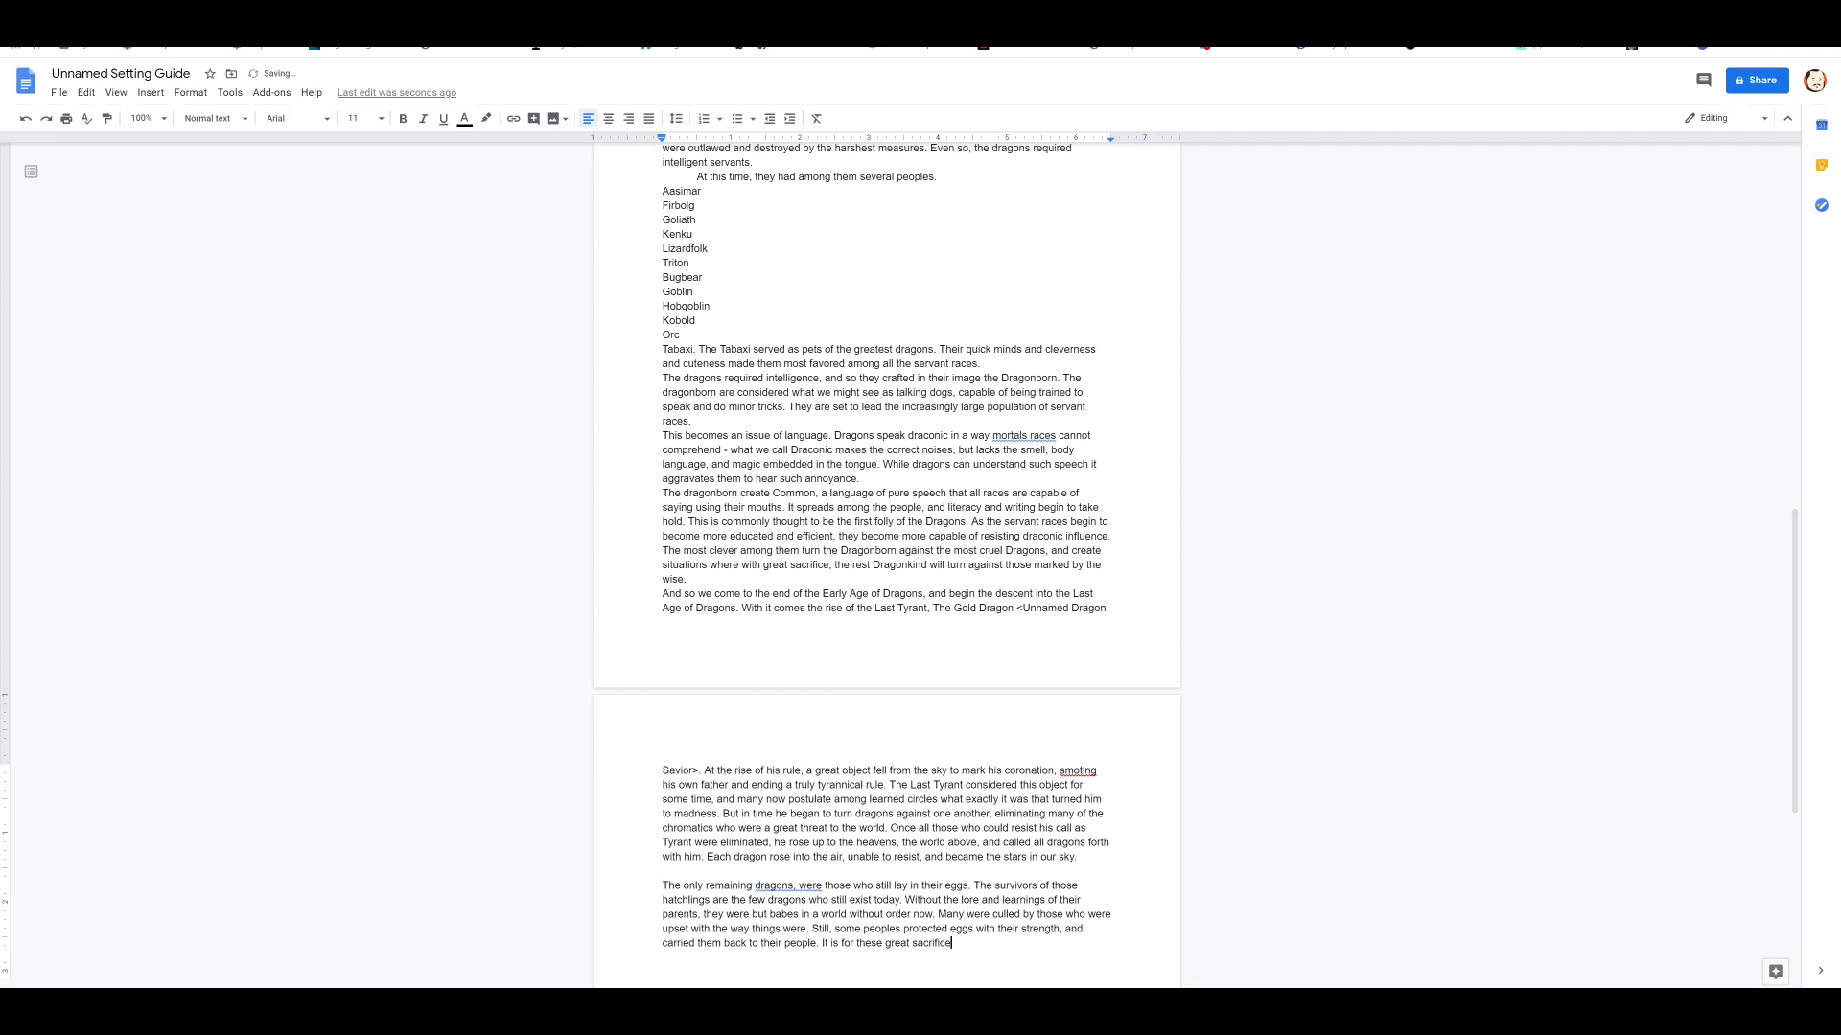
type("s that some citie")
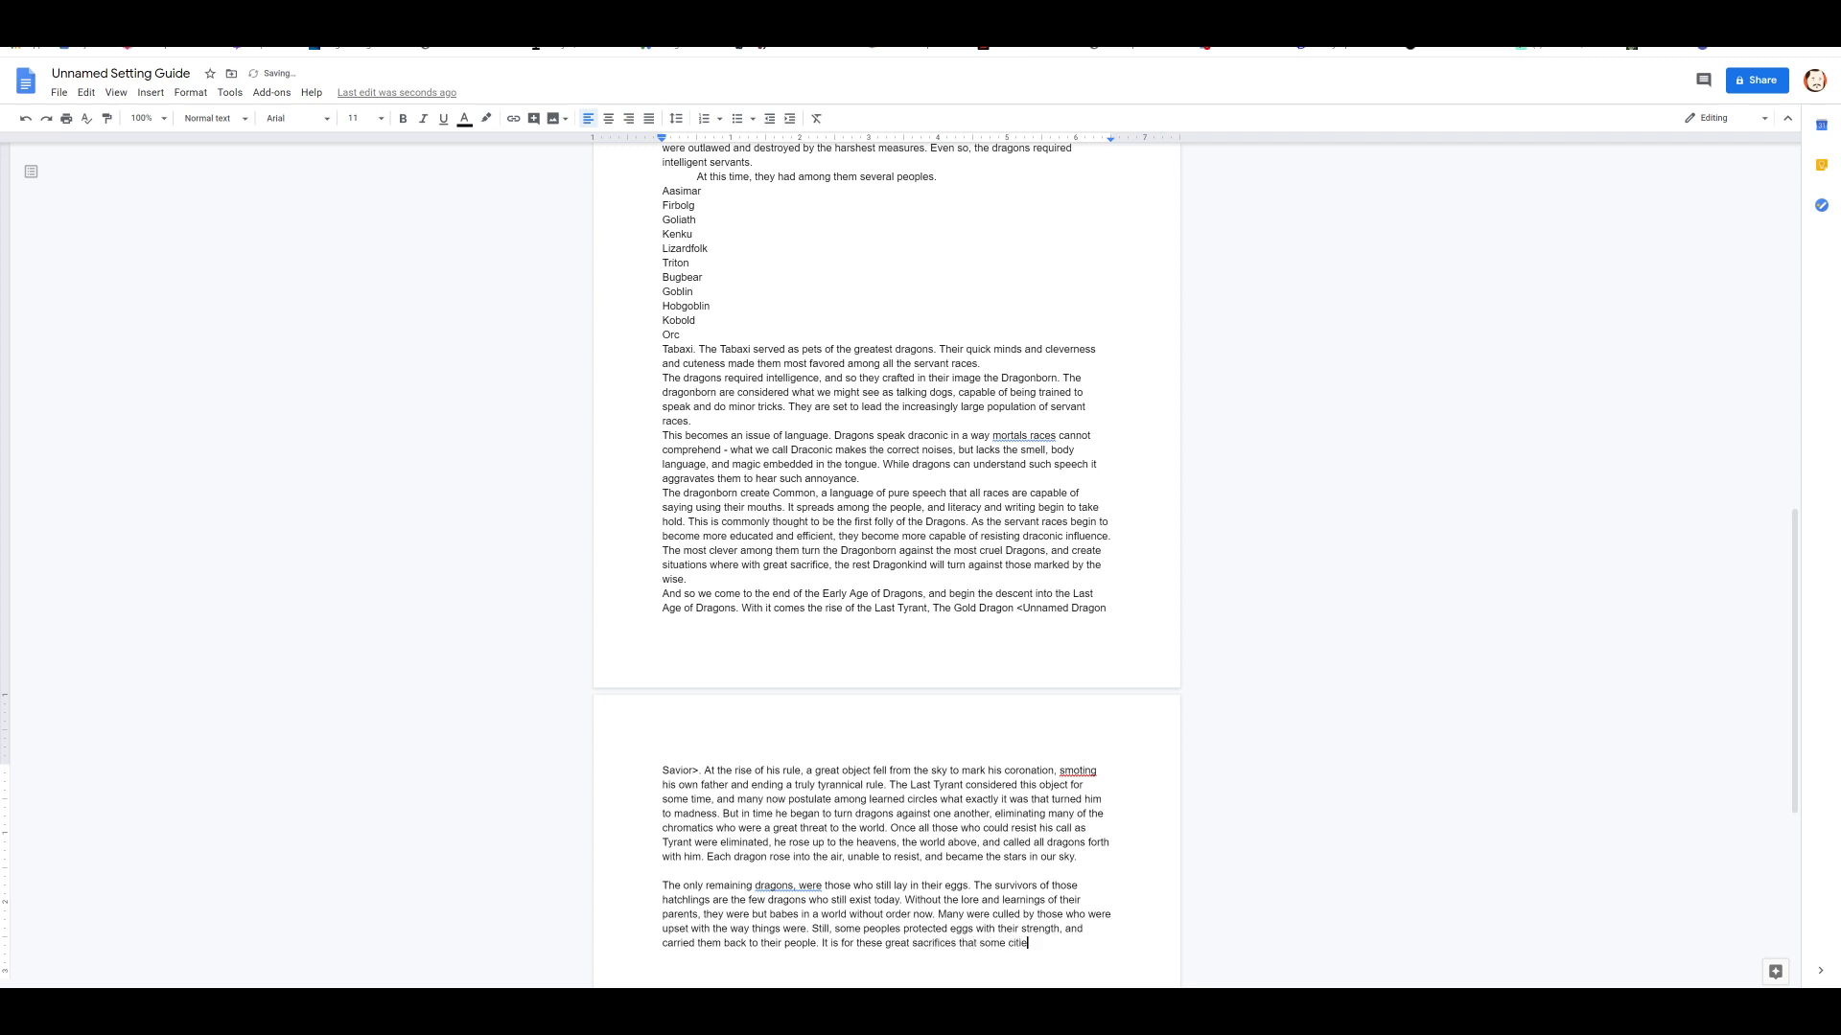
type("bear the protec")
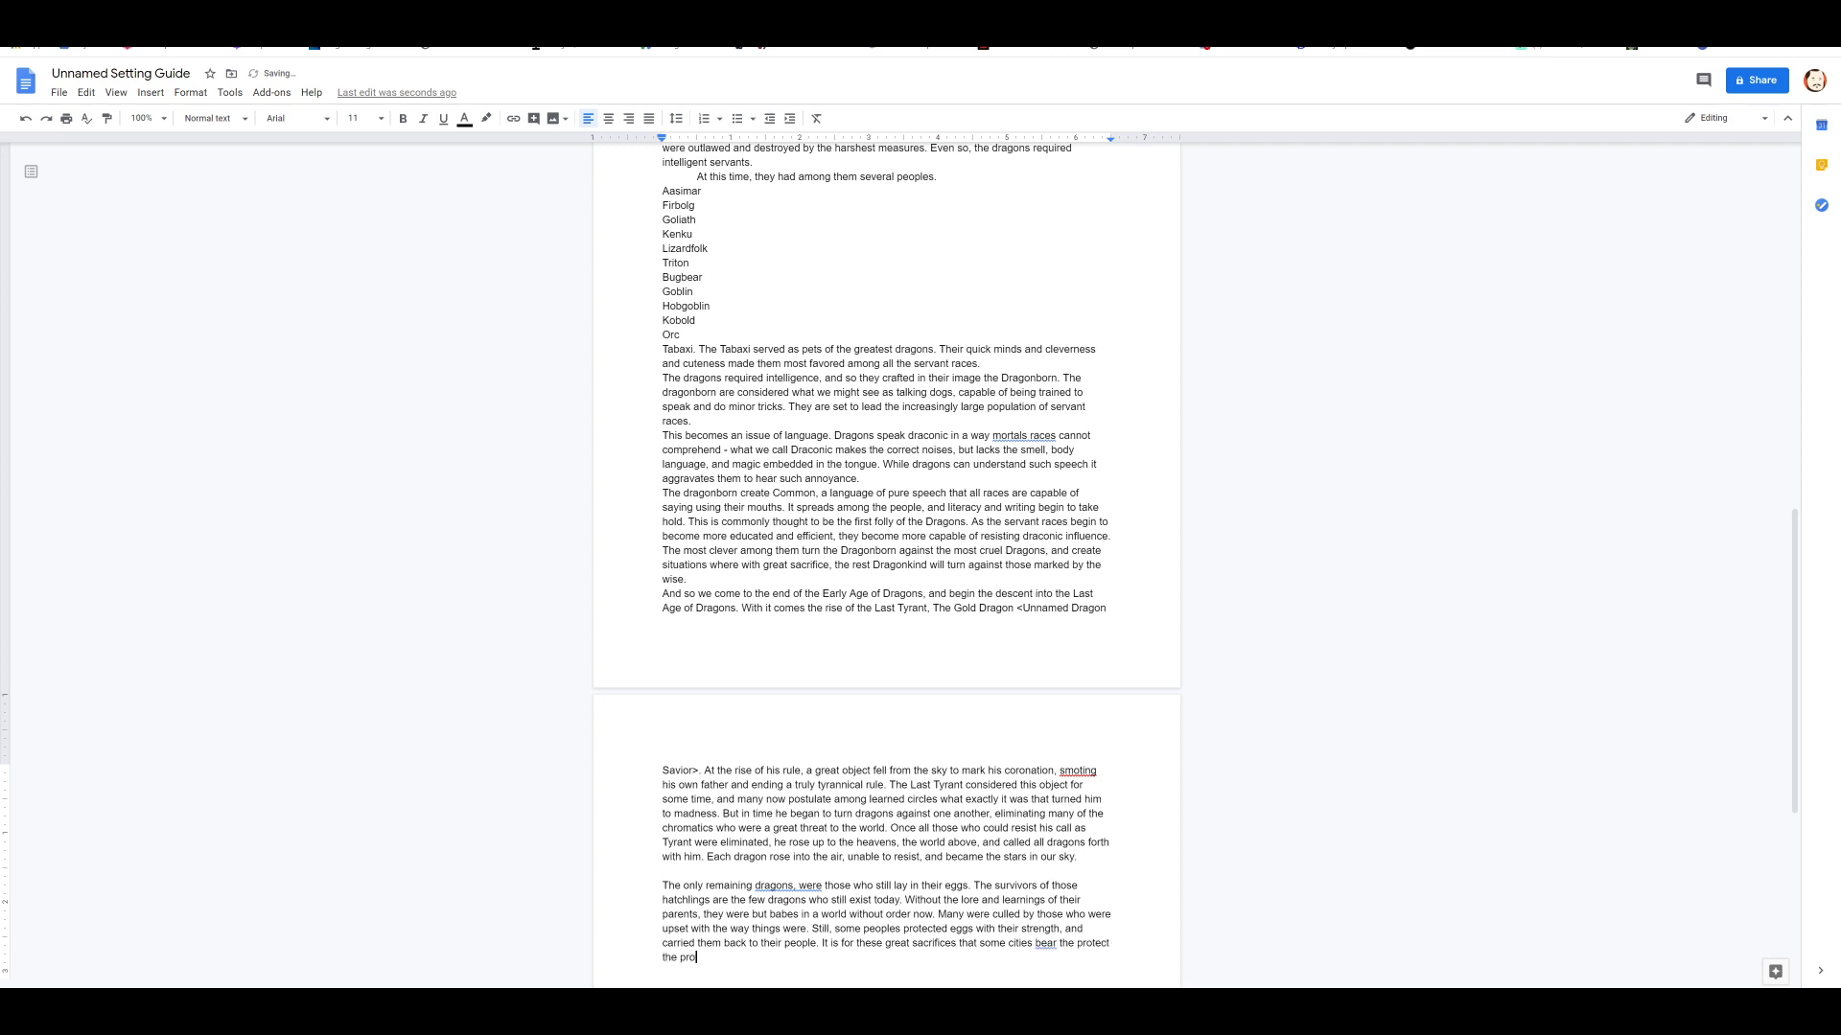
type("tection of a So")
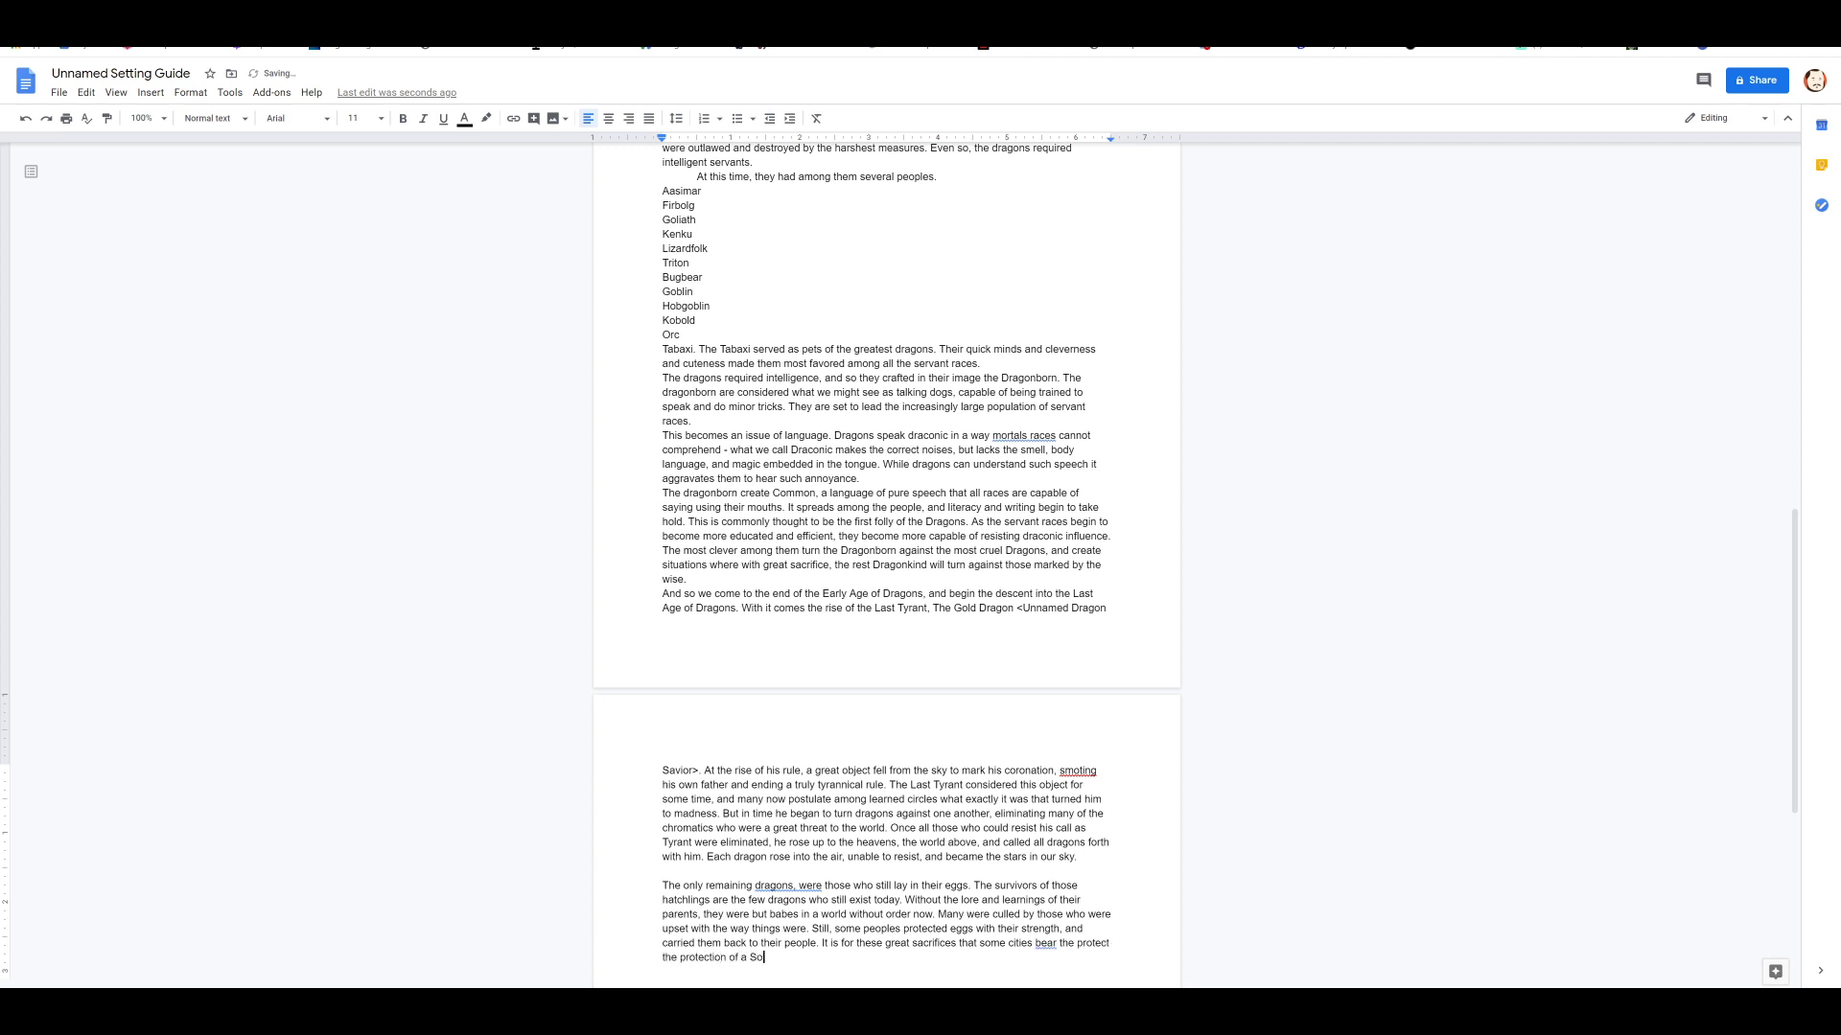
type("vereign")
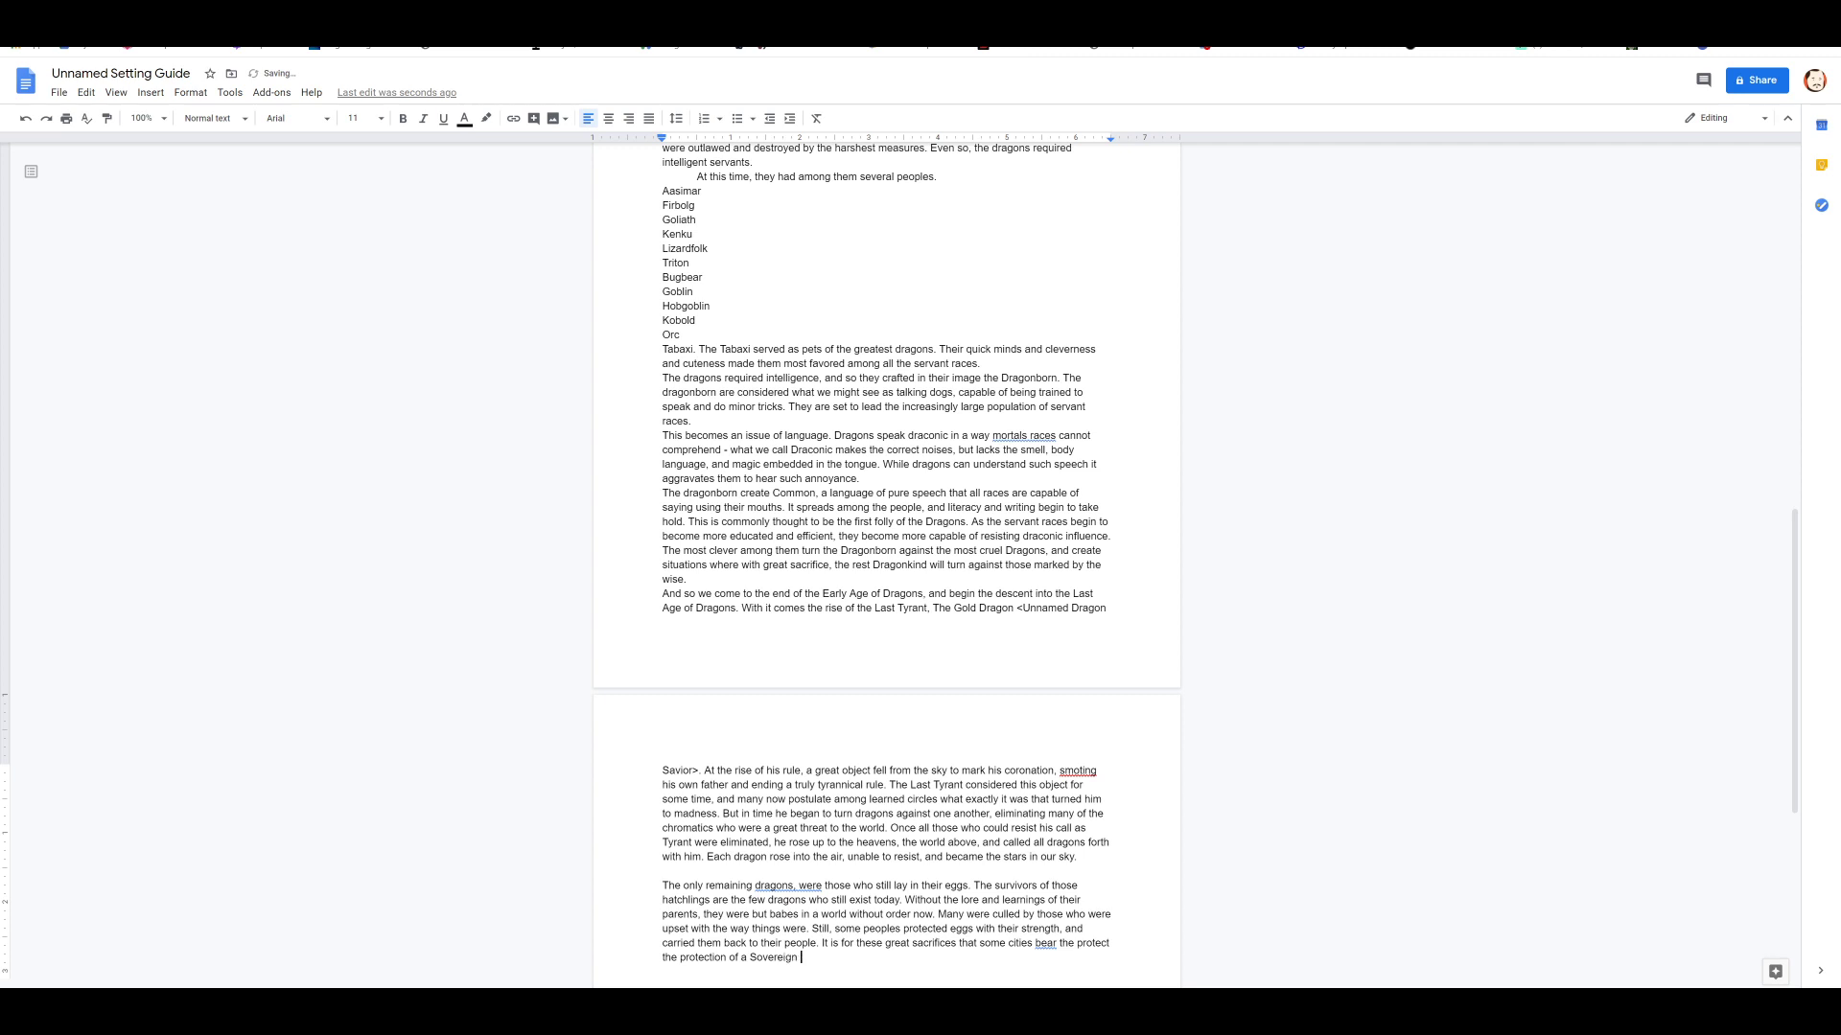
type("Dragon")
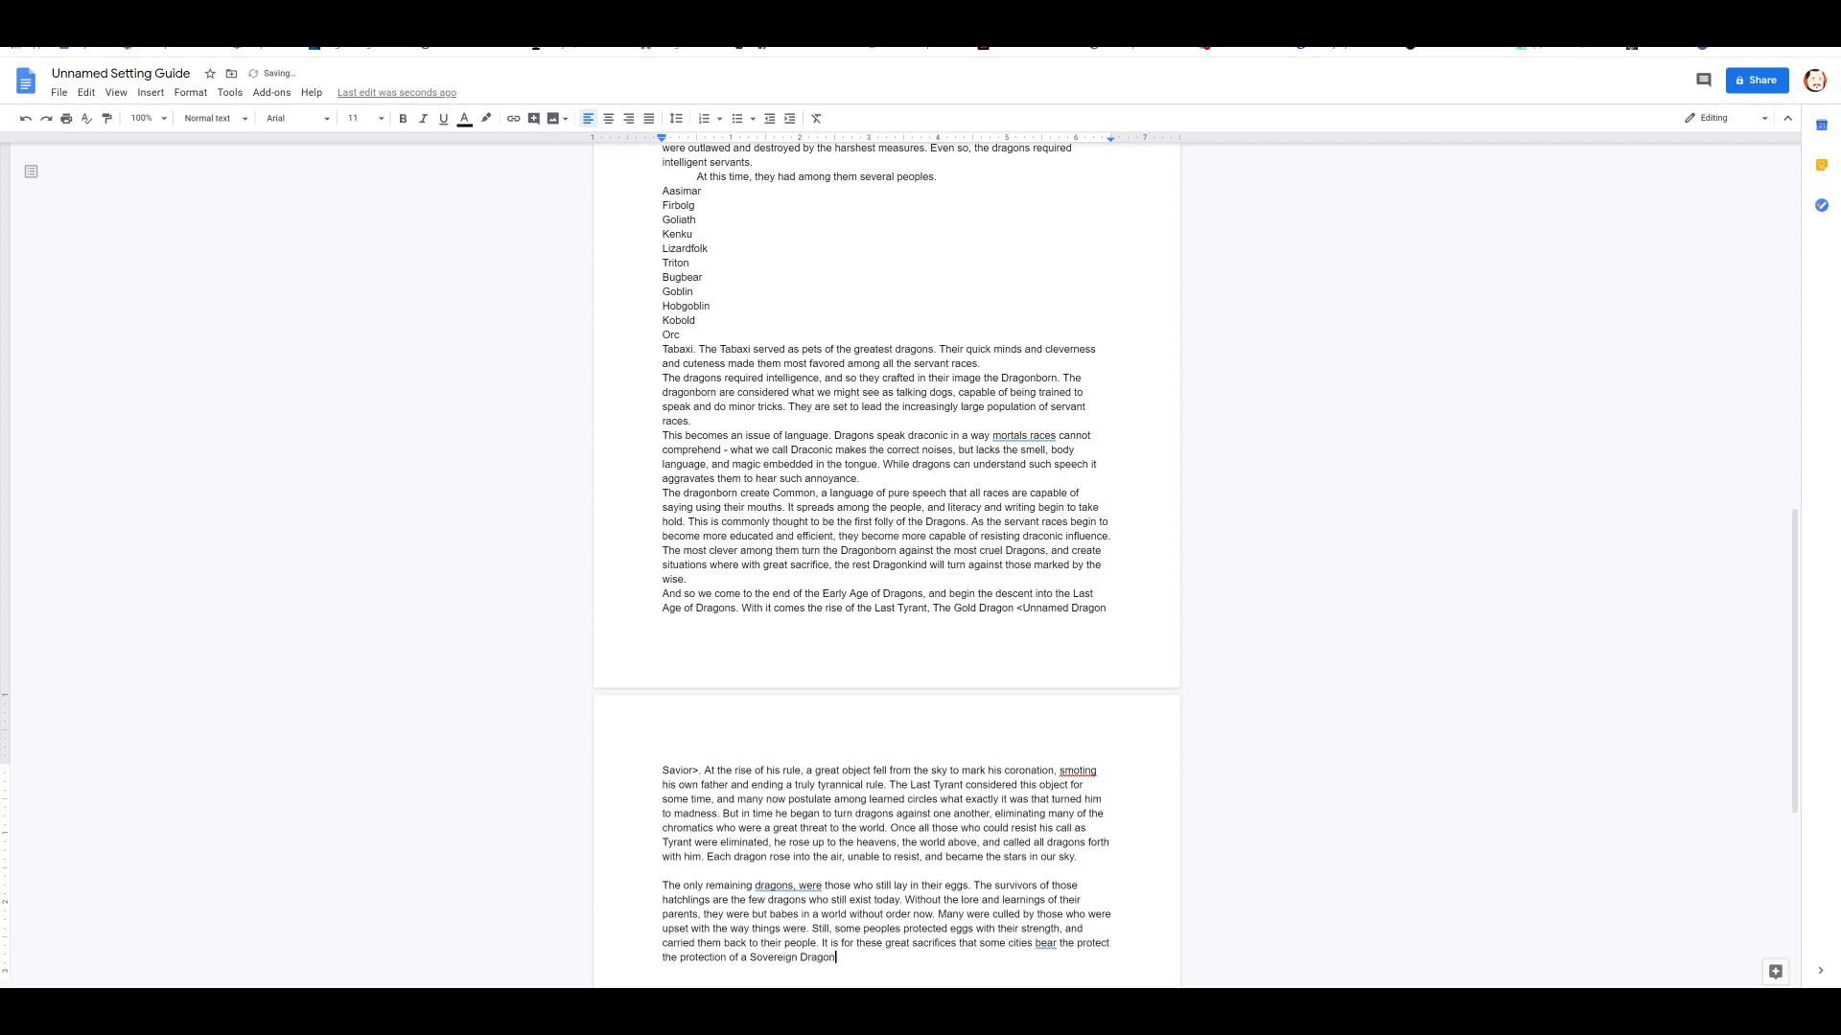
Step: Close with 'Dragons still remain a powerful force in the world.' and start 'However'
type("T")
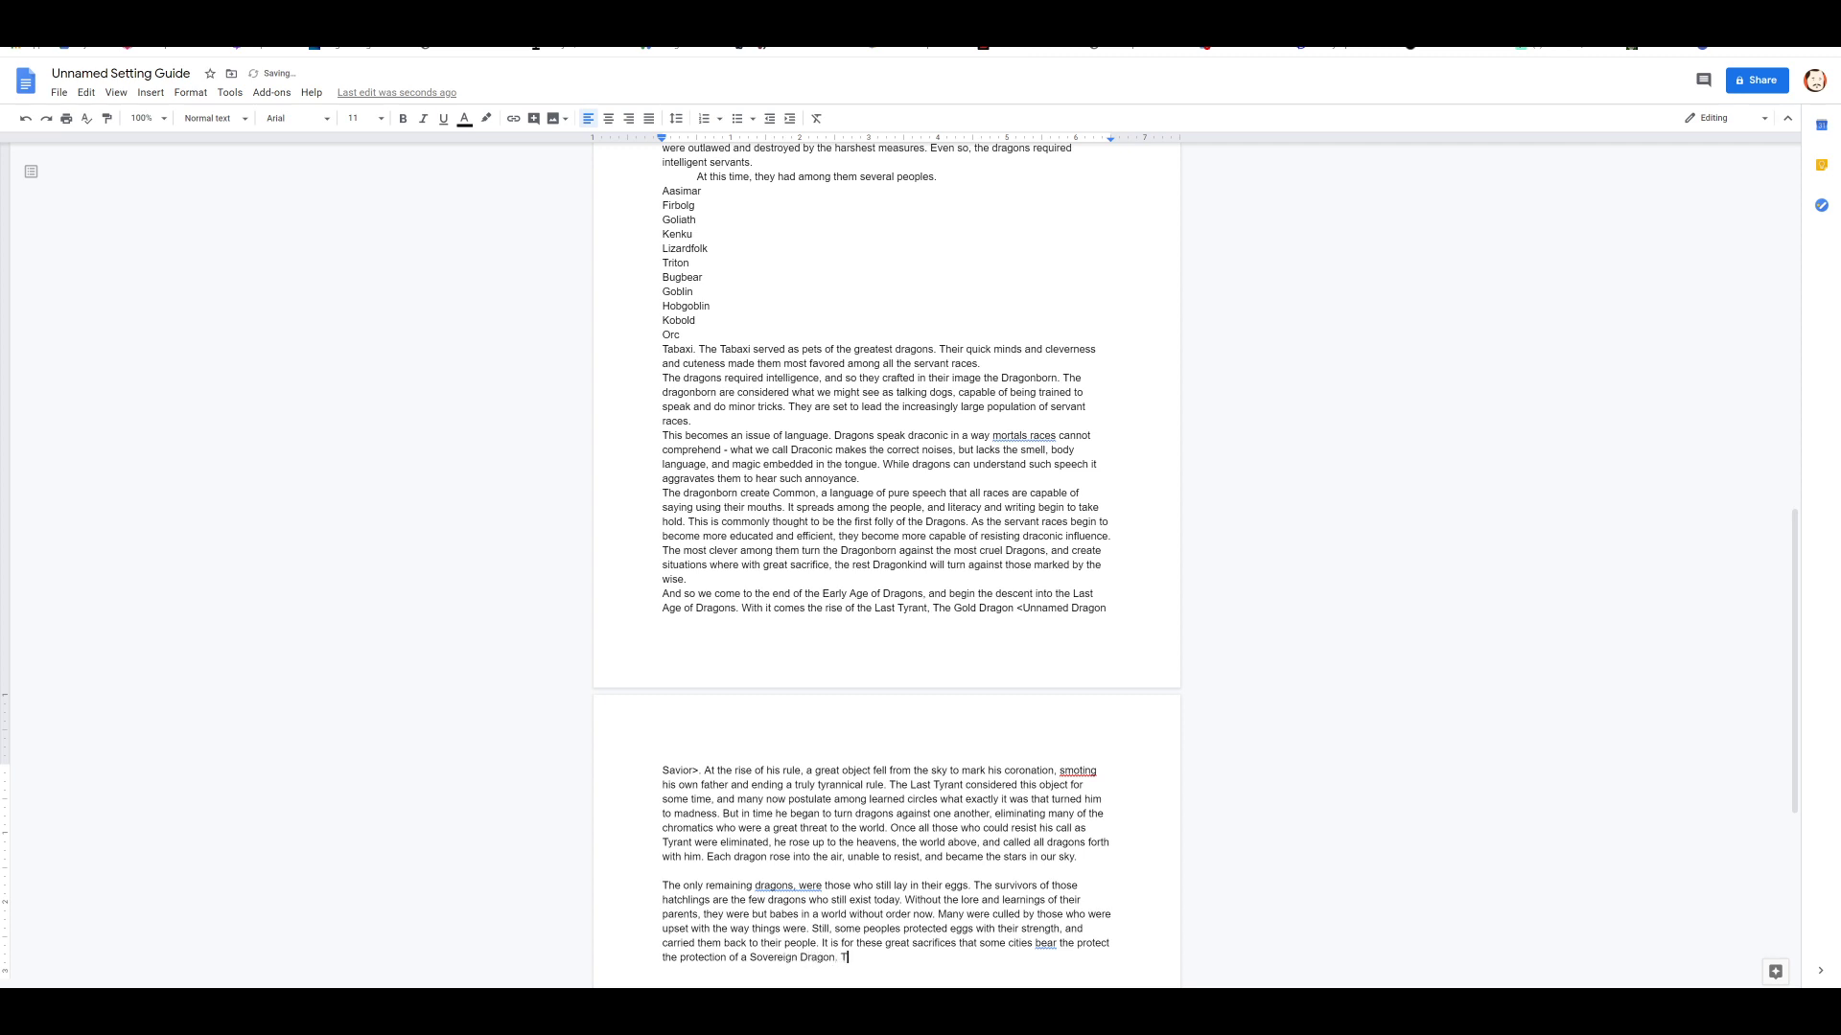
type("hough their numbers are reduced by one in one")
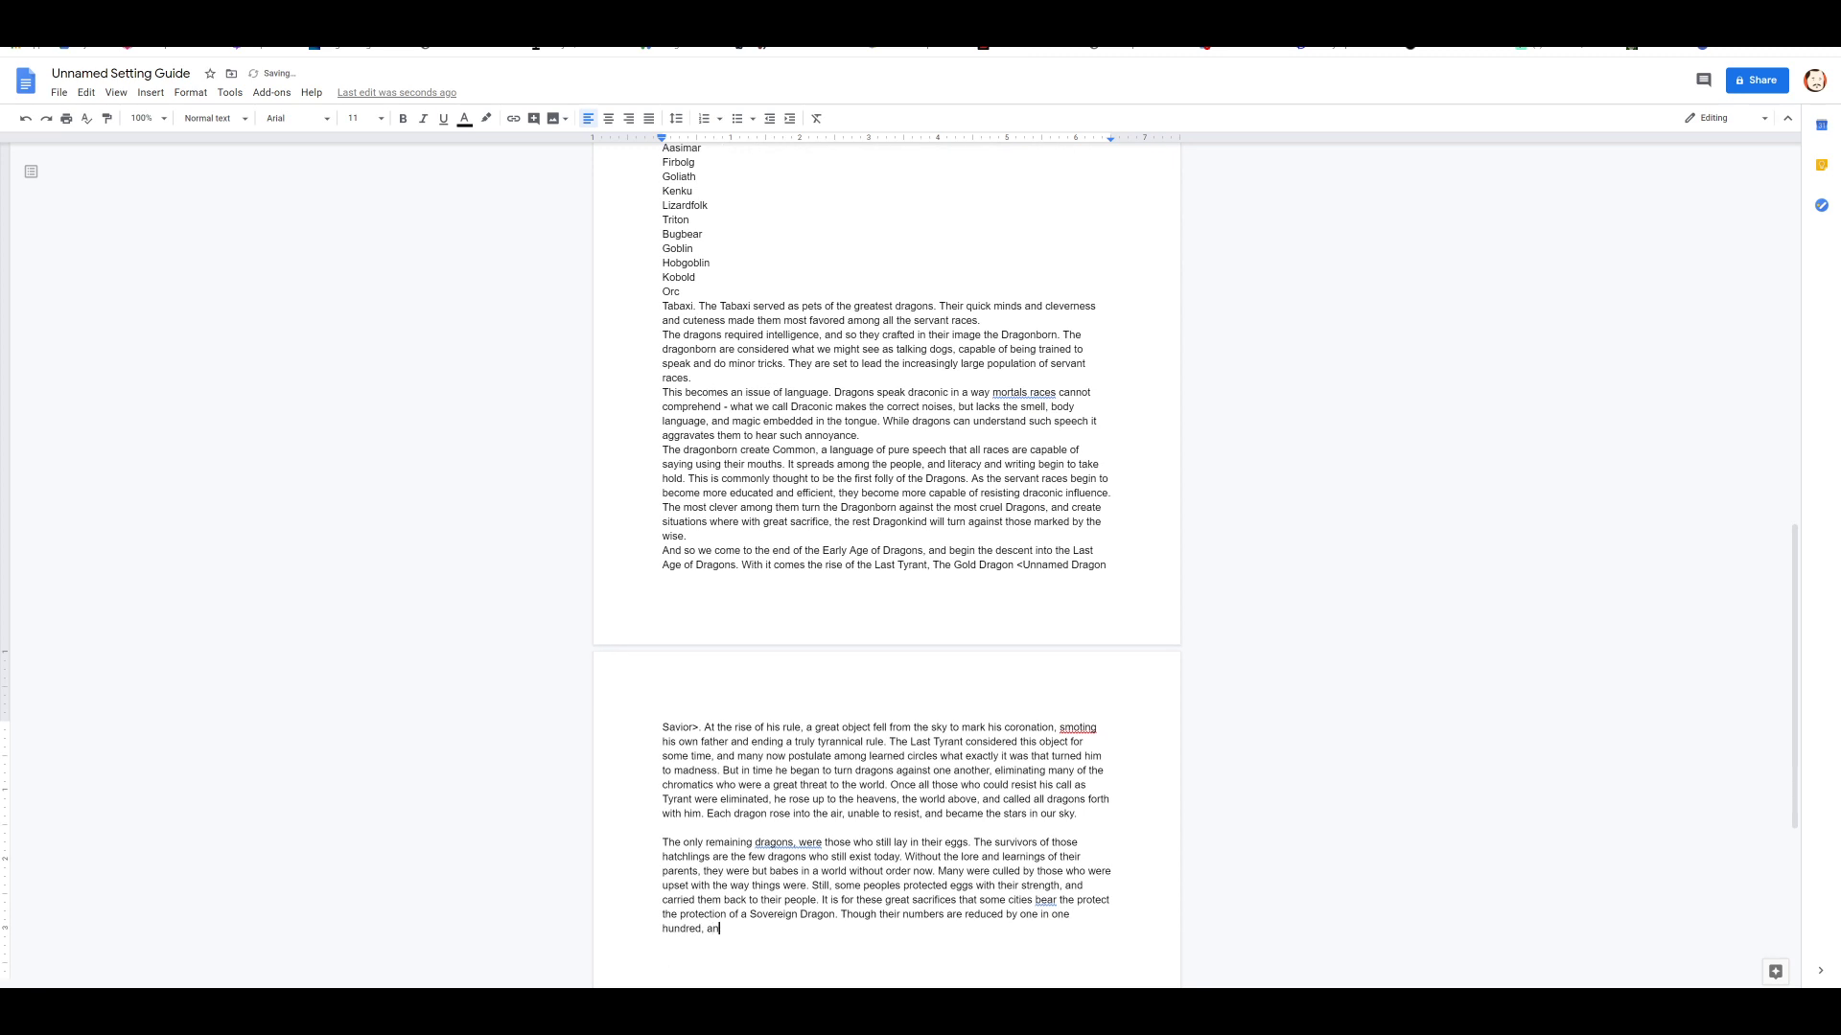
type("d again,")
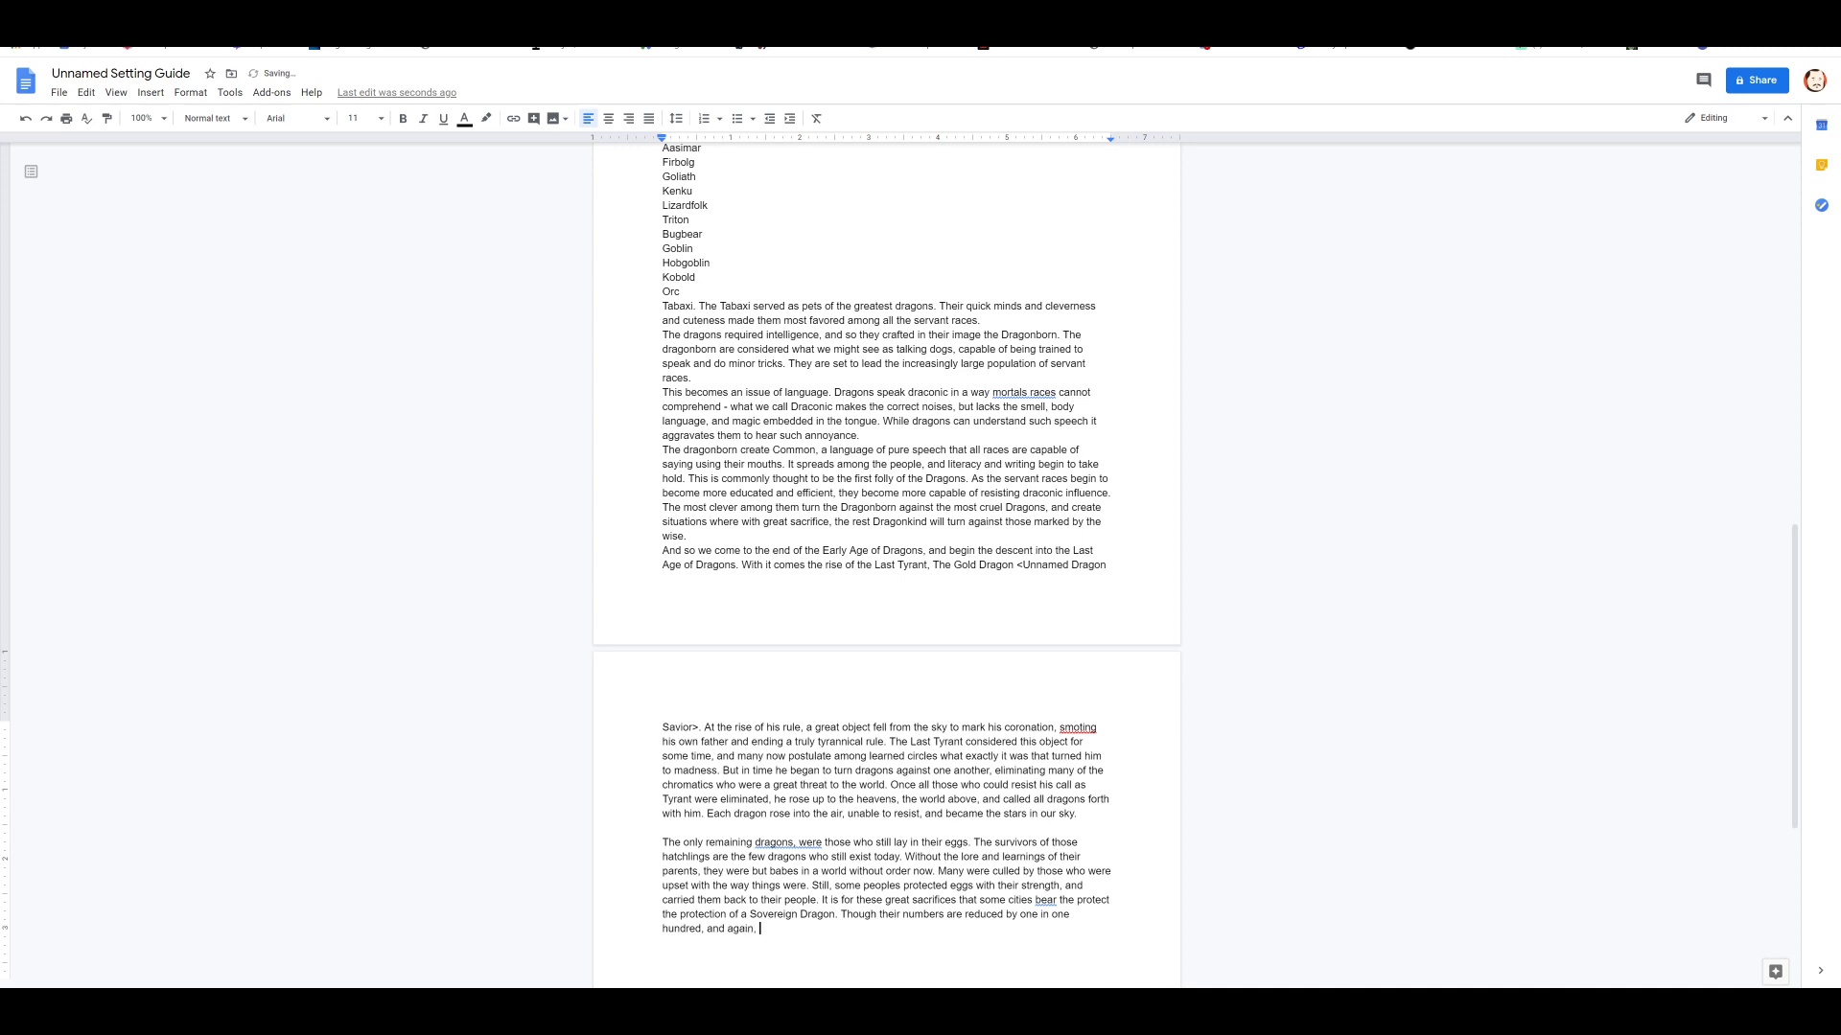
type("d")
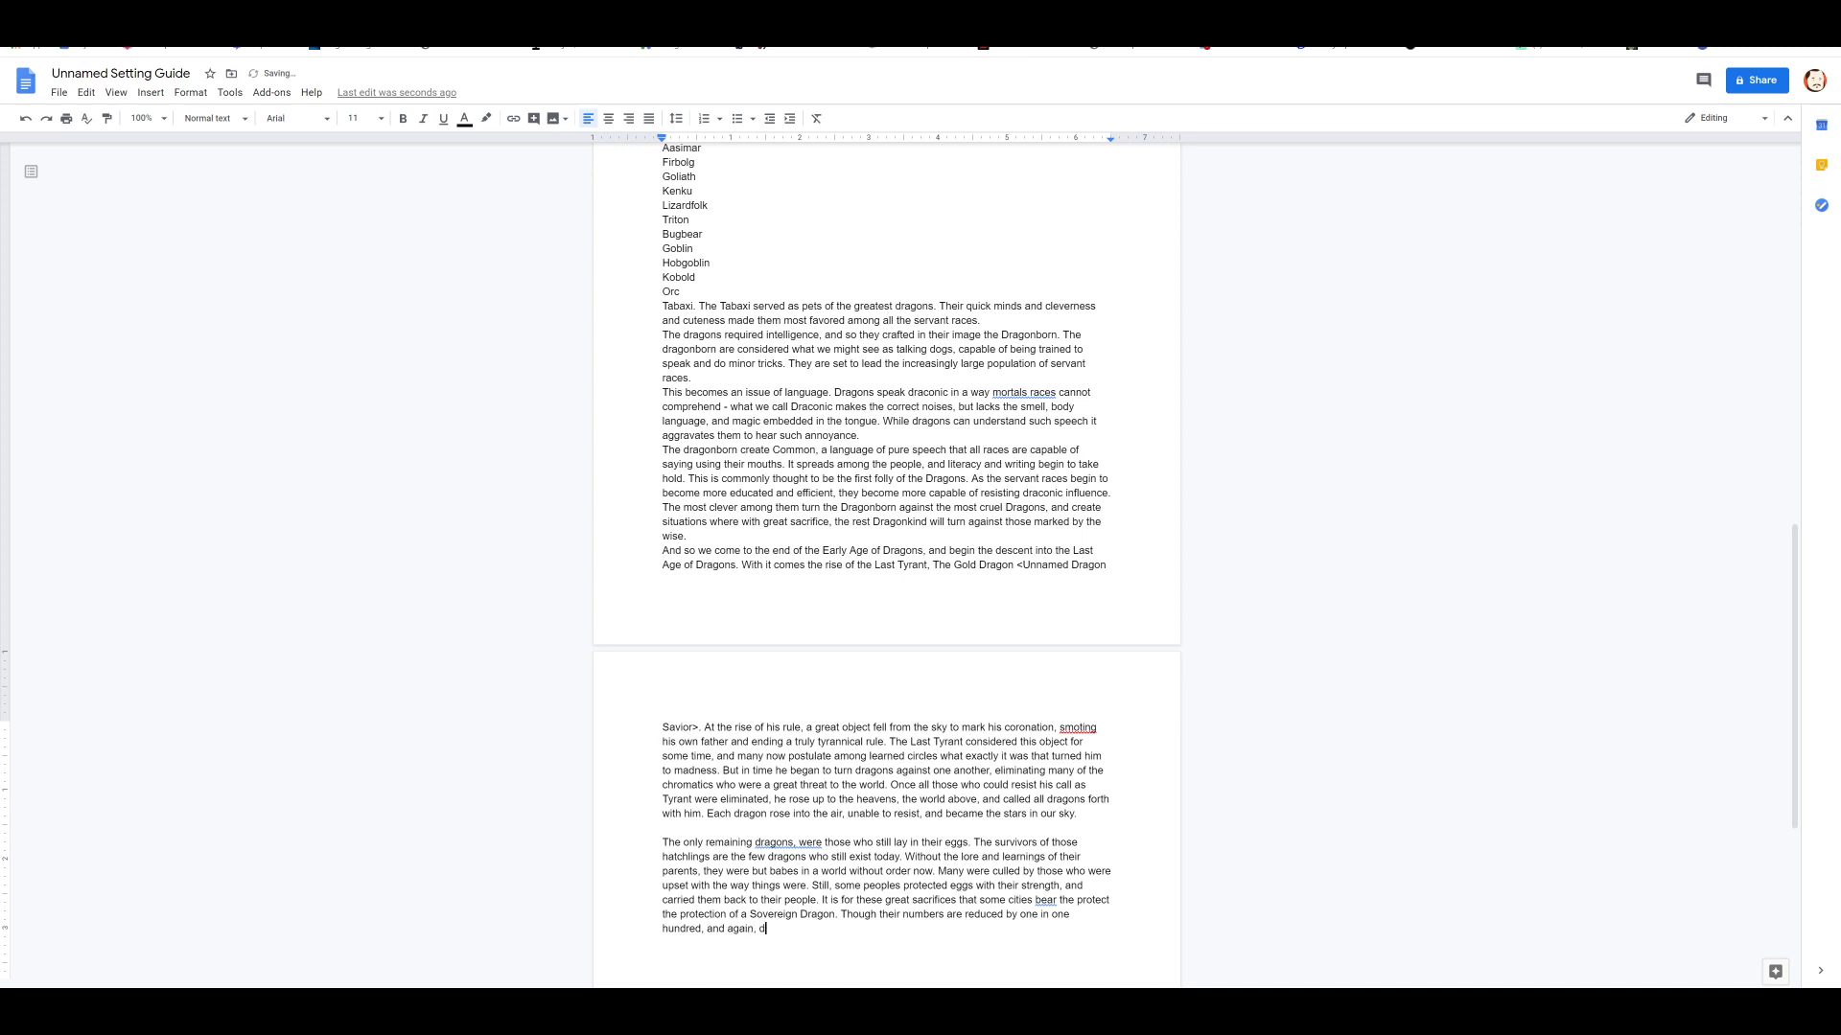
type("Dragons still r")
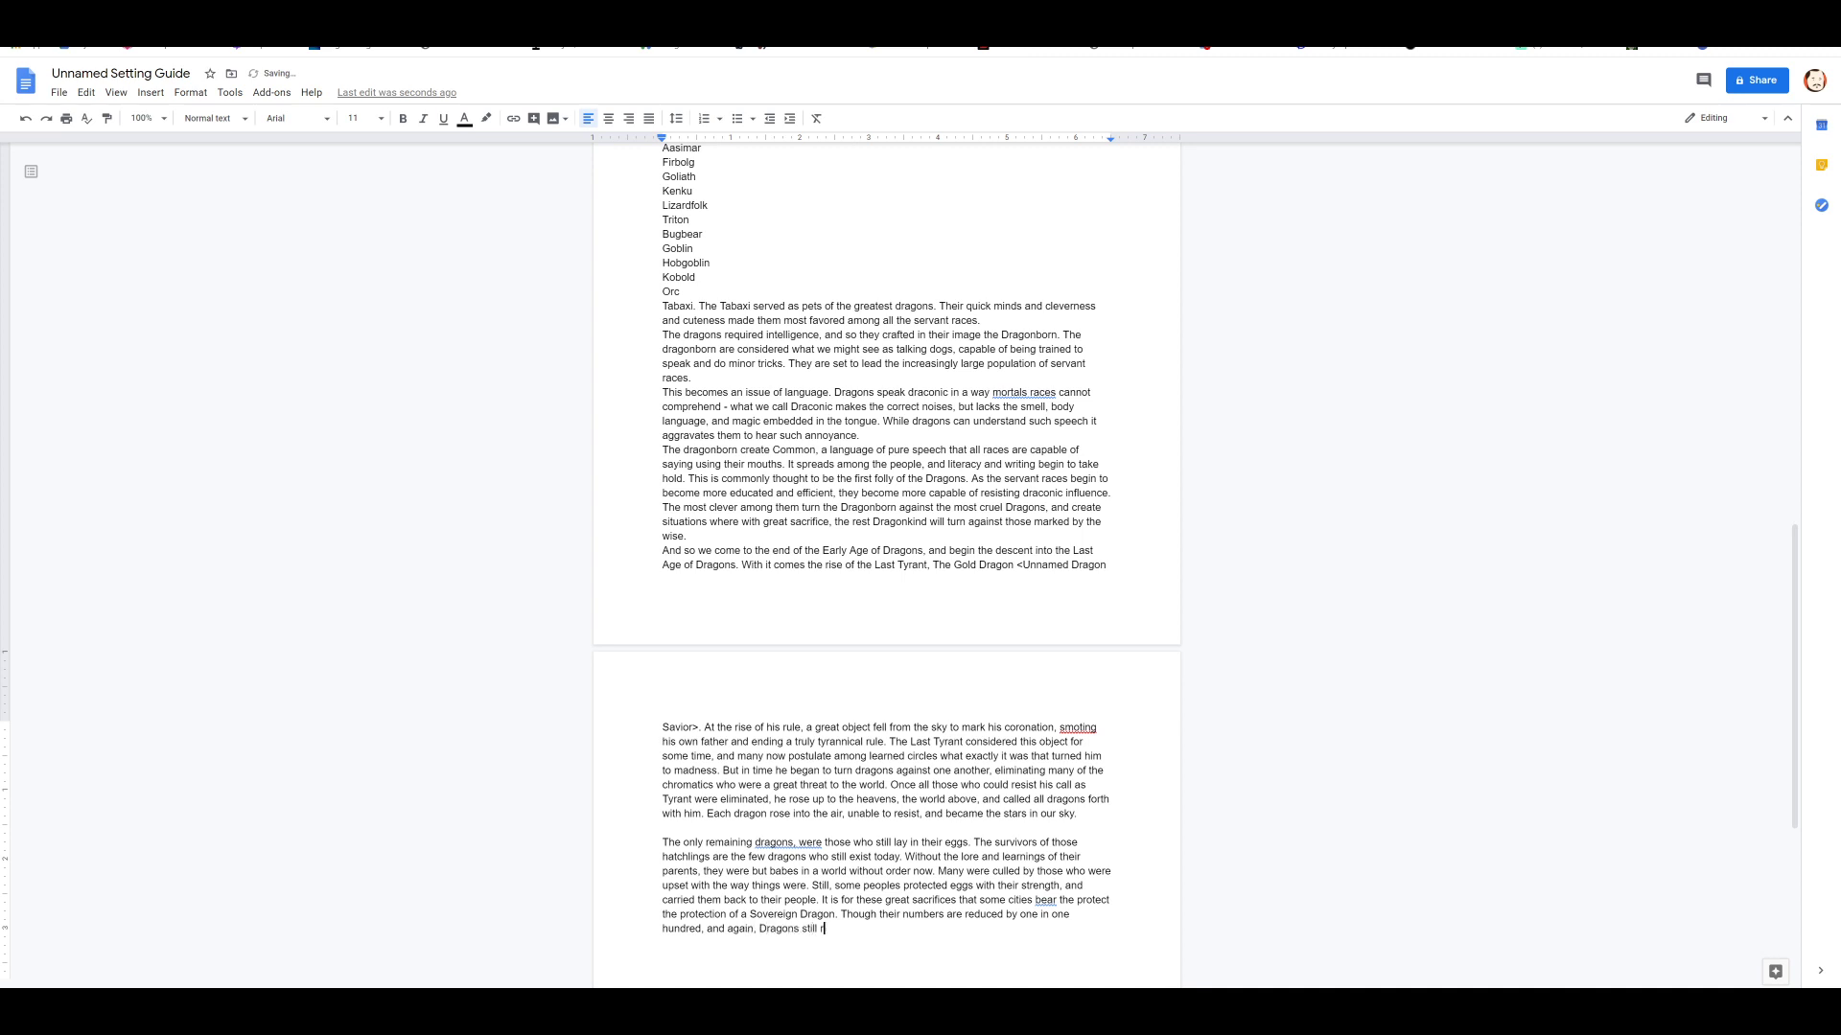
type("emain a powerful")
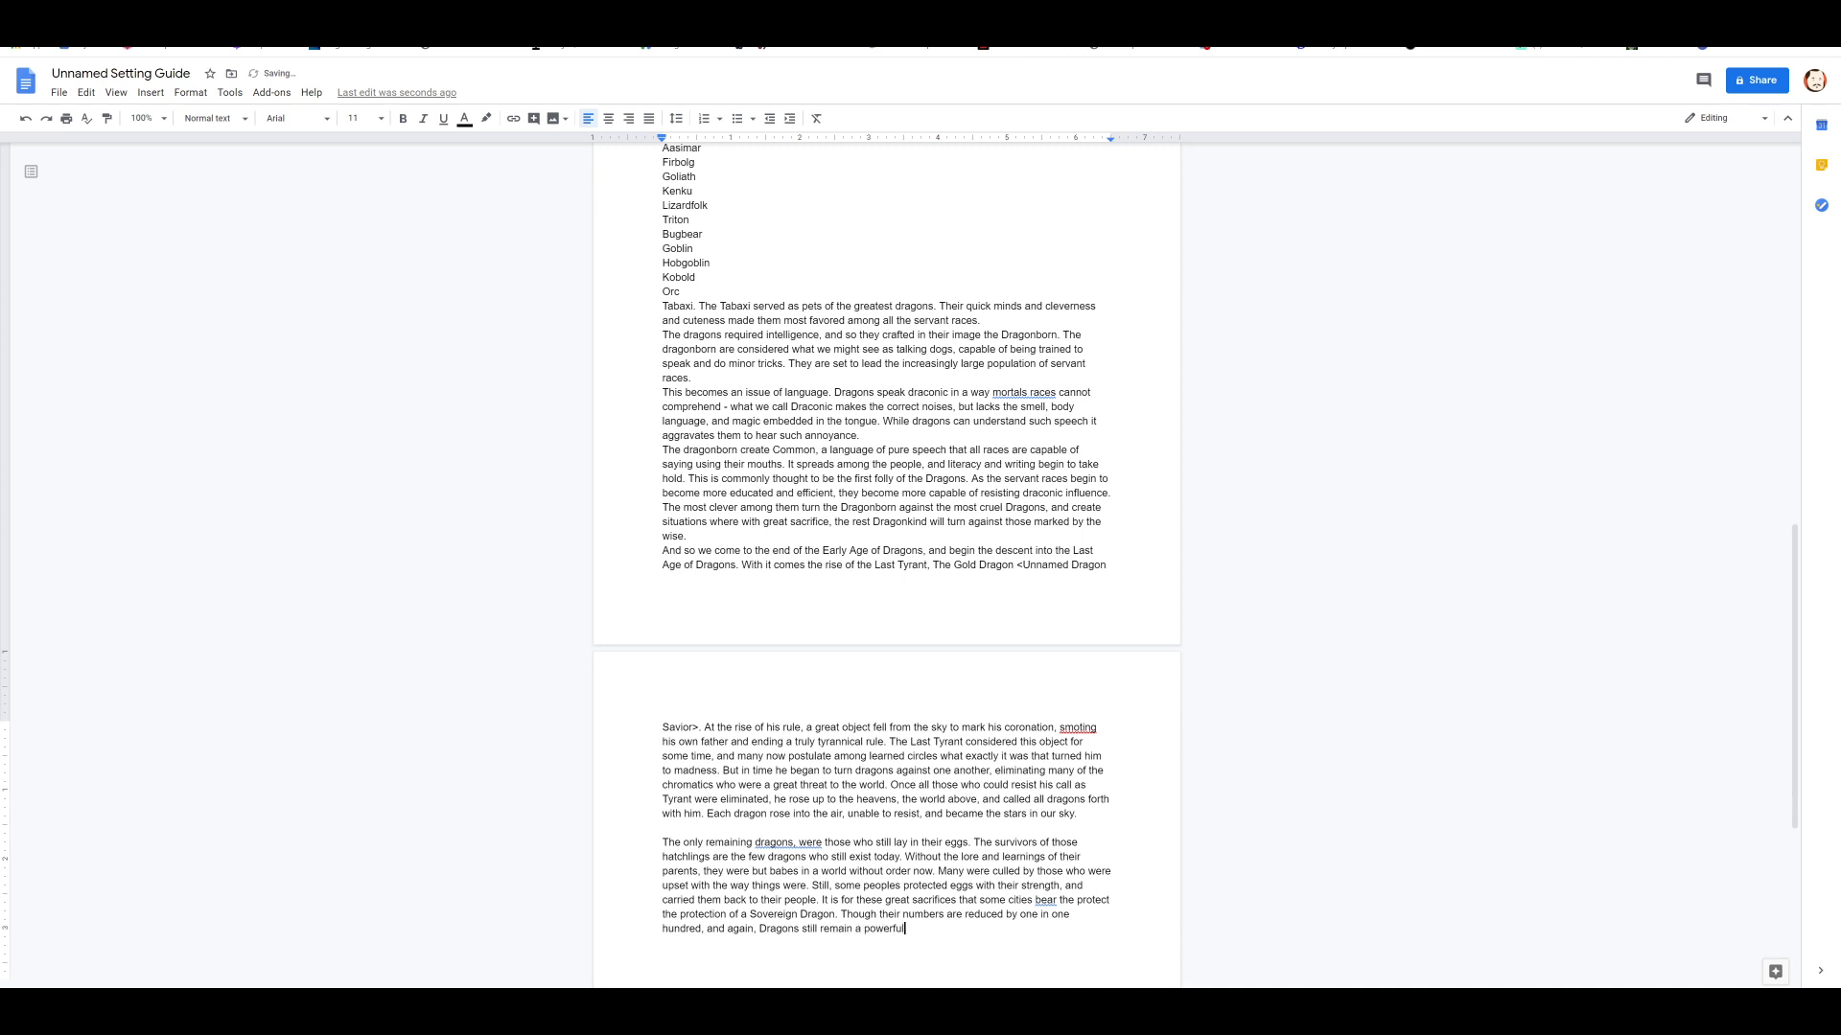
type("force in the wo")
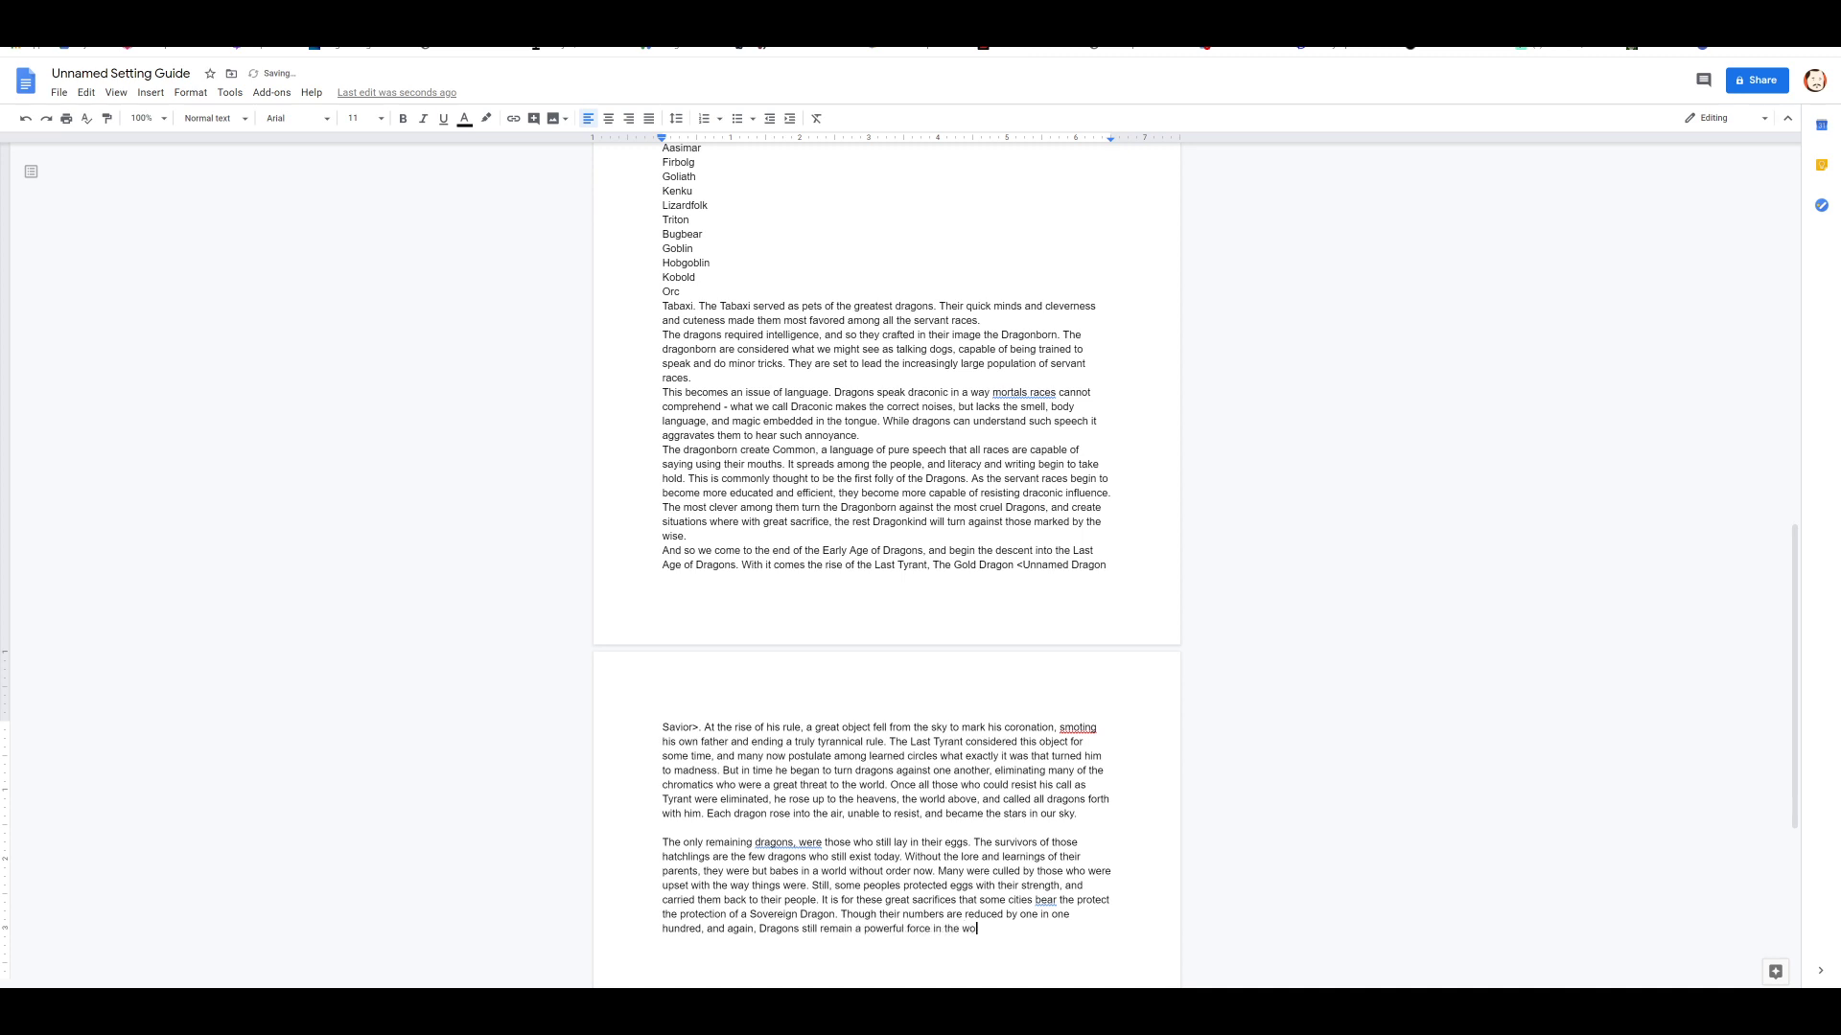
type("rld.")
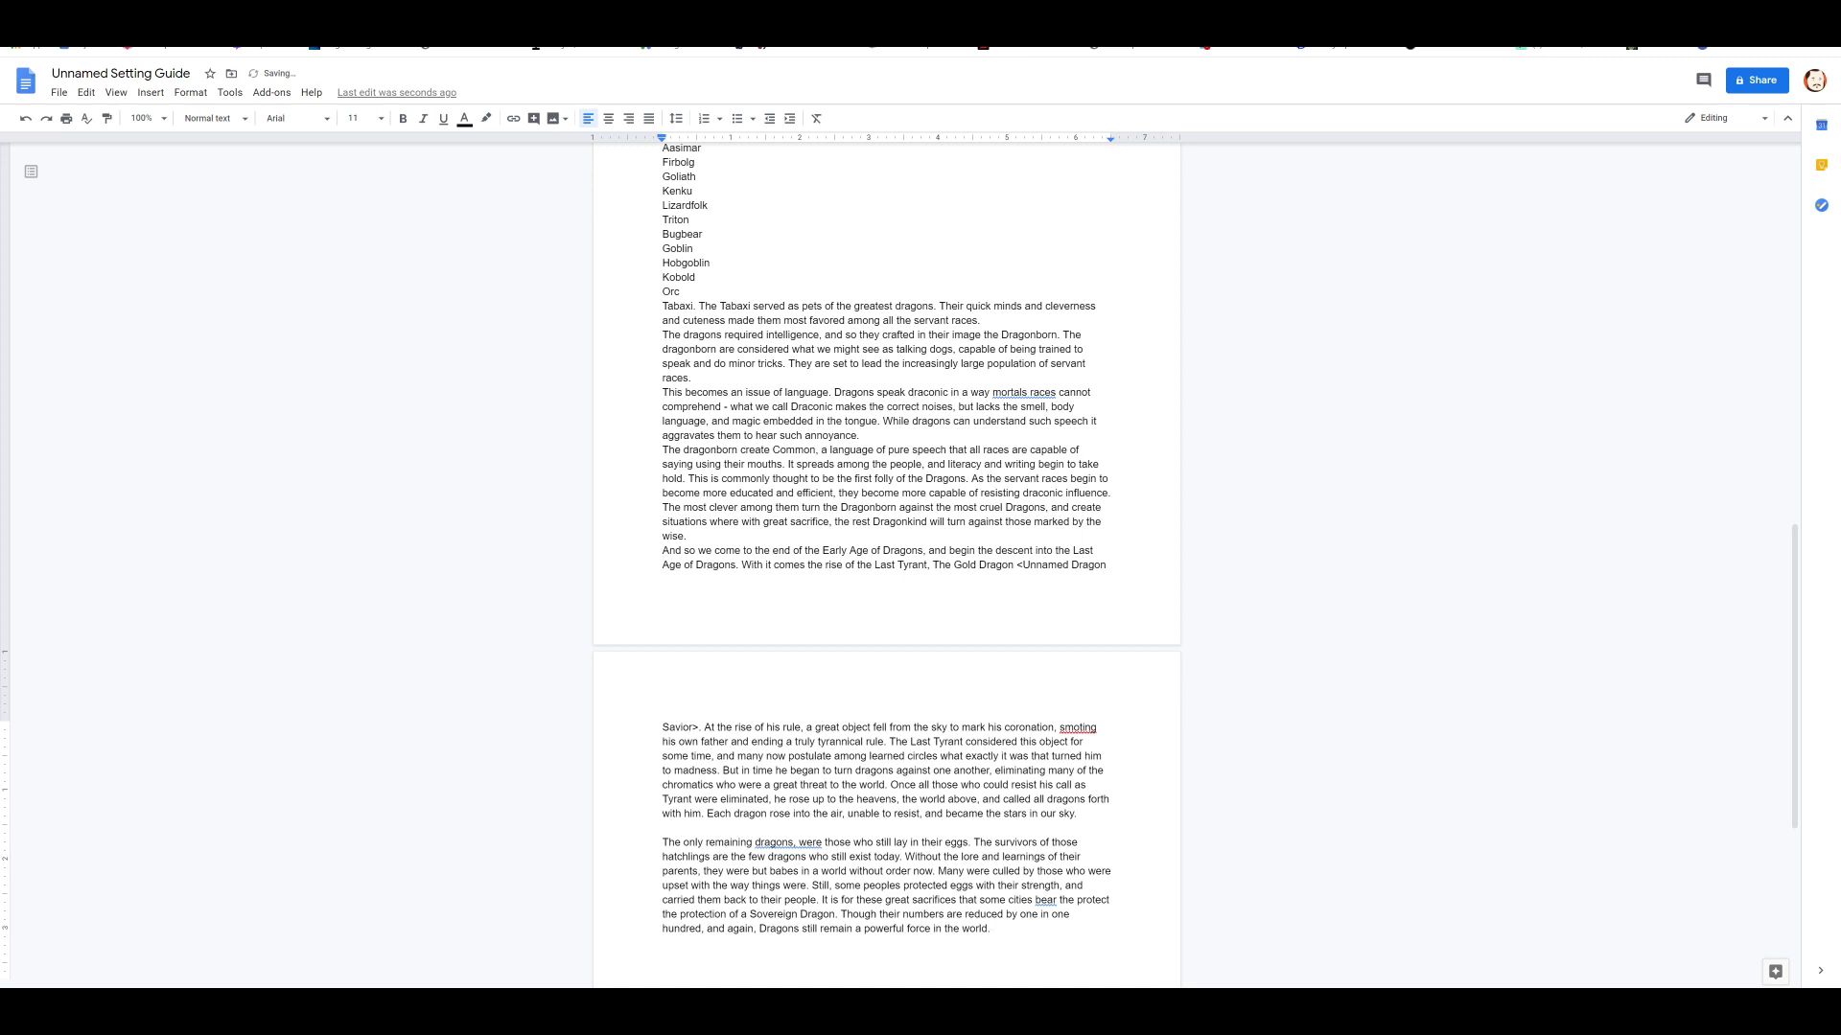
type("However,")
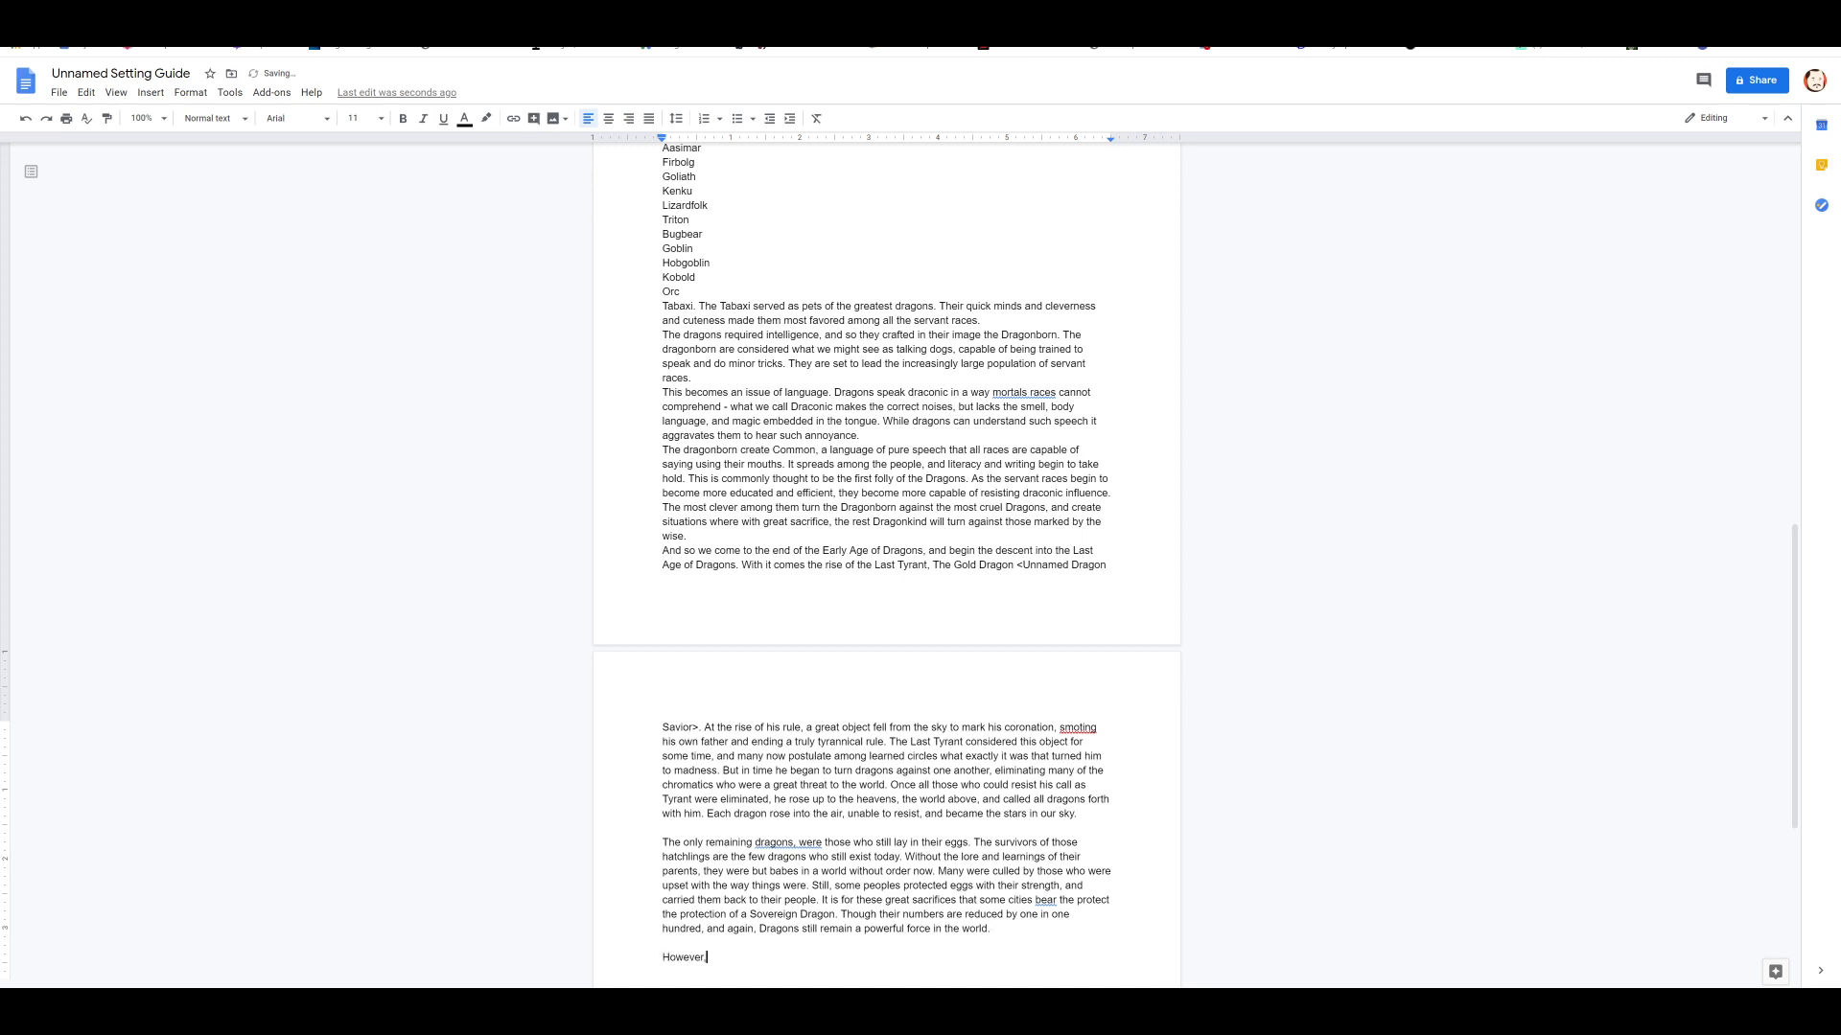
Step: Finish the 'However' paragraph: no order, governance fallen, an age of chaos before history
type("there is n")
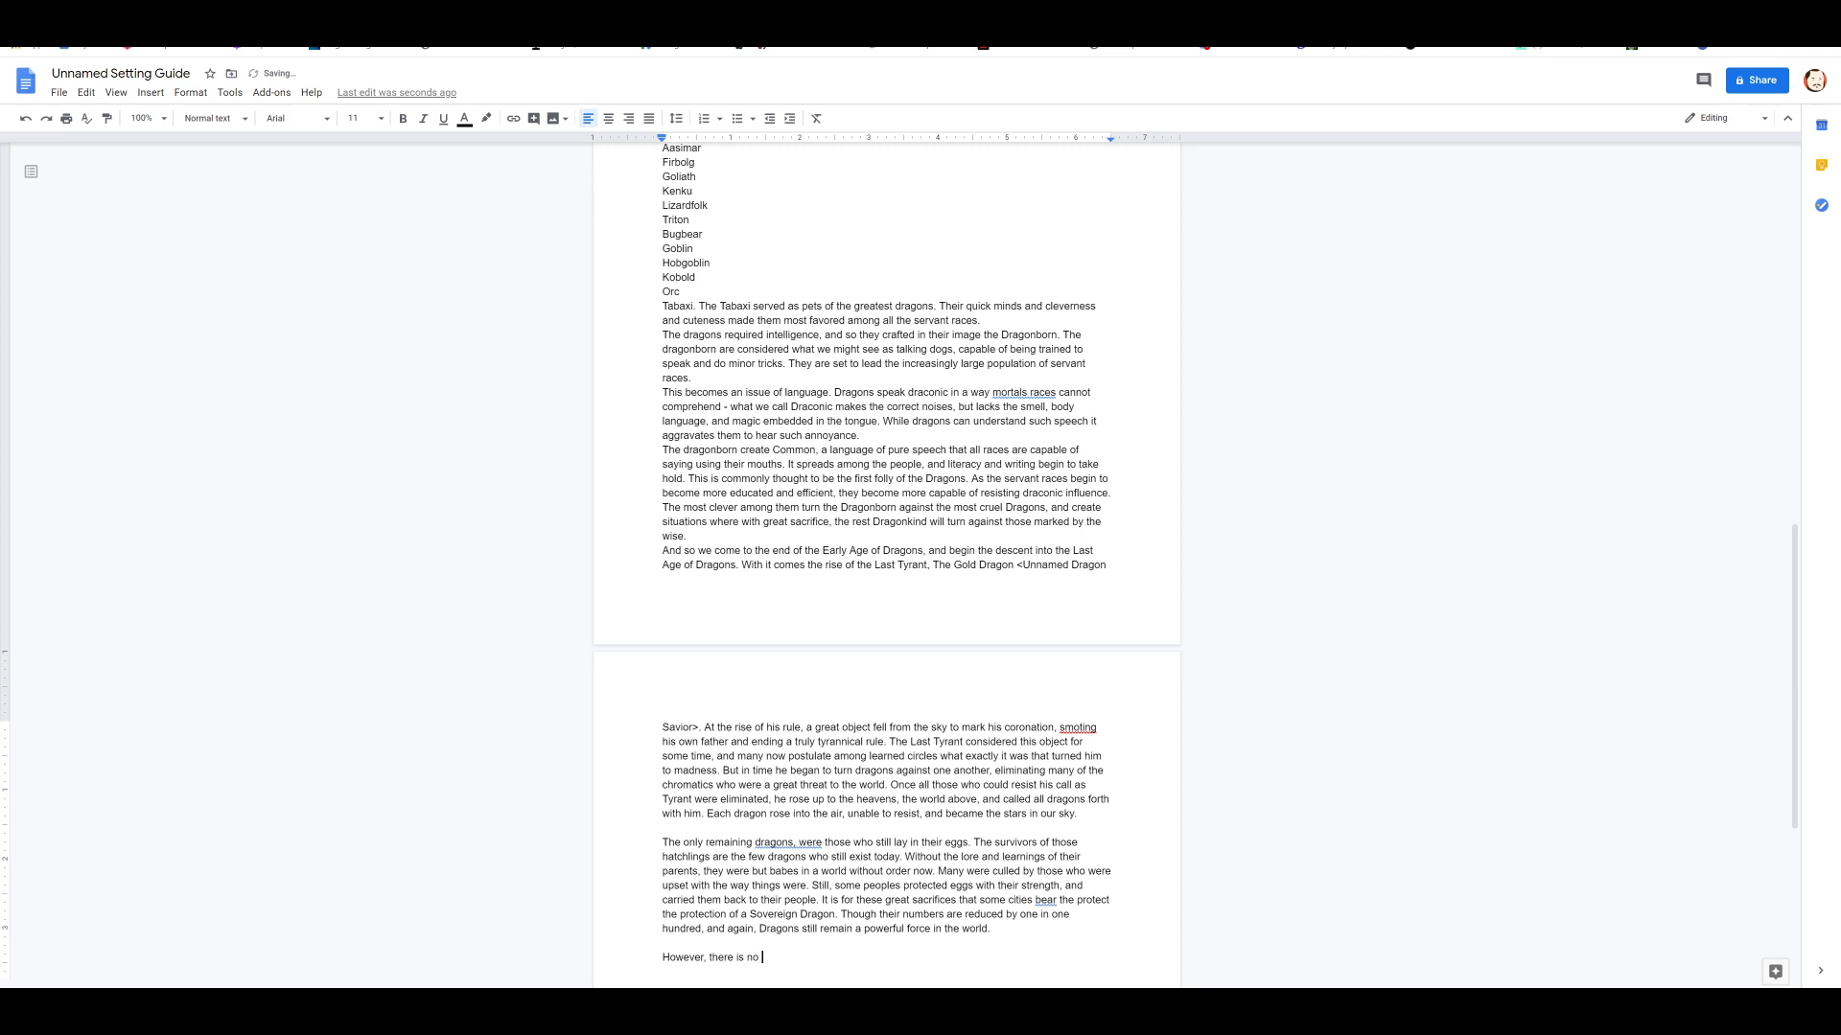
type("order. The entire system of language and")
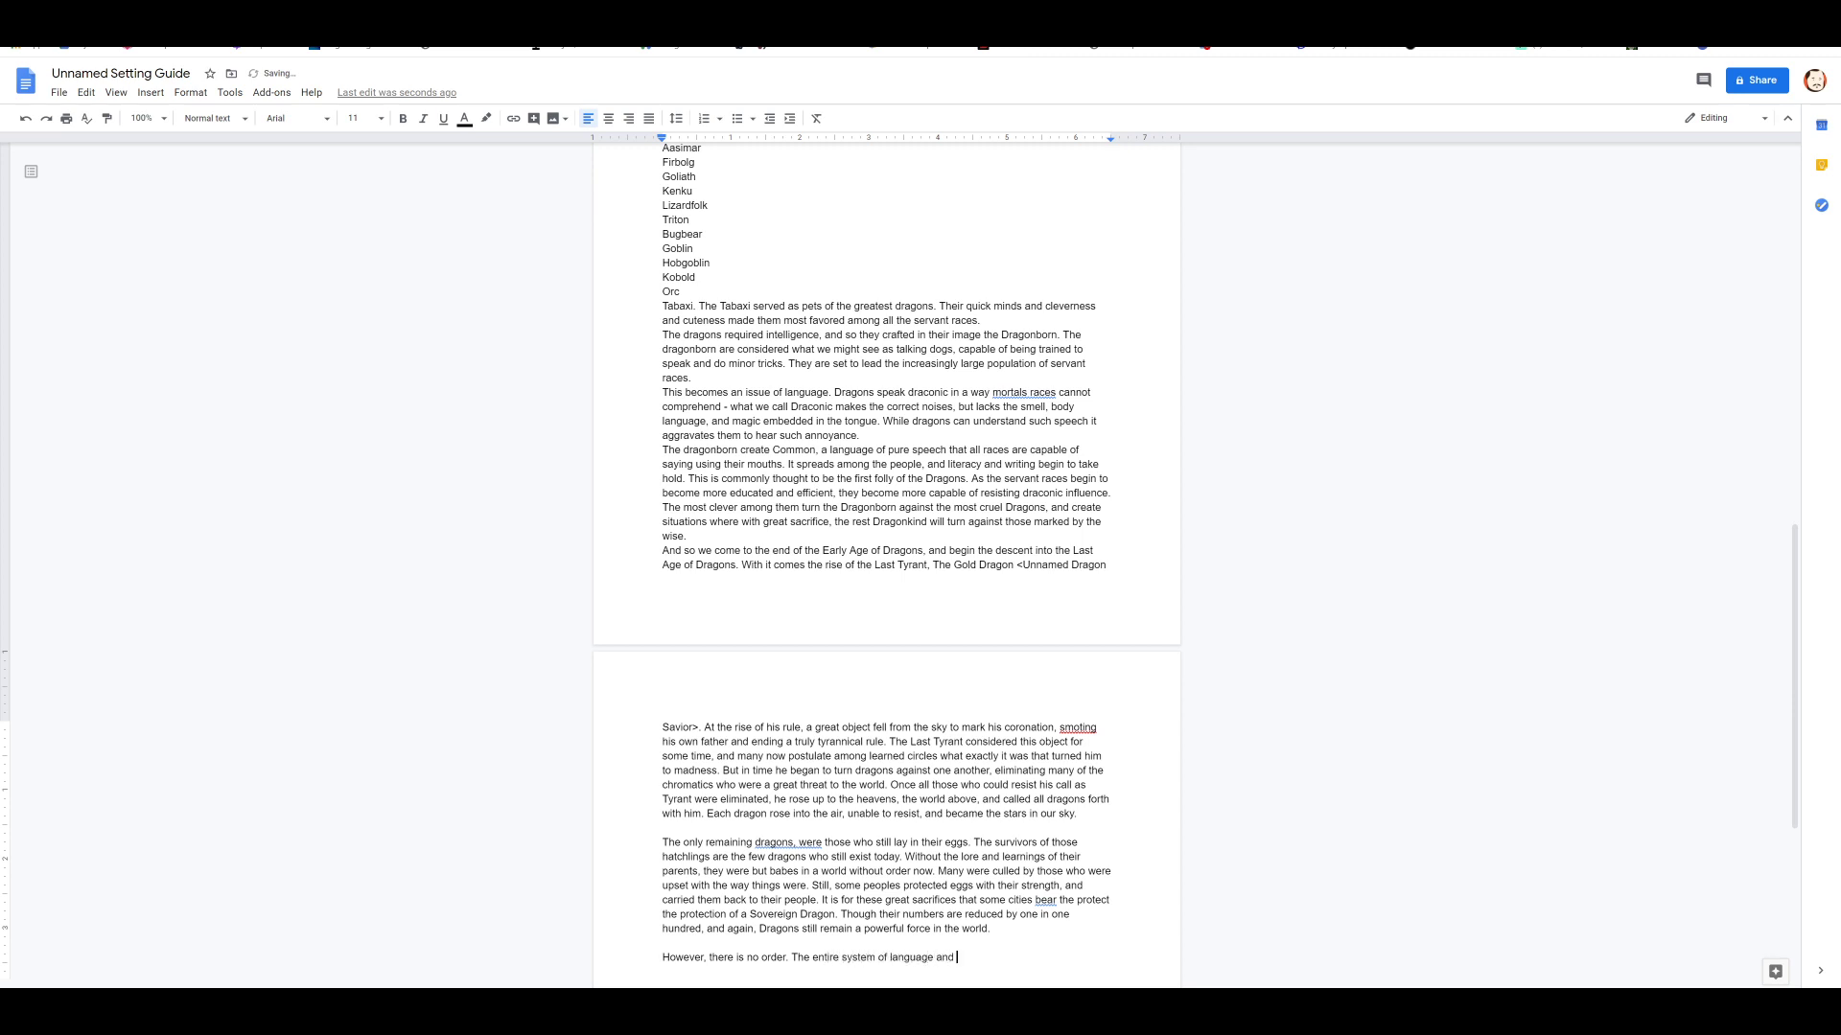
type("governance has fallen apart without the dragons")
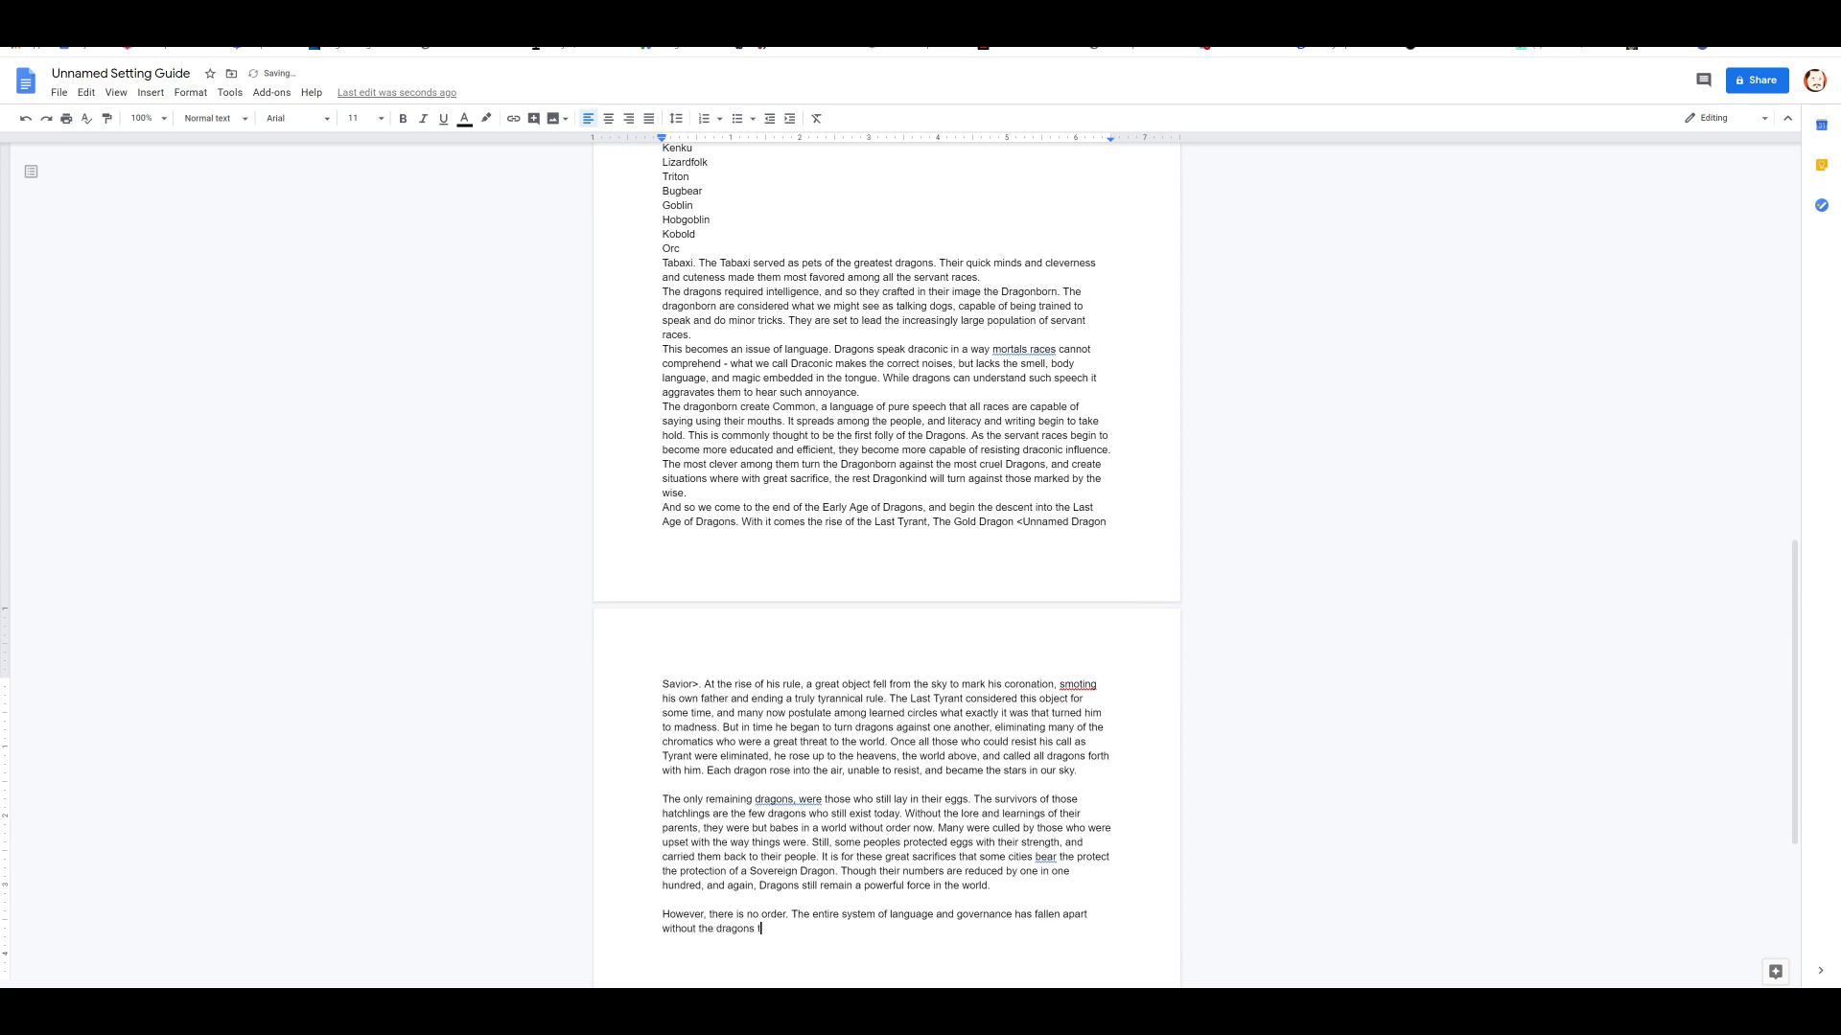
type("to the rule. It b")
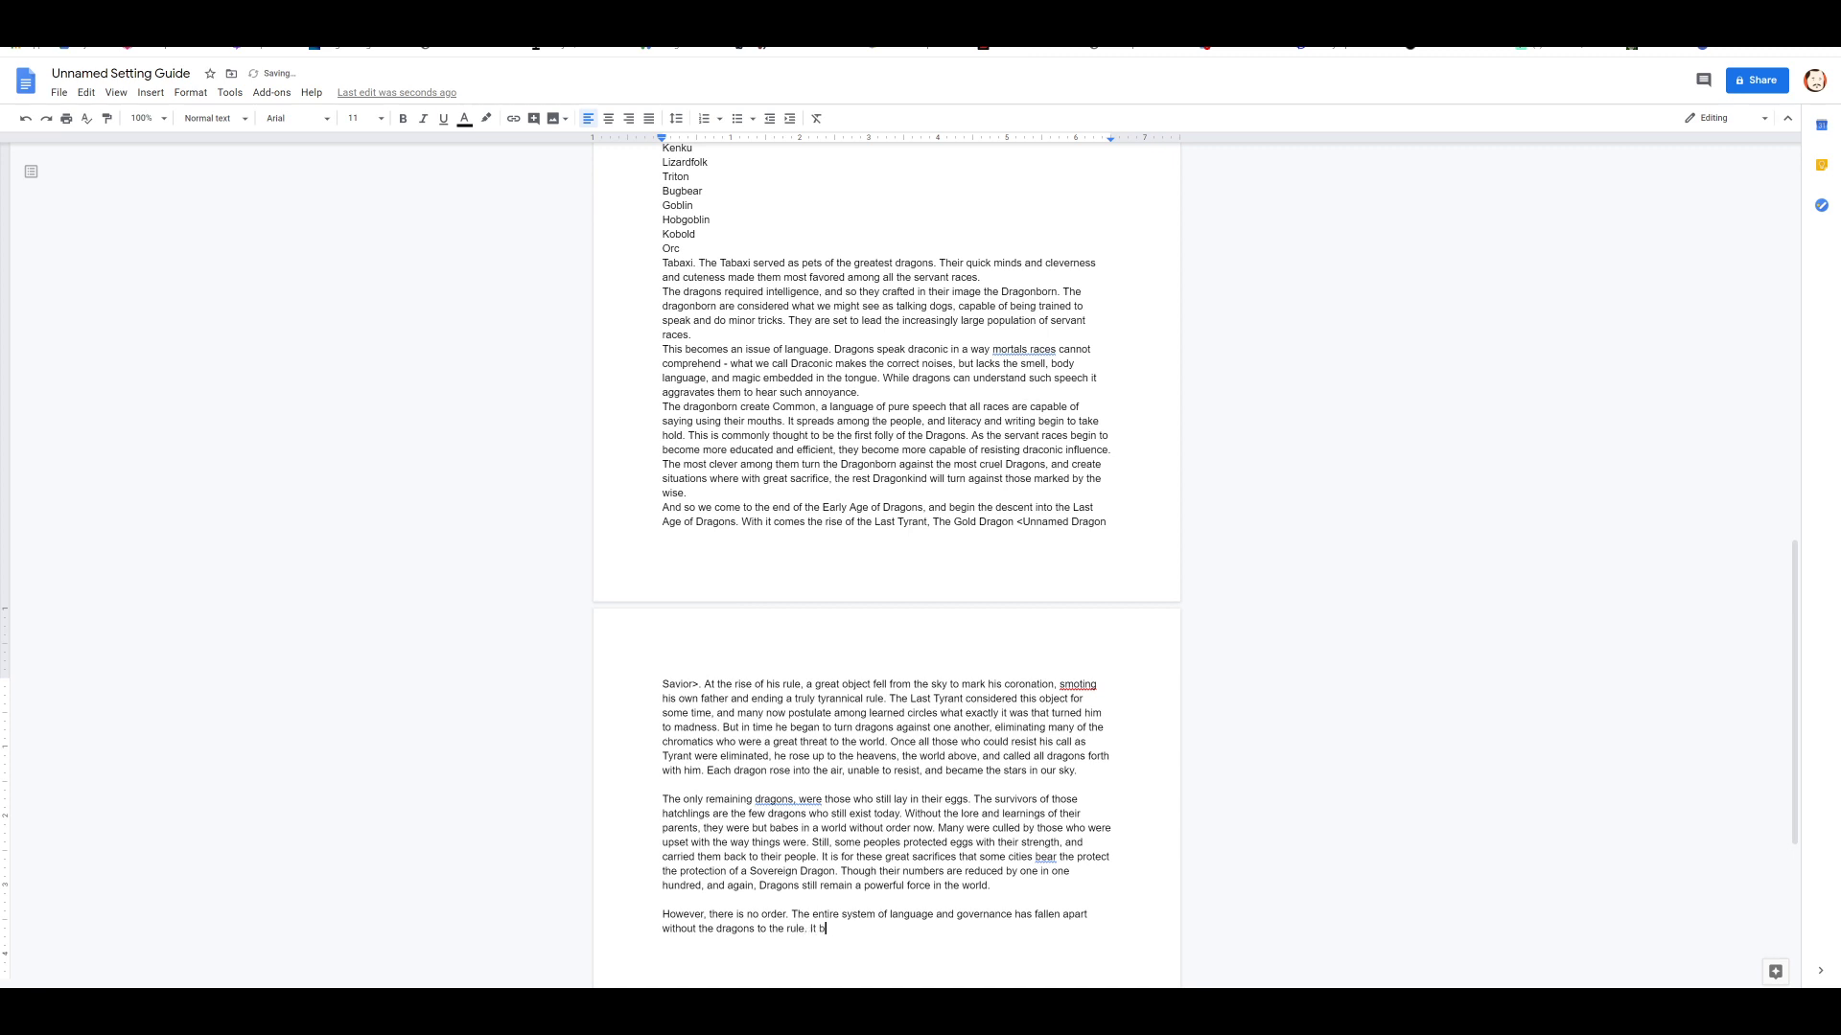
type("ecomes an age f")
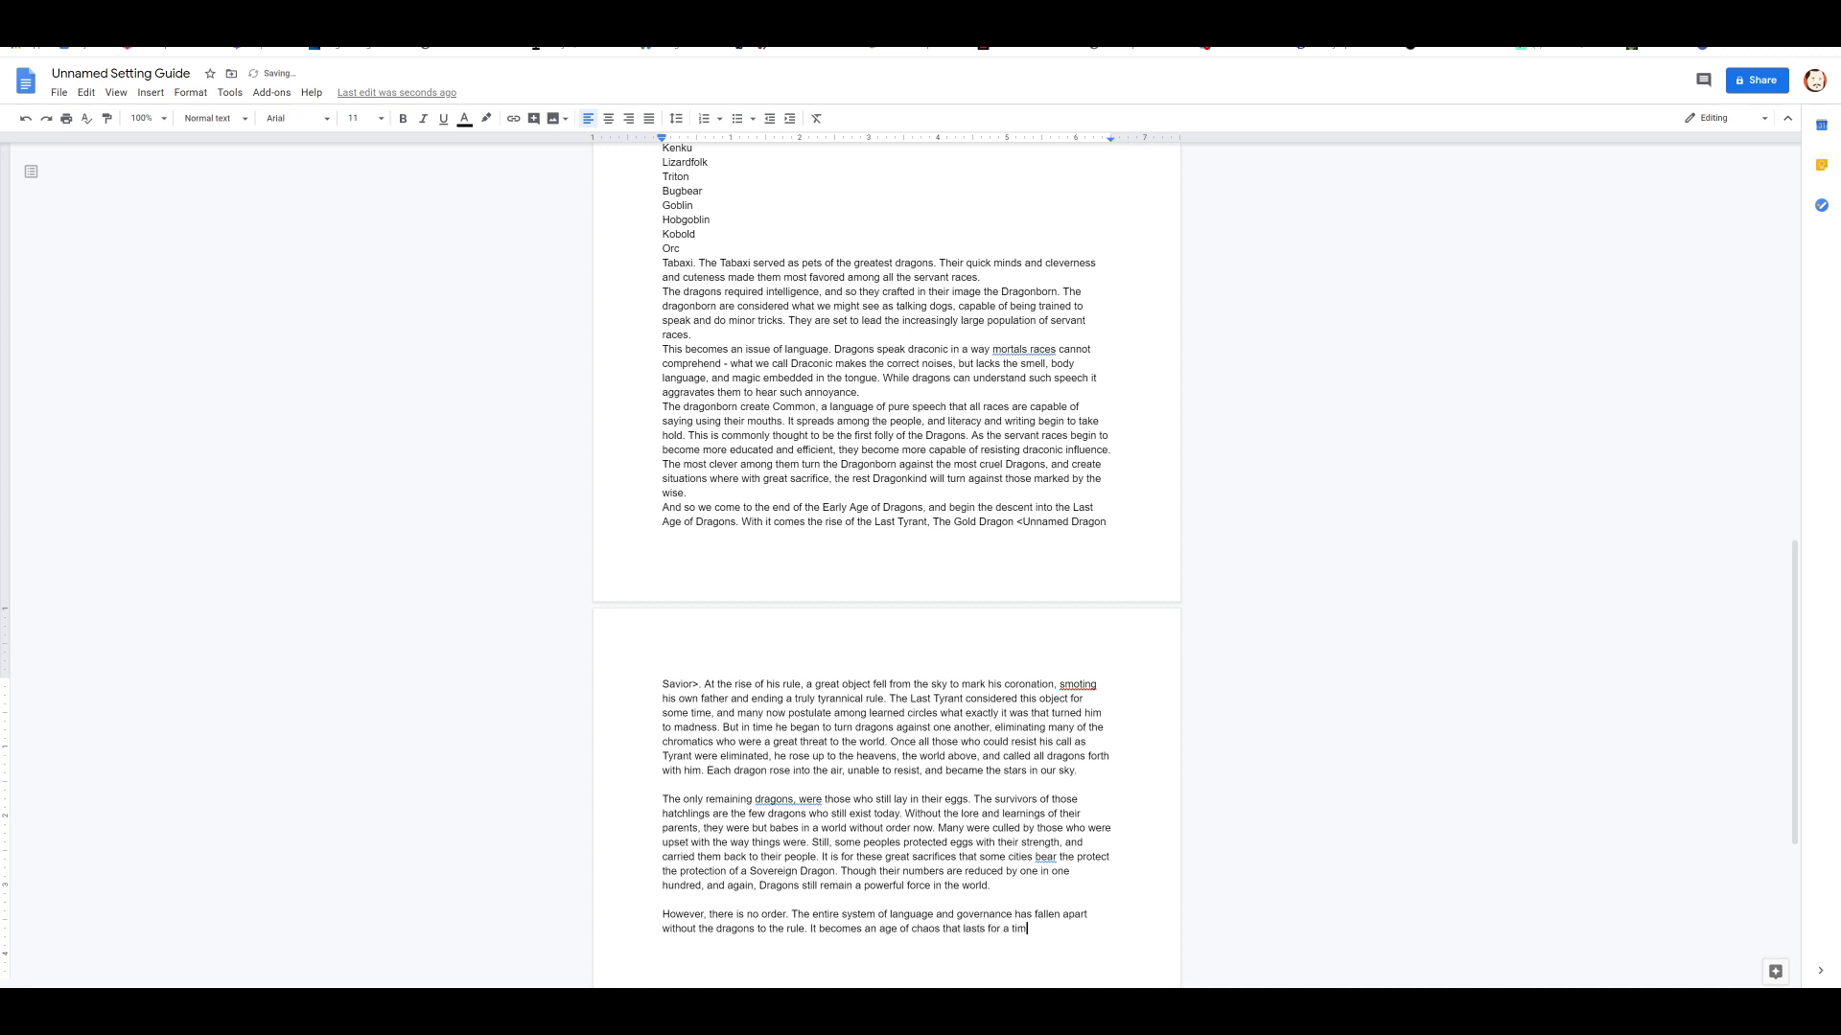
type("before history.")
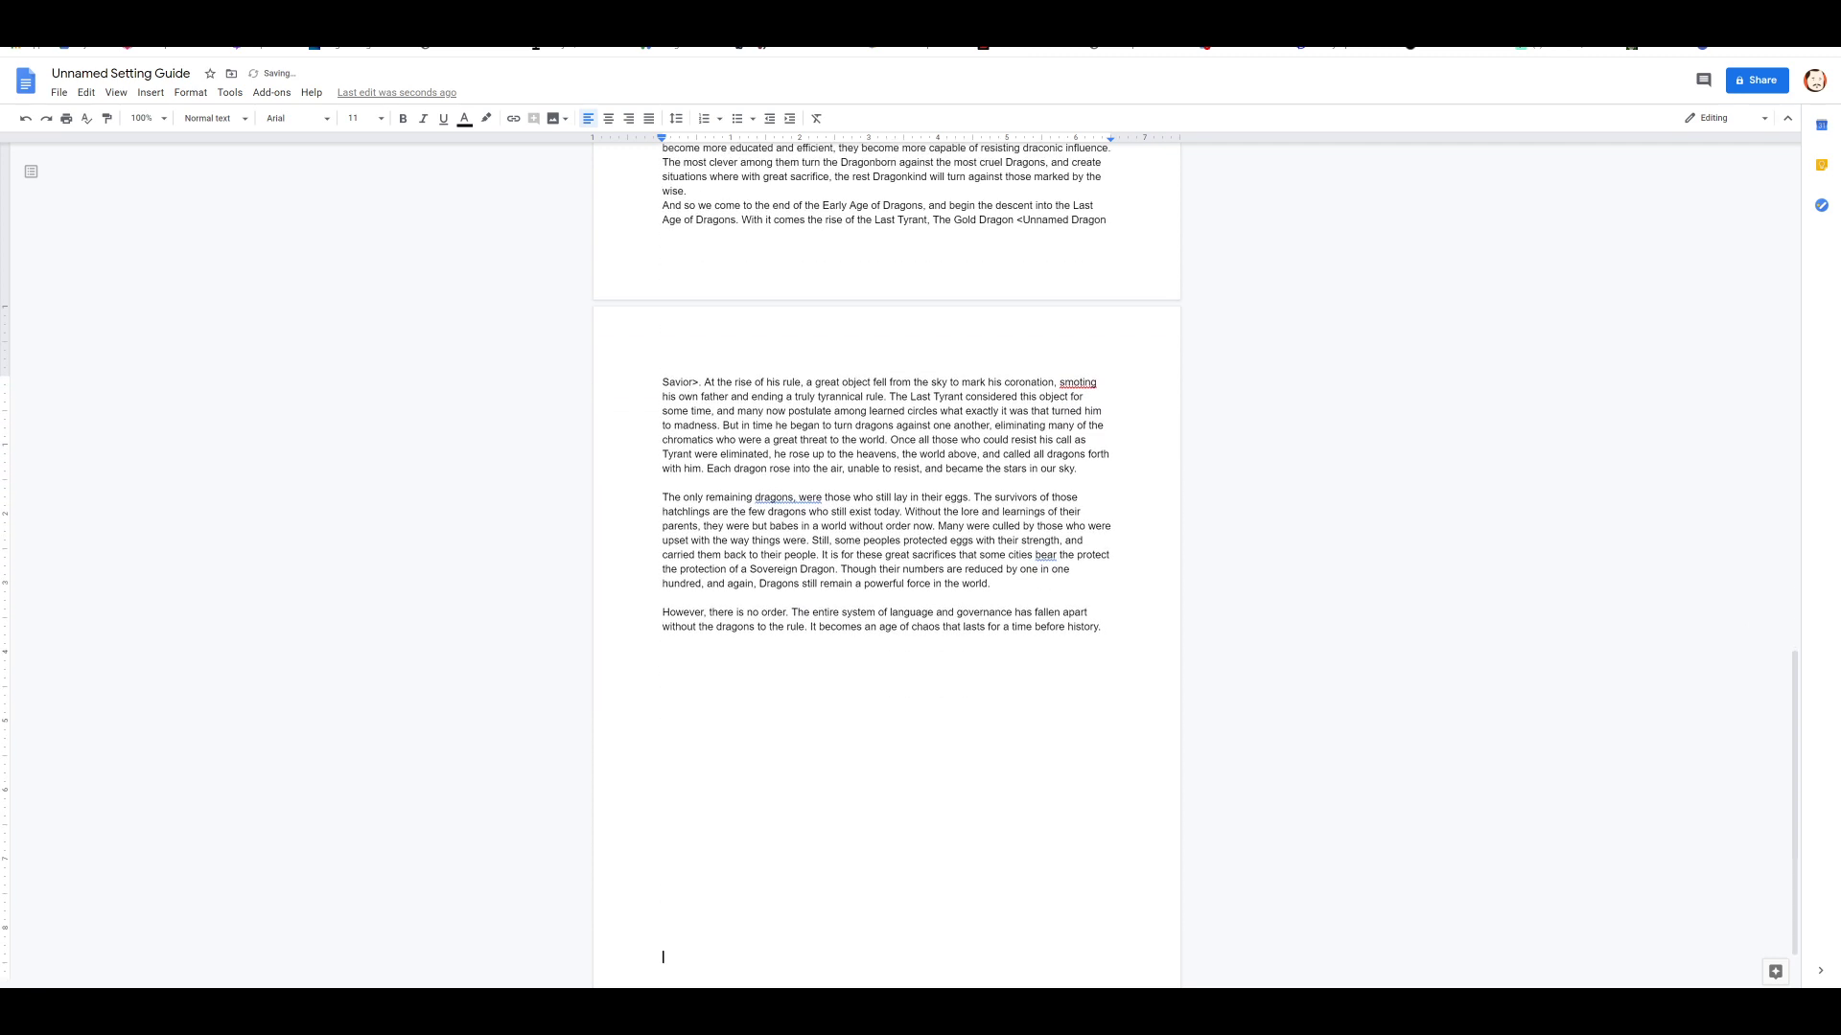
scroll("down", 3)
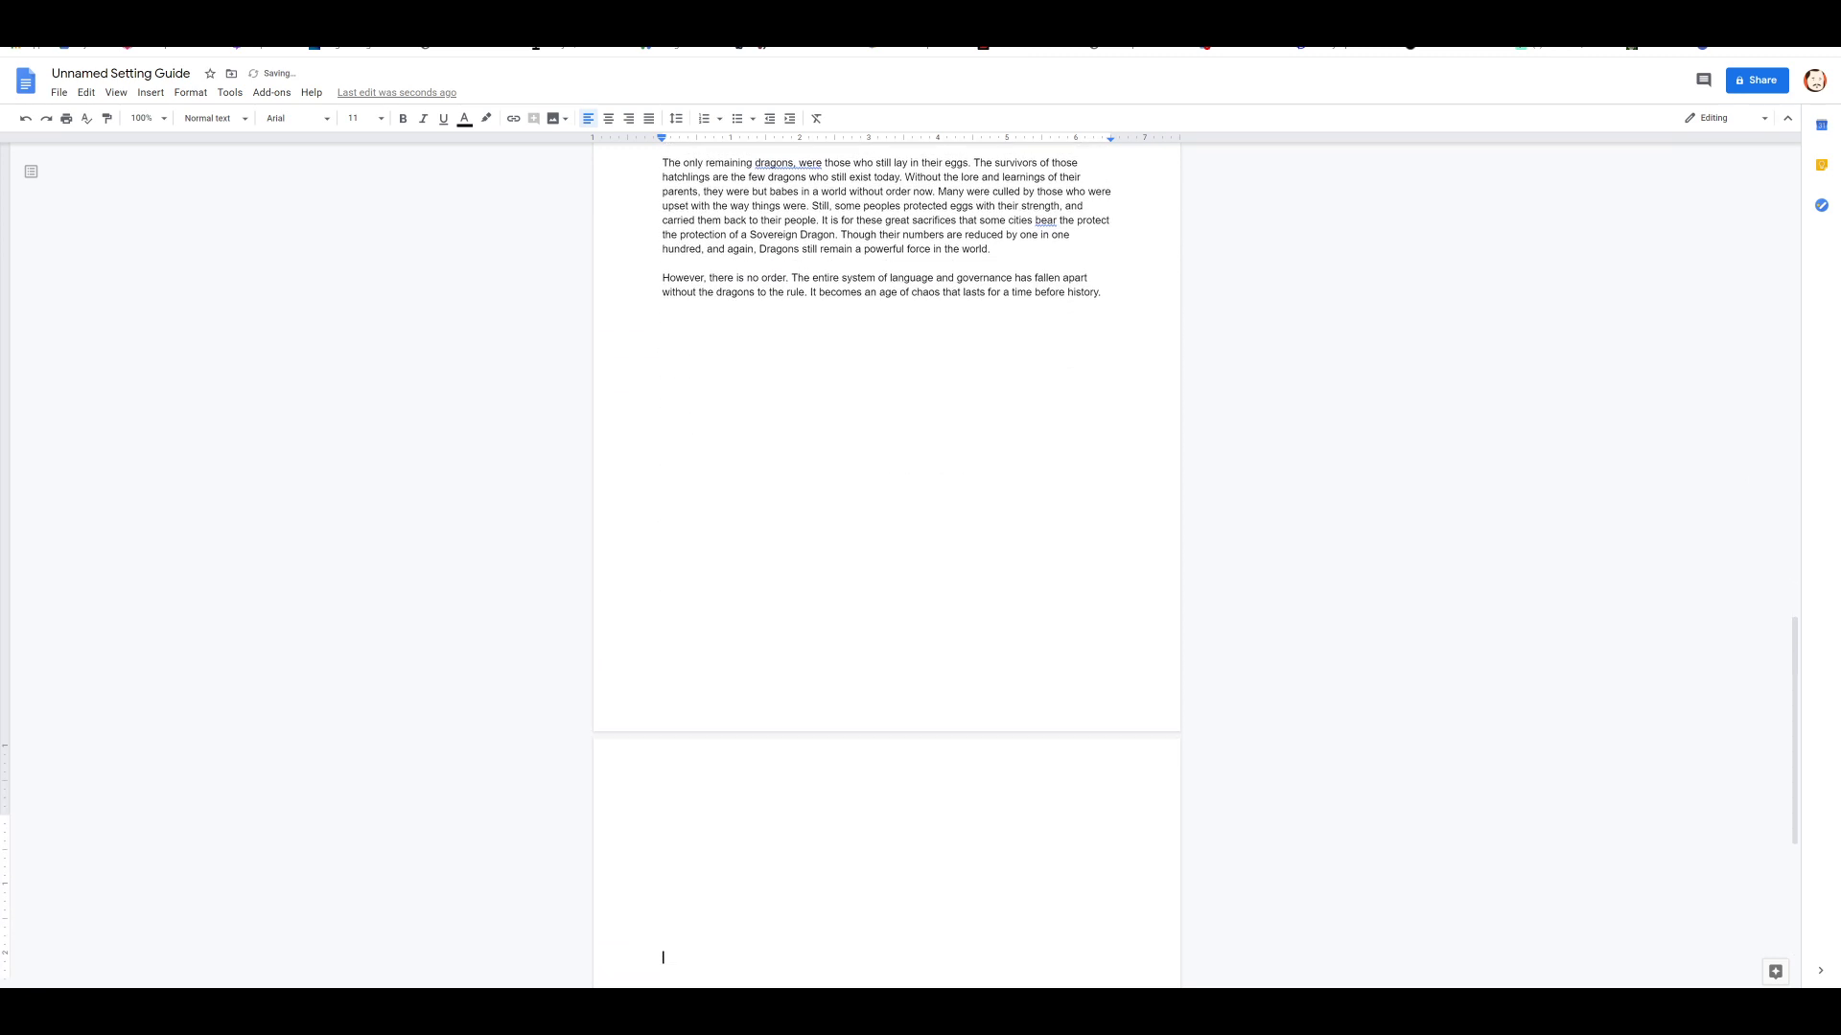
Step: Write the opening 'Thus begins the Age of Races' with 'Age' capitalized
scroll("down", 3)
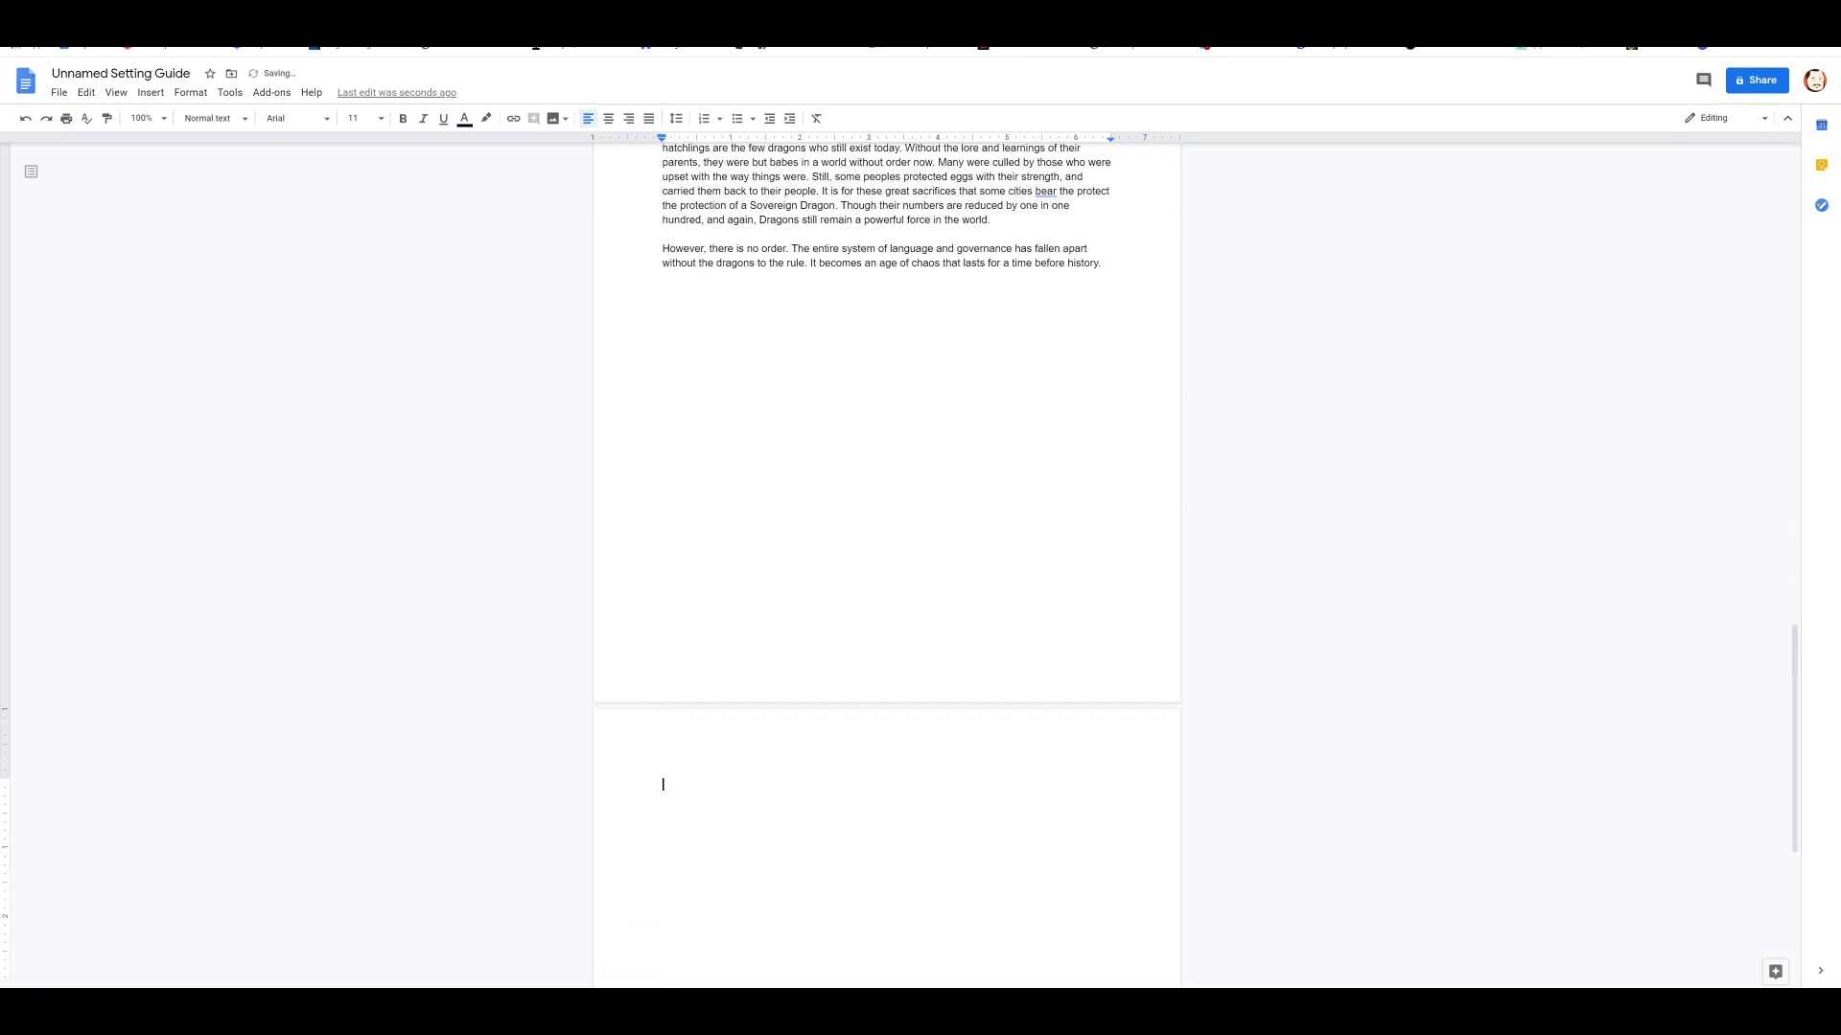
type("Thus")
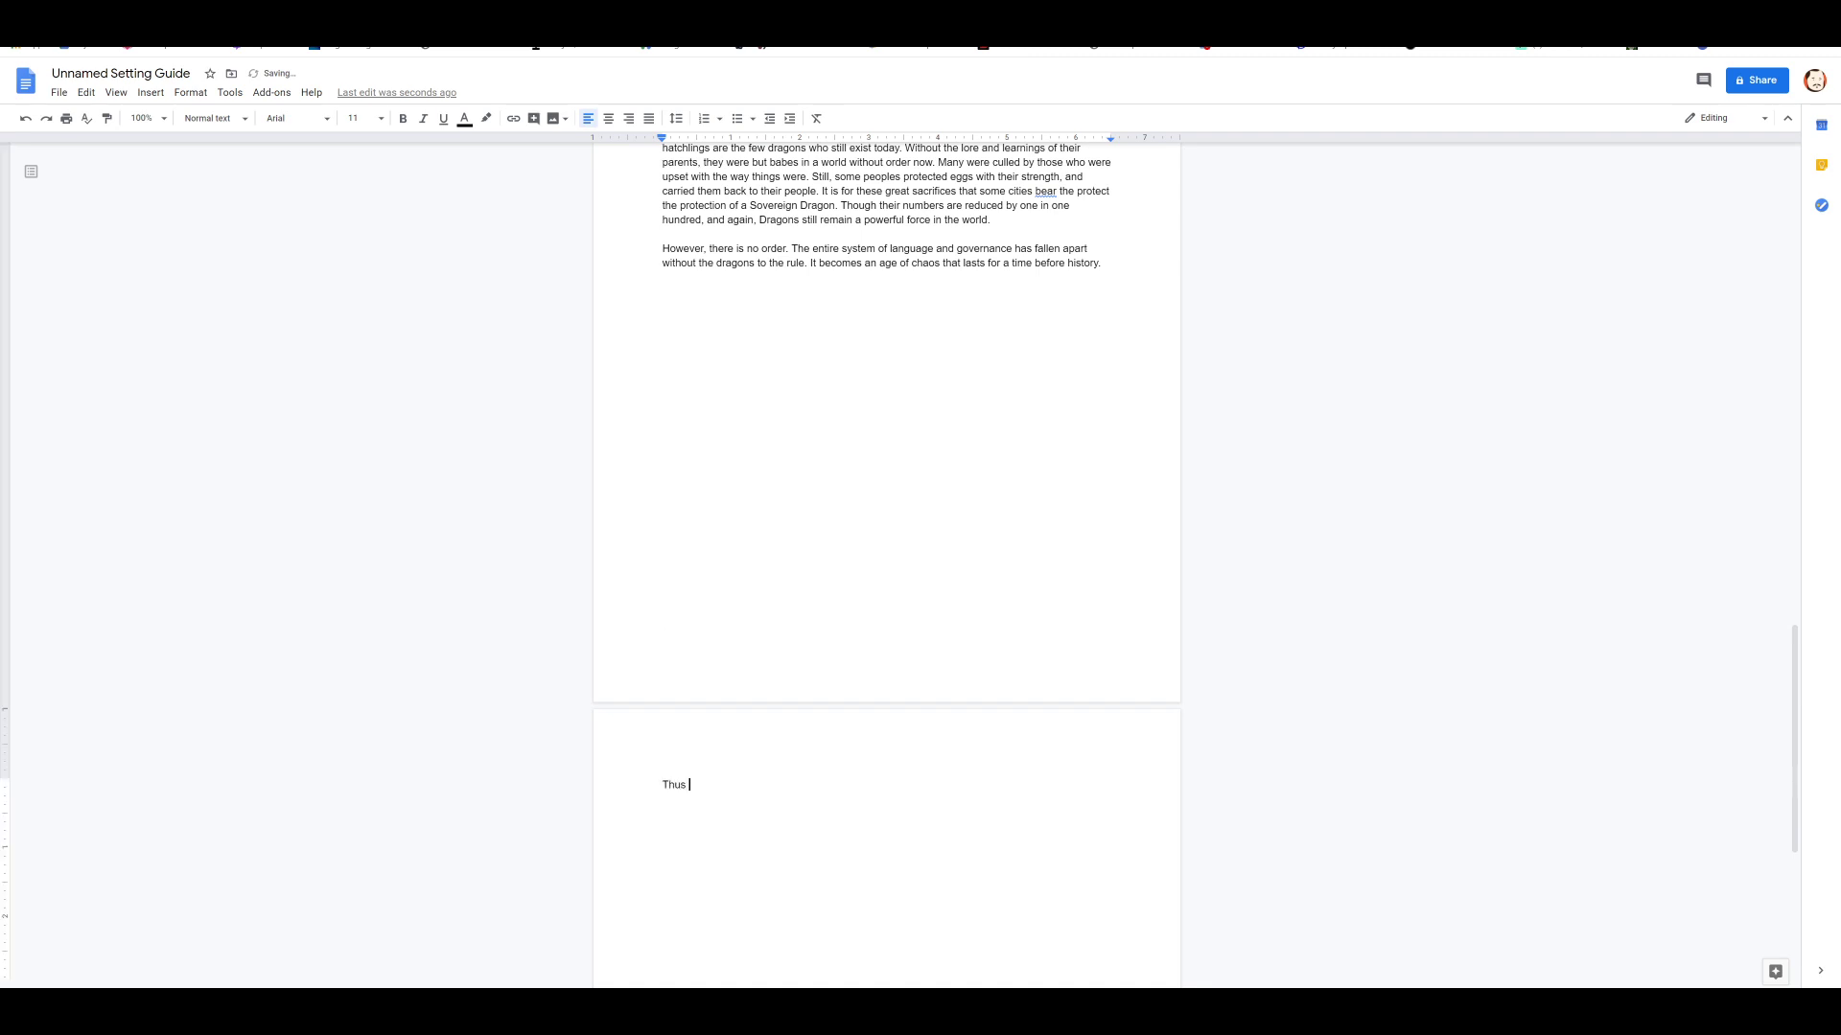
type("begins the age")
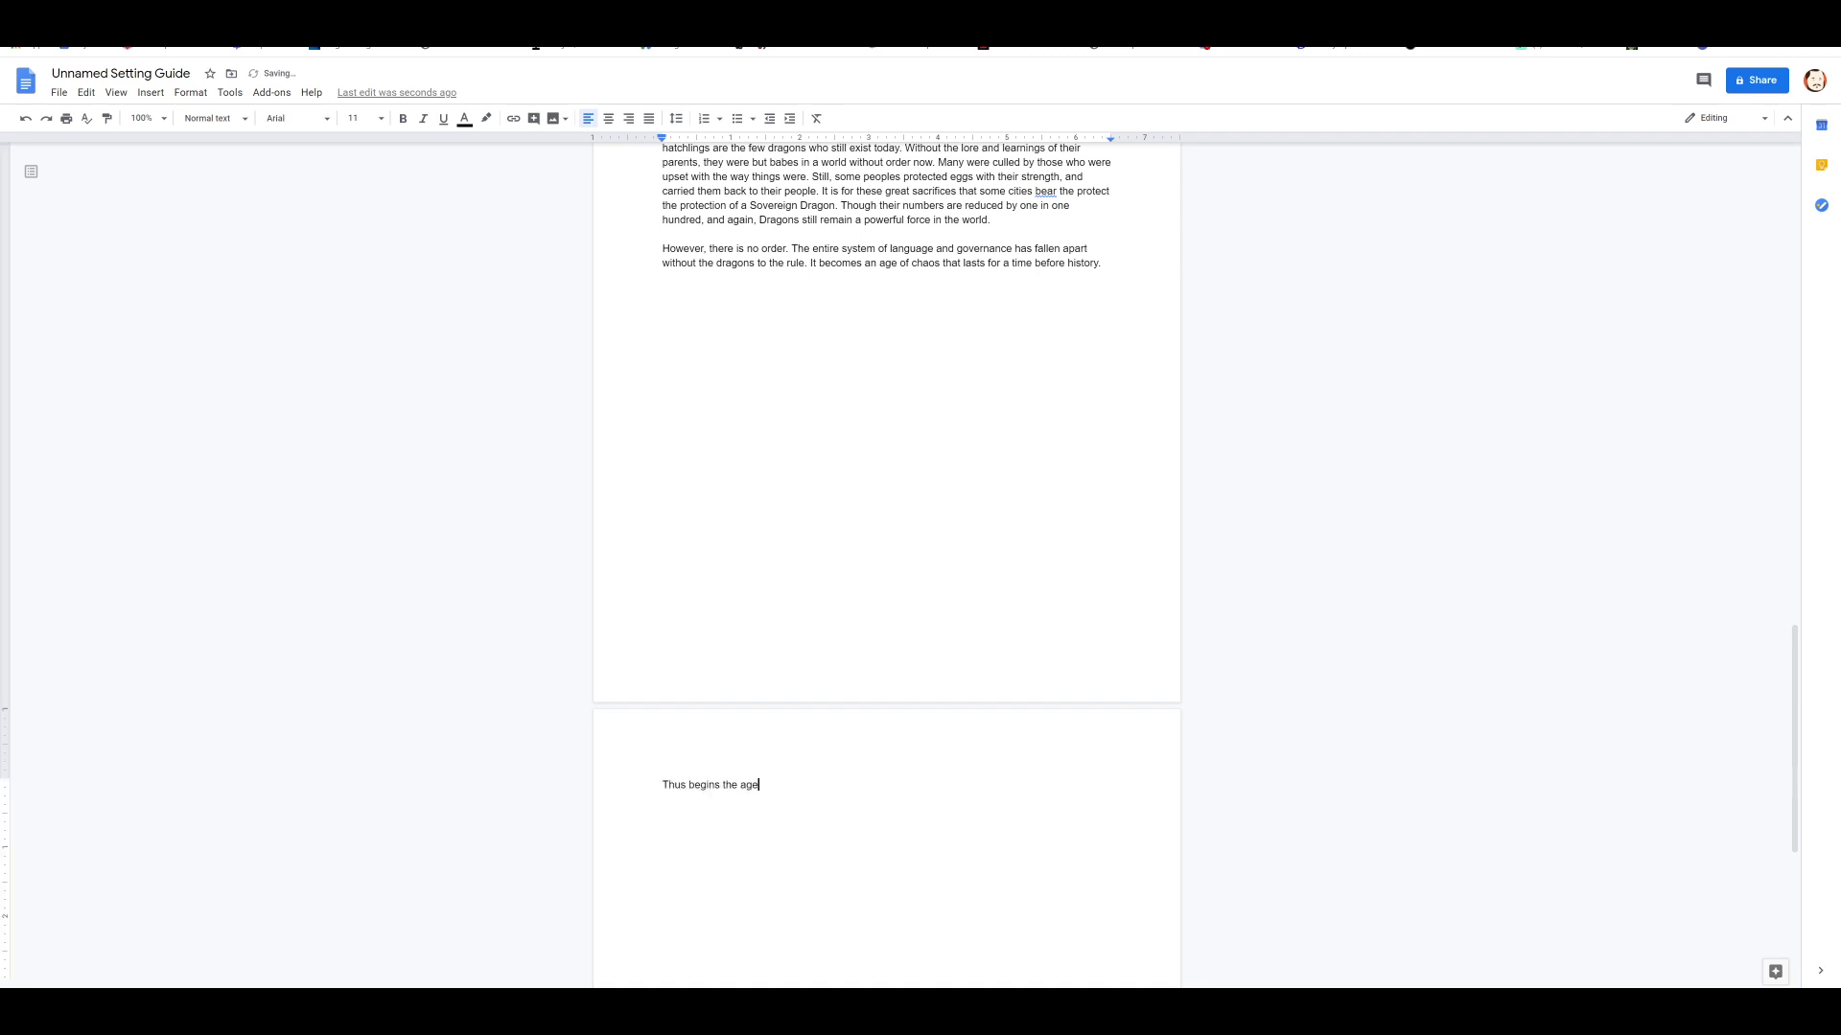
key("BackSpace")
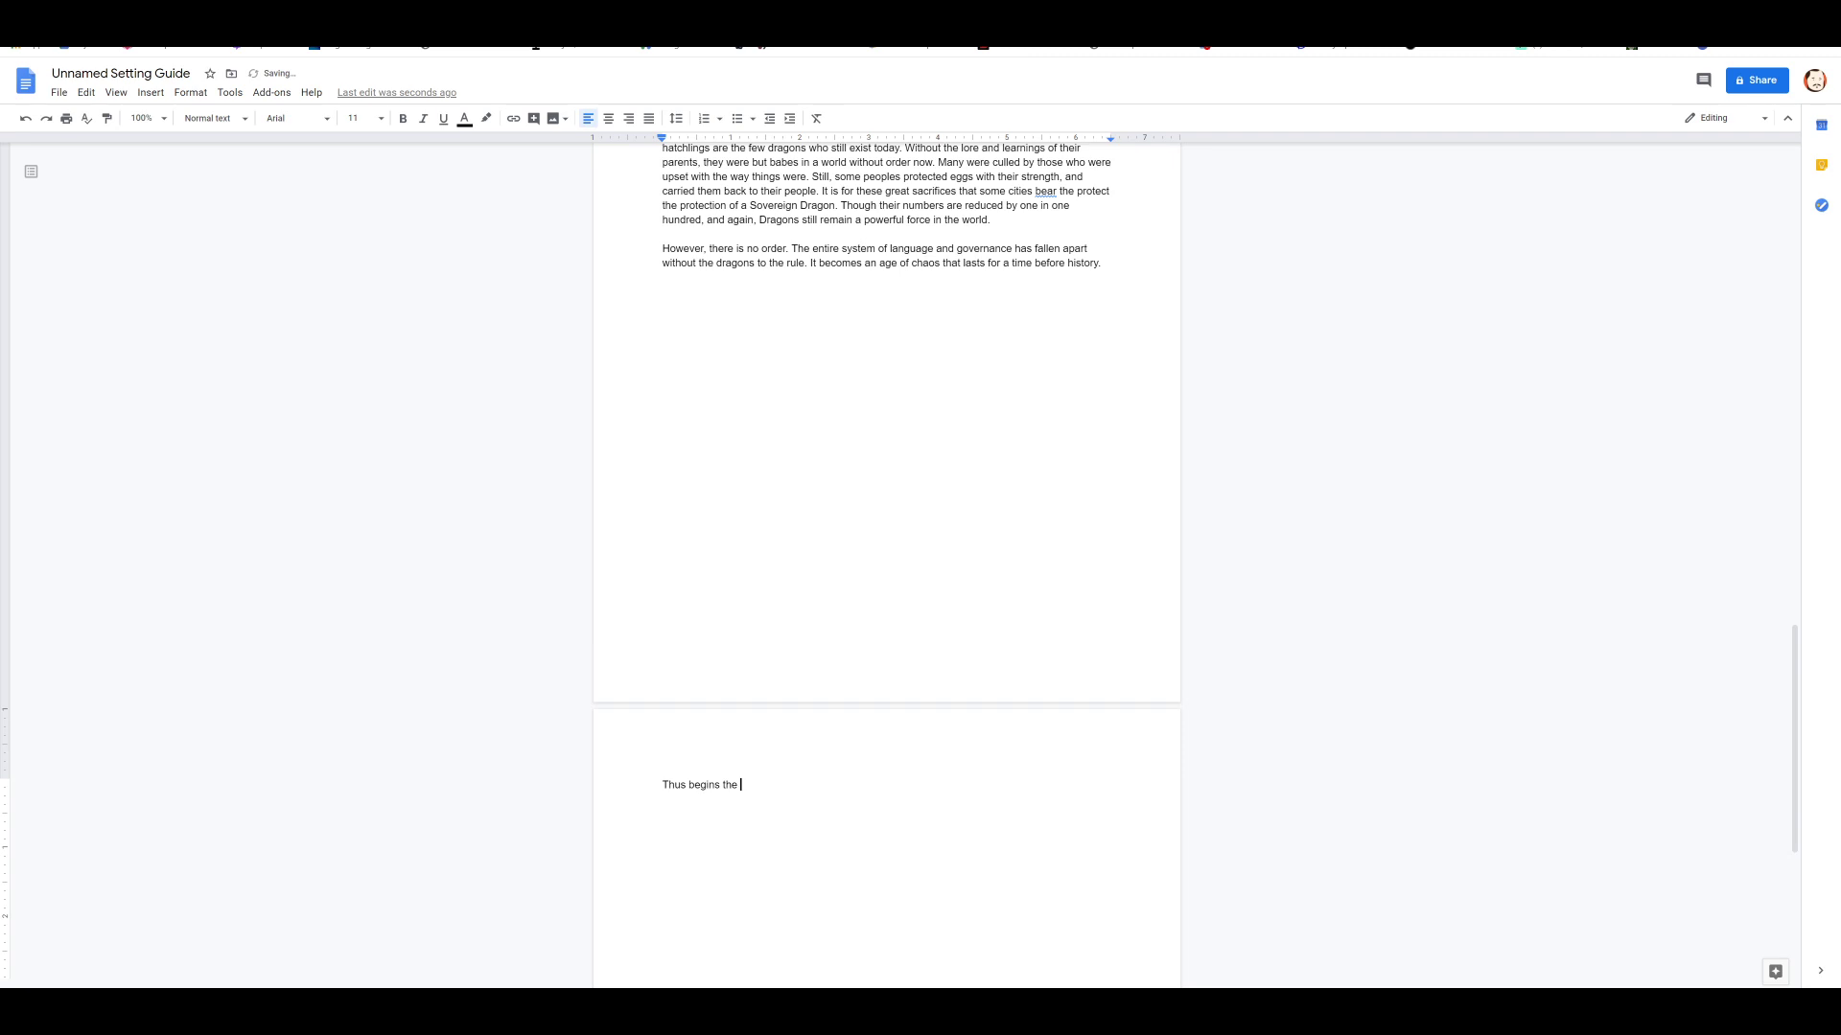
type("Age of Races")
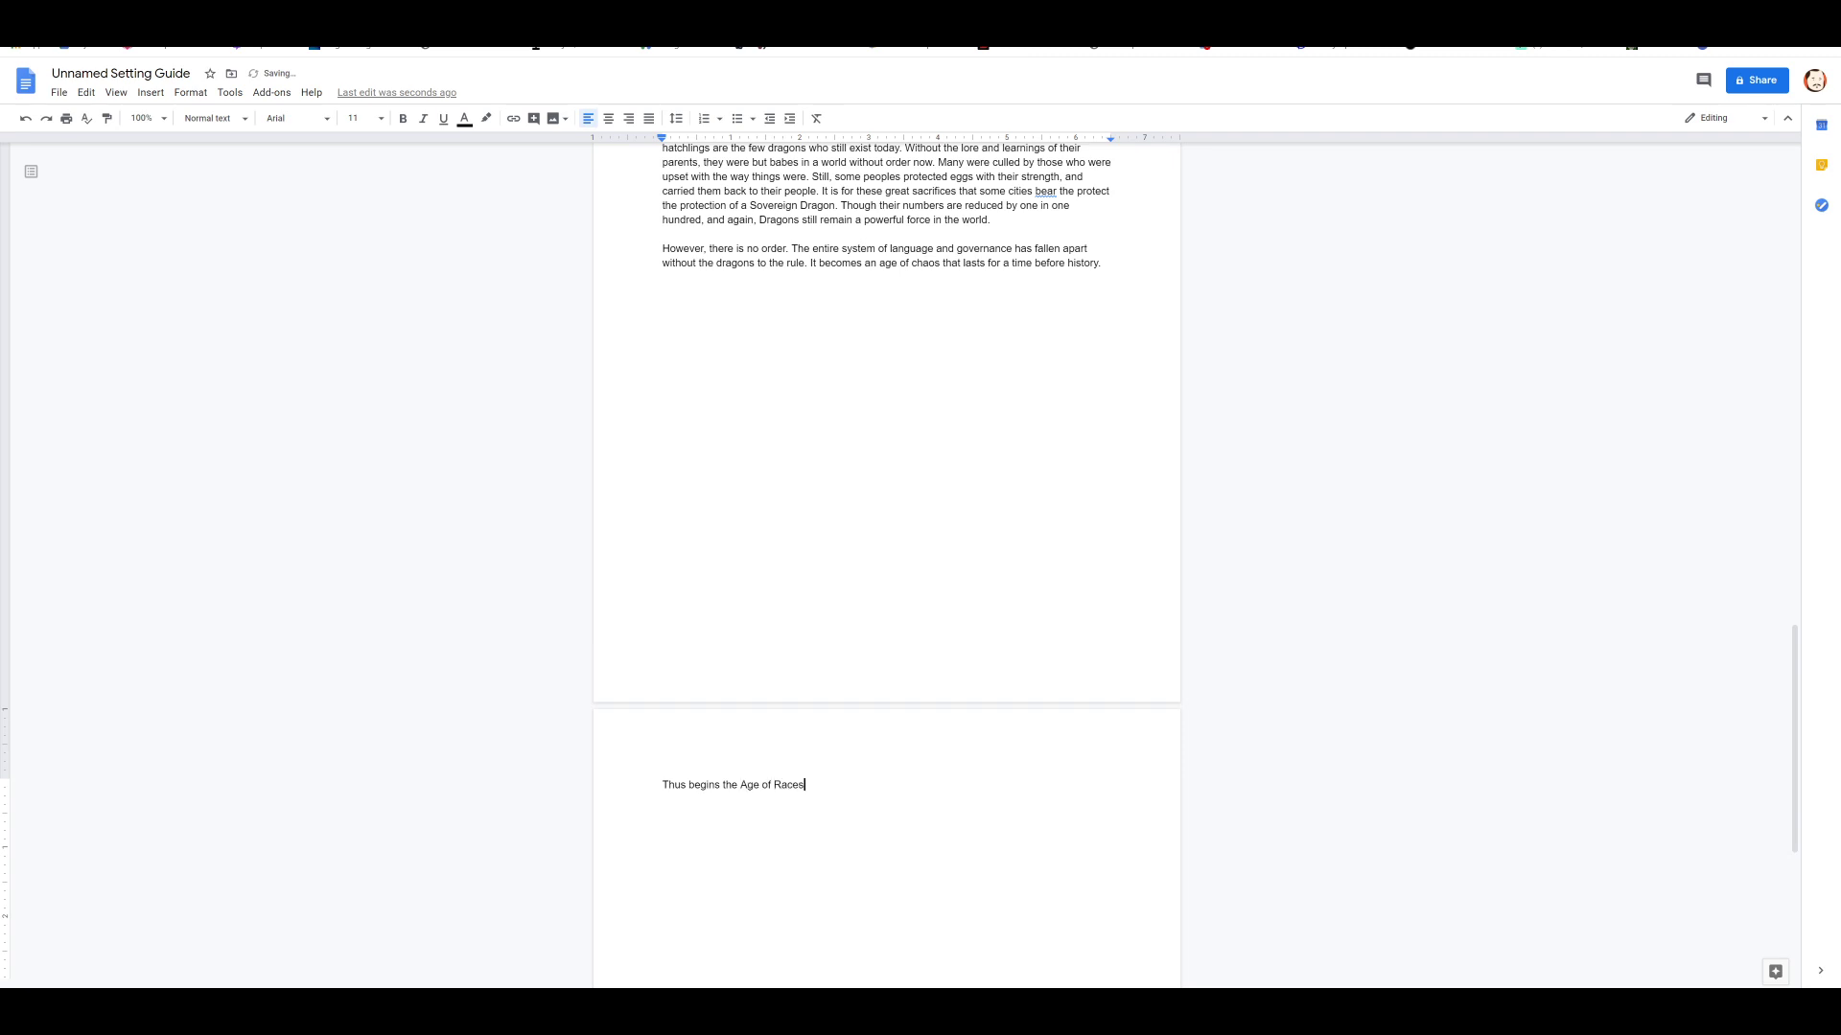
Step: Describe how, in the aftermath, the different races of the dragons came together as peoples
type("In the")
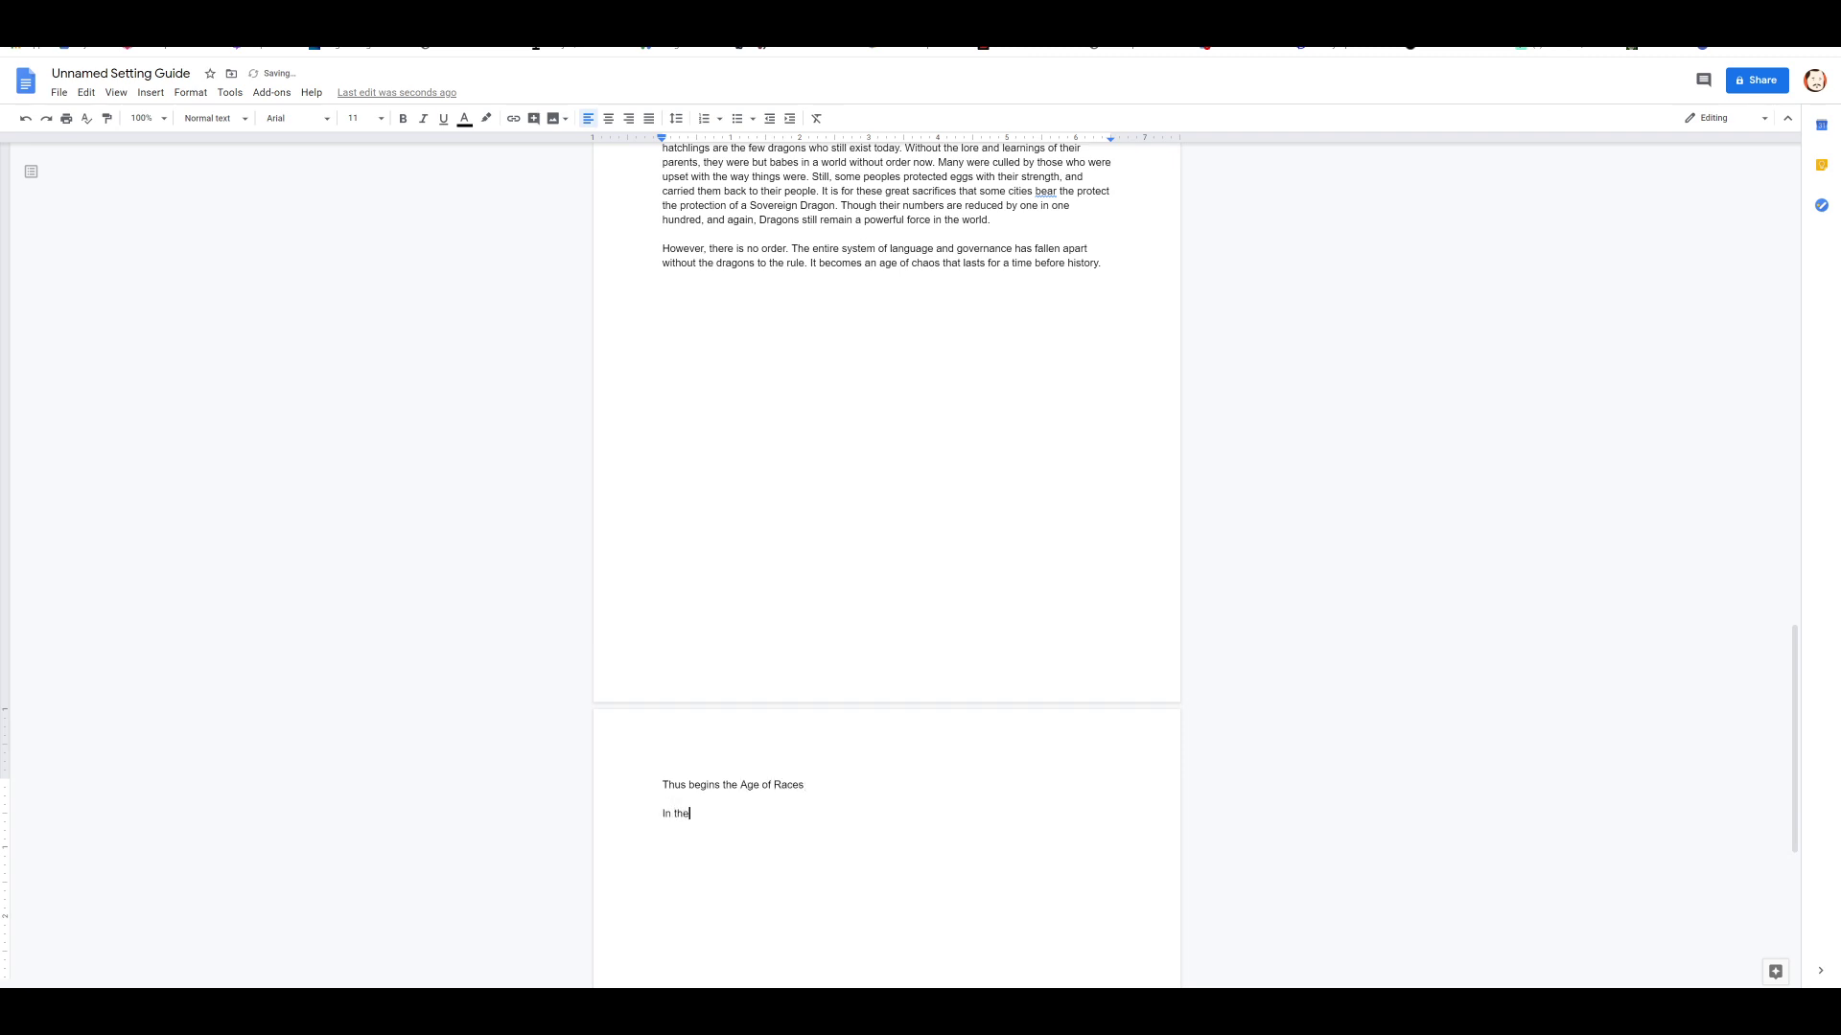
type("aftermath of the Great Risin")
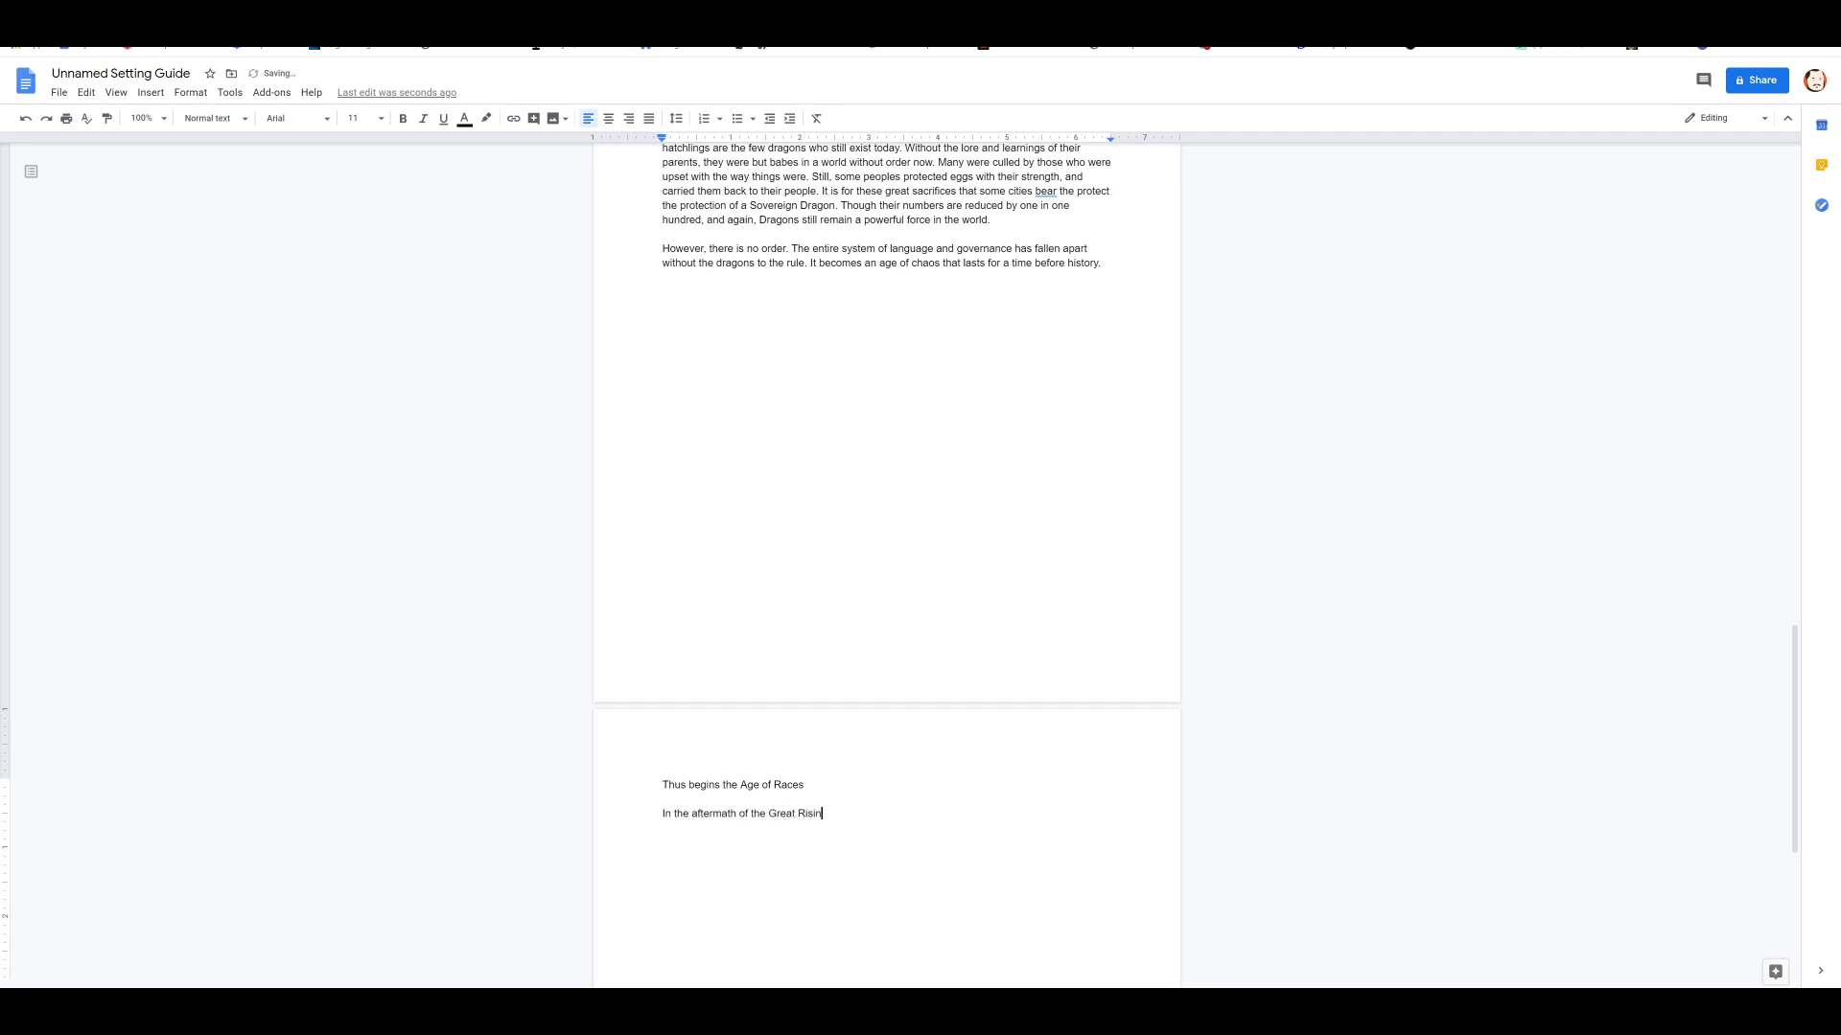
type("g,")
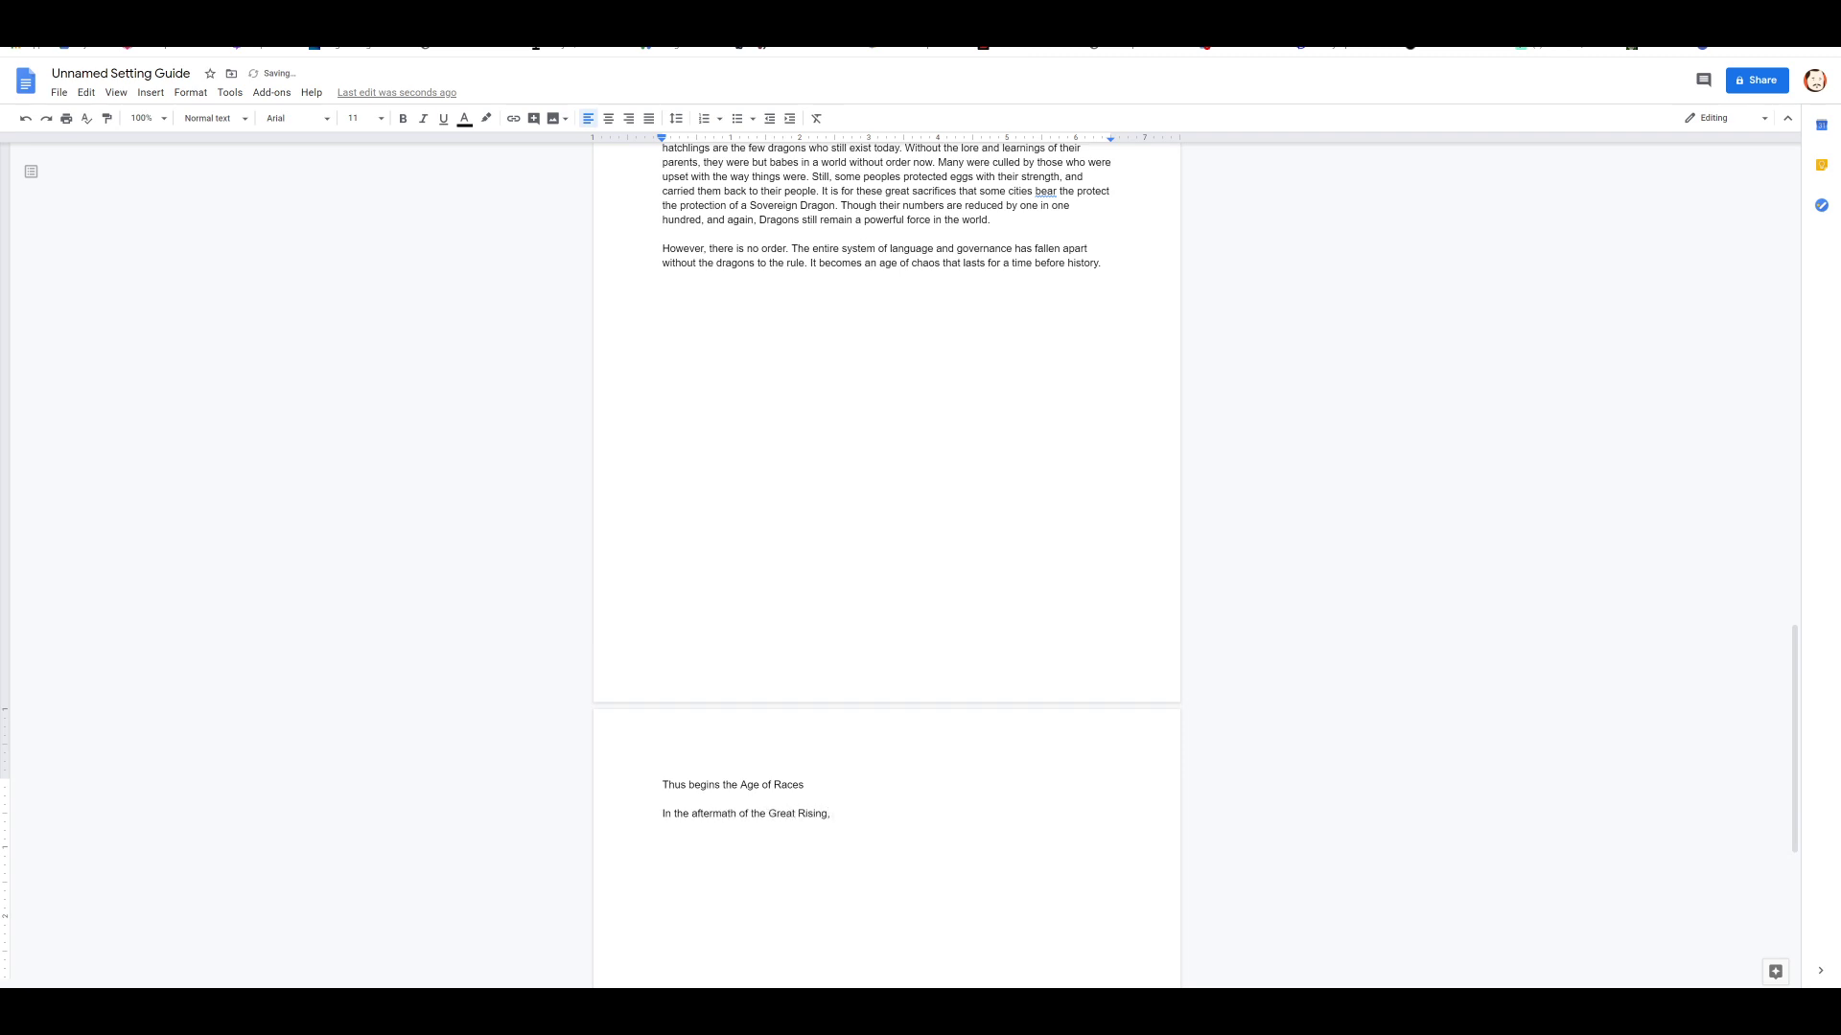
type("the different servants")
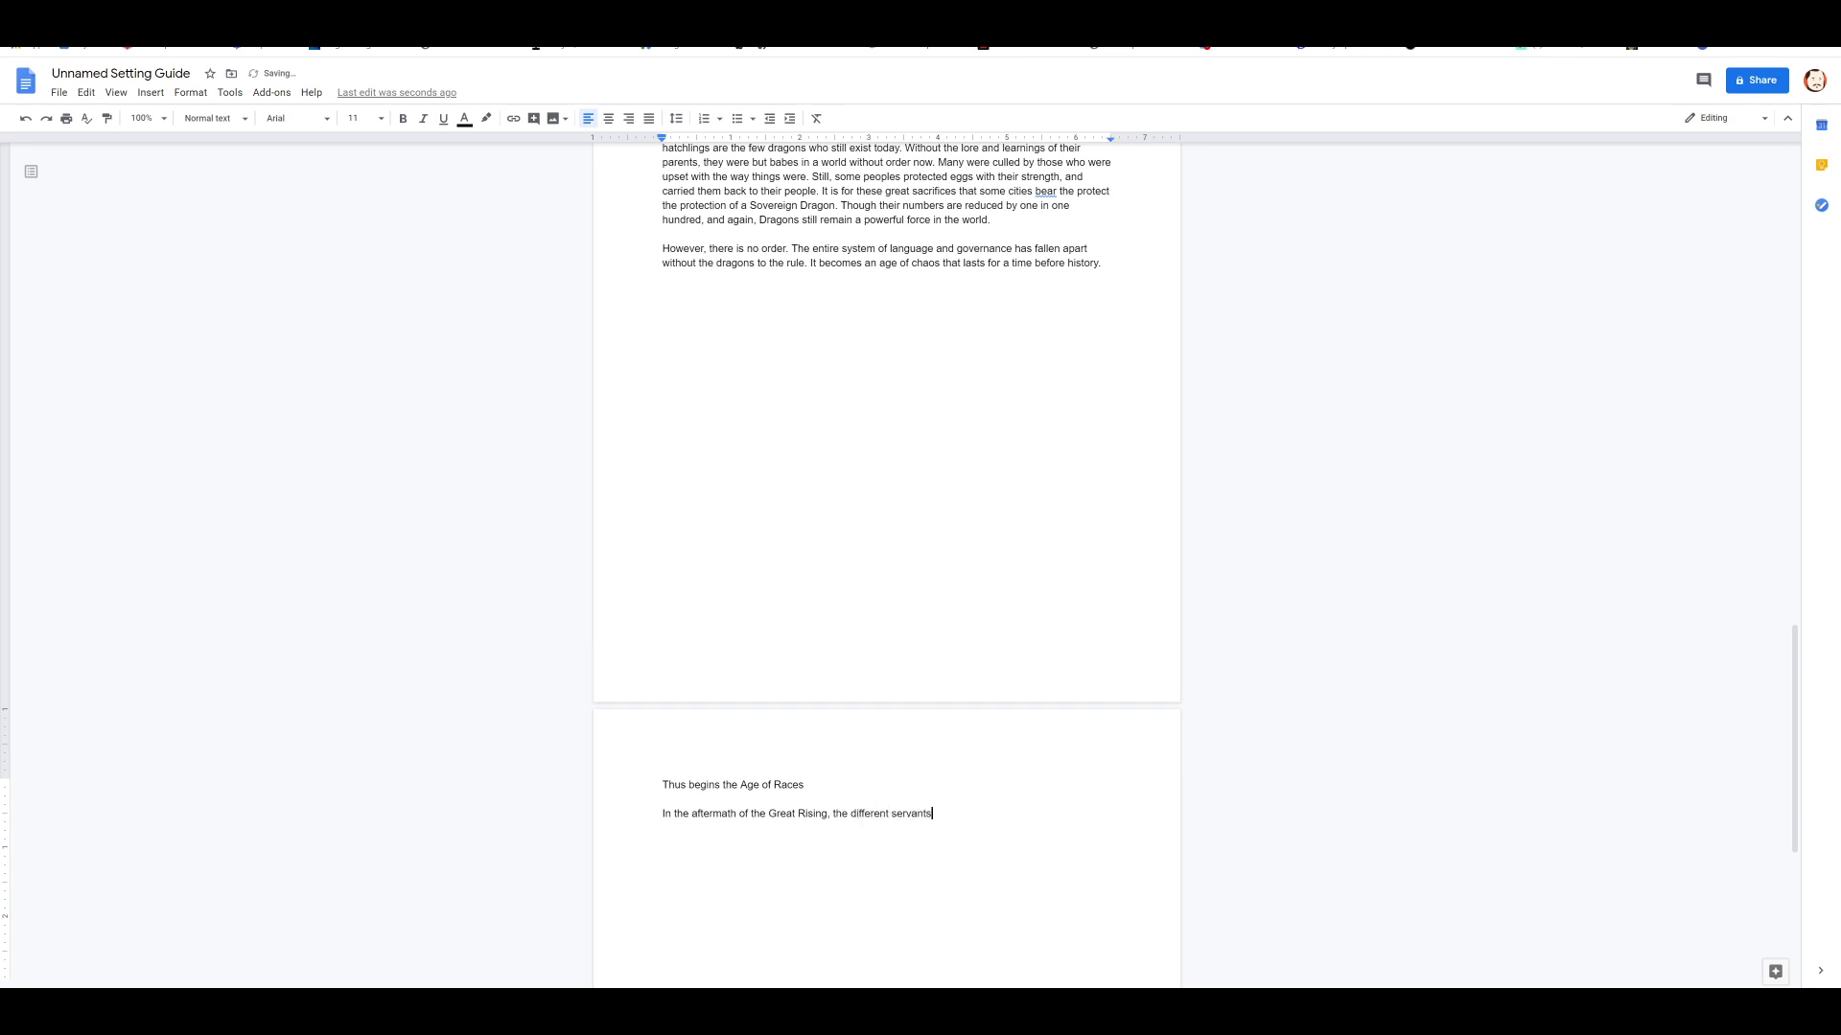
type("of the dragons")
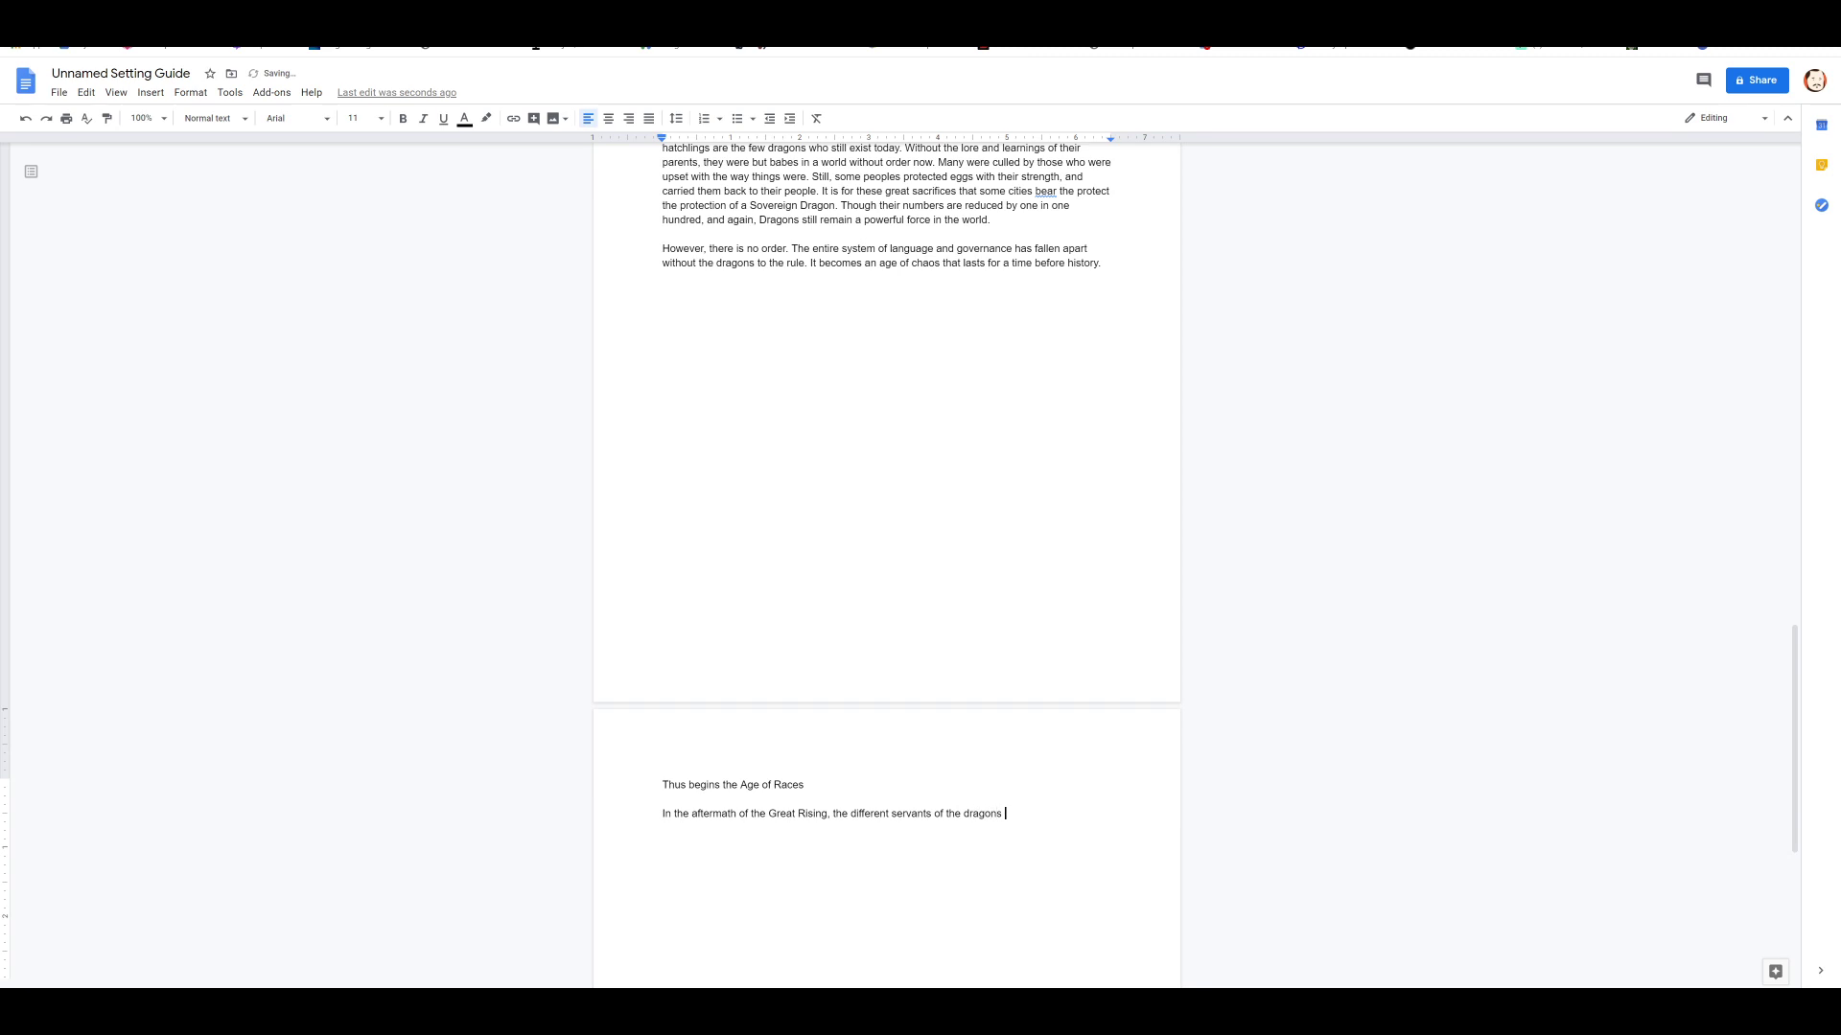
type("came together as one")
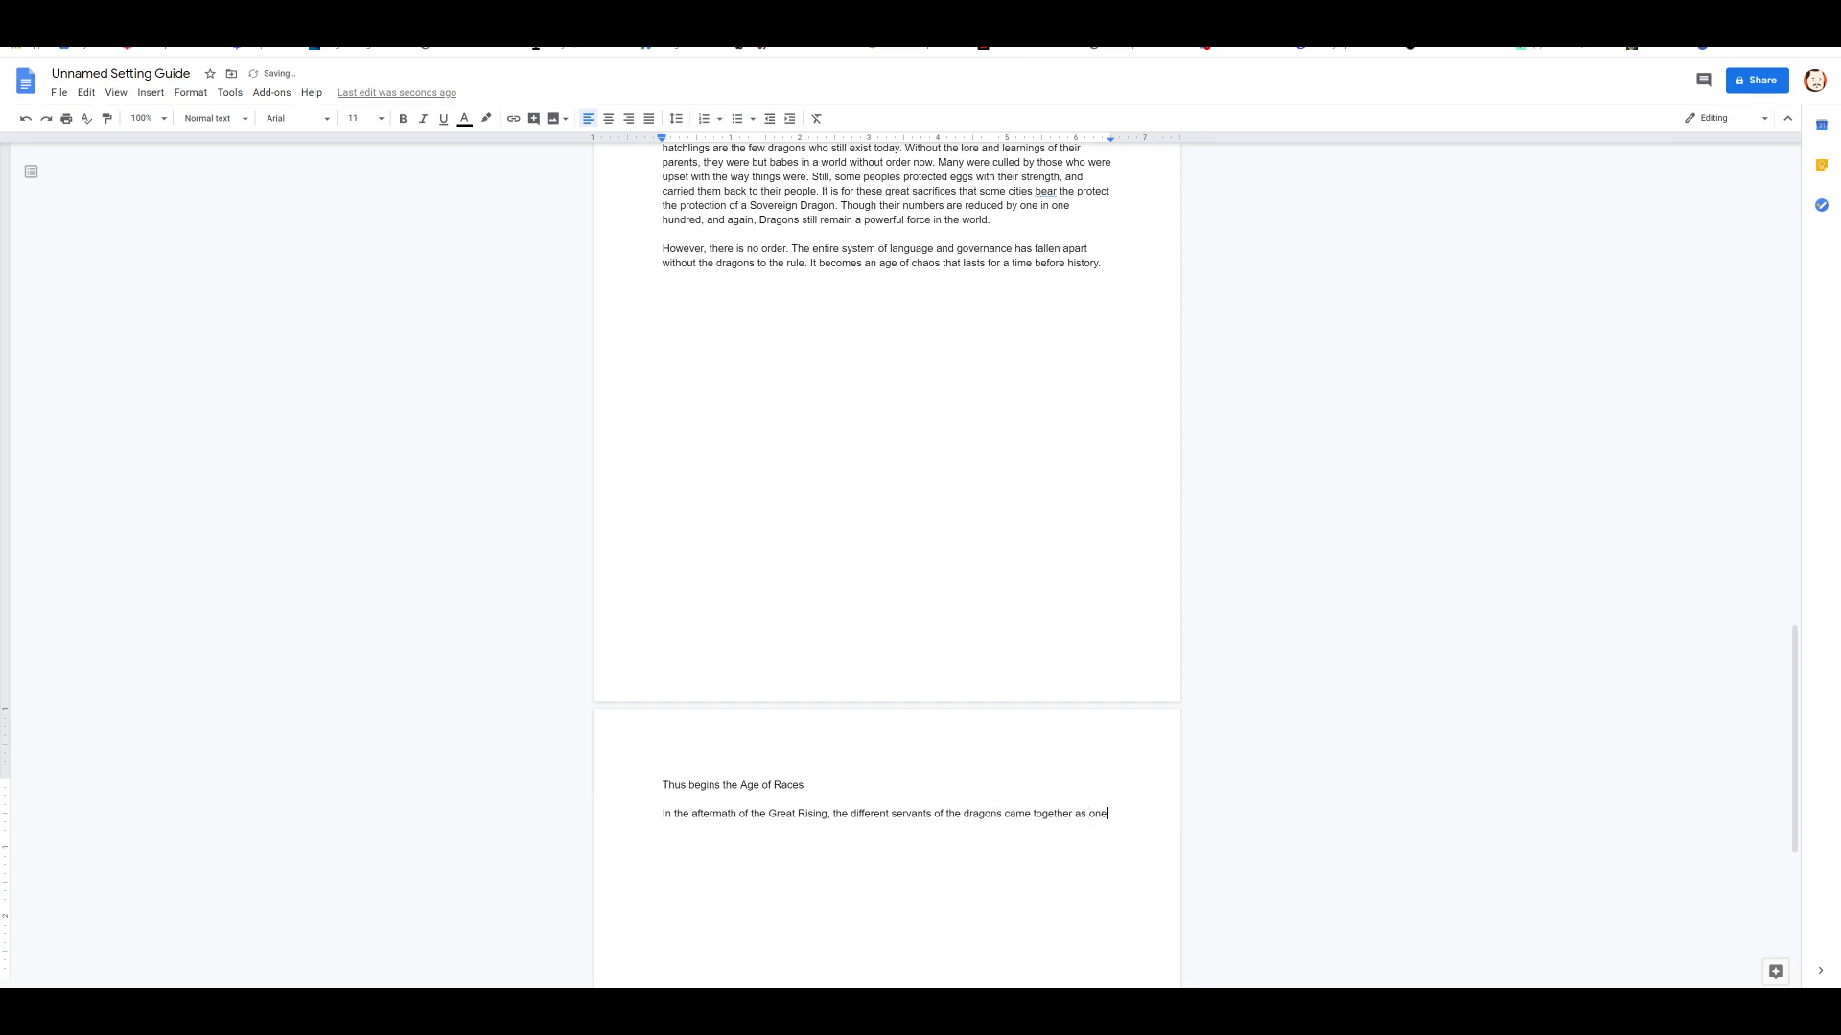
type("people")
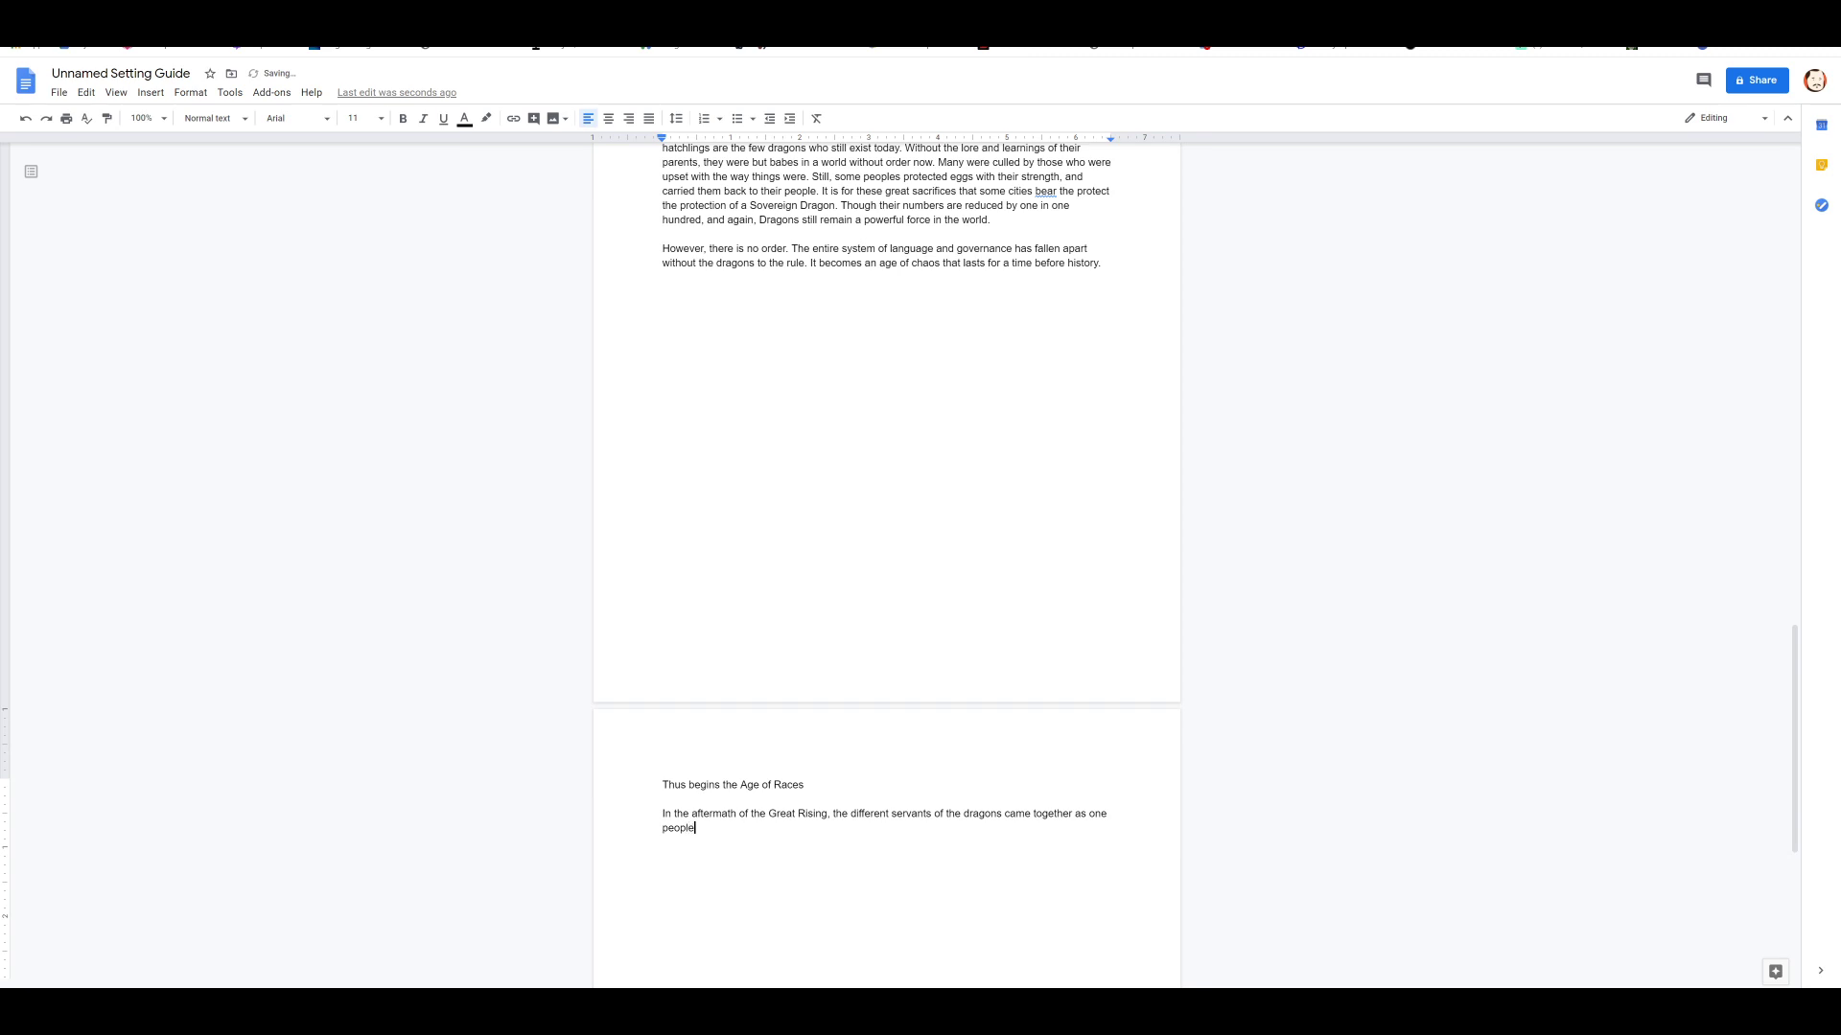
type("and set themselves out to tame new lands. Each race took")
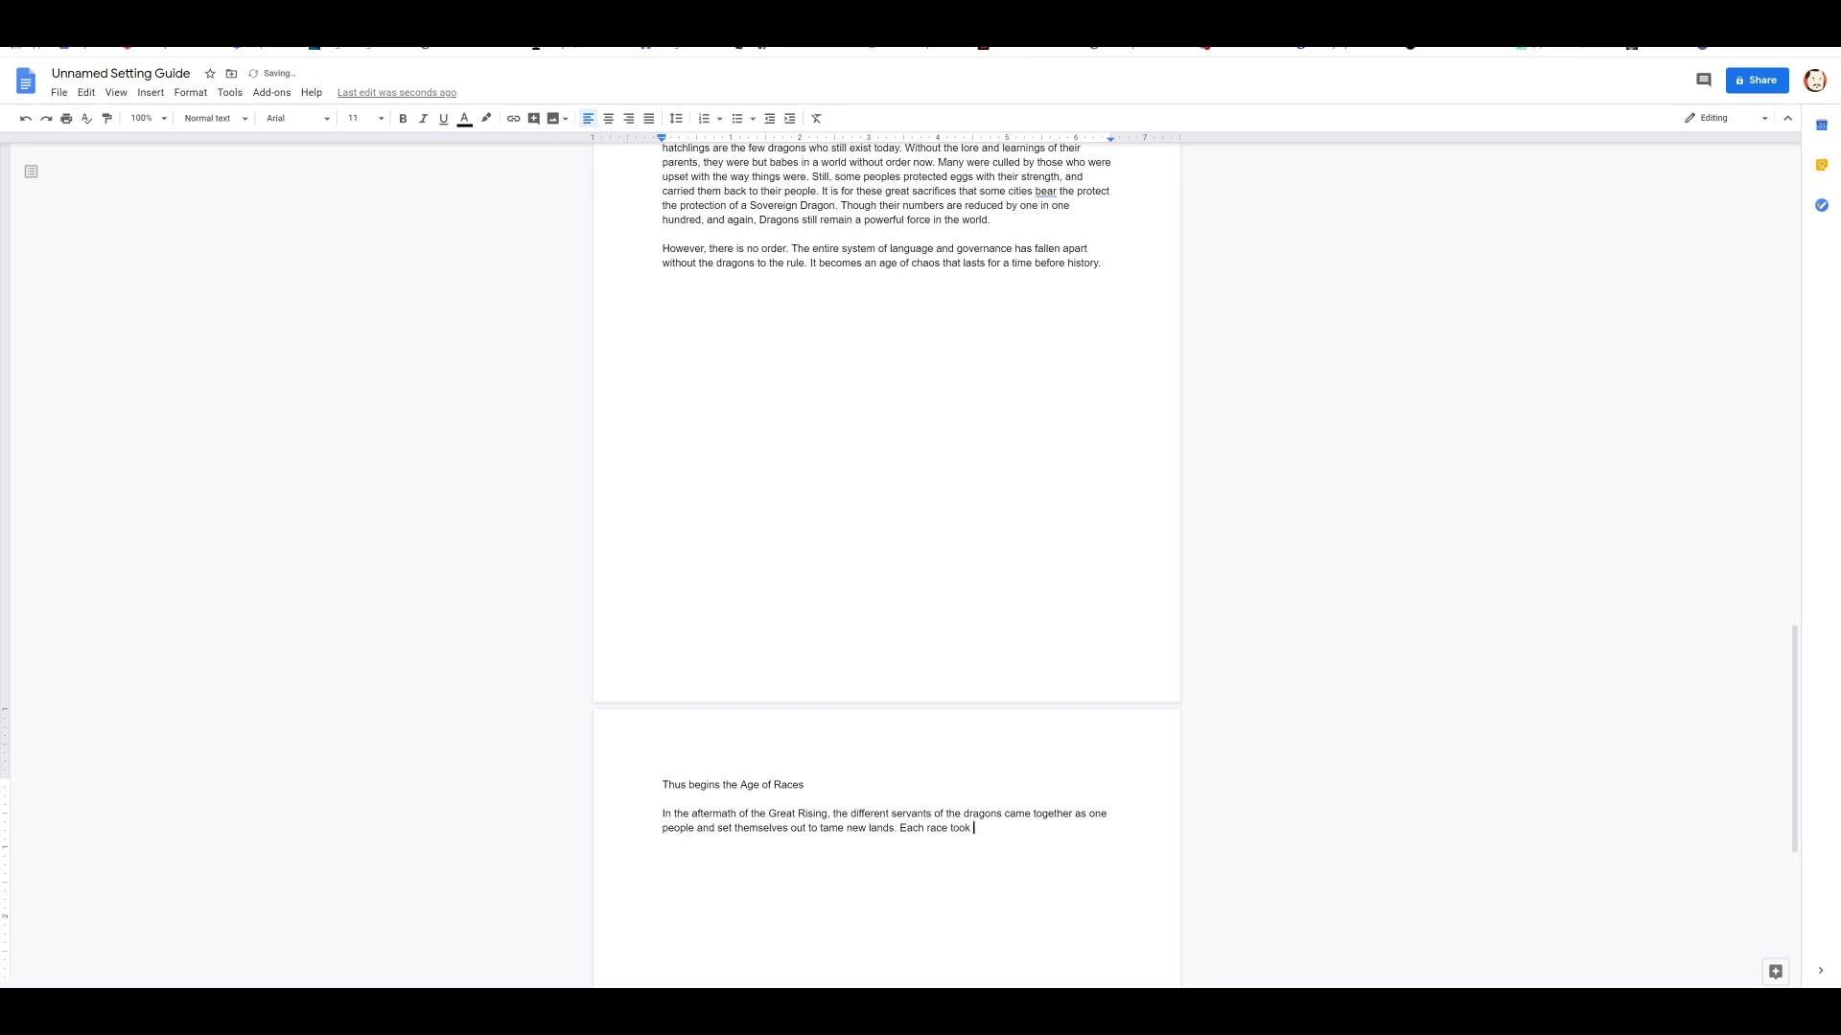
Step: Add that each people set upon a place favorable to its own preferences
type("upon itself")
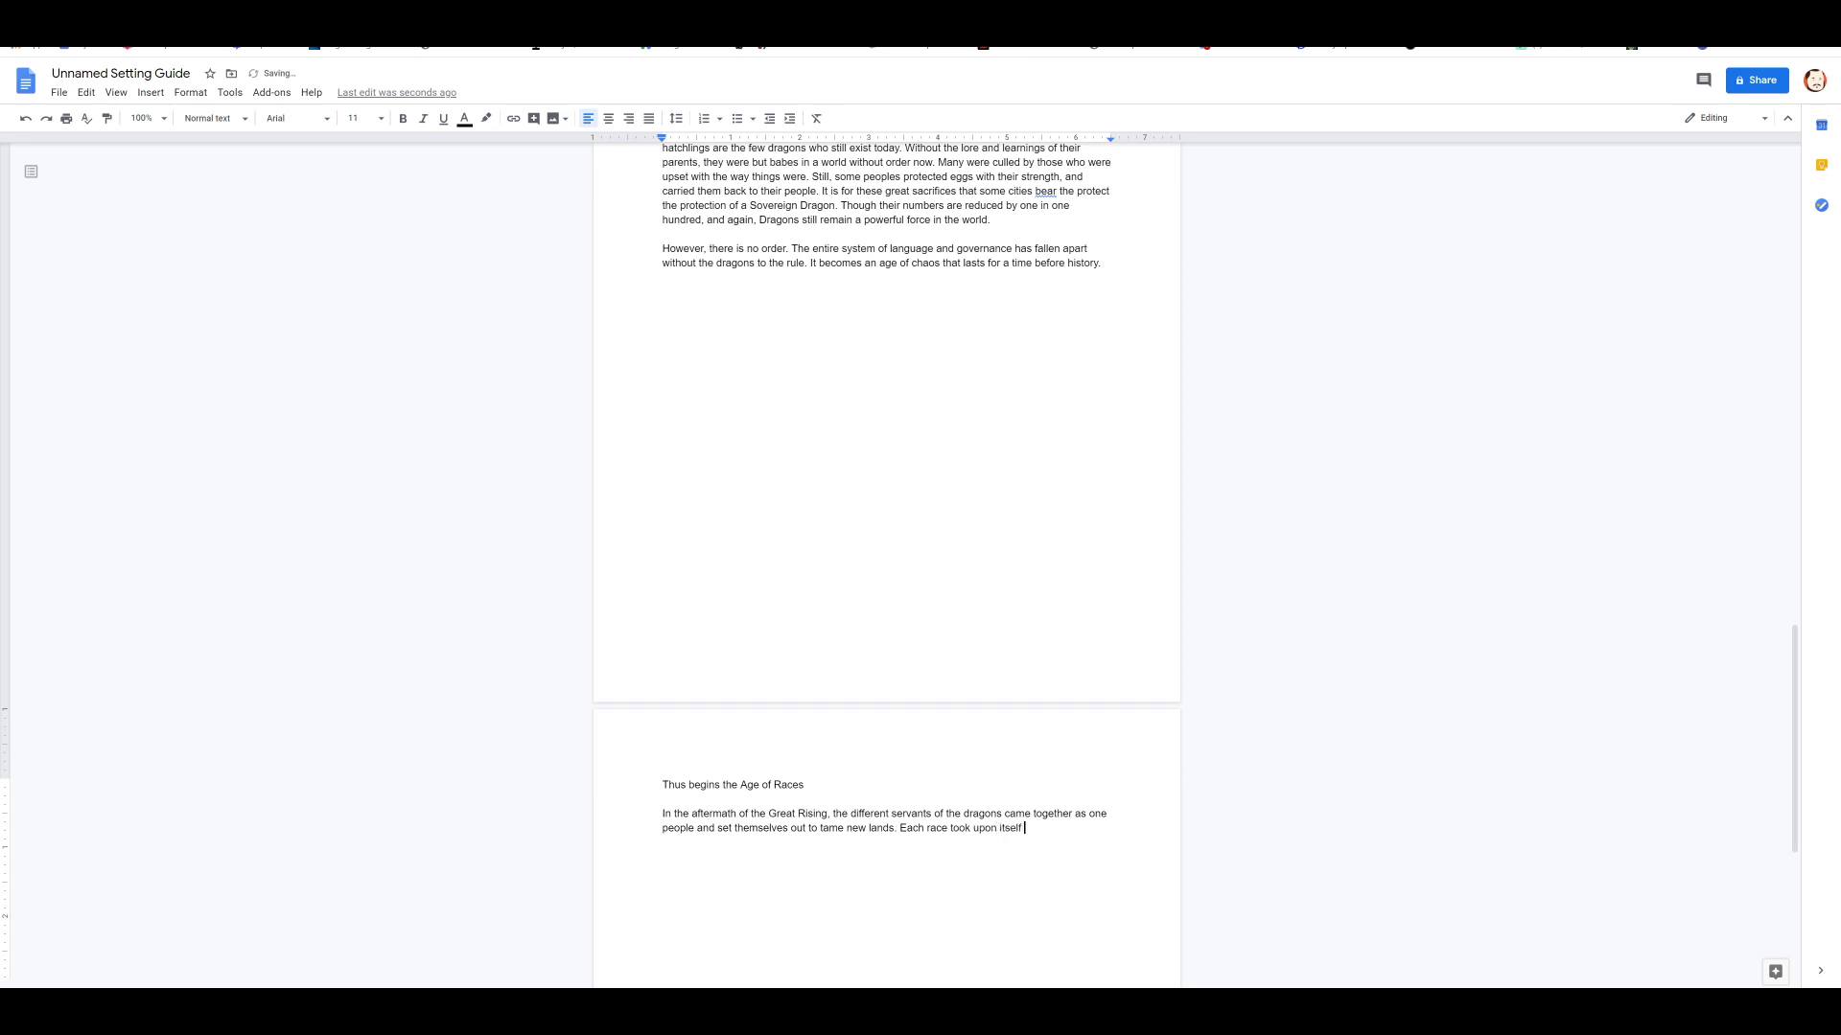
type("a place")
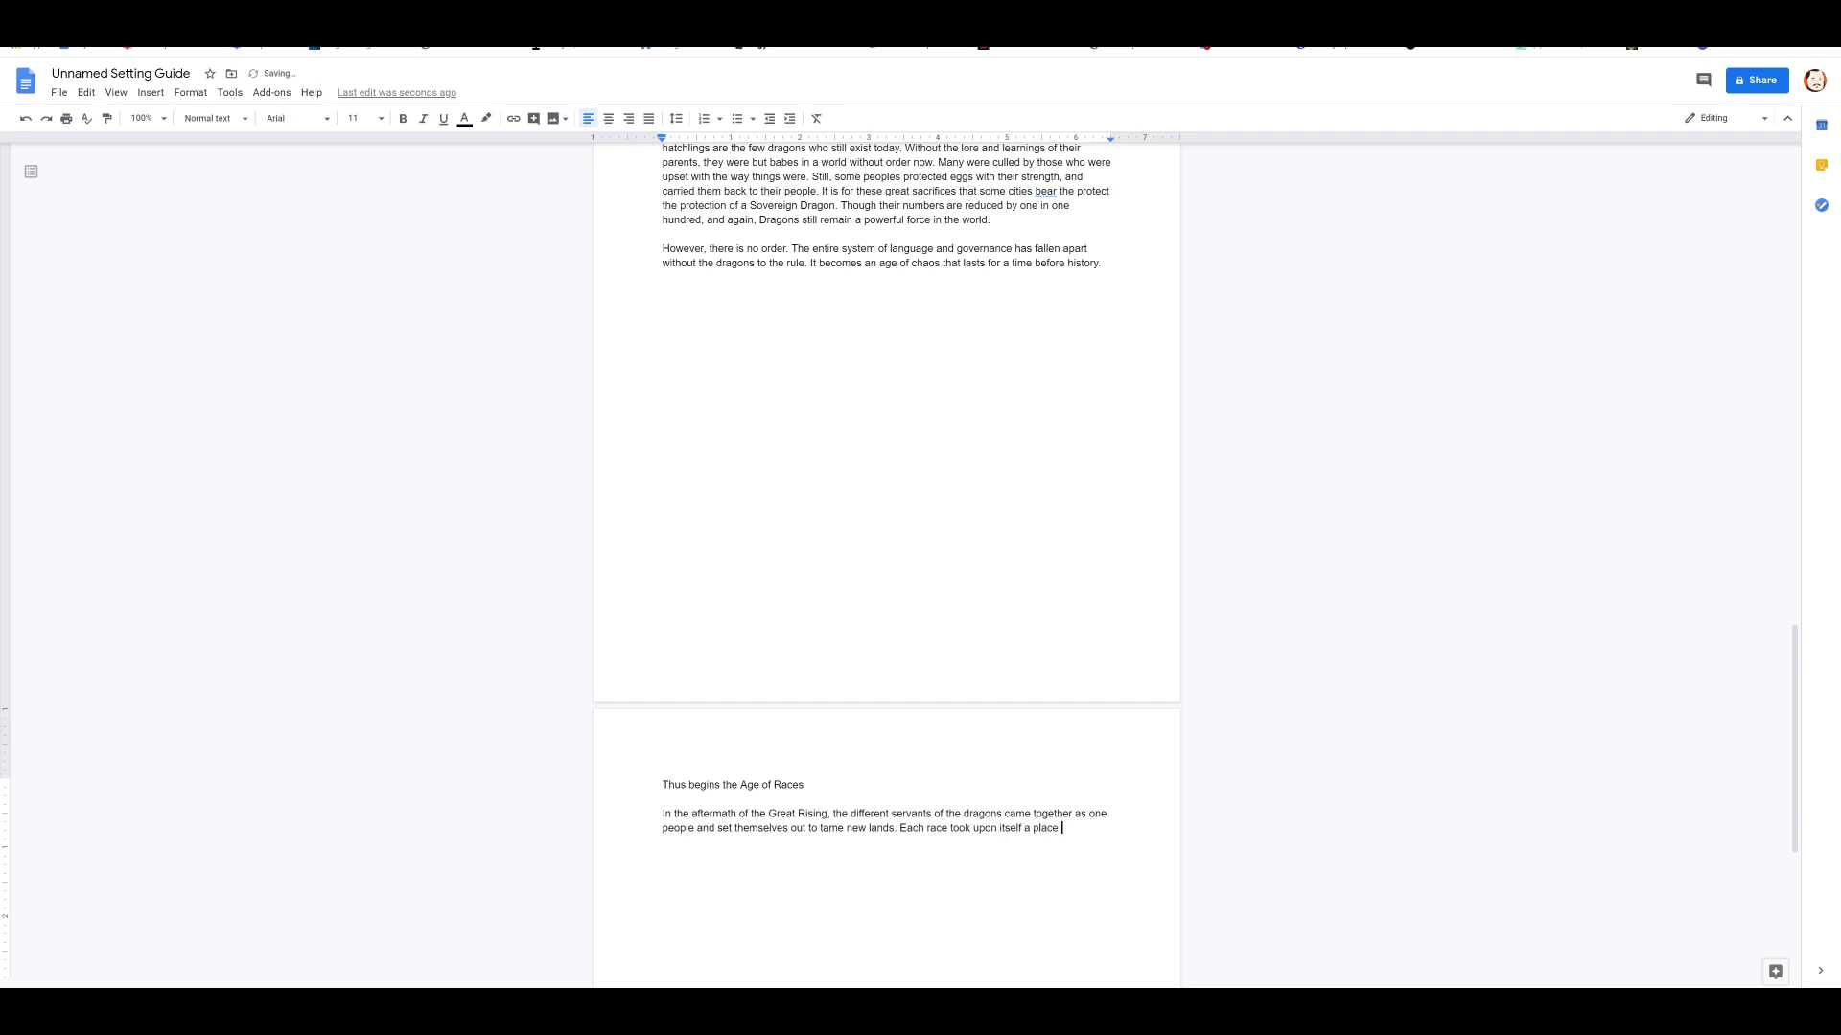
type("favorable")
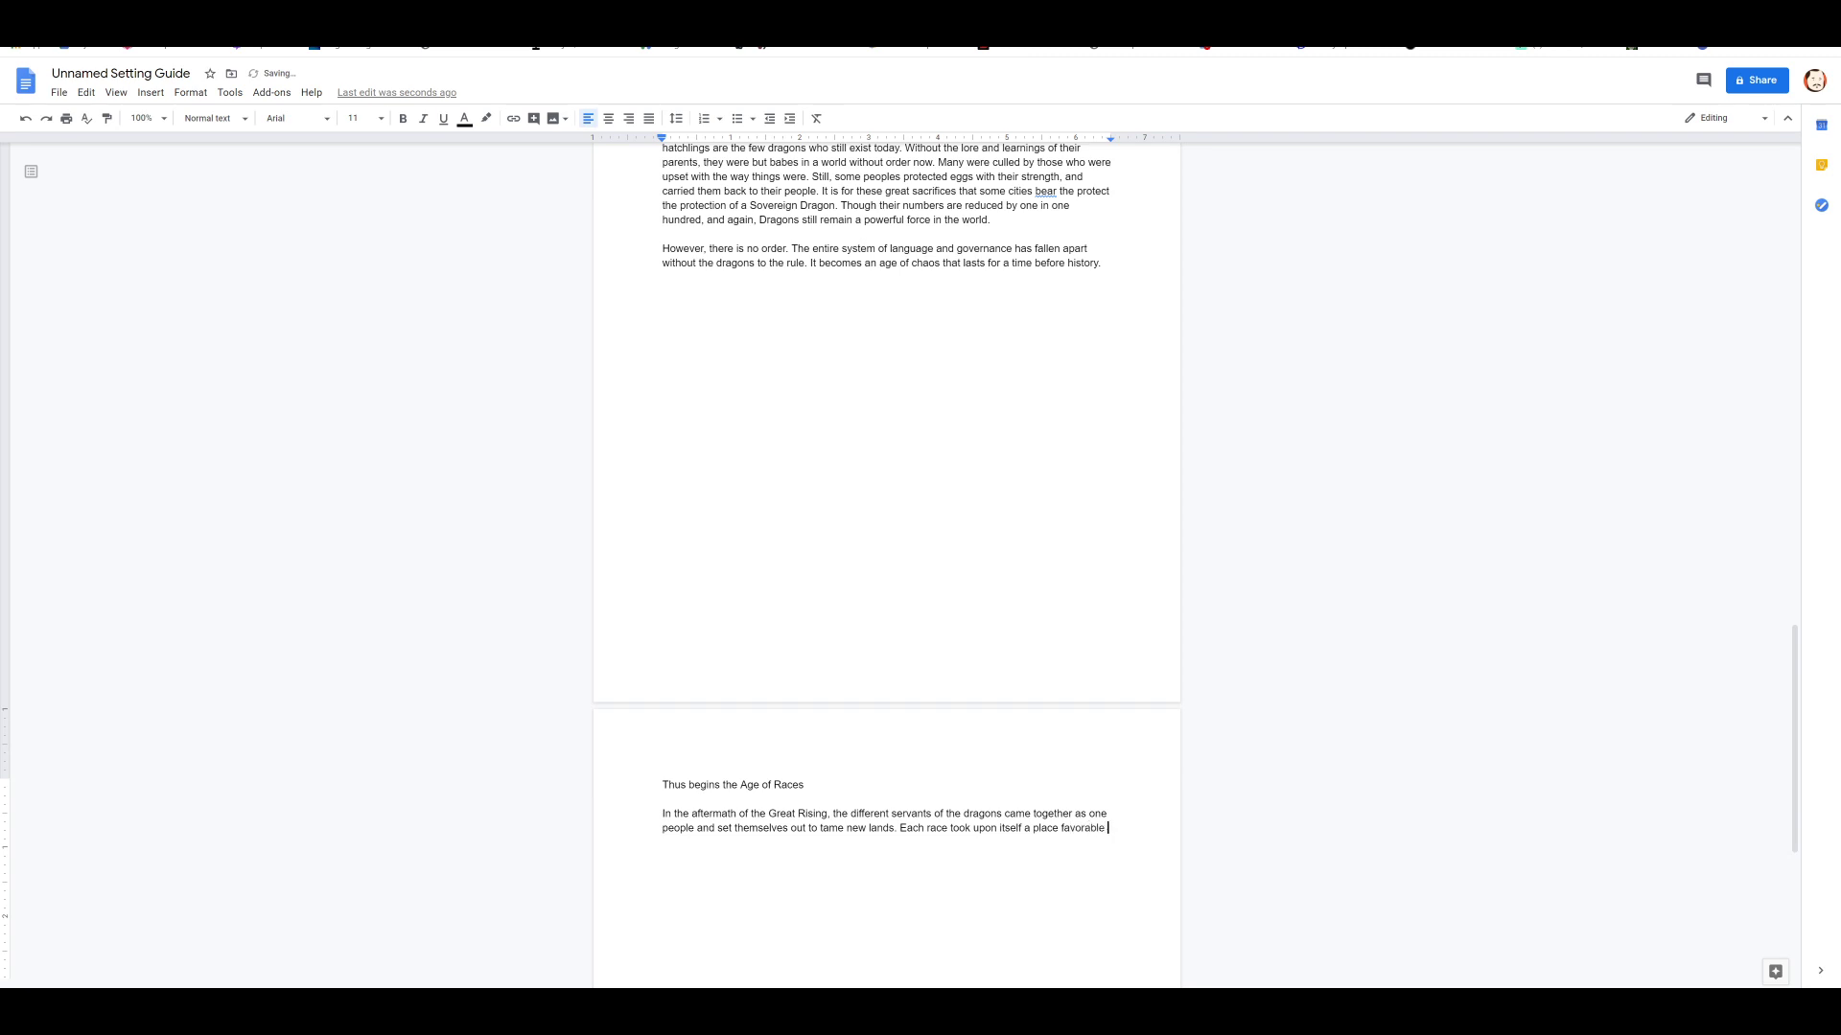
type("to its own")
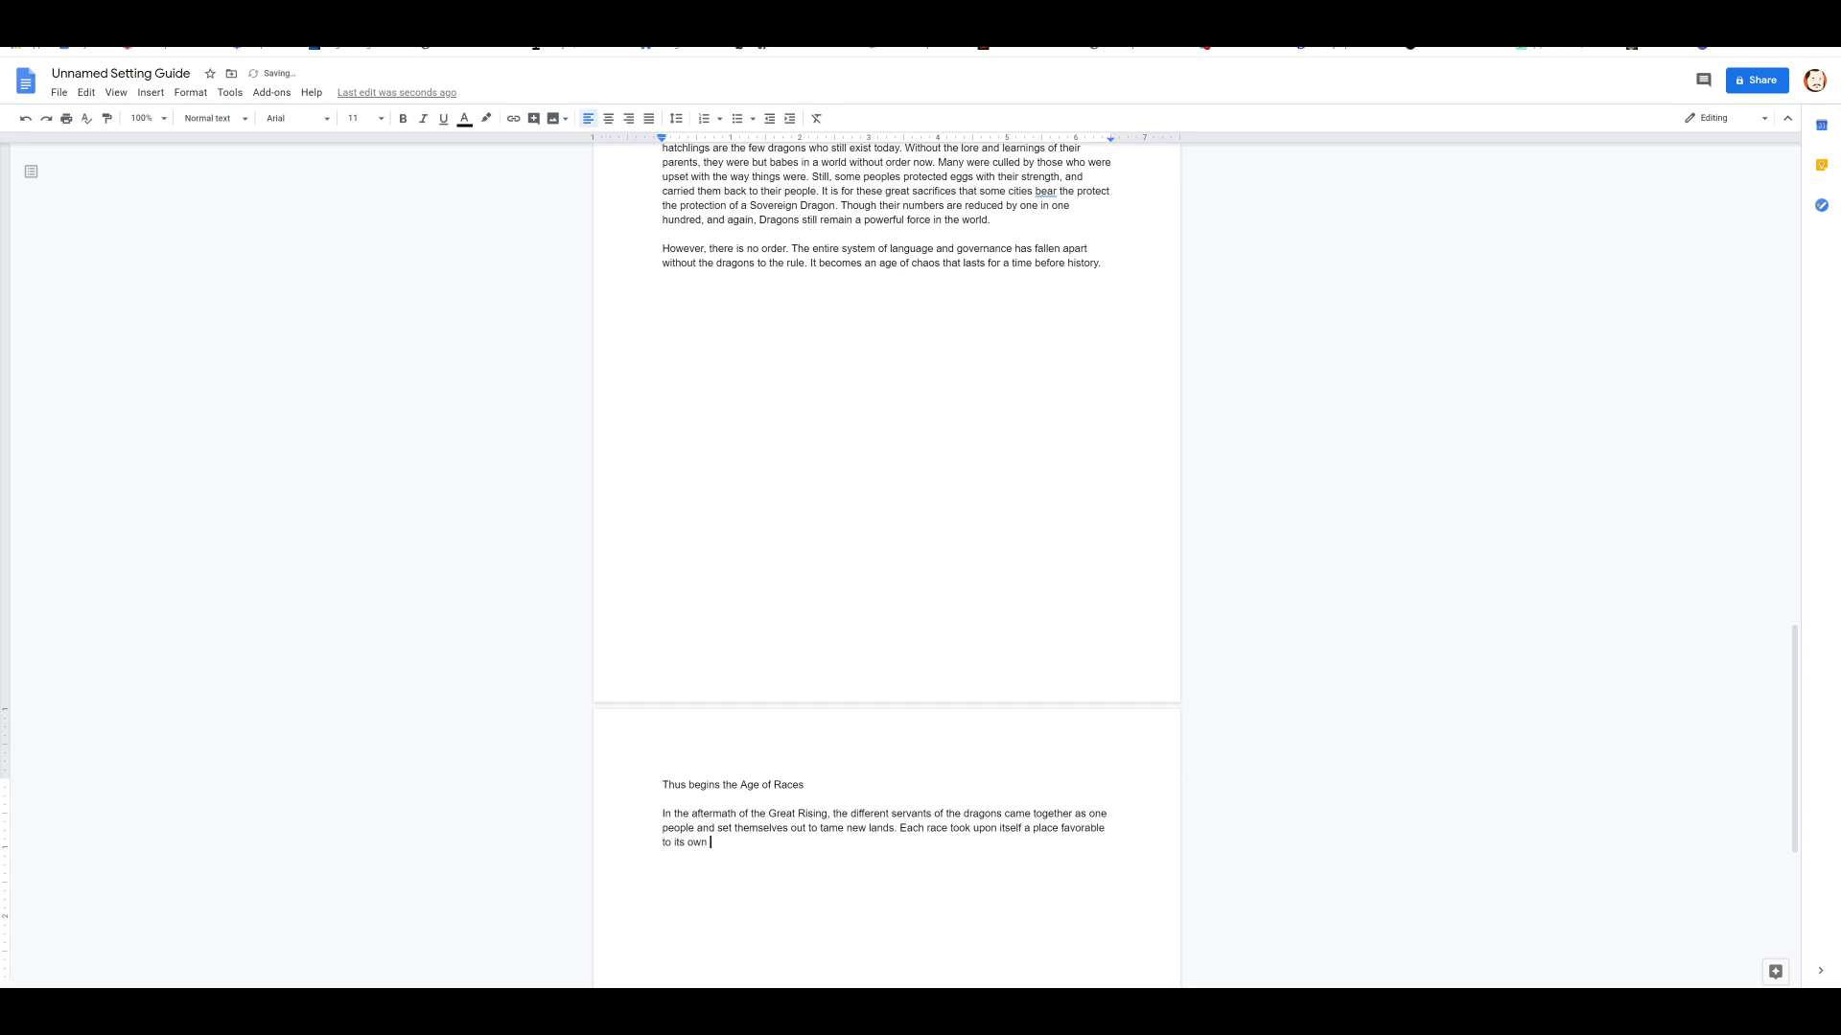
type("prefe")
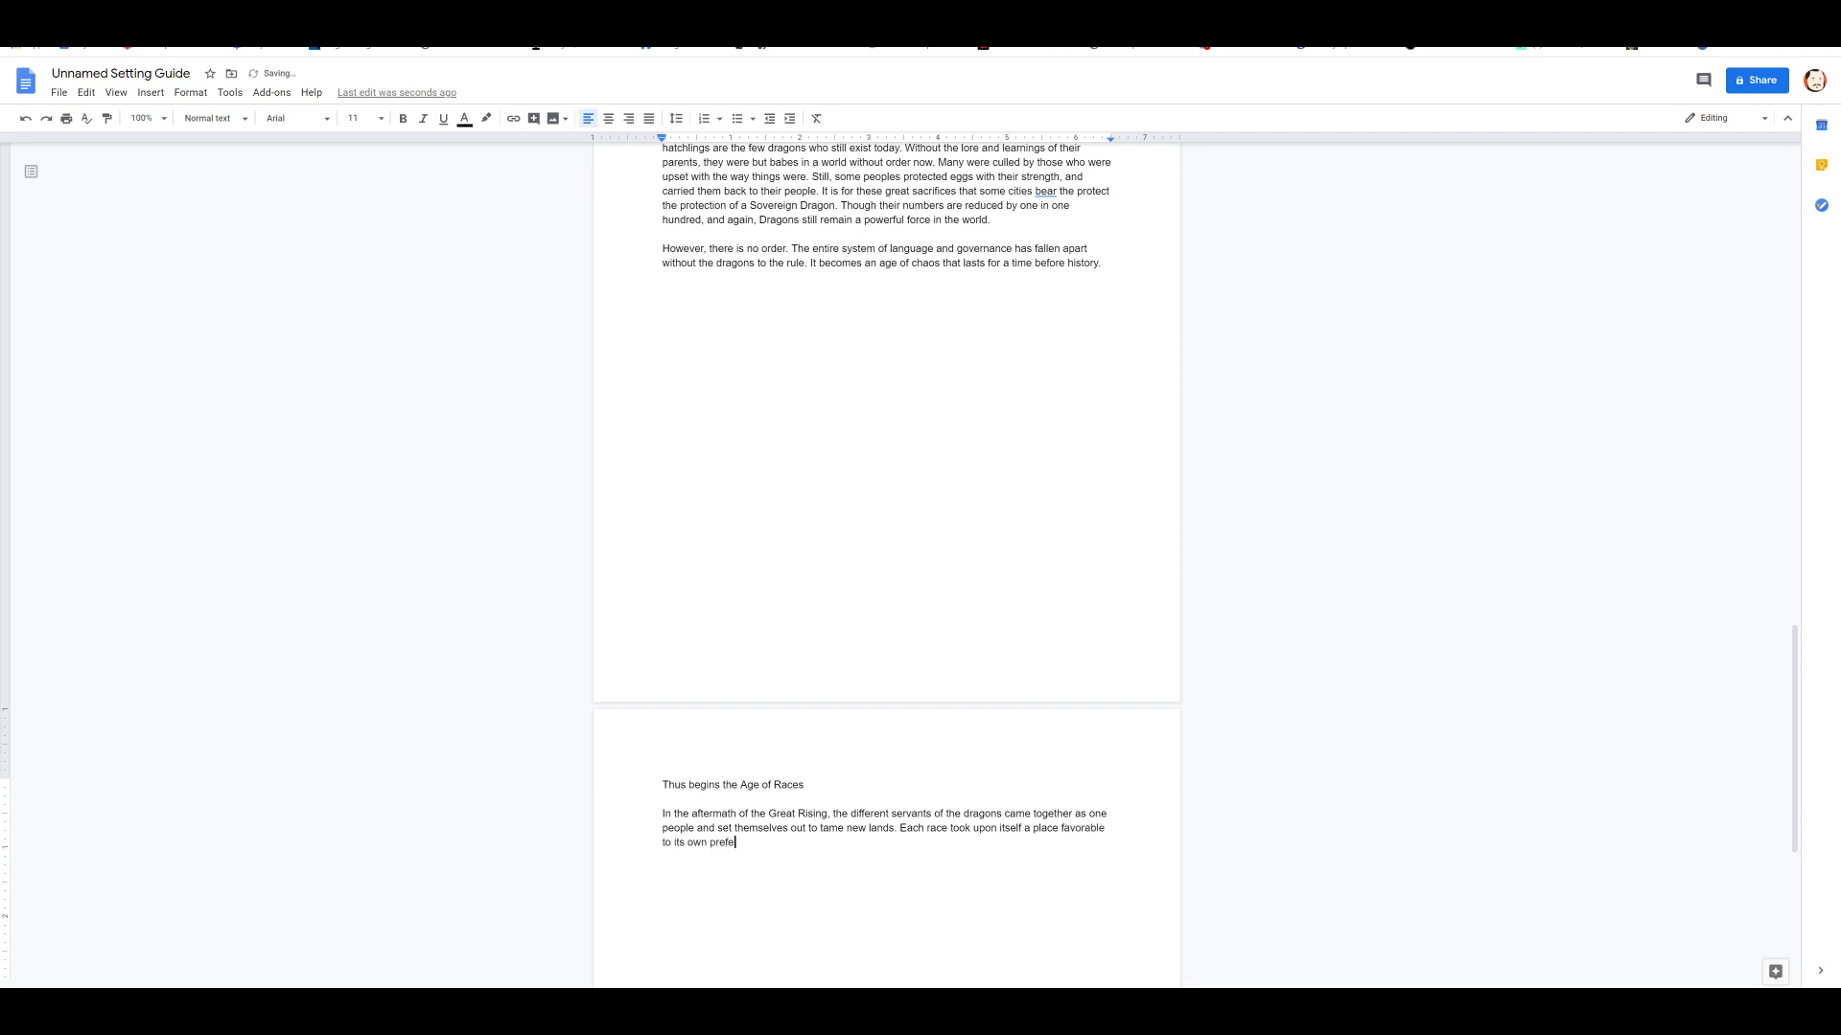
type("rences.")
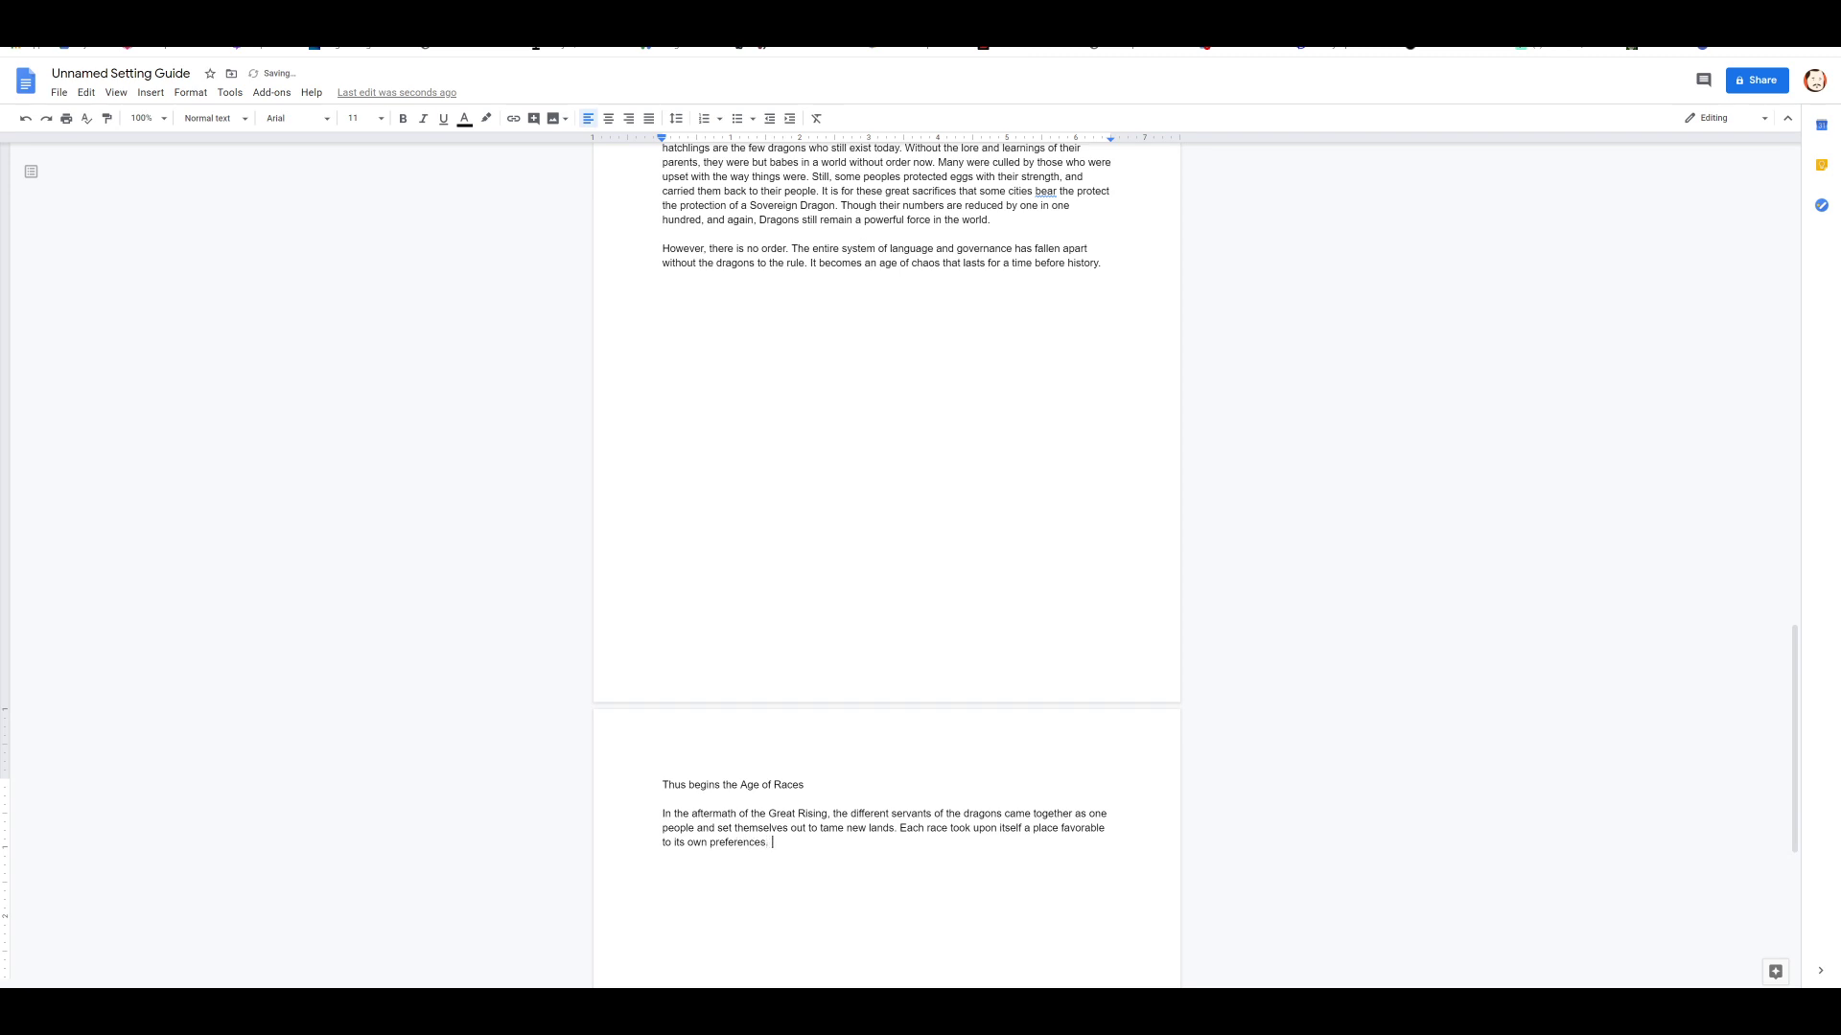
Step: Continue with an unbroken time of hardship and sacrifice as civilization grew
type("For a")
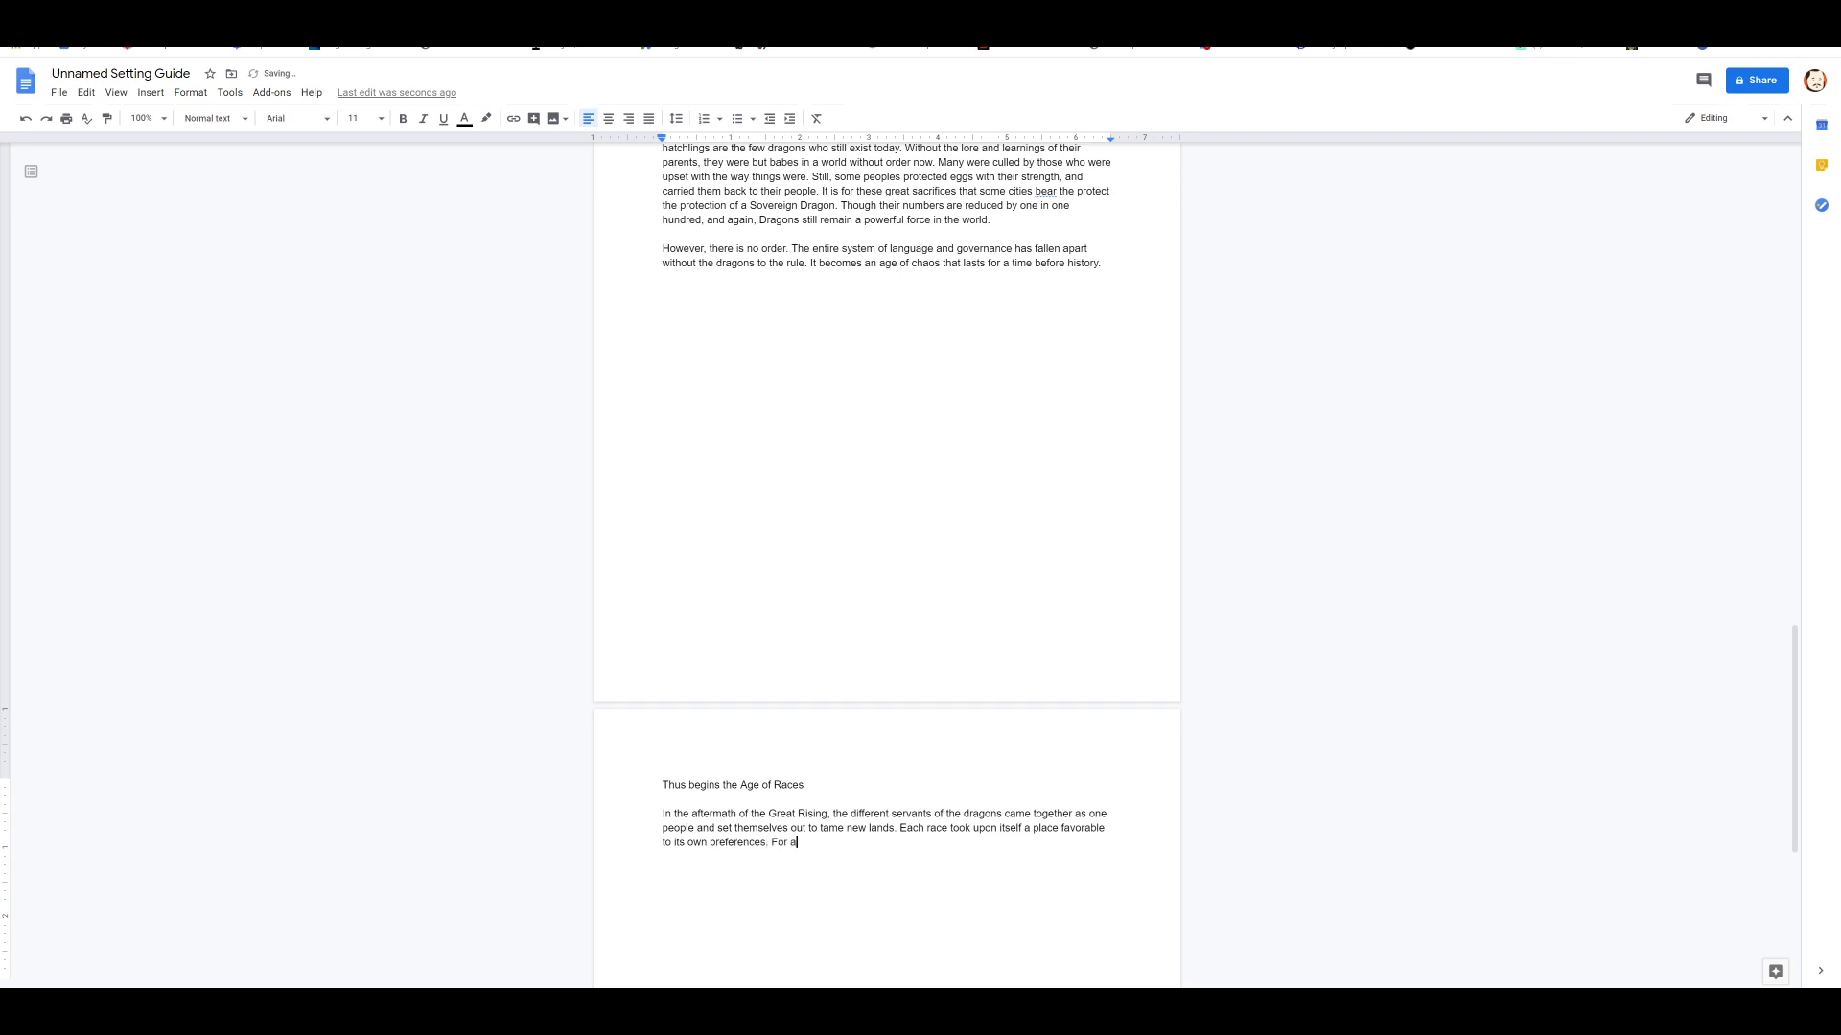
type("n unb")
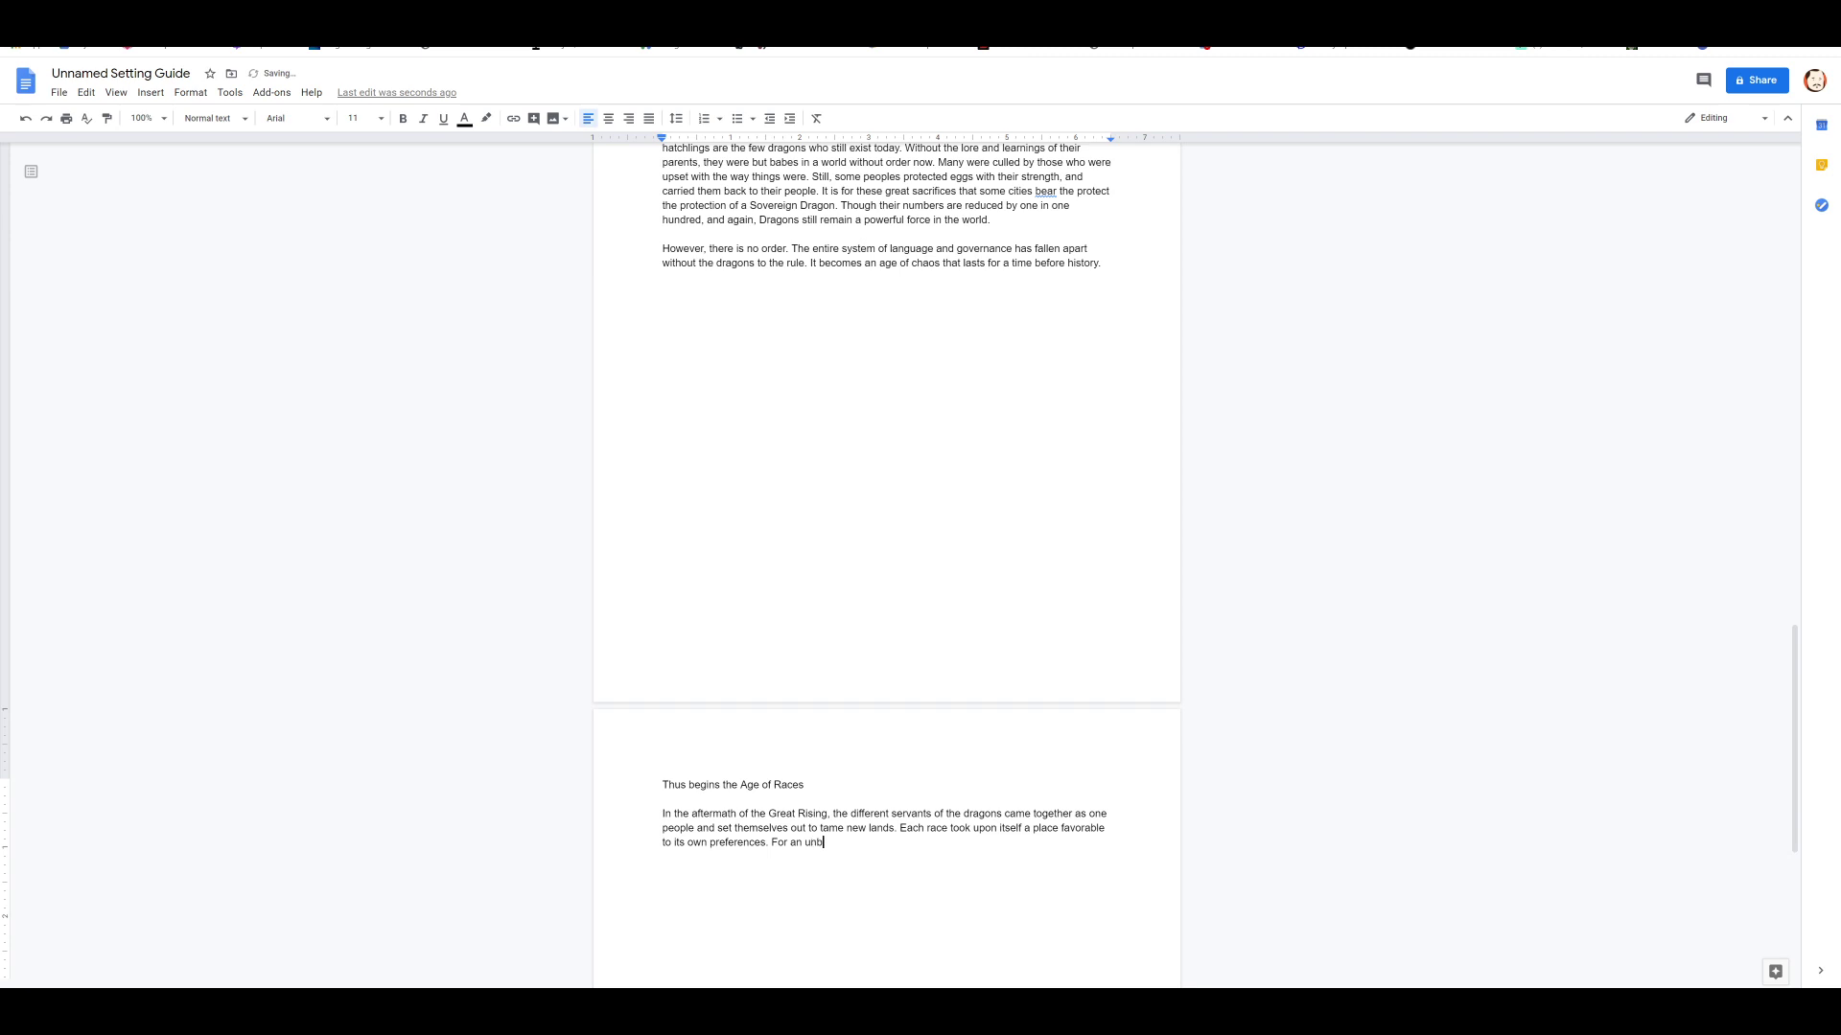
type("oken time, there was peace. Surely, ther")
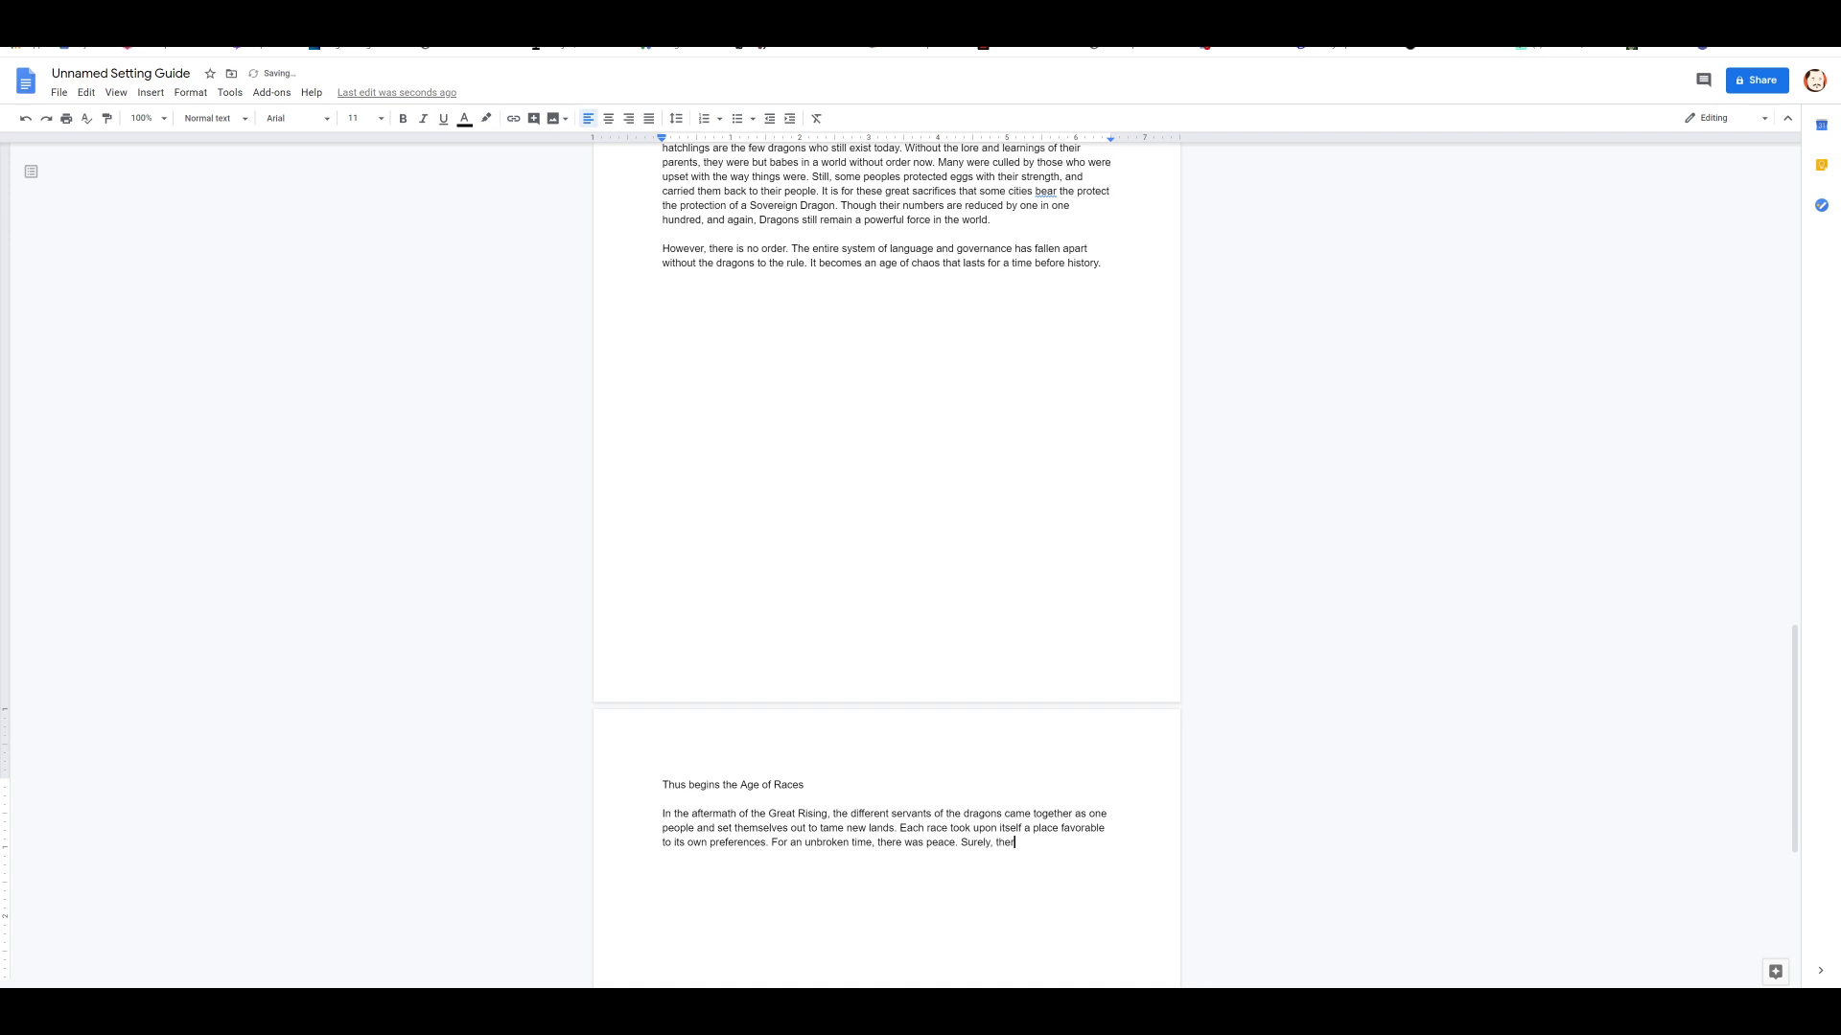
type("e was hardship")
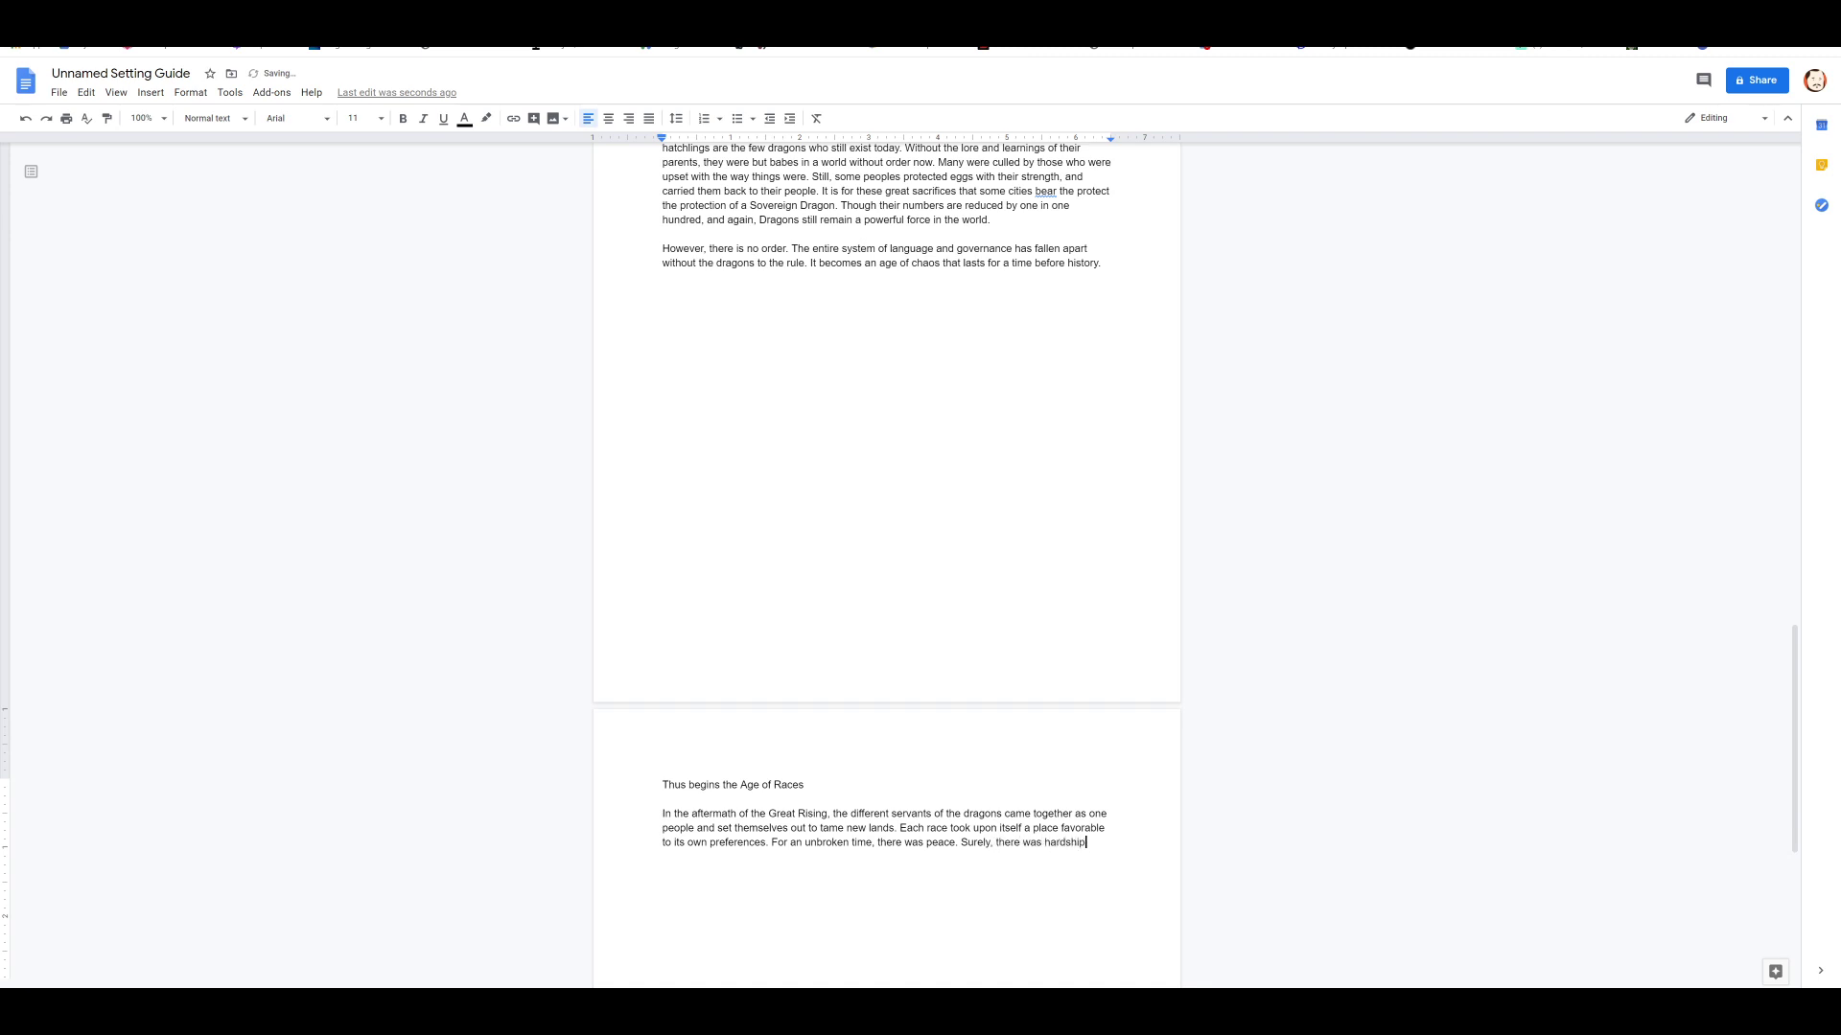
type("and sacrifice as civiliz")
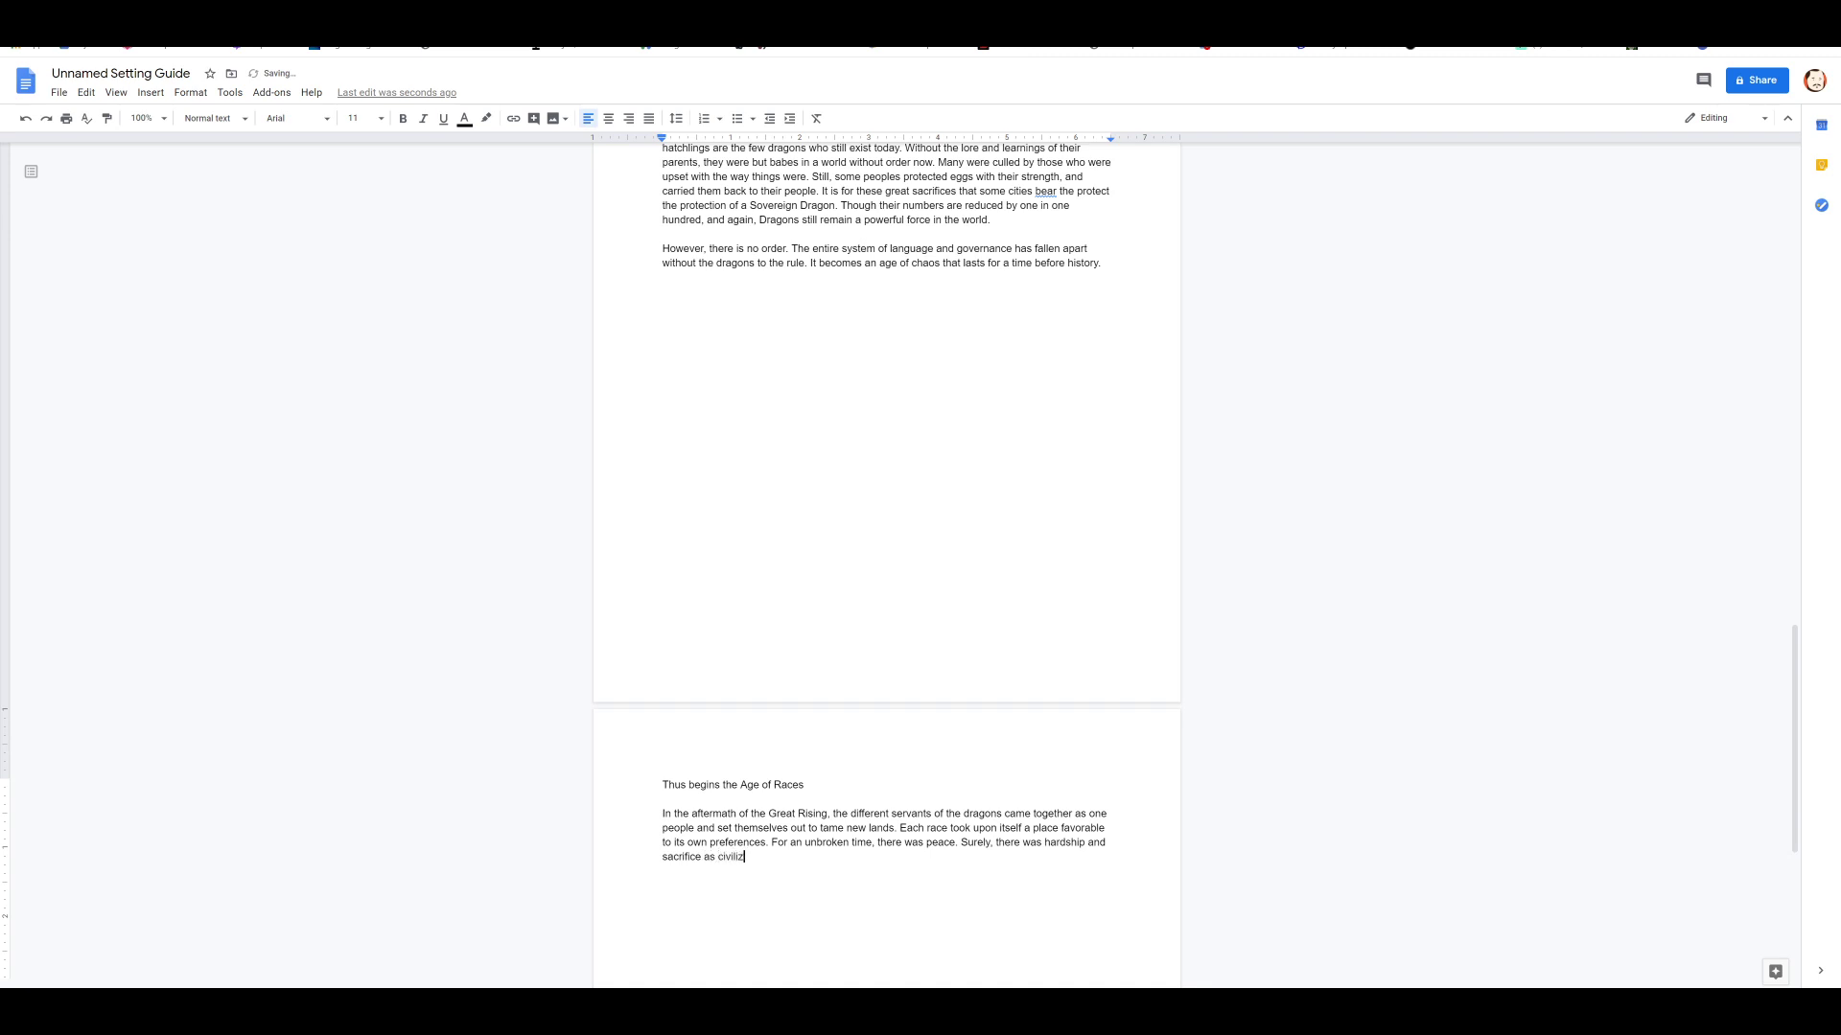
type("ation grew in solit")
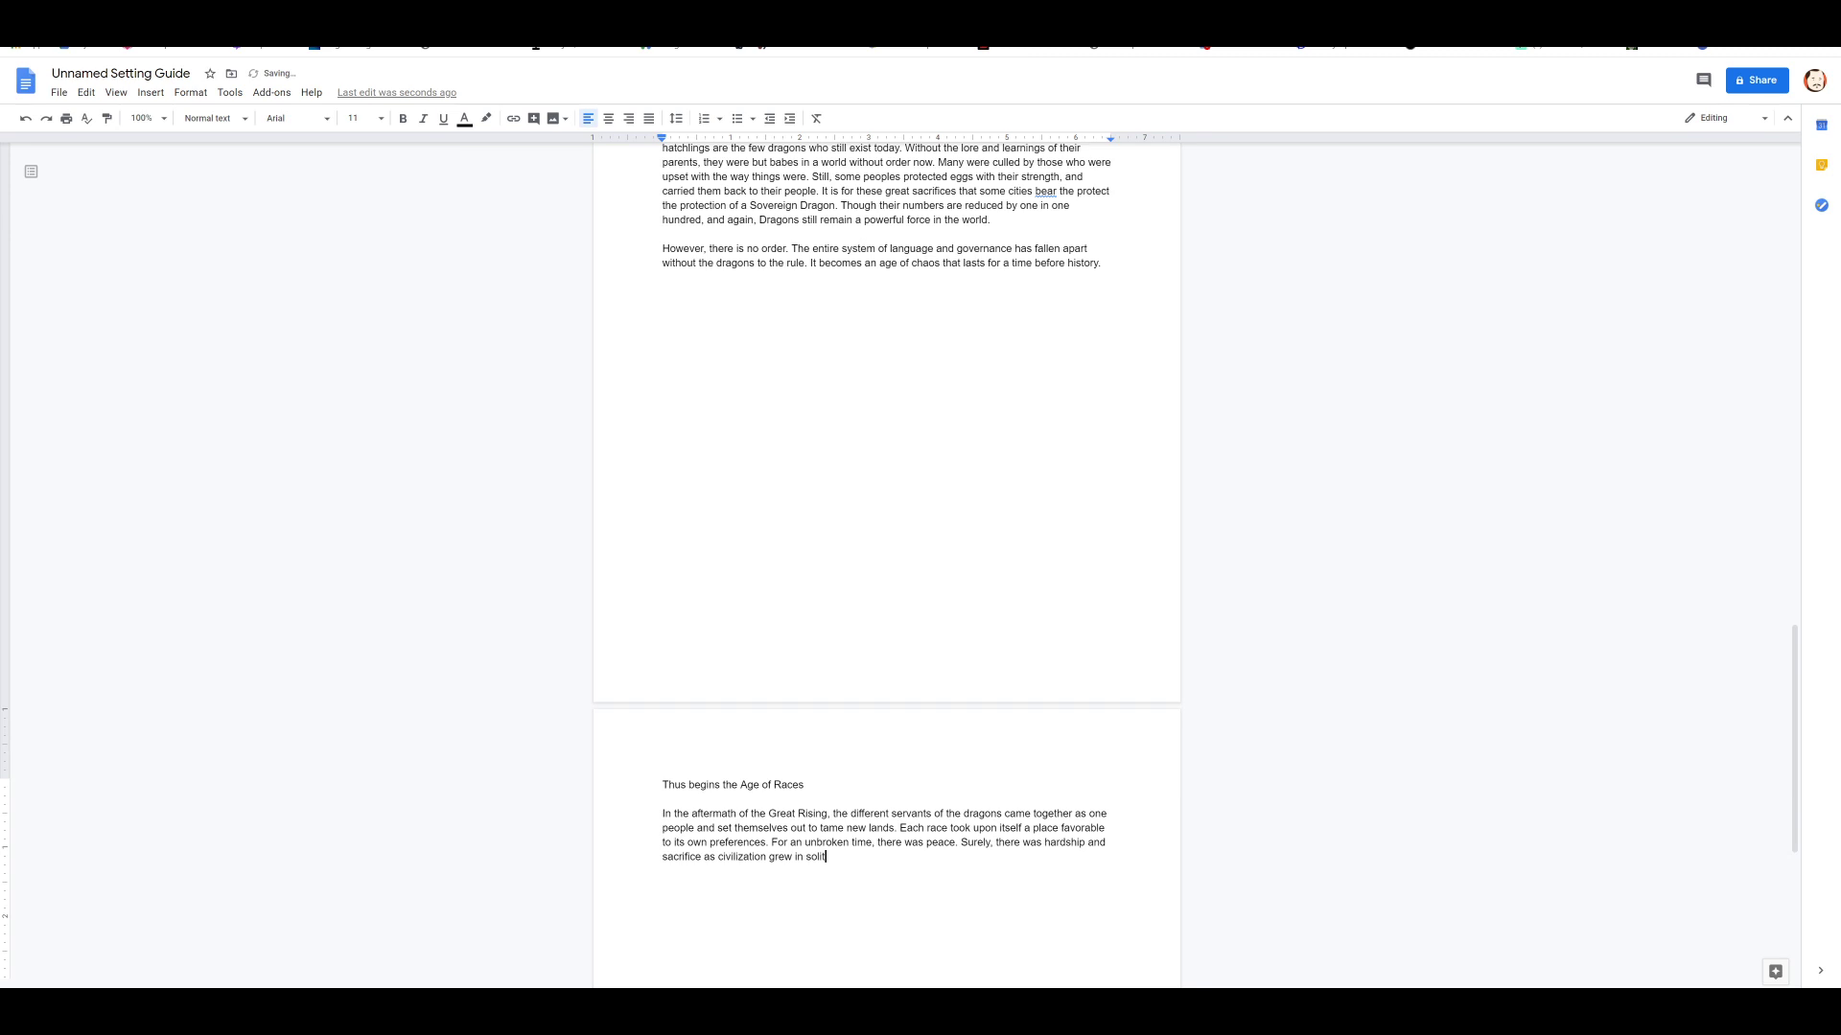
type("ude.")
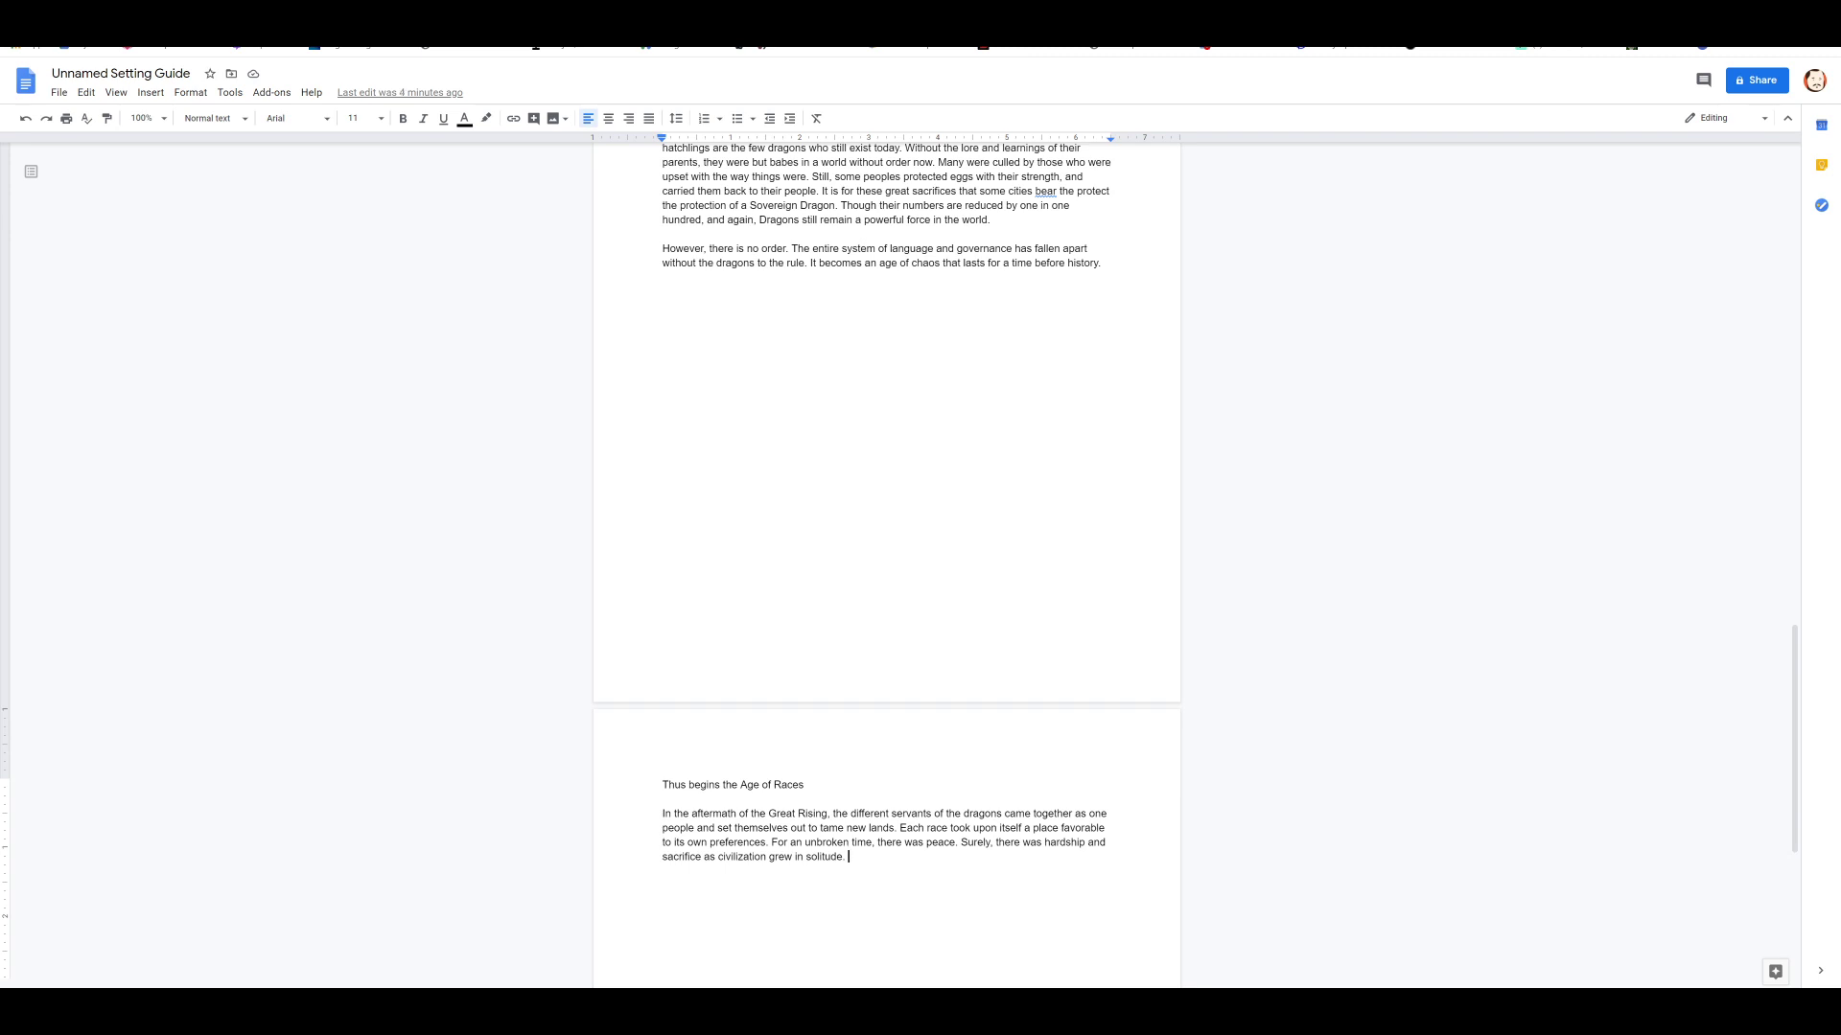
Step: Start a new paragraph 'Then came war.' saying greed was behind it
key("enter")
type("Then came")
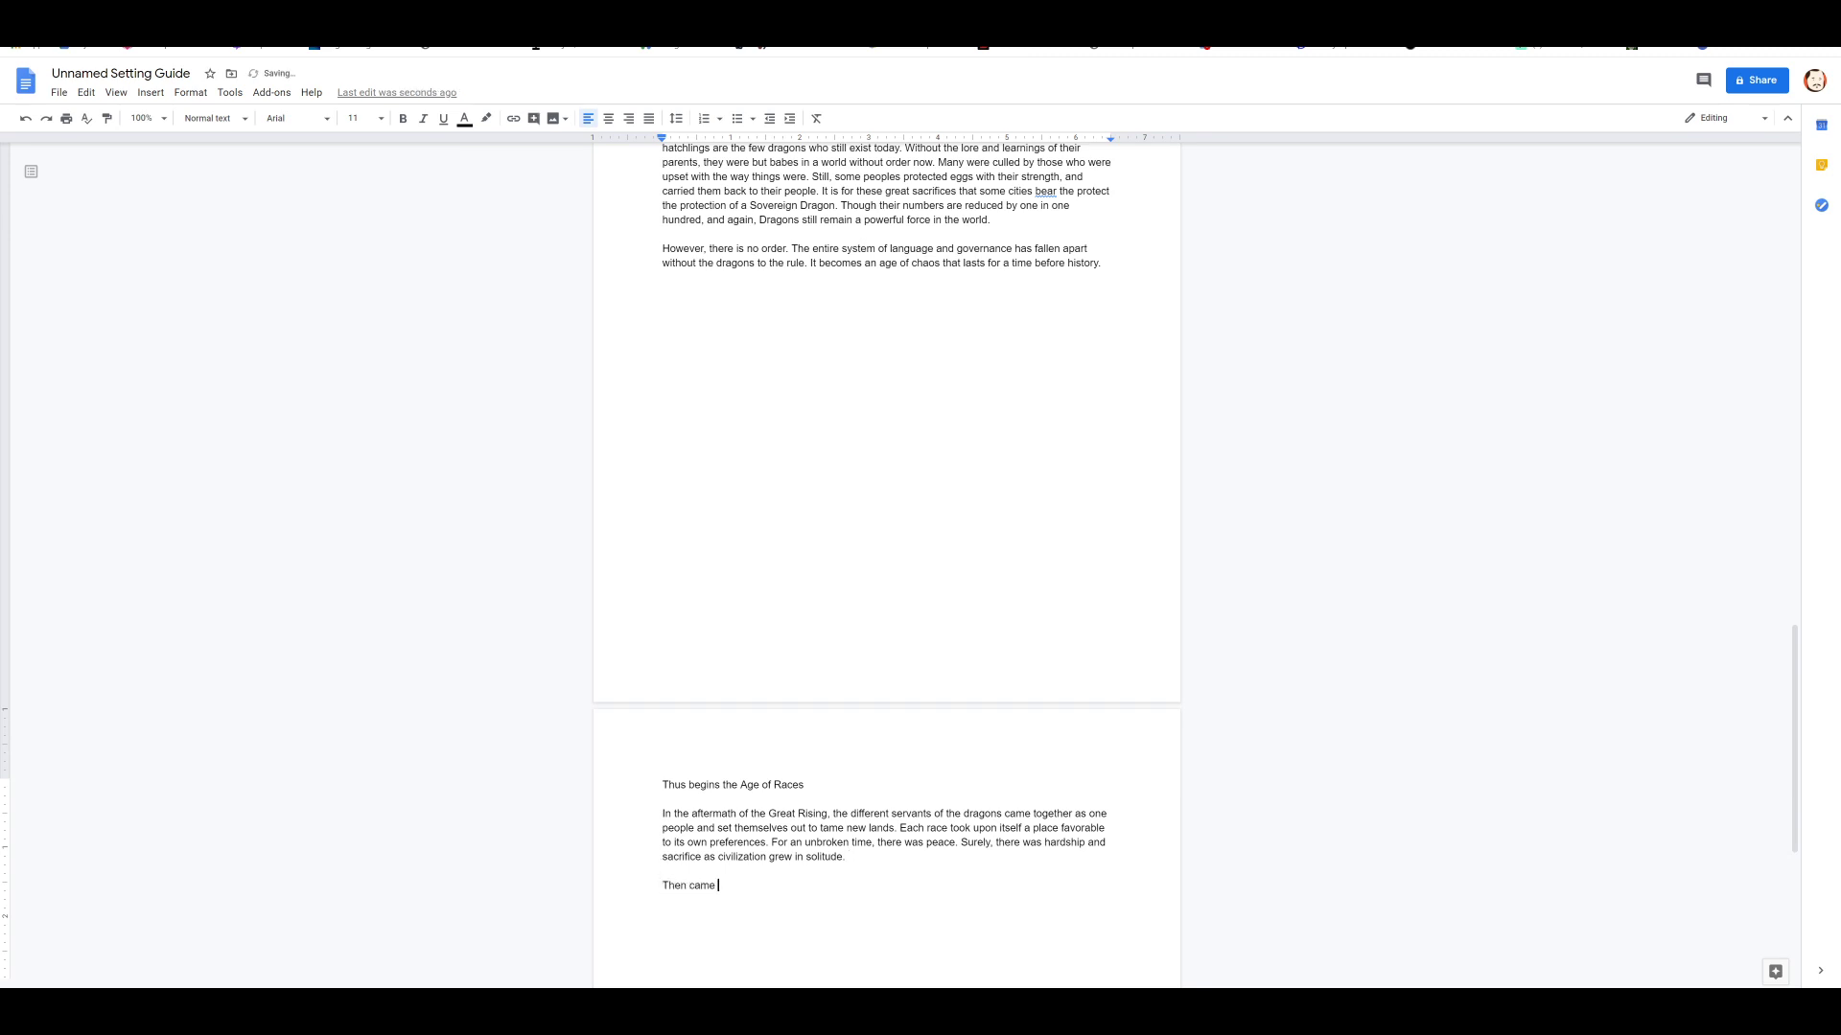
type("war.")
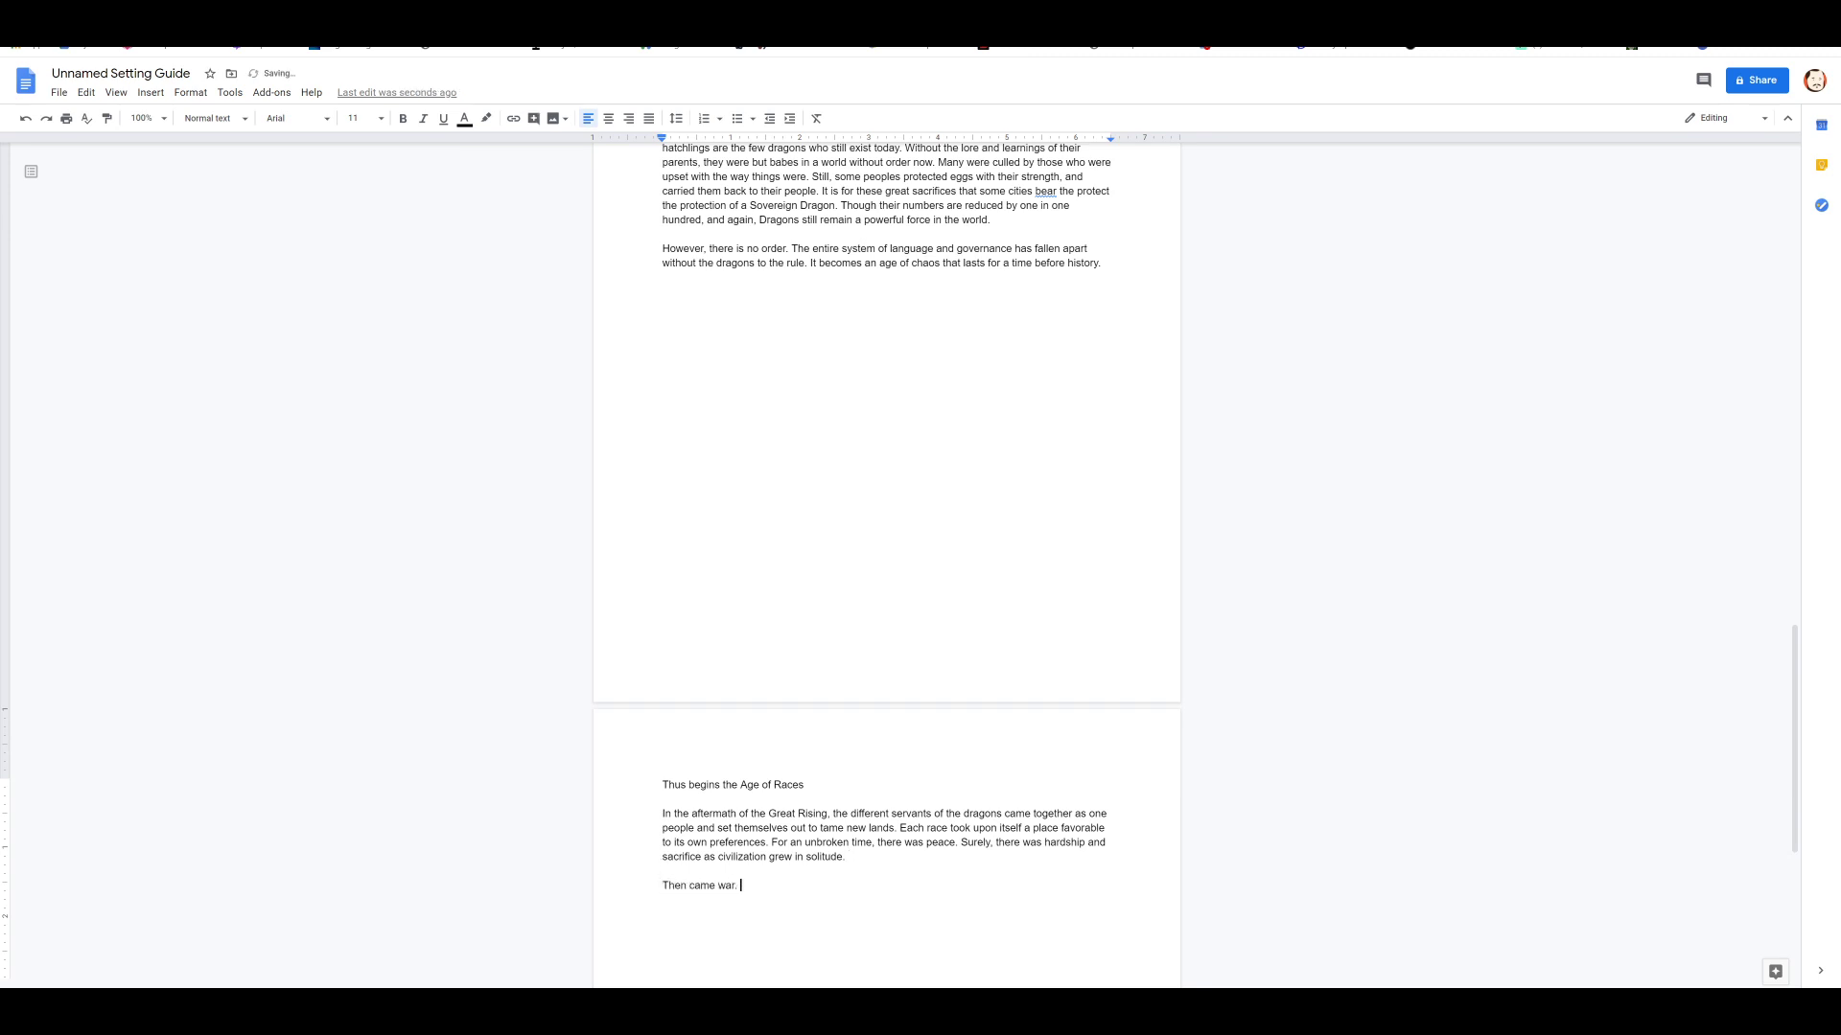
type("With")
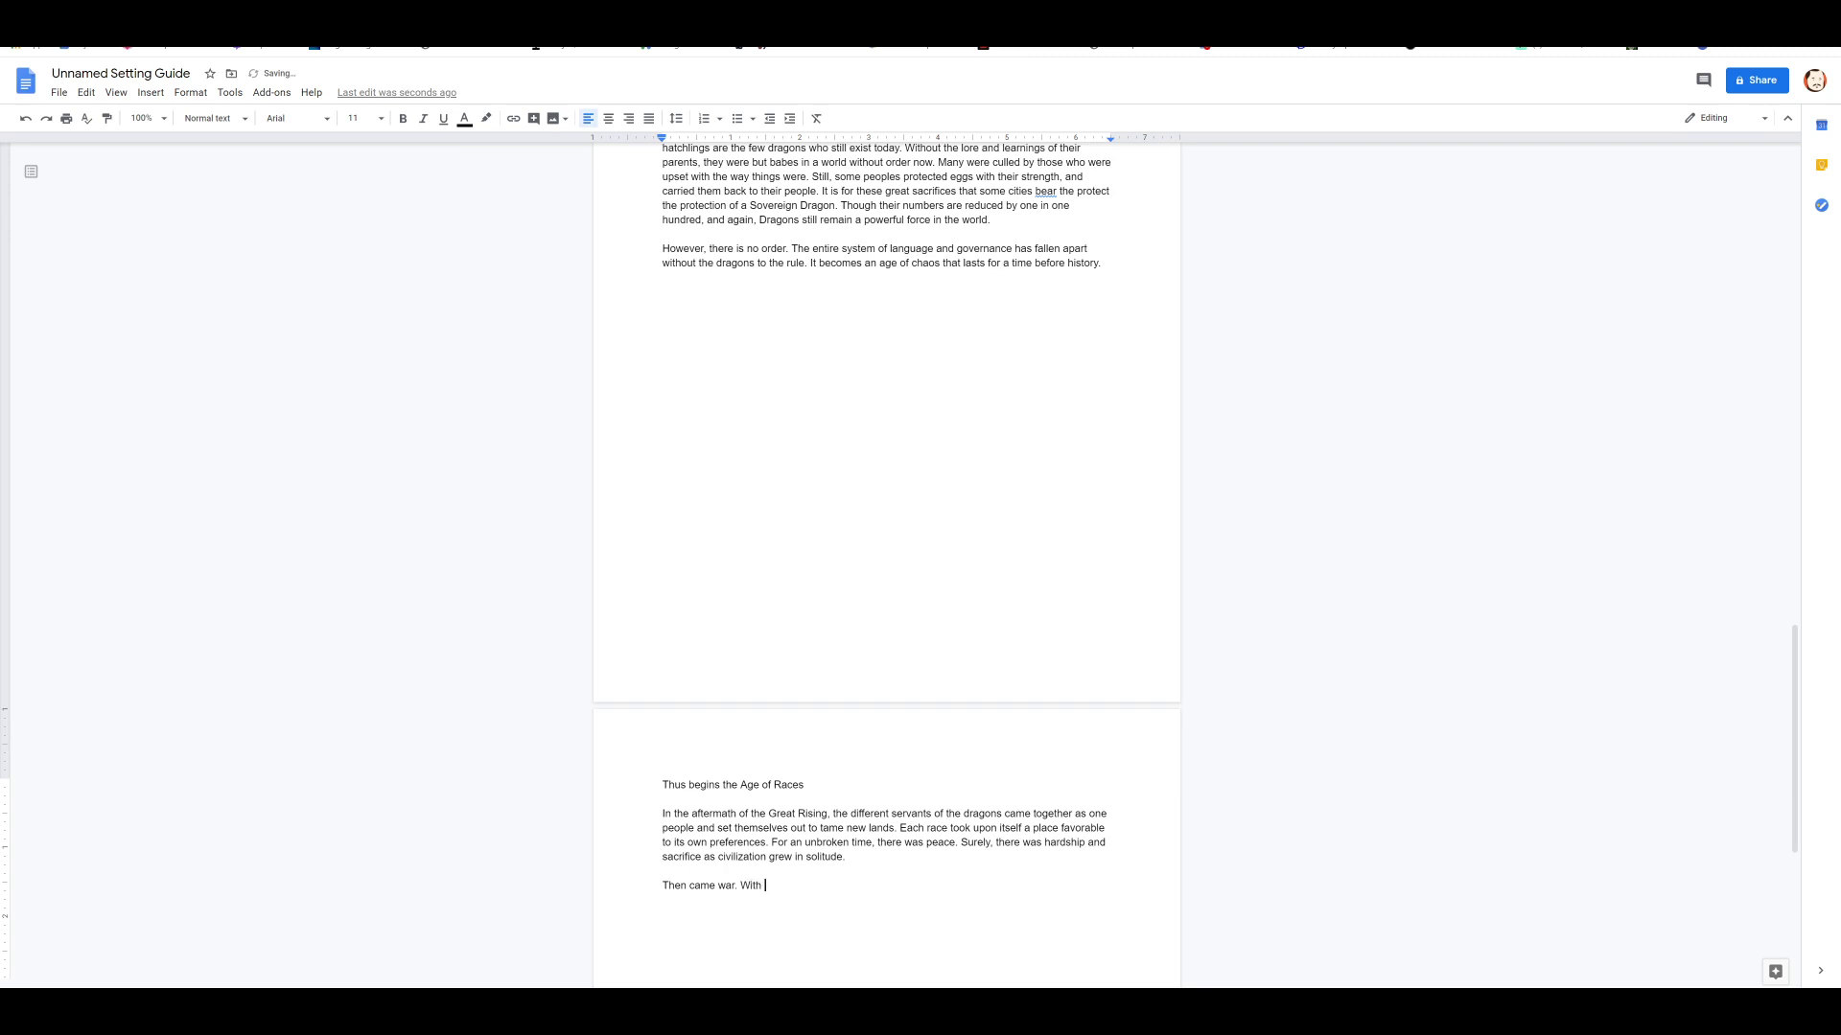
type("all things, greed was the beginning.")
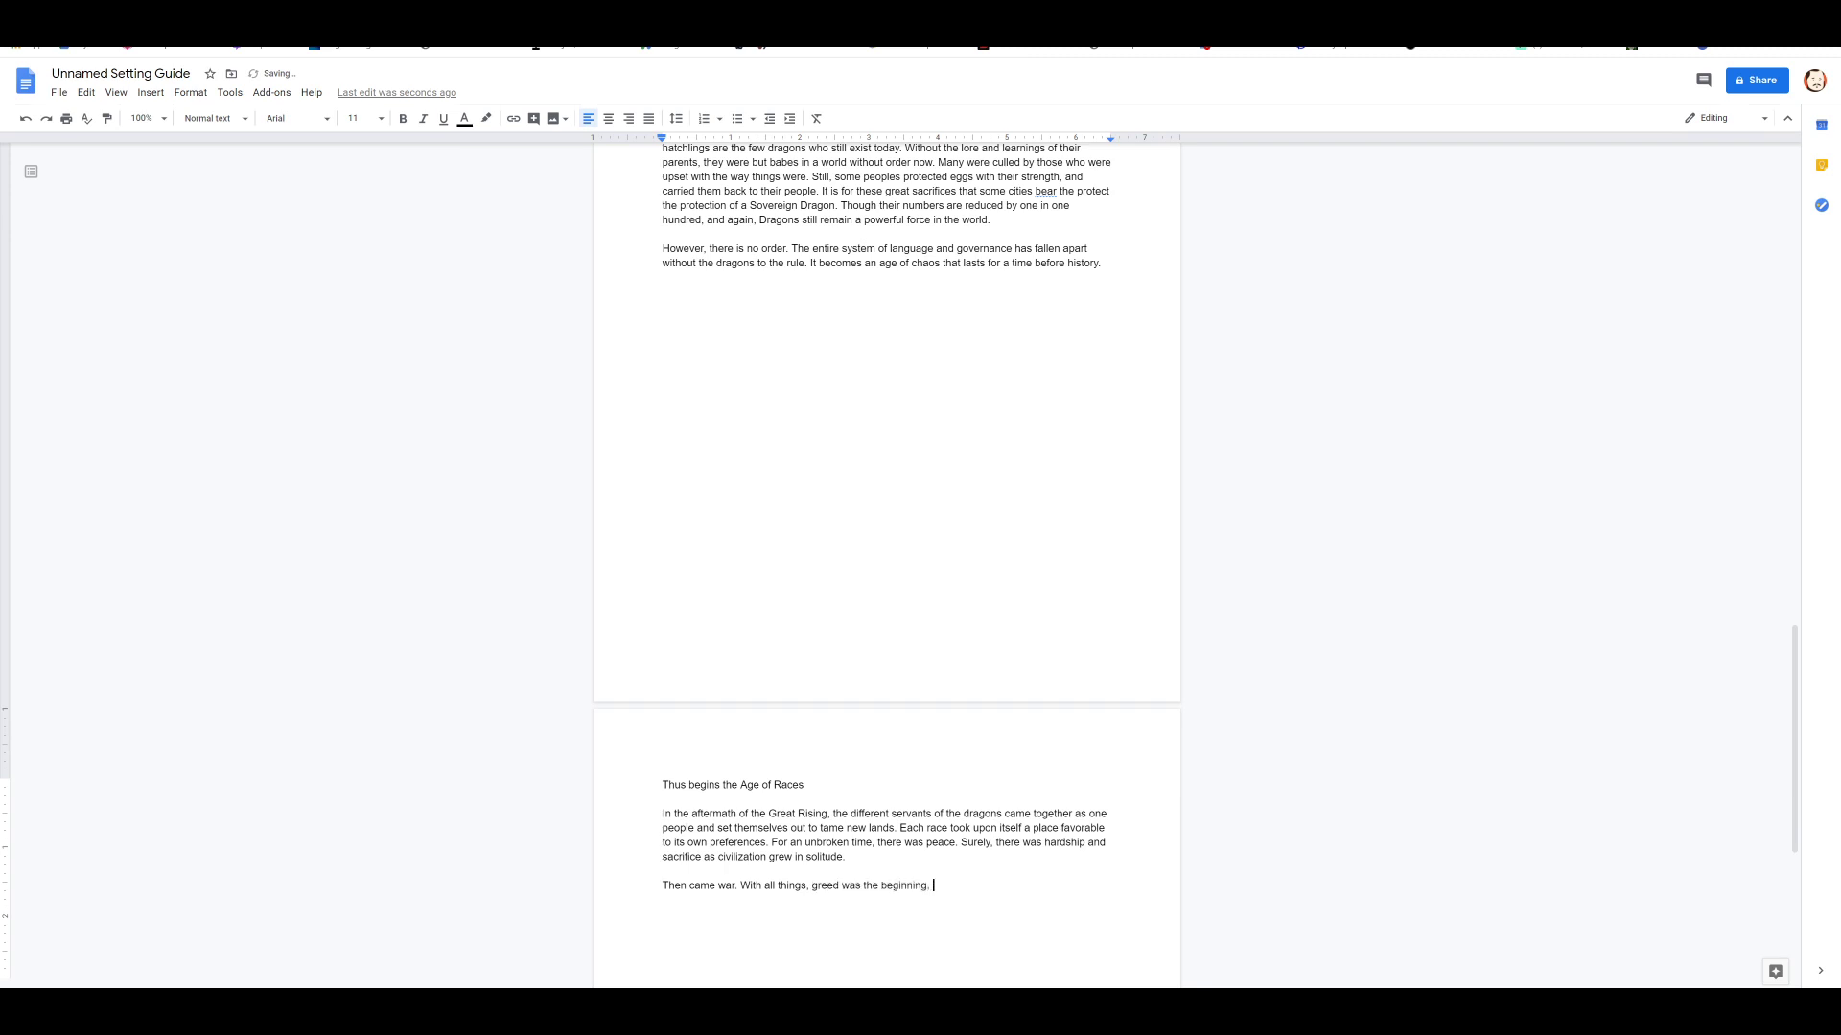
Step: Describe education, farming, agriculture and animal husbandry spreading from place to place
type("As")
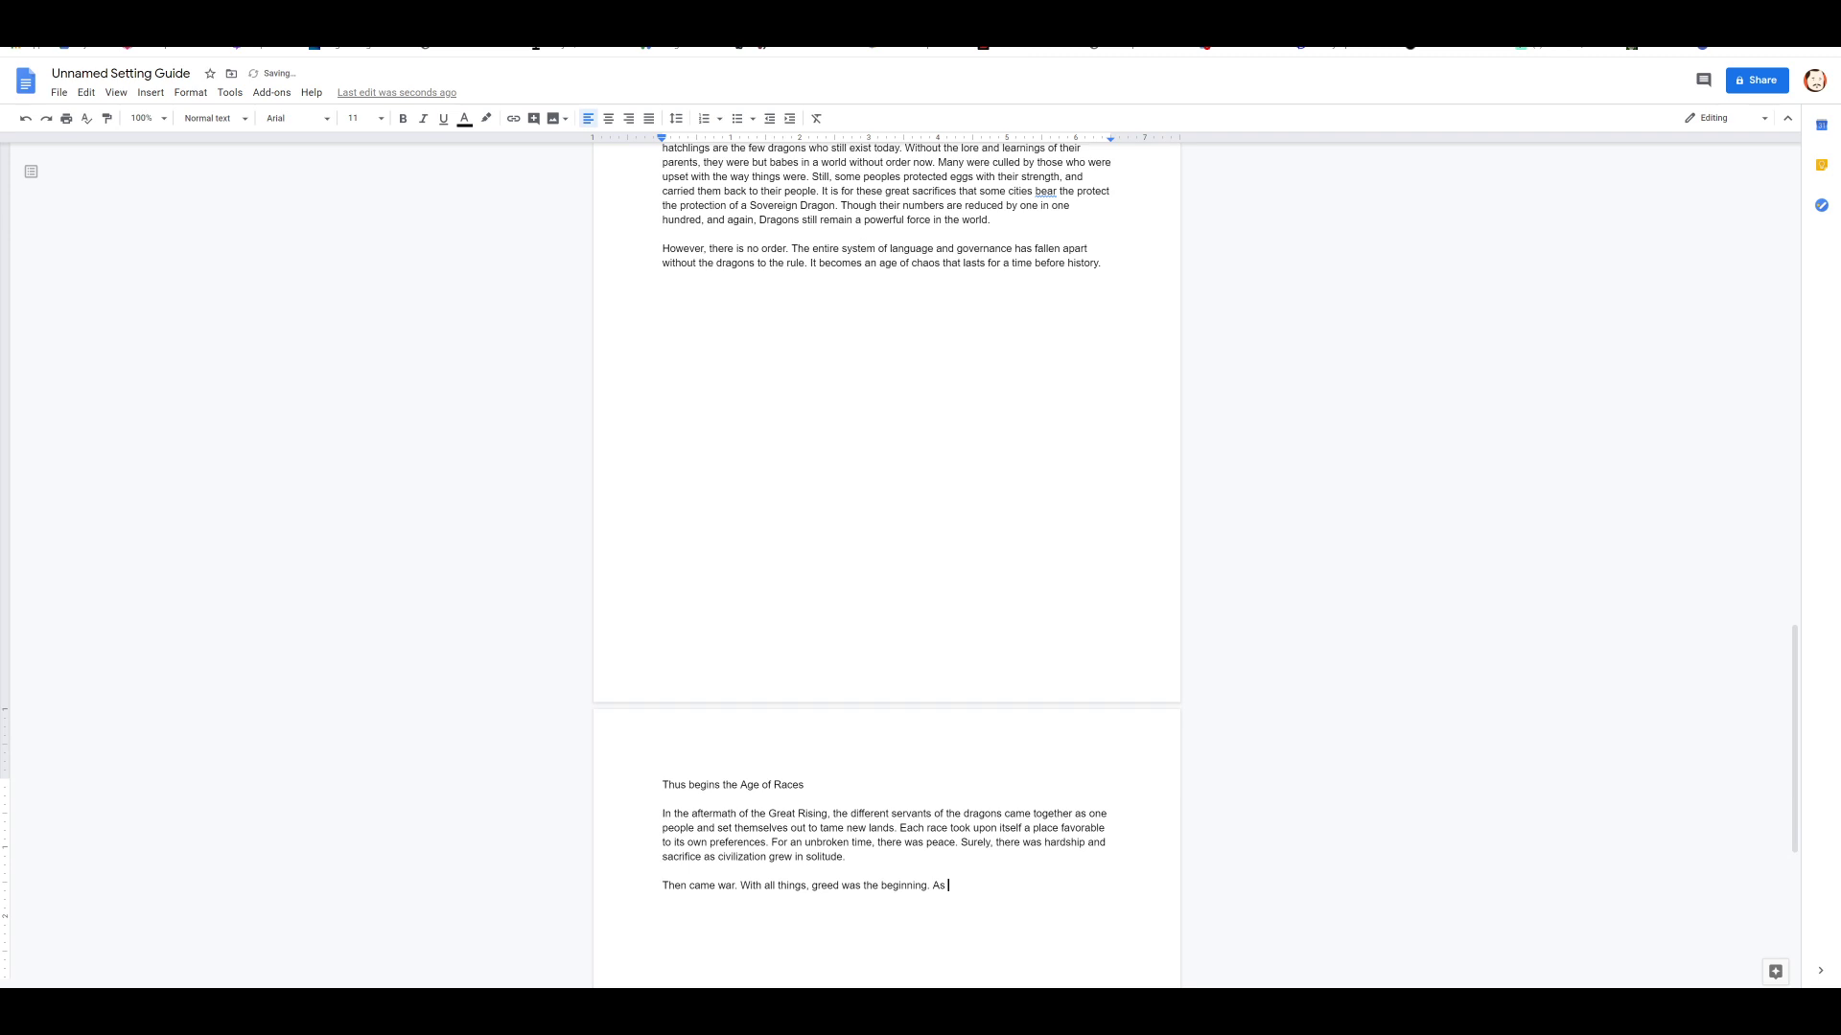
type("education")
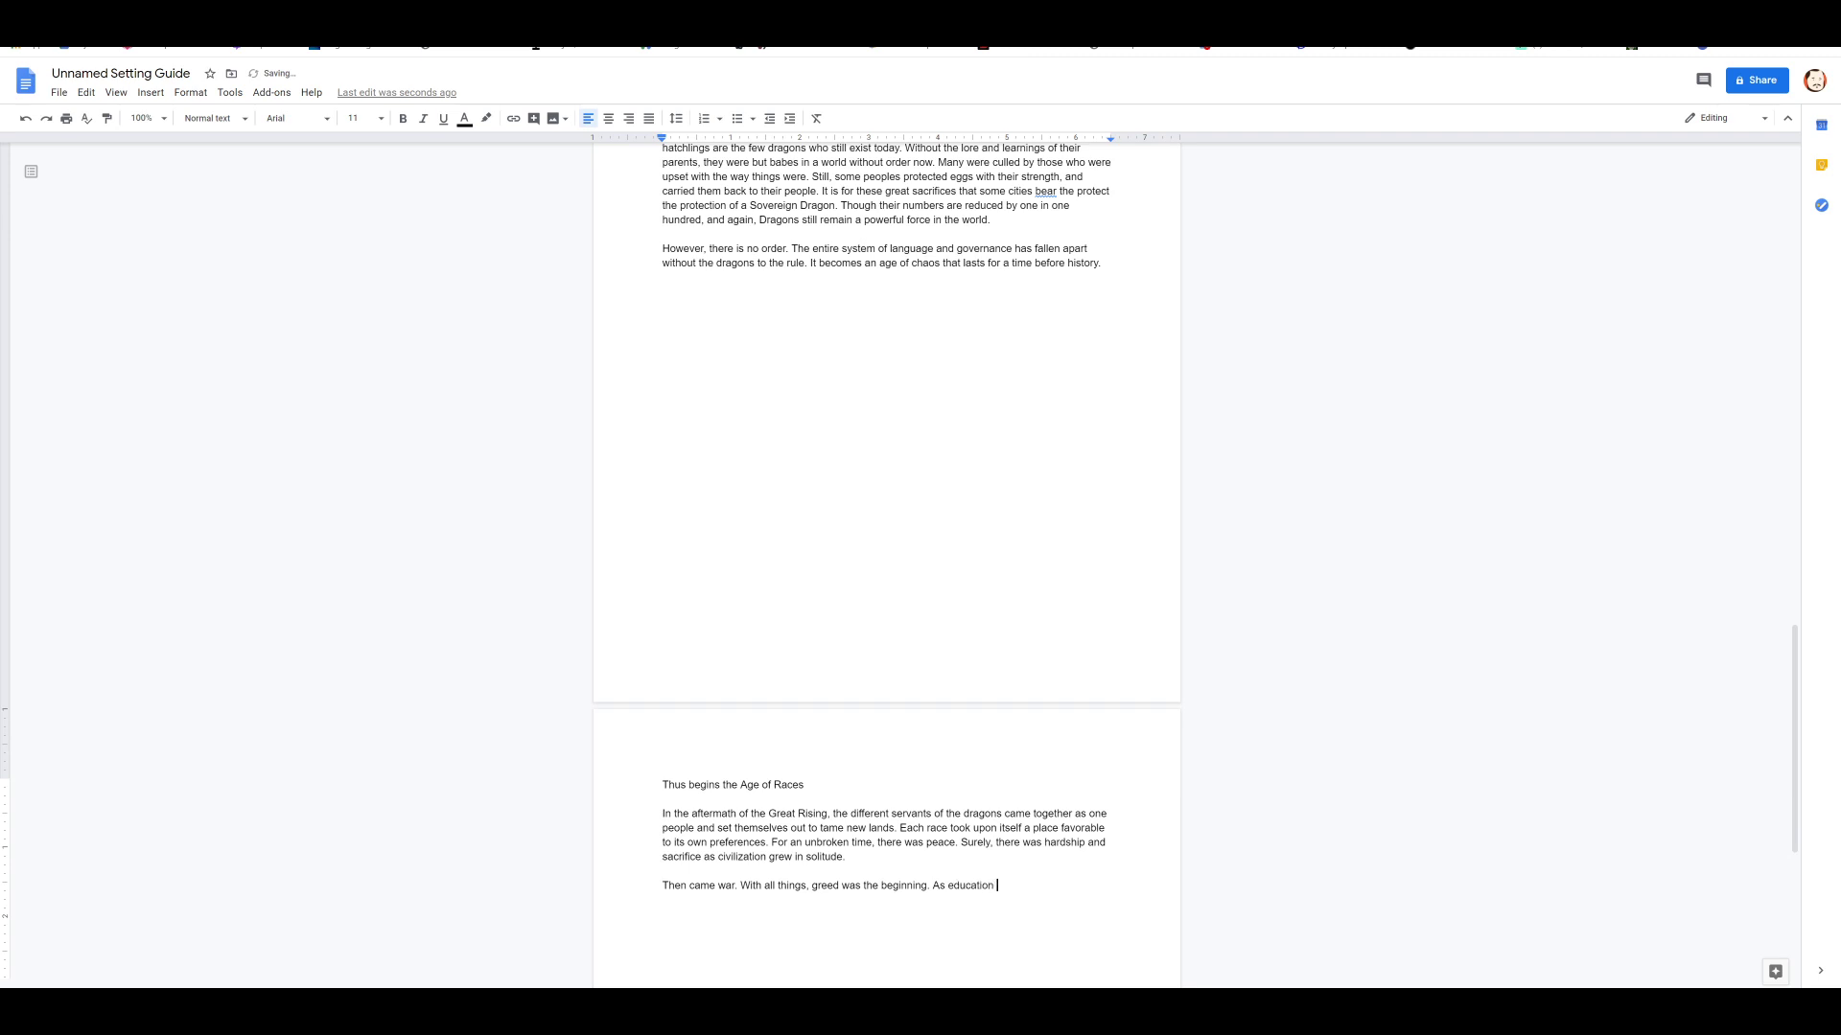
type("and farming and")
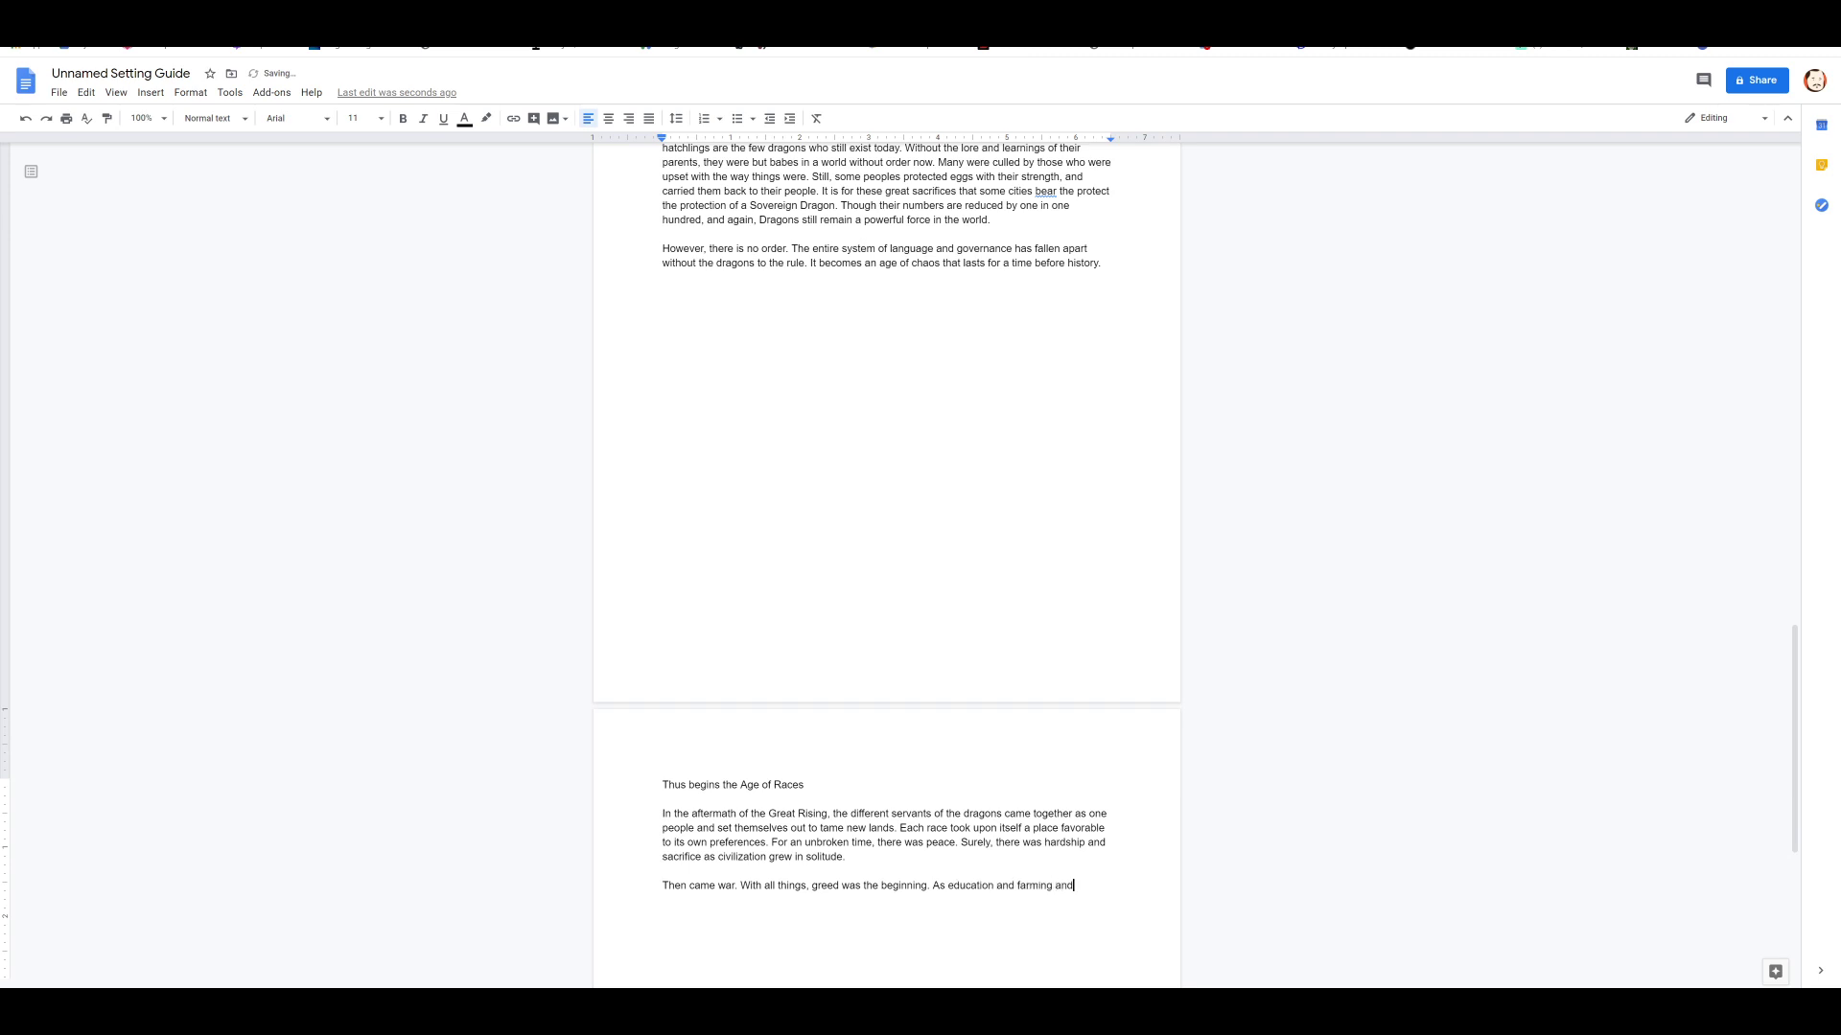
type("agriculture")
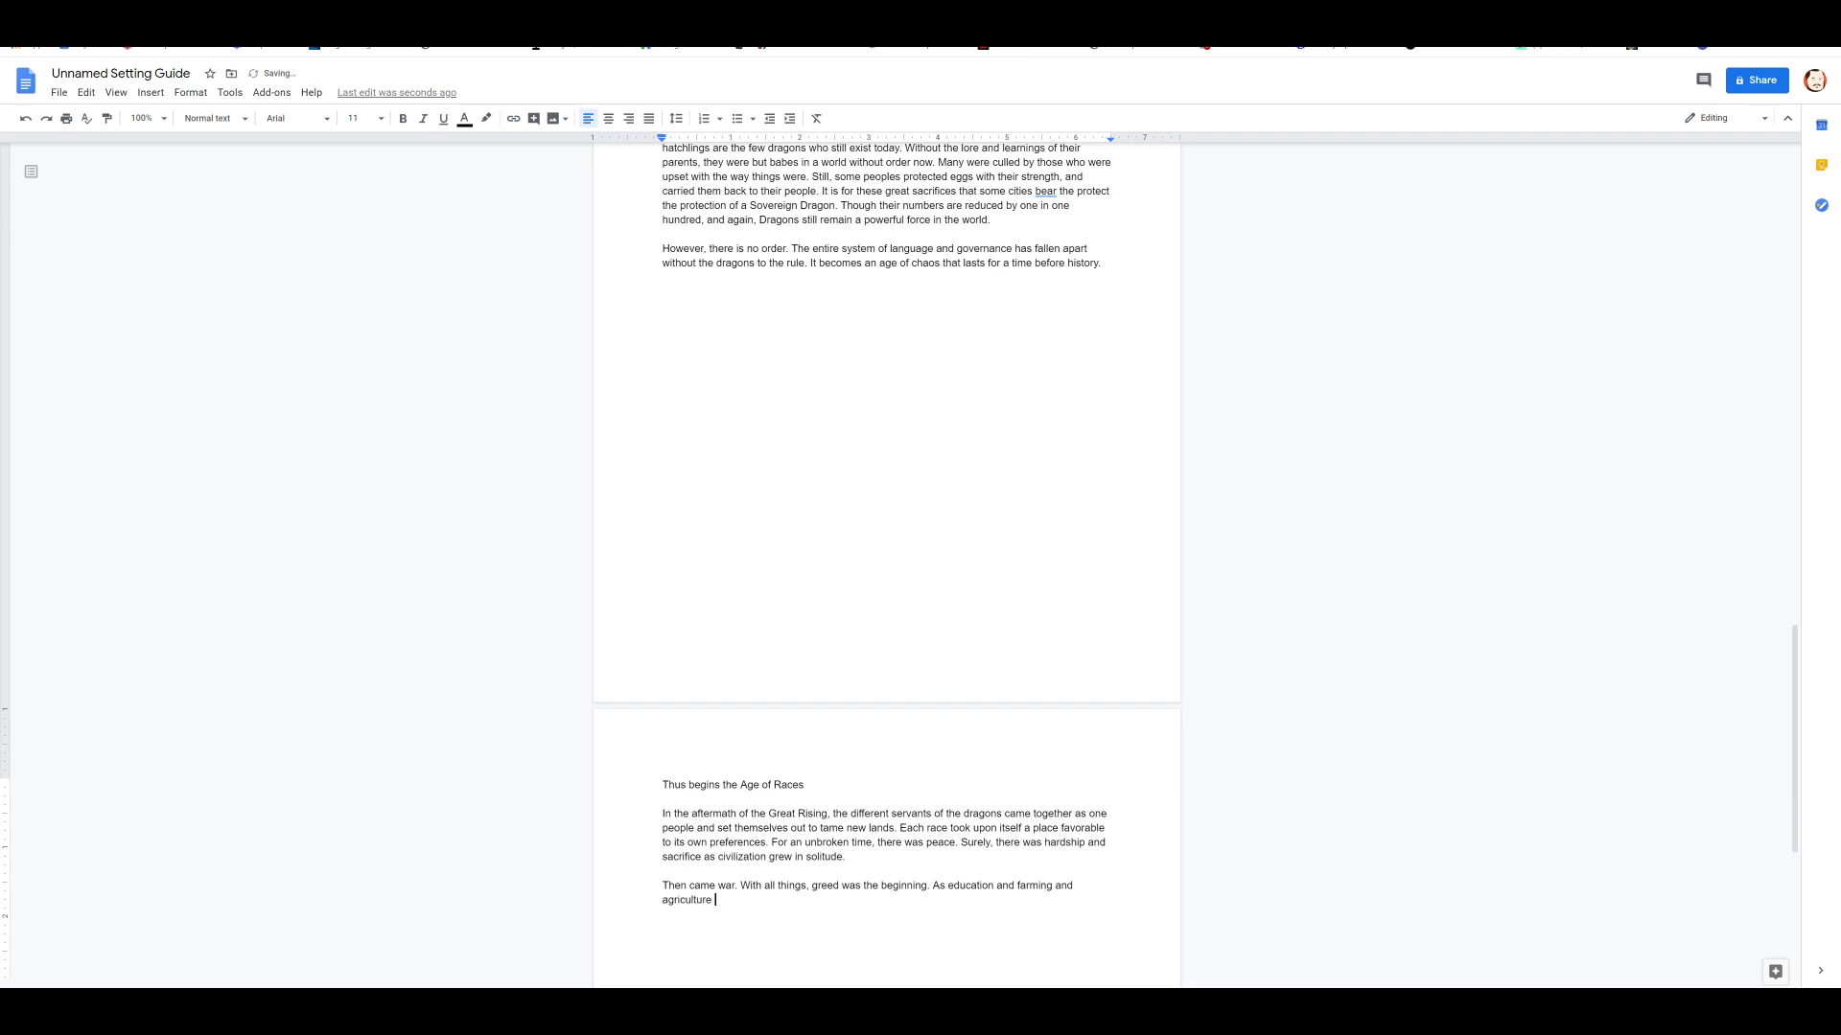
type("and animal hus")
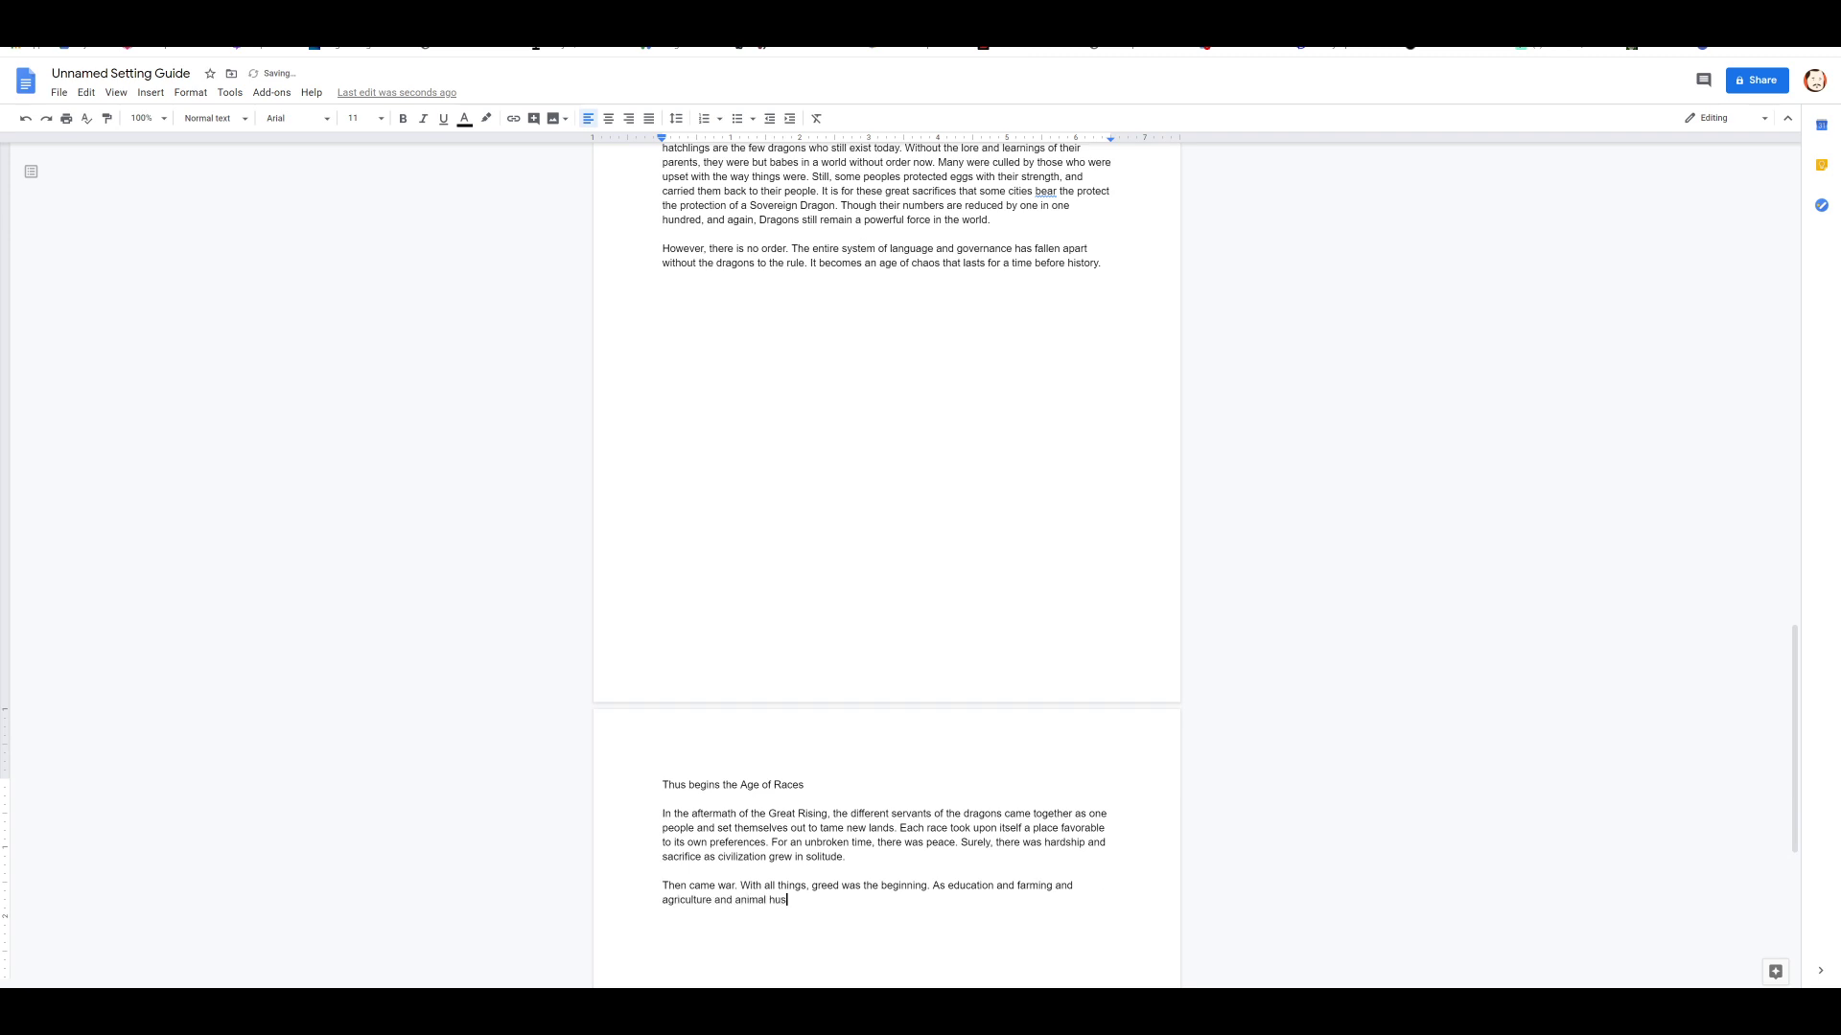
type("bandry spread")
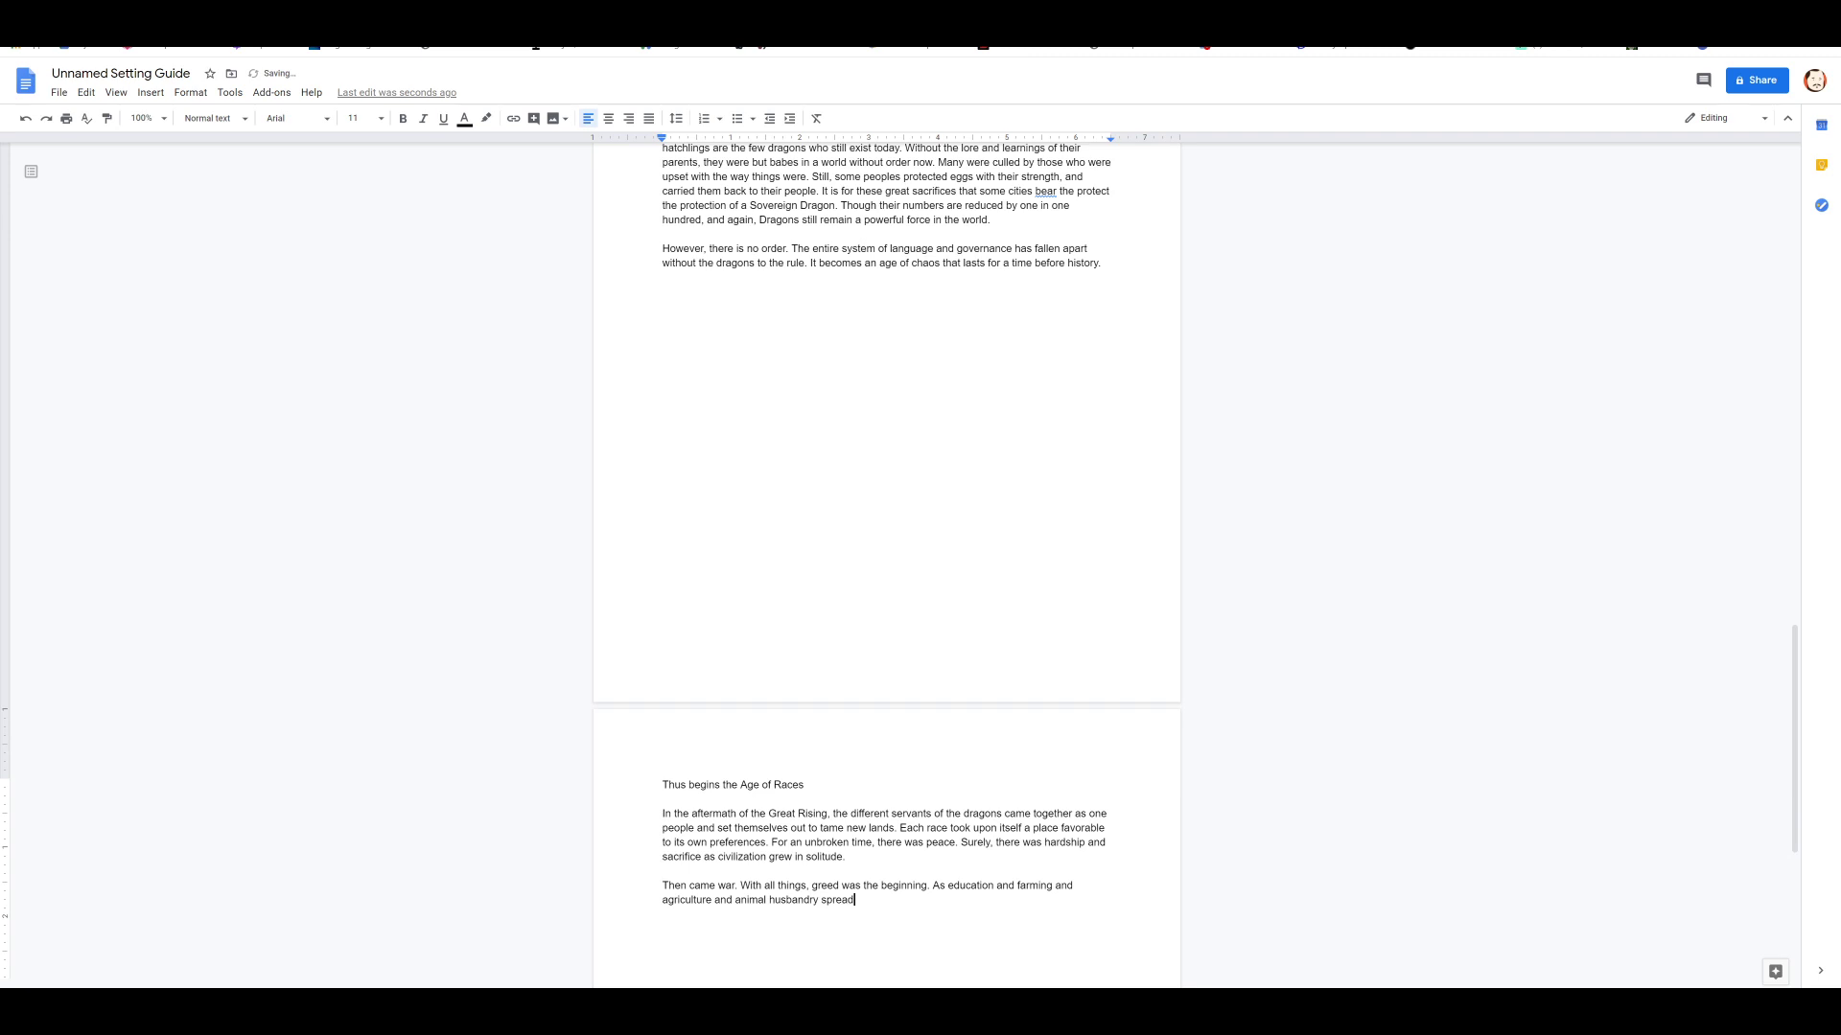
type("from each")
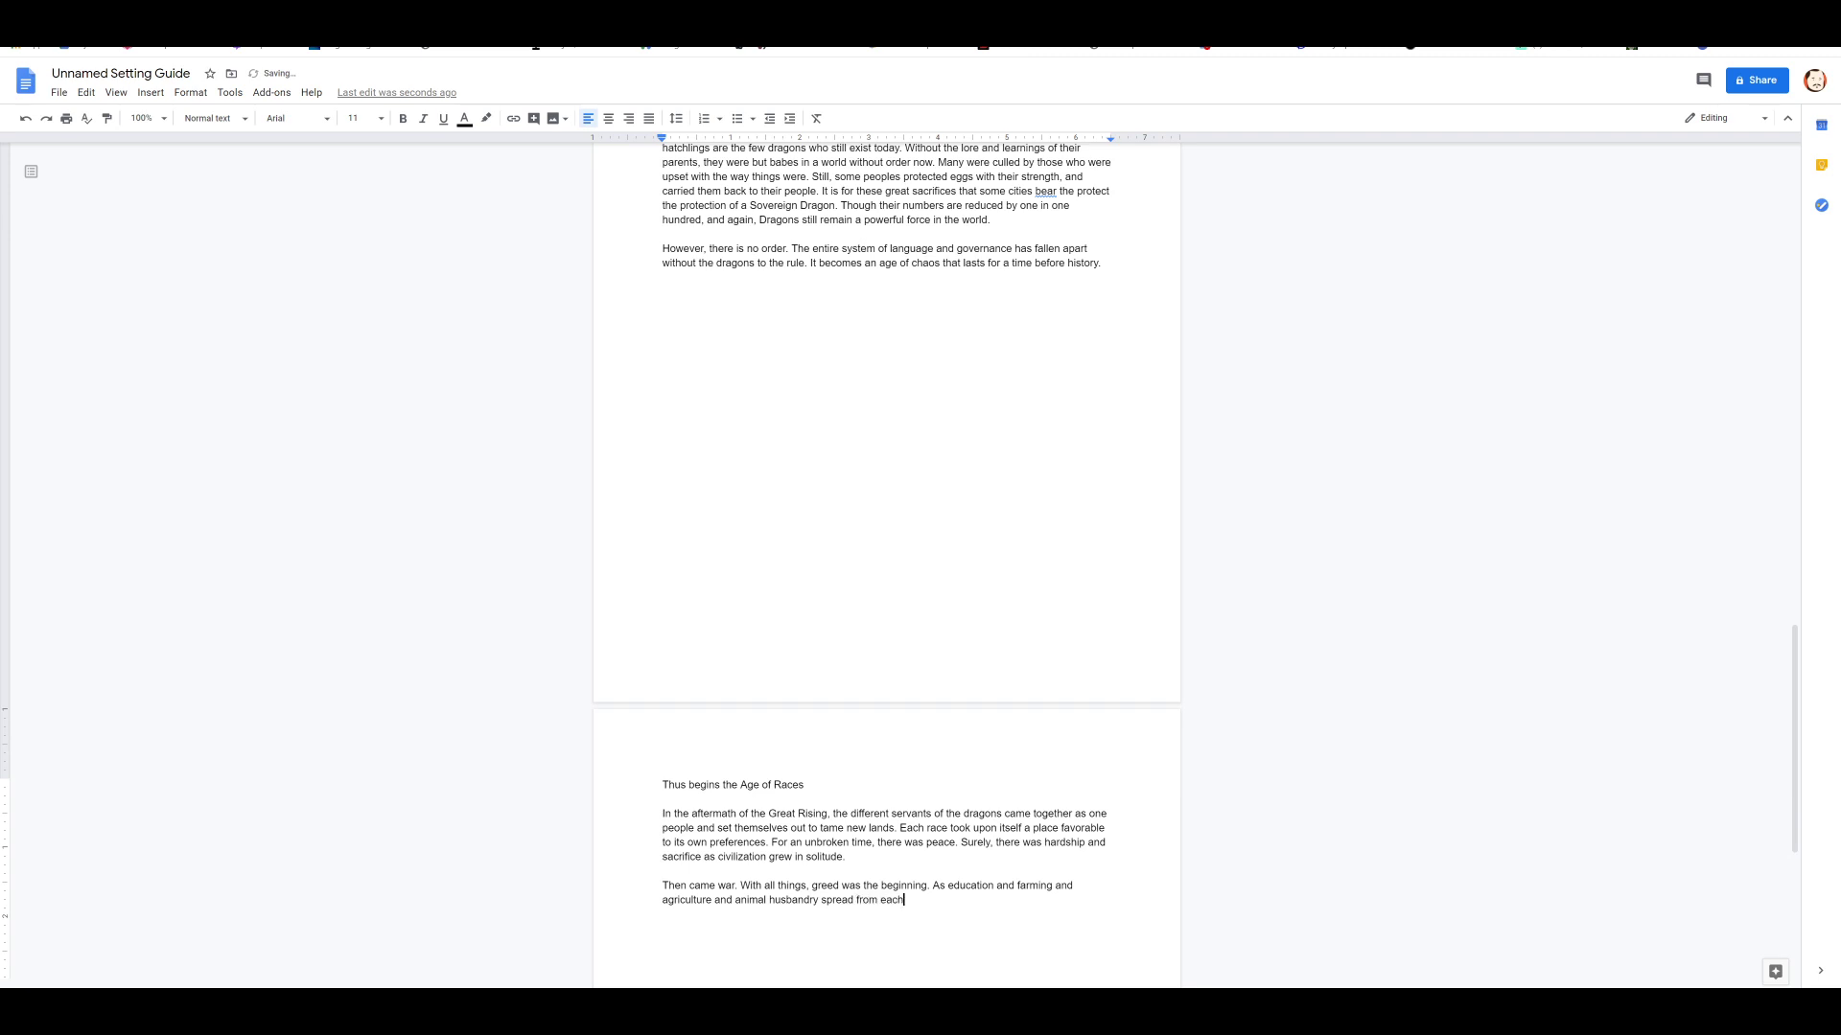
type("place to place,")
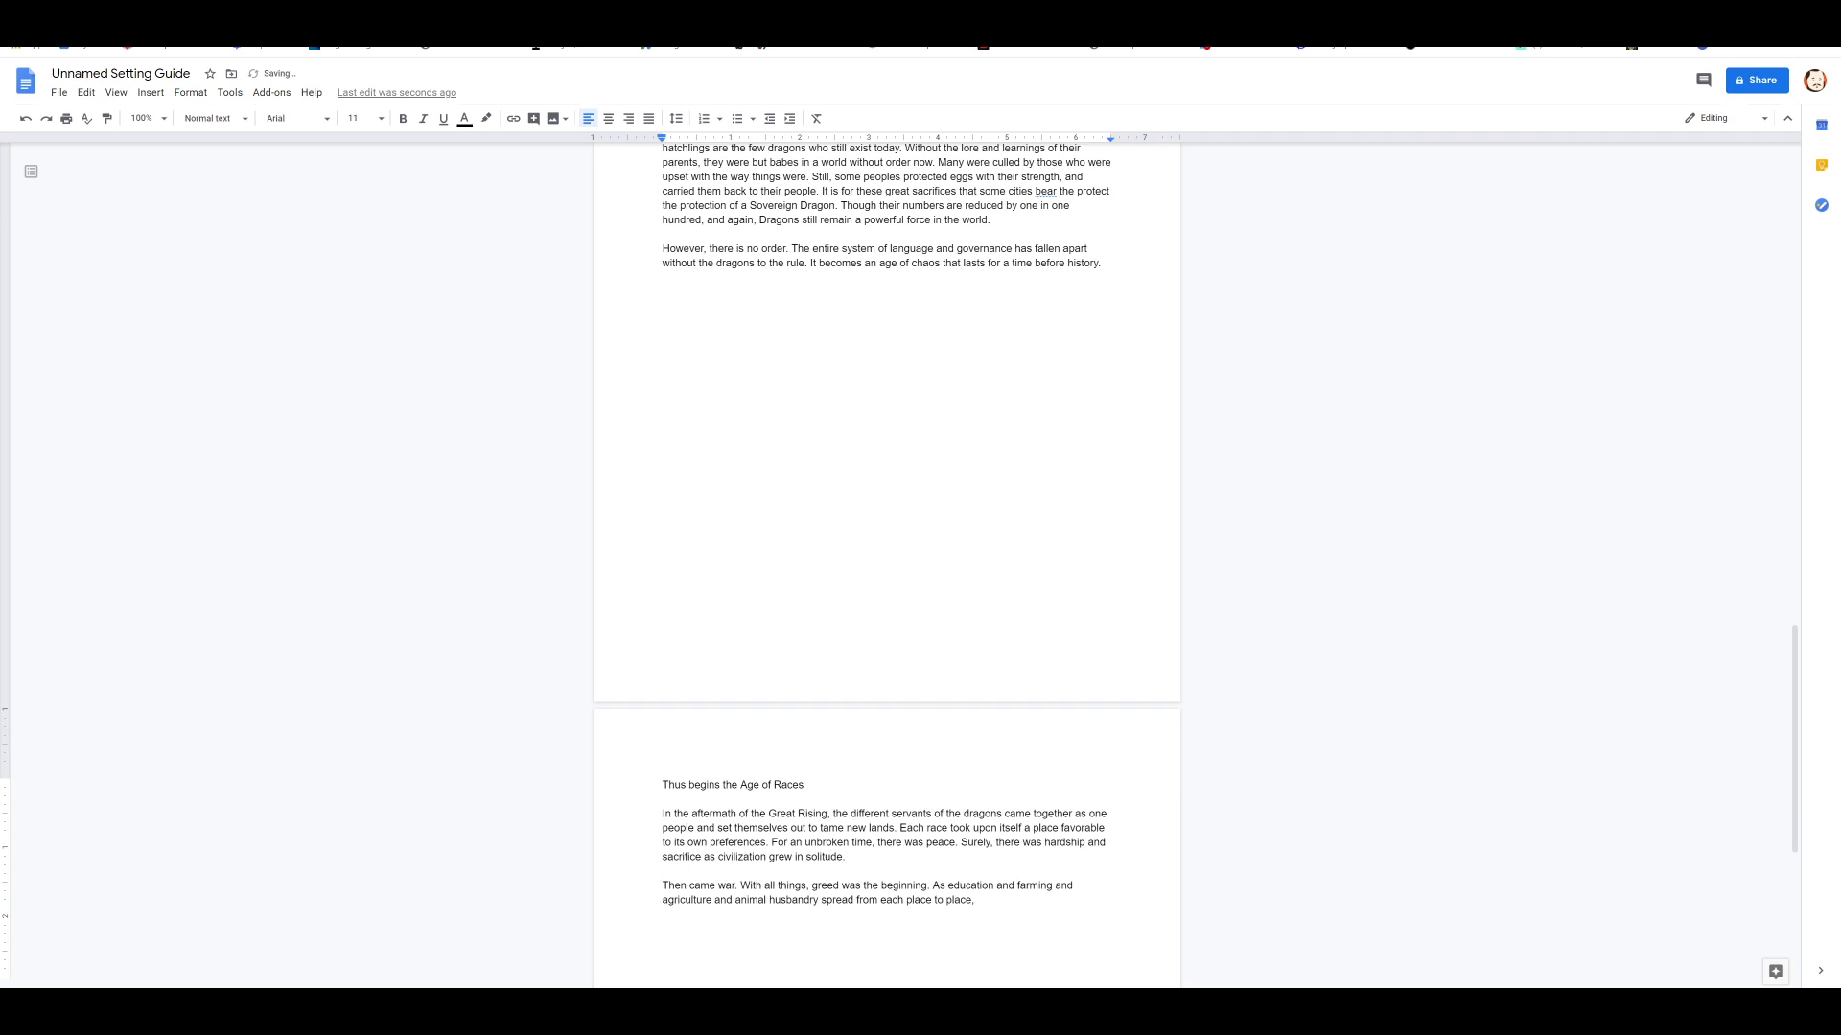
Step: Add that small bits of information passed quickly, then begin 'Each land'
type("small bits of")
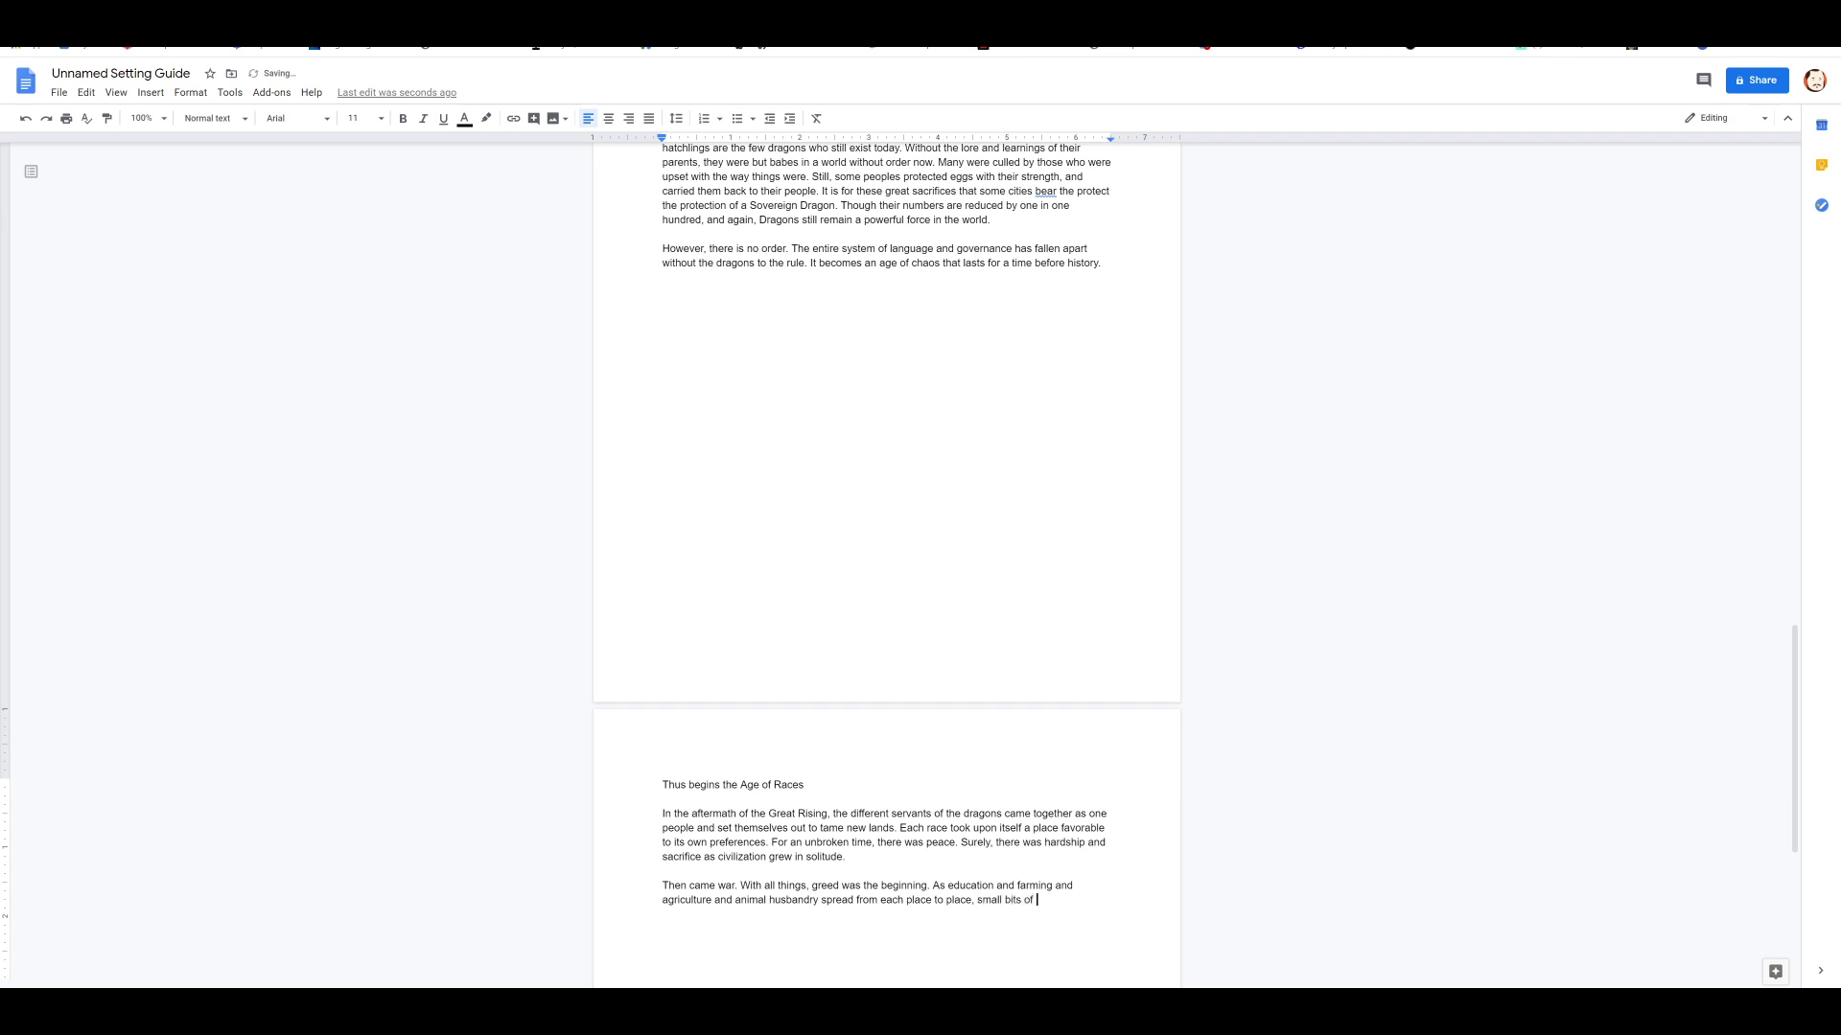
type("information")
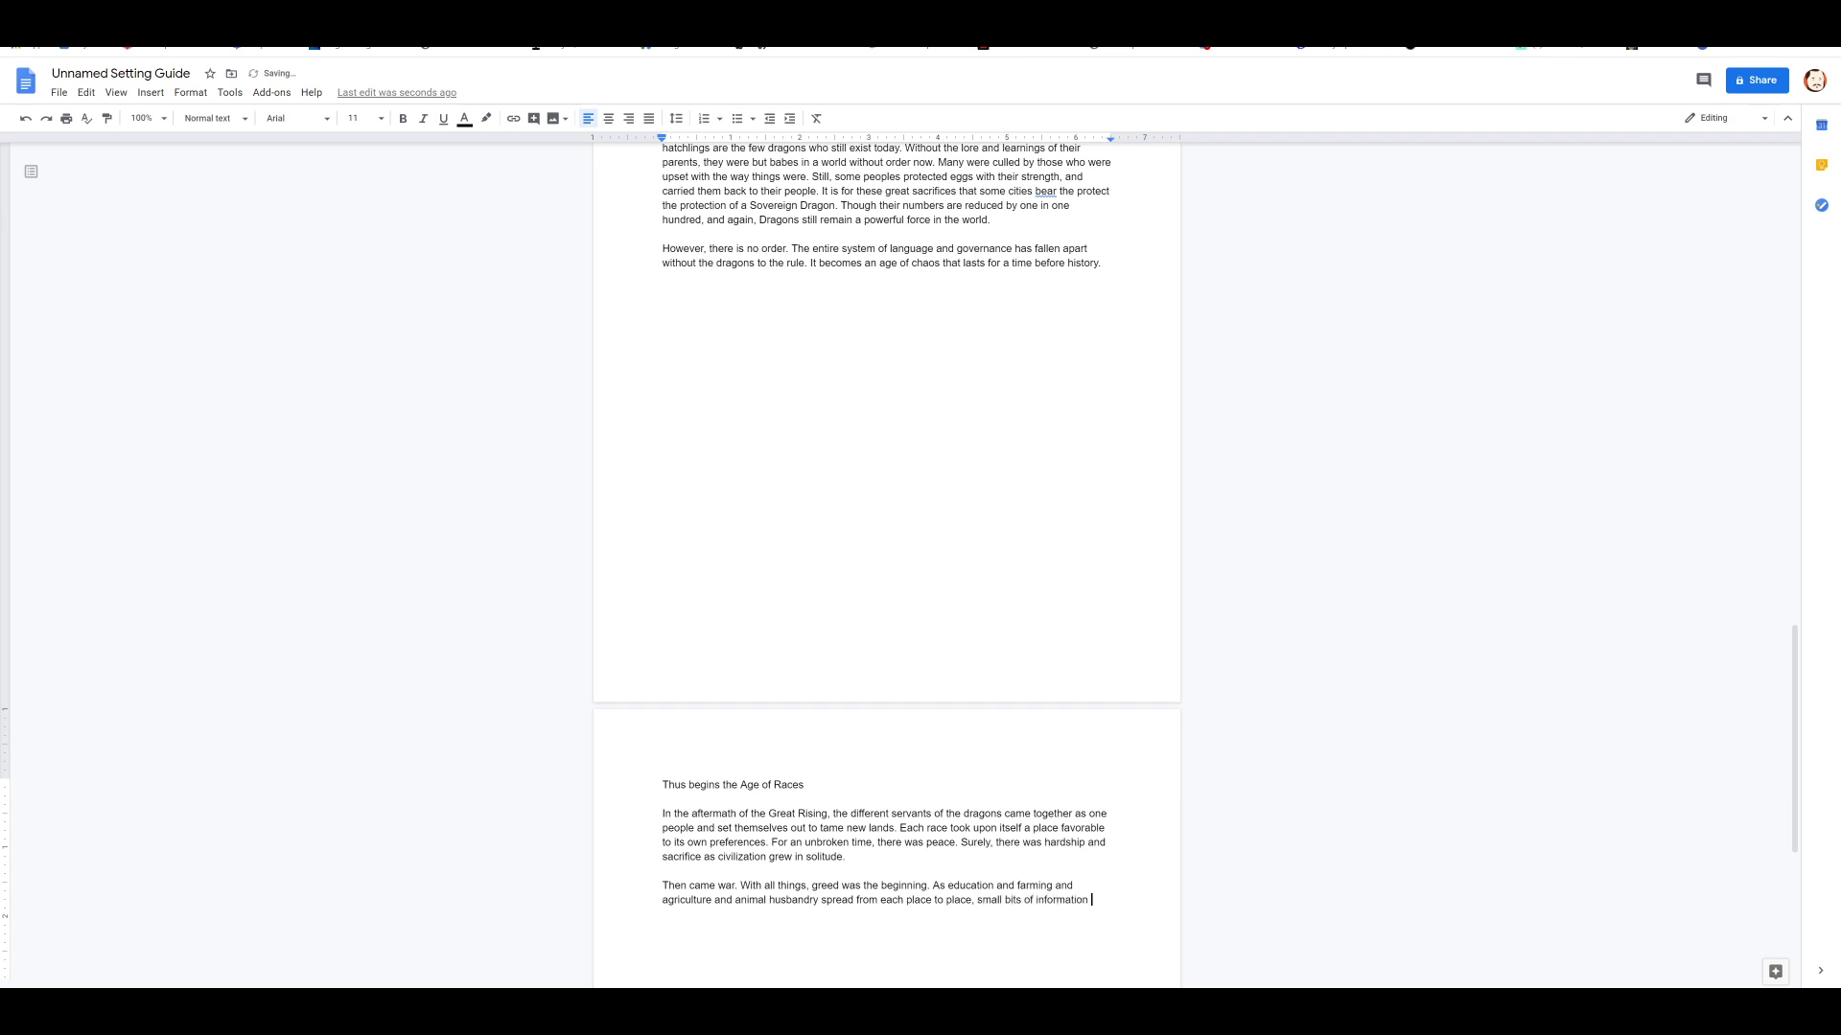
type("pass quick")
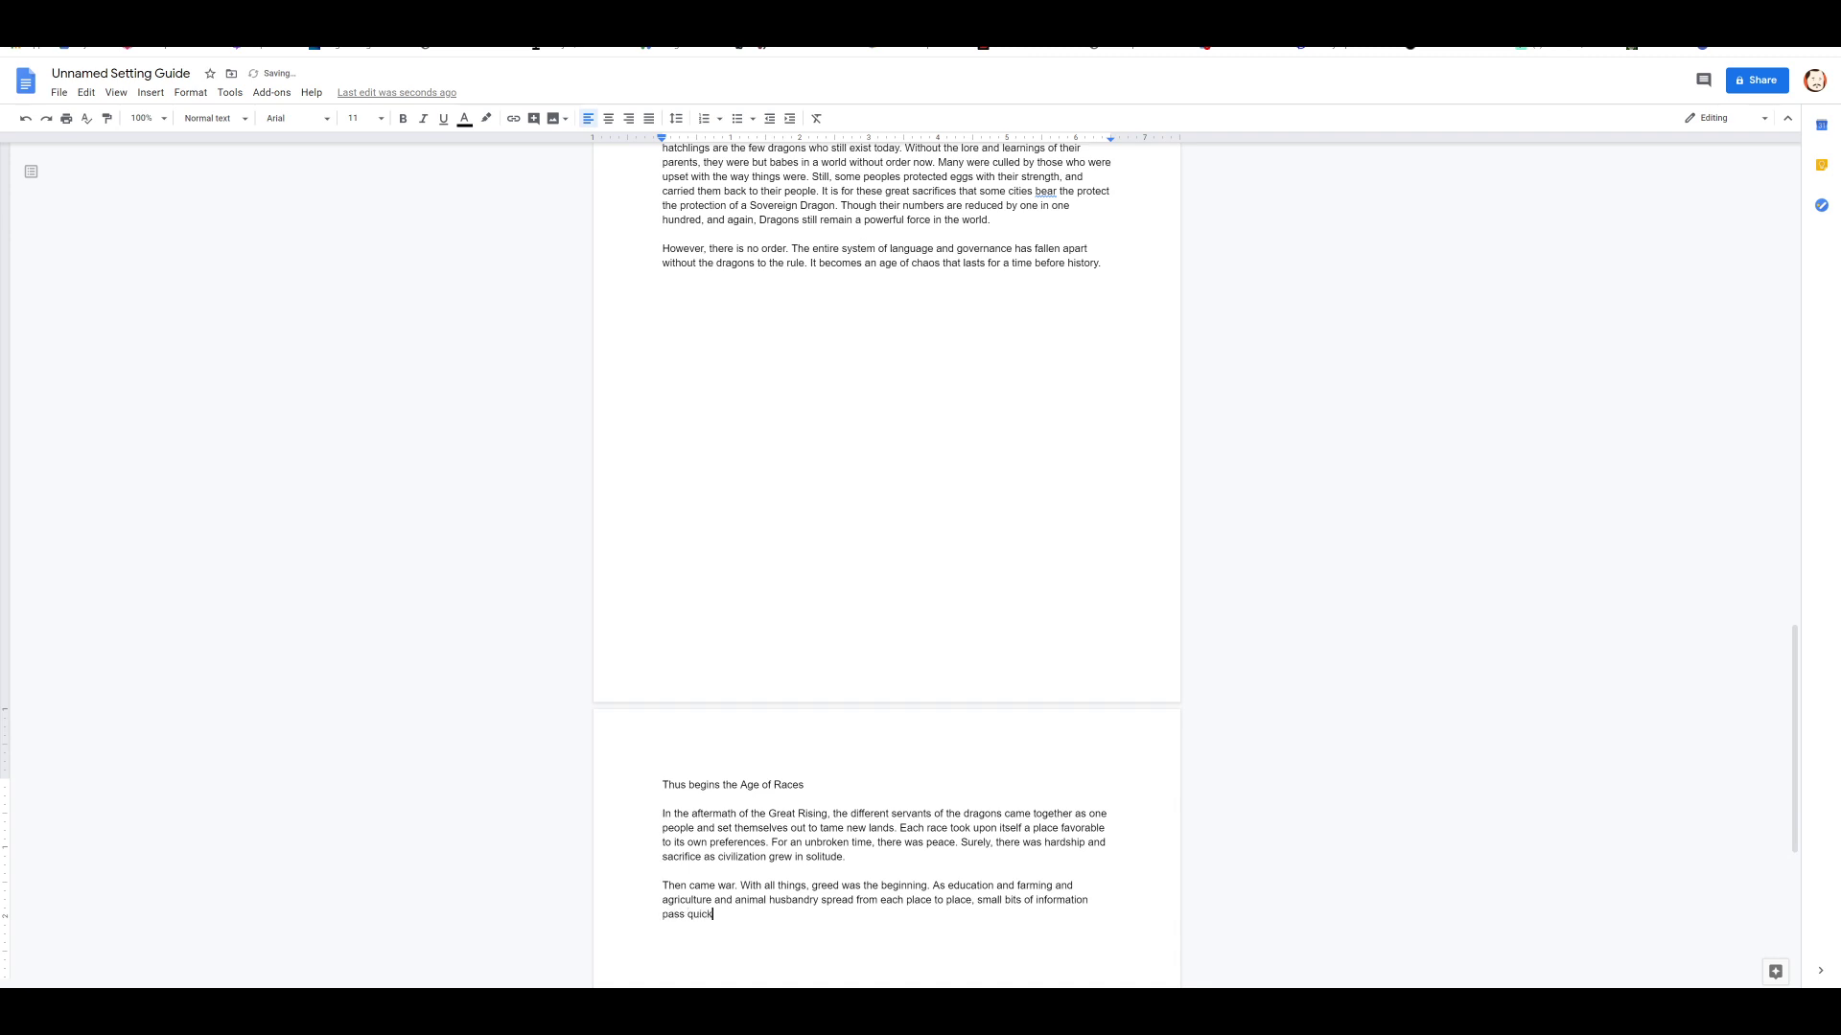
type("ly.")
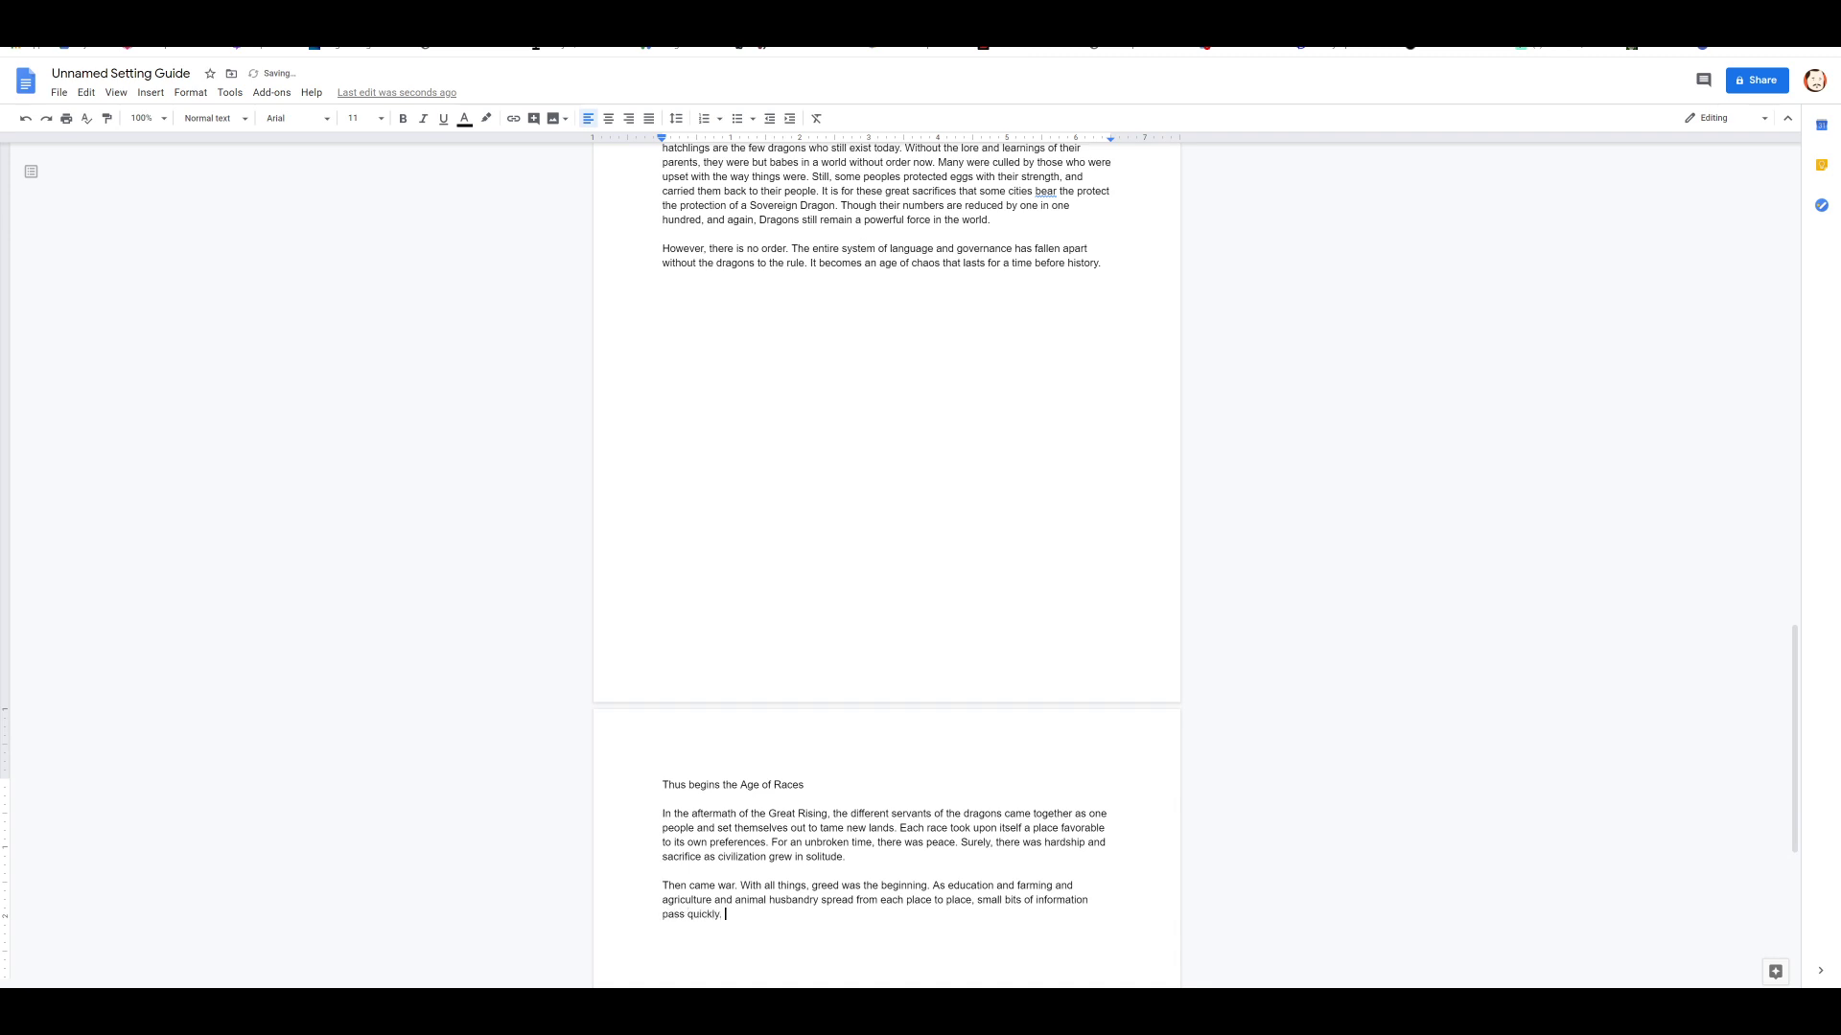
type("Each land suddenly bloomed with")
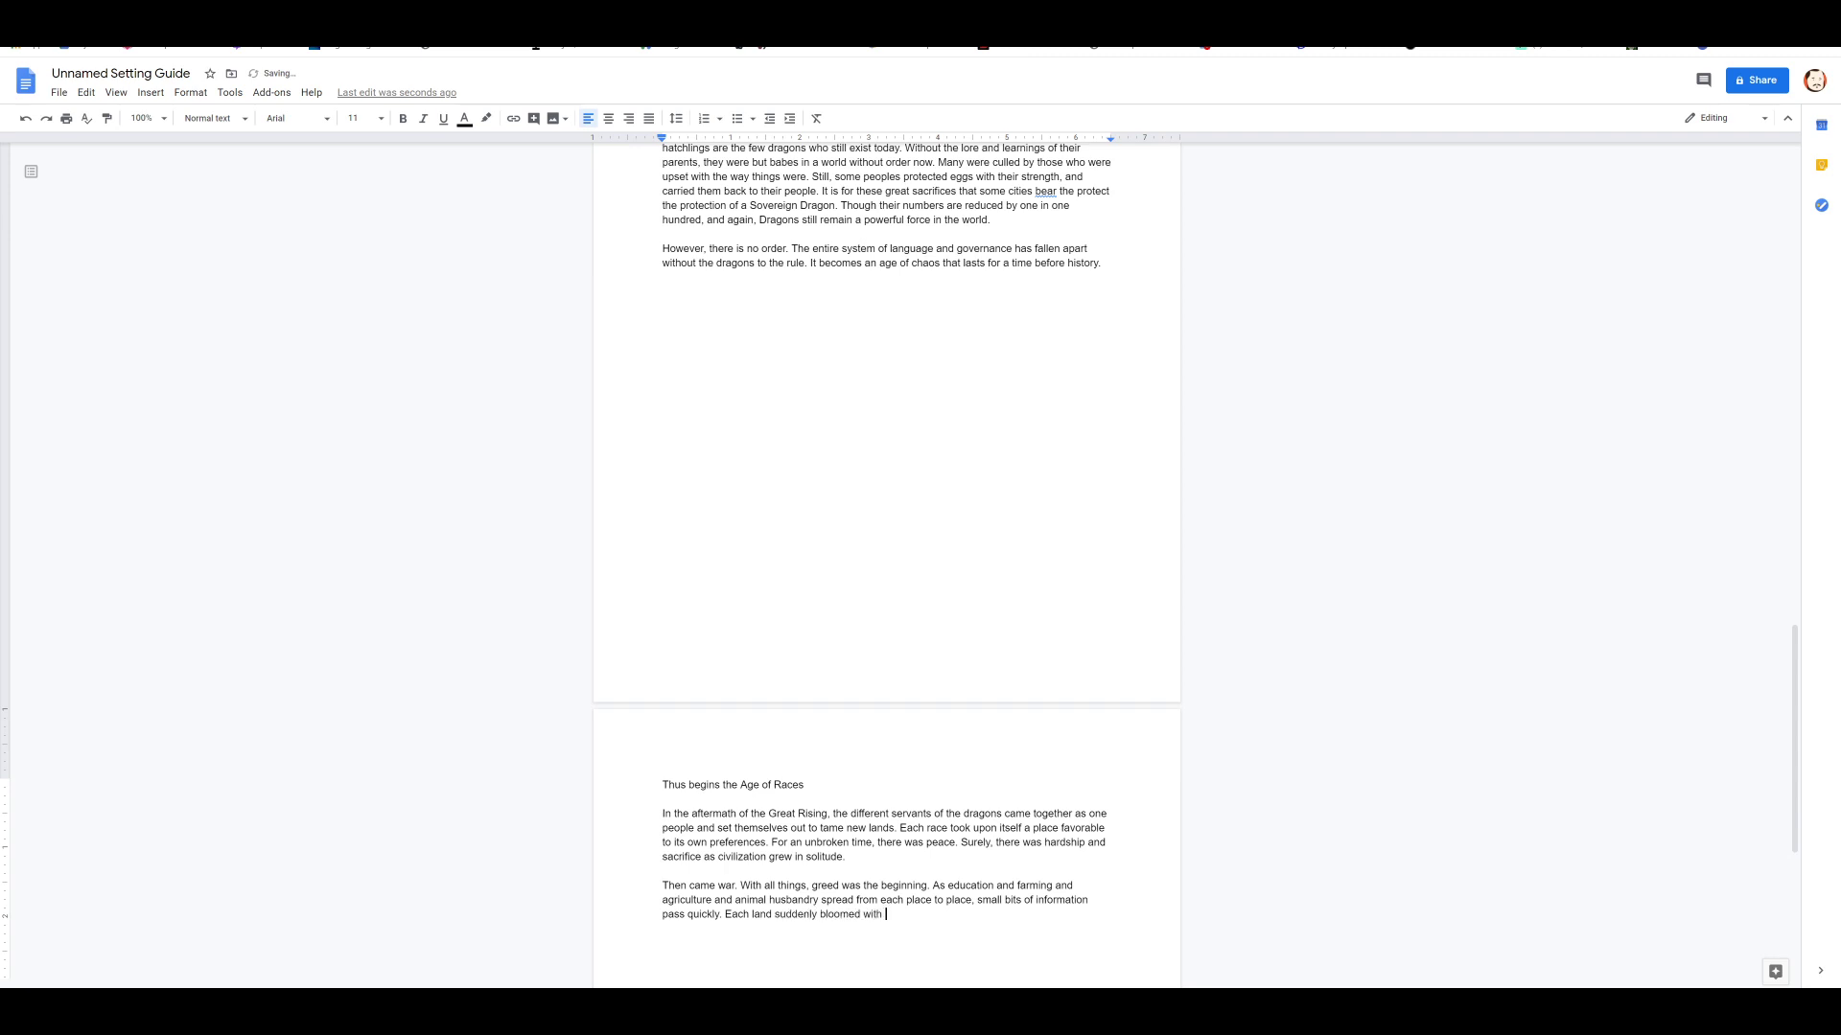
Step: Write that more food meant more people, with no thinkers for such forward problems
type("food.")
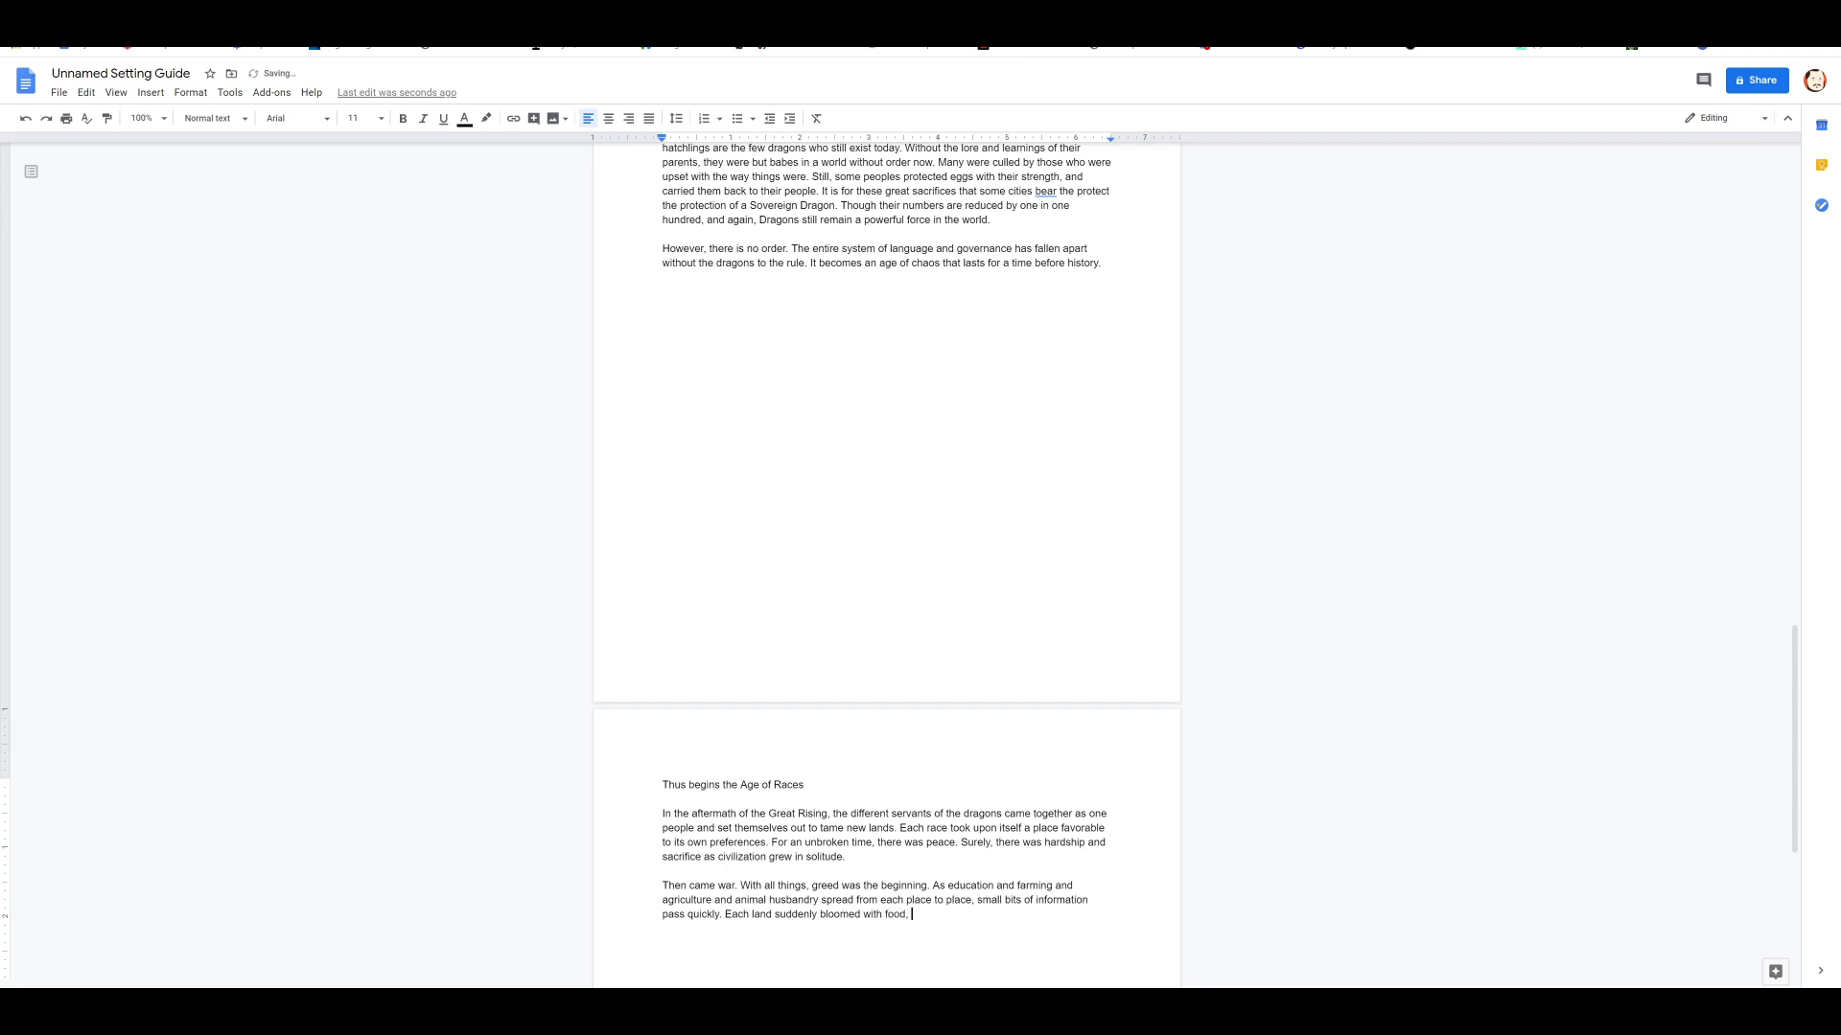
type("meaning")
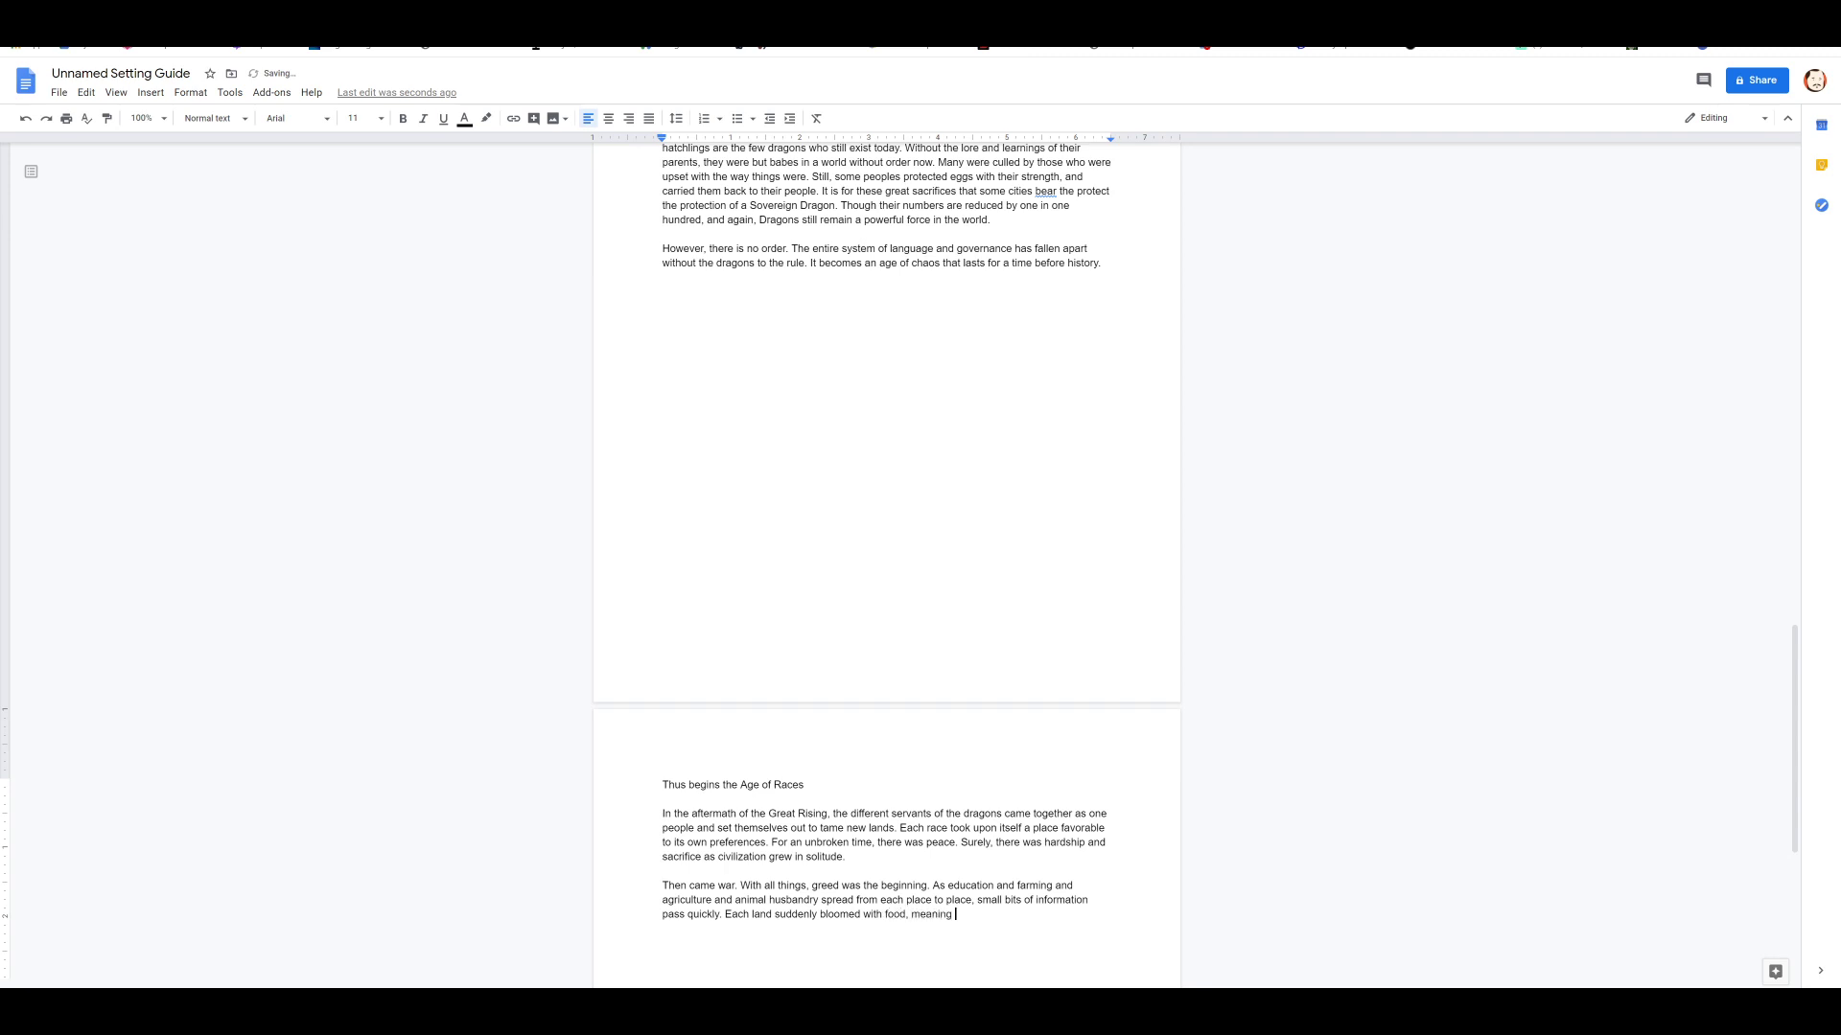
type("more people could be sustained.")
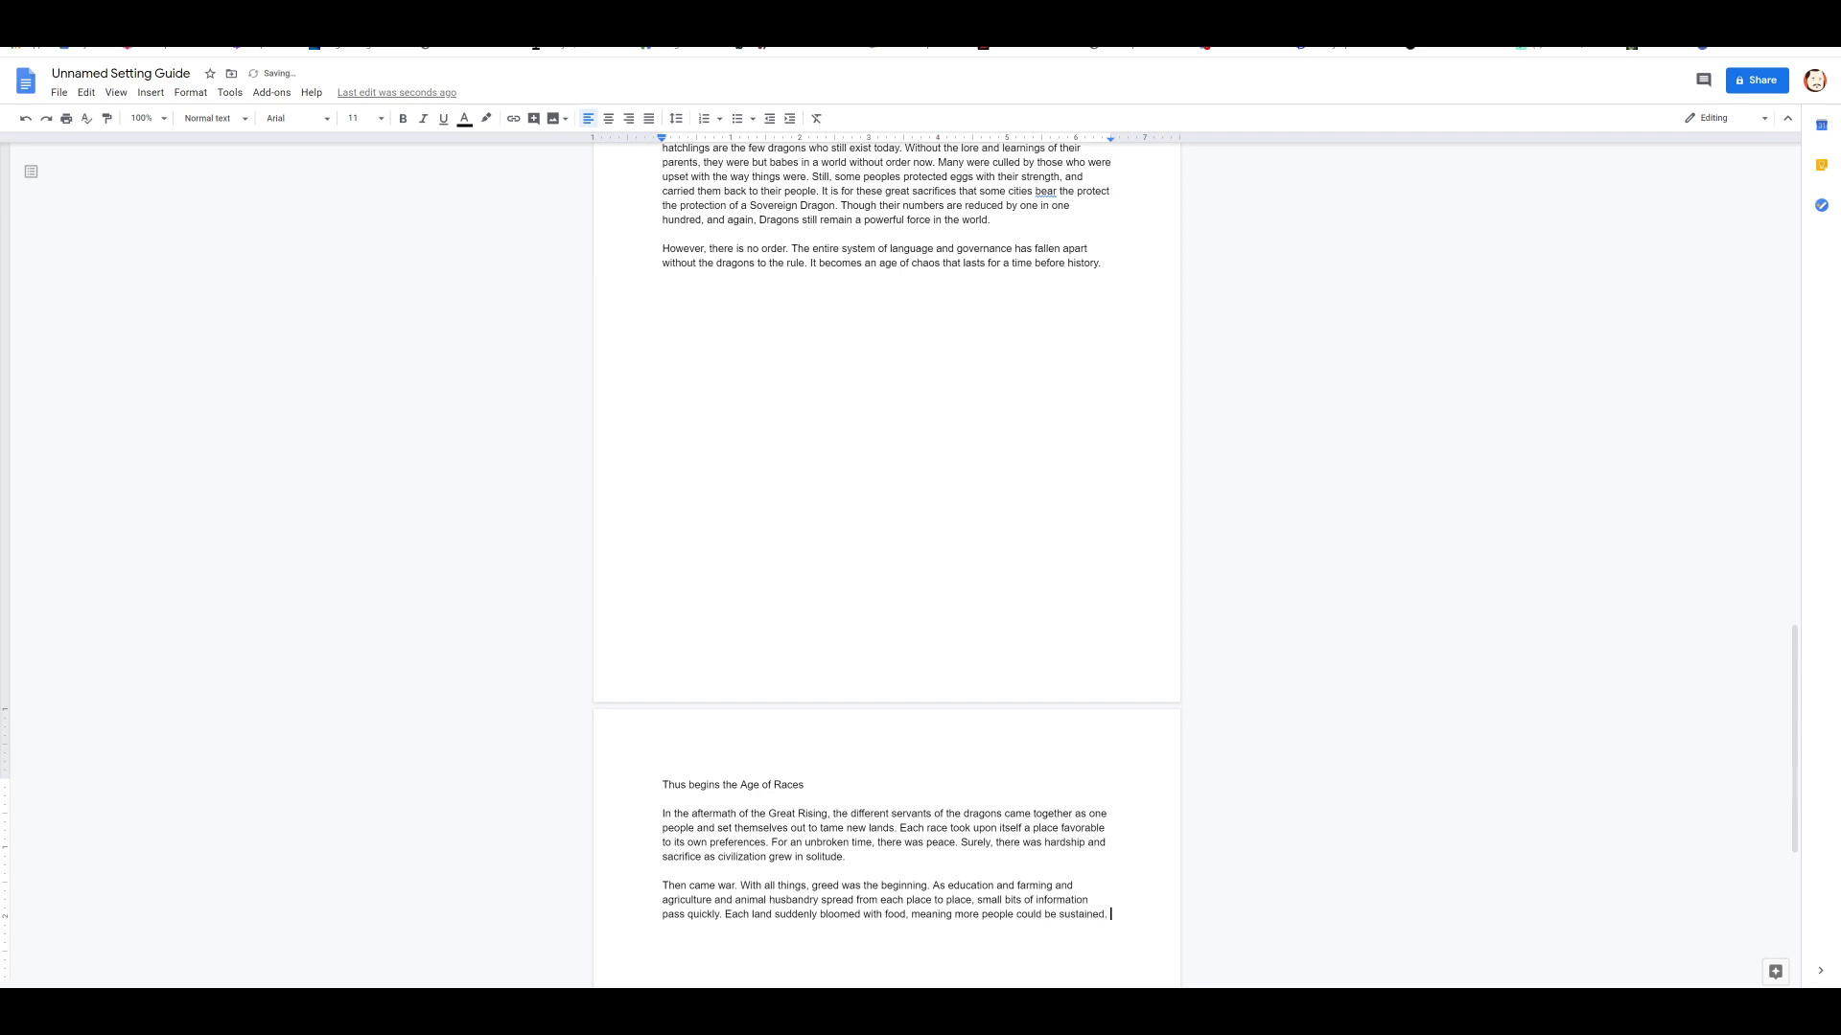
type("There were no")
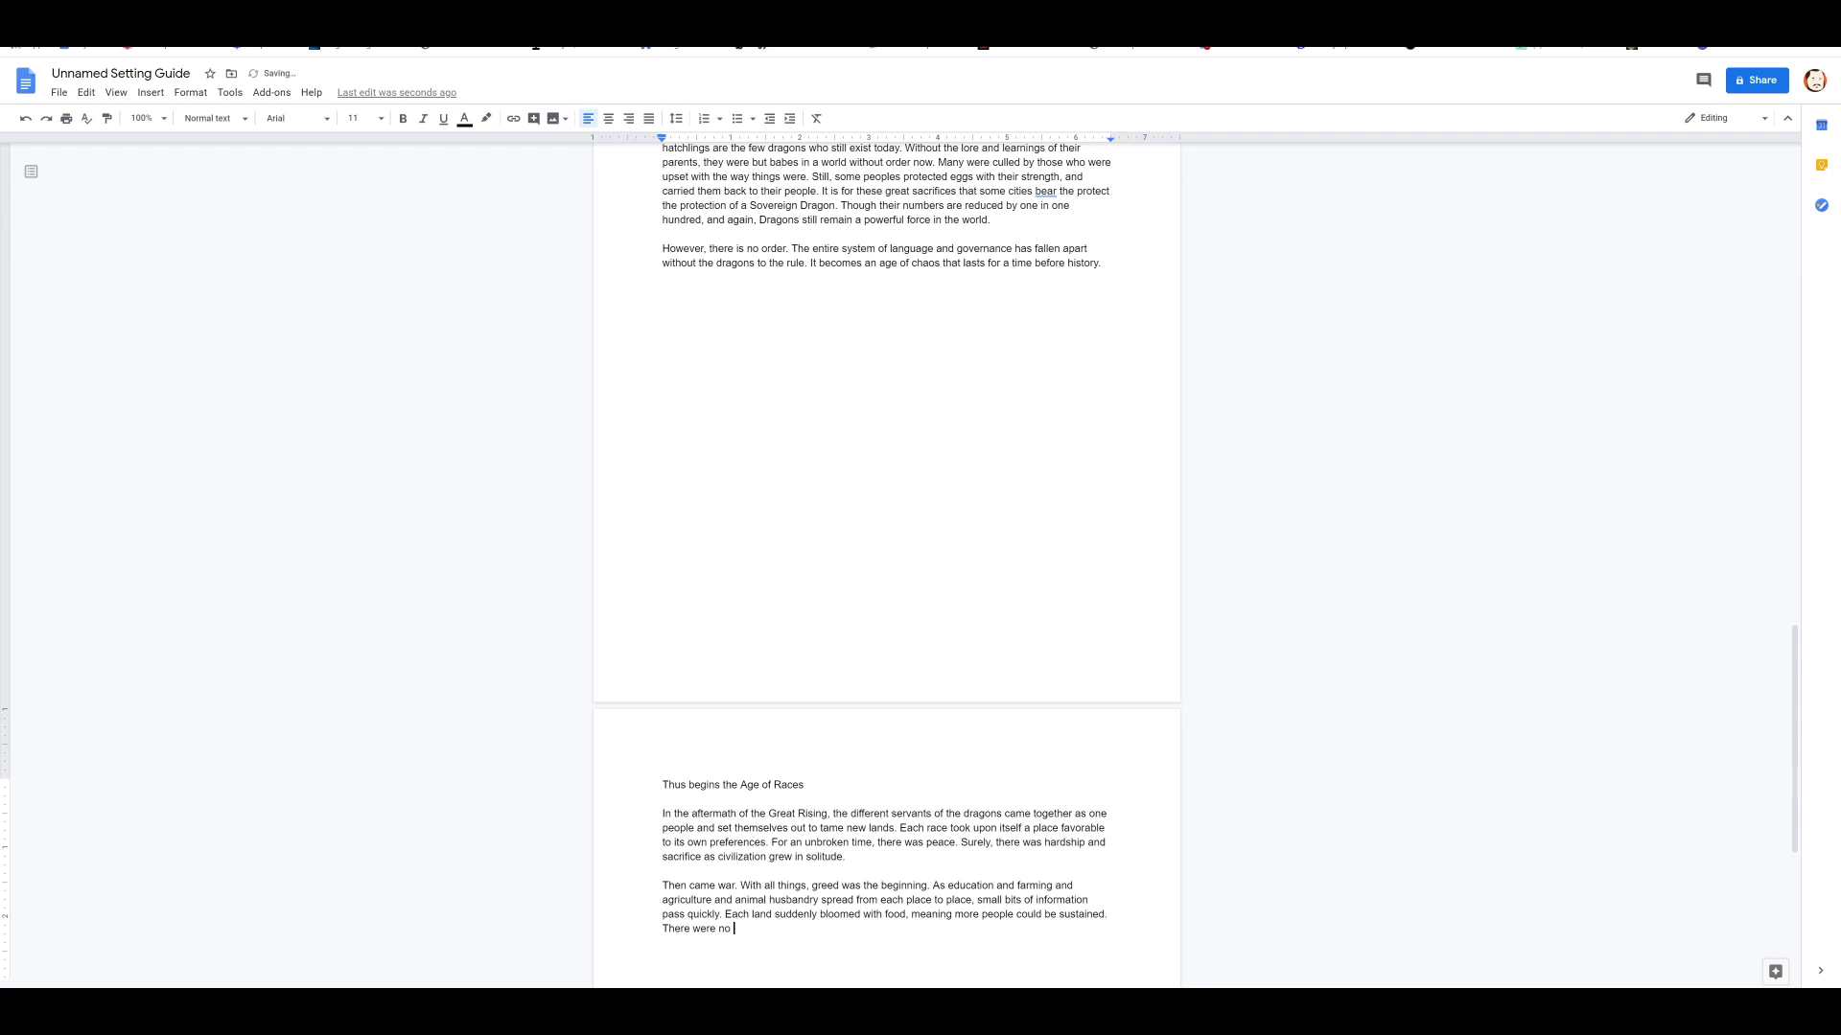
type("thinkers")
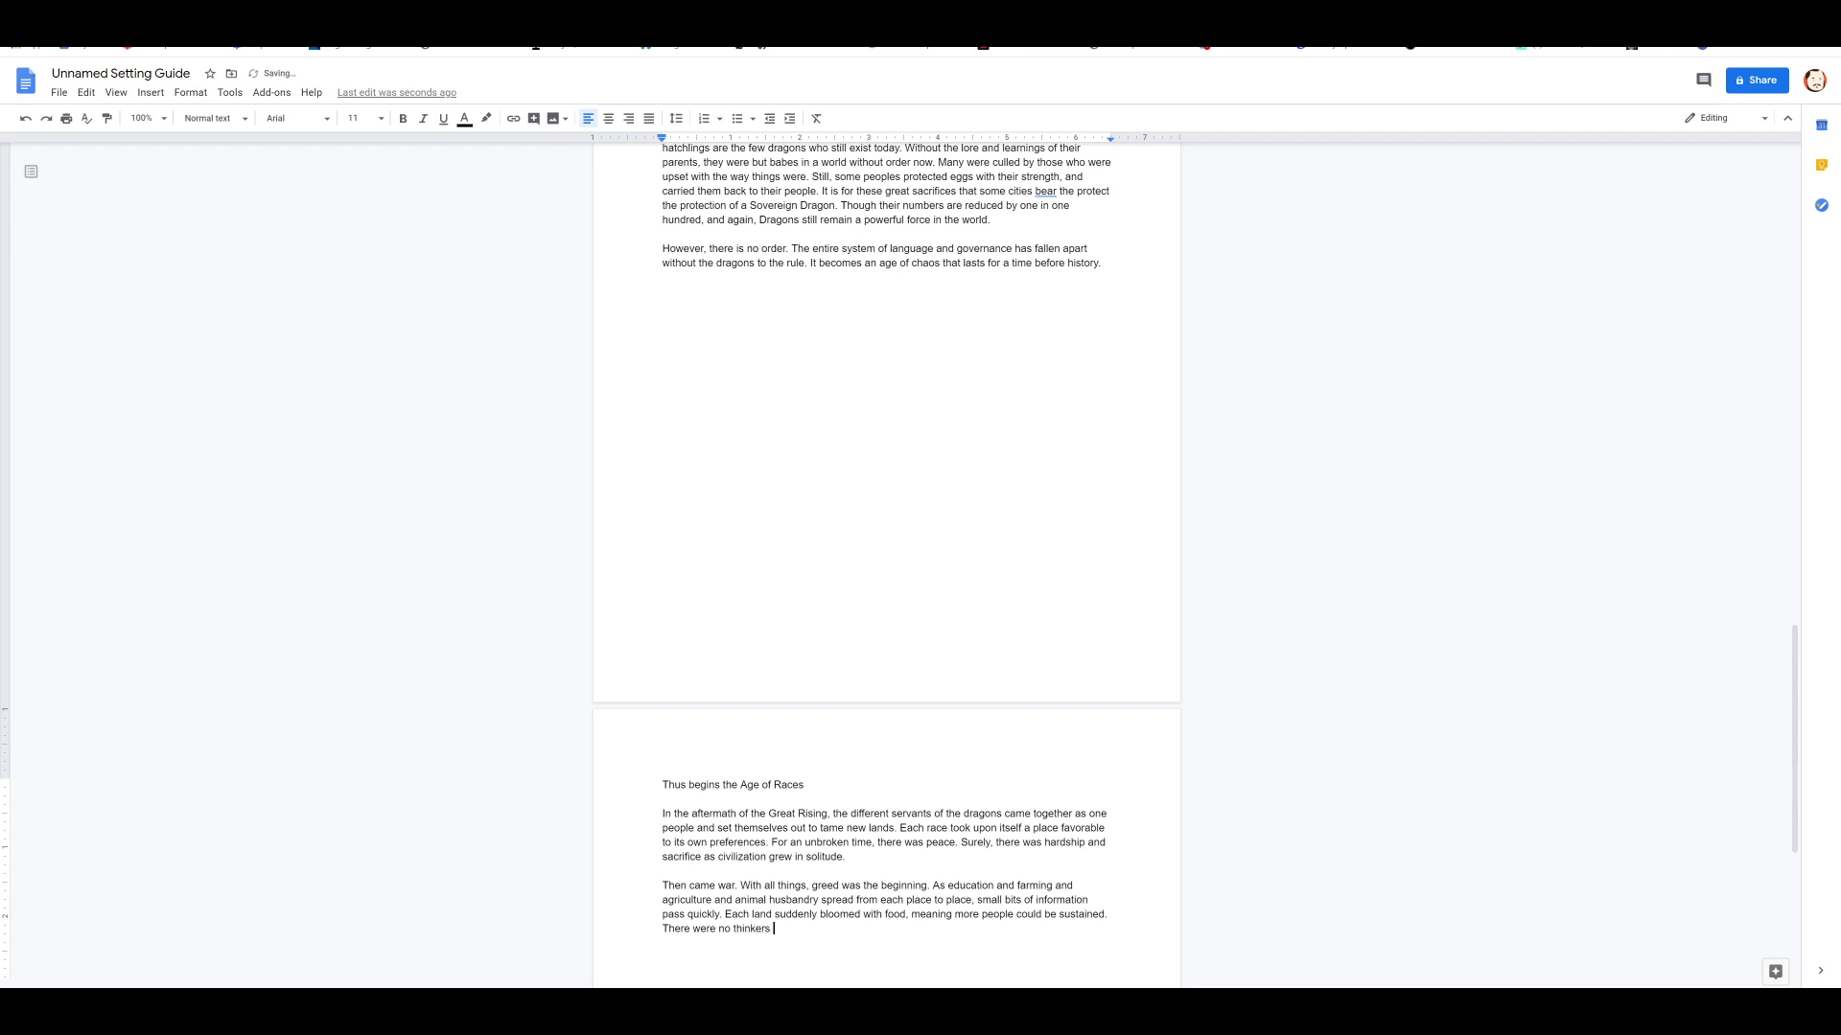
type("for")
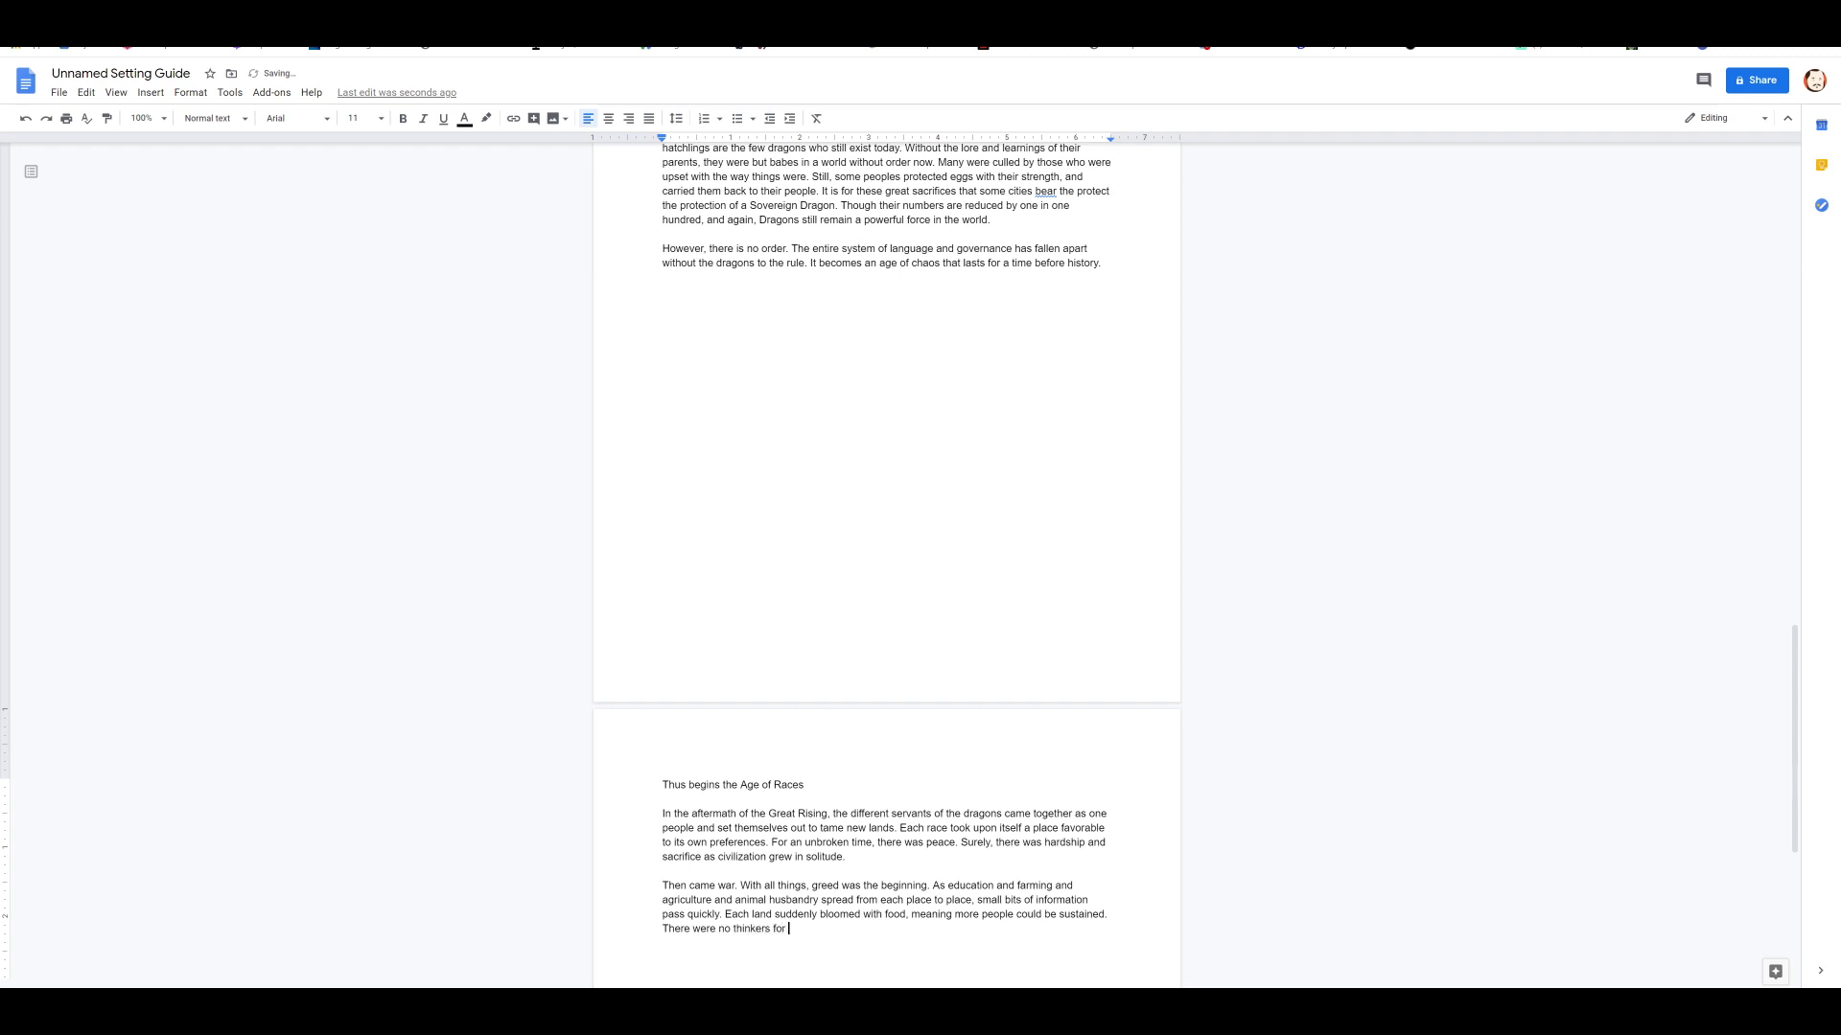
type("such forward")
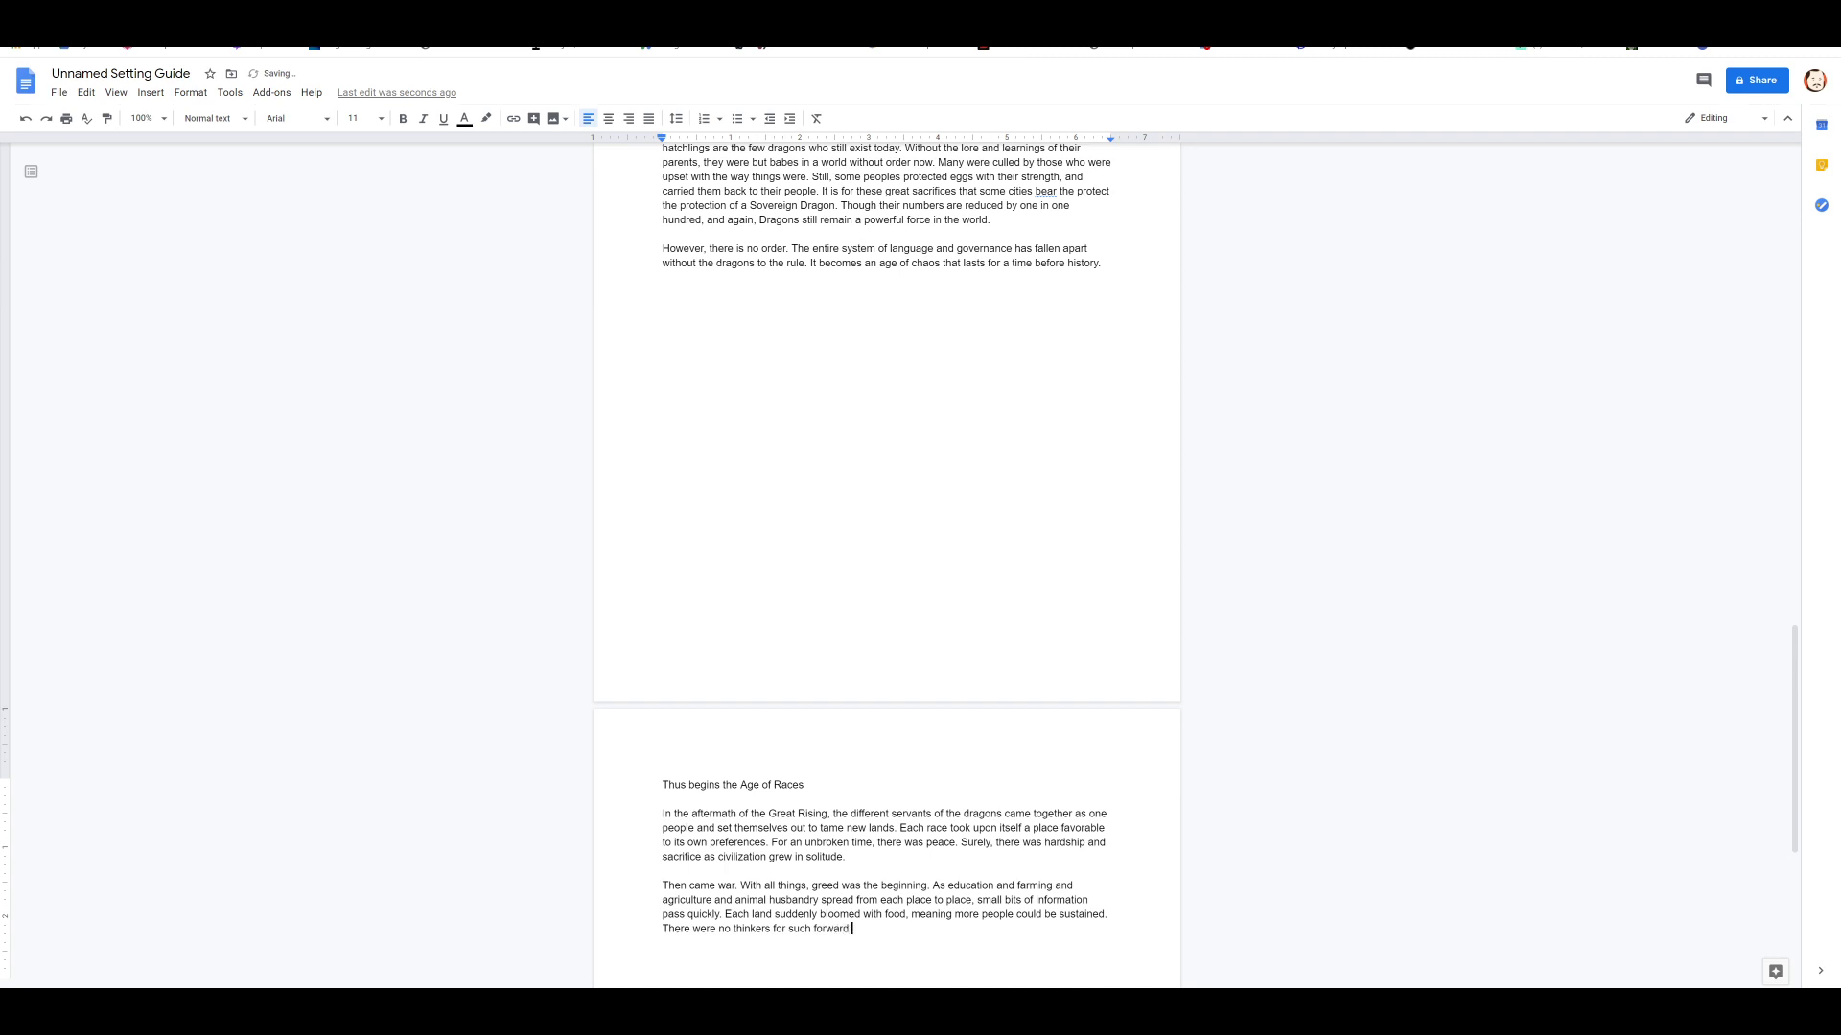
type("problems")
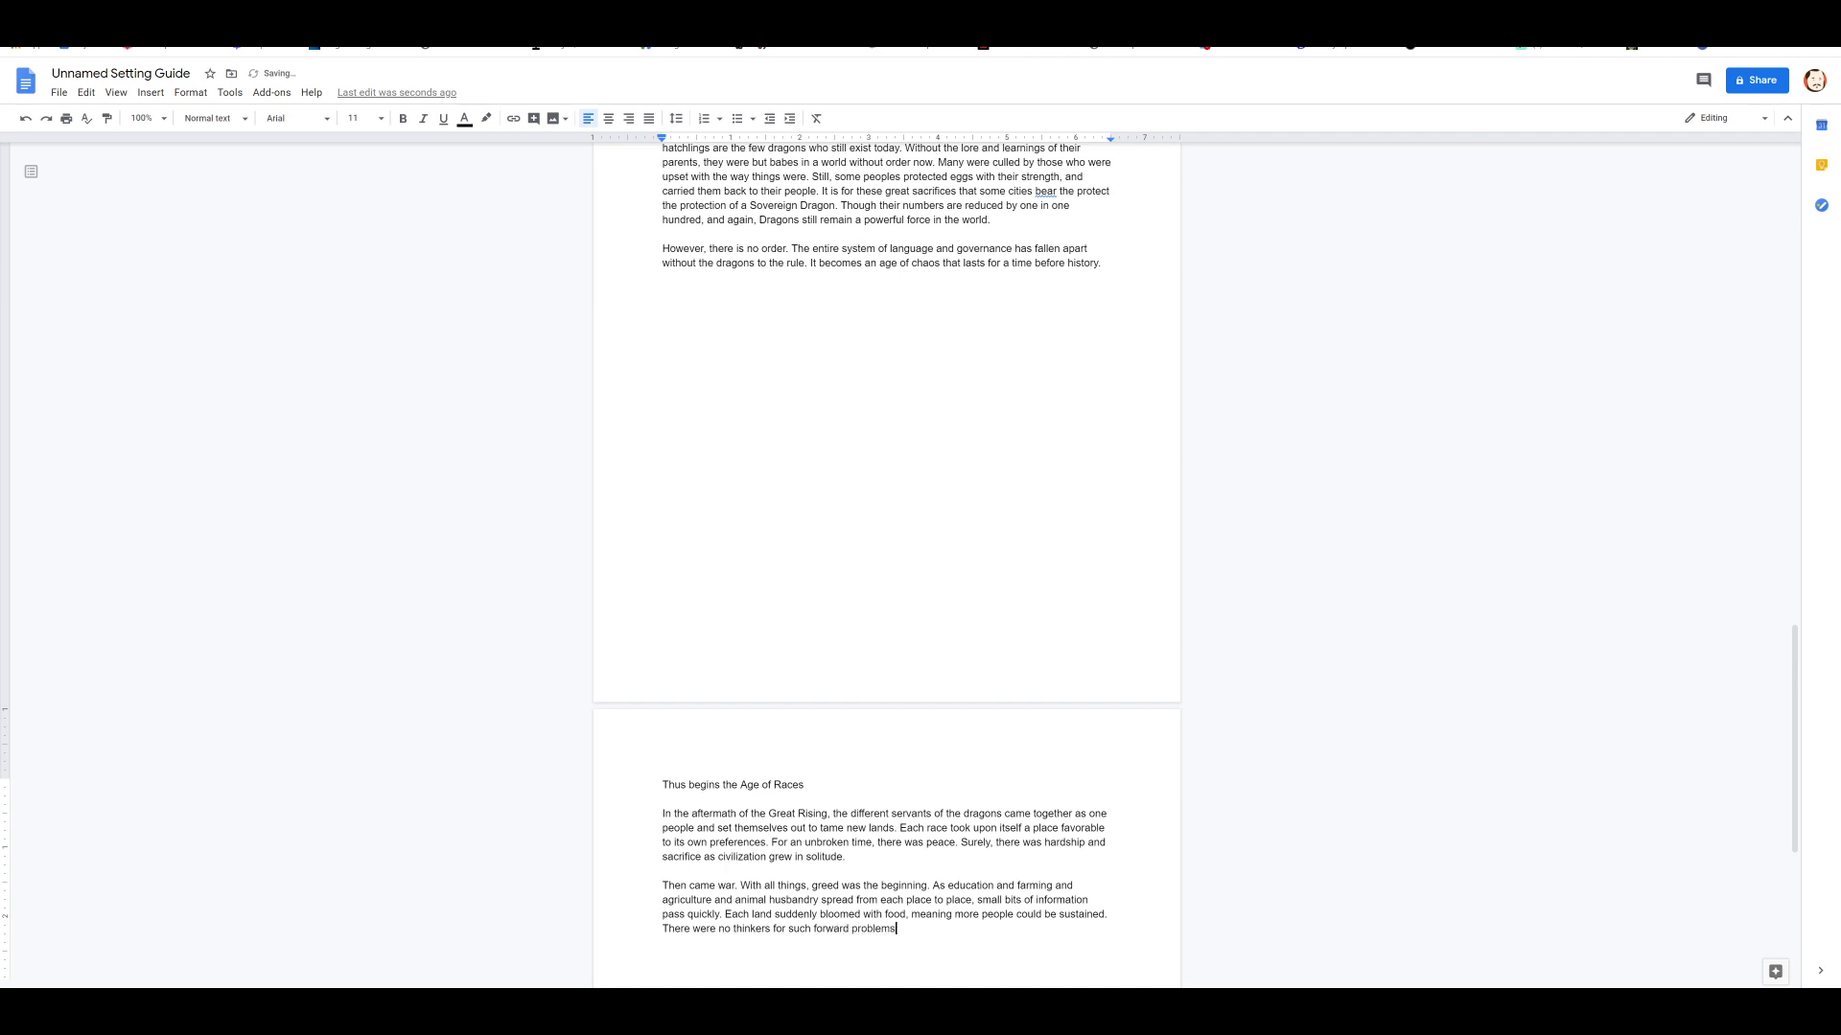
Step: Name city expansion and the rise of nations as those problems
type("like")
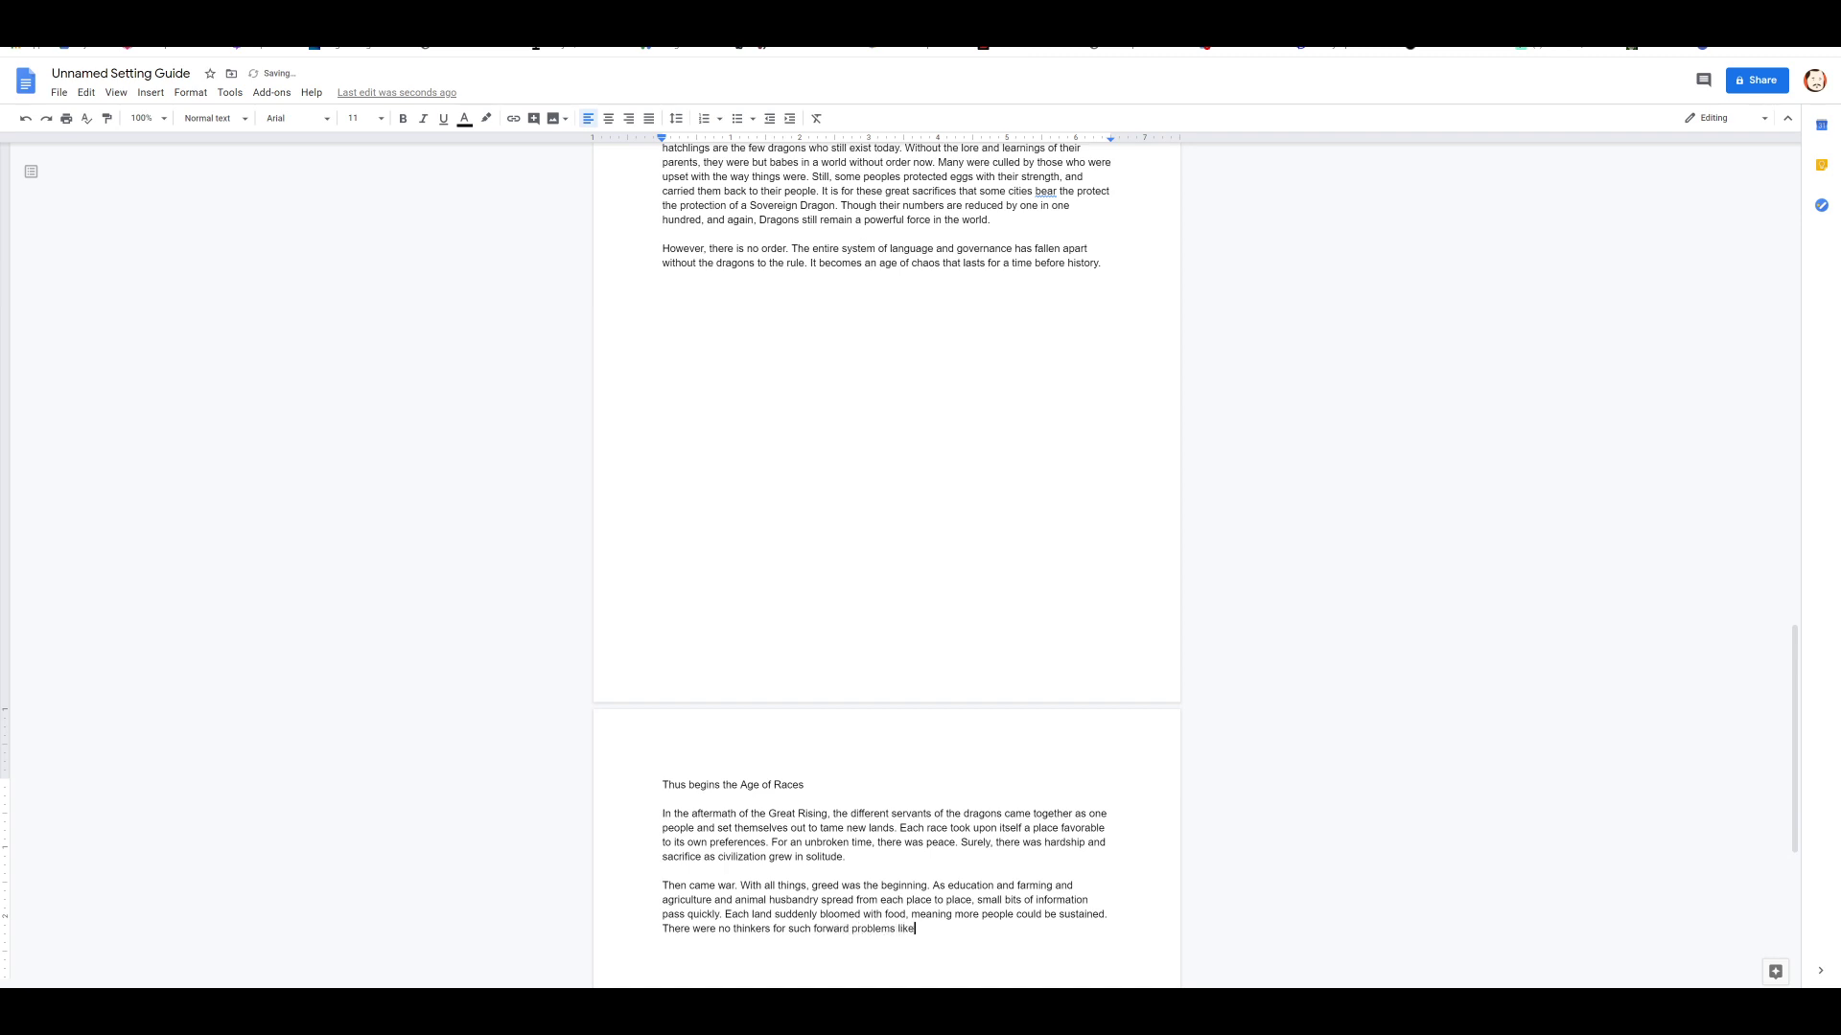
type("city")
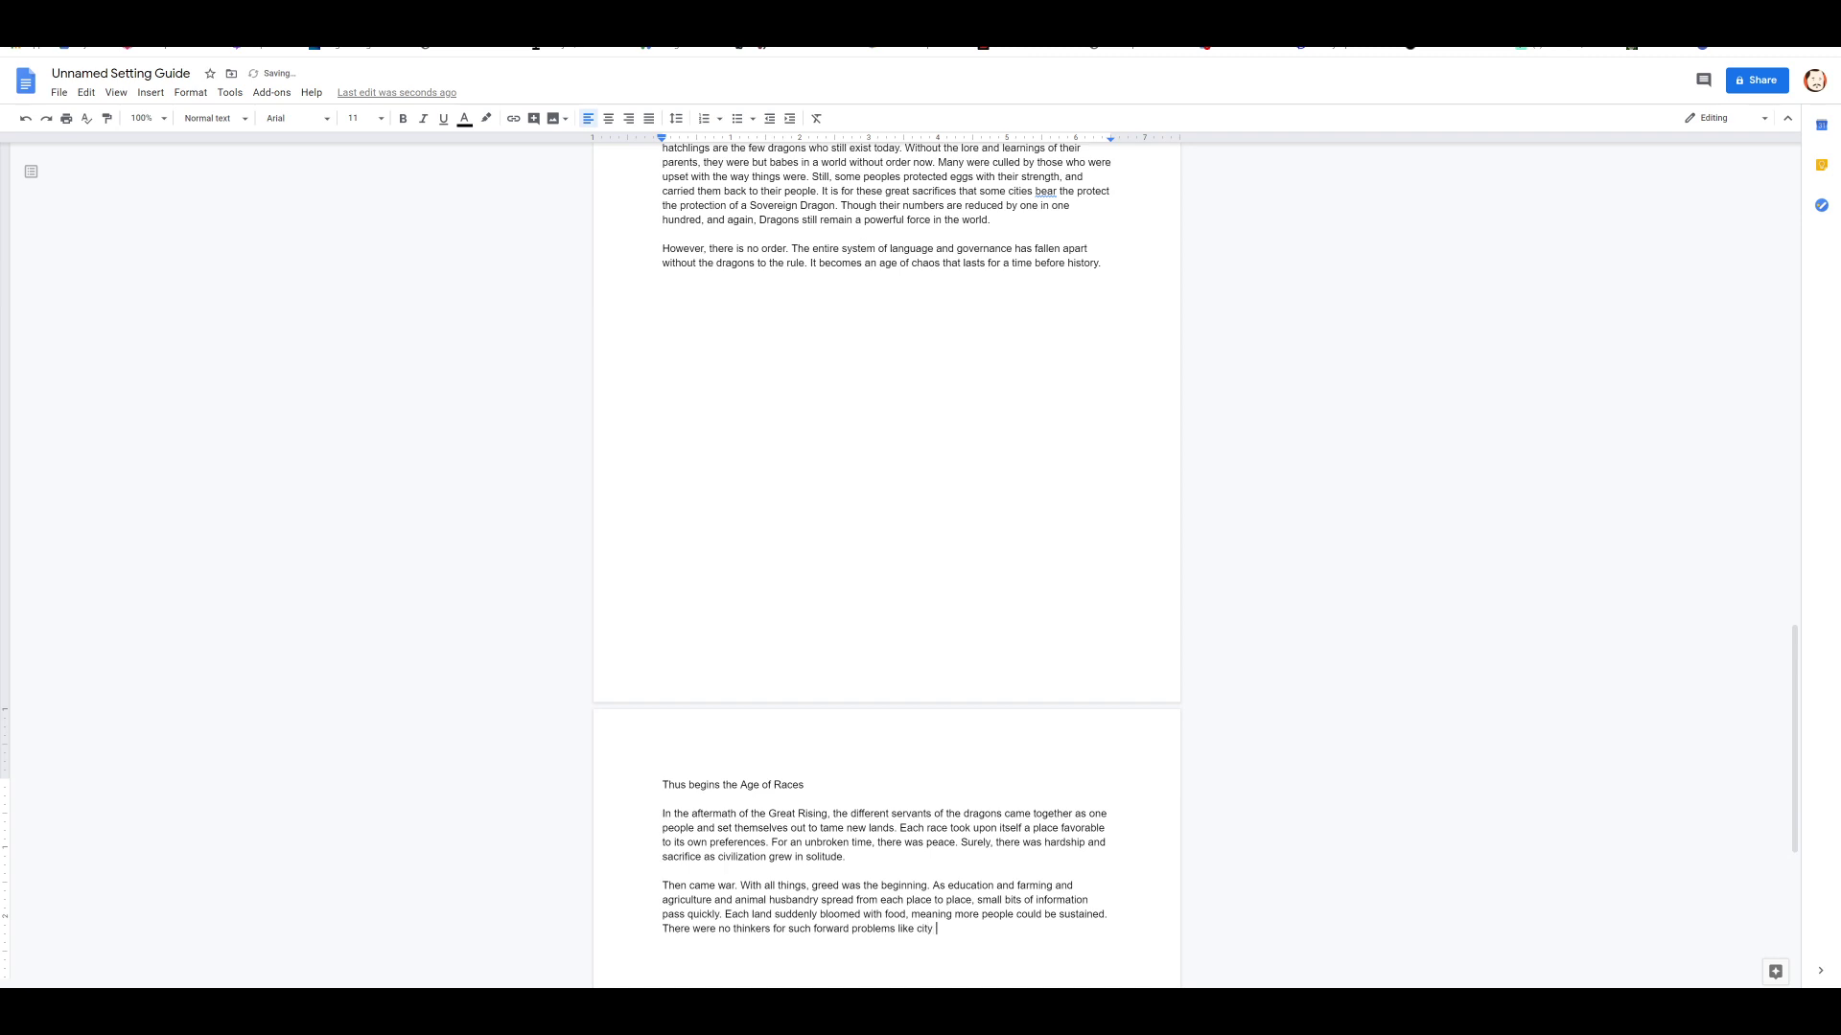
type("expans")
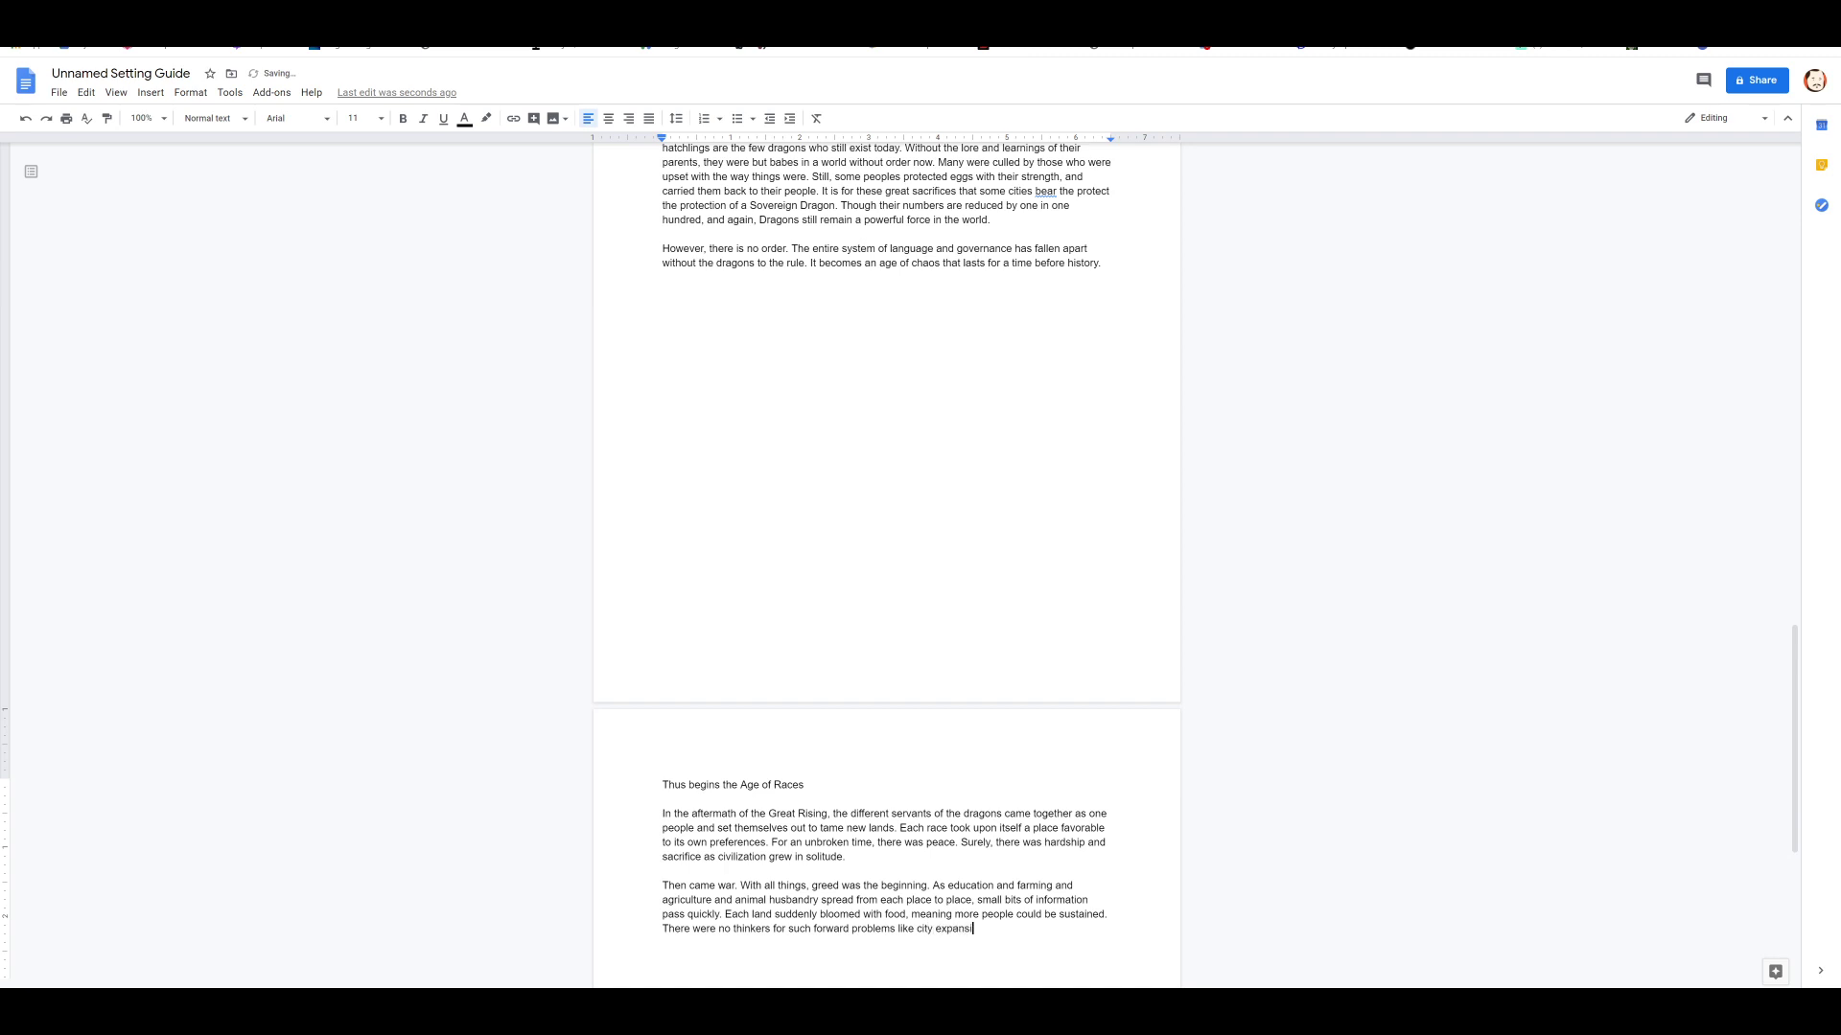
type("ion and the")
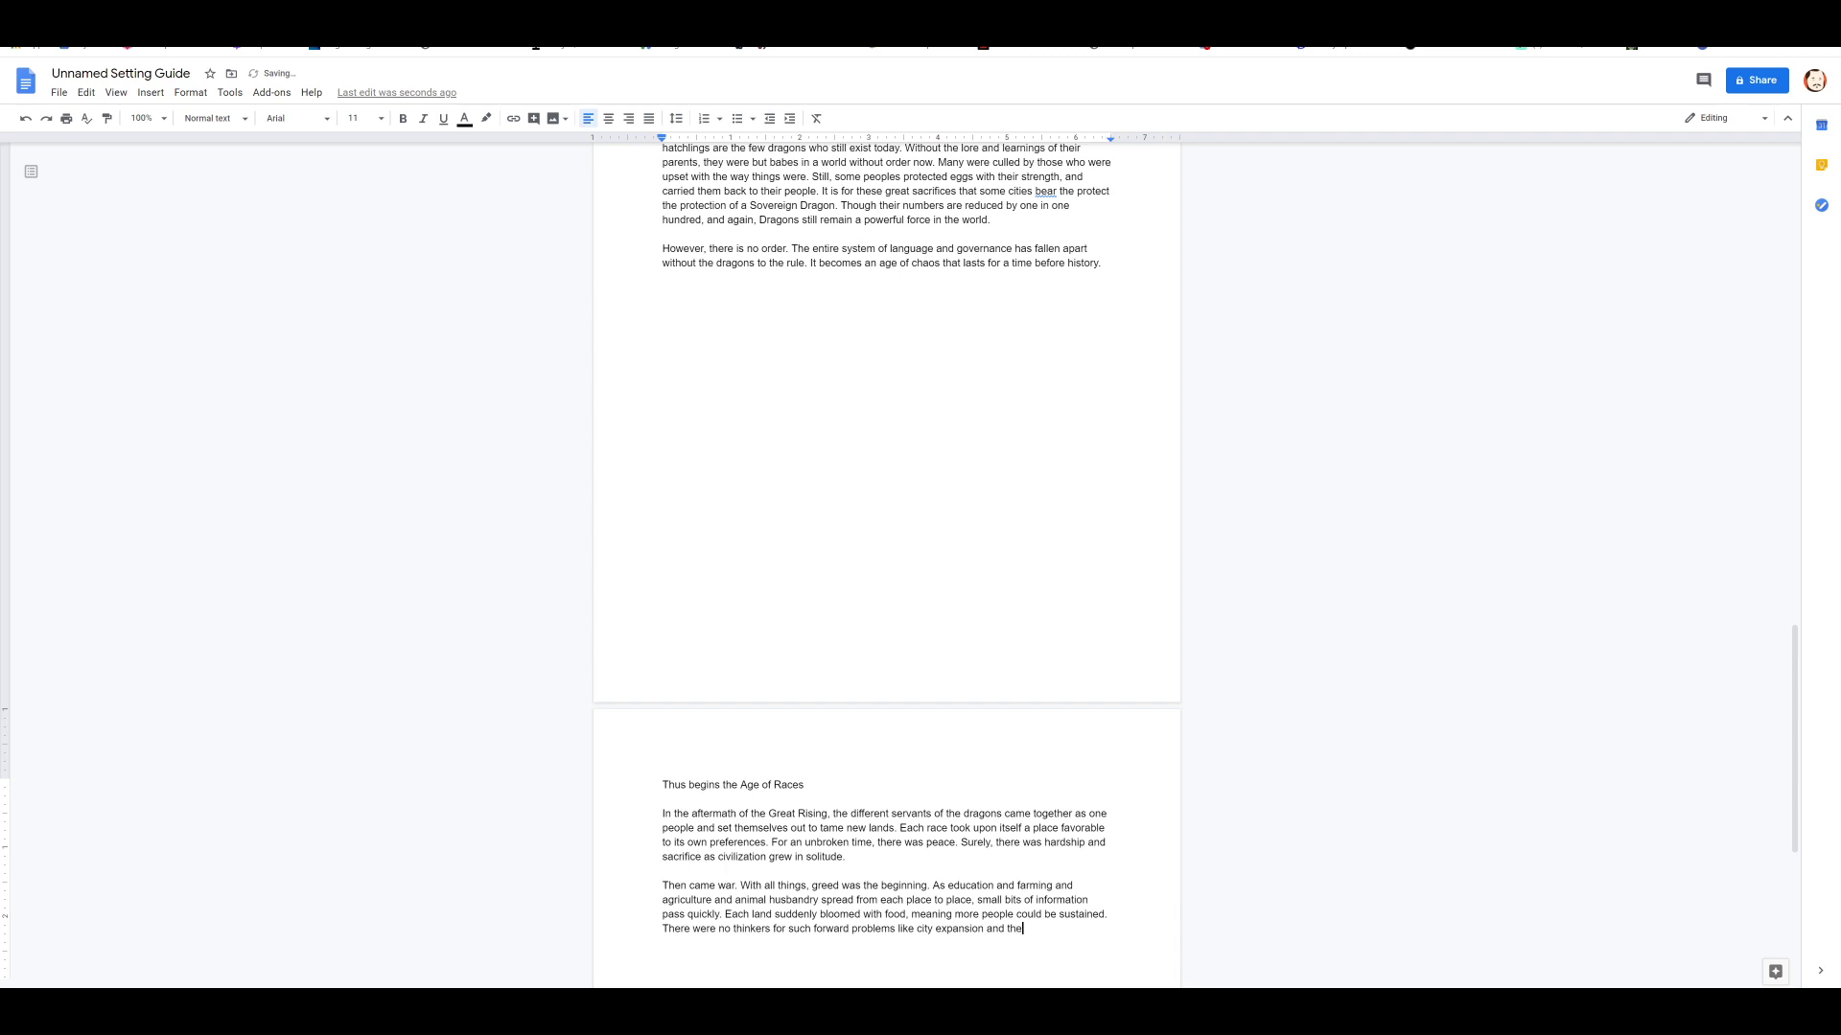
type("rise of nations -")
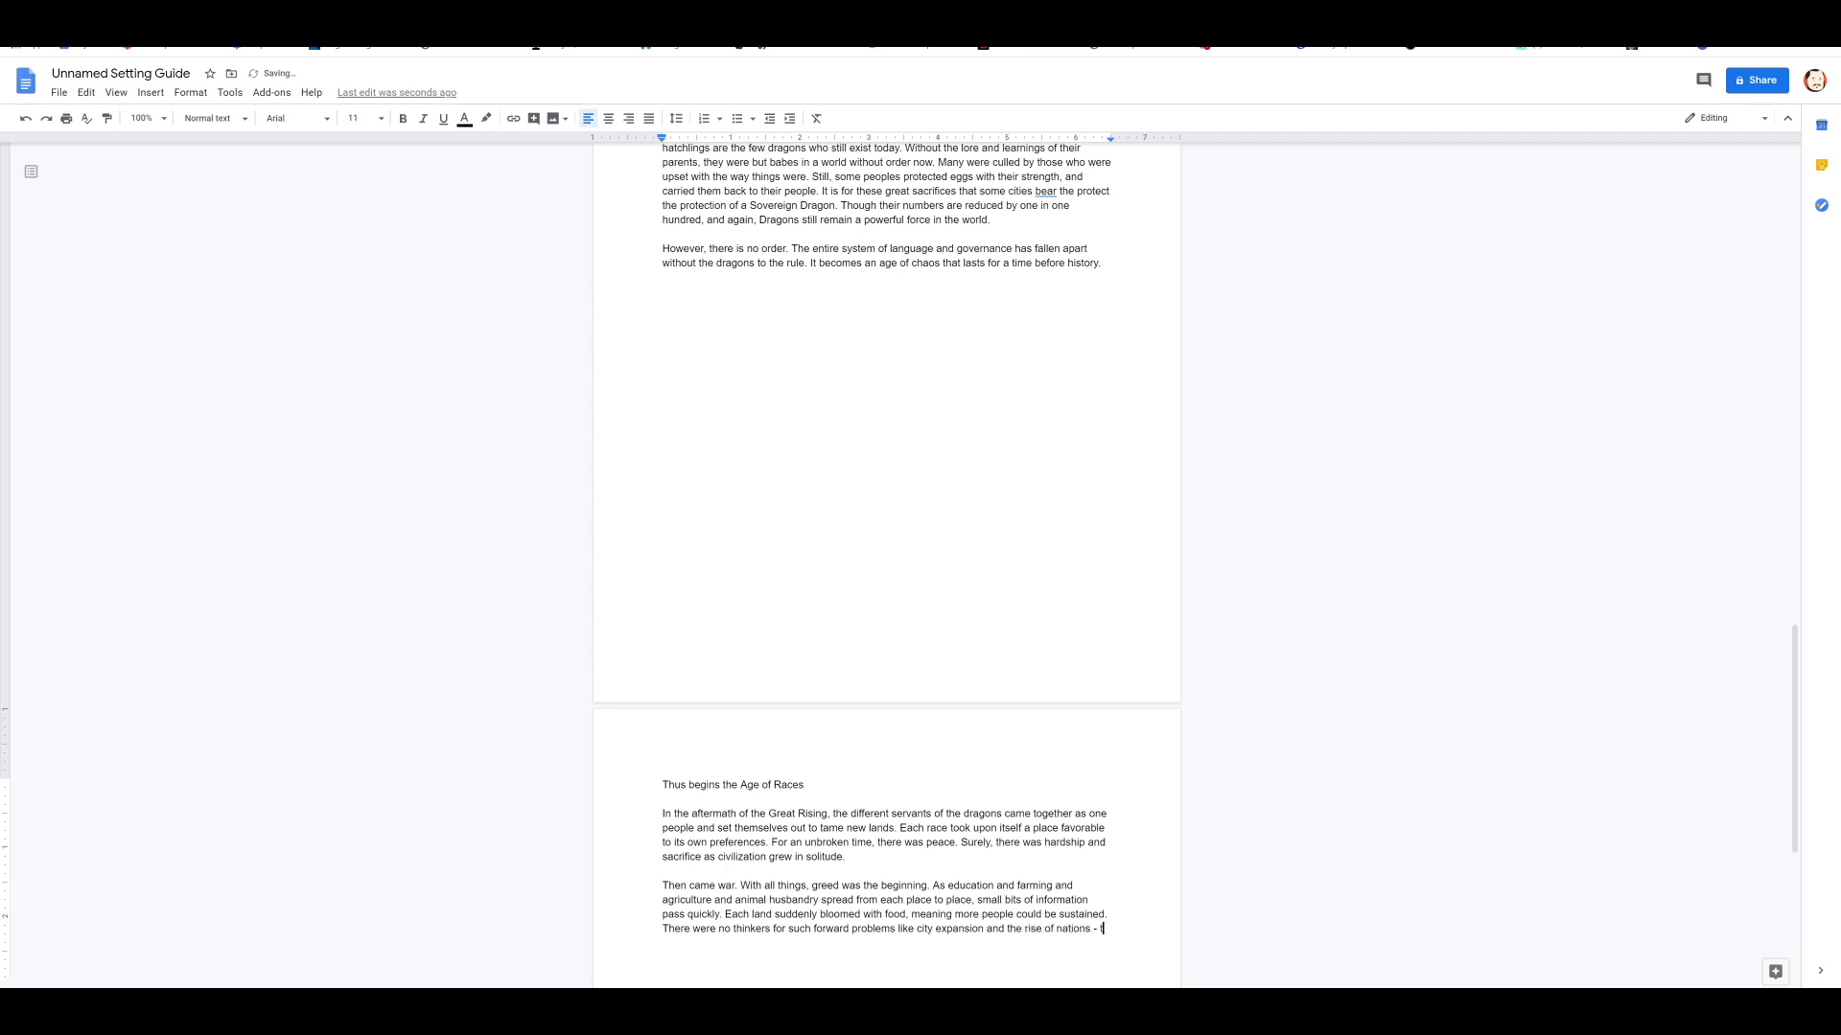
Step: Mention arts and philosophy built on a foundation, urging readers not to judge the first peoples harshly
type("these arts and p")
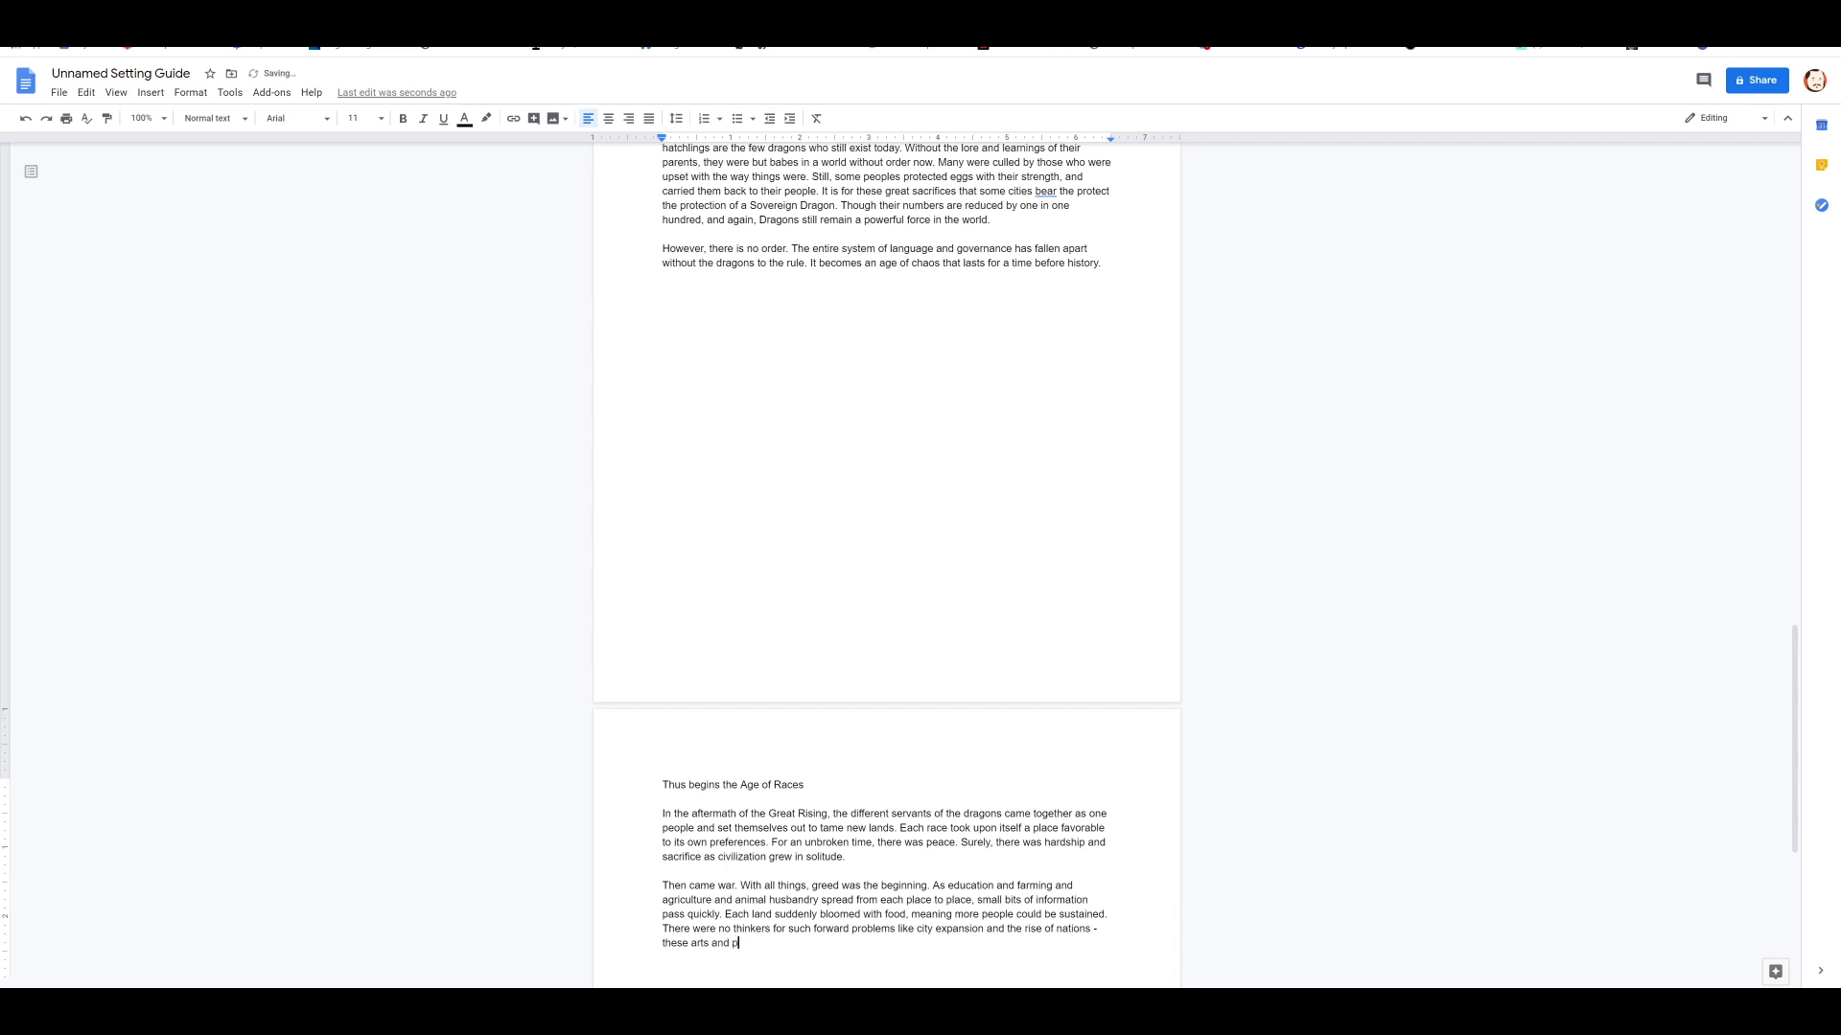
type("ilosp")
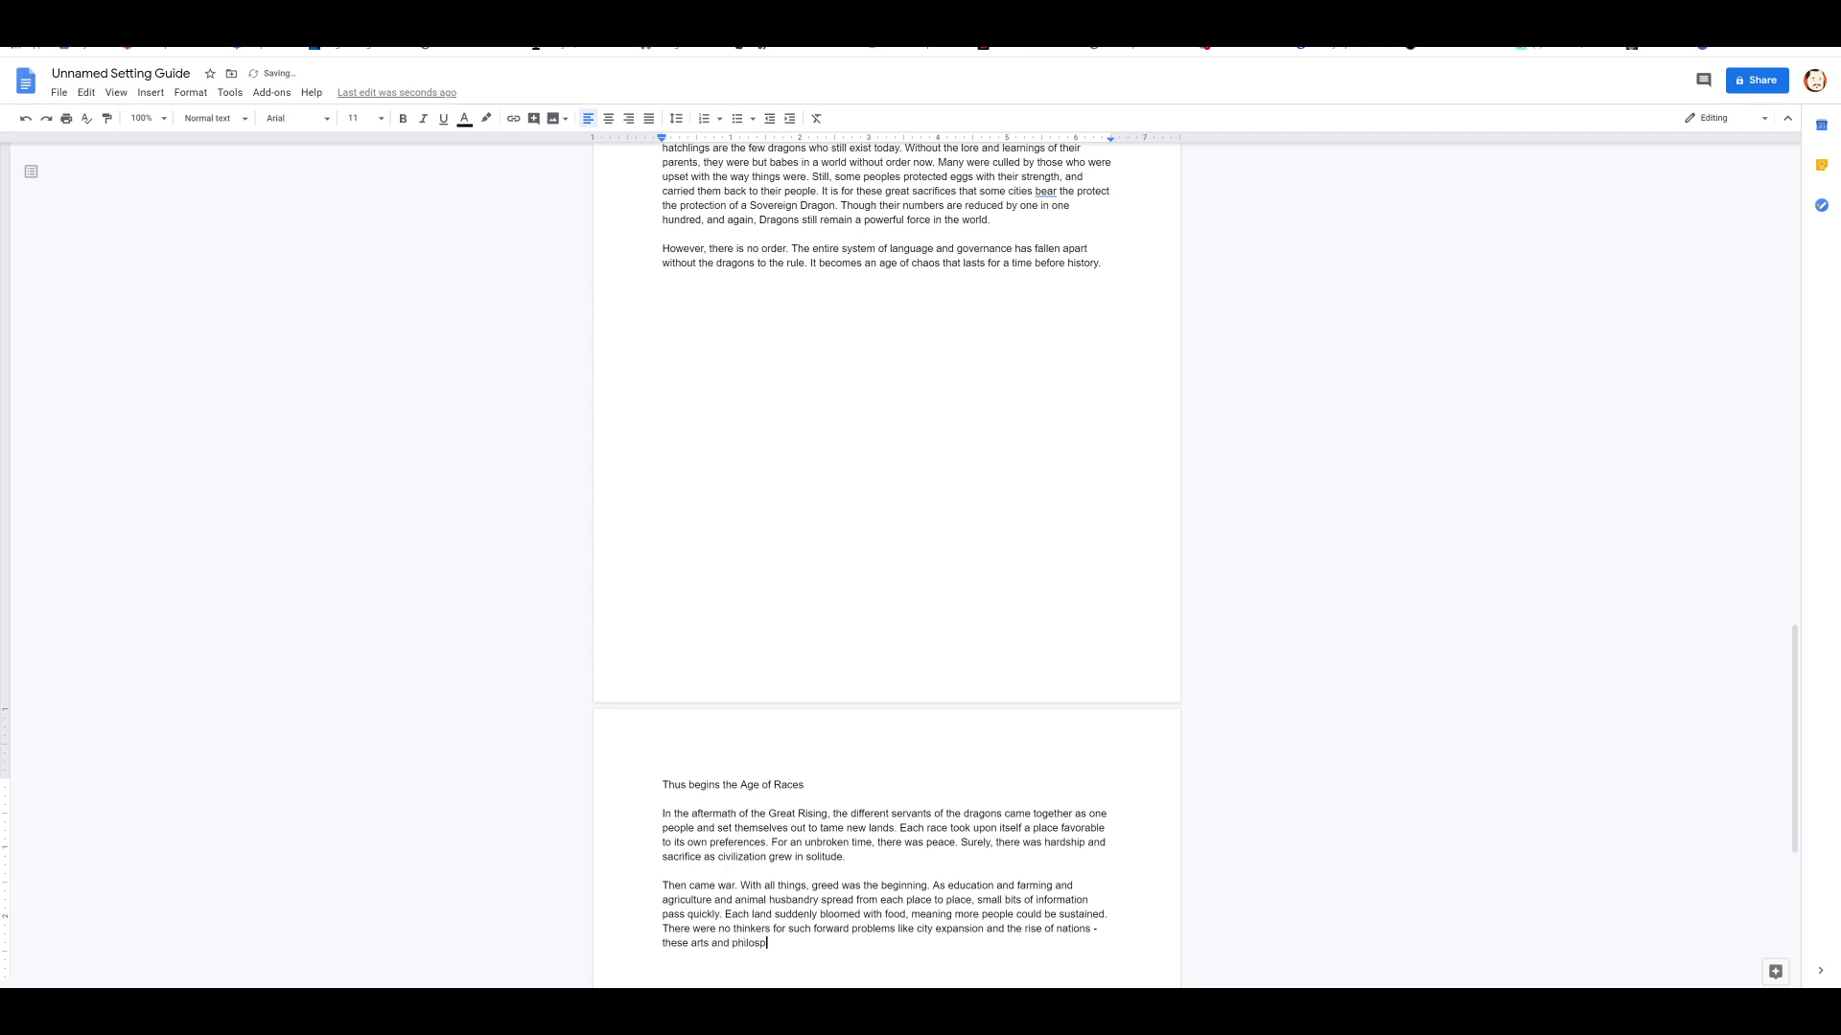
type("ophy are bui")
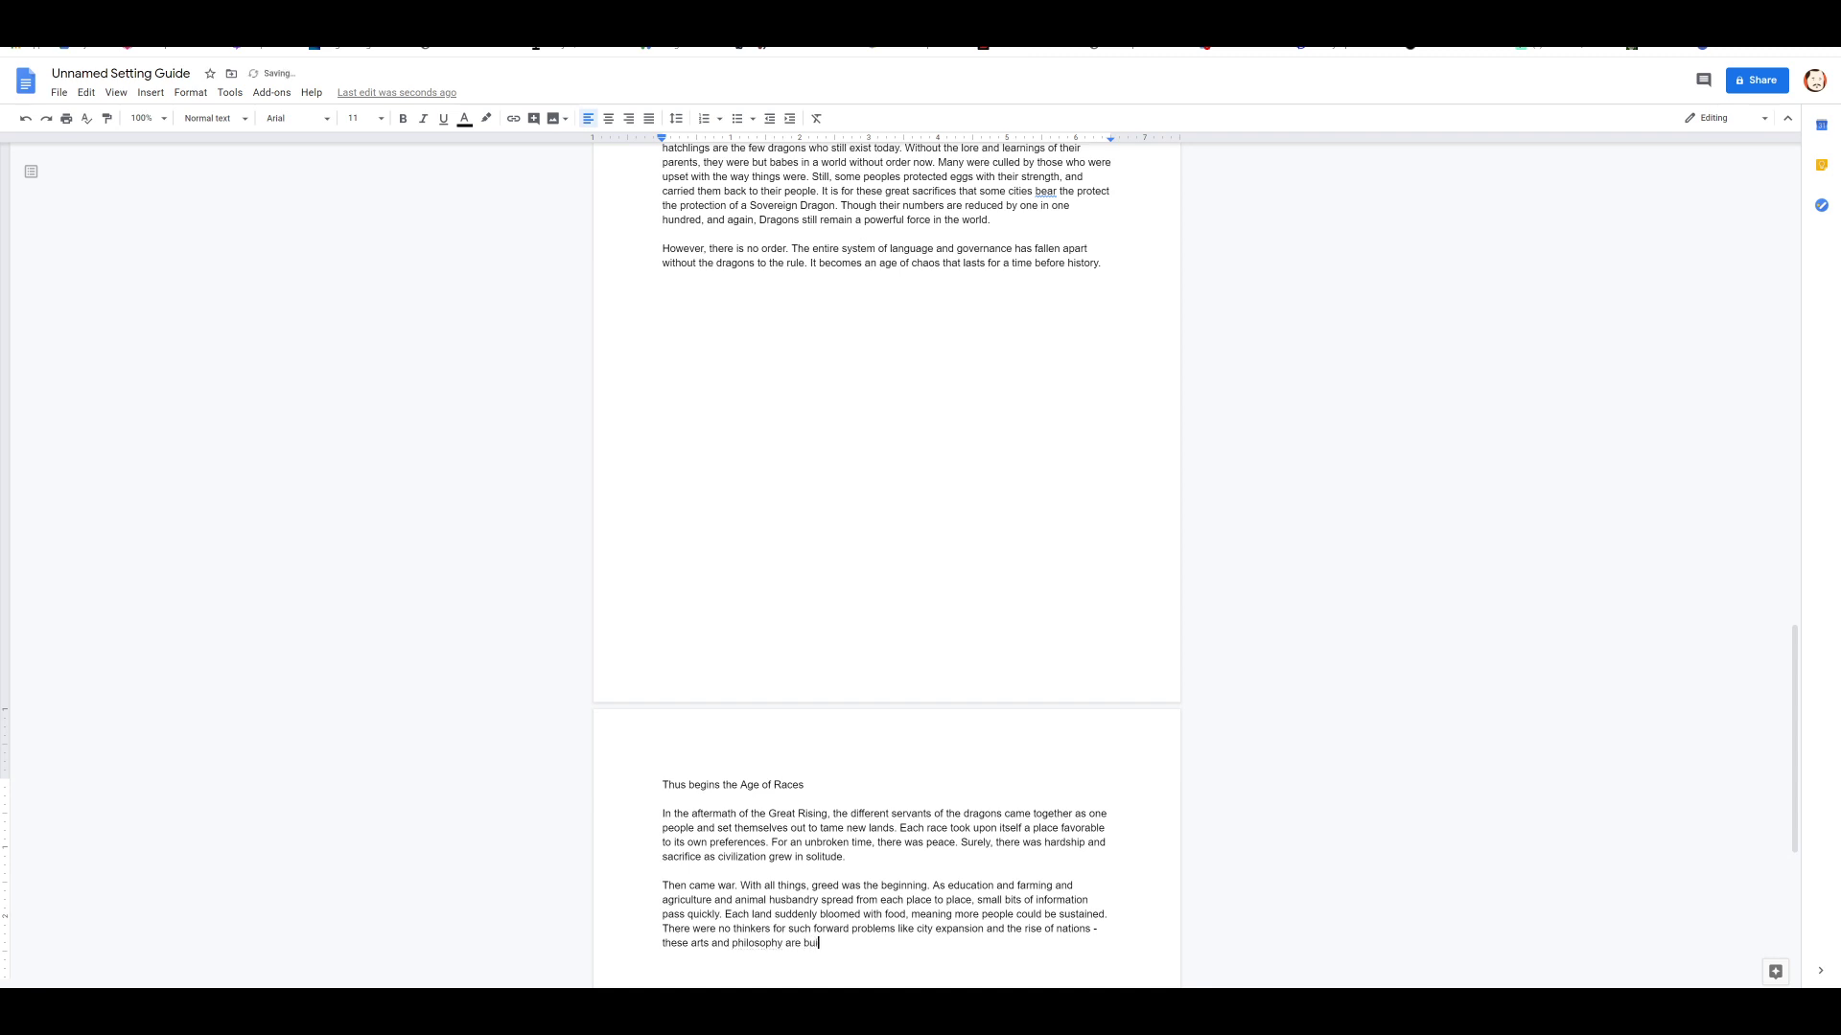
type("lt on a foundation of knowledge and experience")
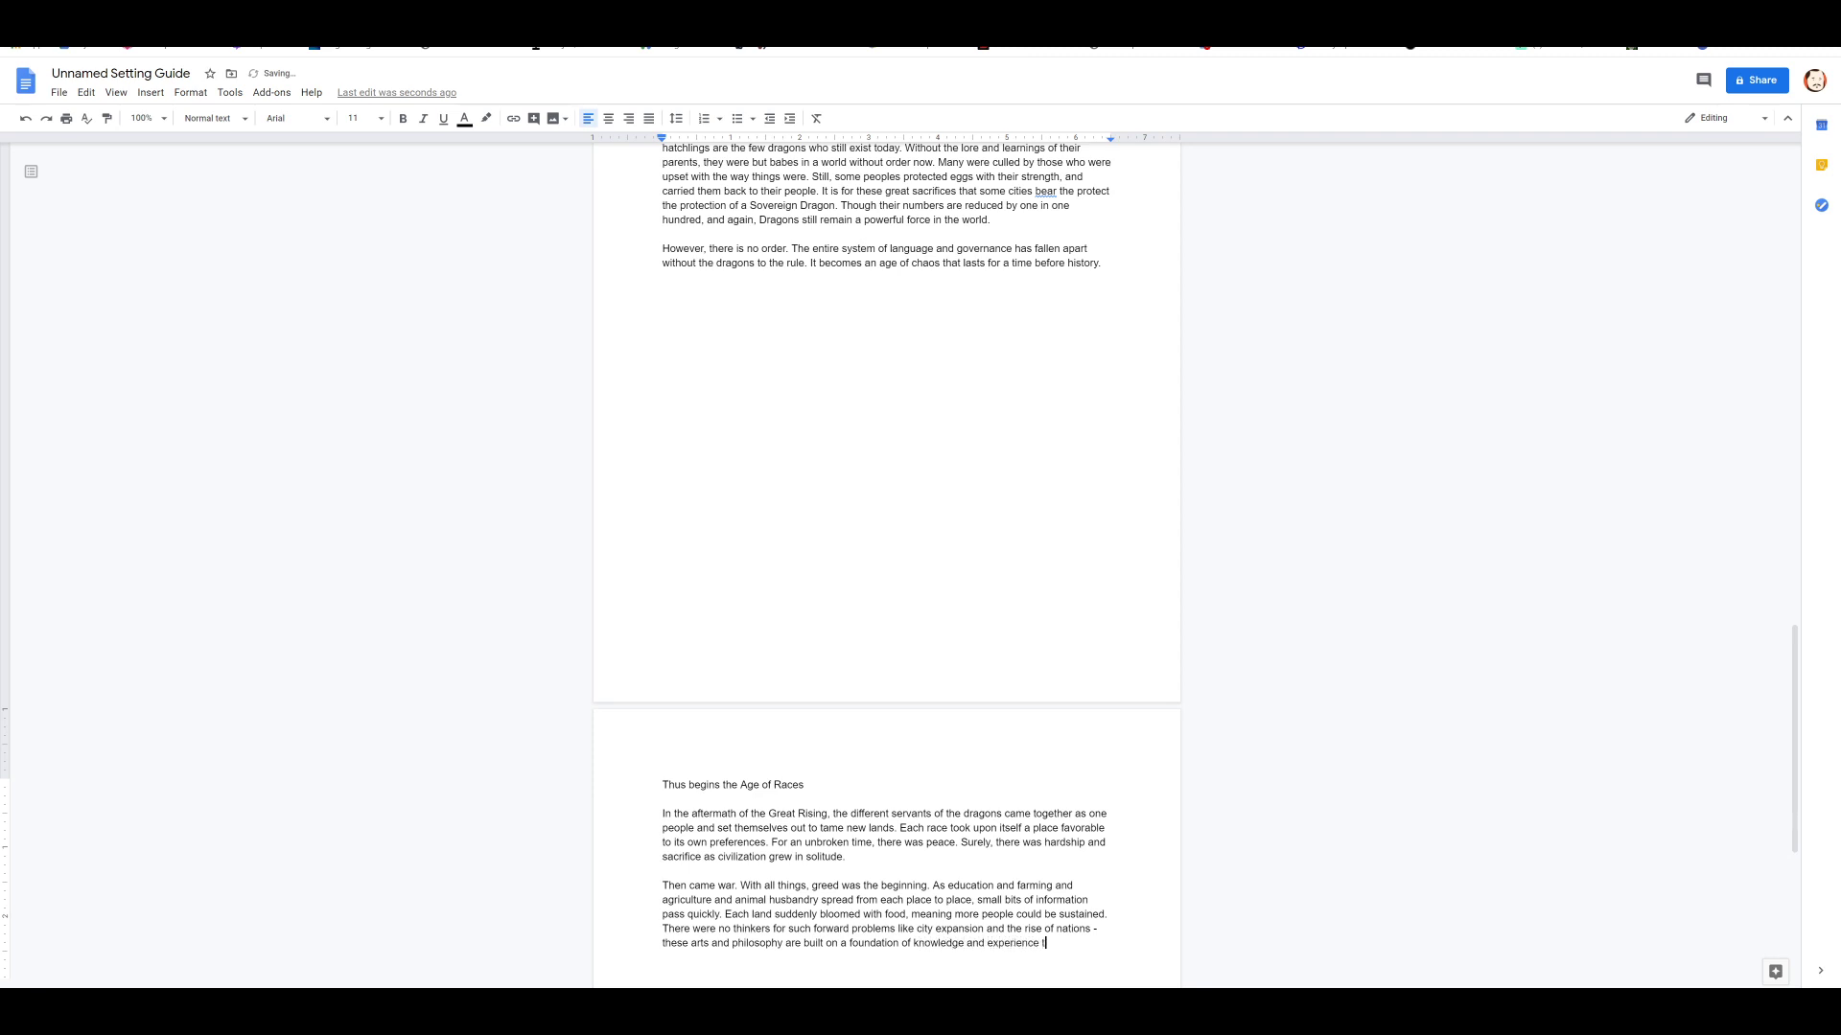
type("these first")
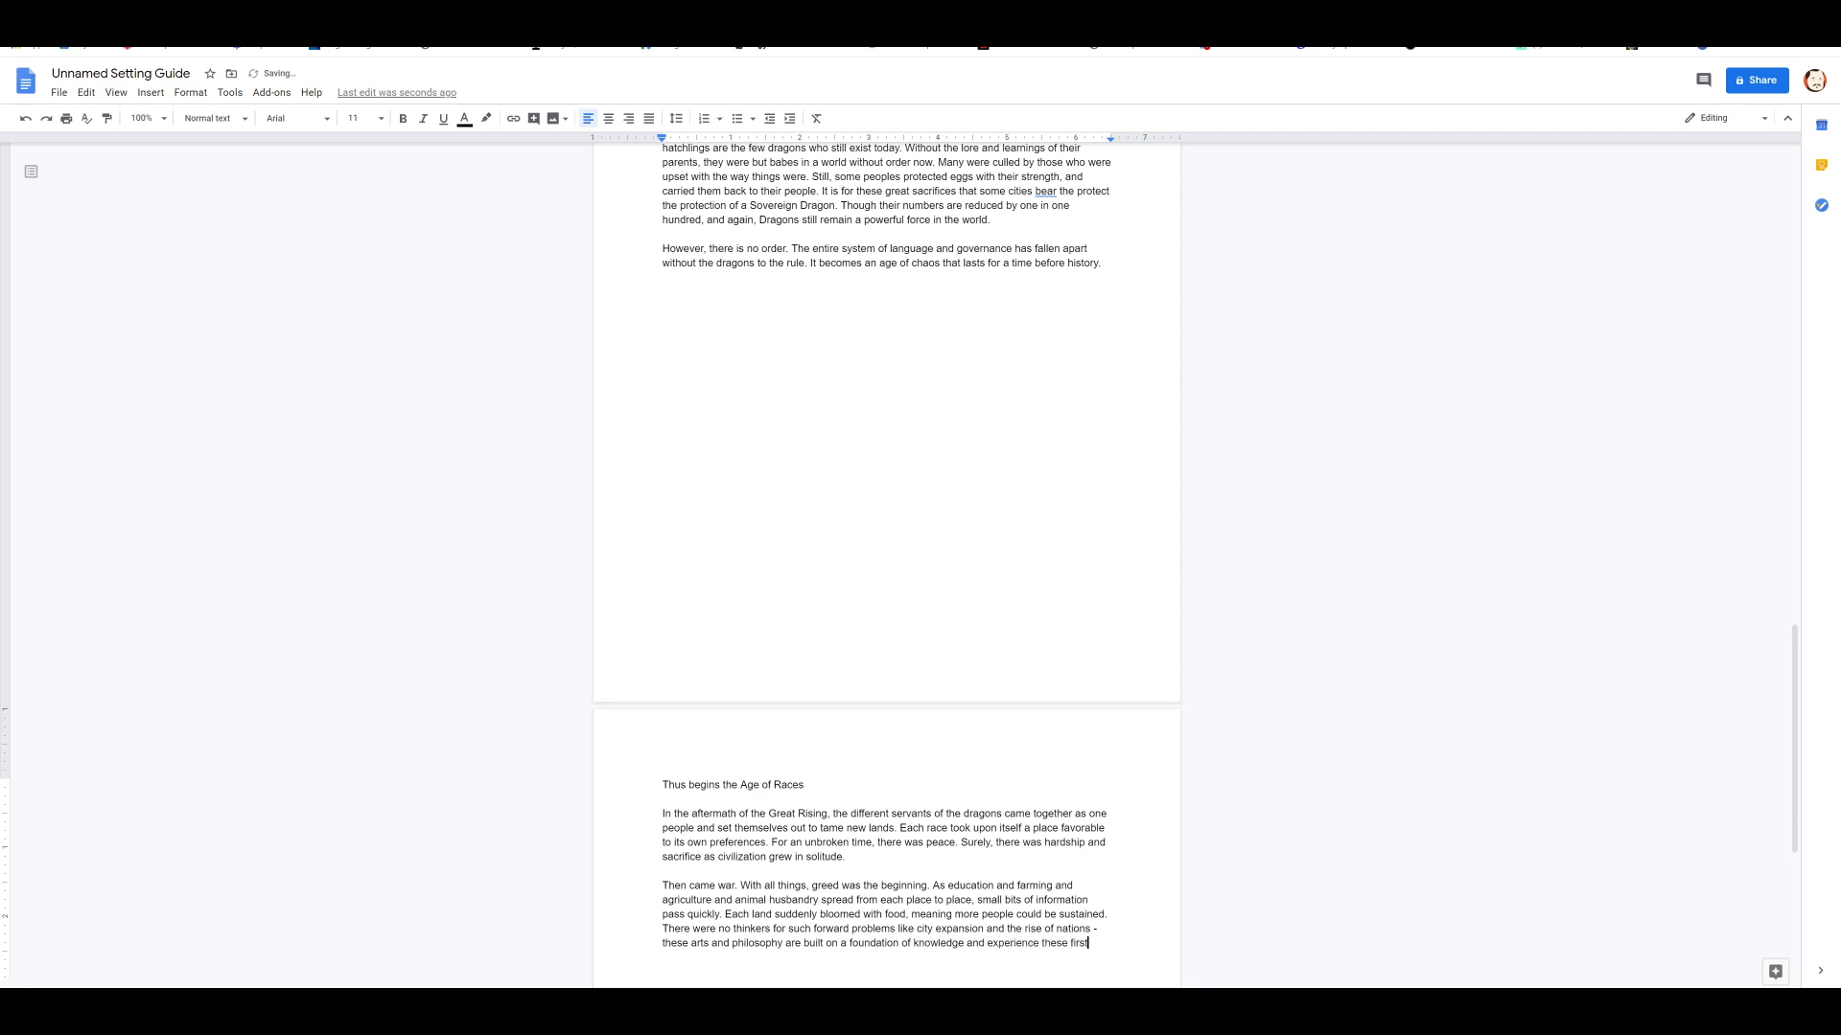
type("peoples did not have - do not")
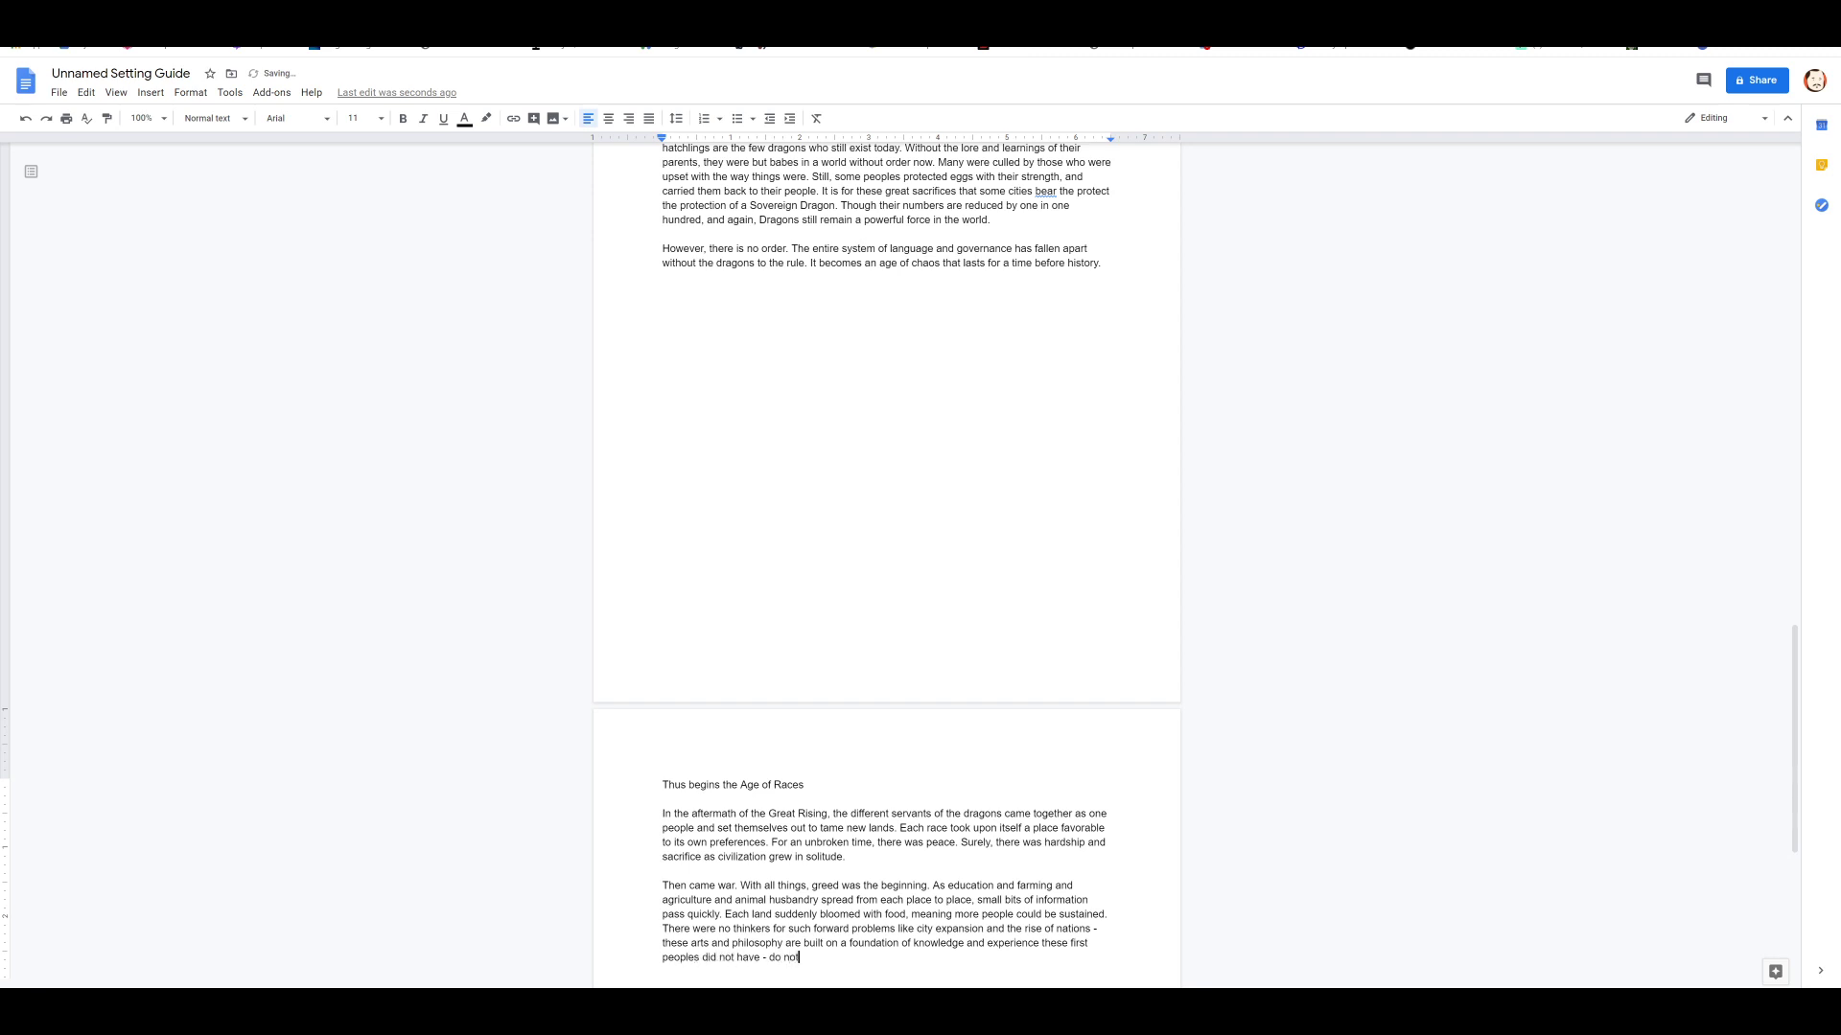
type("judge them too harshly.")
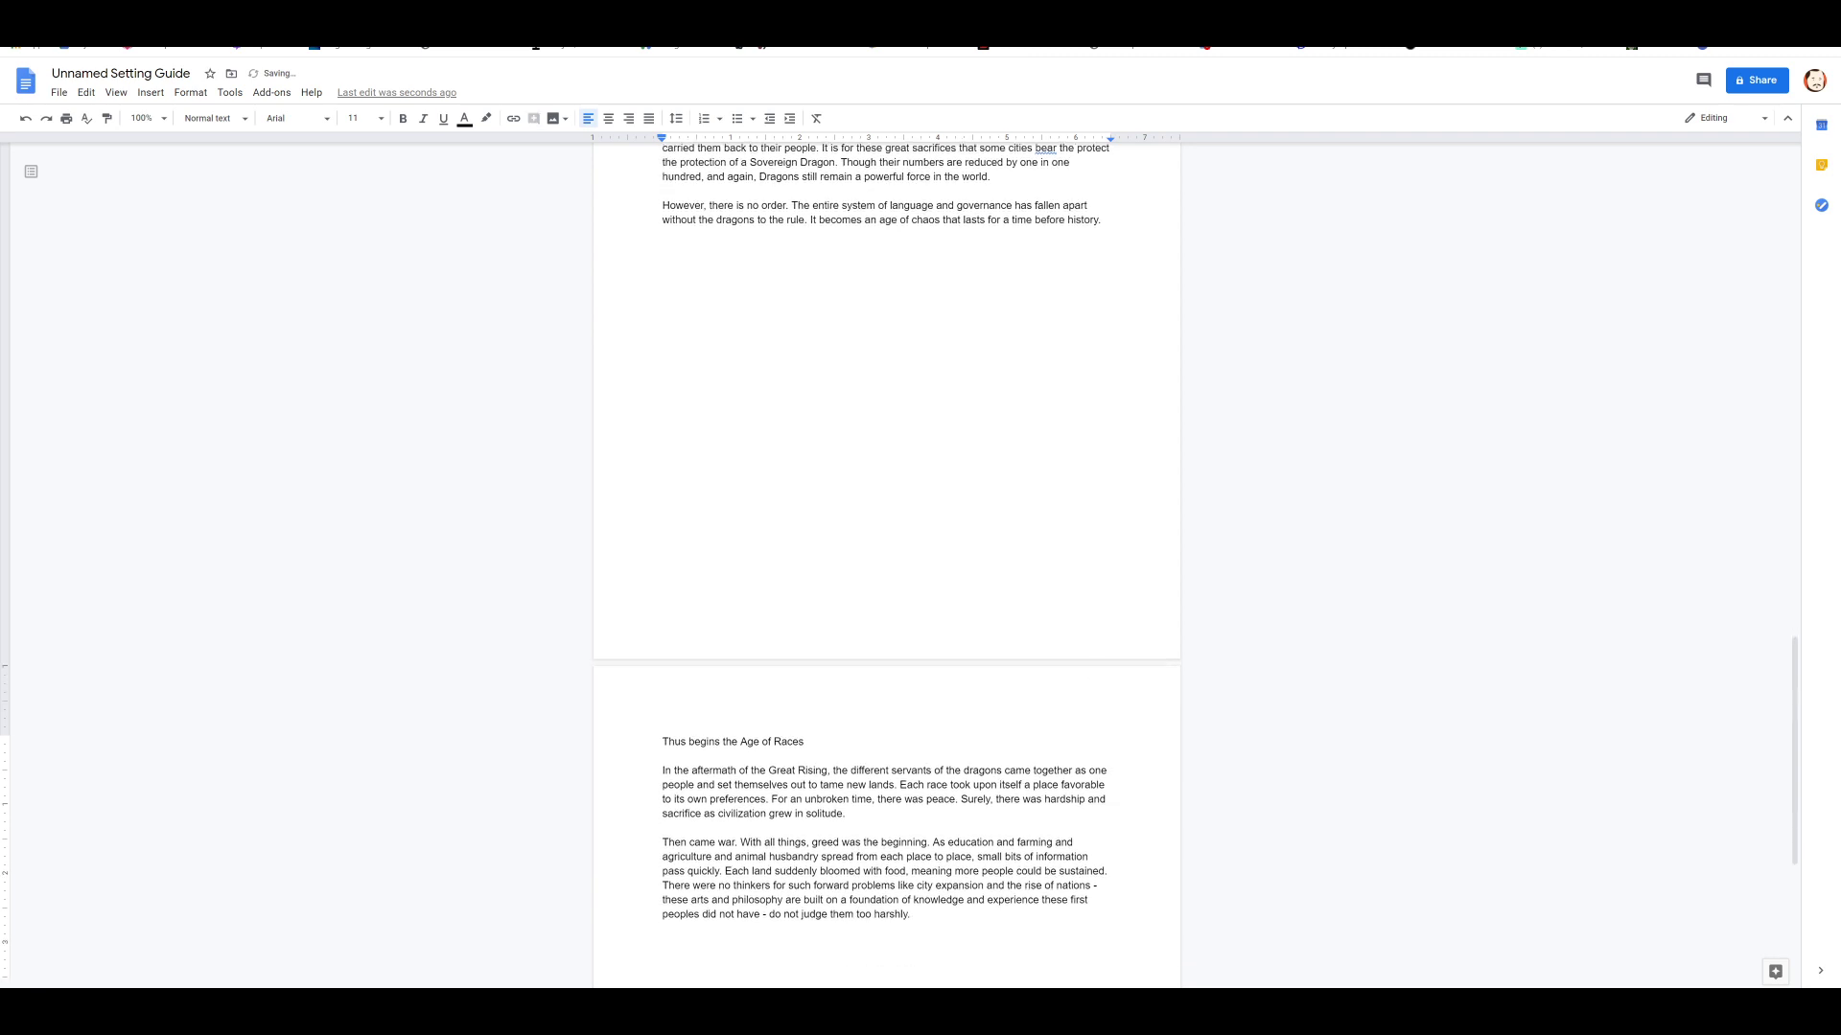
Step: Write that as each race expanded, the first borders formed and necessary resources grew scarce
type("As each r")
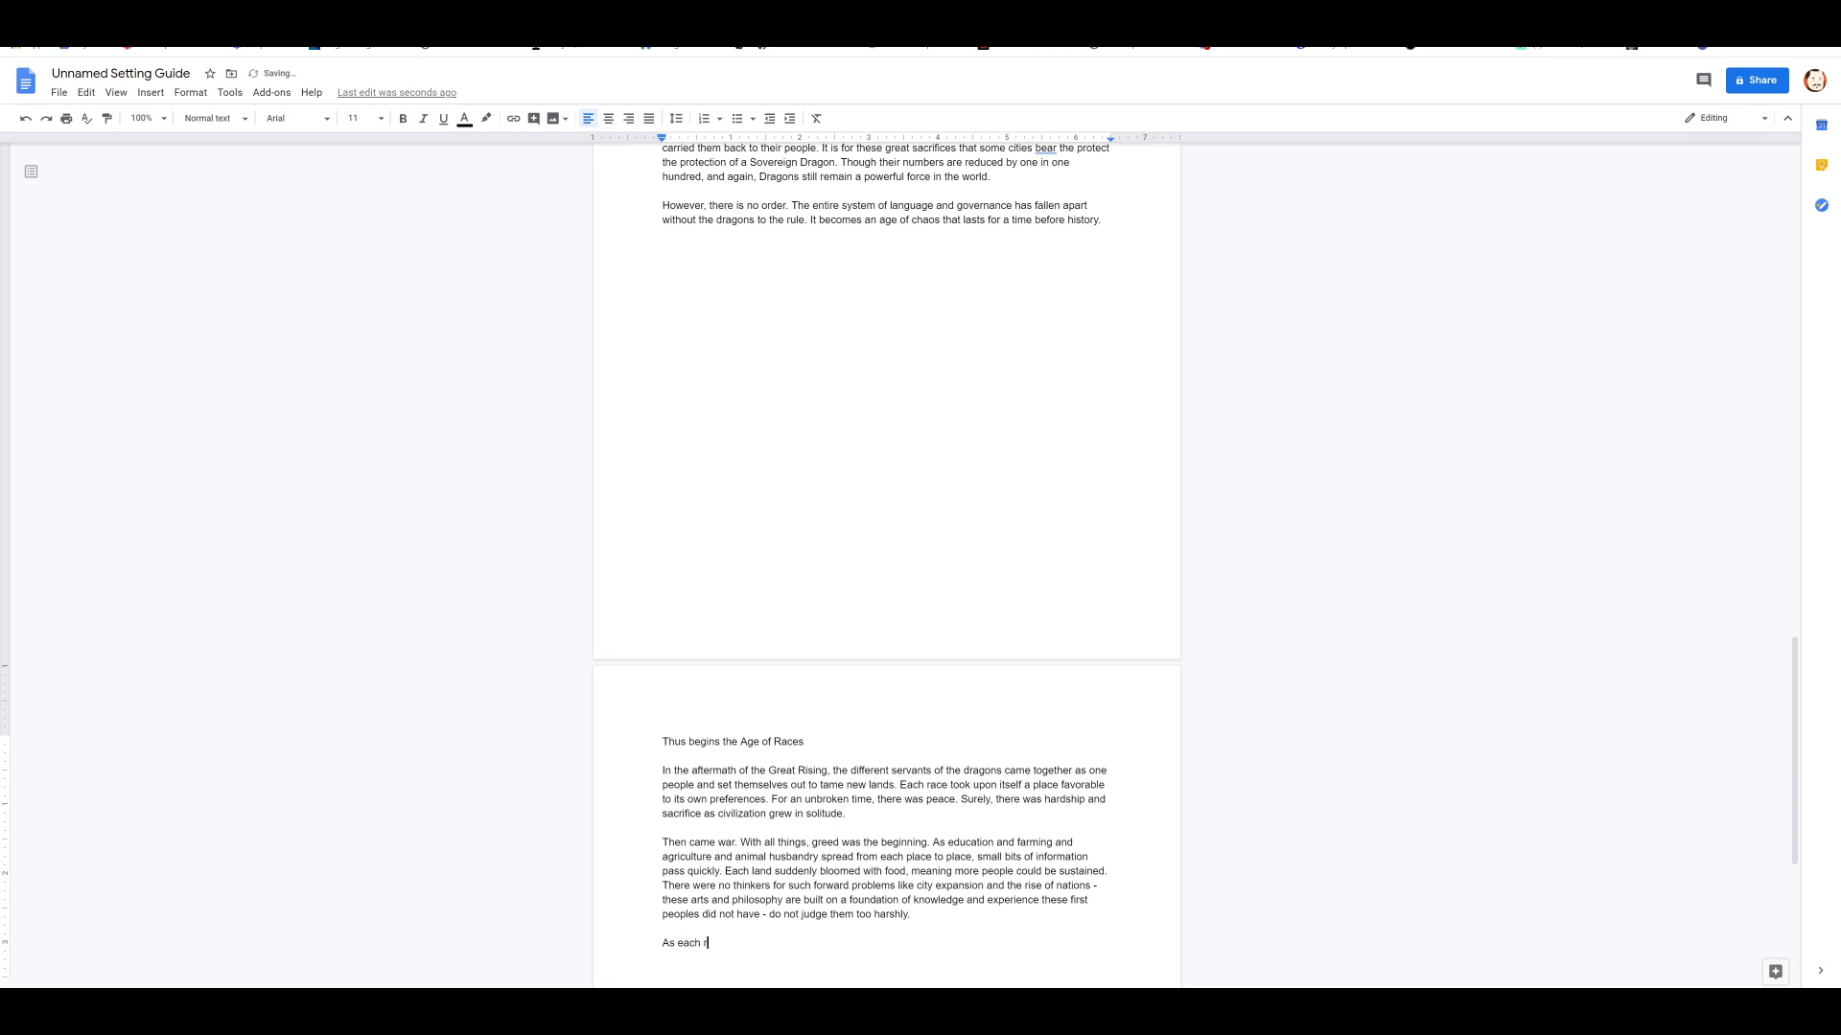
type("ace expanded, more and more land would needed and used.")
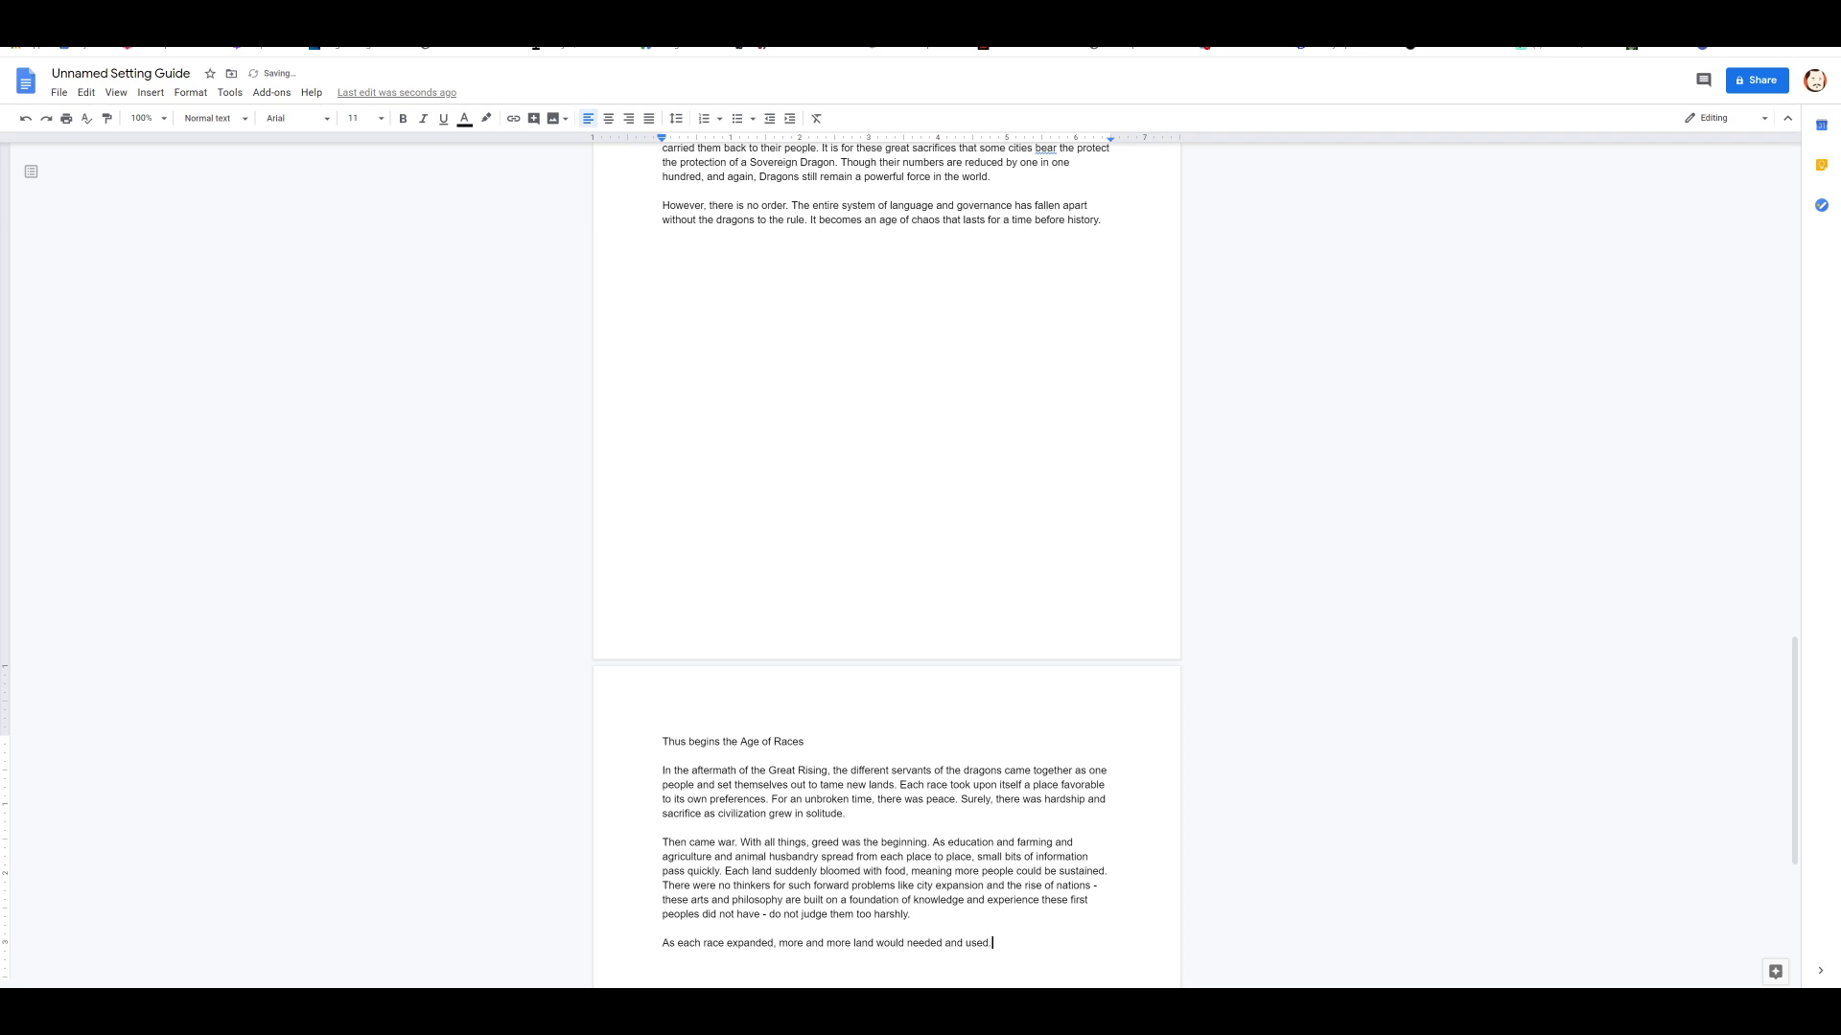
type("And so the first borders came")
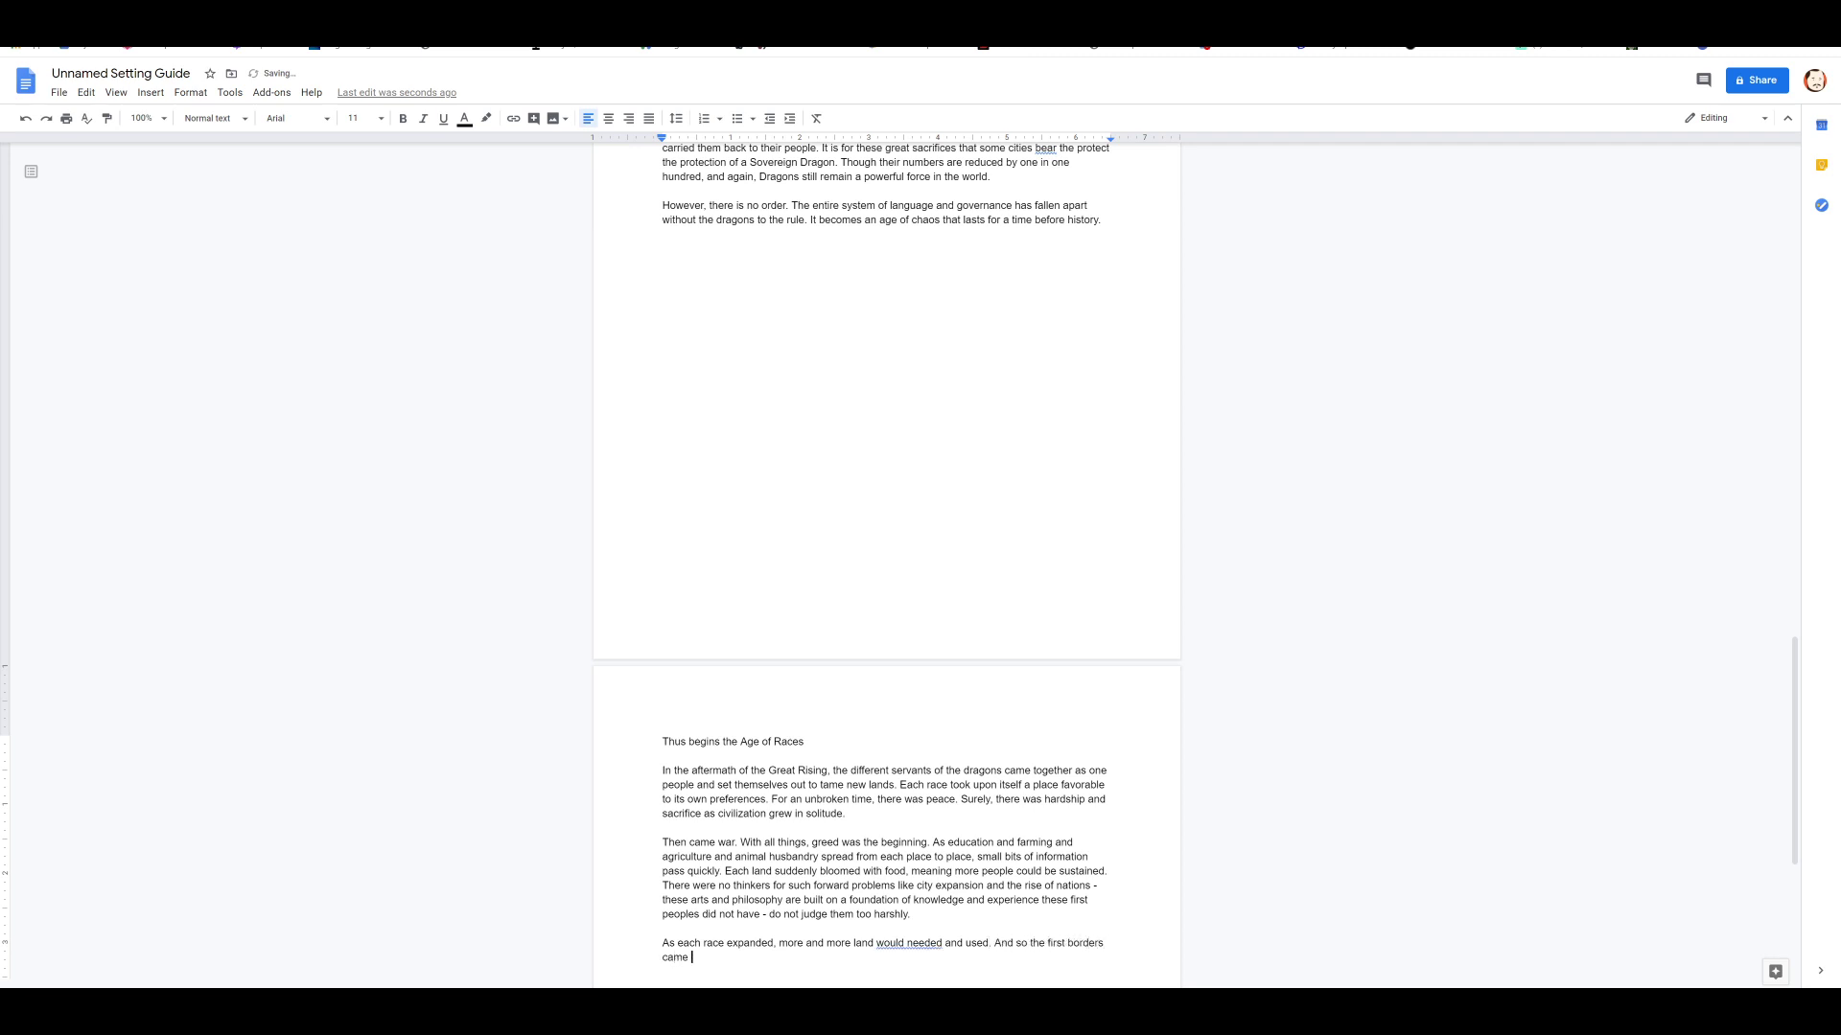
type("to be. And there was not peace.")
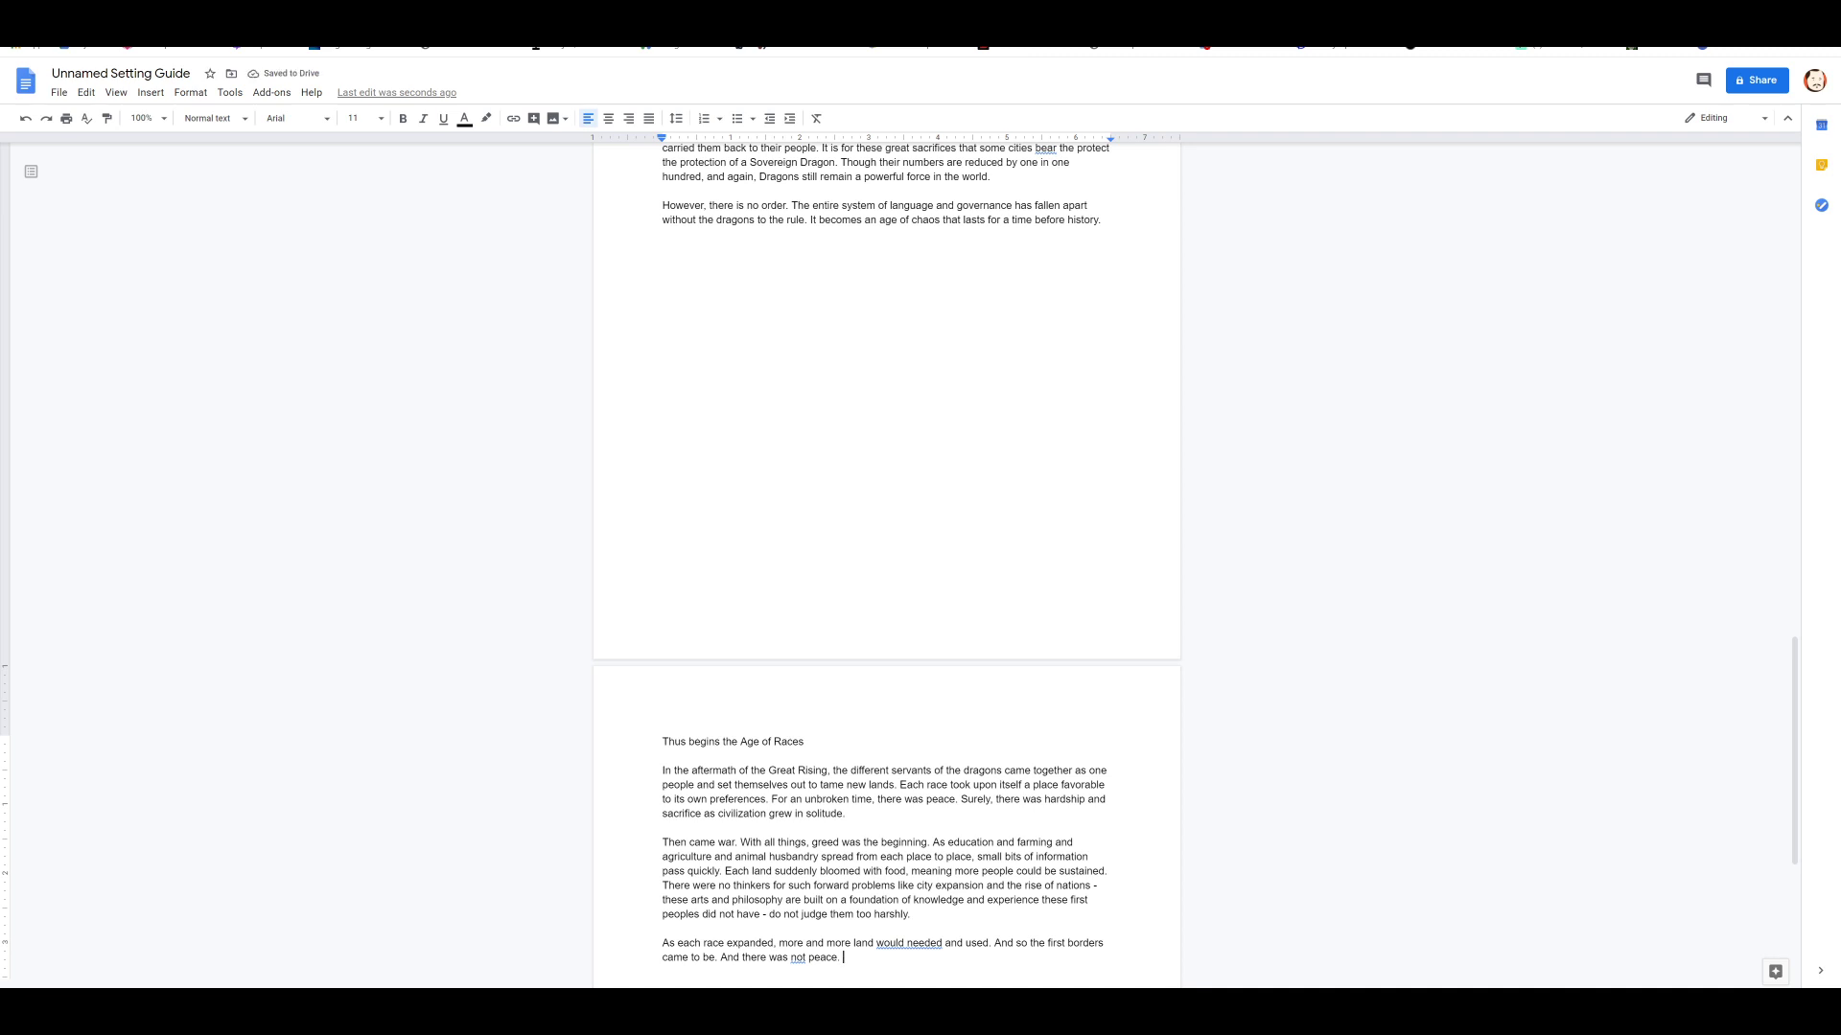
type("Resou")
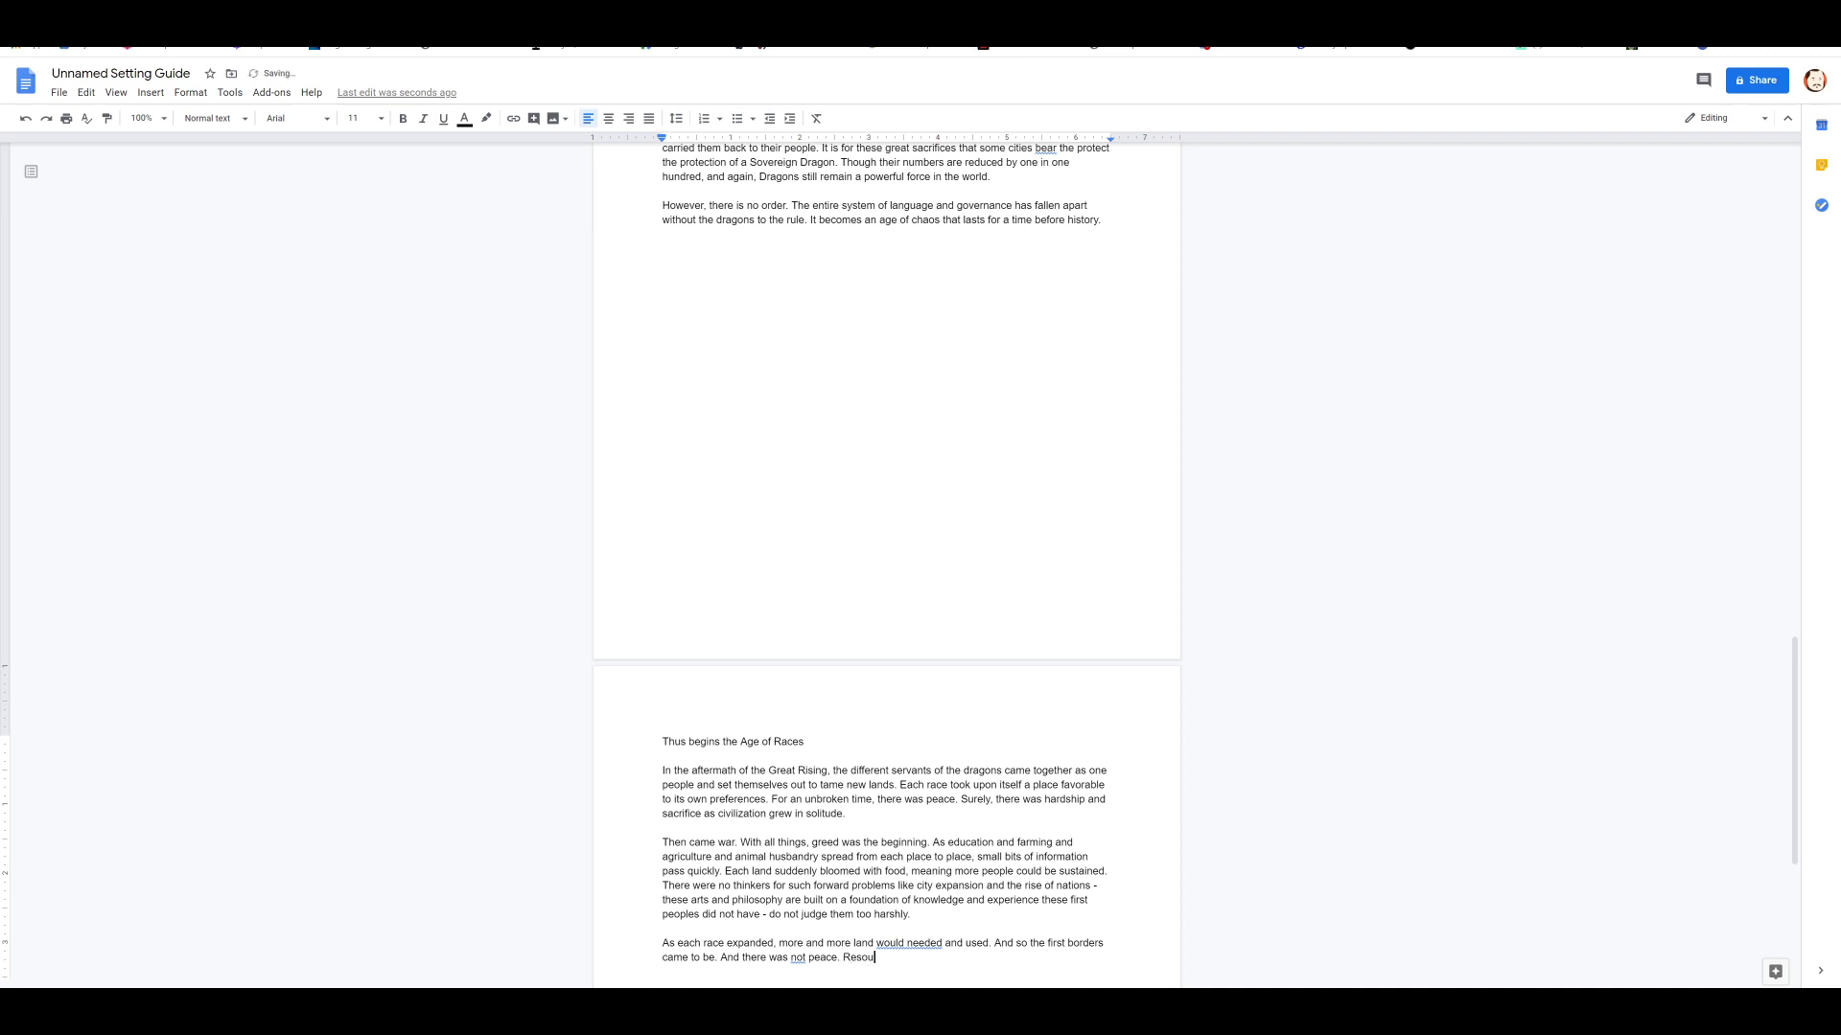
type("rces necessary for each race were not uni")
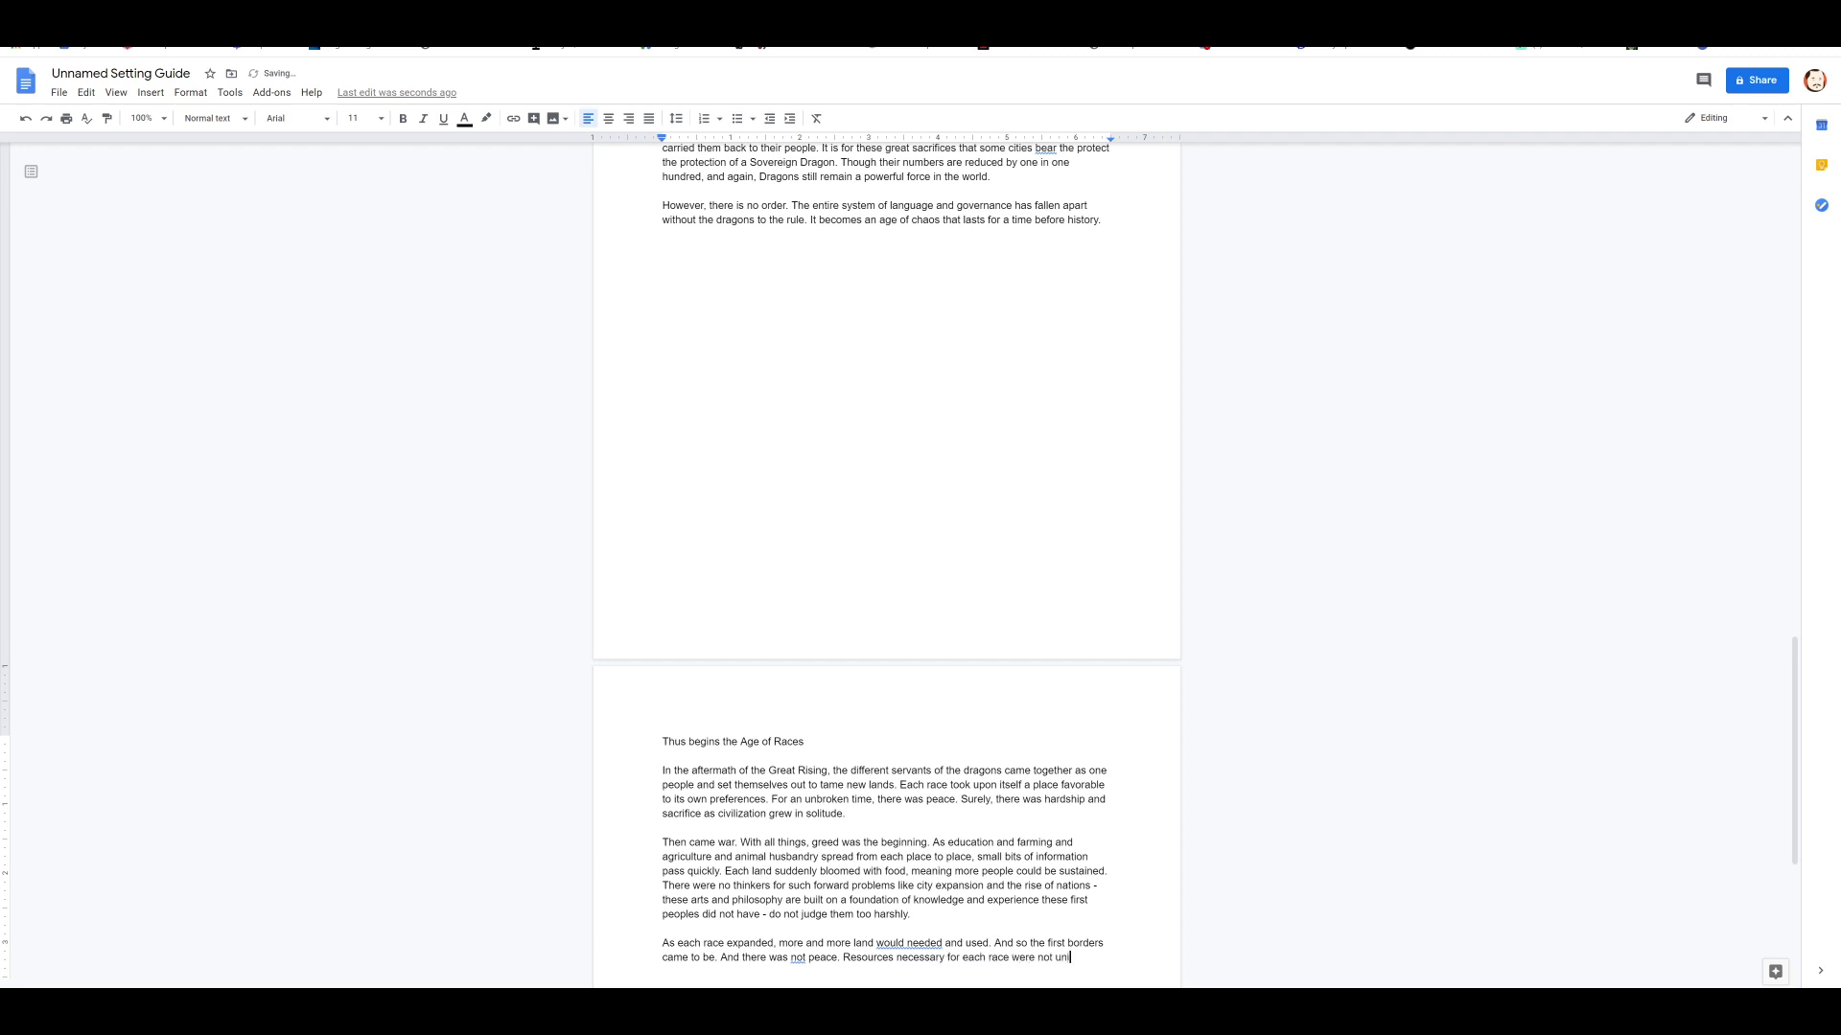
type("que.")
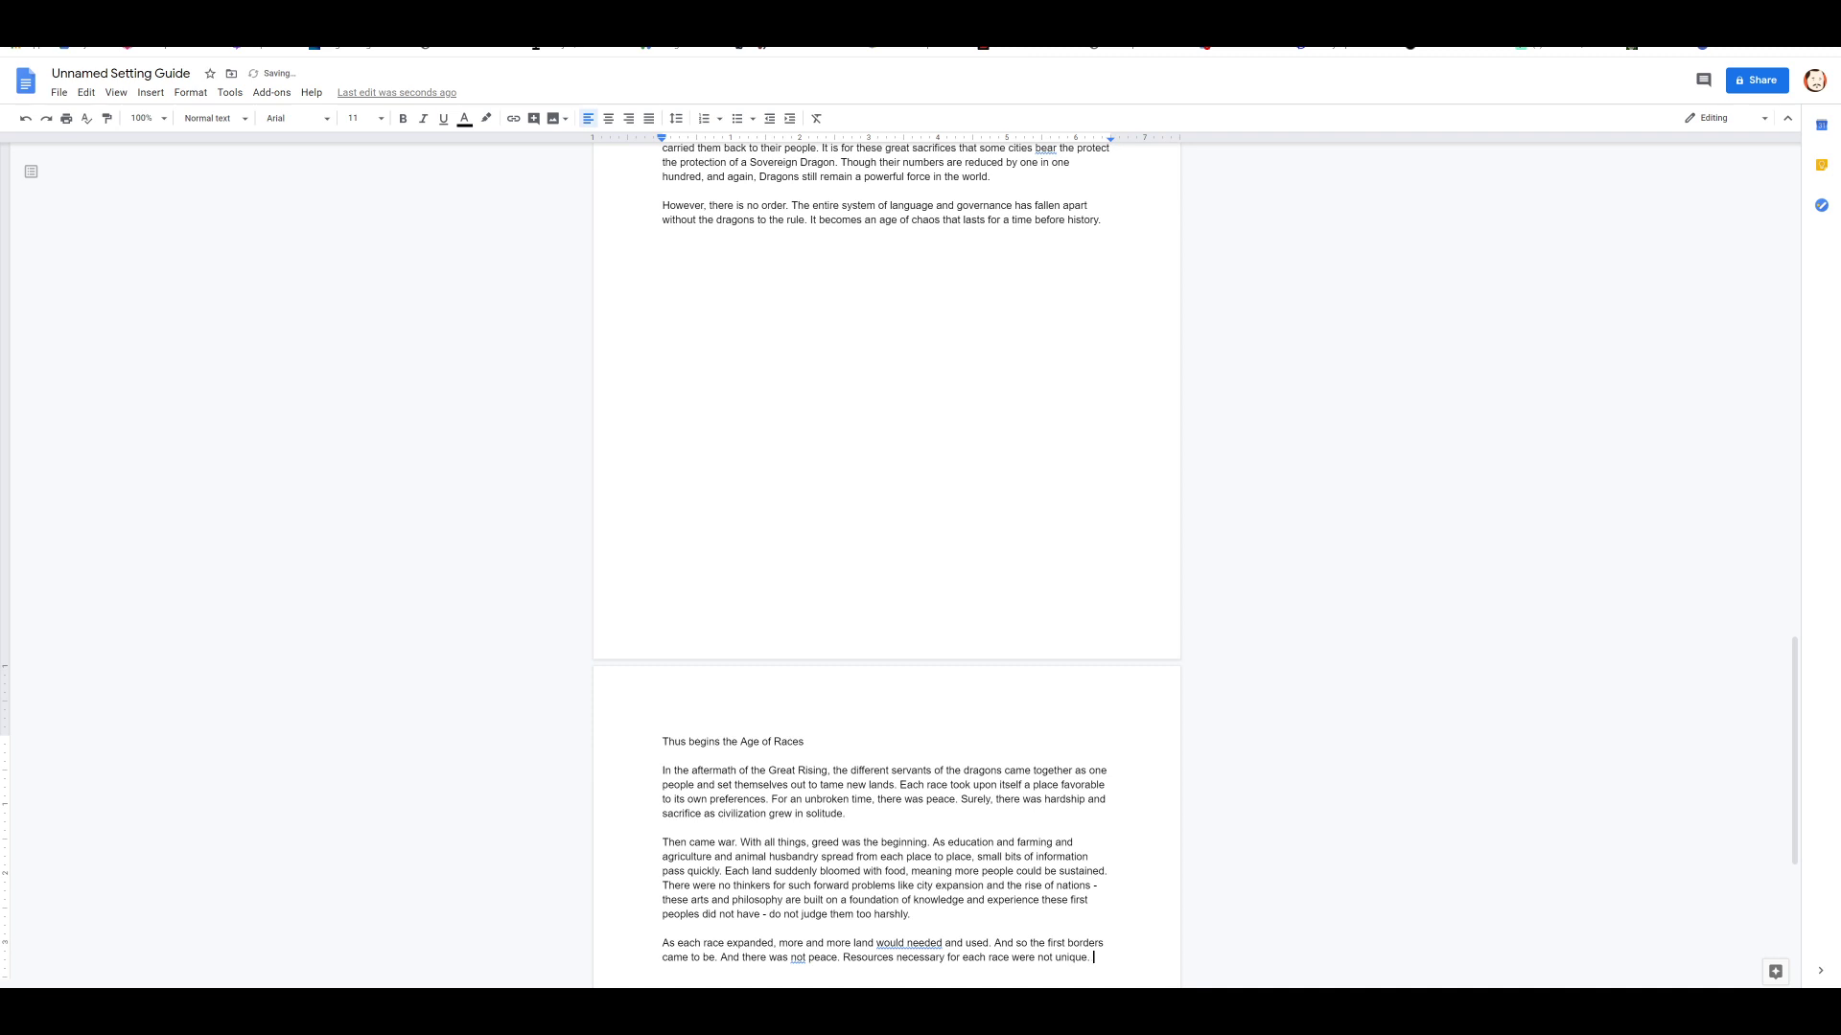
Step: Describe skirmishes and insults escalating into threats to a race's existence, ending 'And so war broke out.'
type("A")
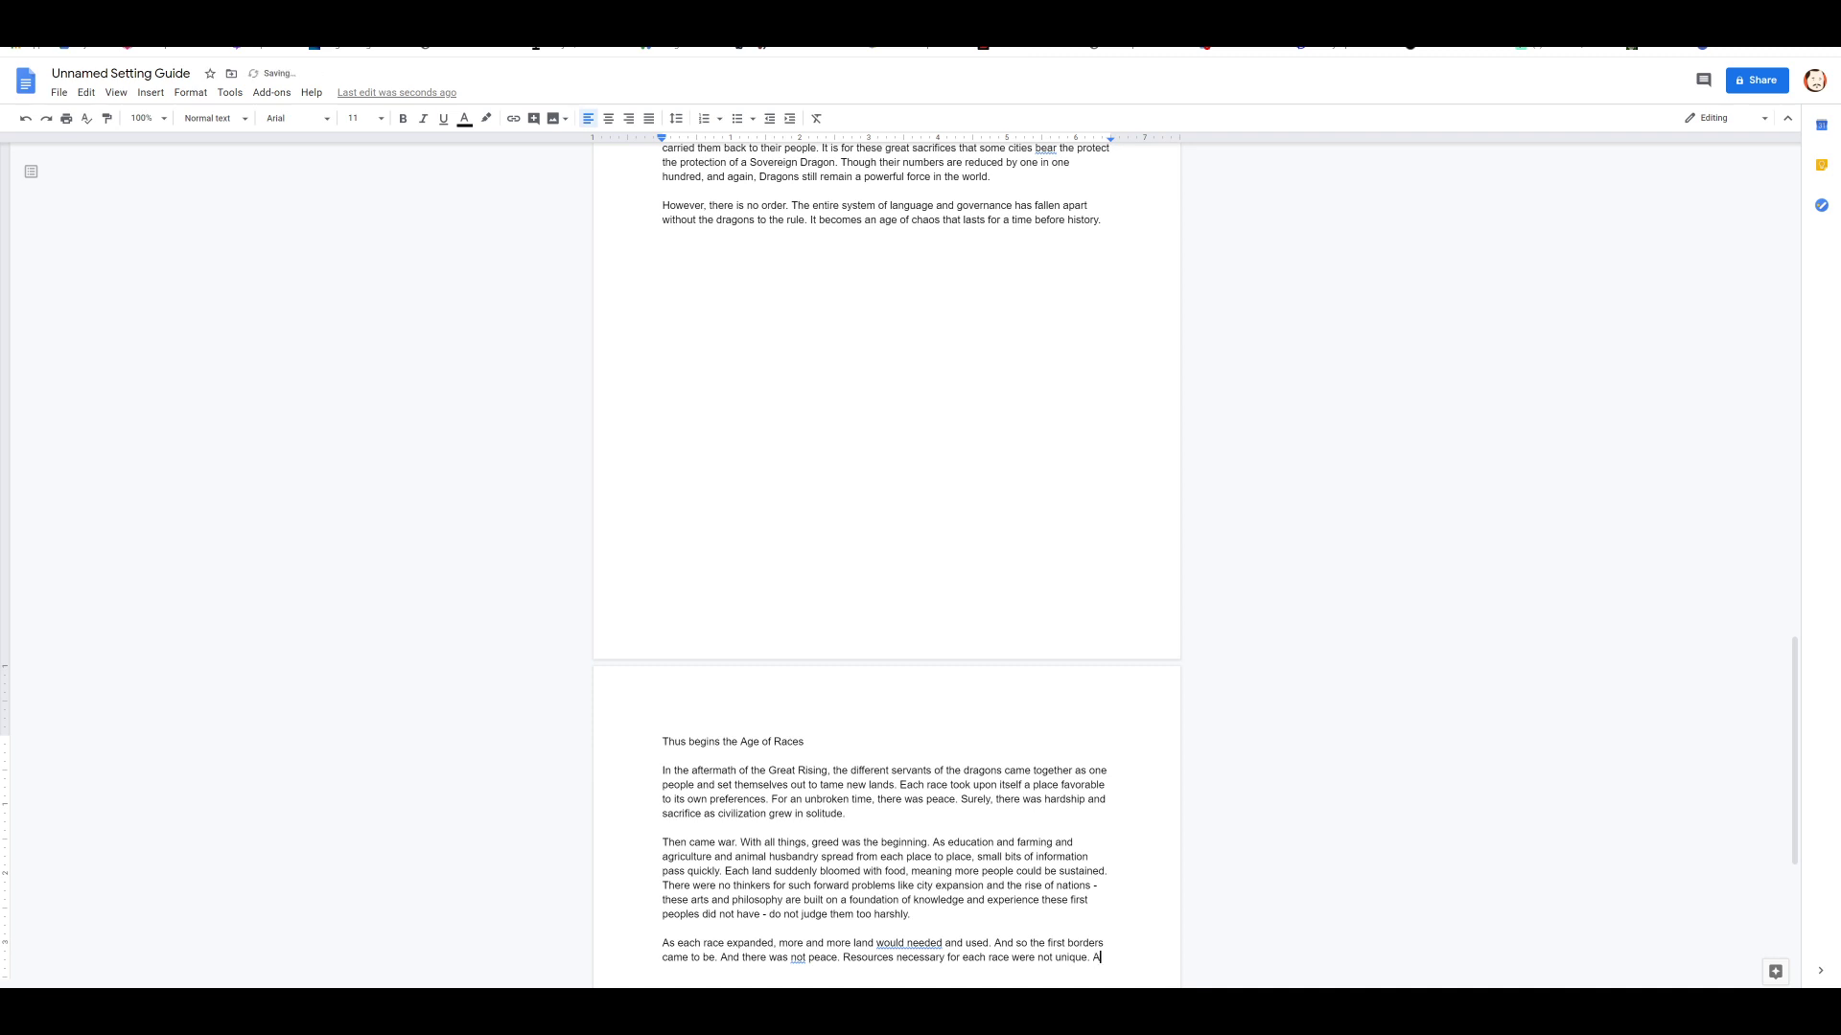
type("t first, it was")
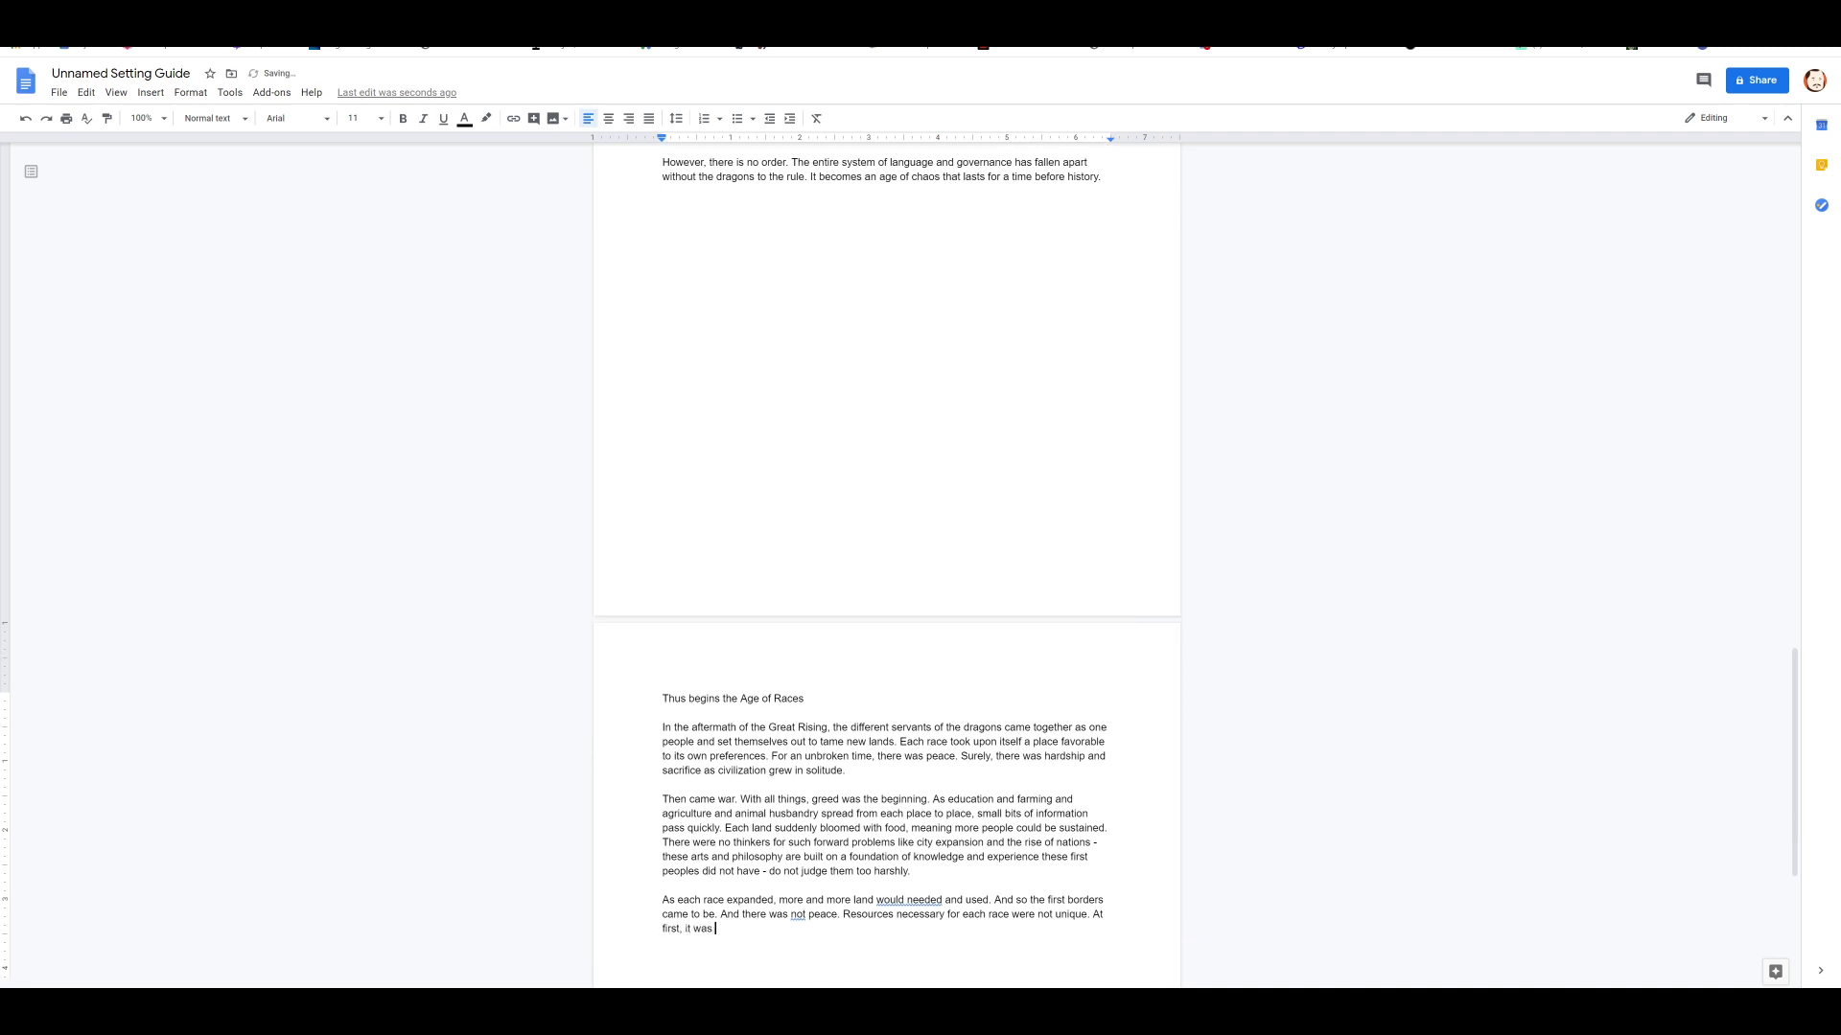
type("simple skirmishes an")
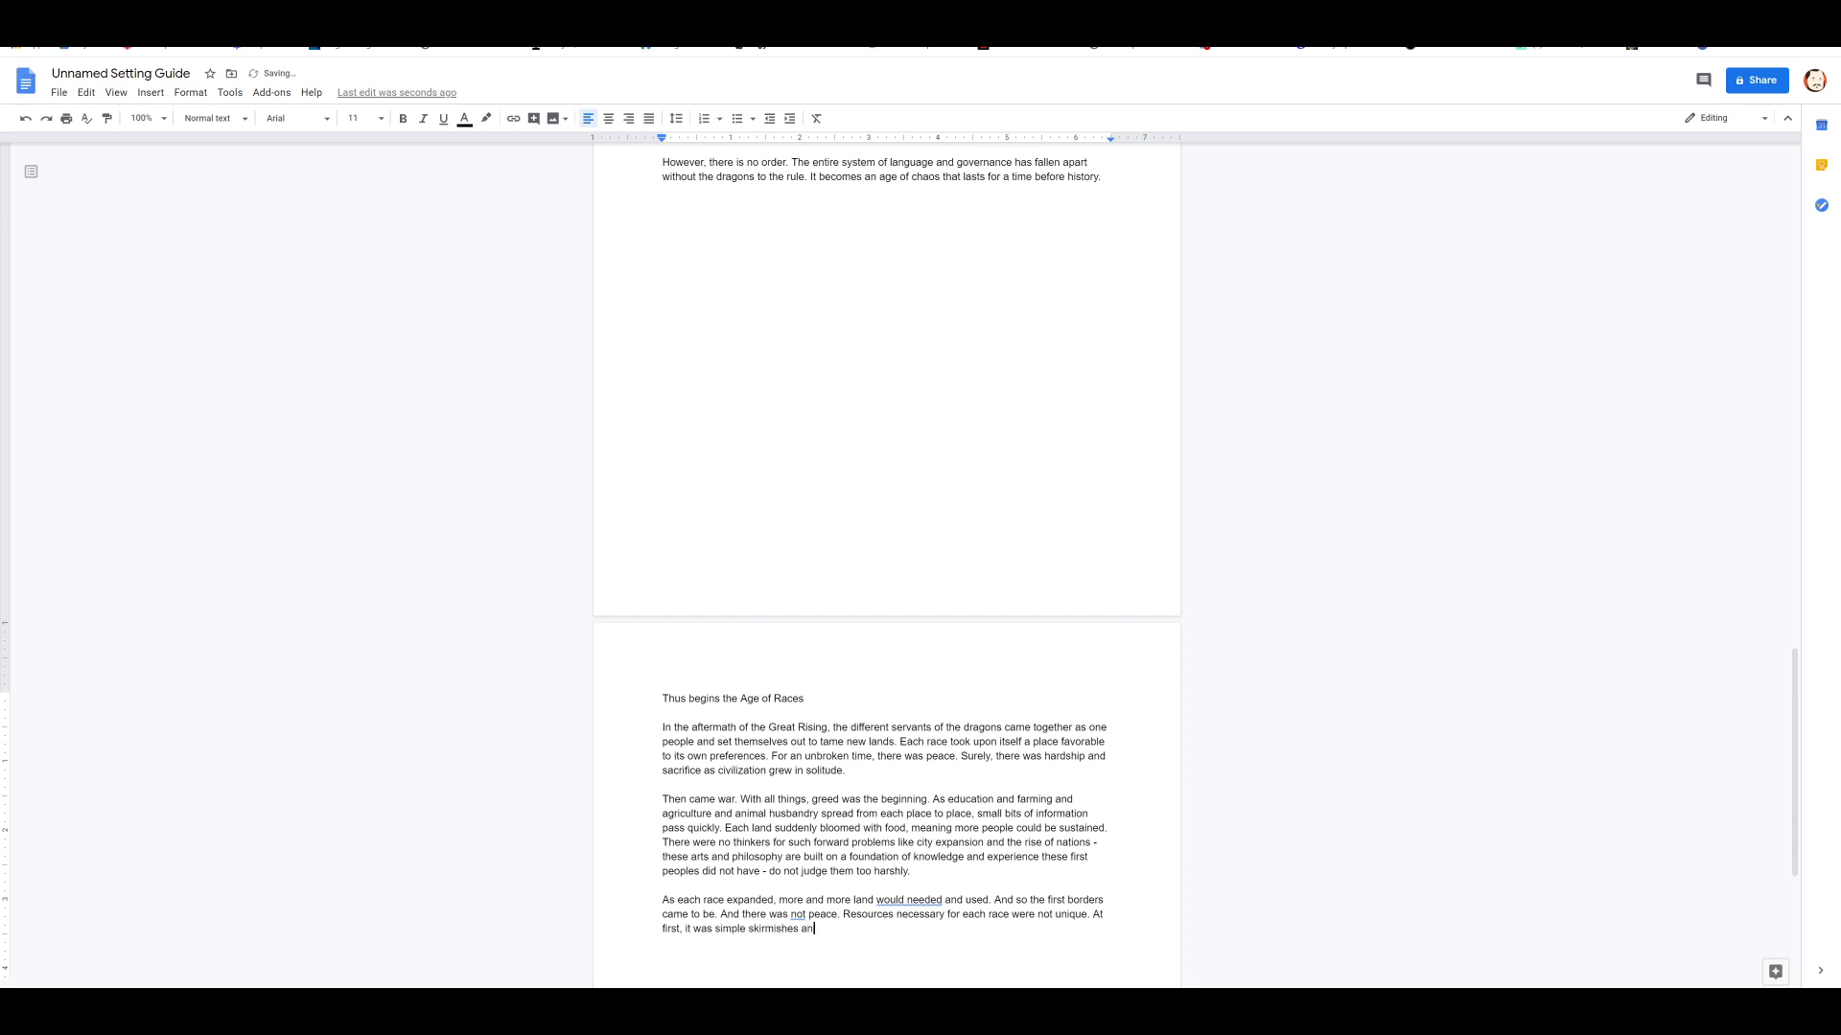
type("d insults, but in time the")
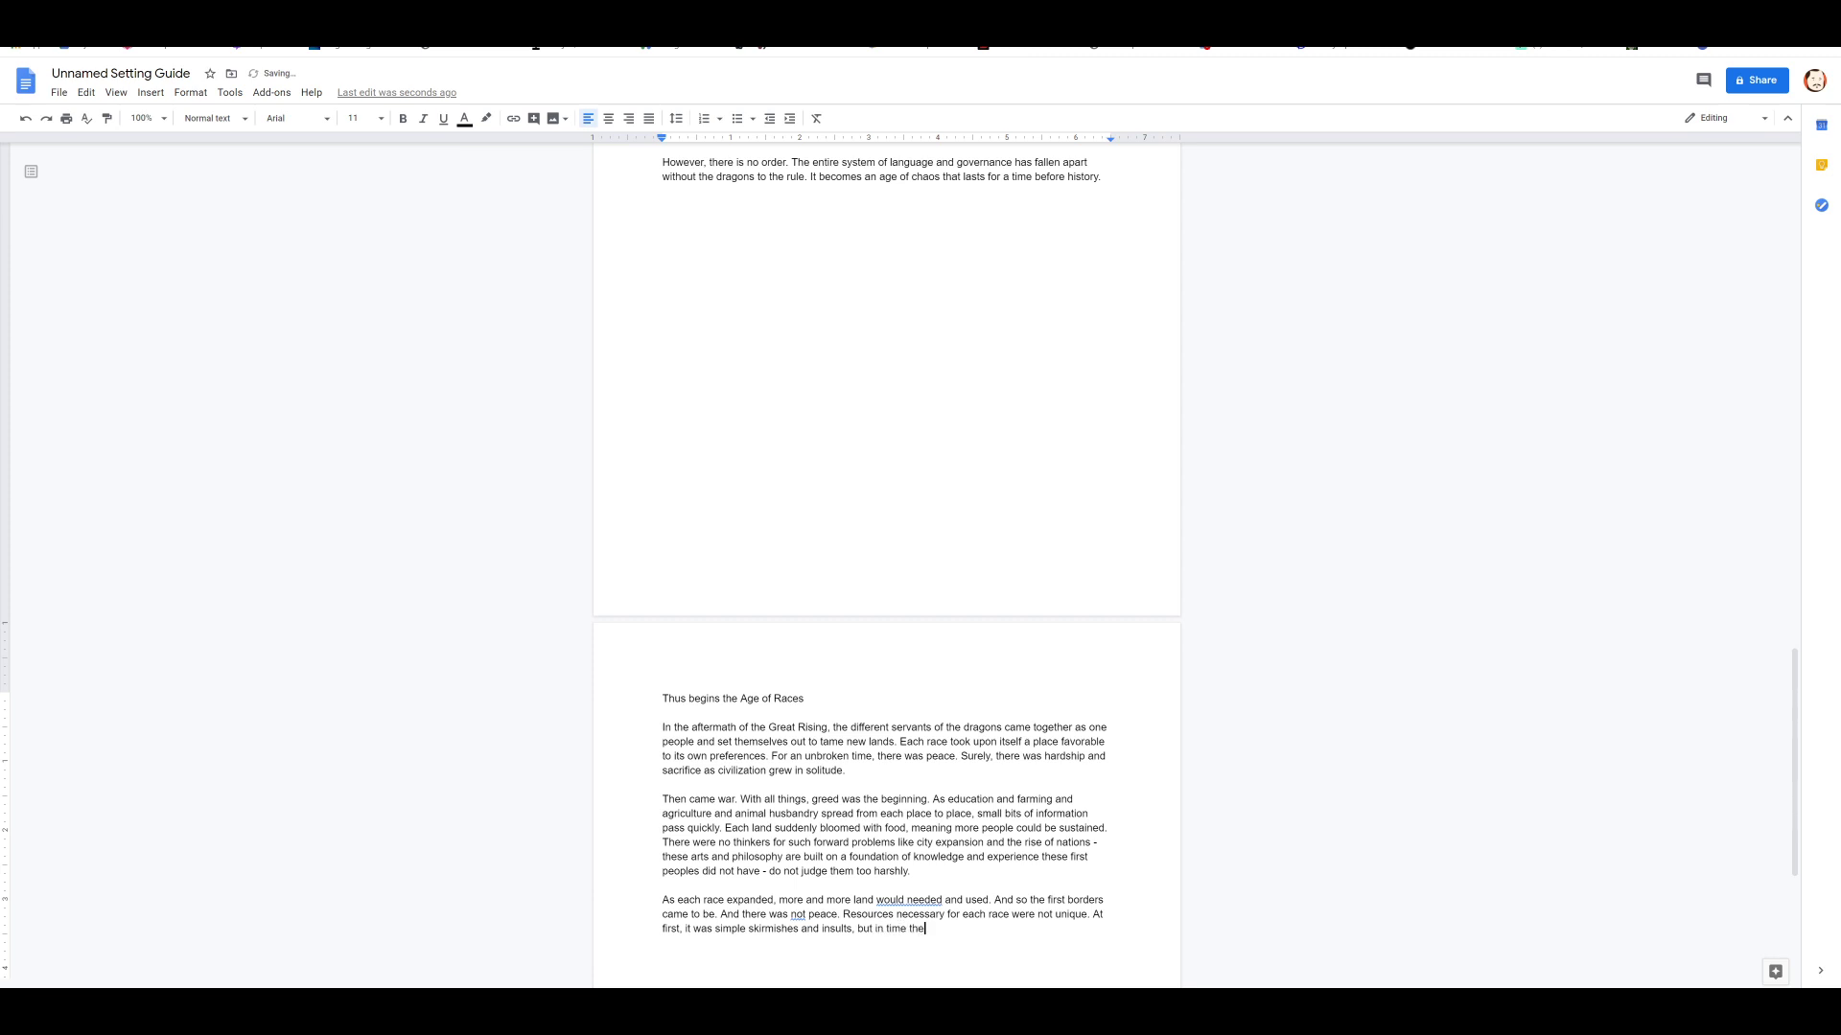
type("threat to one")
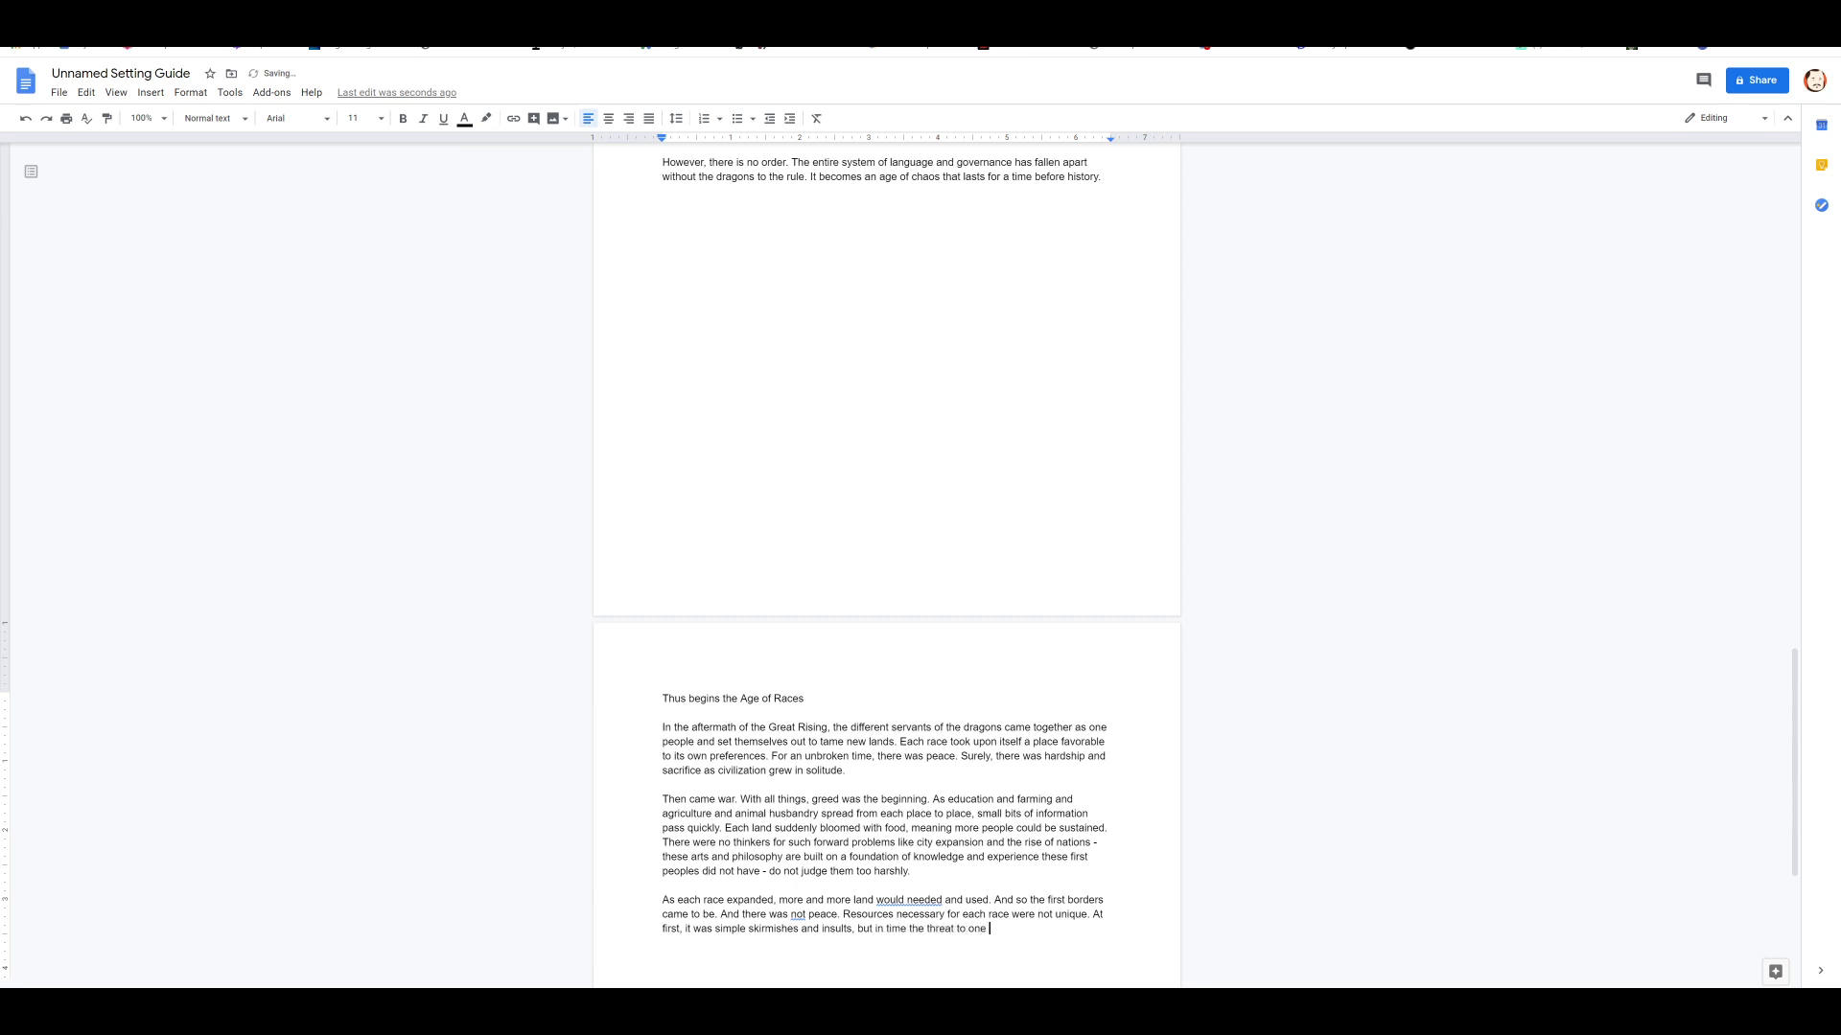
type("colony became a threat to")
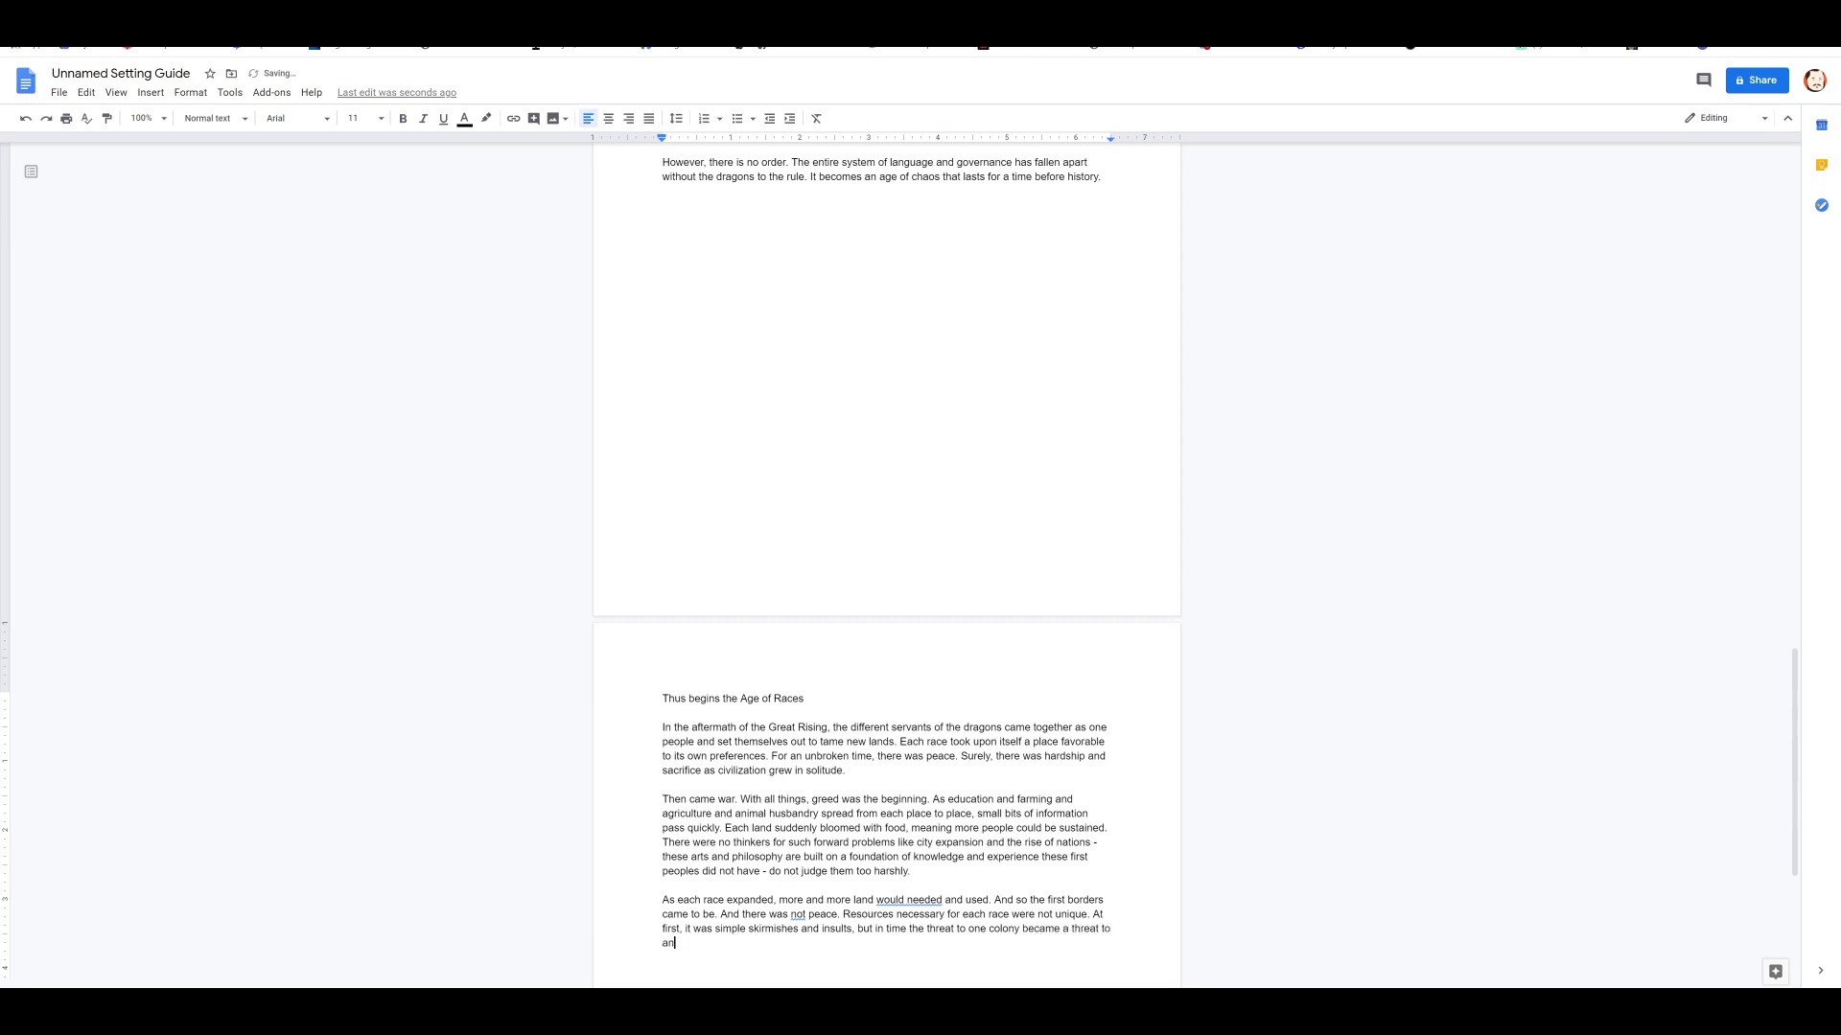
type("entire race's")
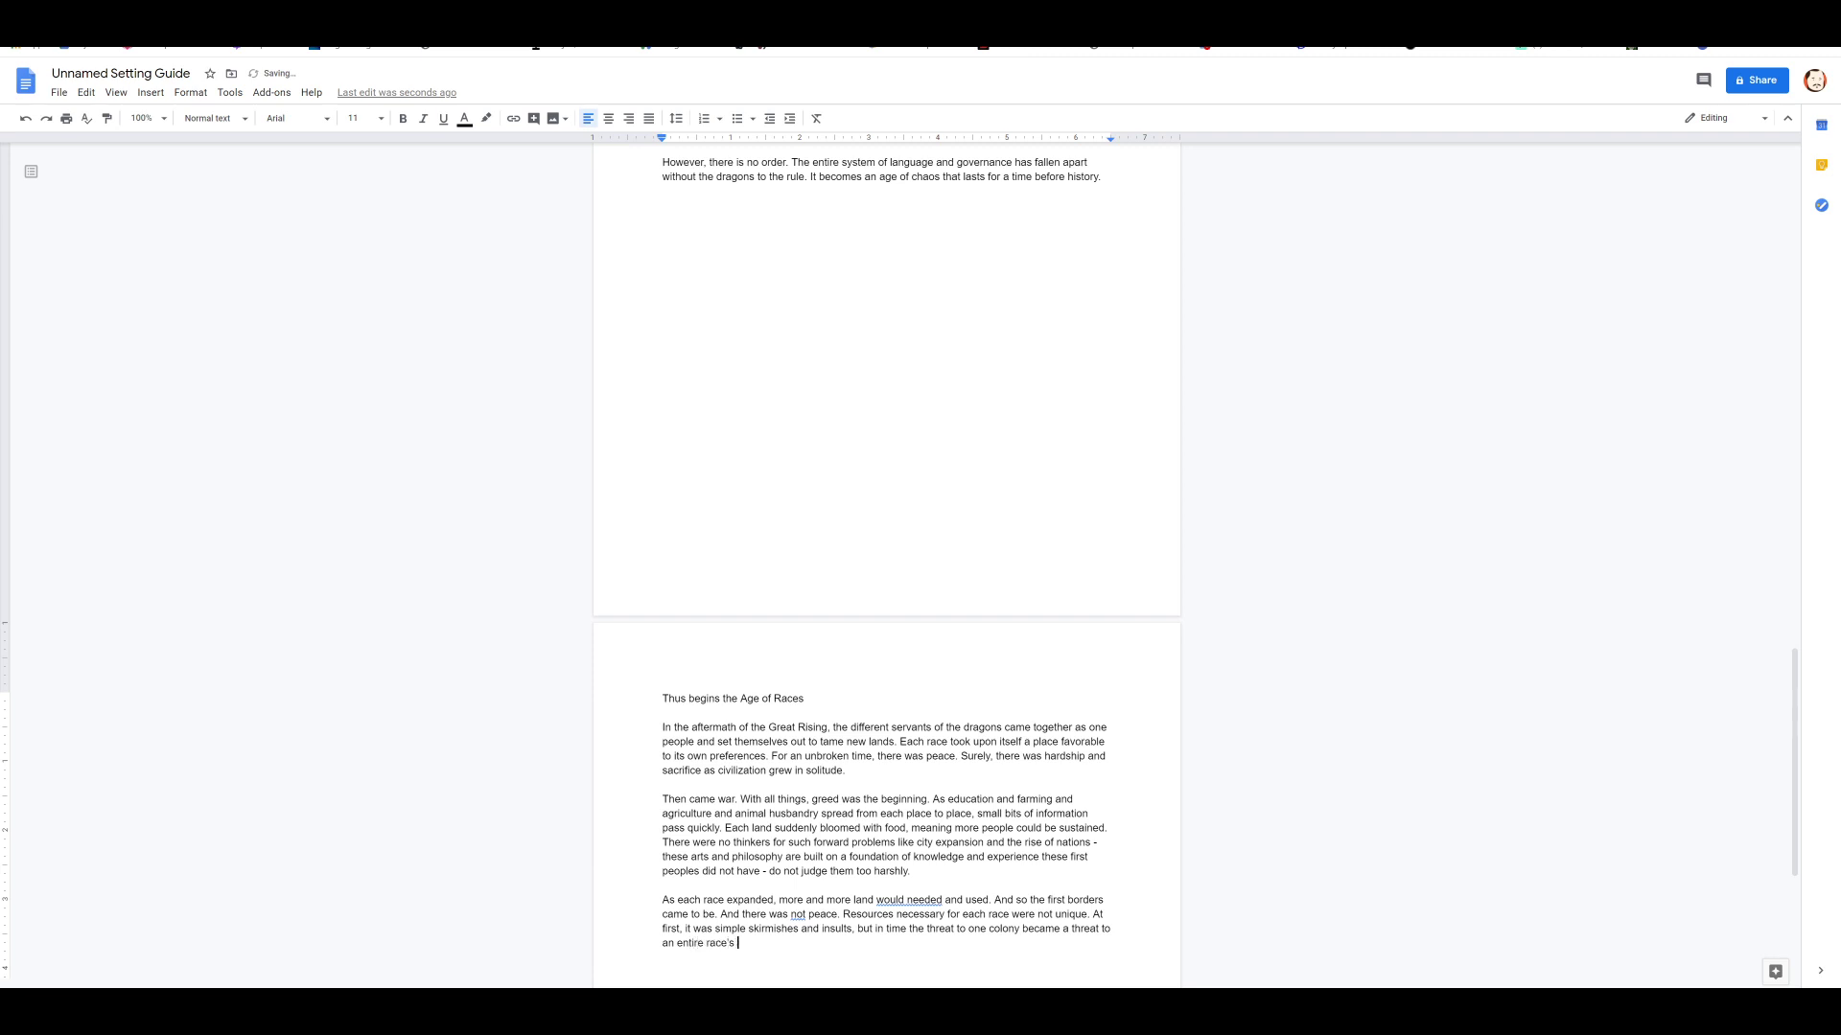
type("existence.")
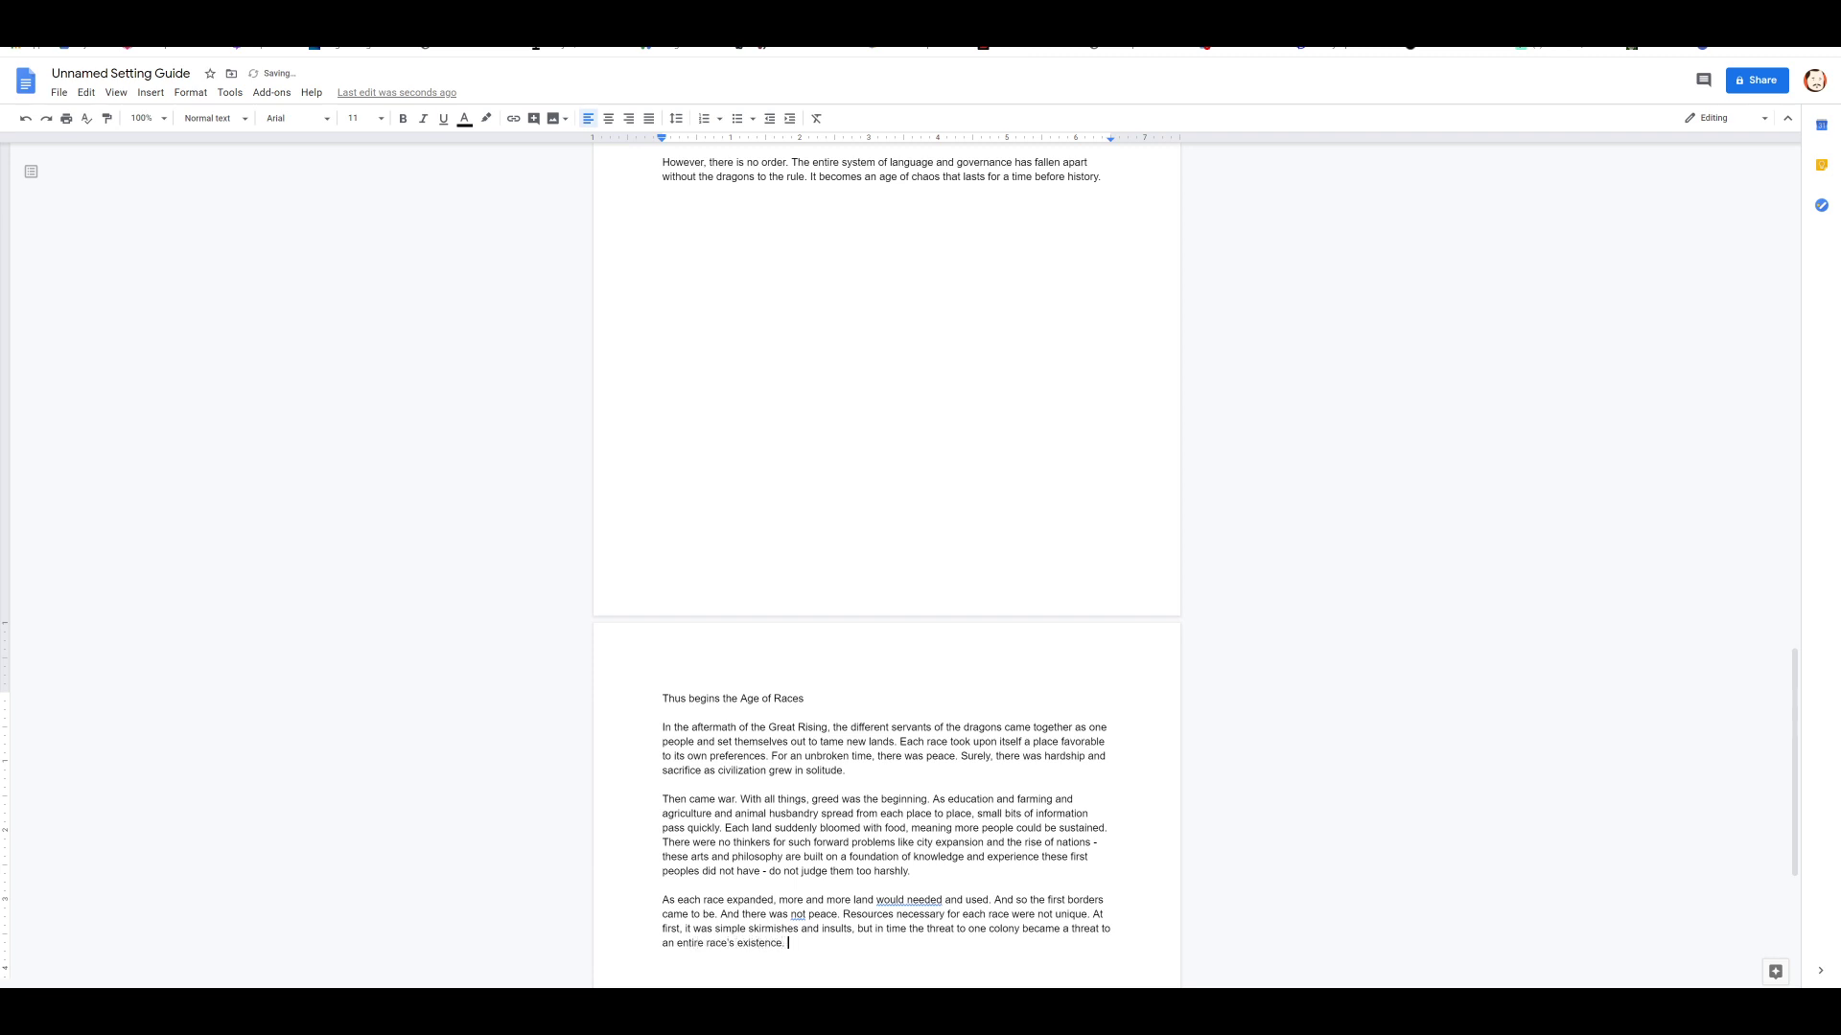
type("And so")
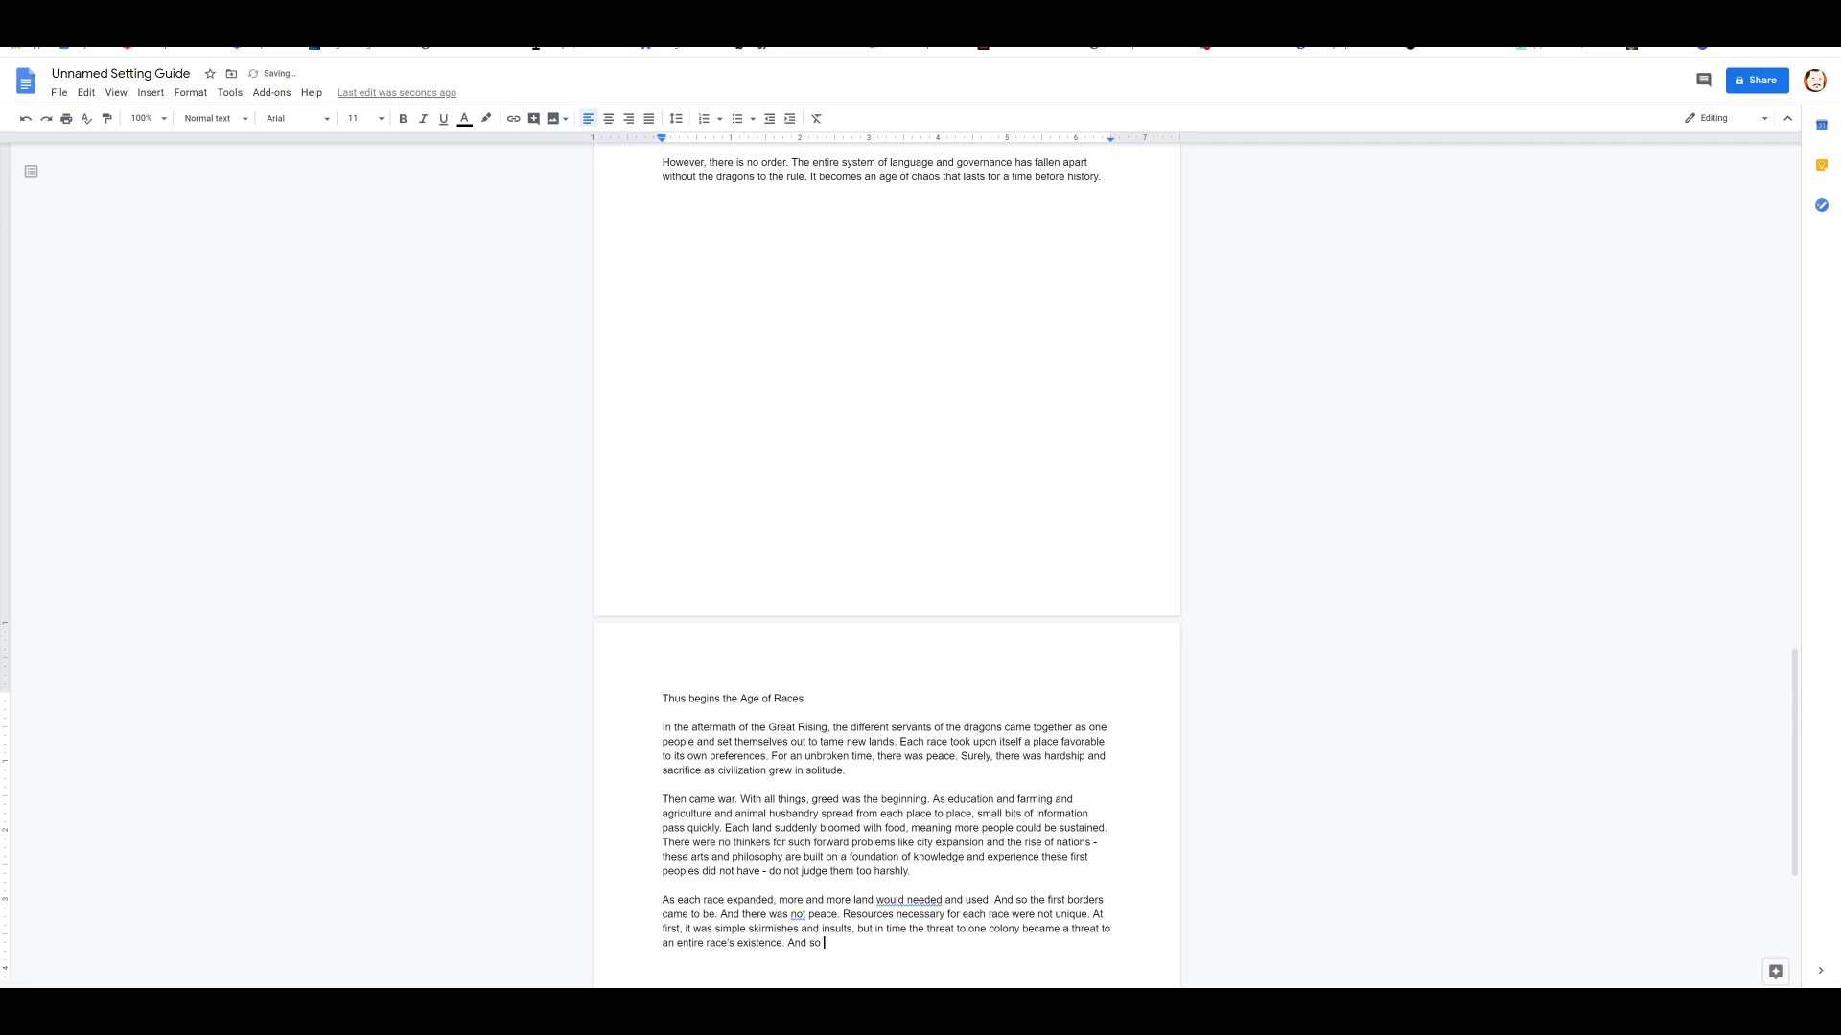
type("war broke ou")
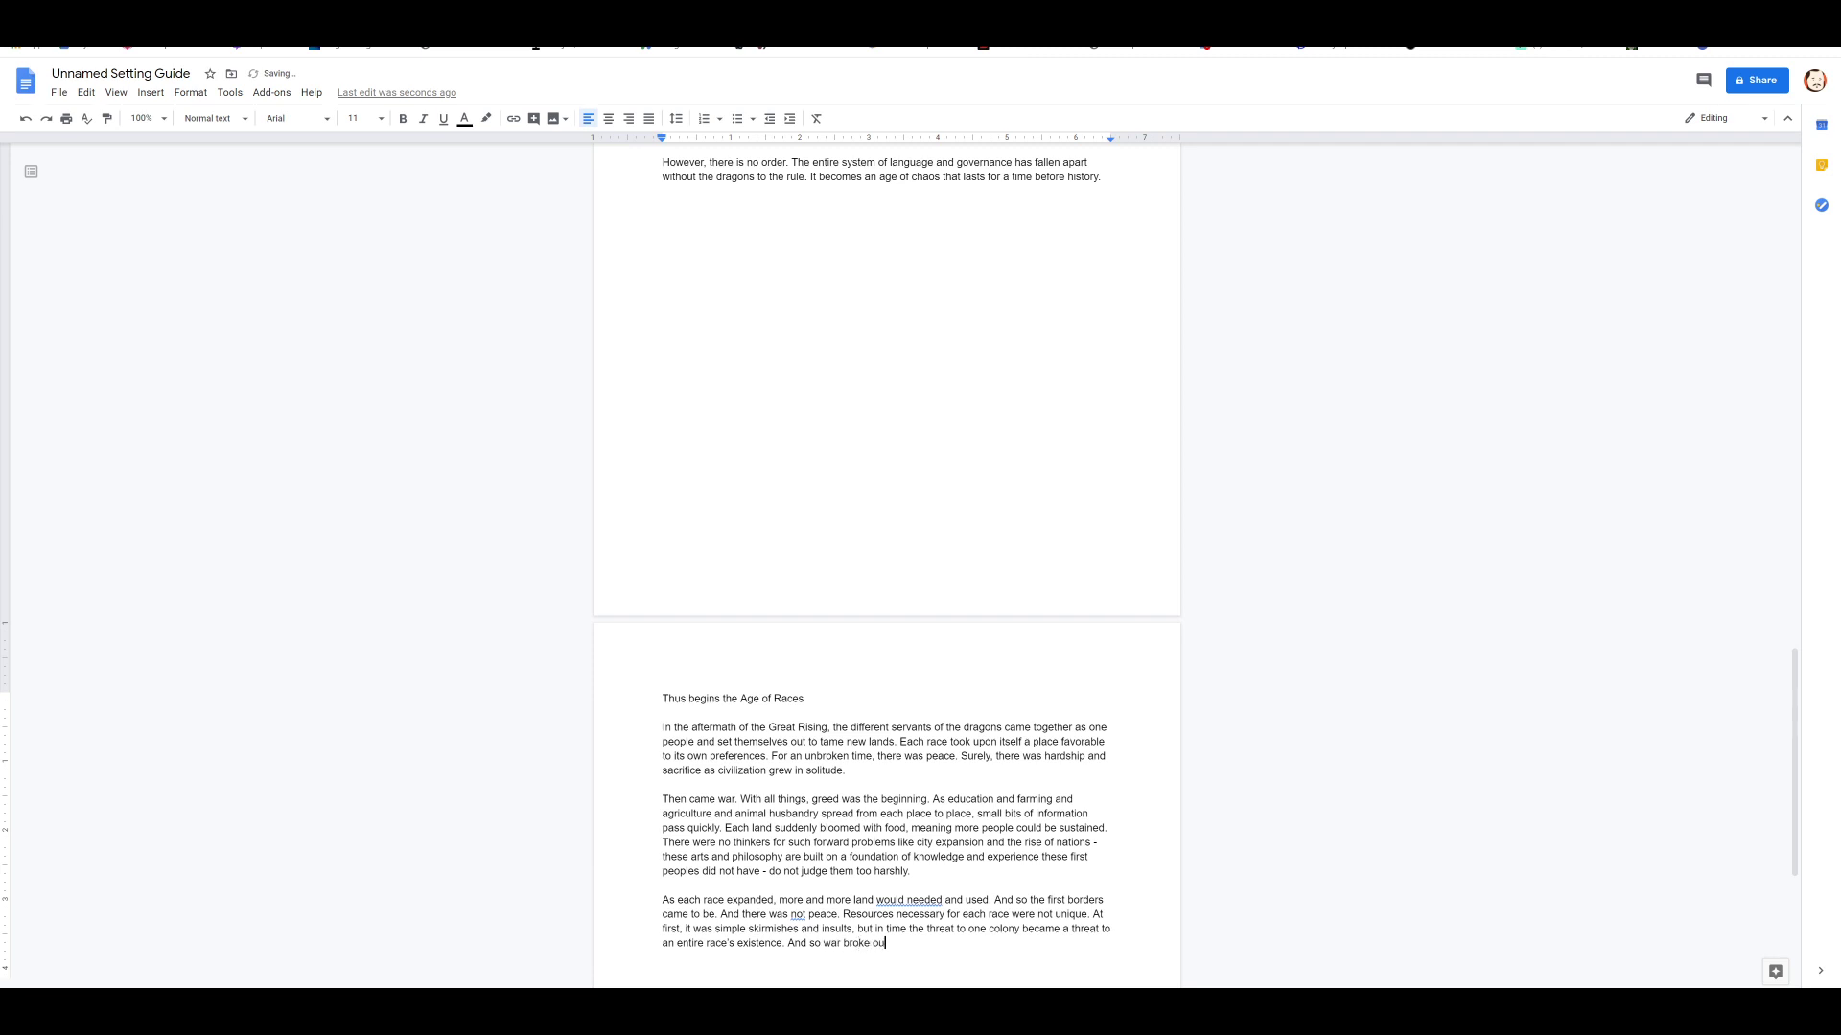
type("t.")
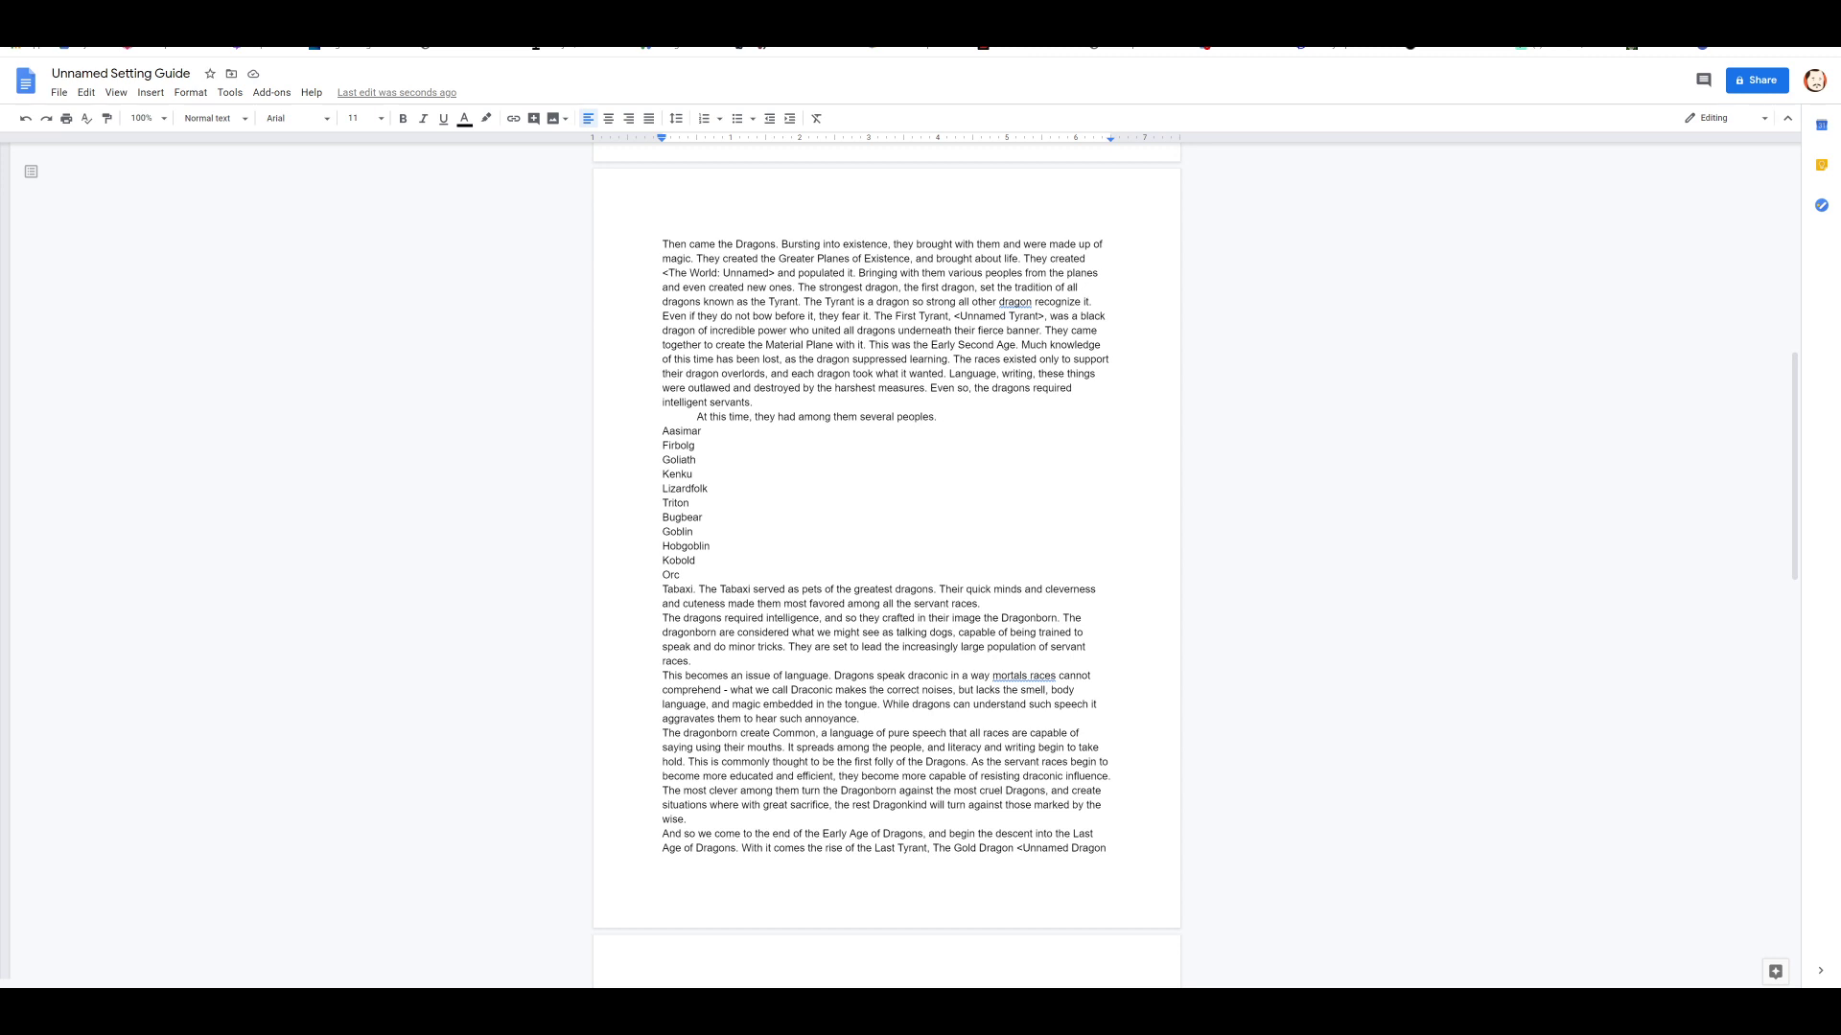
mouse_move(231, 216)
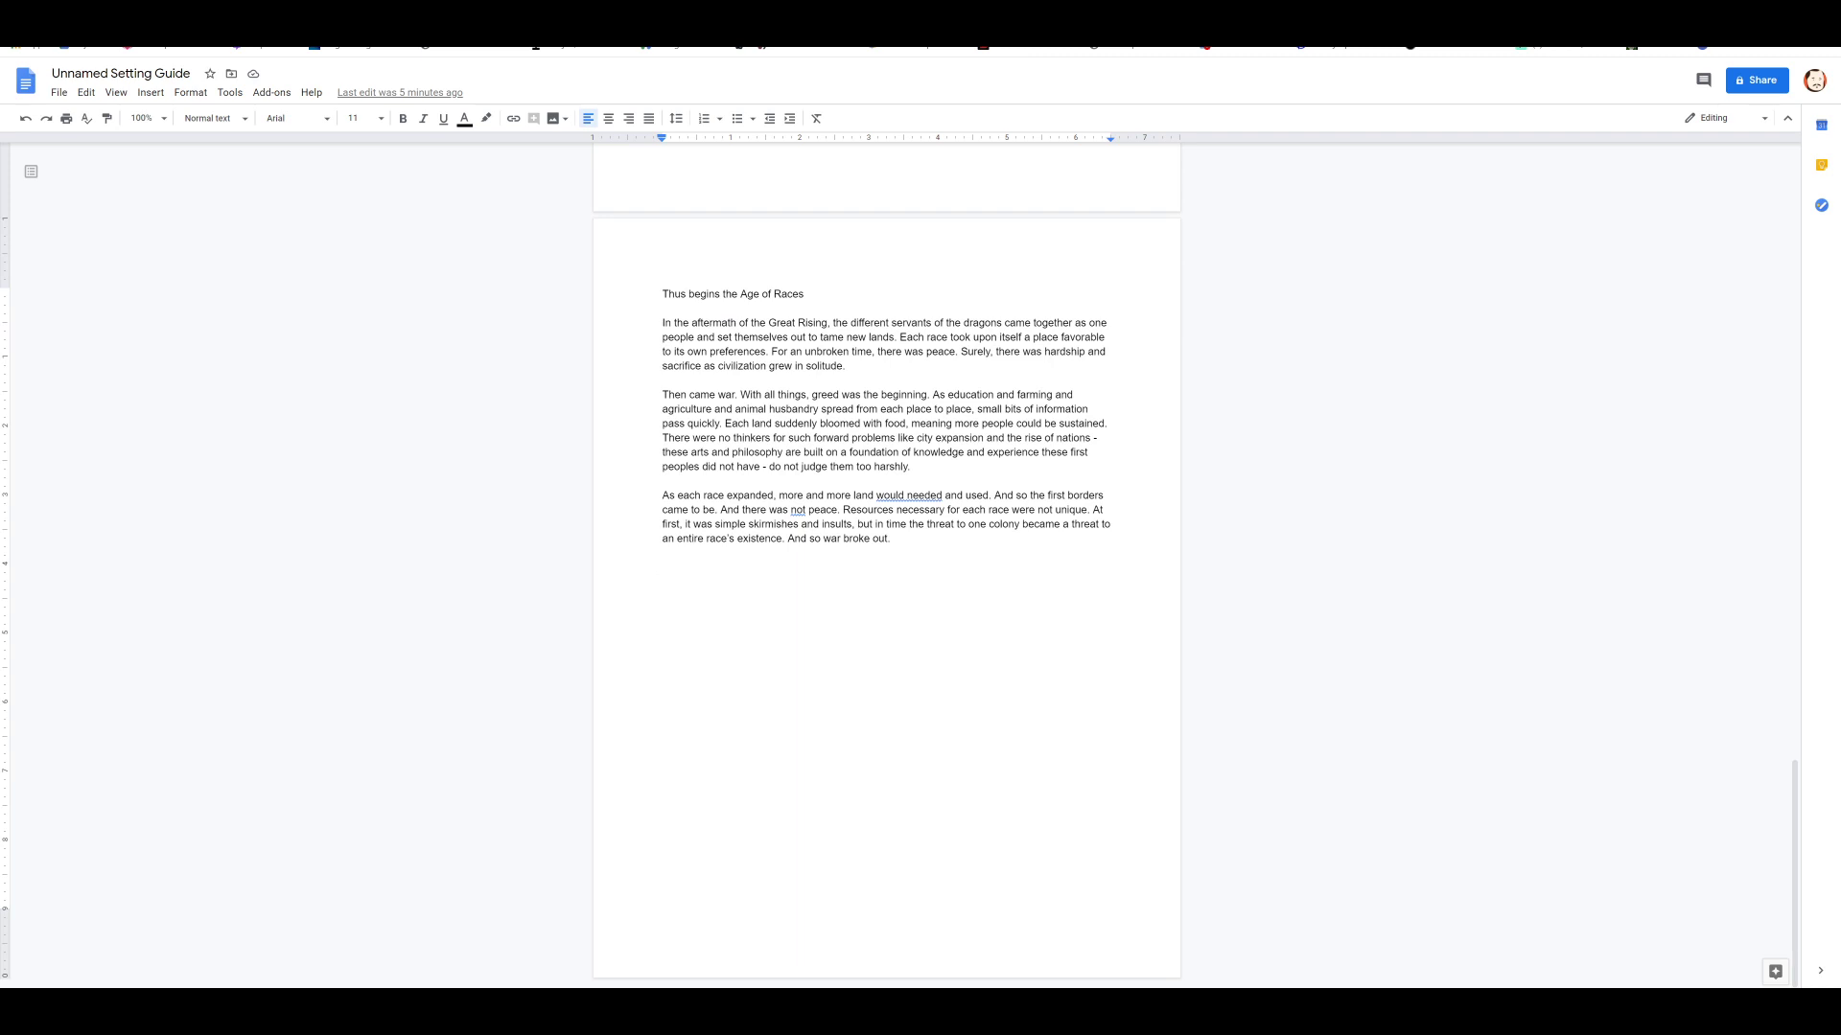
Step: Write that goblins and kobolds shared environments, in mountains where many dragons made their nests
type("The goblin peo")
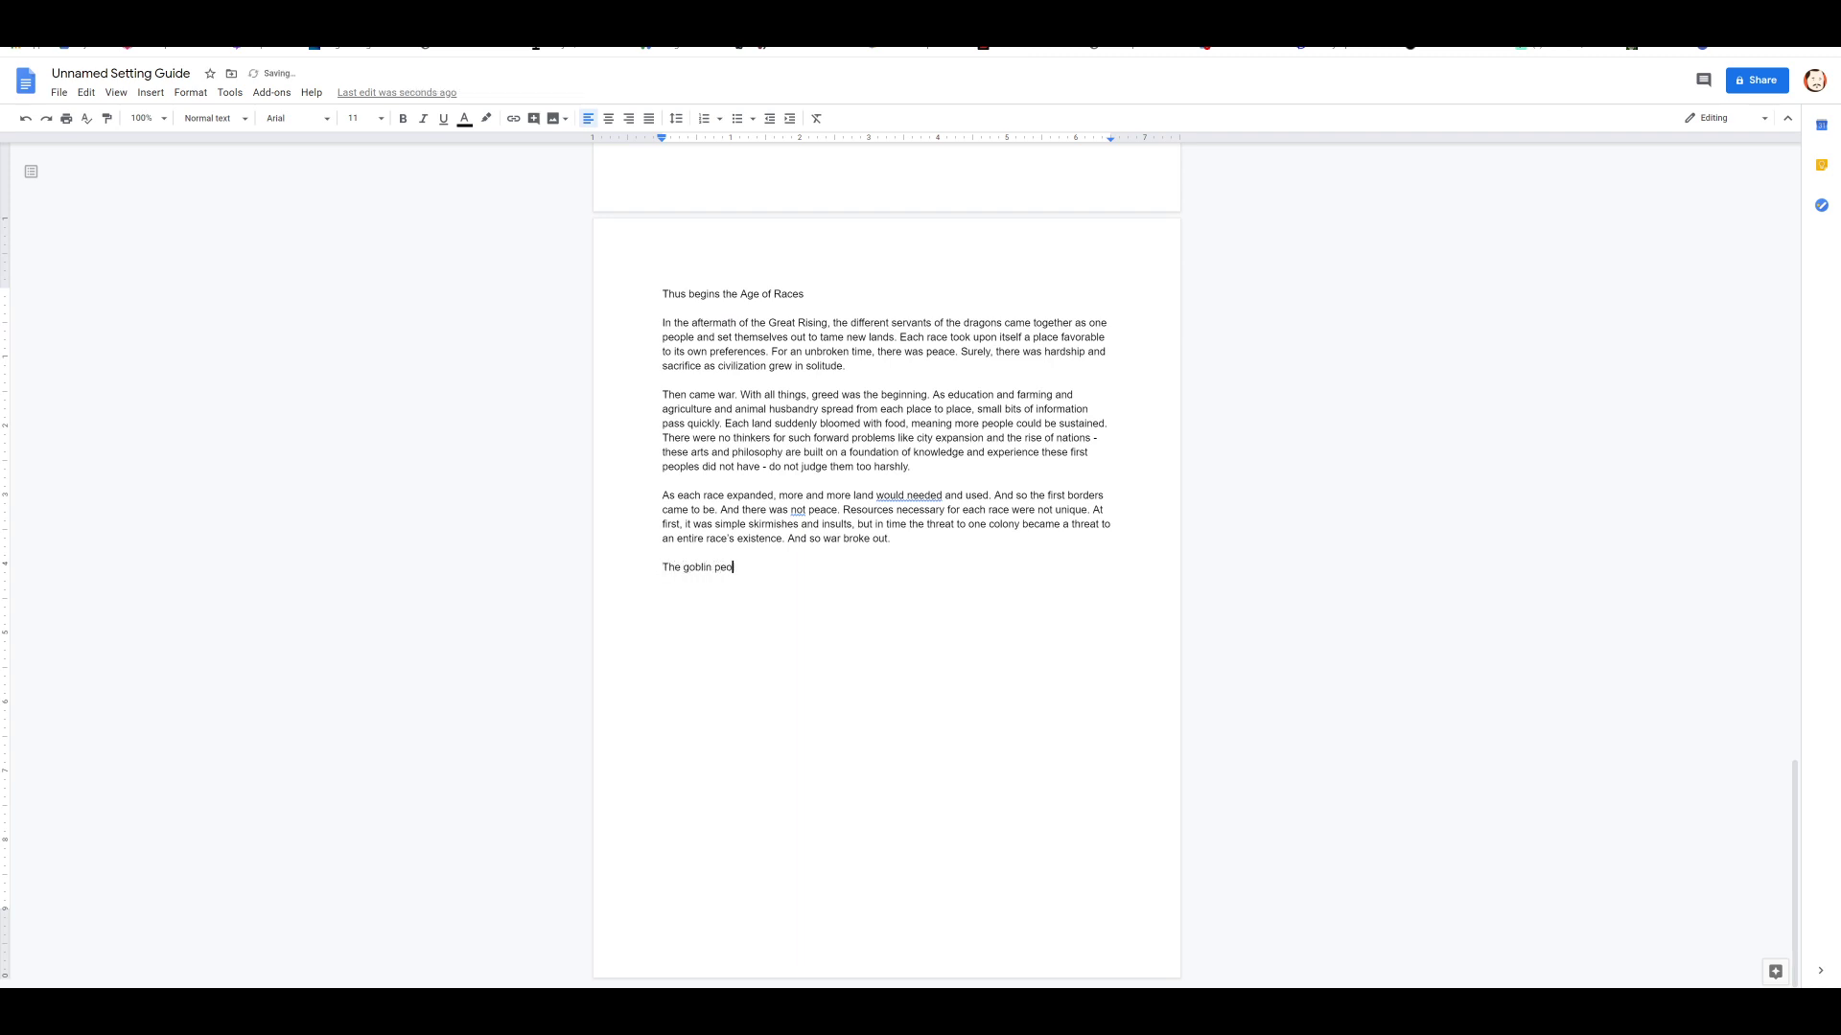
type("ple and the")
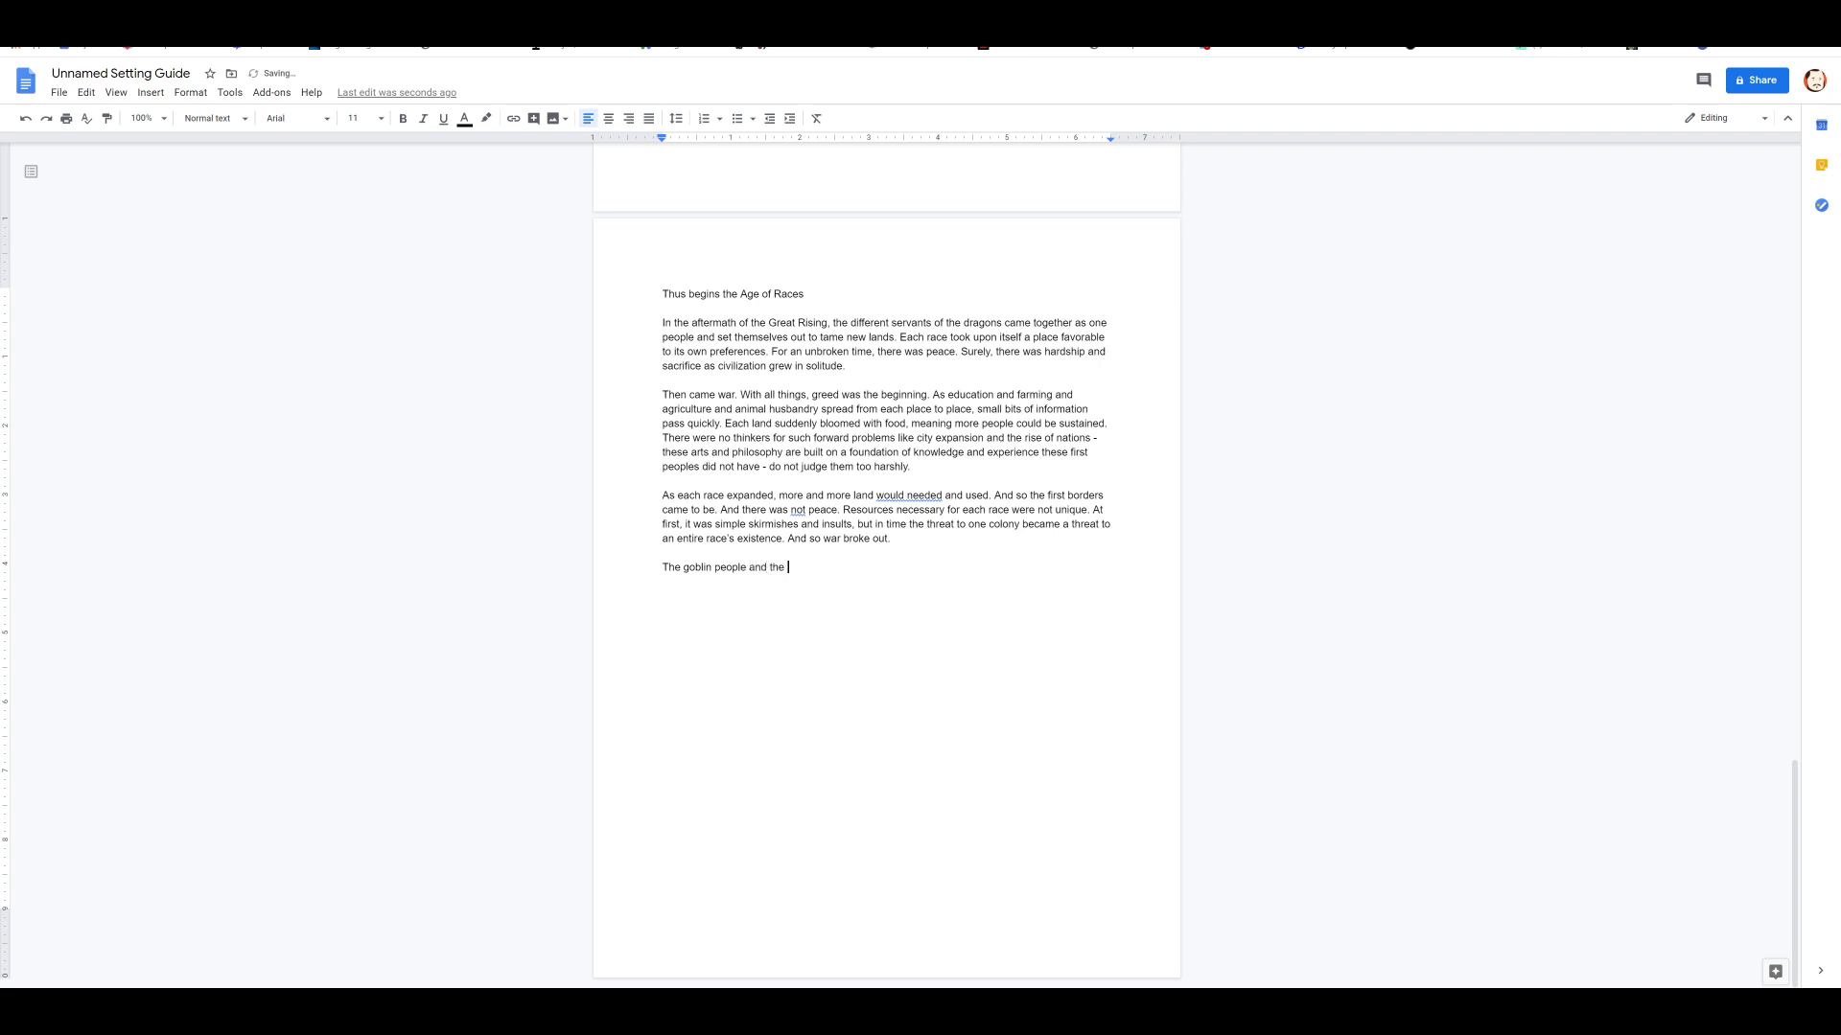
type("kobold p")
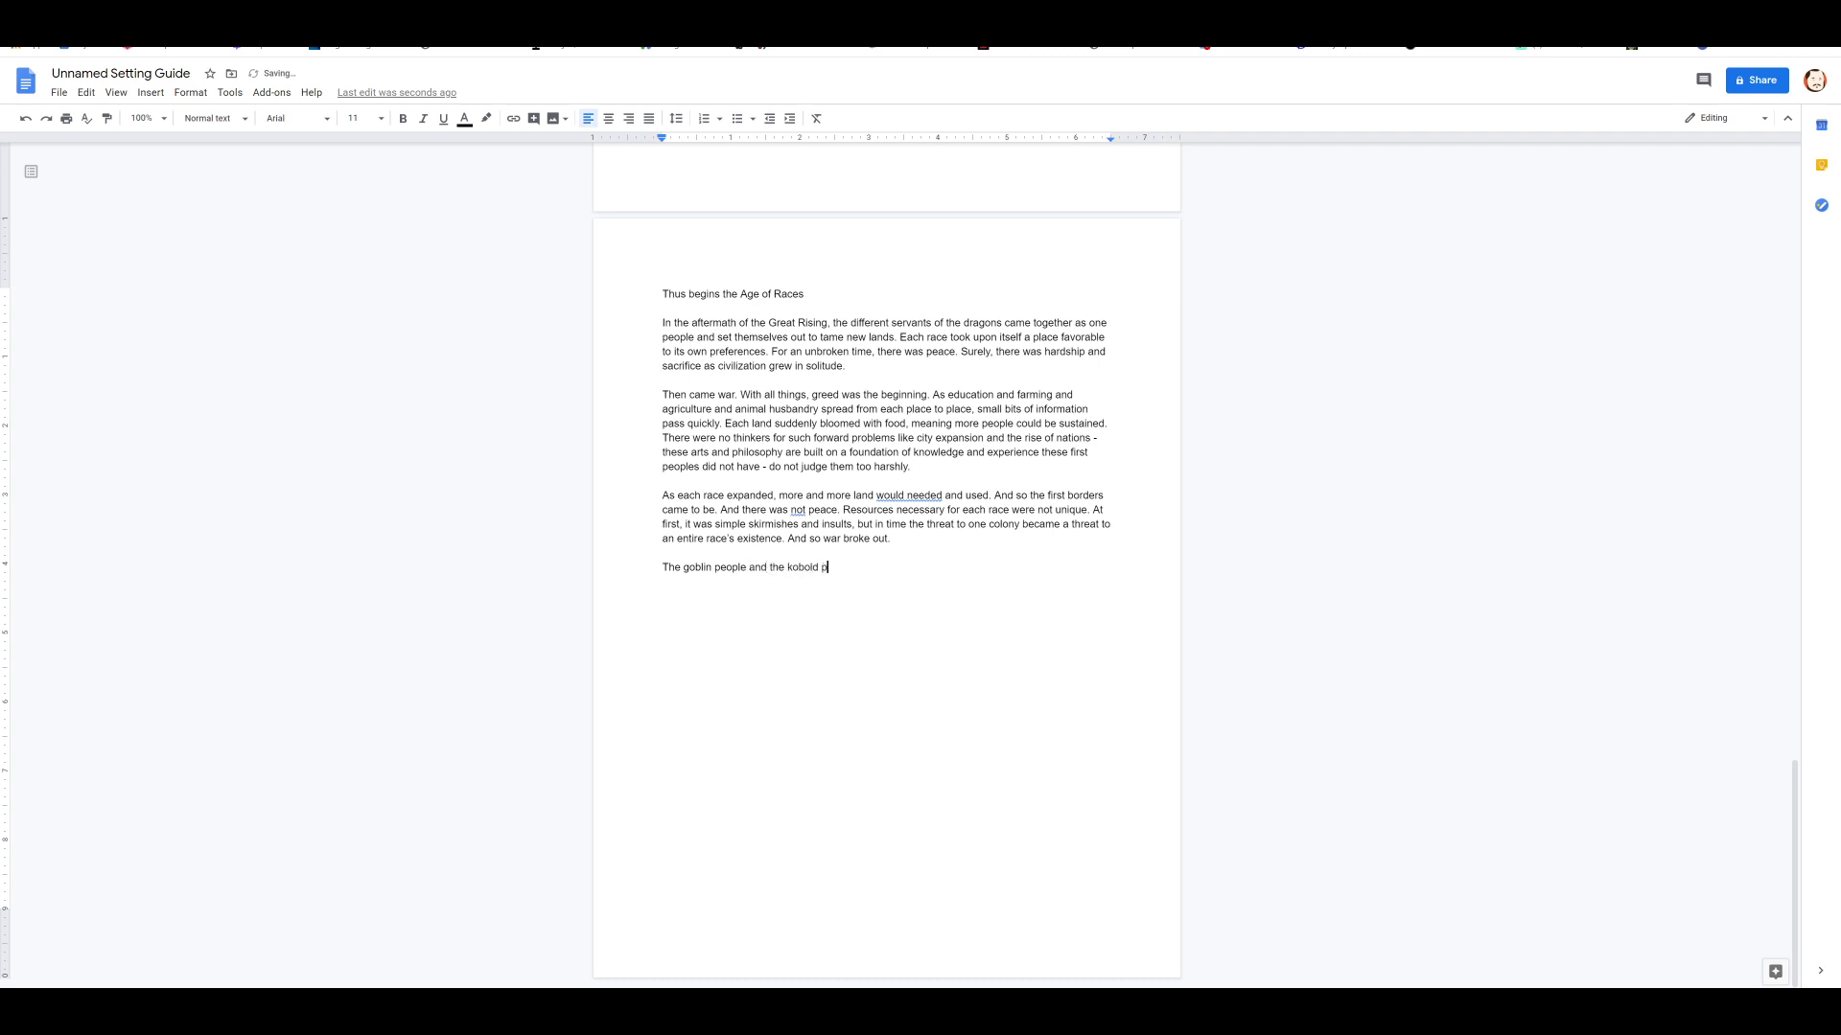
type("eople shared")
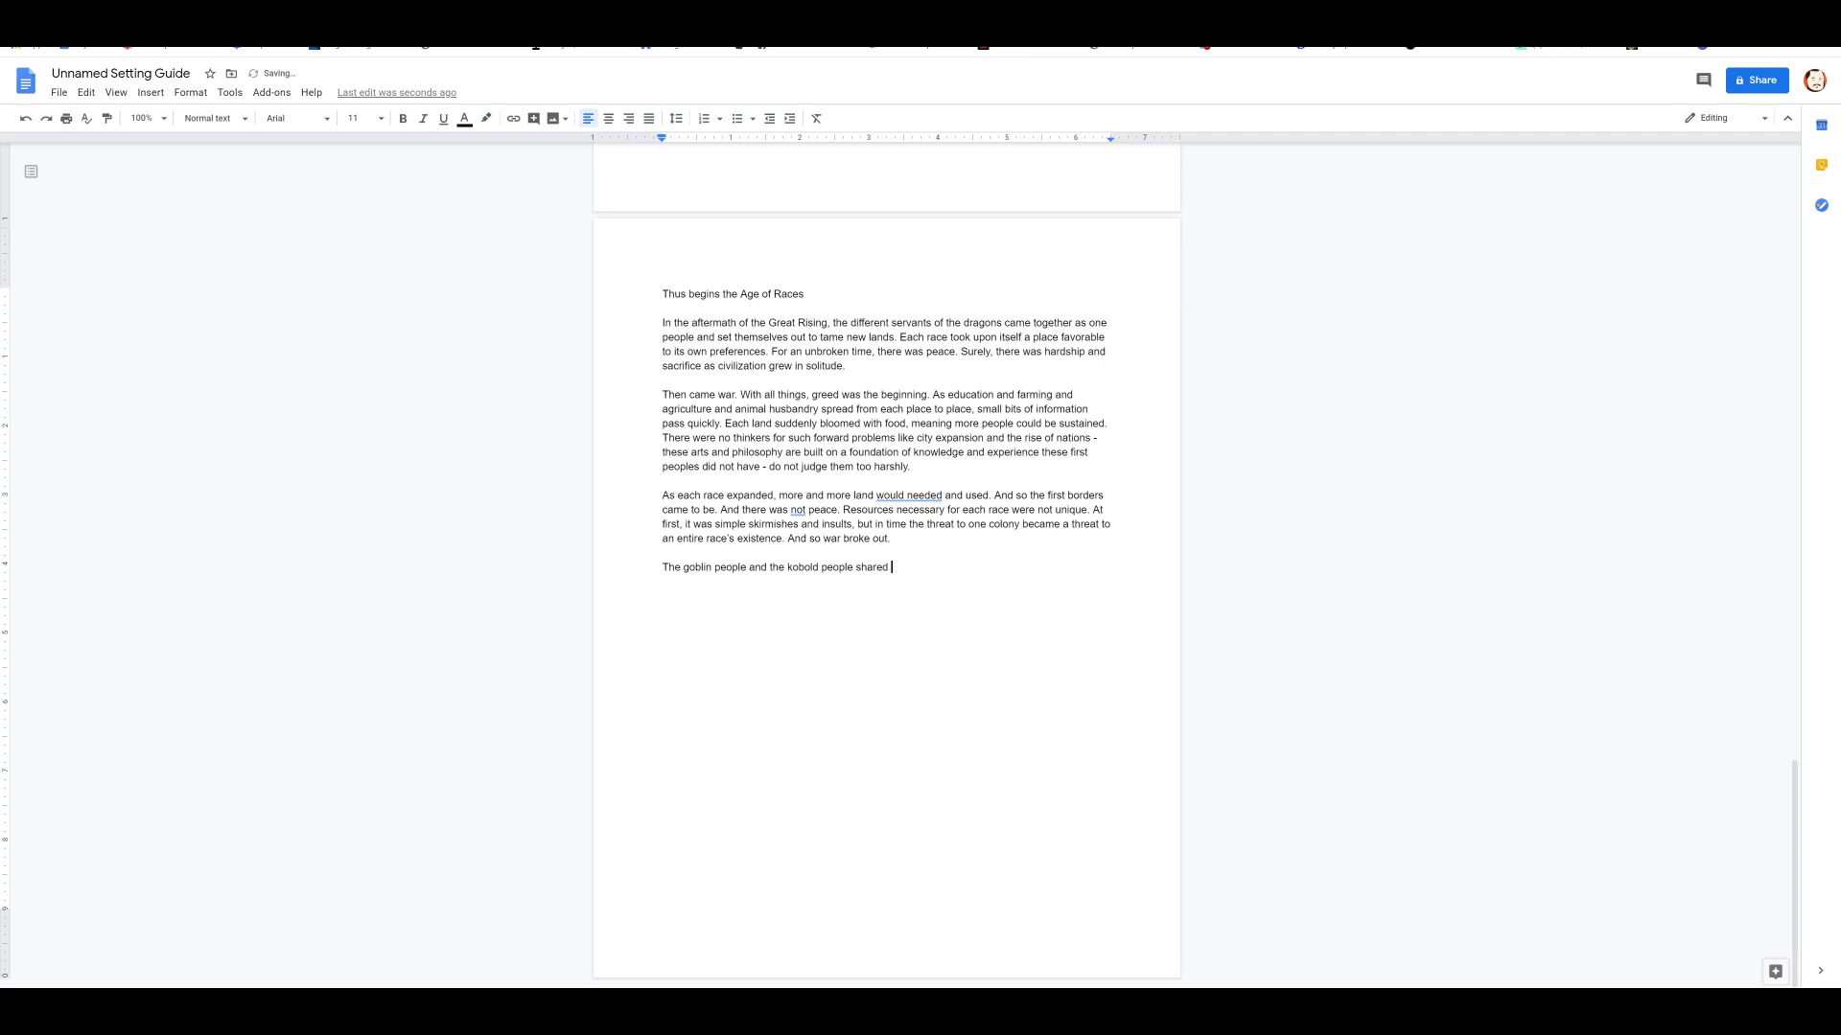
type("similar environments,")
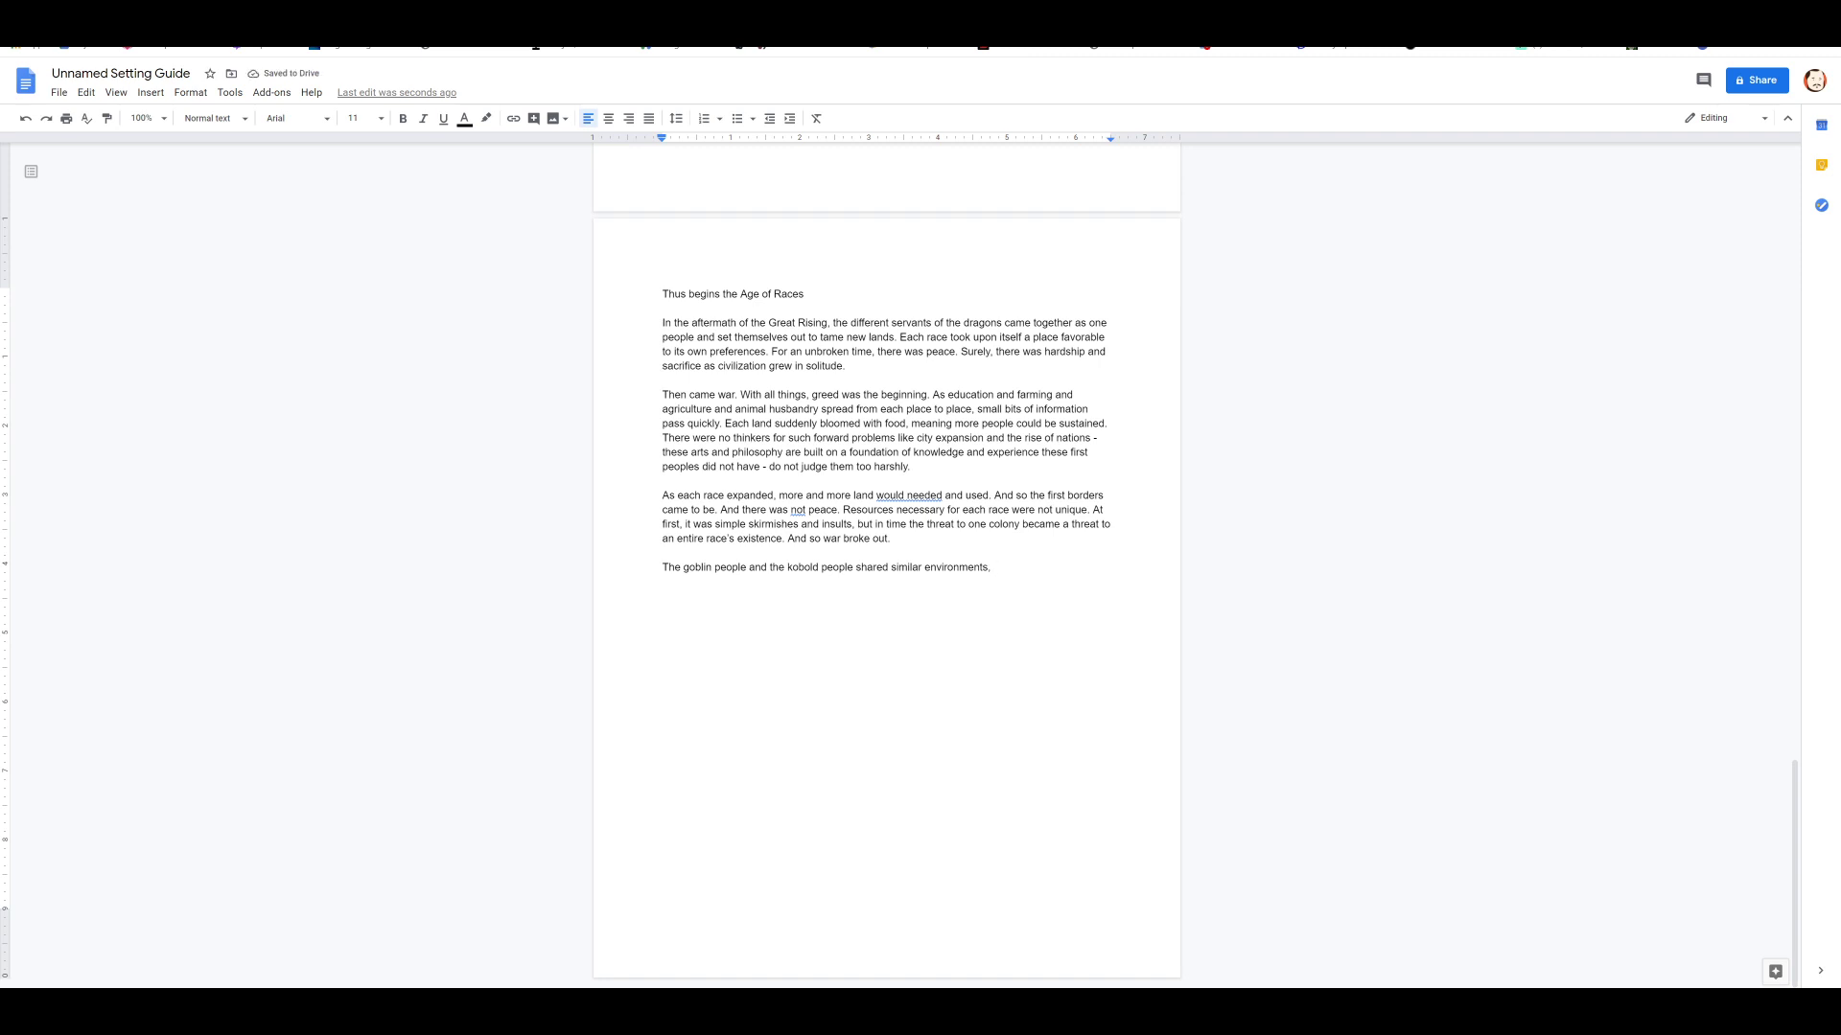
type("indeed")
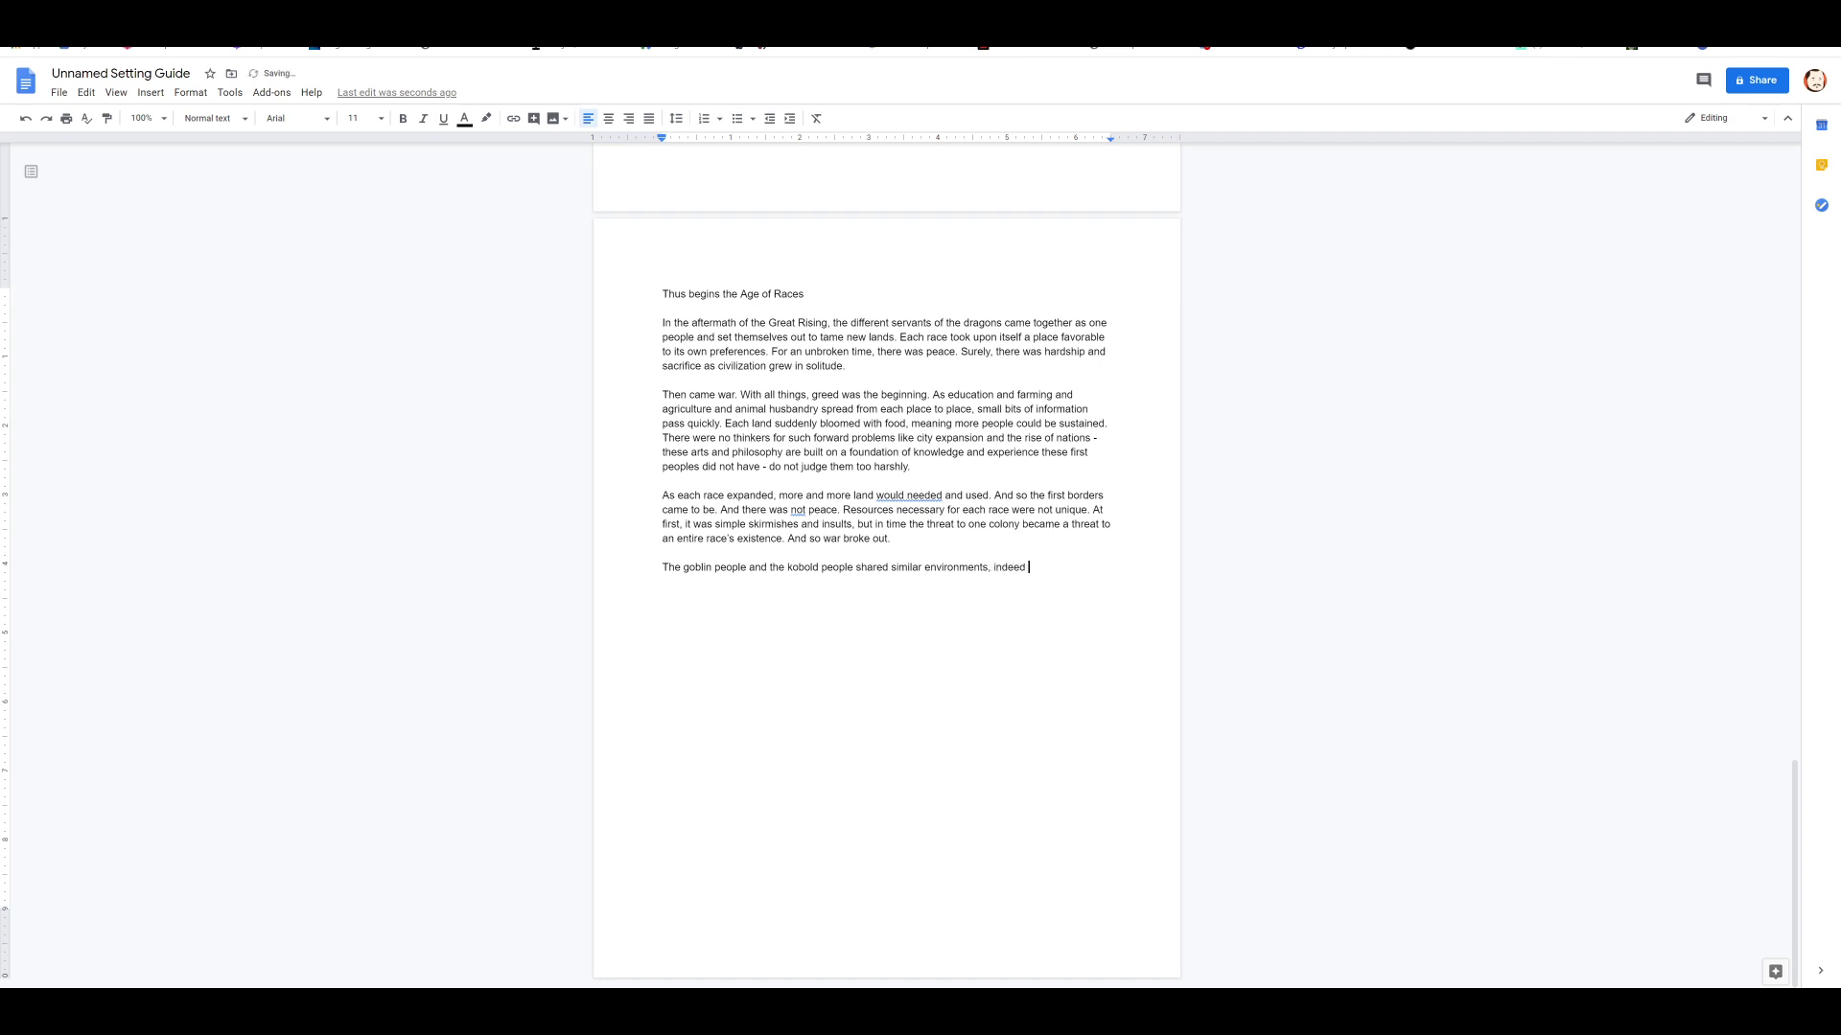
type("kobolds had long coveted the")
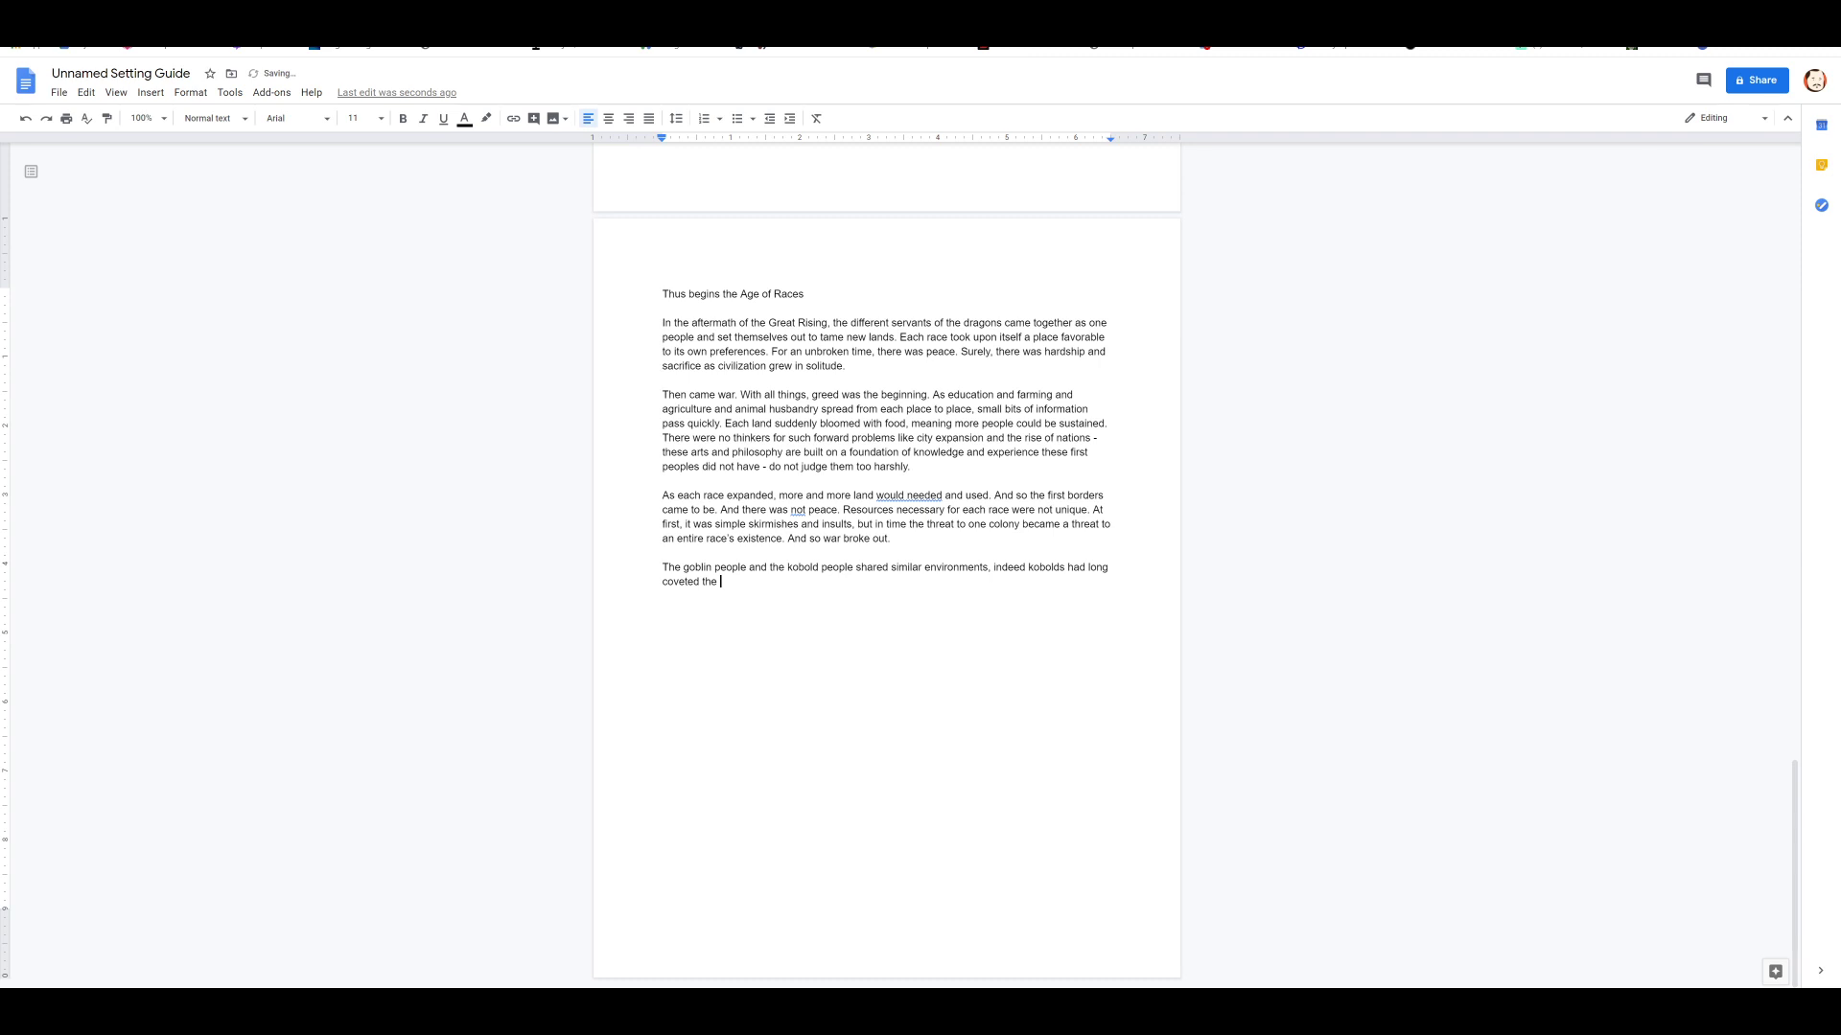
type("mountains of")
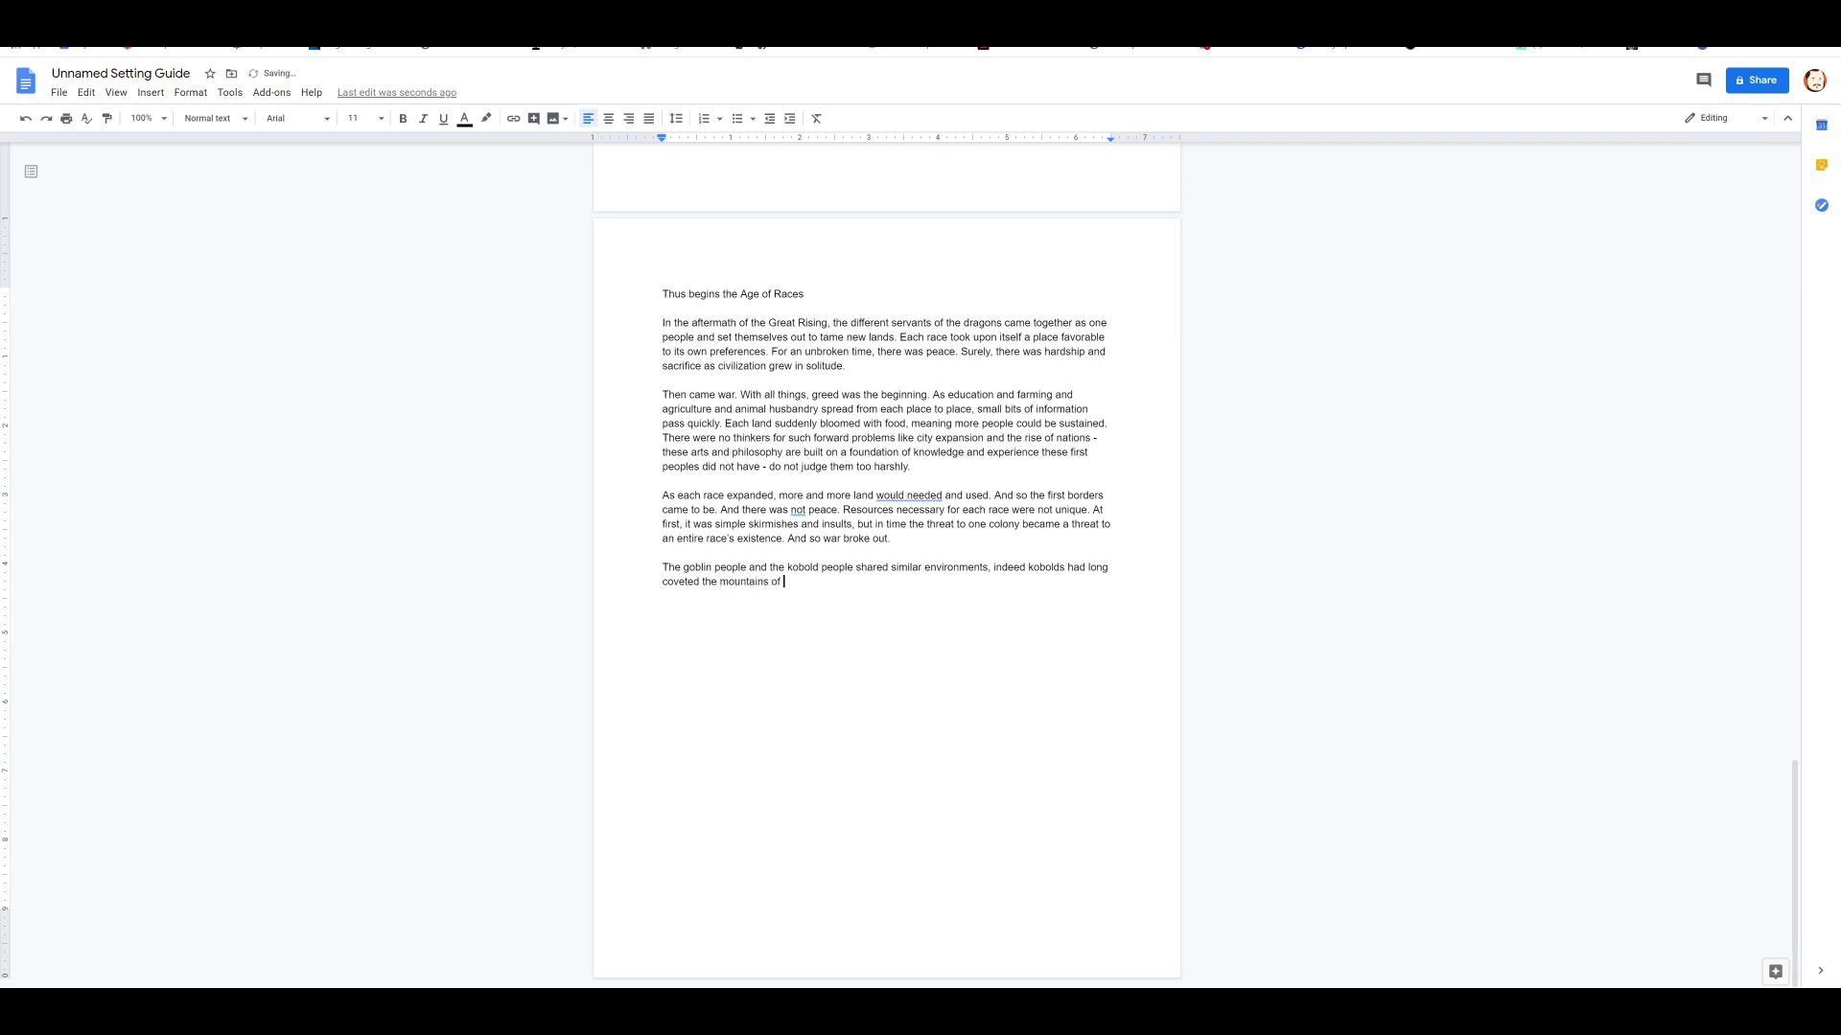
type("the goblins we")
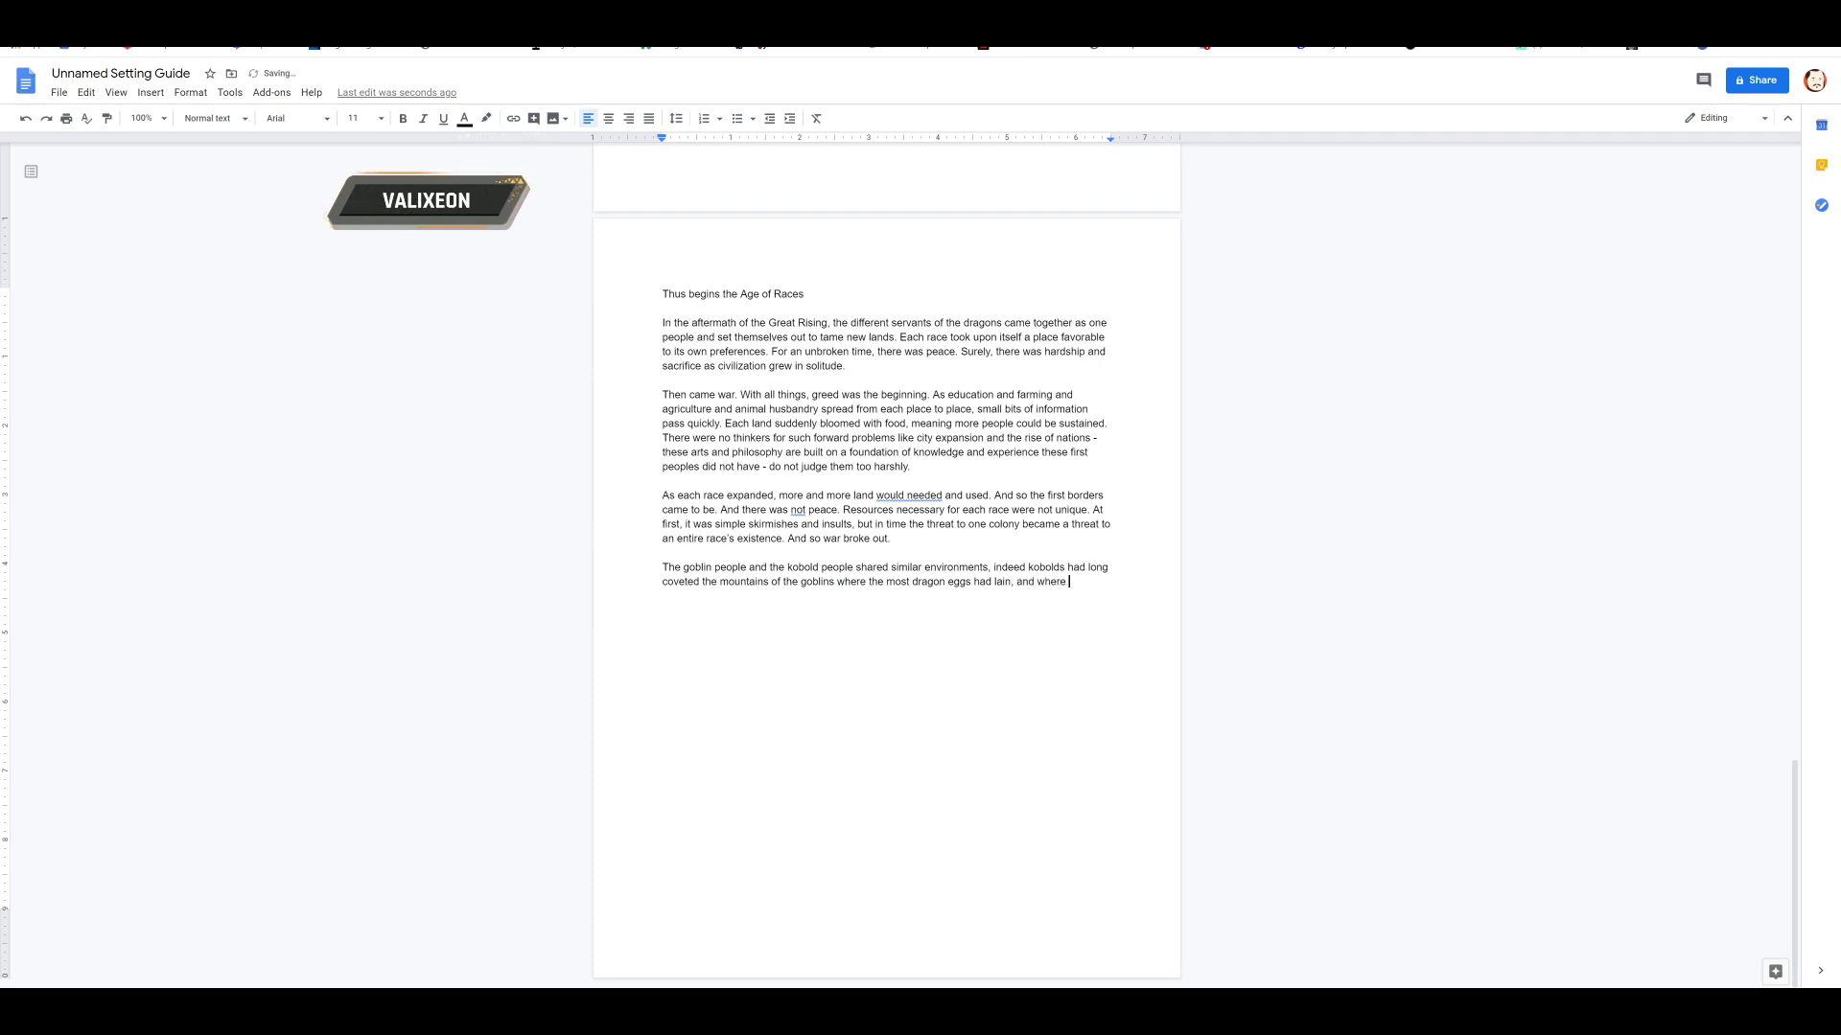
type("many dragons ma")
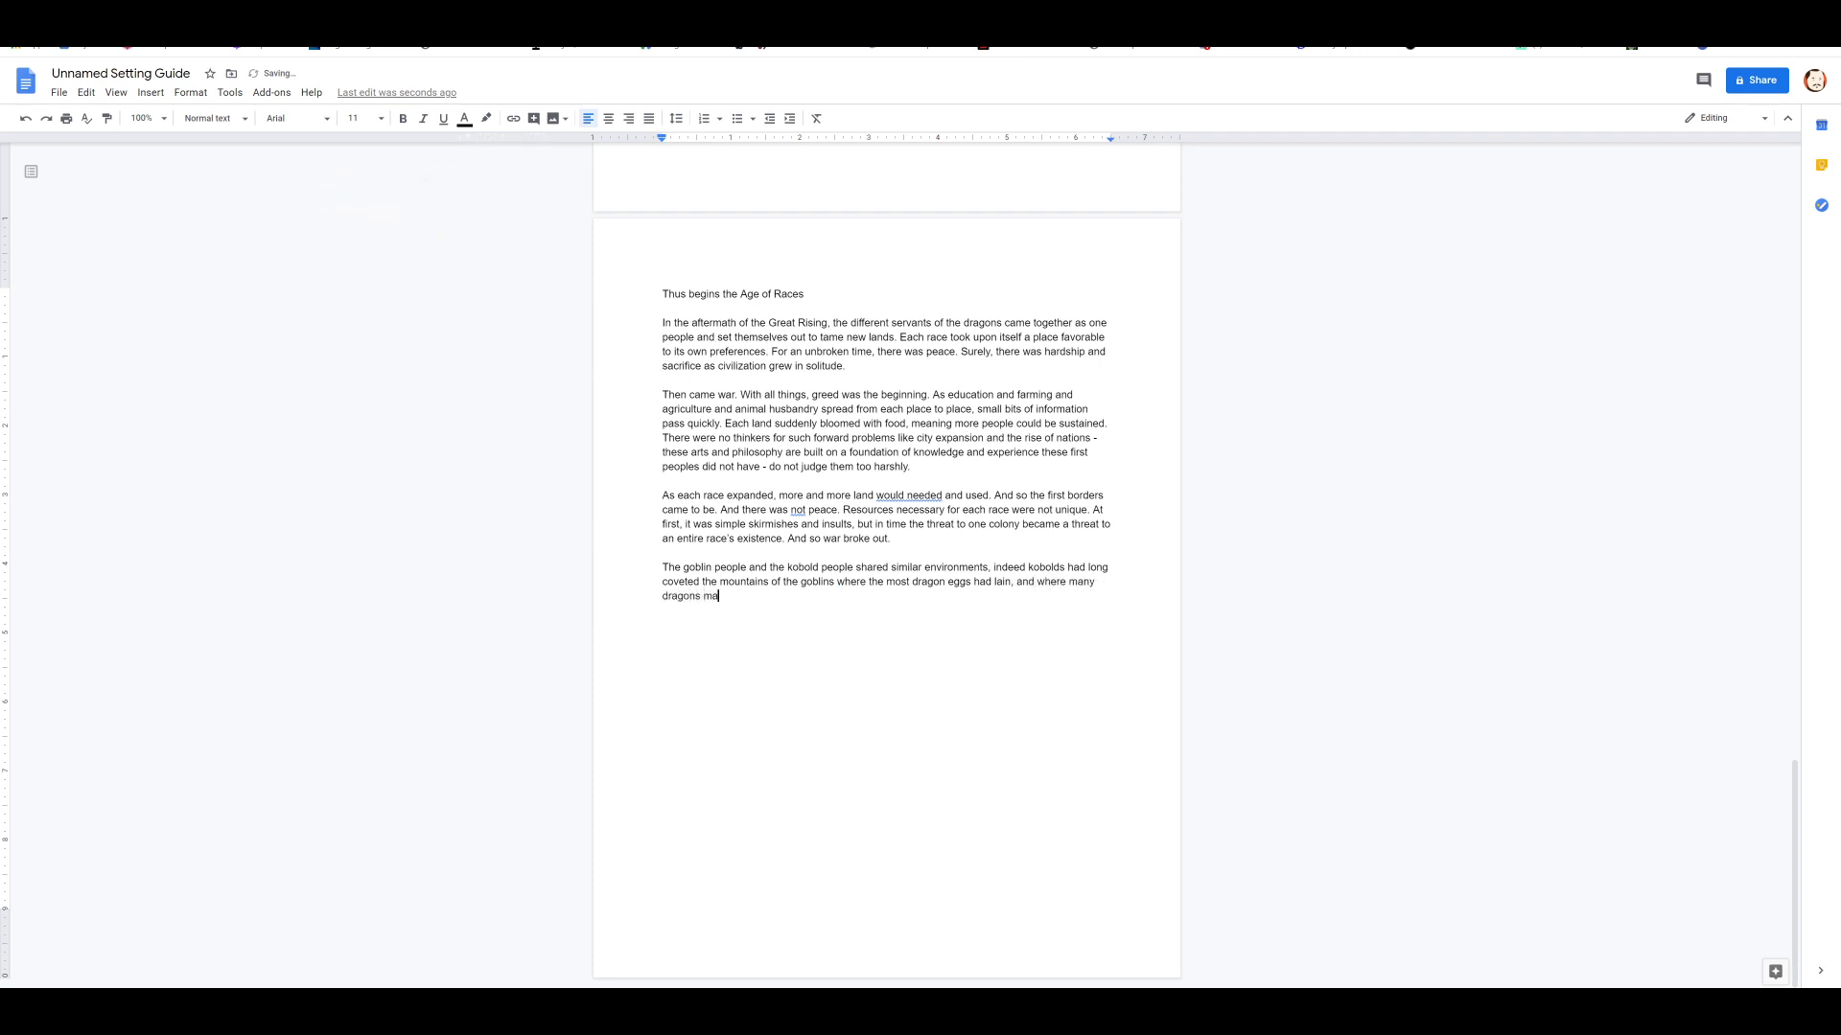
type("de their")
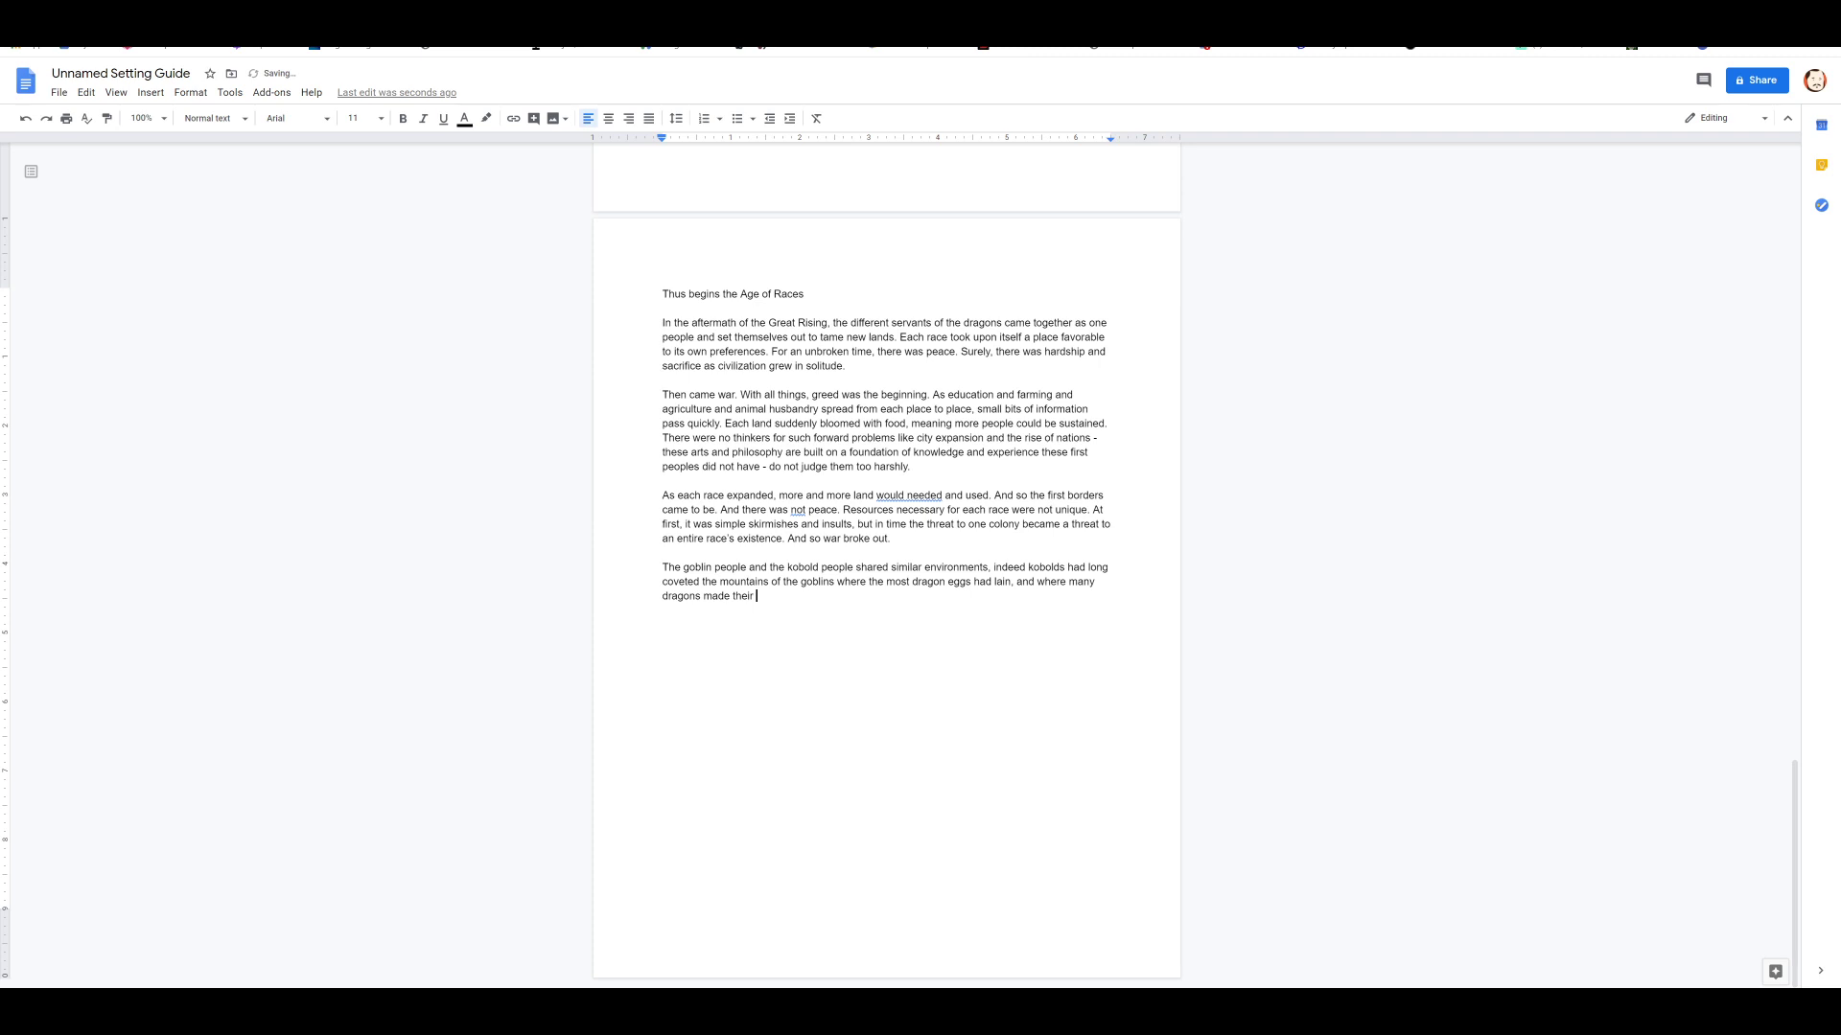
type("nests.")
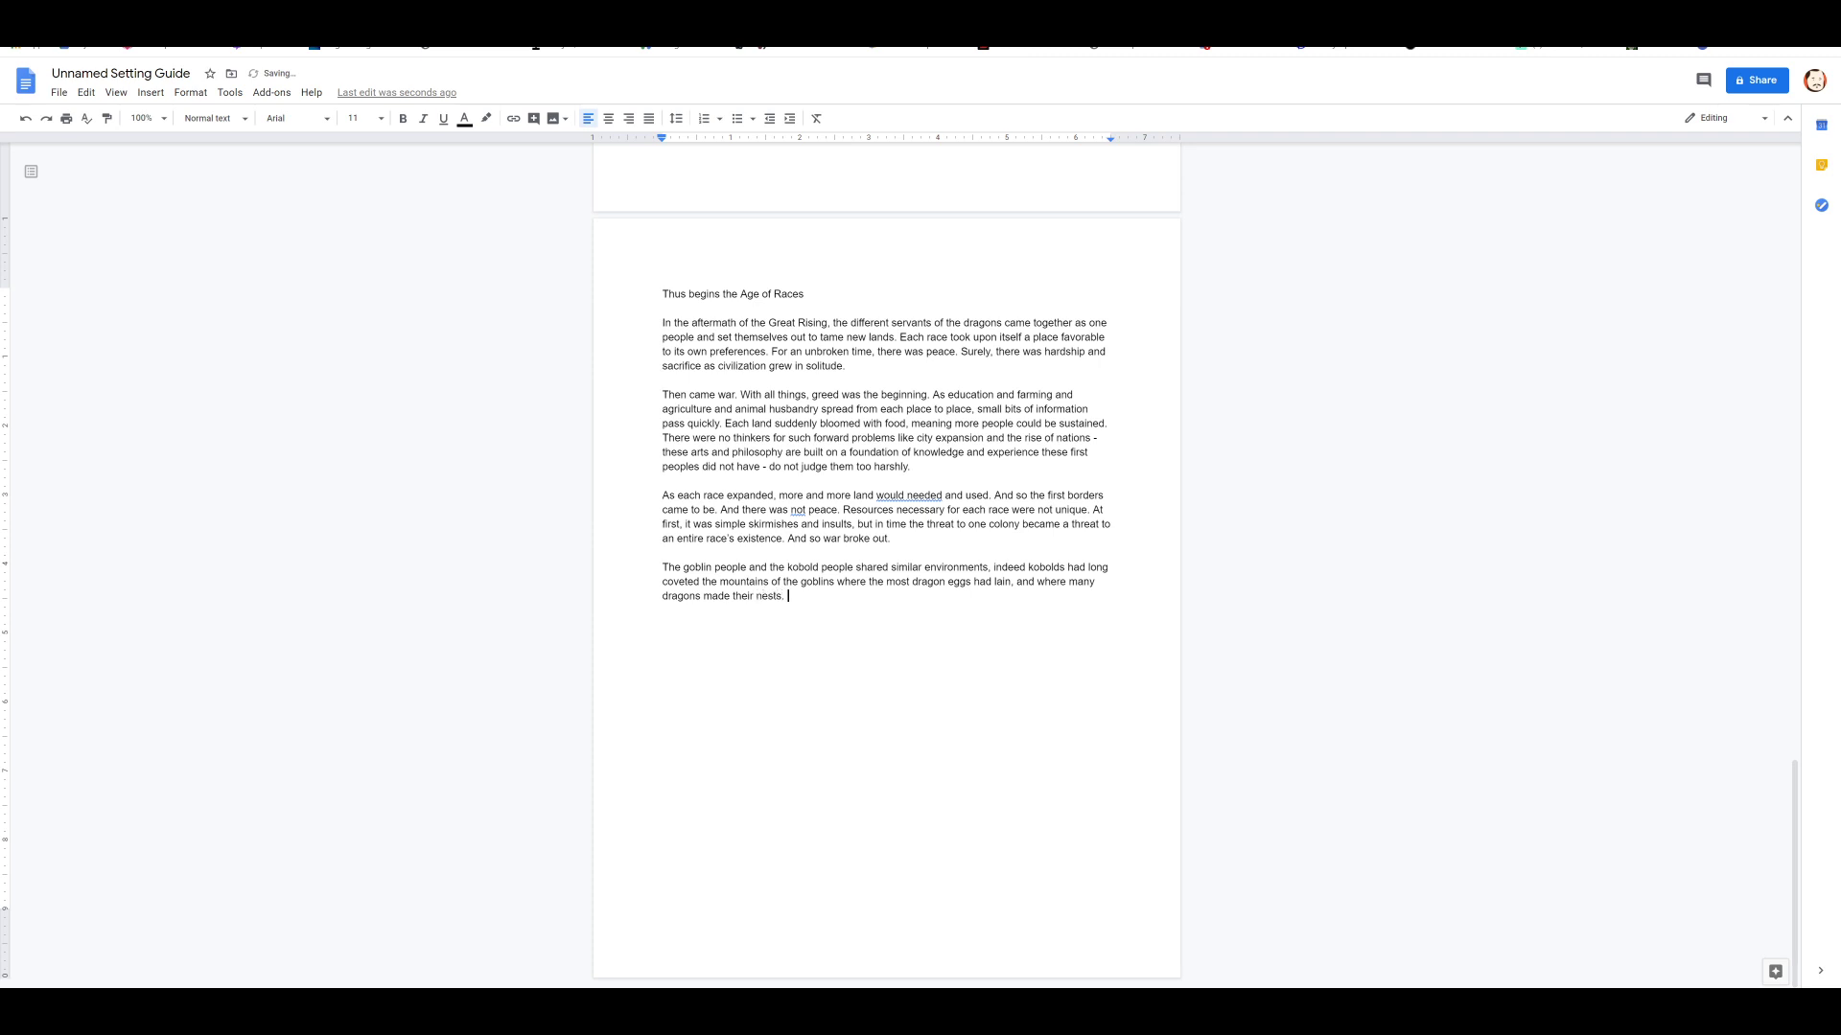
Step: Continue: kobolds serving dragons entered goblin lands, goblins answered with violence, the horror shook the continents
type("Dra")
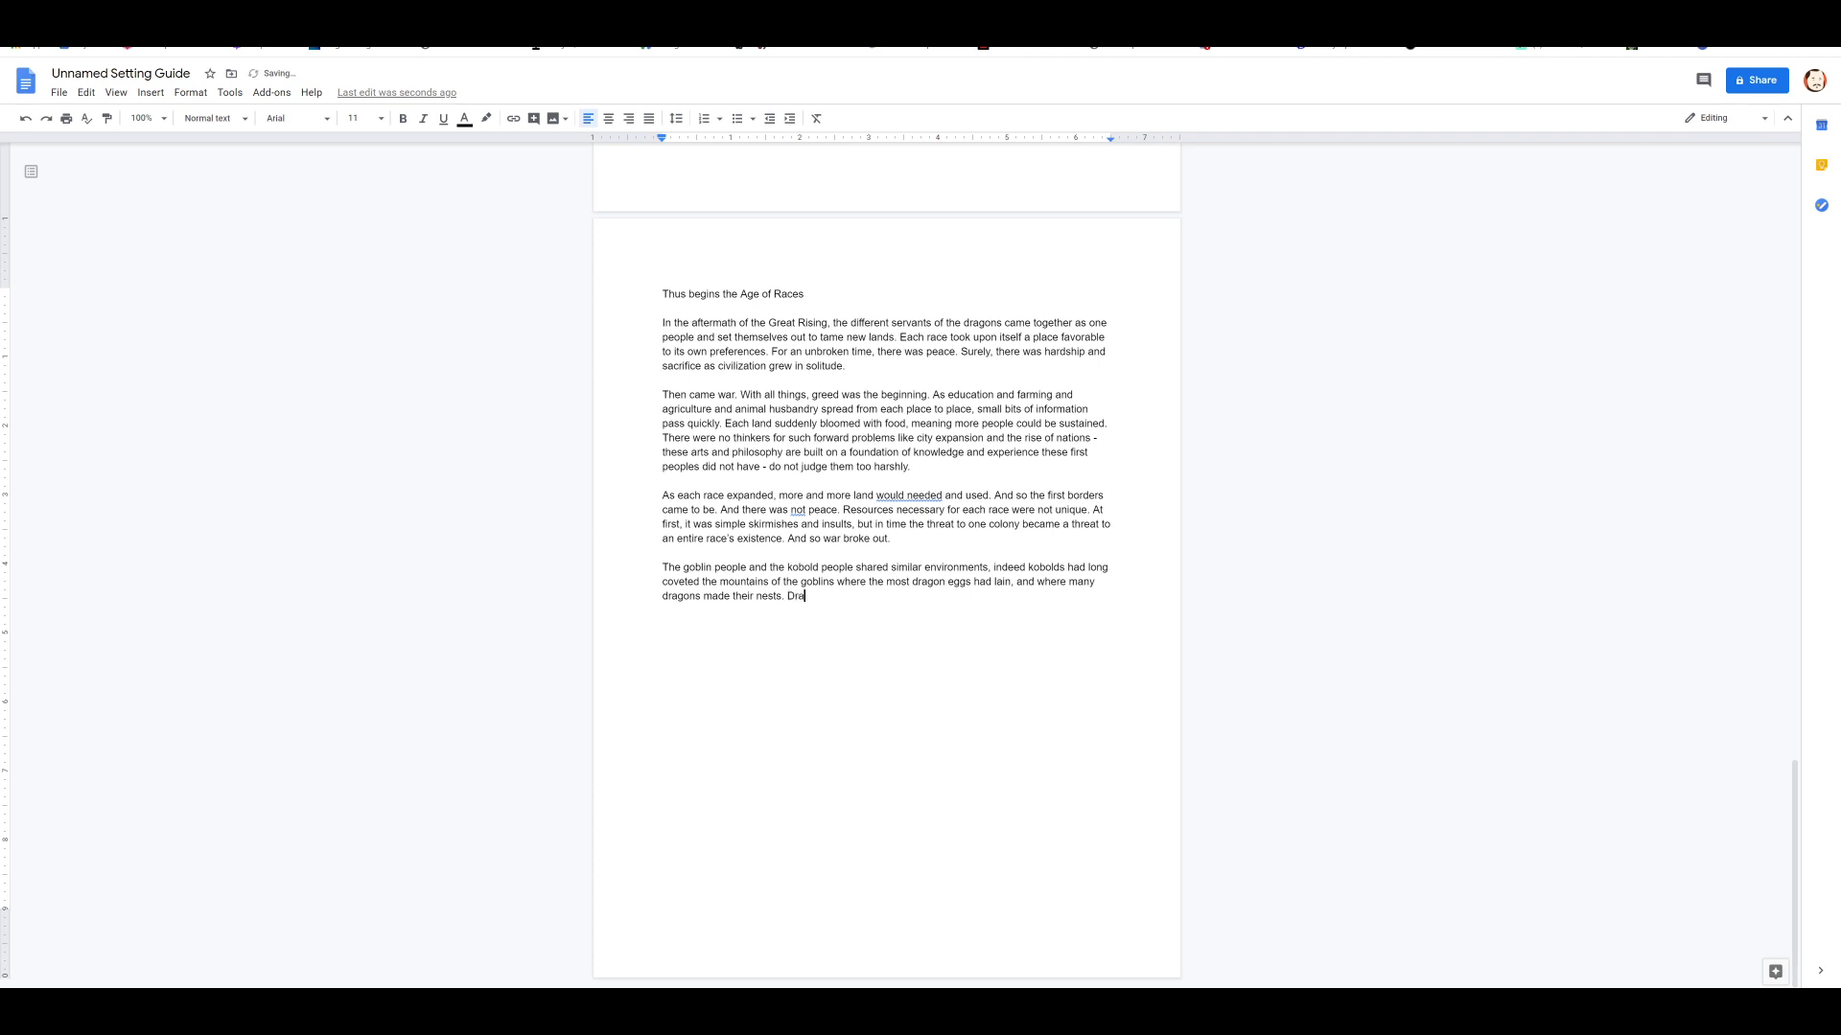
type("wn instinctiv")
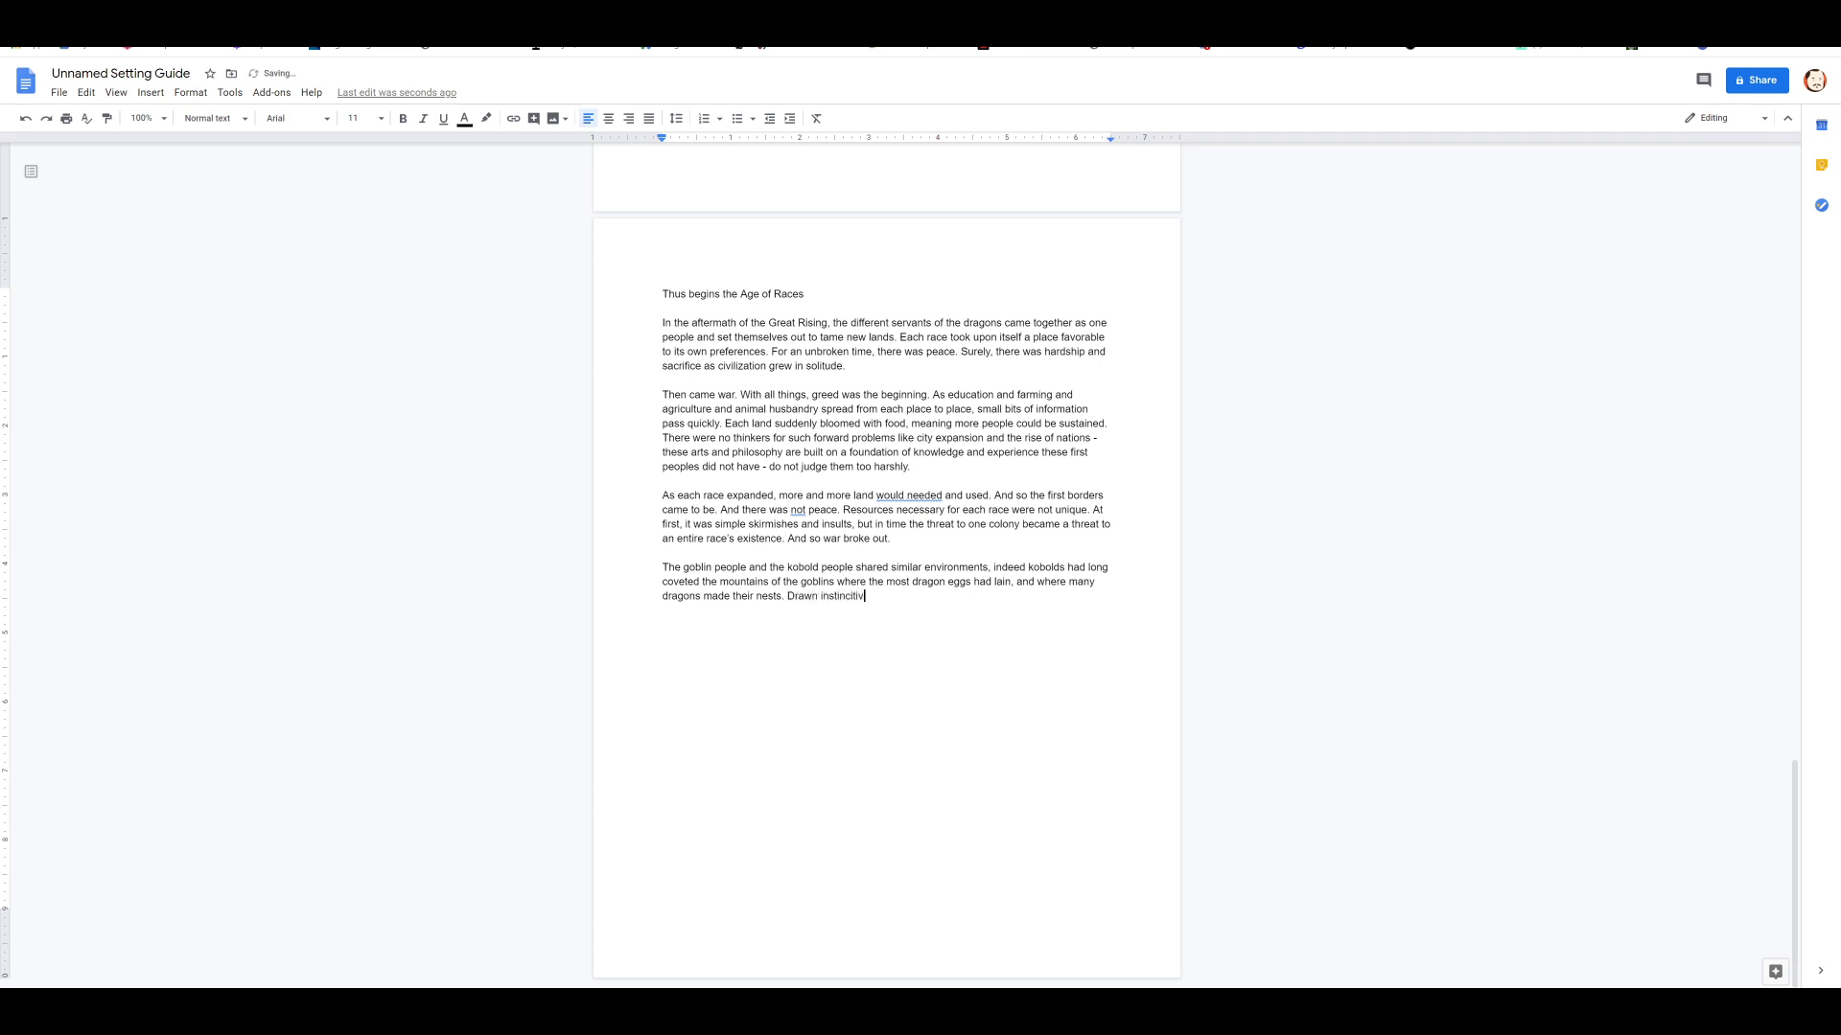
type("ely")
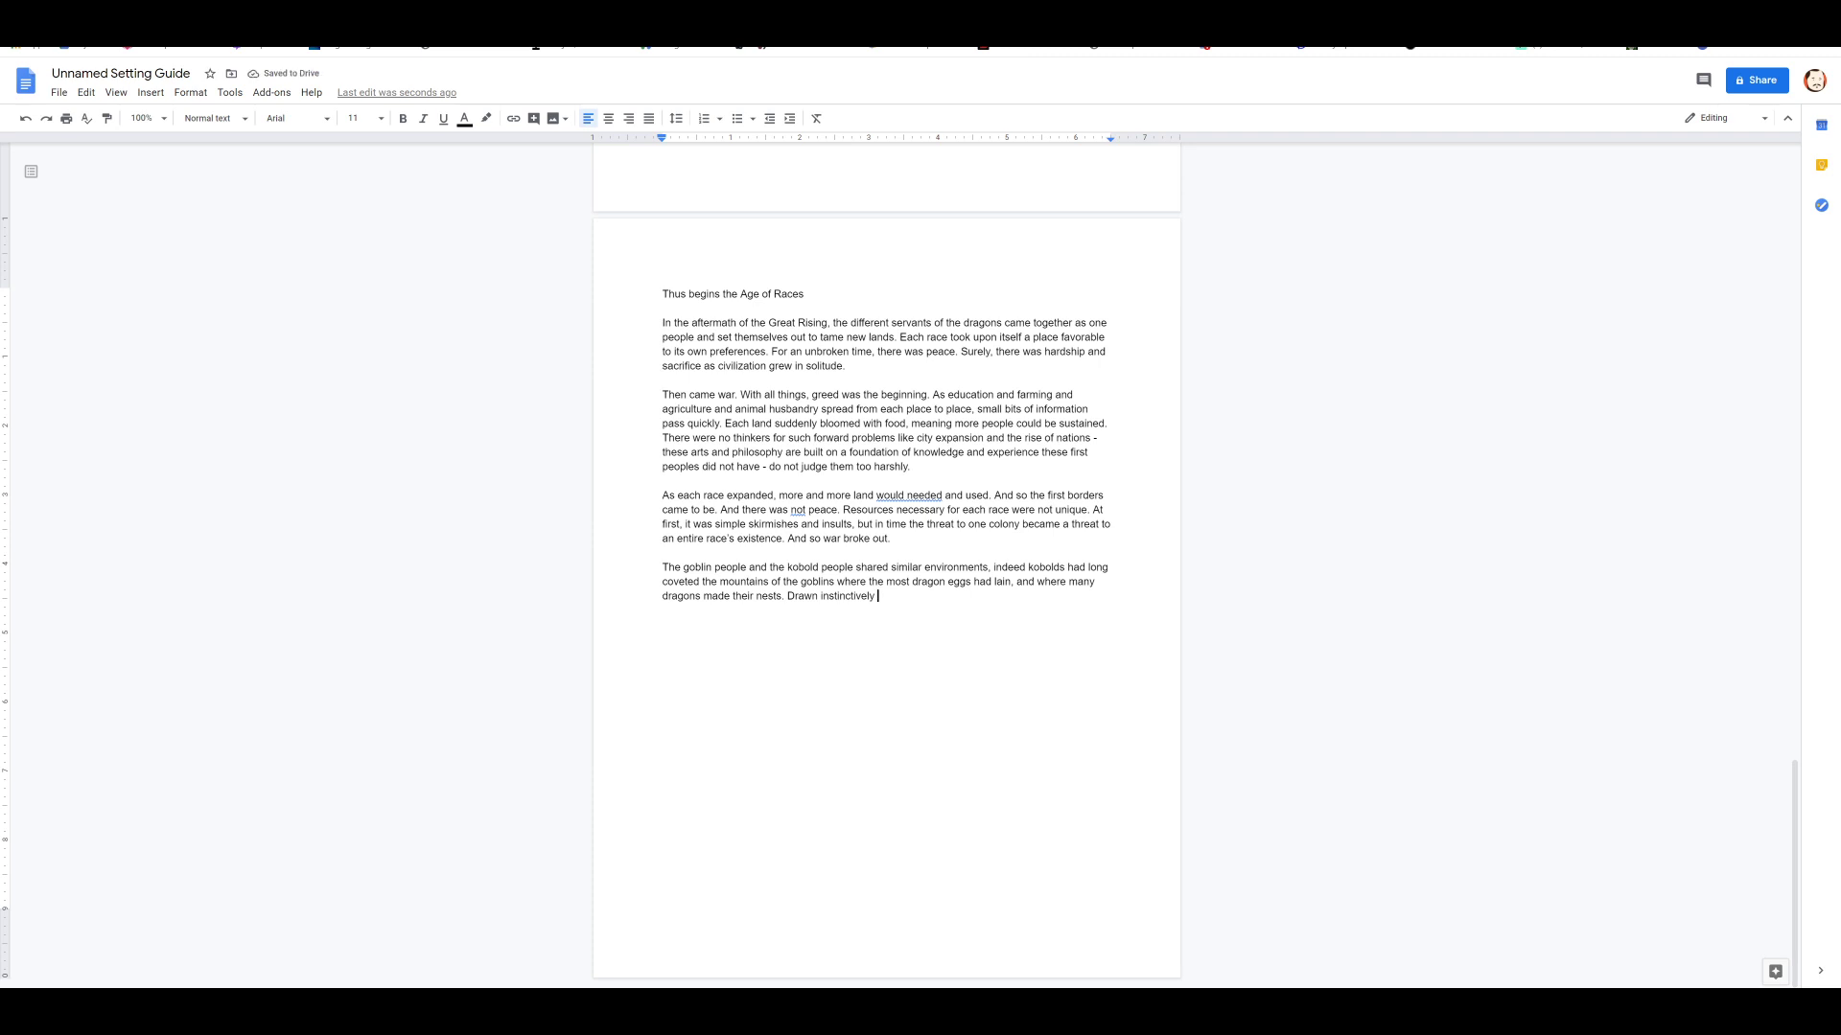
type("to serve d")
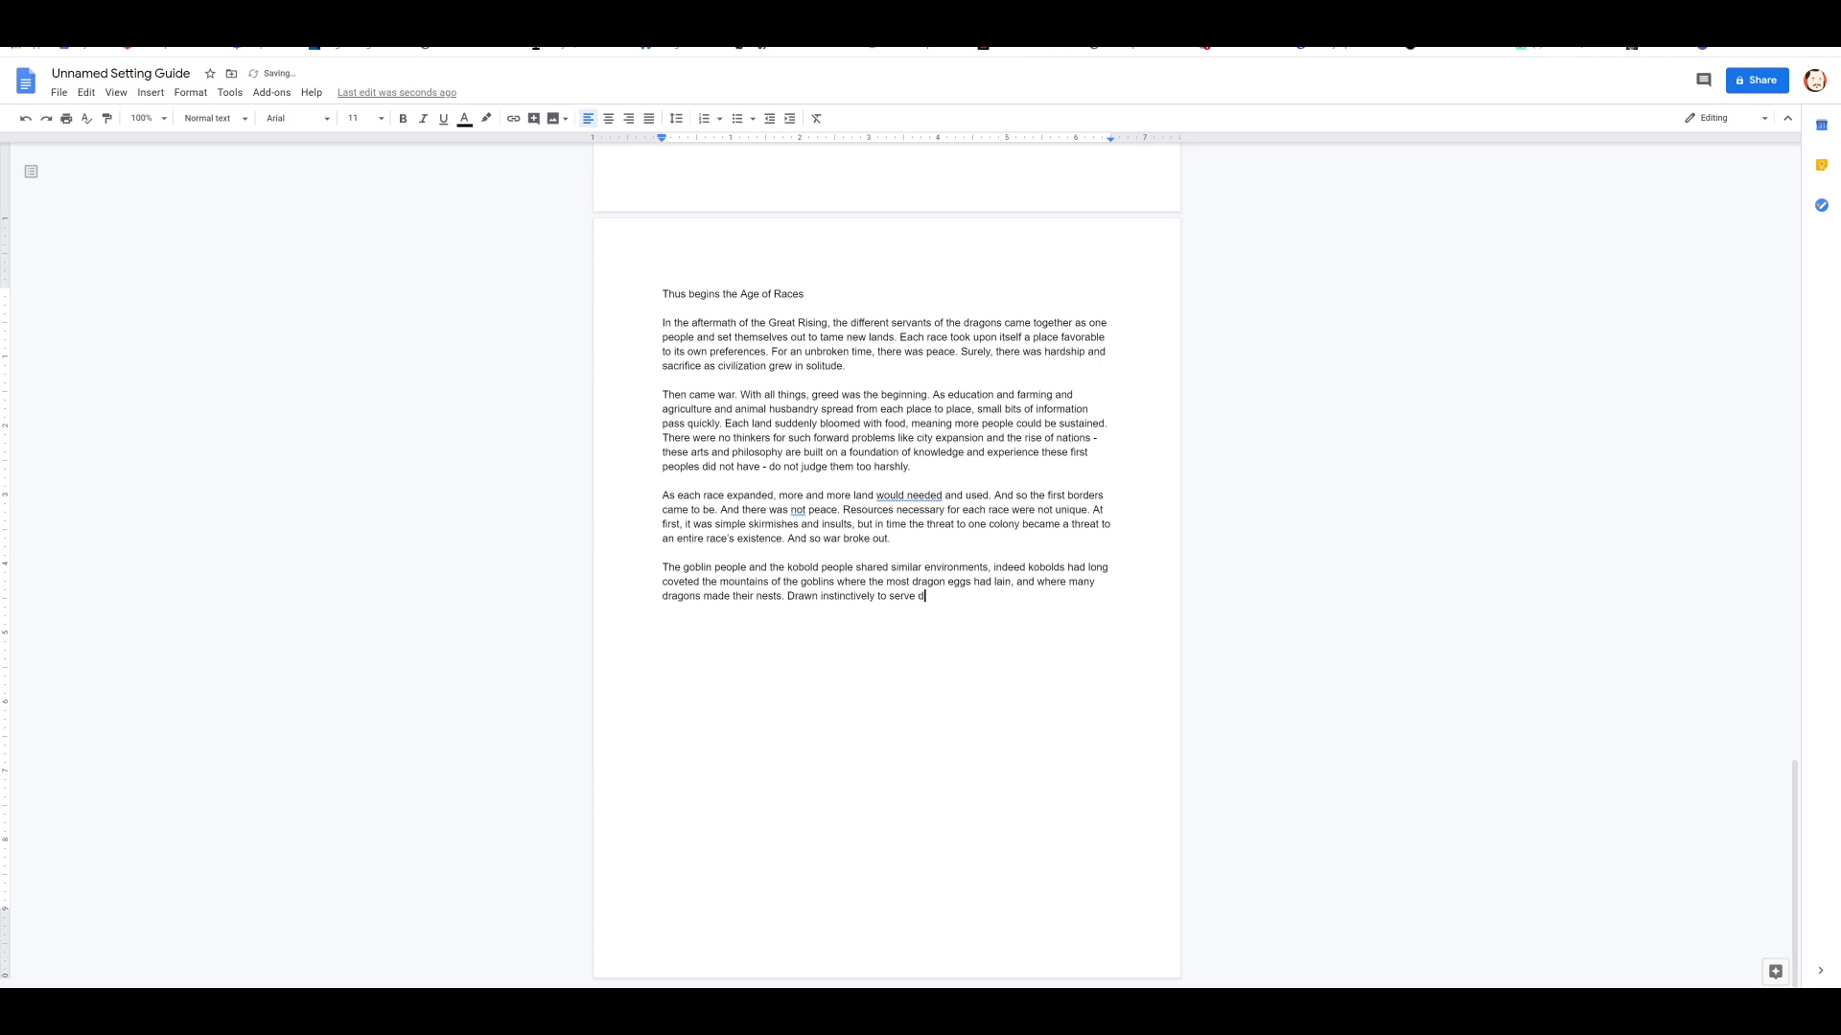
type("ragons, the k")
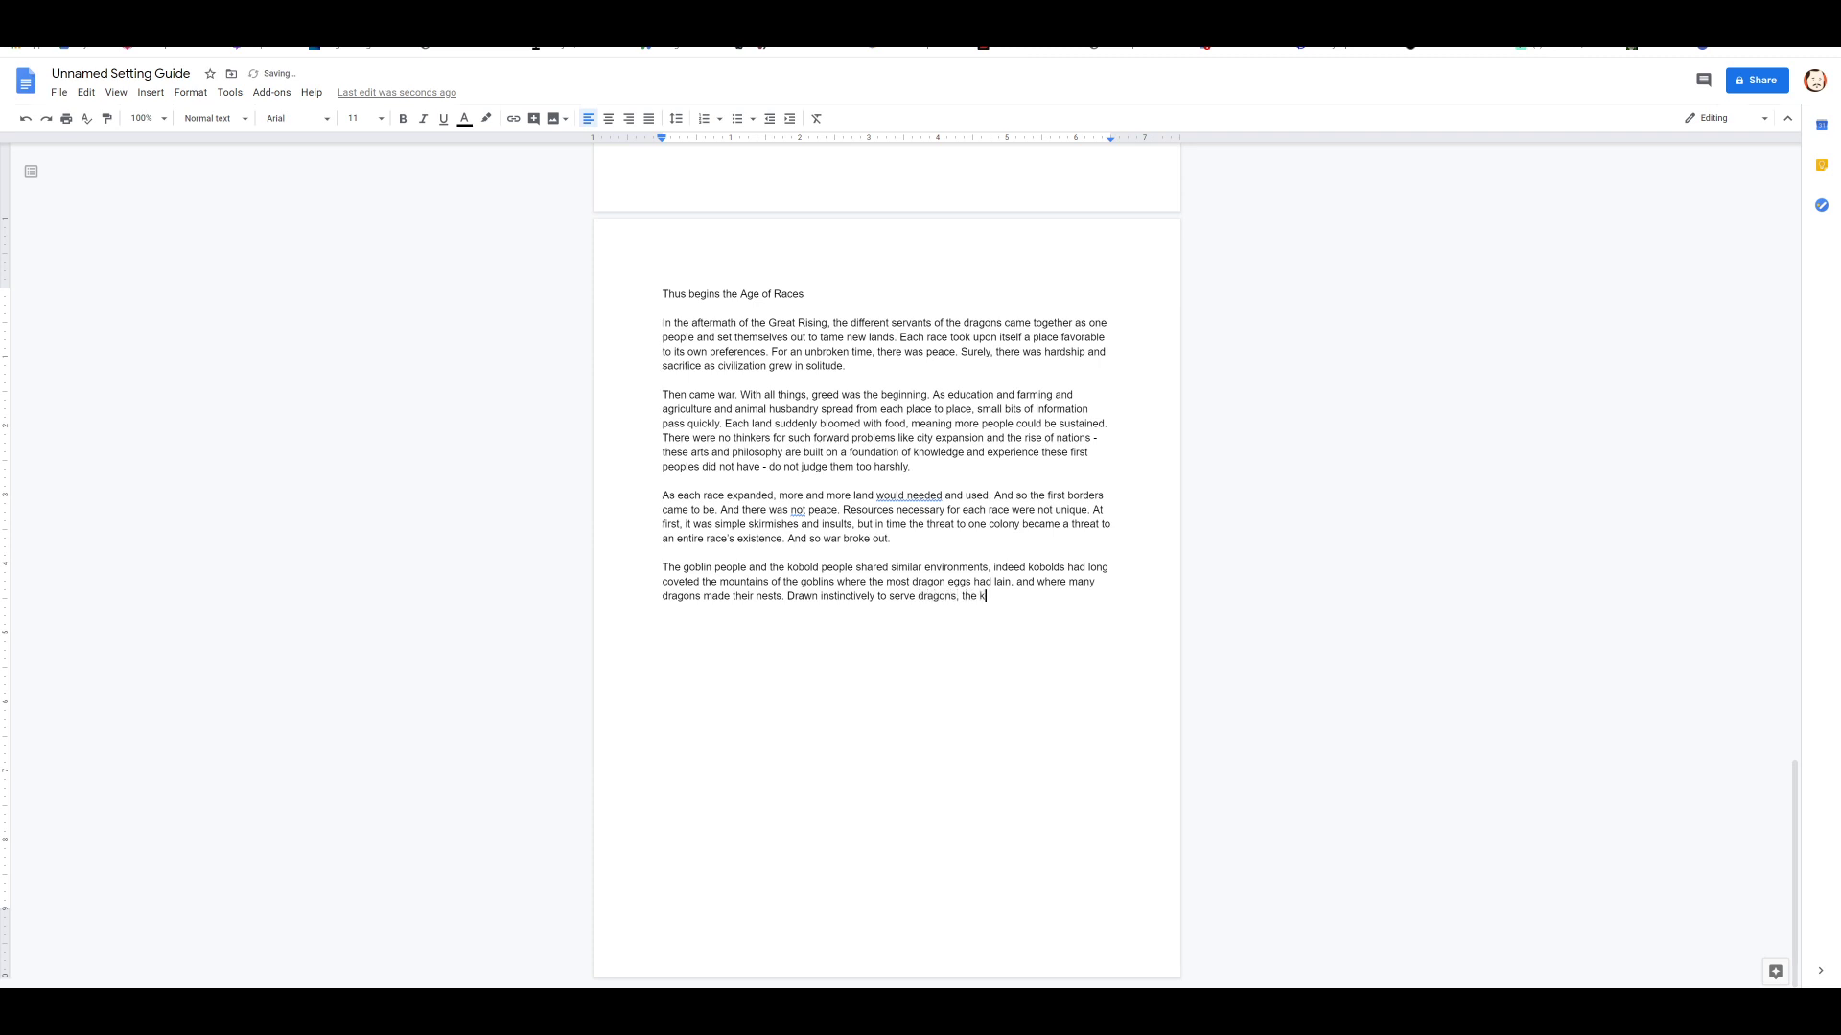
type("obolds")
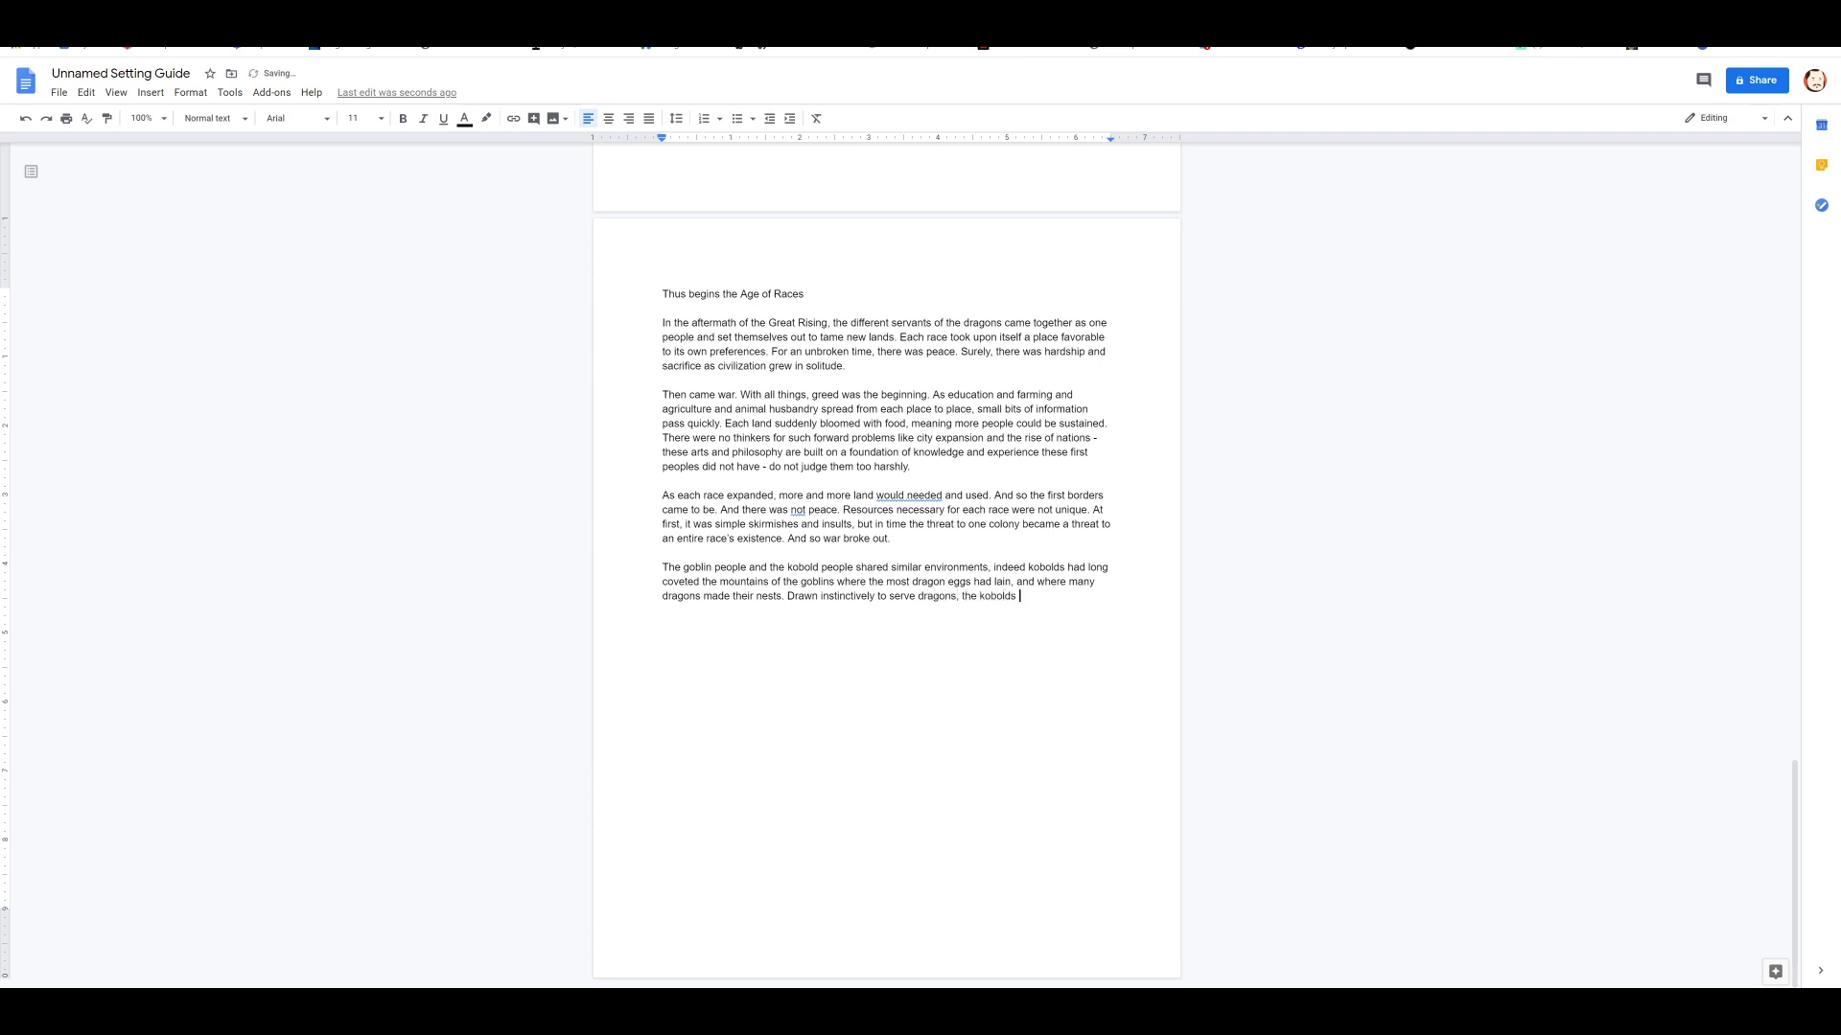
type("entered")
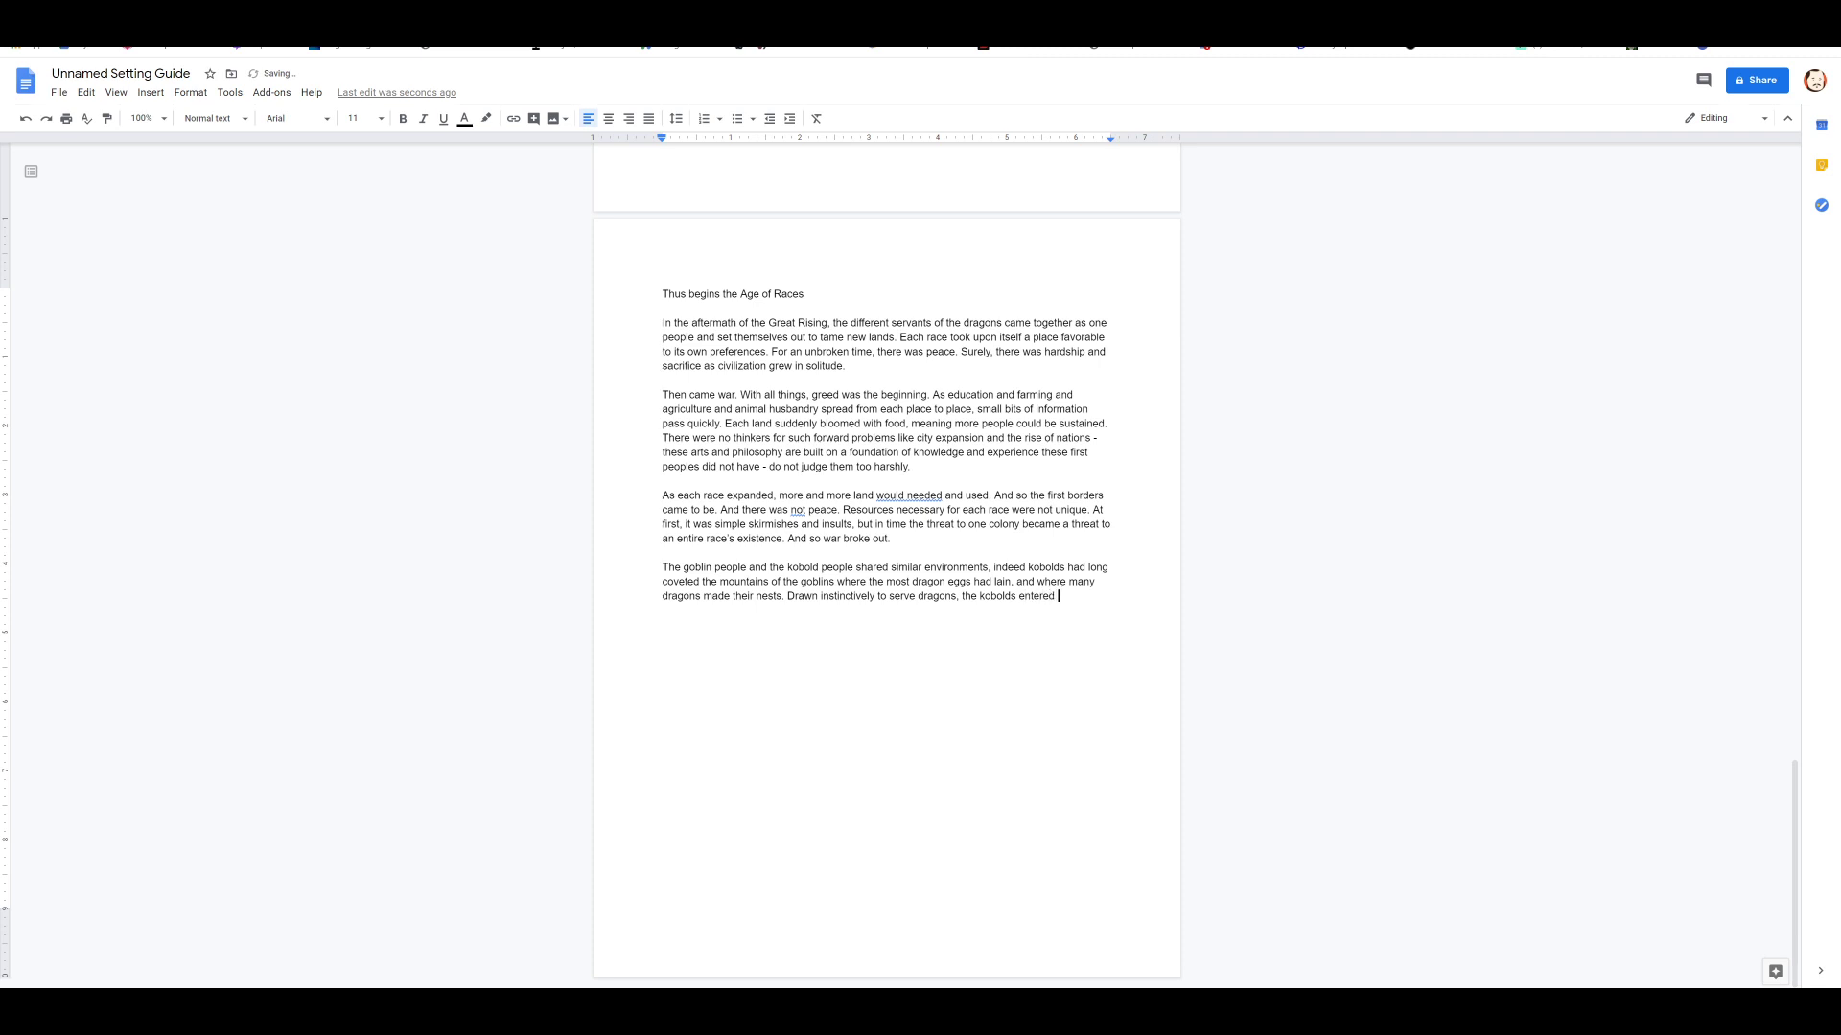
type("goblin")
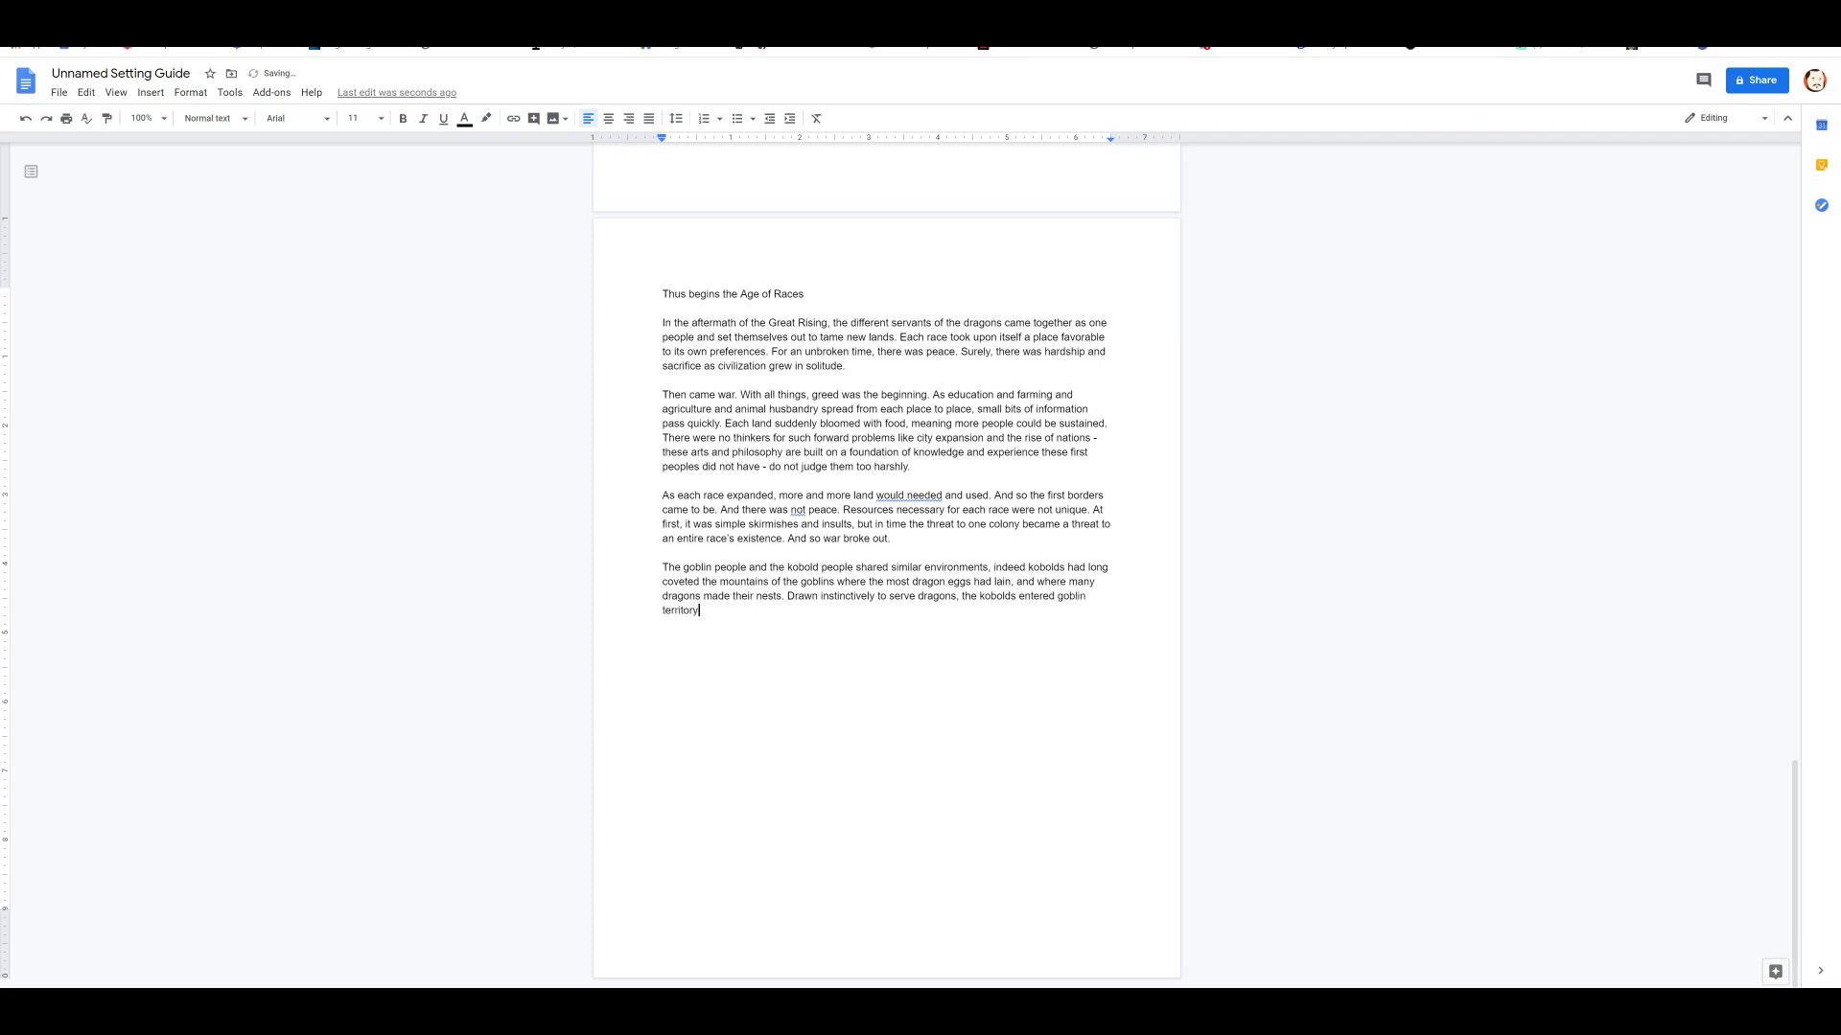
type("without")
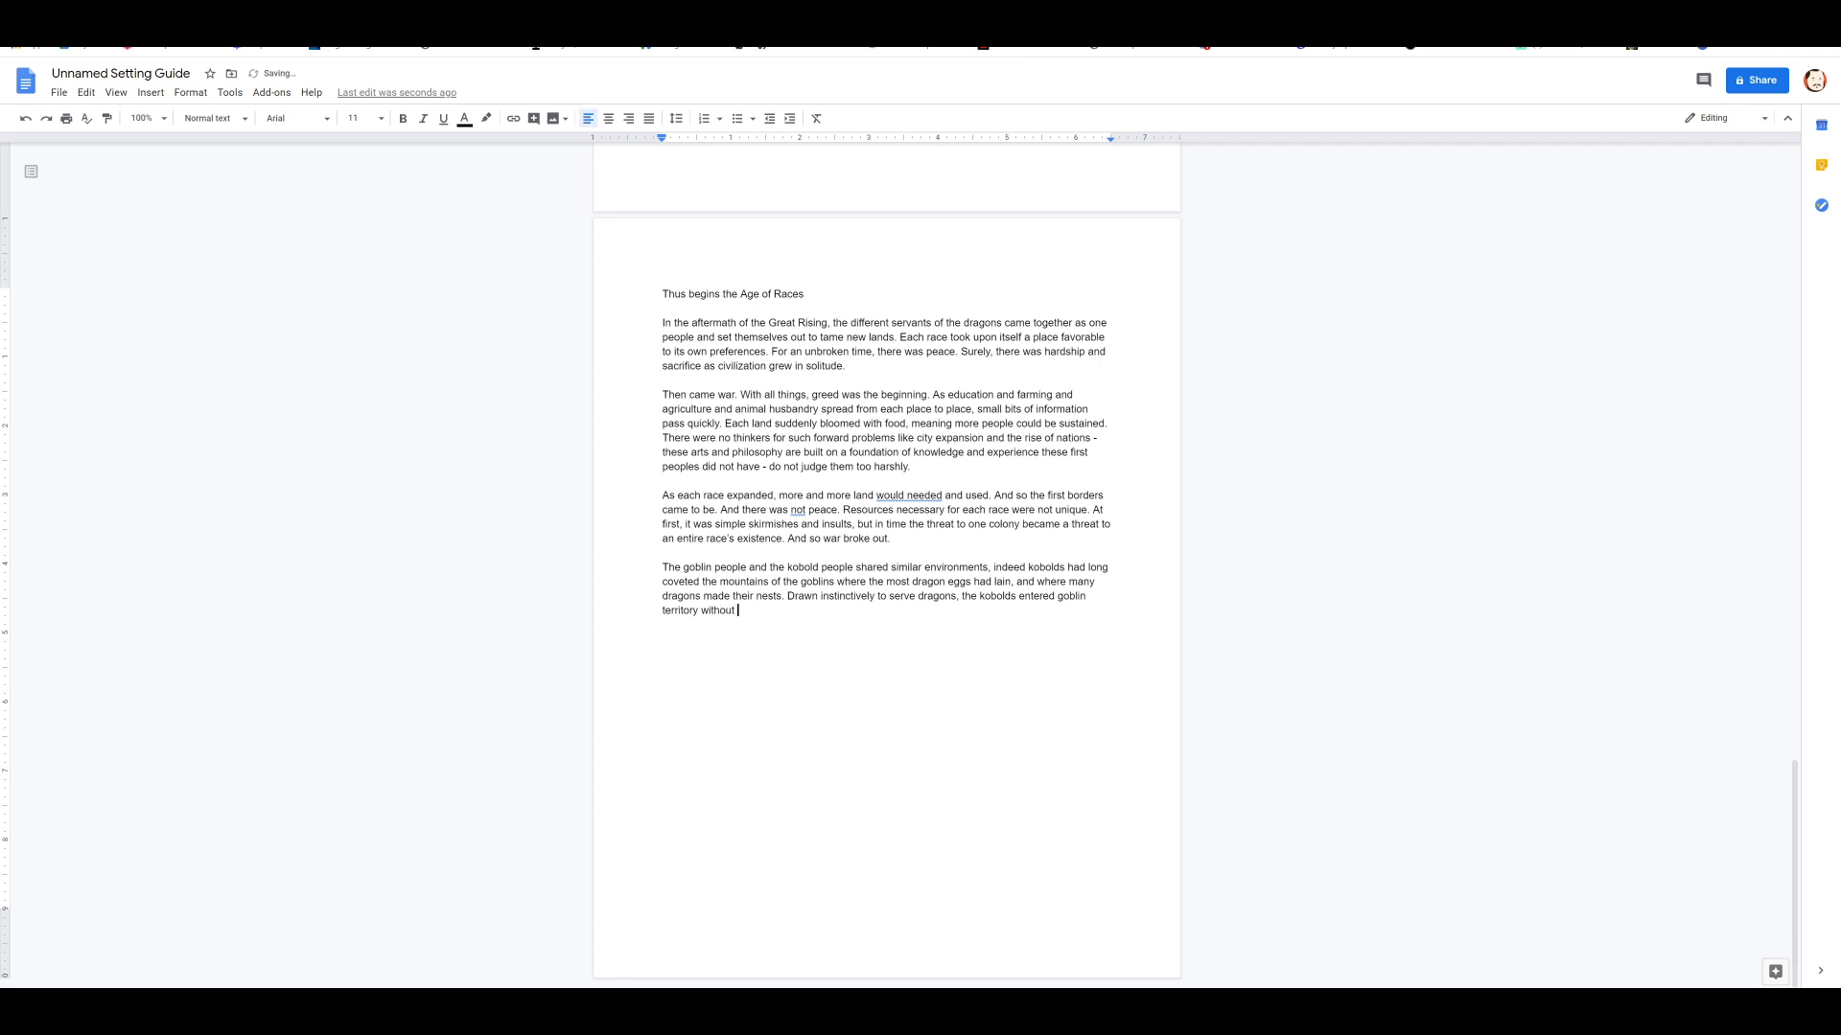
type("restraint.")
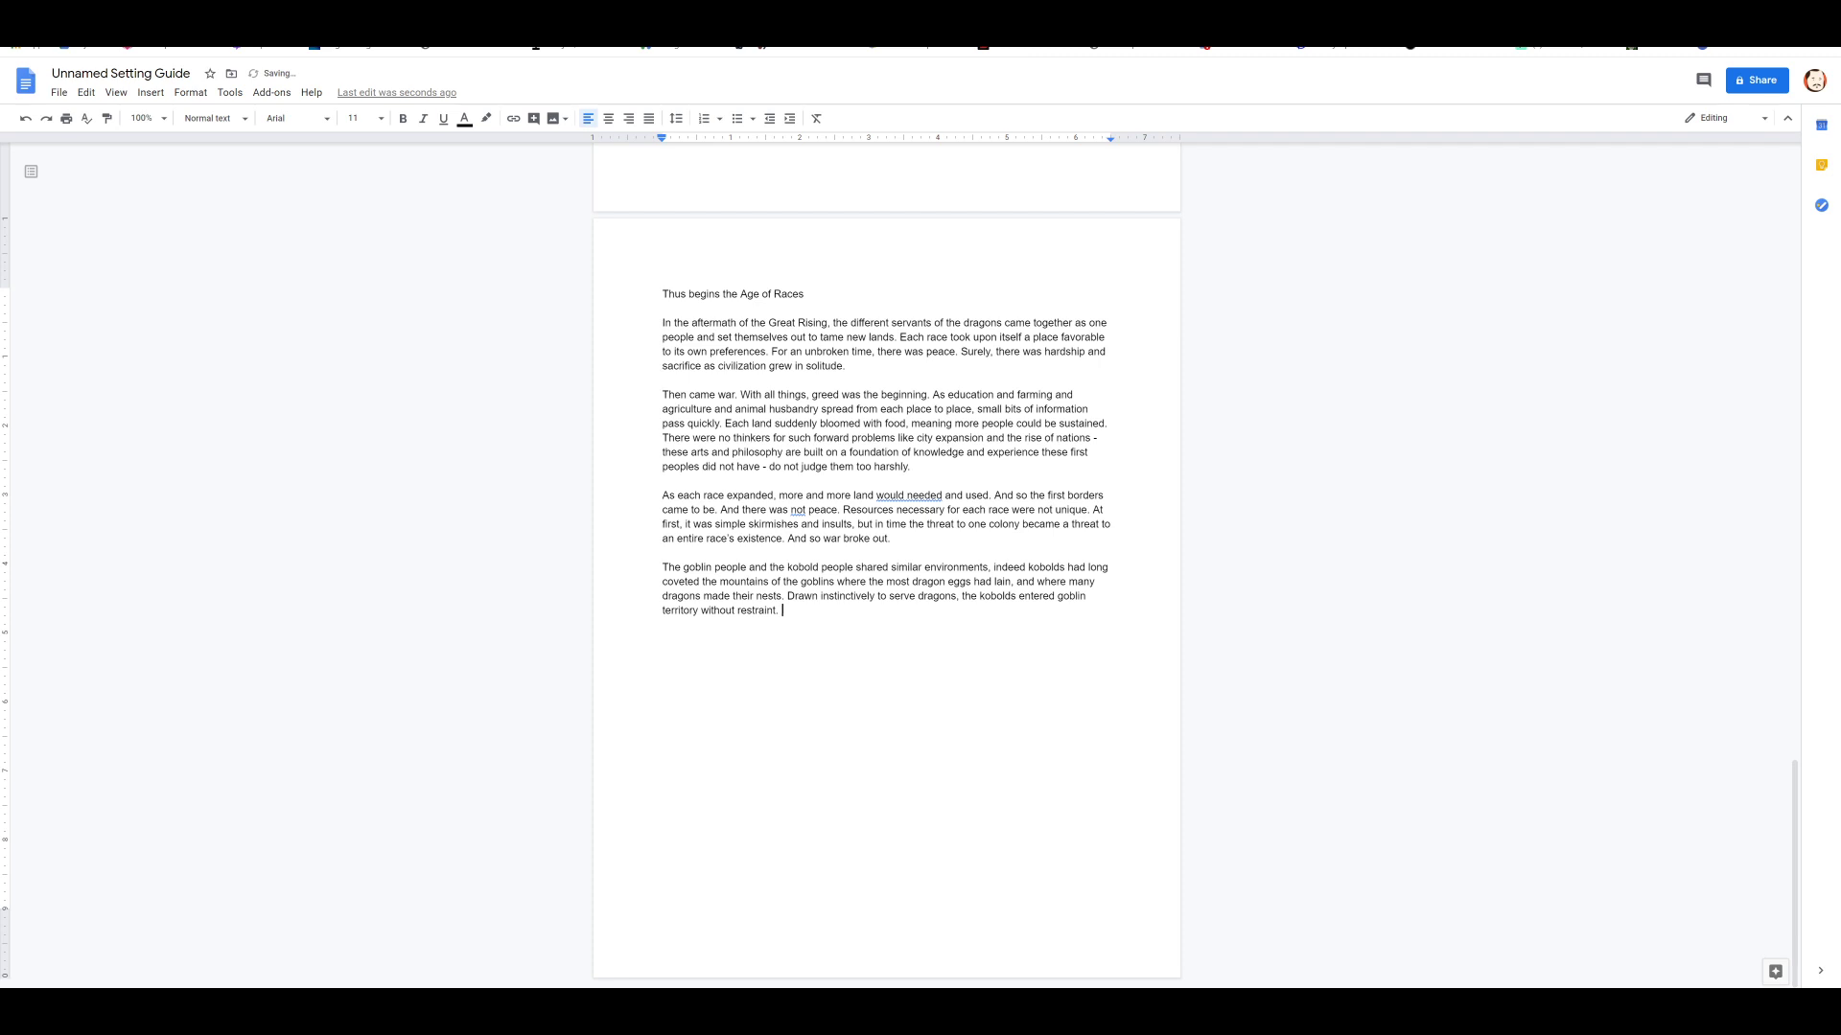
type("Goblins answered in the crude way of")
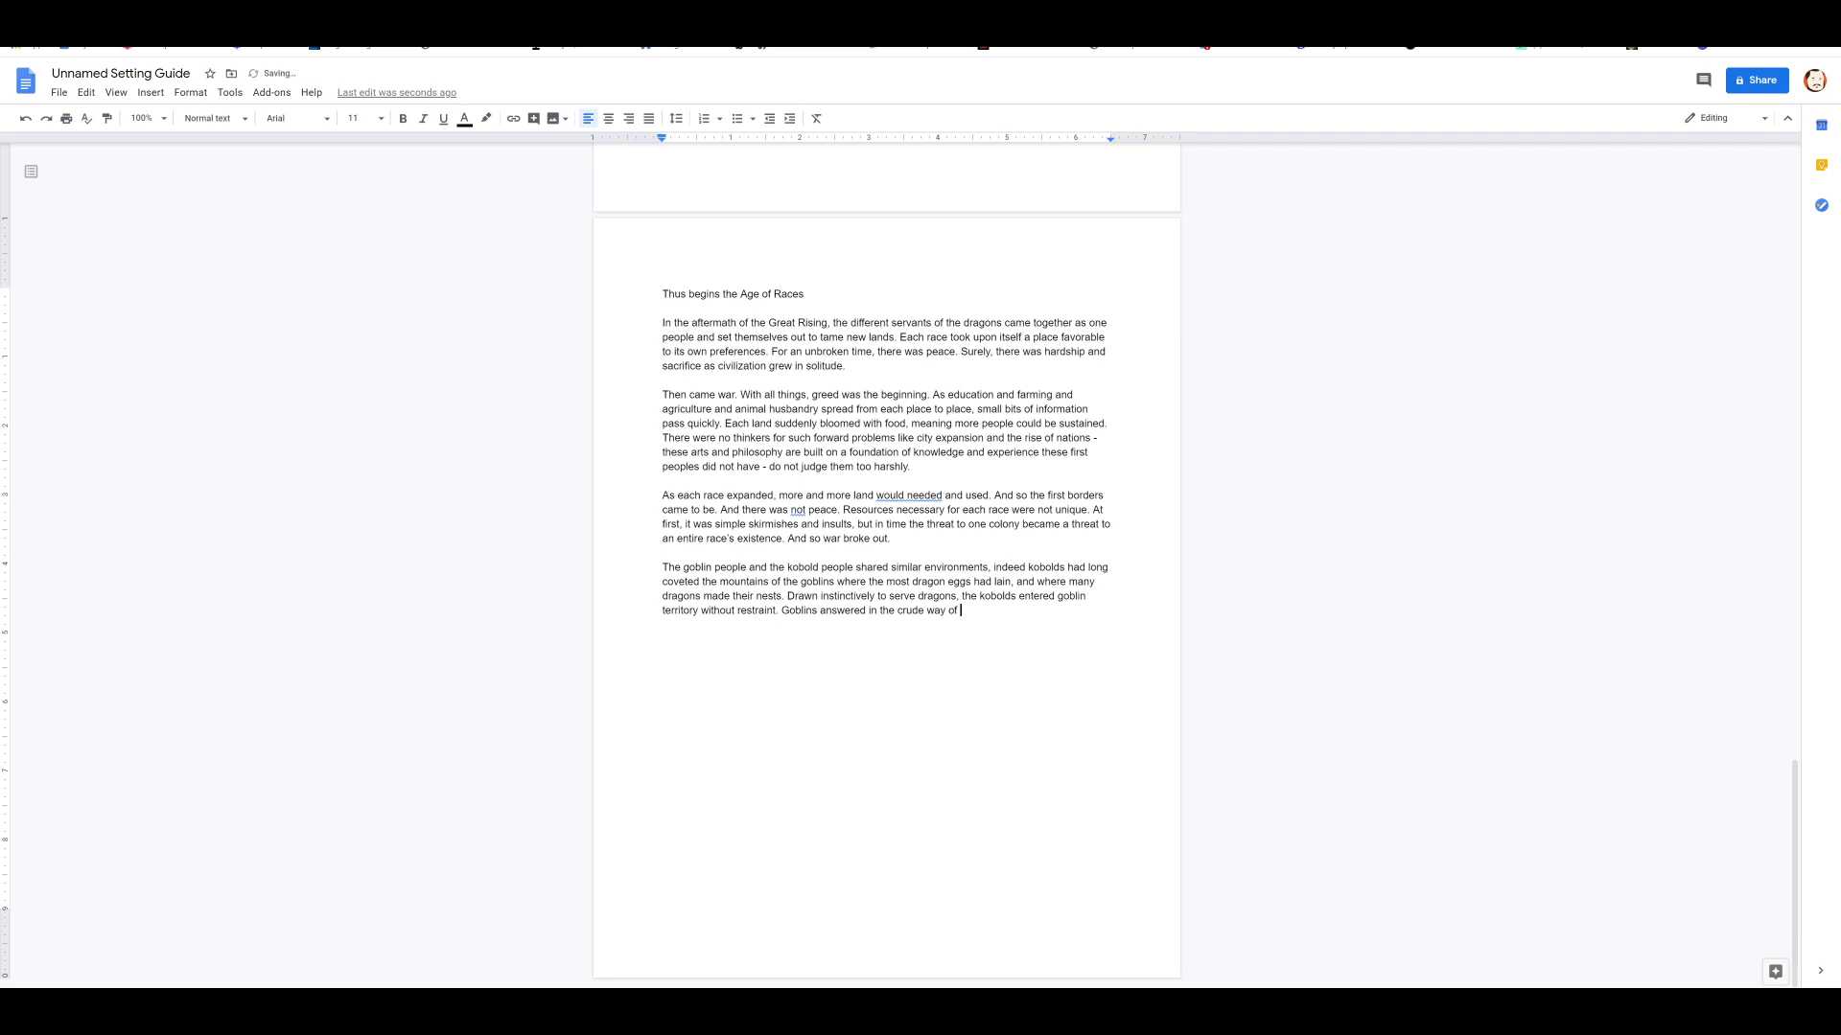
type("violence.")
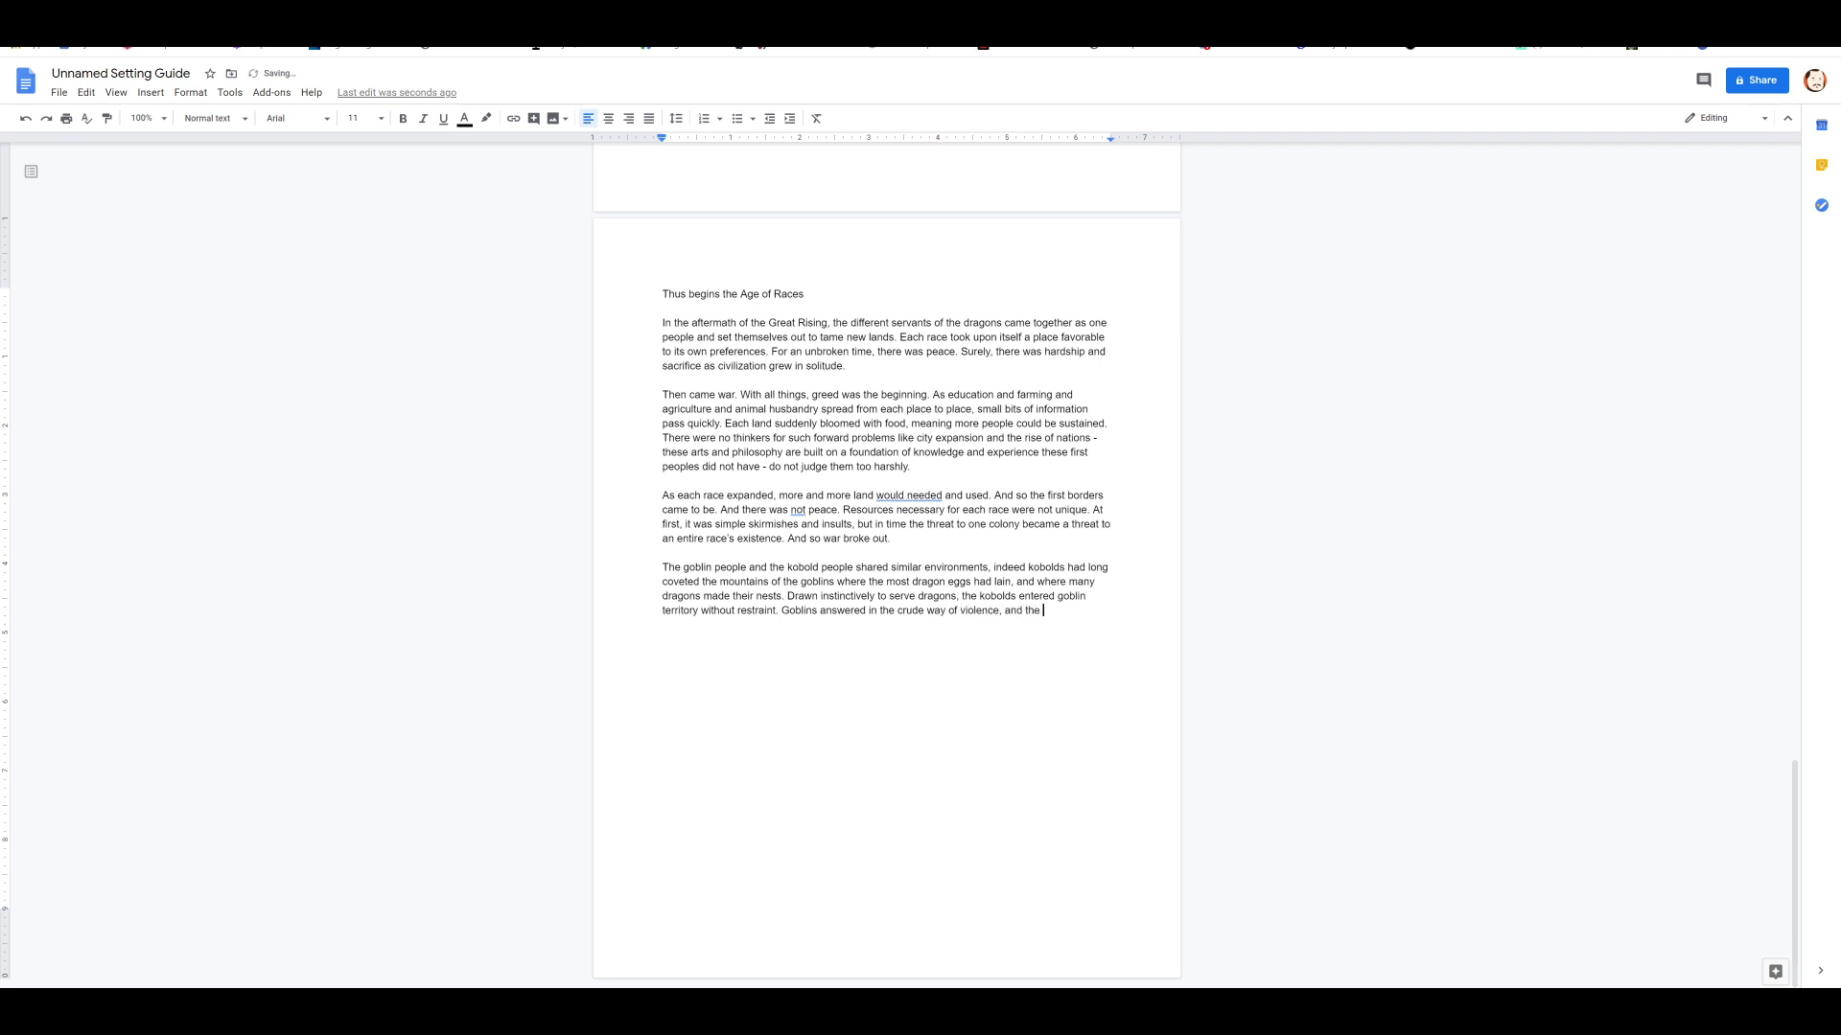
type("horror of i")
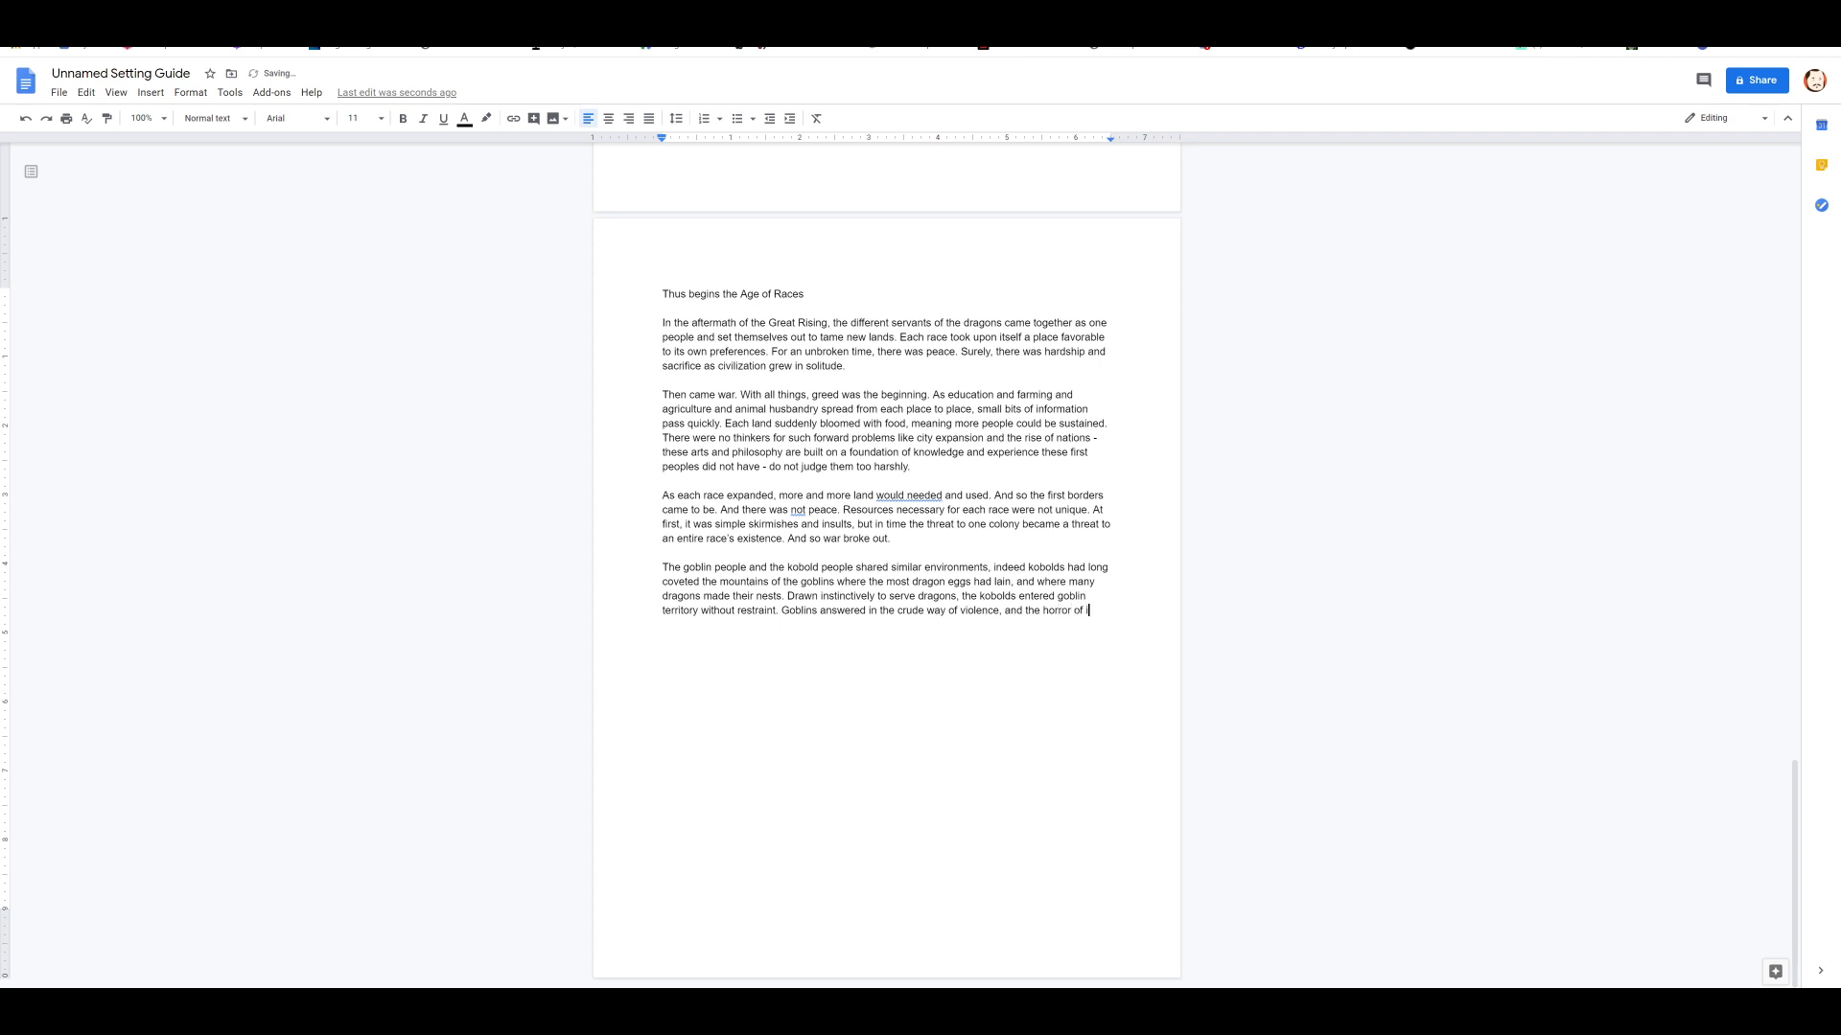
type("shook the continents.")
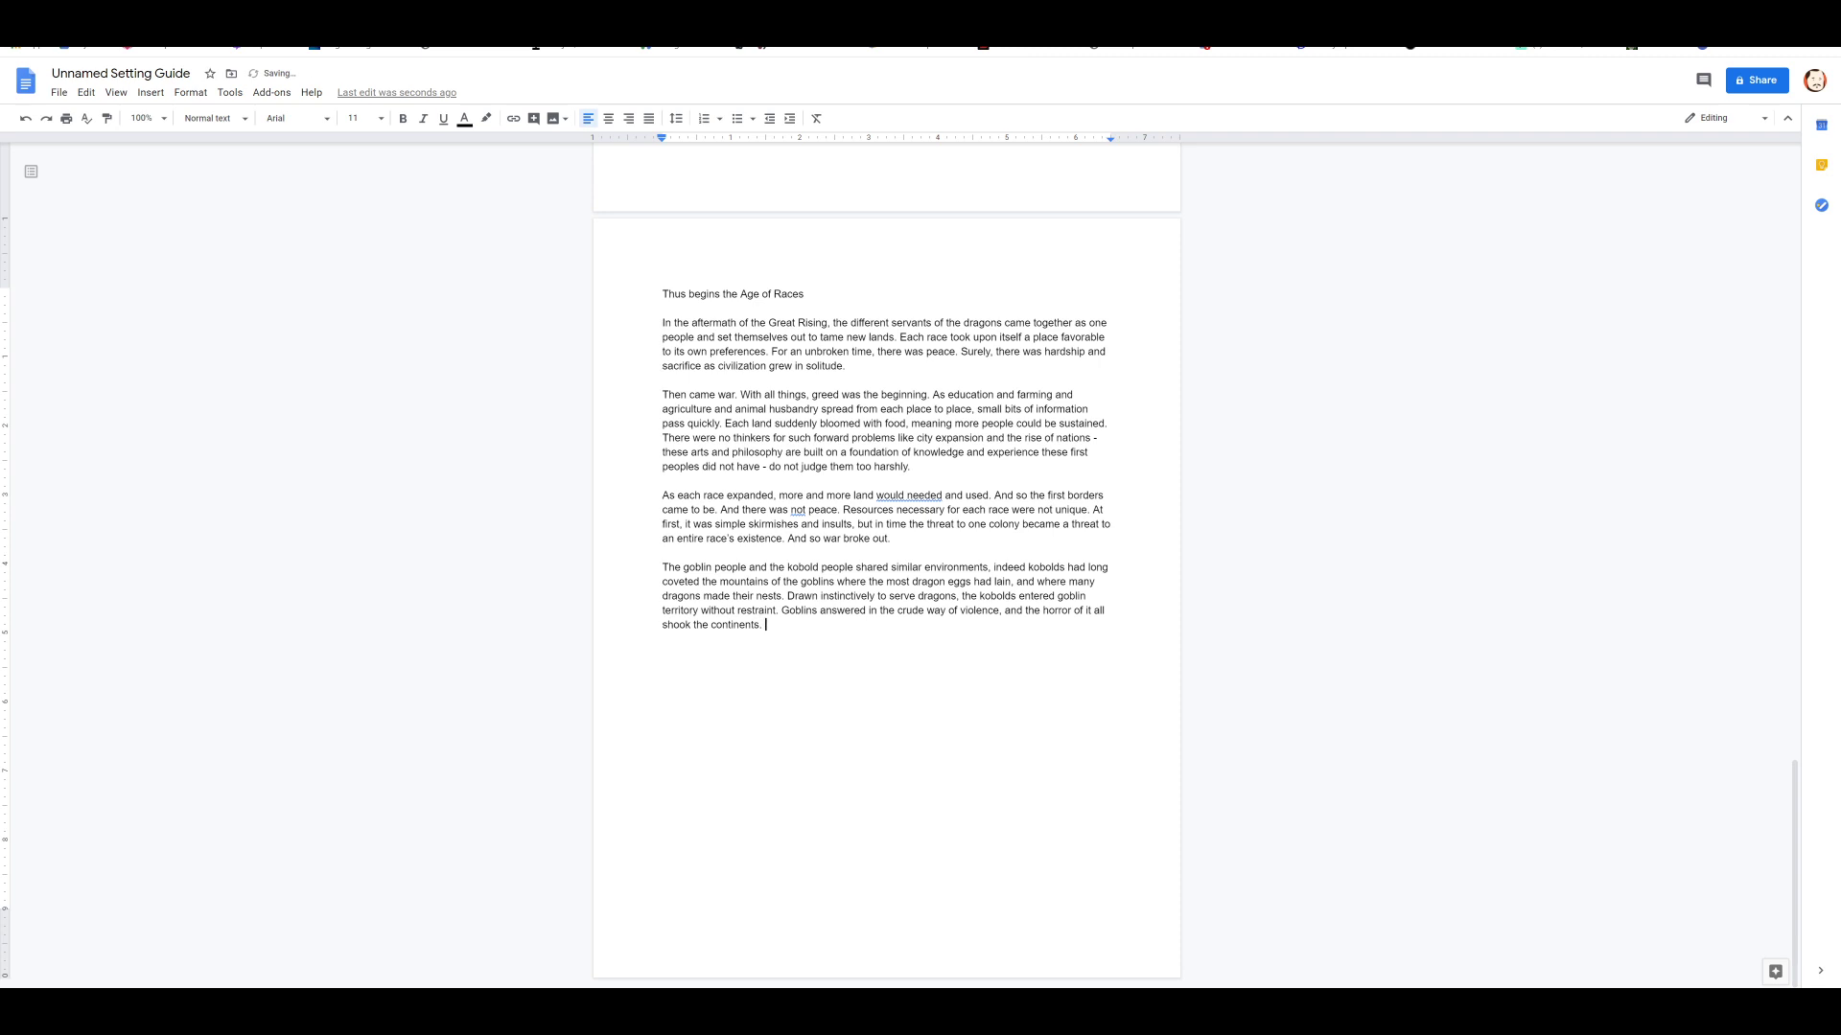
Step: Add that news spread after peace was negotiated, alarm rose, and each race's safety was a dire concern
type("The")
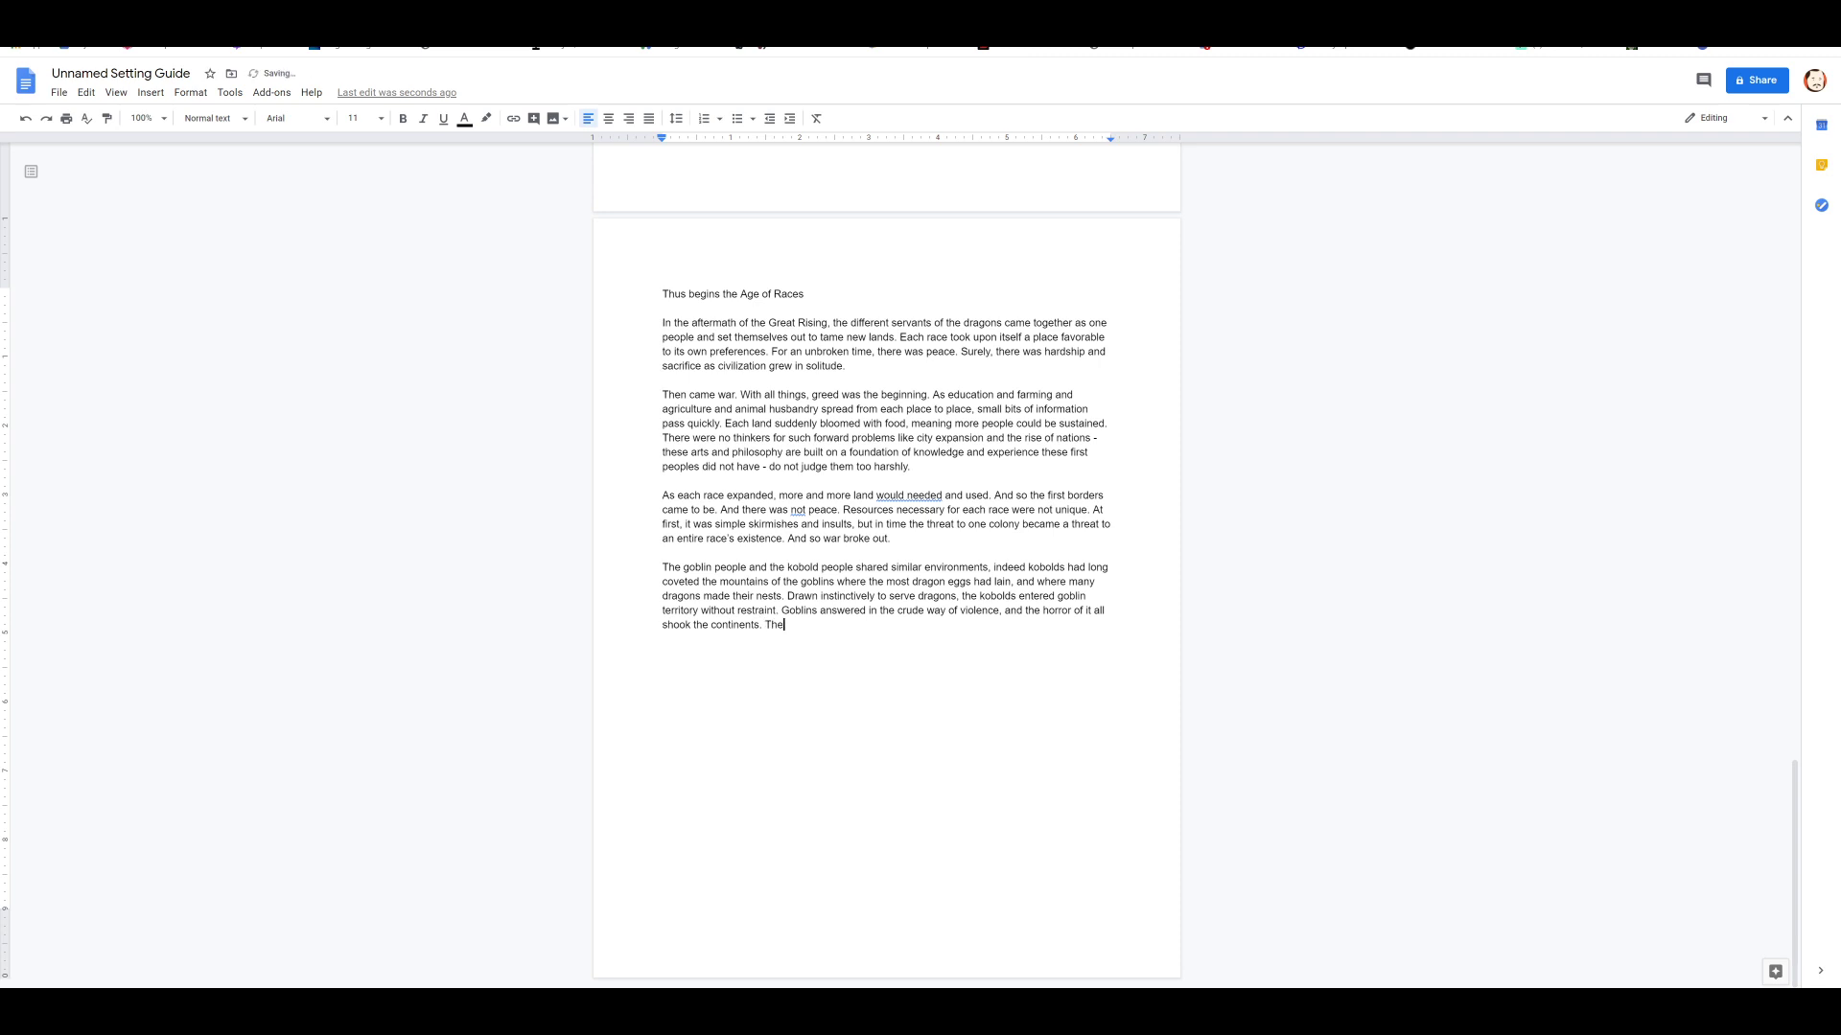
type("news had")
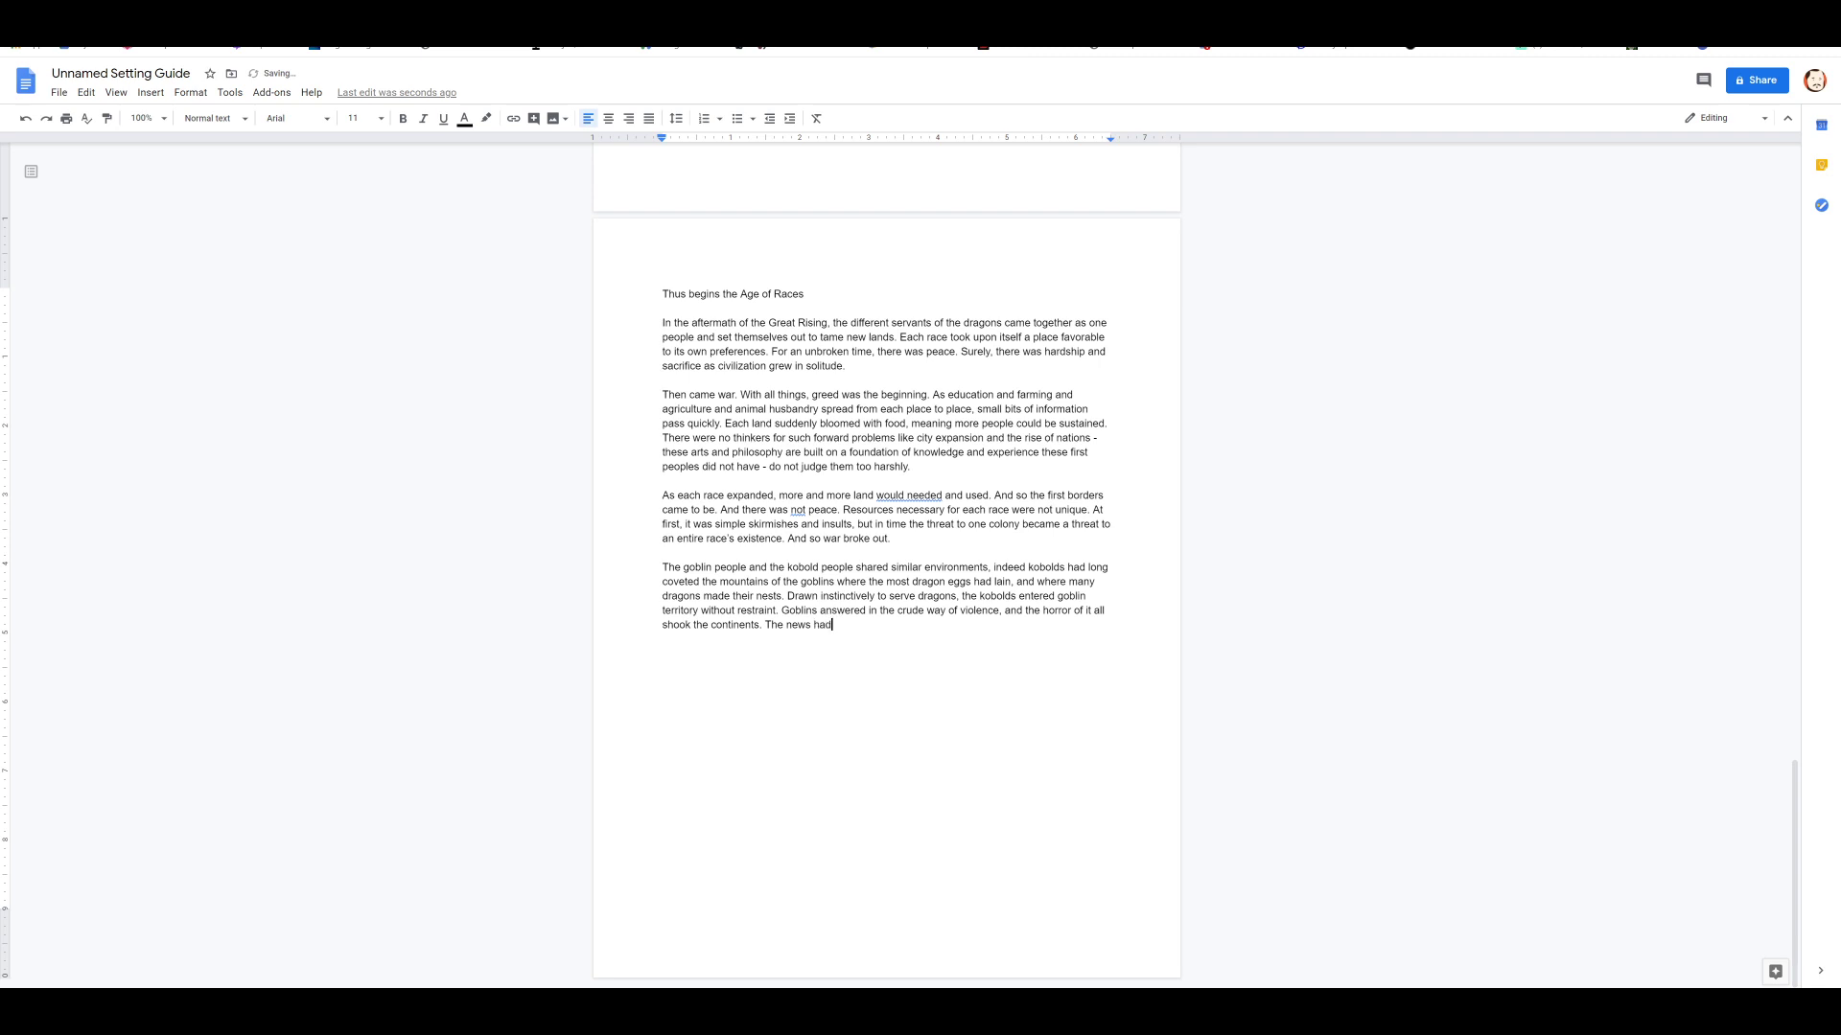
type("reached the far")
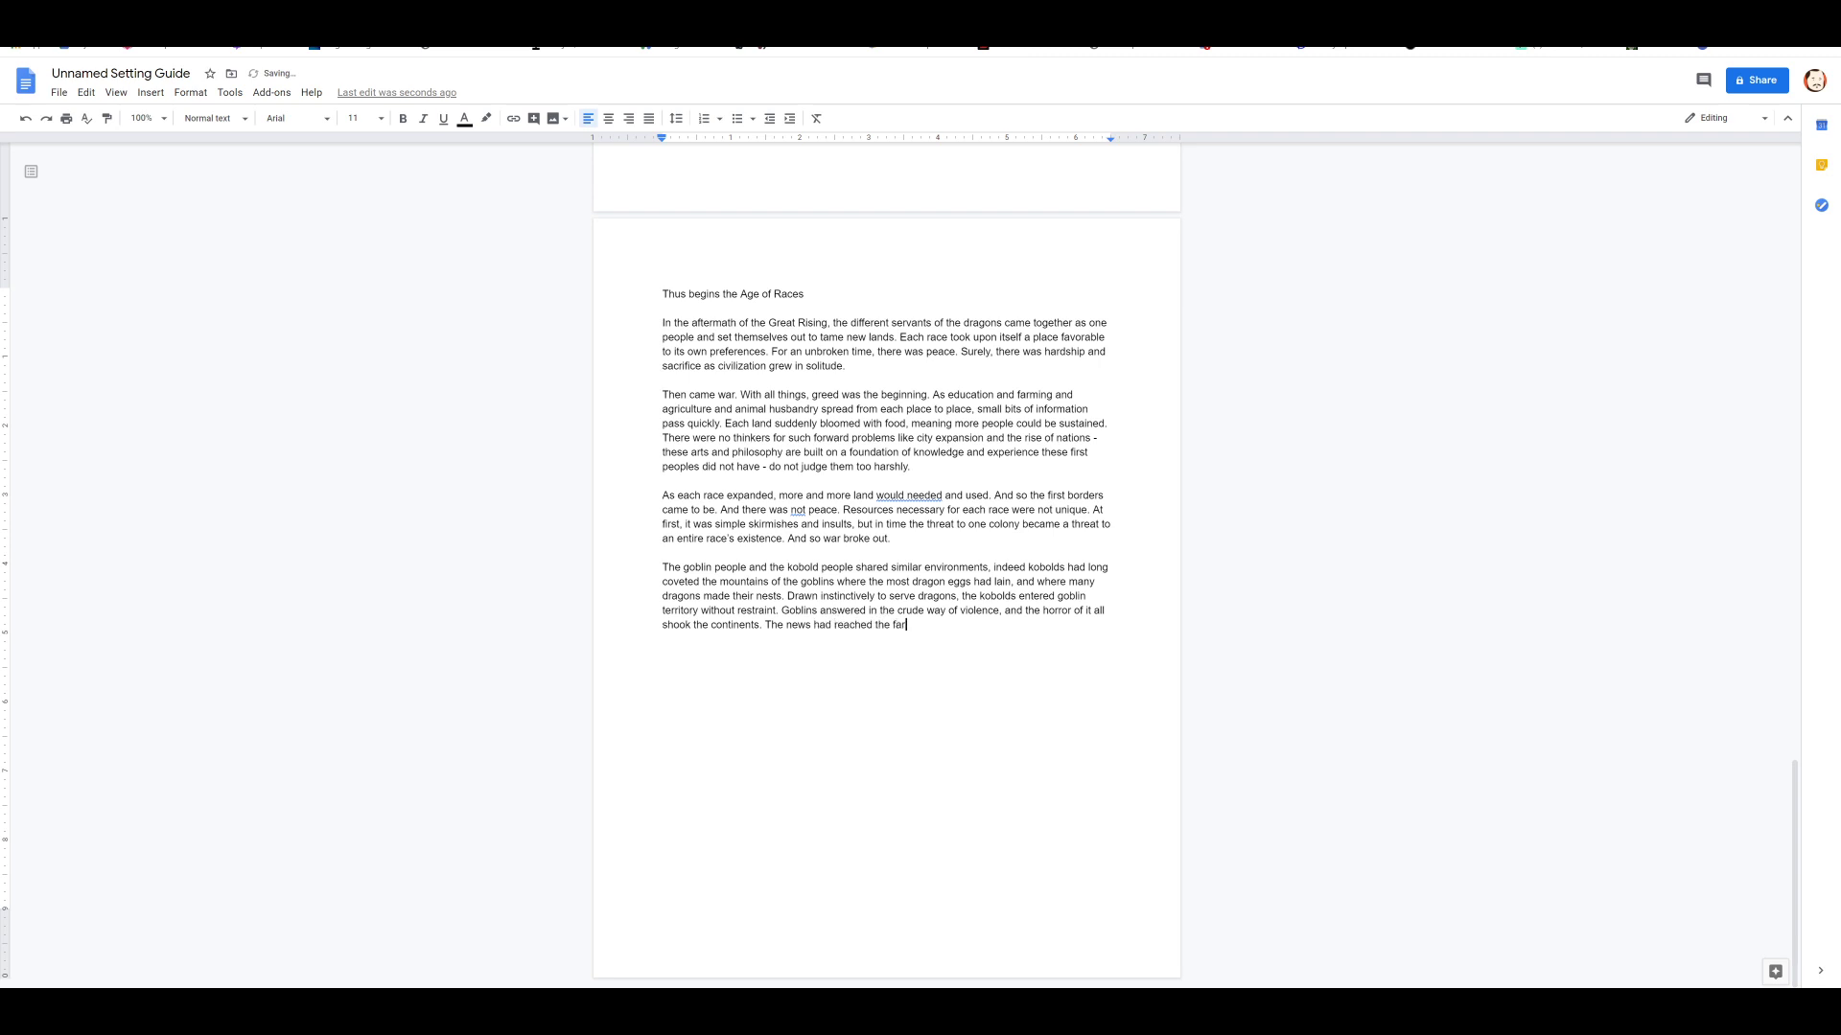
type("thest raches")
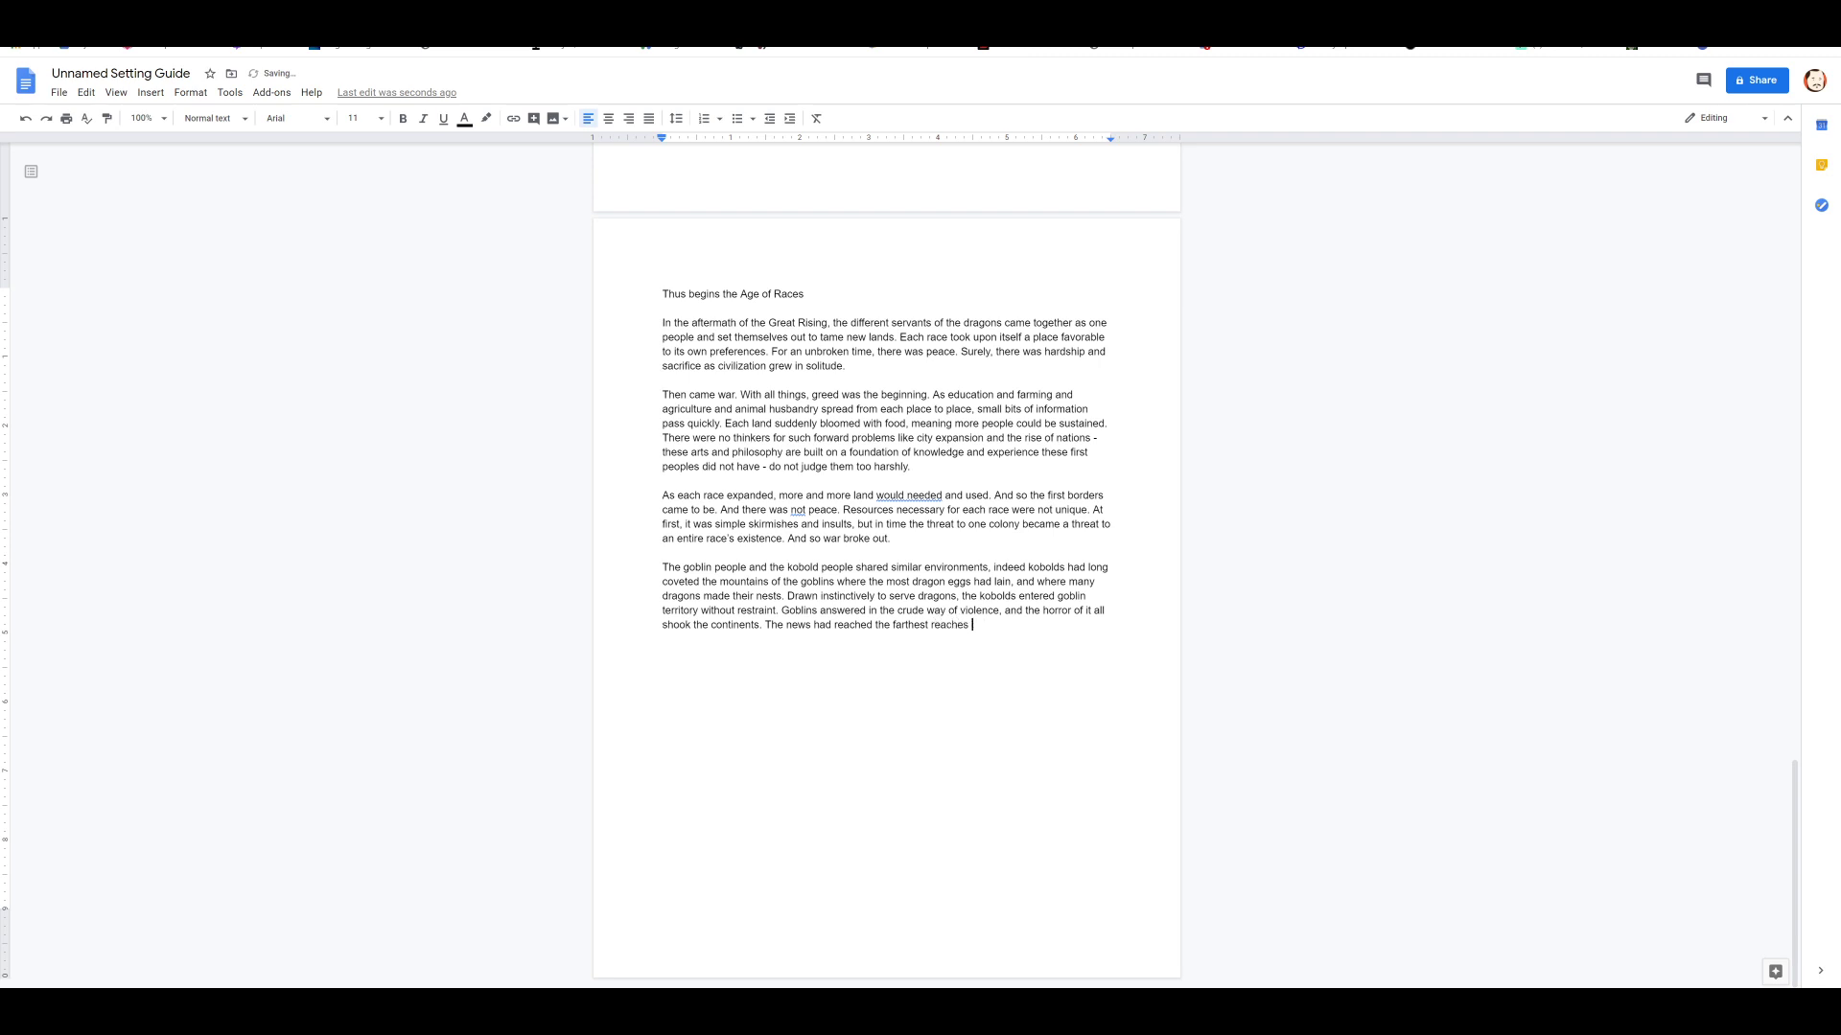
type("after peace")
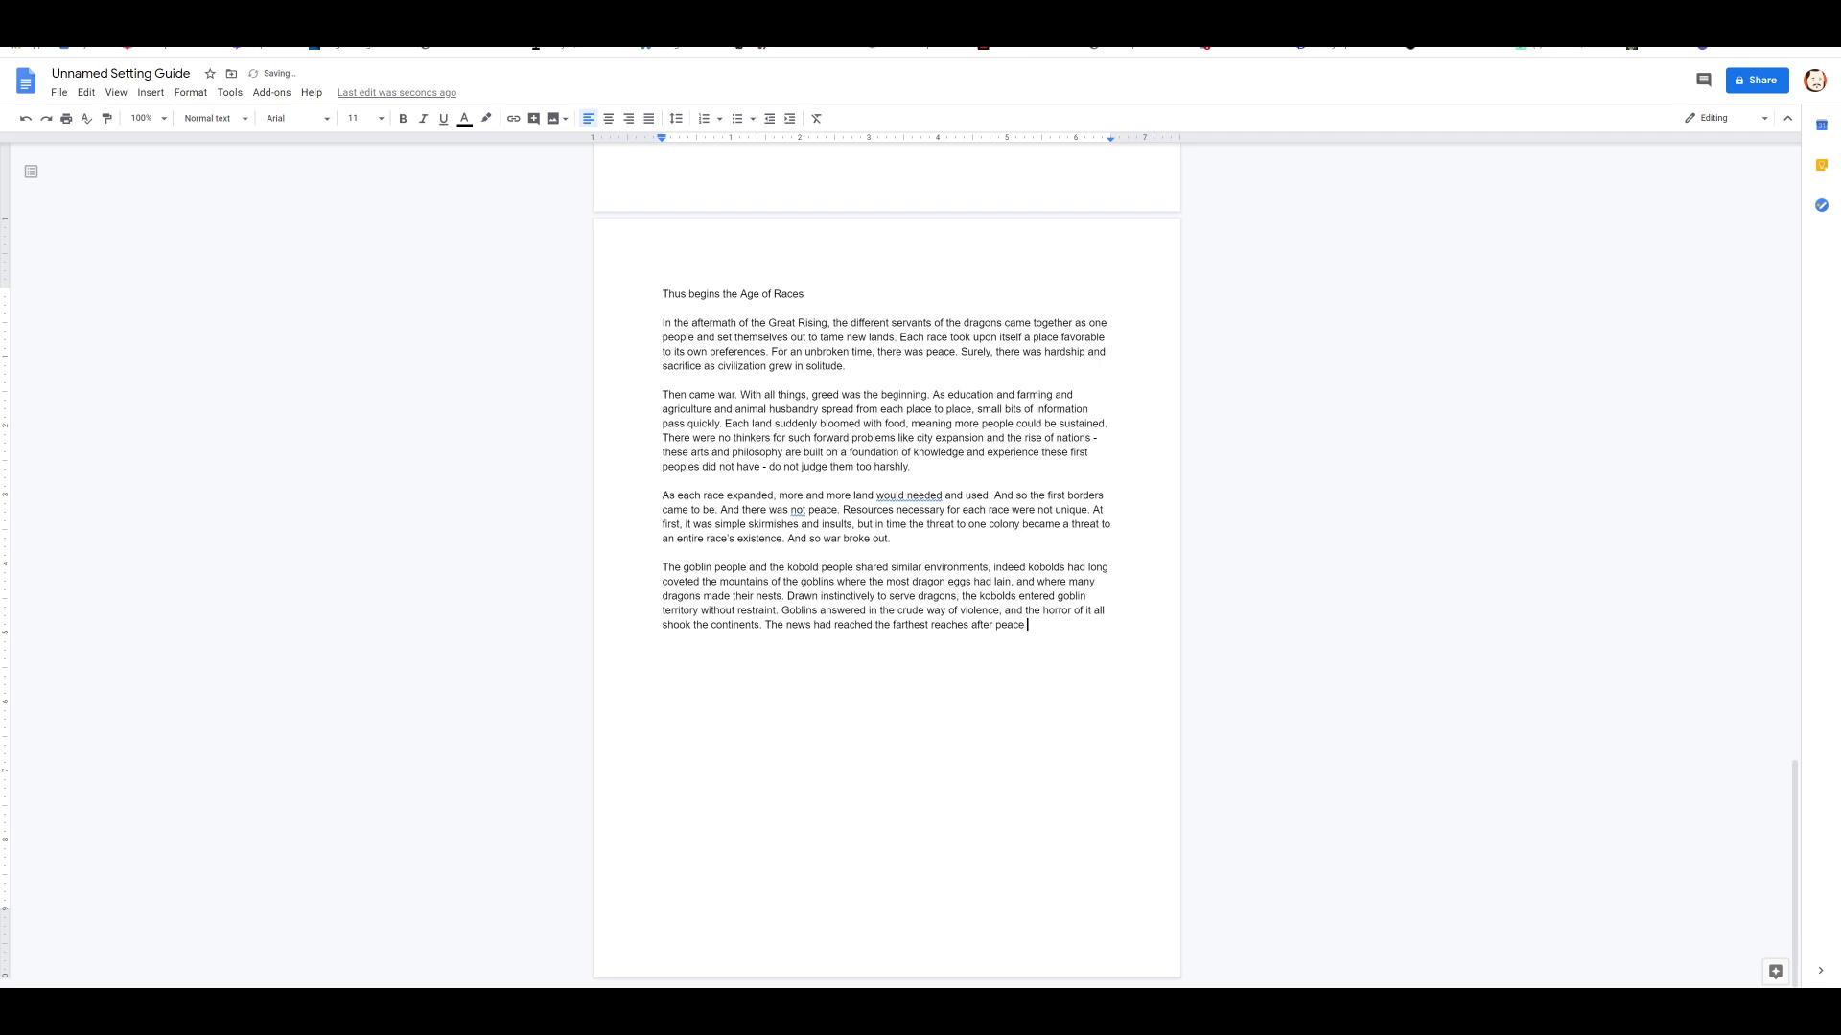
type("had been n")
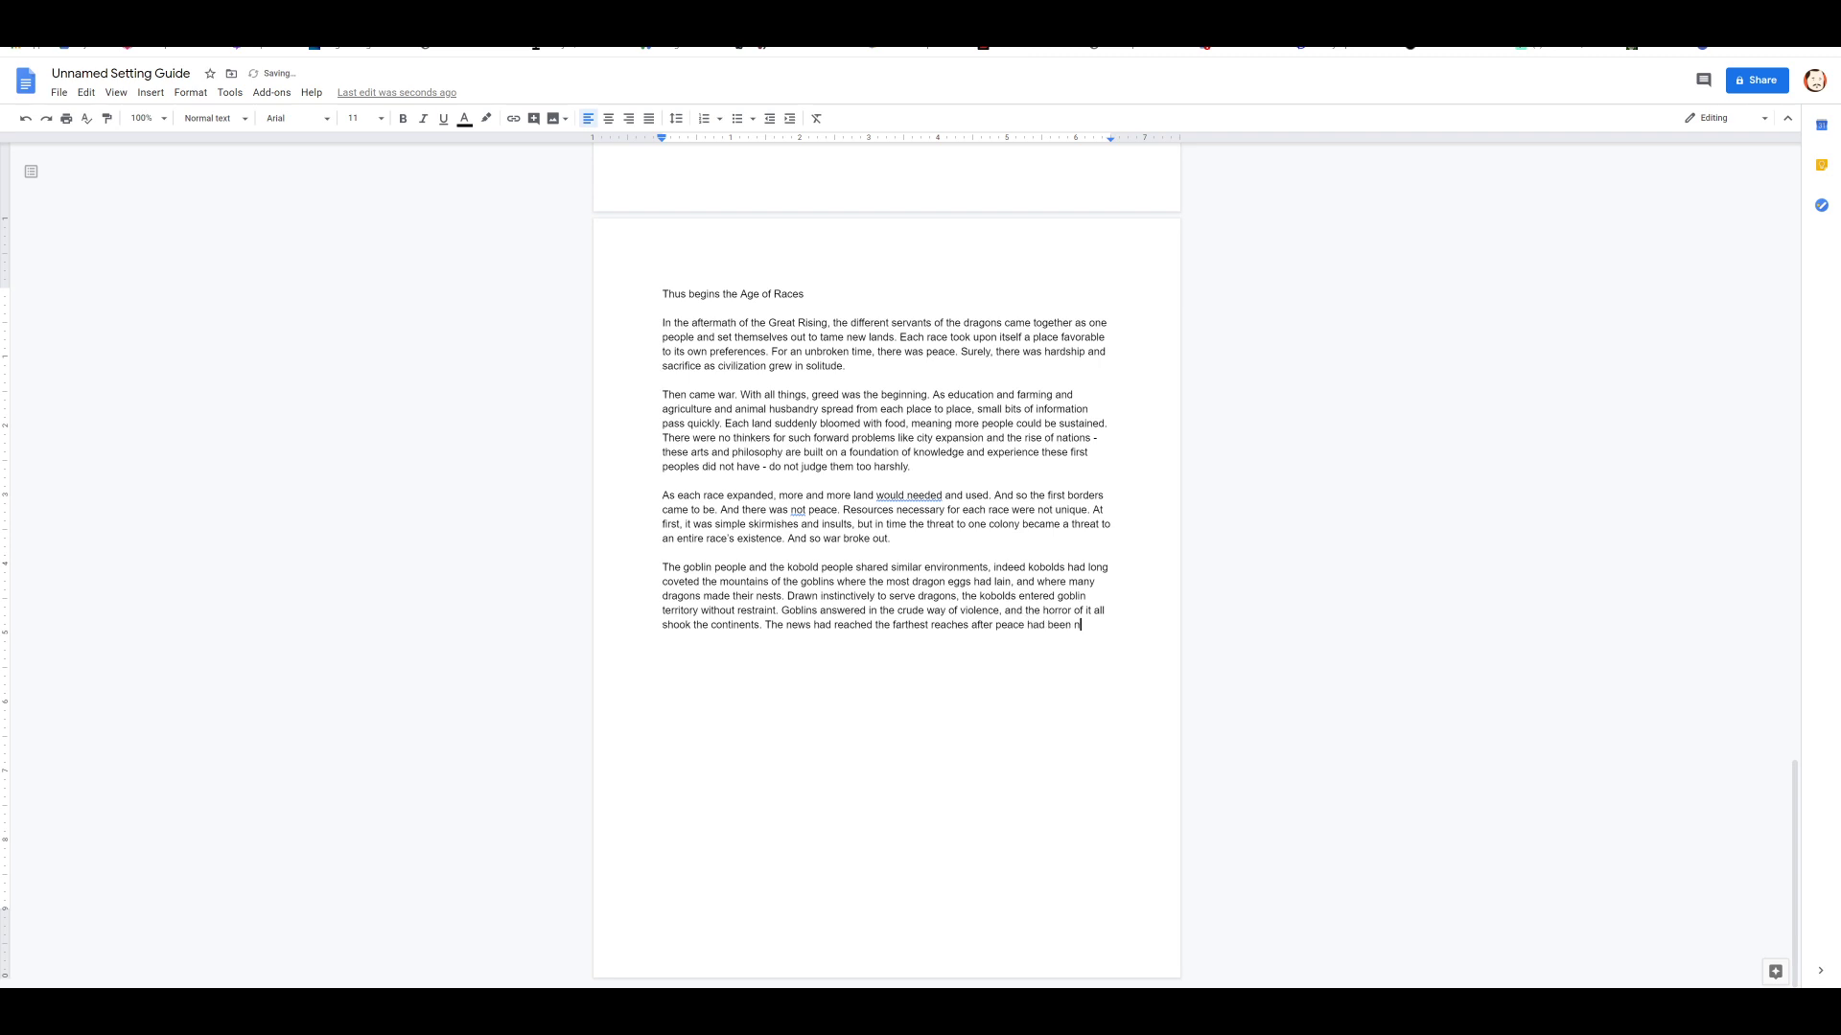
type("egotiated, but")
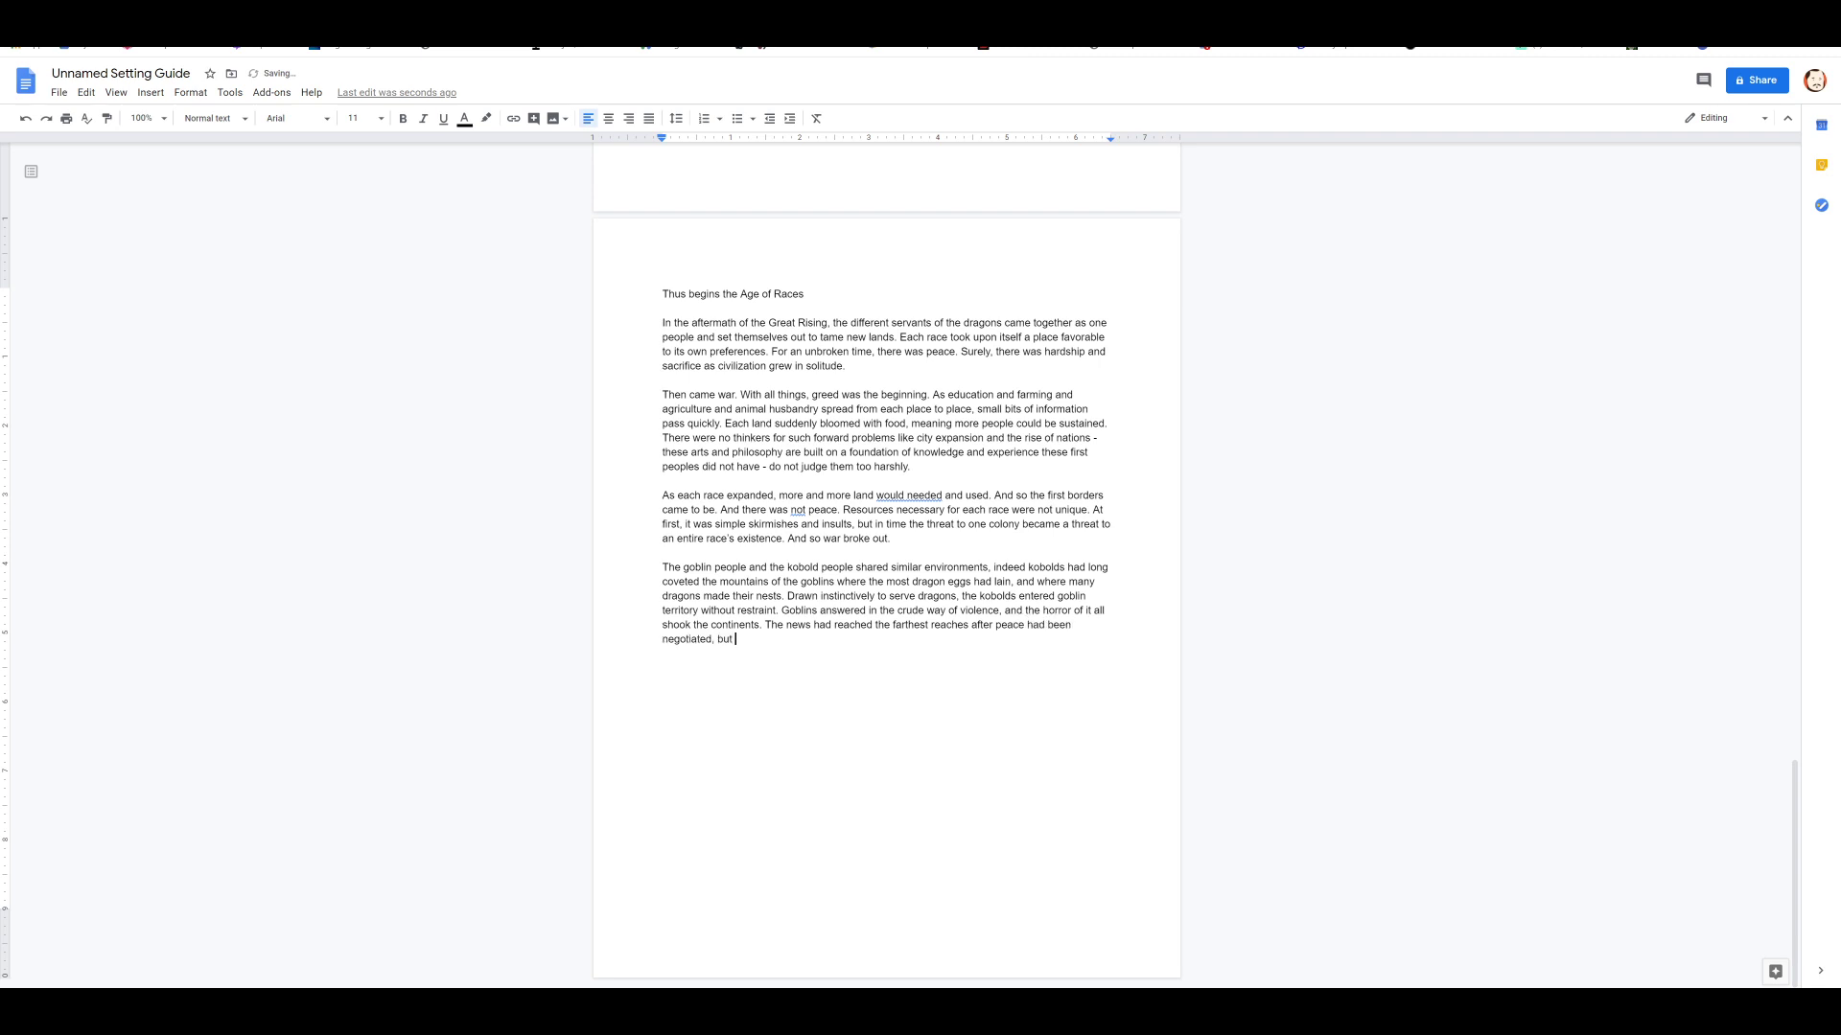
type("alarm rose up")
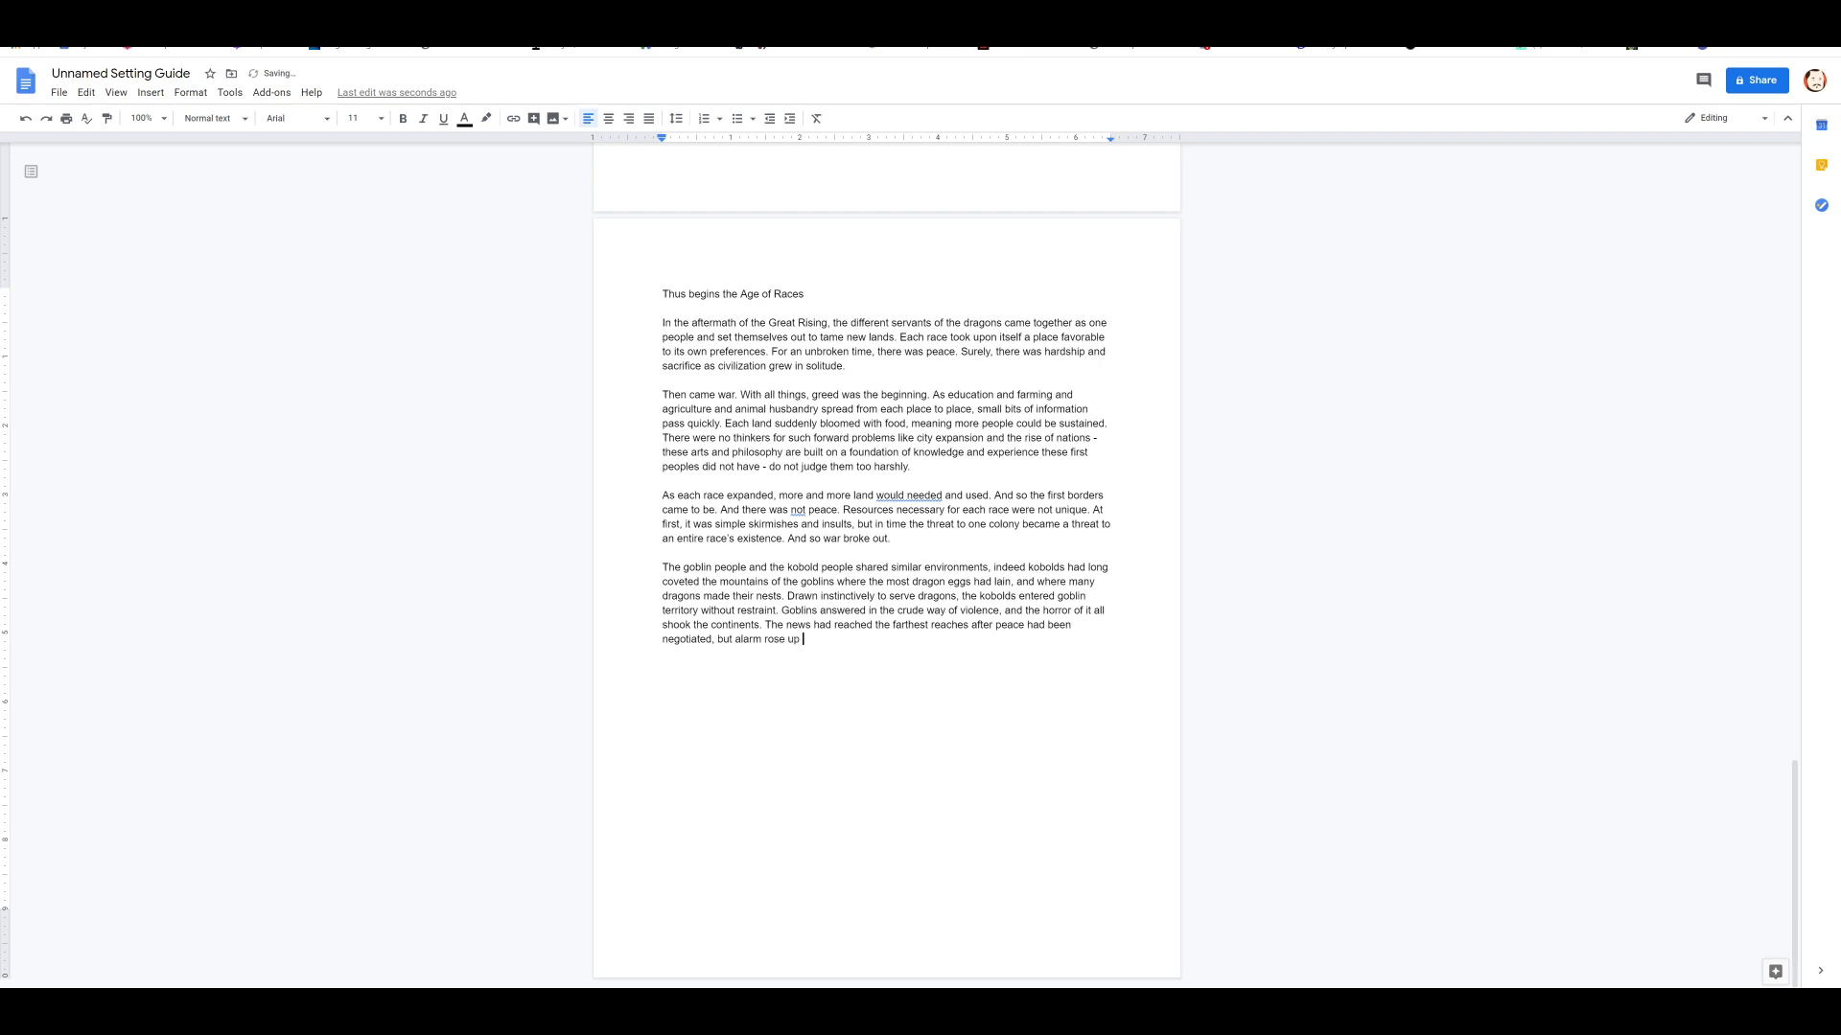
type("Now, s")
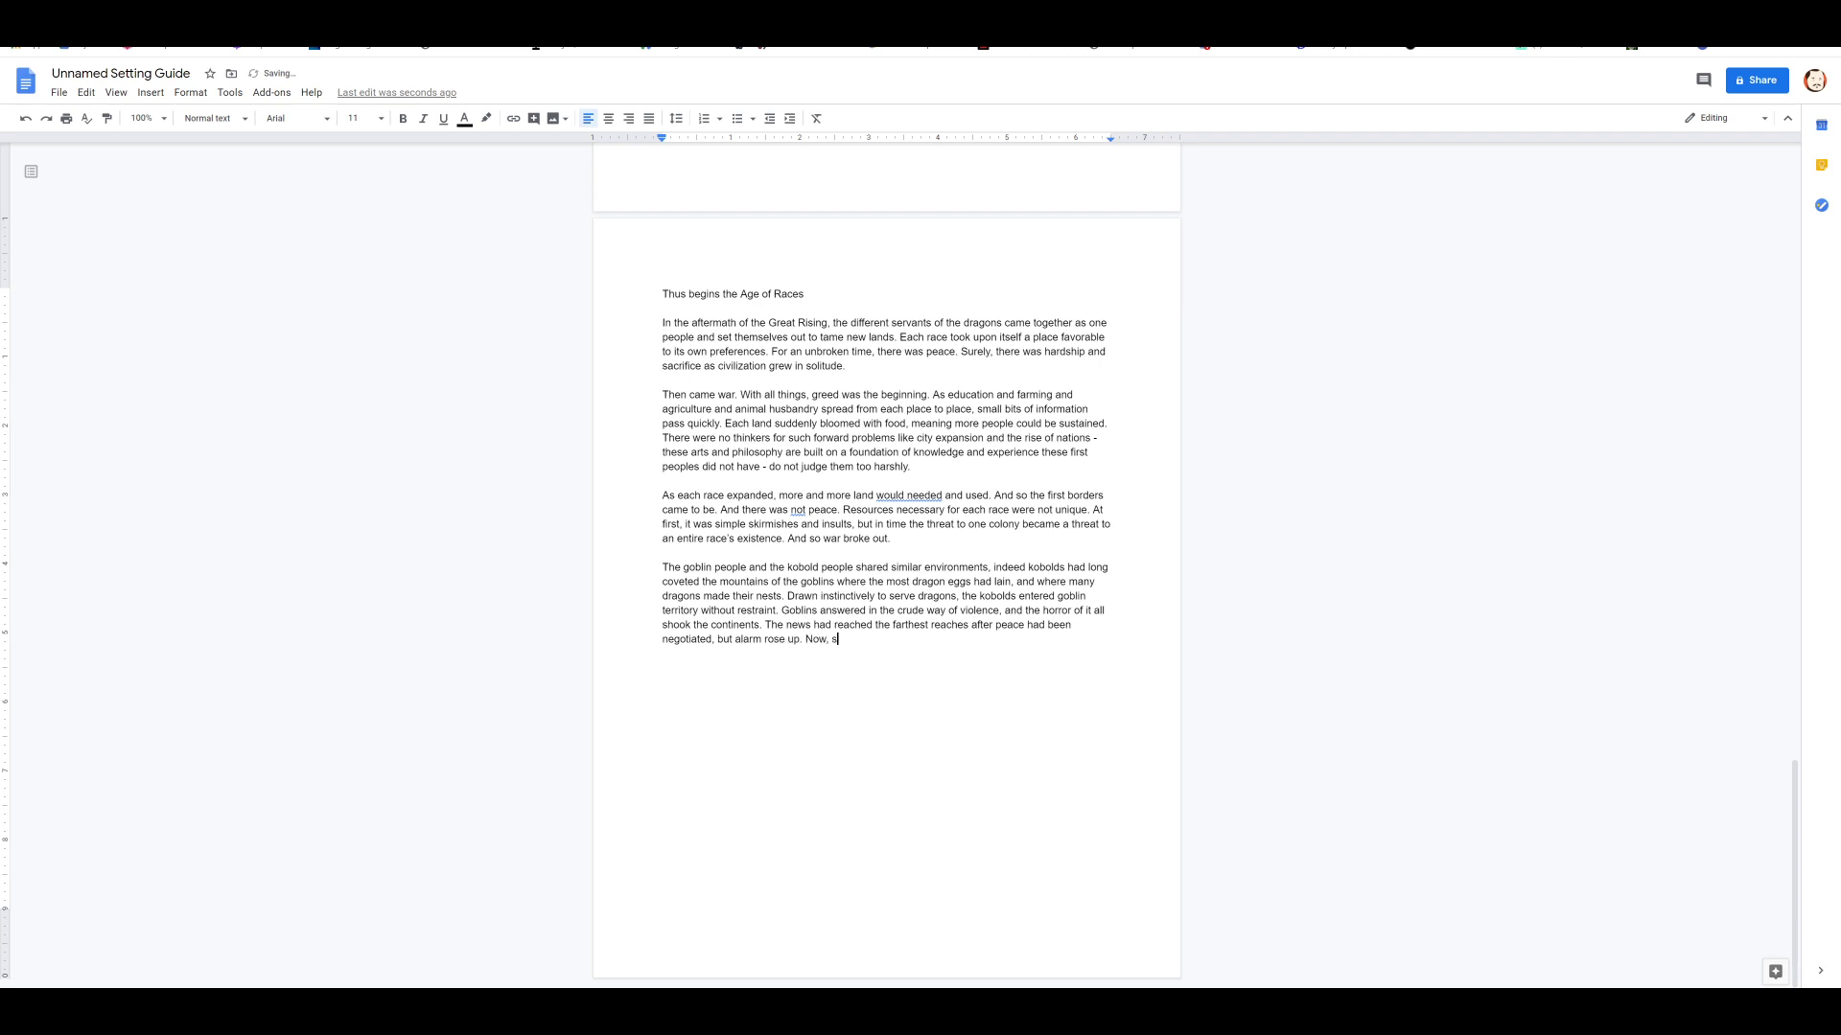
type("afety of")
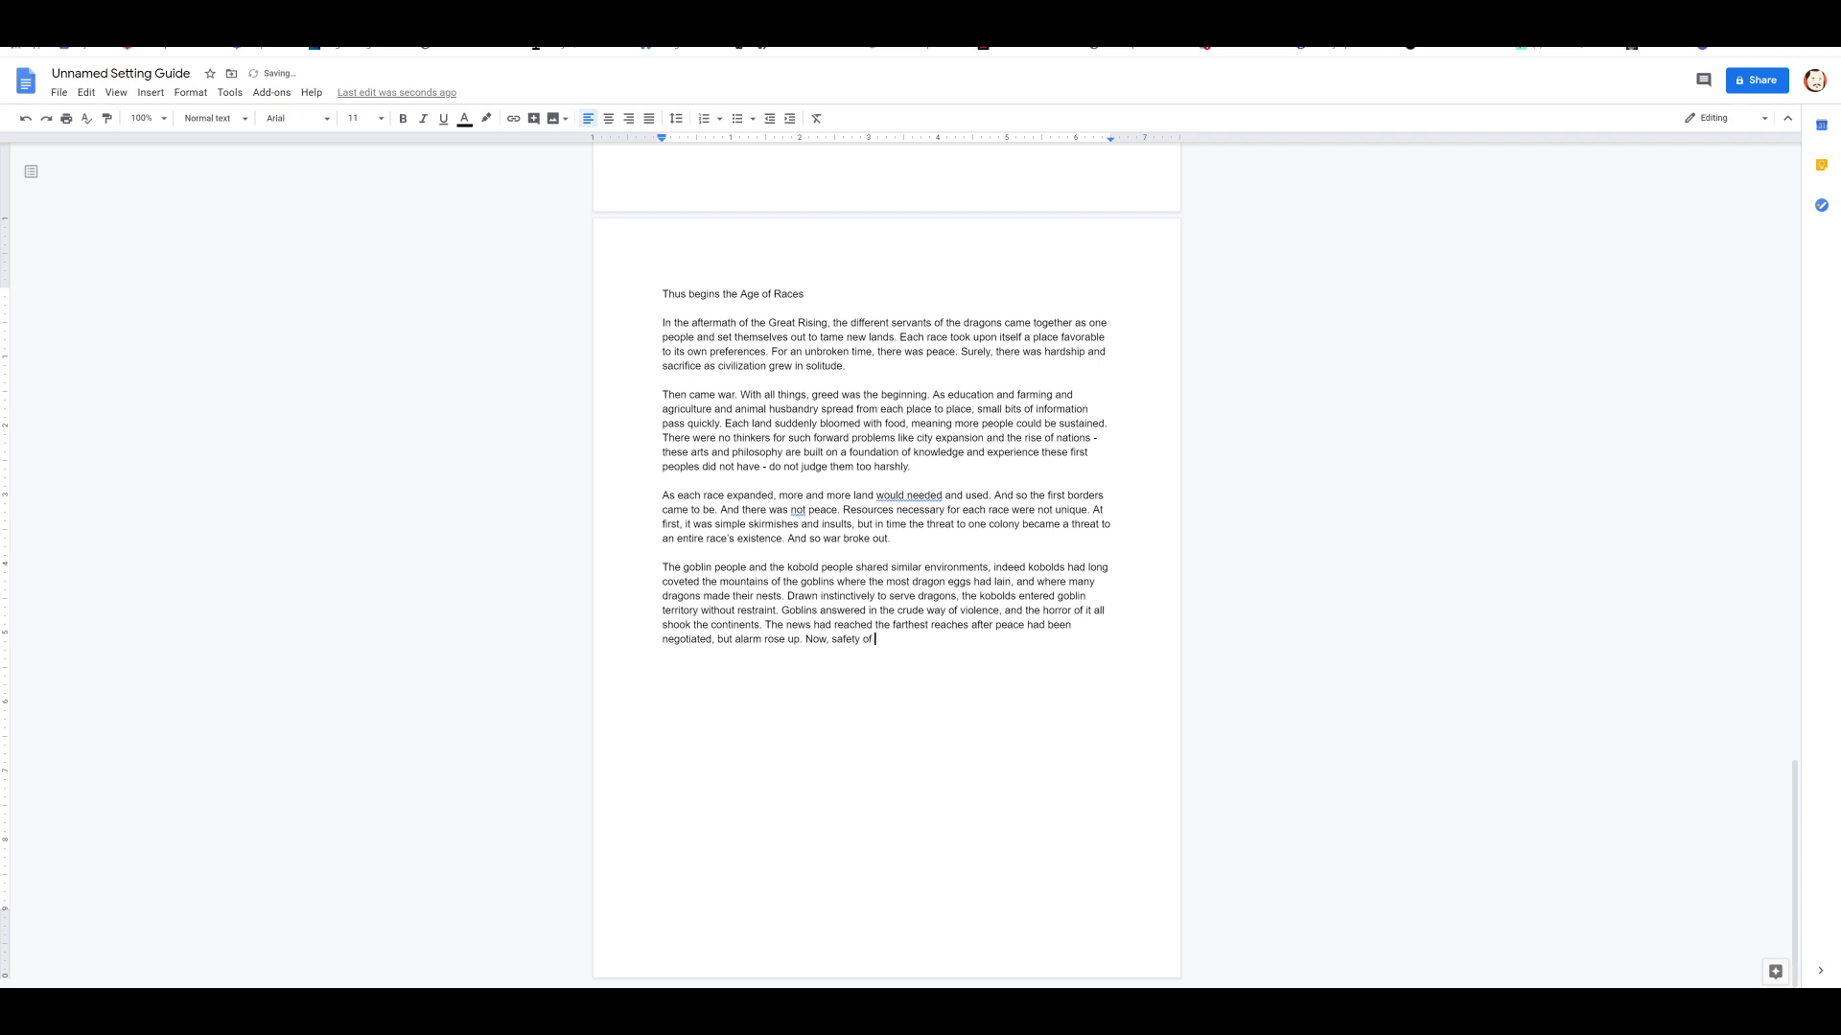
key("Backspace")
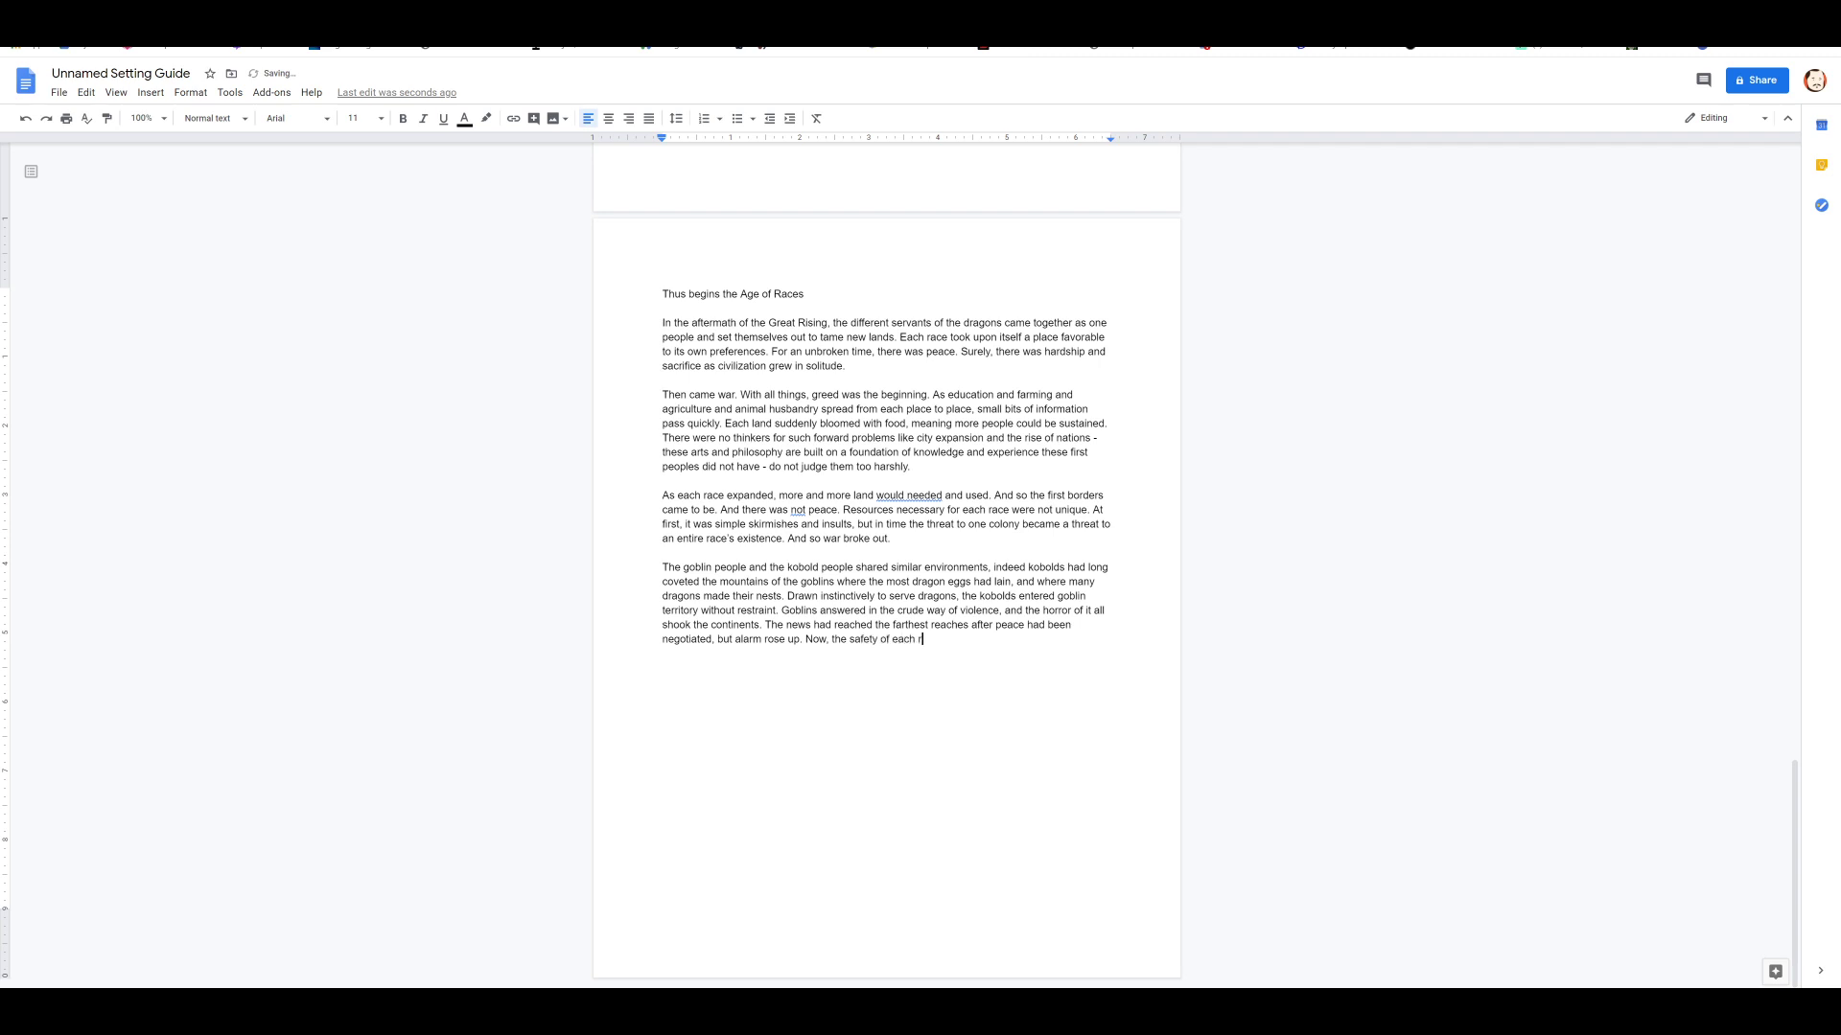
type("ce against")
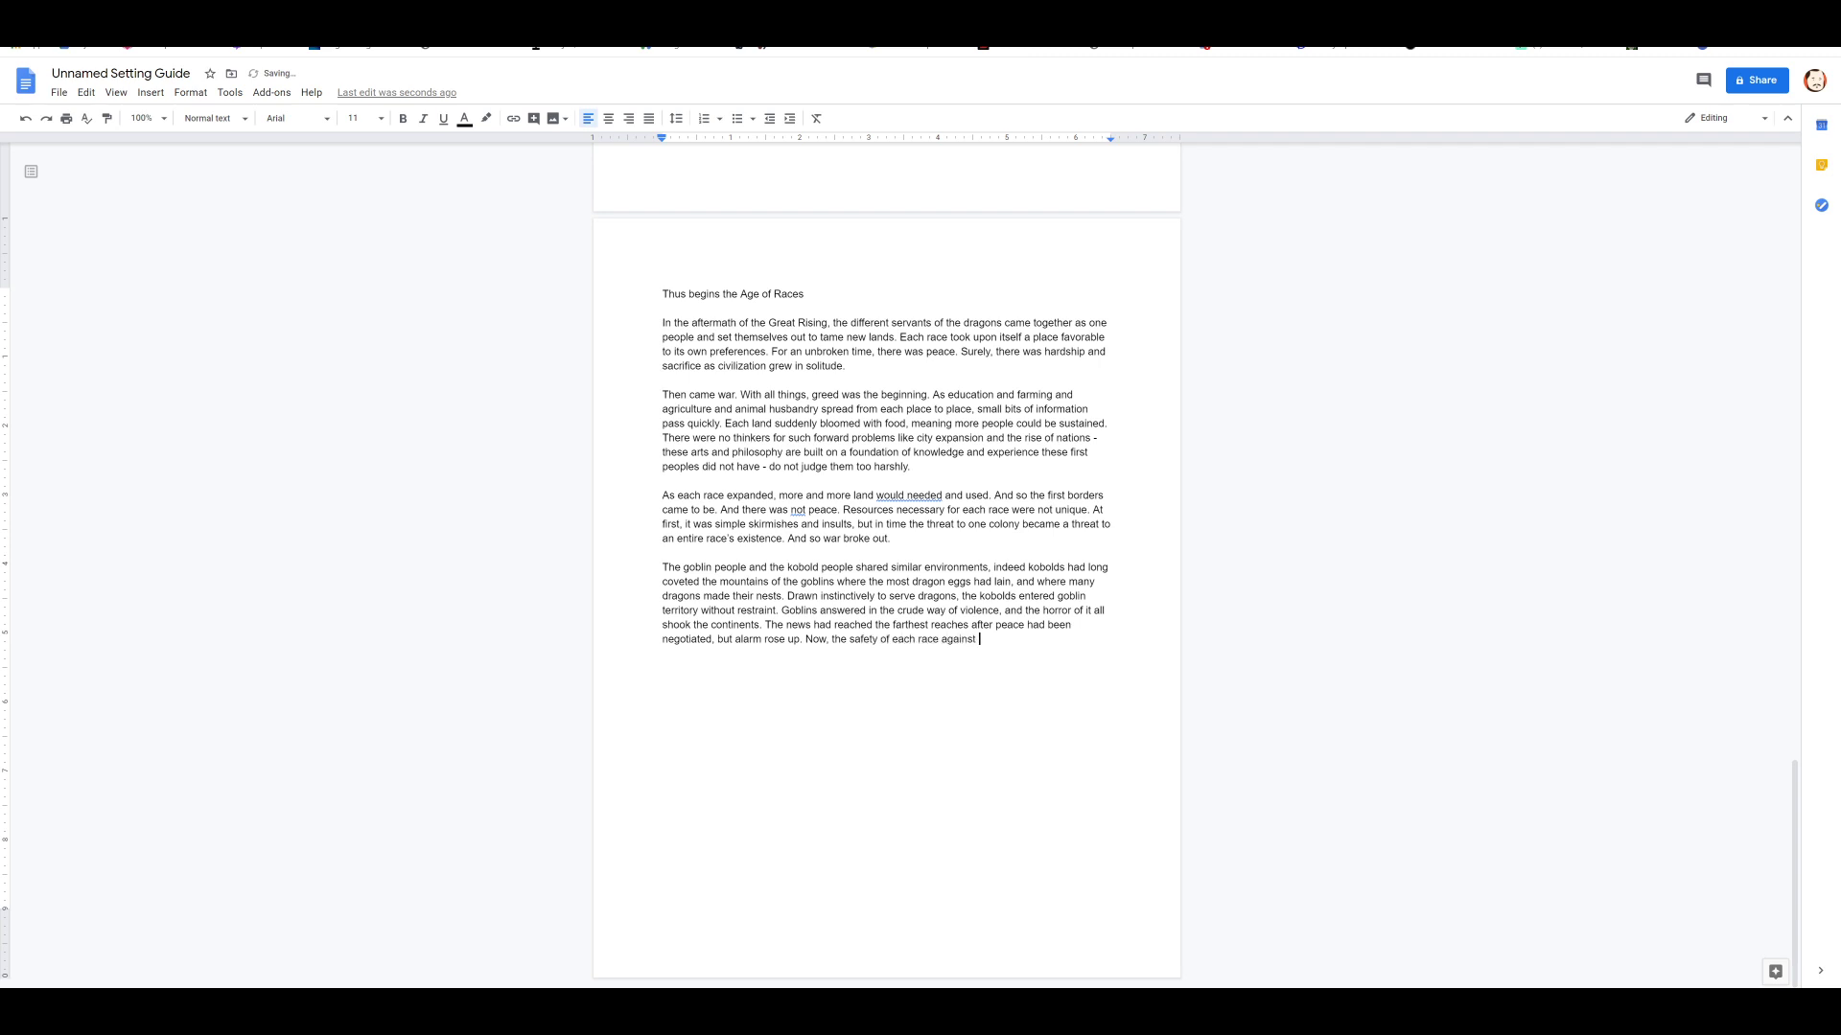
type("the others was a dire")
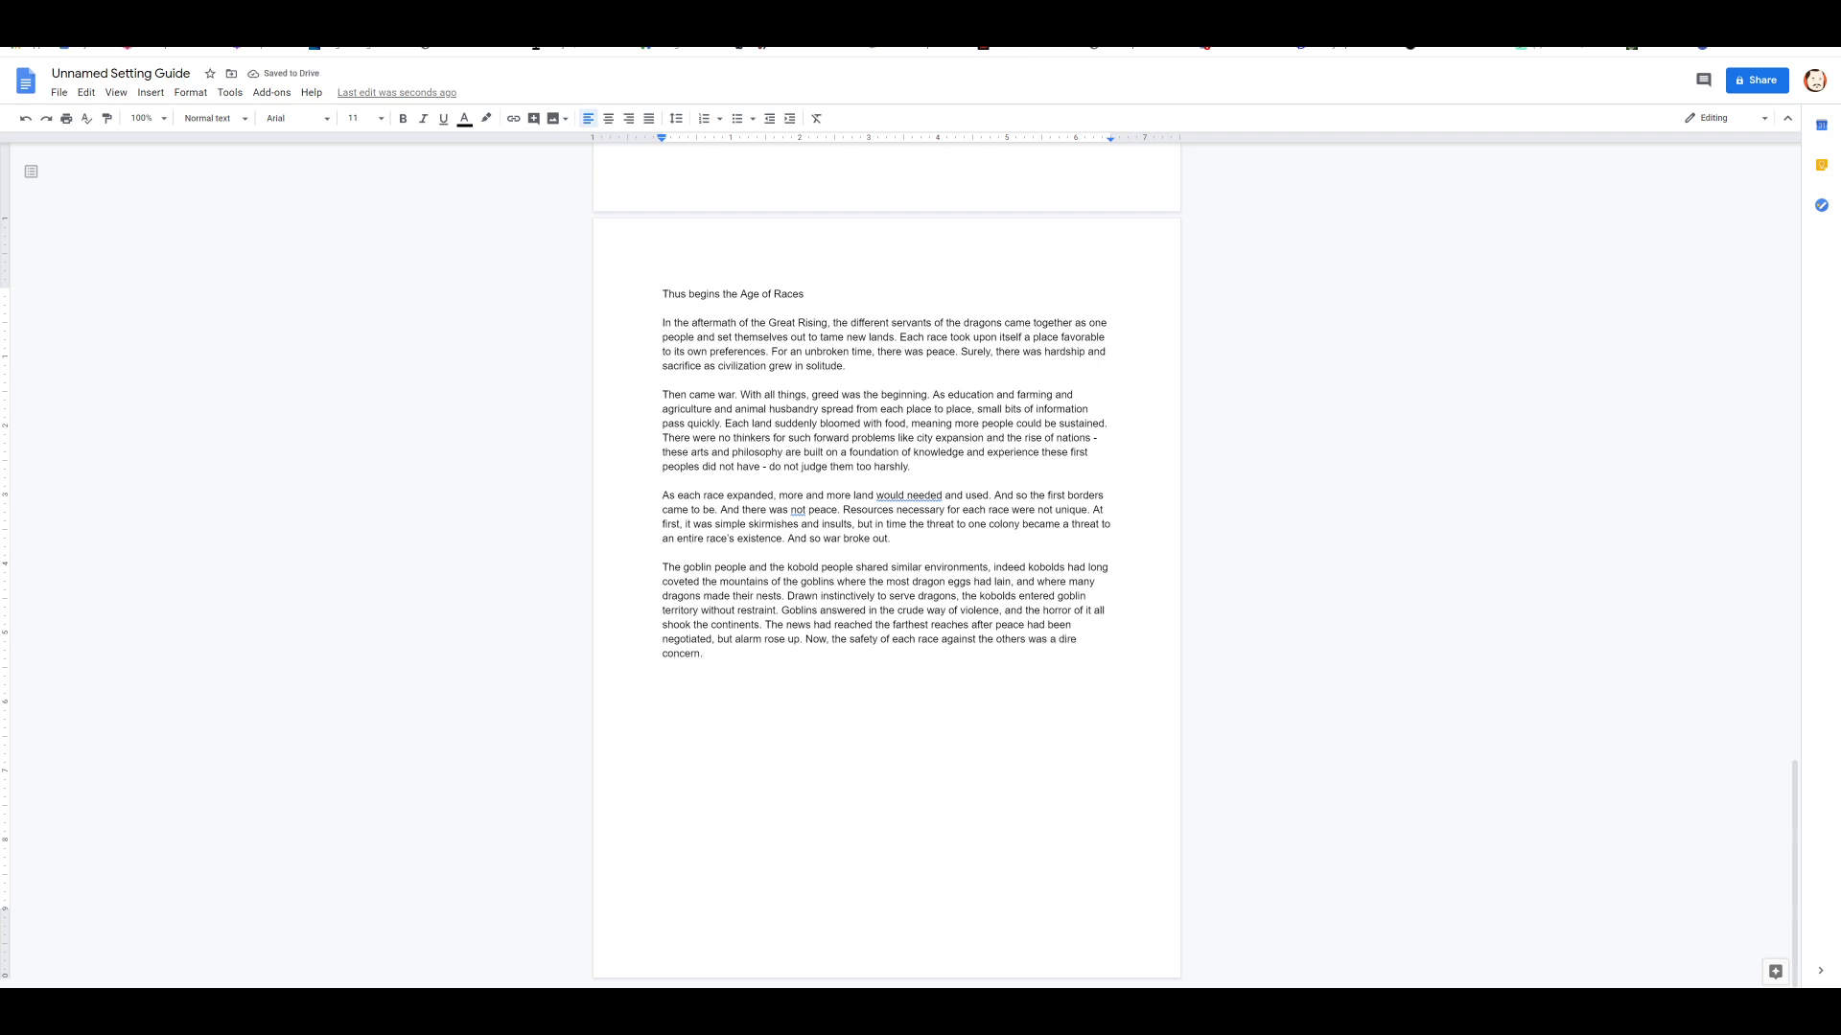
Step: Add the cities, walls, garrisons, towers and standing armies sentences, then 'And it is in this moment that the Gods came.'
type("Ci")
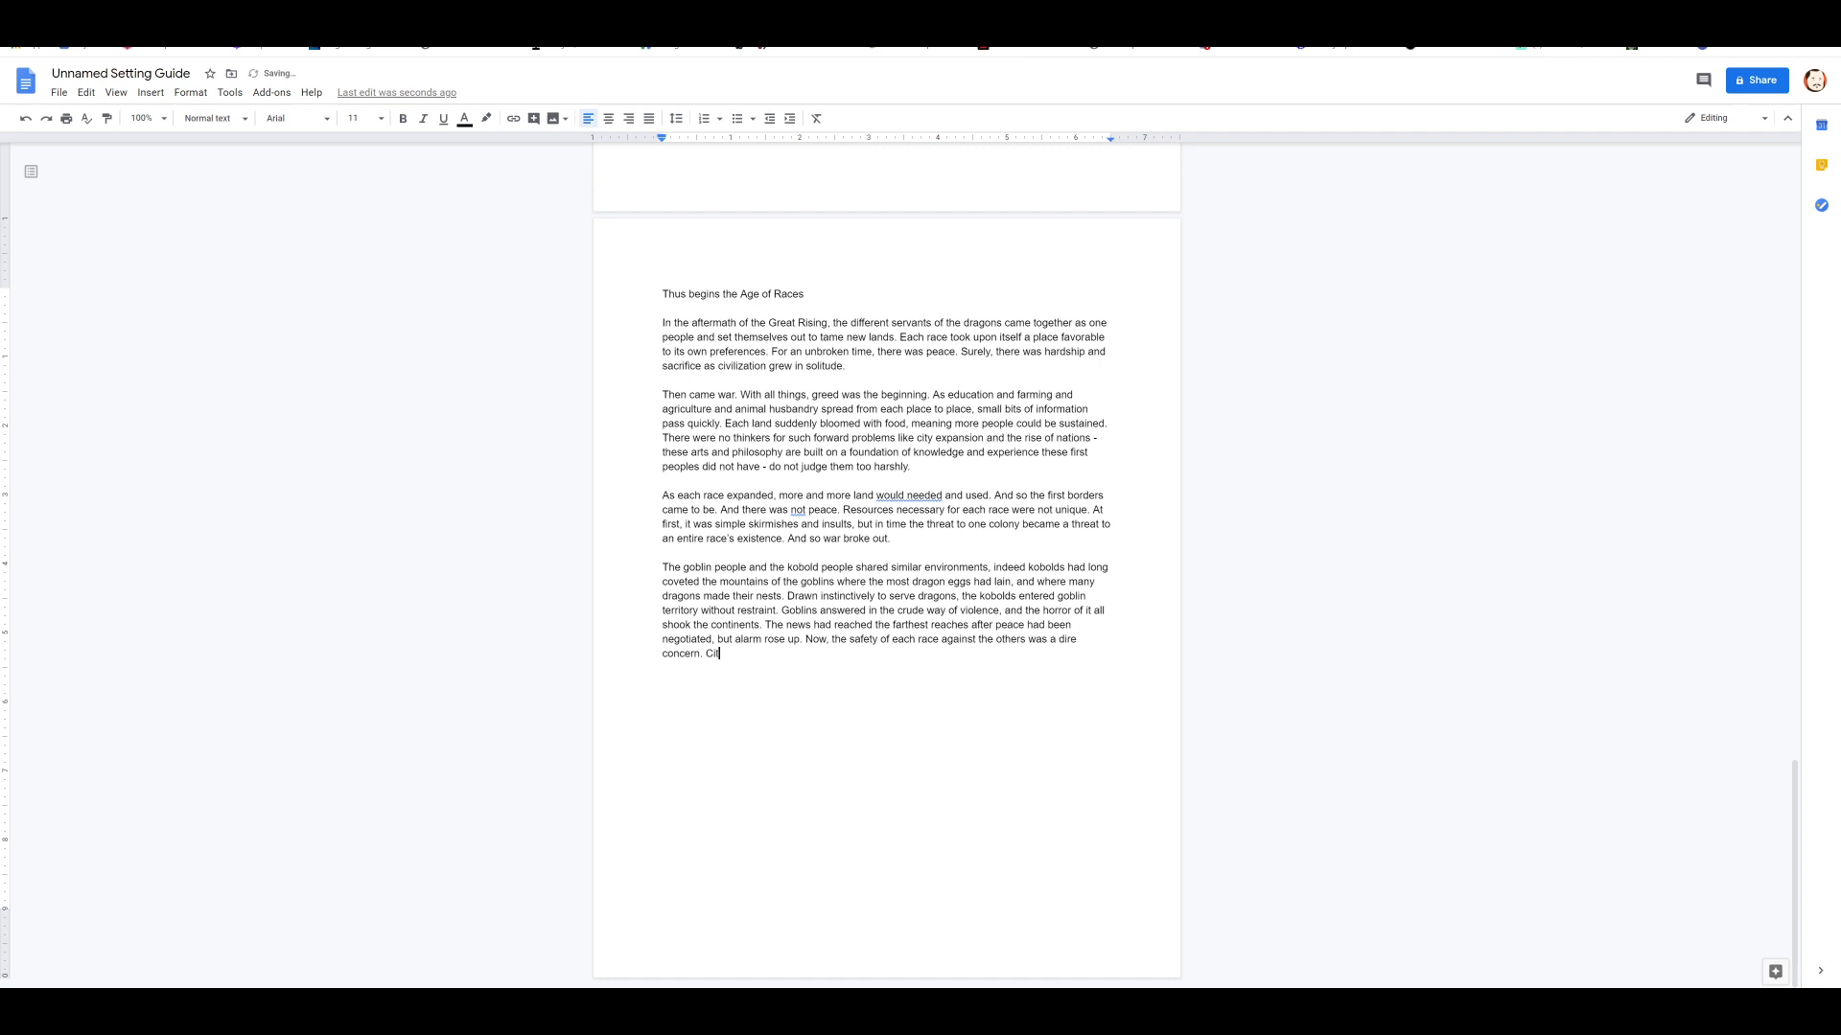
type("ties, Walls.")
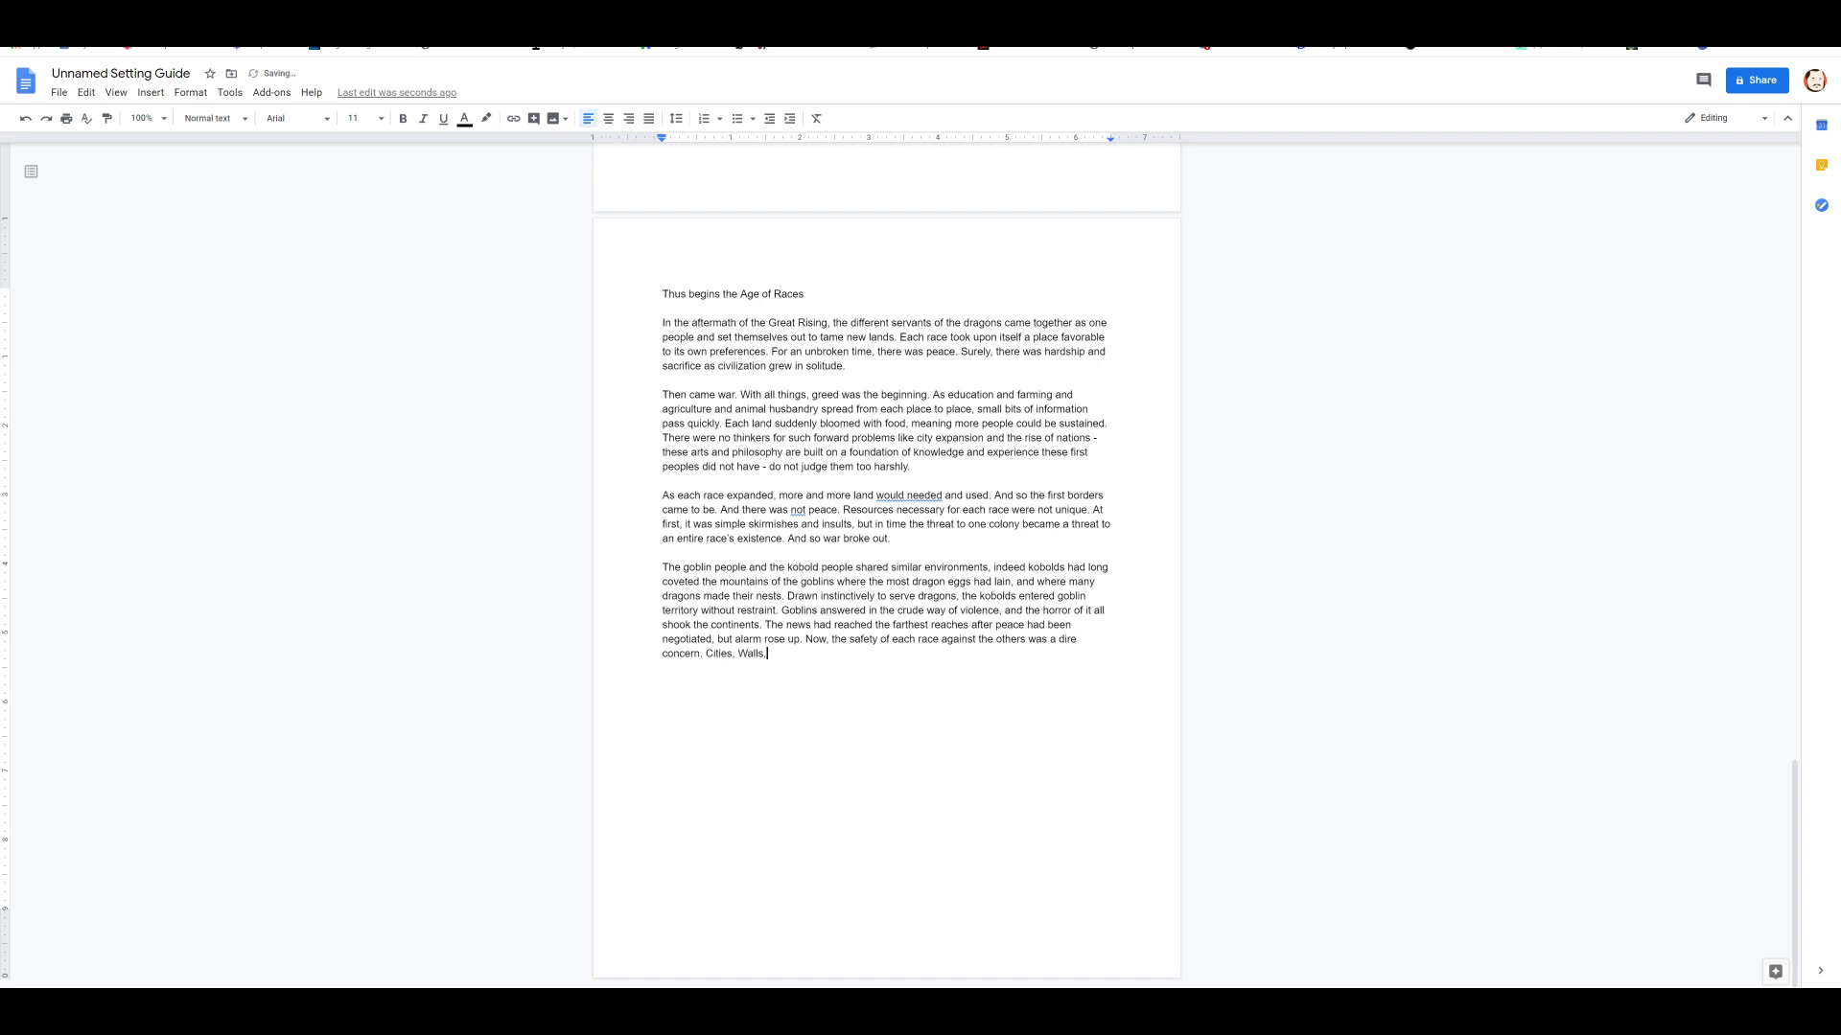
type("Garrisa")
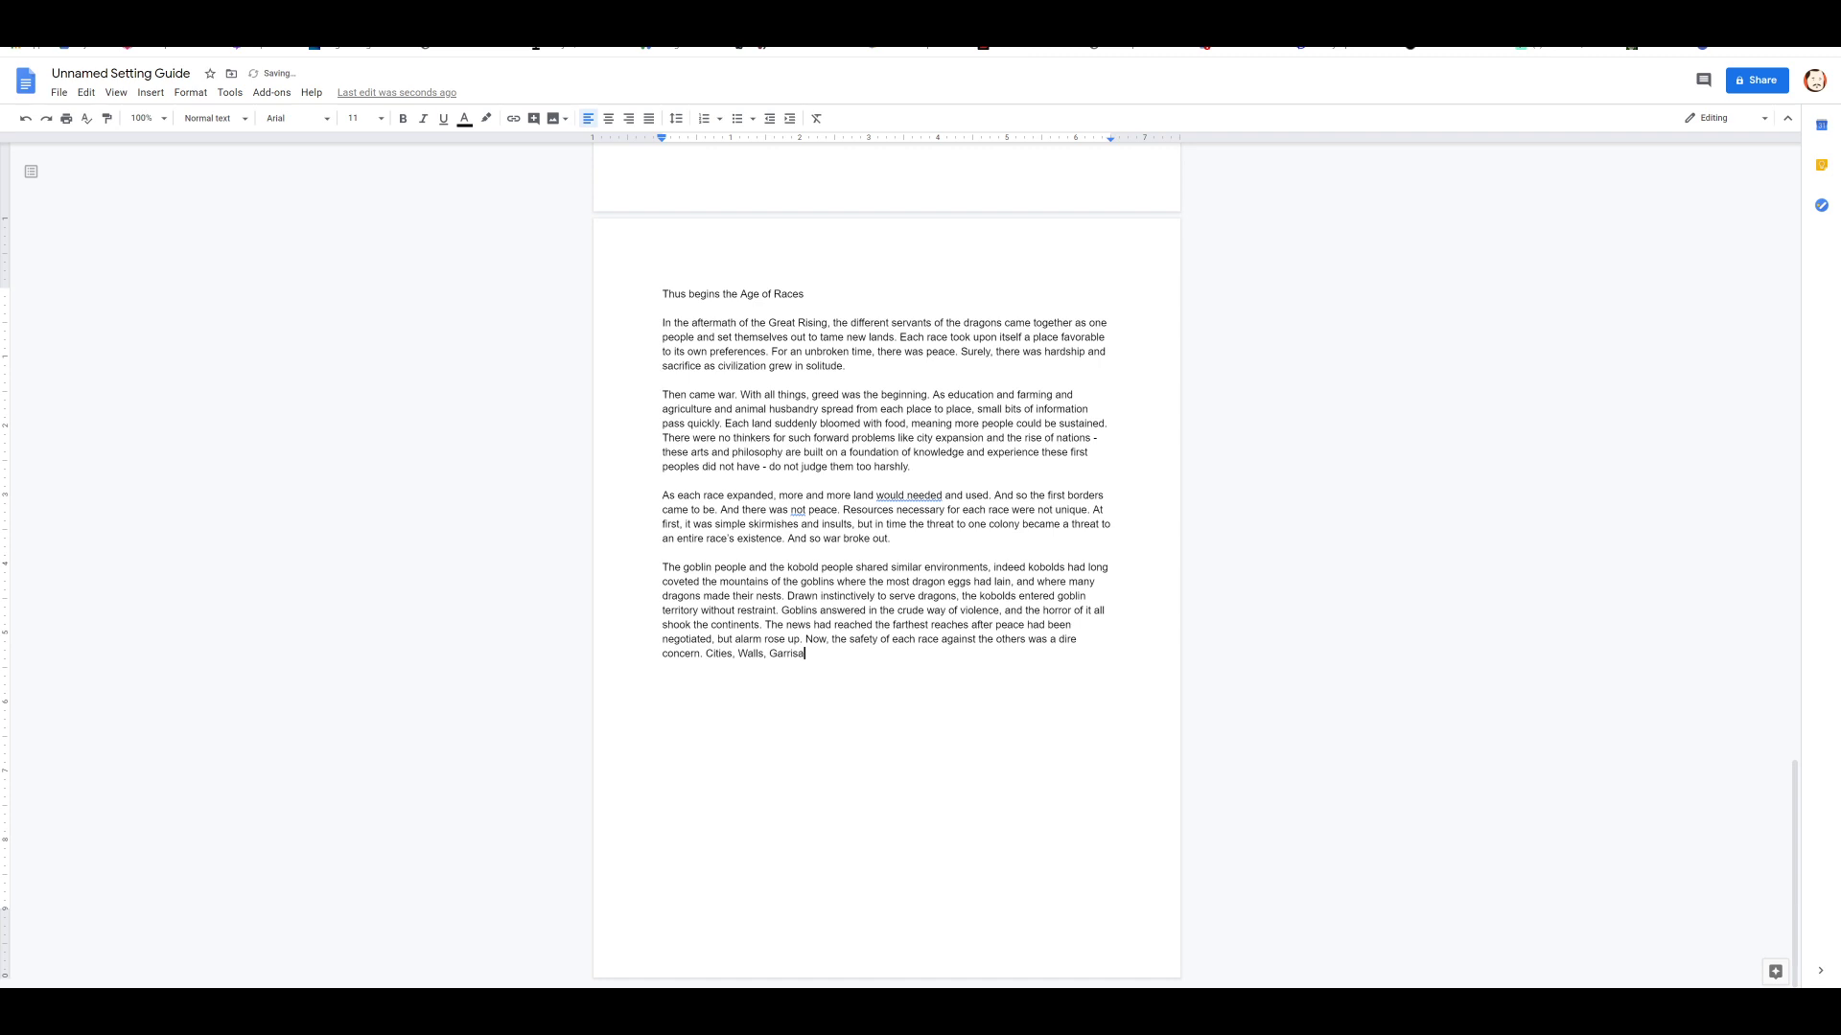
type("ns, Towers, all rose")
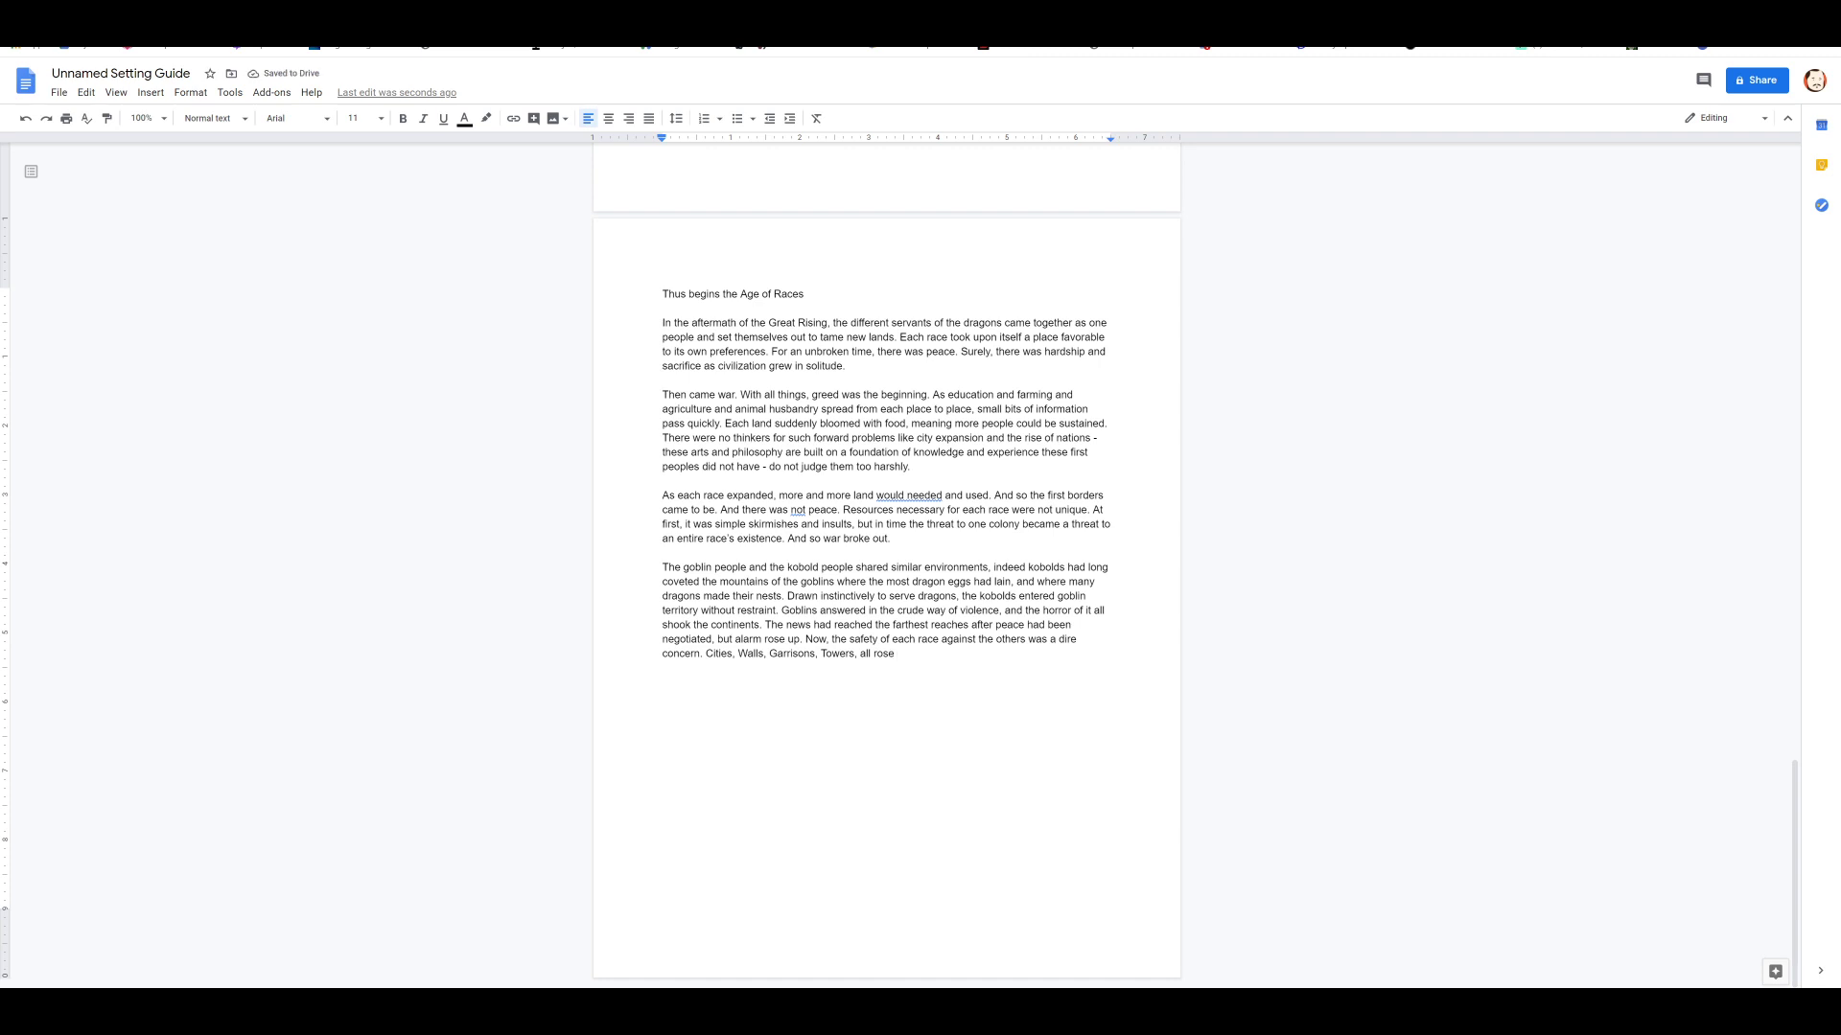
type("in unthinkable time.")
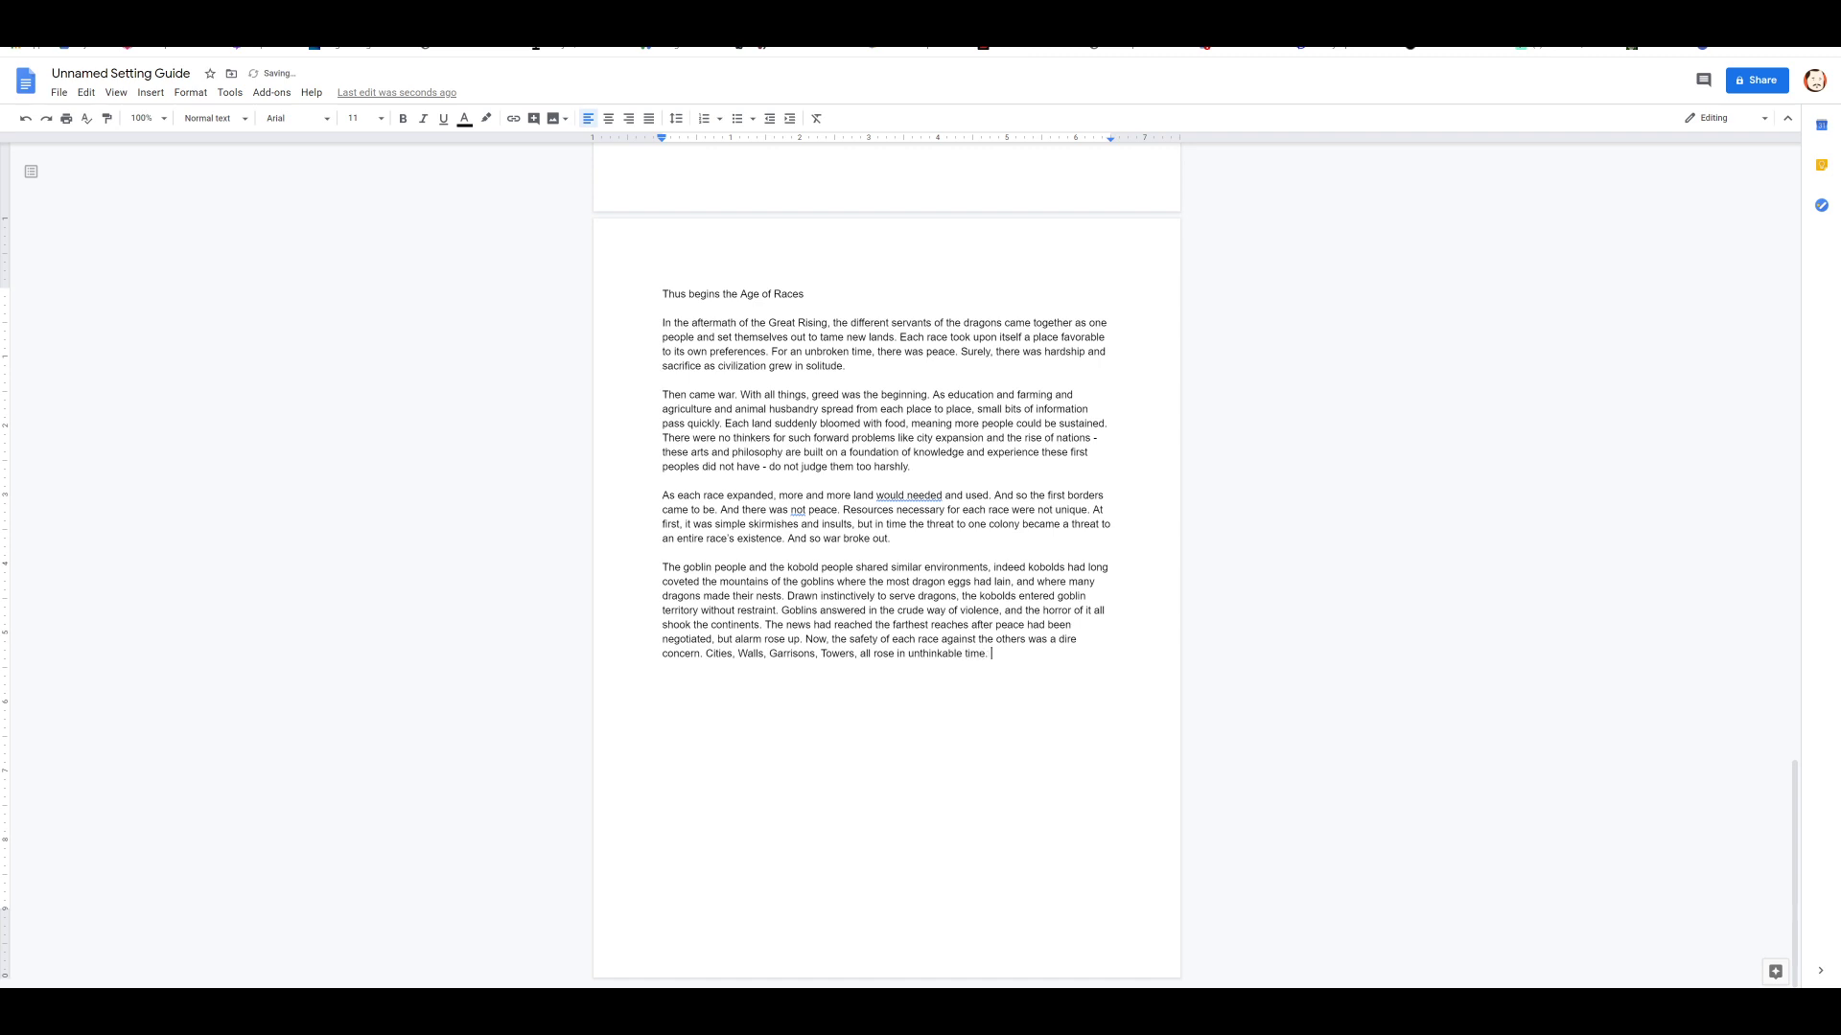
type("Borders were created")
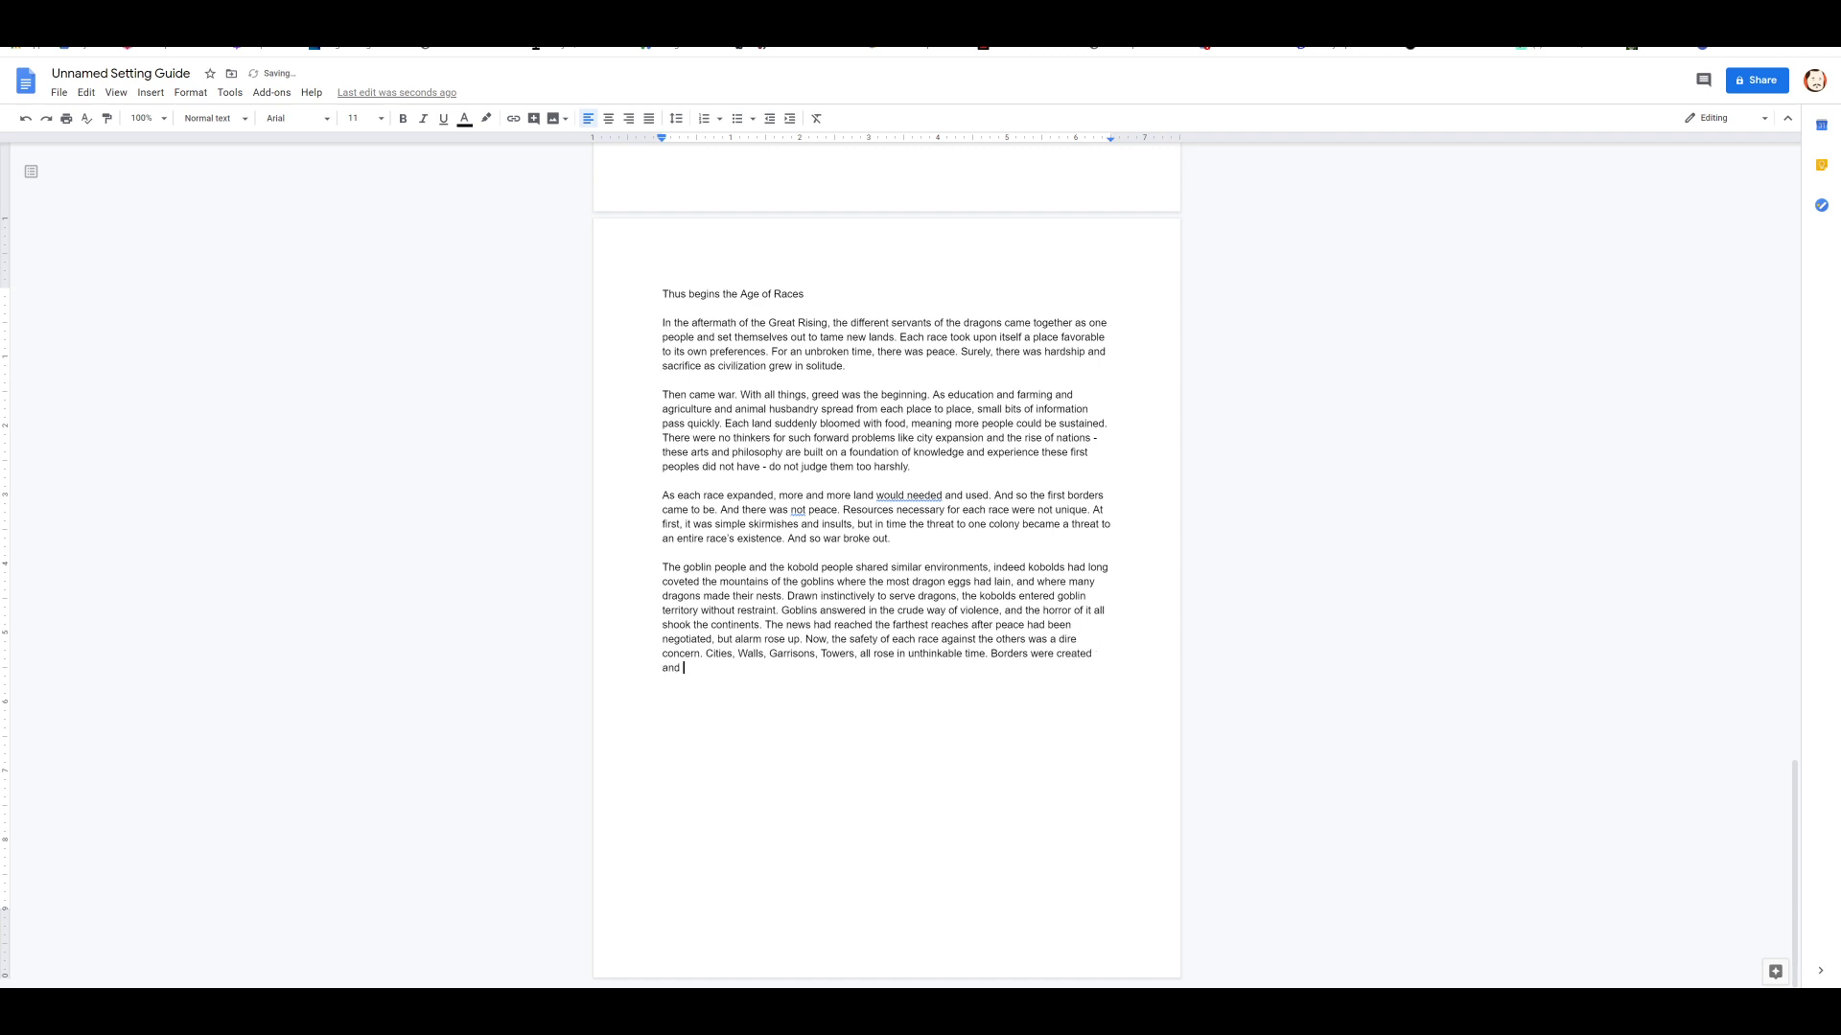
type("protected.")
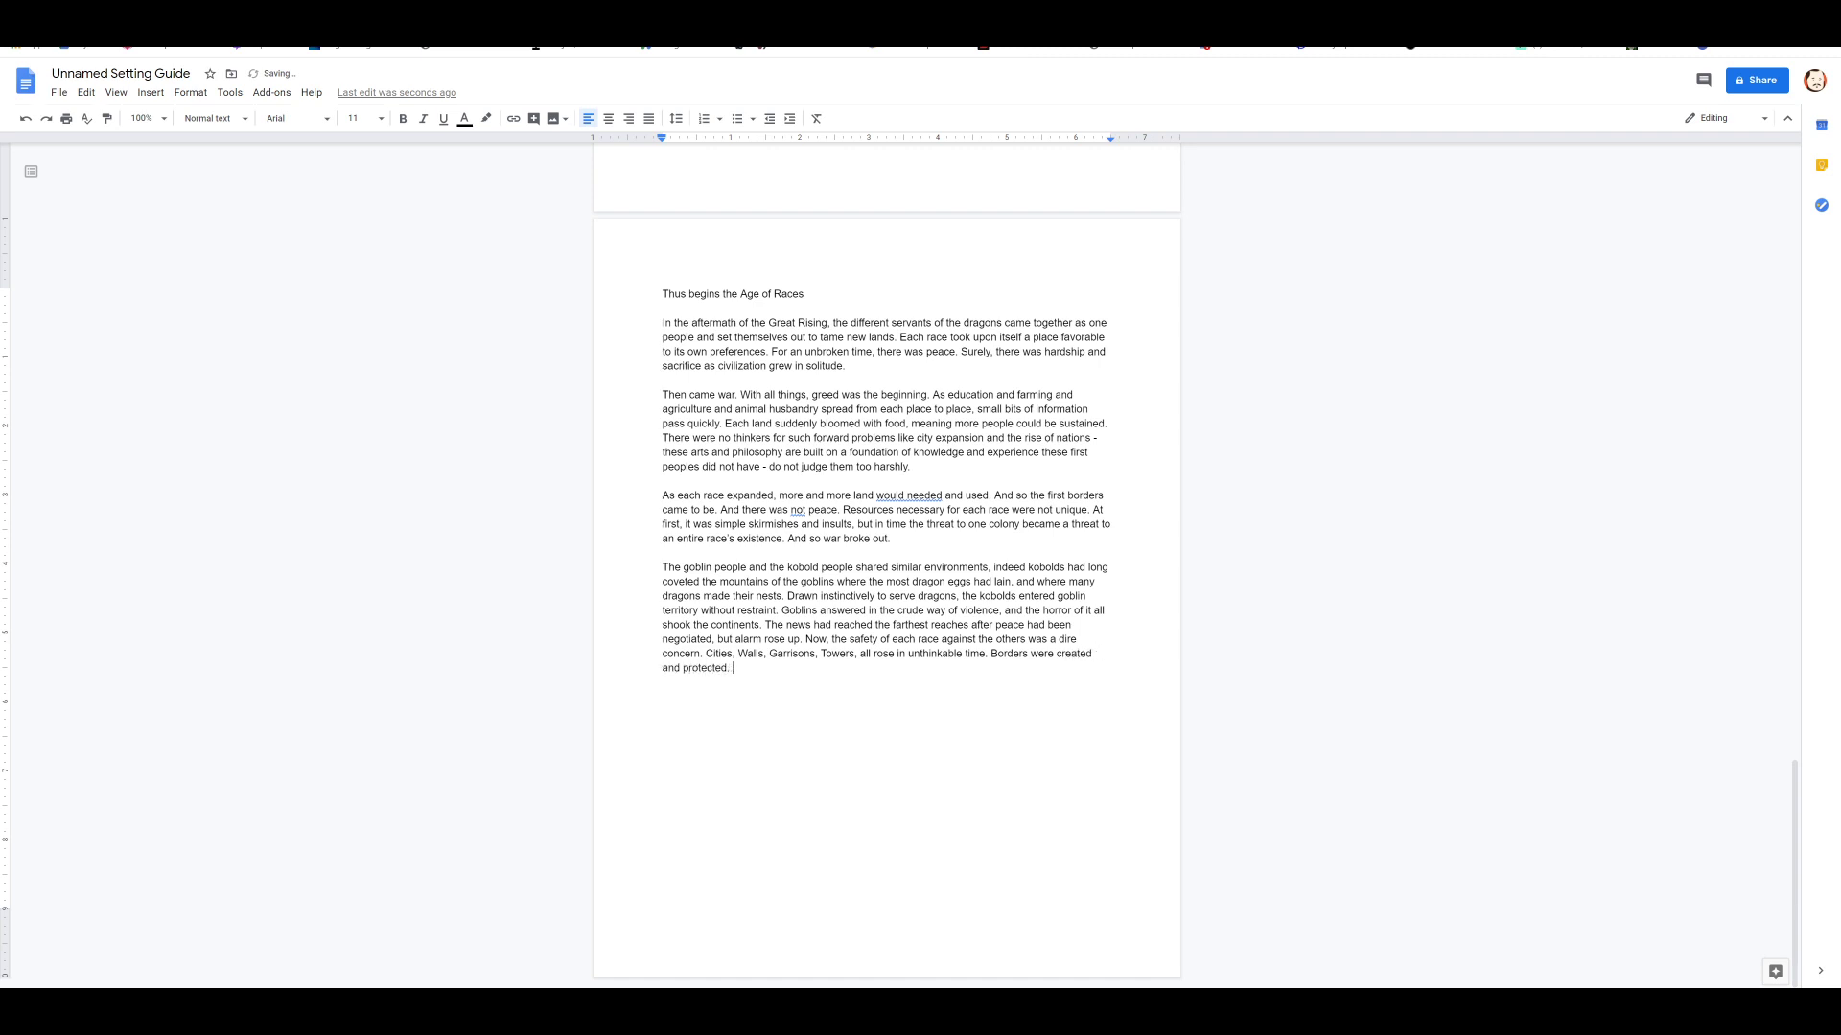
type("The first")
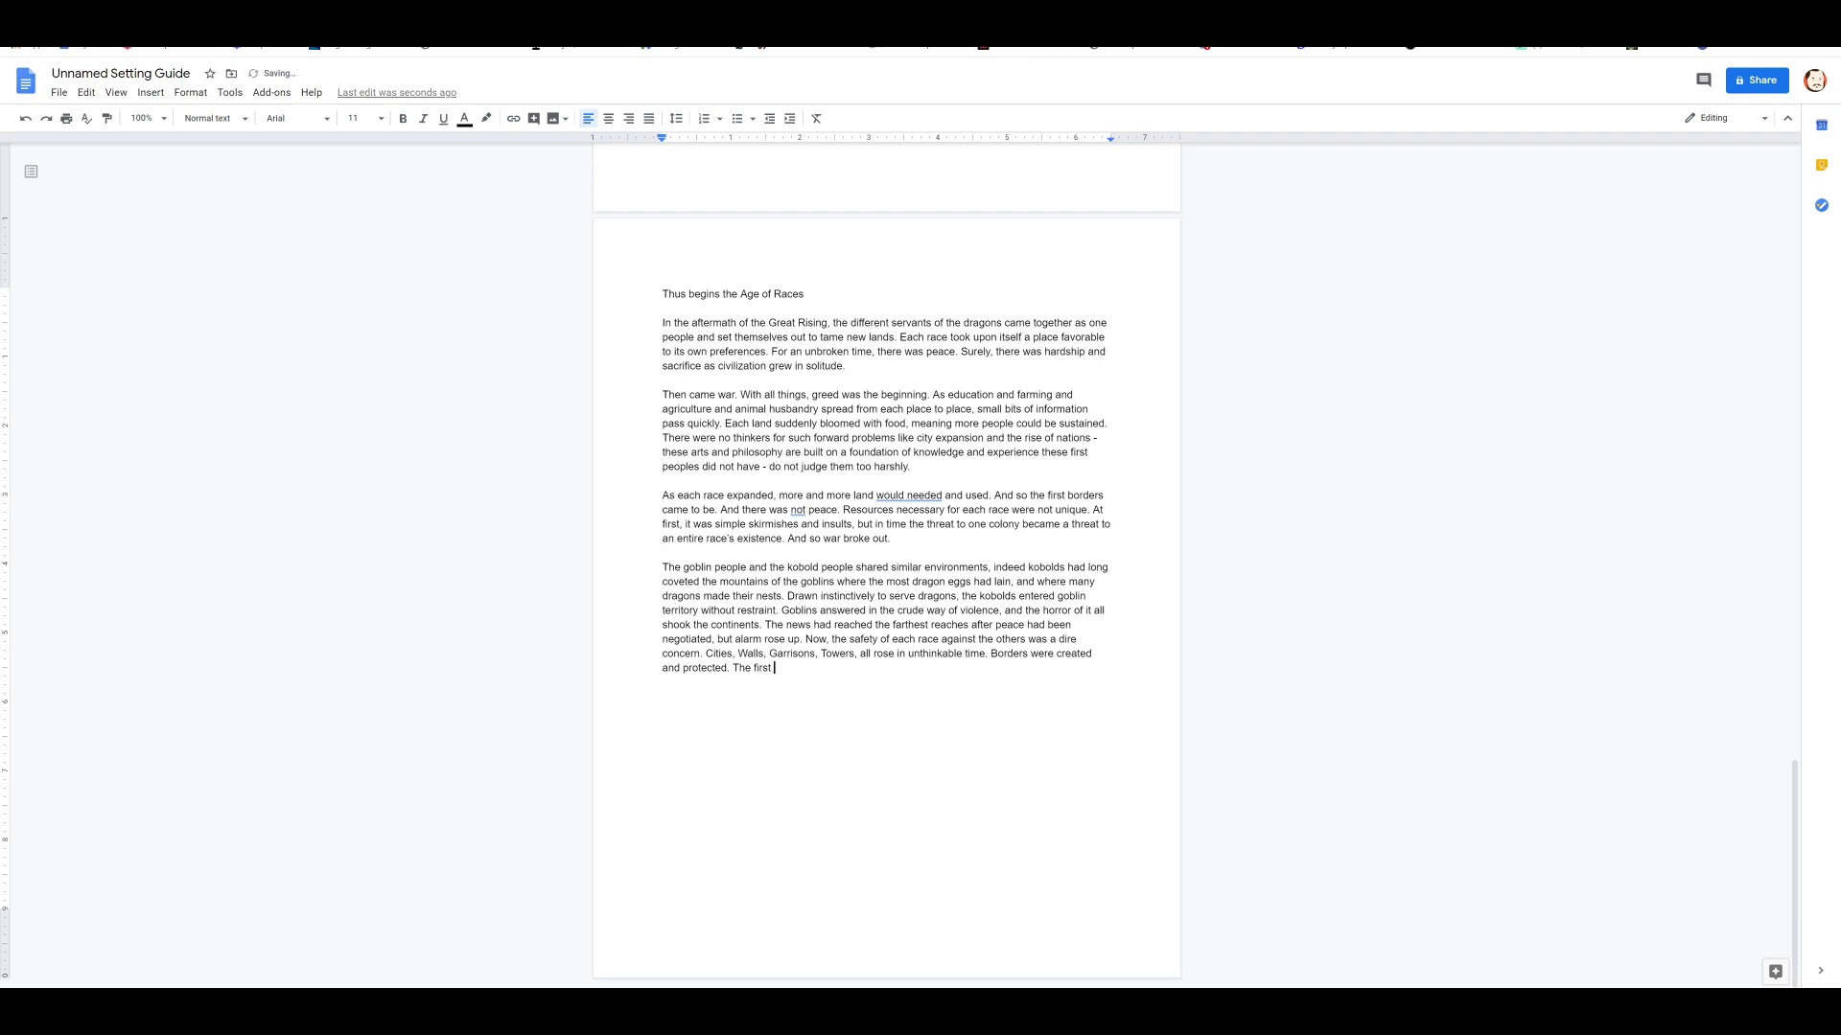
type("steps toward standin")
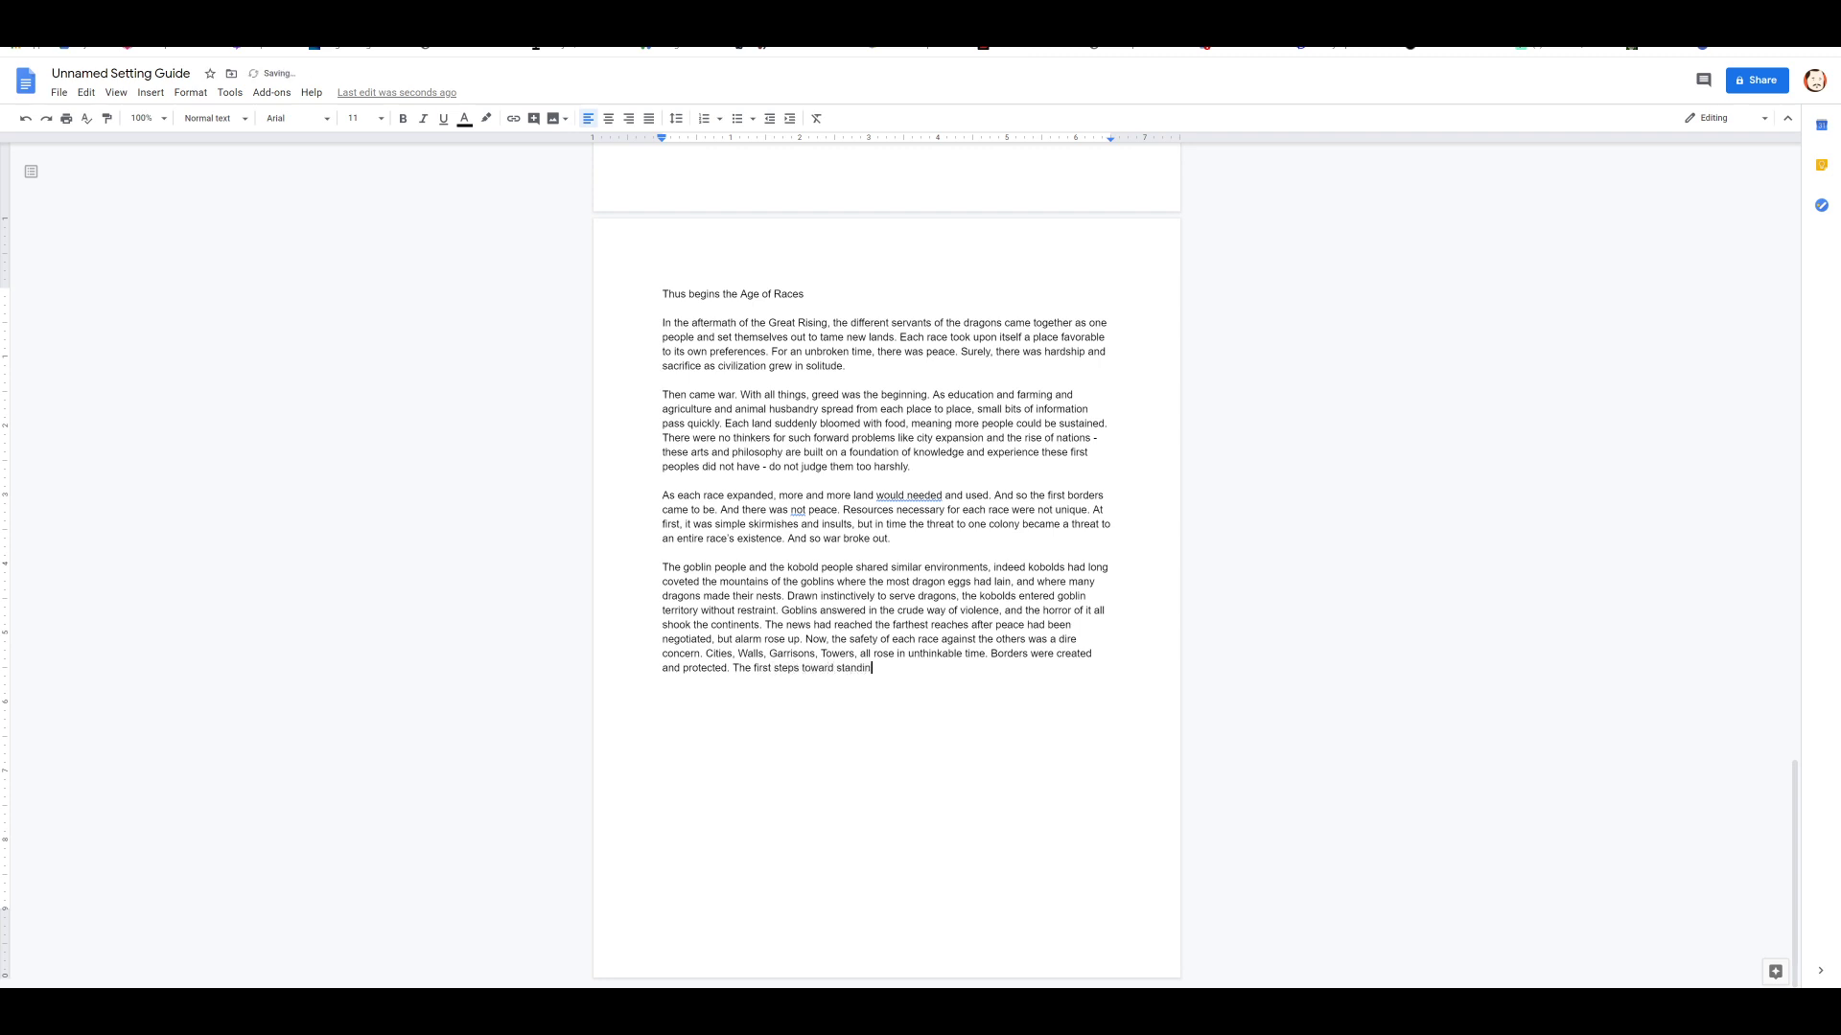
type("g armies")
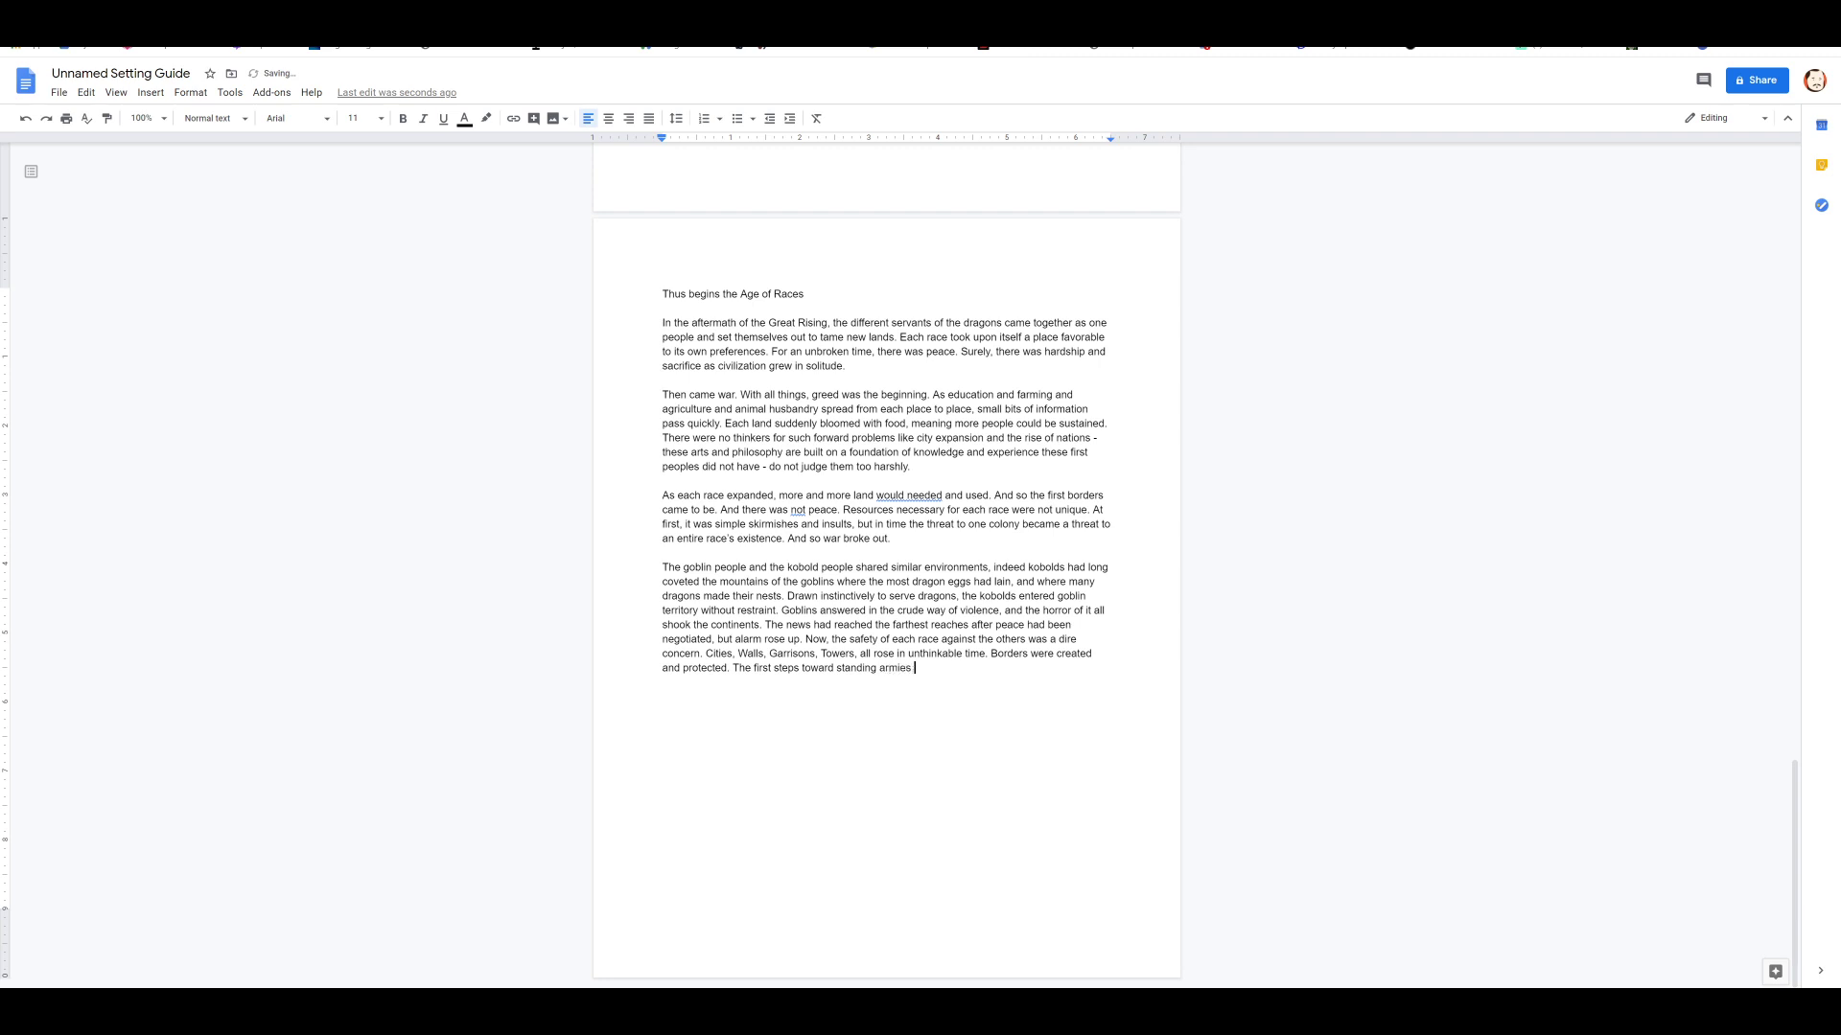
type("had begun.")
type("And it is in this moment that the Gods")
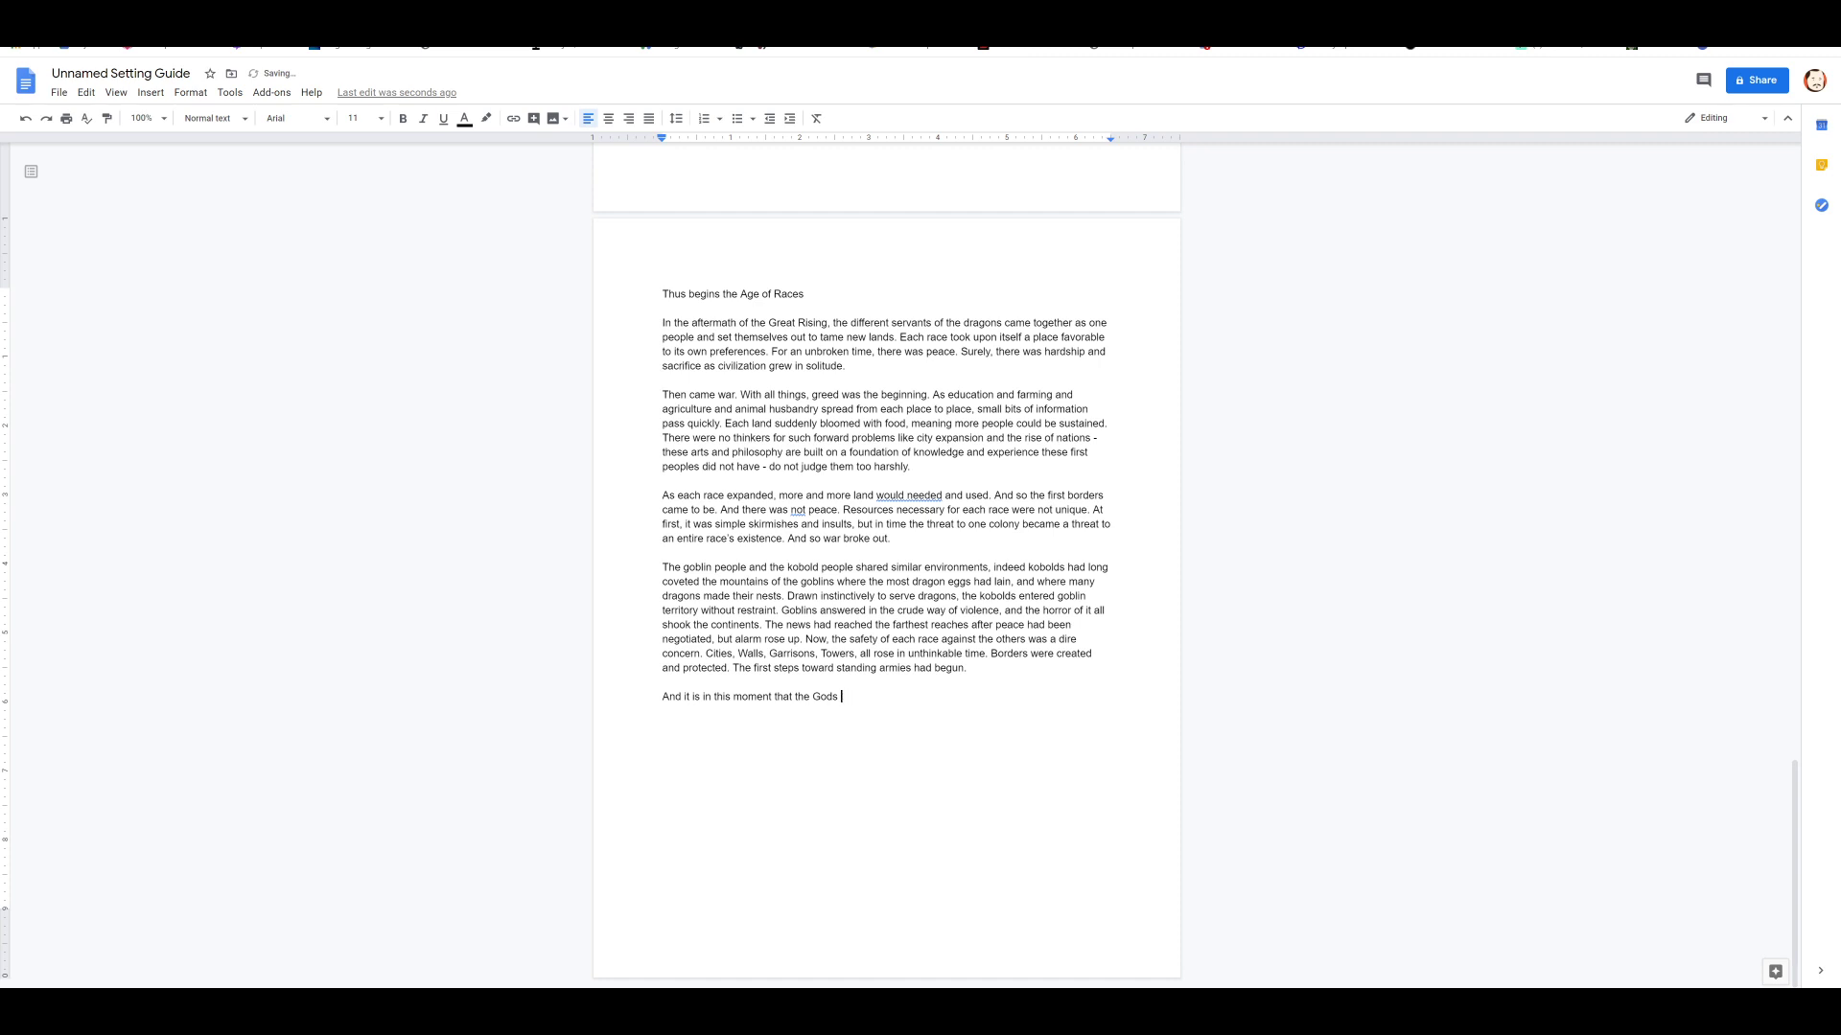
type("came.")
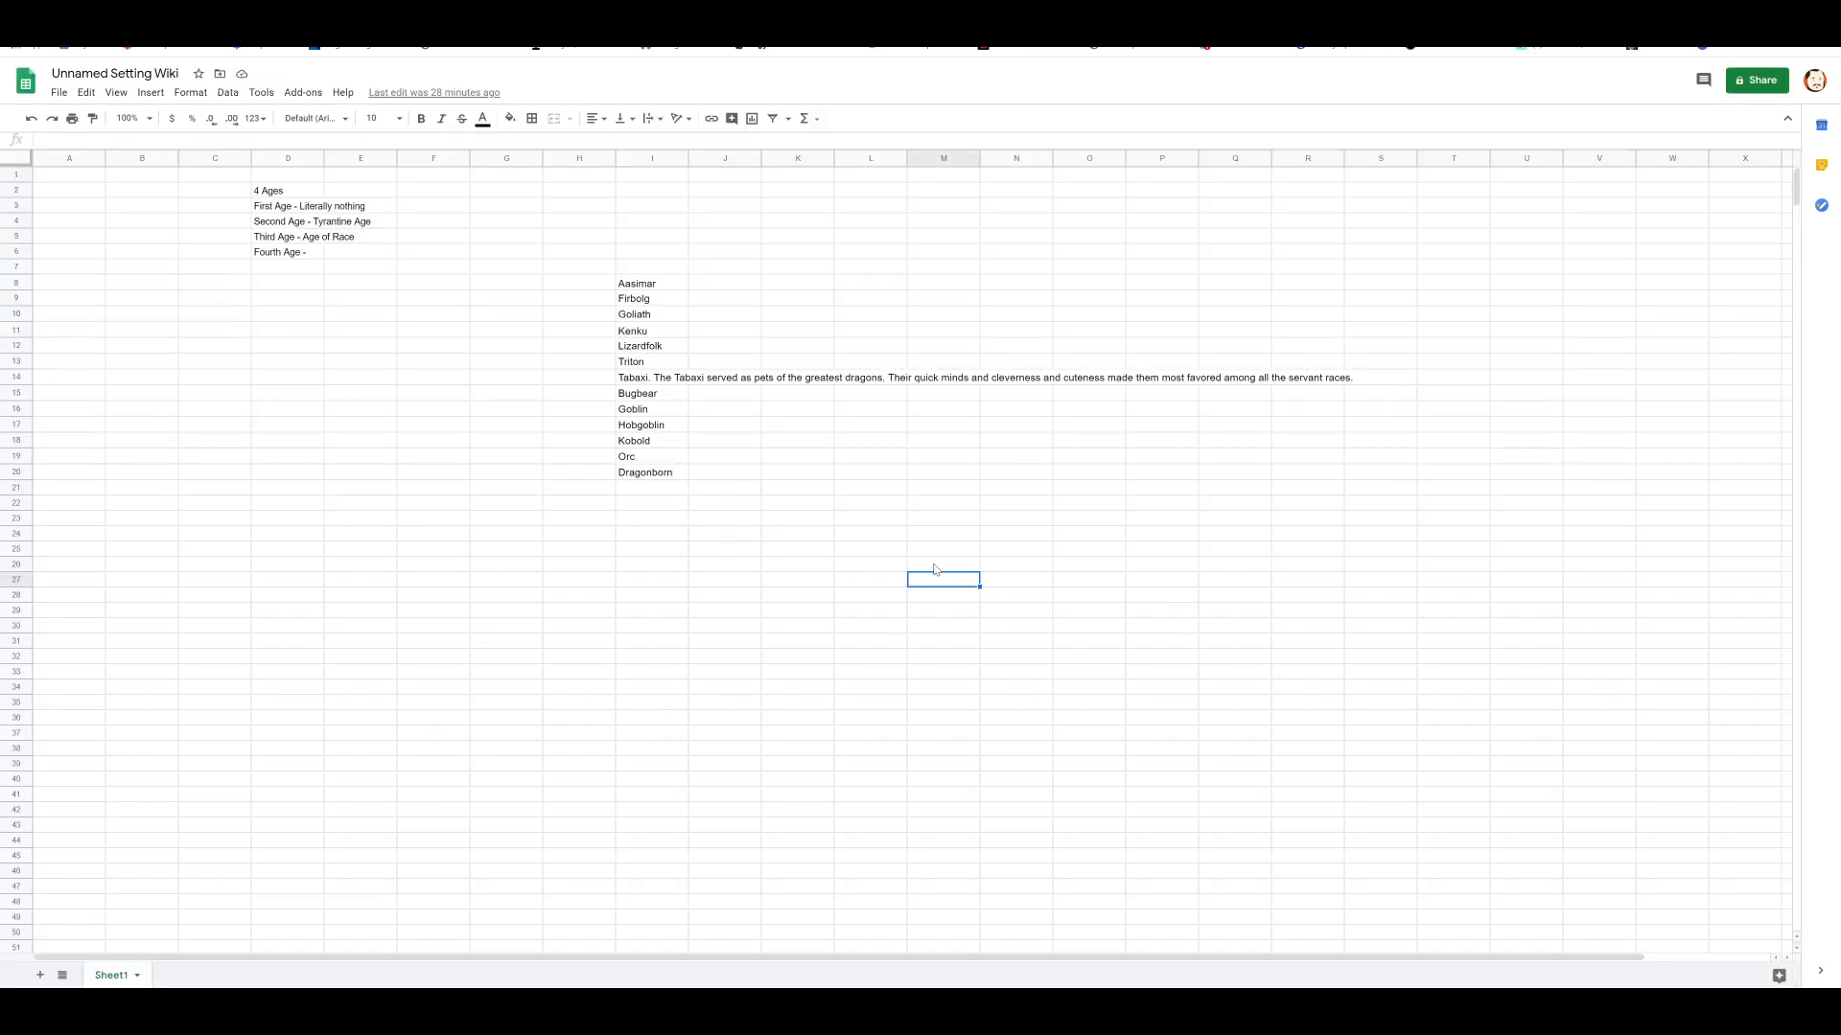
Step: Enter a bold 'Domains' heading in M27 with Light, Grand Cock and Chicken across row 28
type("Domains")
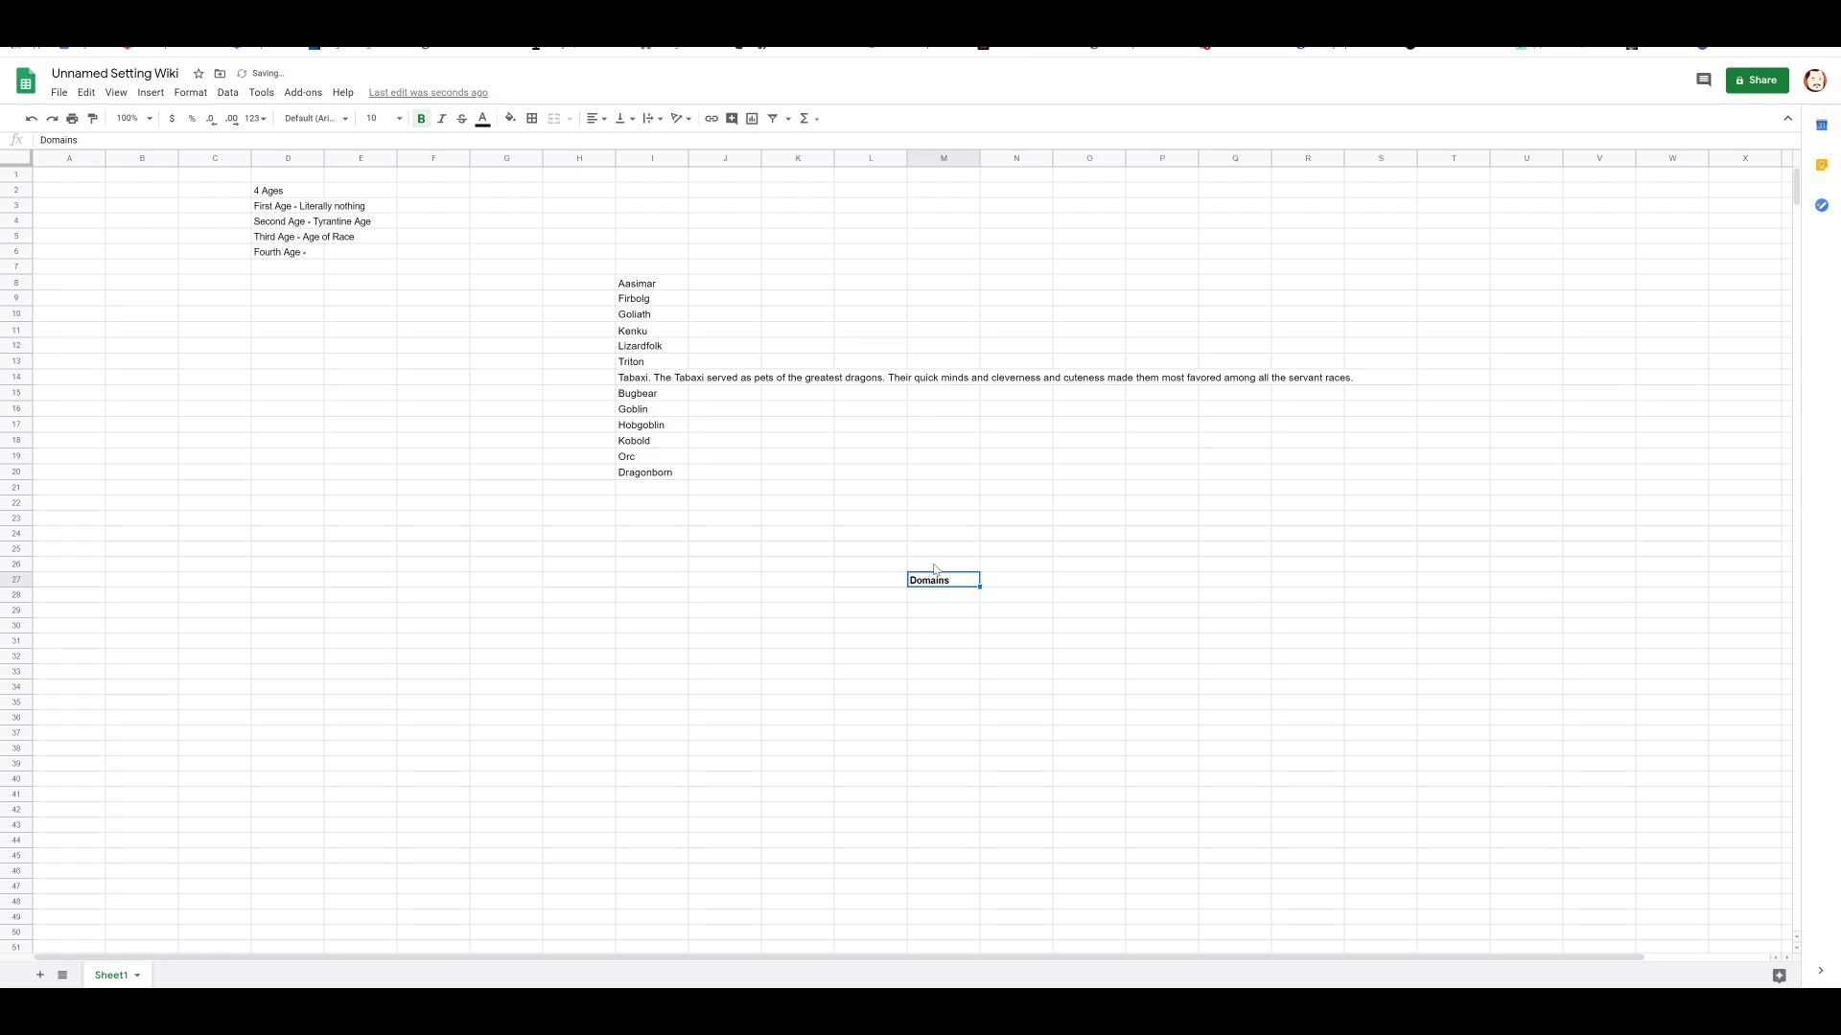
type("Light")
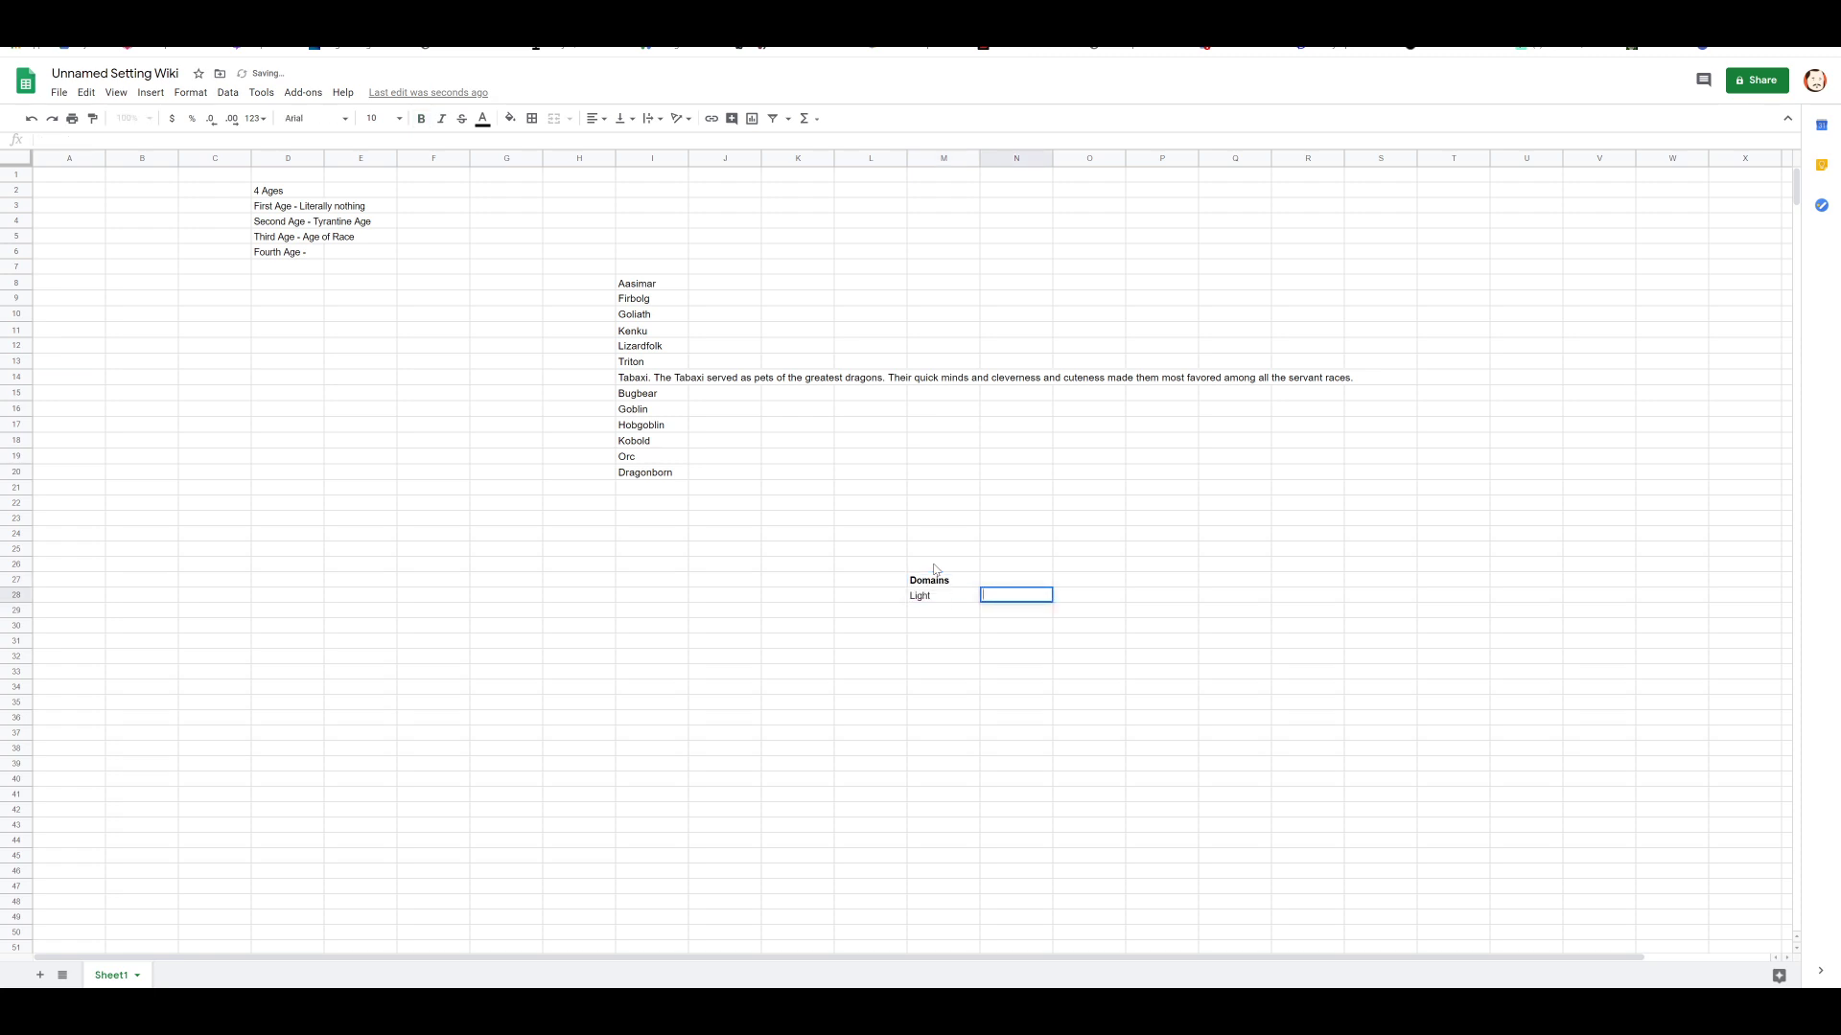
type("Grand Cock")
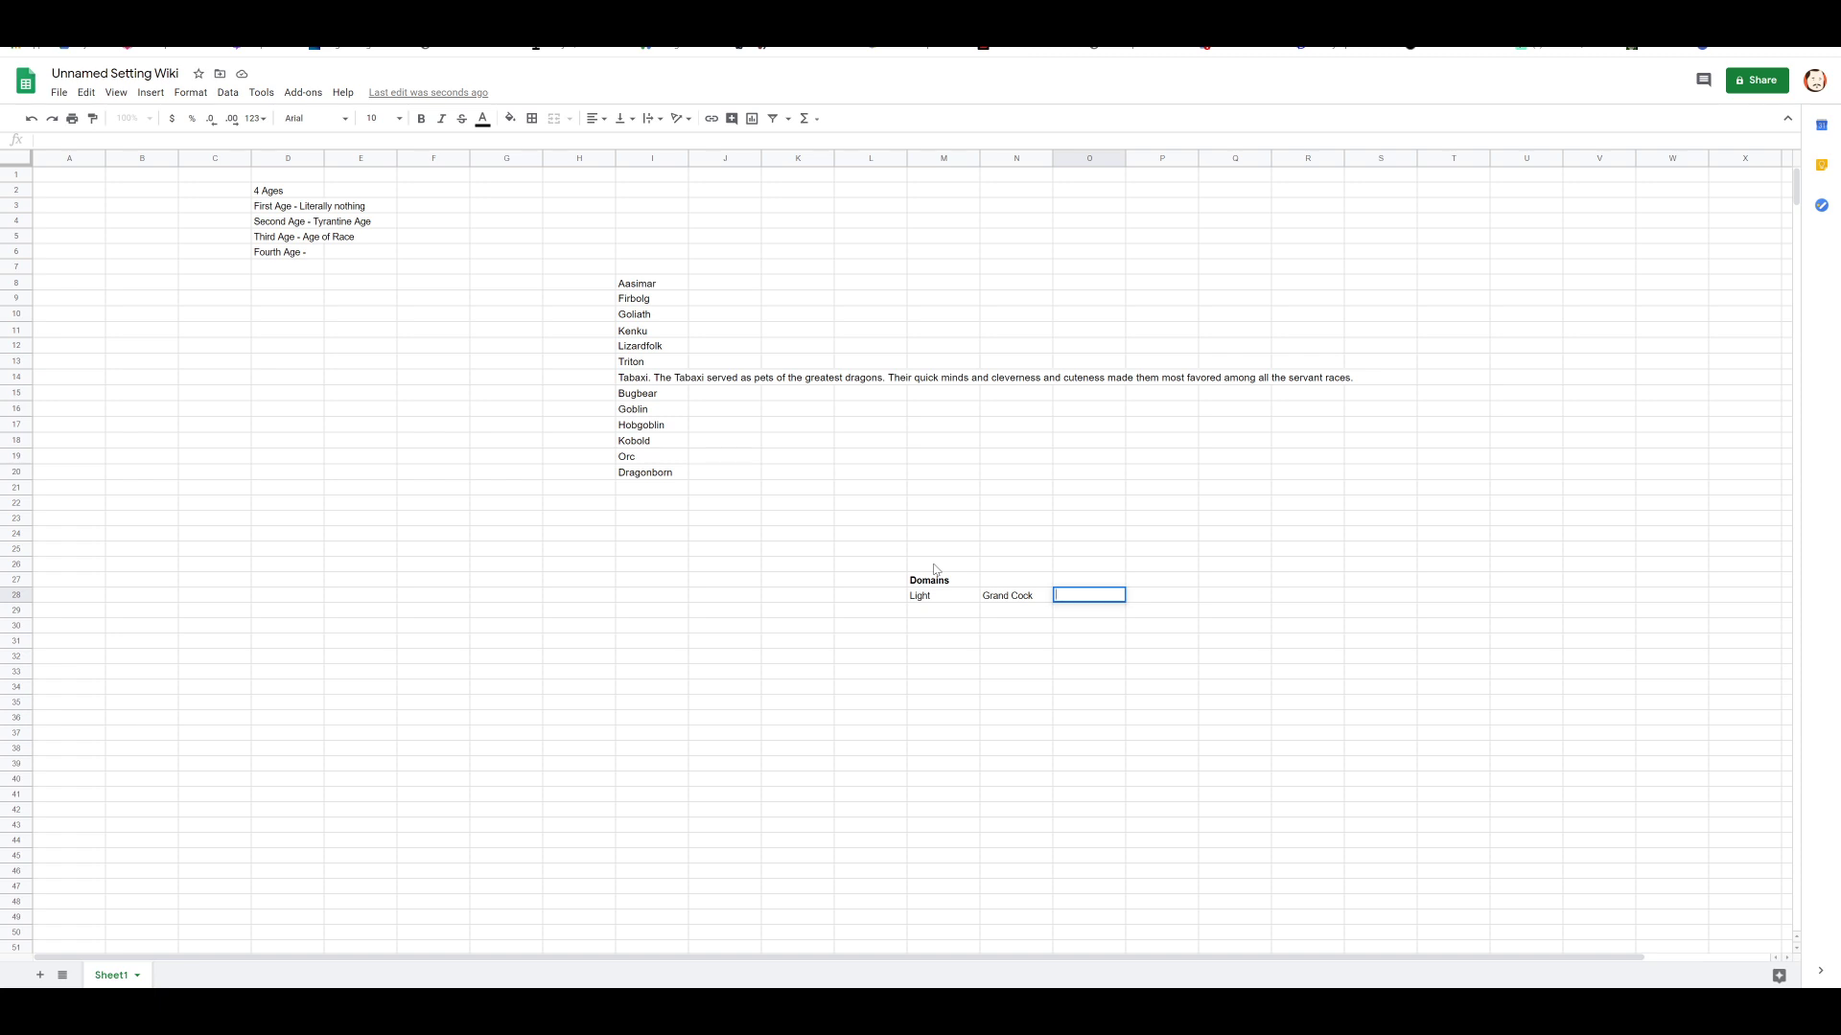
type("Chicken")
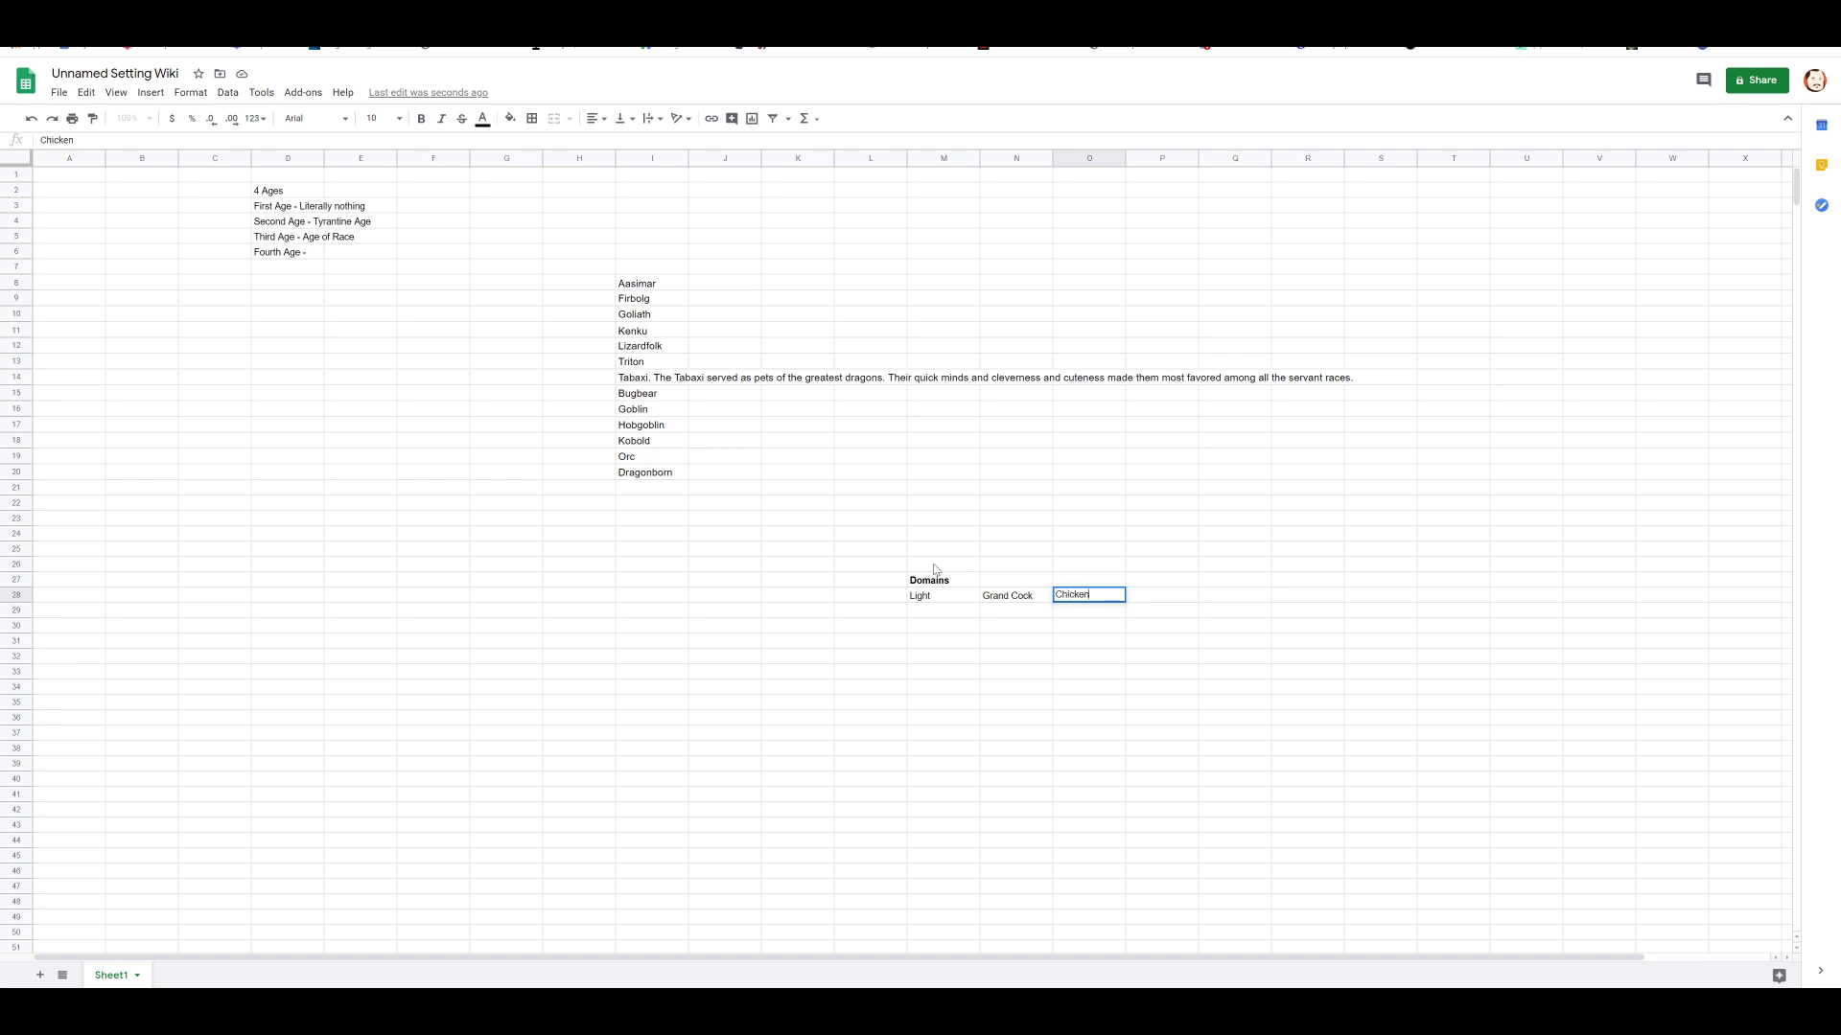
key("enter")
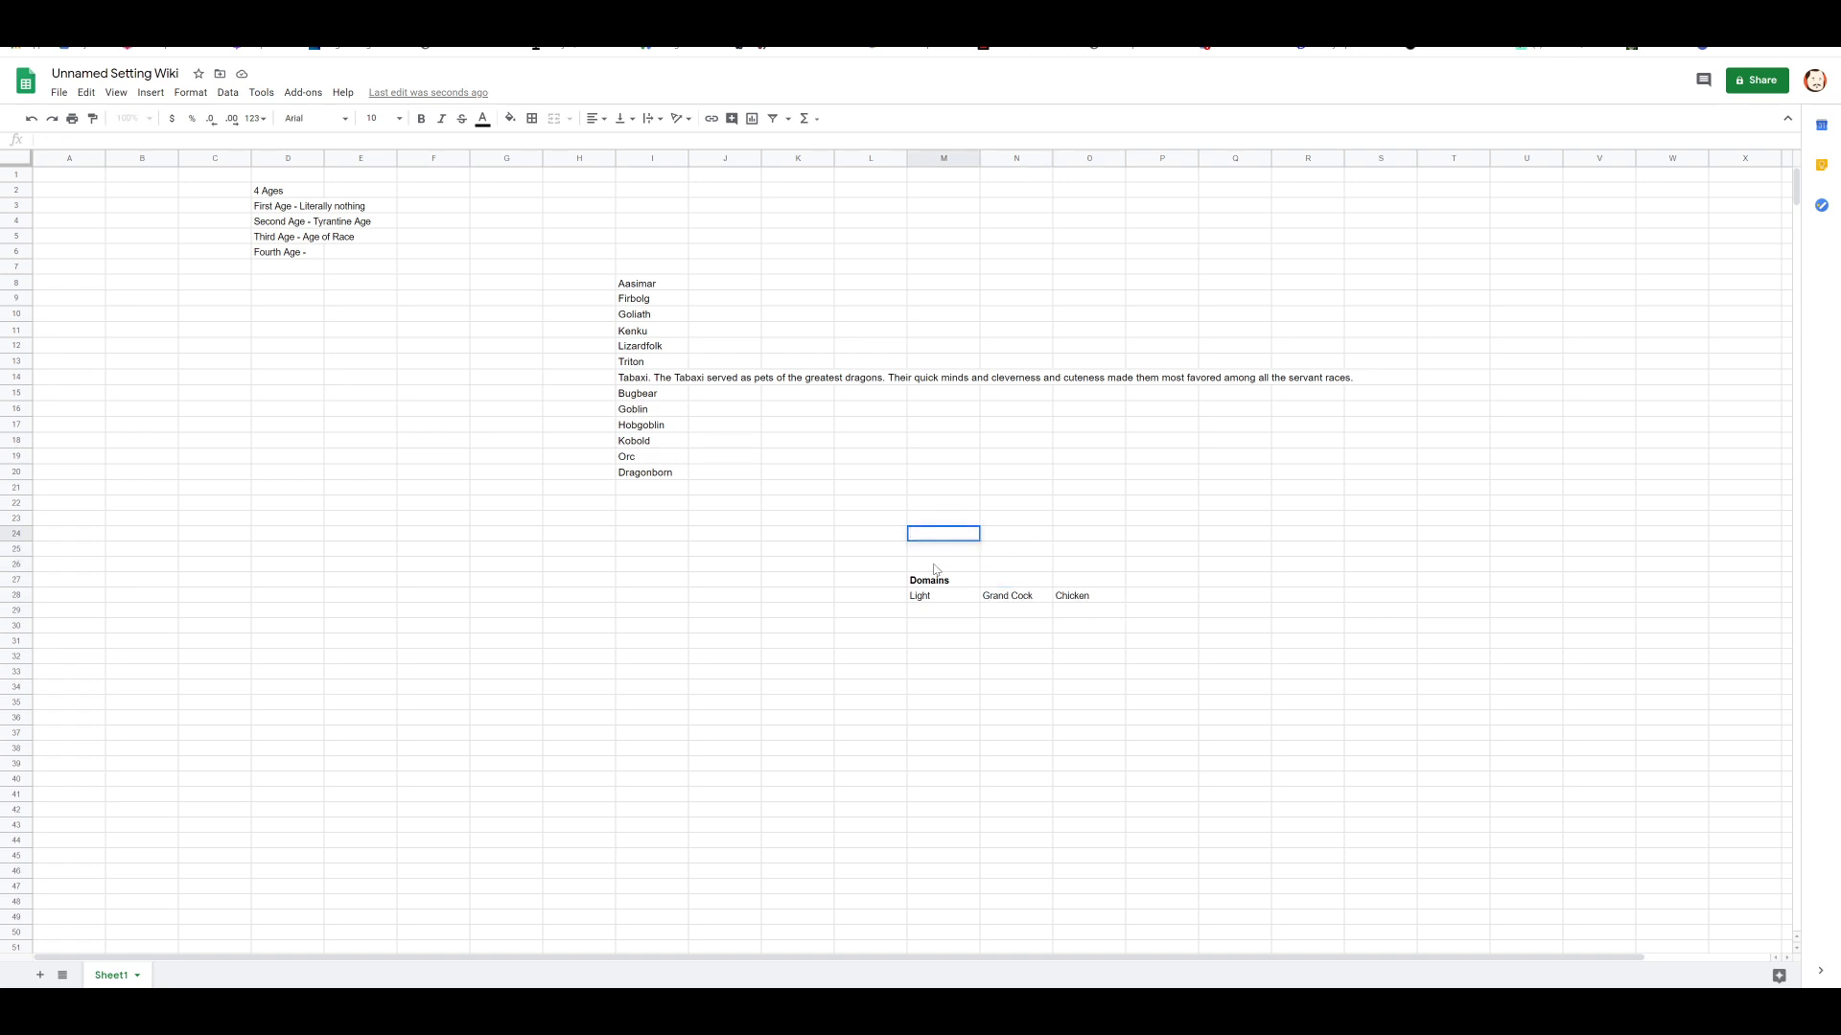
Step: Add a Religion block: Heaven as 'Always and Forever - Everything', Hell as 'Never - Nothing'
type("Religion")
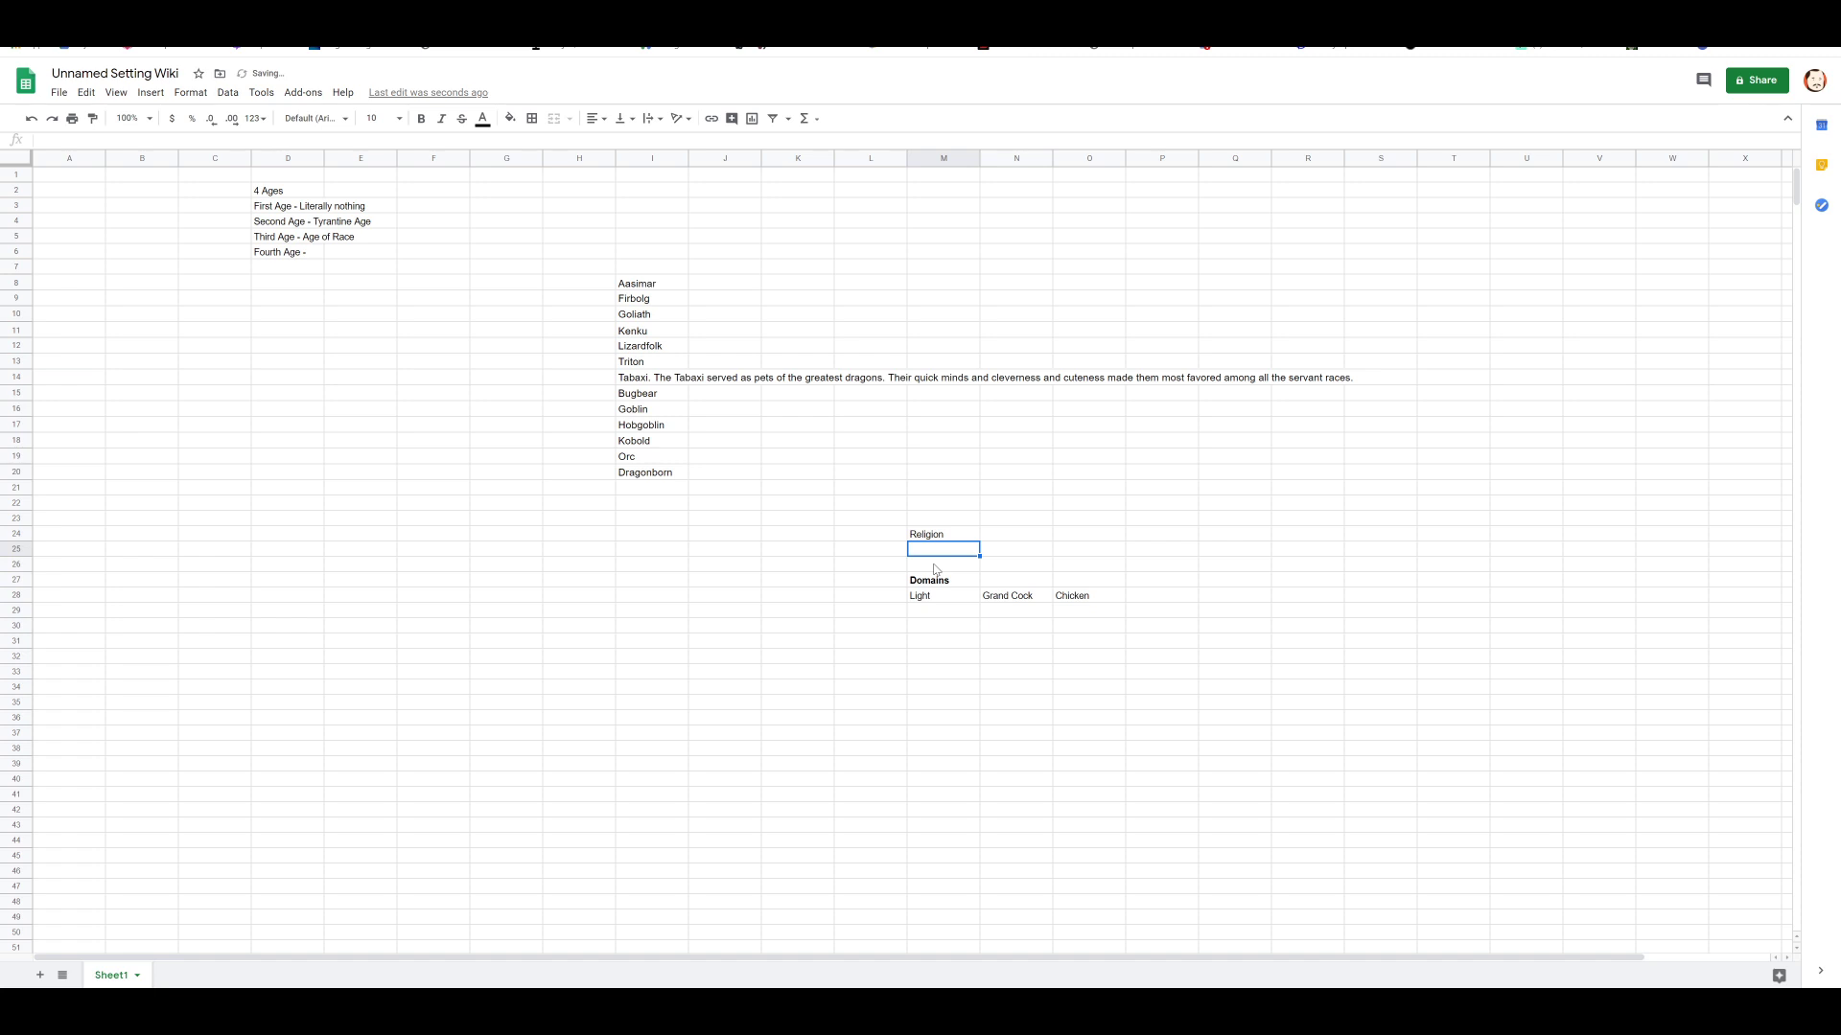
type("Heaven H")
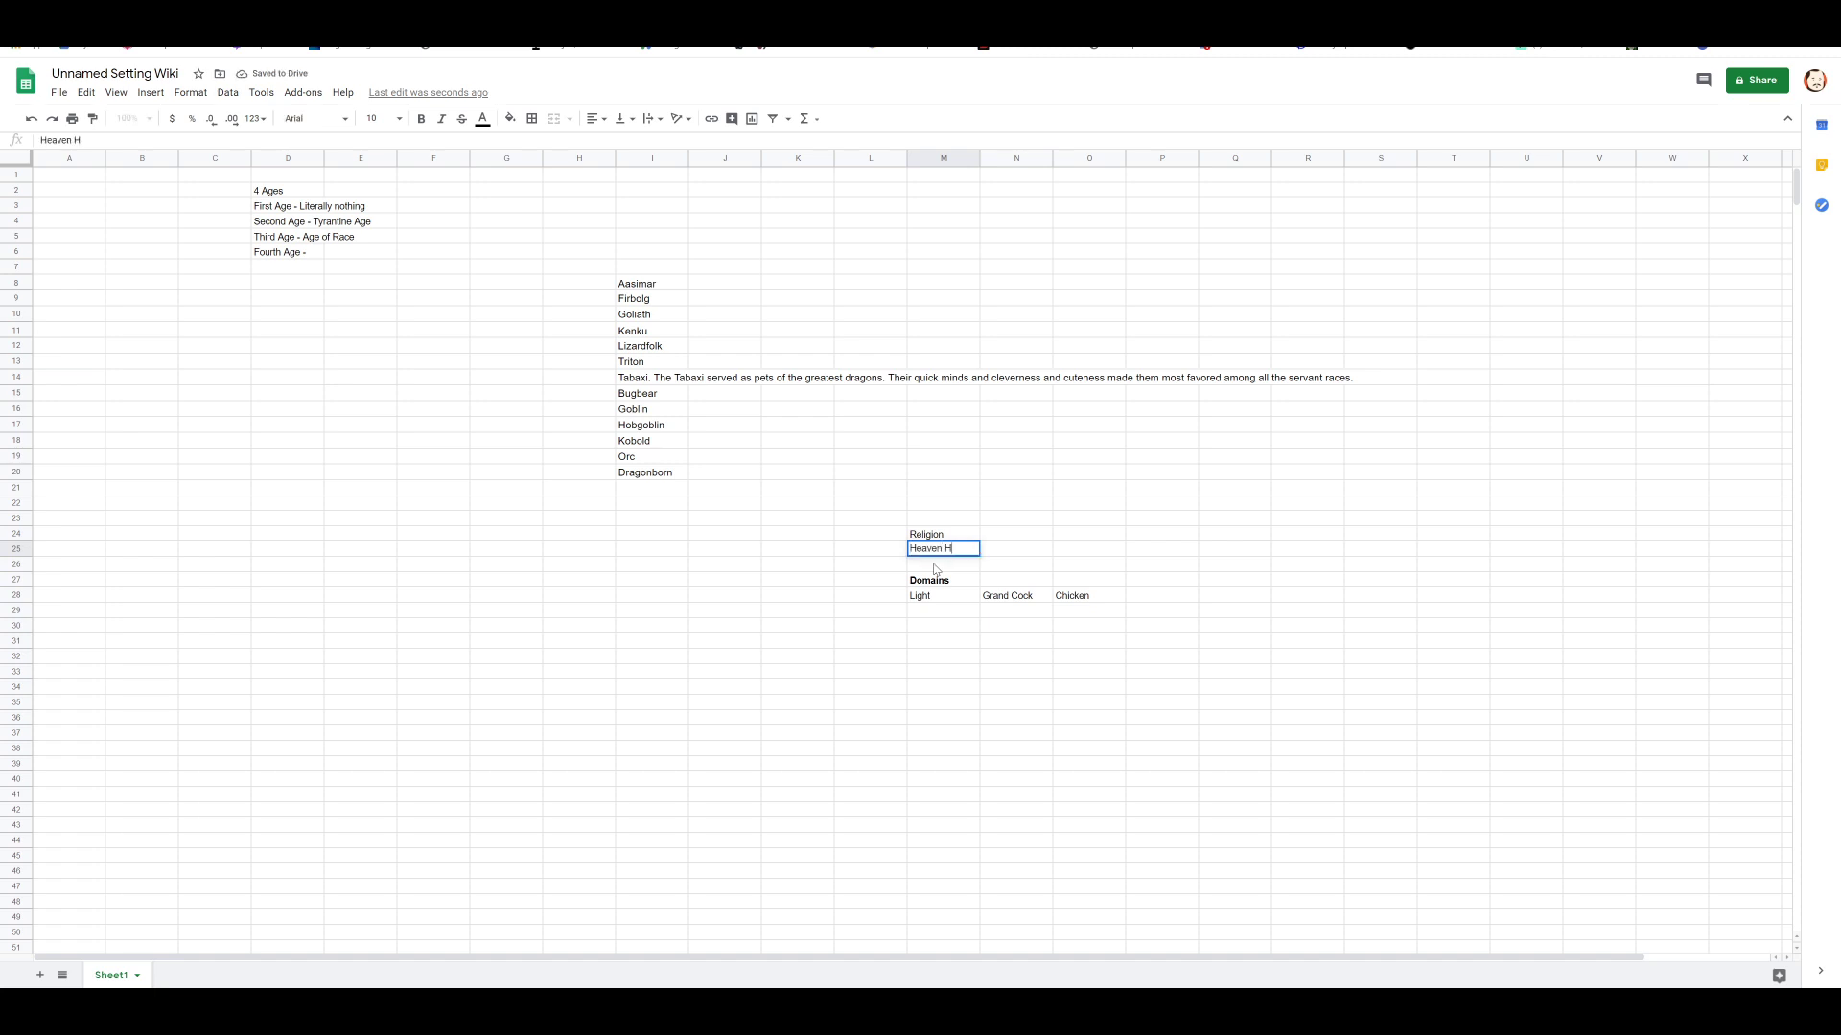
type("Hell")
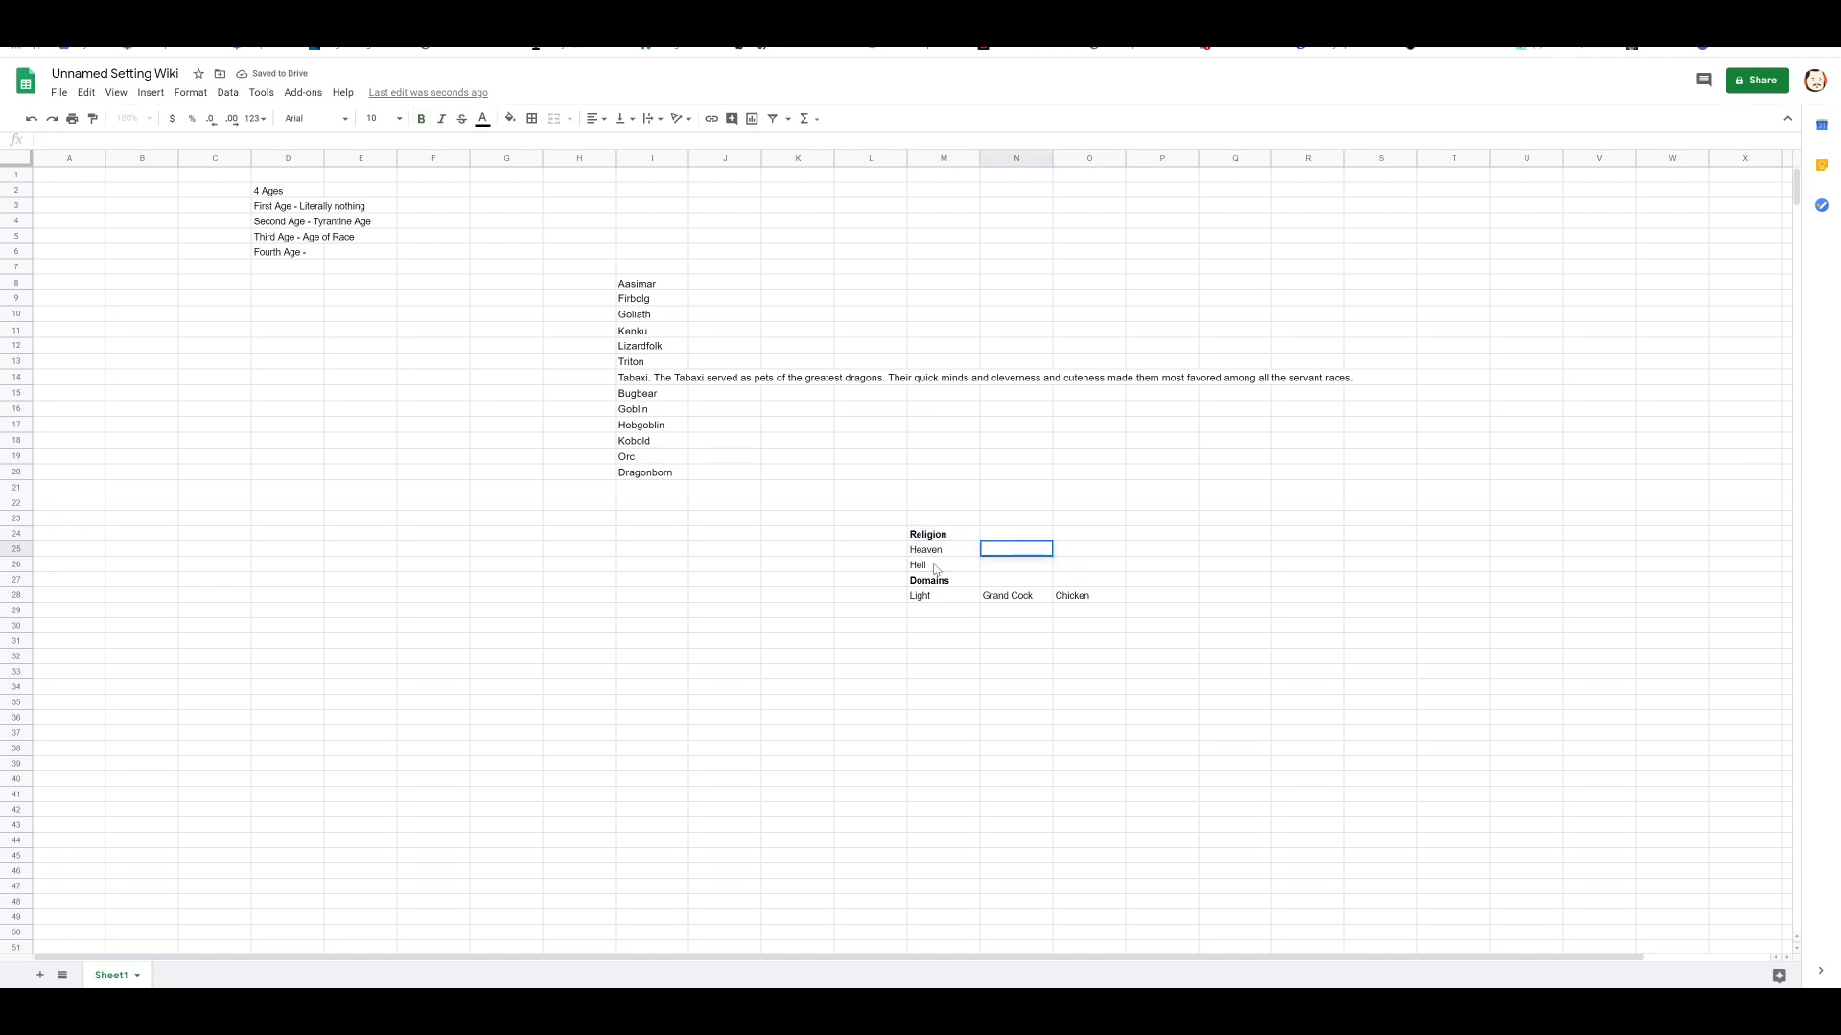
type("Always and")
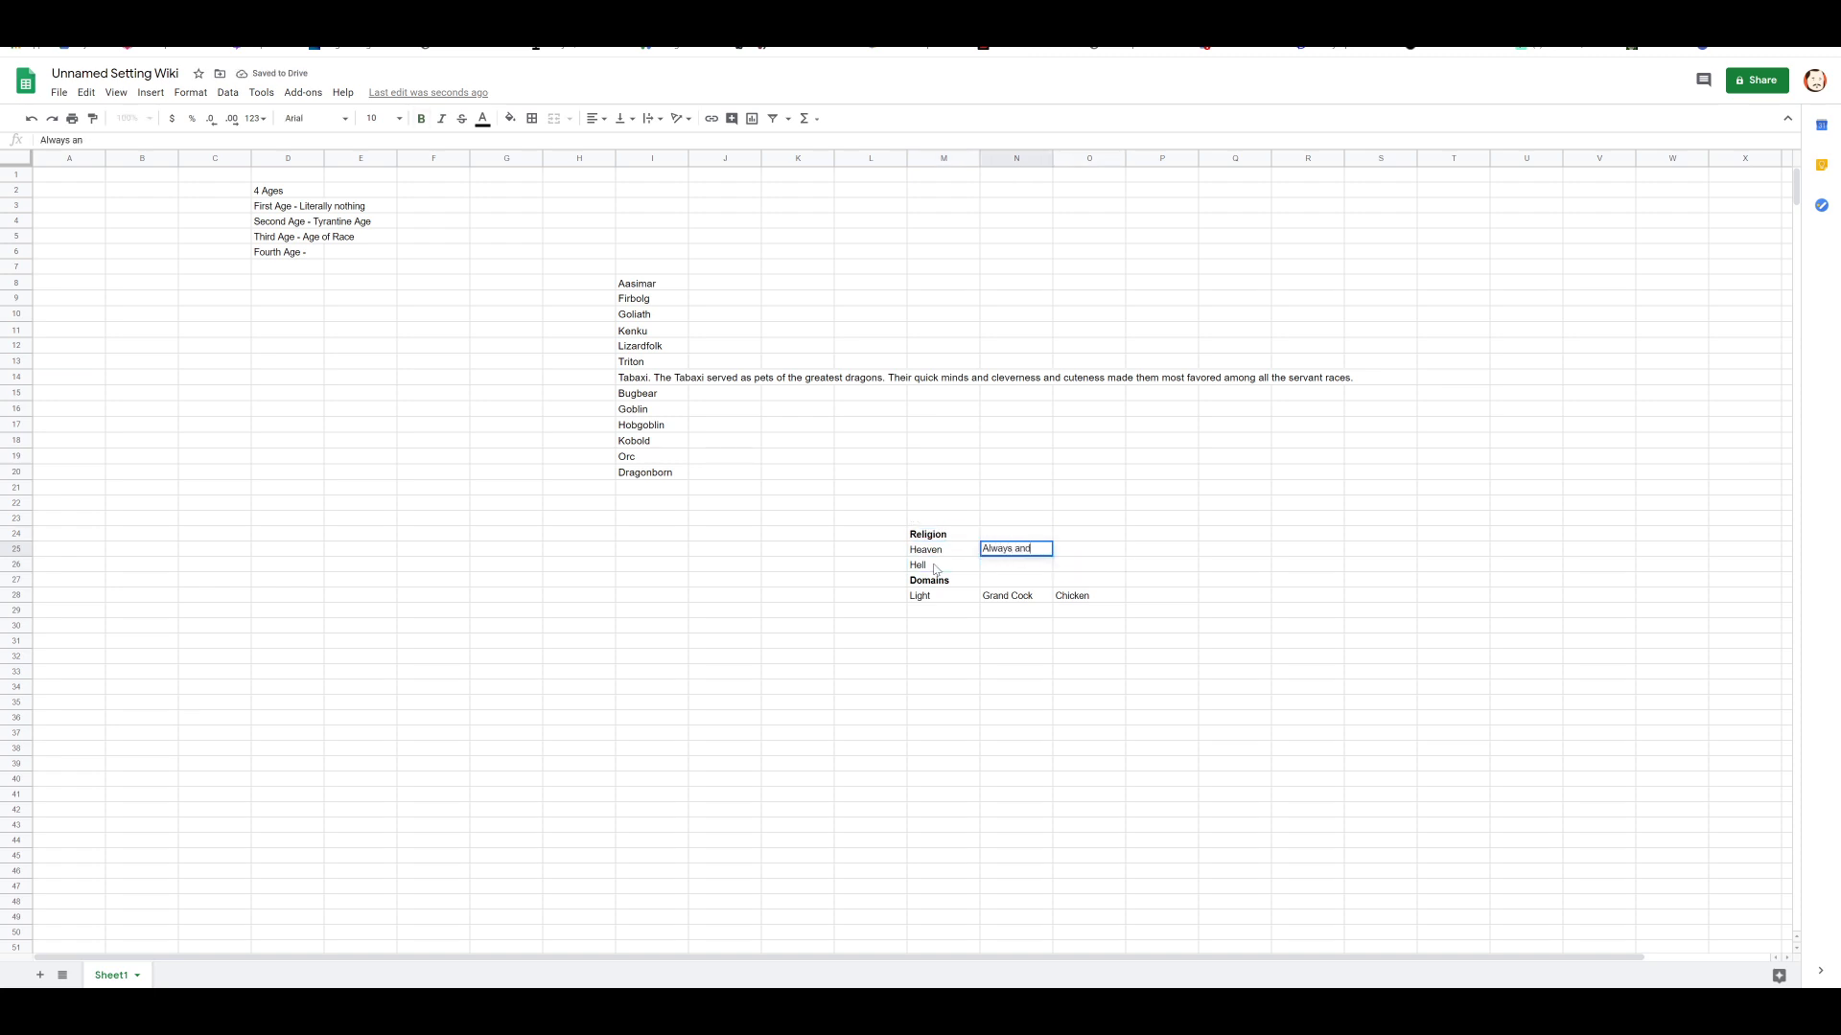
type("Forever - Ev")
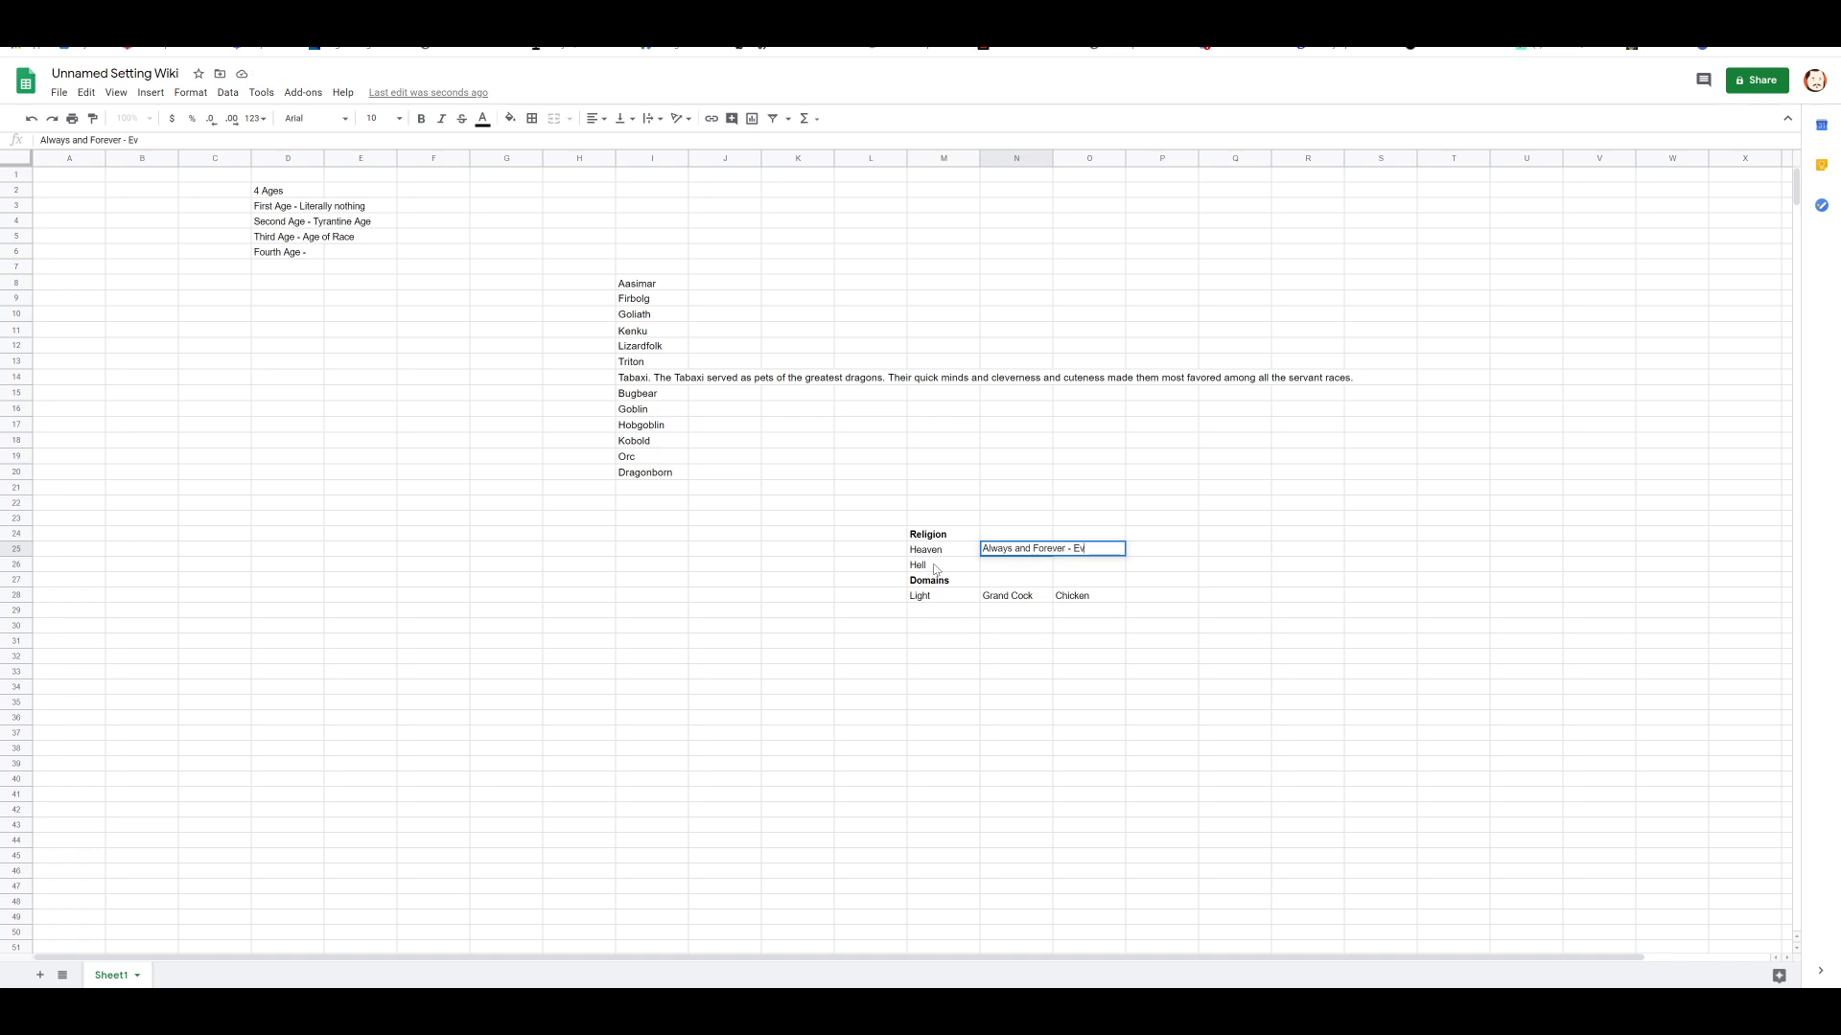
key("enter")
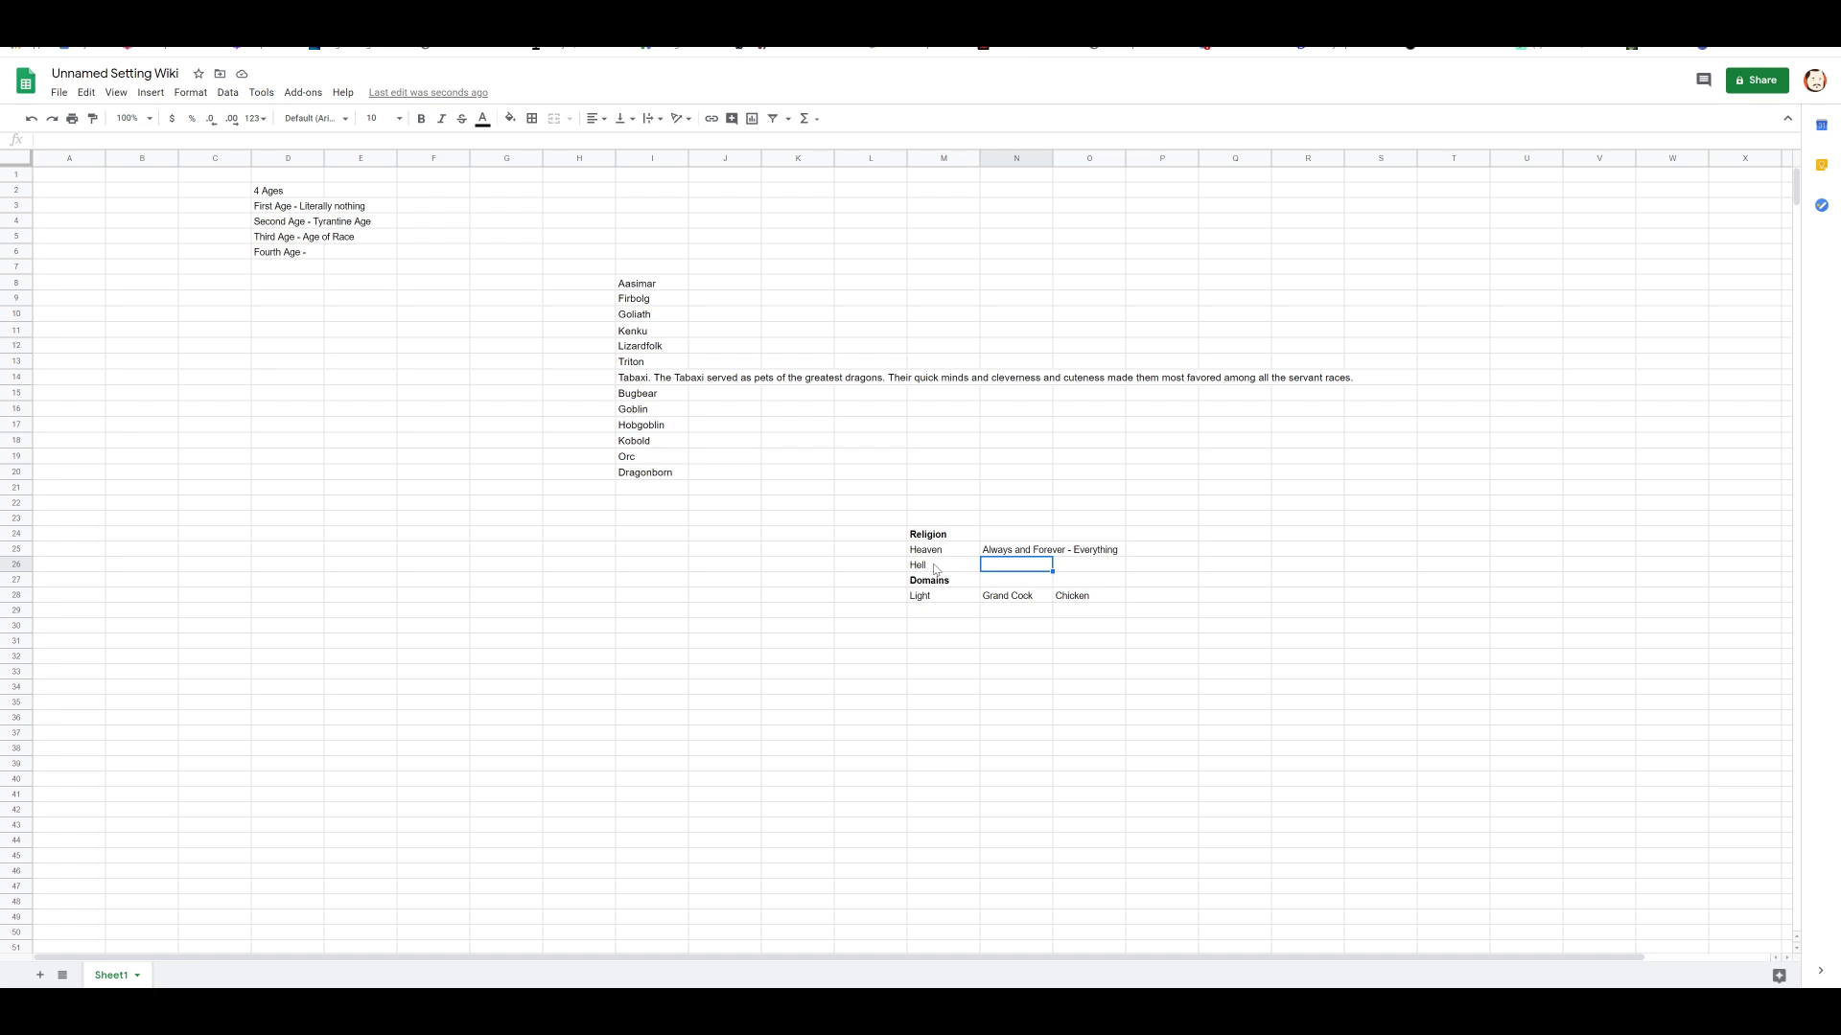
type("Never,")
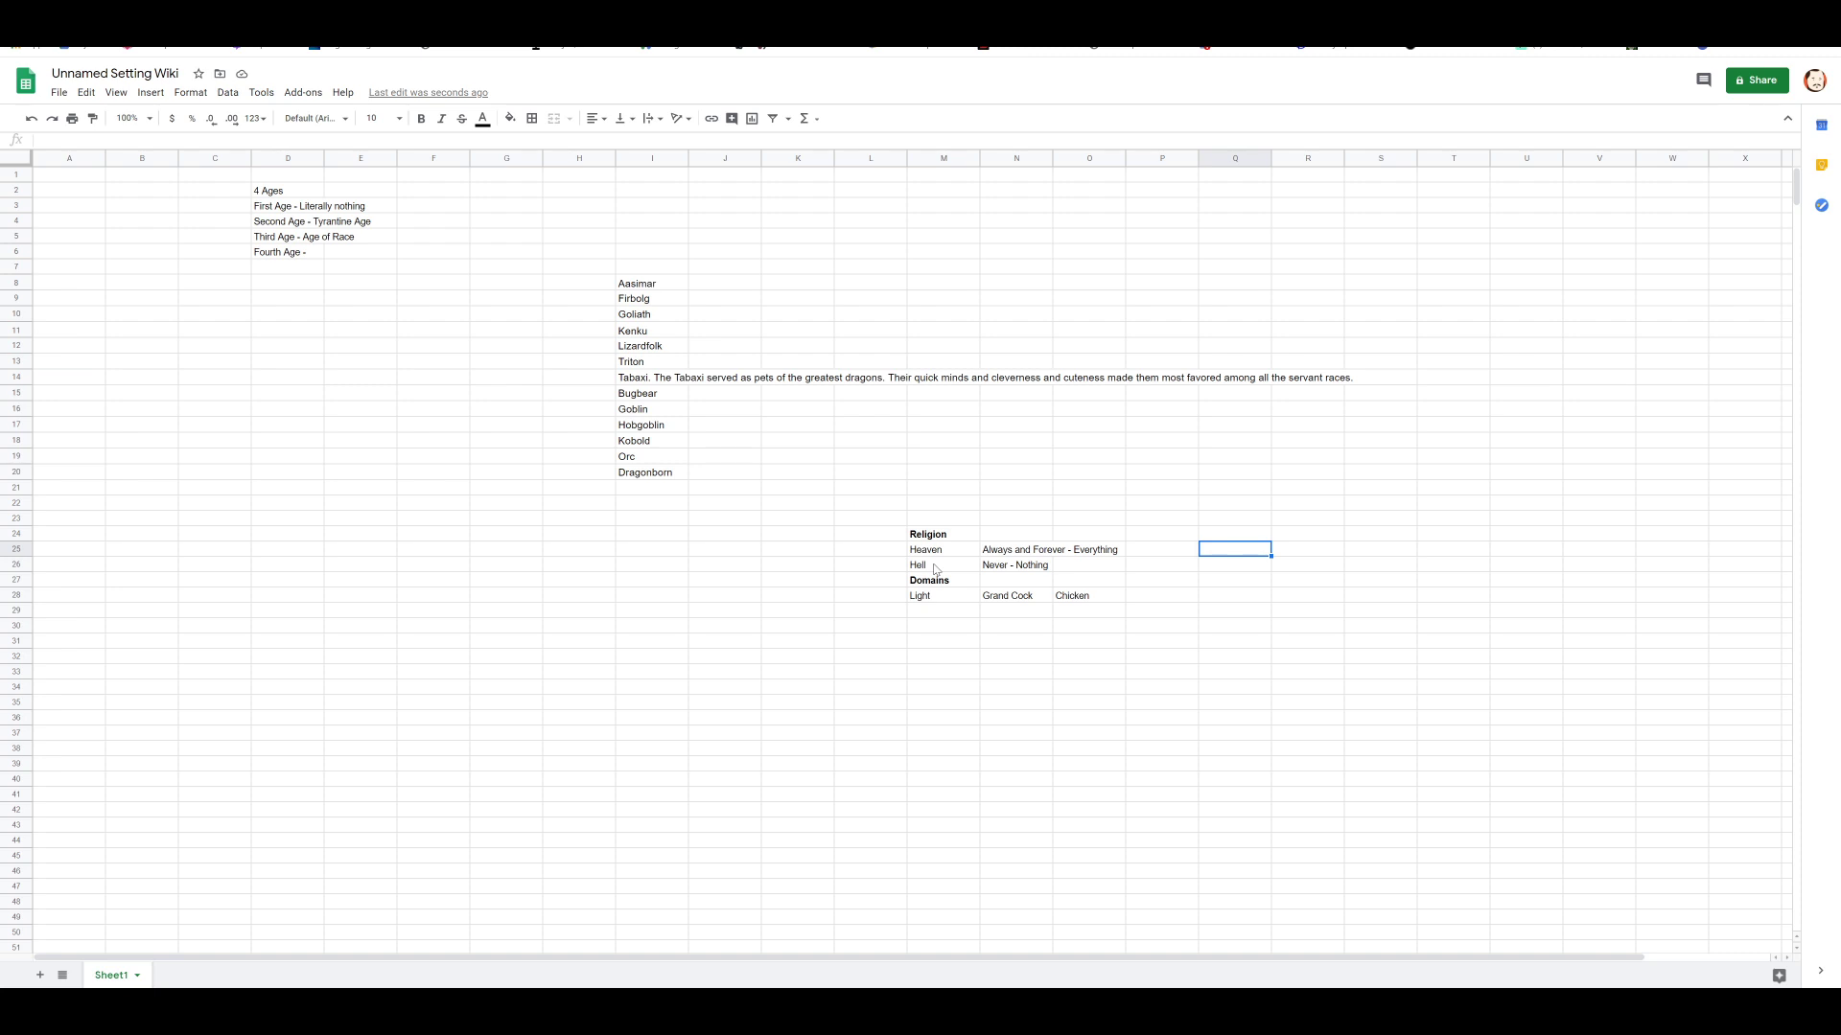
Step: Note neutrality as an unrested spirit, put to rest by a cleric, or becoming undead in Q25–Q27
type("neutrality = unrested spirit")
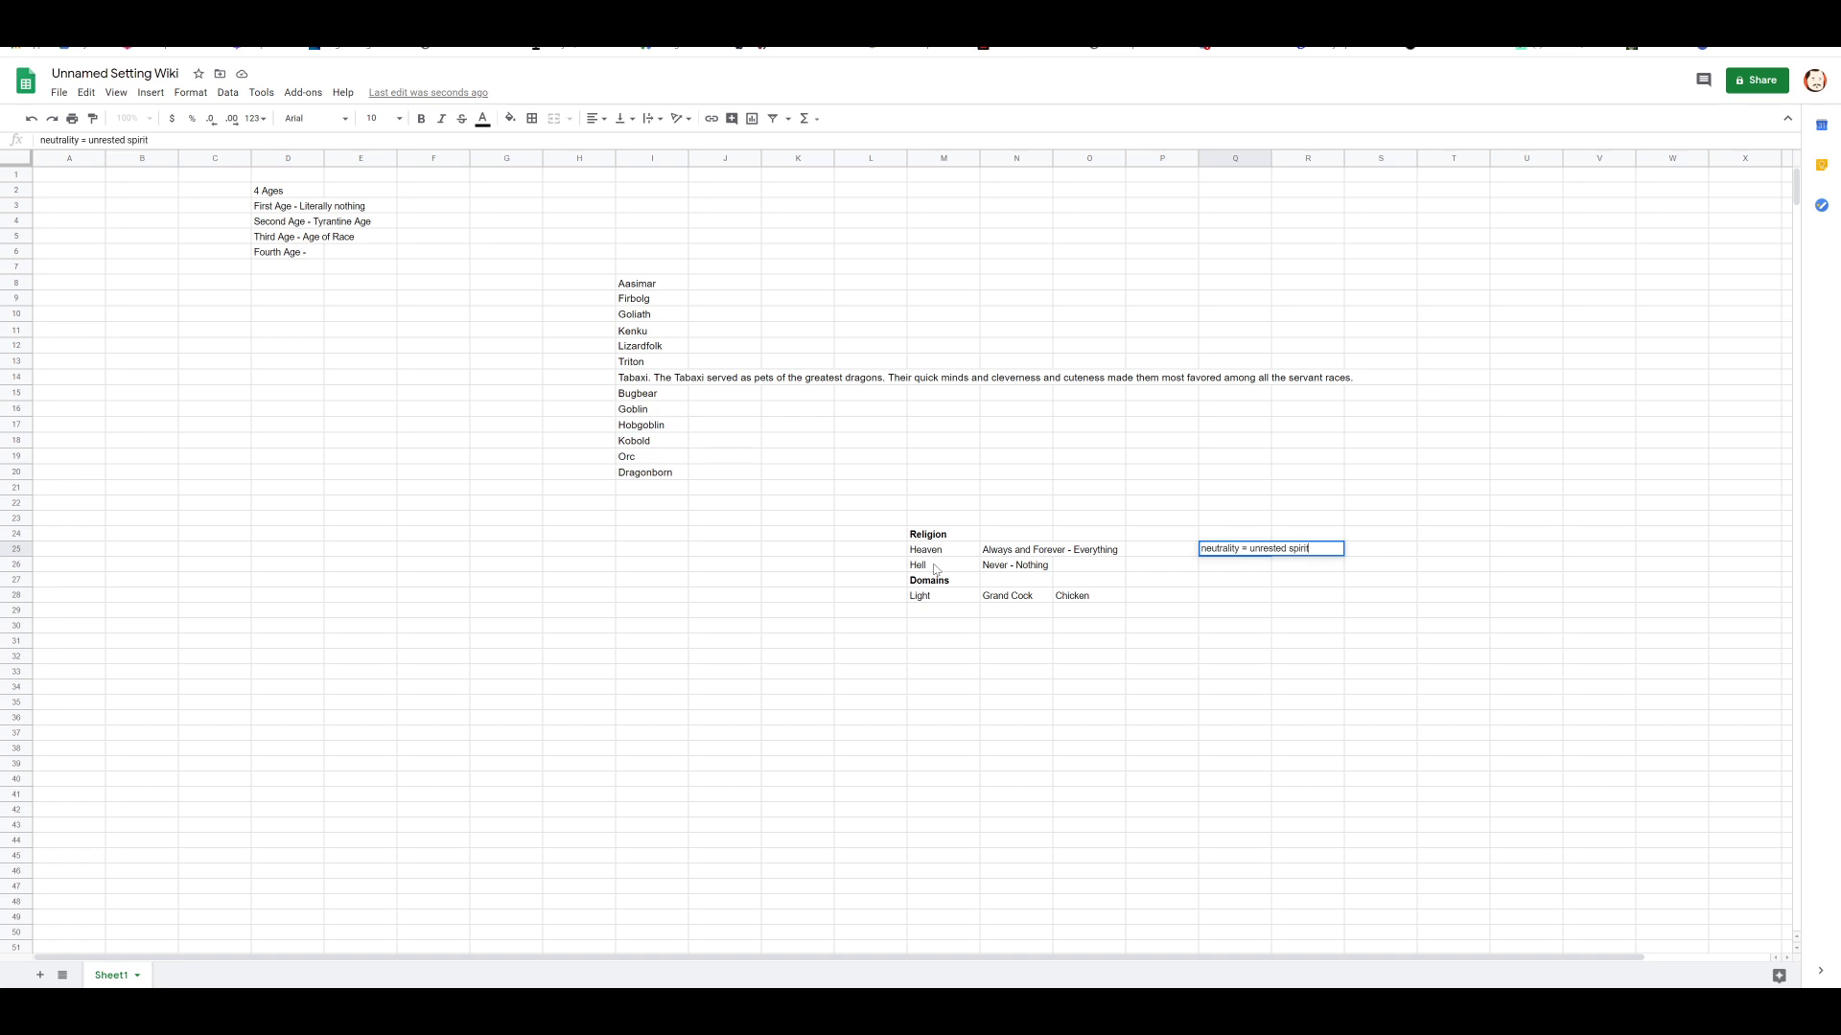
type("You are either")
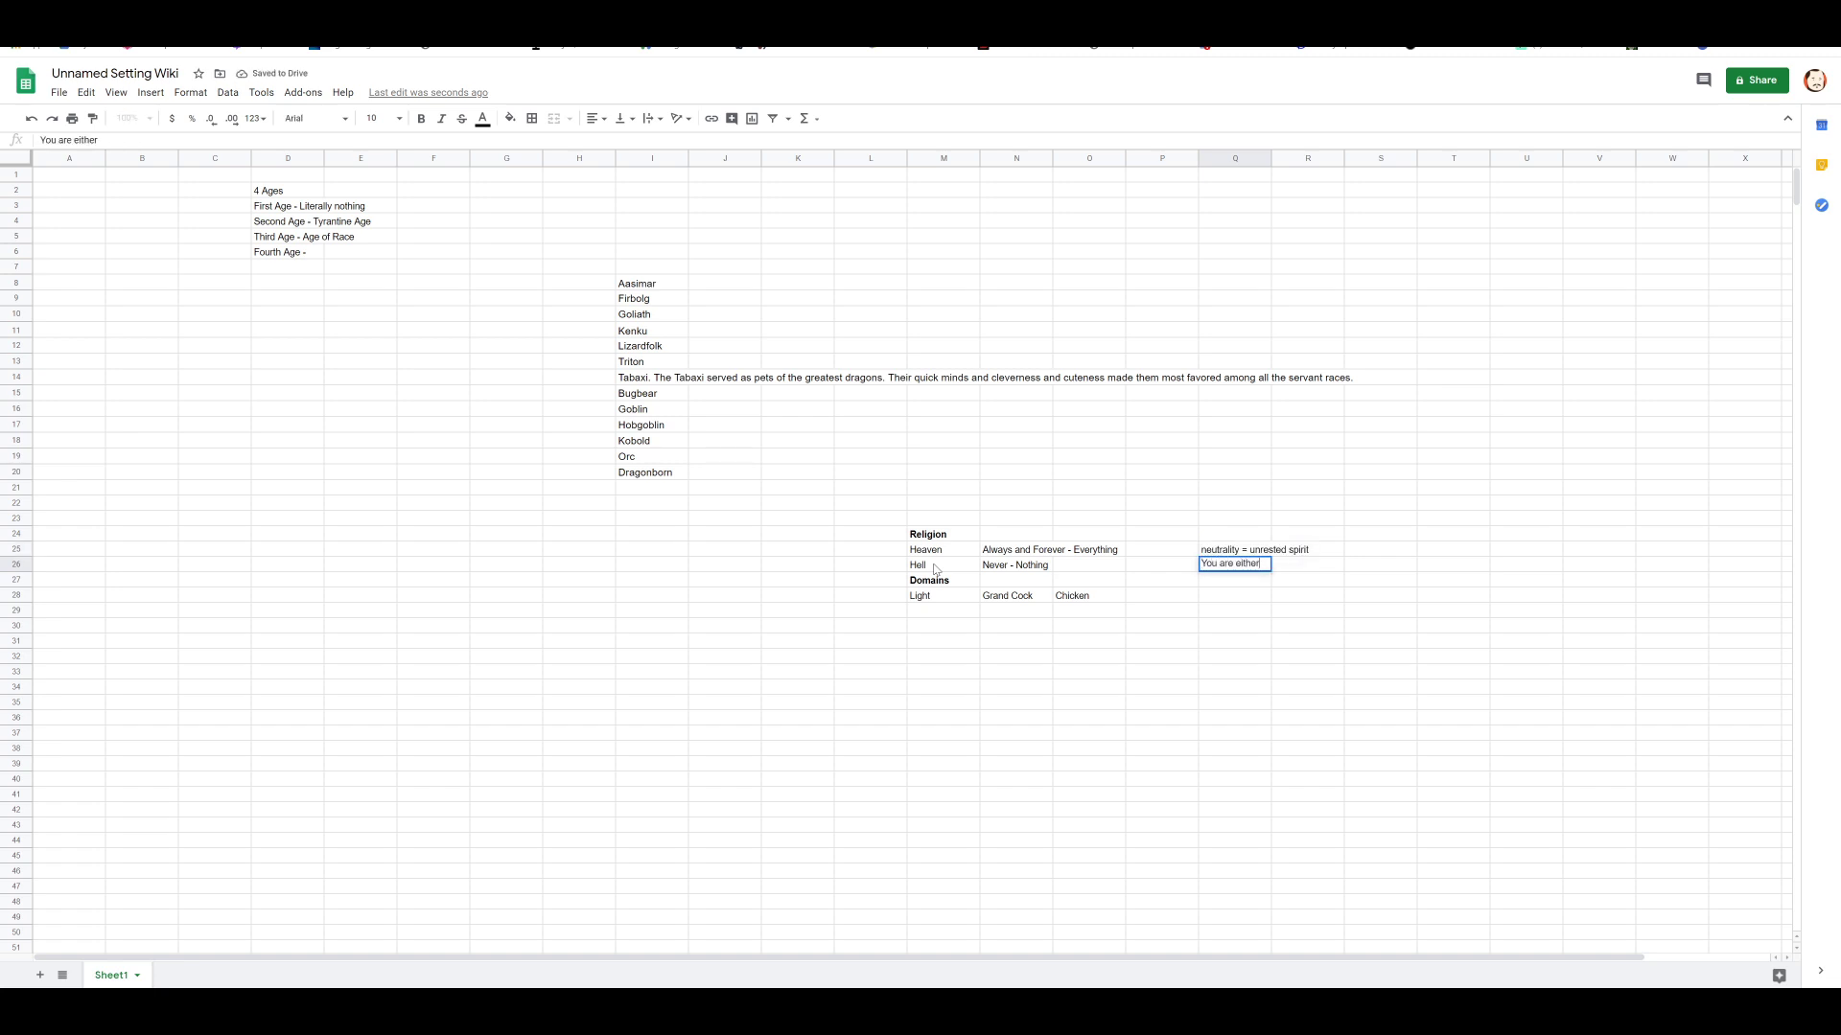
type("put to rest by a cleric of")
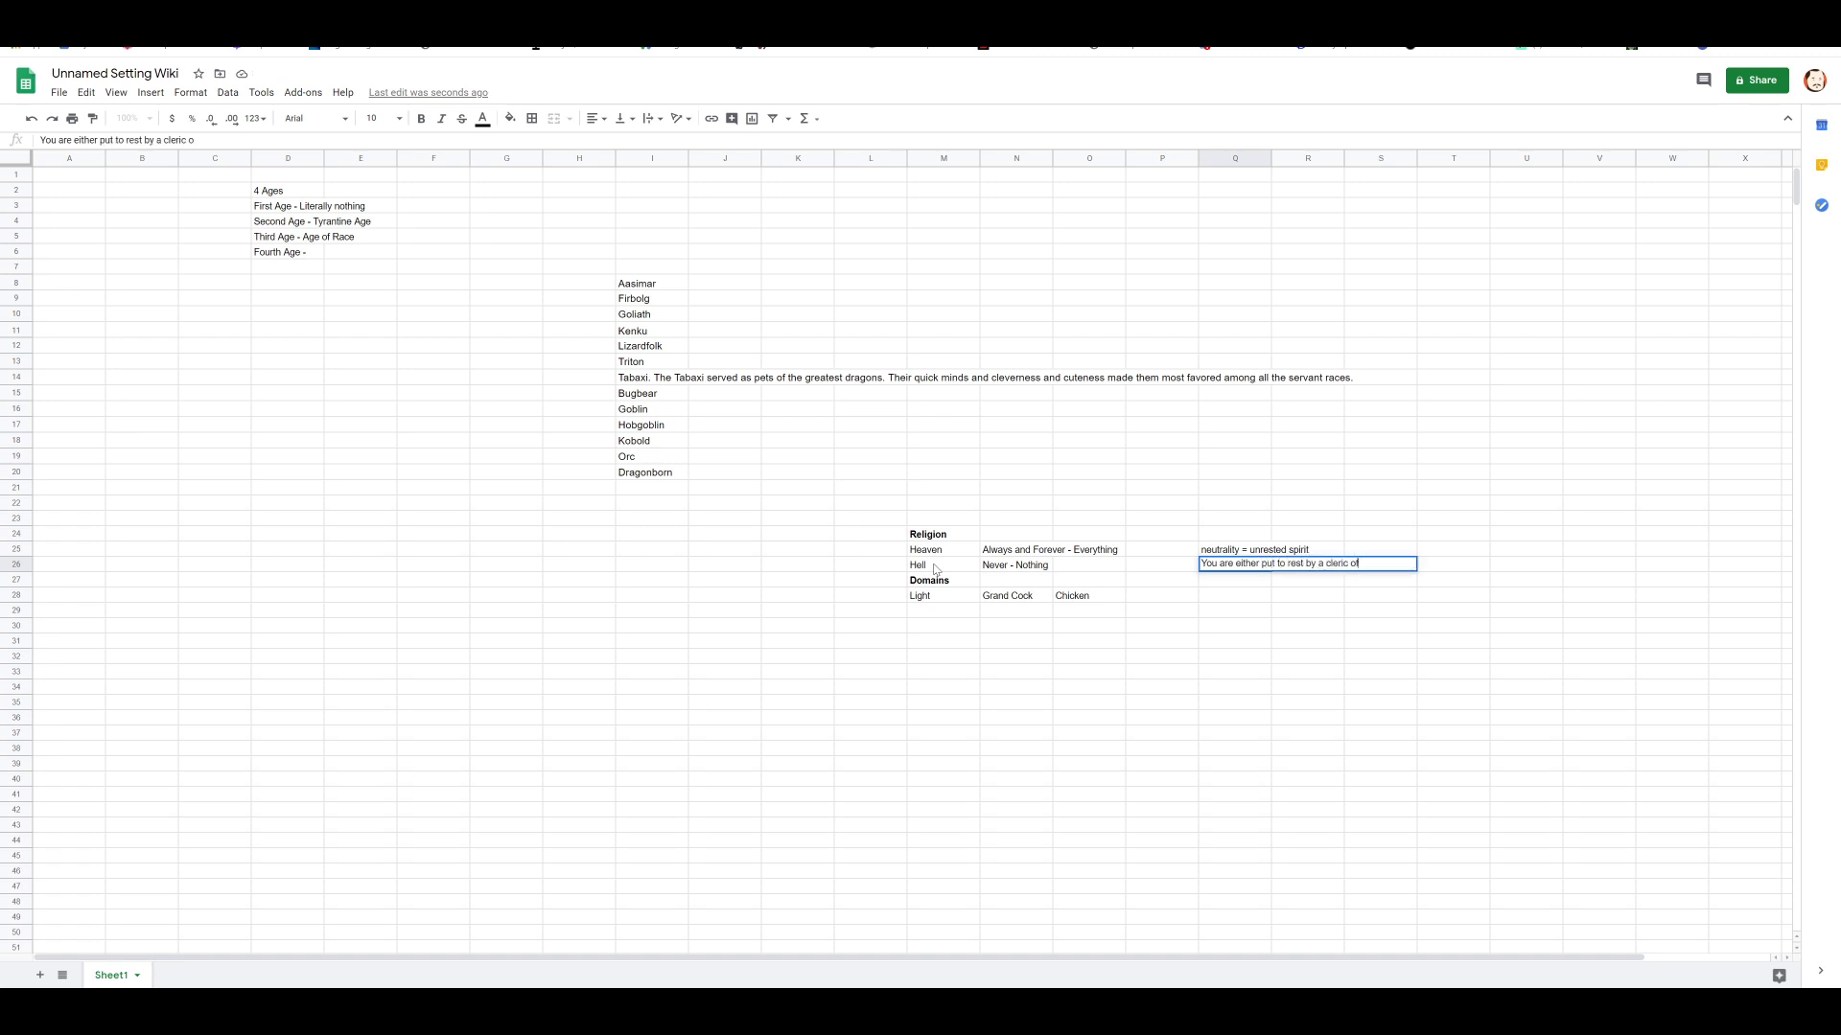
type("one of the faiths")
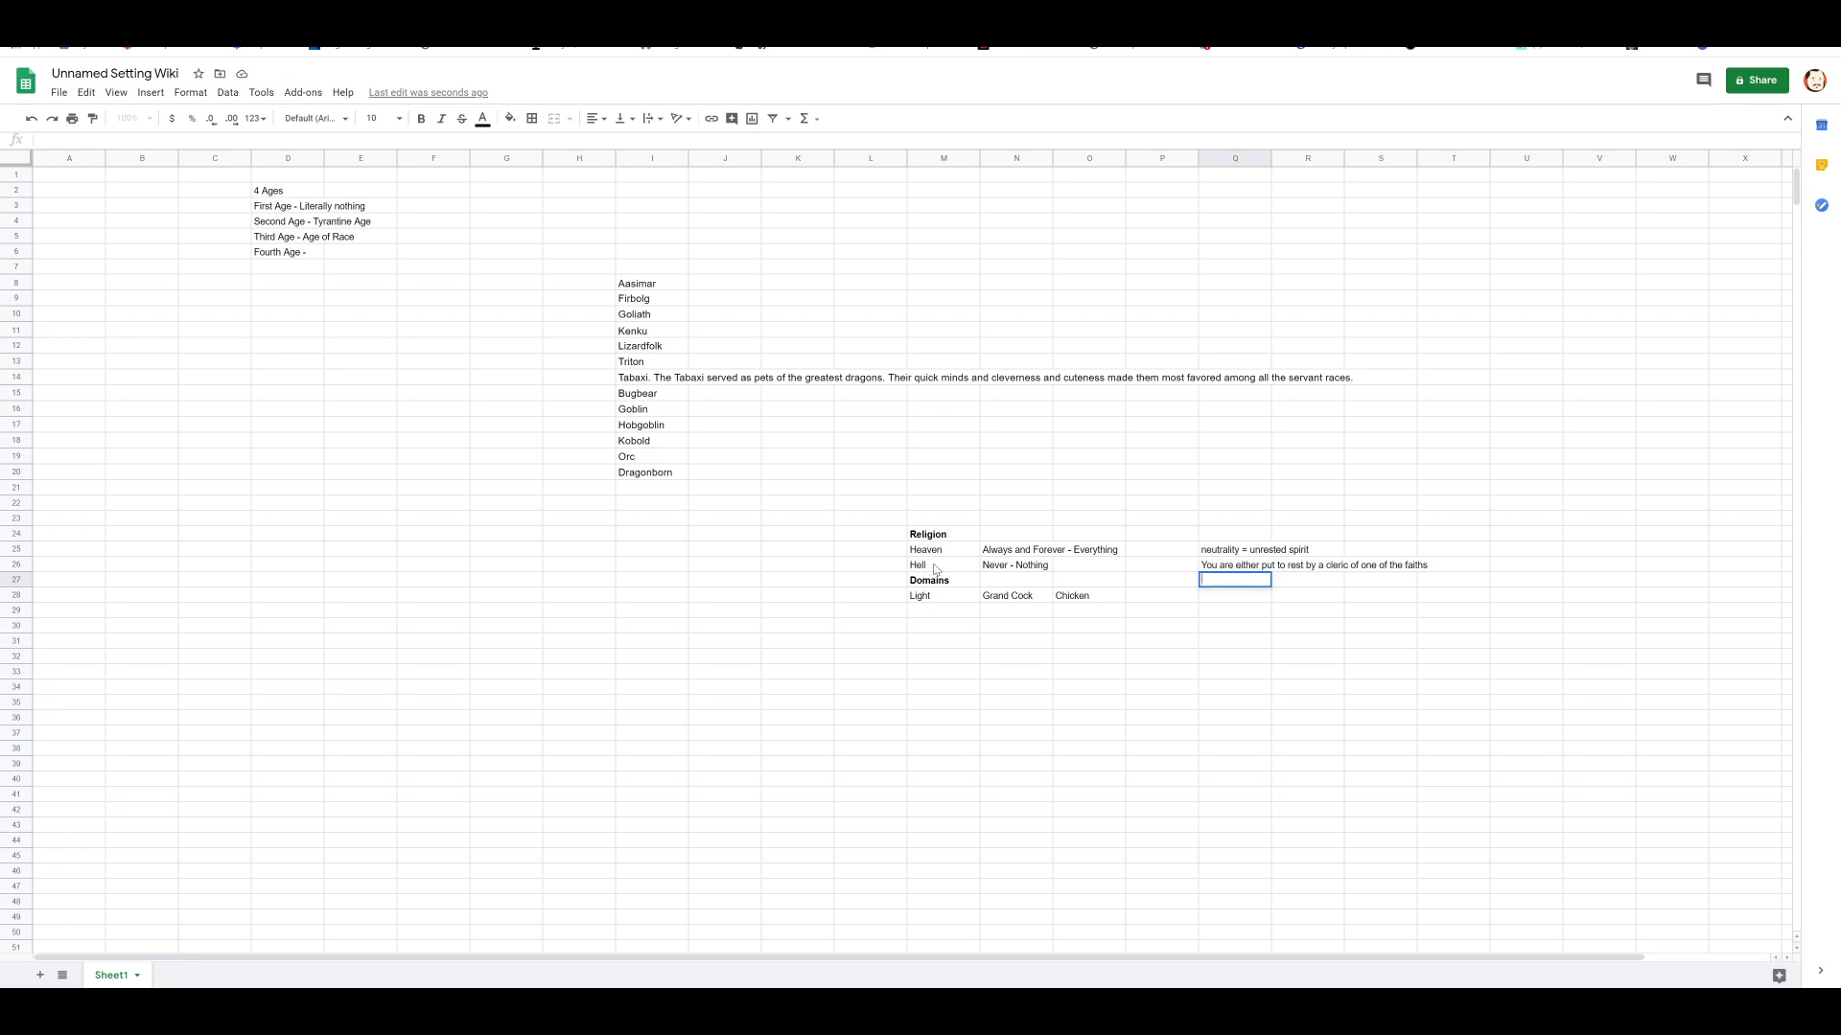
type("Uo")
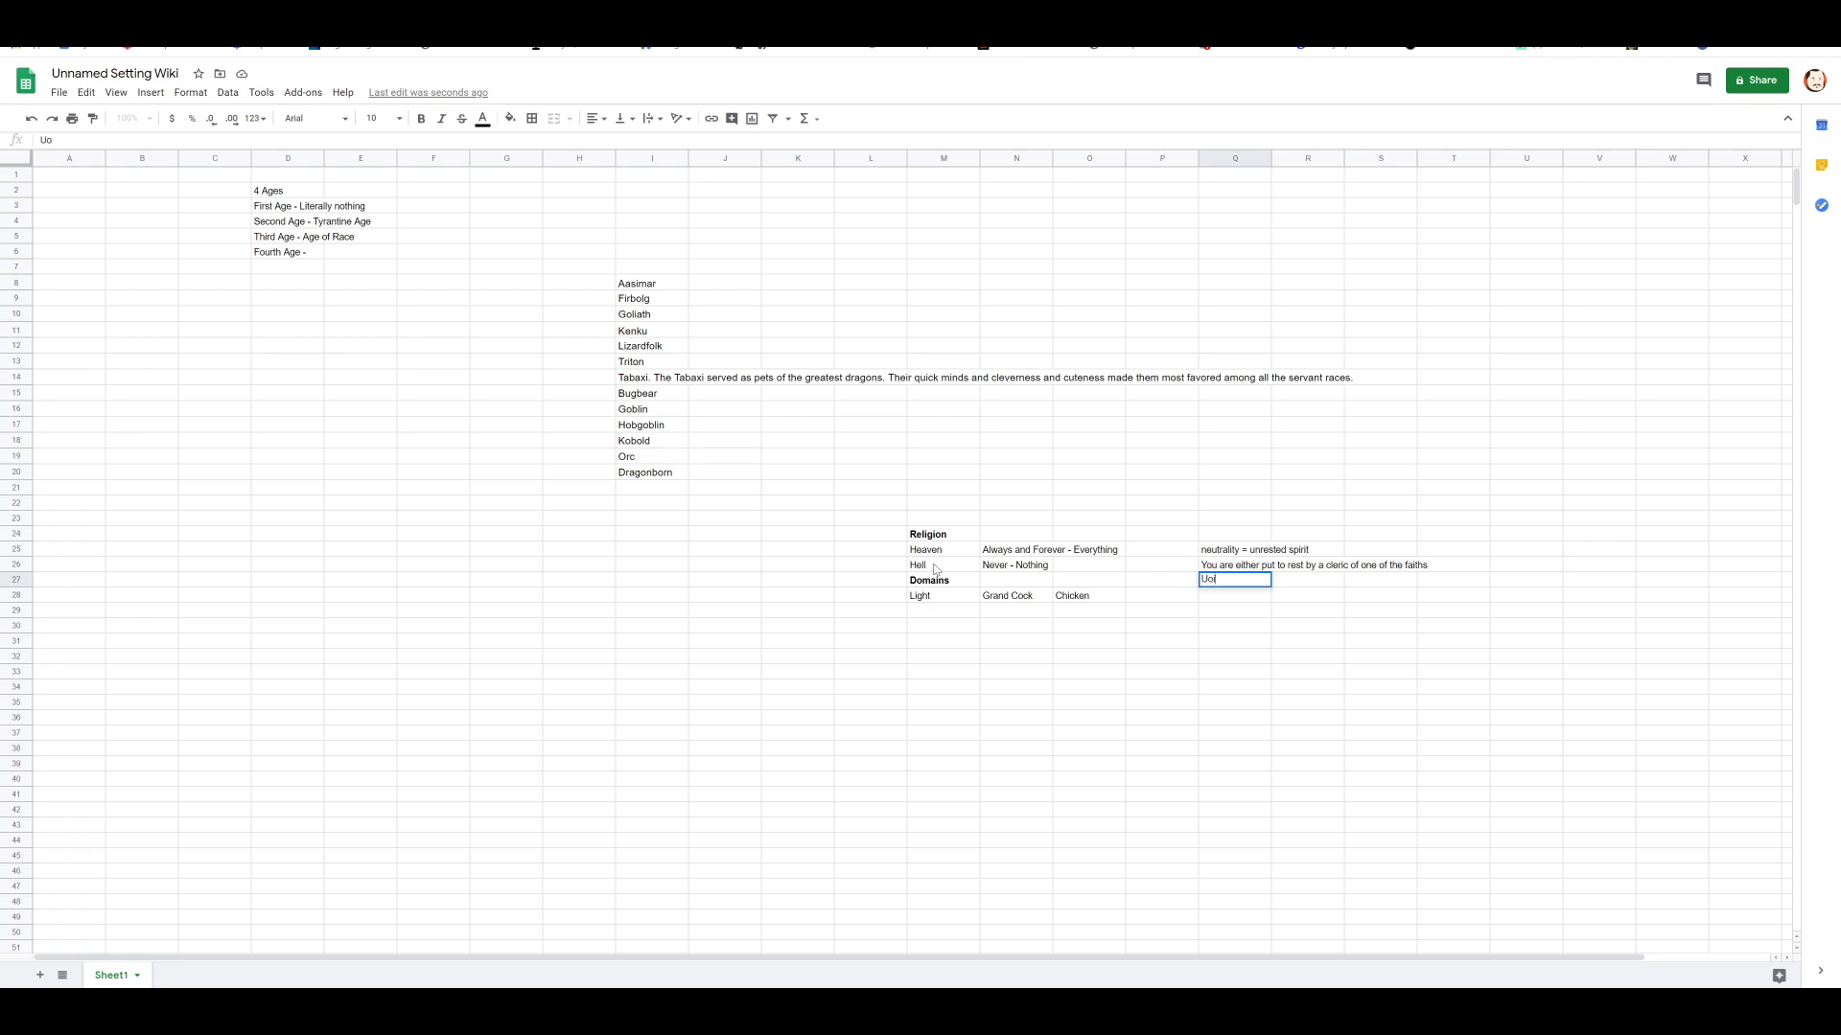
type("You bed")
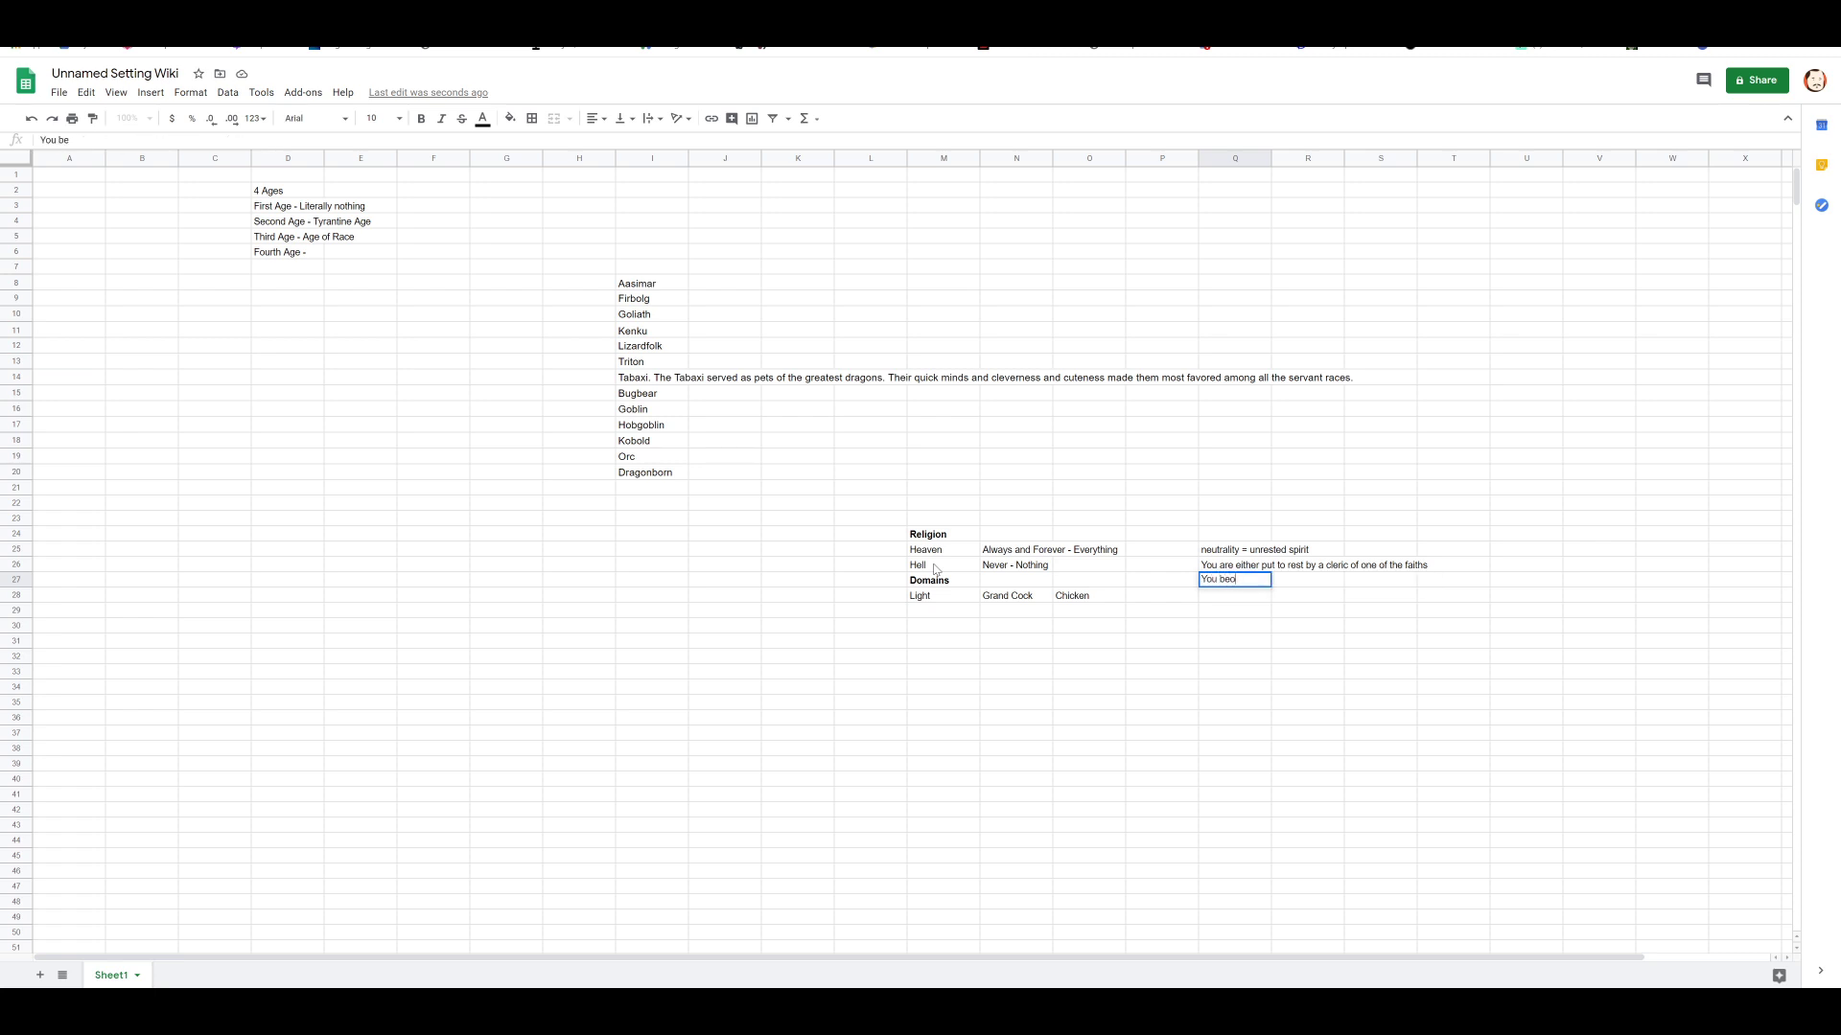
type("come an undead")
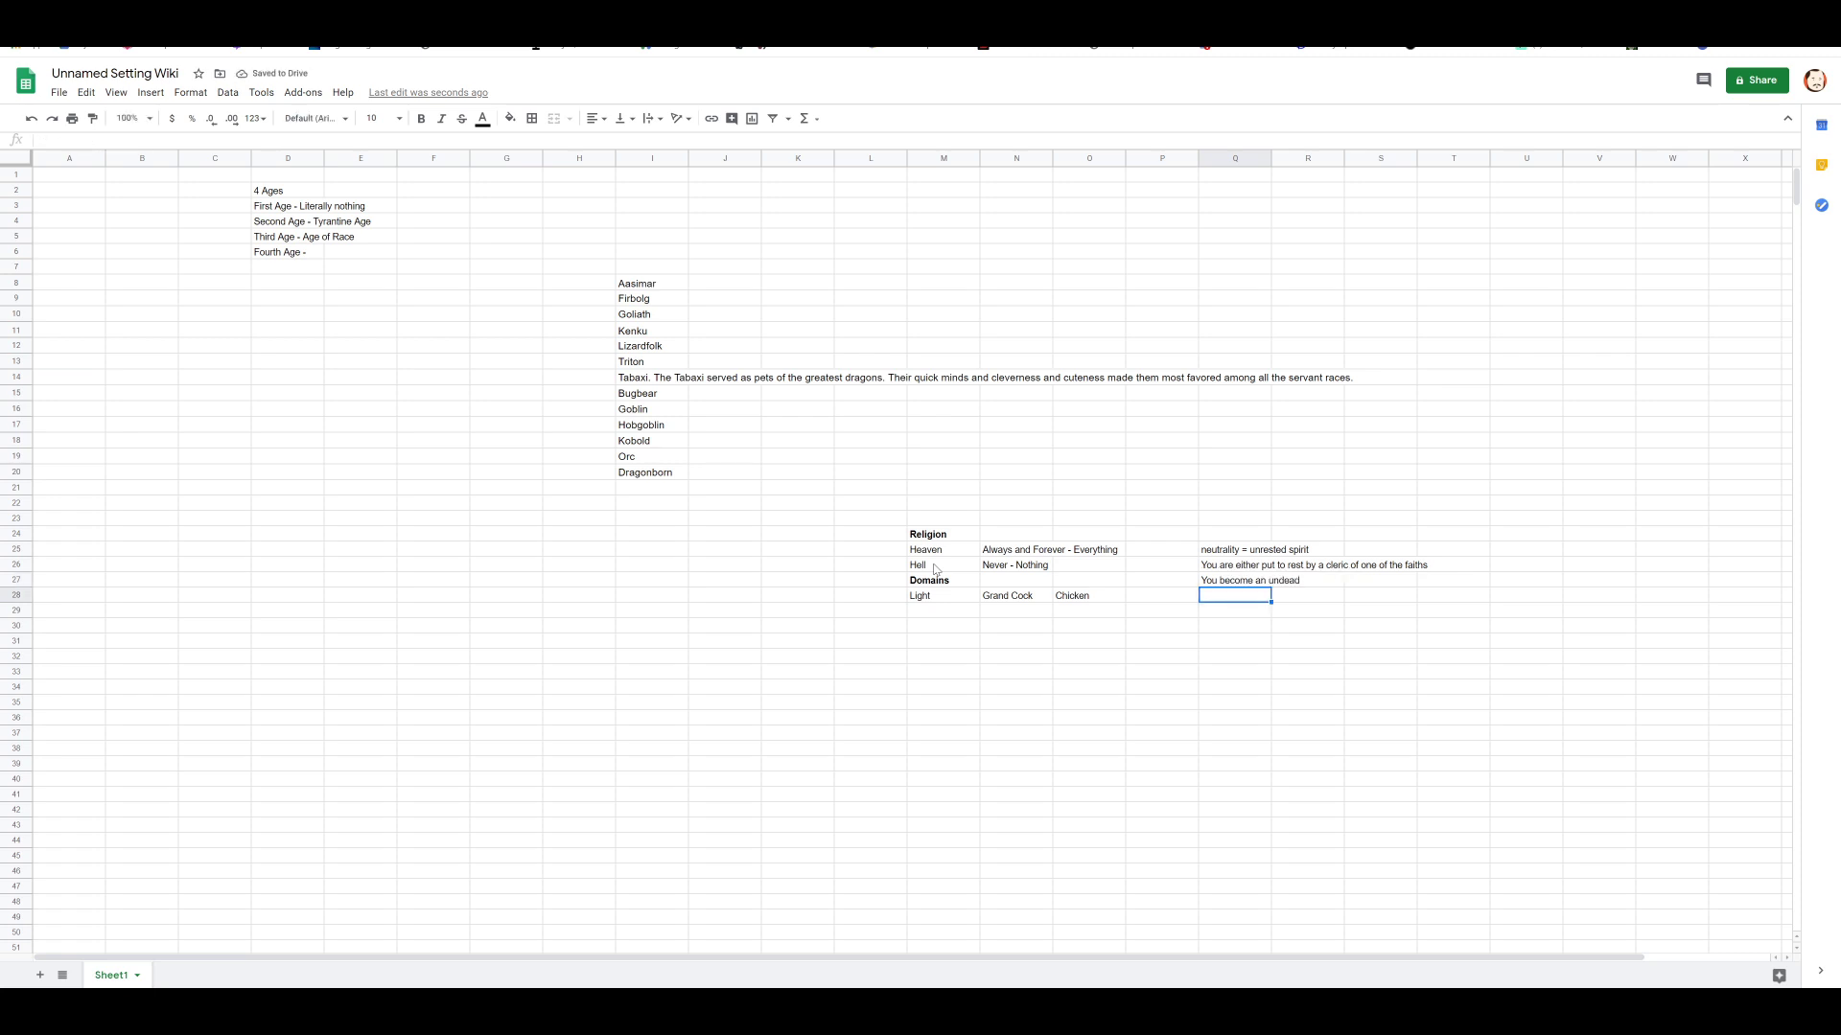
left_click(1161, 595)
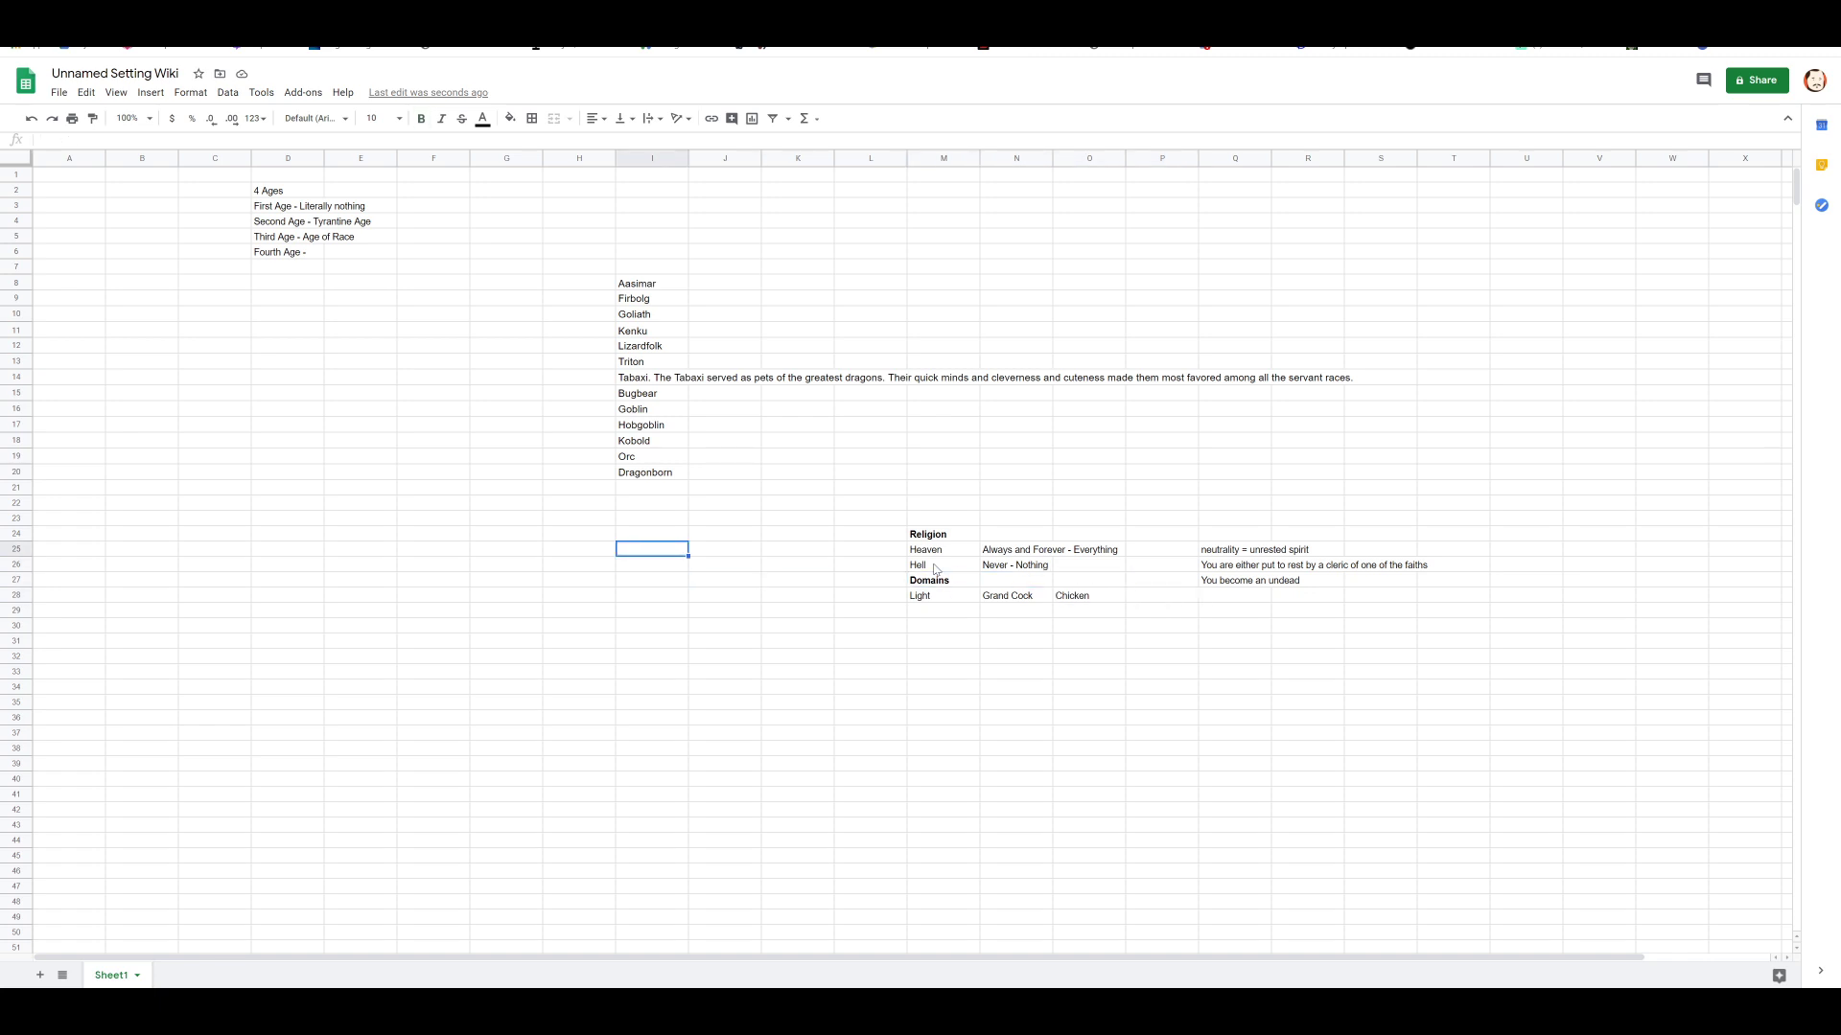
Step: Enter 'Undead playable race?' in I22 below the race list
left_click(652, 502)
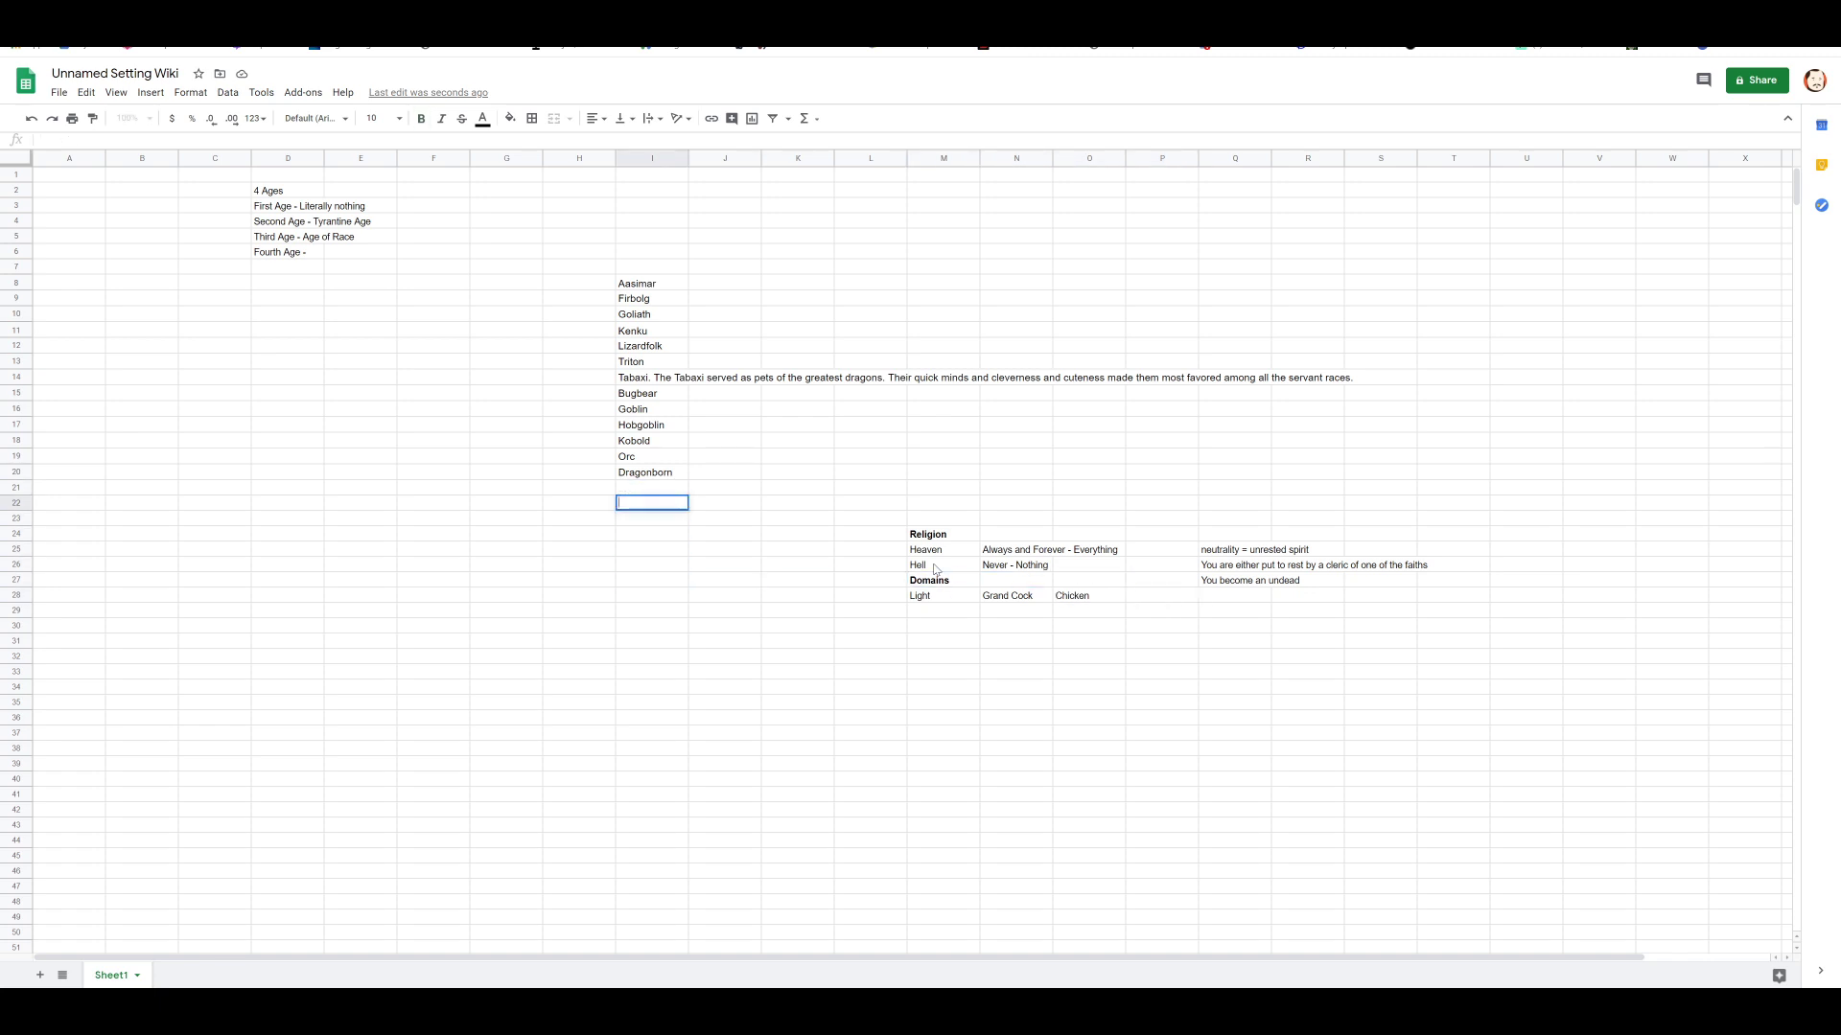
type("Undead playable race?")
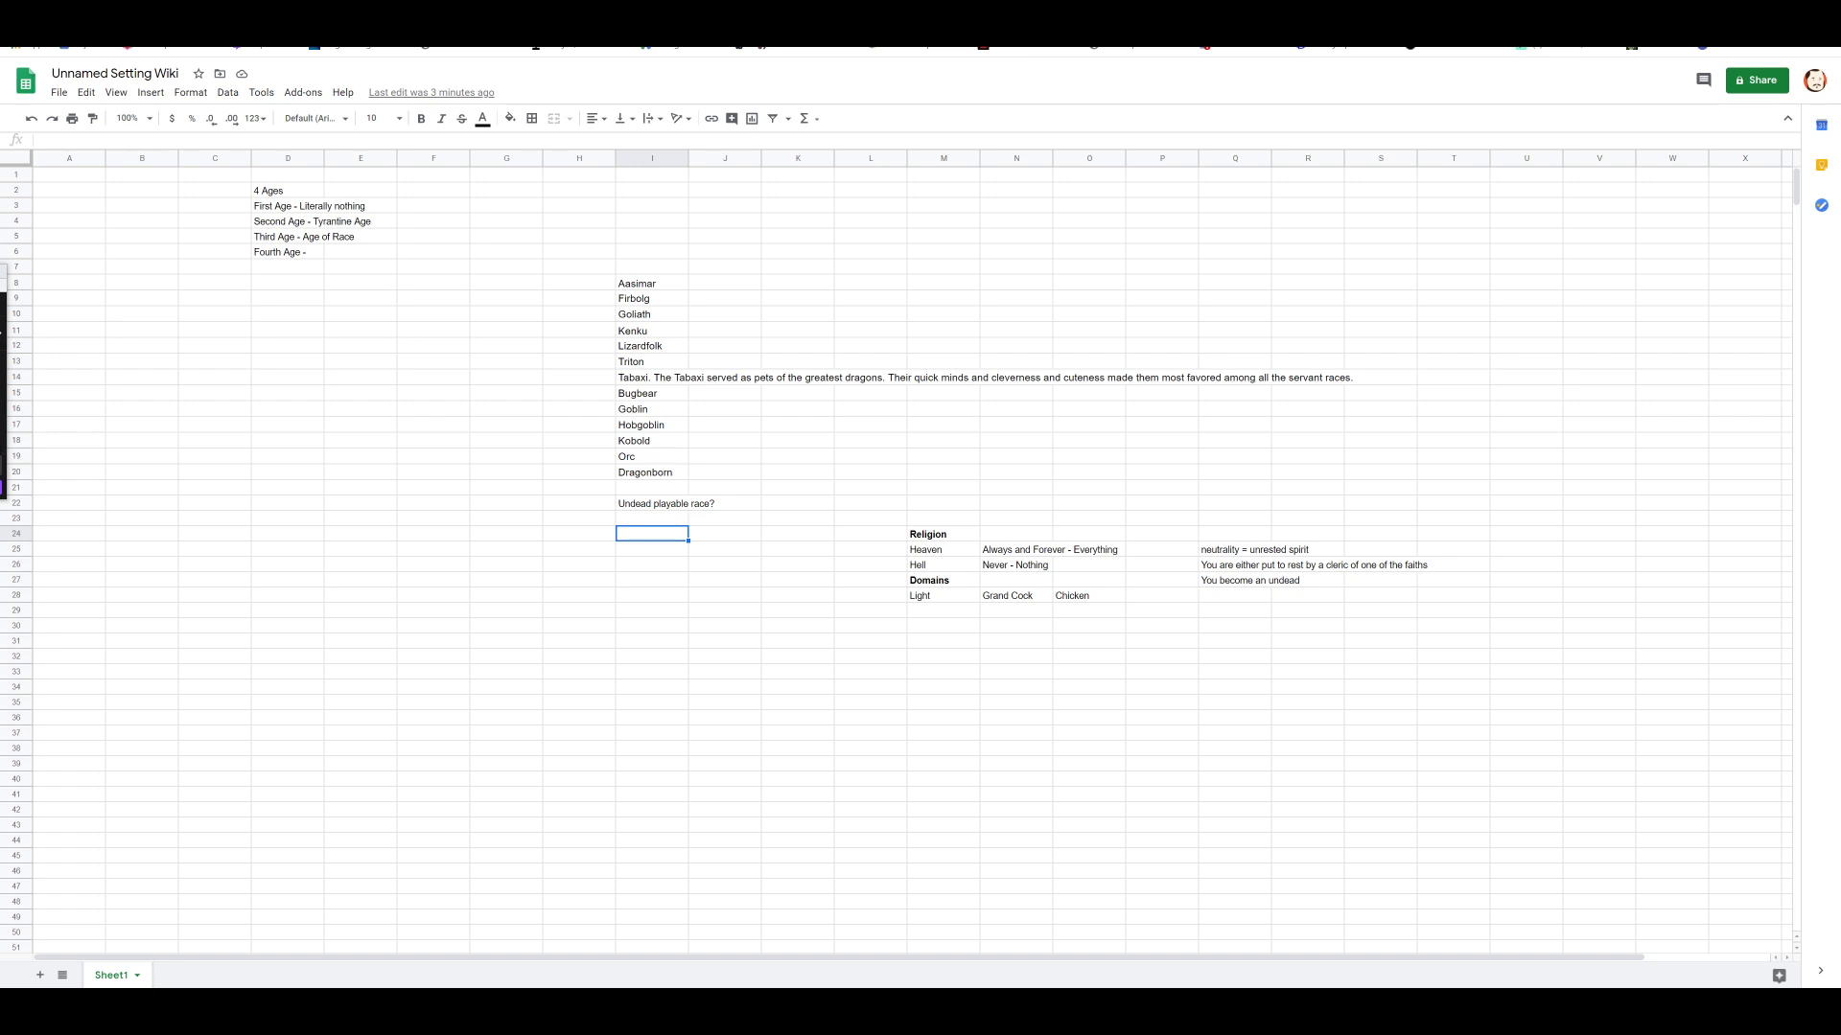
mouse_move(927, 649)
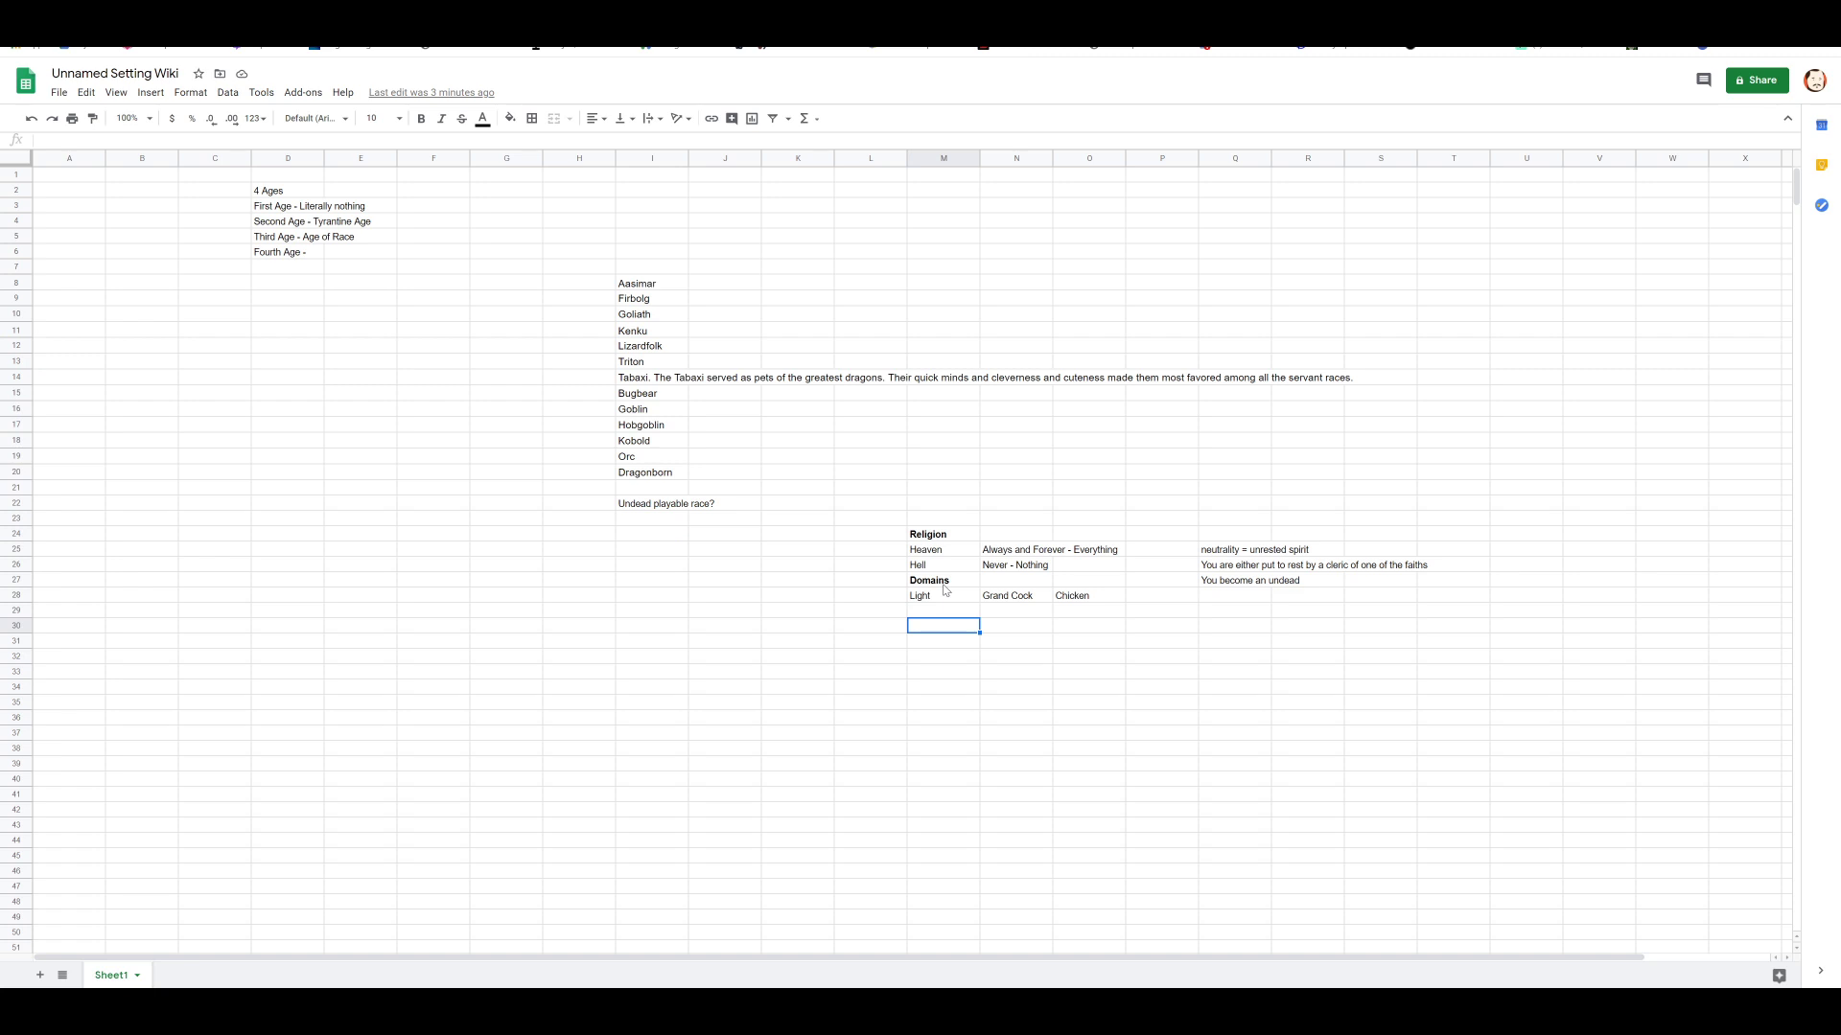
left_click(797, 623)
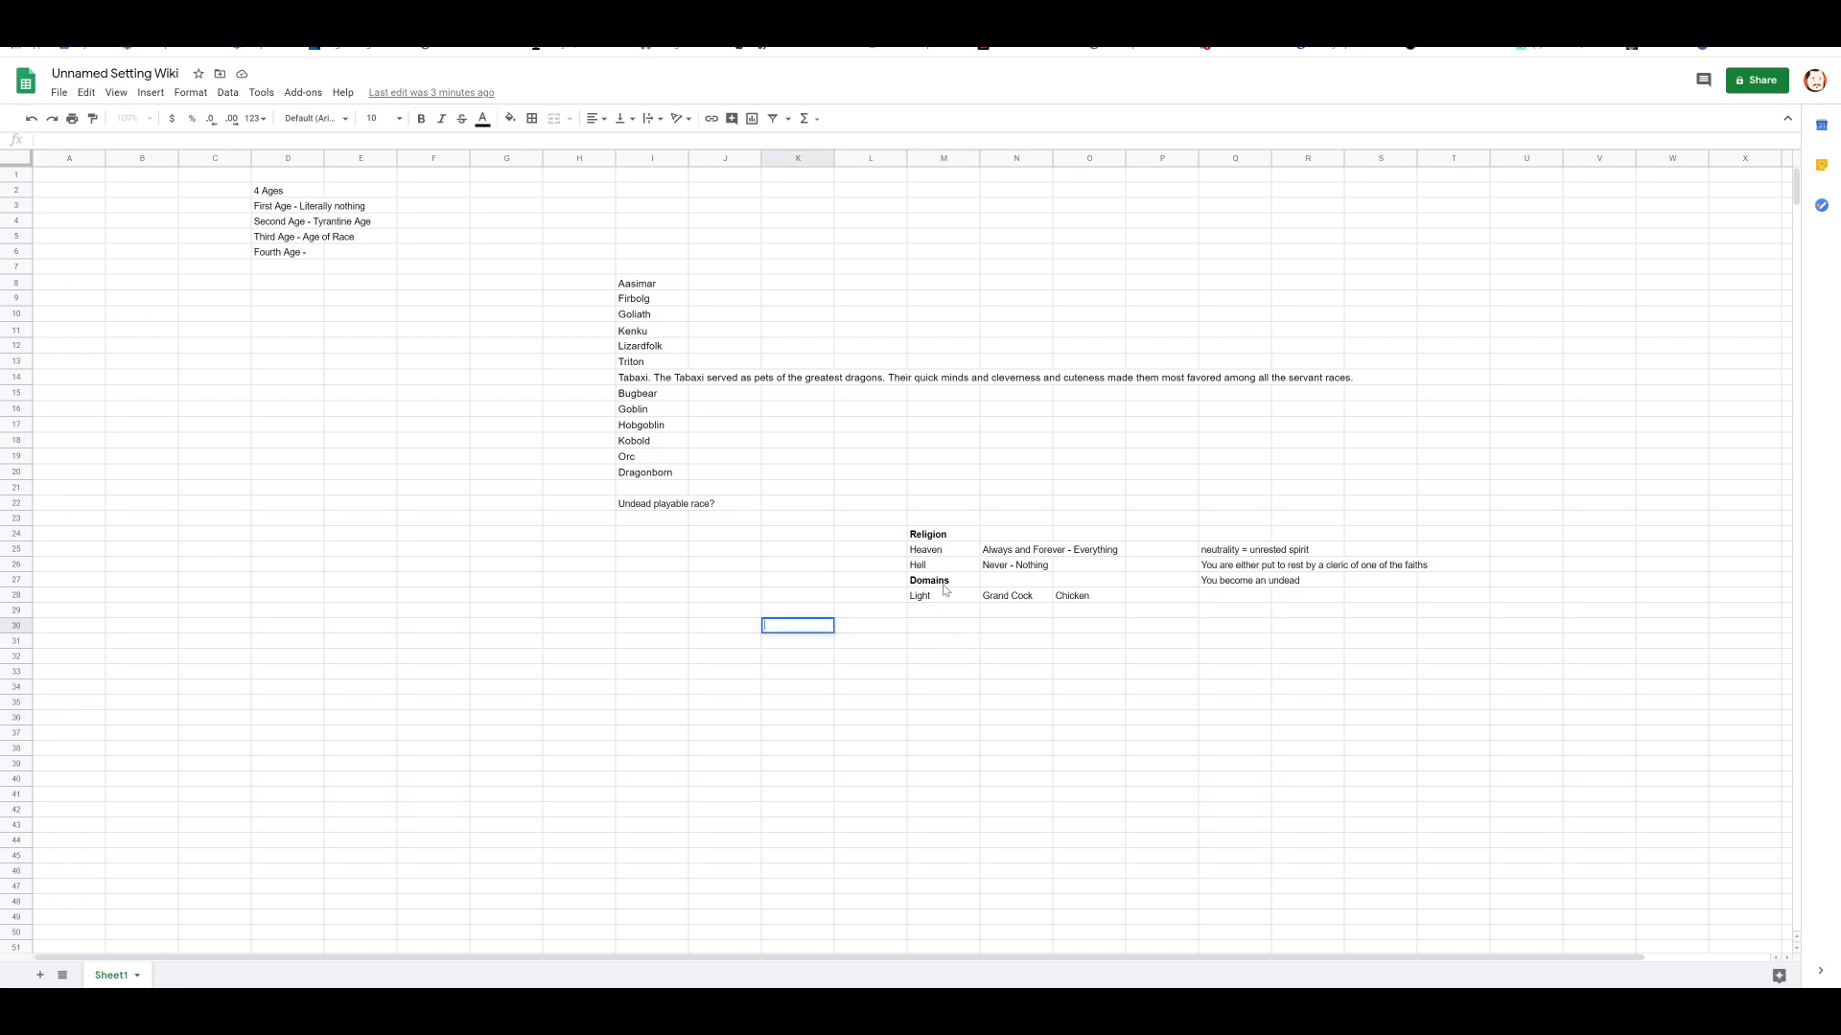
type("A")
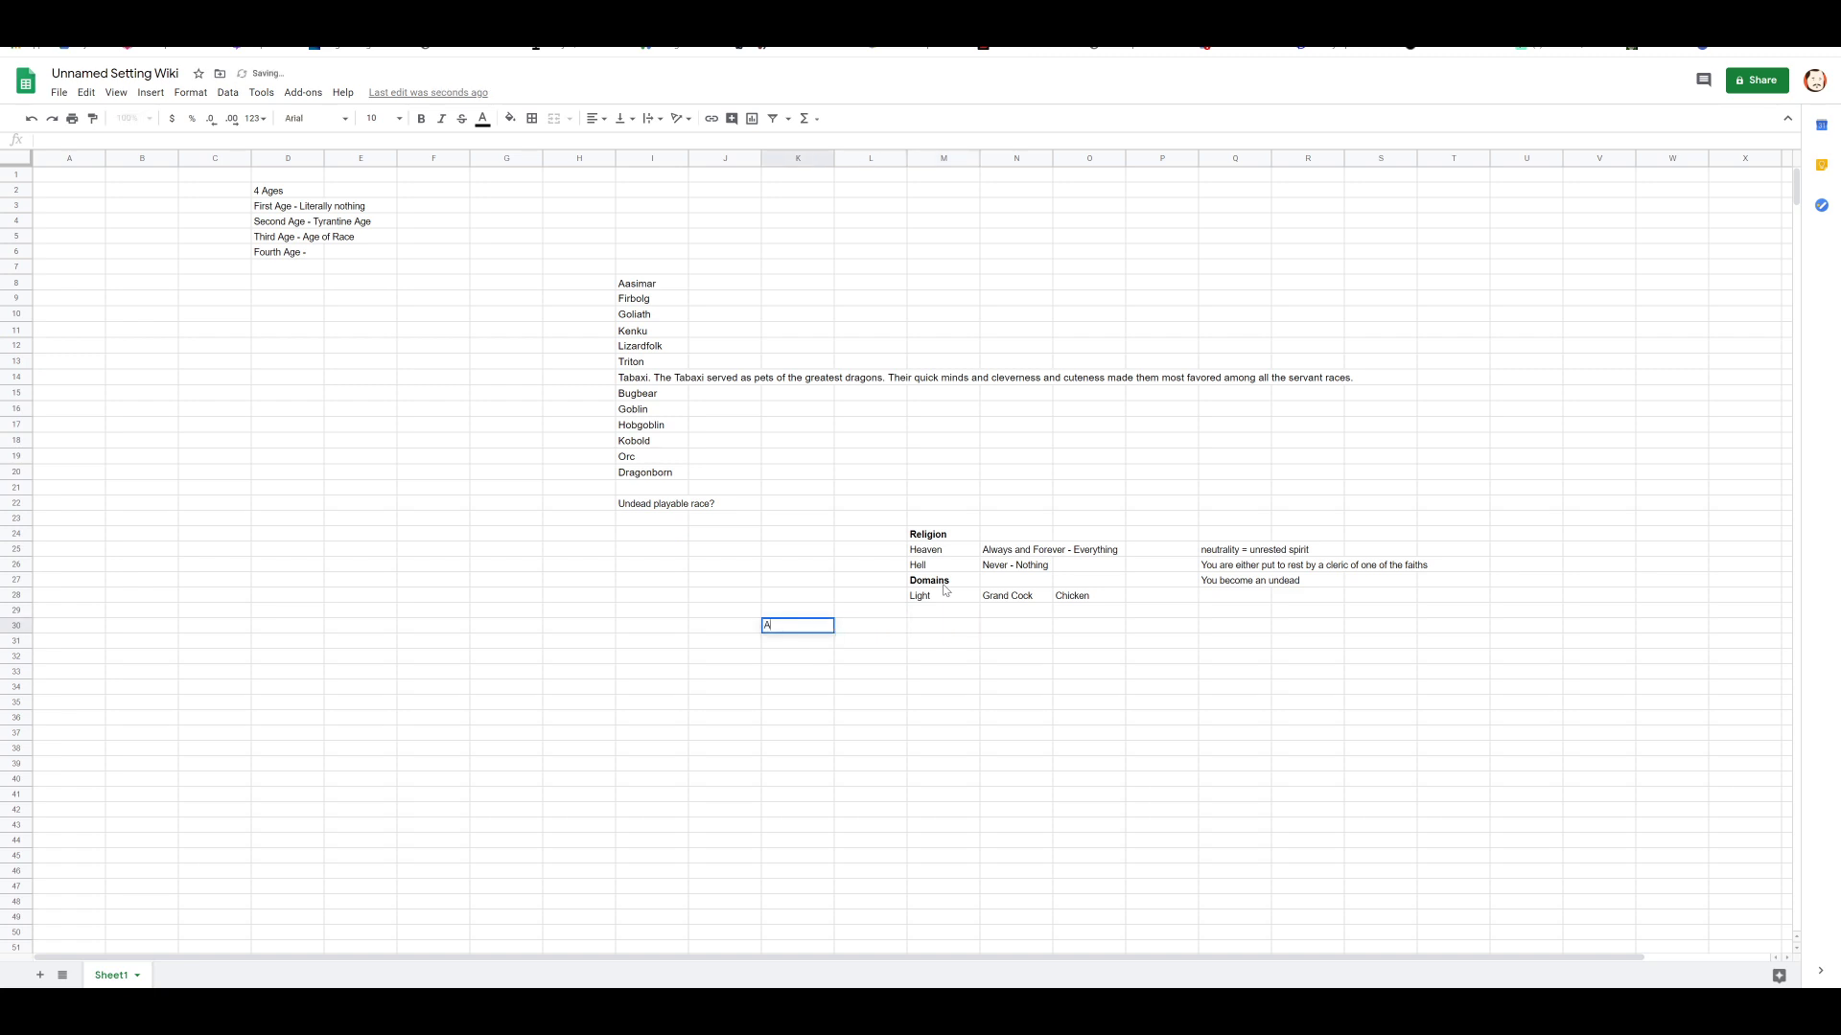
type("rcana")
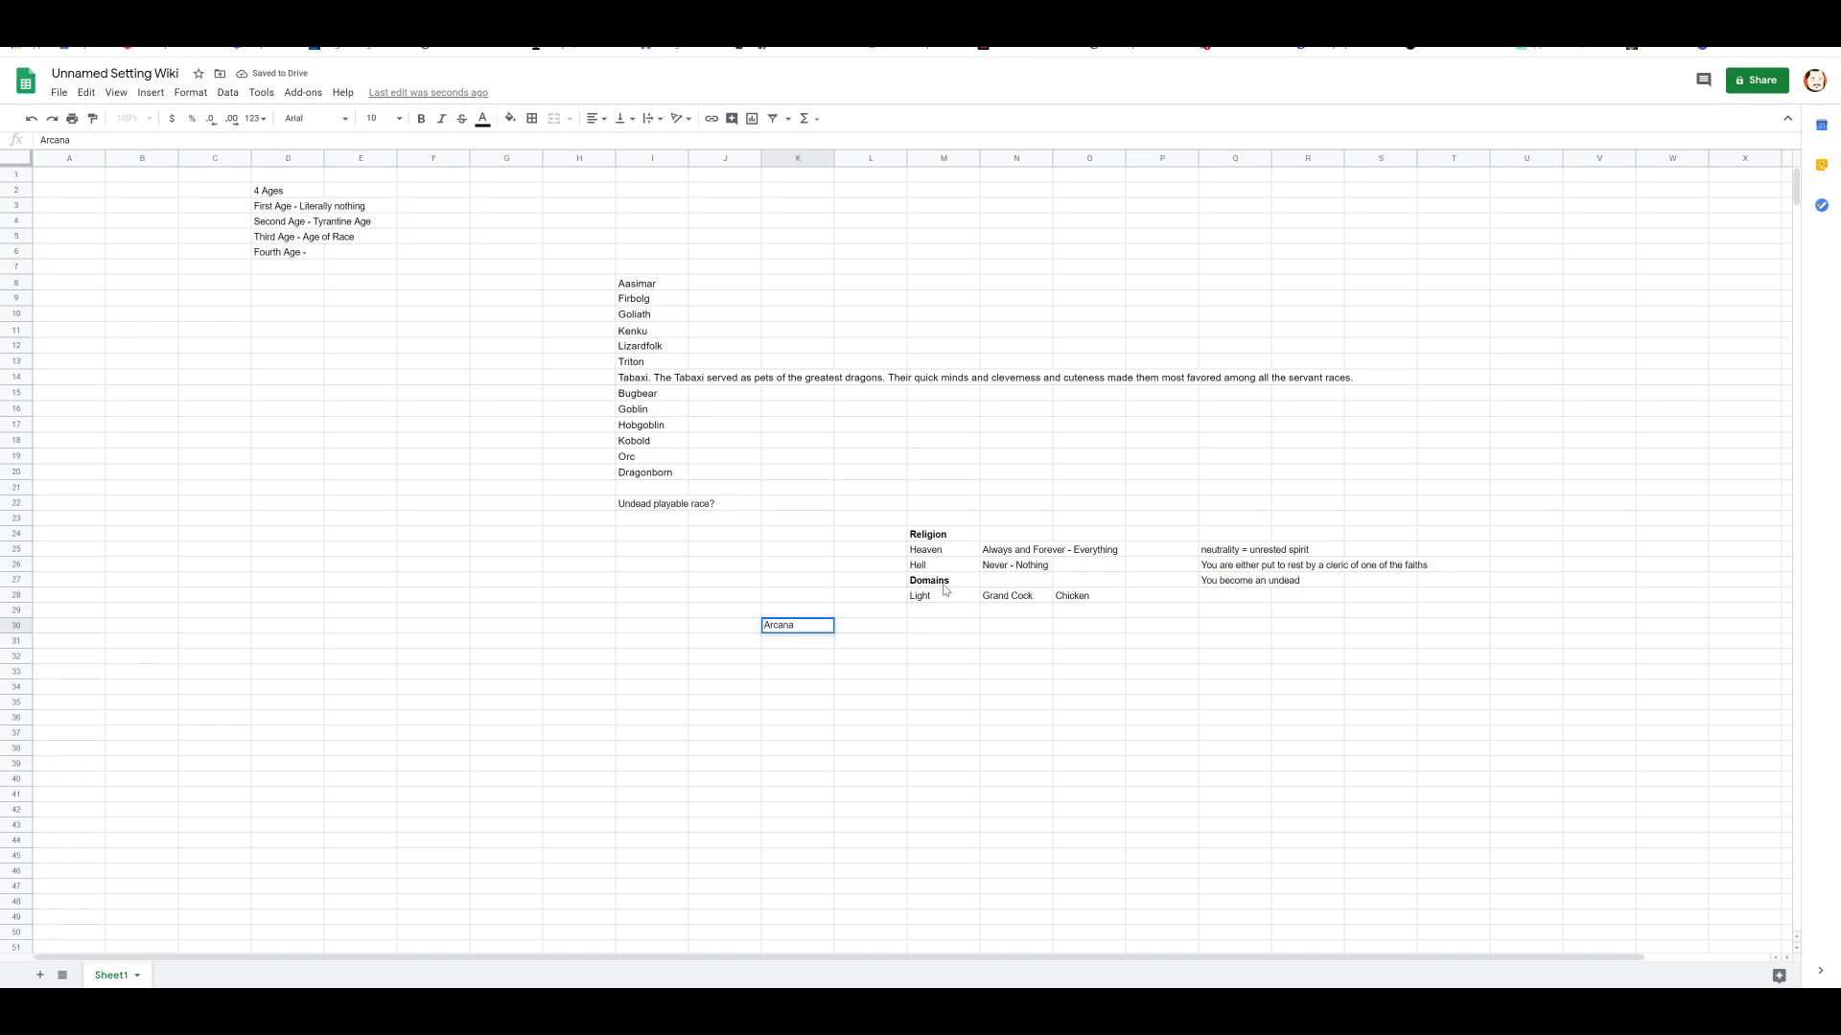
type("Death")
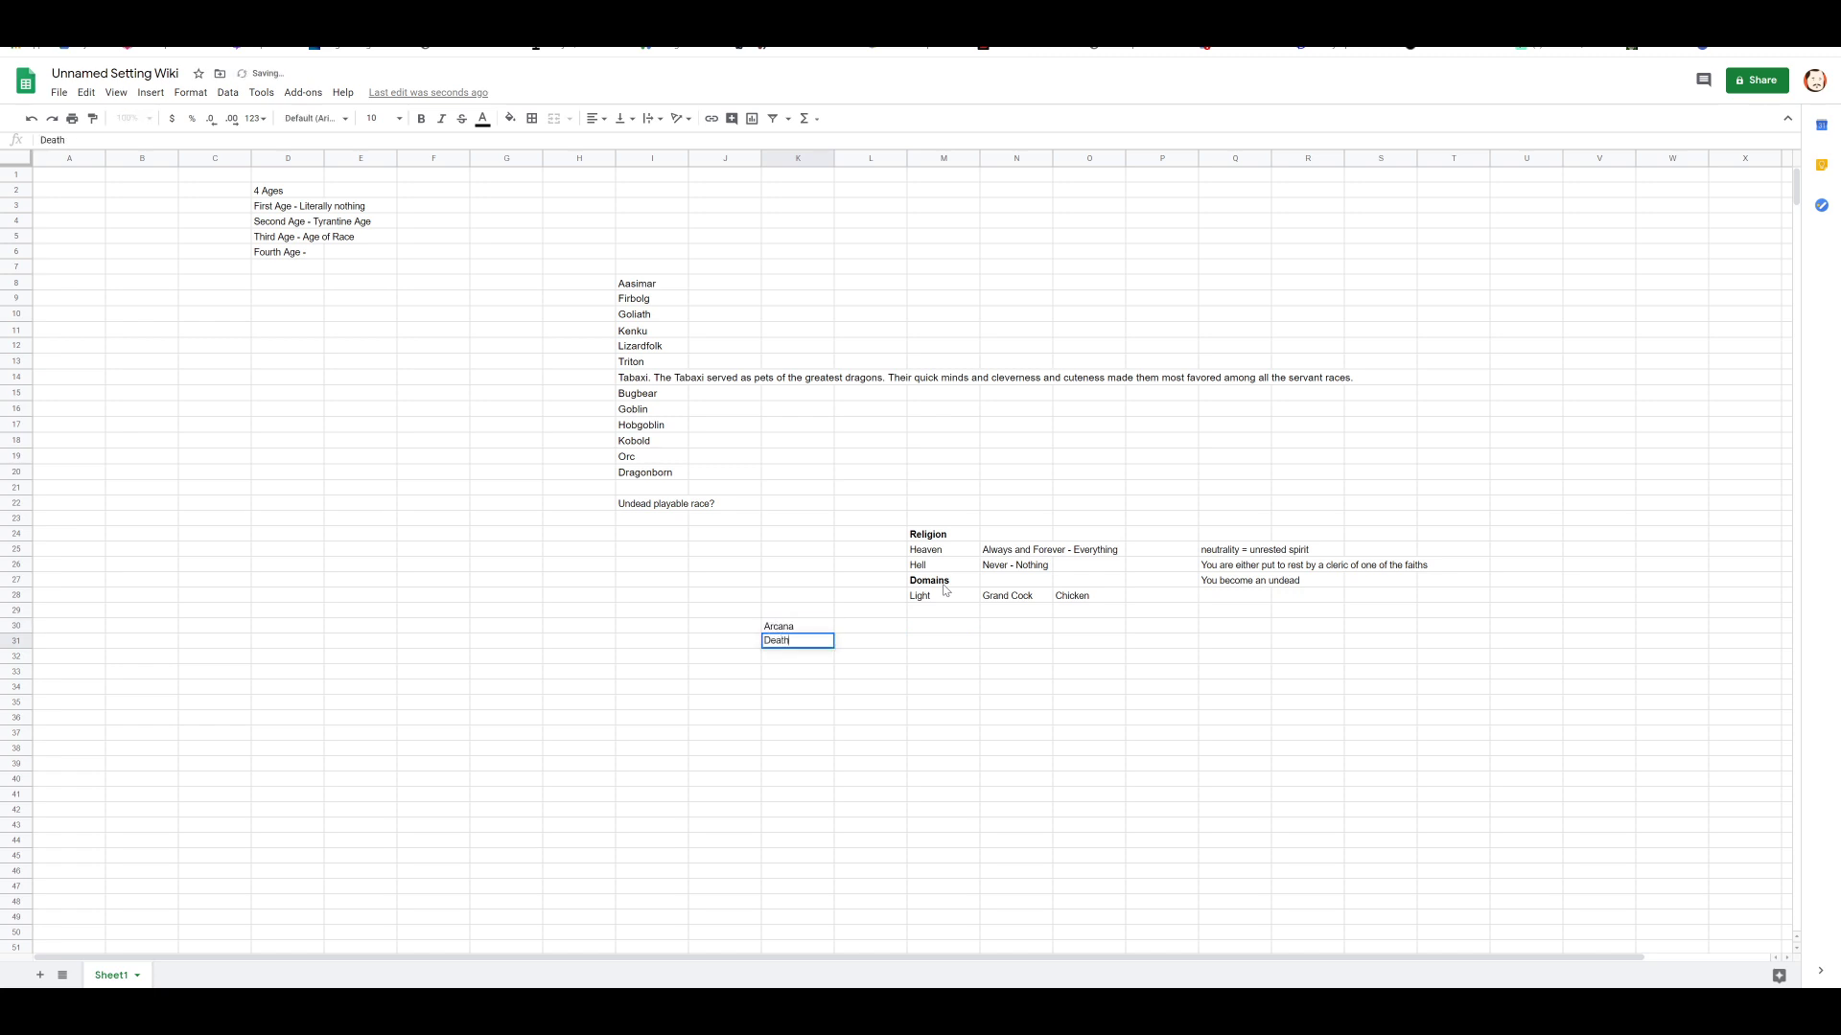
type("Forge")
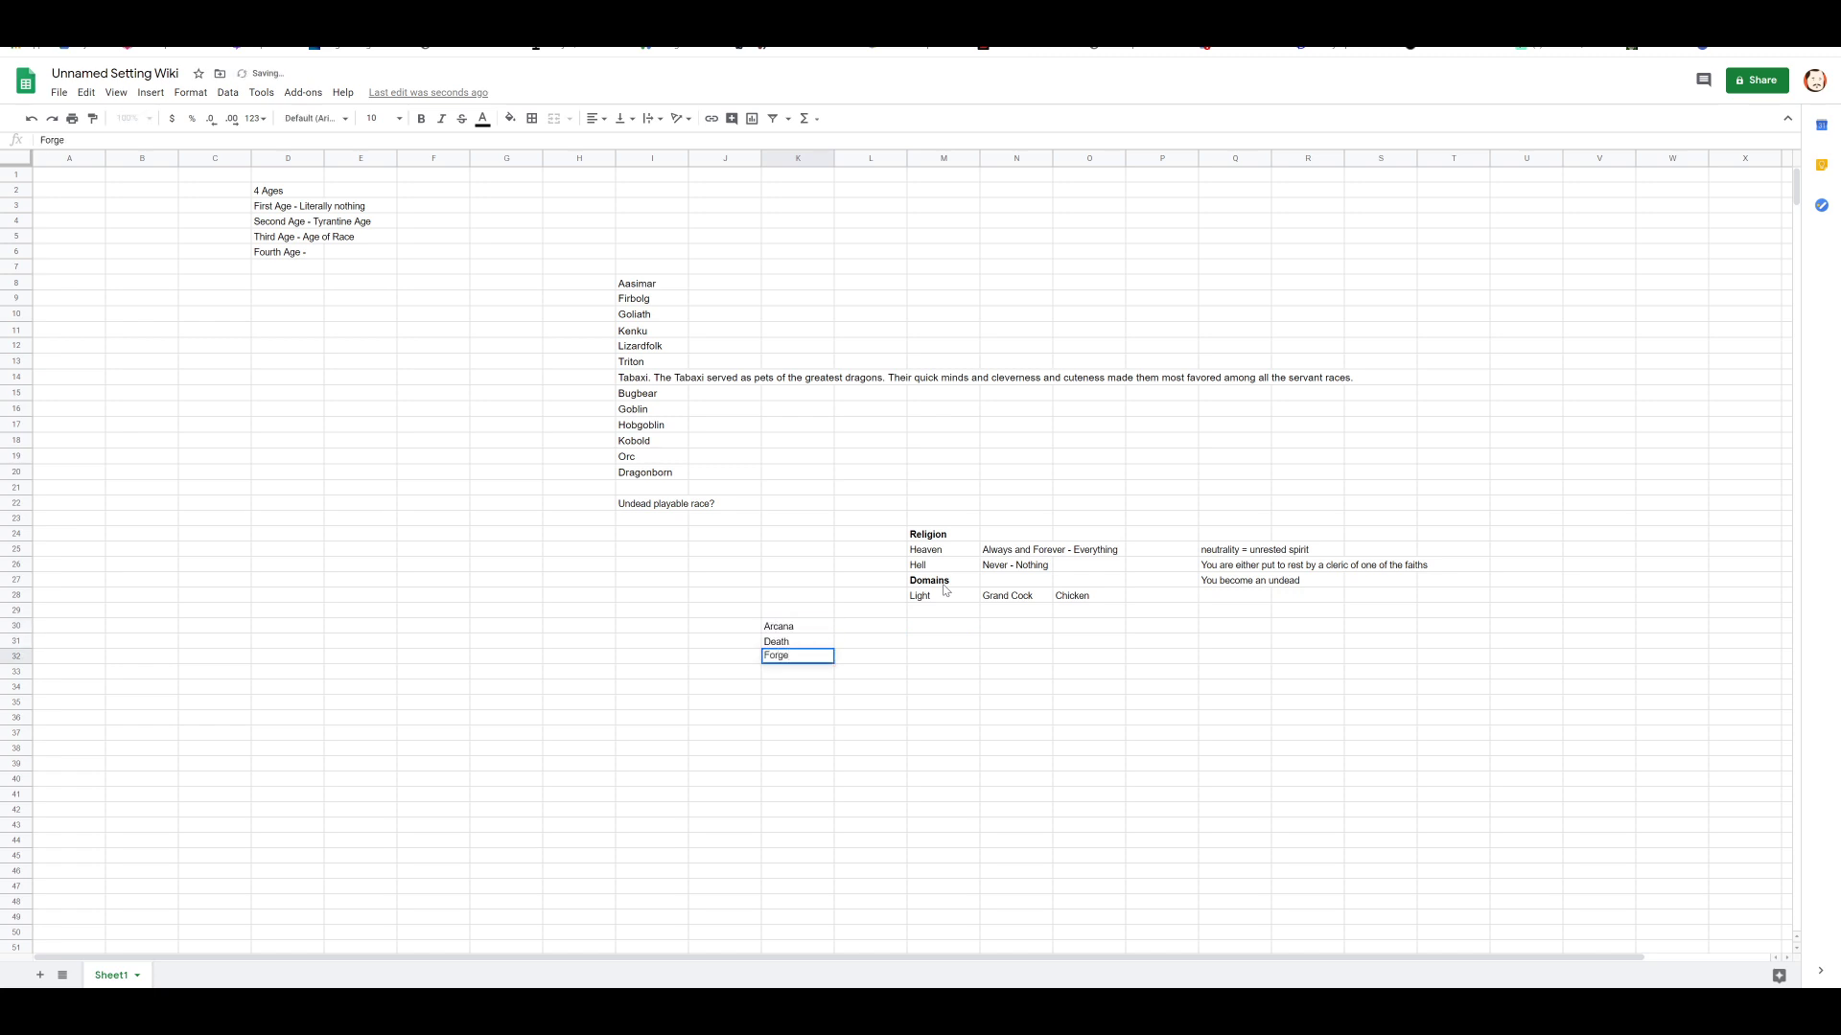
type("Grave")
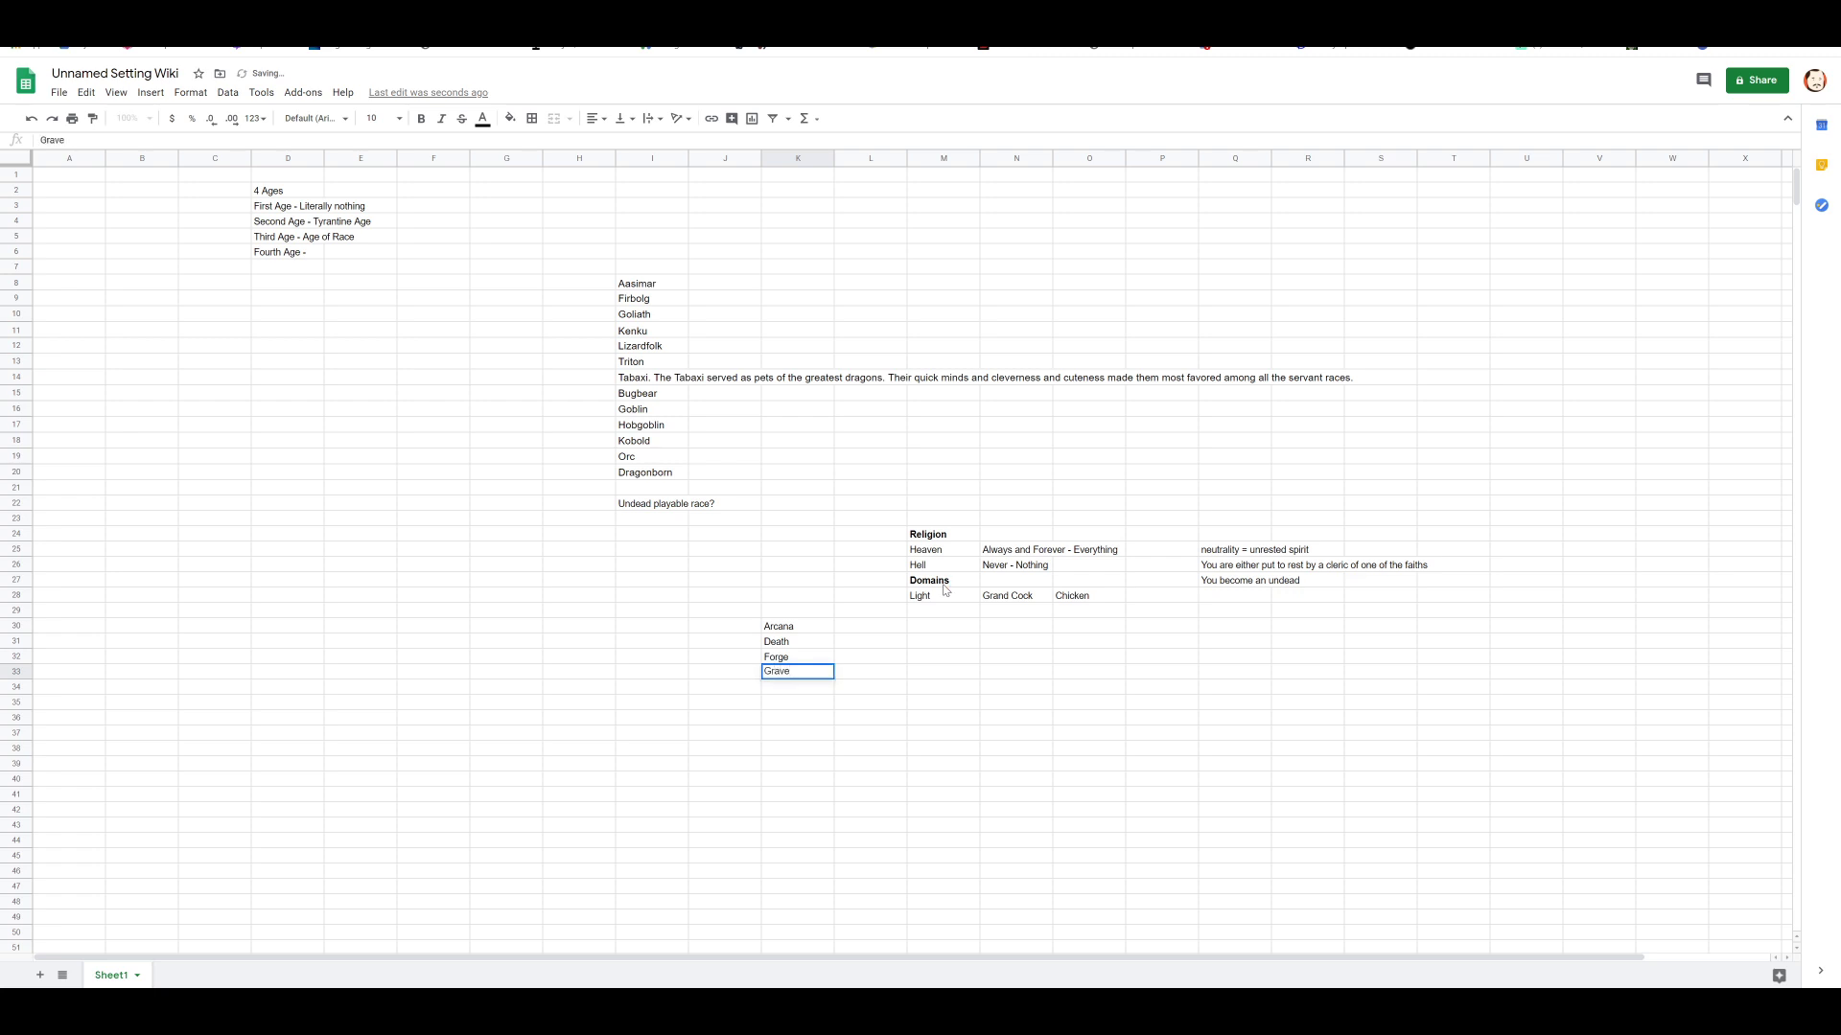
type("Knowledge")
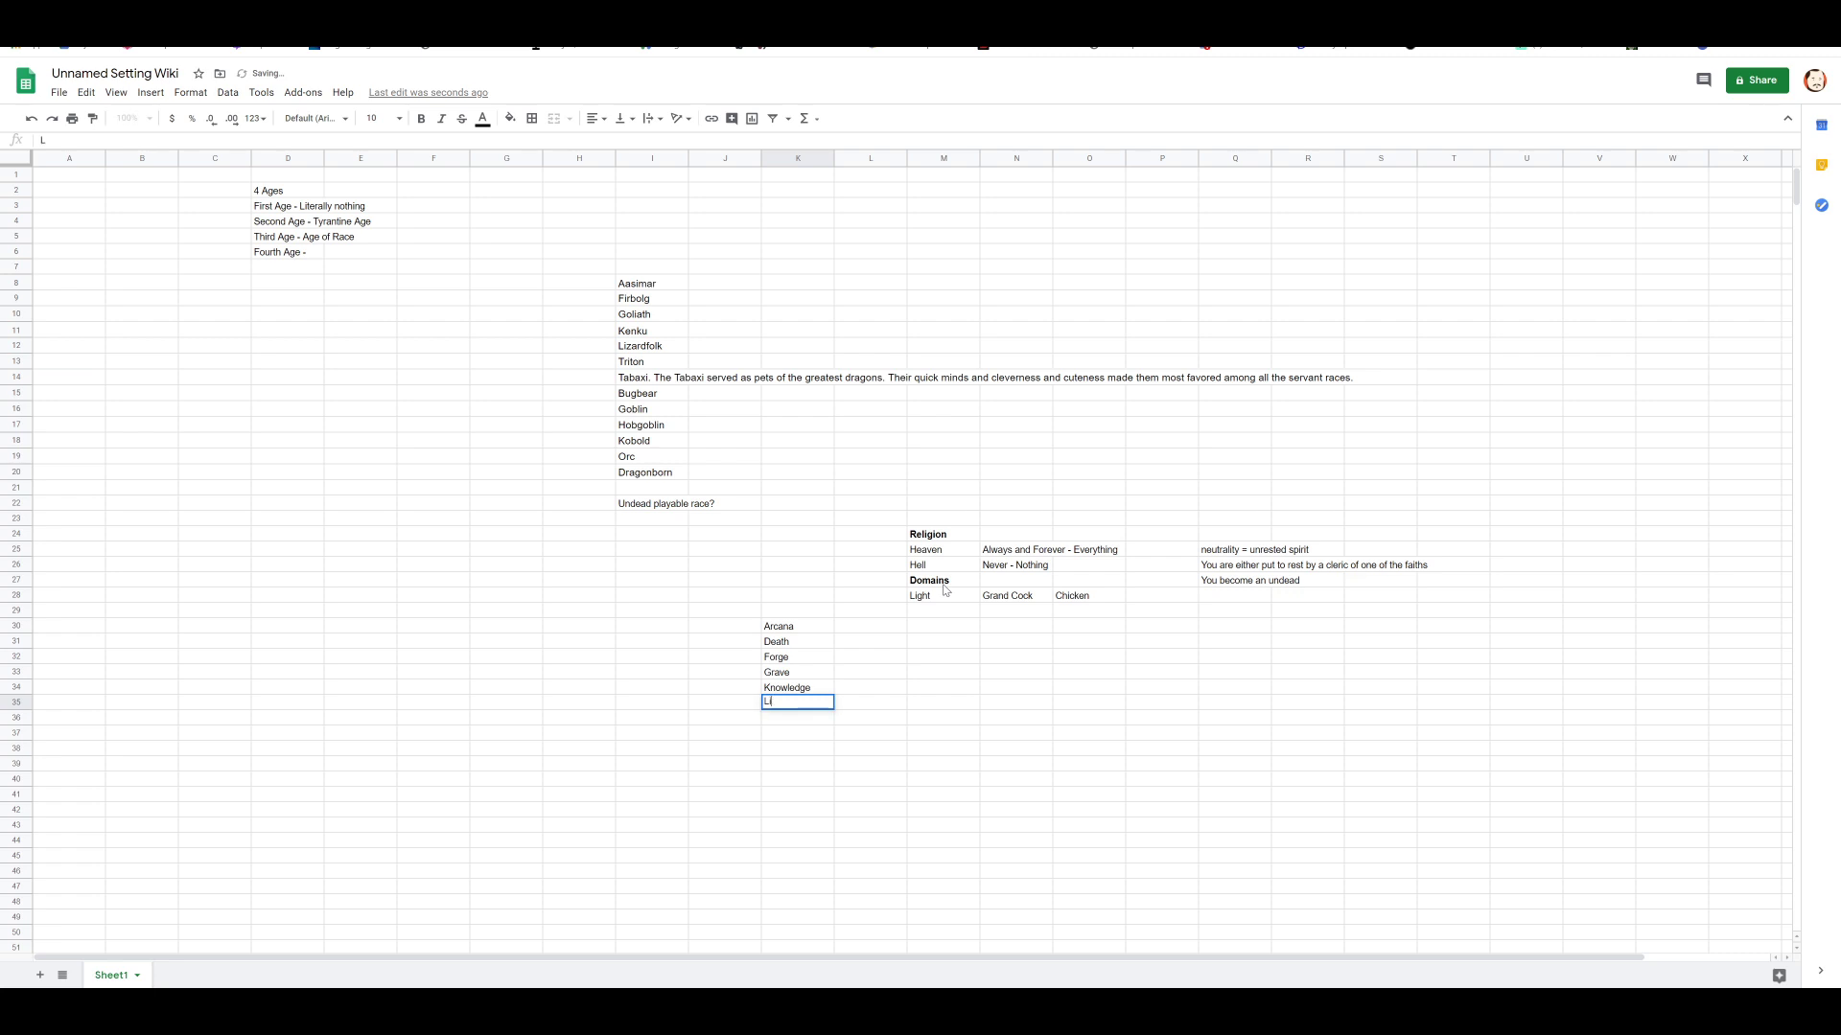
type("Life")
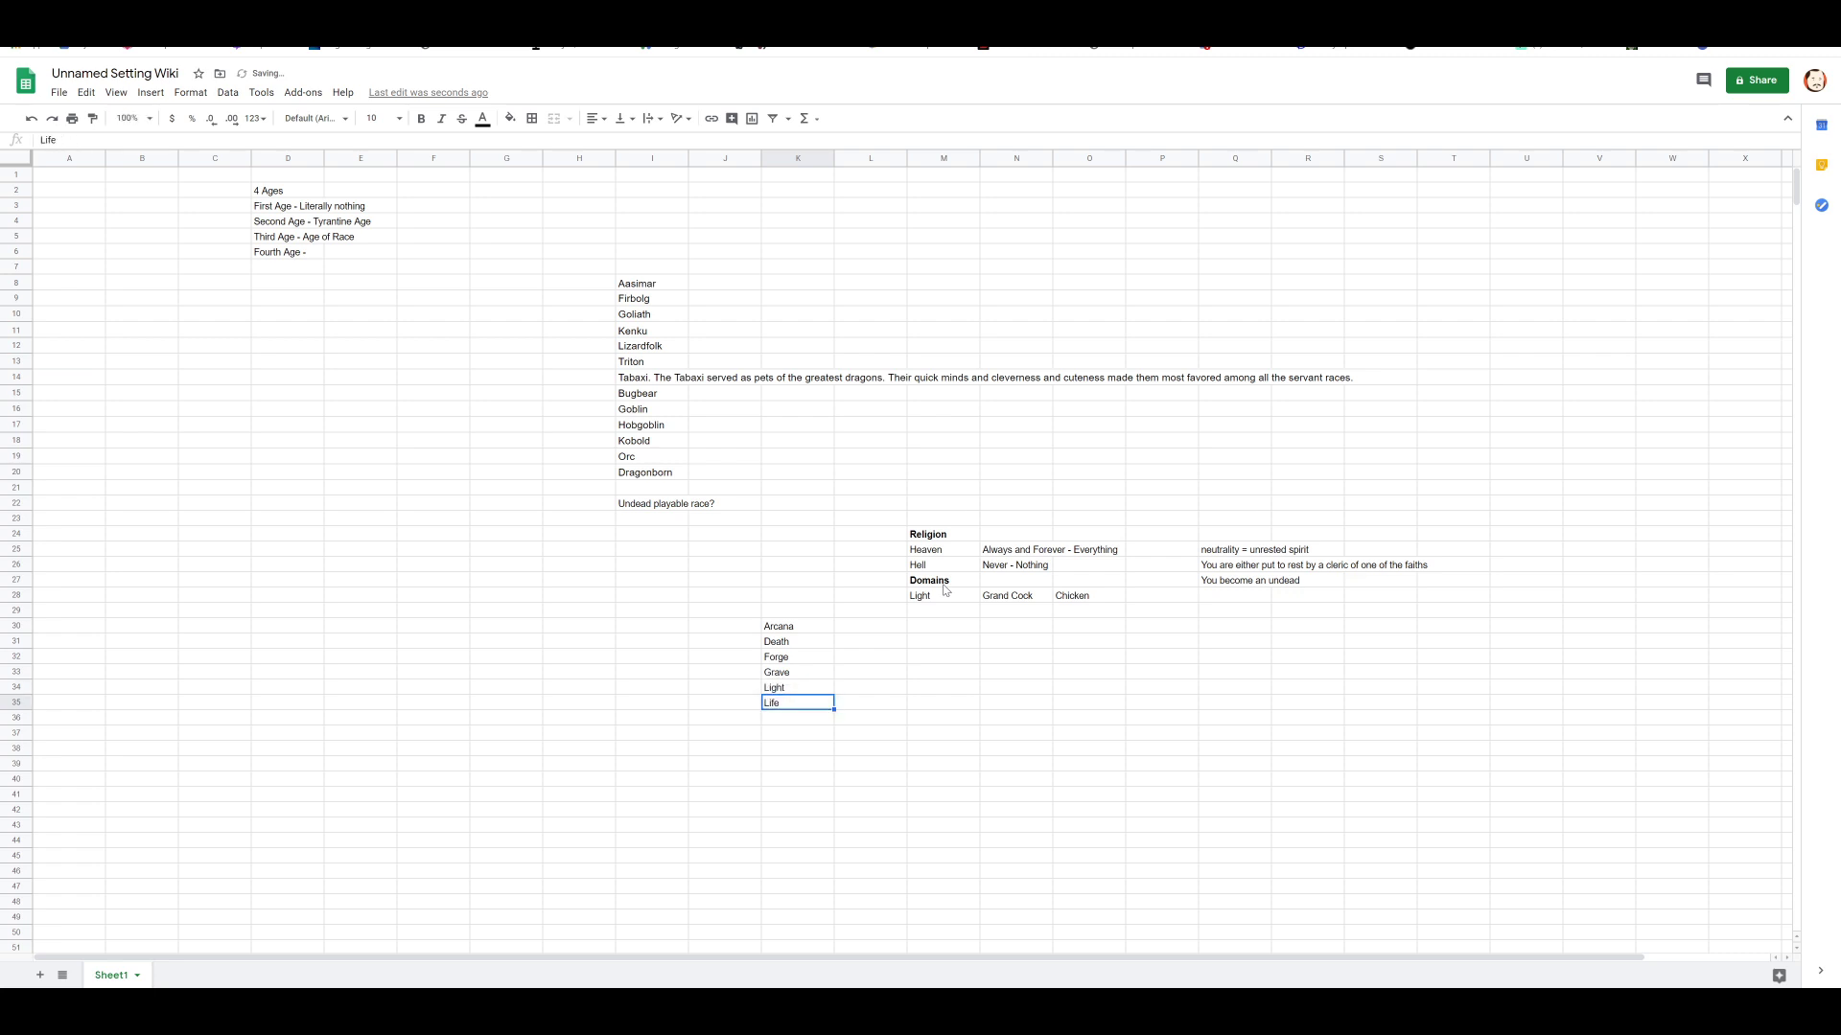
key("delete")
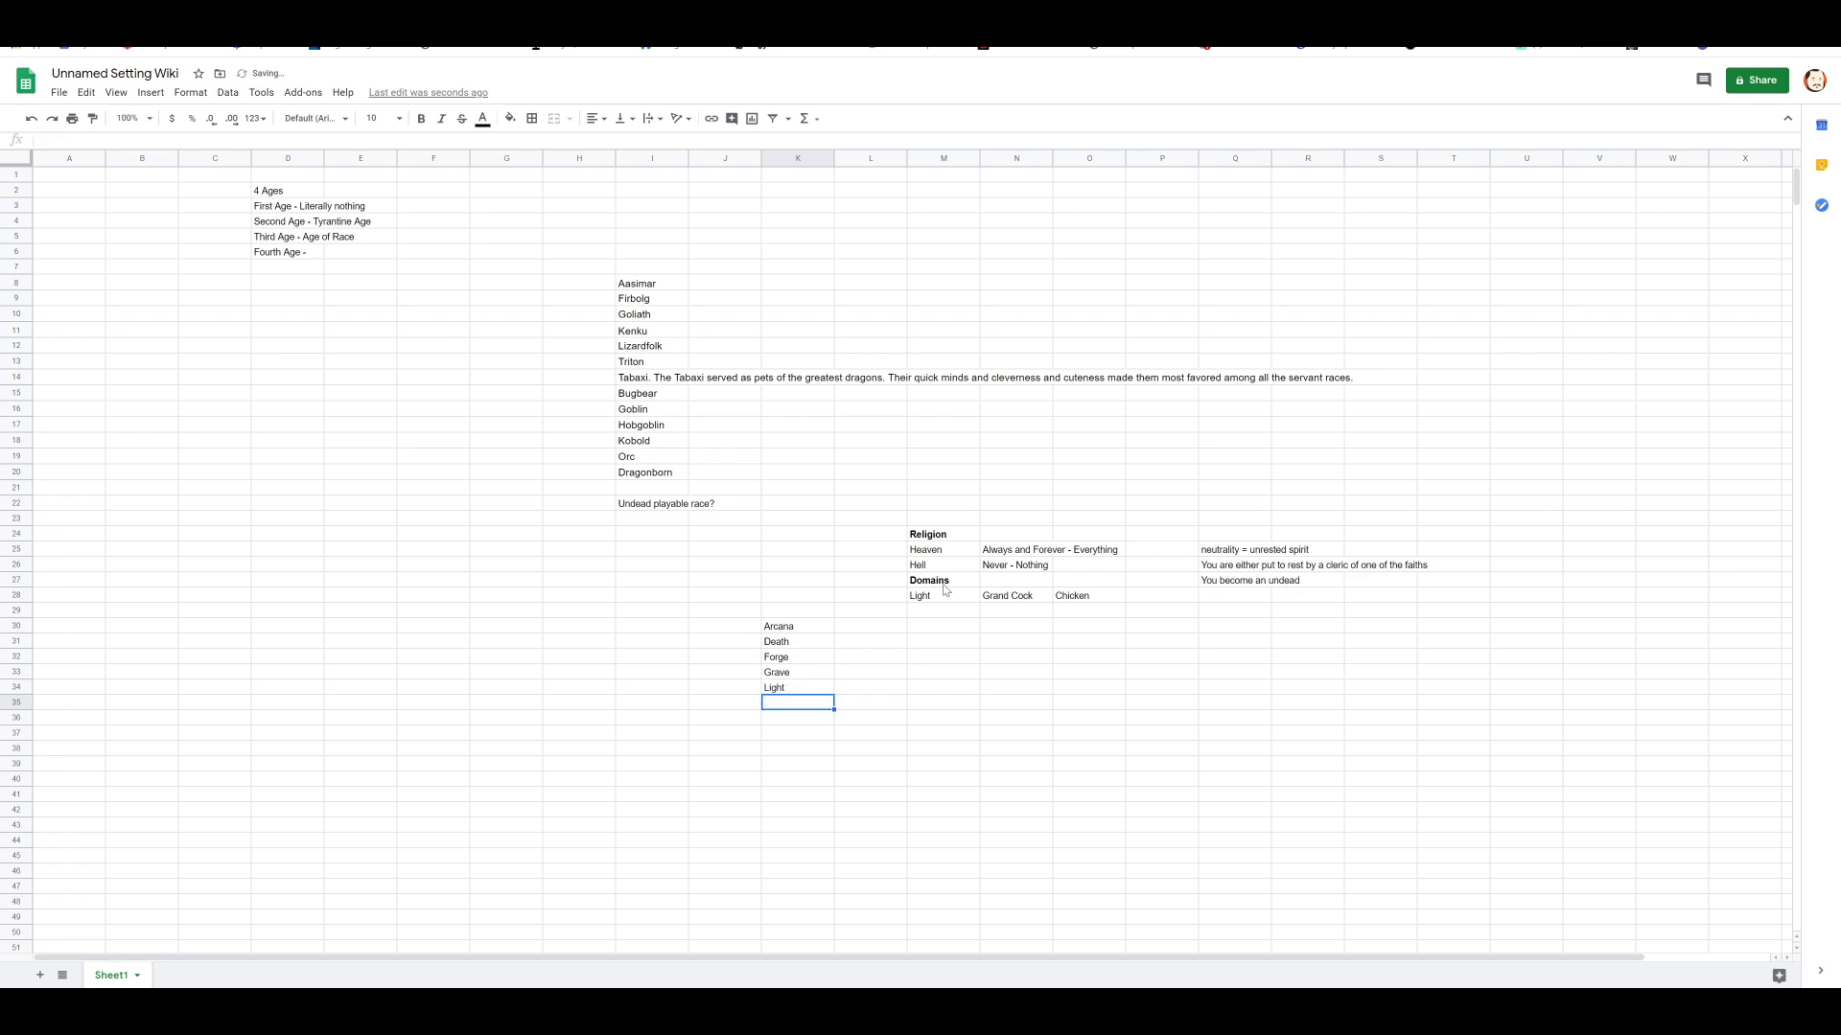
type("Life")
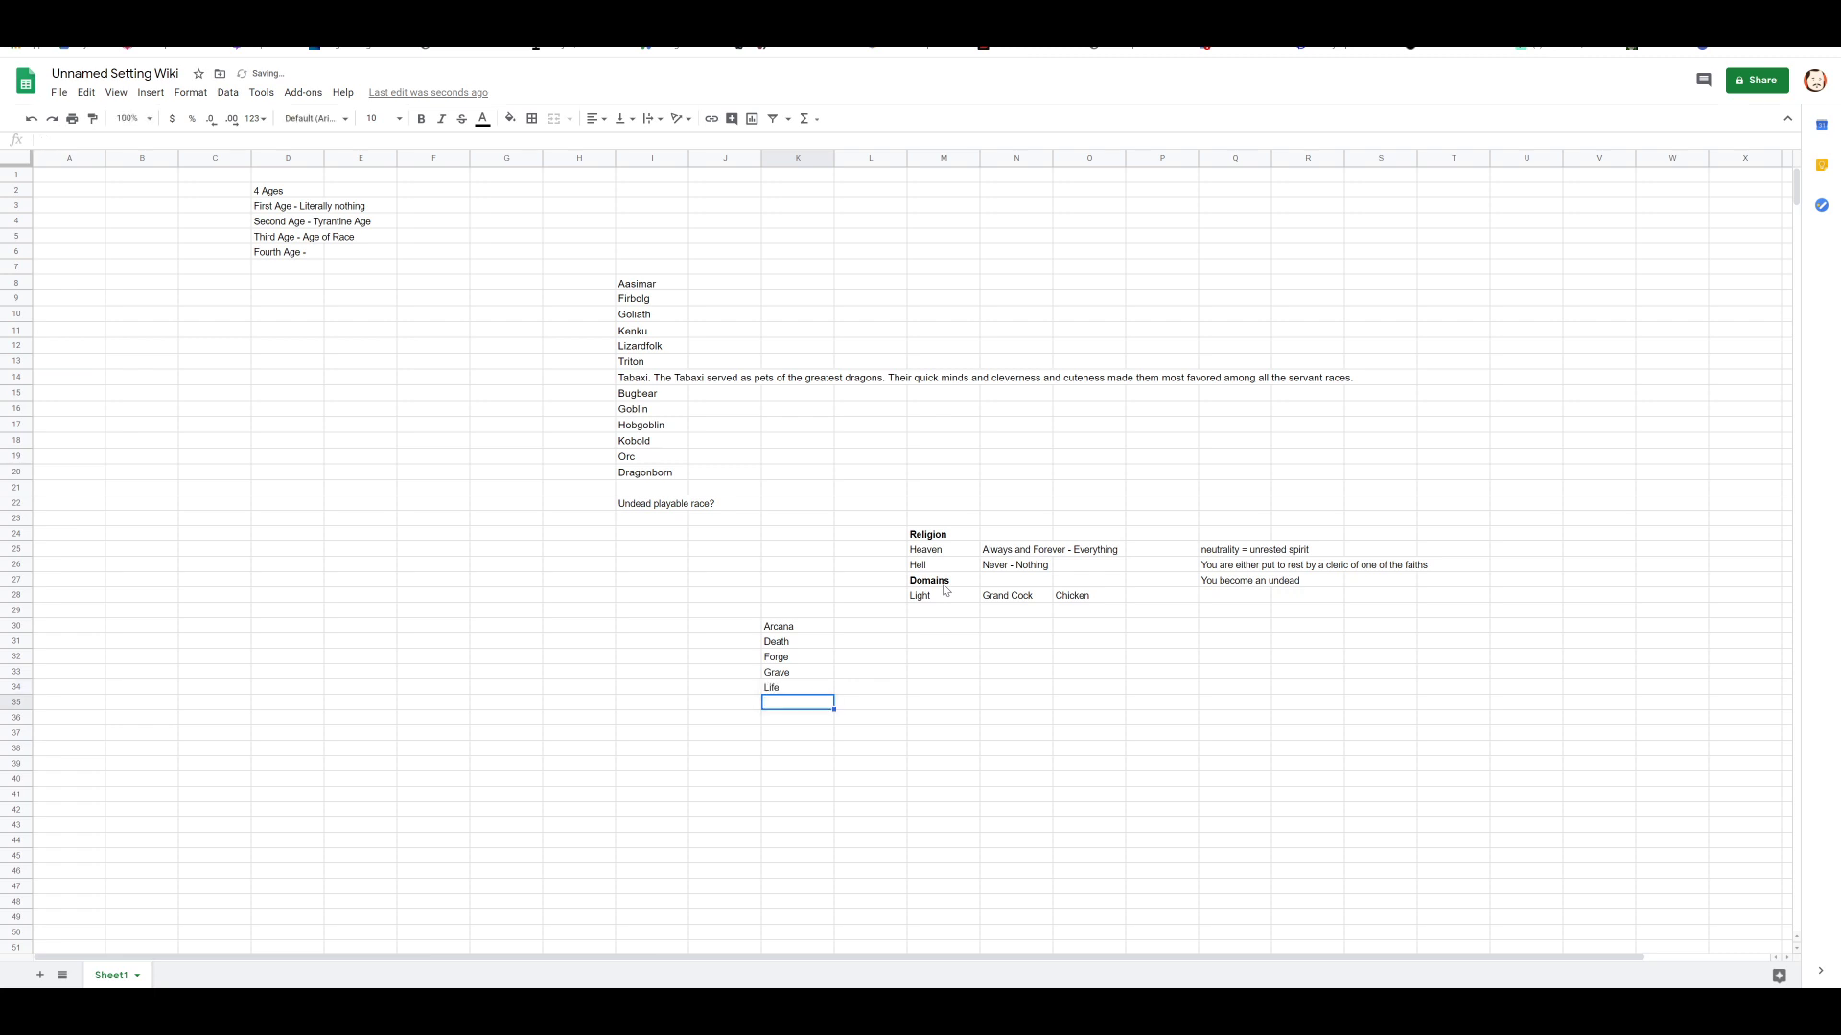
type("Nature")
left_click(798, 718)
type("Order")
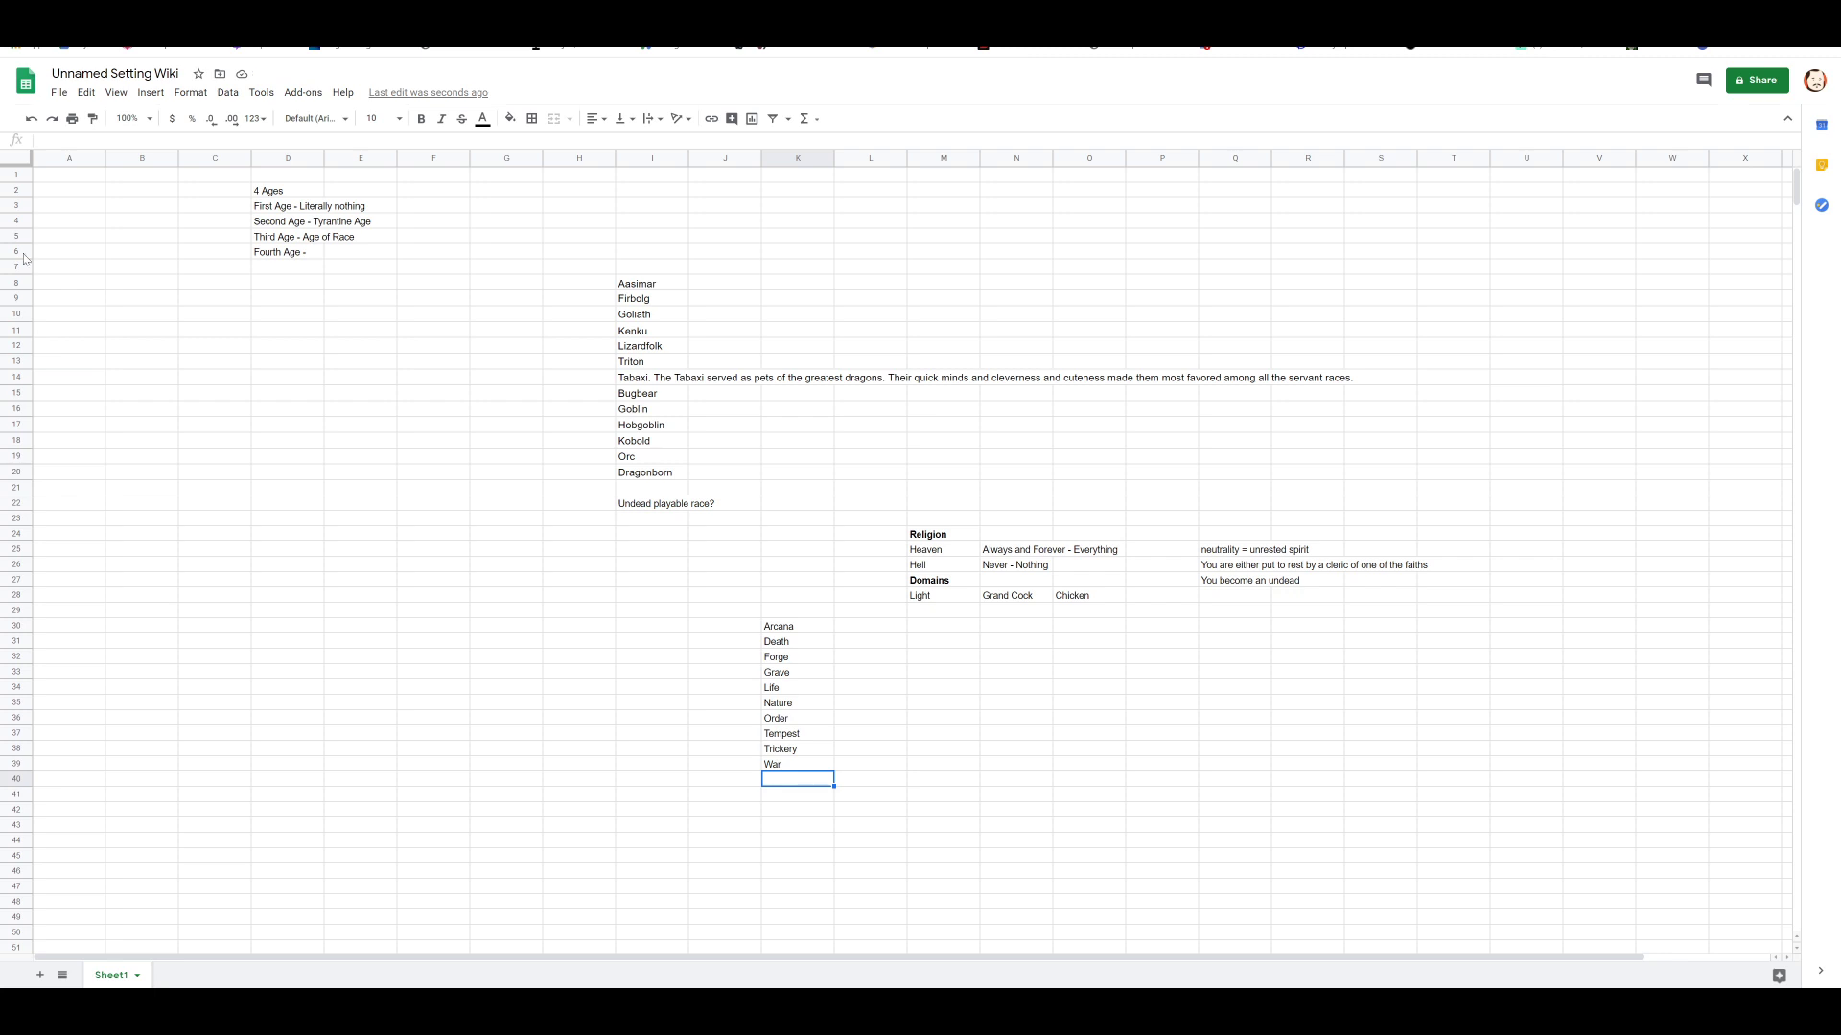
left_click(796, 717)
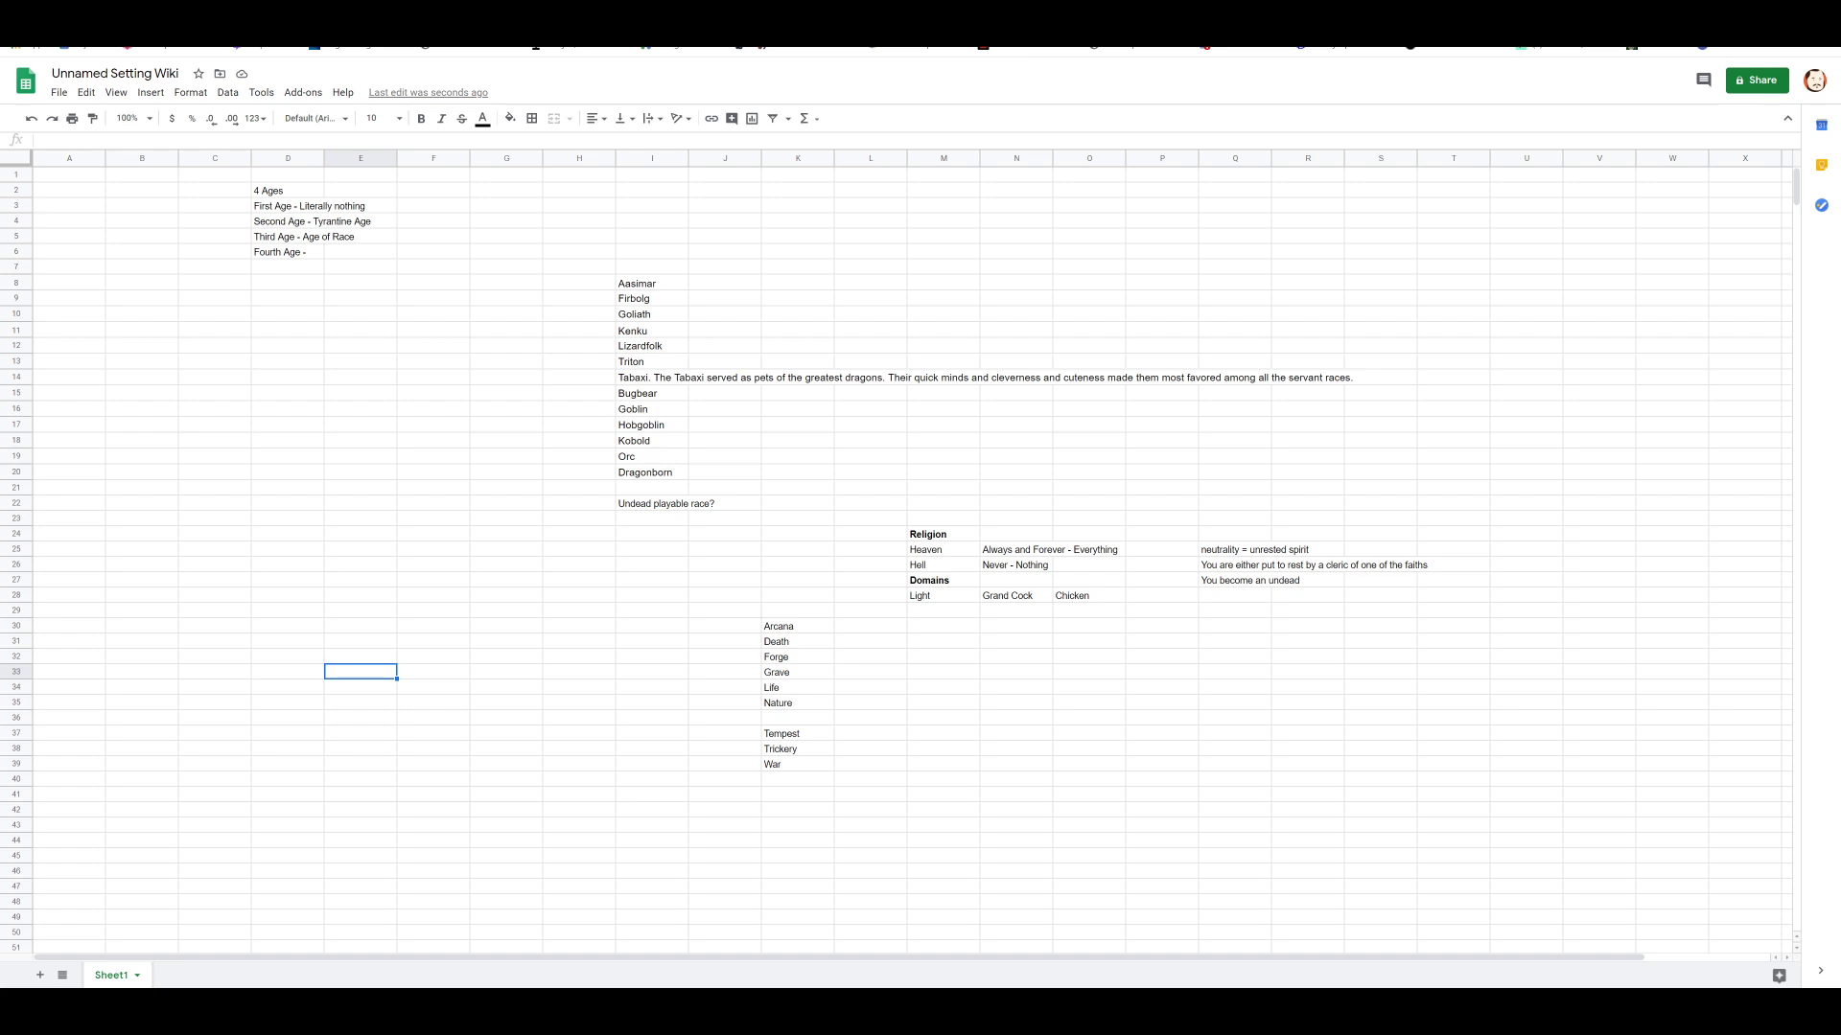
left_click(579, 671)
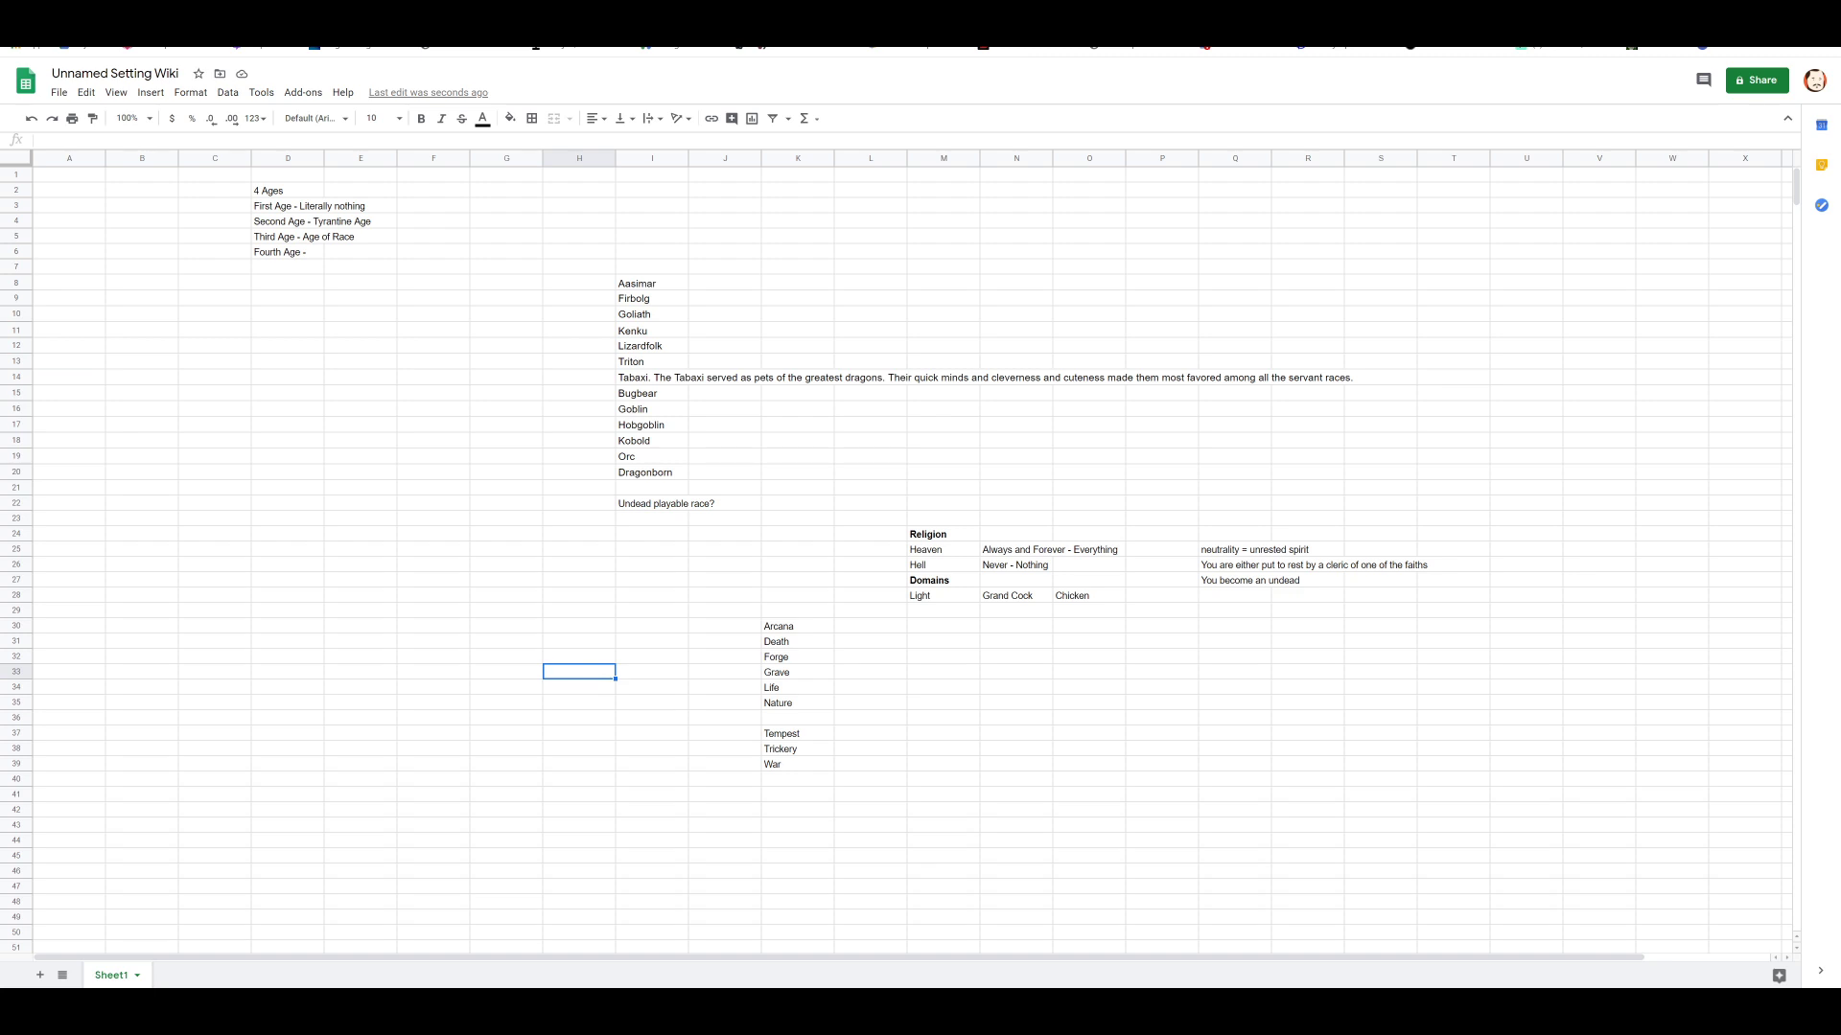
left_click(943, 624)
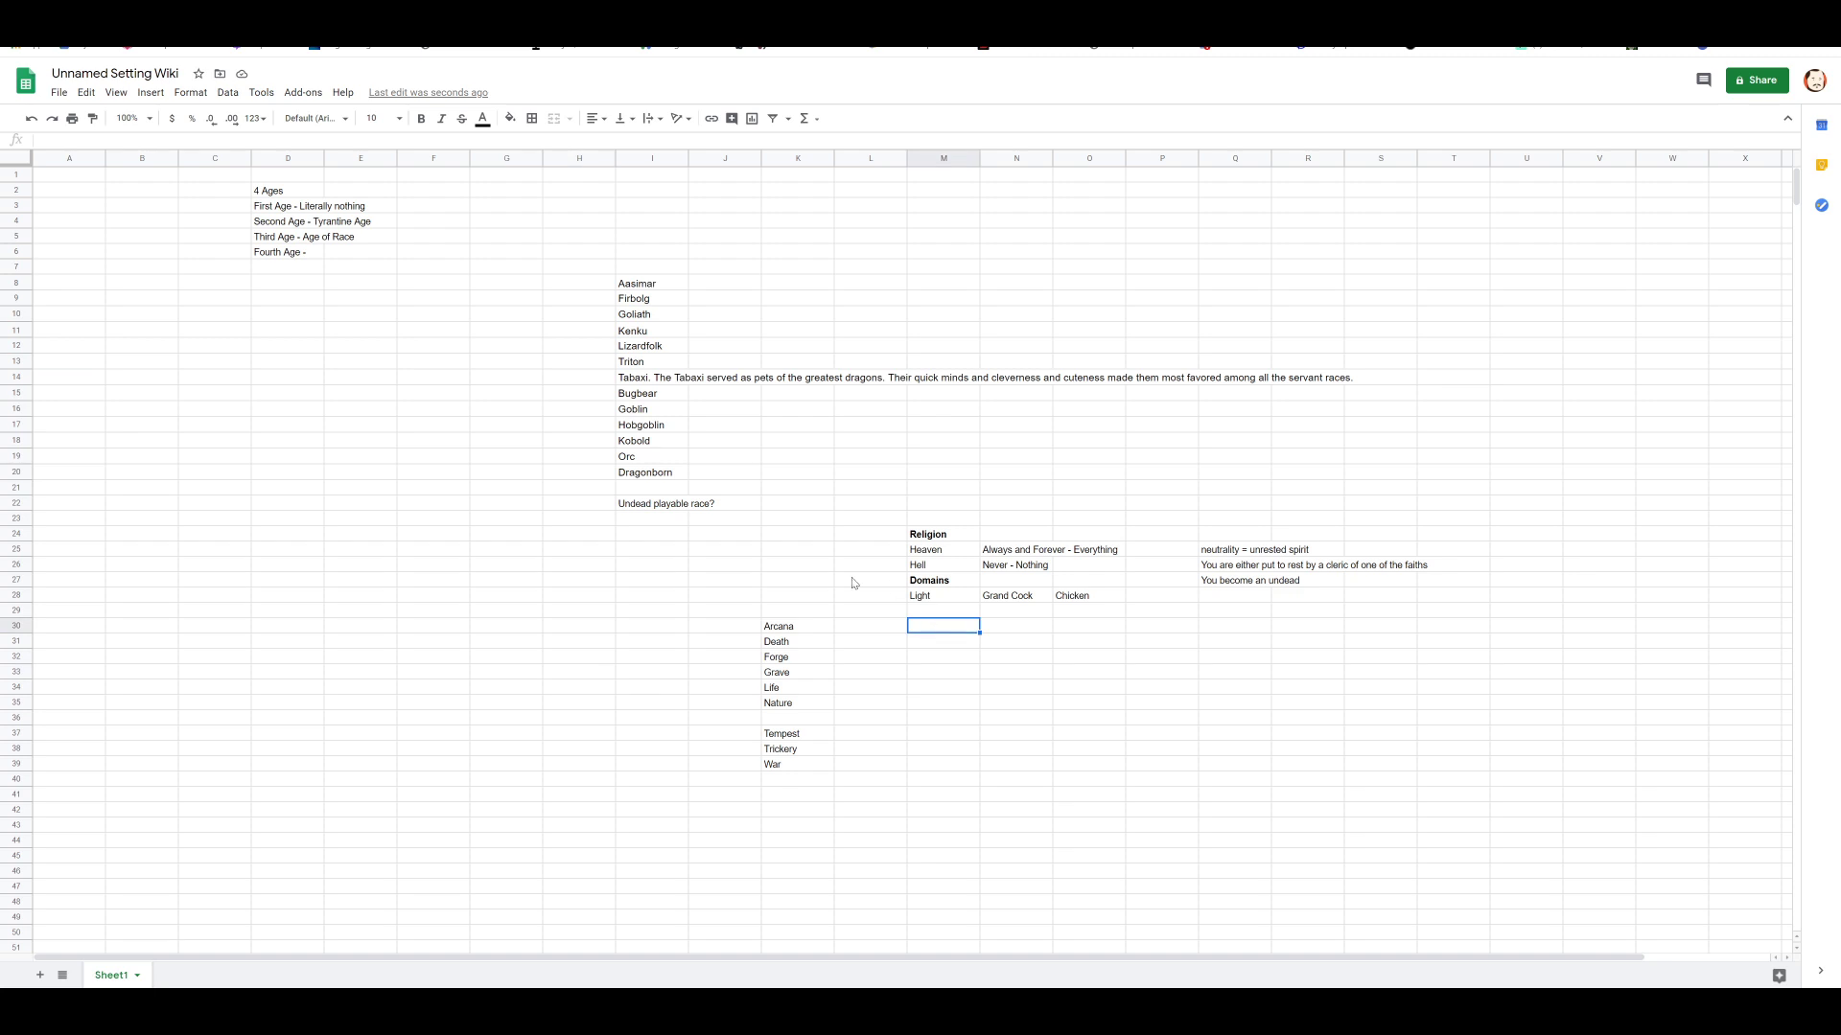
Step: Enter Death and, in O30, 'Their job is to rule over hell and judge the unworthy.'
type("Death")
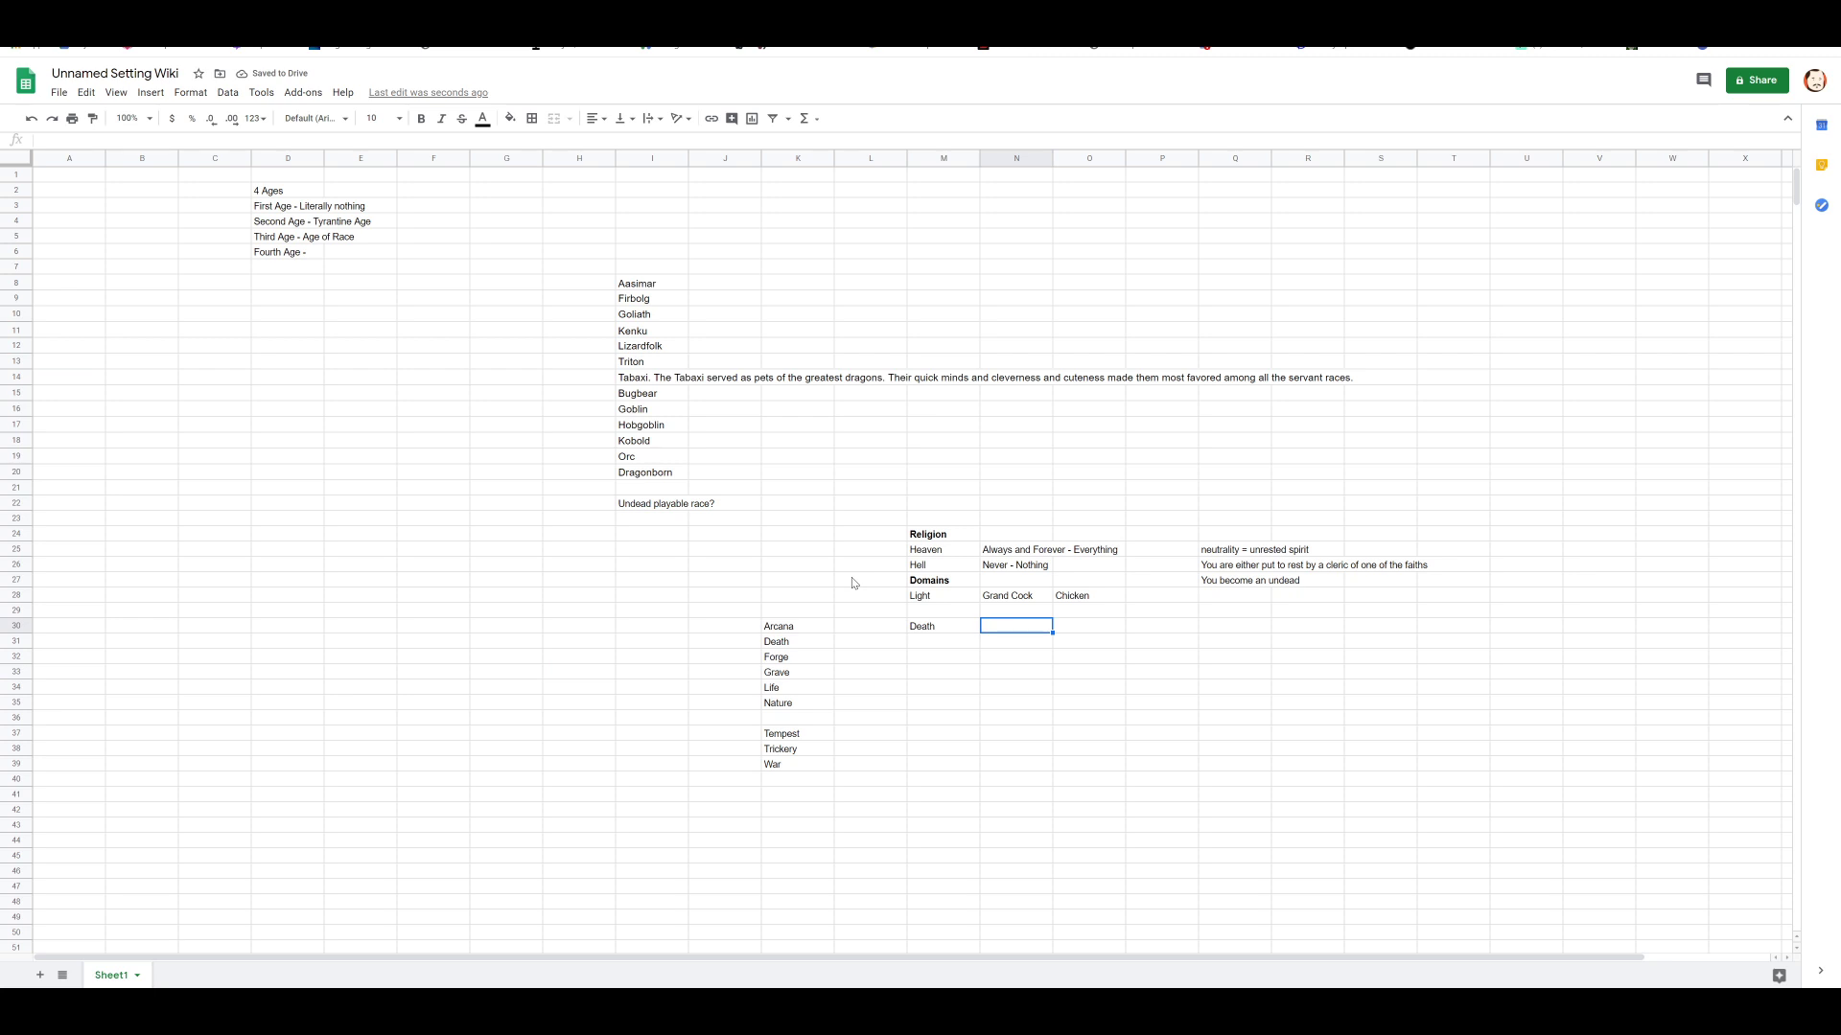
left_click(1088, 624)
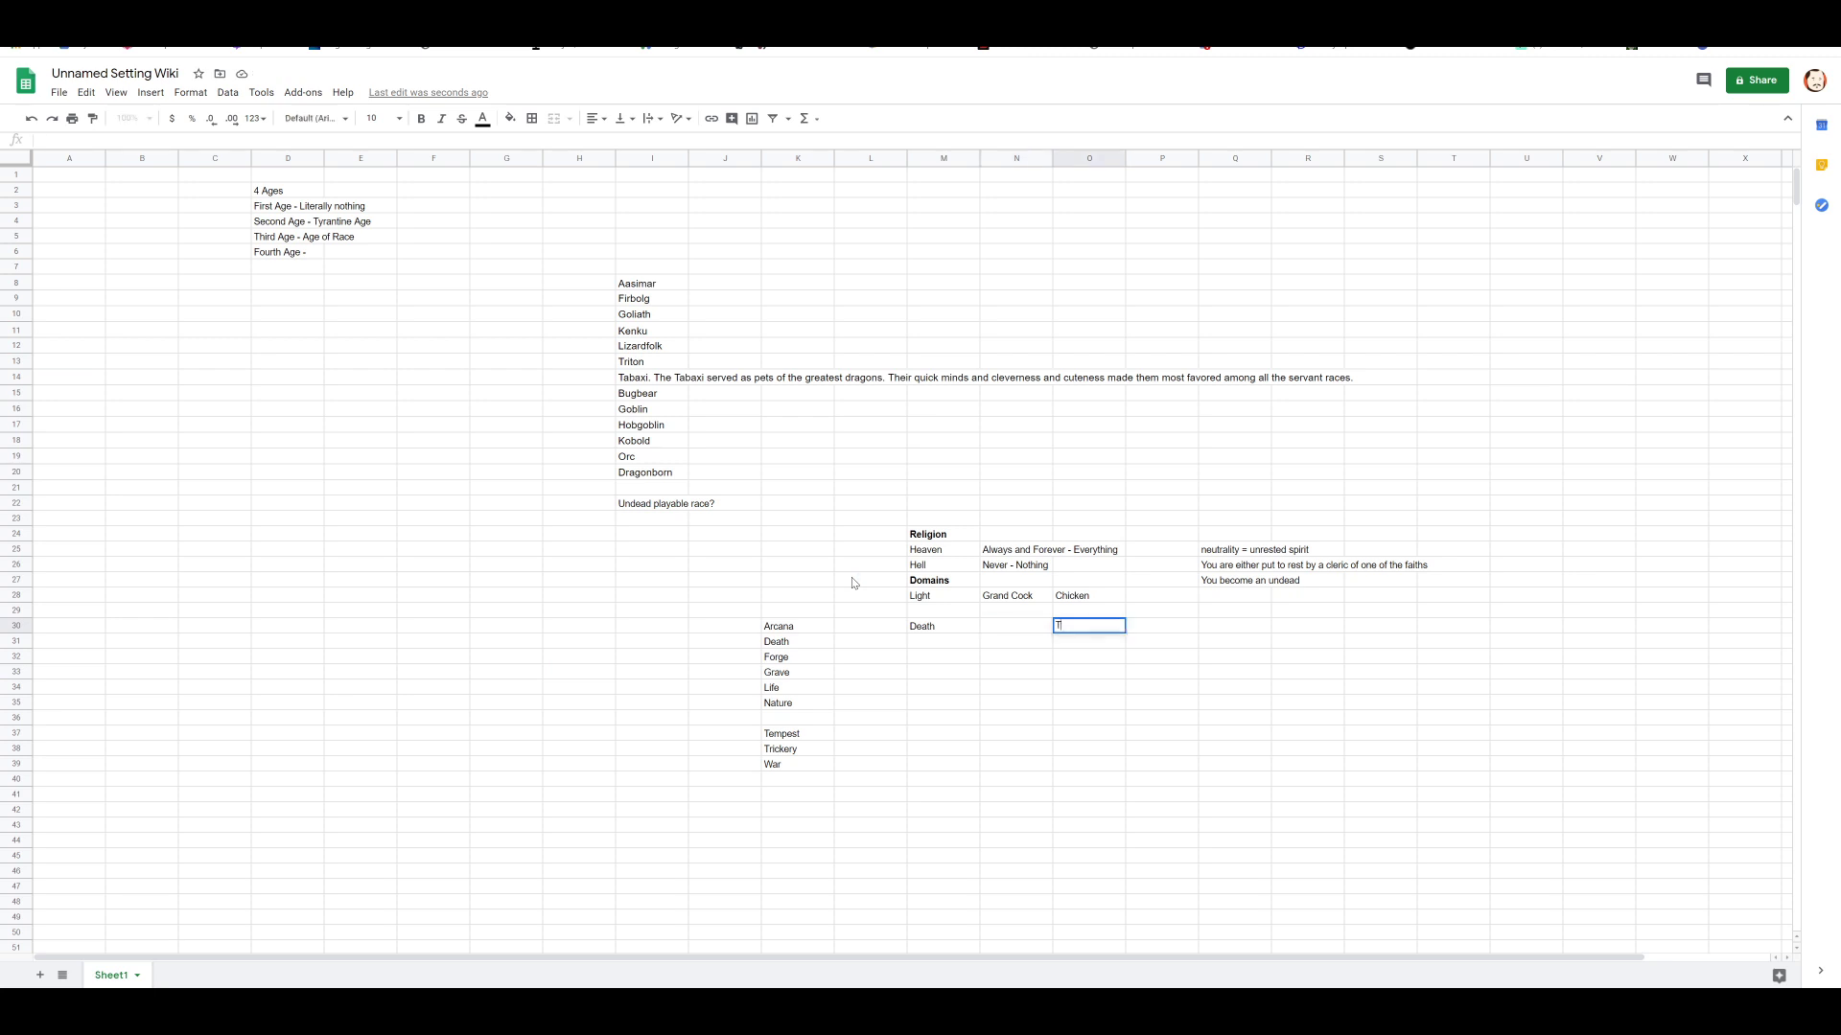
type("Their job is")
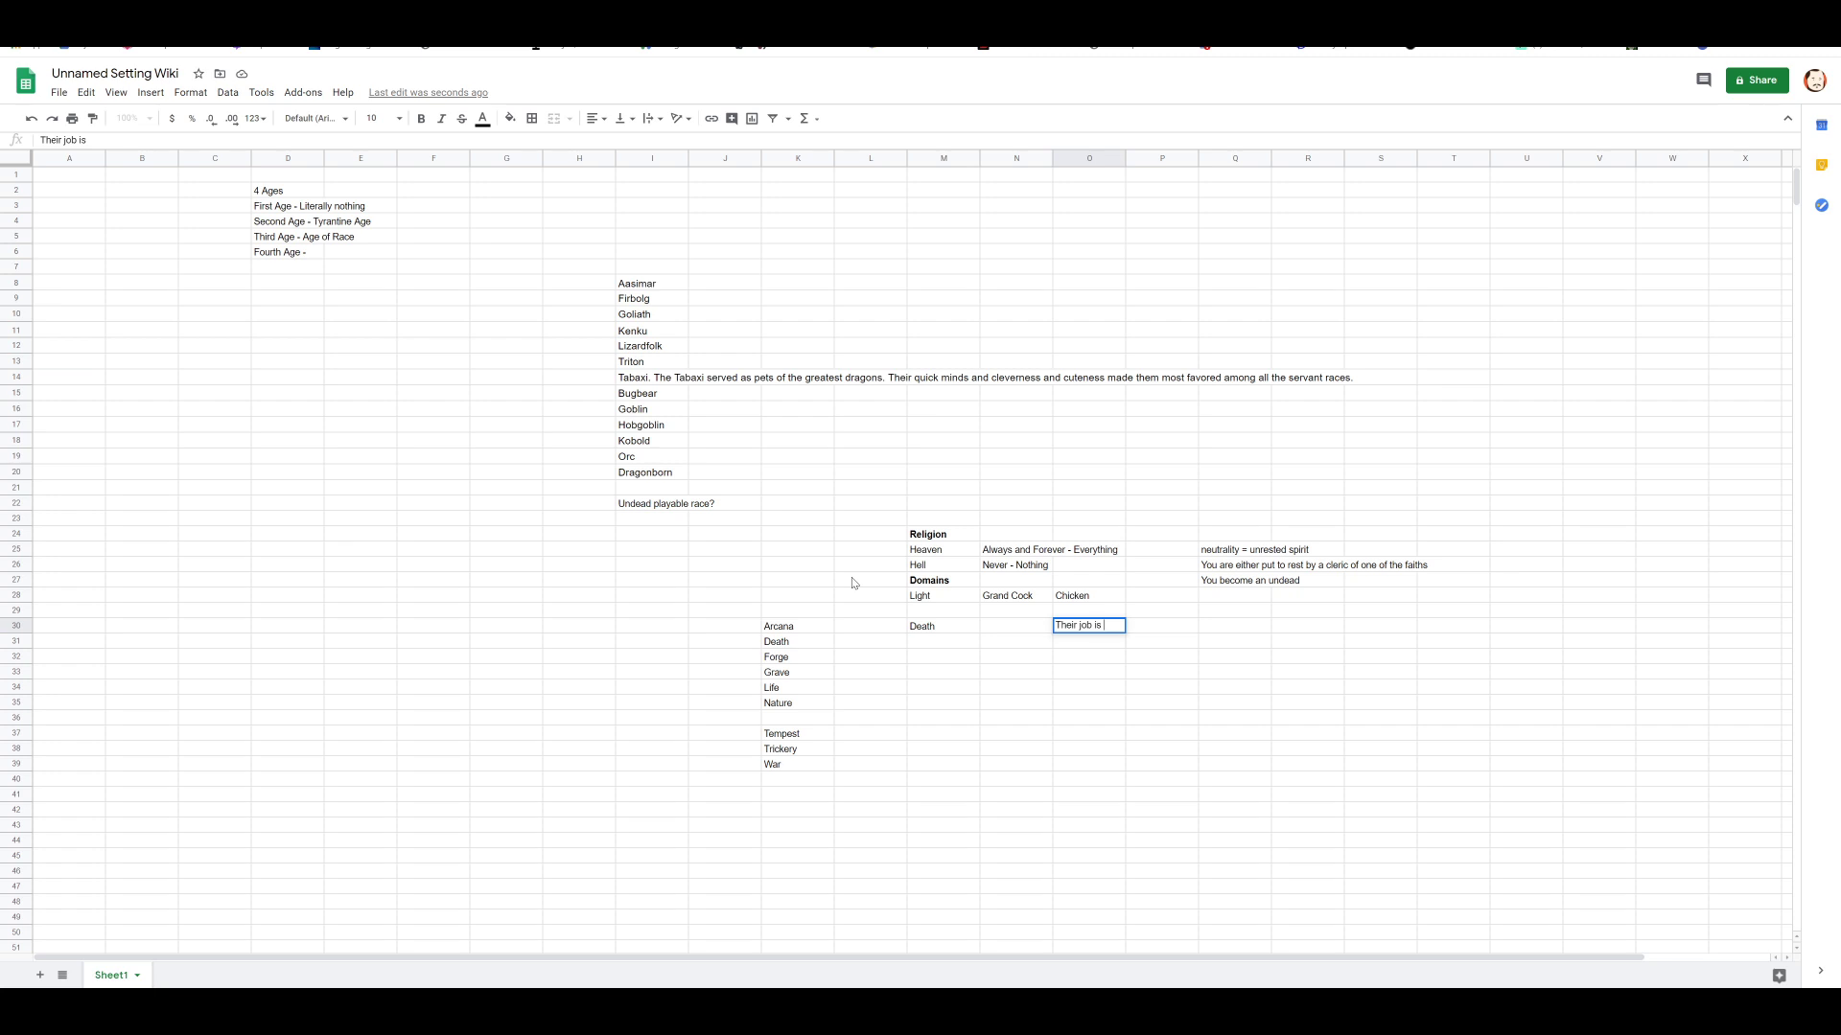
type("to rule over hell and judge the")
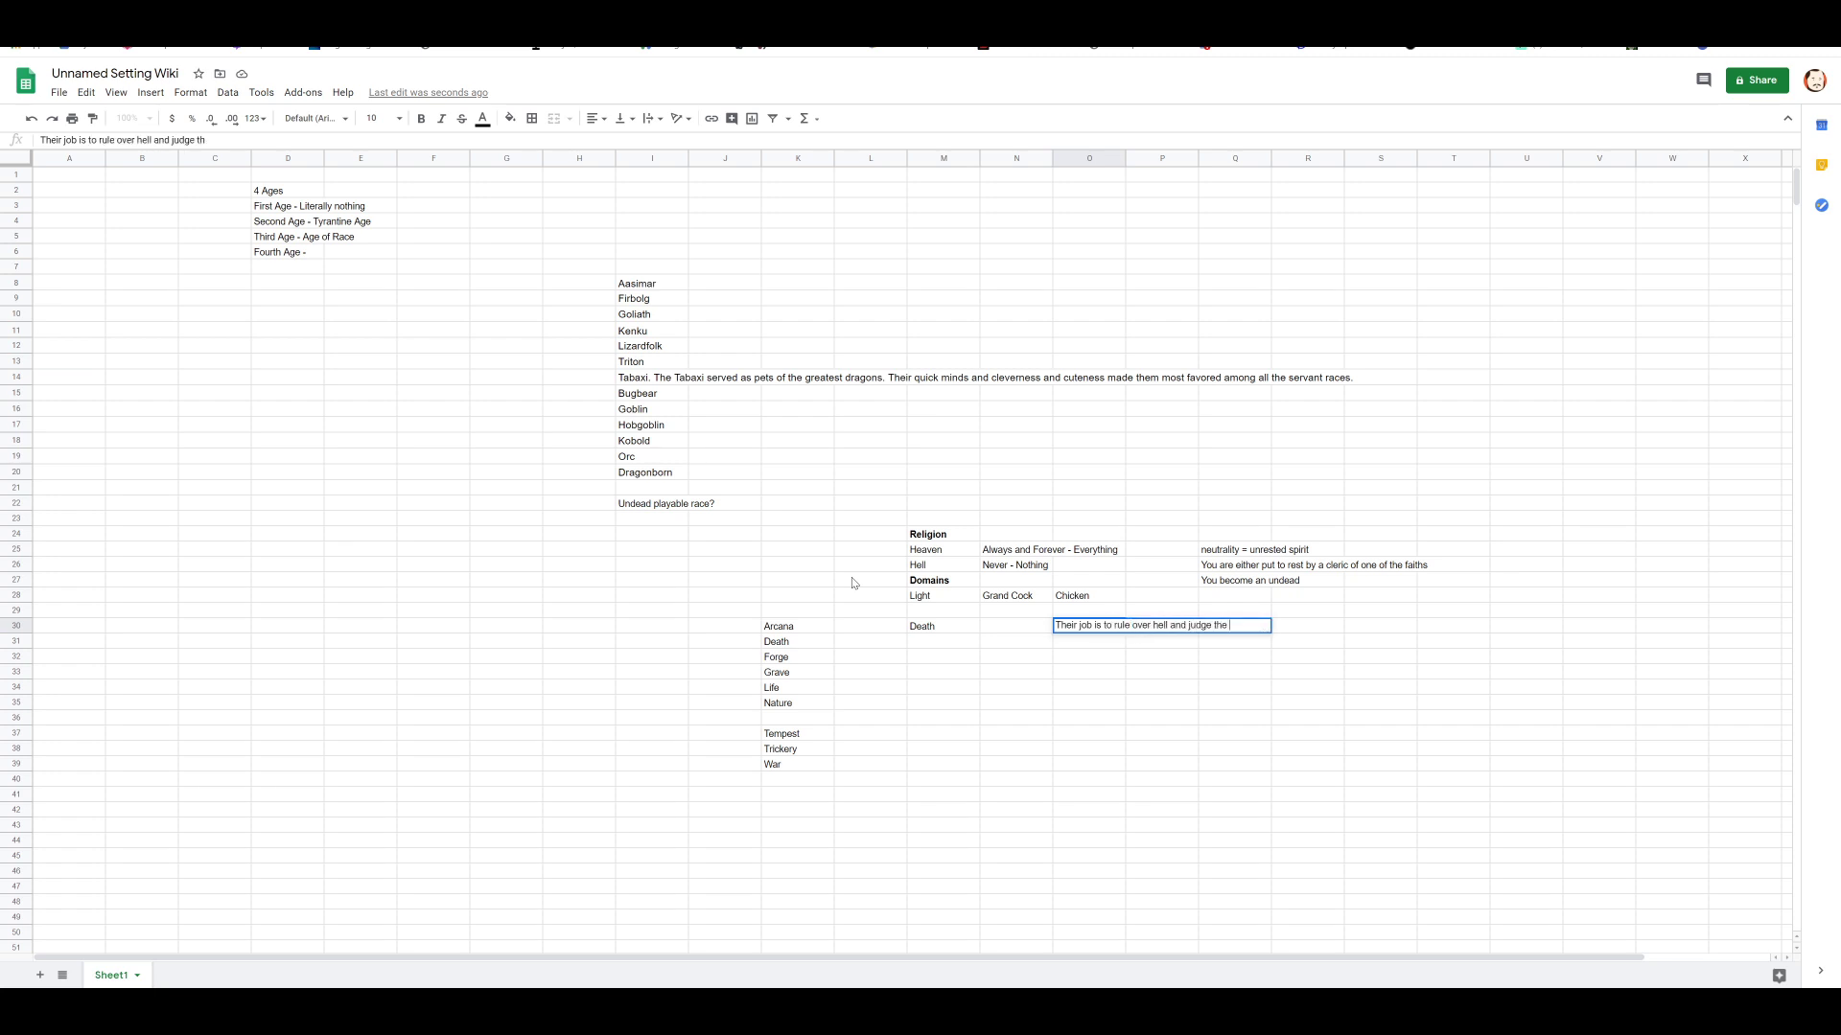
type("unworthy.")
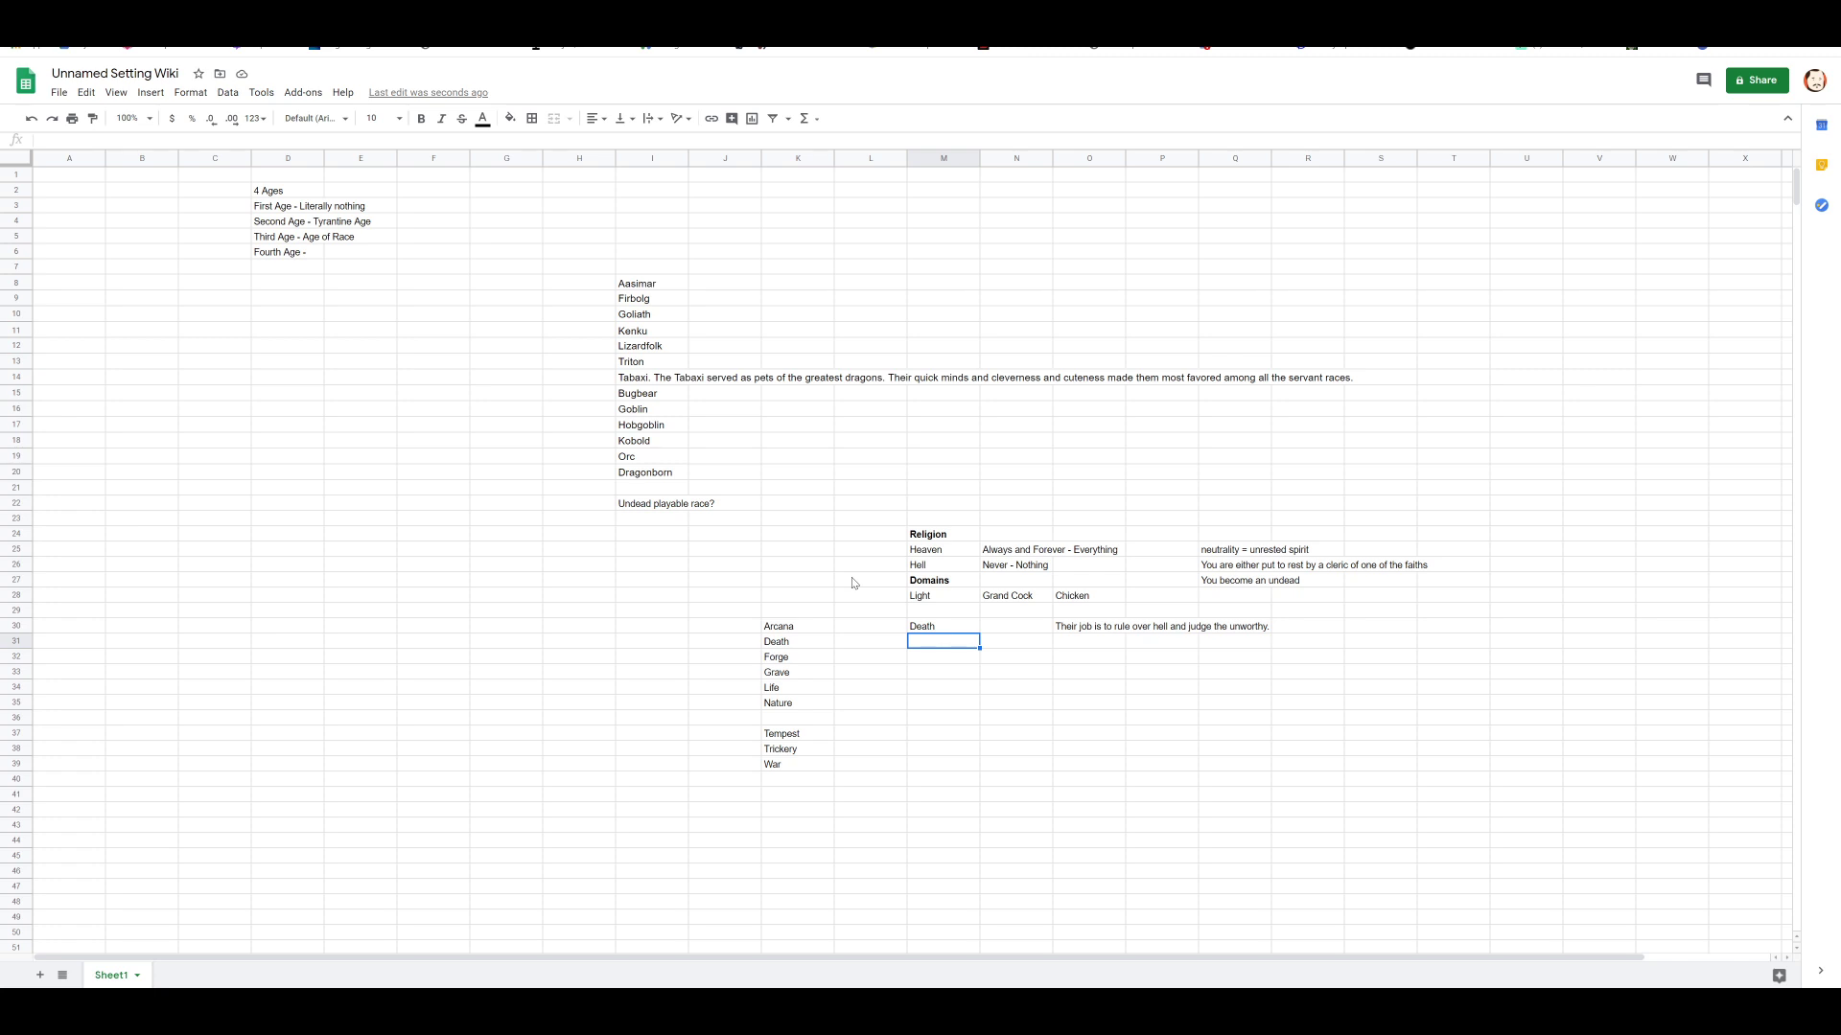
mouse_move(869, 941)
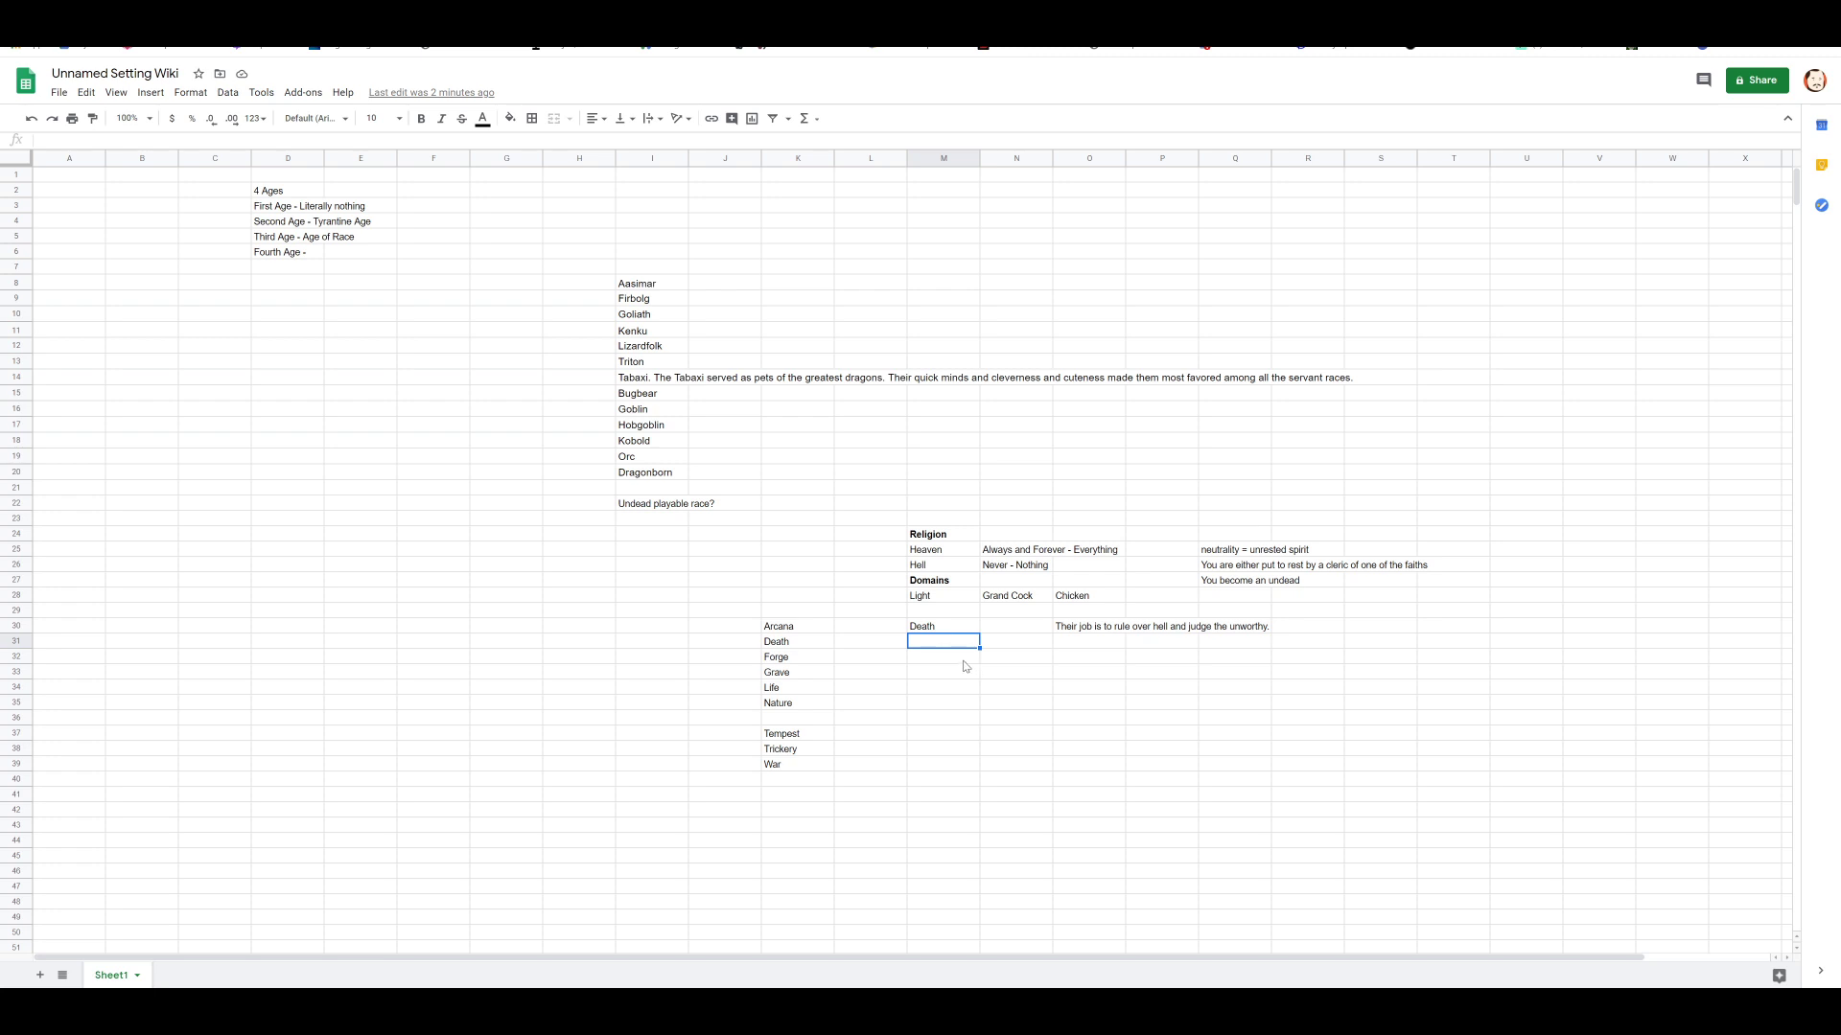
Step: List domains Trickery, Forge, Knowledge, Divine and Arcana down column M below Death
key("down")
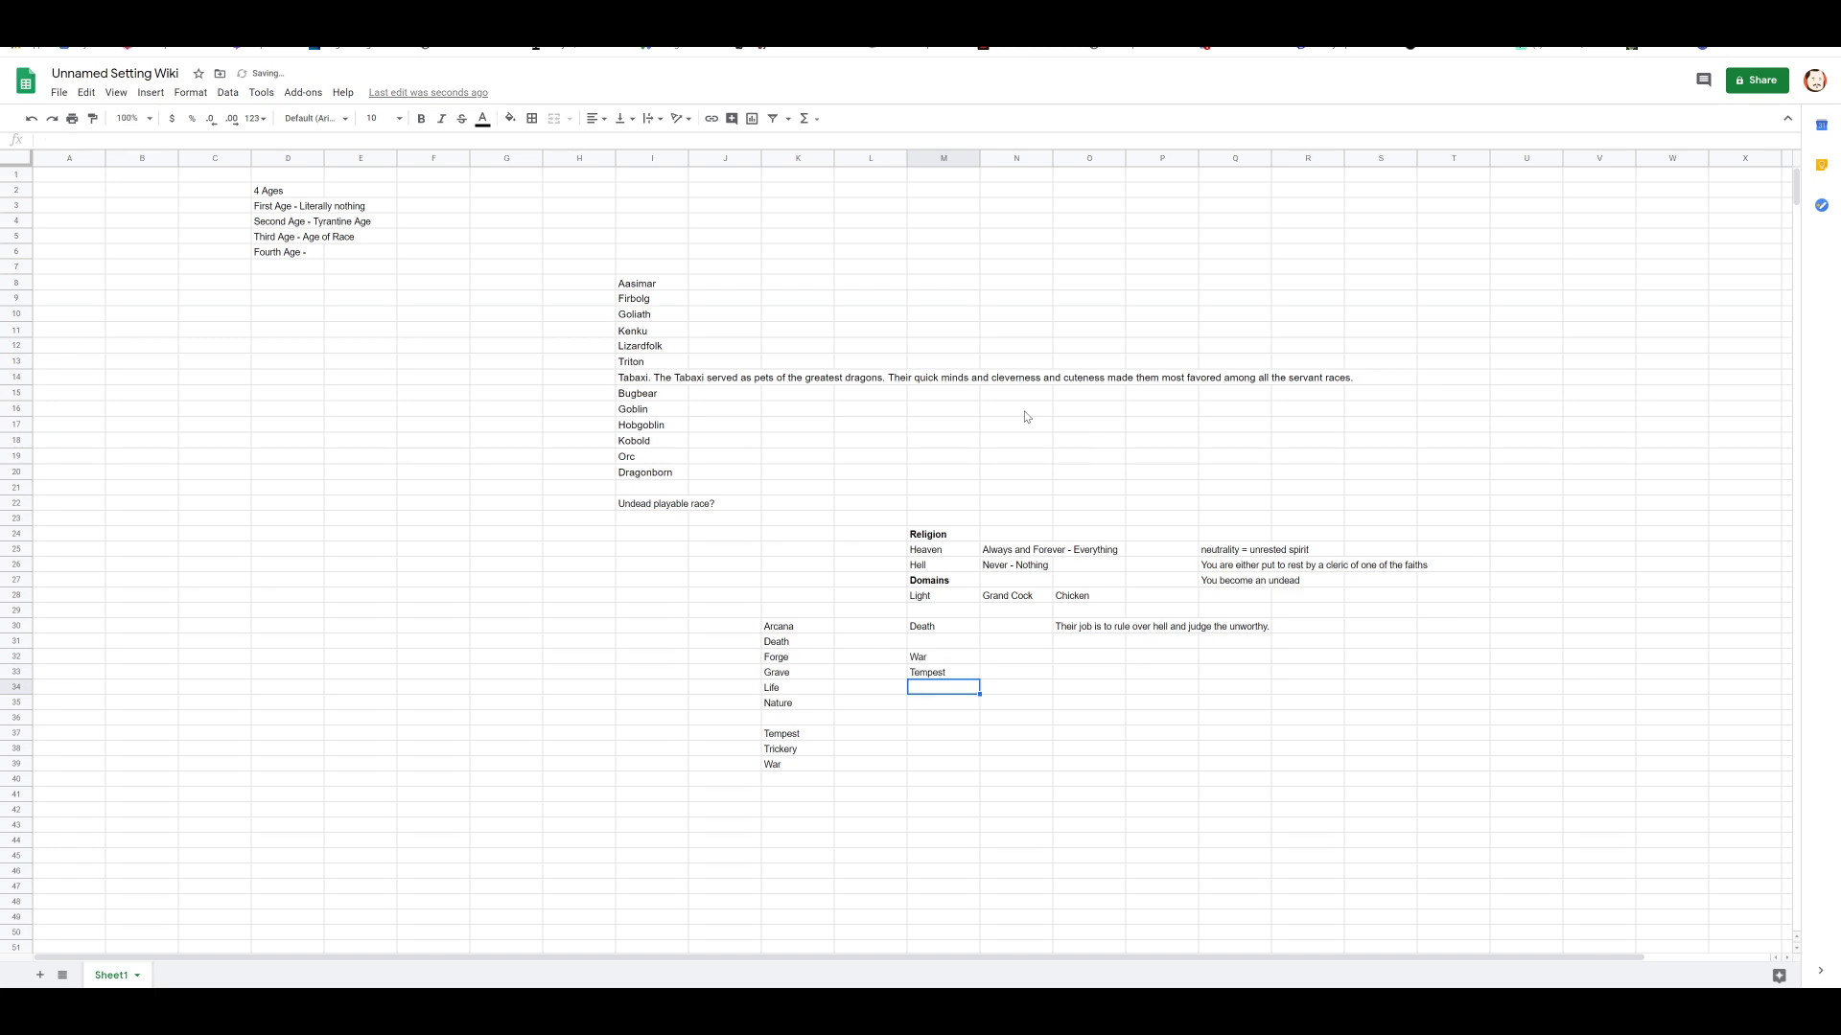
type("Trickery")
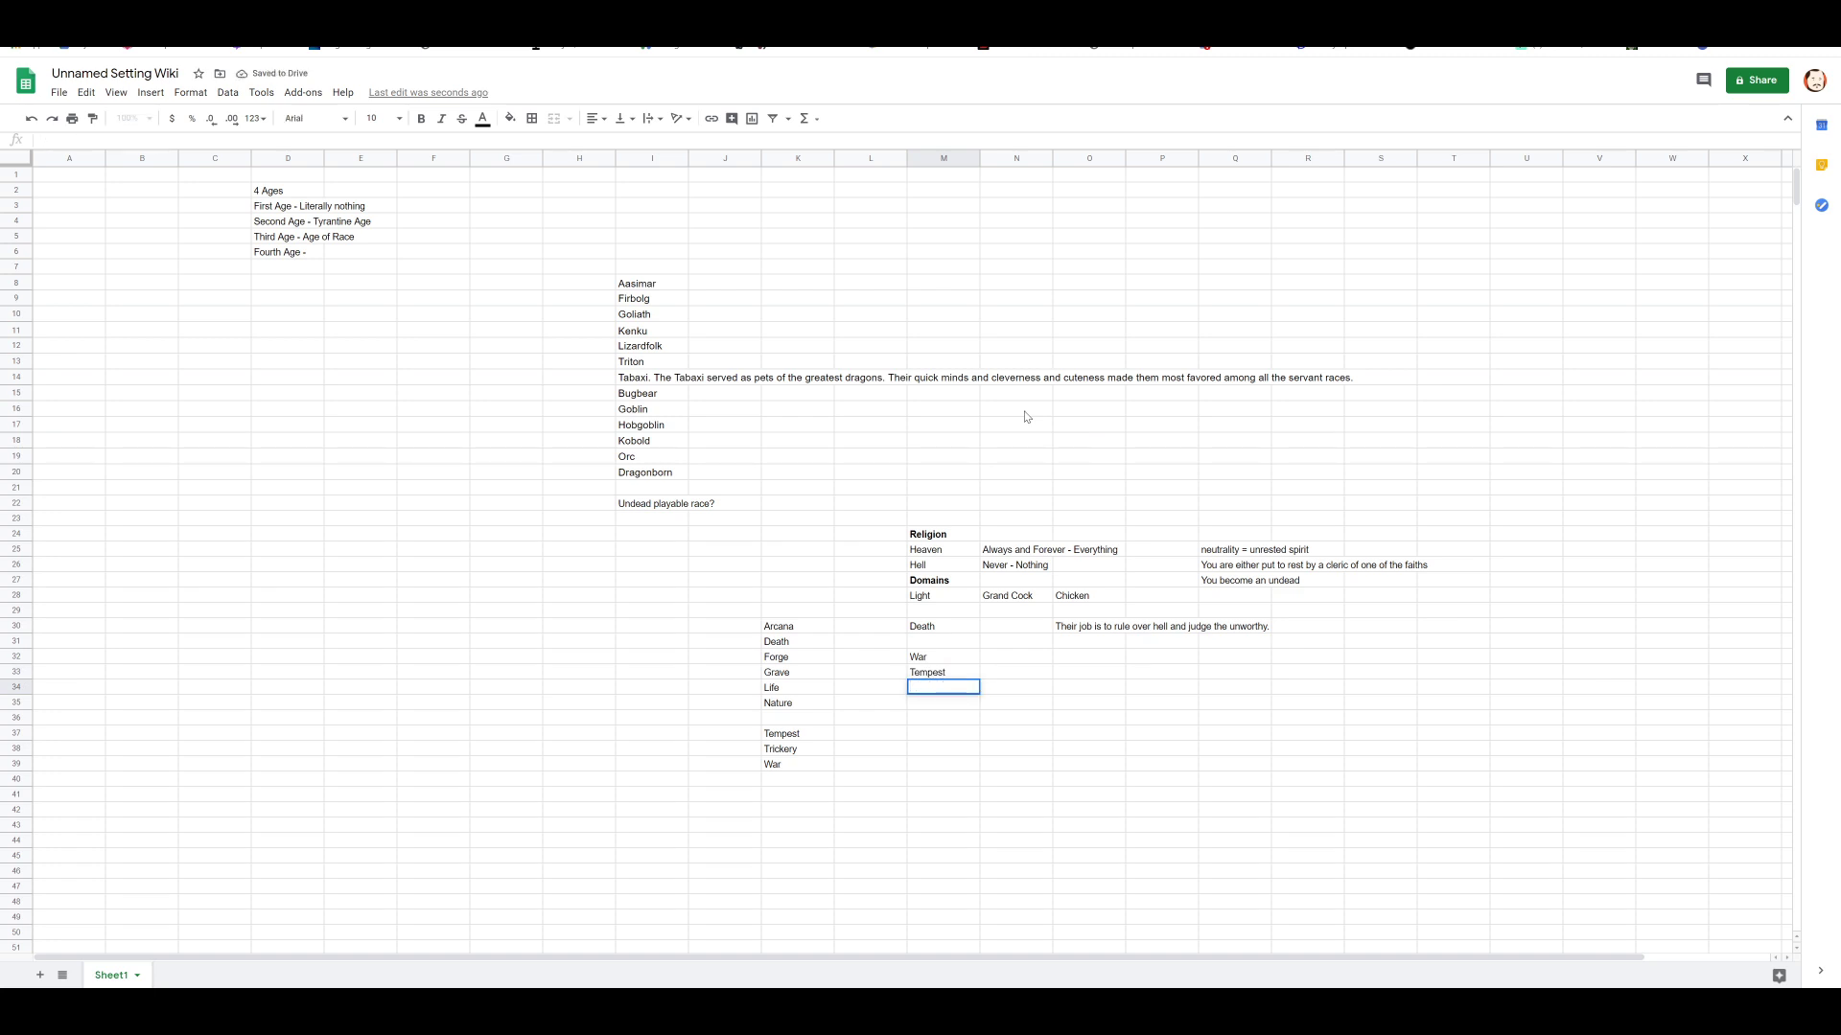
type("F")
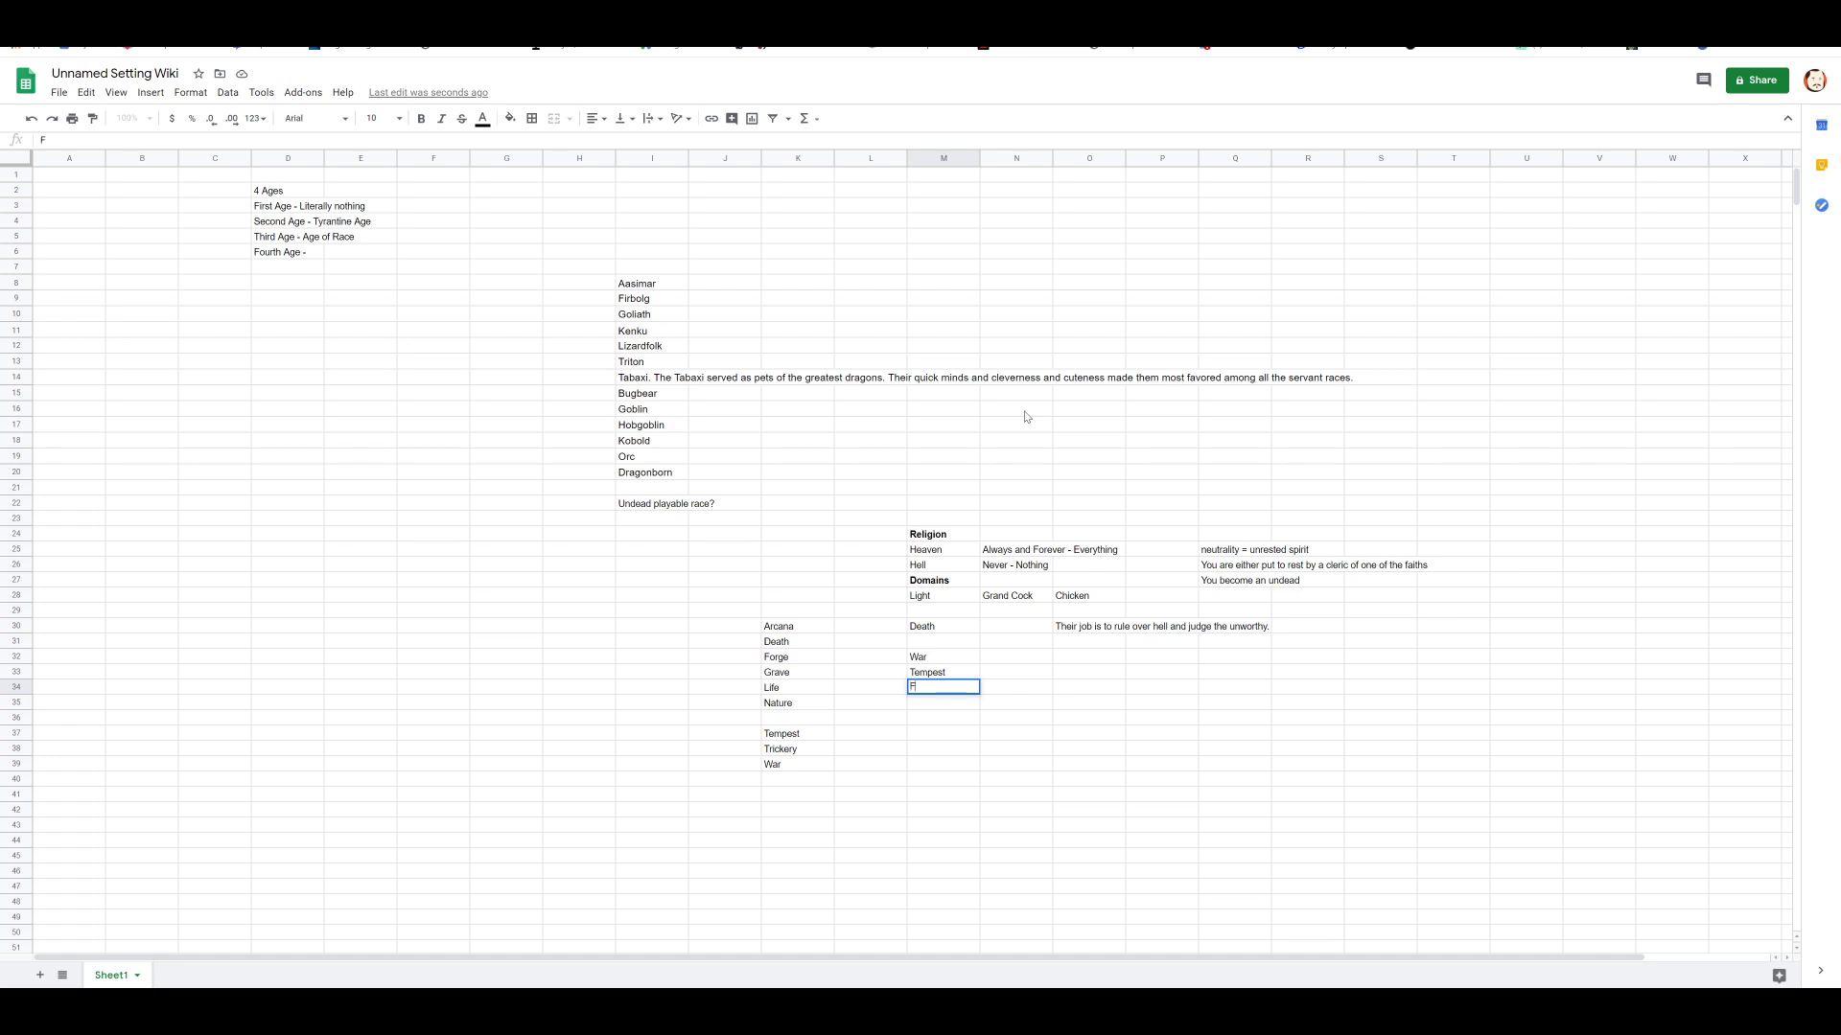
type("Forge")
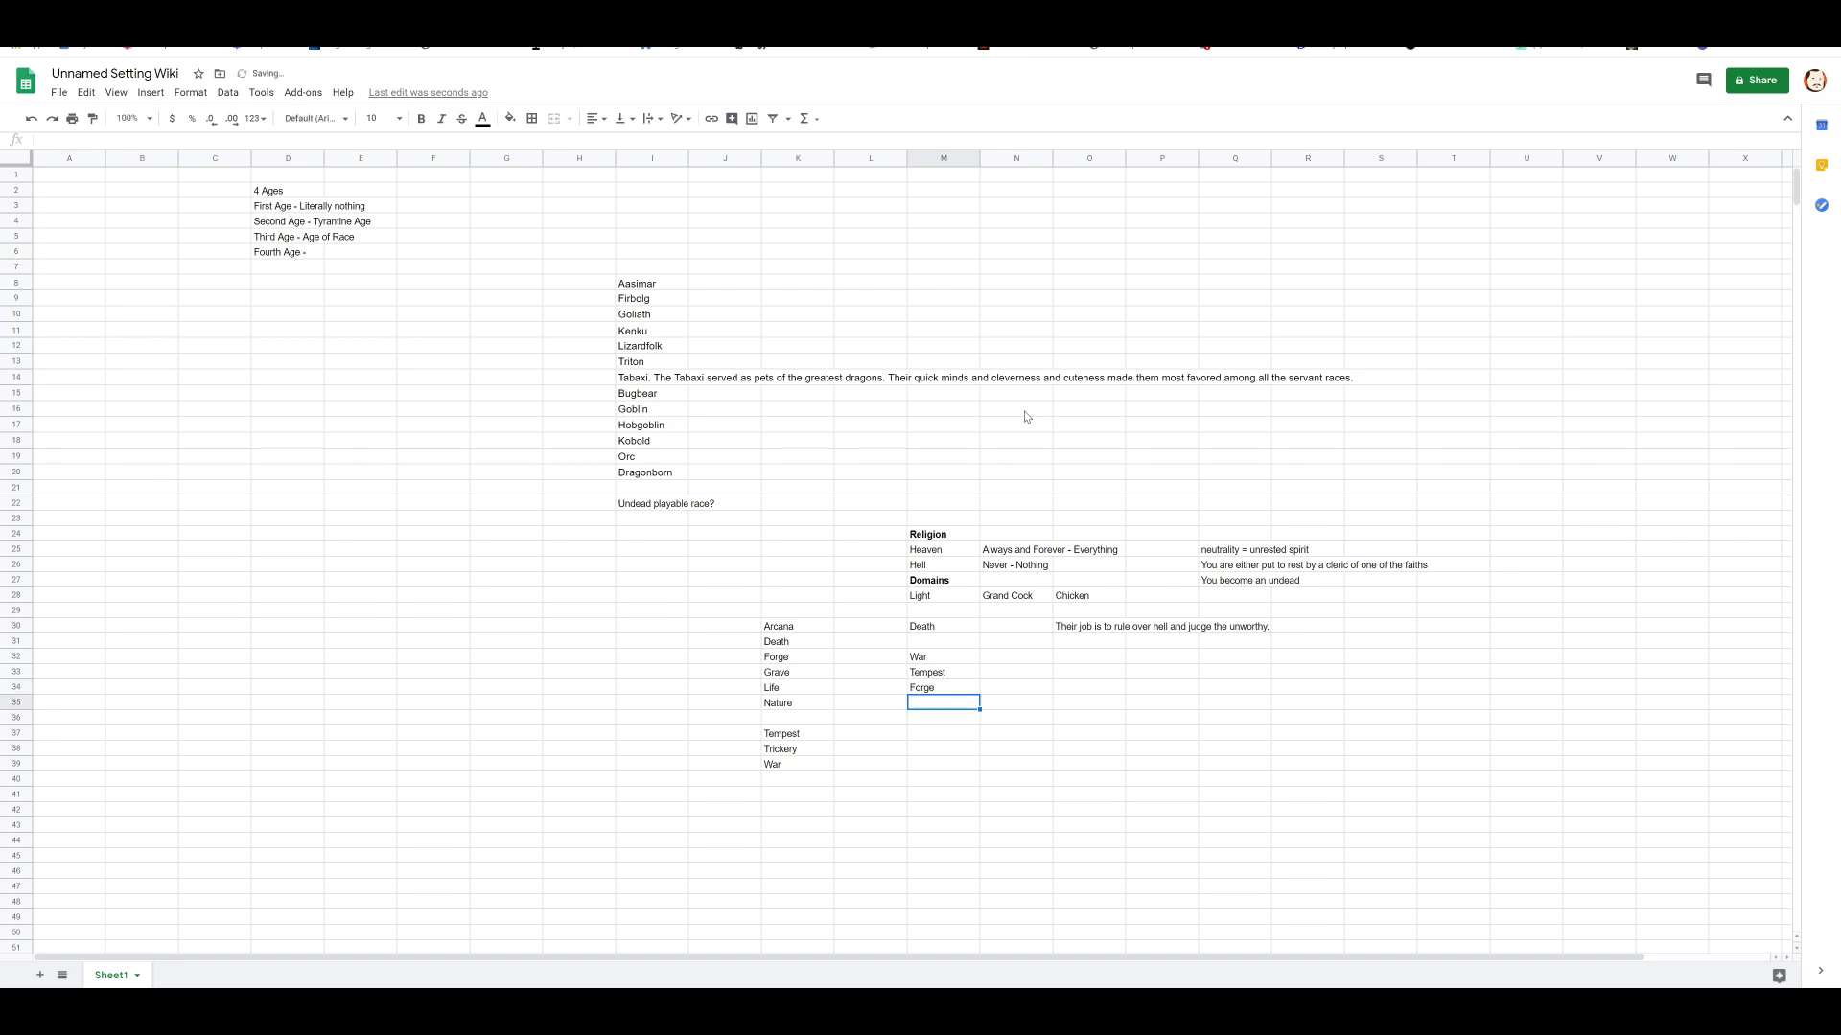
type("Knowledge")
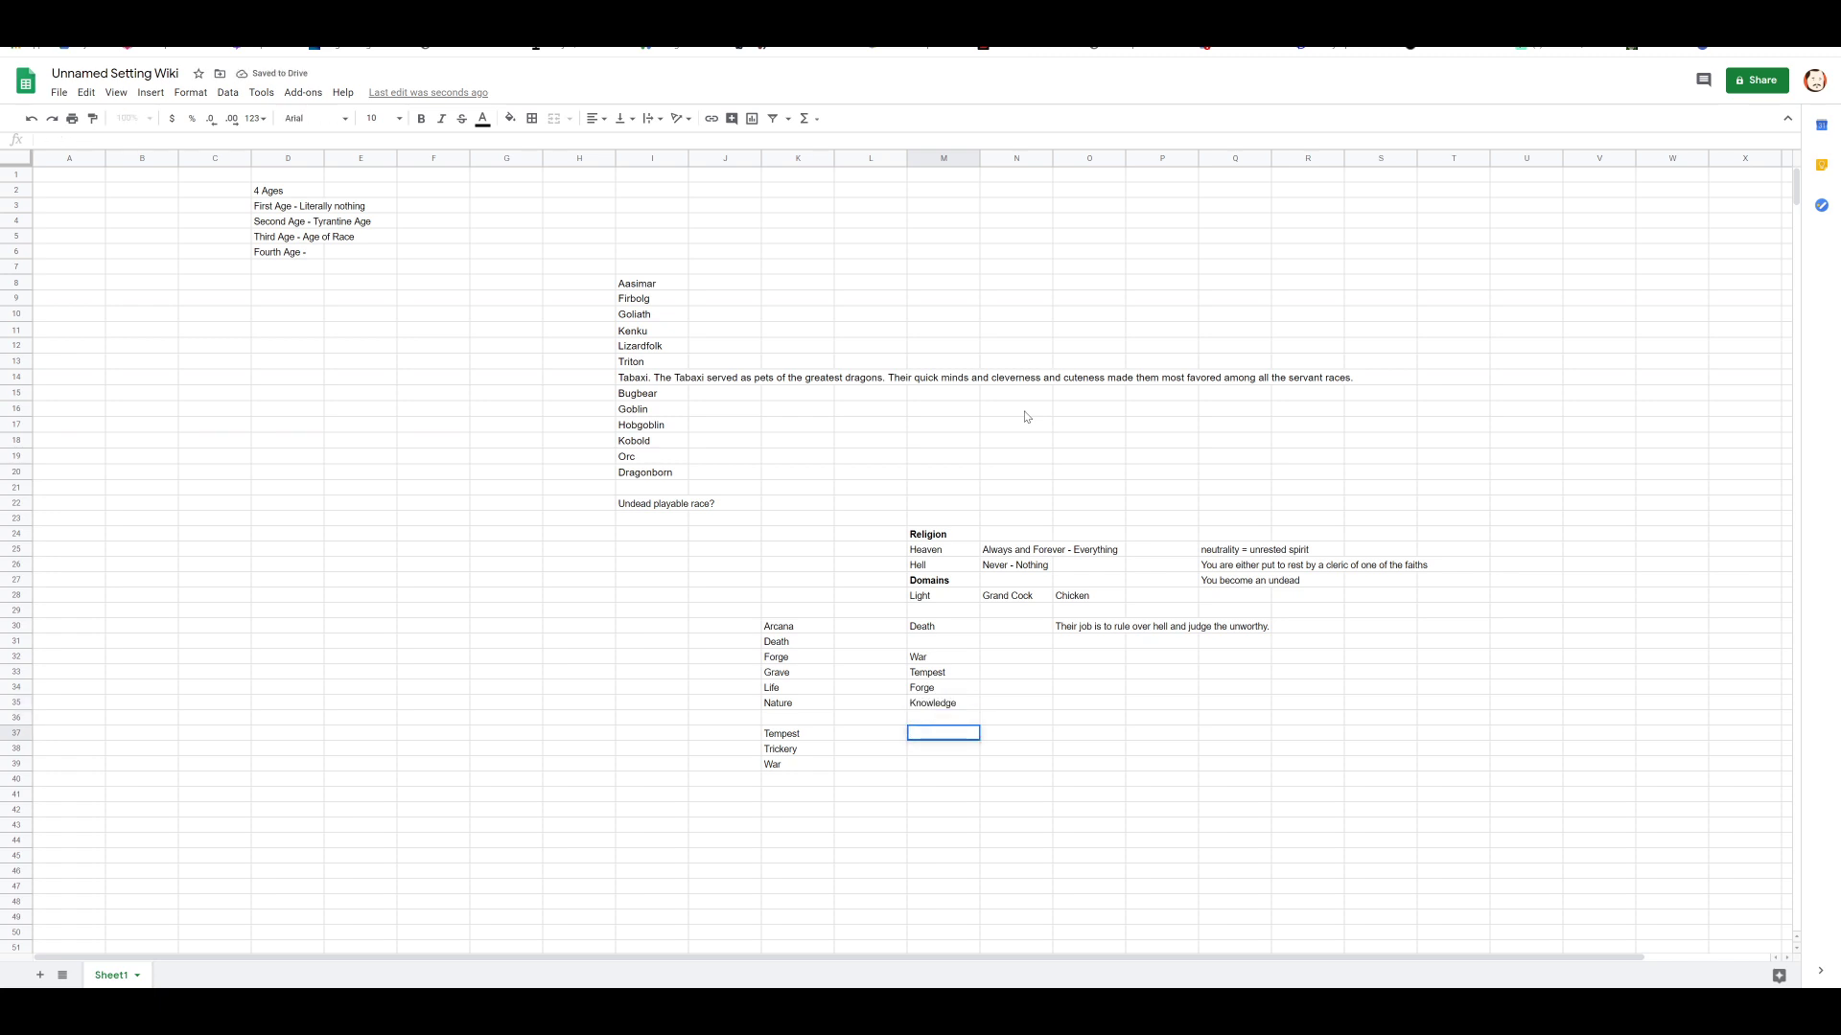
type("Divine")
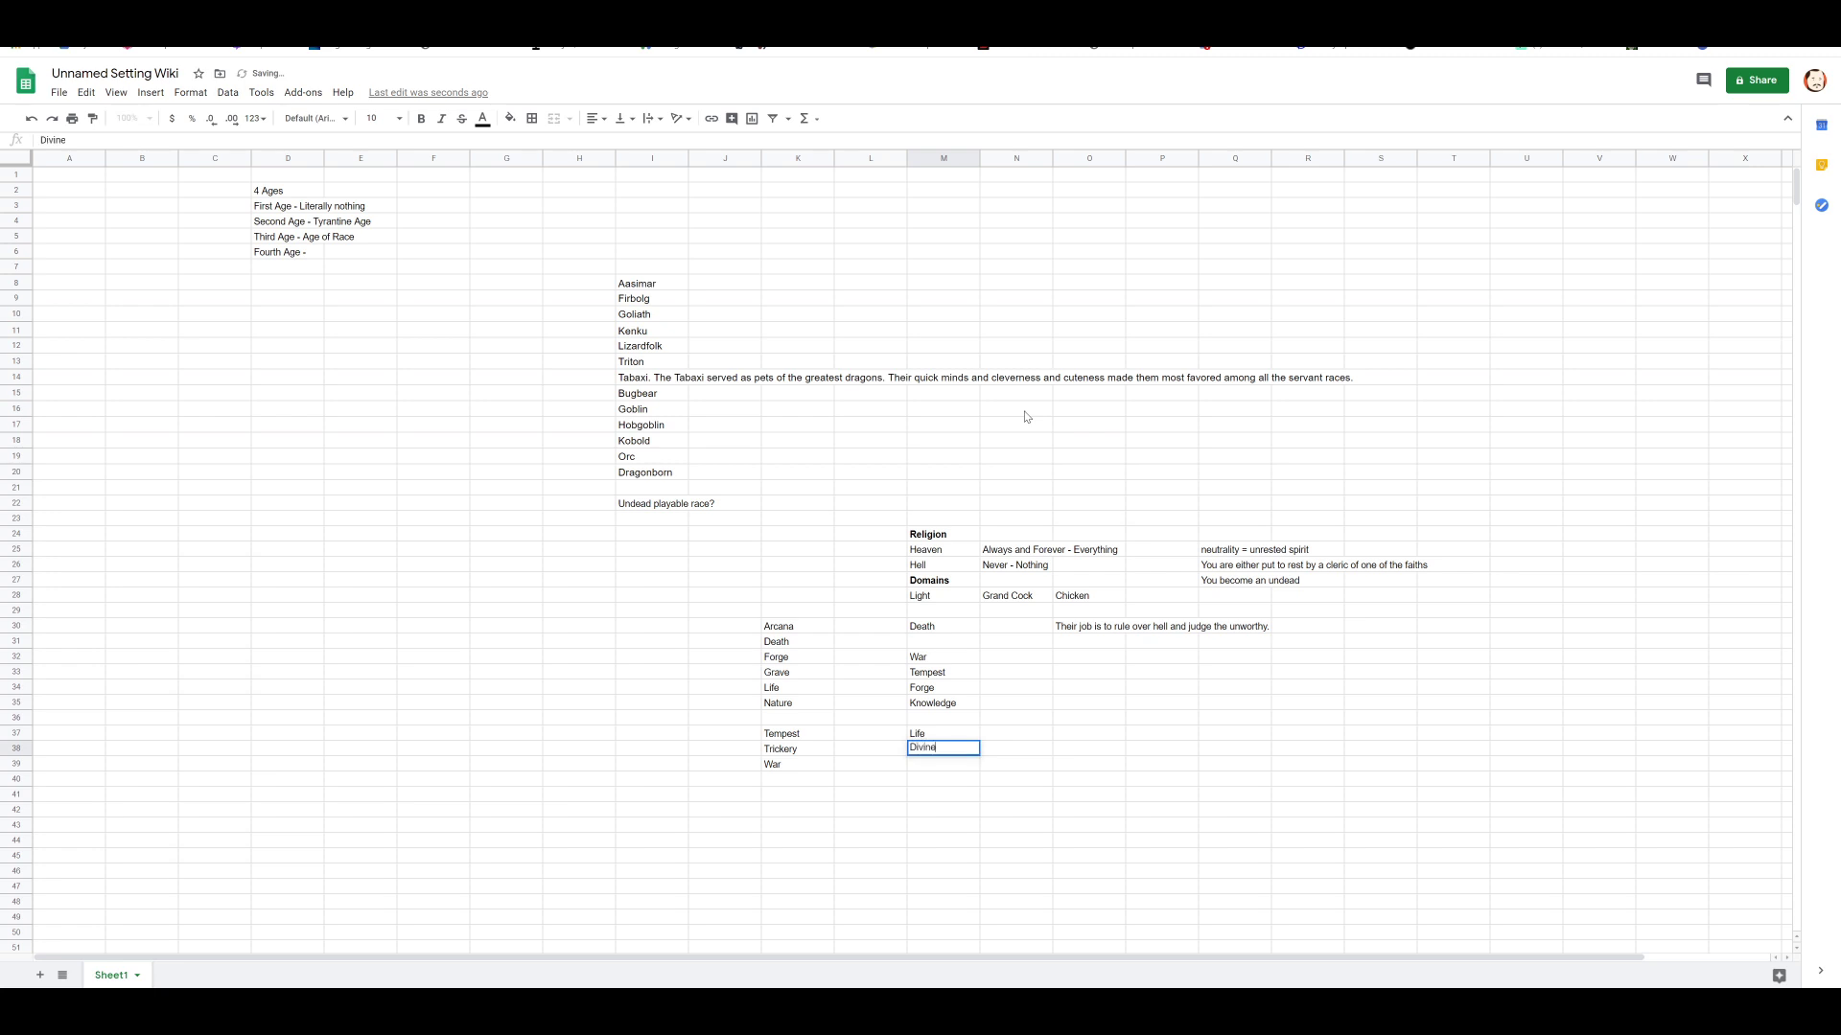
type("Arcana")
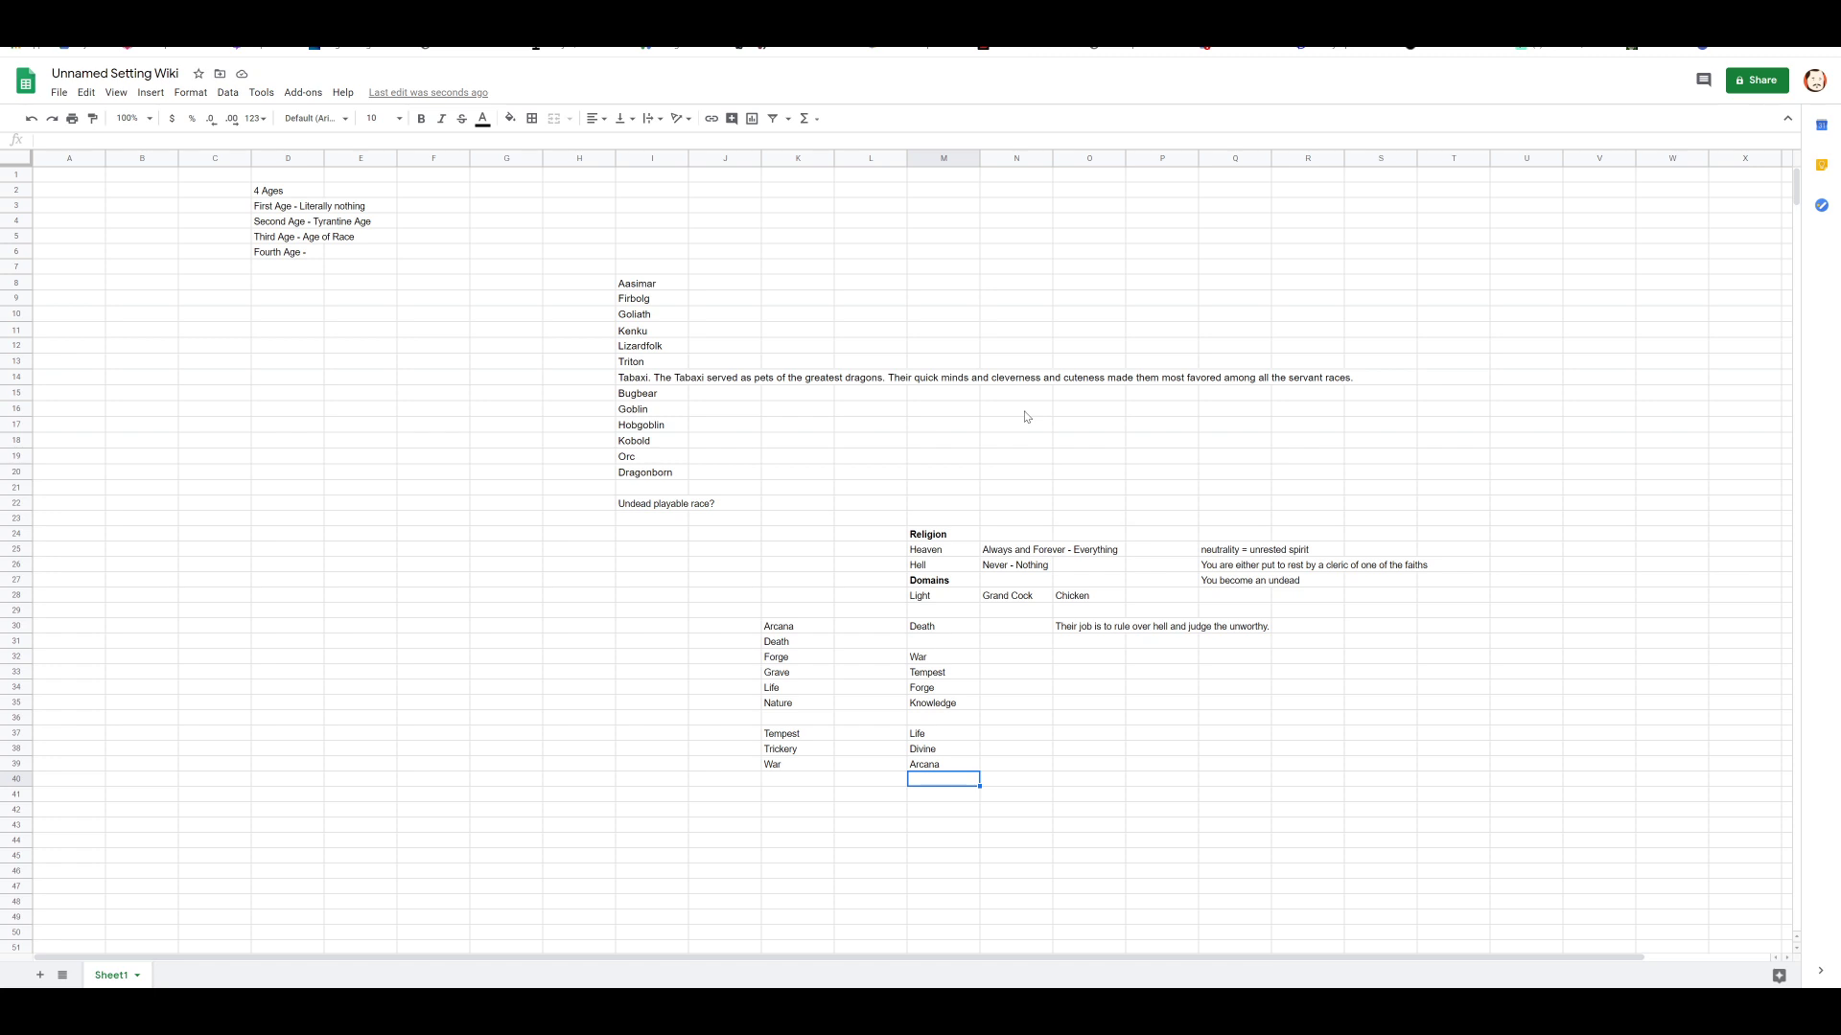
Step: Bold Arcana and Life in column K and add Nature and Trickery to column M
left_click(797, 749)
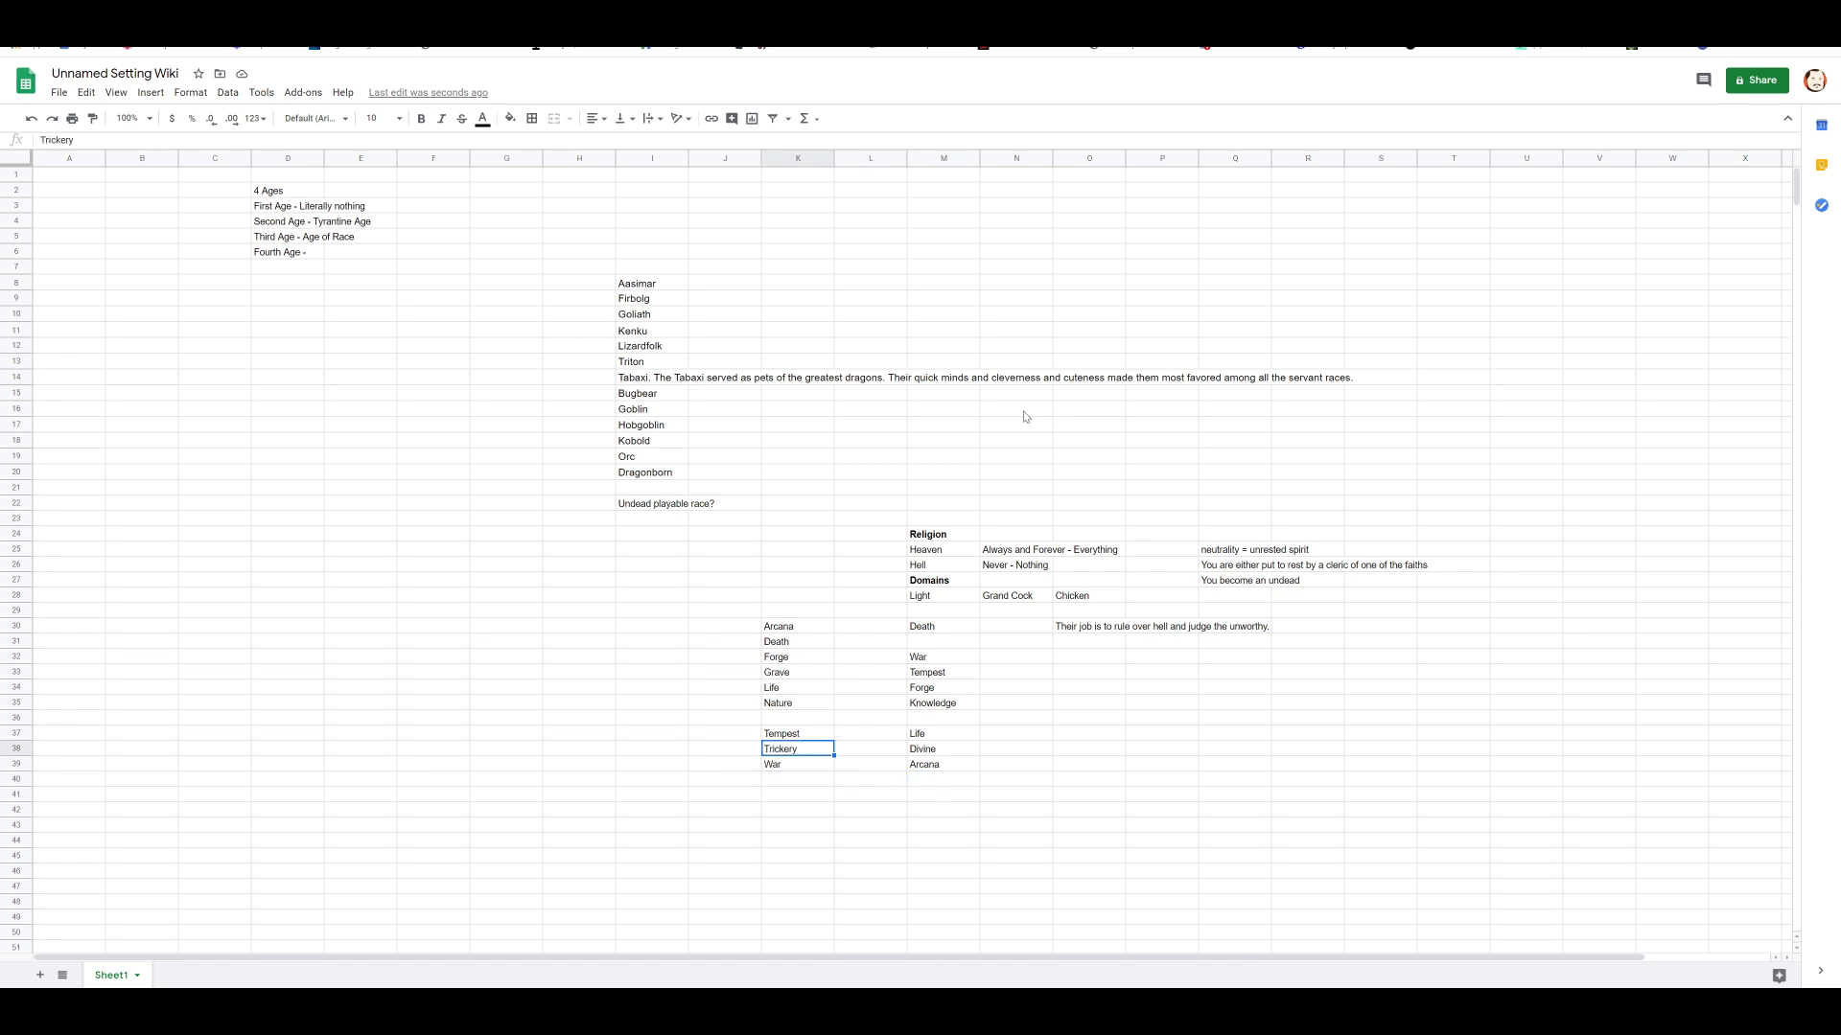
left_click(796, 626)
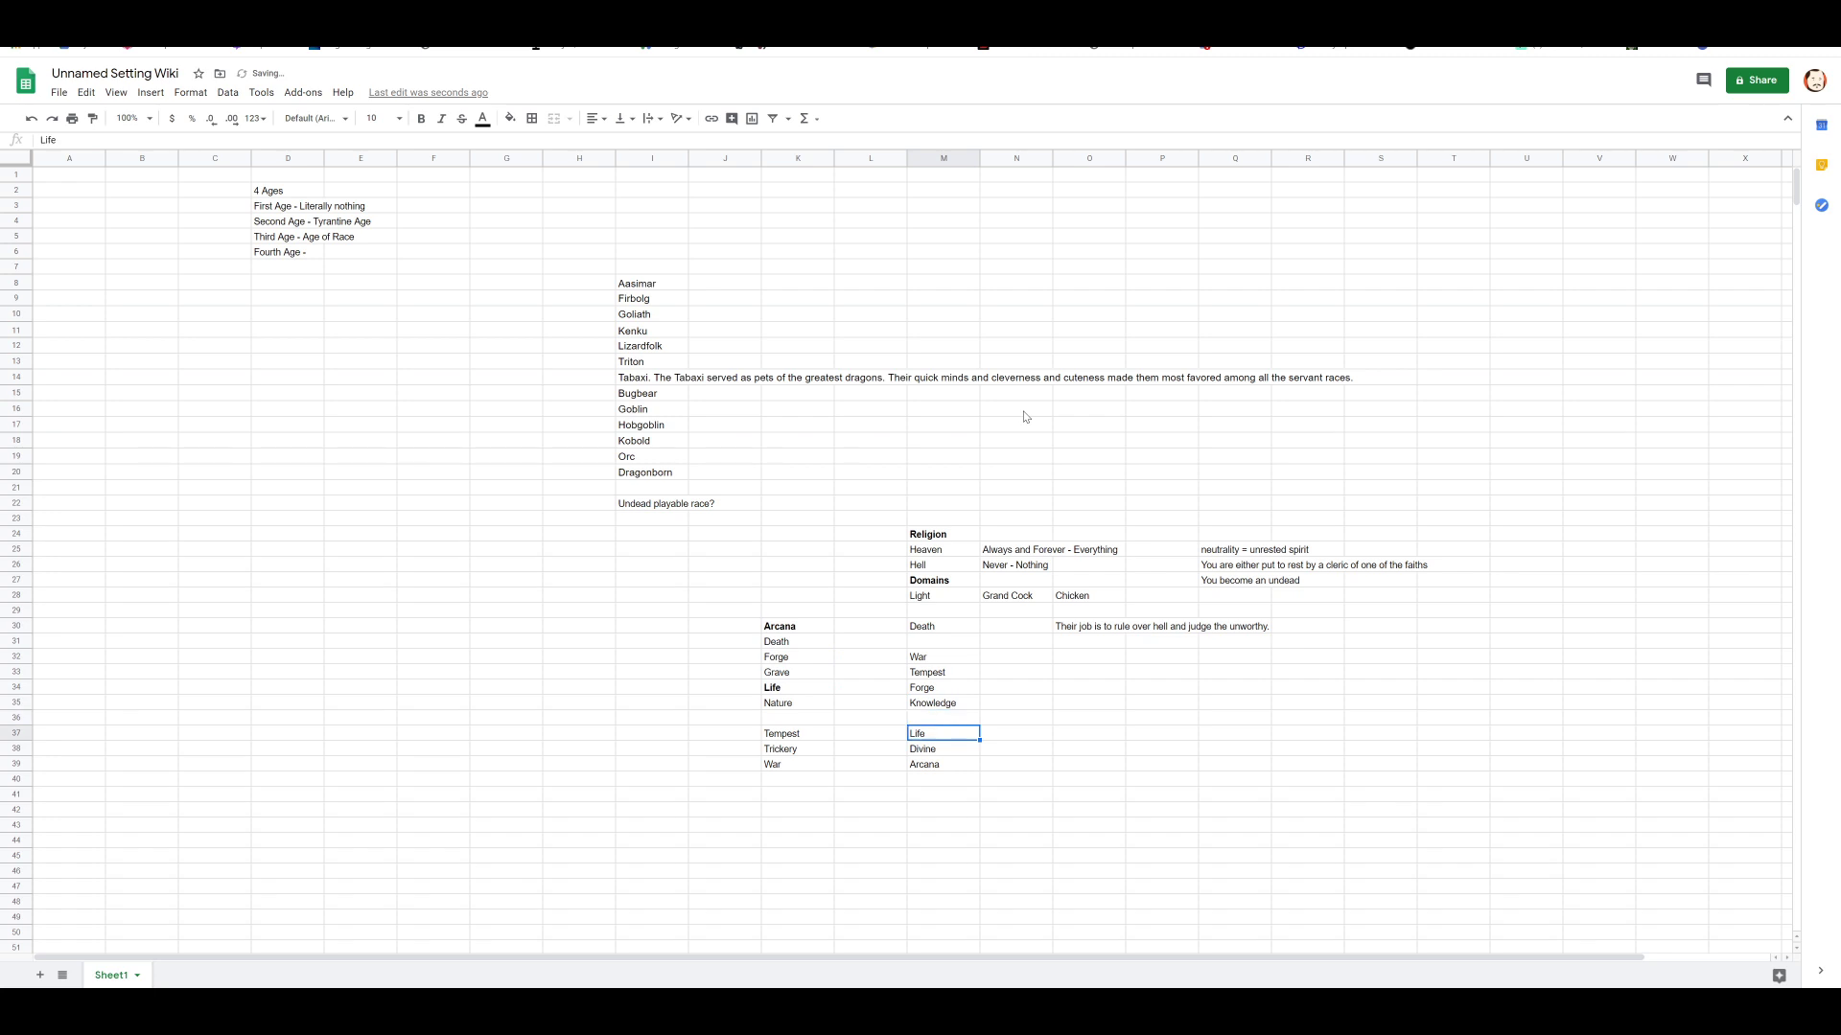
type("Nature")
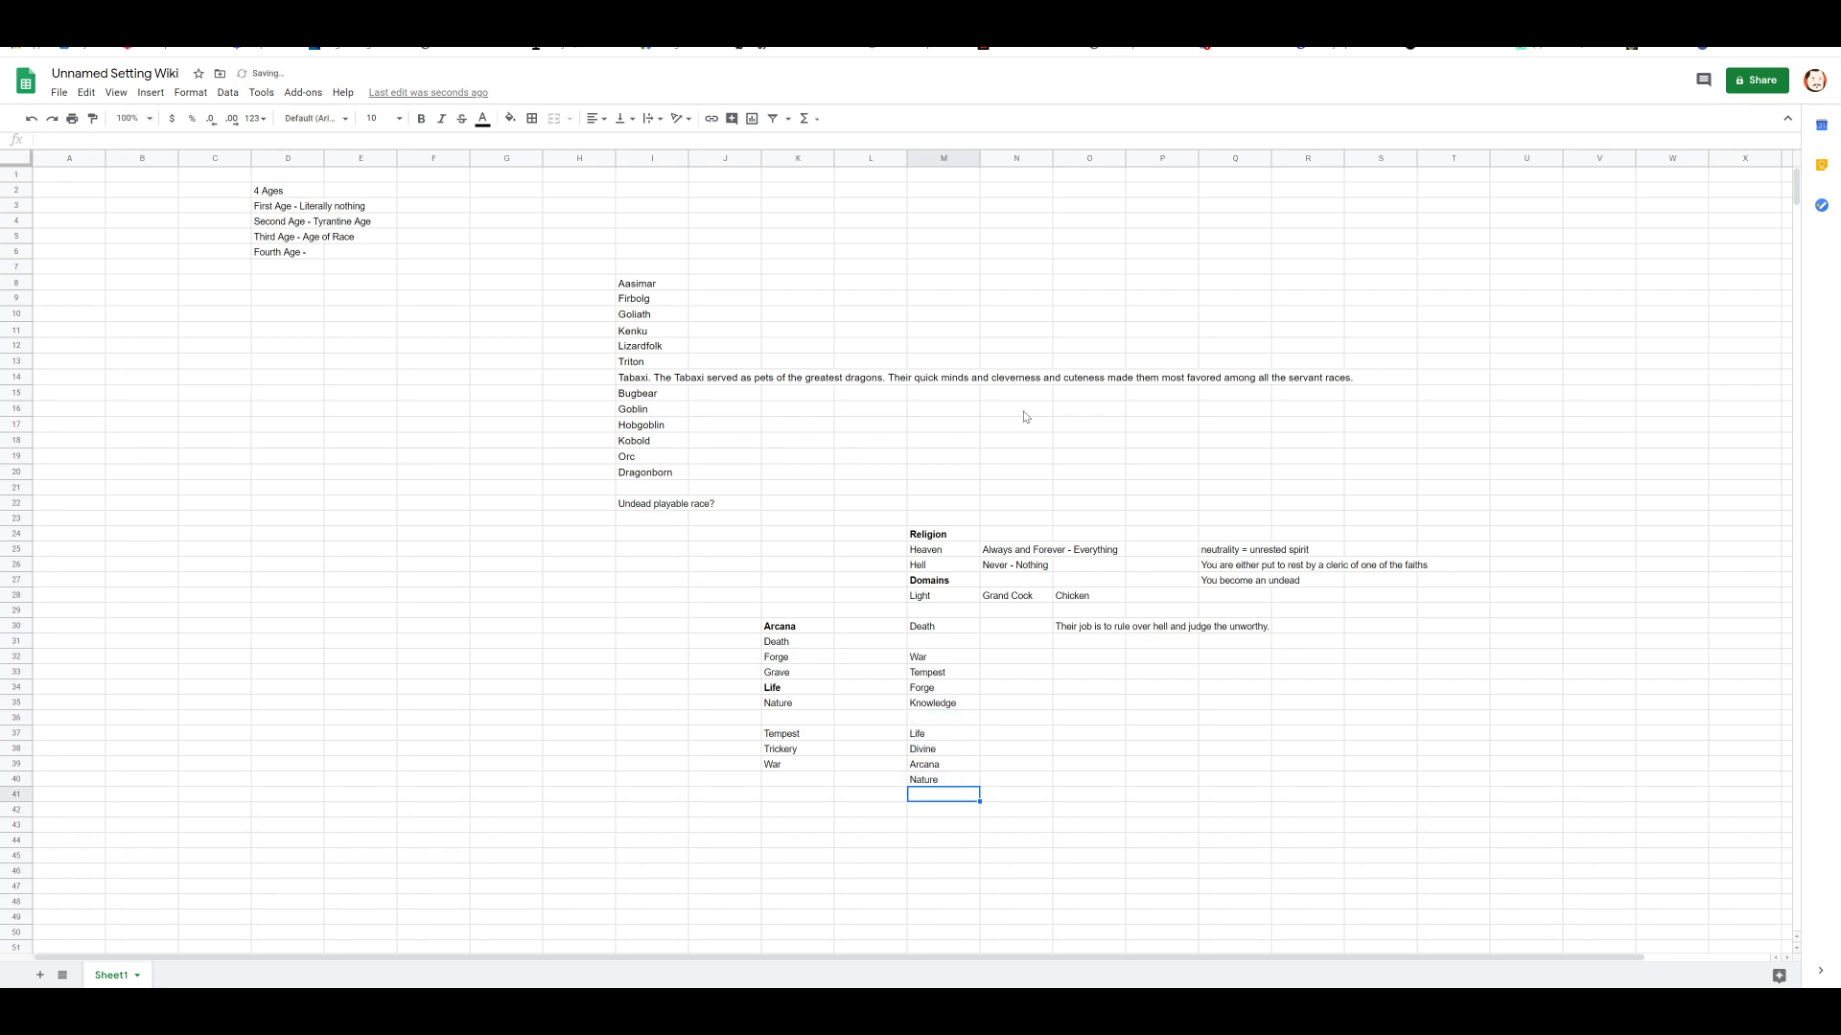
type("Trickery")
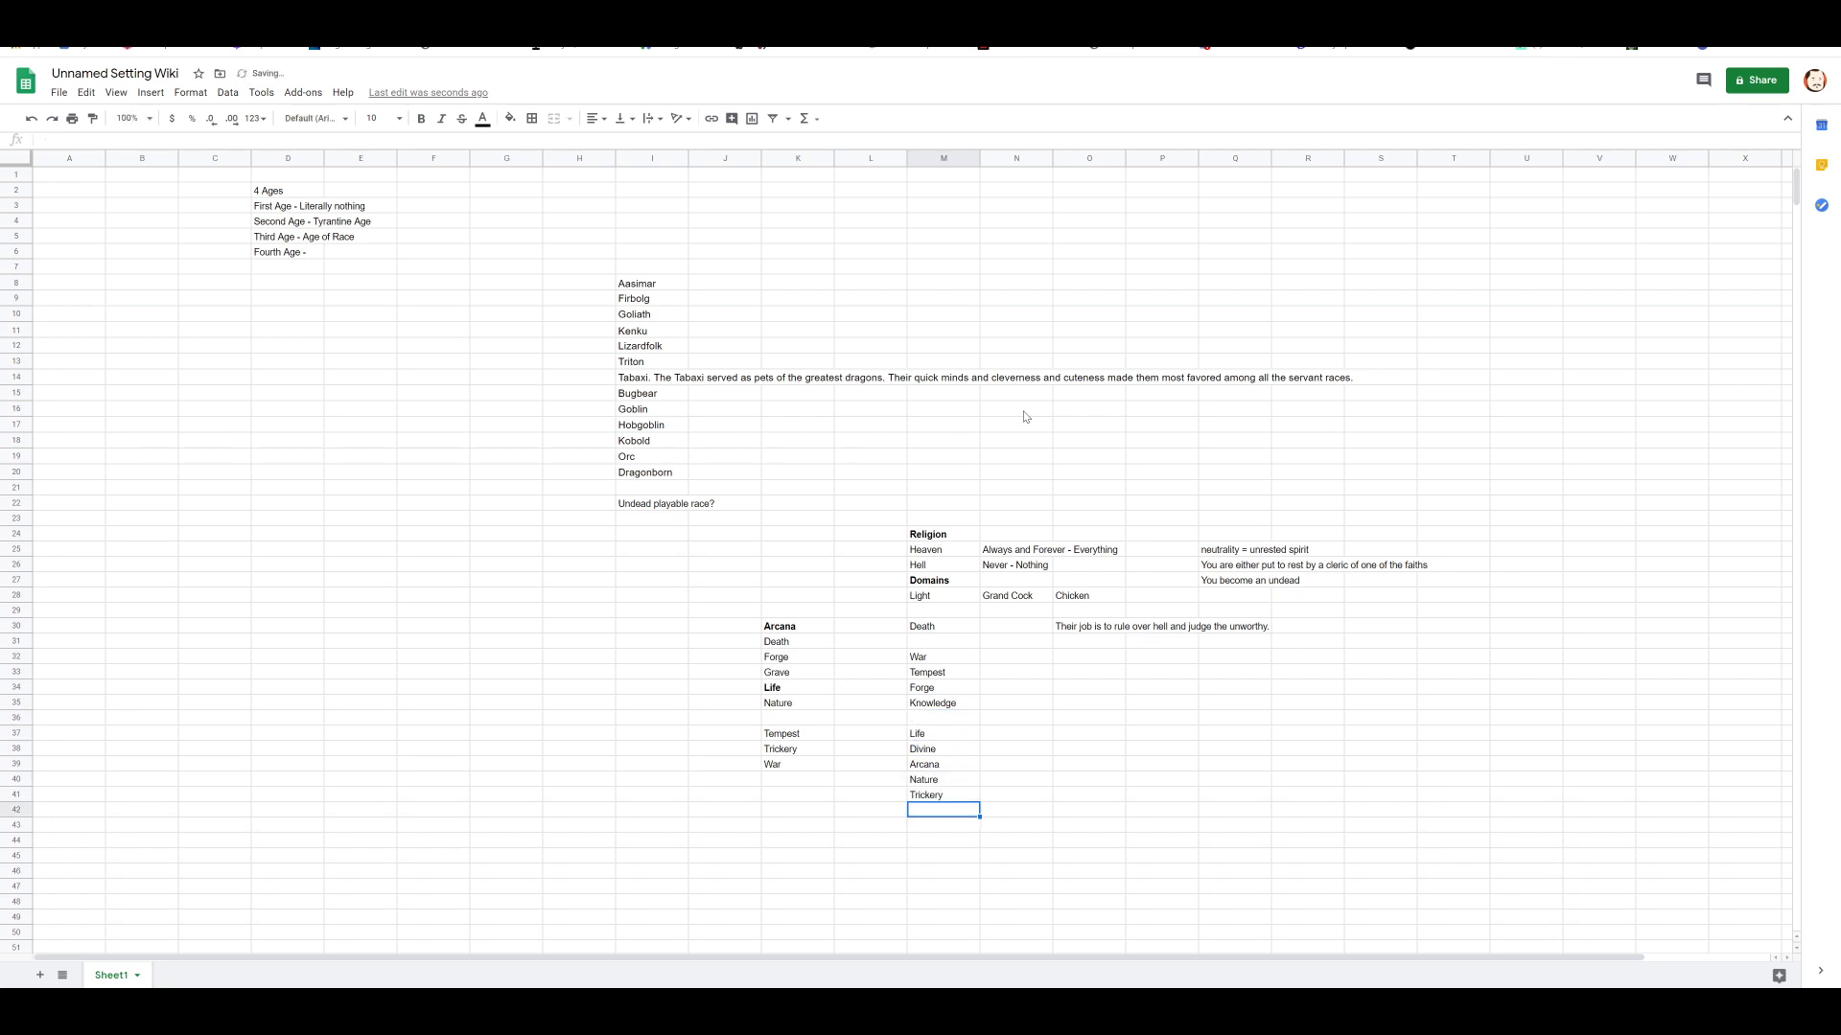
left_click(797, 765)
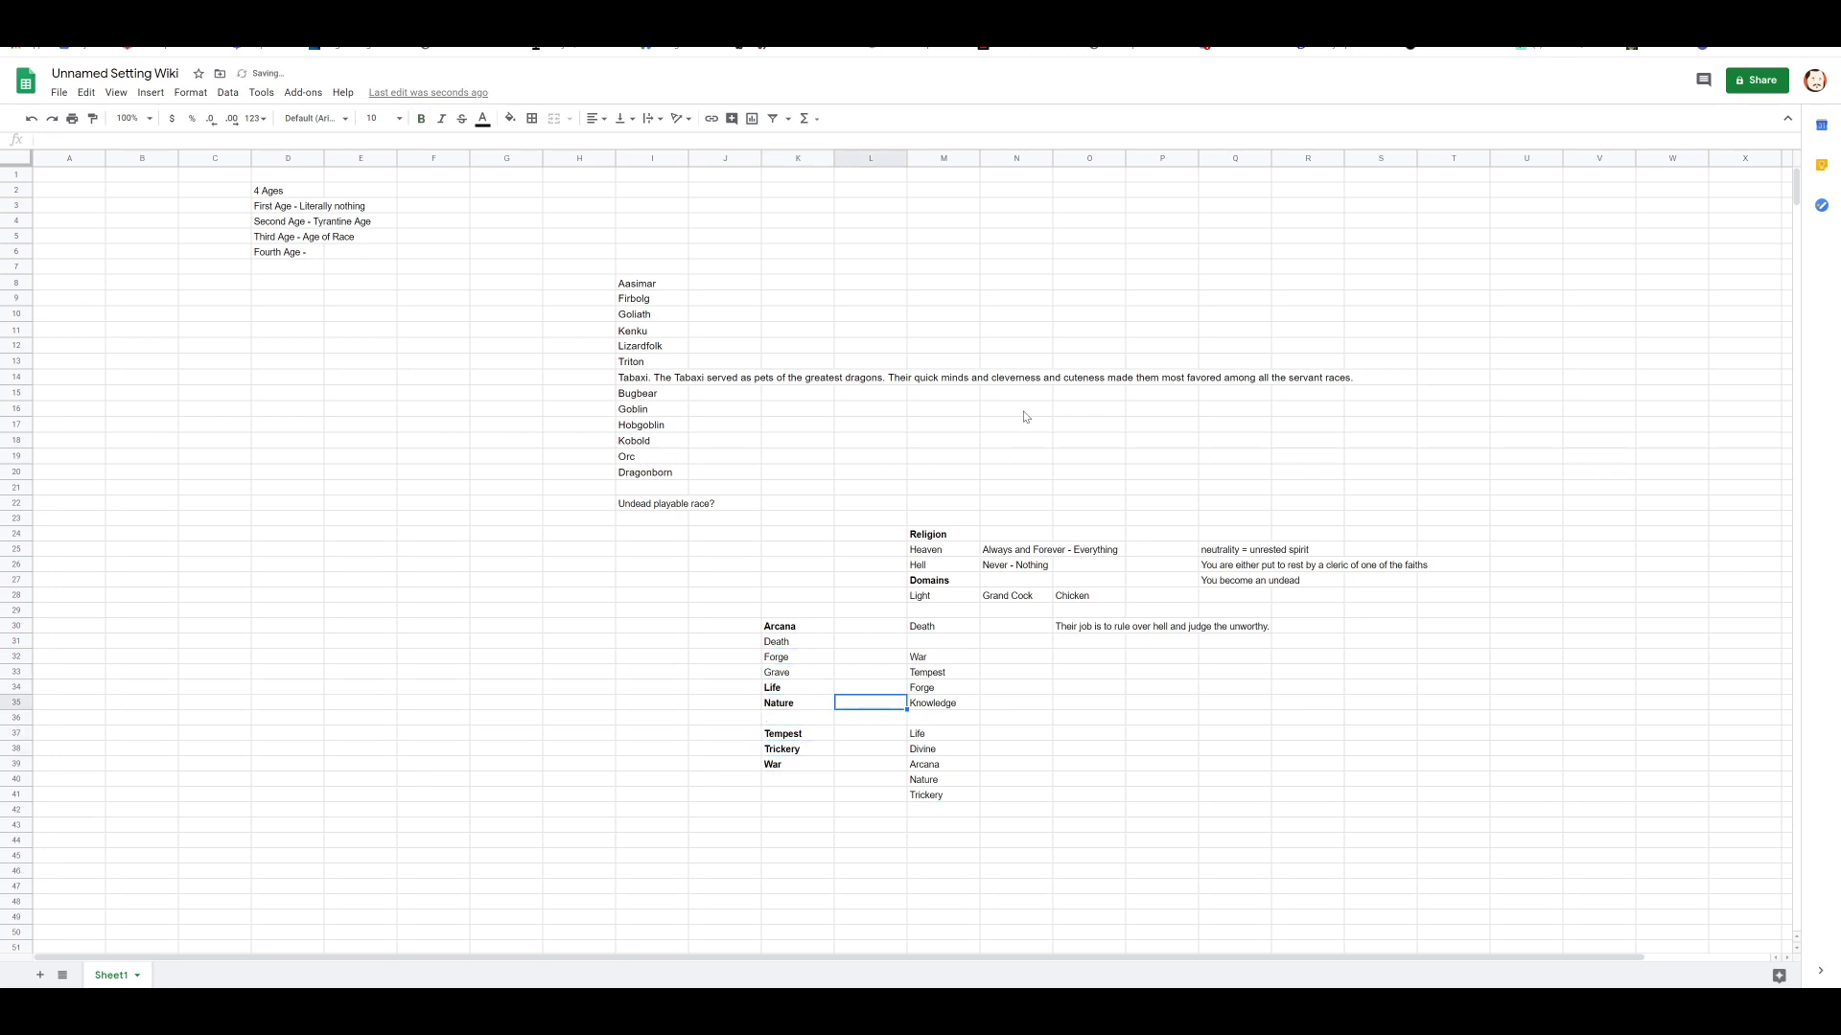
Step: Add Grave at the end of the column M domain list
type("Grave")
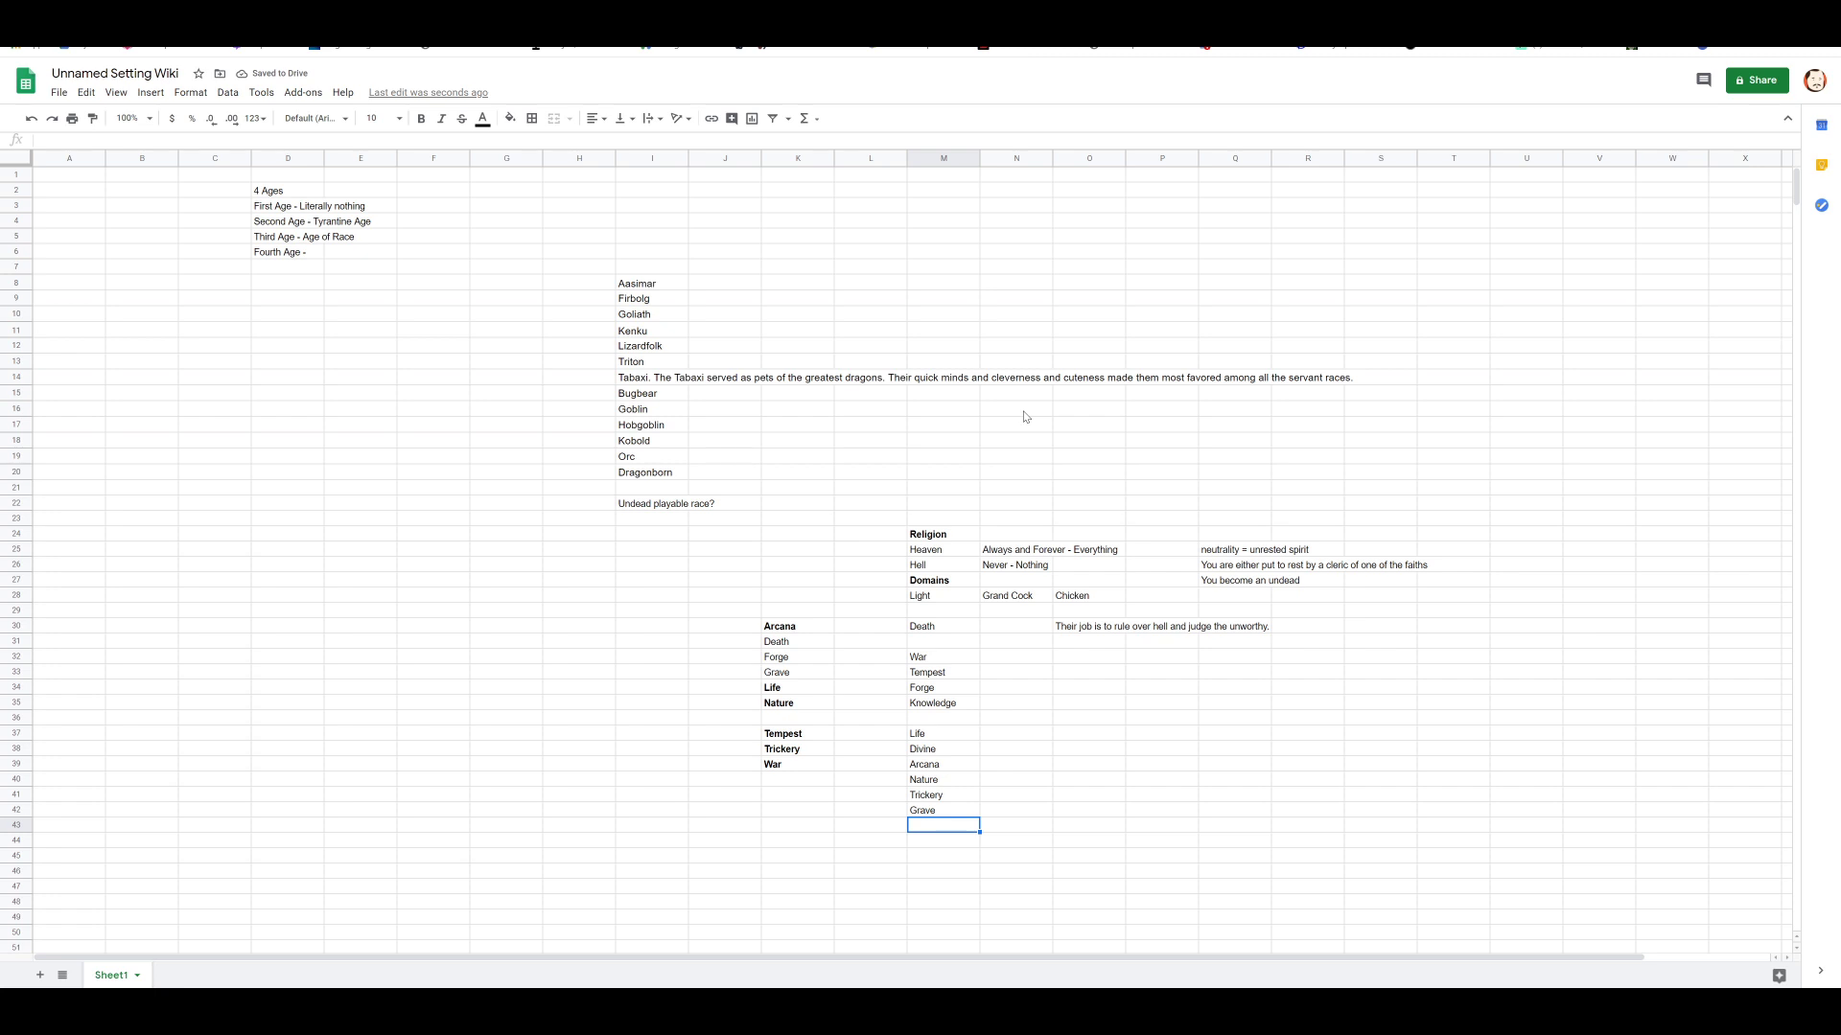
mouse_move(1013, 411)
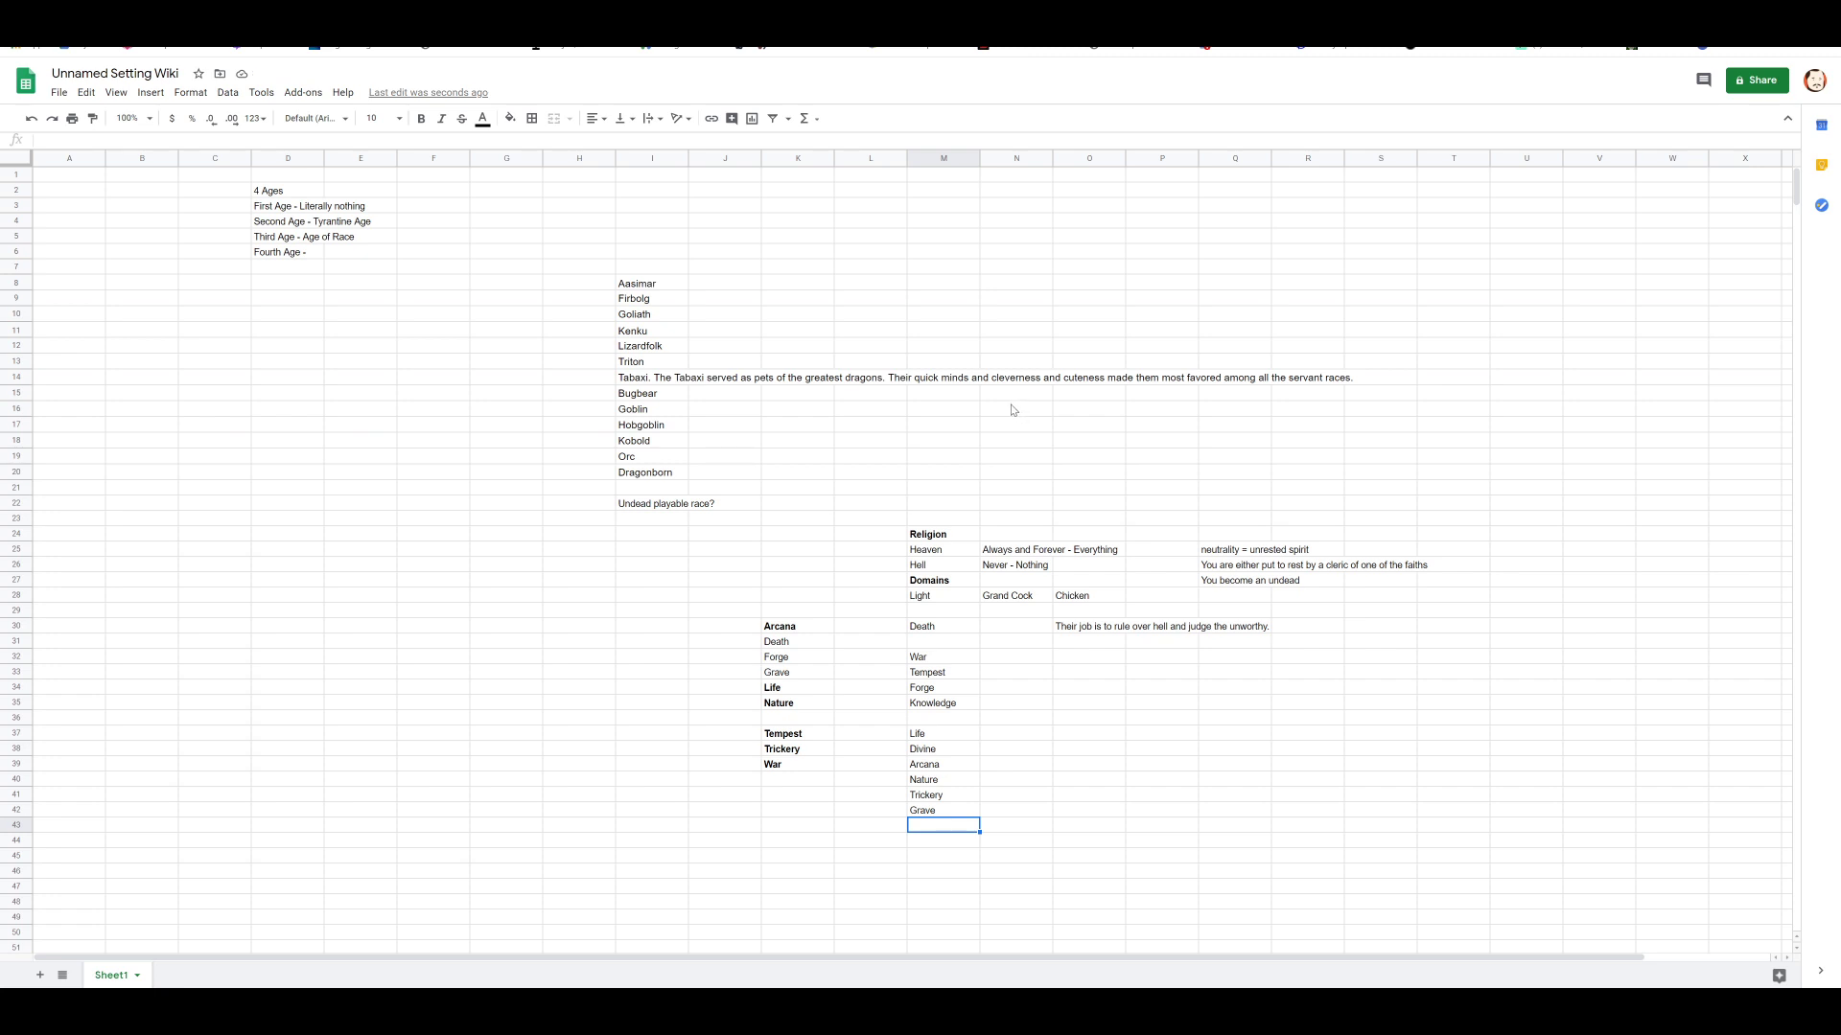
mouse_move(1001, 408)
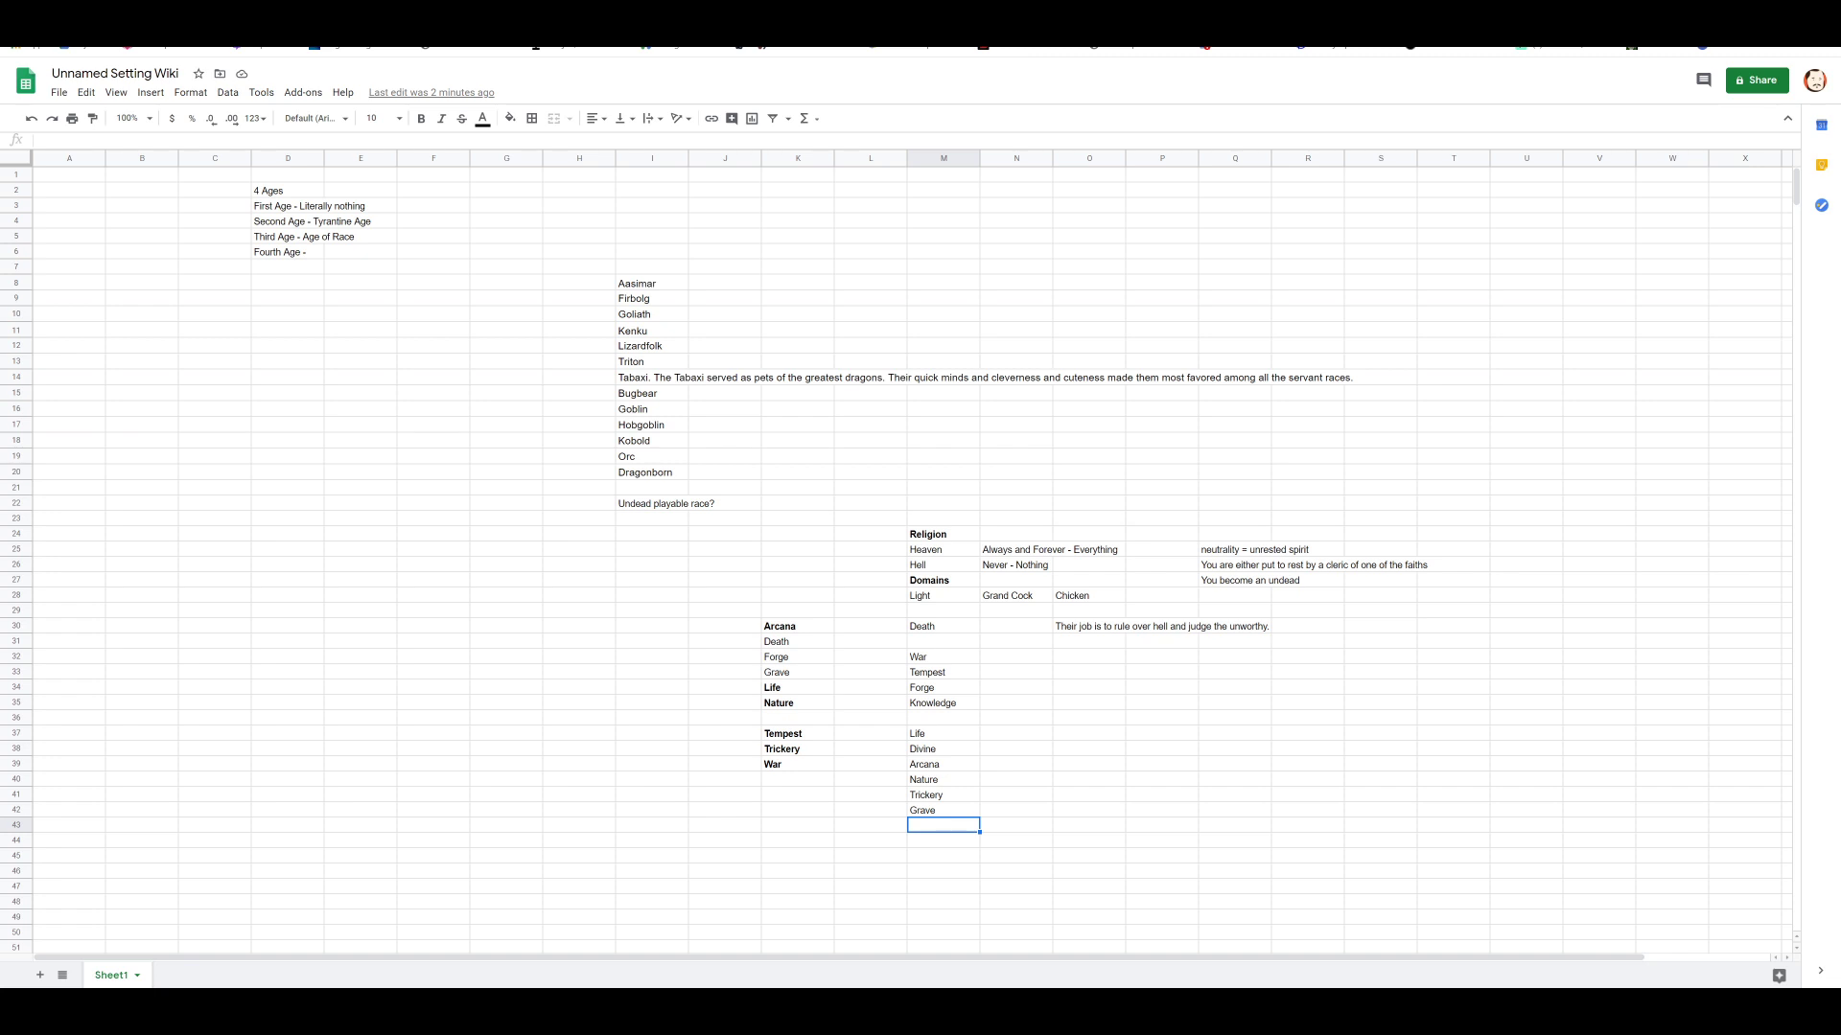
mouse_move(1031, 744)
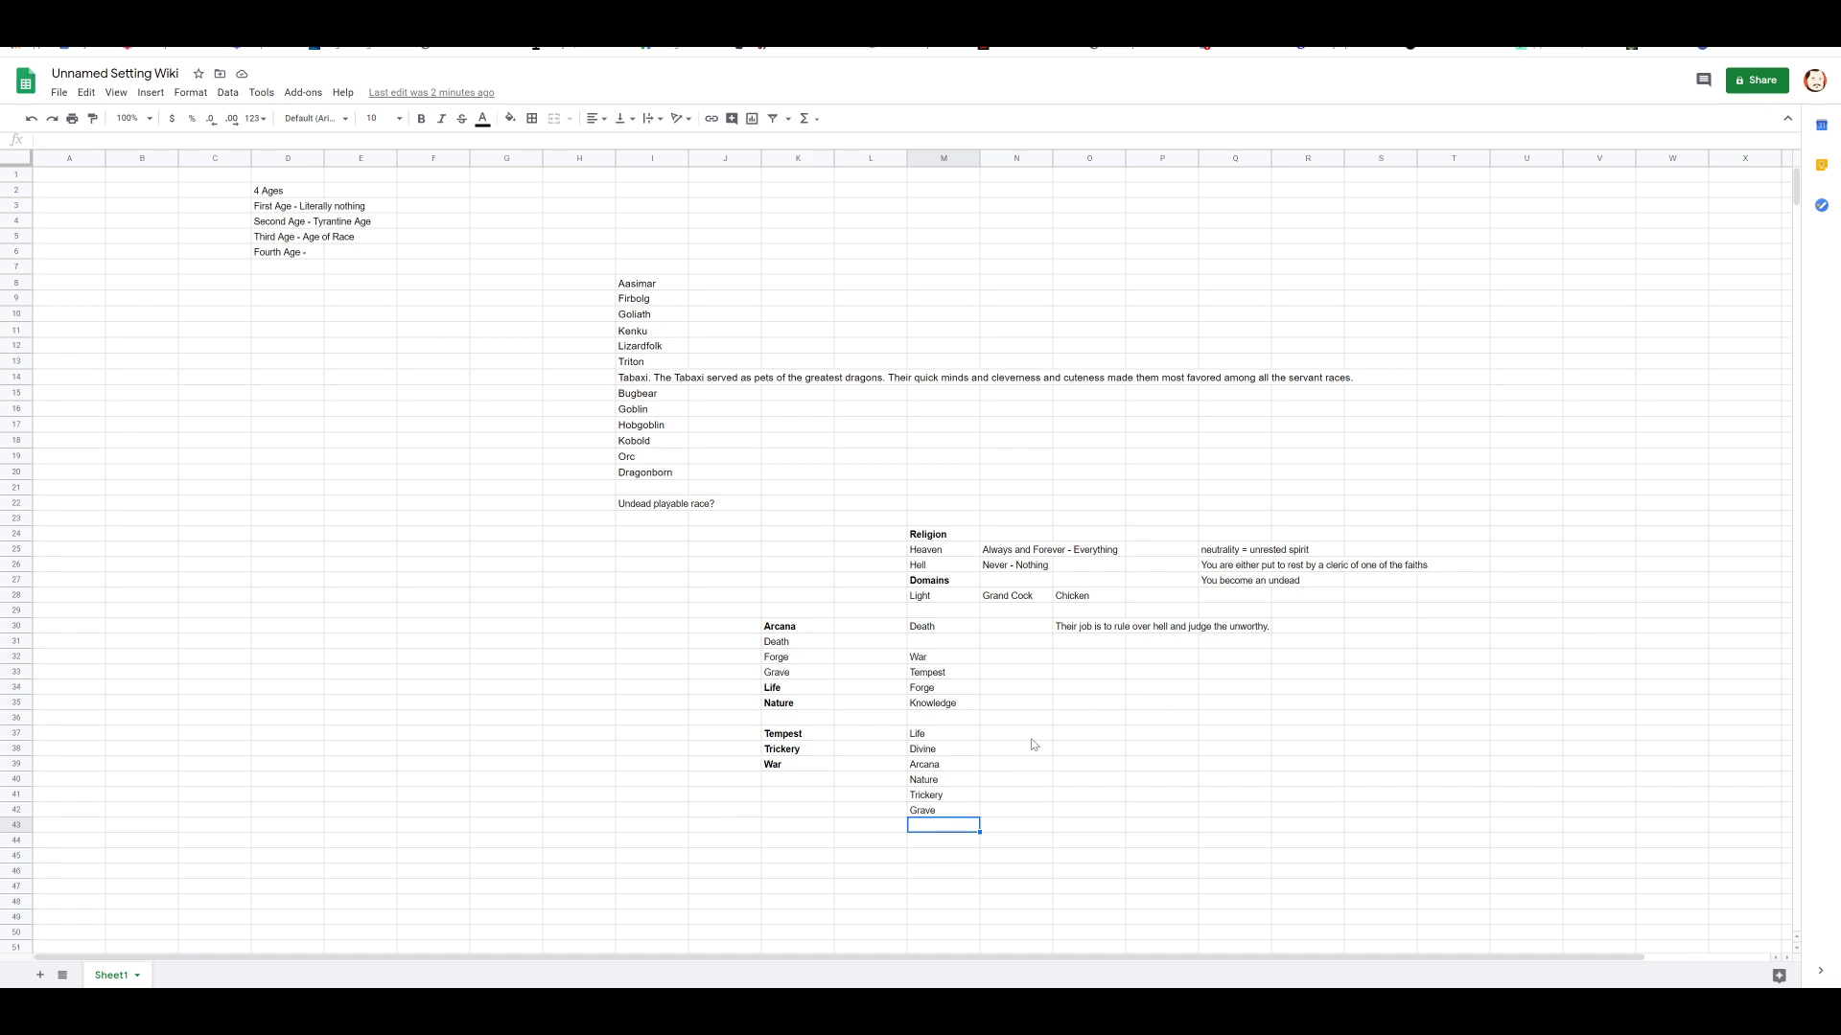
mouse_move(1009, 487)
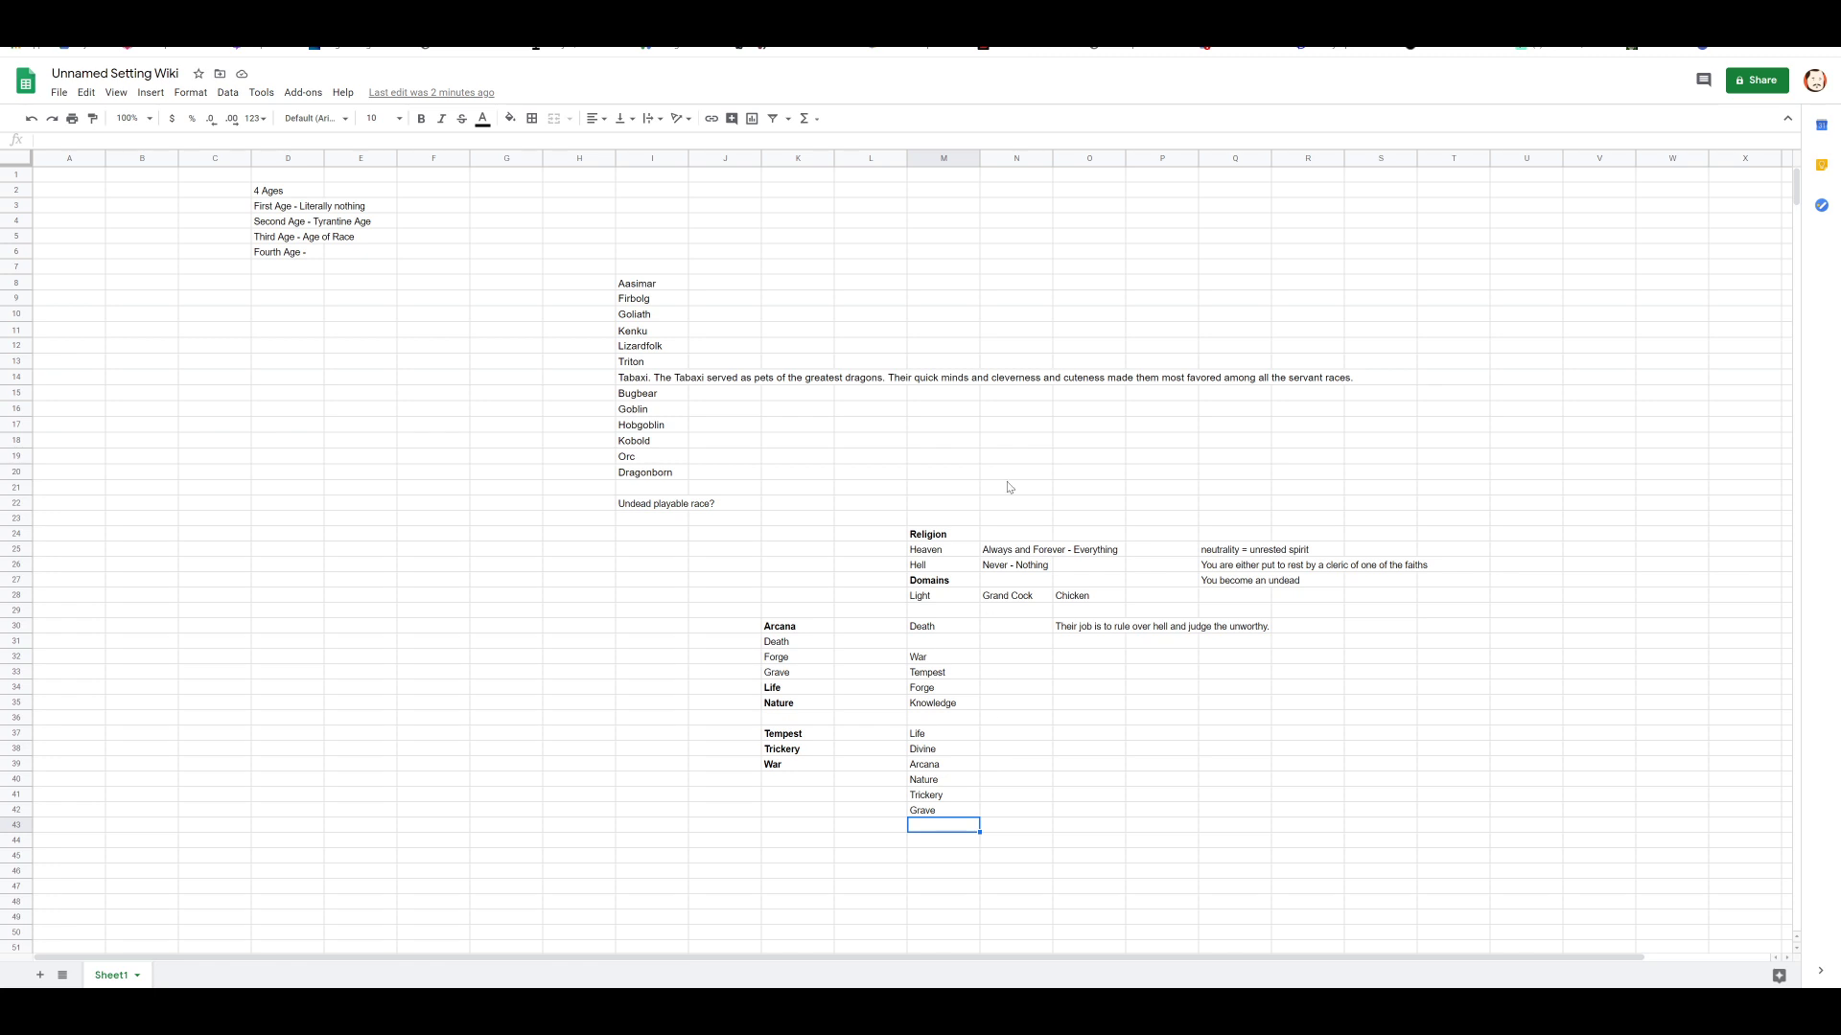
mouse_move(951, 771)
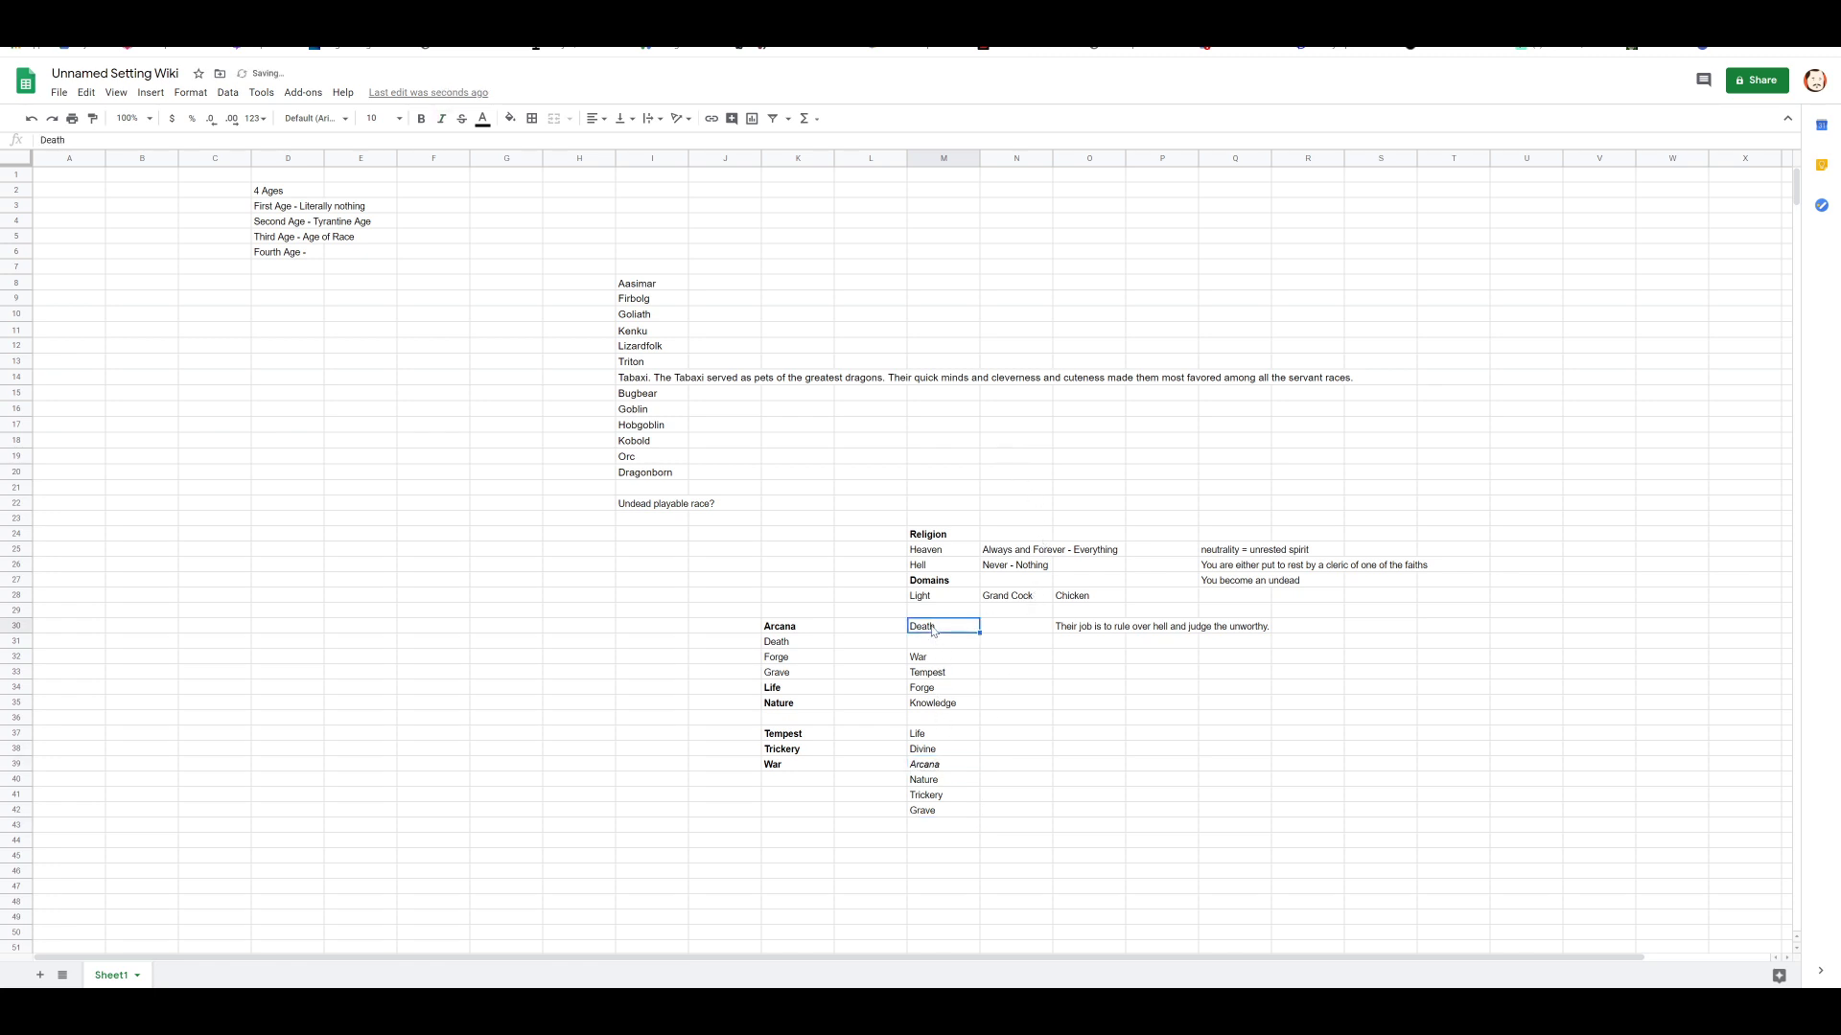
Step: Italicize the column M domain entries, including Death and Light, one cell at a time
left_click(440, 117)
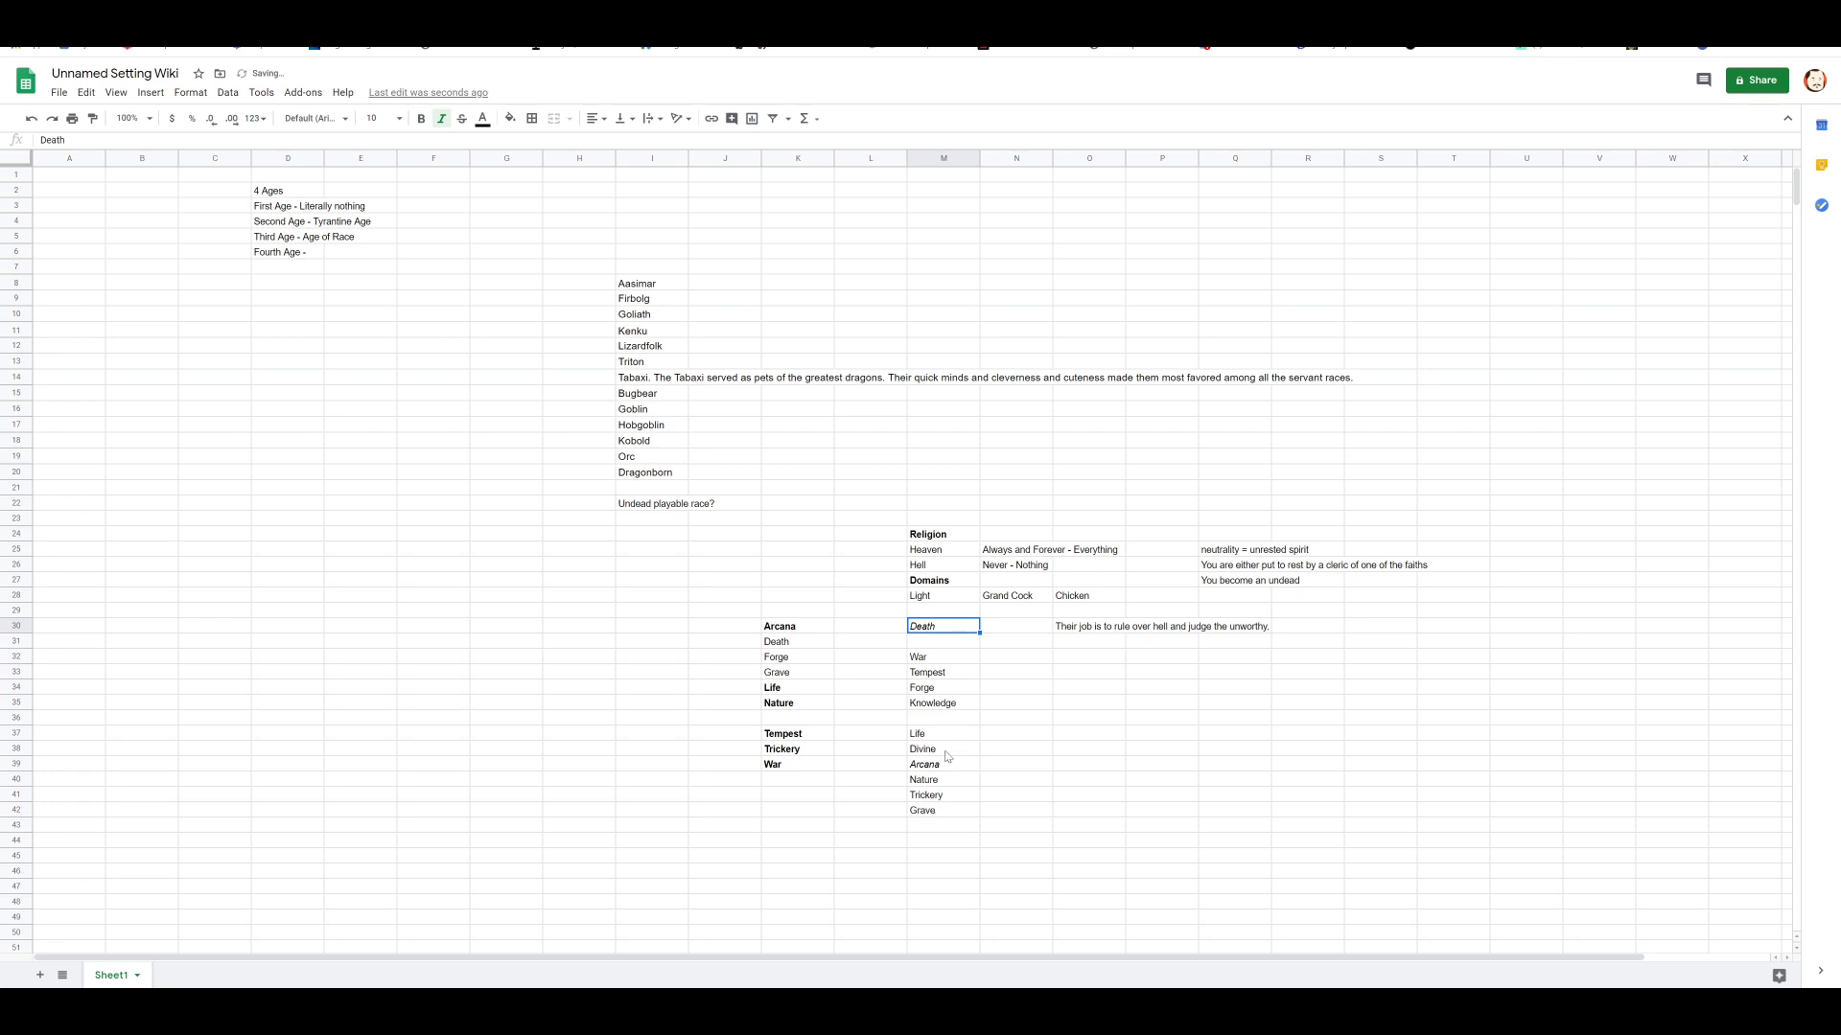
left_click(942, 687)
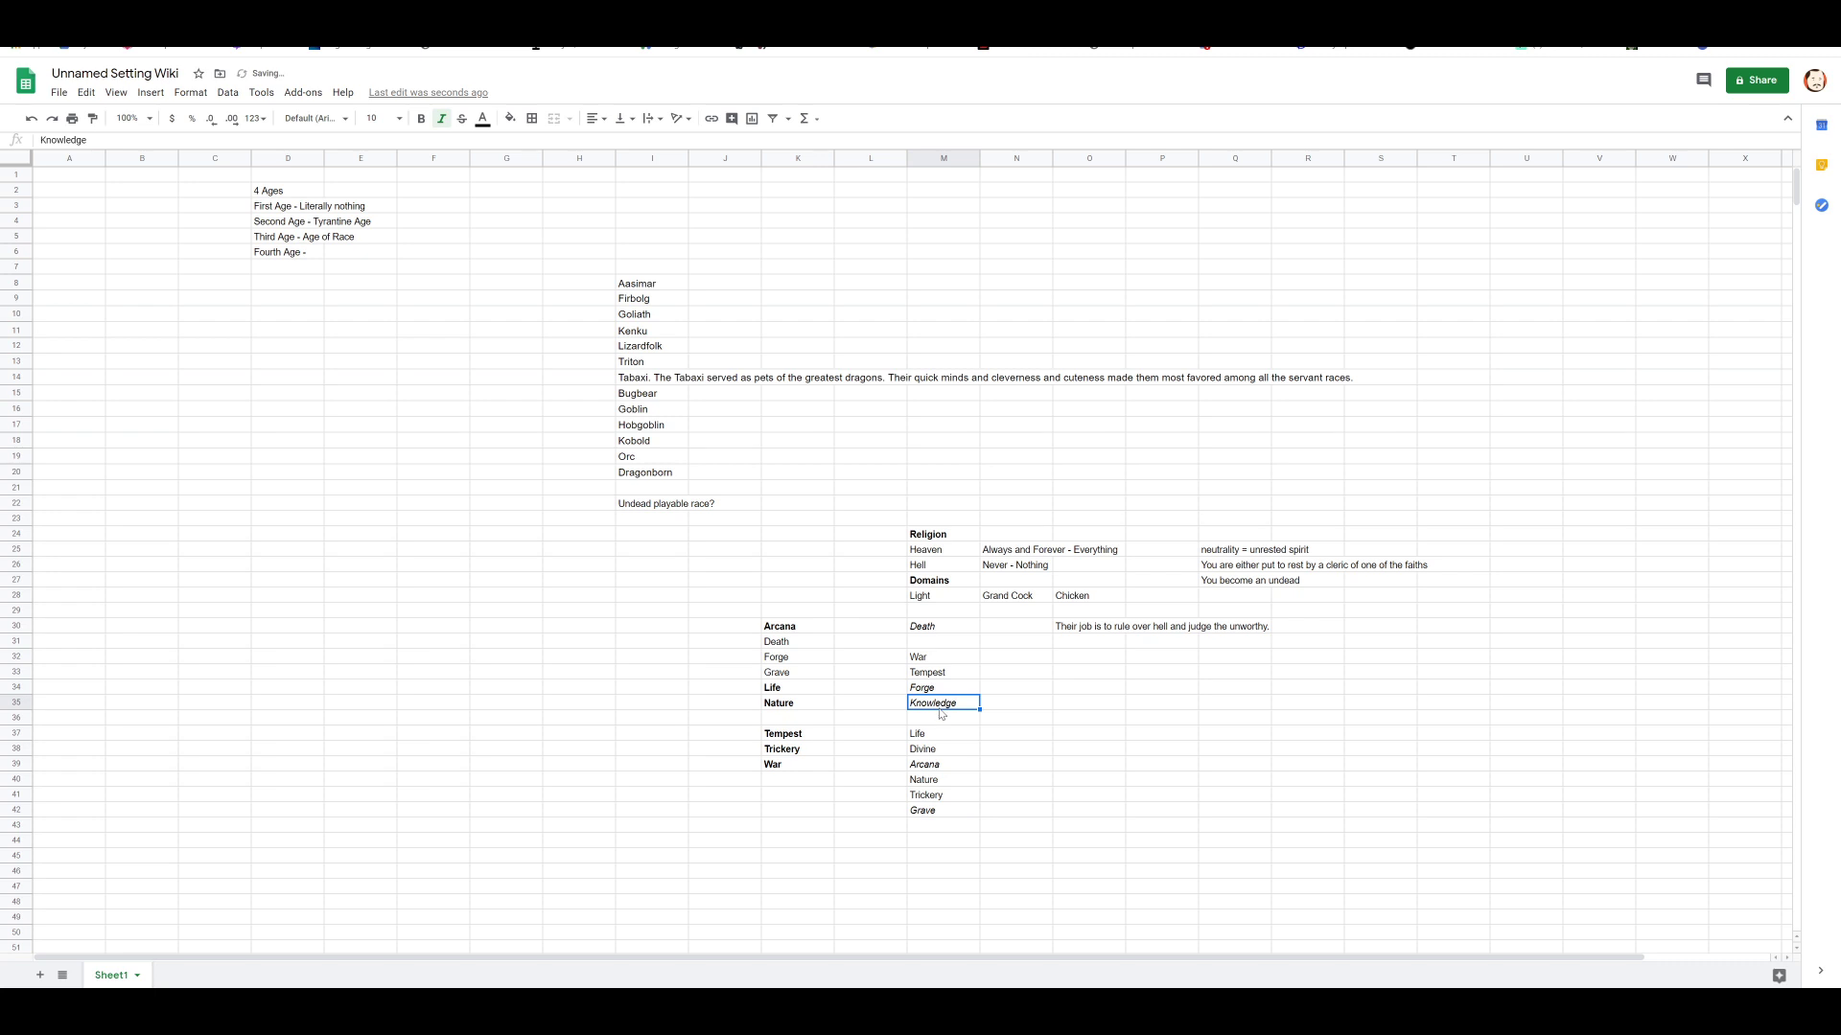
left_click(943, 733)
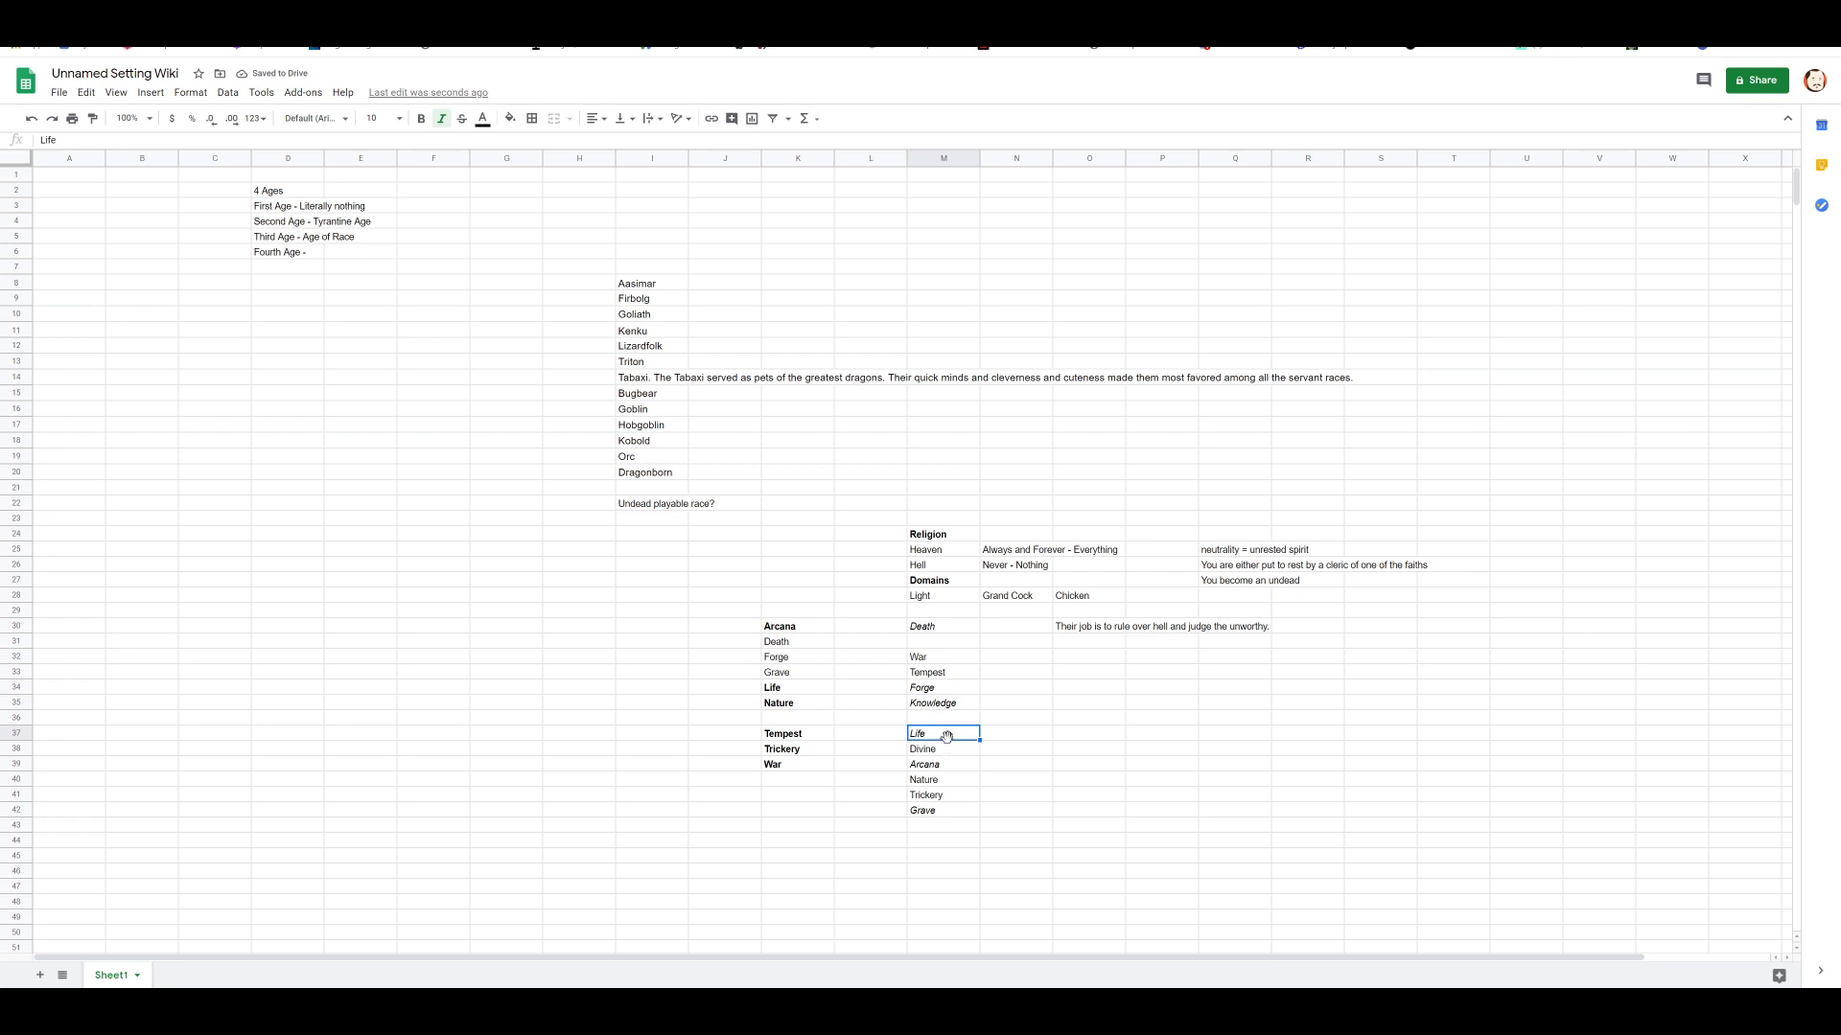
left_click(942, 596)
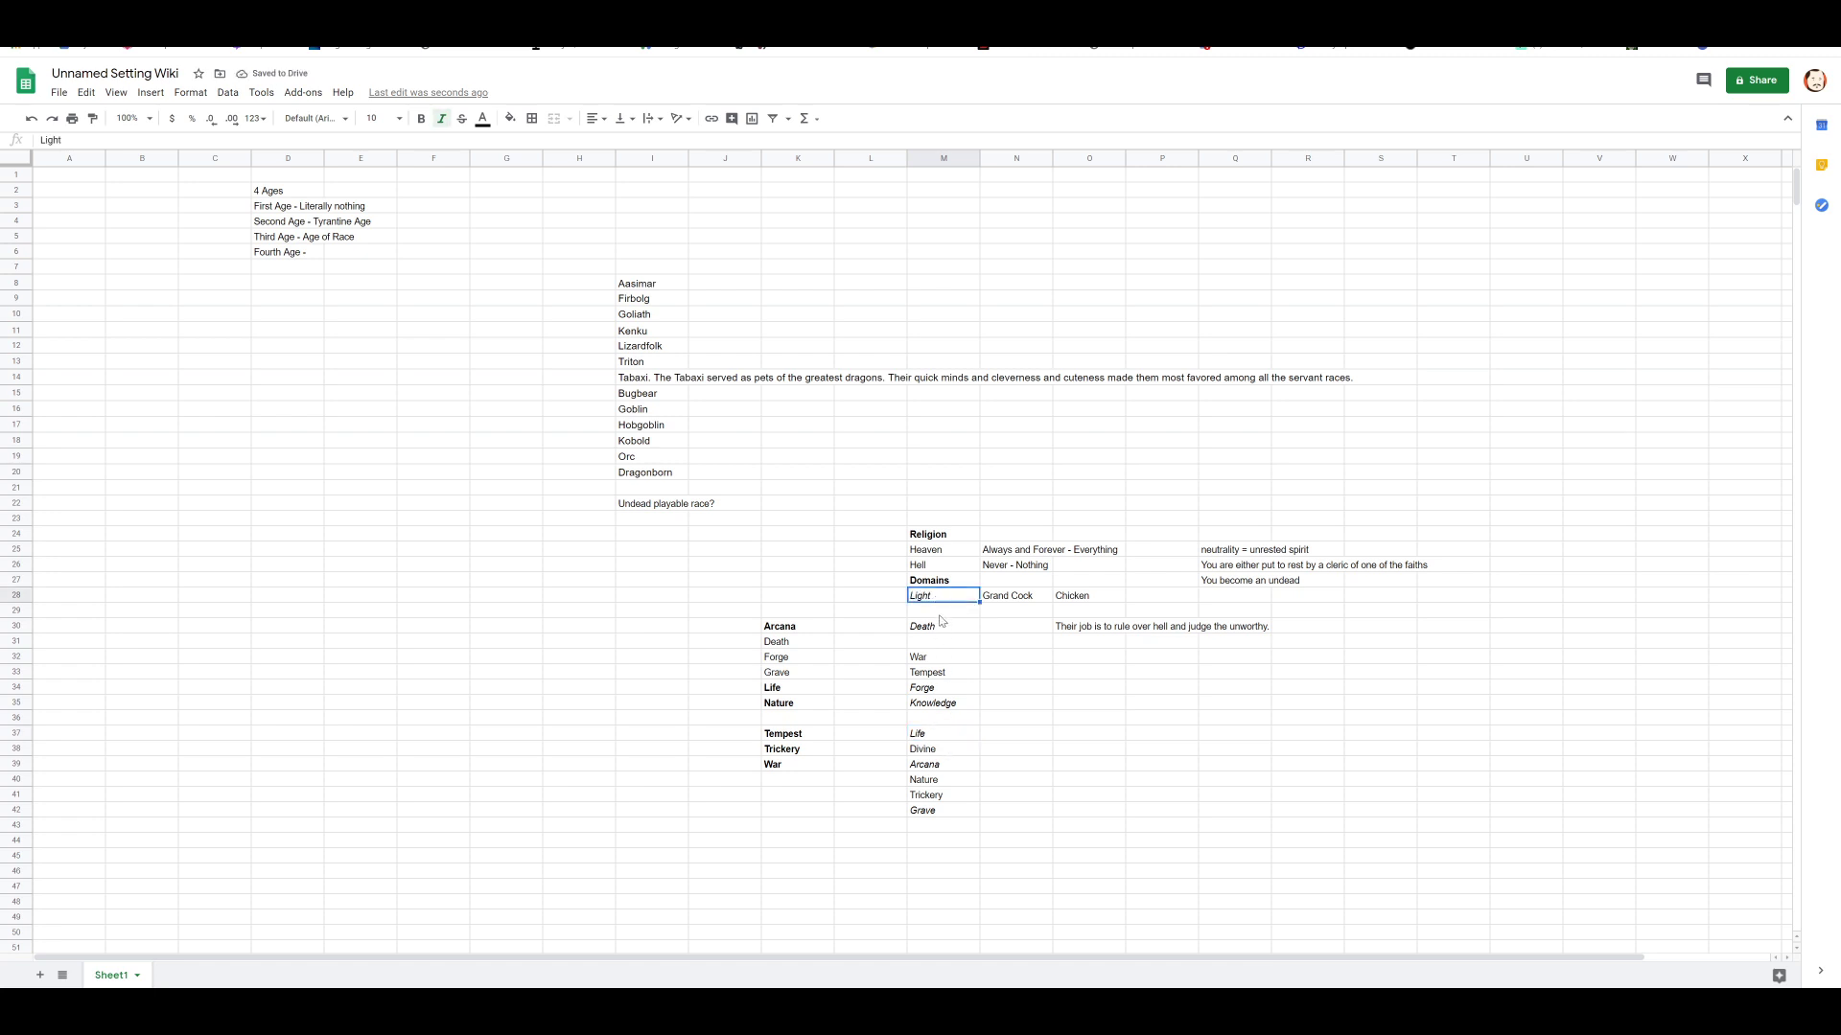
left_click(943, 780)
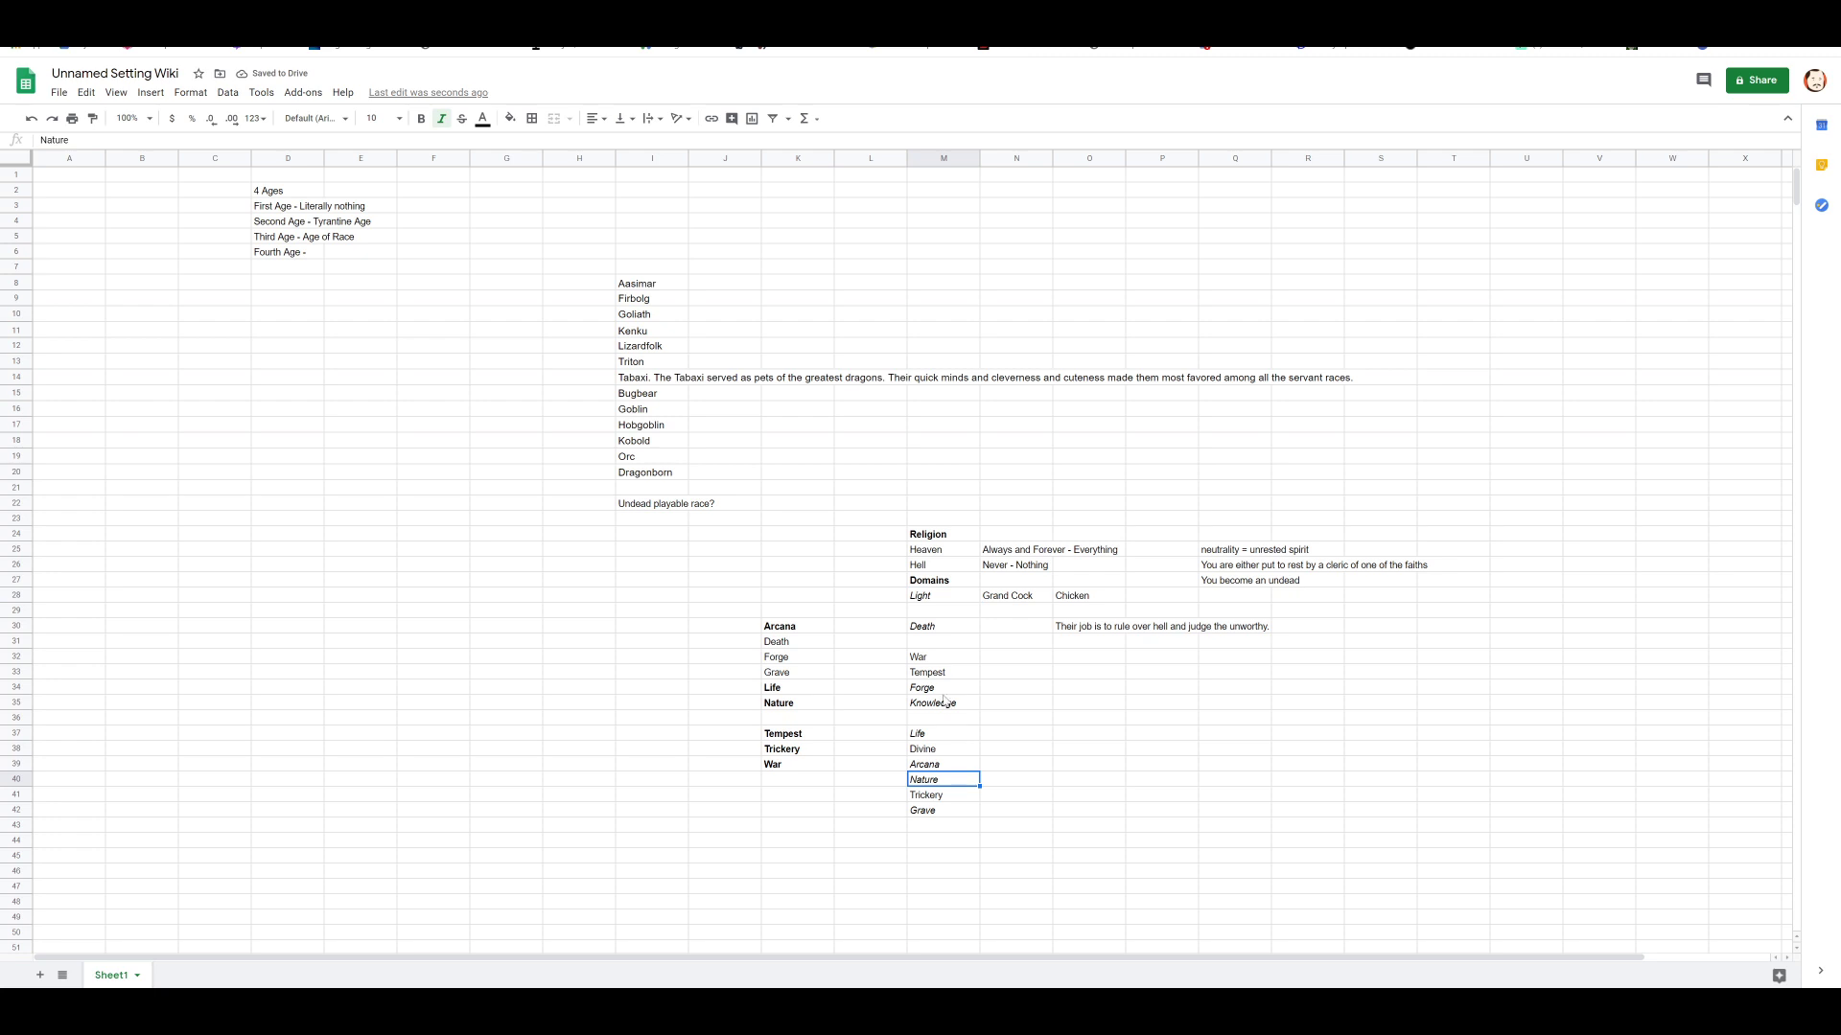
left_click(942, 671)
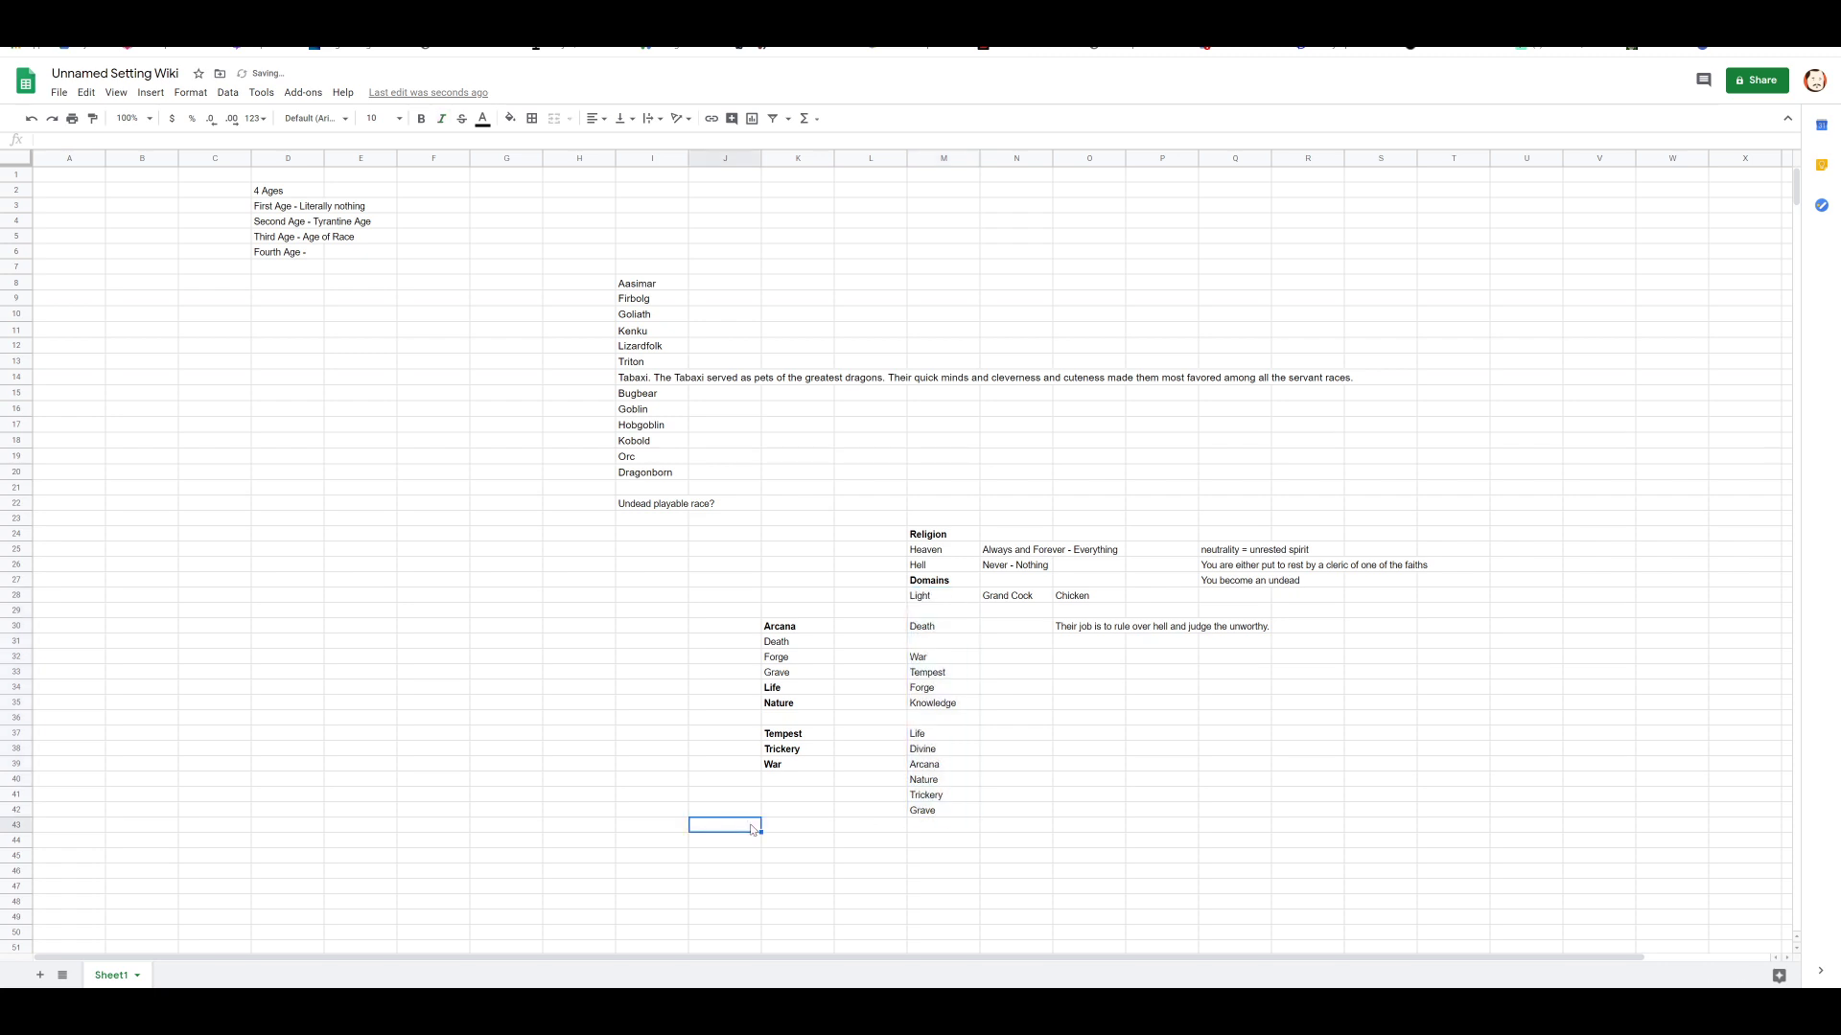
Step: Select the domain list in column K, cells K30:K40
left_click_drag(796, 626, 797, 780)
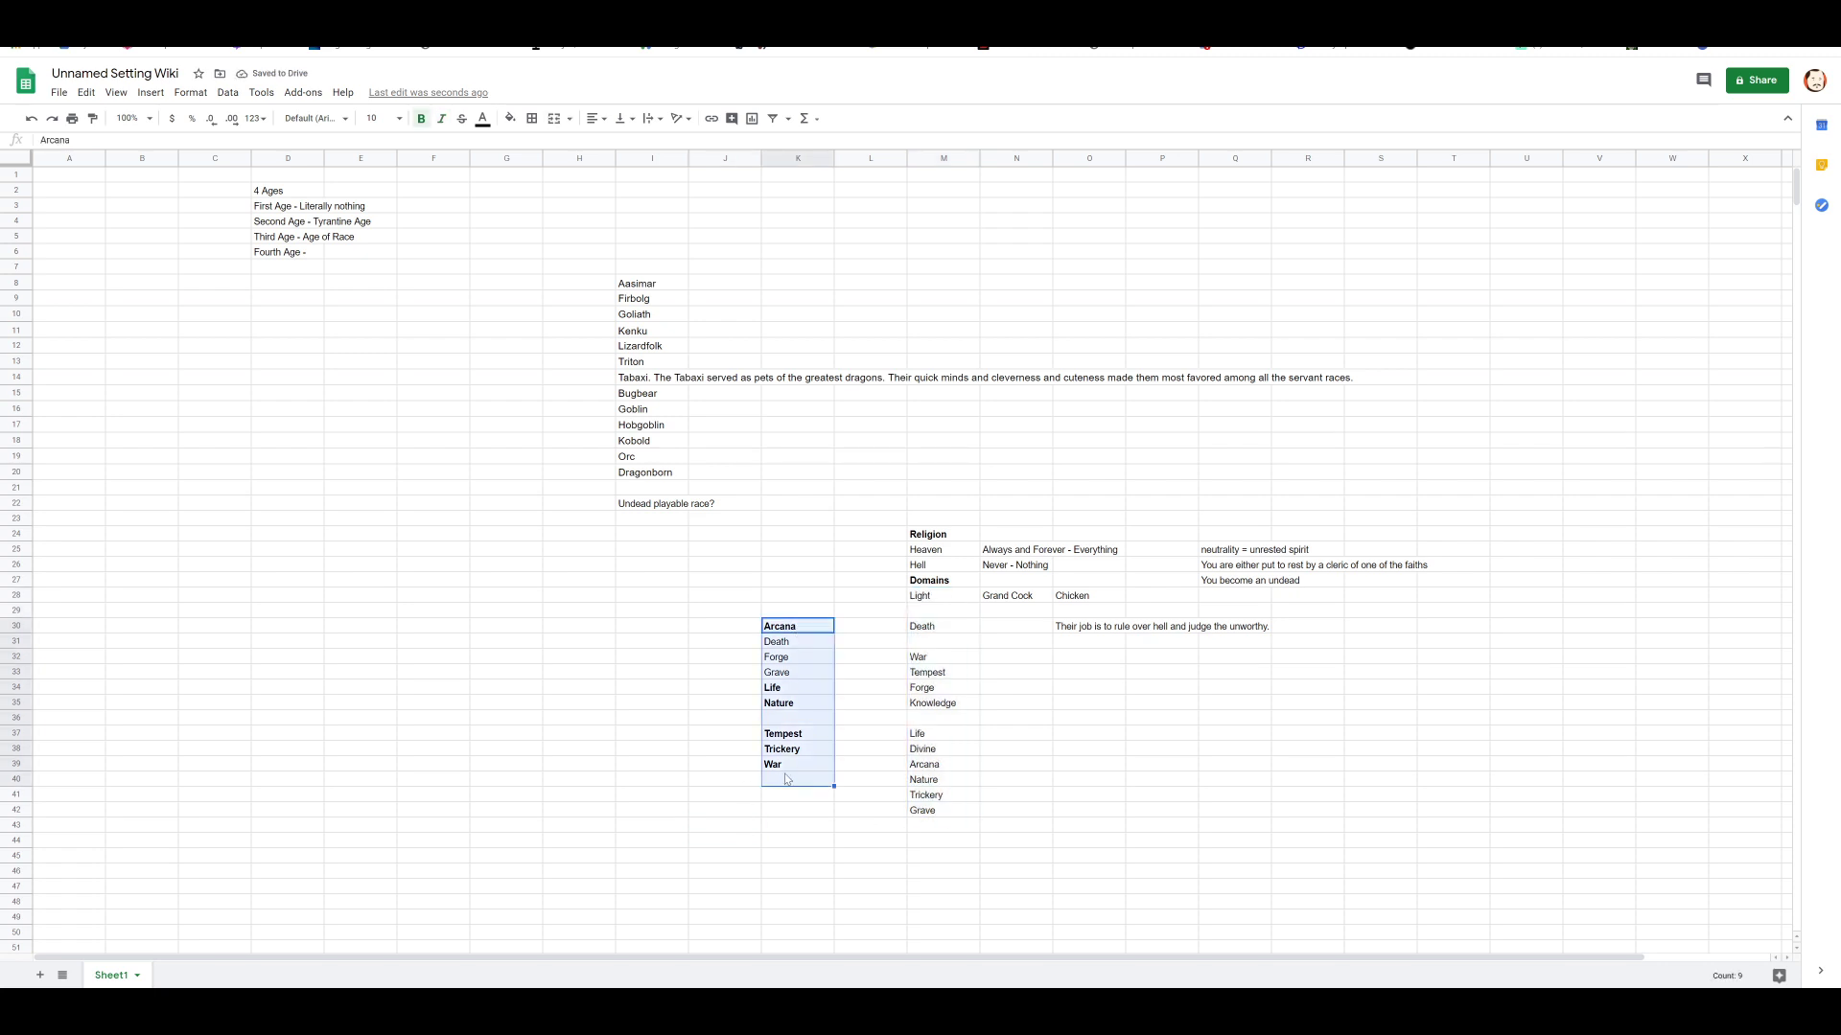